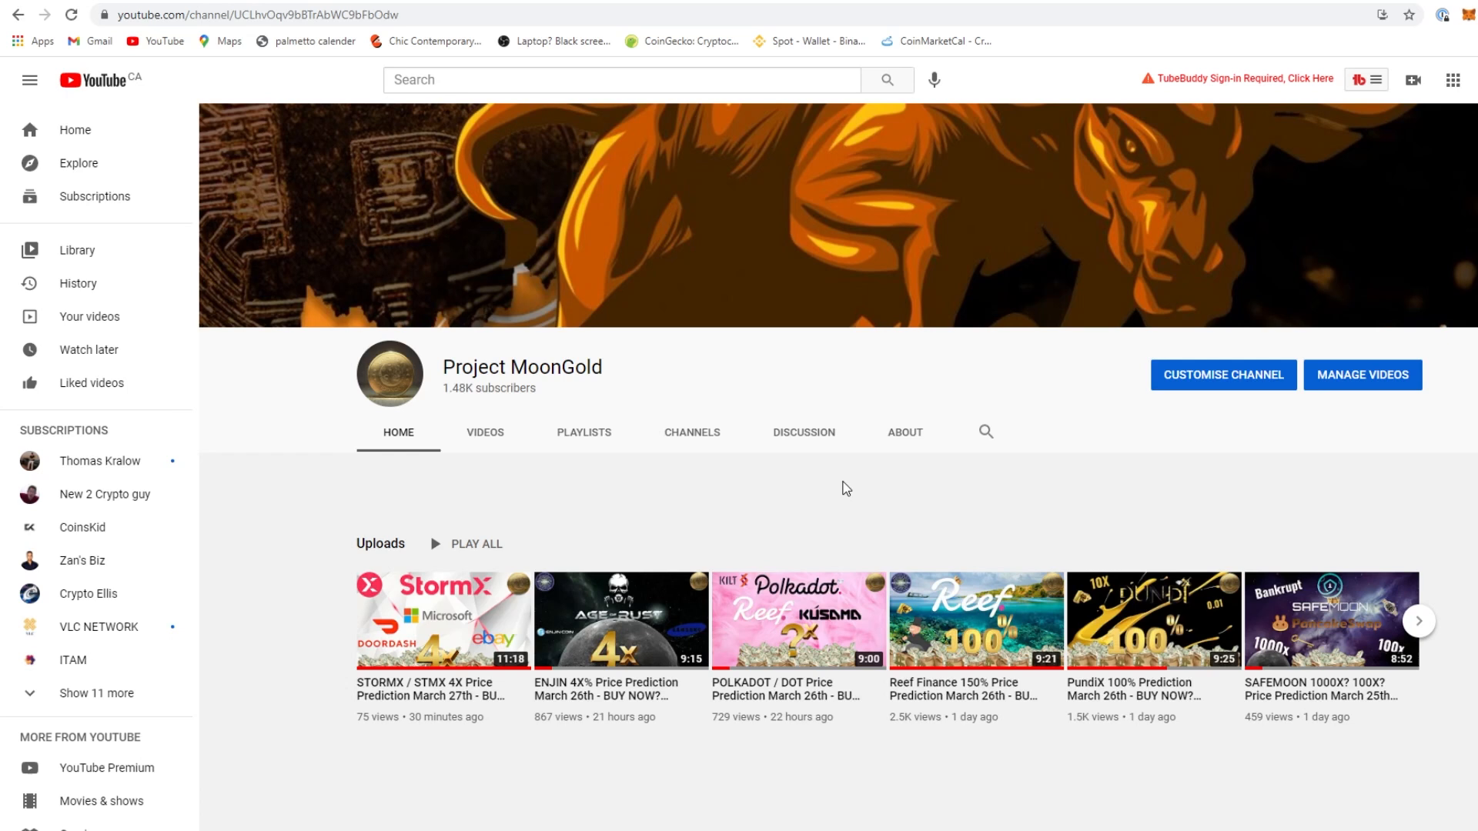
{"action": "mouse_move", "coordinate": [860, 489]}
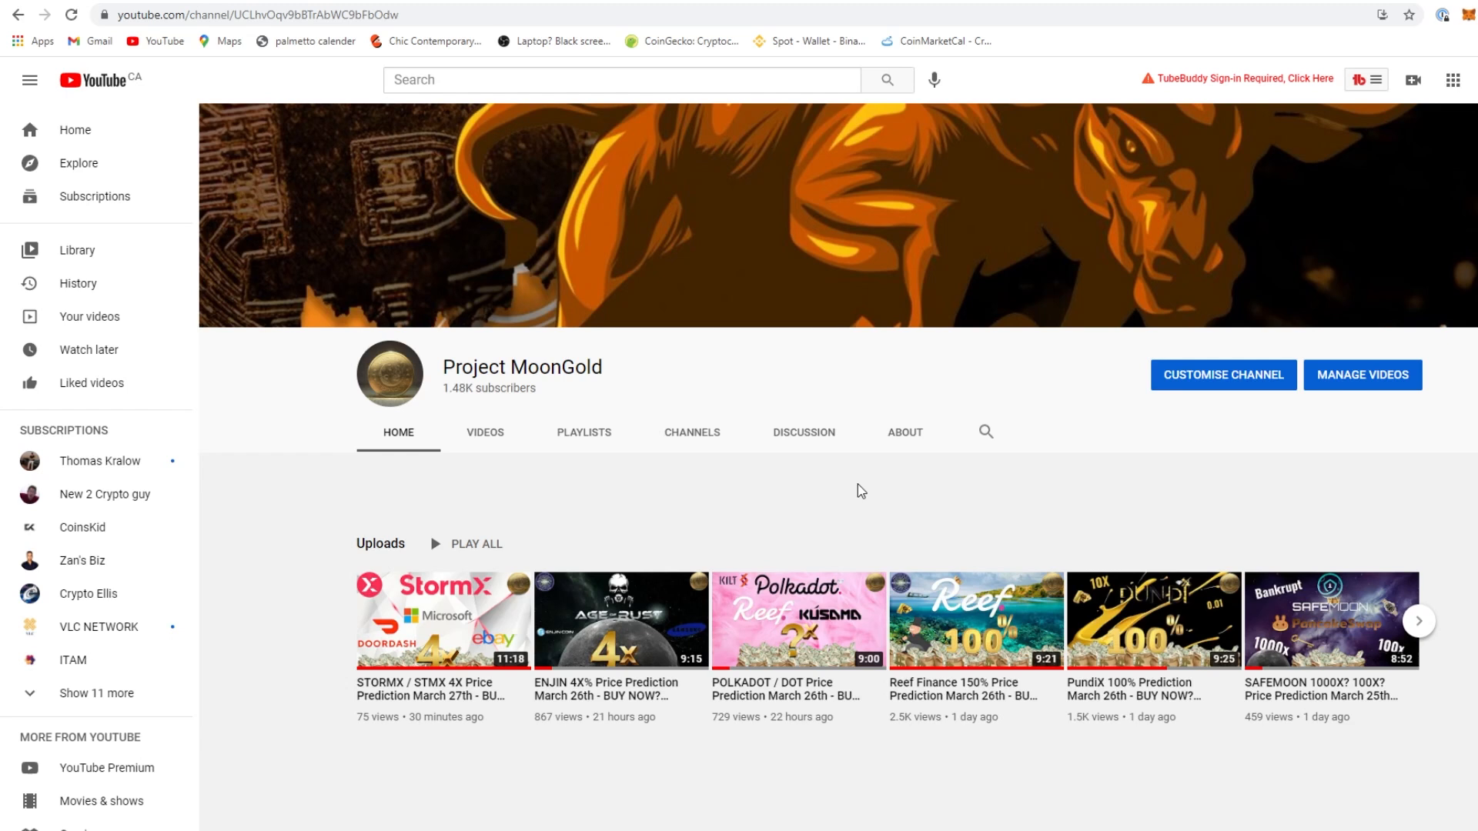
{"action": "mouse_move", "coordinate": [882, 494]}
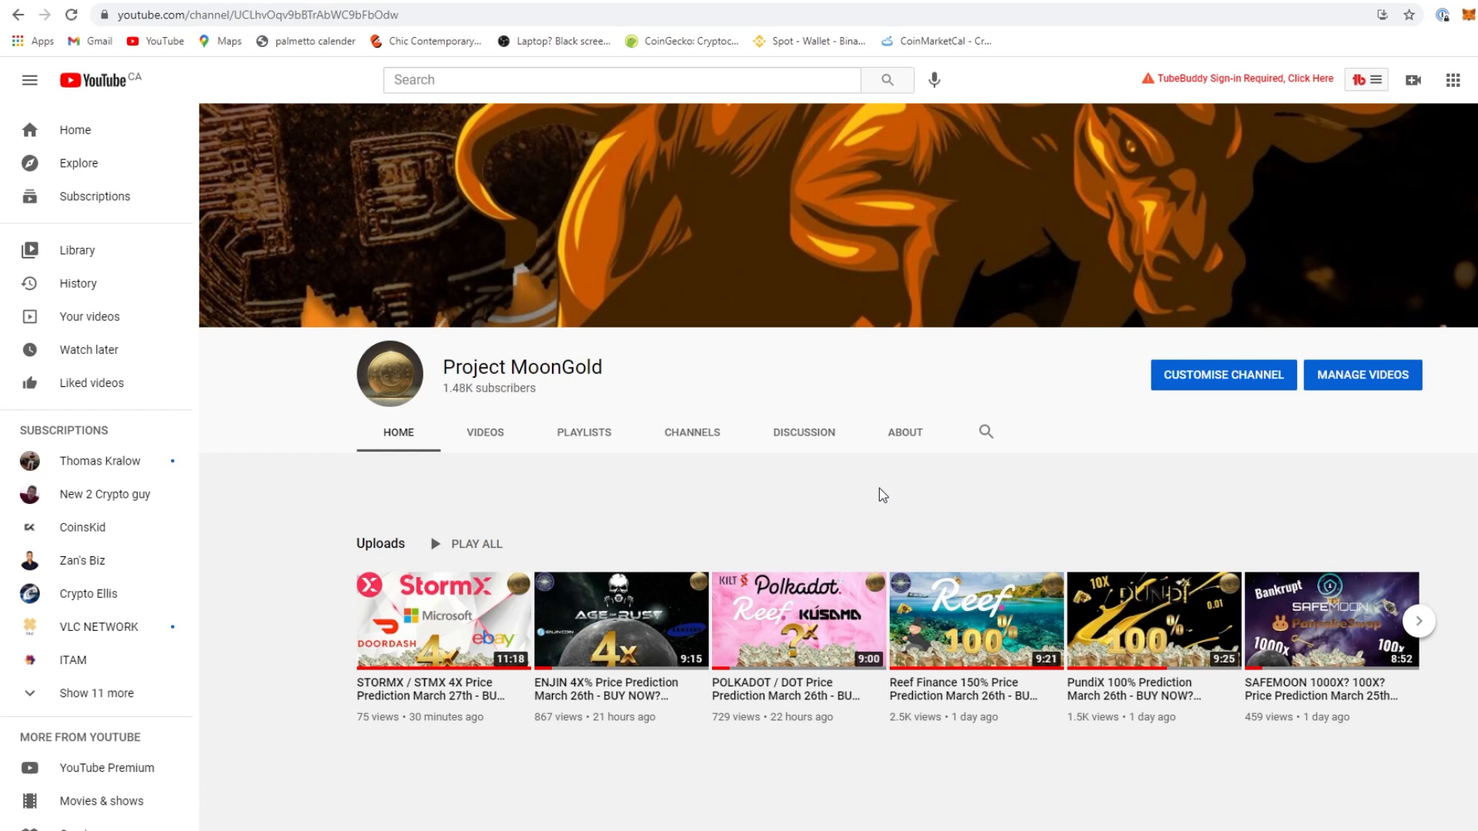
{"action": "mouse_move", "coordinate": [951, 495]}
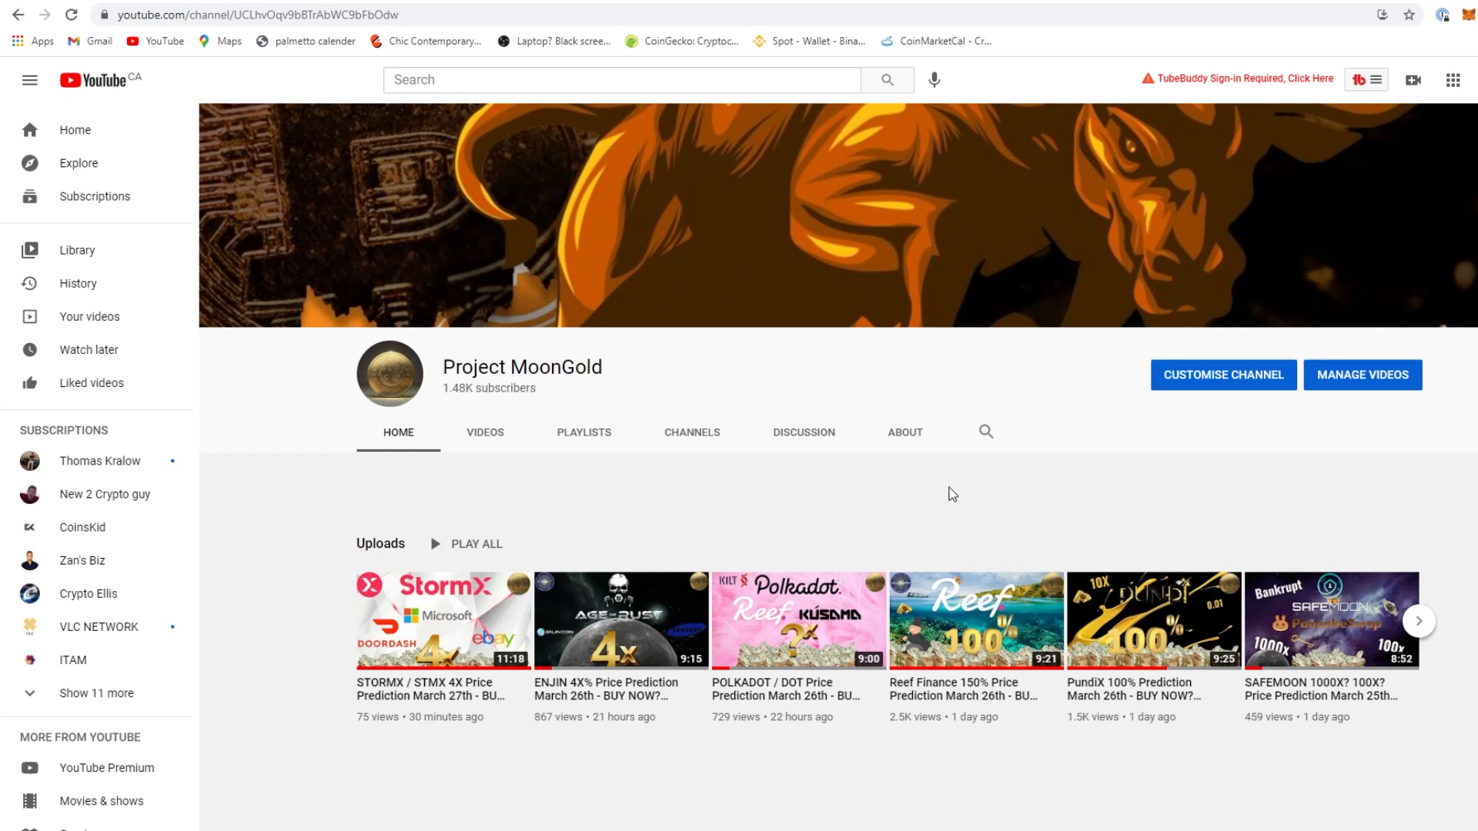
{"action": "mouse_move", "coordinate": [968, 494]}
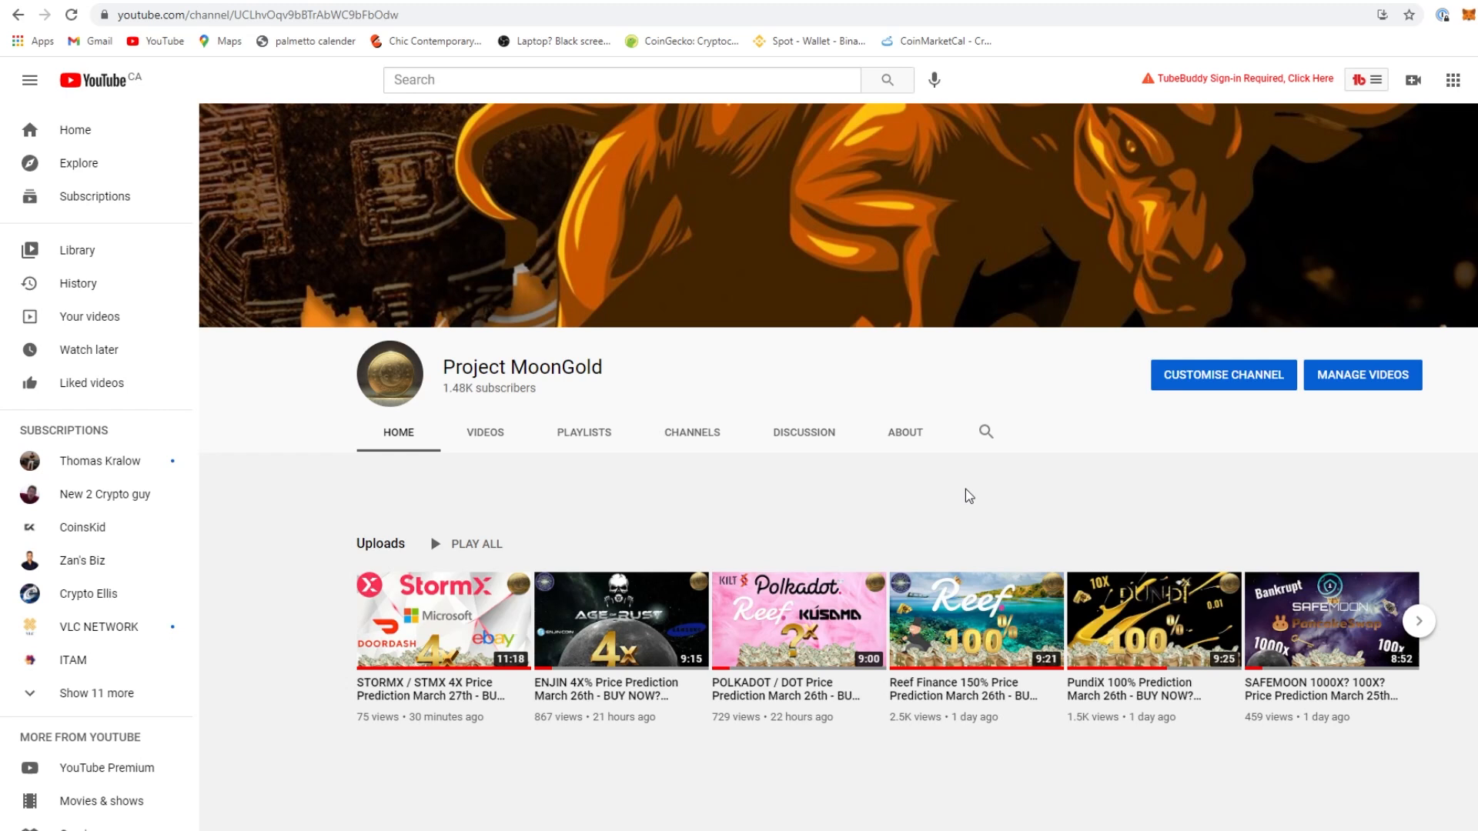
{"action": "mouse_move", "coordinate": [1084, 485]}
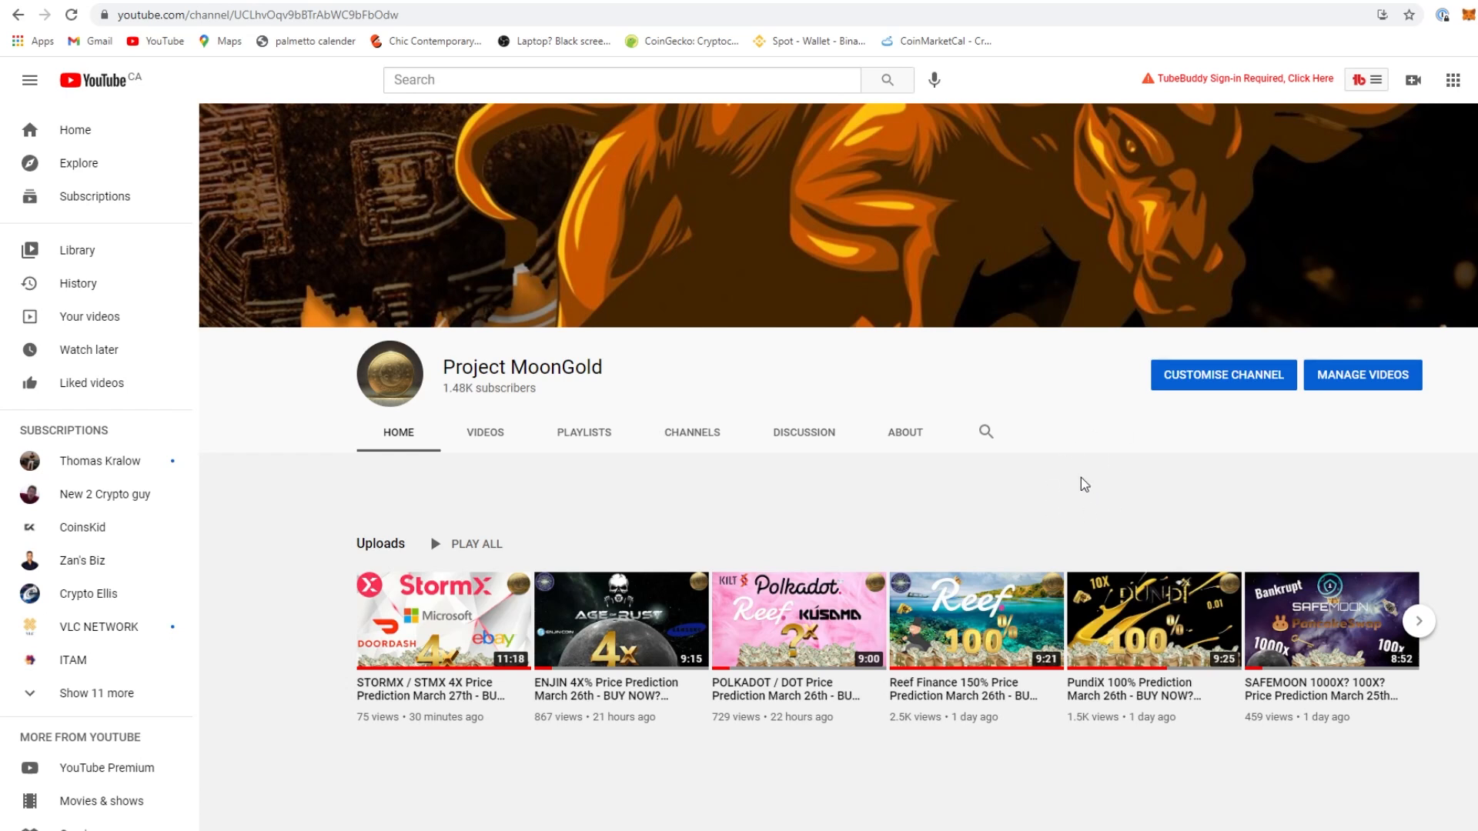
{"action": "mouse_move", "coordinate": [1119, 485]}
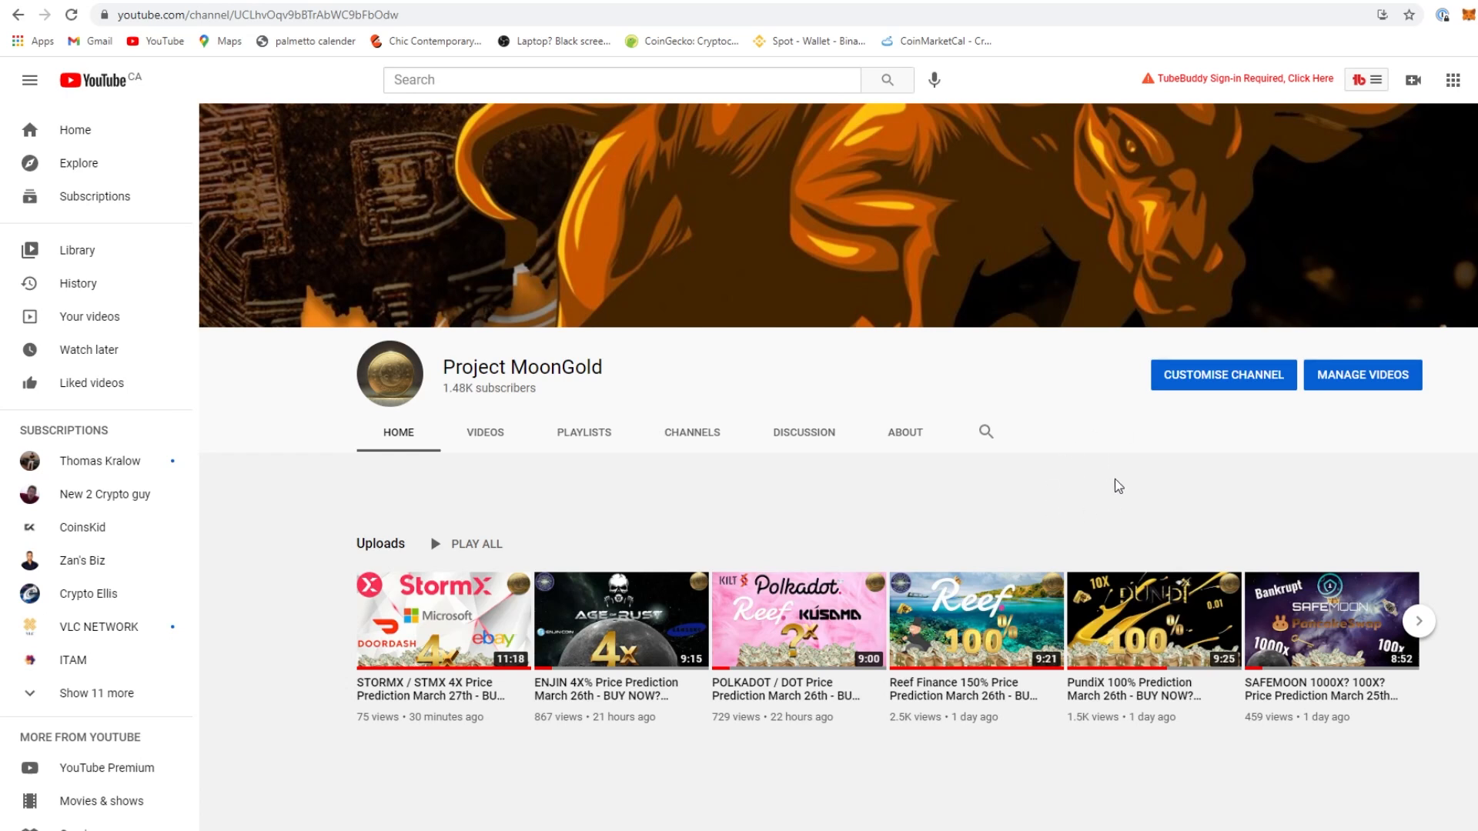
{"action": "mouse_move", "coordinate": [1115, 482]}
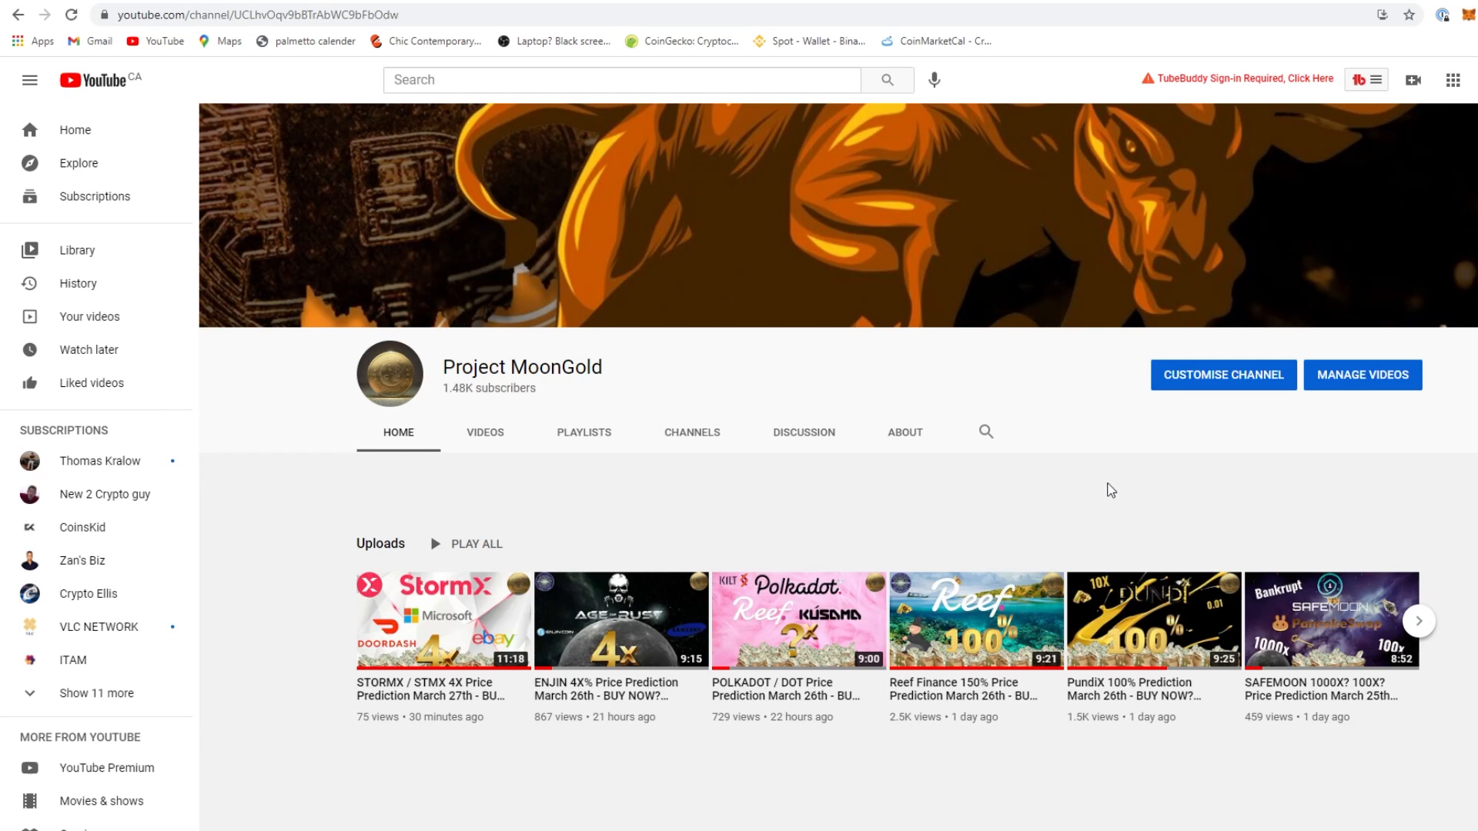
{"action": "mouse_move", "coordinate": [1203, 496]}
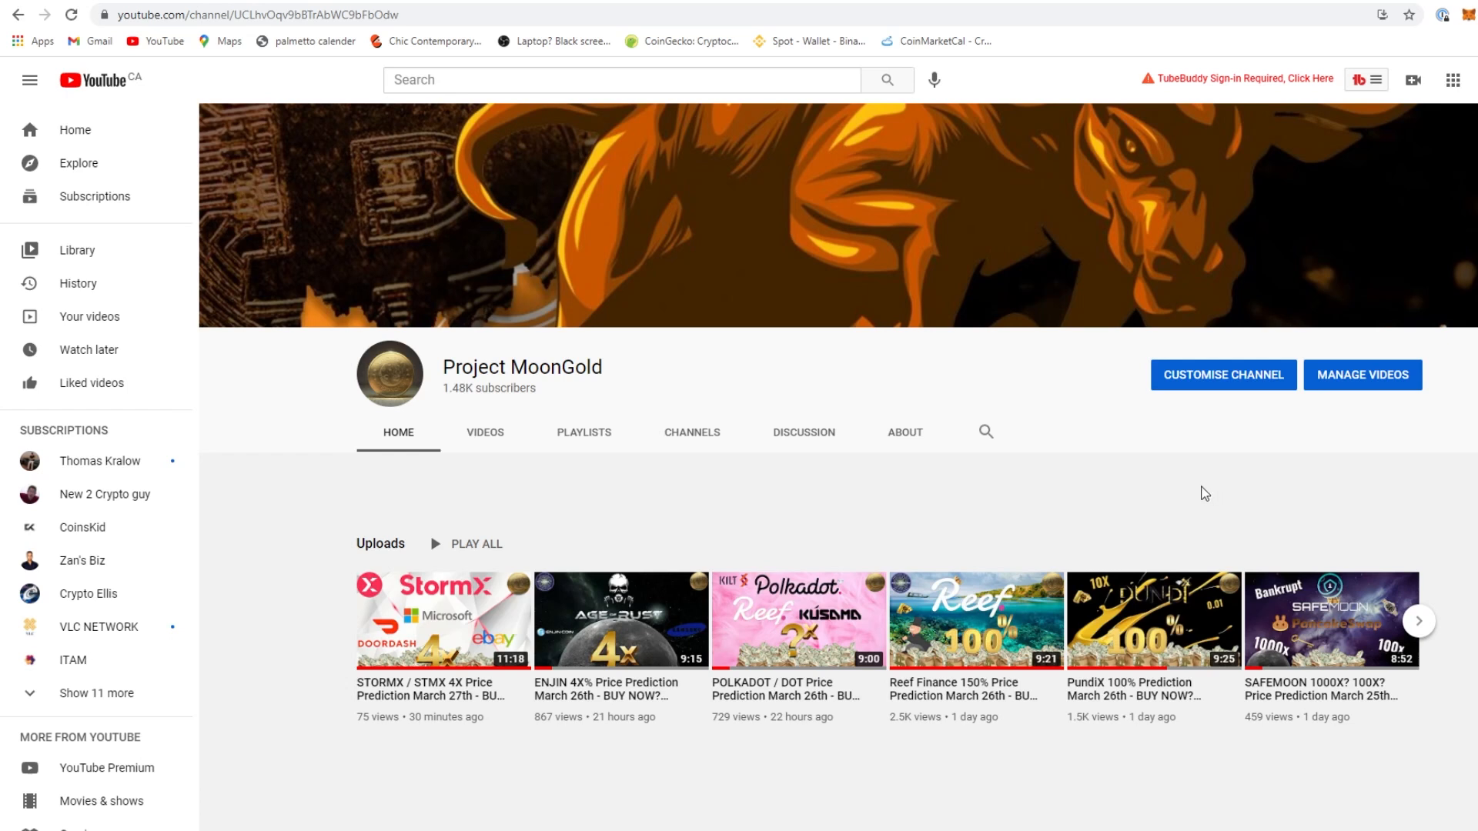
{"action": "mouse_move", "coordinate": [1219, 477]}
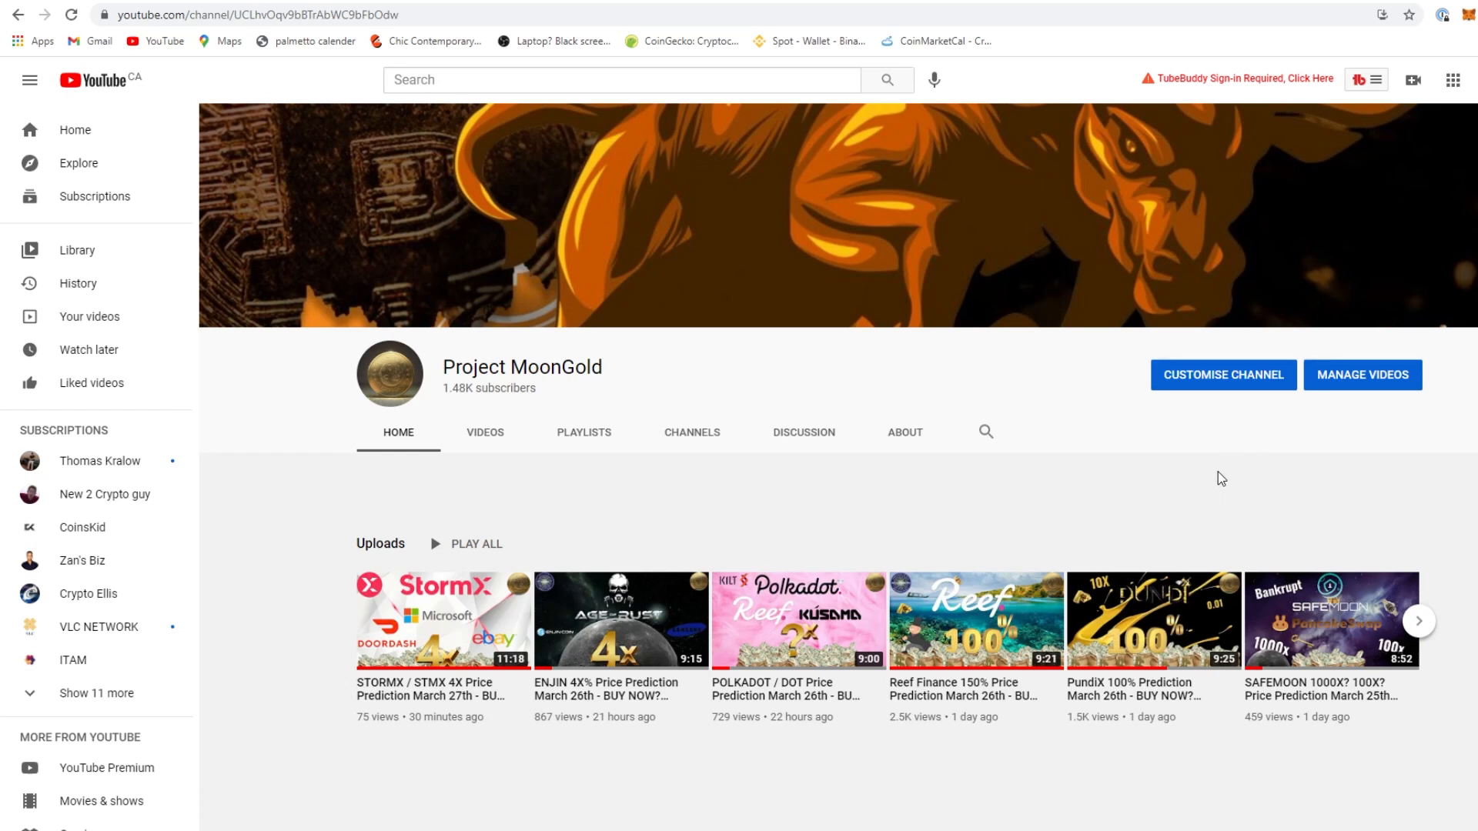
{"action": "mouse_move", "coordinate": [1117, 488]}
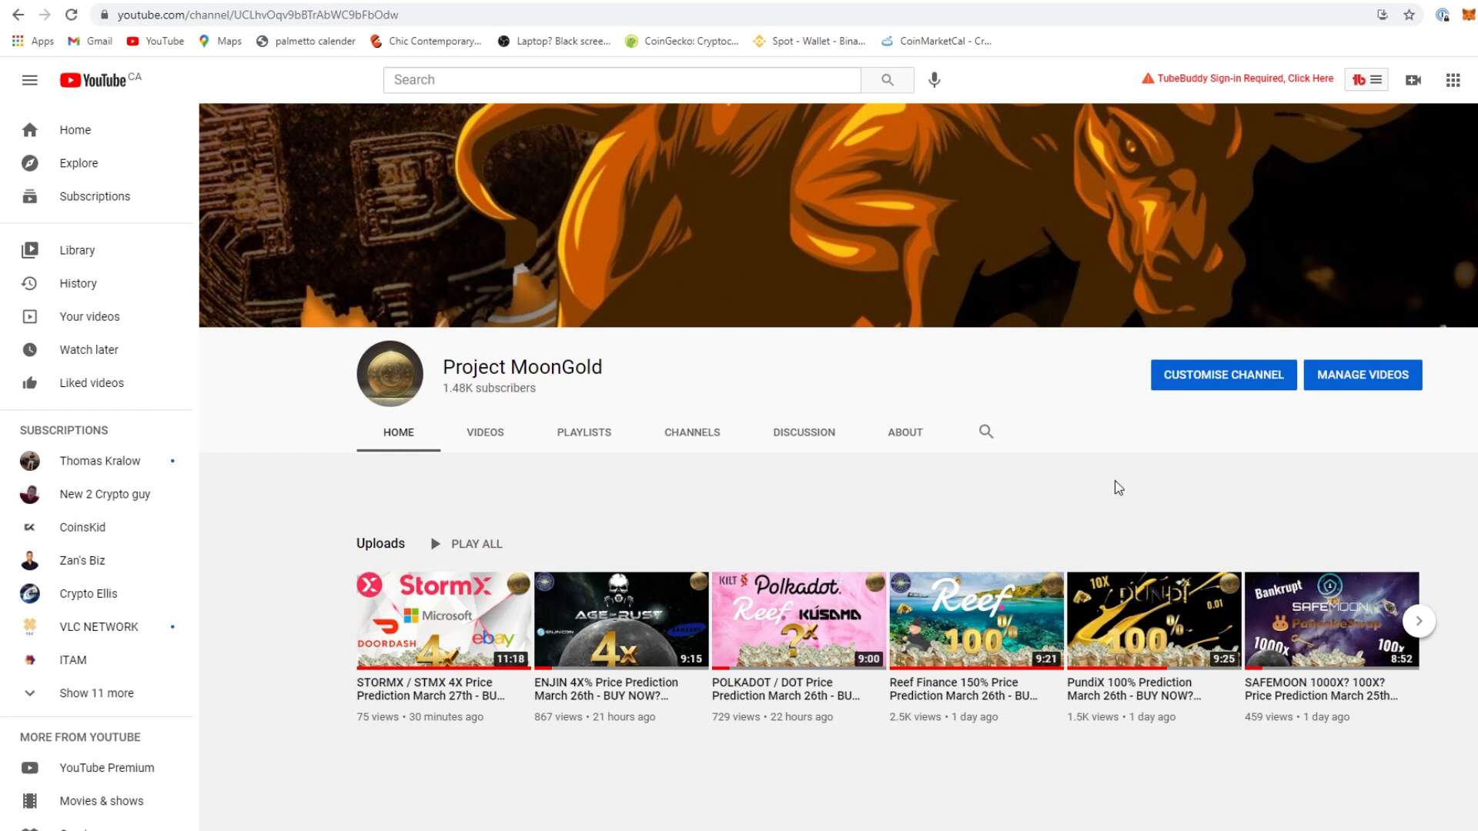
{"action": "mouse_move", "coordinate": [1136, 476]}
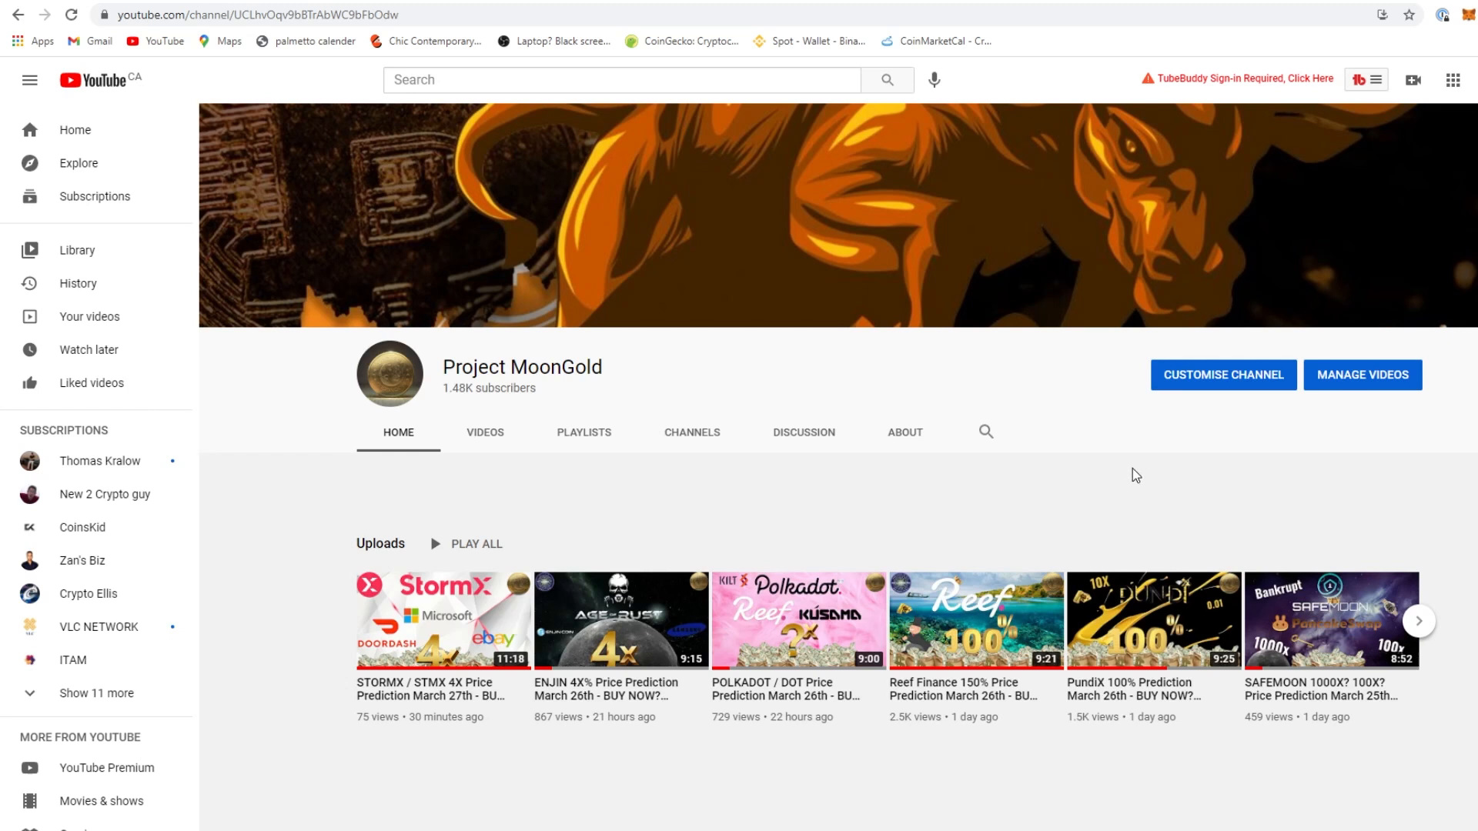
{"action": "mouse_move", "coordinate": [1096, 459]}
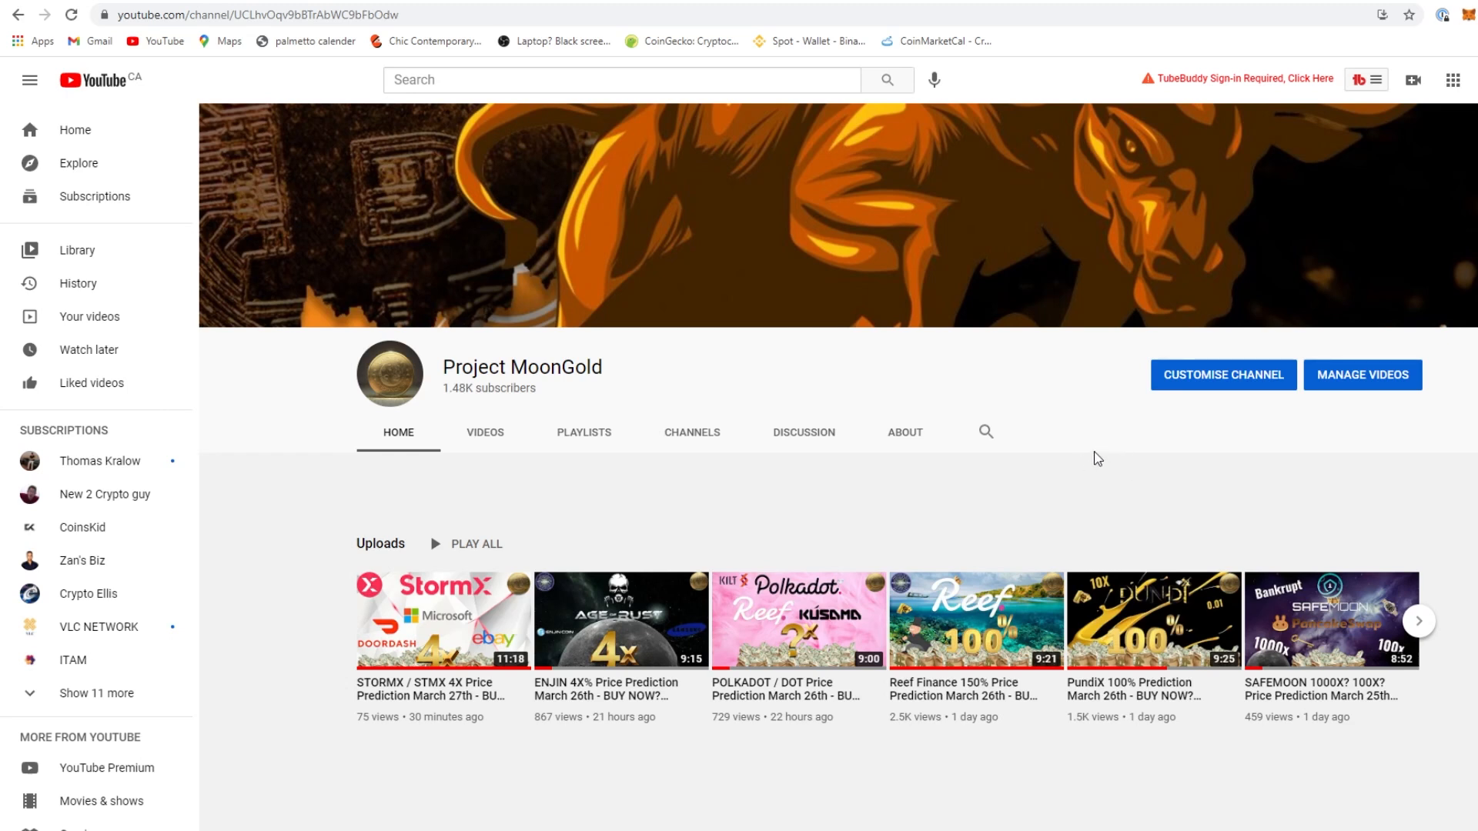
{"action": "mouse_move", "coordinate": [1060, 444]}
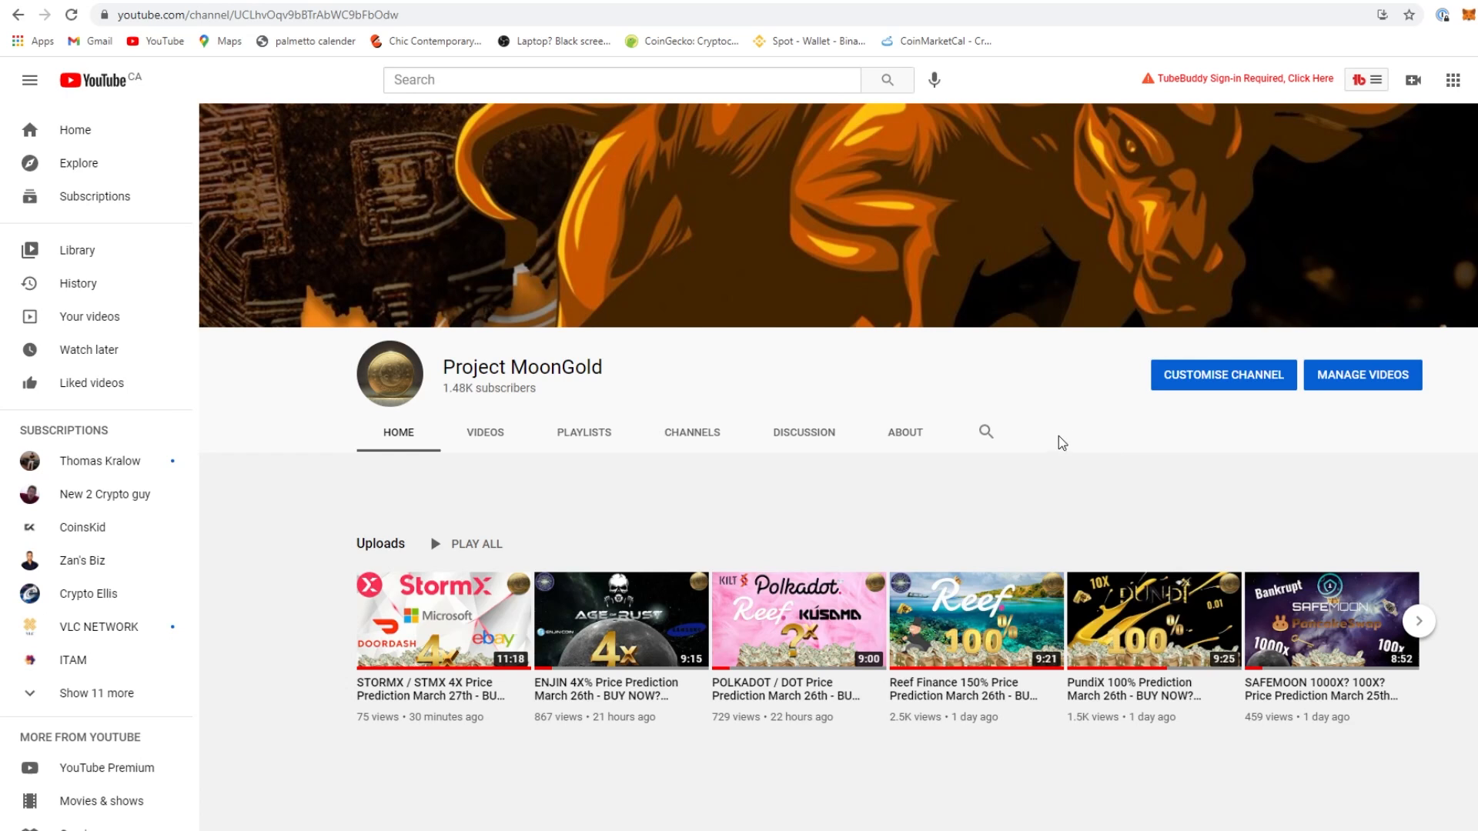
{"action": "mouse_move", "coordinate": [1033, 475]}
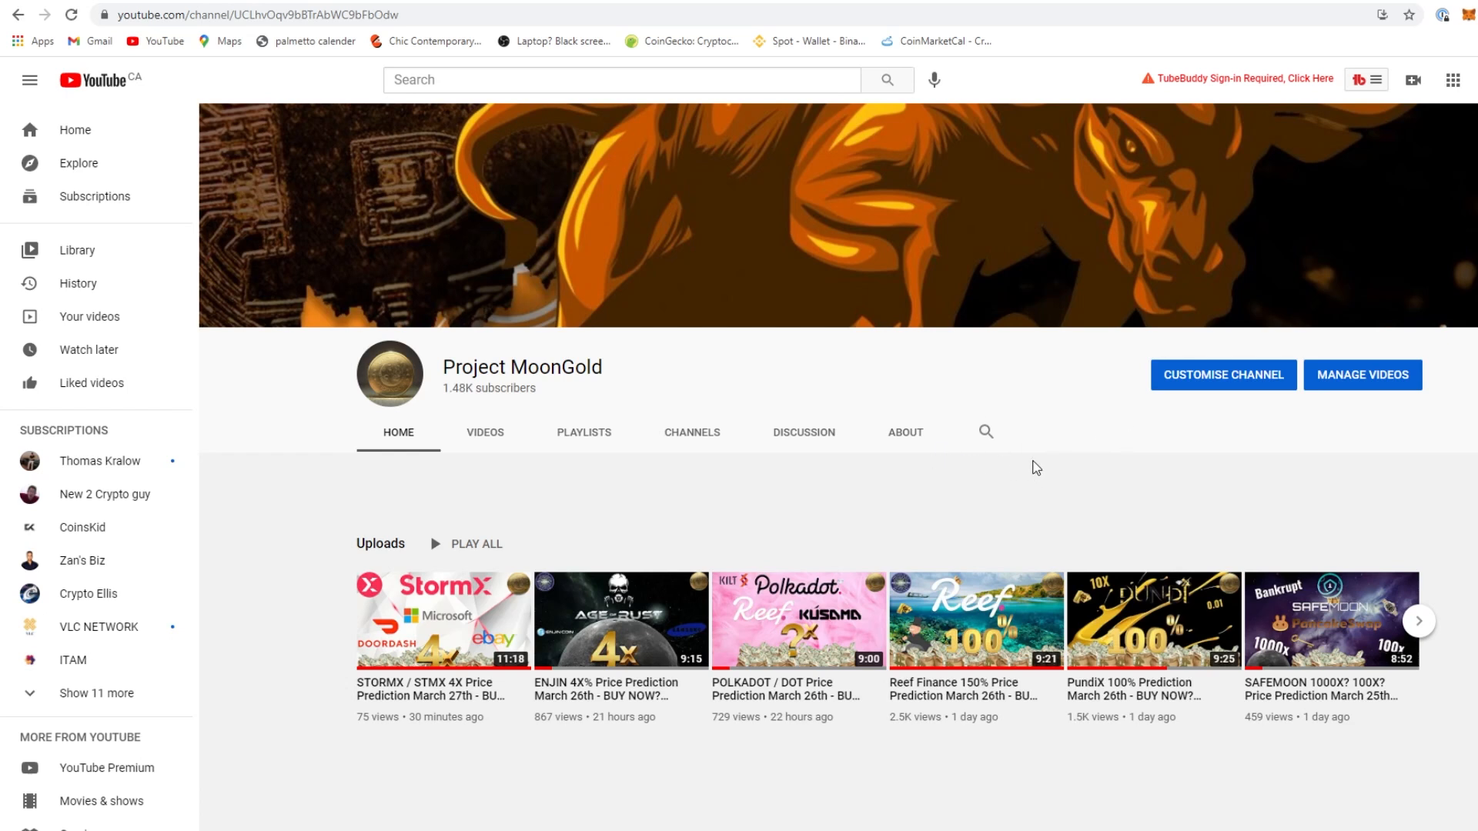
{"action": "mouse_move", "coordinate": [1056, 468]}
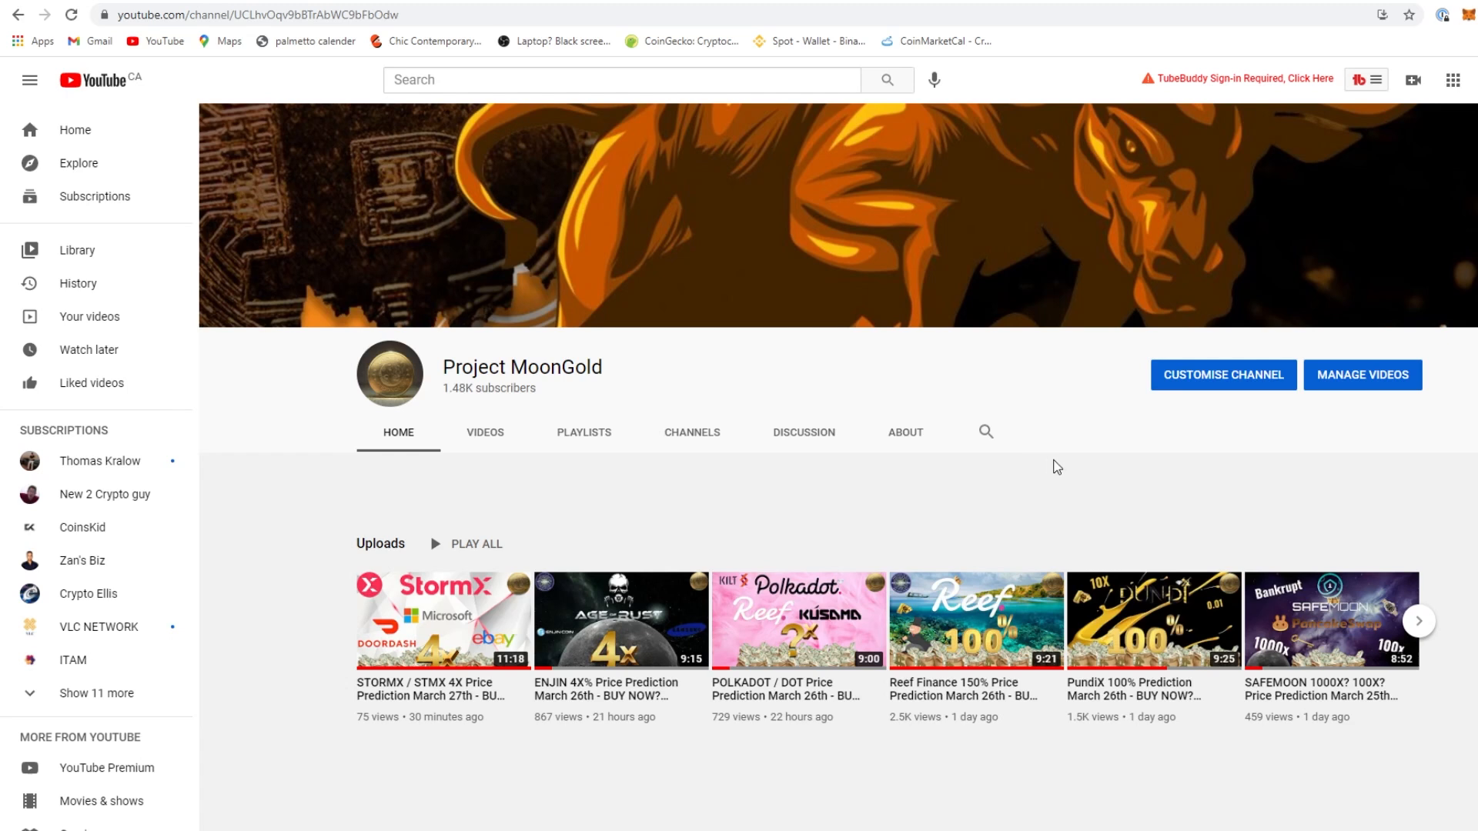
{"action": "mouse_move", "coordinate": [1061, 464]}
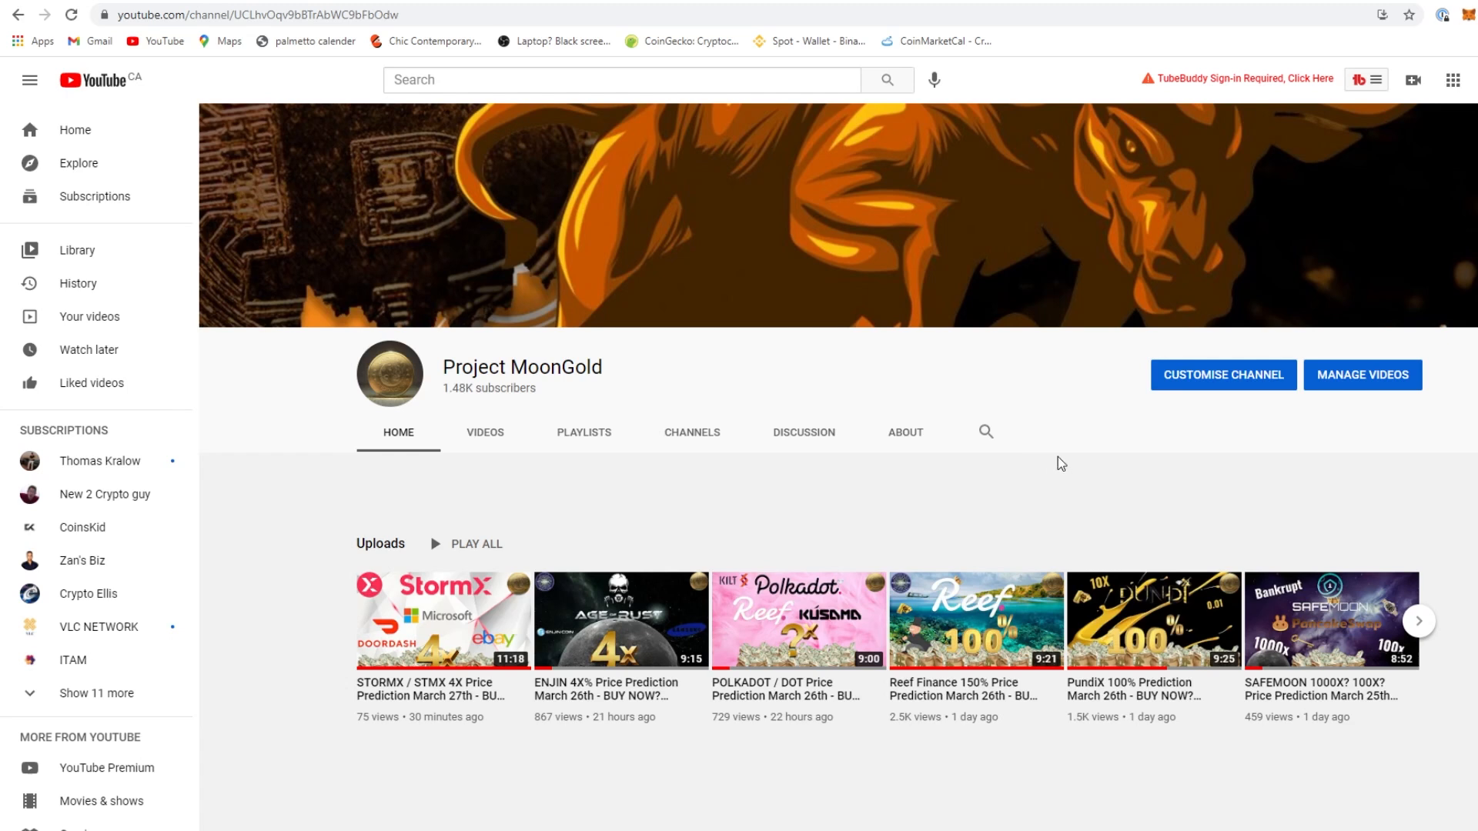
{"action": "mouse_move", "coordinate": [581, 190]}
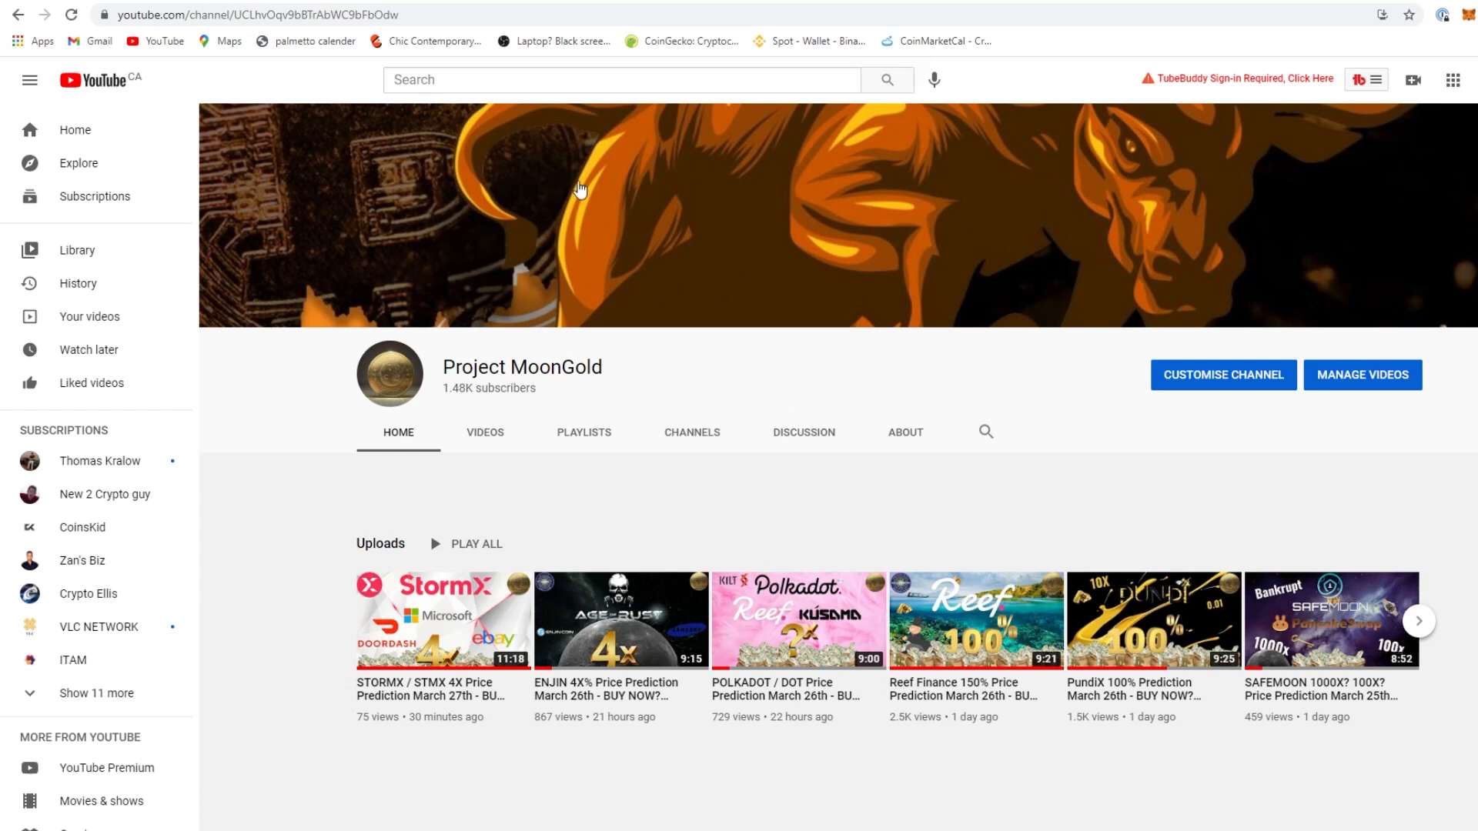
Search CoinGecko for VRA to bring up the Verasity (VRA) suggestion
{"action": "left_click", "coordinate": [680, 40]}
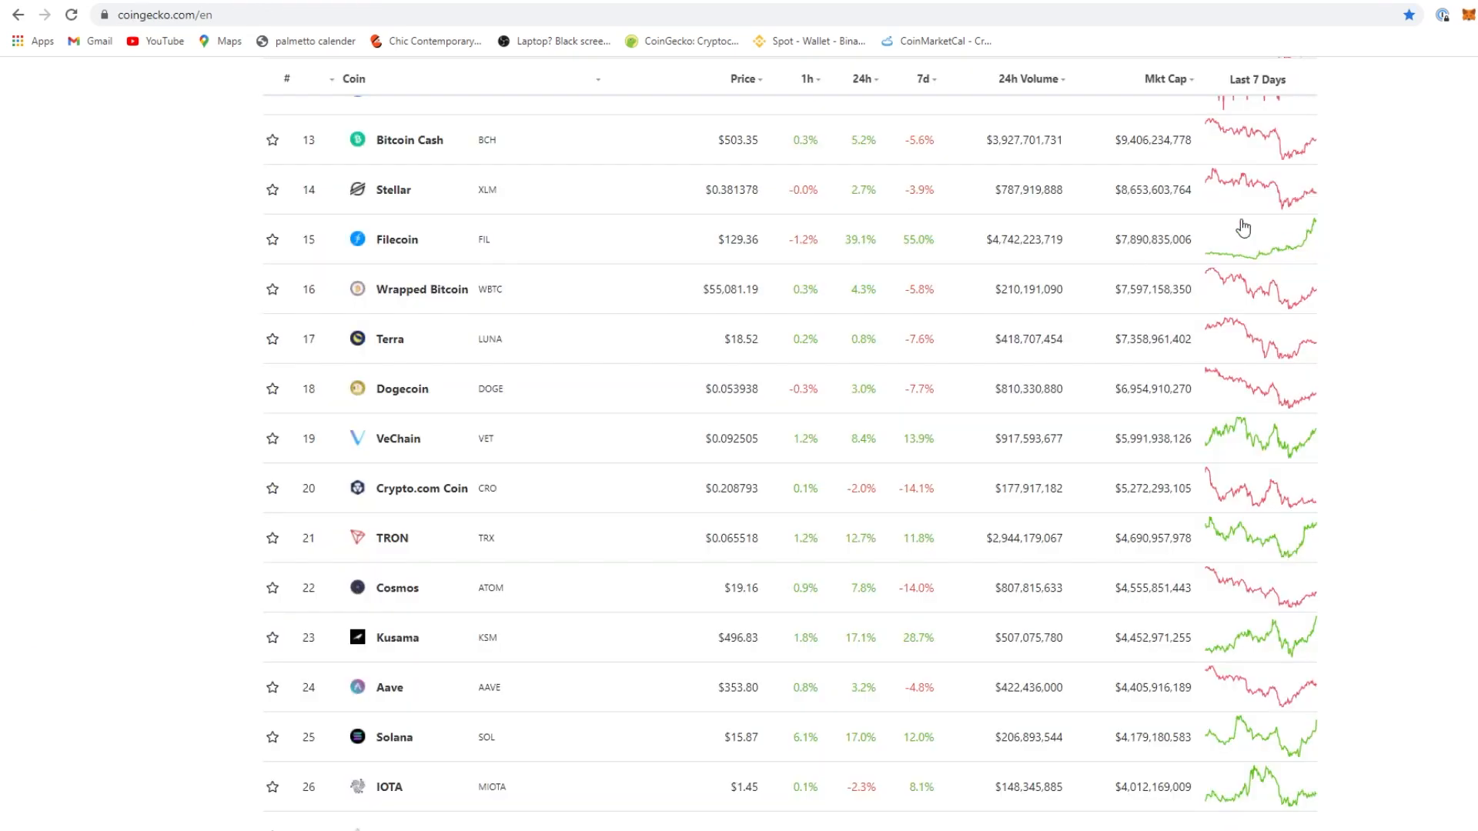
{"action": "left_click", "coordinate": [1184, 245]}
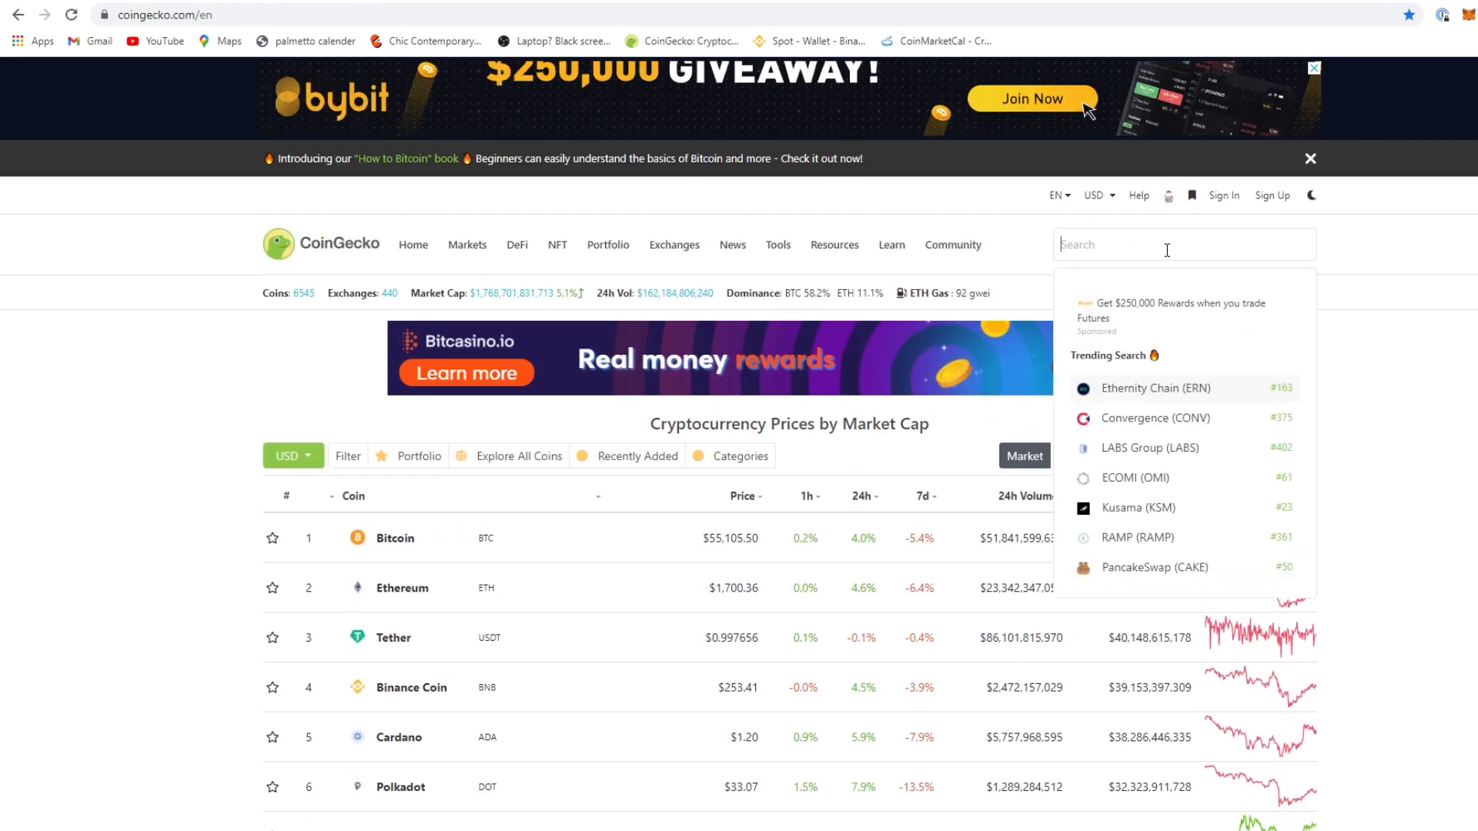
{"action": "type", "text": "VRA"}
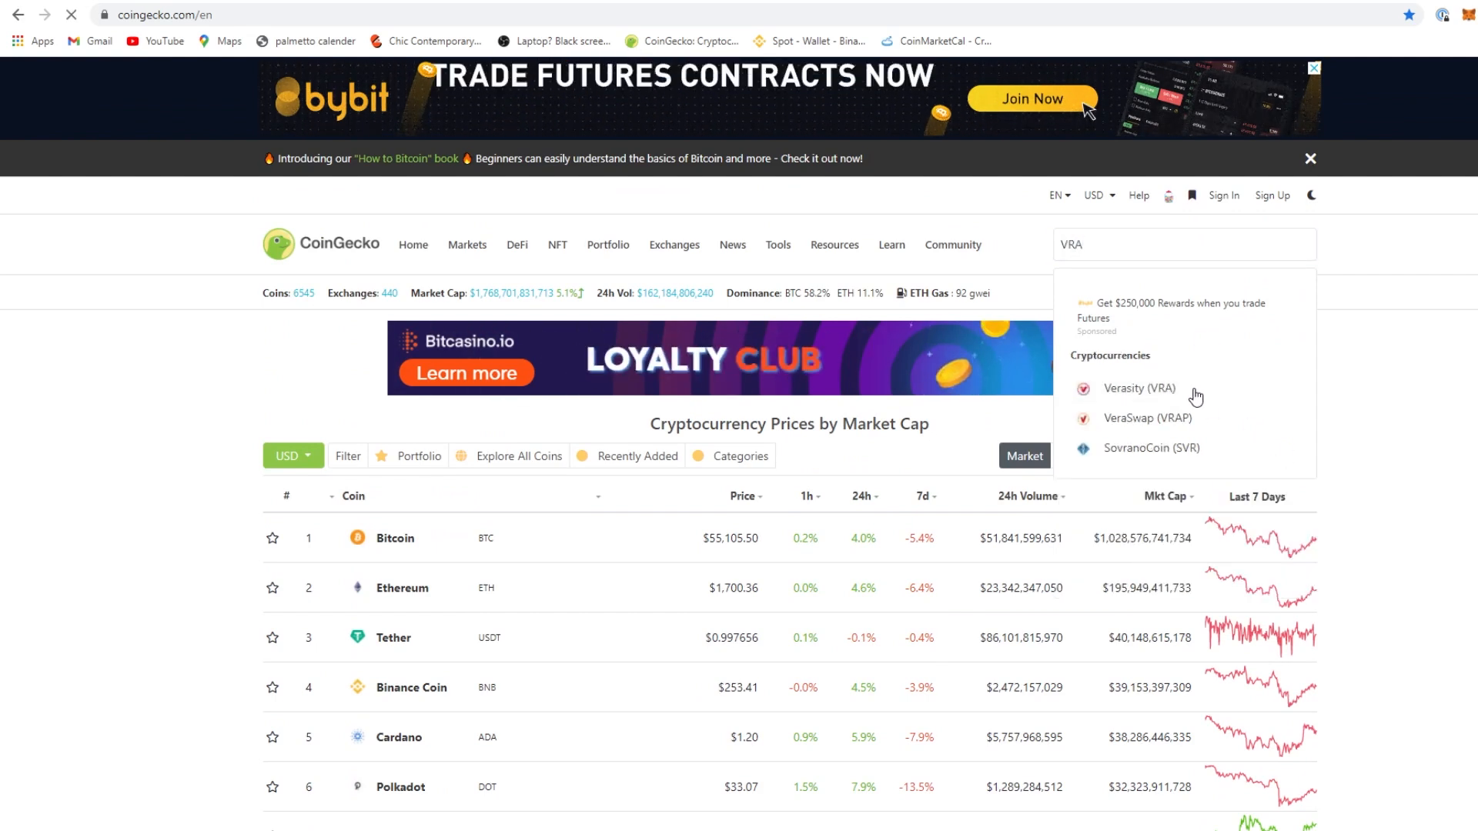
Open the Verasity (VRA) coin page and show its 14-day price chart
{"action": "left_click", "coordinate": [1138, 388]}
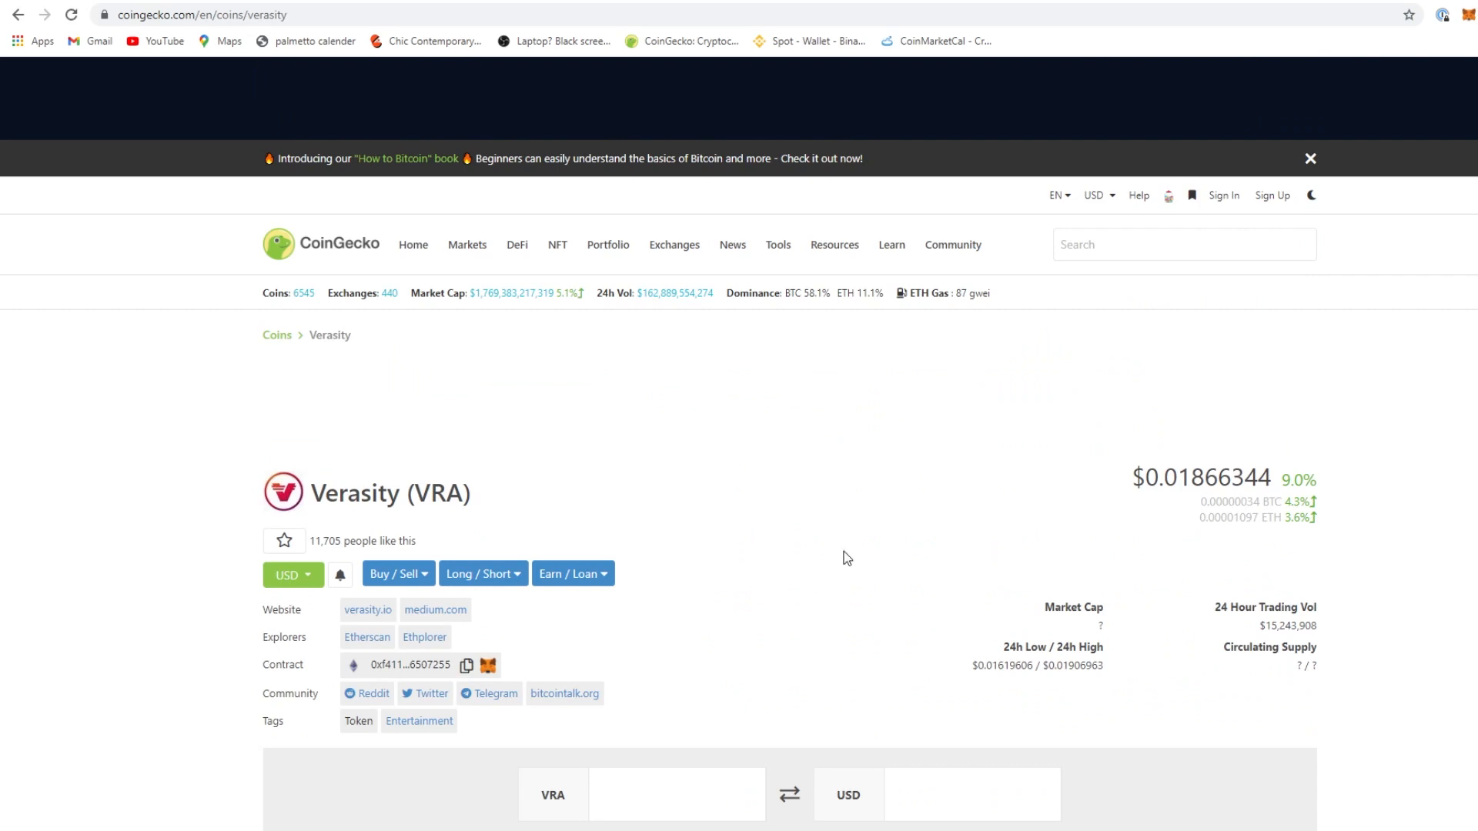
{"action": "scroll", "scroll_direction": "down", "scroll_amount": 3}
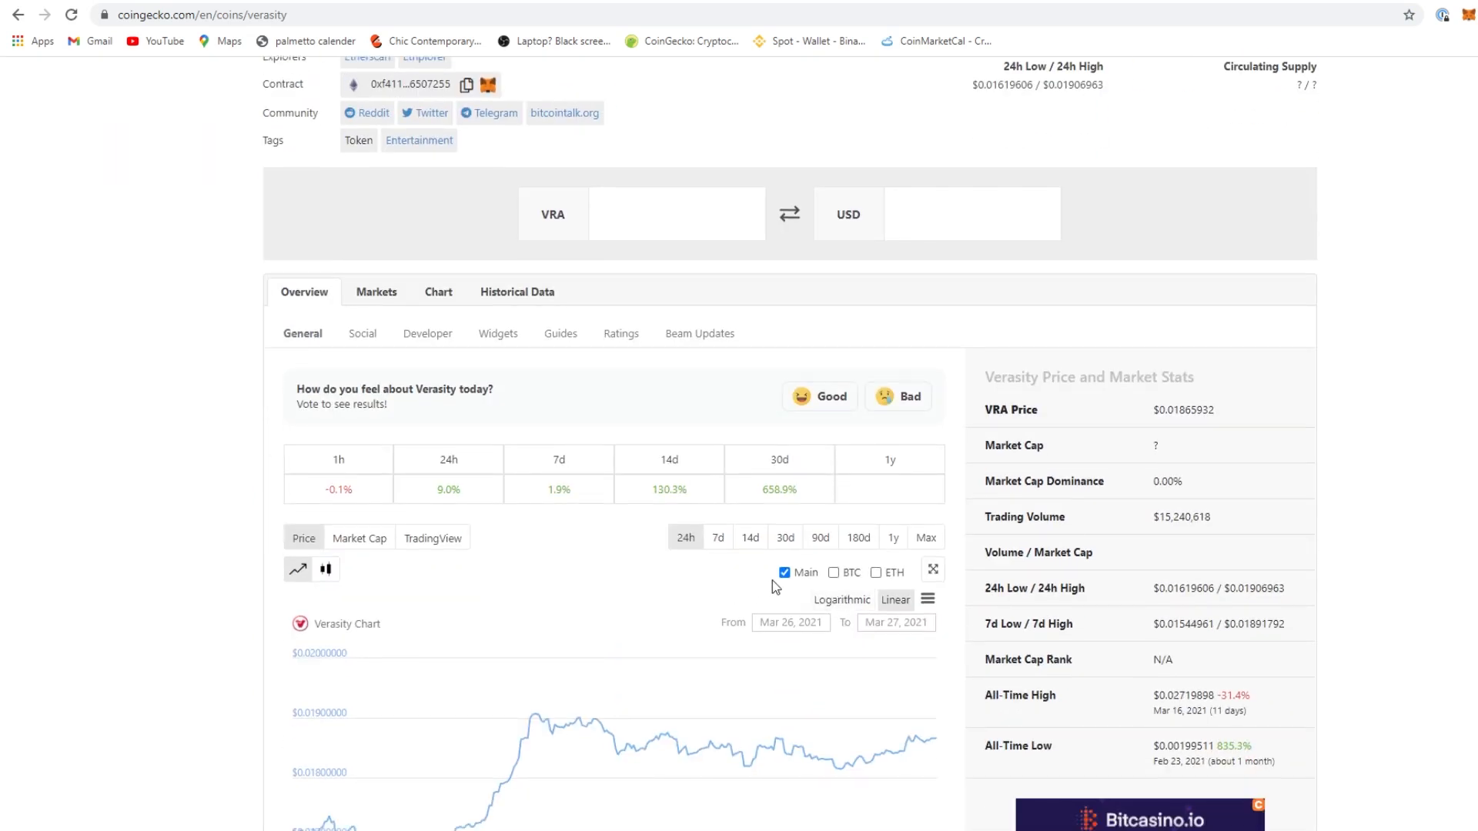
{"action": "left_click", "coordinate": [750, 537]}
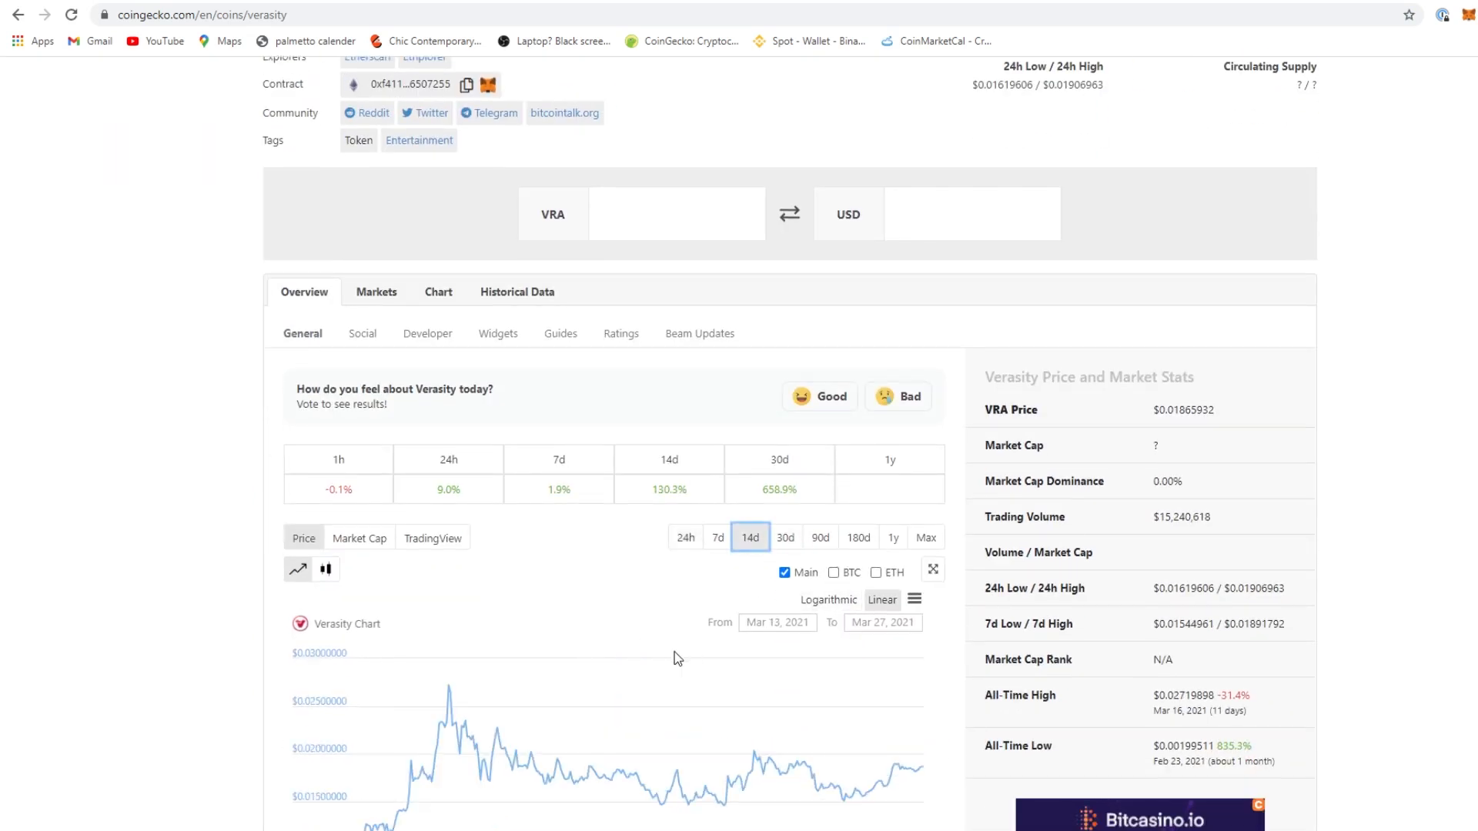
{"action": "scroll", "scroll_direction": "down", "scroll_amount": 3}
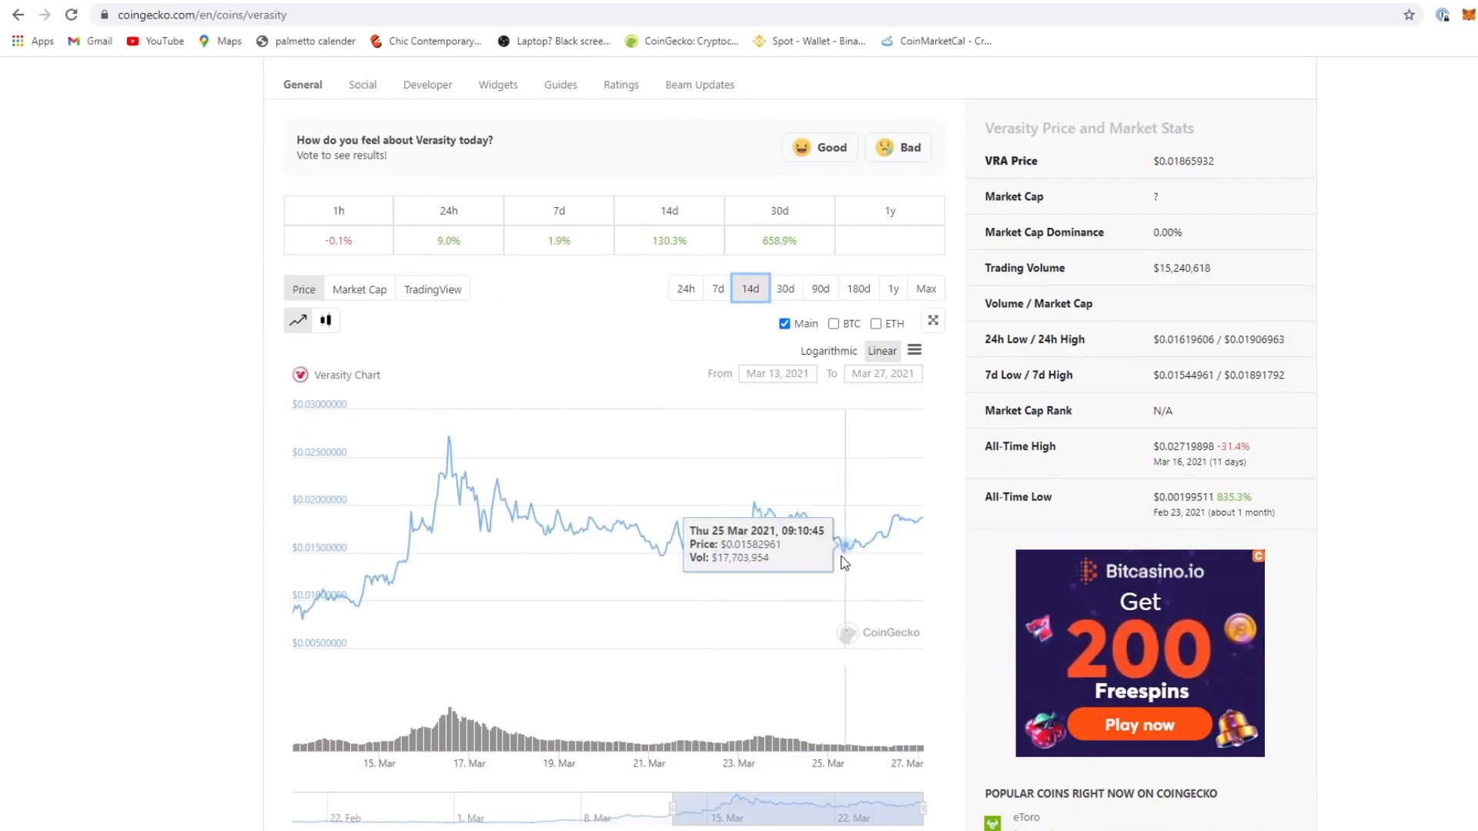
{"action": "mouse_move", "coordinate": [462, 528]}
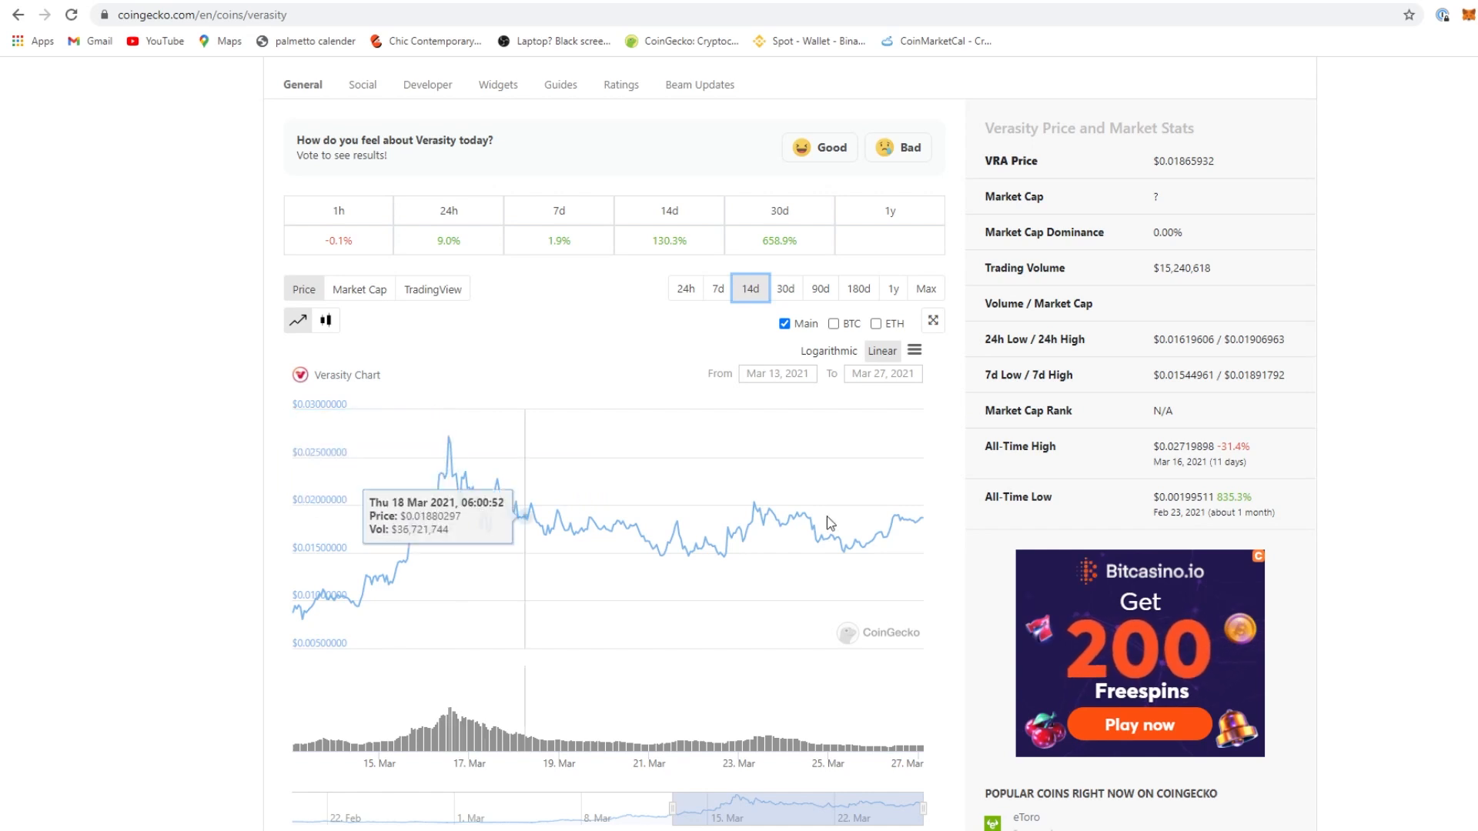
{"action": "scroll", "scroll_direction": "up", "scroll_amount": 3}
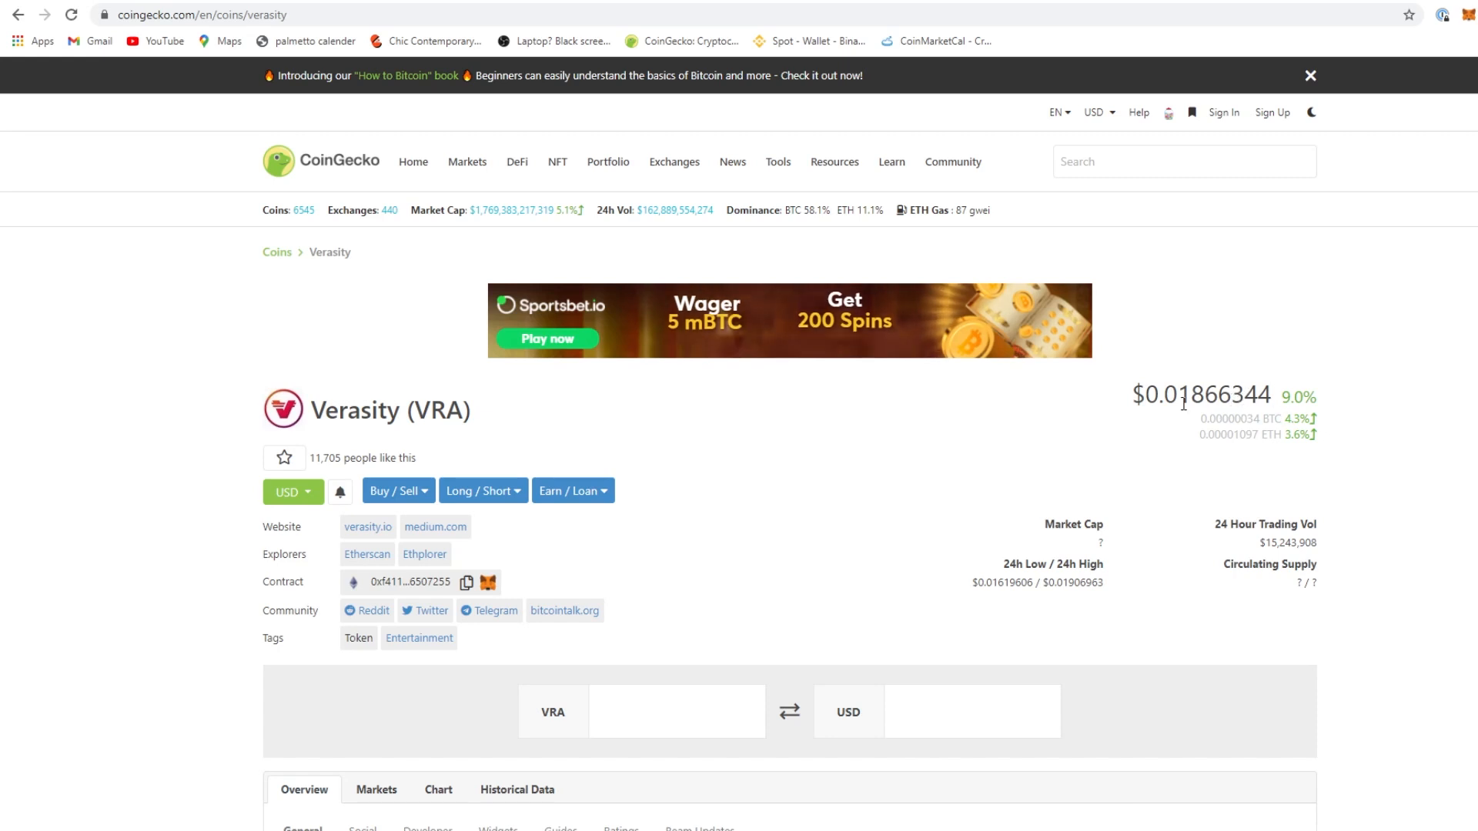
{"action": "mouse_move", "coordinate": [1143, 422]}
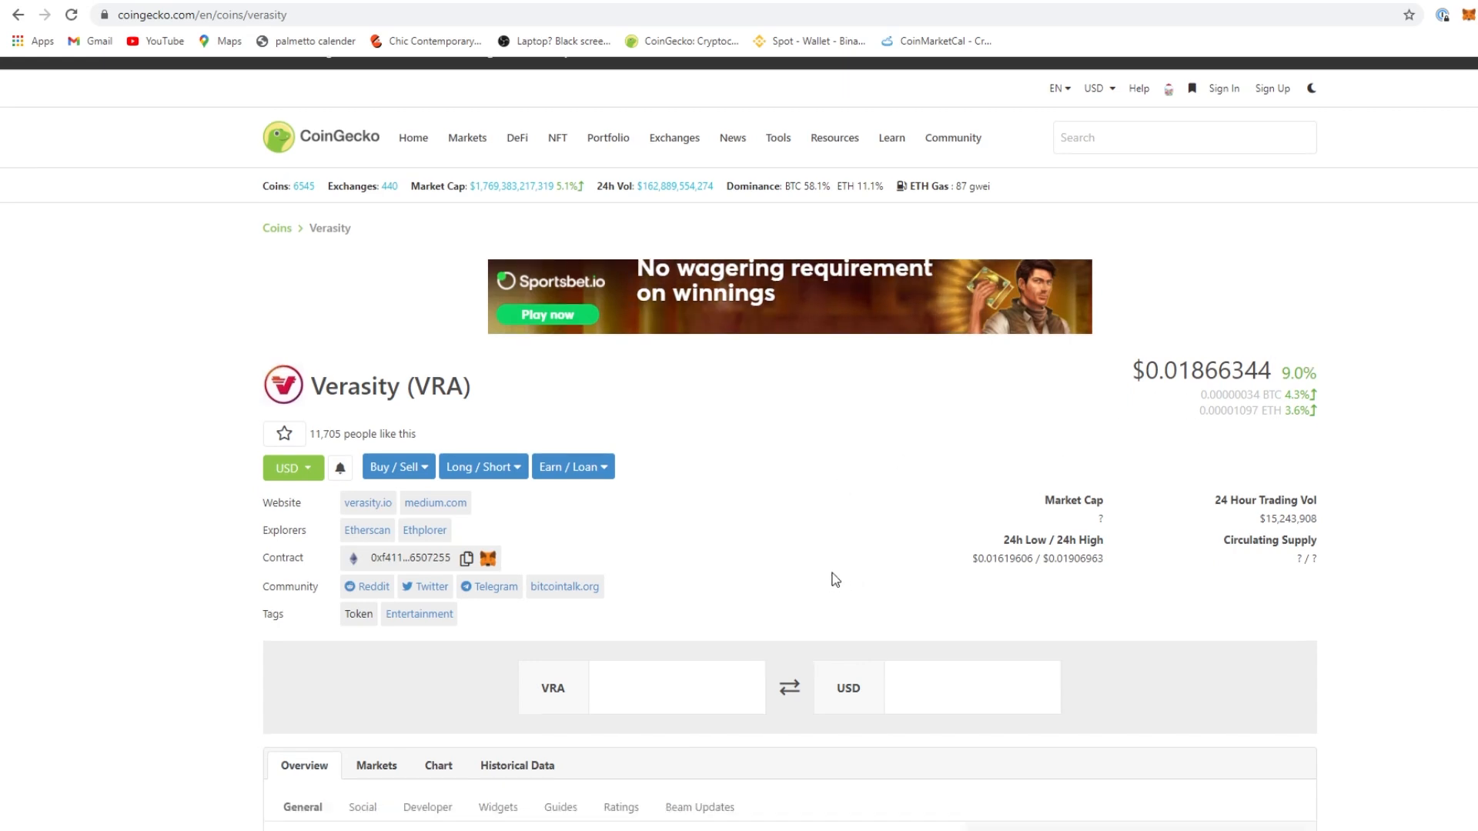
{"action": "scroll", "scroll_direction": "down", "scroll_amount": 3}
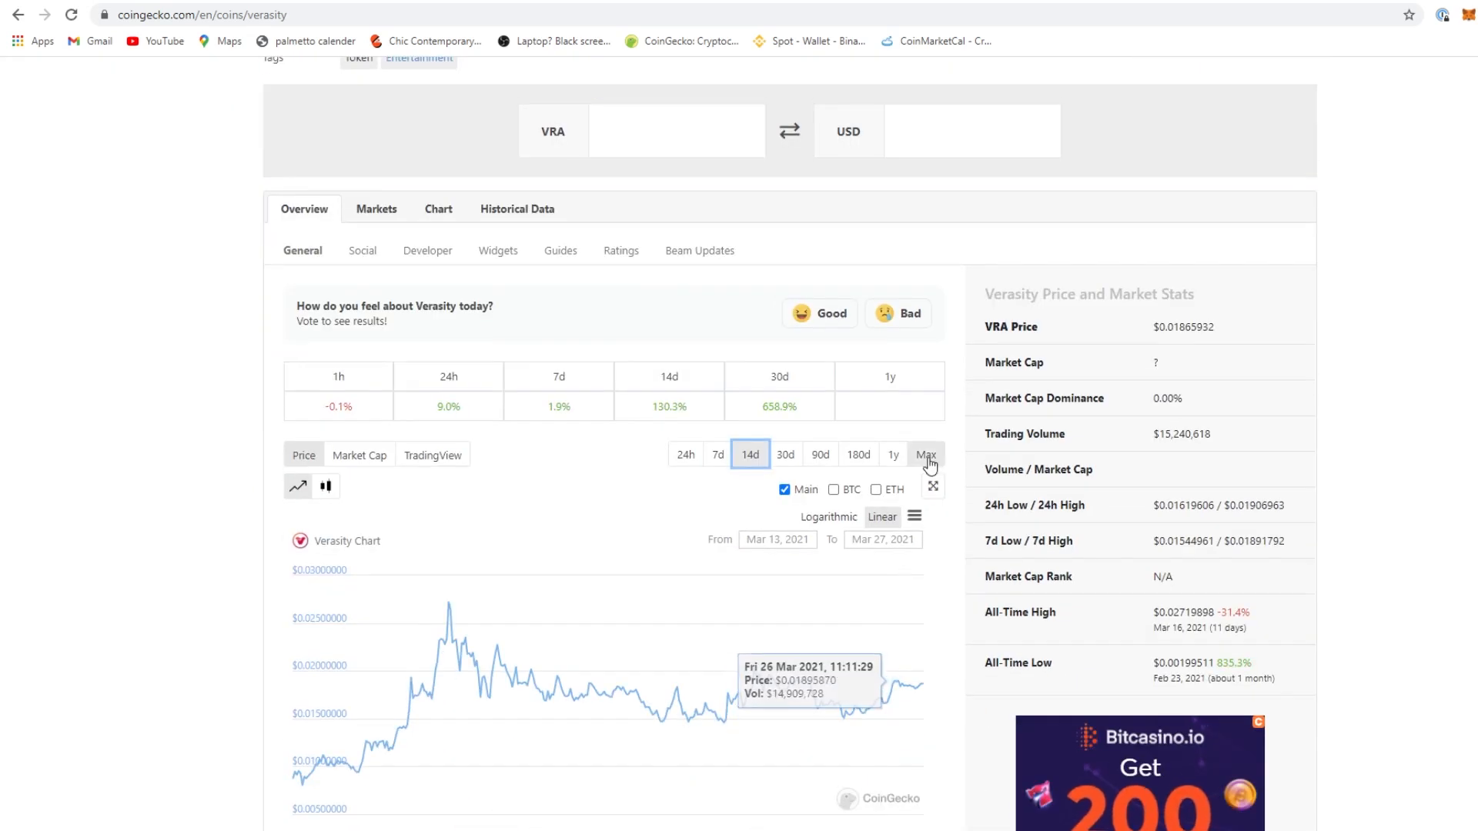
{"action": "left_click", "coordinate": [925, 454]}
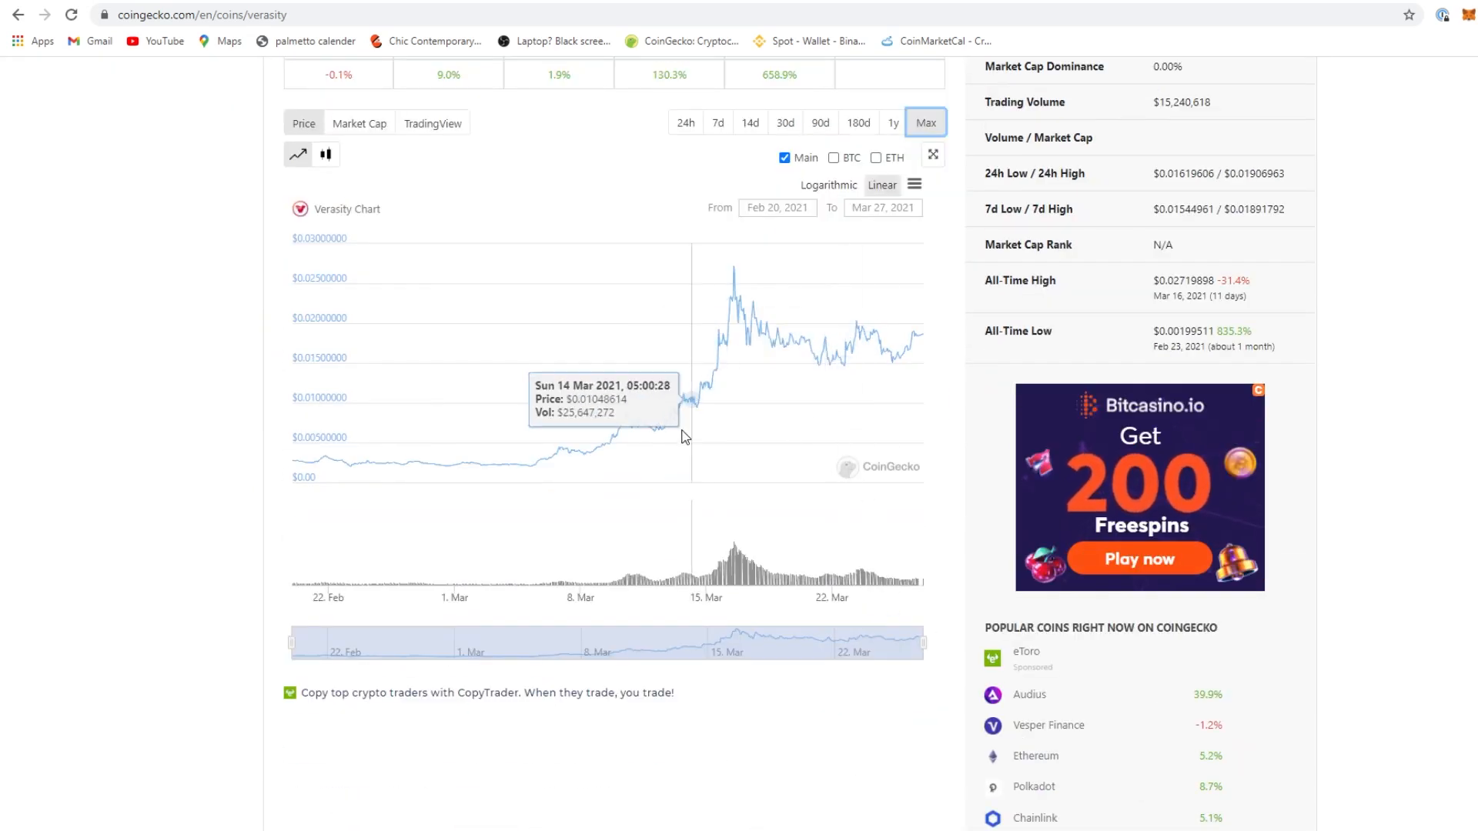
{"action": "mouse_move", "coordinate": [660, 449]}
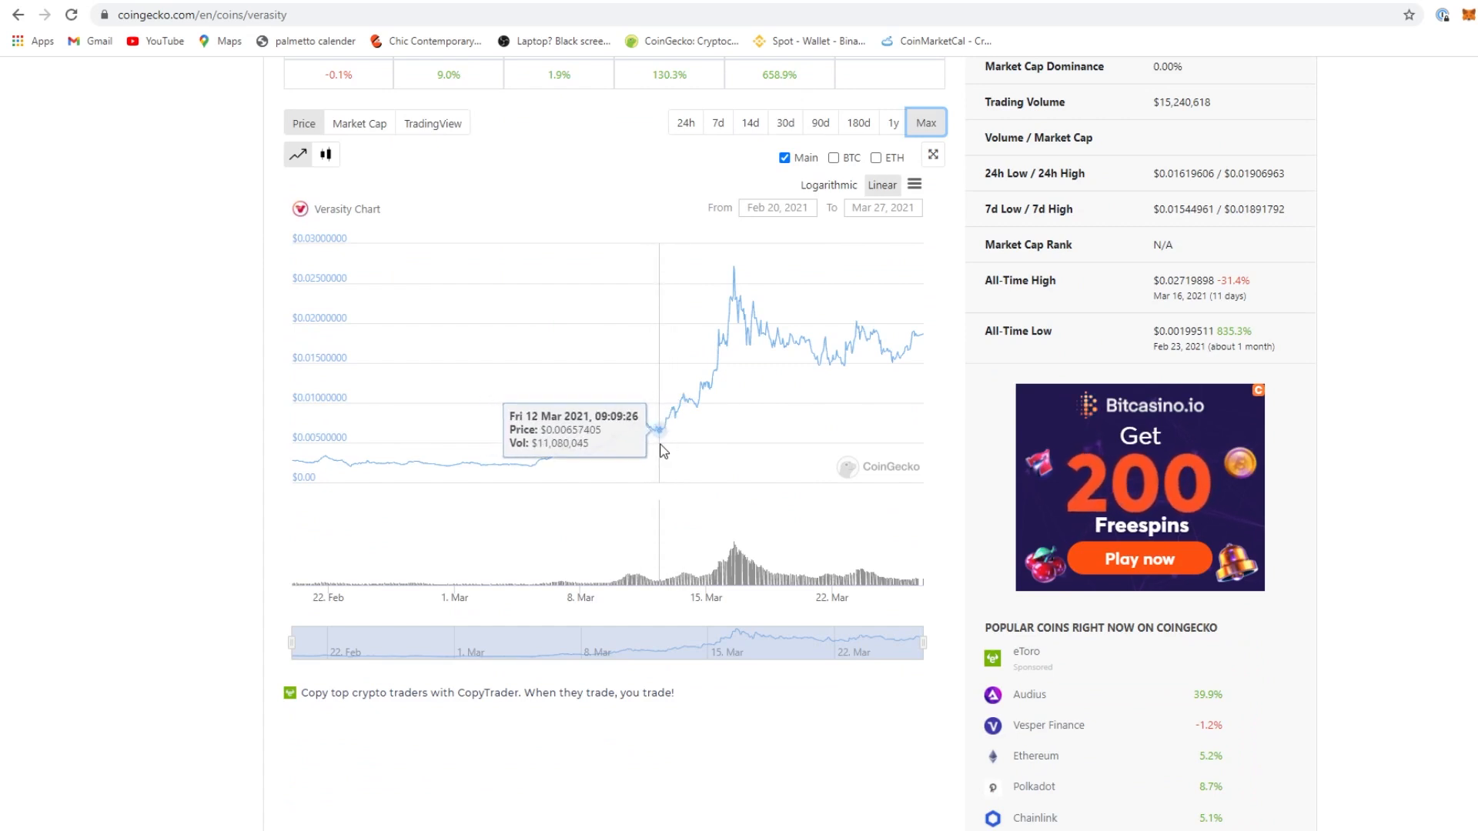
{"action": "mouse_move", "coordinate": [696, 436]}
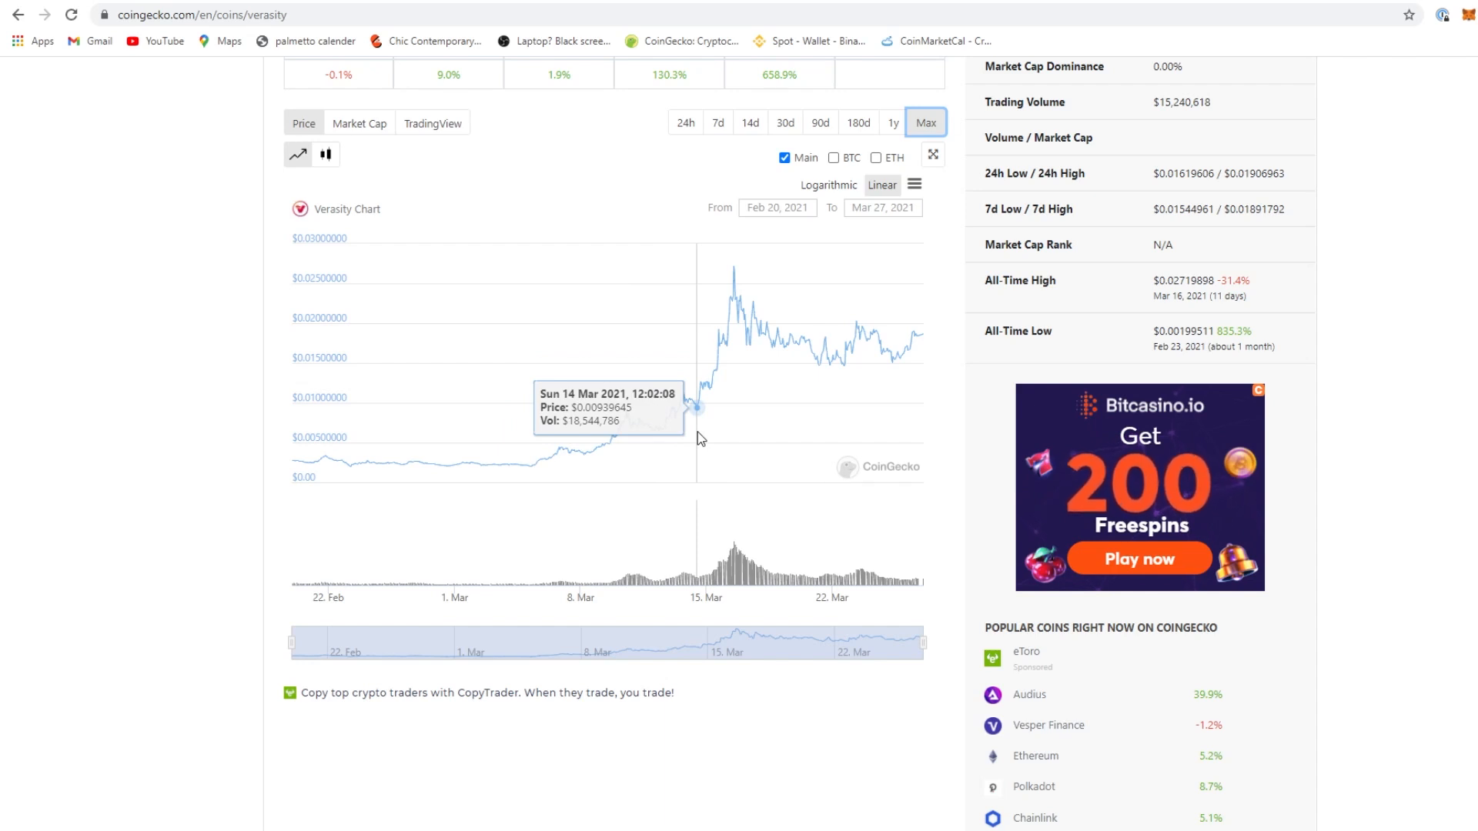
{"action": "mouse_move", "coordinate": [738, 302]}
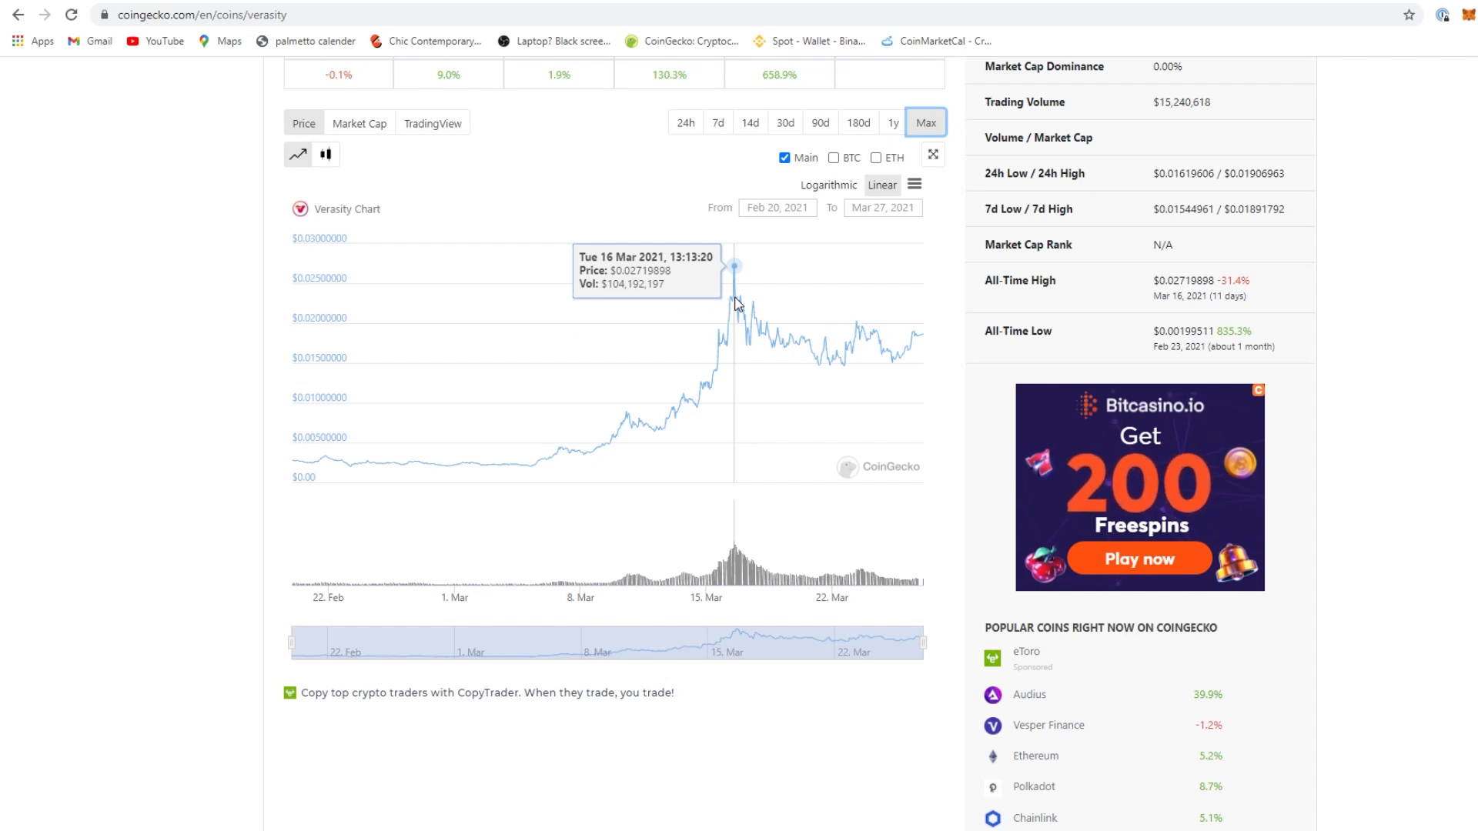
{"action": "scroll", "scroll_direction": "up", "scroll_amount": 3}
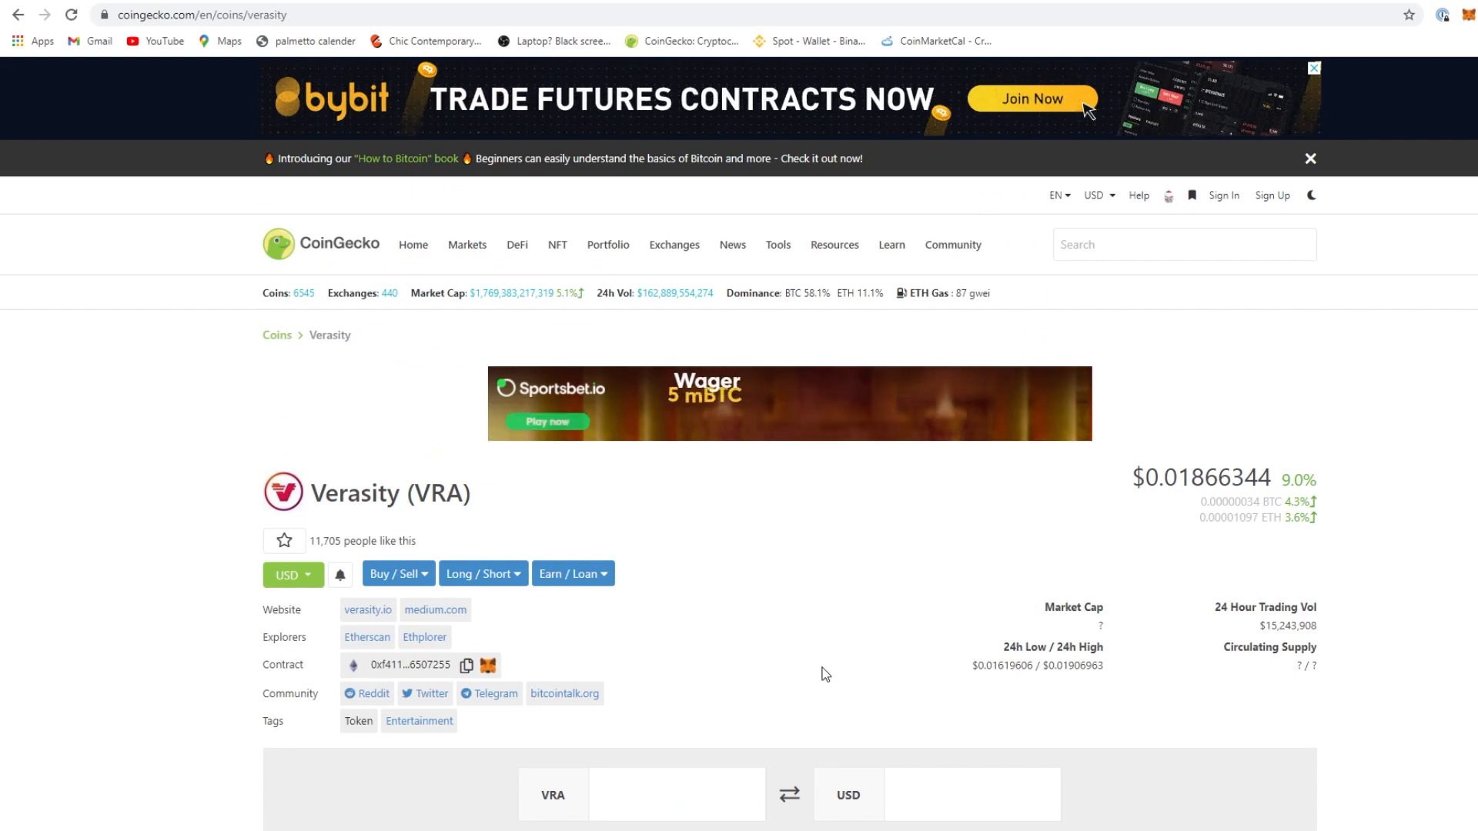
{"action": "scroll", "scroll_direction": "down", "scroll_amount": 3}
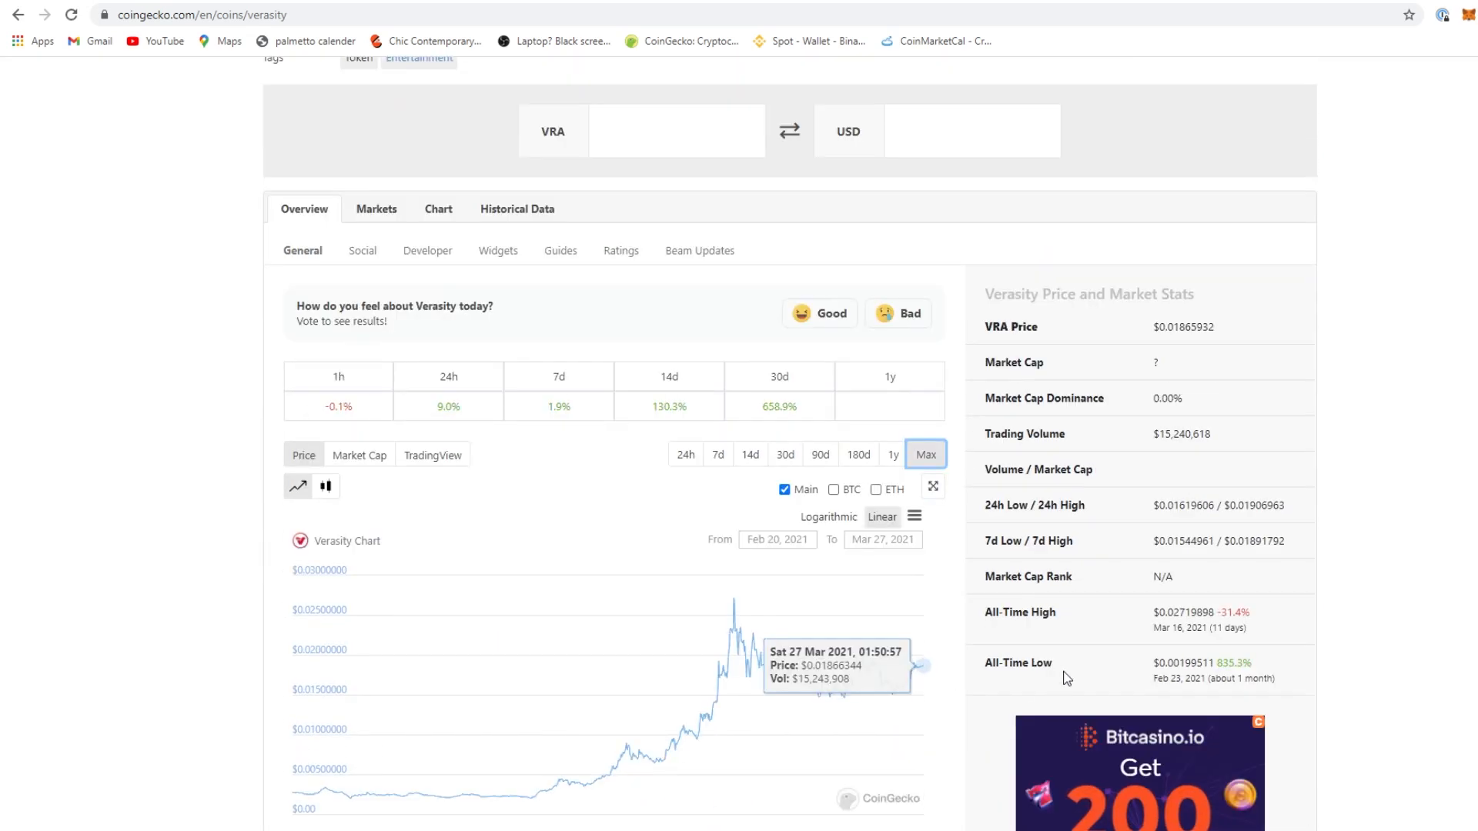
{"action": "scroll", "scroll_direction": "up", "scroll_amount": 3}
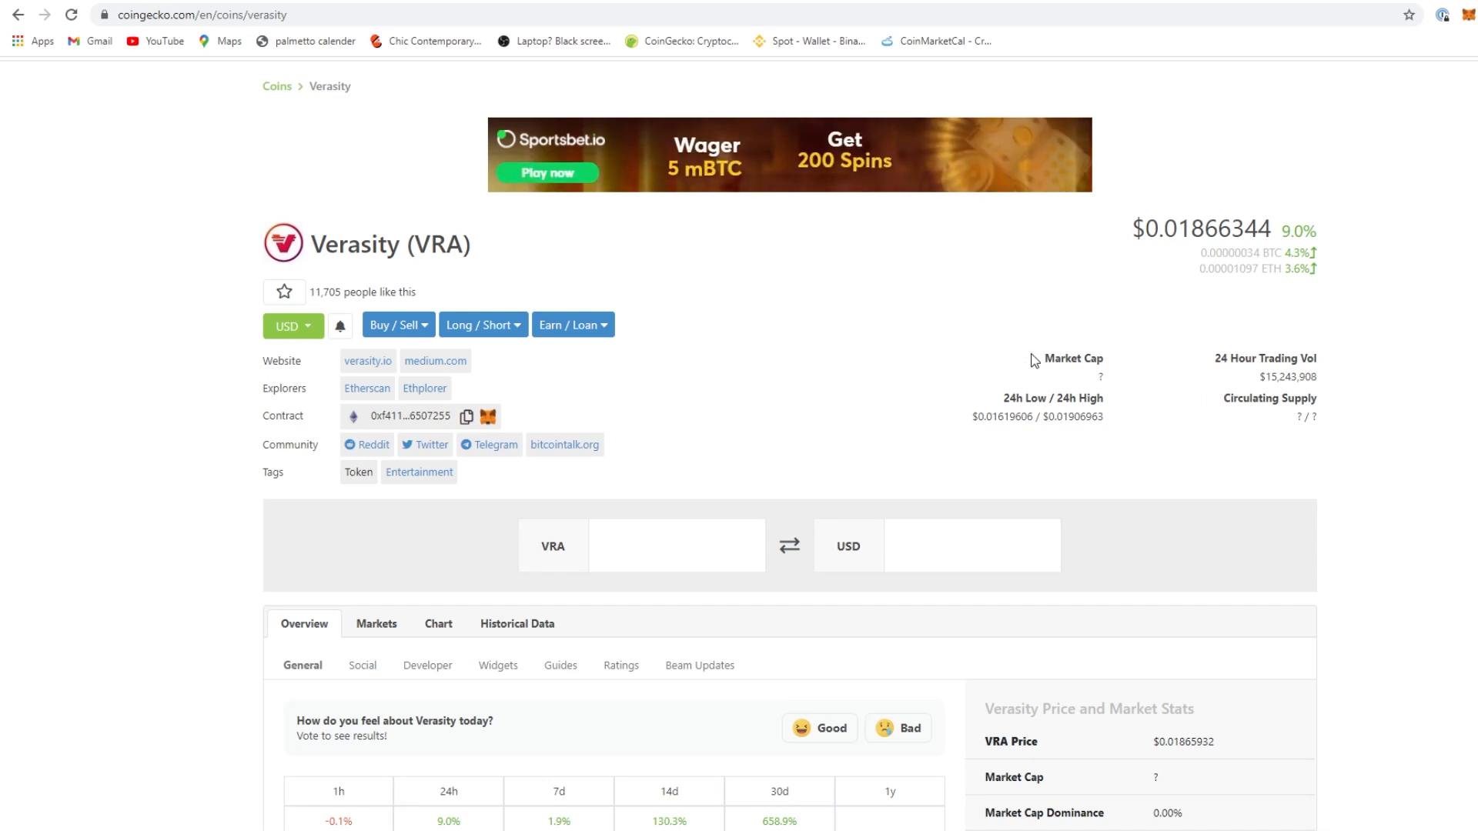
{"action": "scroll", "scroll_direction": "down", "scroll_amount": 3}
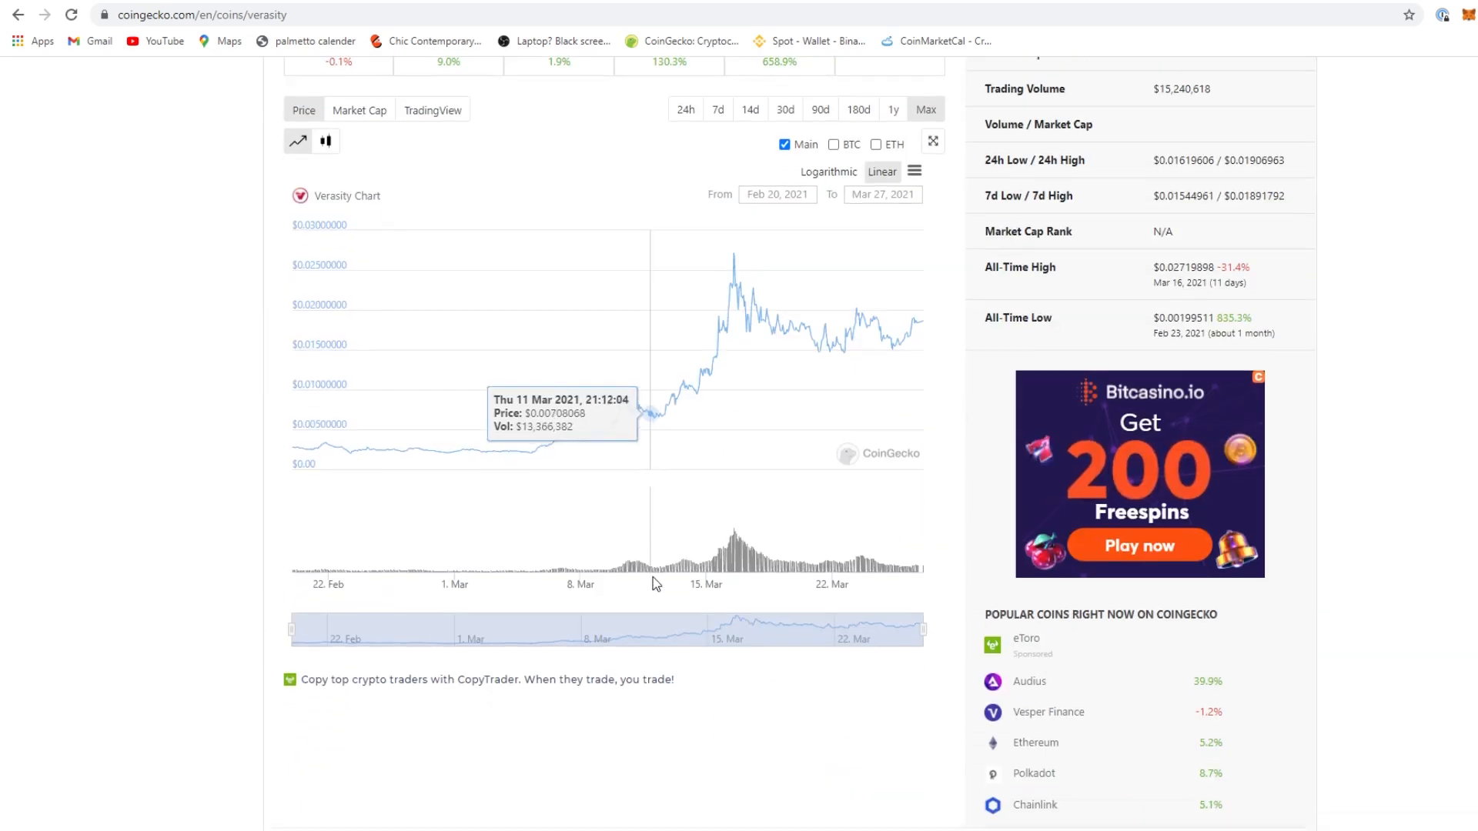
{"action": "scroll", "scroll_direction": "down", "scroll_amount": 3}
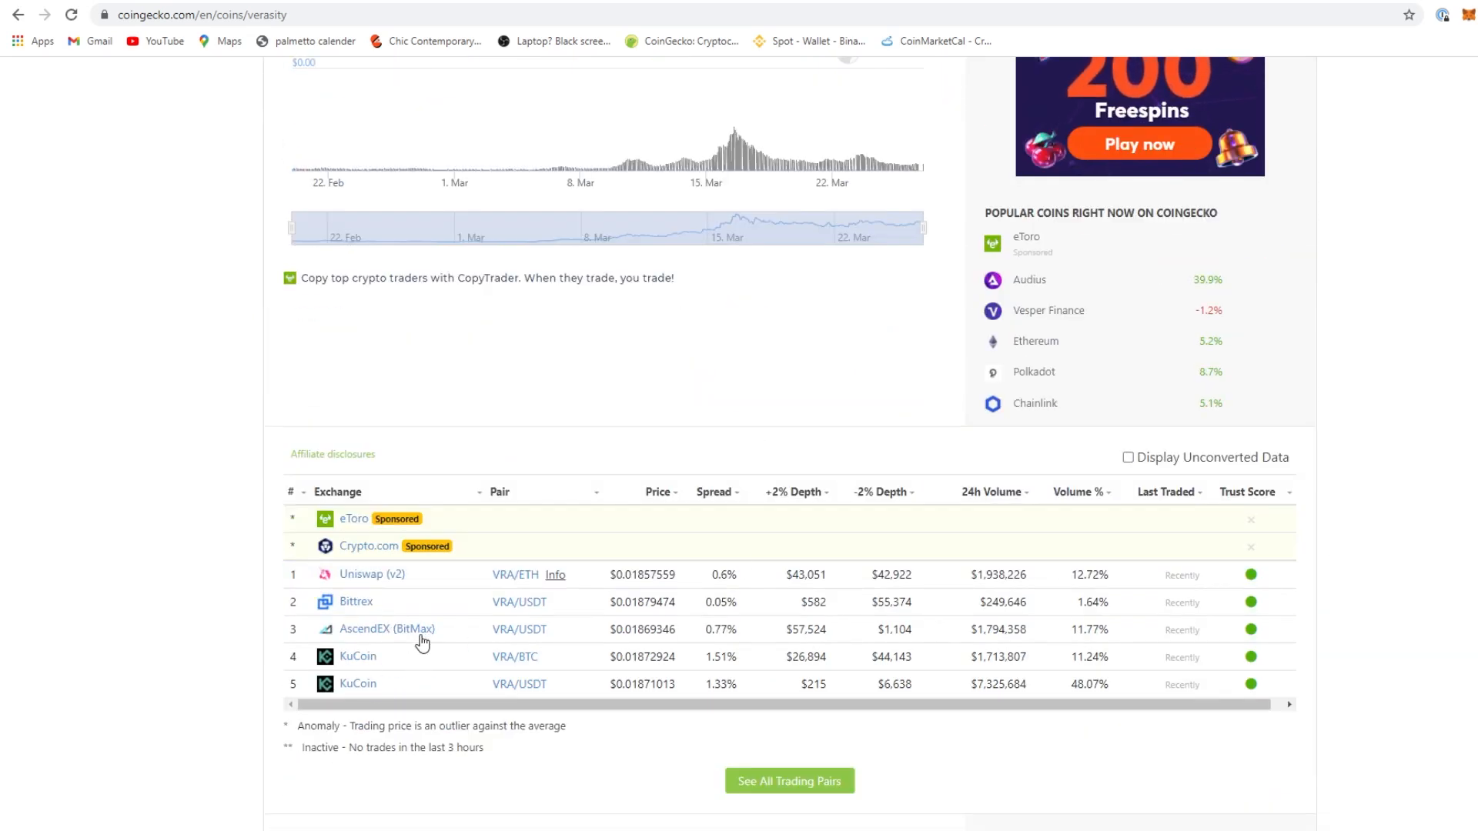
{"action": "mouse_move", "coordinate": [389, 662]}
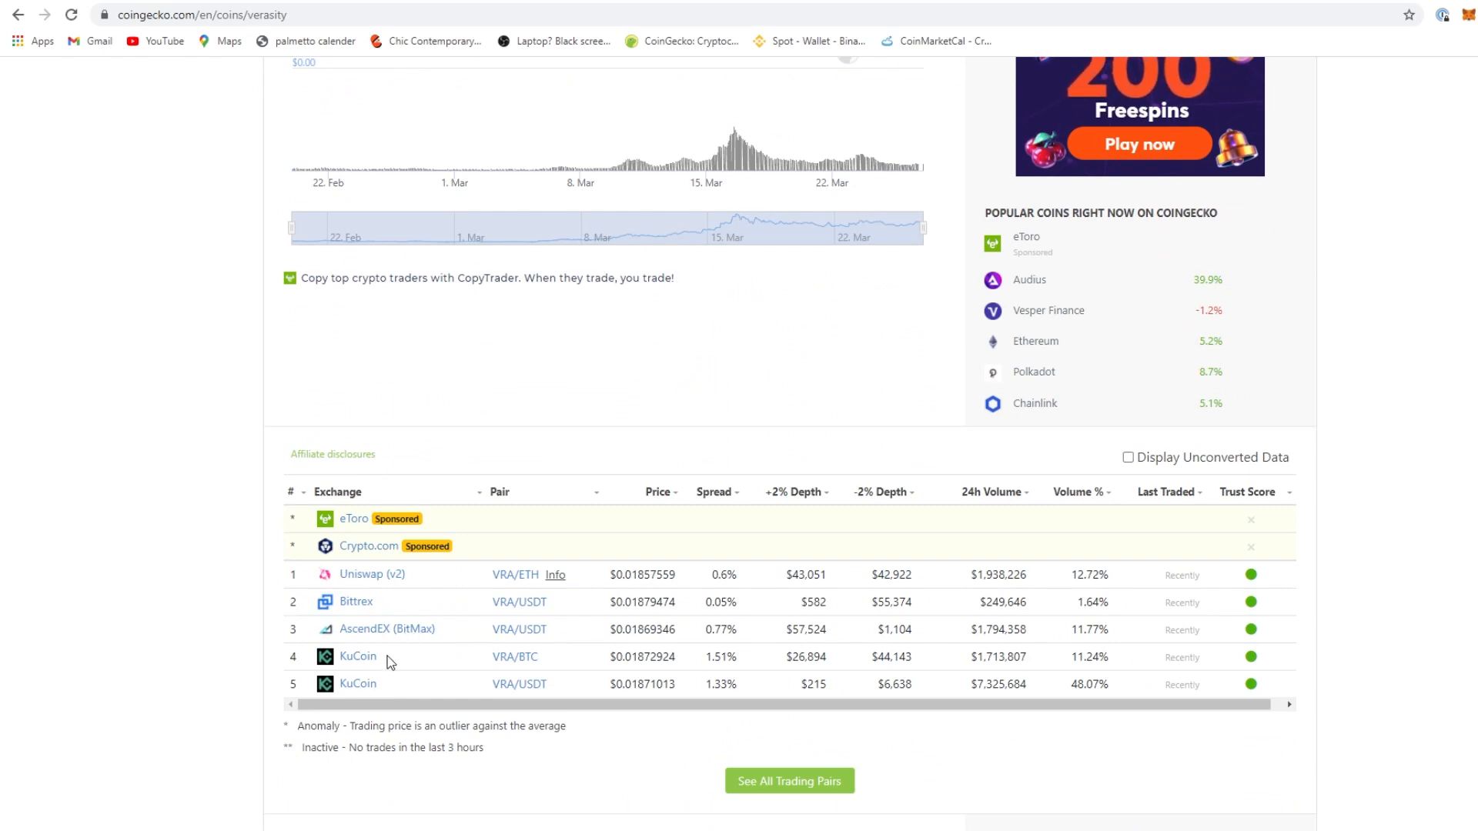
{"action": "mouse_move", "coordinate": [359, 585]}
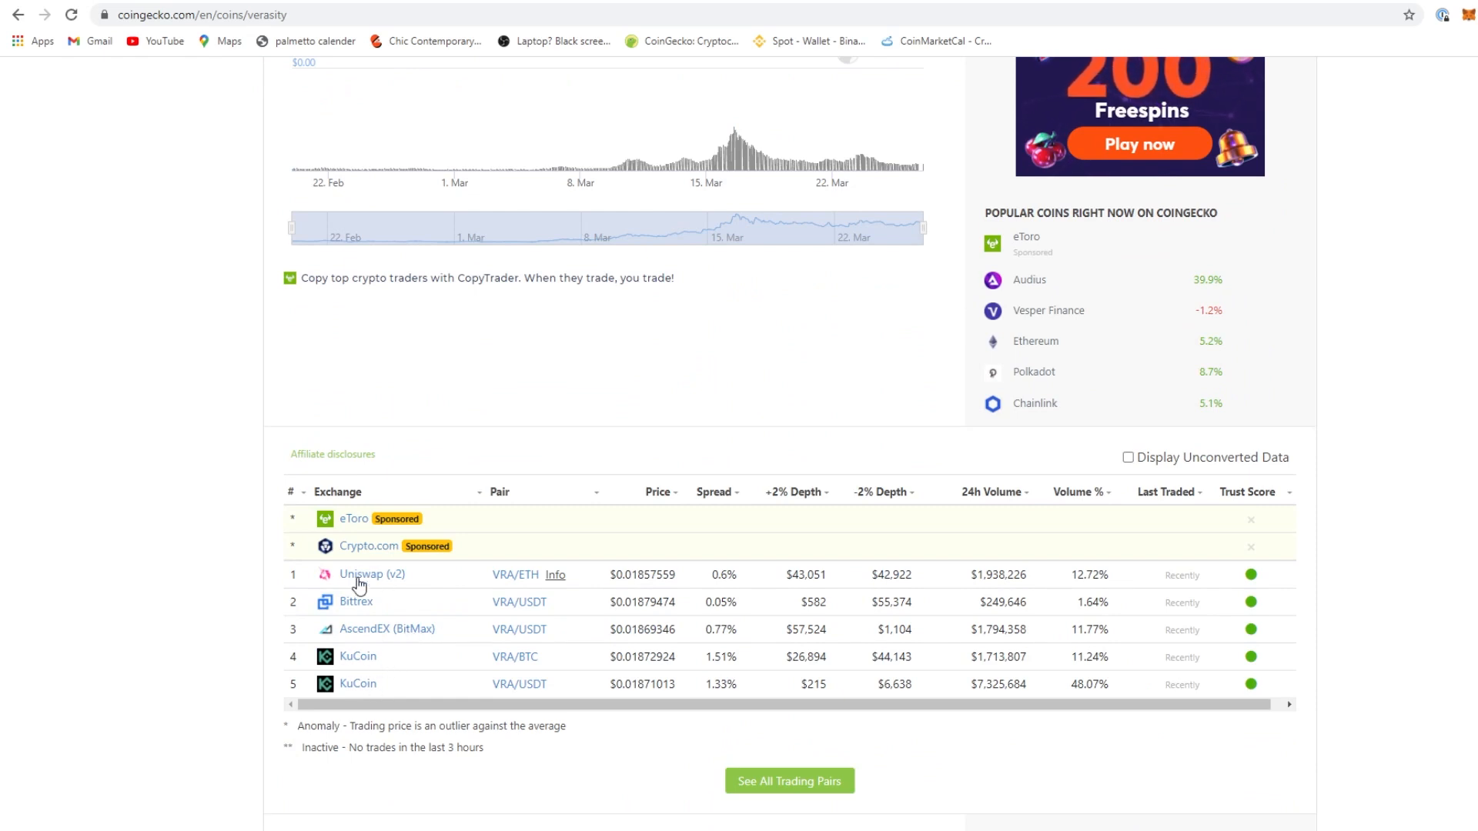
{"action": "mouse_move", "coordinate": [653, 645]}
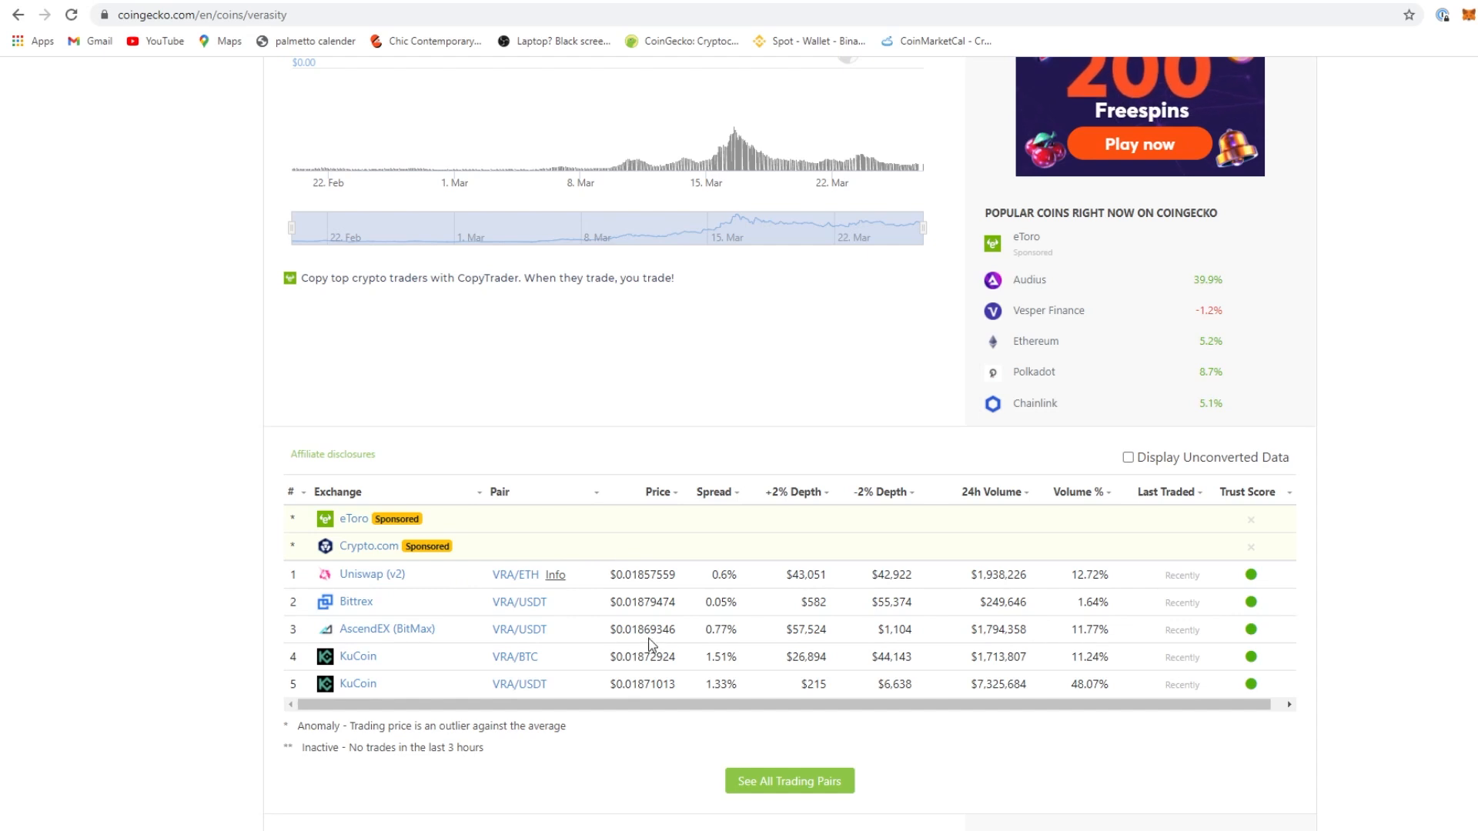
{"action": "mouse_move", "coordinate": [780, 704]}
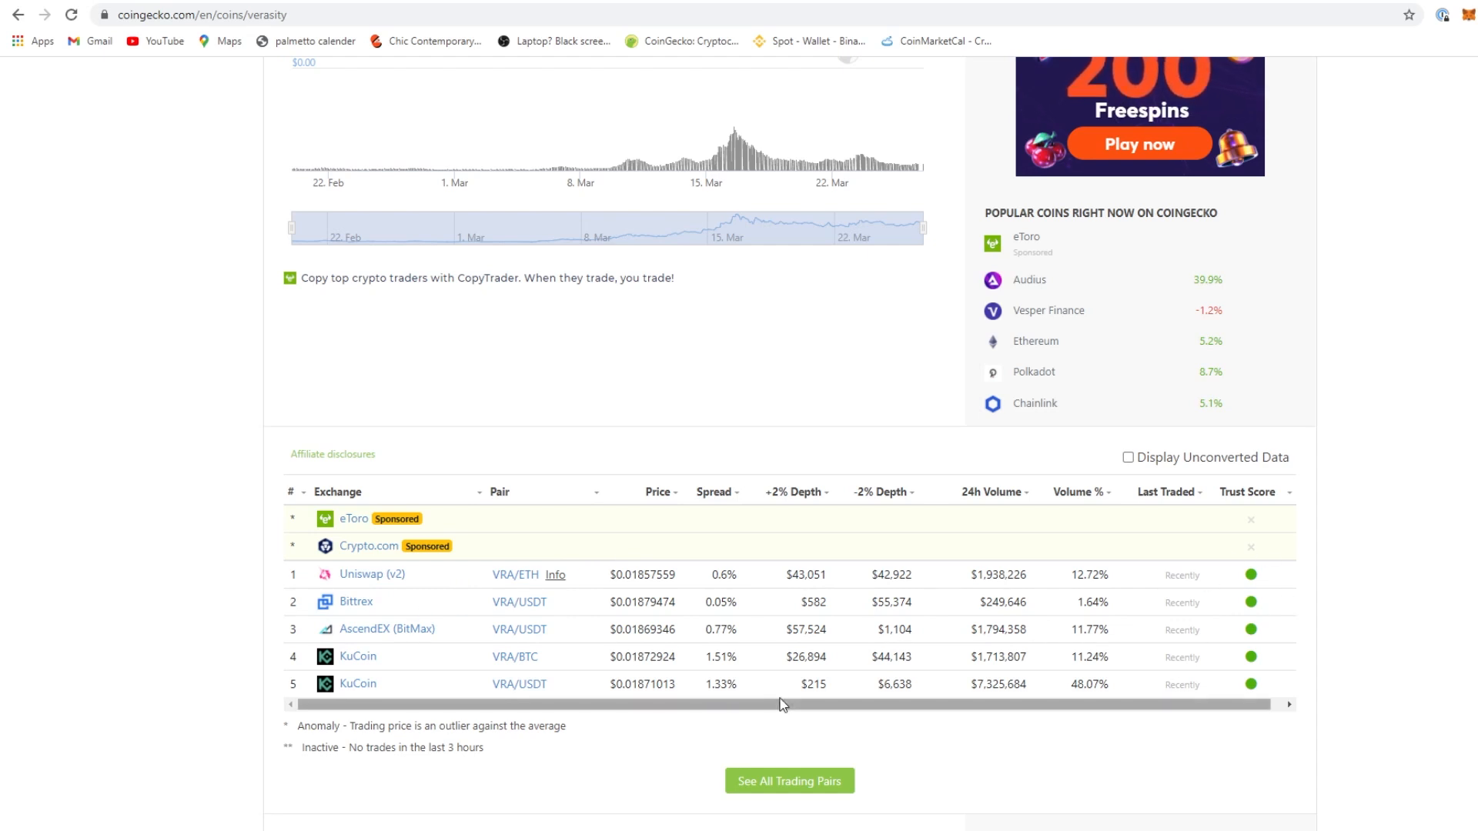
{"action": "scroll", "scroll_direction": "up", "scroll_amount": 3}
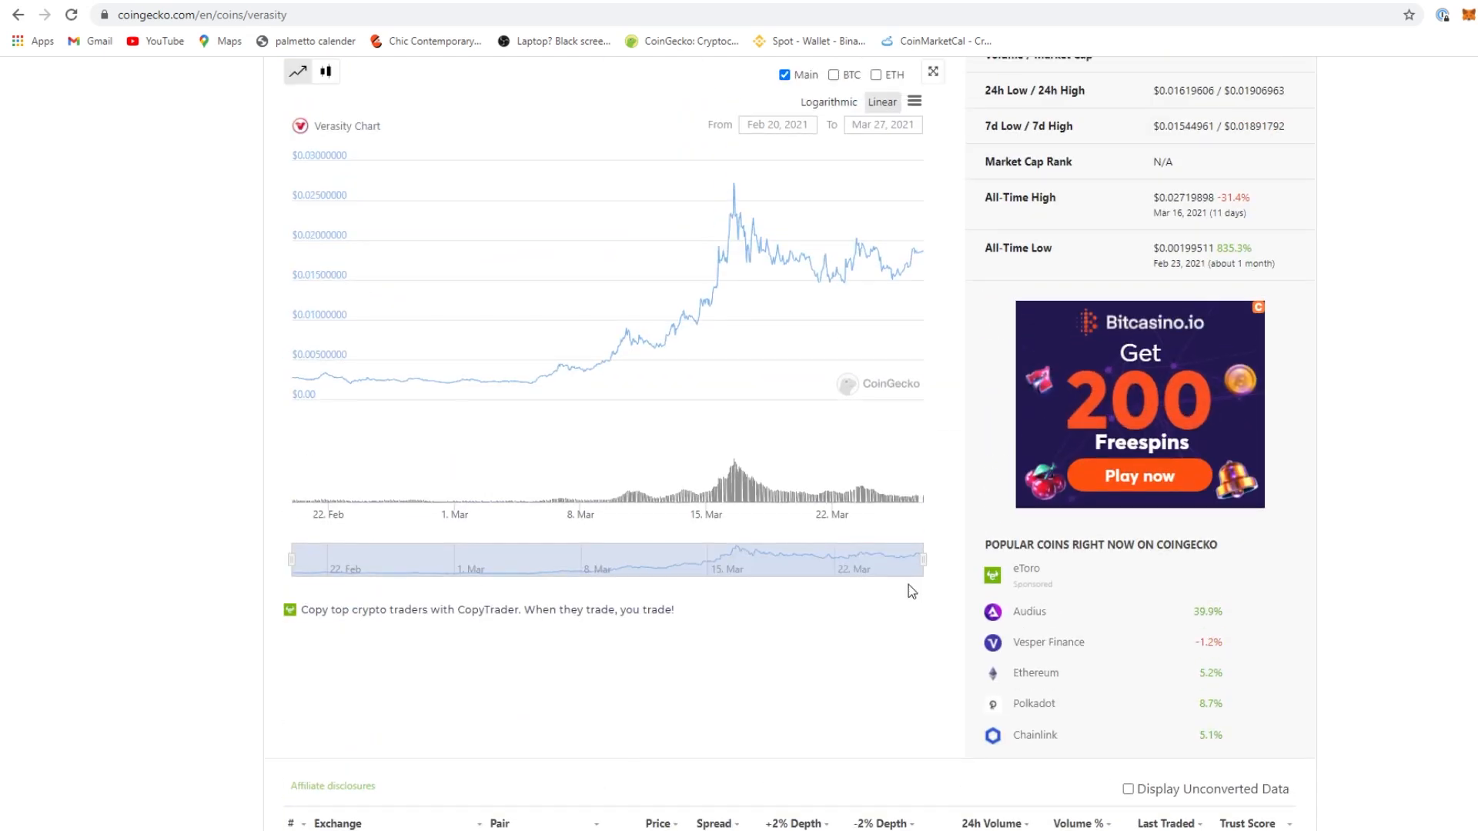
{"action": "mouse_move", "coordinate": [1035, 621]}
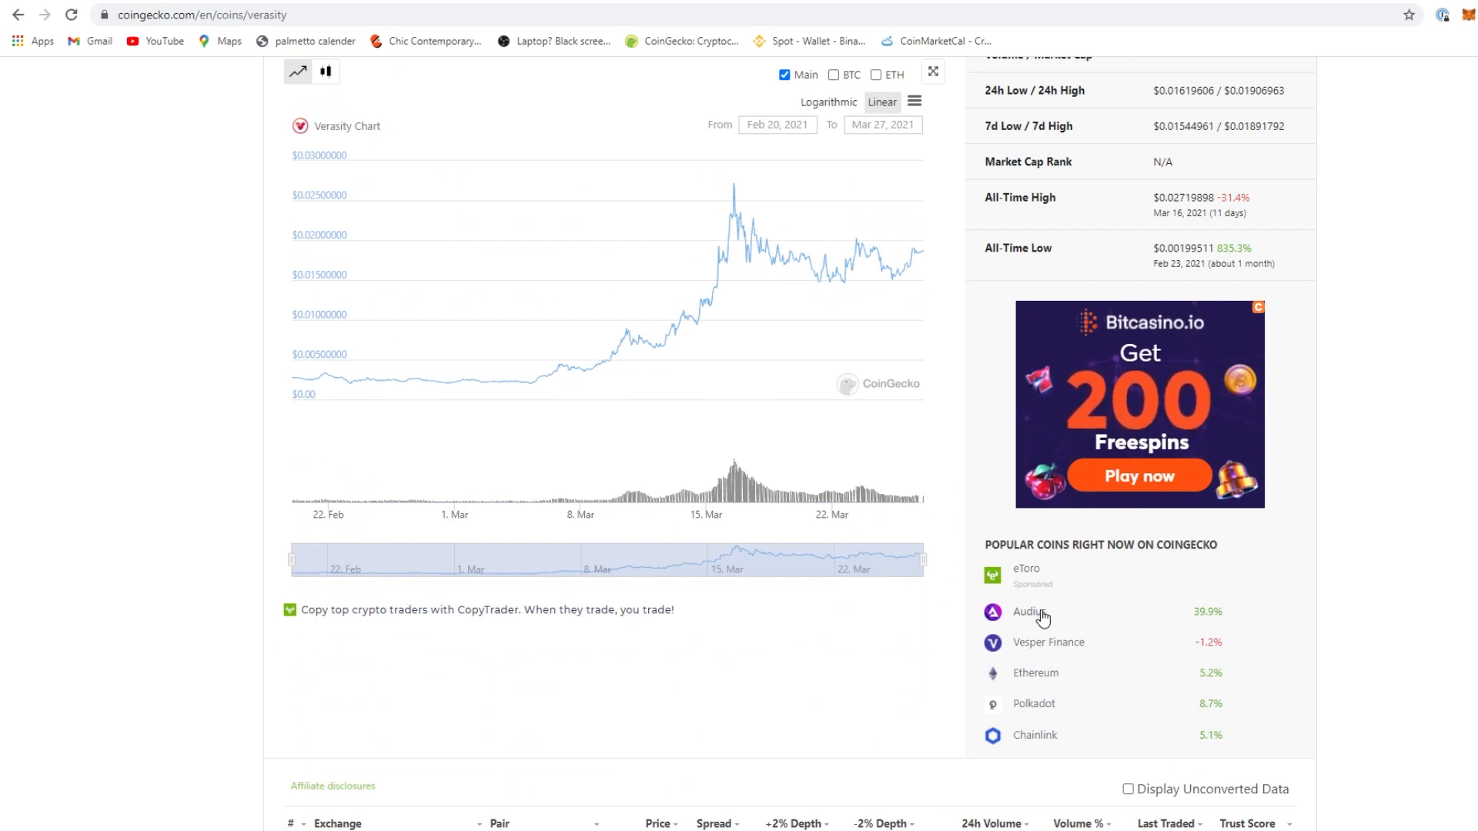
Take a brief look at the Audius coin page, then return to the Verasity header
{"action": "left_click", "coordinate": [1027, 611]}
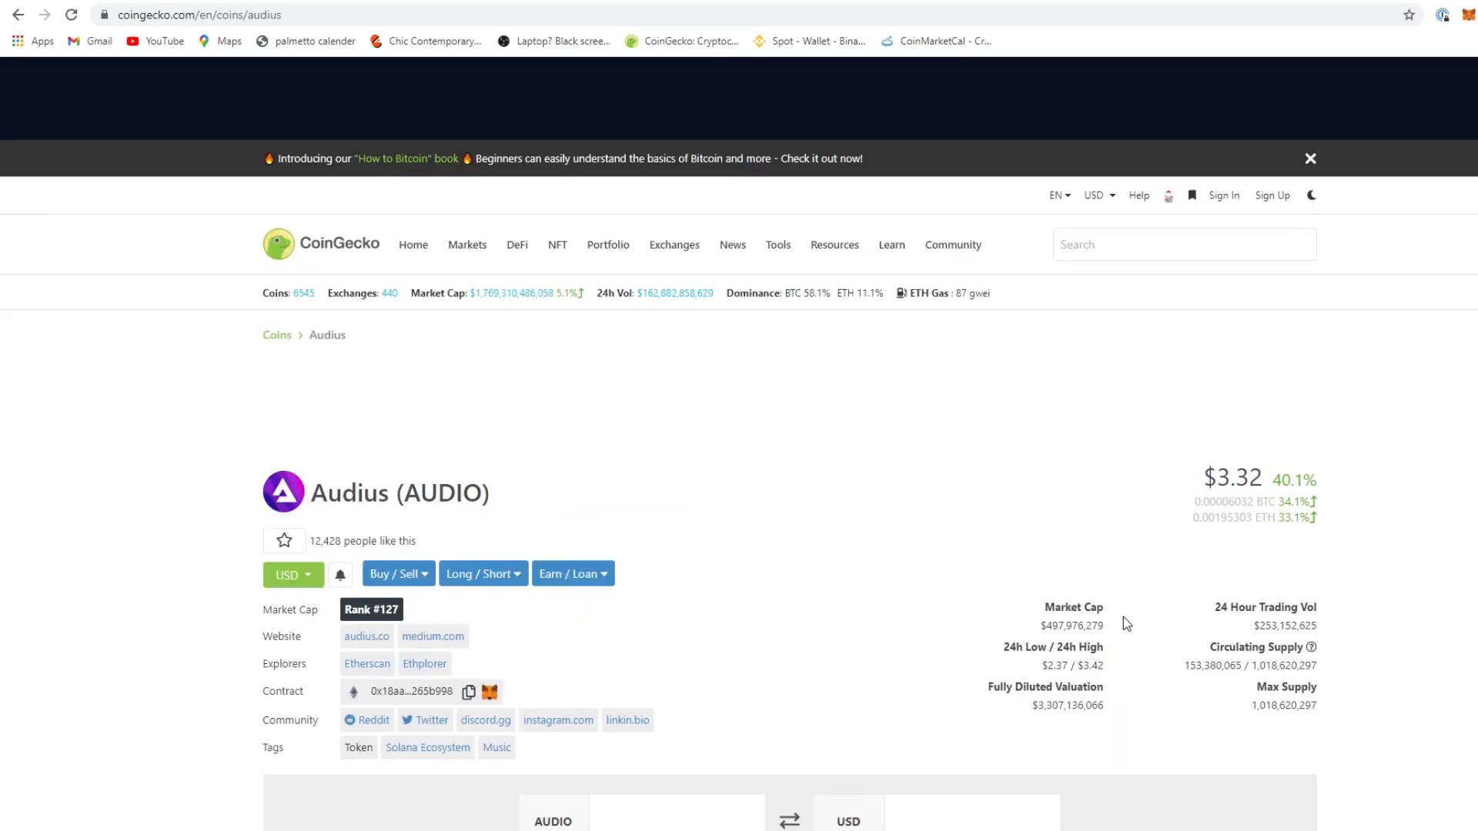
{"action": "mouse_move", "coordinate": [40, 86]}
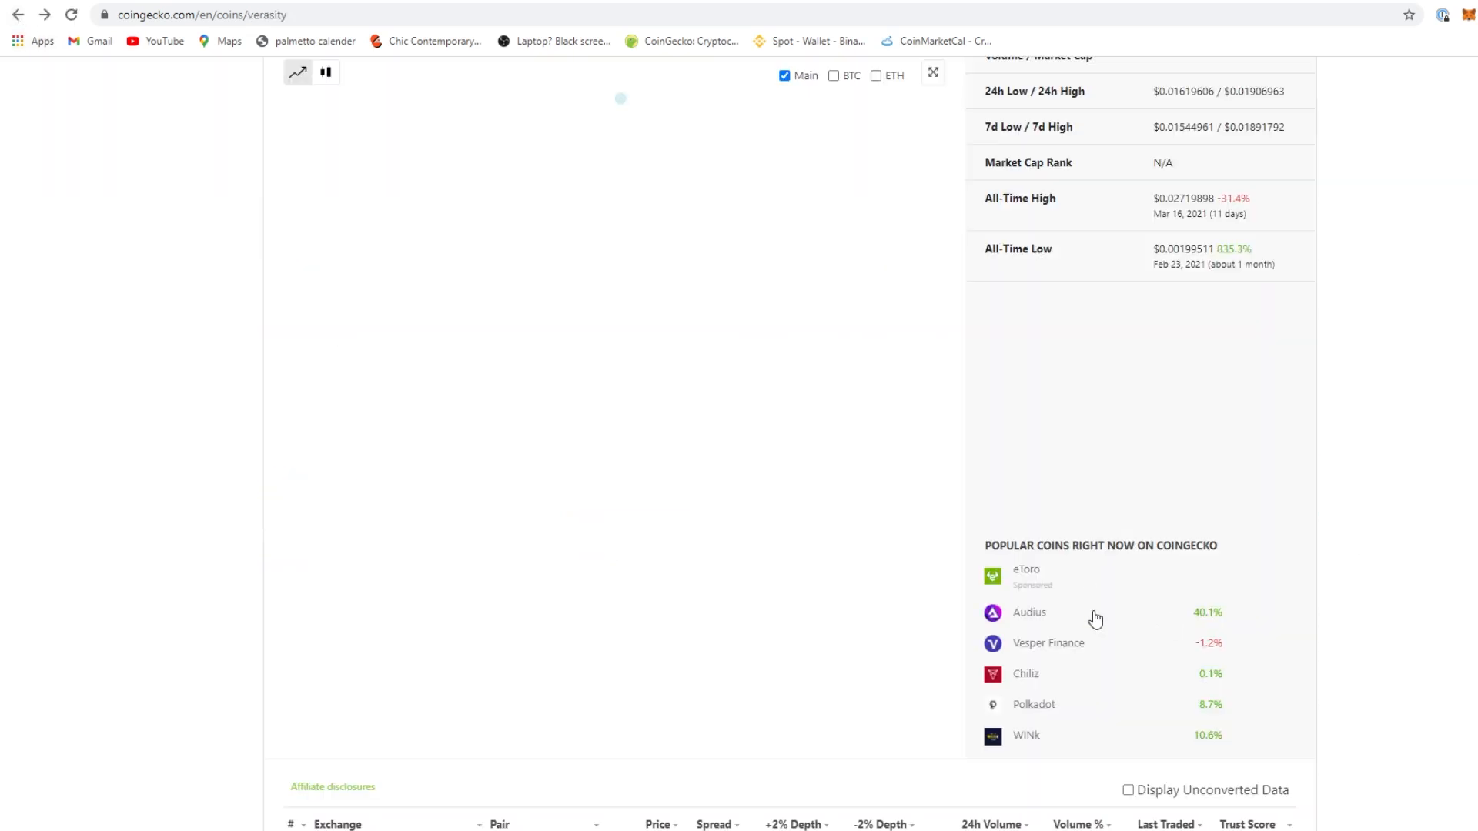
{"action": "scroll", "scroll_direction": "up", "scroll_amount": 3}
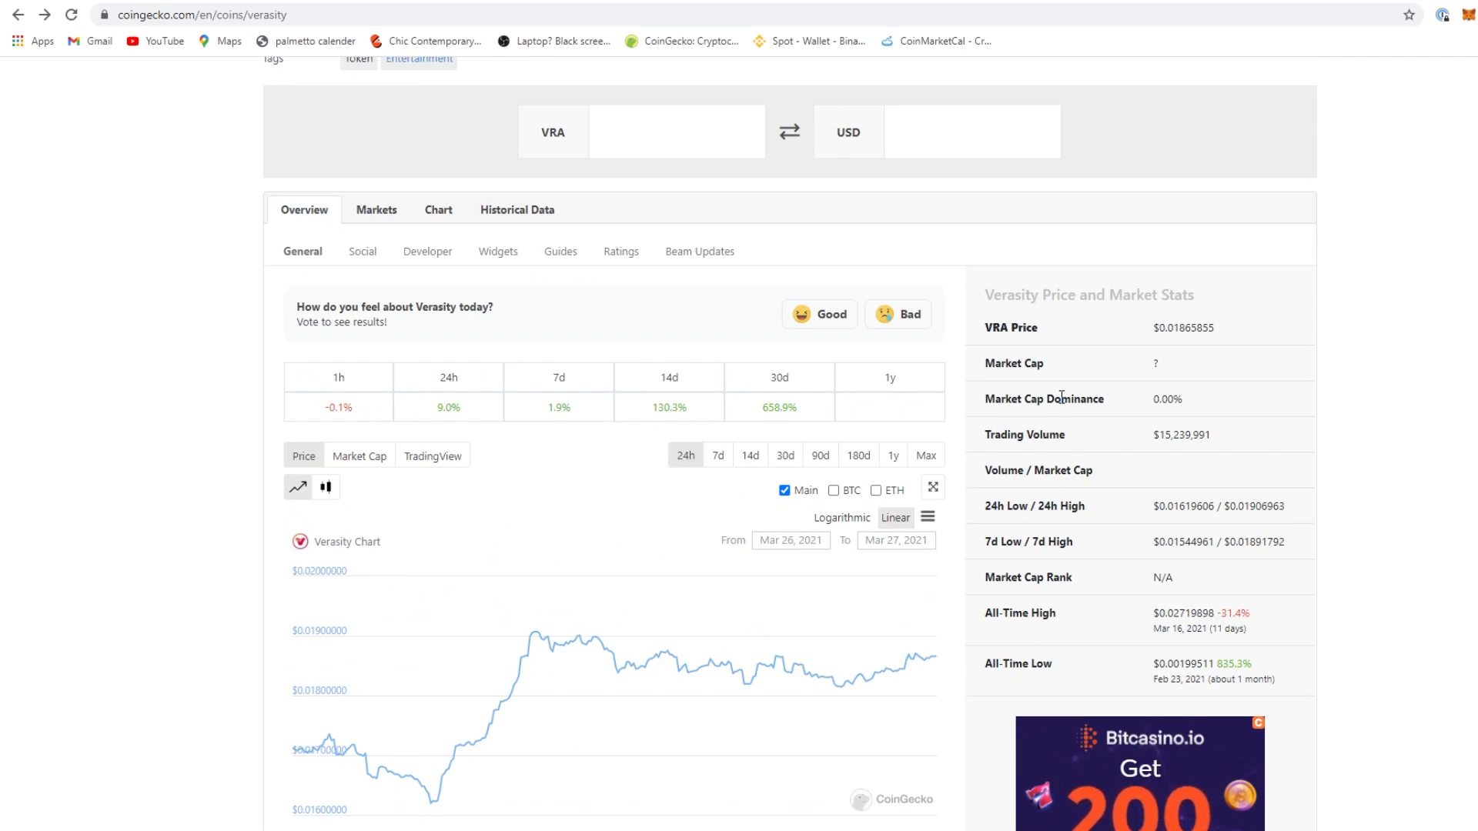
{"action": "mouse_move", "coordinate": [1164, 363]}
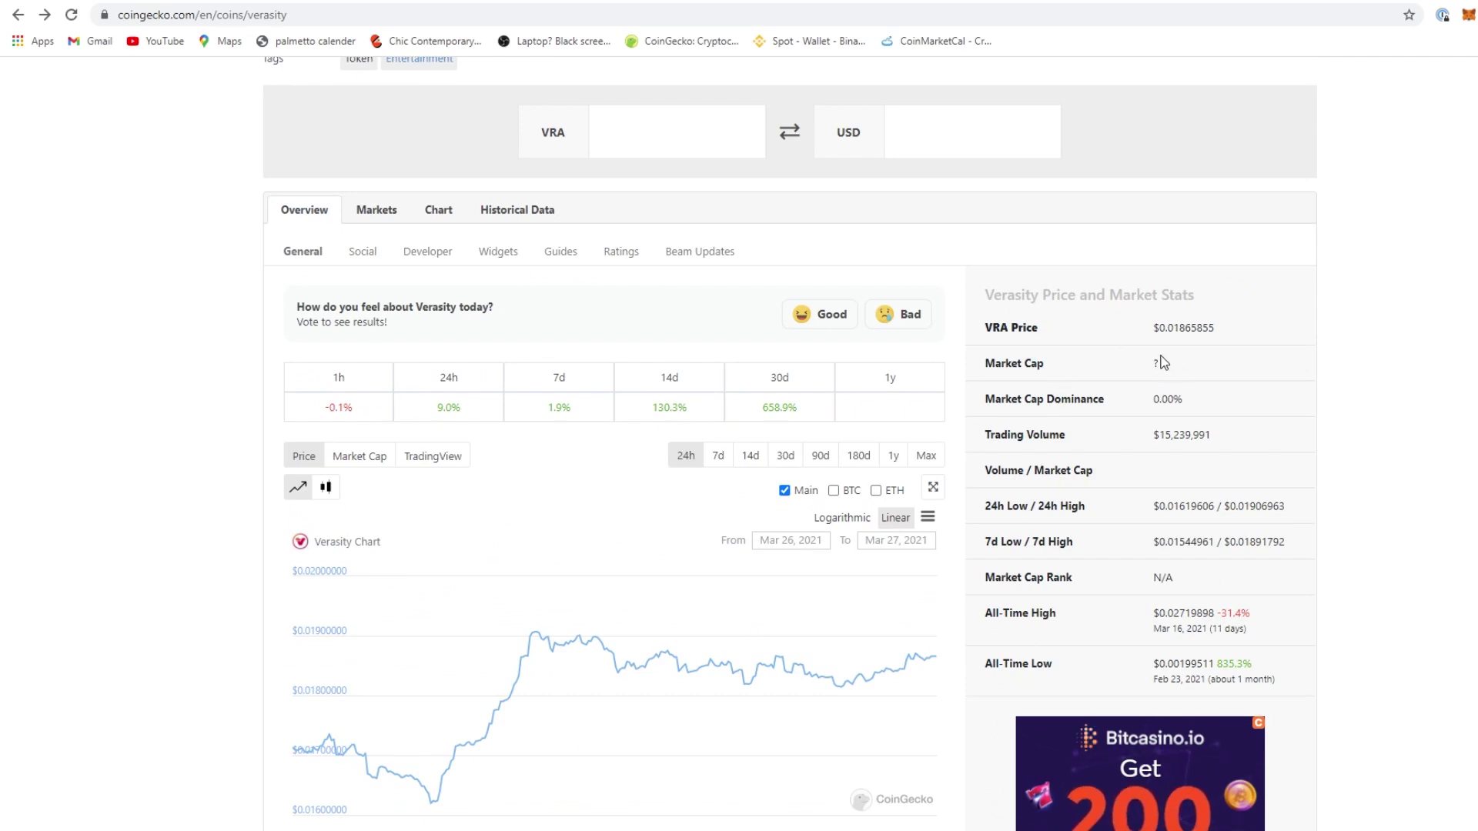
{"action": "scroll", "scroll_direction": "up", "scroll_amount": 3}
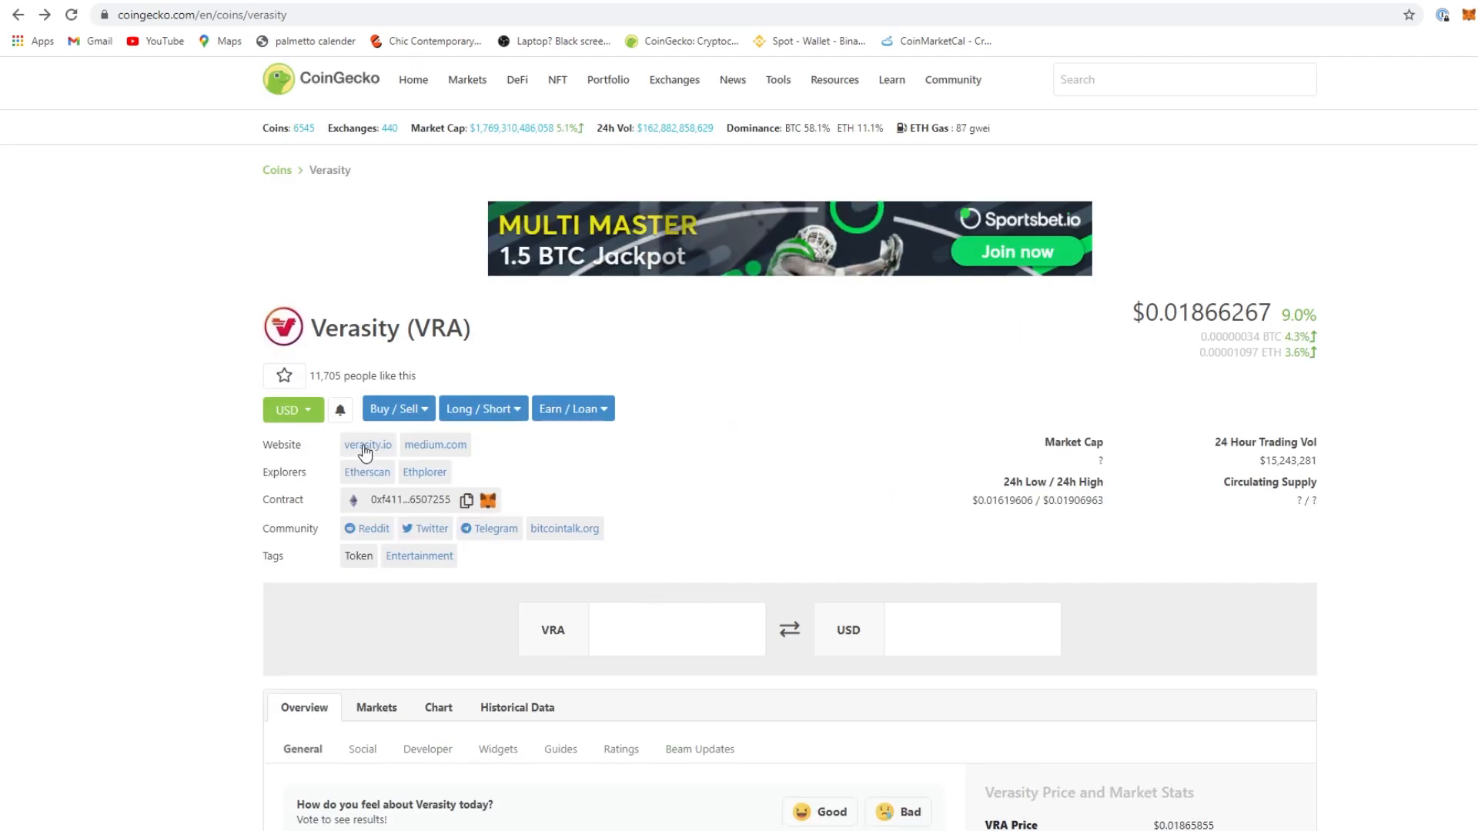
Open the official Verasity.io website and browse its homepage and news section
{"action": "left_click", "coordinate": [368, 444]}
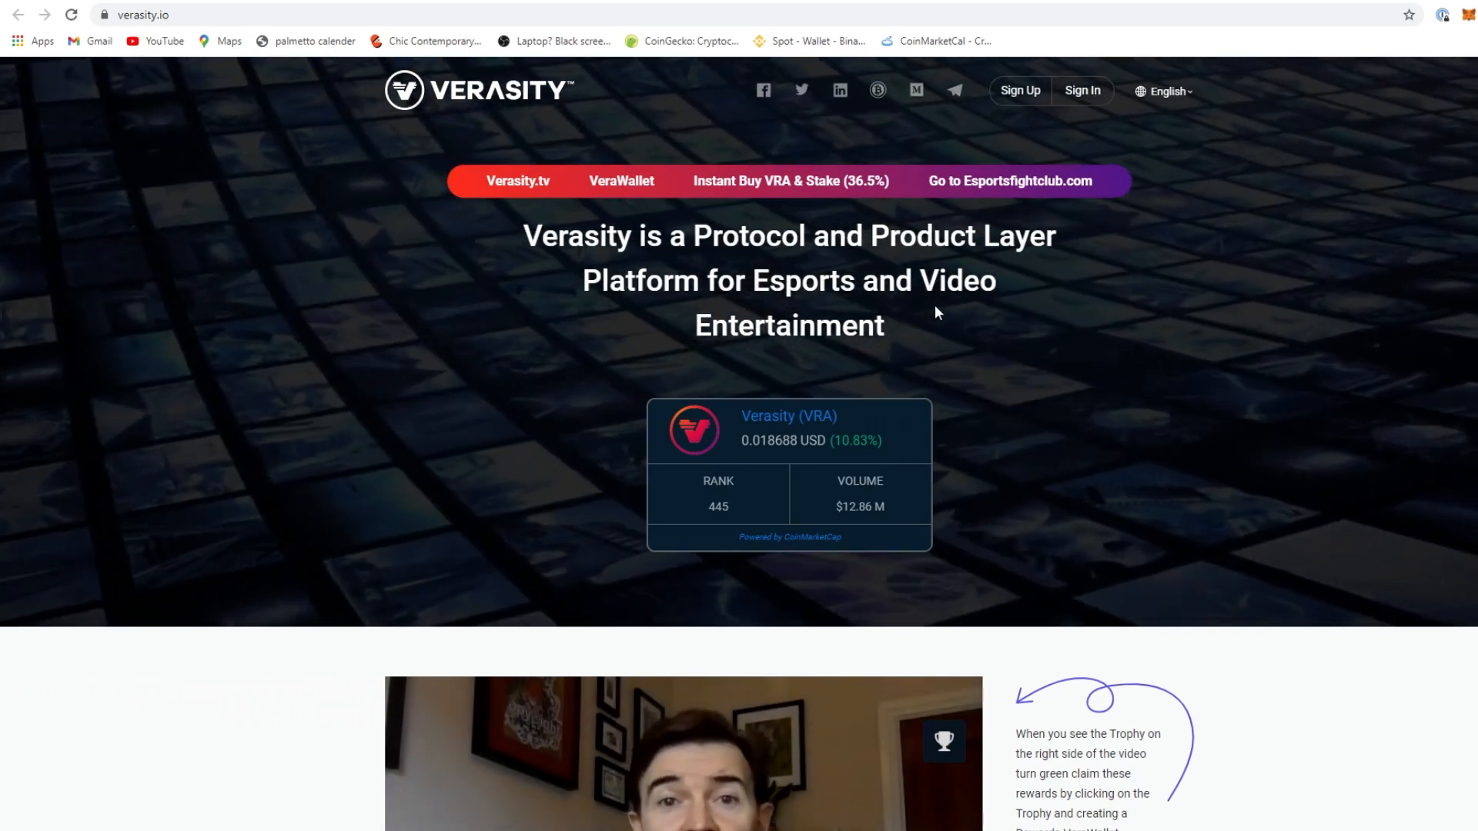
{"action": "scroll", "scroll_direction": "down", "scroll_amount": 3}
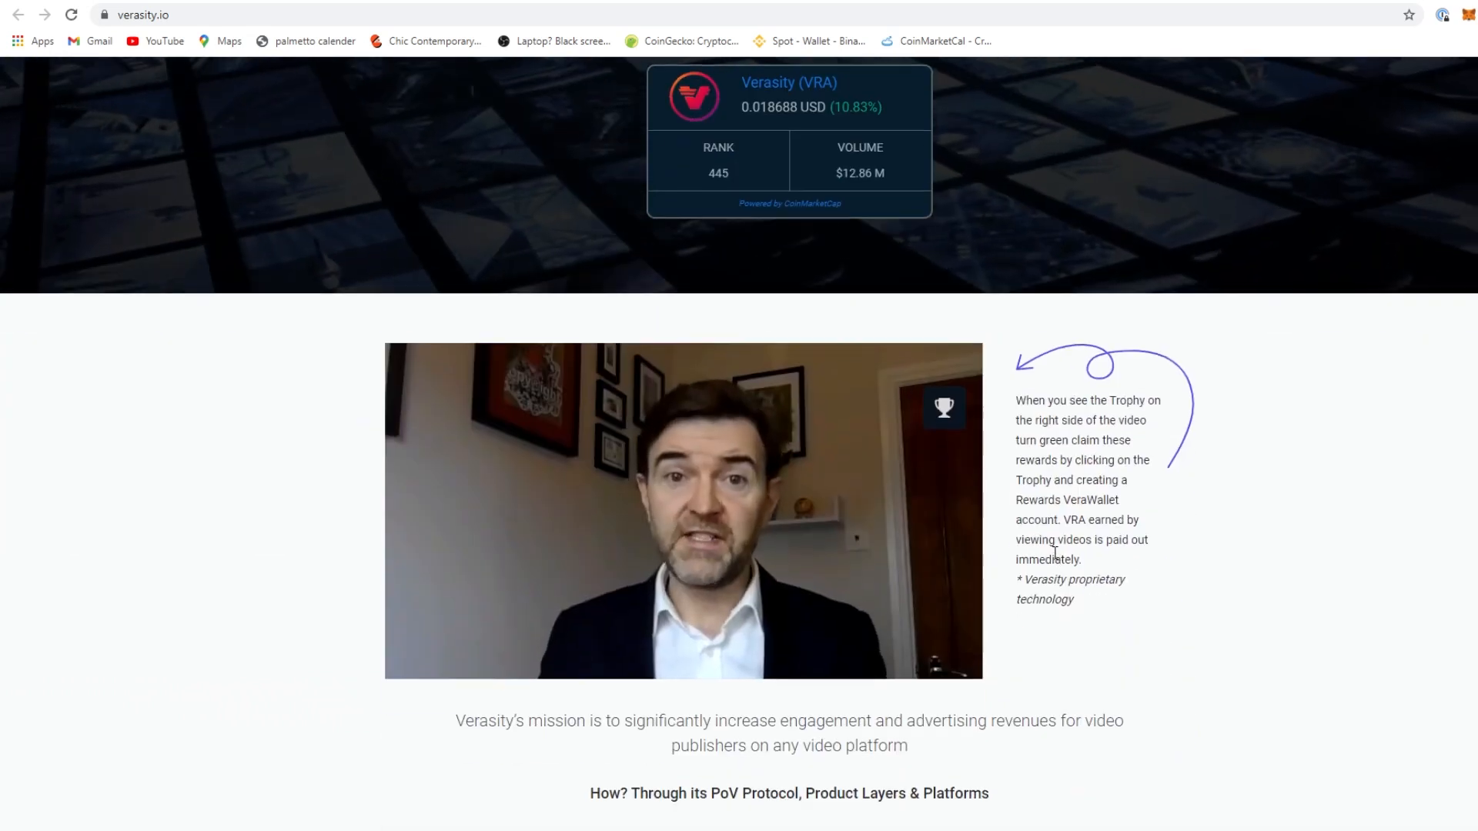
{"action": "scroll", "scroll_direction": "down", "scroll_amount": 3}
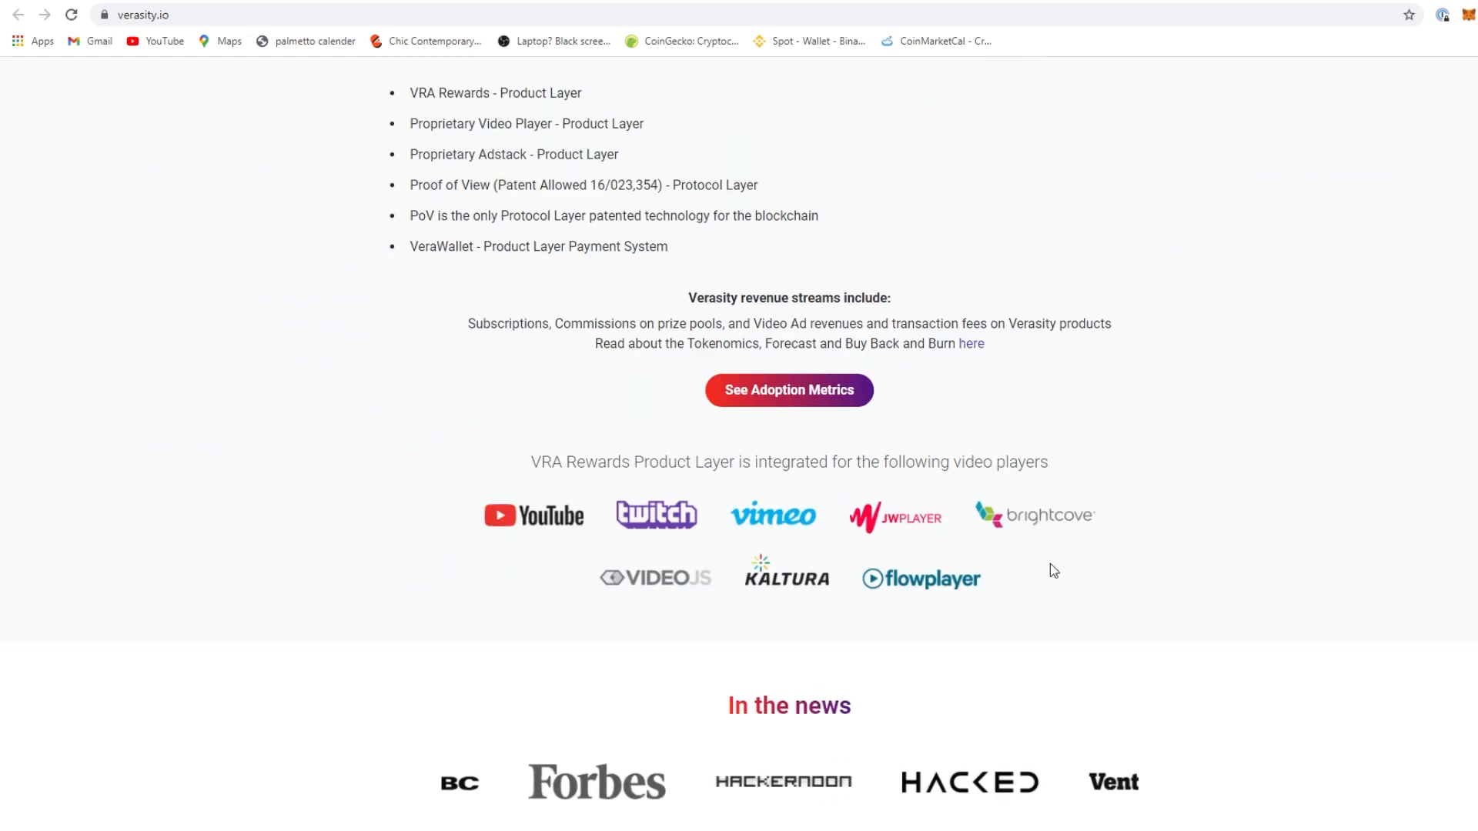
{"action": "scroll", "scroll_direction": "down", "scroll_amount": 3}
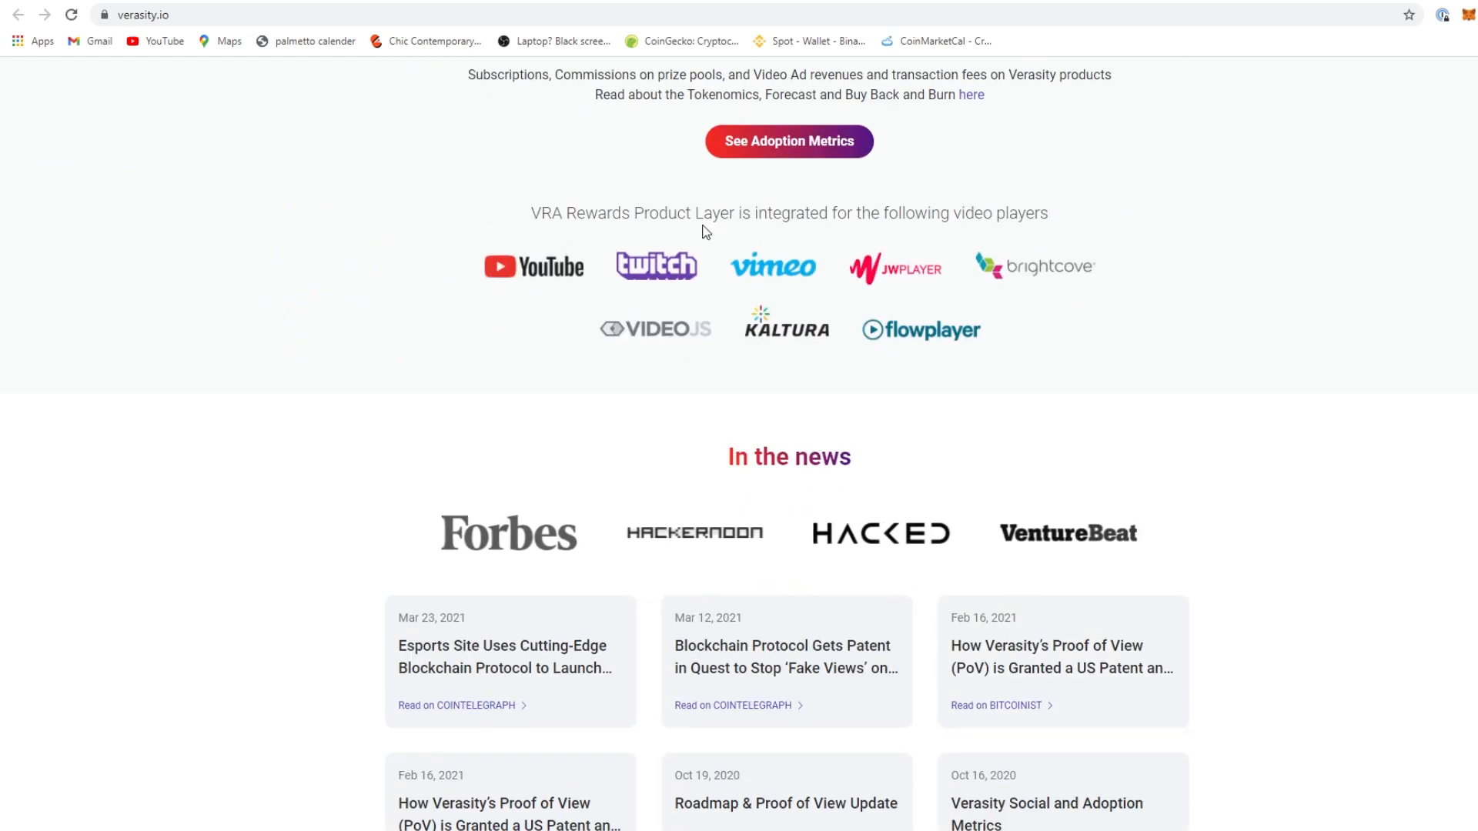
{"action": "mouse_move", "coordinate": [1043, 240]}
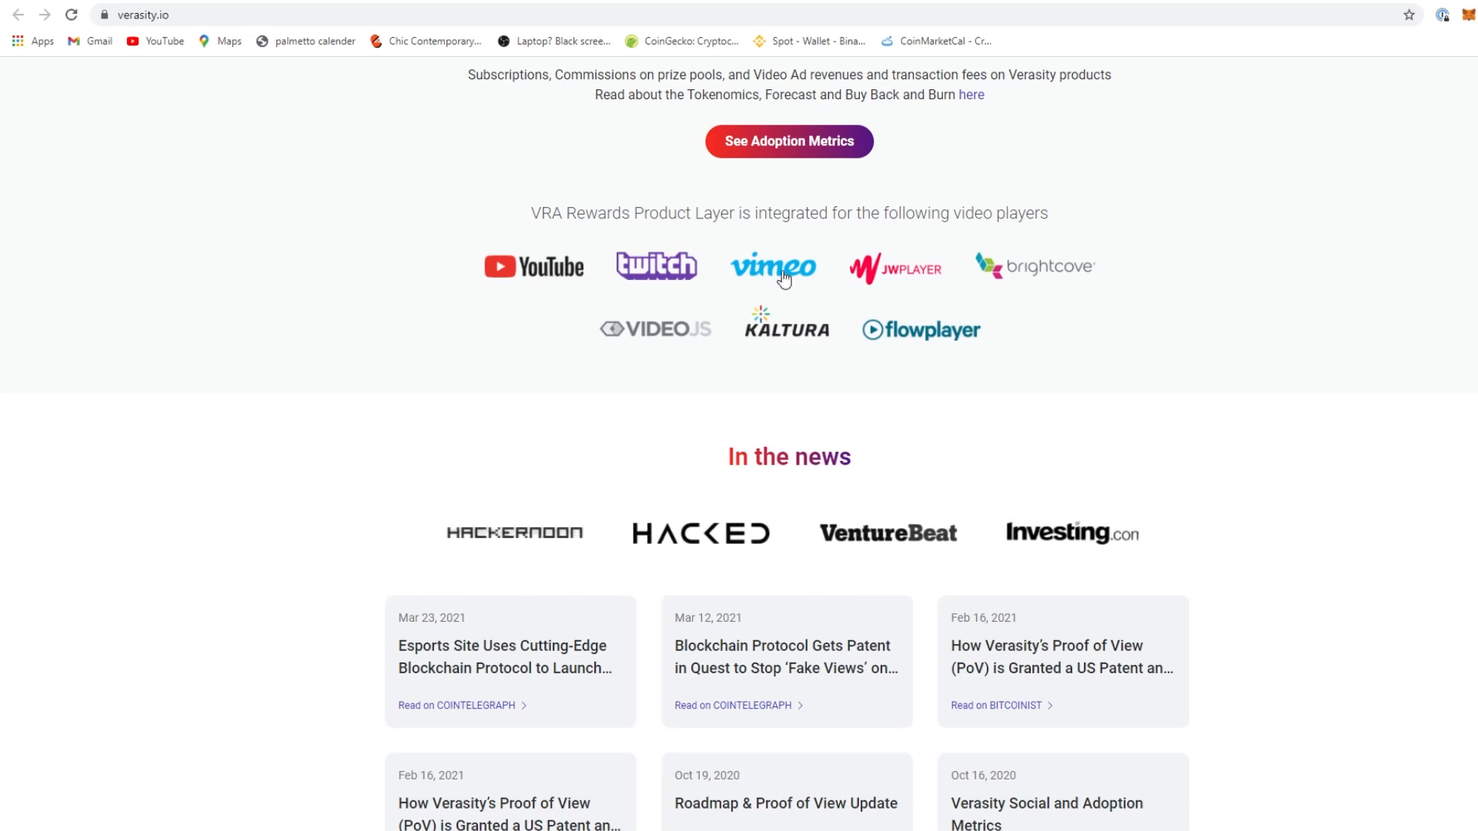
{"action": "scroll", "scroll_direction": "down", "scroll_amount": 3}
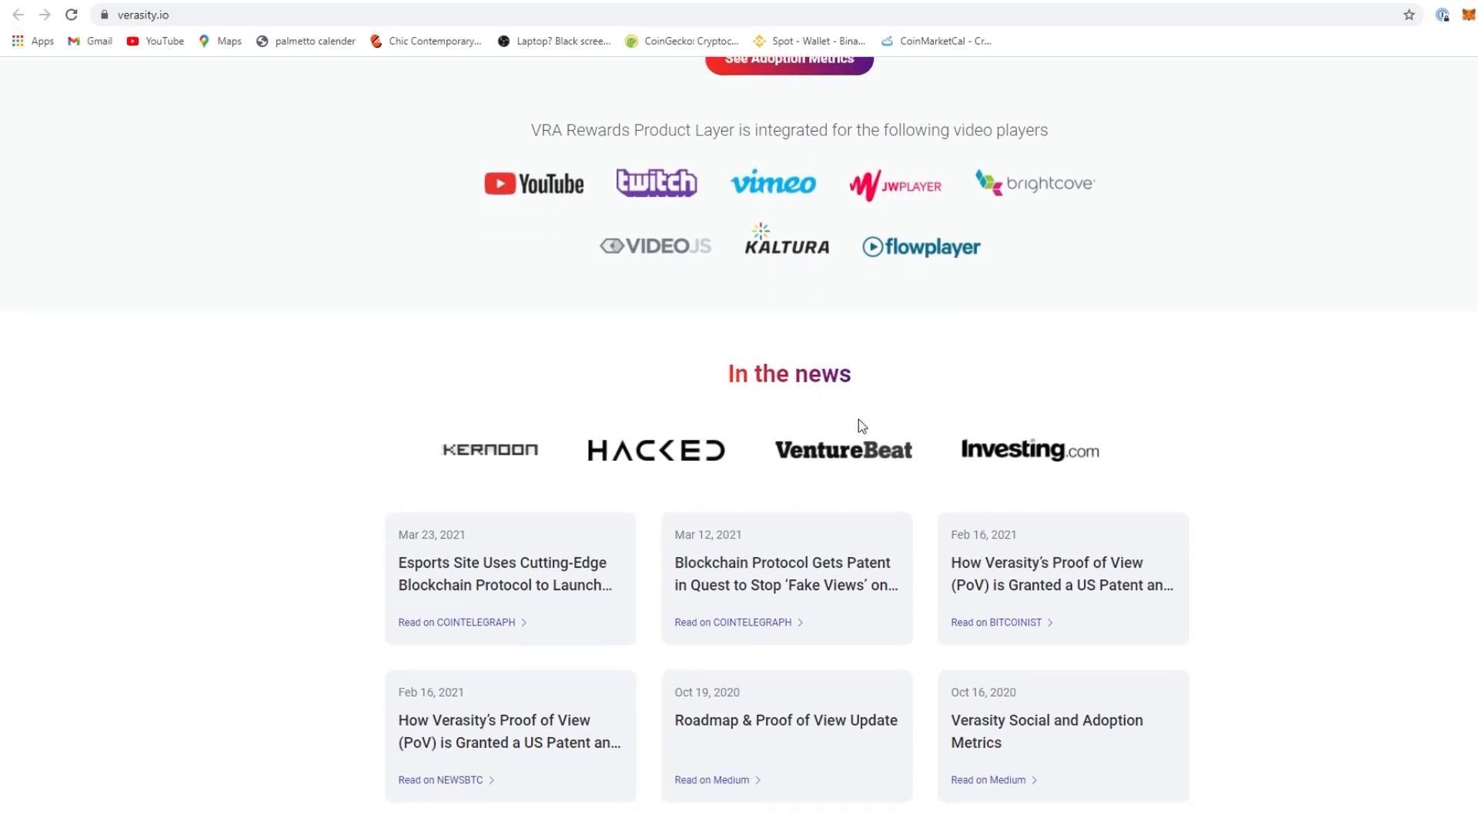
{"action": "scroll", "scroll_direction": "down", "scroll_amount": 3}
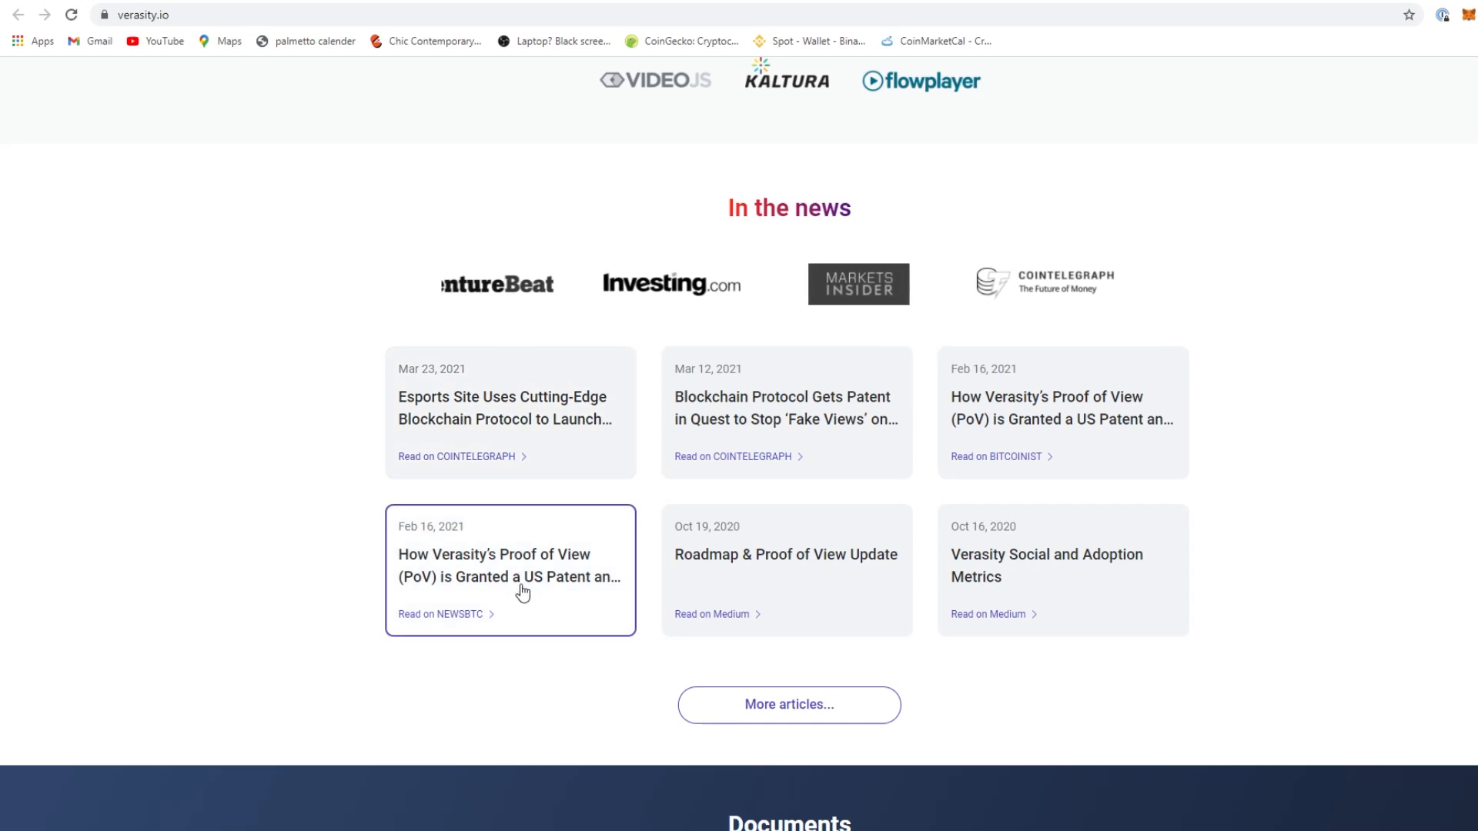
{"action": "mouse_move", "coordinate": [805, 562]}
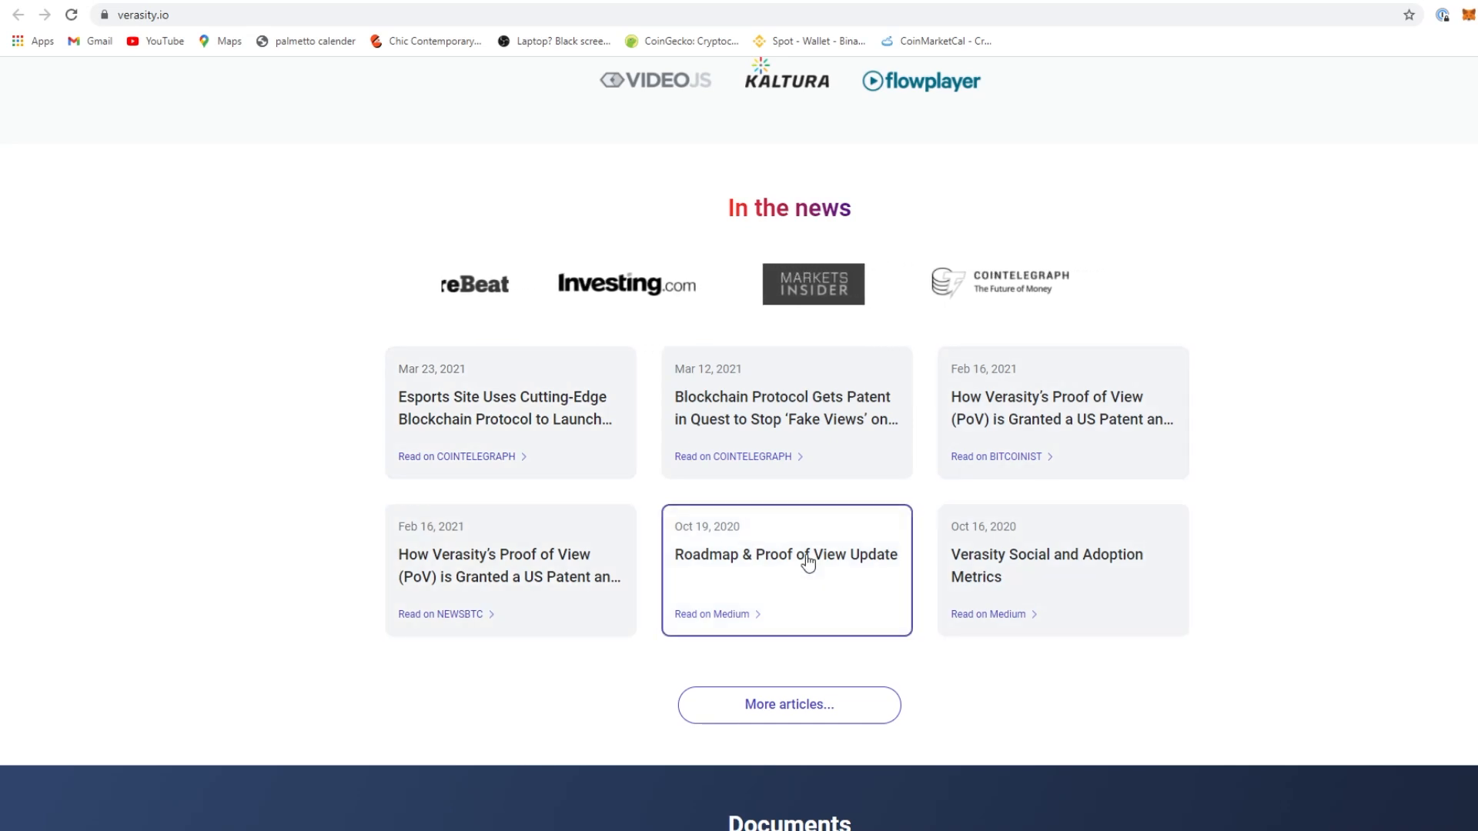
{"action": "scroll", "scroll_direction": "up", "scroll_amount": 3}
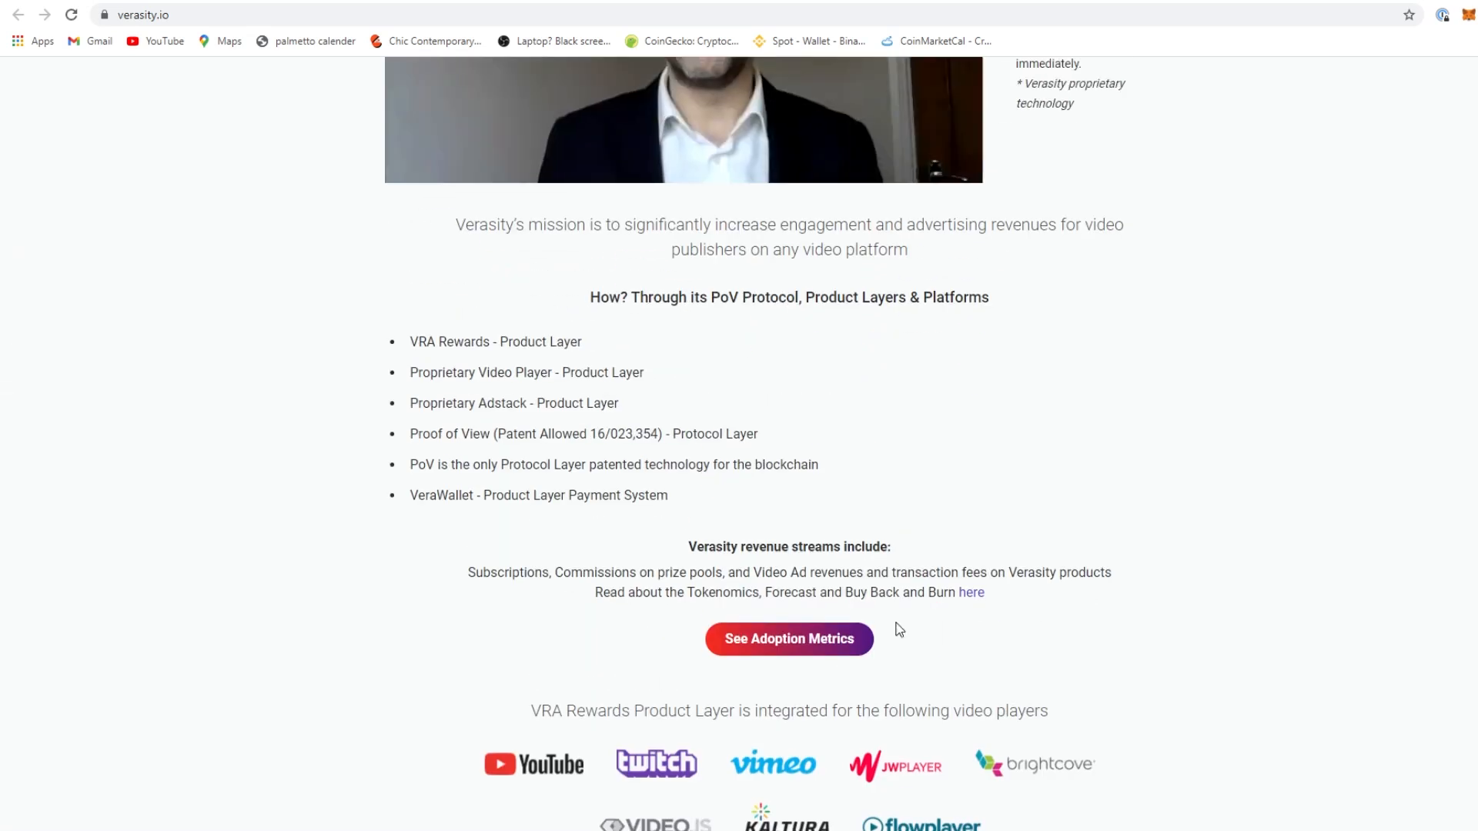
{"action": "scroll", "scroll_direction": "up", "scroll_amount": 3}
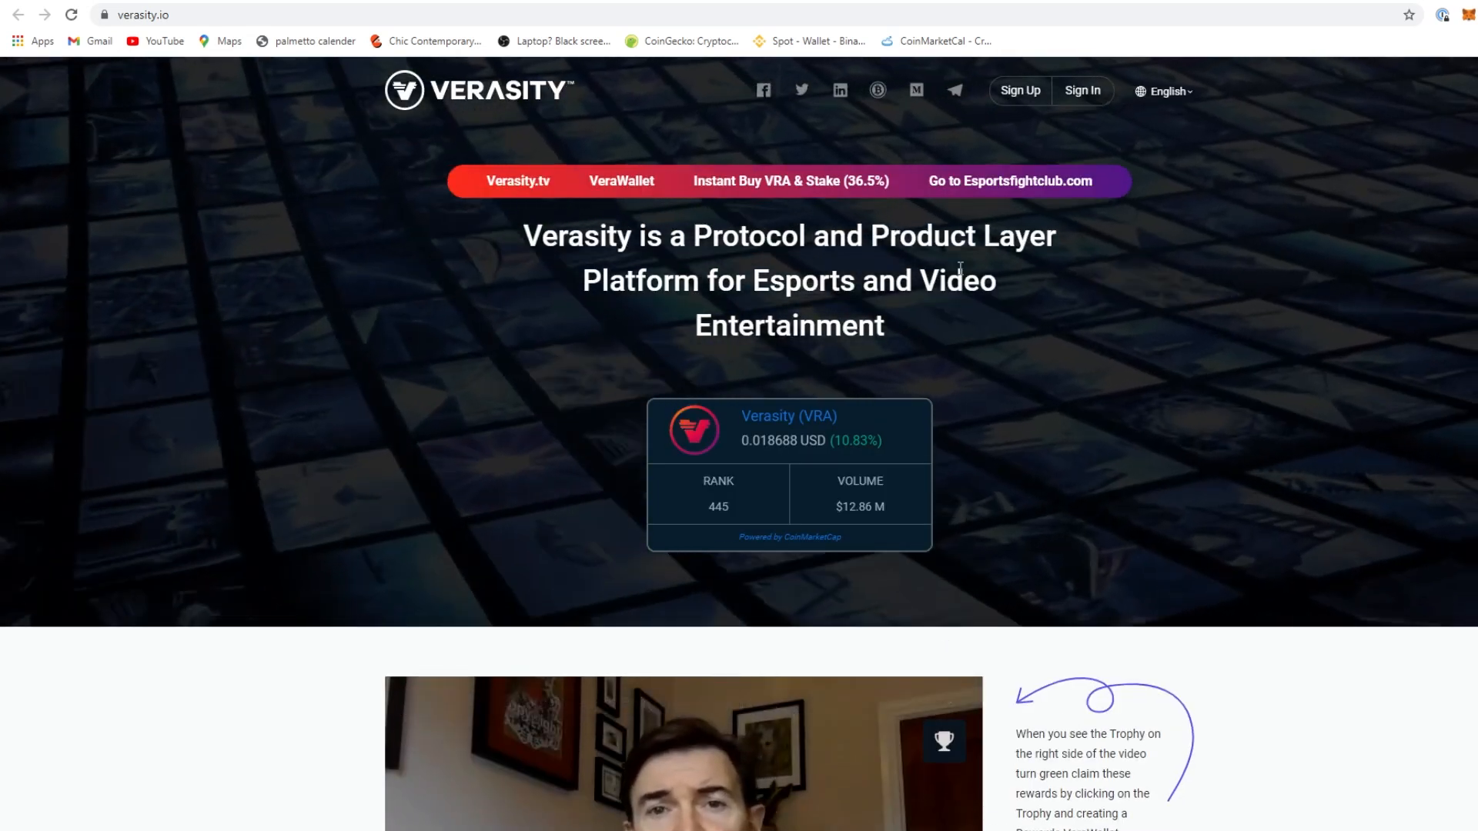
Go to Verasity.tv and browse its games, apps, videos and tools sections back to Esports Fight Club
{"action": "left_click", "coordinate": [517, 180]}
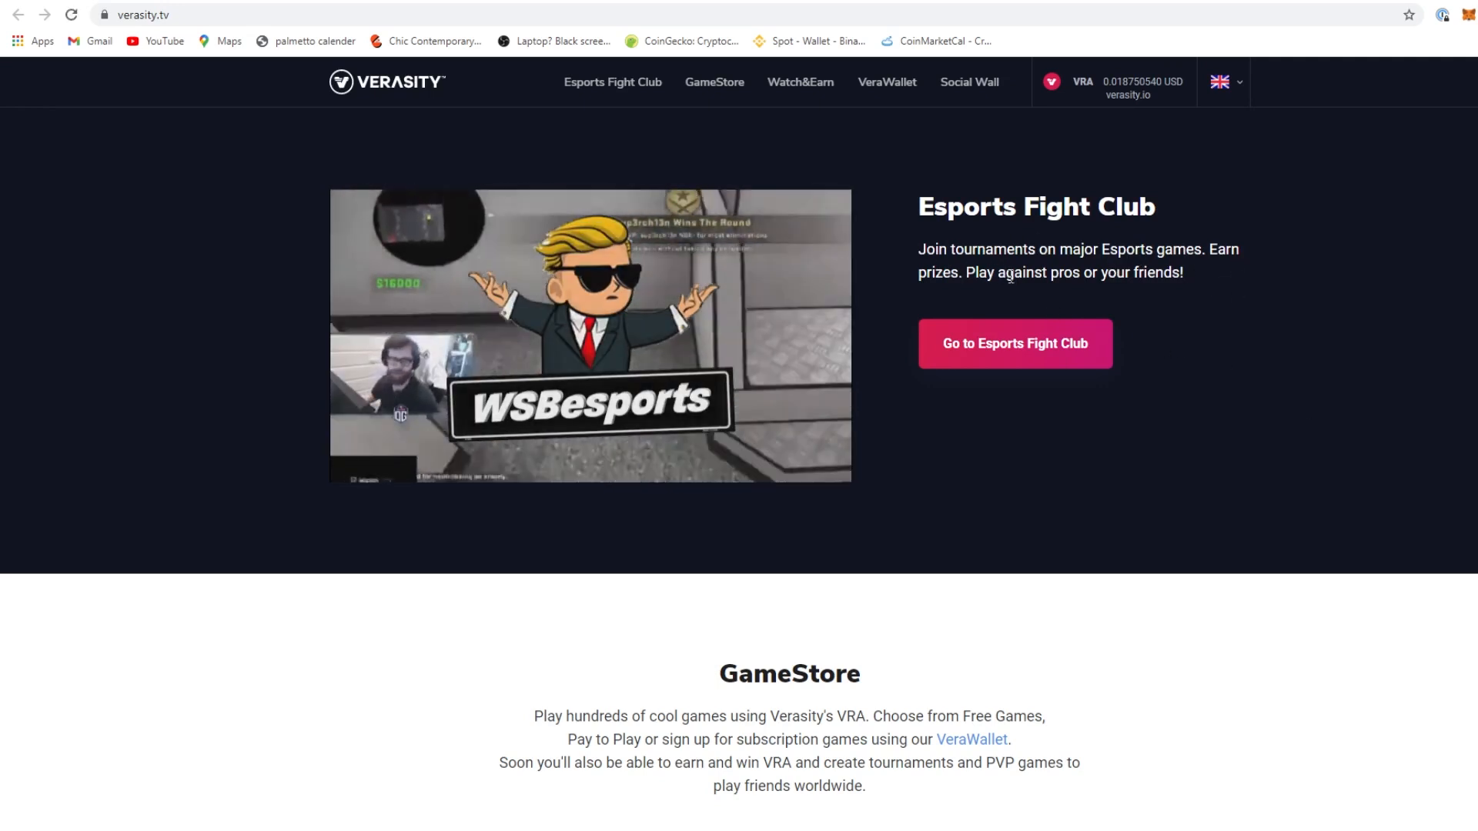
{"action": "scroll", "scroll_direction": "down", "scroll_amount": 3}
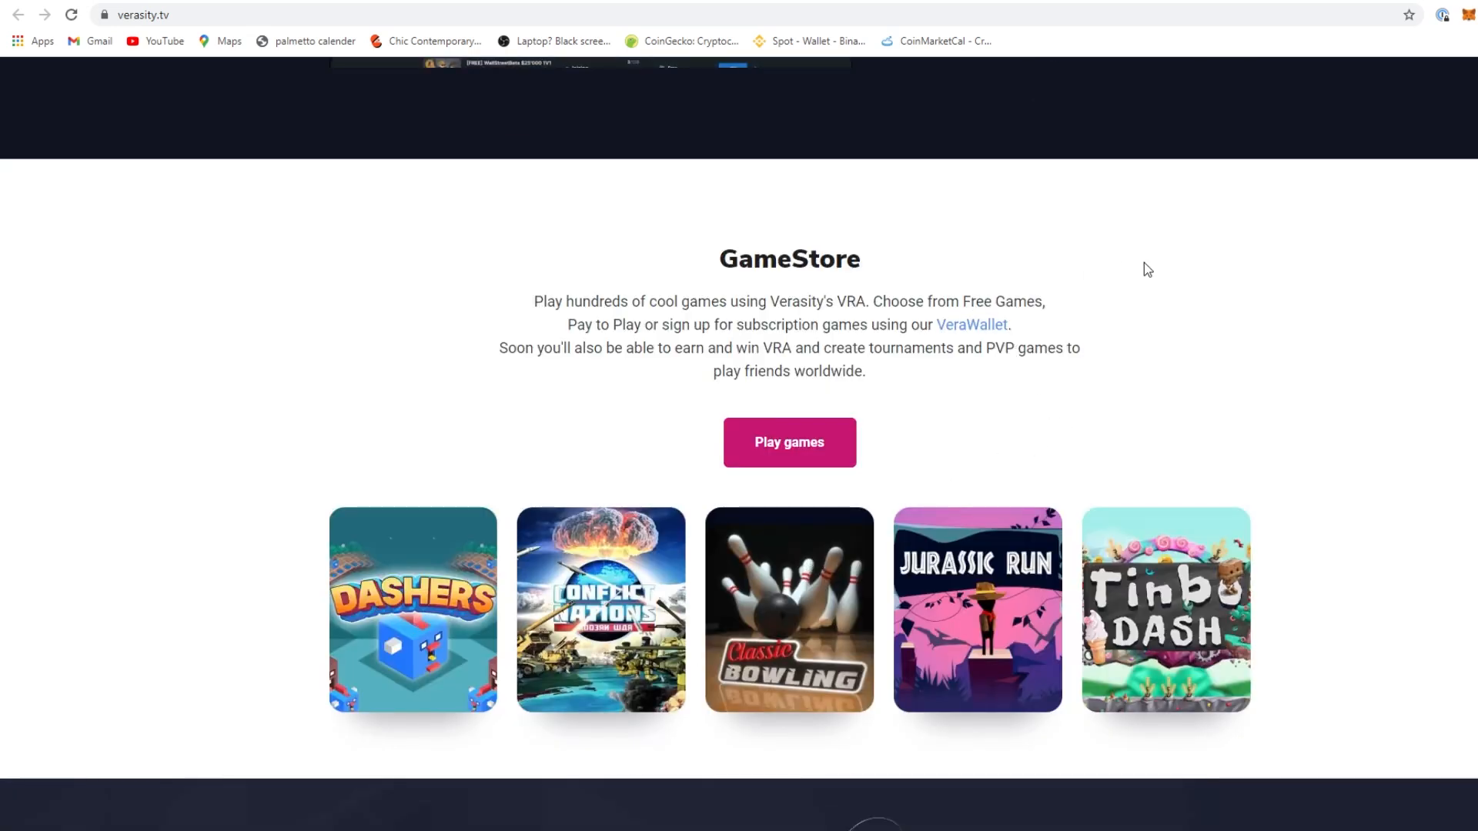
{"action": "mouse_move", "coordinate": [1113, 334]}
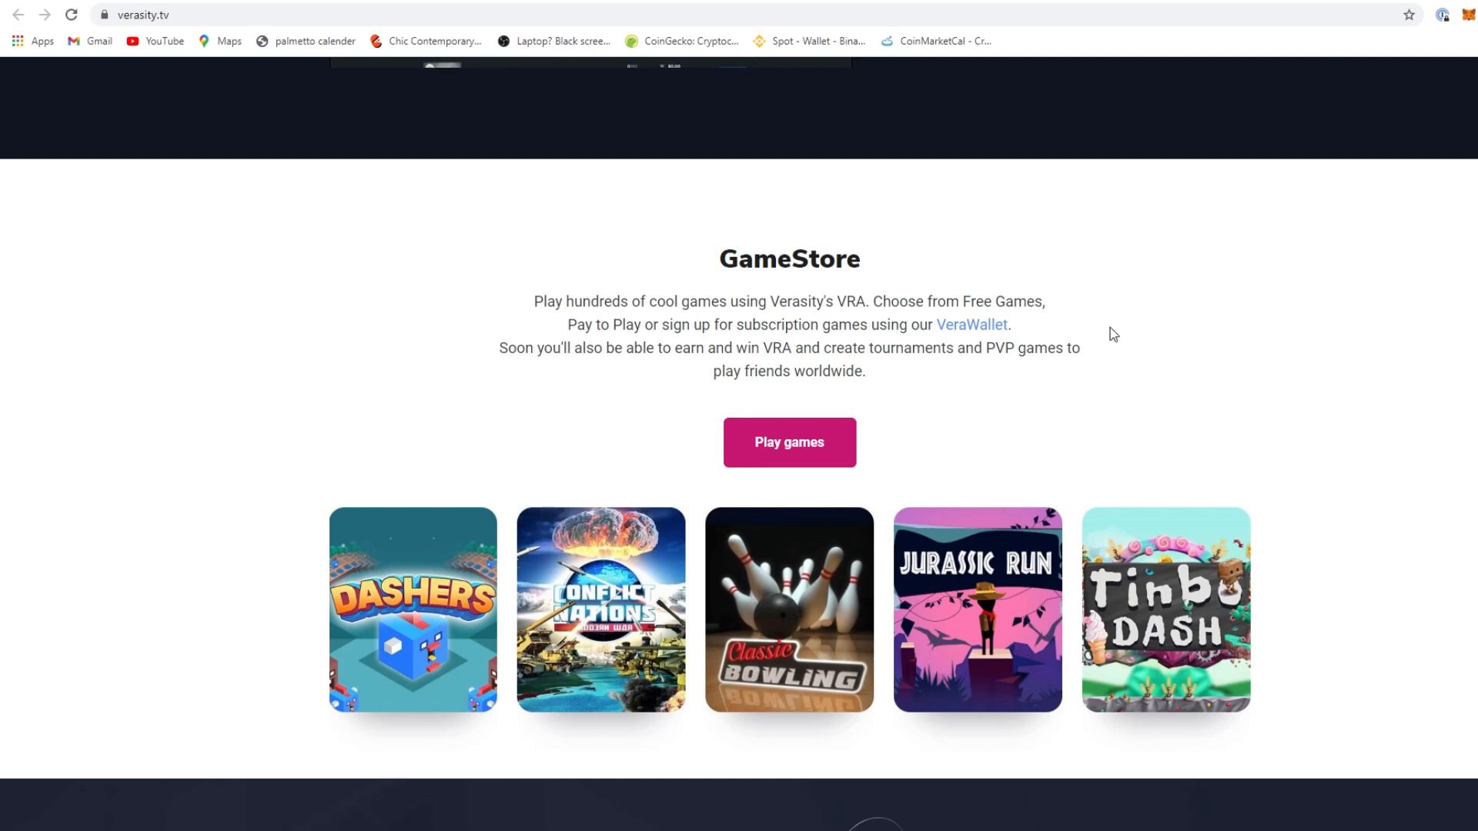
{"action": "scroll", "scroll_direction": "down", "scroll_amount": 3}
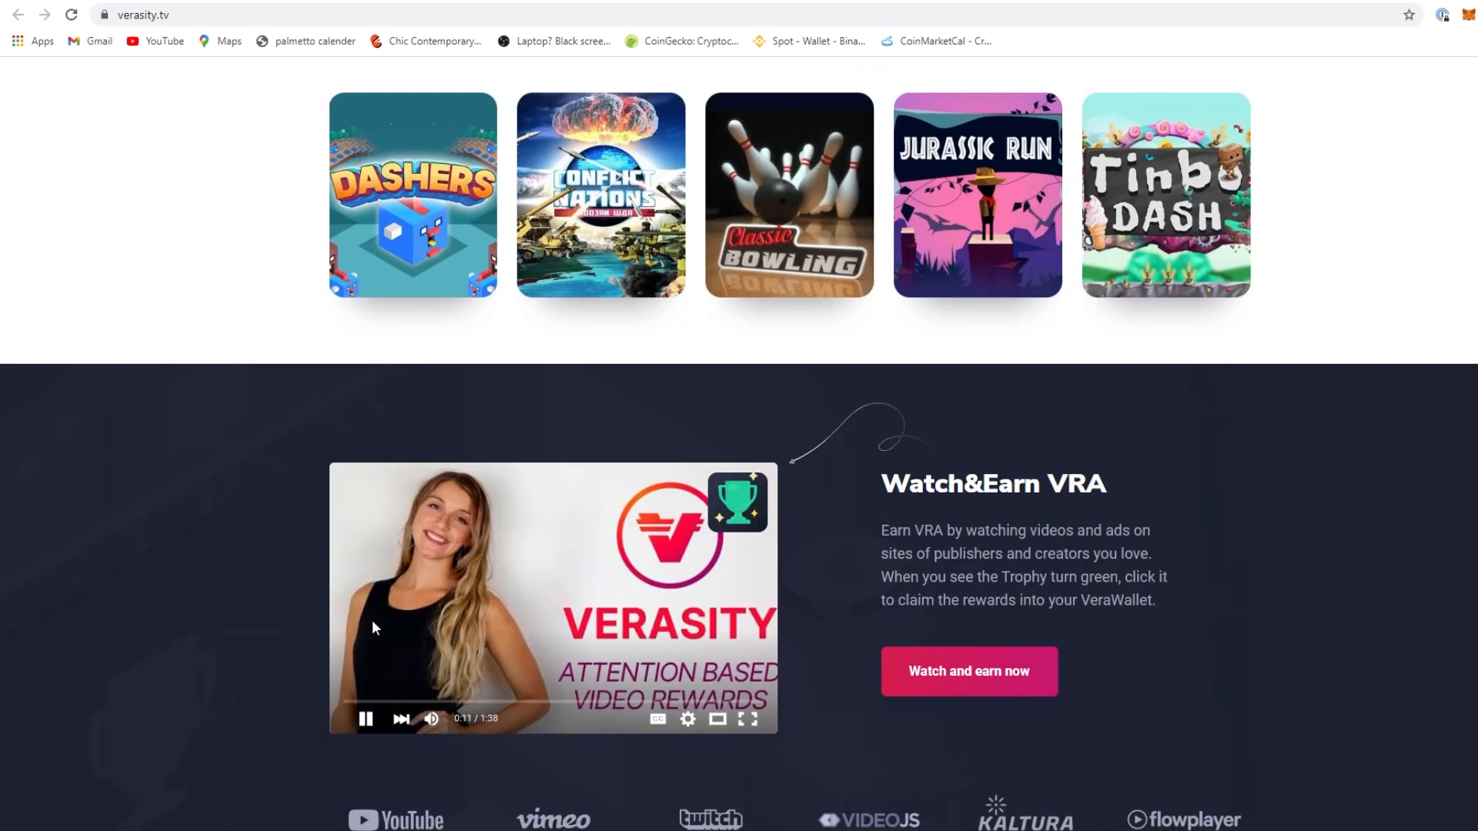
{"action": "mouse_move", "coordinate": [884, 537]}
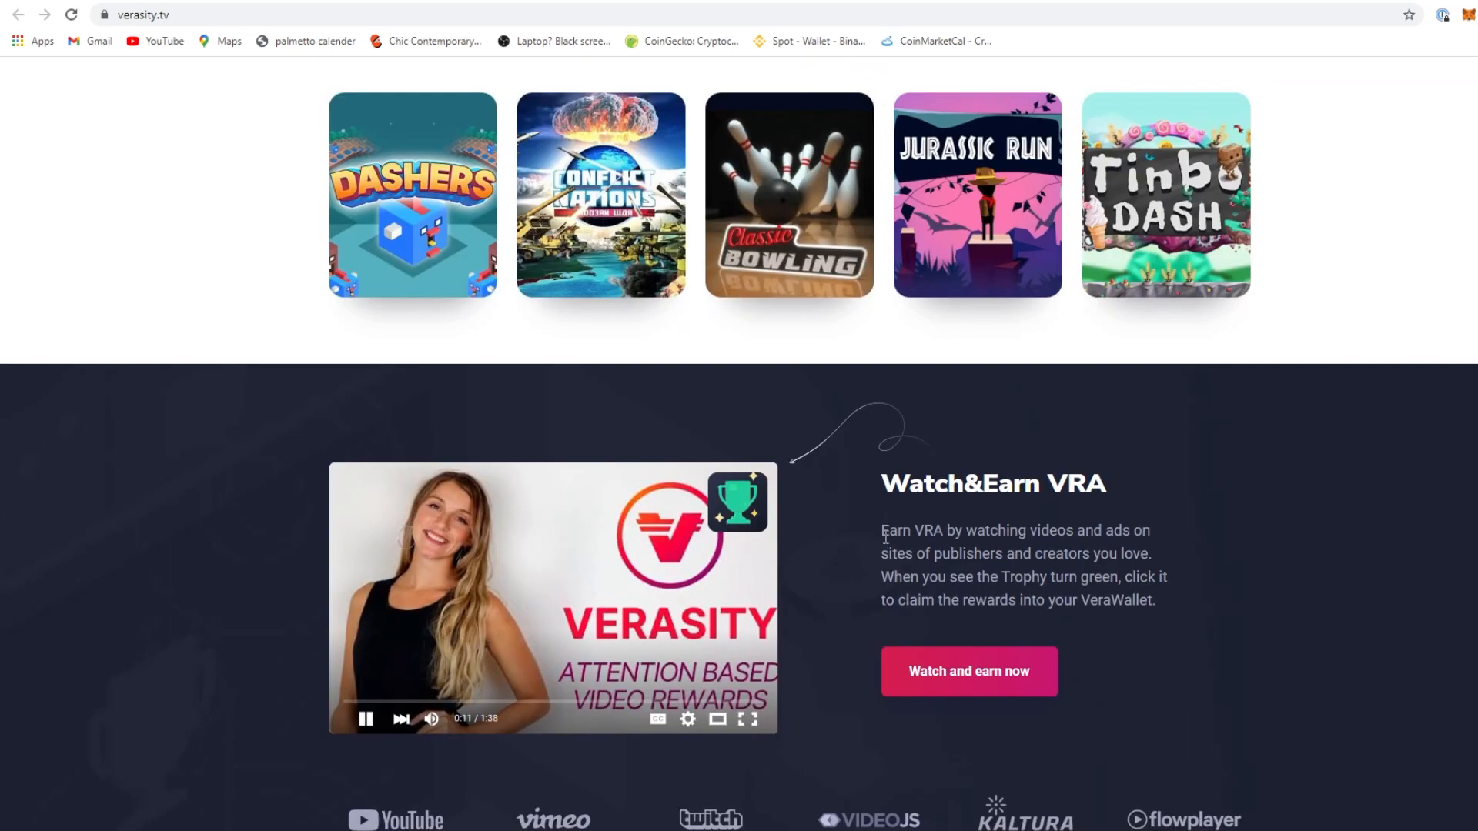
{"action": "mouse_move", "coordinate": [1102, 547]}
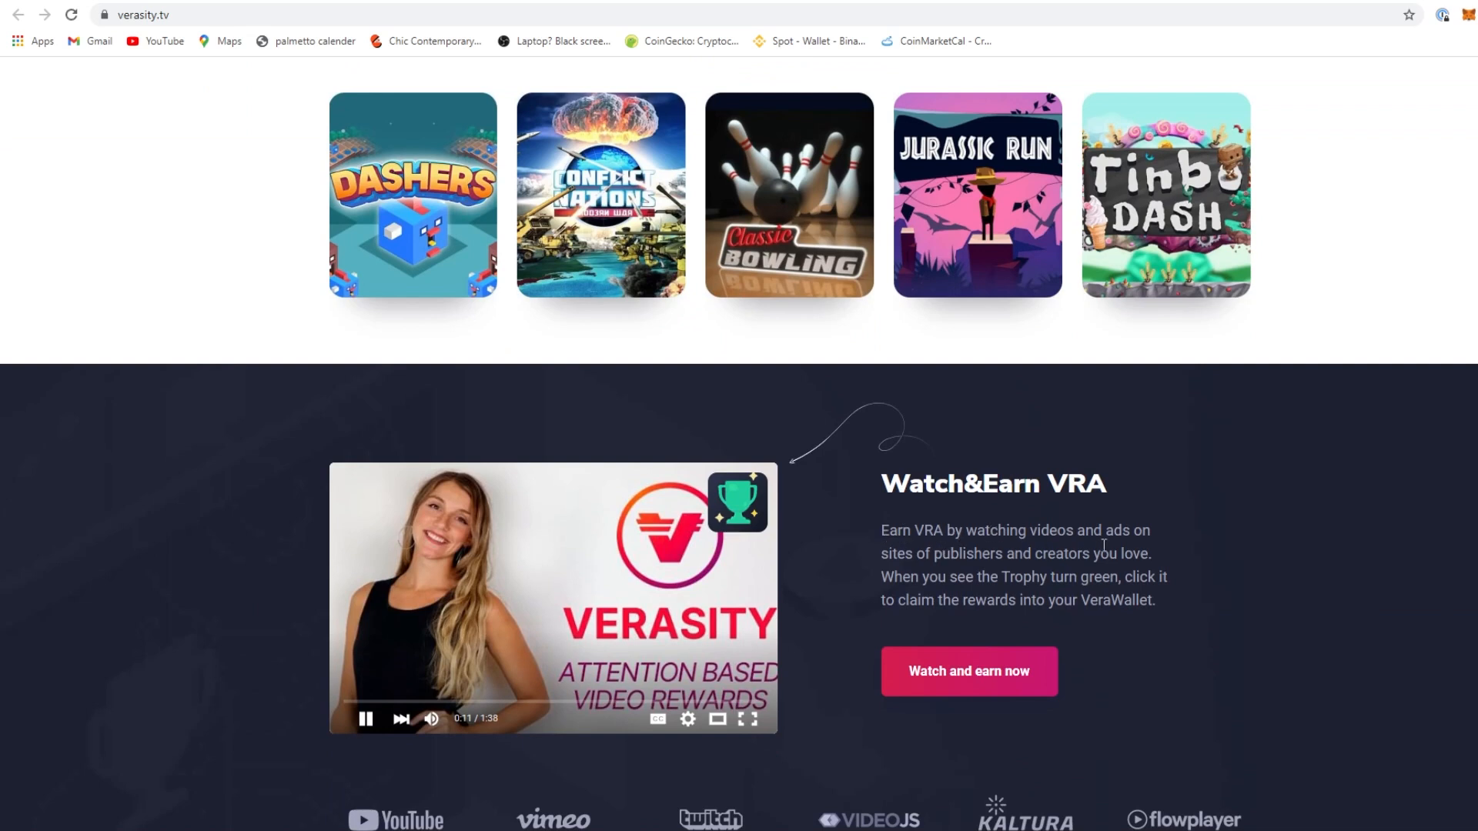
{"action": "mouse_move", "coordinate": [1077, 573]}
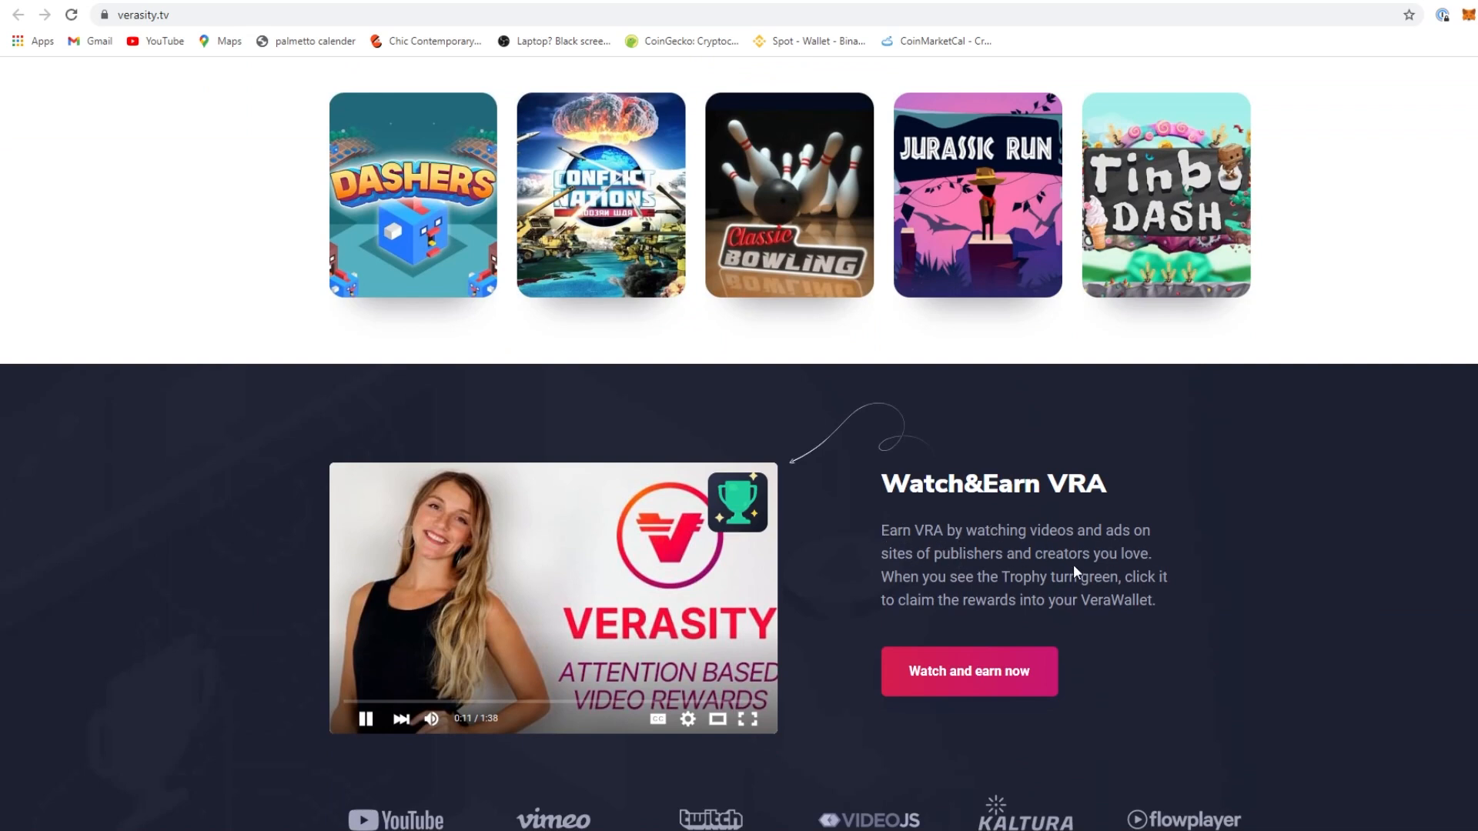
{"action": "mouse_move", "coordinate": [1111, 591]}
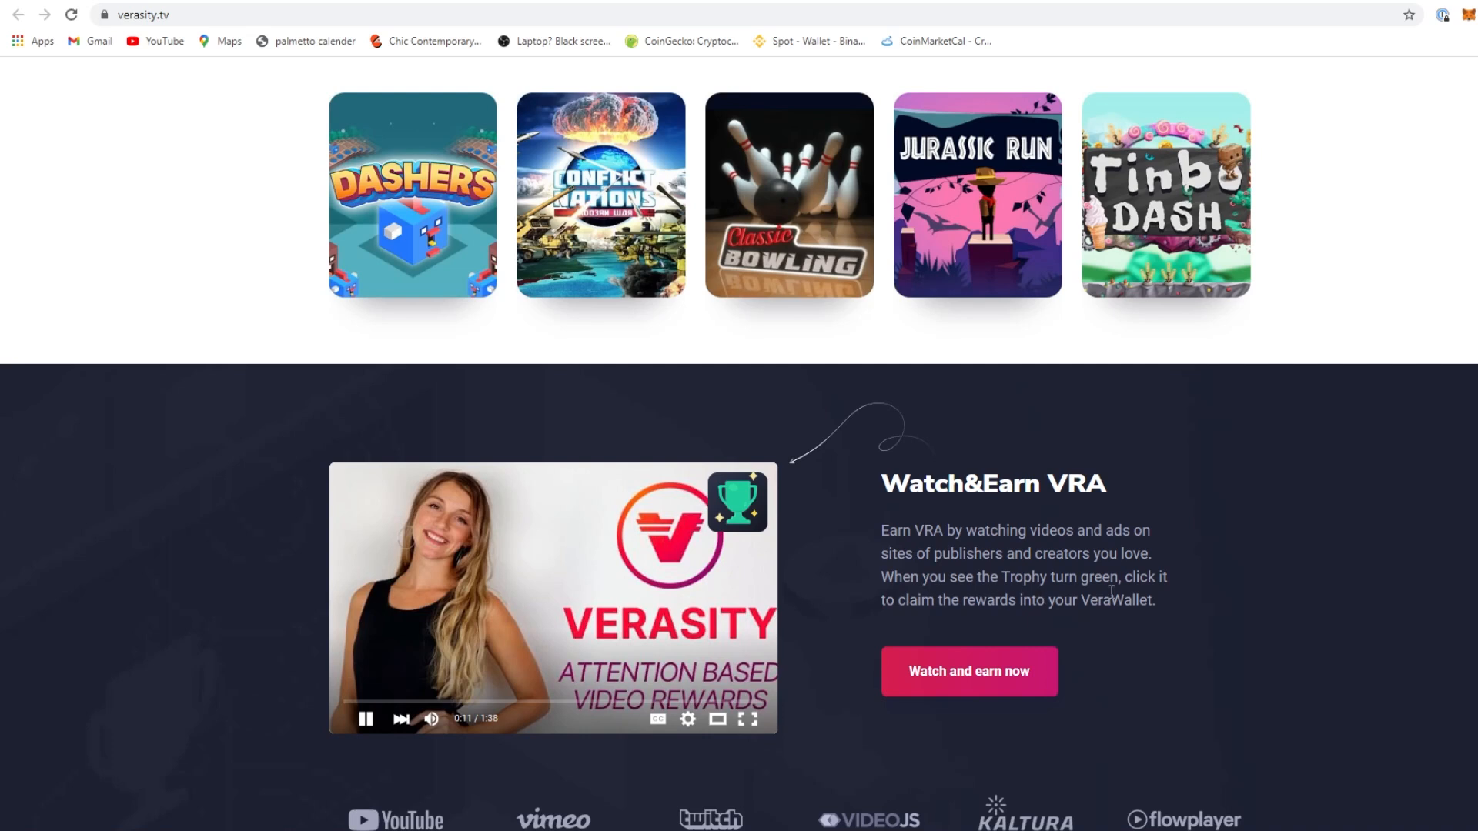
{"action": "mouse_move", "coordinate": [1017, 617]}
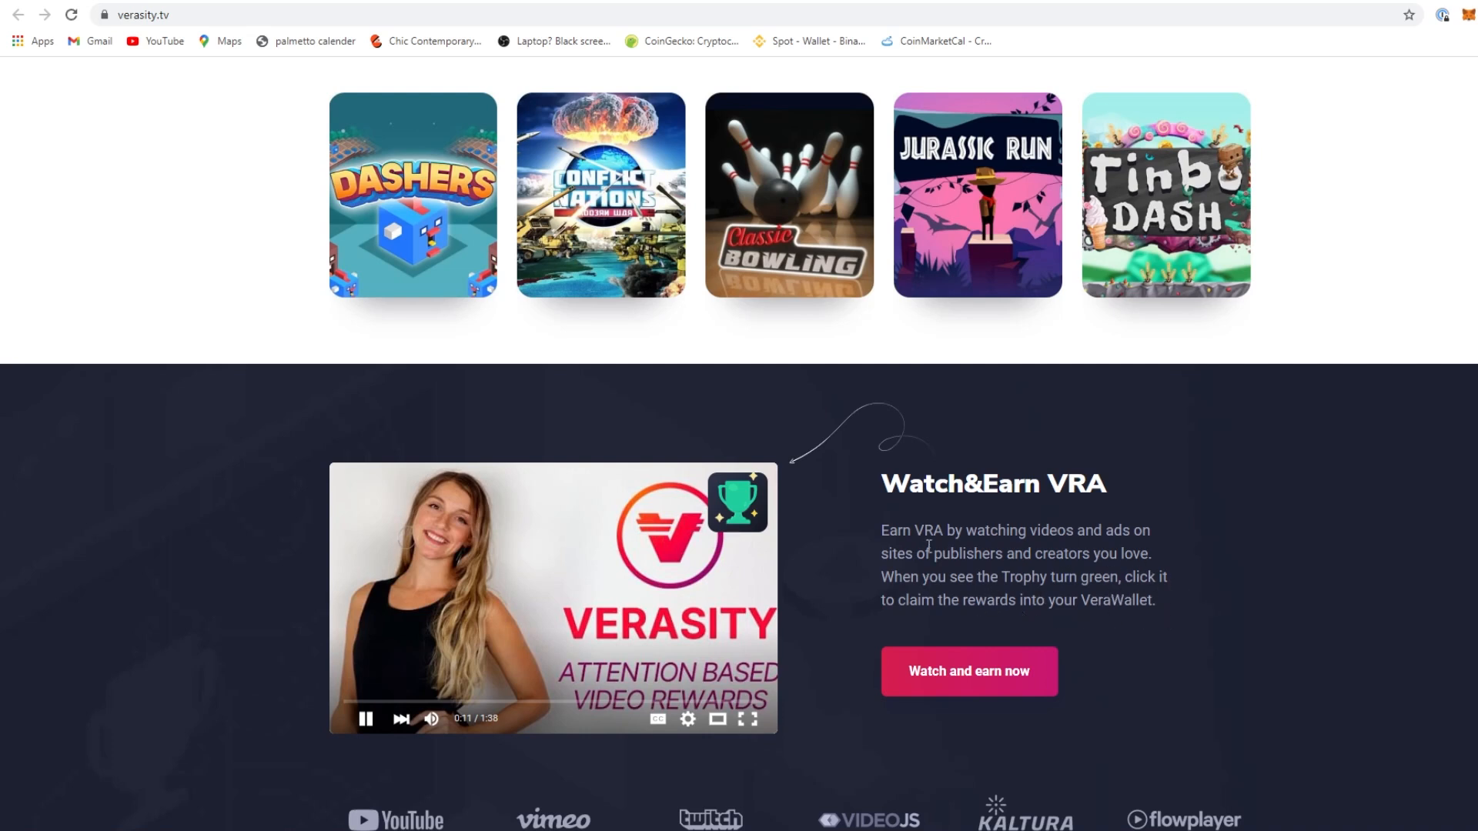
{"action": "scroll", "scroll_direction": "down", "scroll_amount": 3}
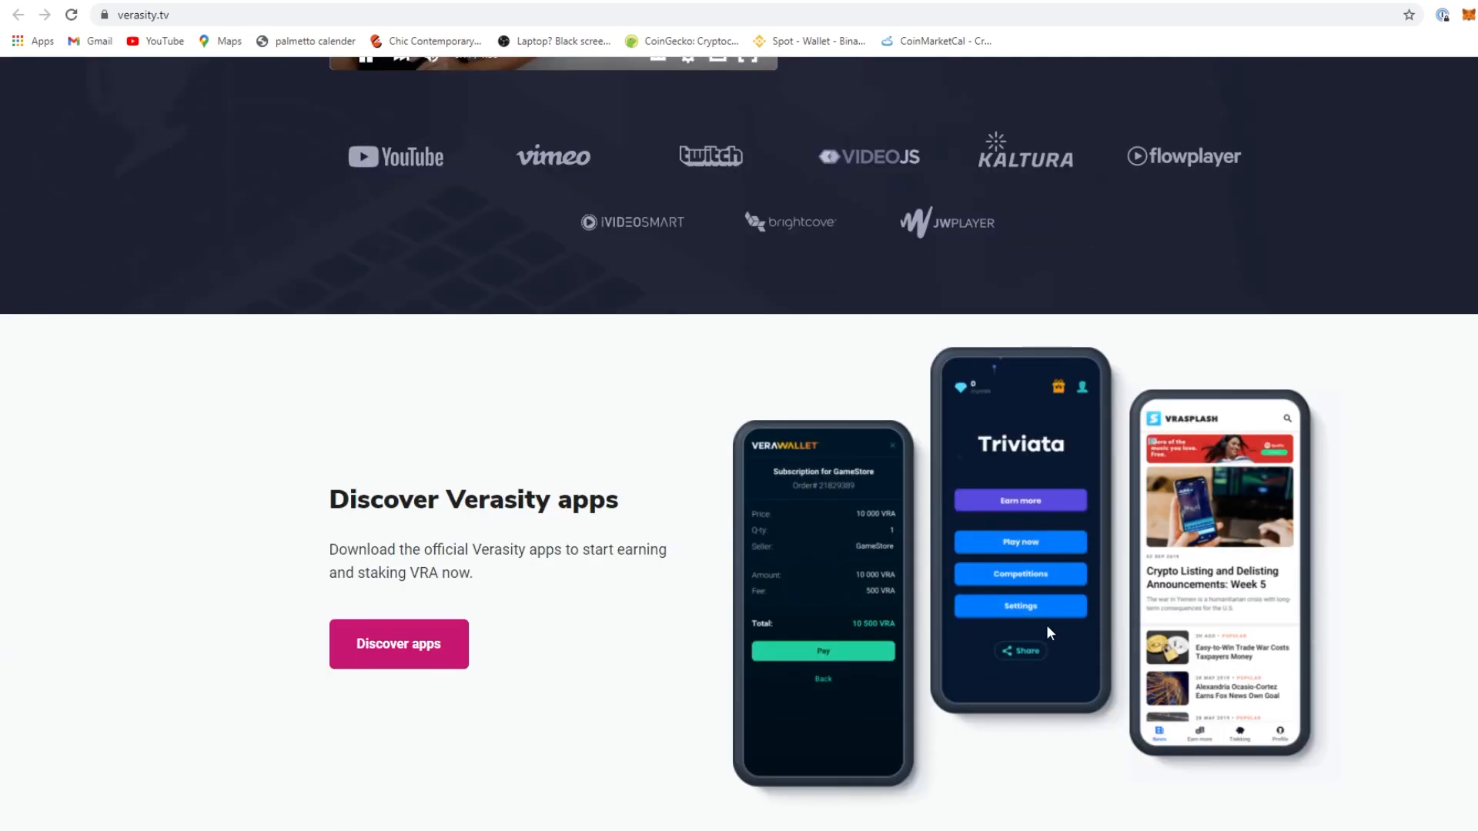
{"action": "scroll", "scroll_direction": "down", "scroll_amount": 3}
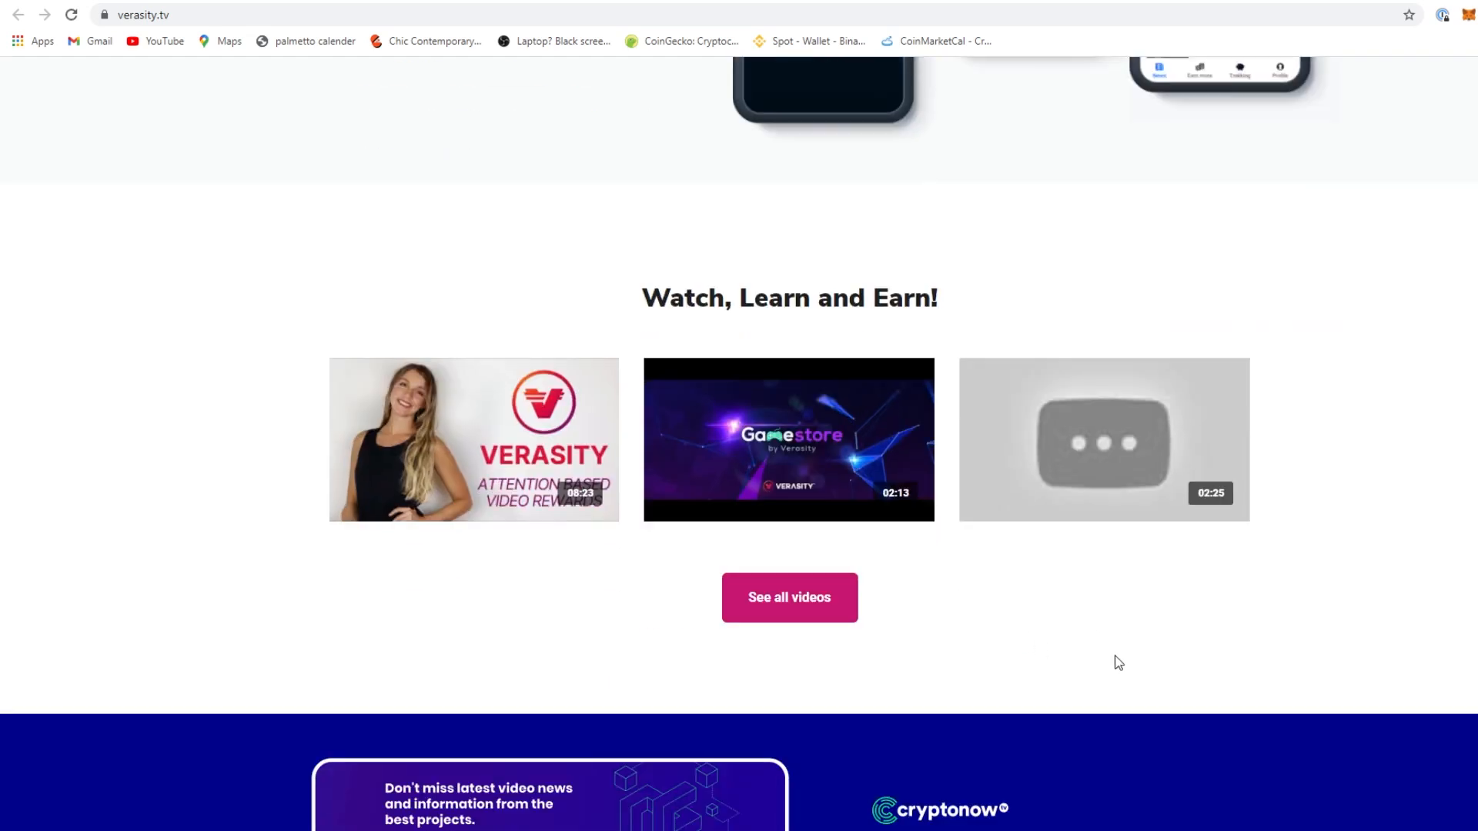
{"action": "scroll", "scroll_direction": "down", "scroll_amount": 3}
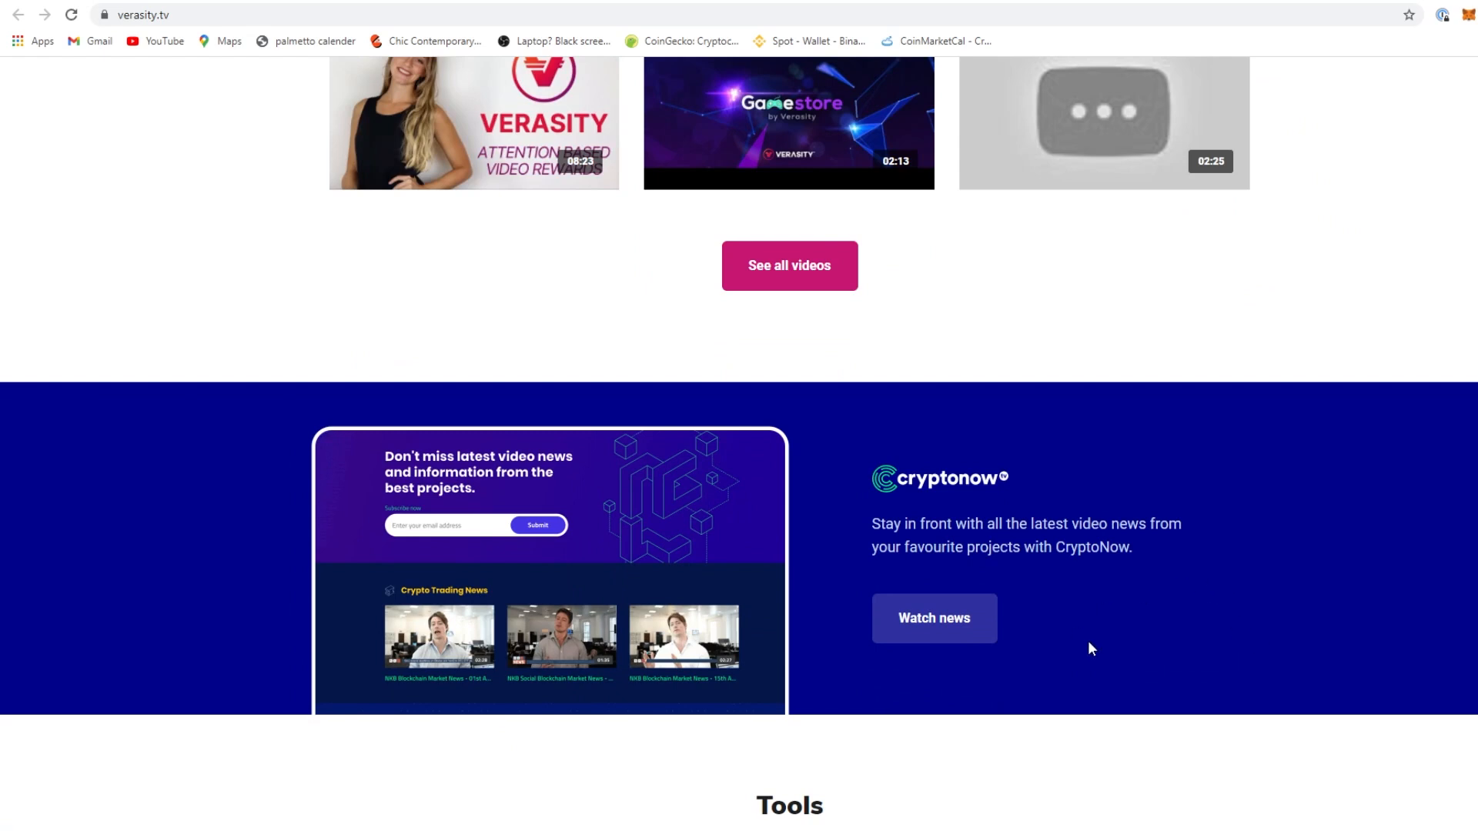
{"action": "scroll", "scroll_direction": "down", "scroll_amount": 3}
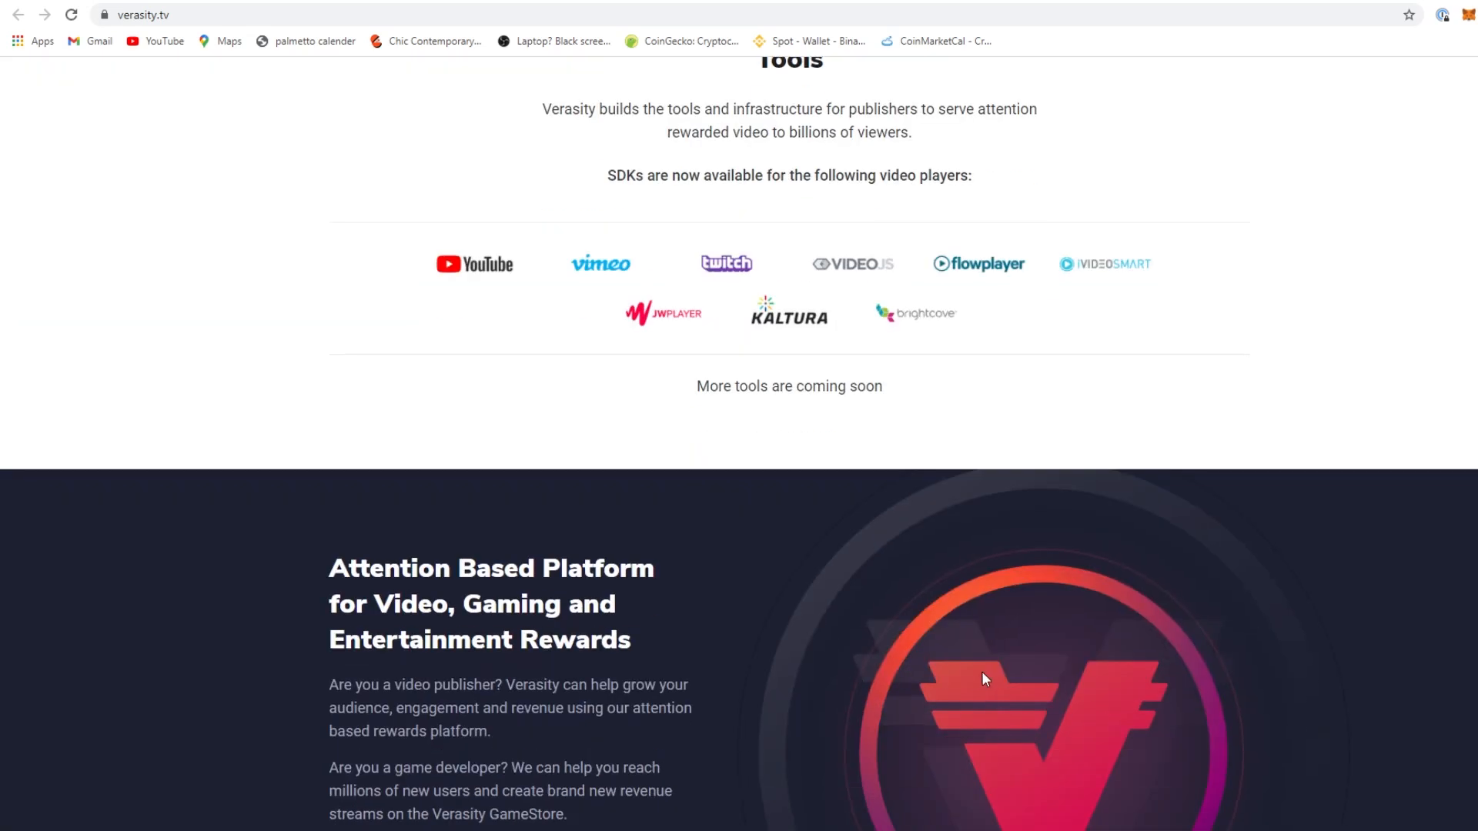
{"action": "scroll", "scroll_direction": "up", "scroll_amount": 3}
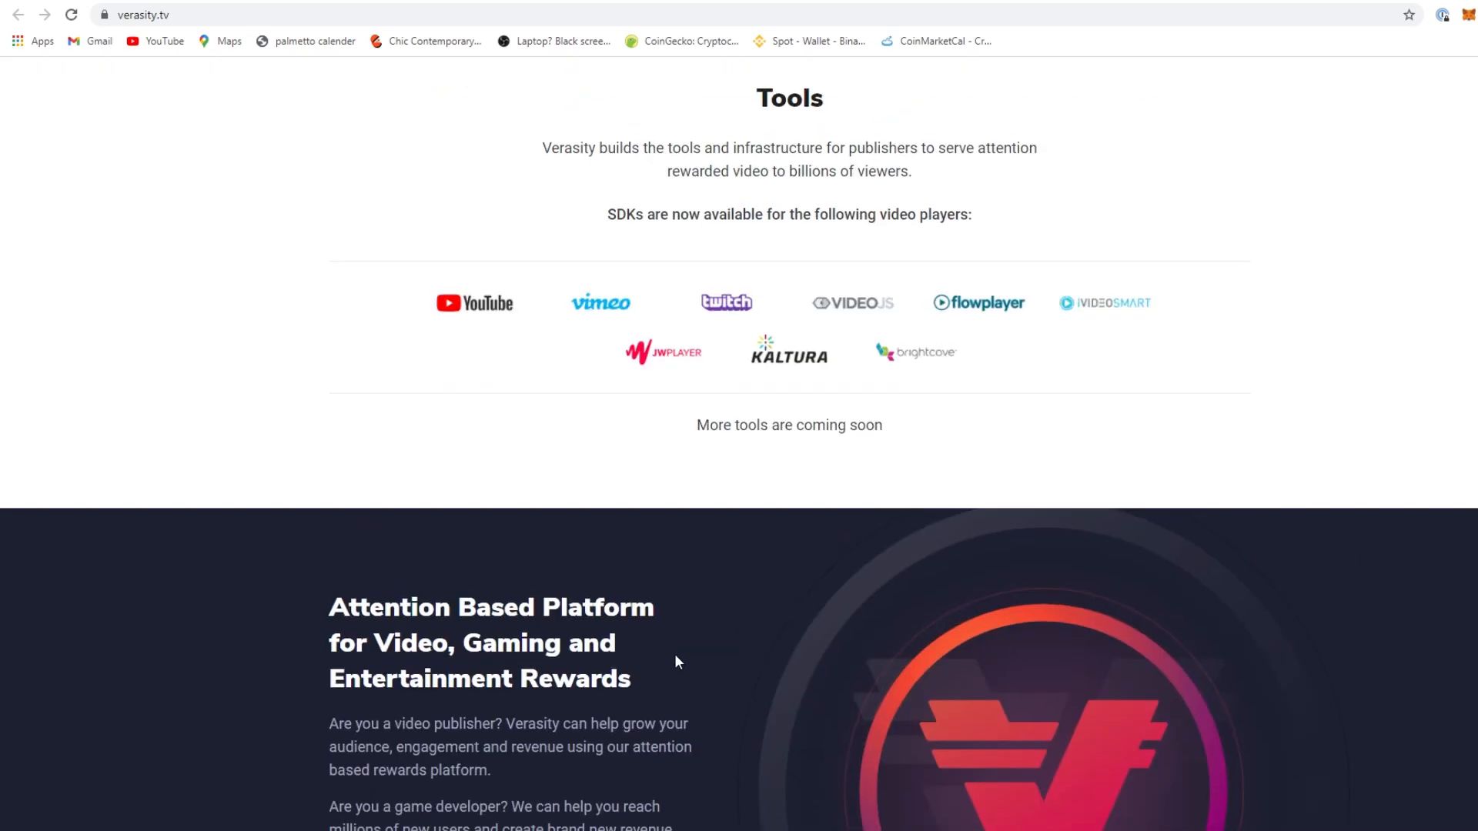
{"action": "scroll", "scroll_direction": "down", "scroll_amount": 3}
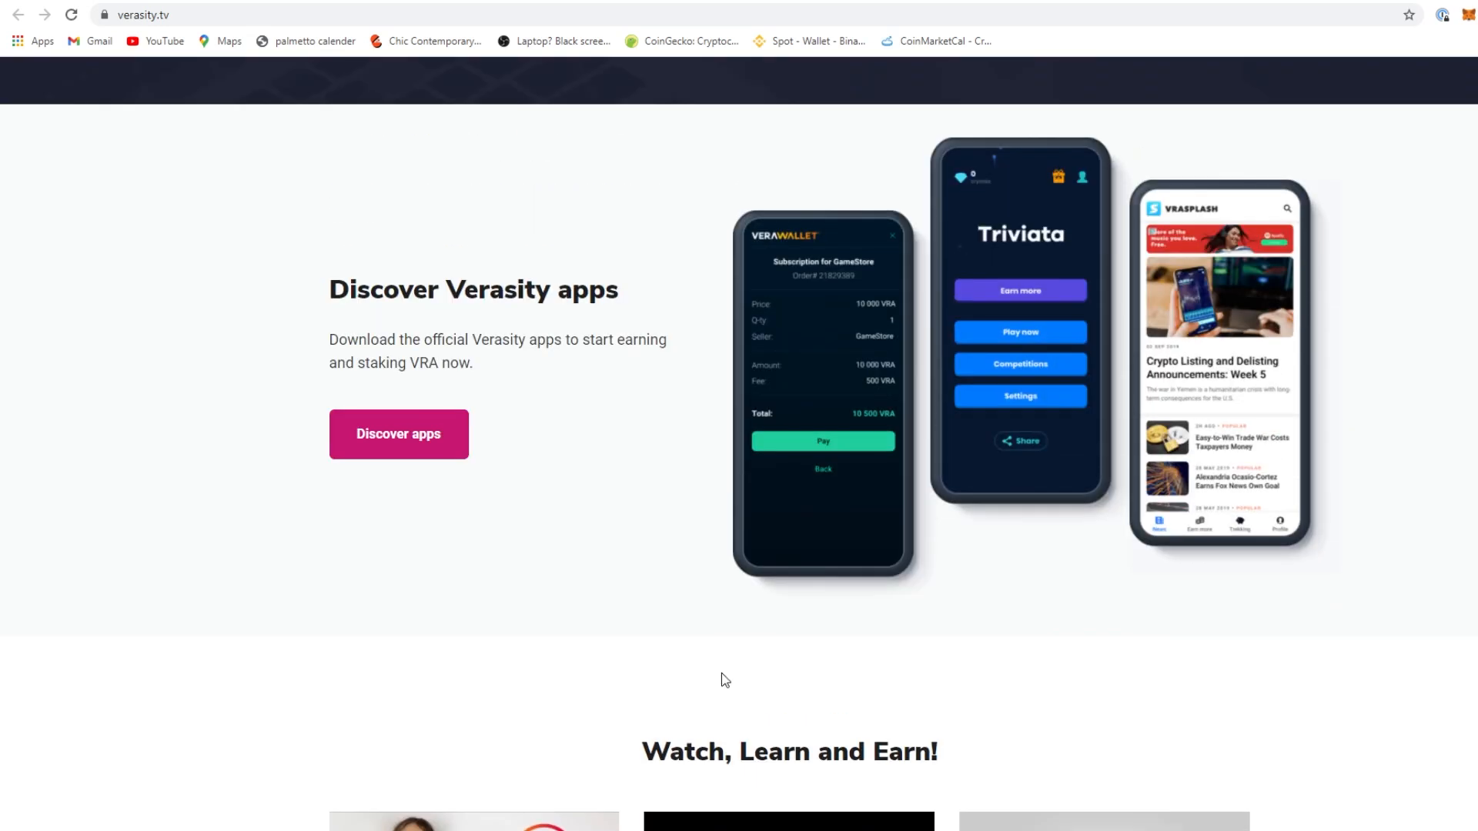
{"action": "scroll", "scroll_direction": "down", "scroll_amount": 3}
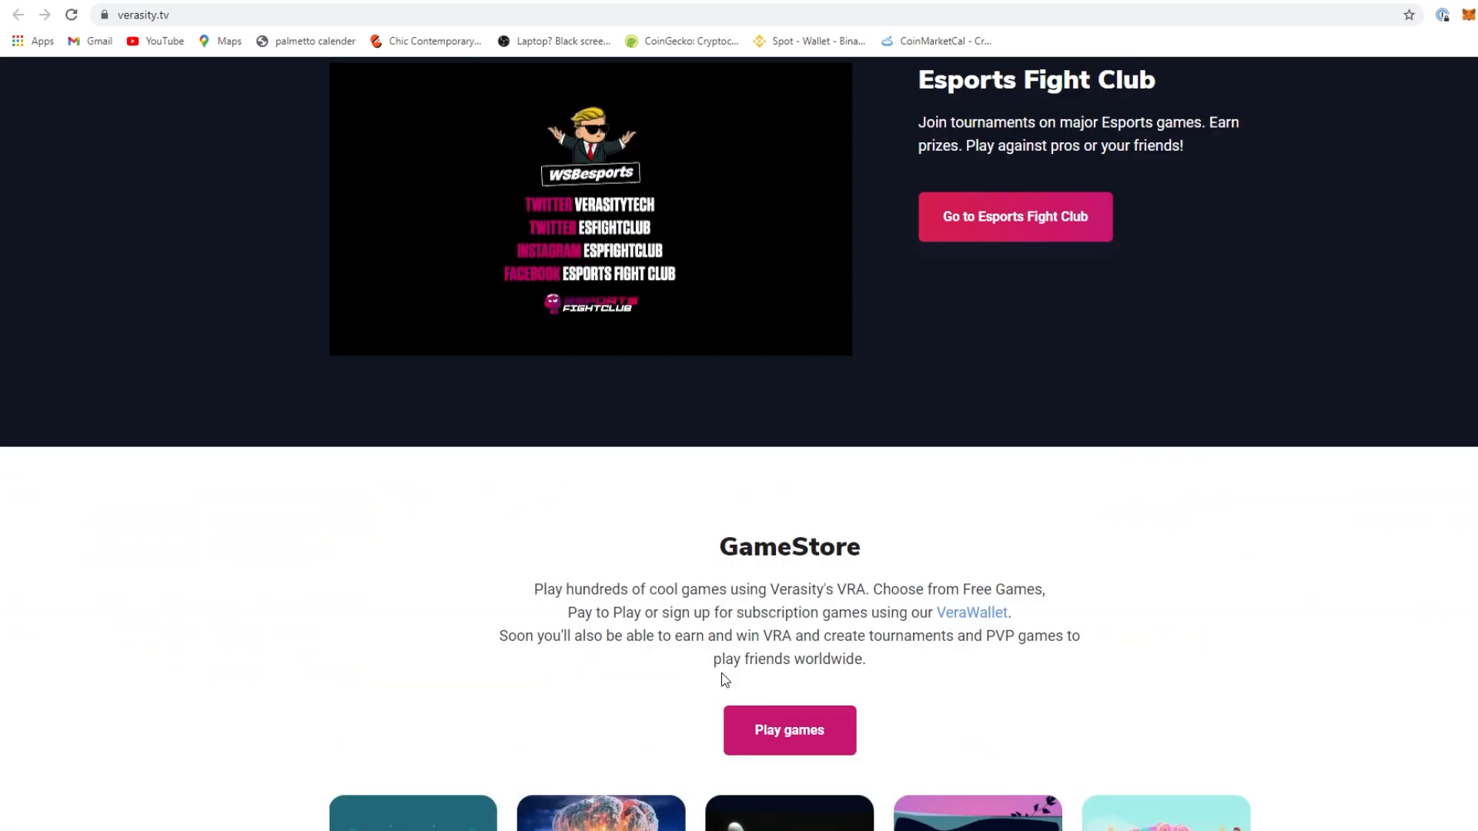
{"action": "scroll", "scroll_direction": "up", "scroll_amount": 3}
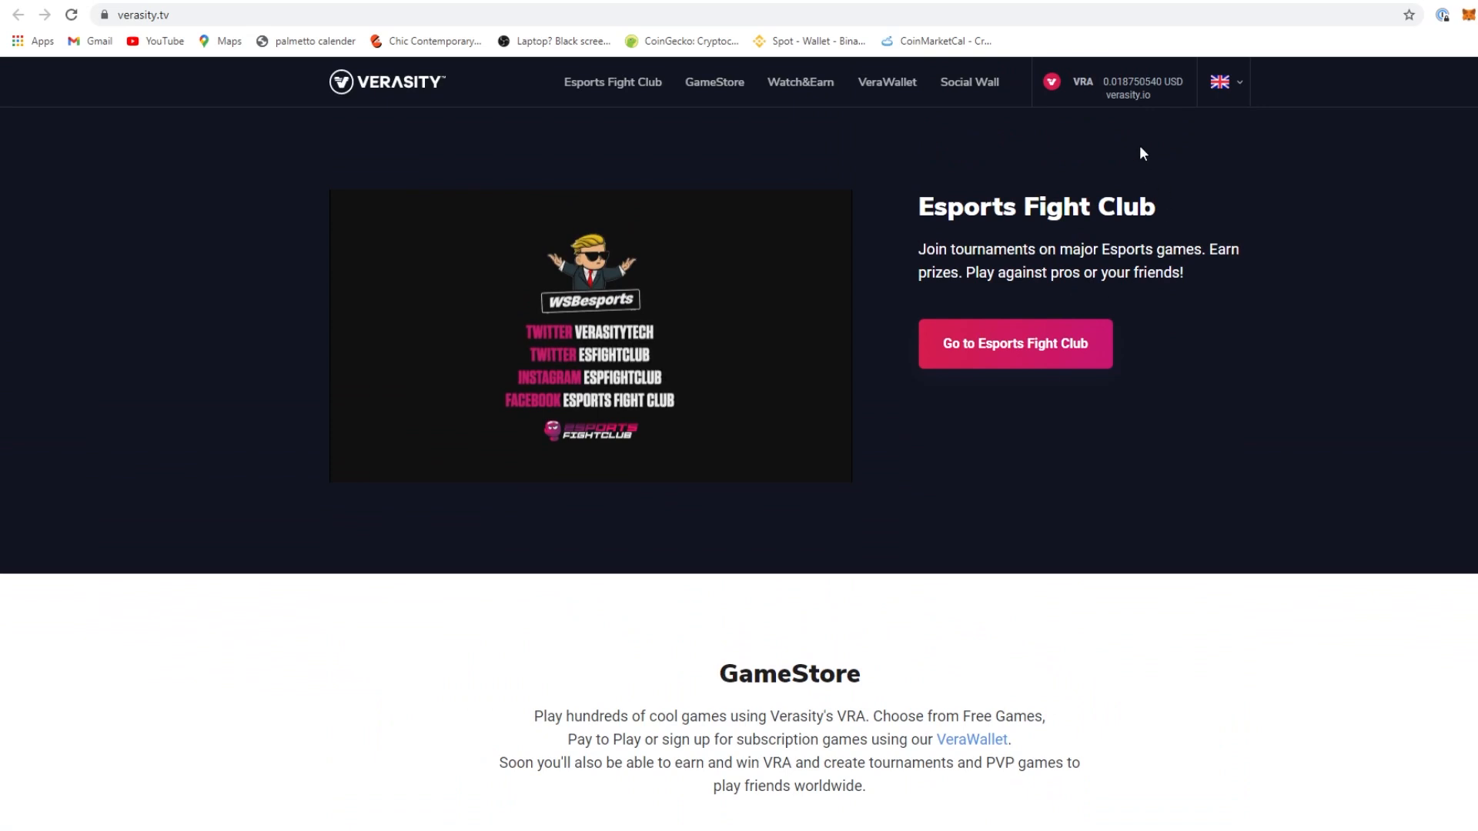
{"action": "mouse_move", "coordinate": [1186, 185]}
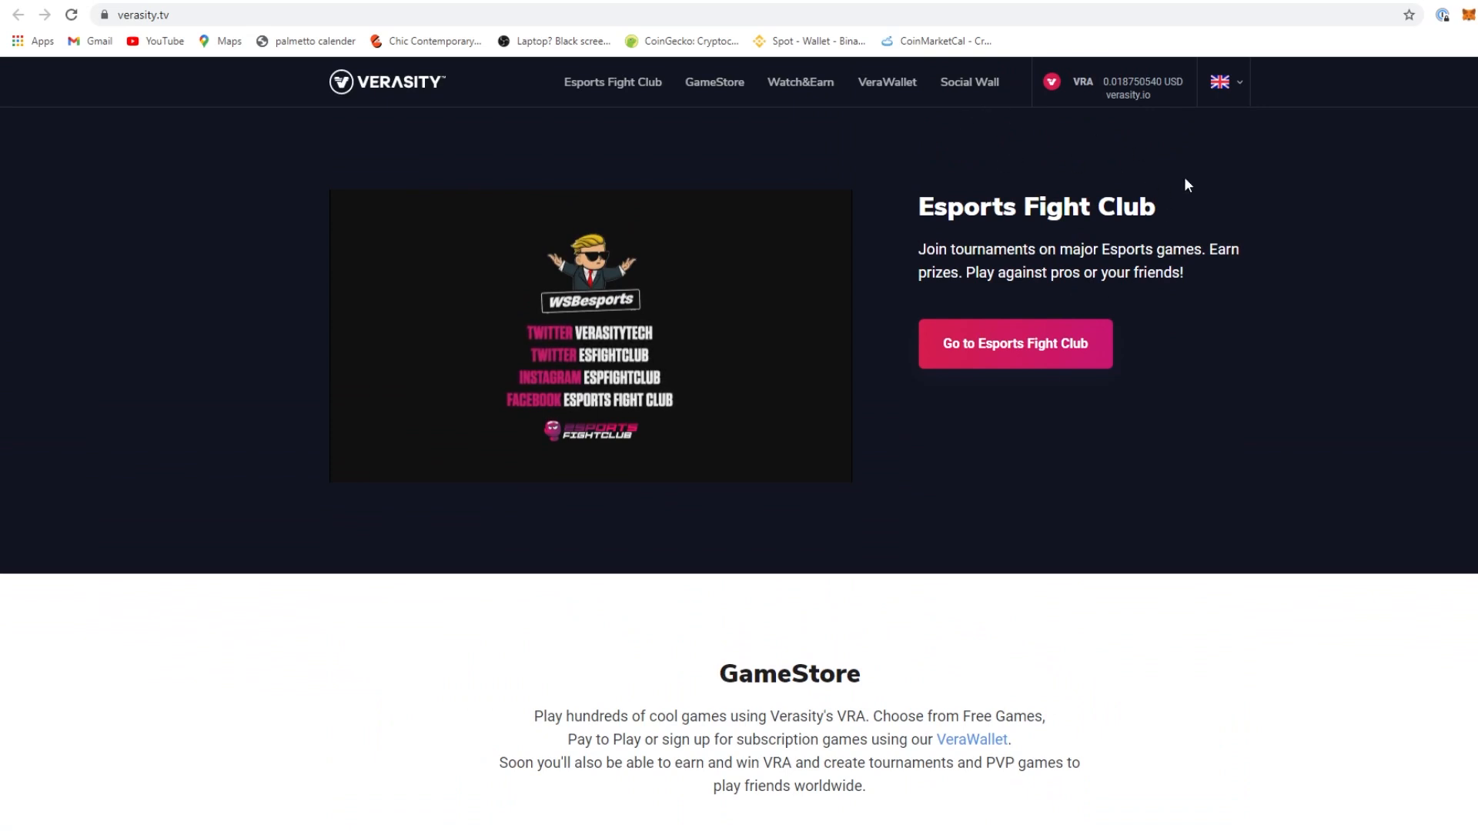
{"action": "mouse_move", "coordinate": [1213, 128]}
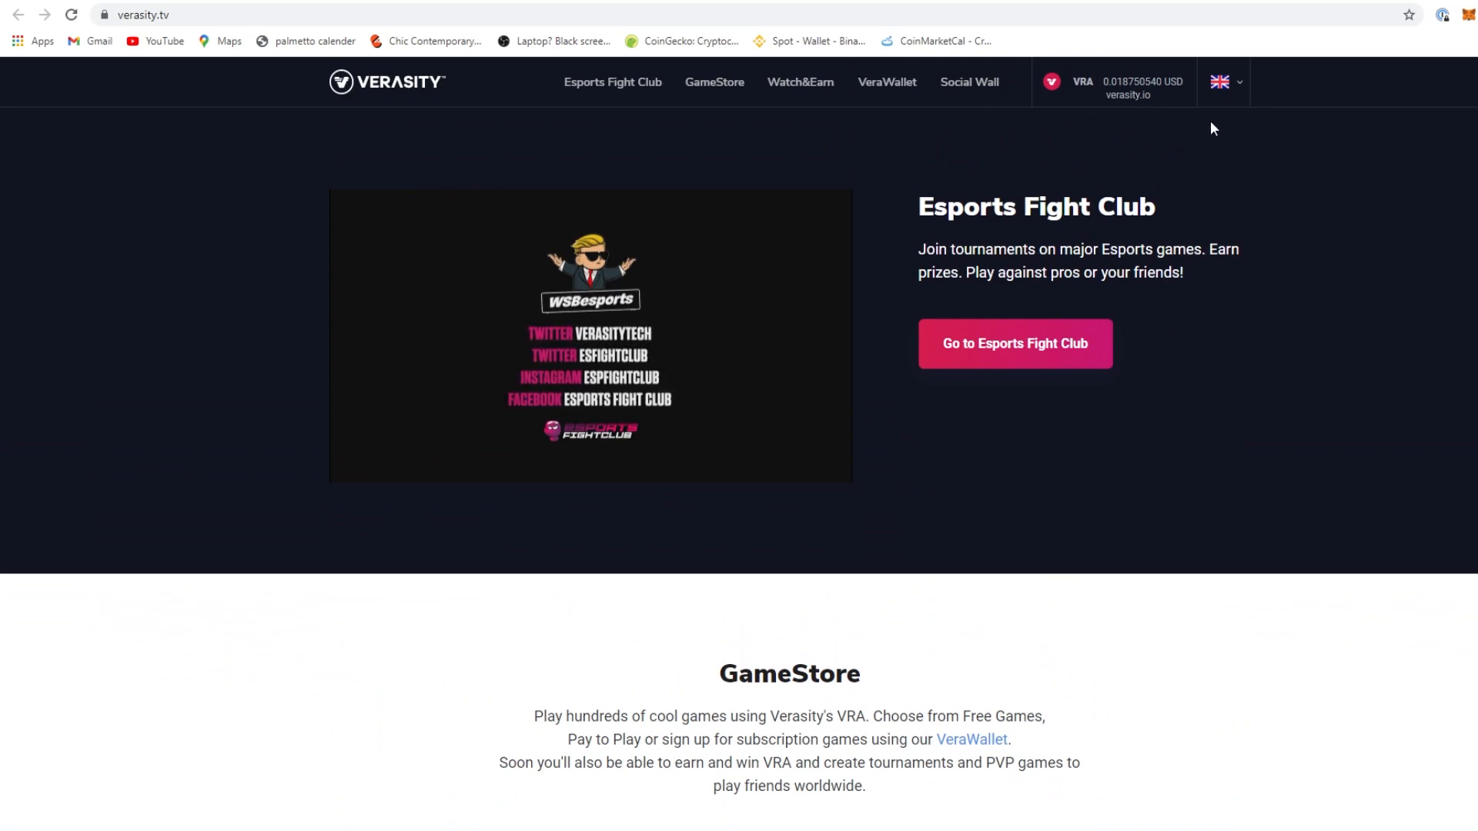
{"action": "mouse_move", "coordinate": [1098, 138]}
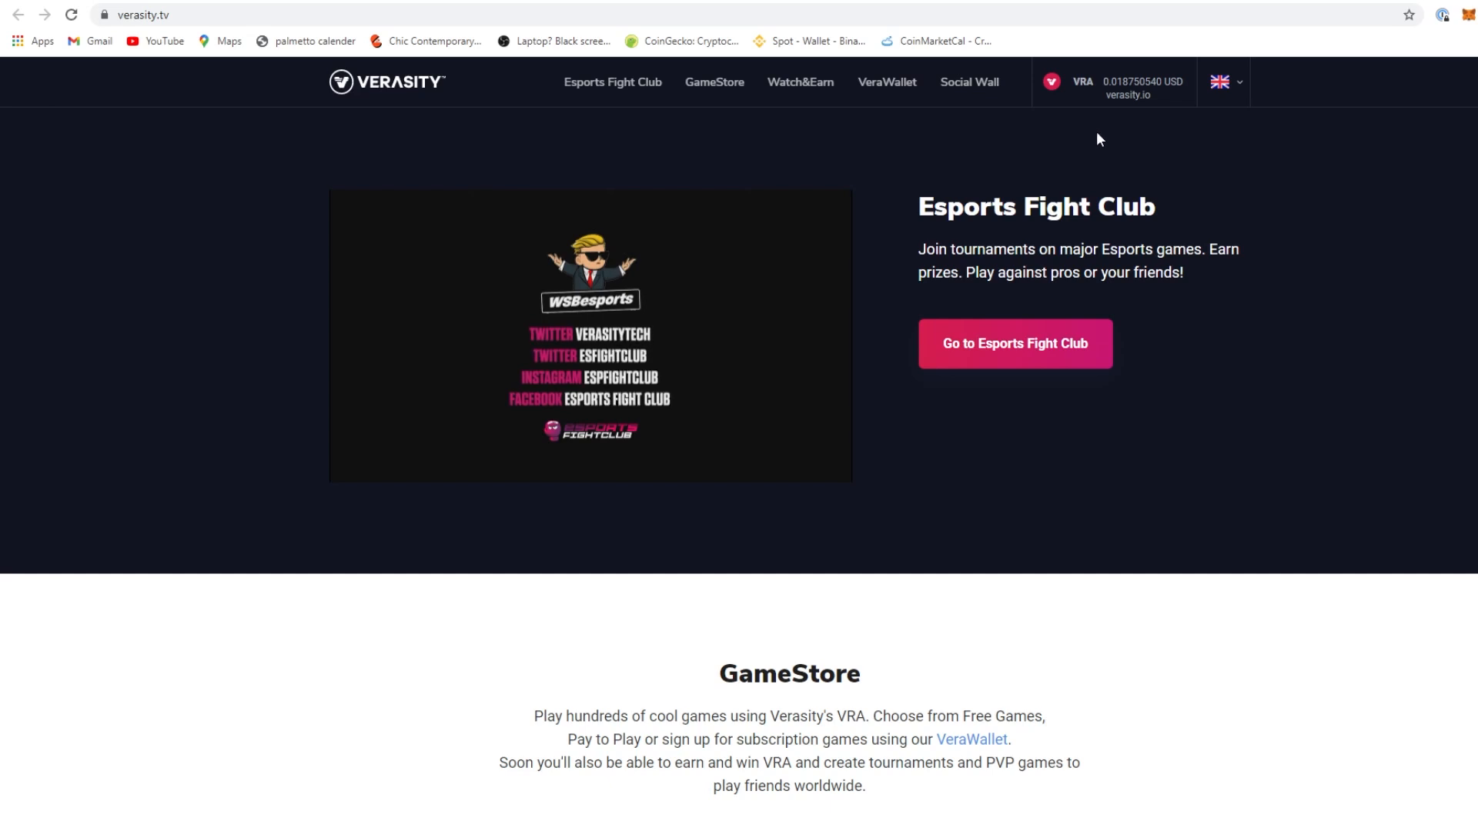
{"action": "mouse_move", "coordinate": [902, 6]}
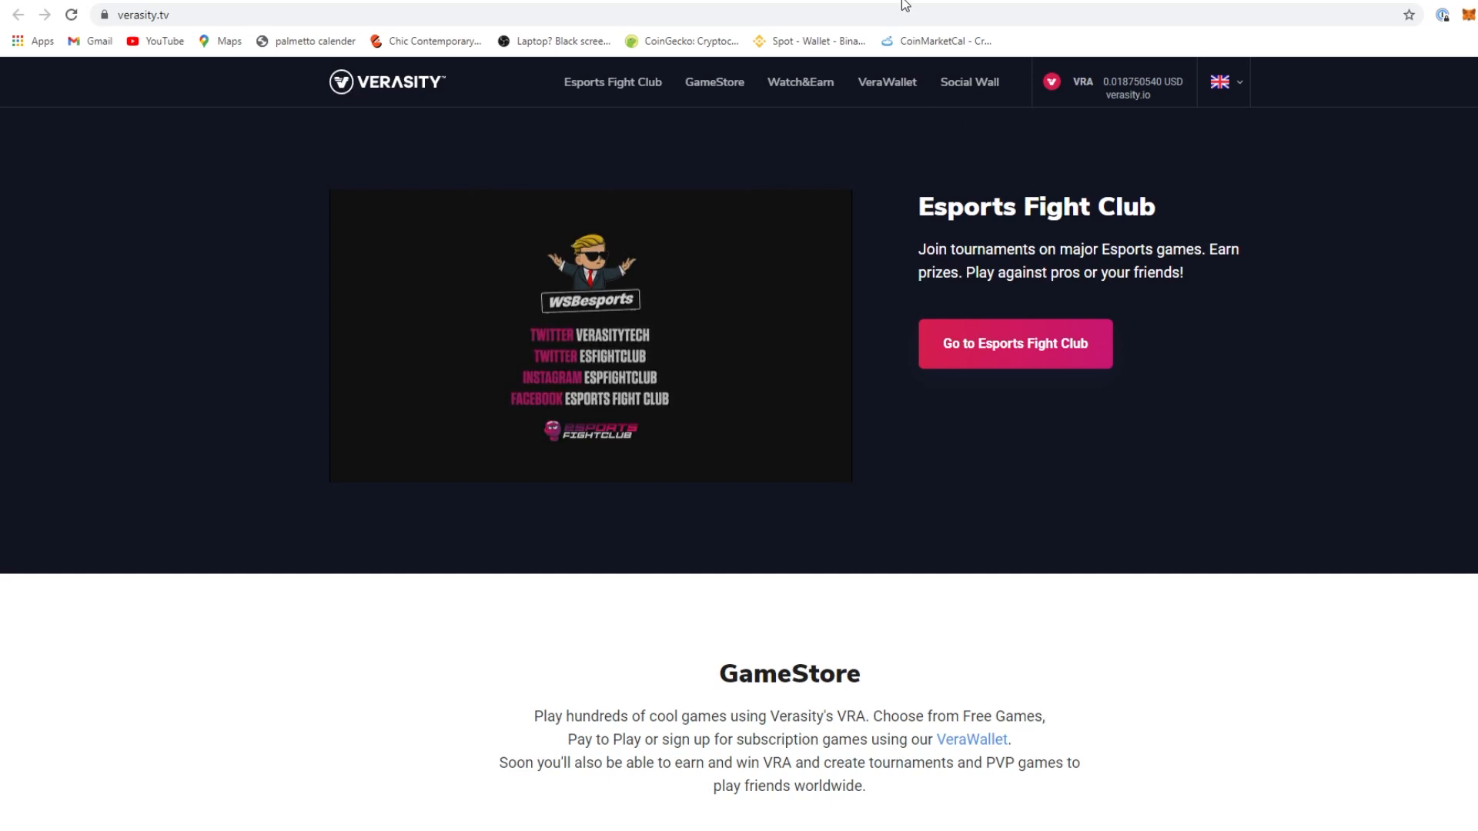
Open the Esports Fight Club site and browse its list of 97 tournaments
{"action": "left_click", "coordinate": [1014, 343]}
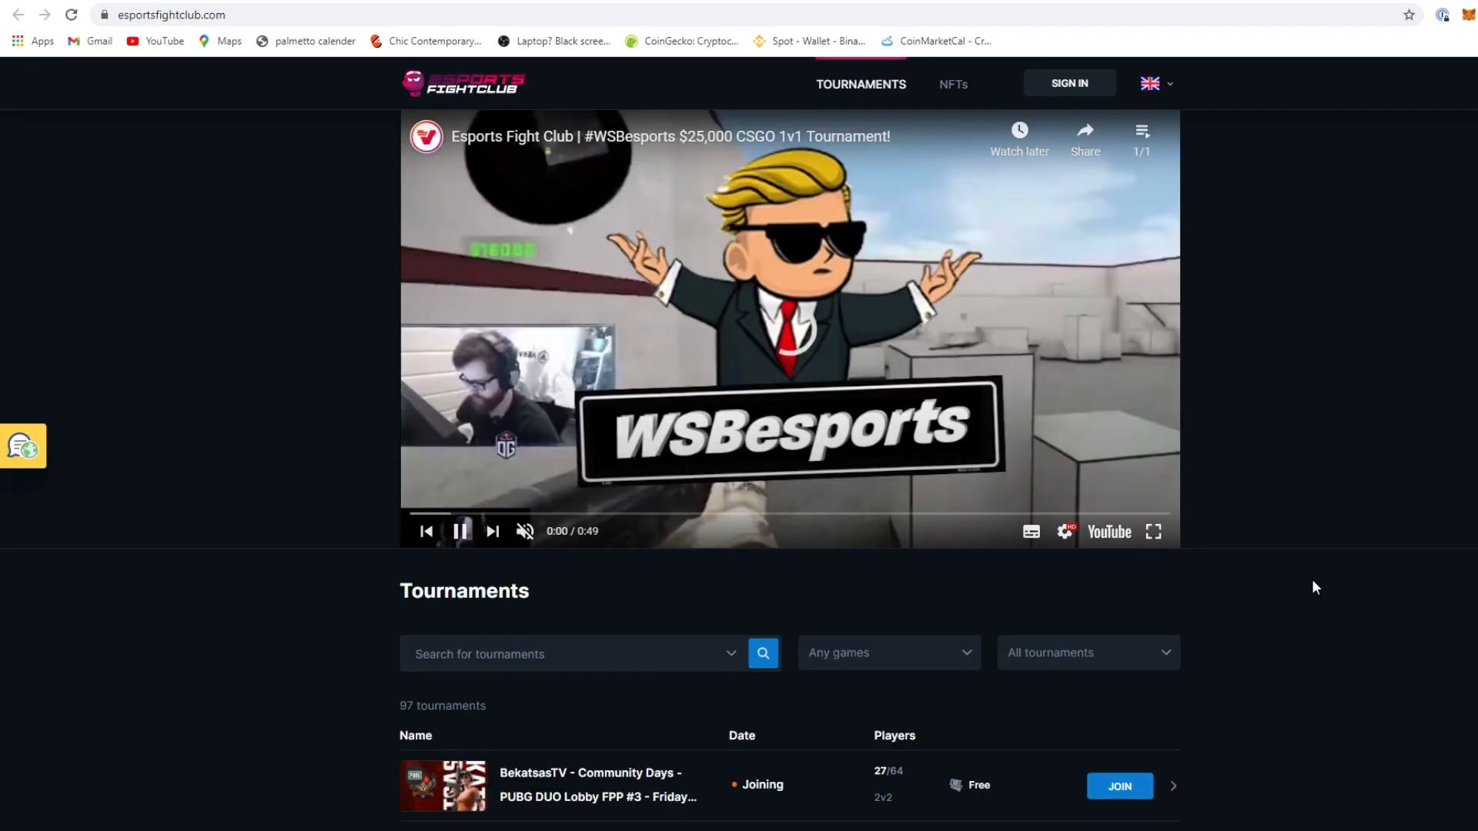
{"action": "scroll", "scroll_direction": "down", "scroll_amount": 3}
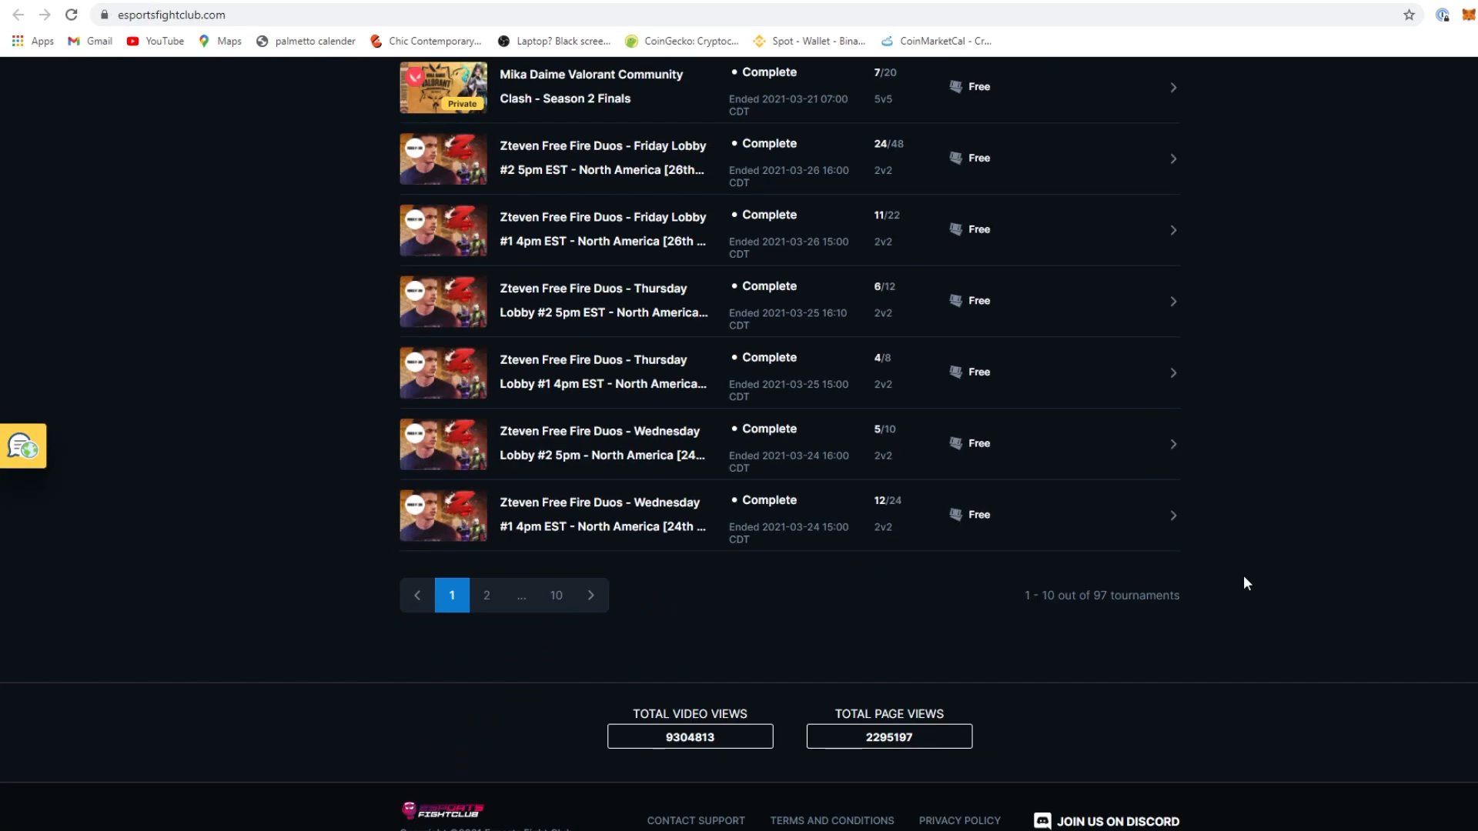
{"action": "scroll", "scroll_direction": "up", "scroll_amount": 3}
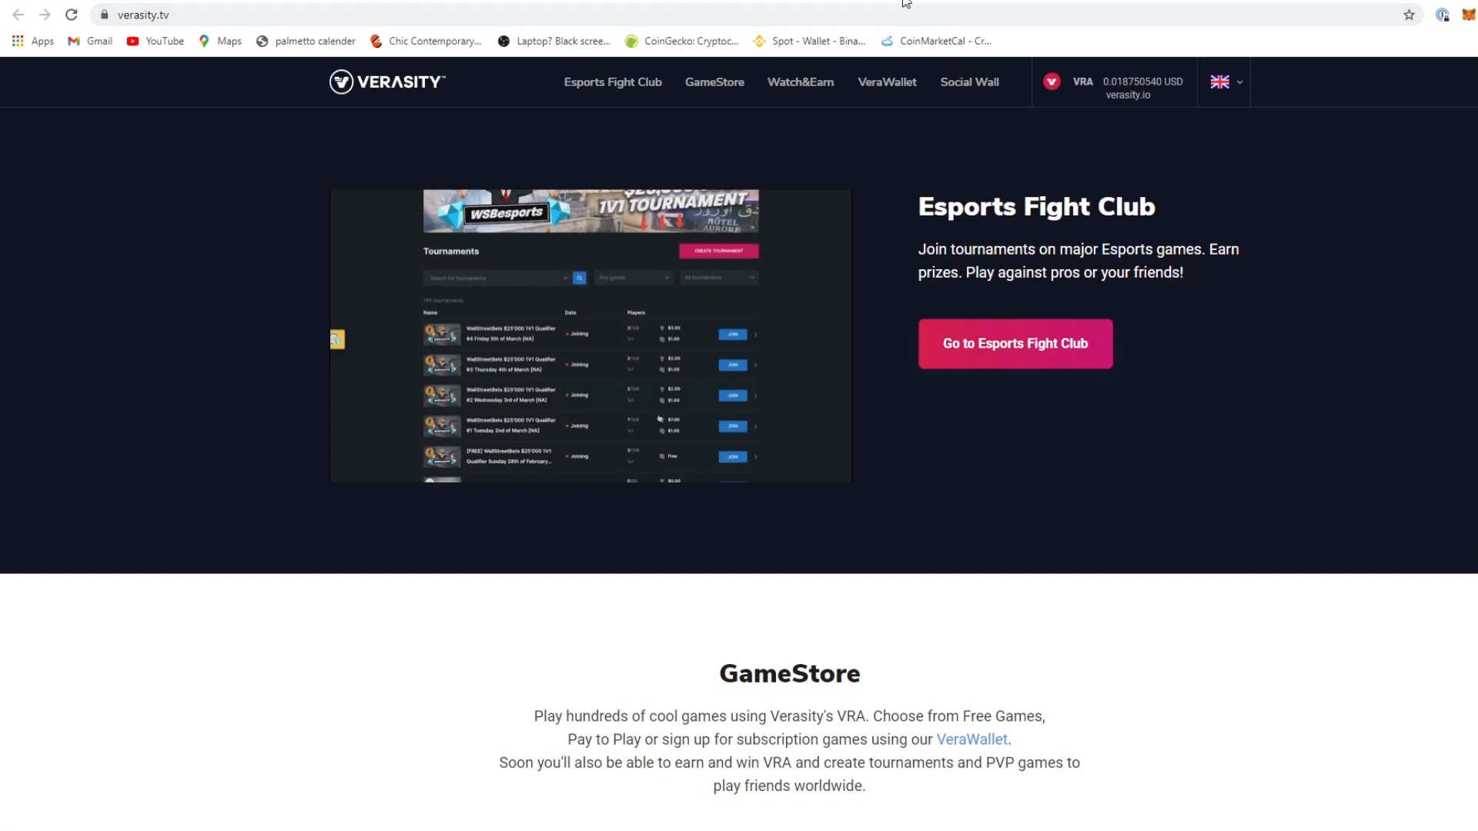
{"action": "mouse_move", "coordinate": [1079, 595]}
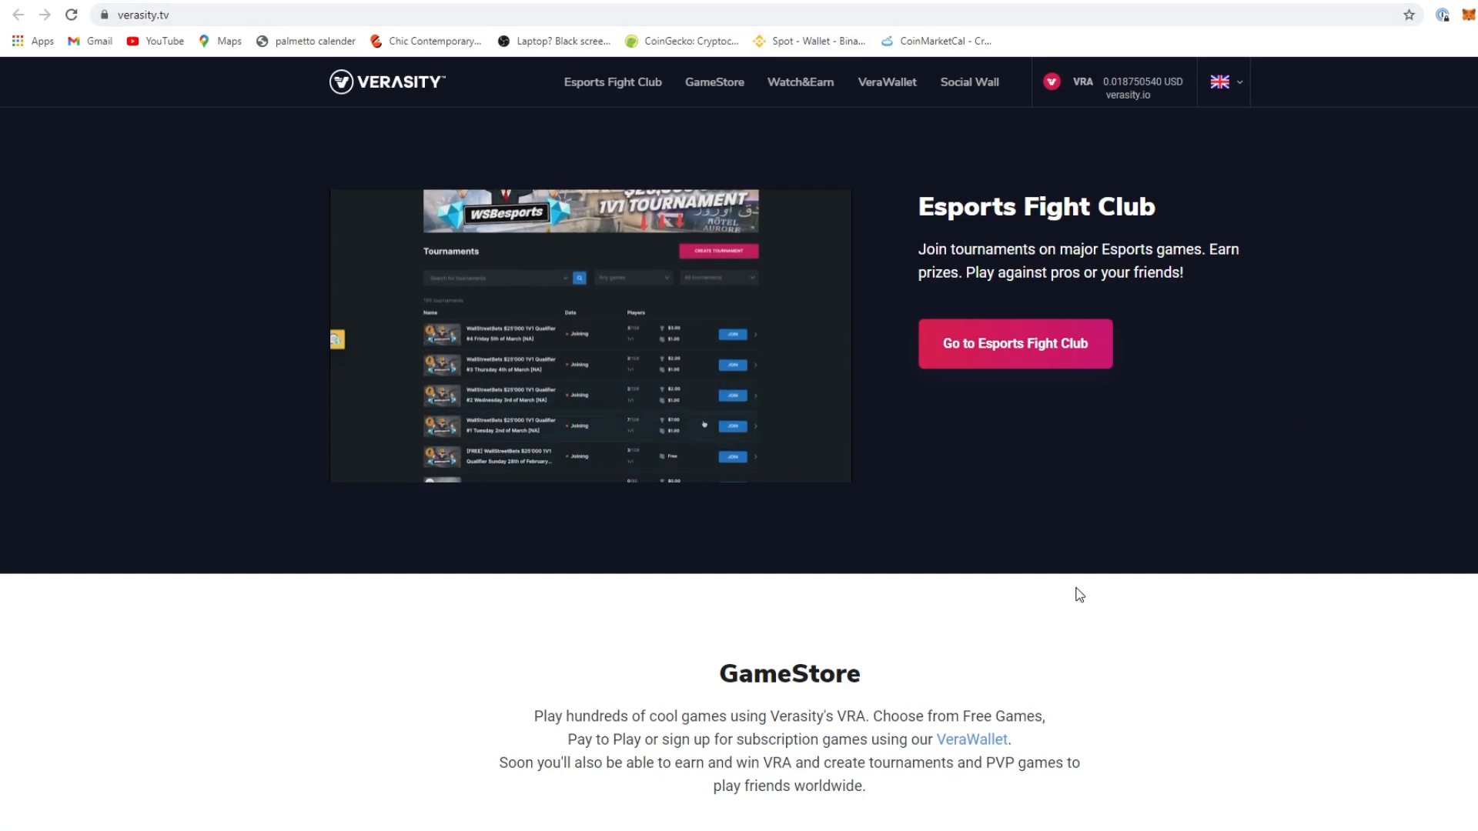
Review the GameStore games on Verasity.tv, then switch to the CoinMarketCal events calendar
{"action": "scroll", "scroll_direction": "down", "scroll_amount": 3}
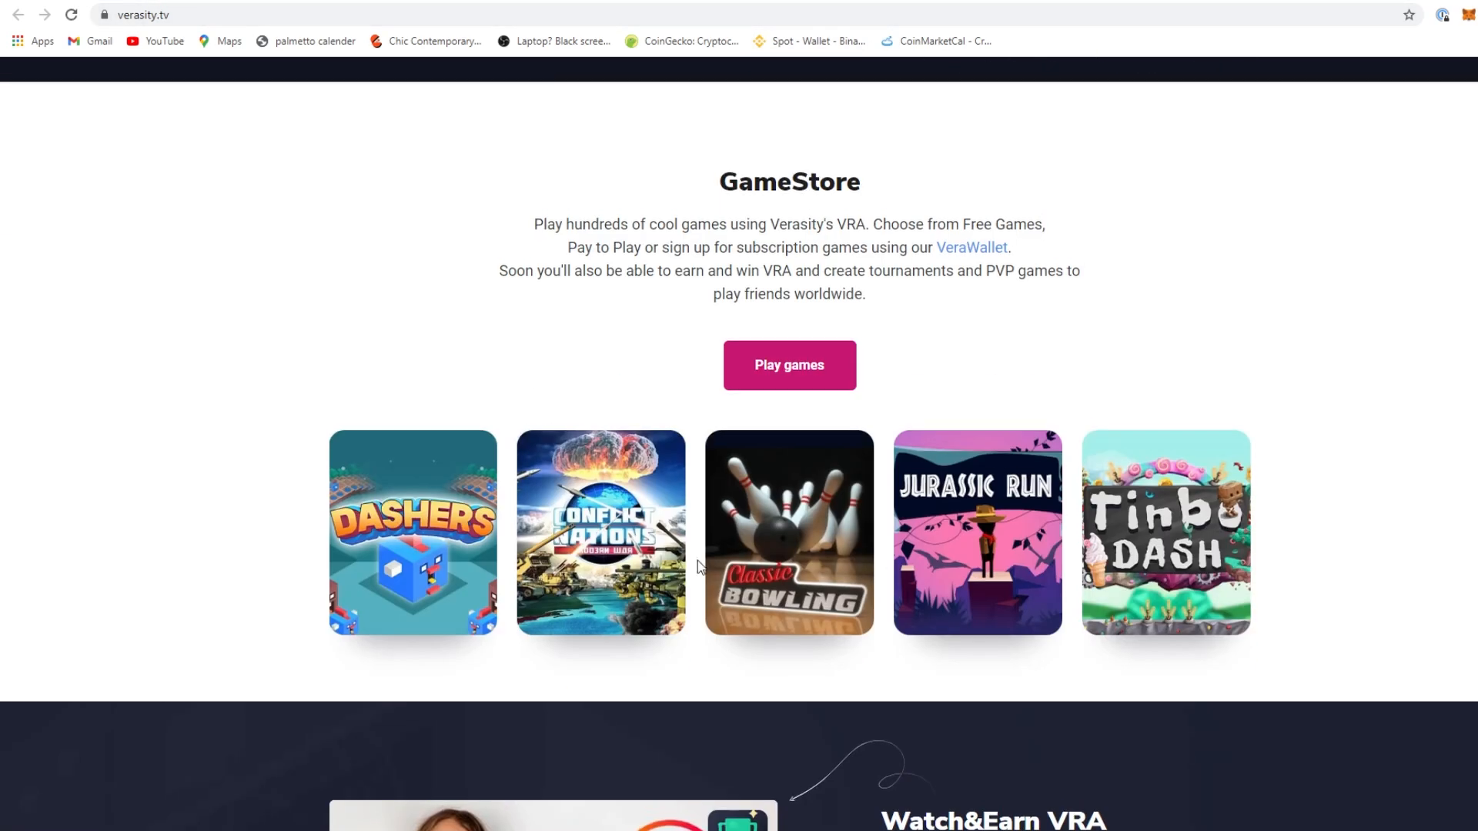
{"action": "scroll", "scroll_direction": "up", "scroll_amount": 3}
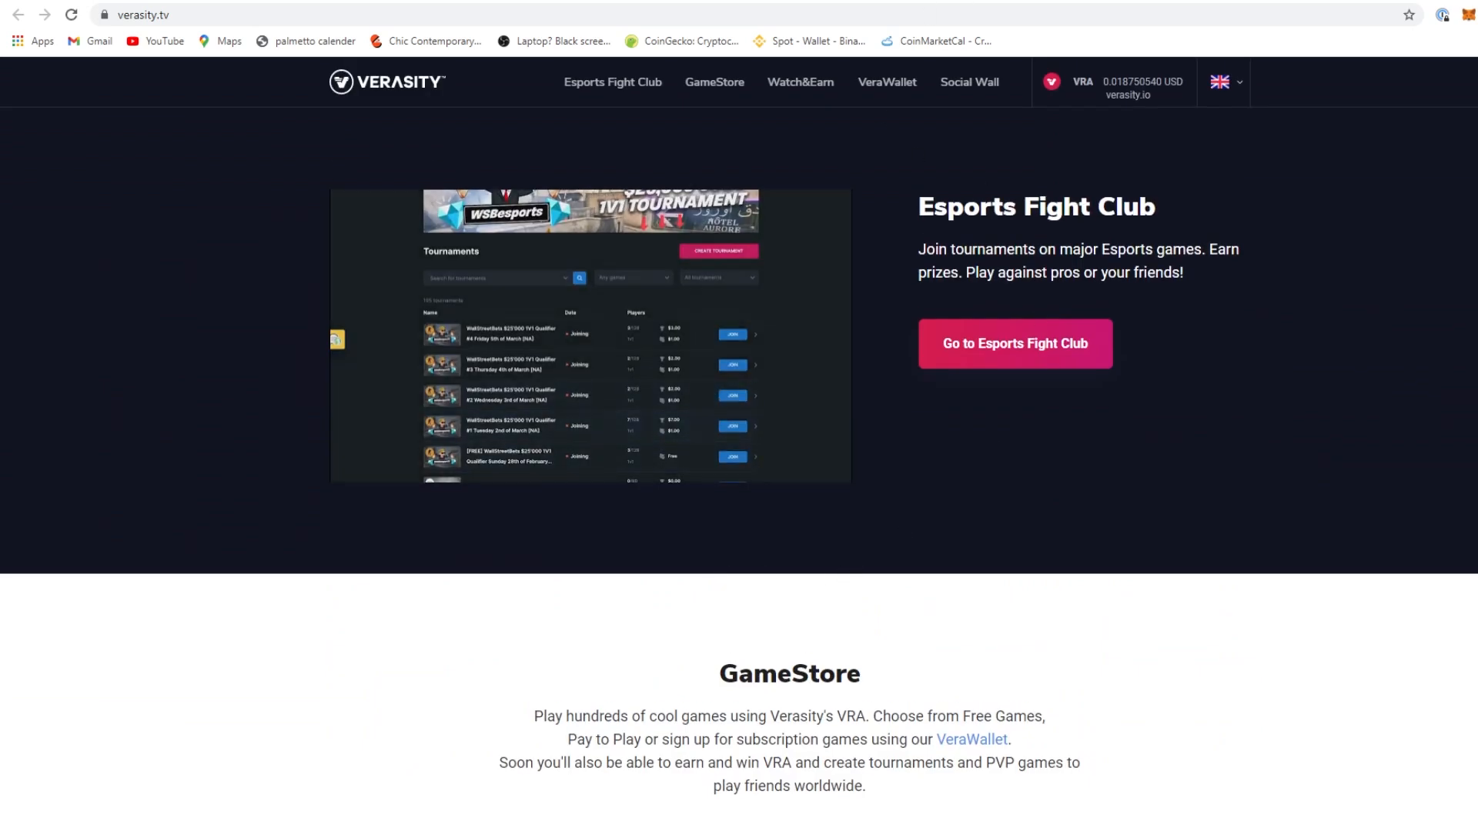
{"action": "left_click", "coordinate": [933, 40]}
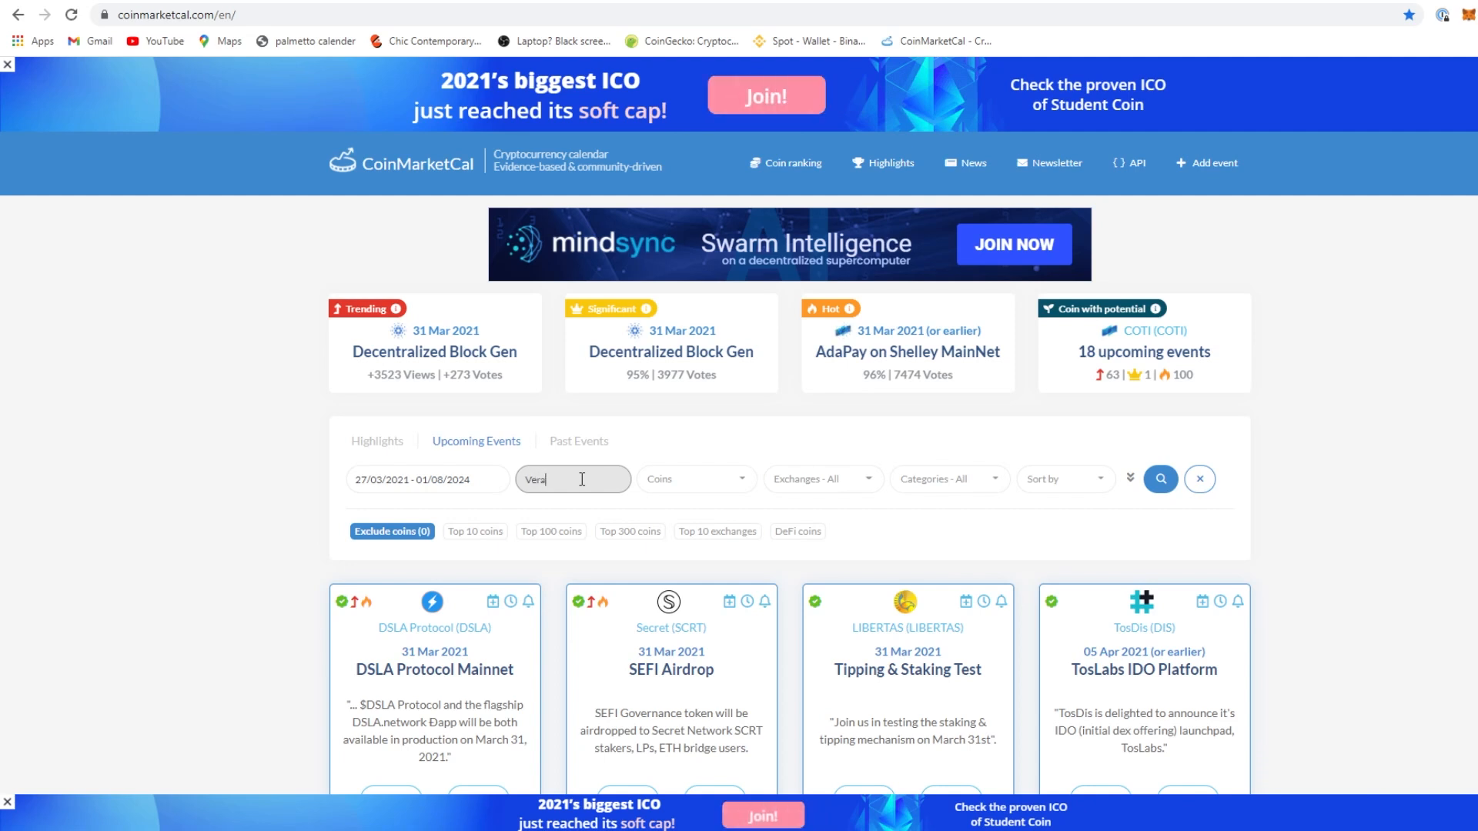
Search CoinMarketCal events for Veracity (no results), then for the keyword VRA
{"action": "type", "text": "city"}
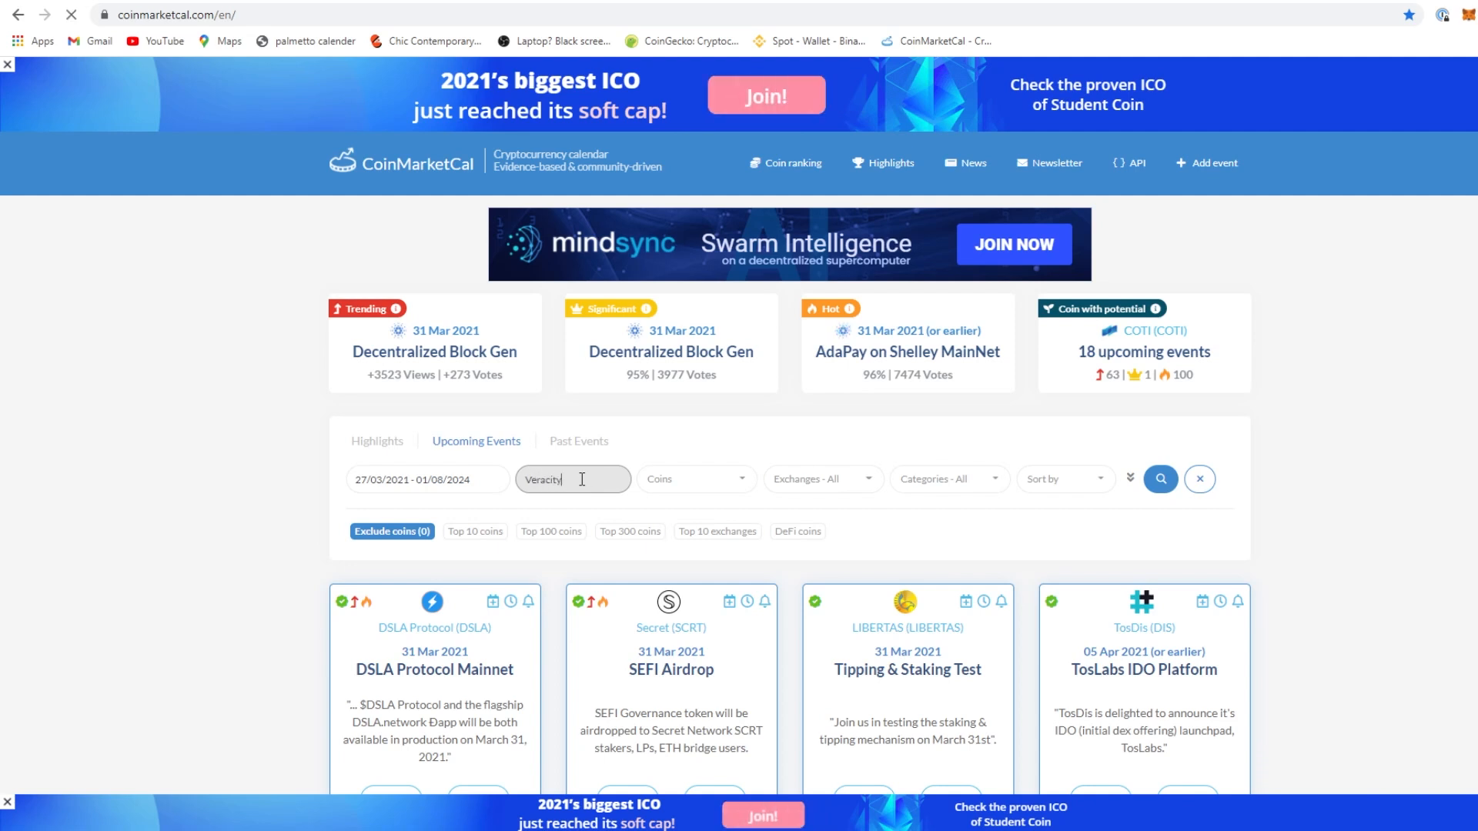
{"action": "left_click", "coordinate": [1159, 479]}
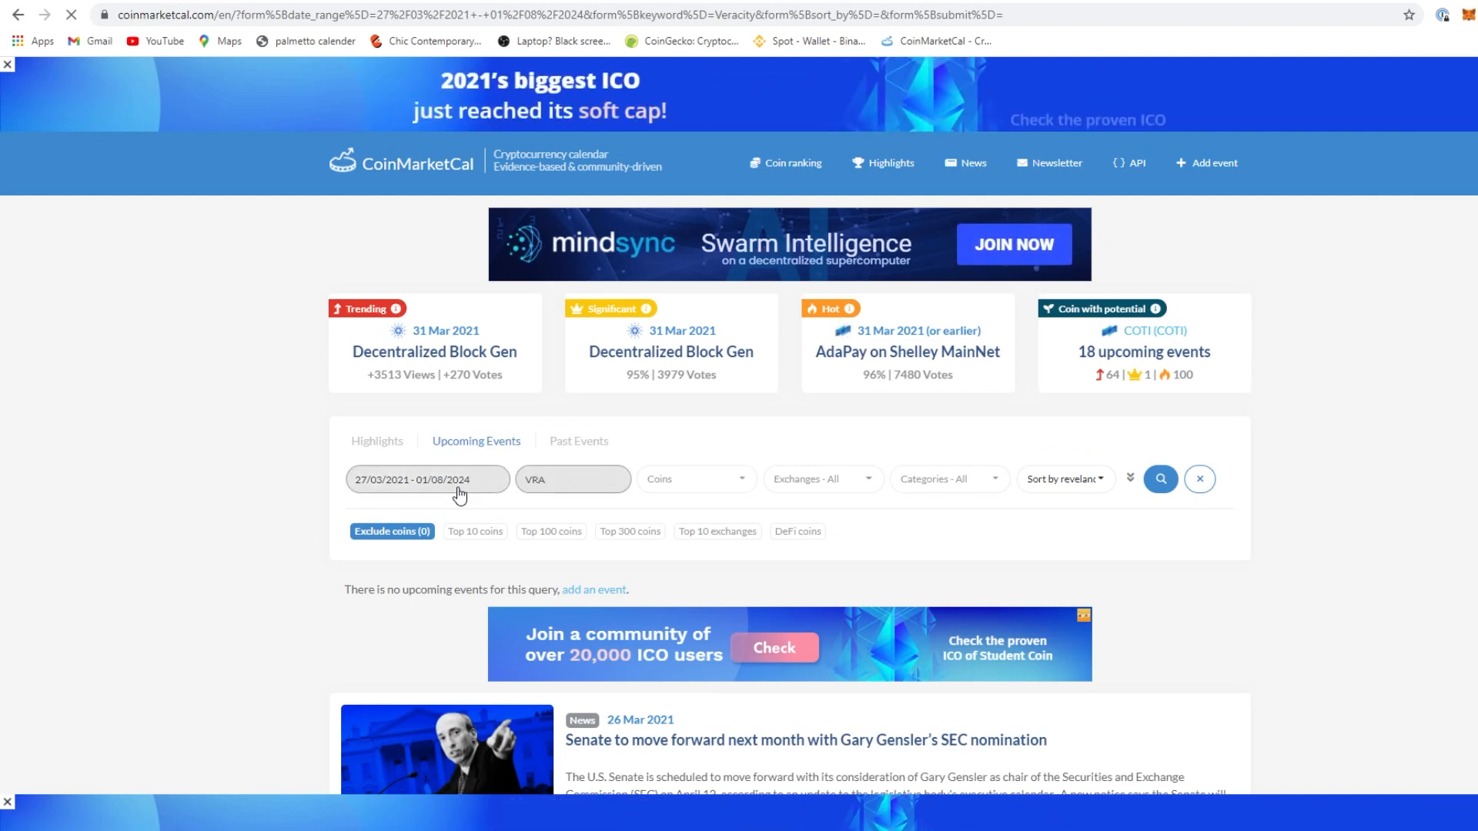
{"action": "left_click", "coordinate": [573, 479]}
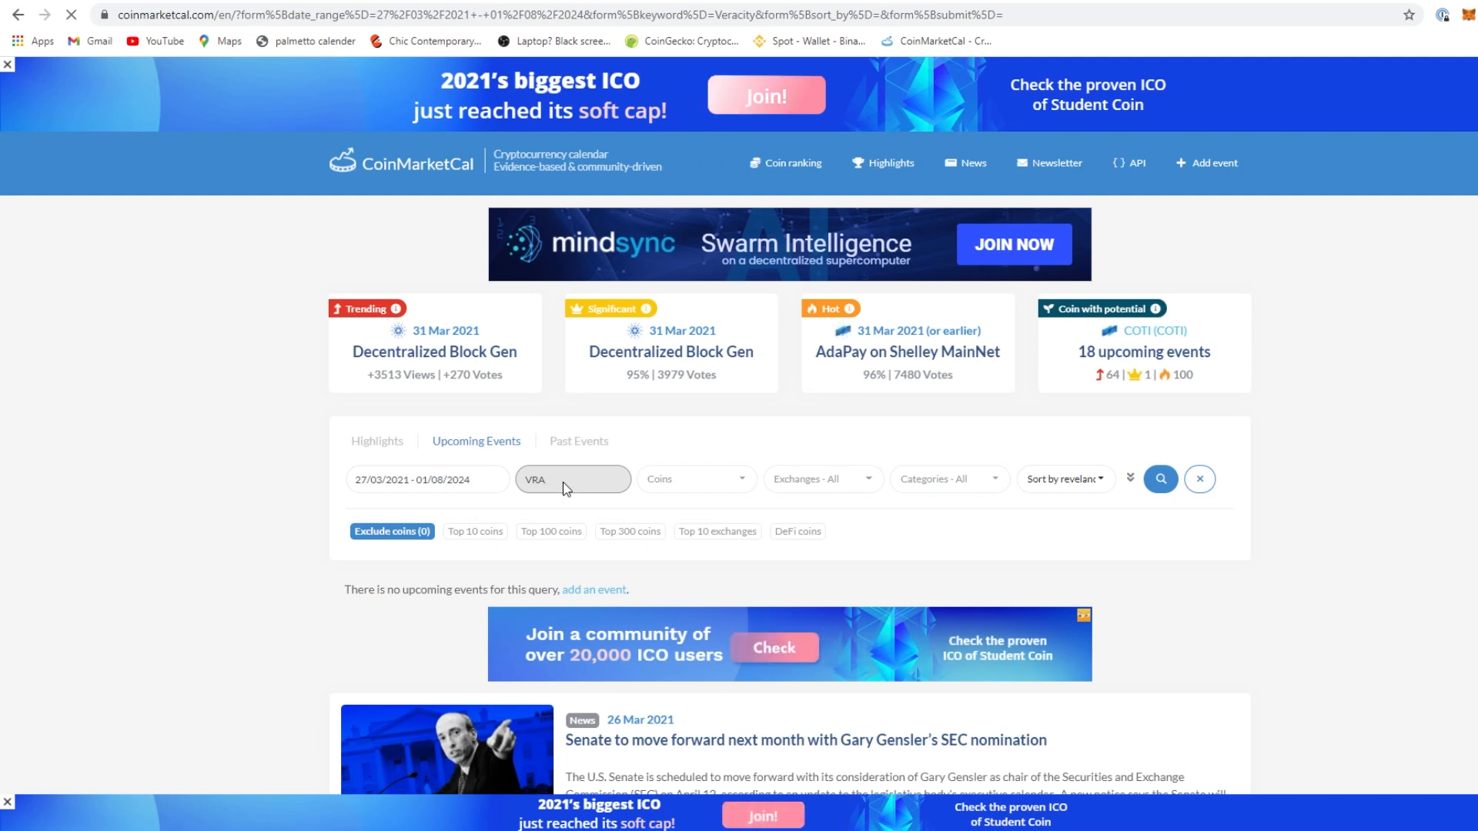
{"action": "scroll", "scroll_direction": "down", "scroll_amount": 3}
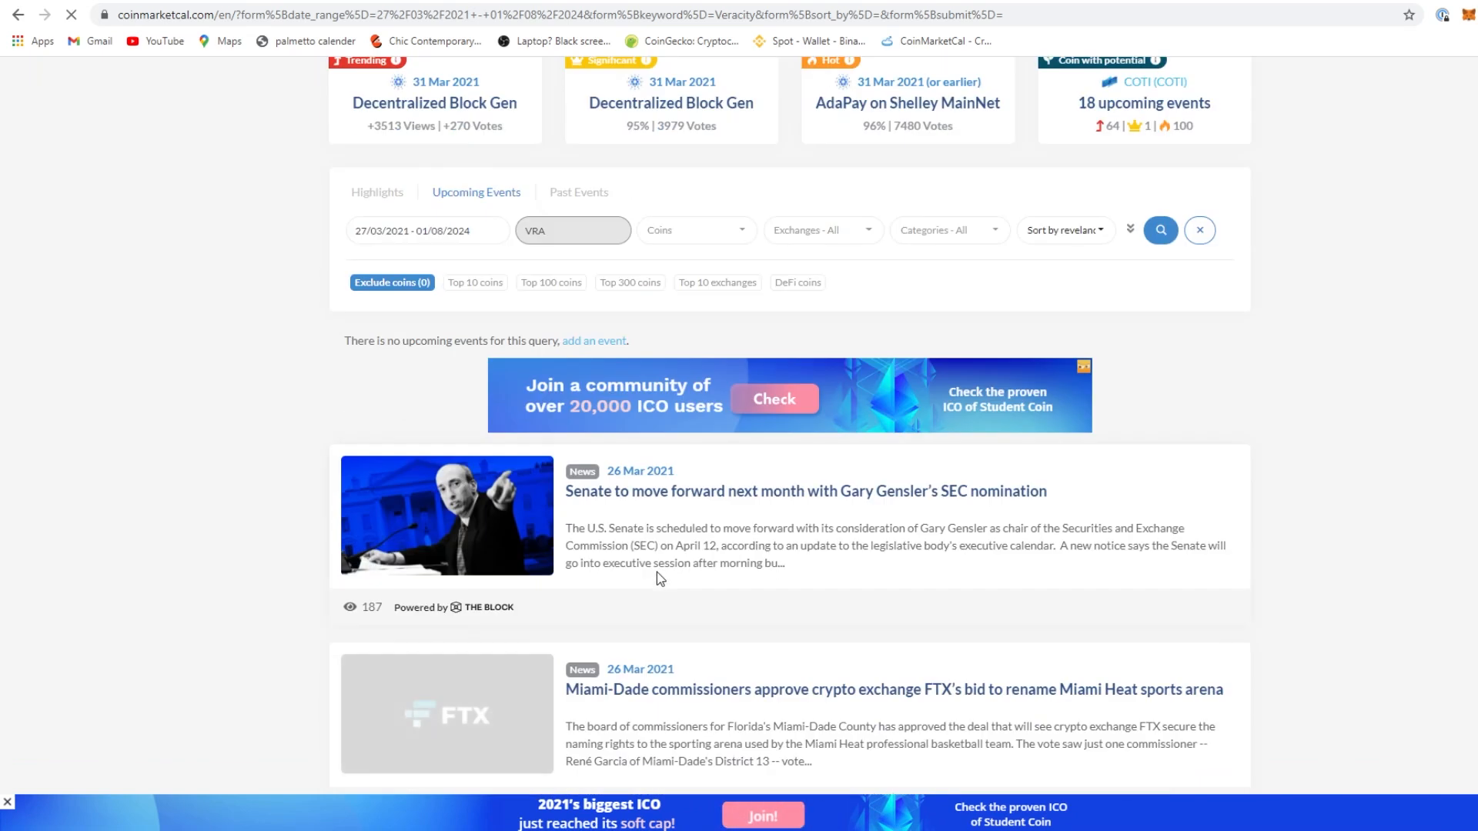
{"action": "left_click", "coordinate": [1161, 230]}
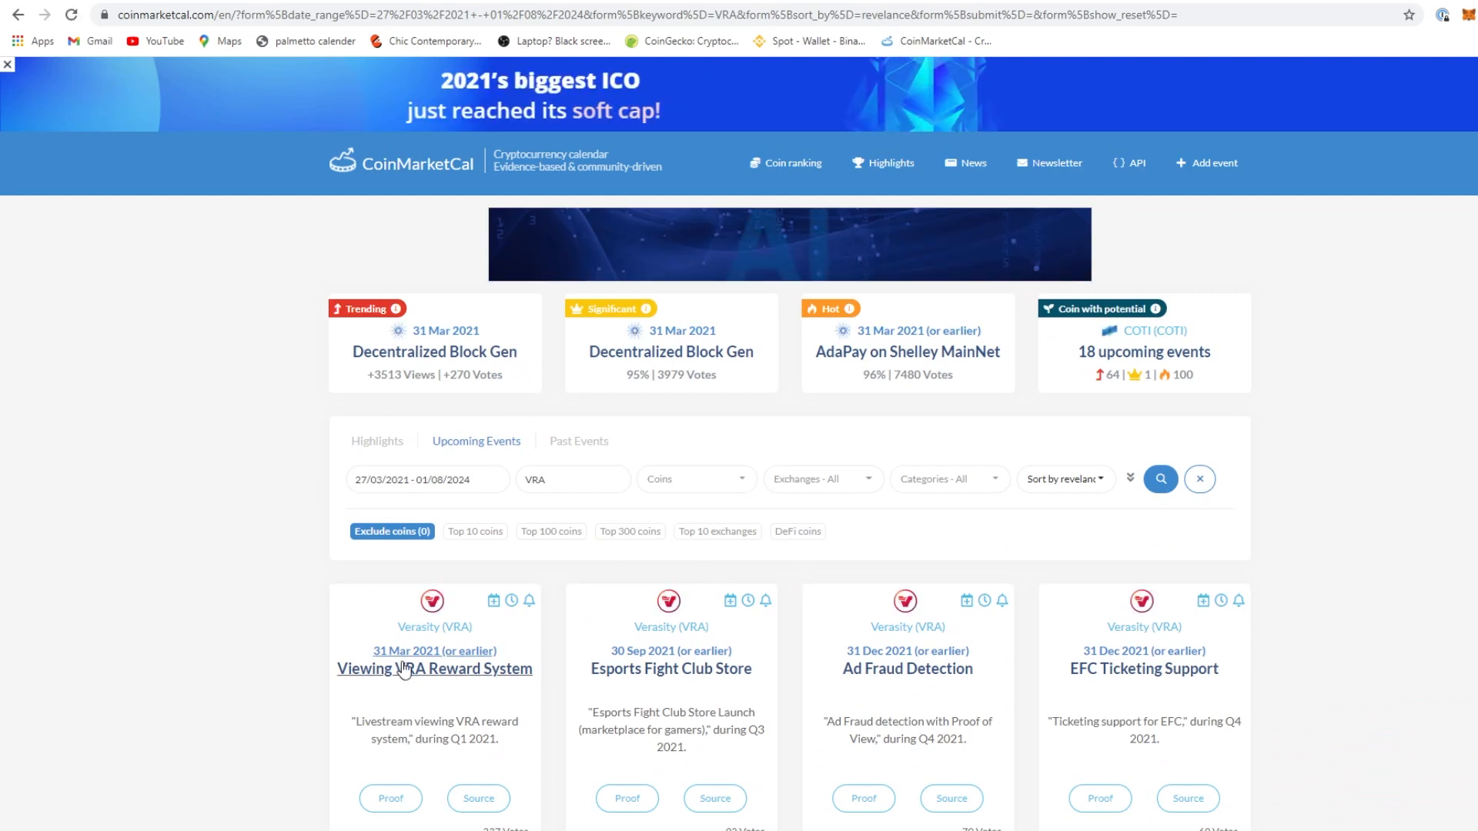
{"action": "scroll", "scroll_direction": "down", "scroll_amount": 3}
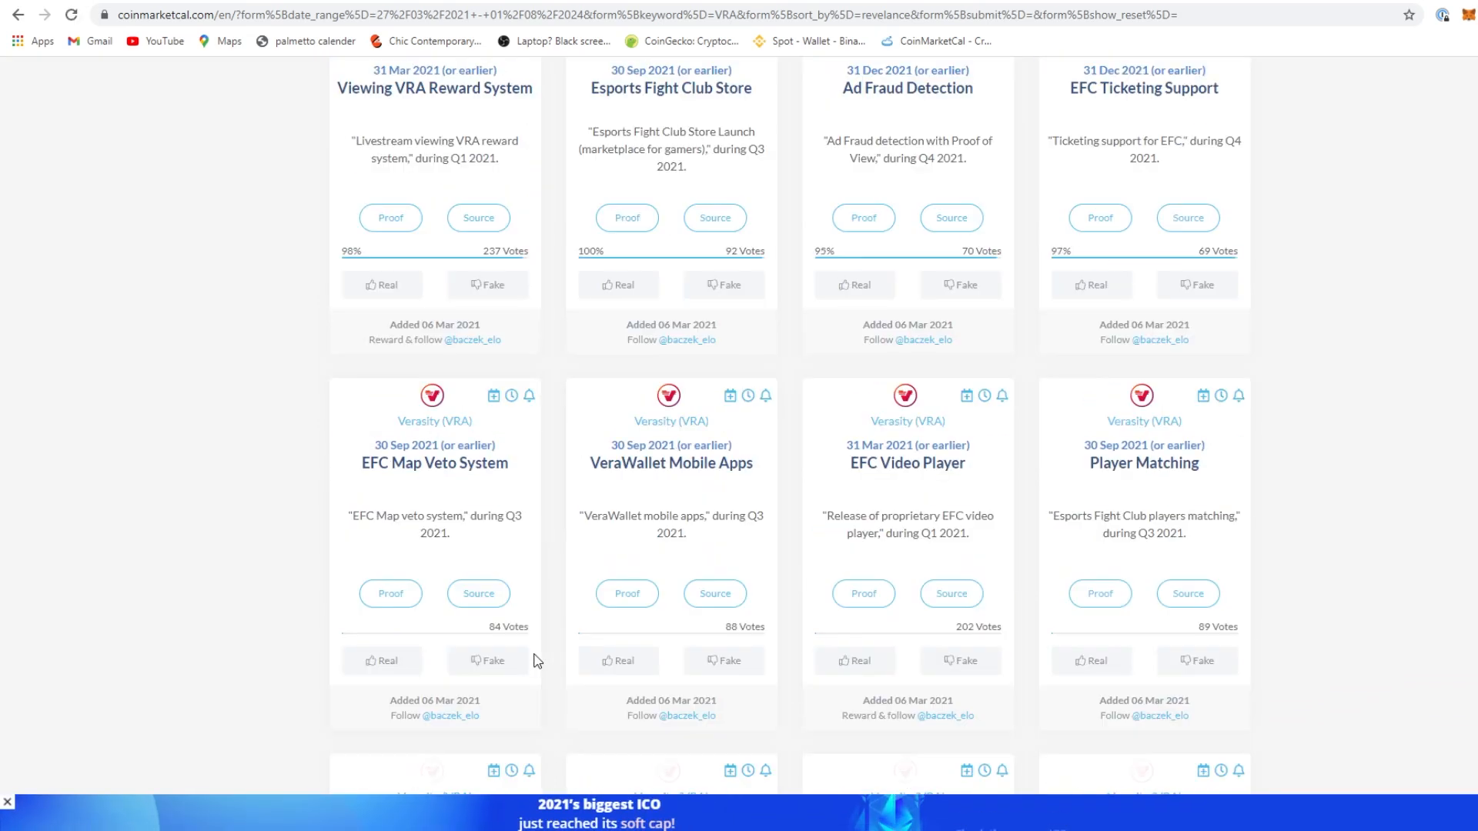
{"action": "scroll", "scroll_direction": "up", "scroll_amount": 3}
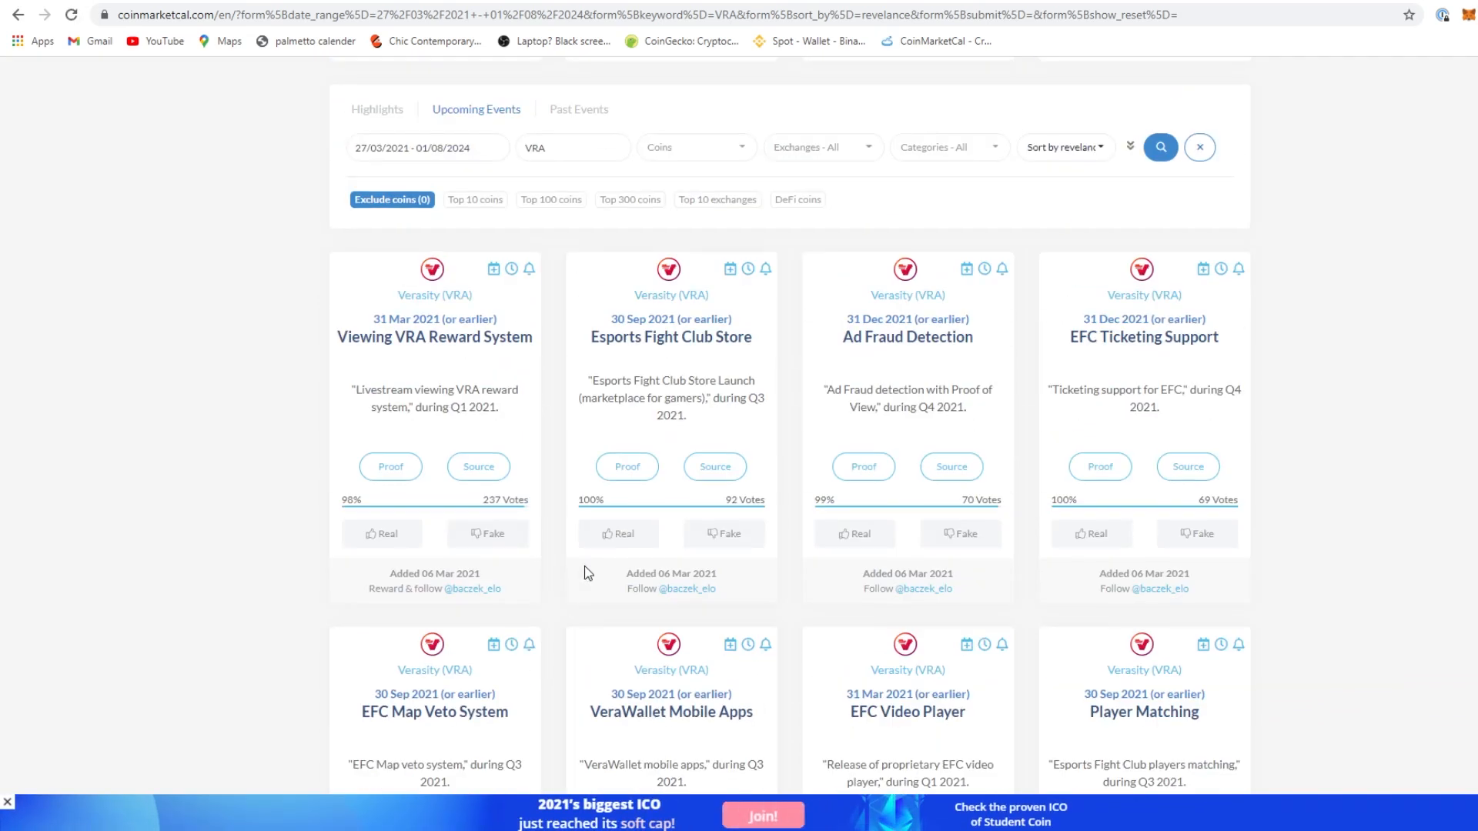
{"action": "mouse_move", "coordinate": [411, 368]}
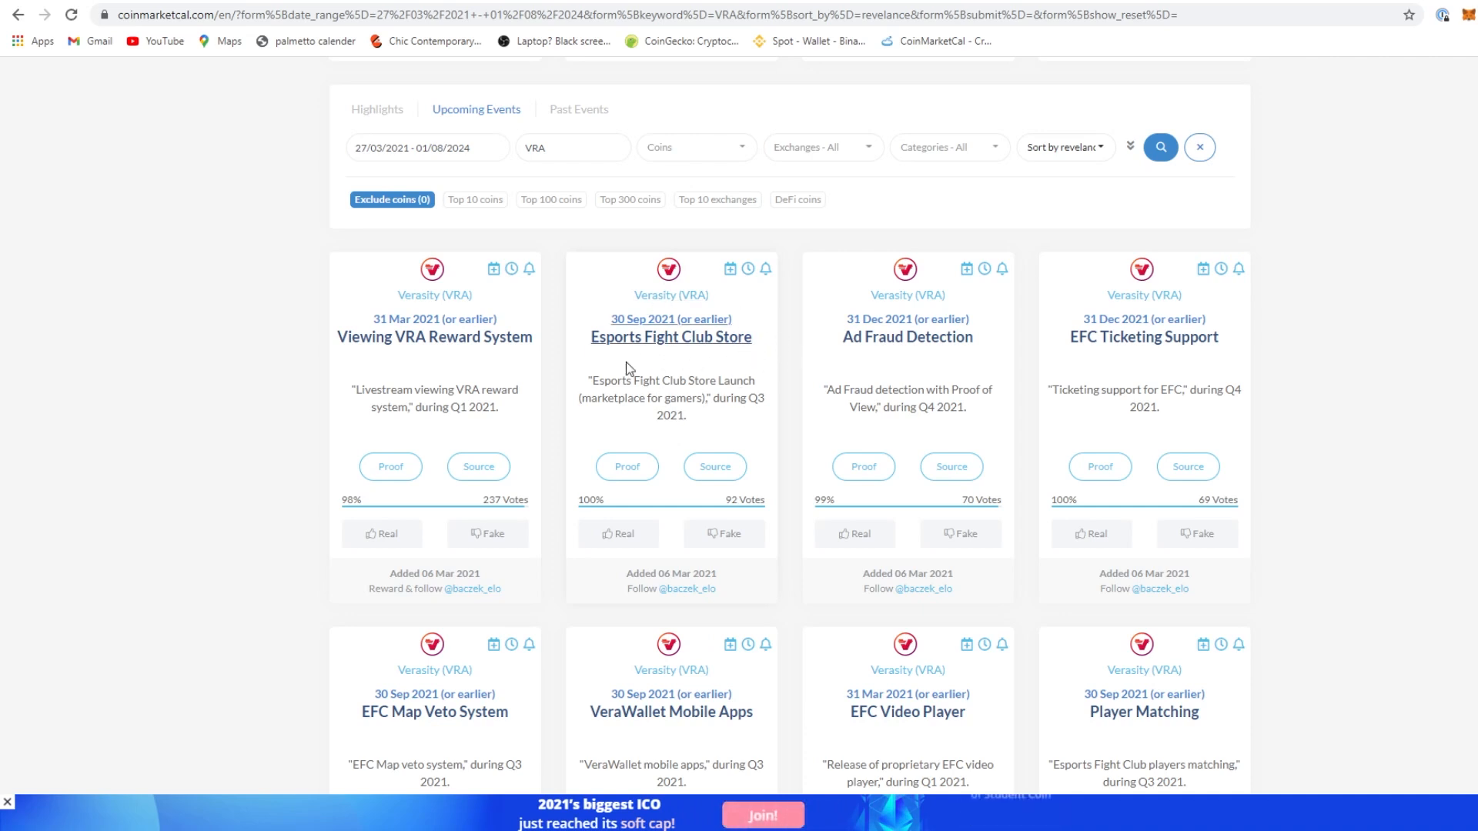
{"action": "mouse_move", "coordinate": [748, 360]}
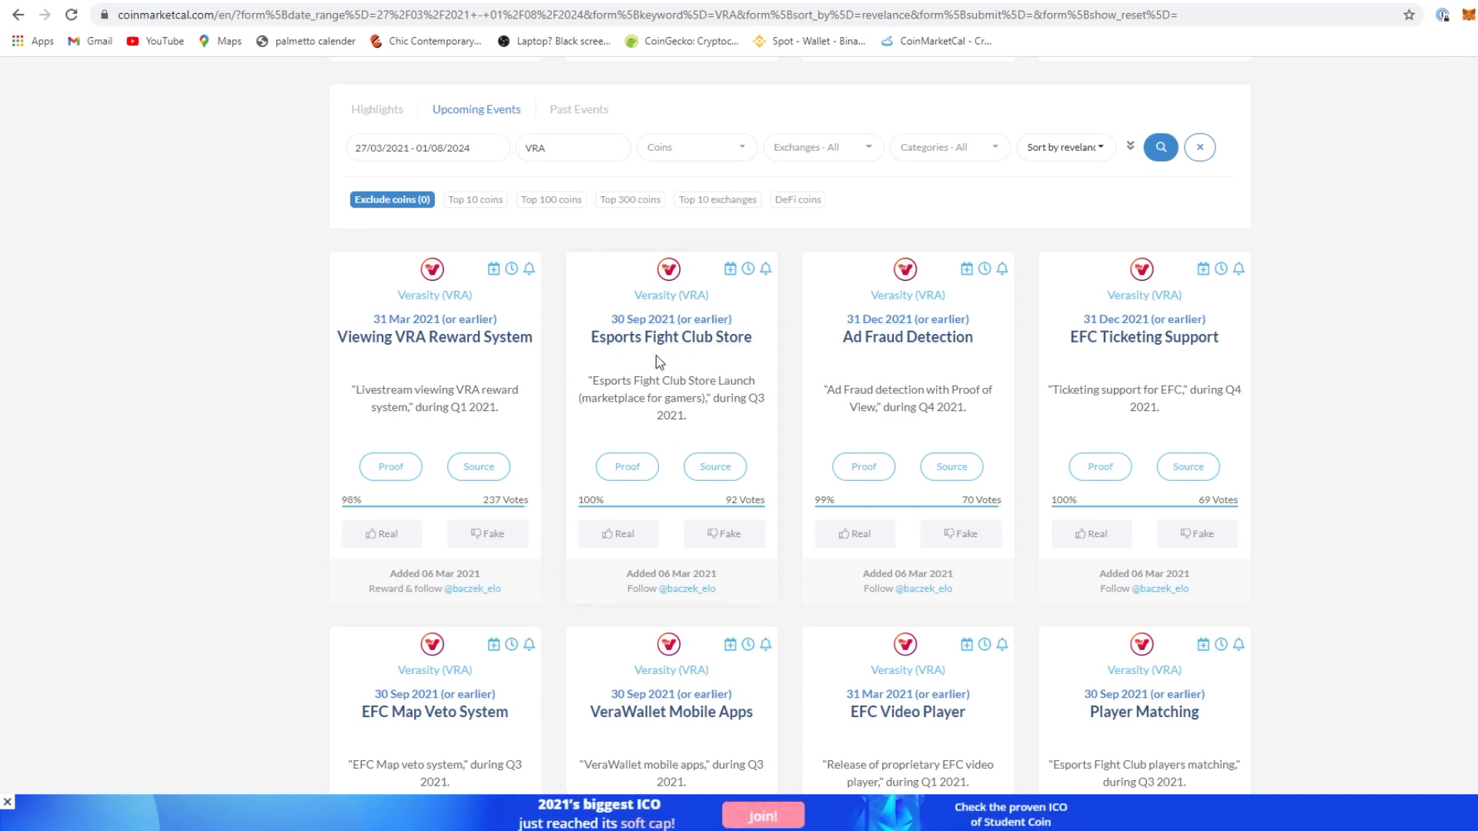
{"action": "mouse_move", "coordinate": [1270, 373]}
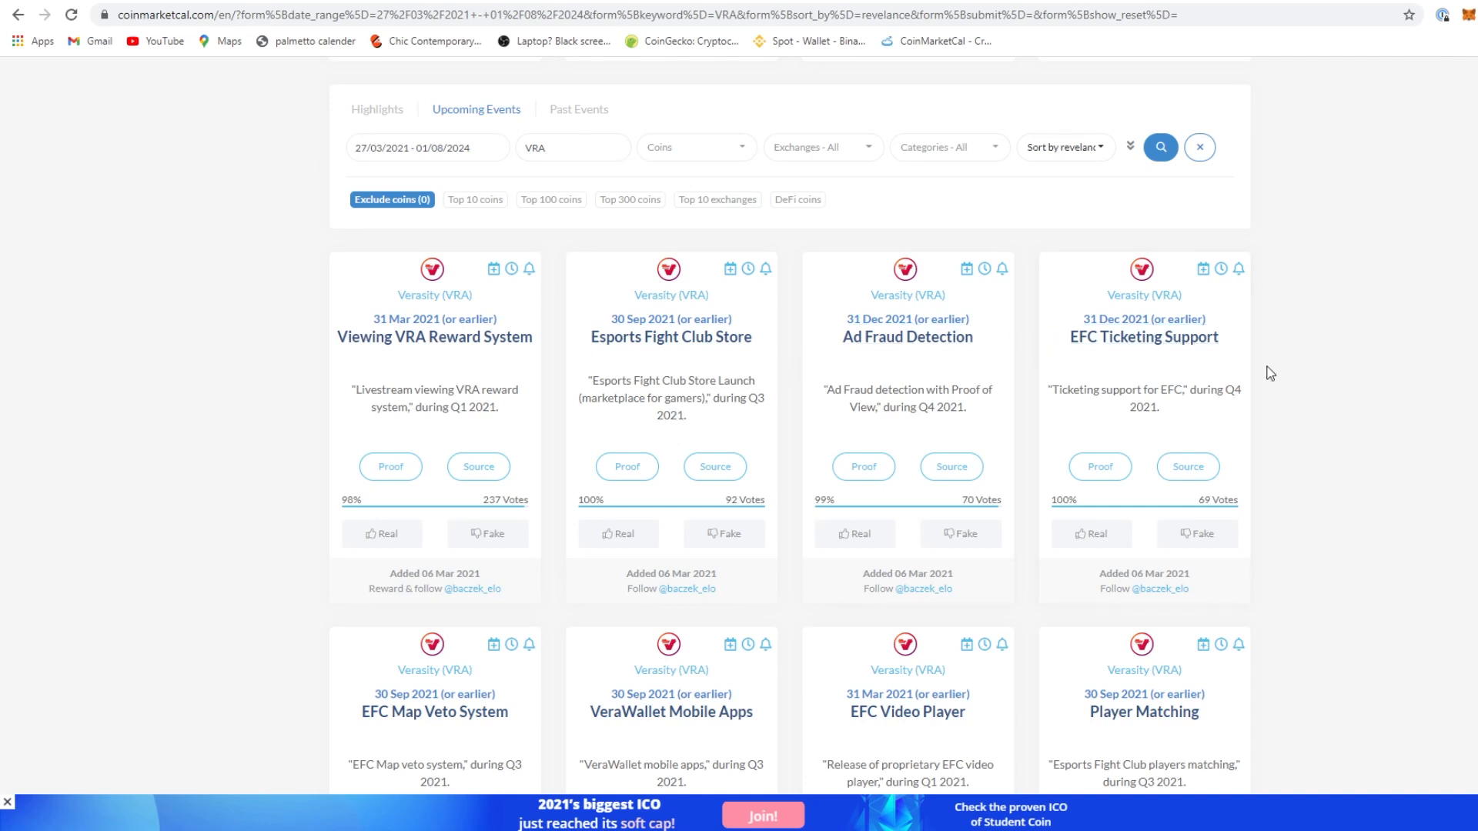
{"action": "scroll", "scroll_direction": "down", "scroll_amount": 3}
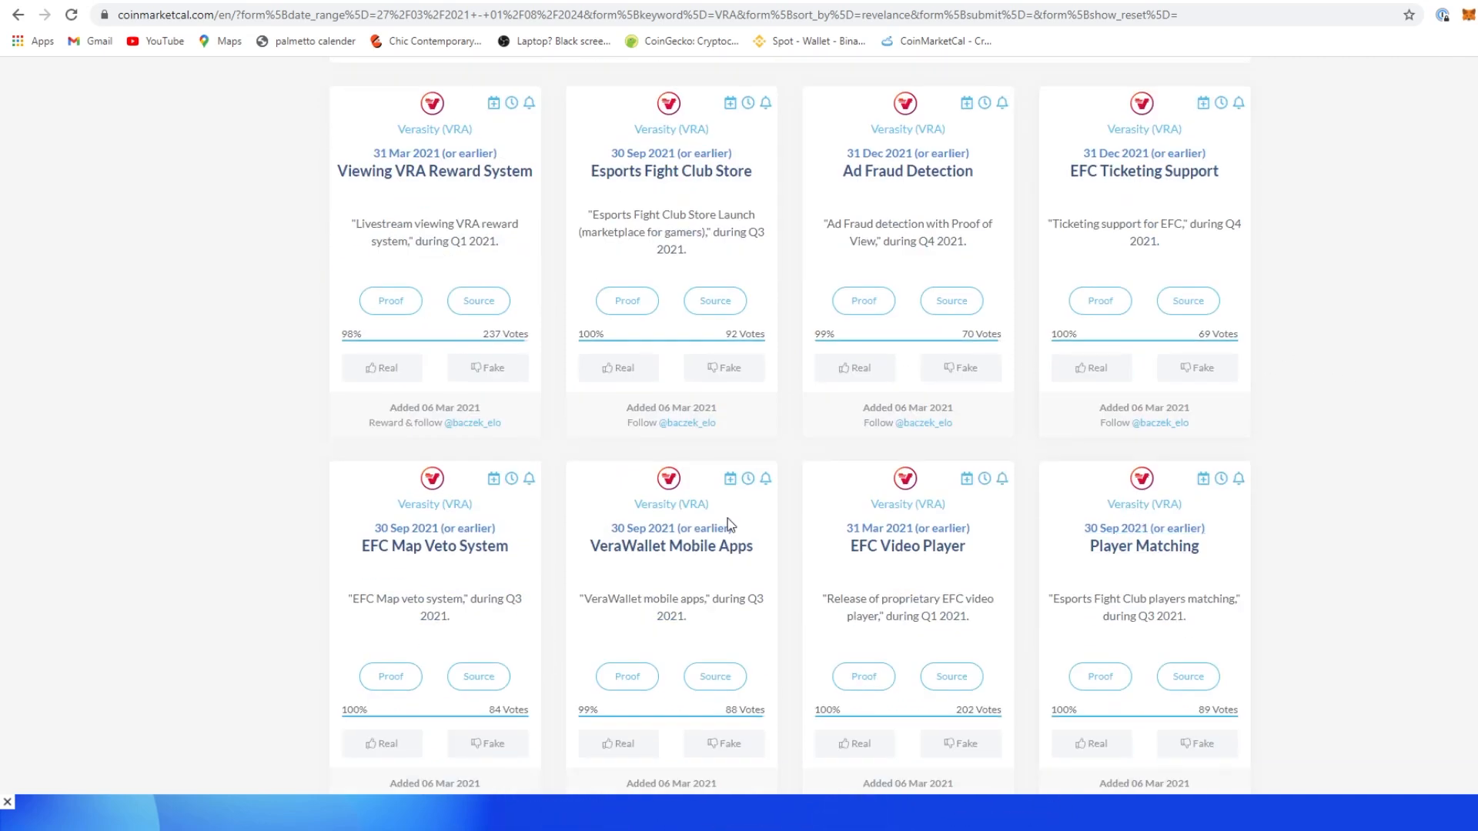
{"action": "mouse_move", "coordinate": [736, 568]}
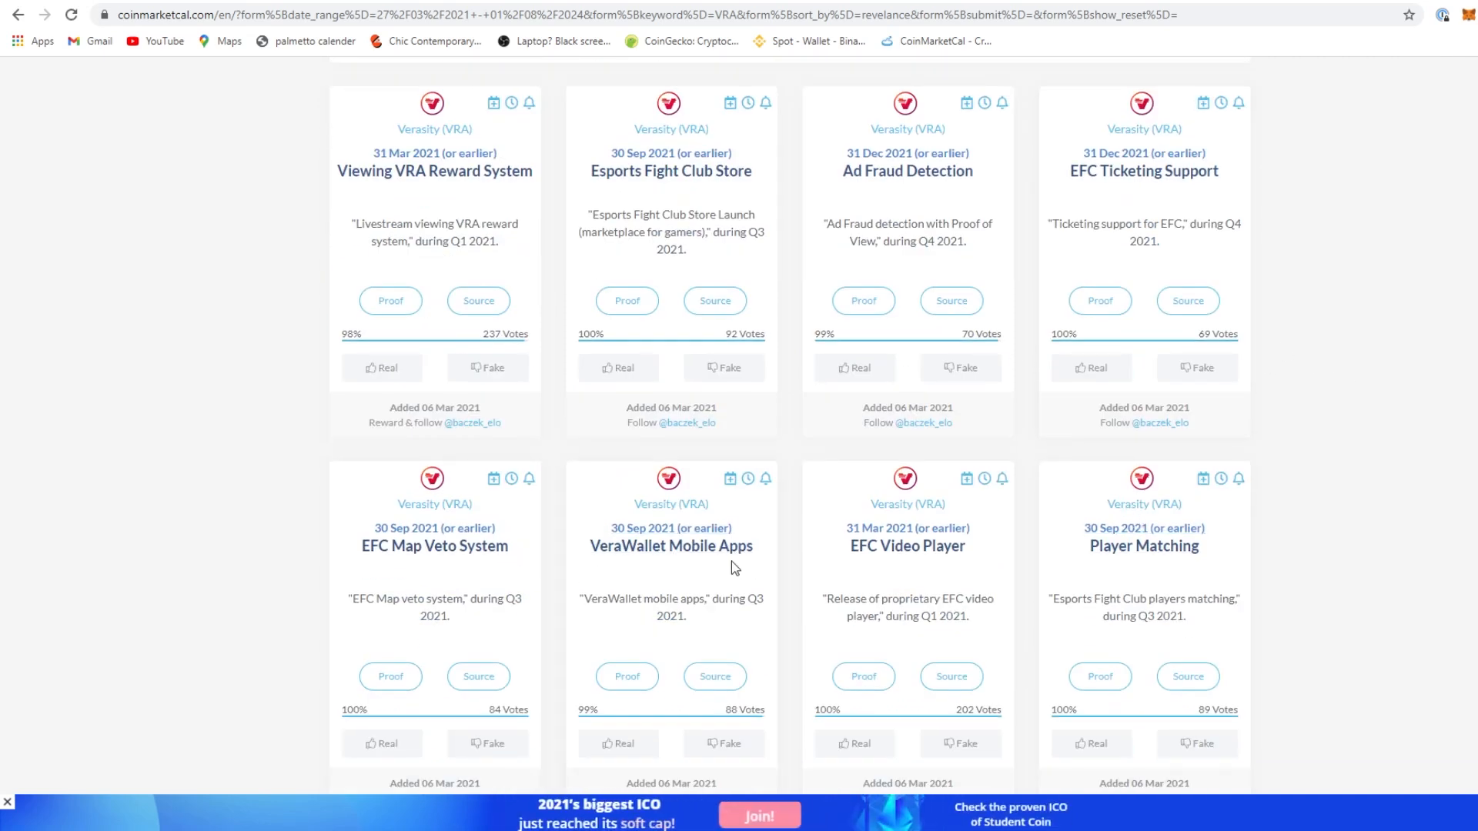
{"action": "mouse_move", "coordinate": [669, 545]}
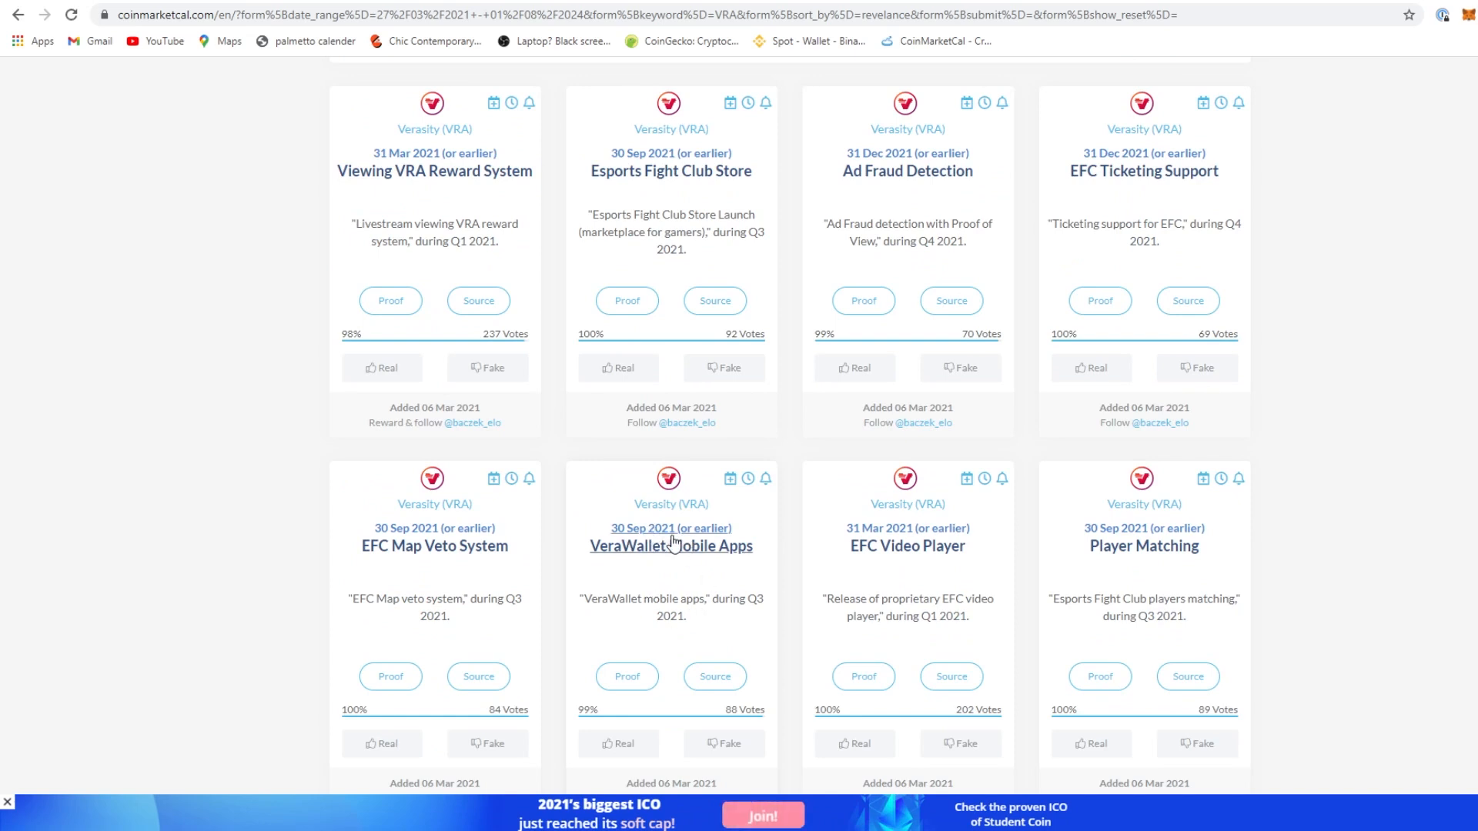
{"action": "mouse_move", "coordinate": [1173, 631]}
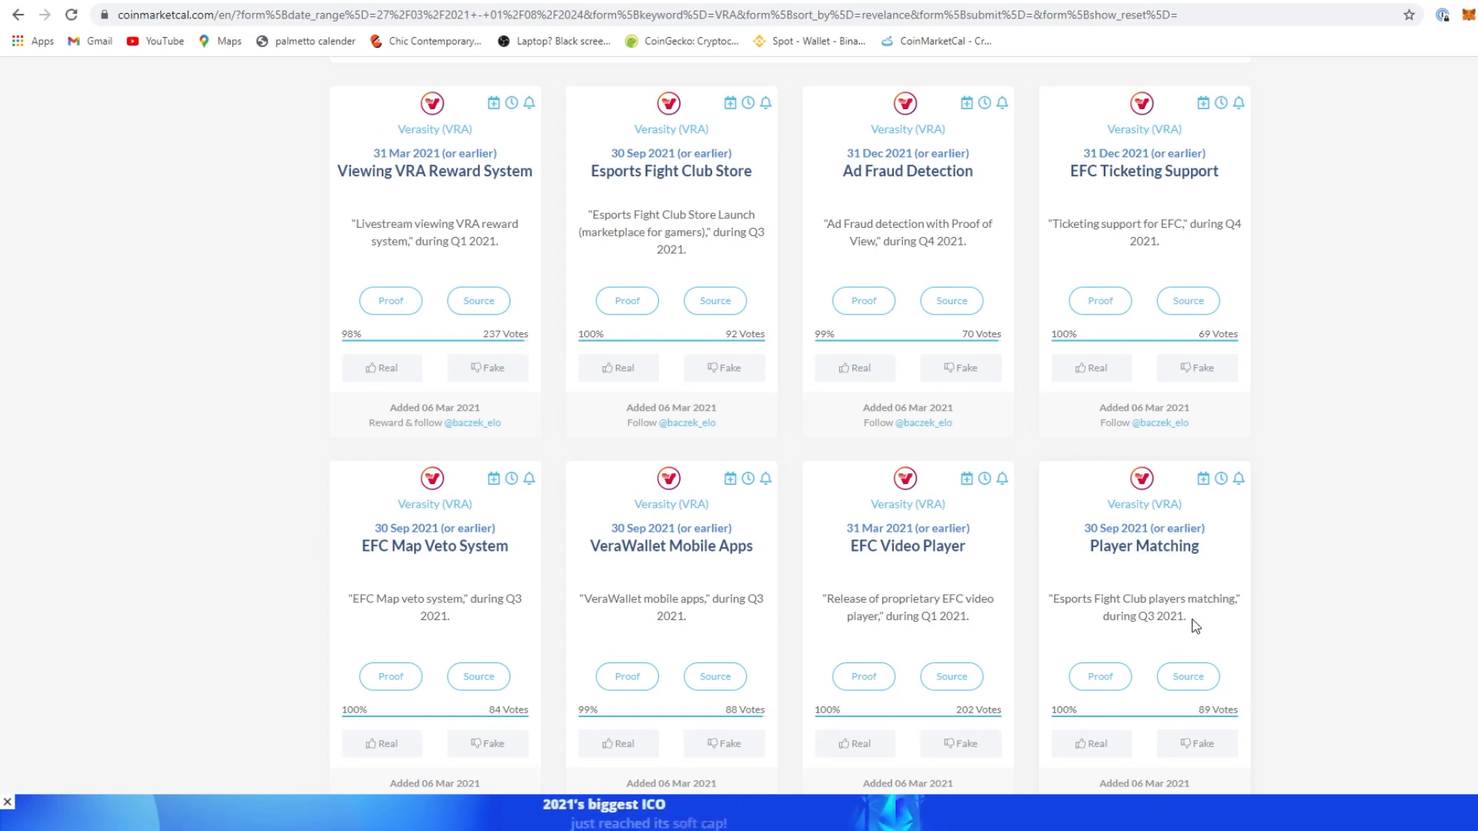
{"action": "mouse_move", "coordinate": [670, 545]}
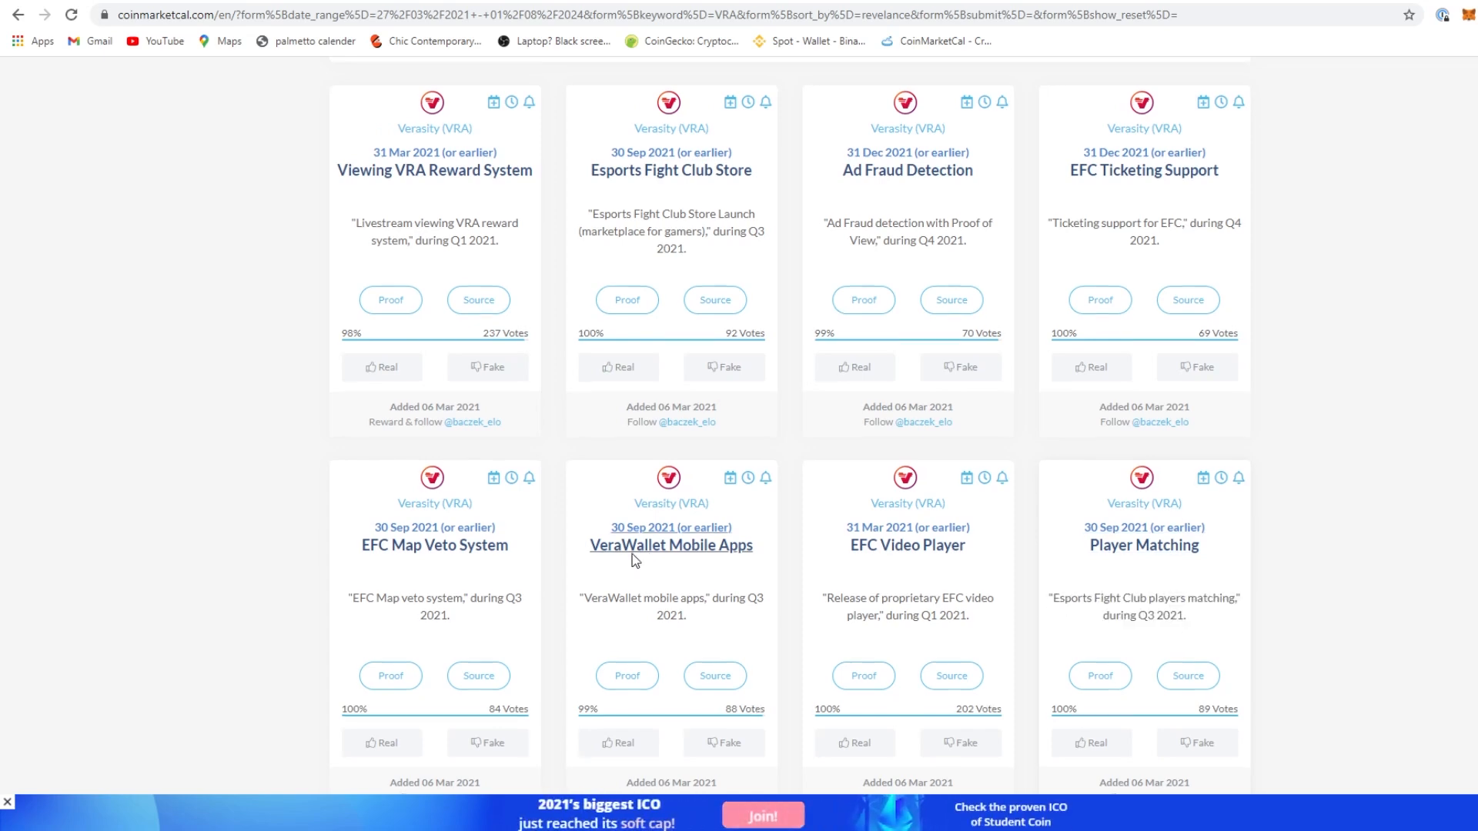
{"action": "scroll", "scroll_direction": "down", "scroll_amount": 3}
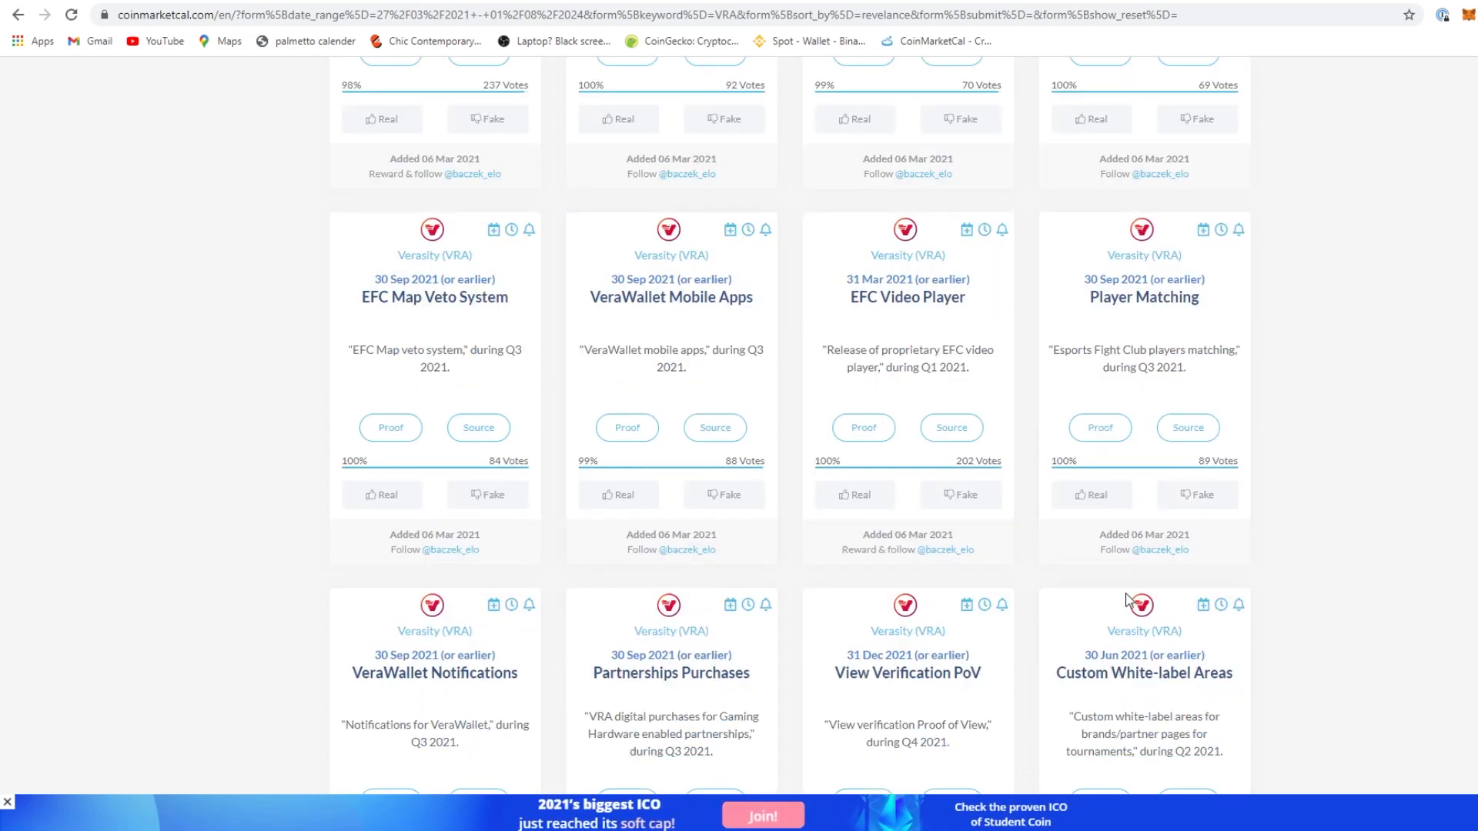
{"action": "scroll", "scroll_direction": "down", "scroll_amount": 3}
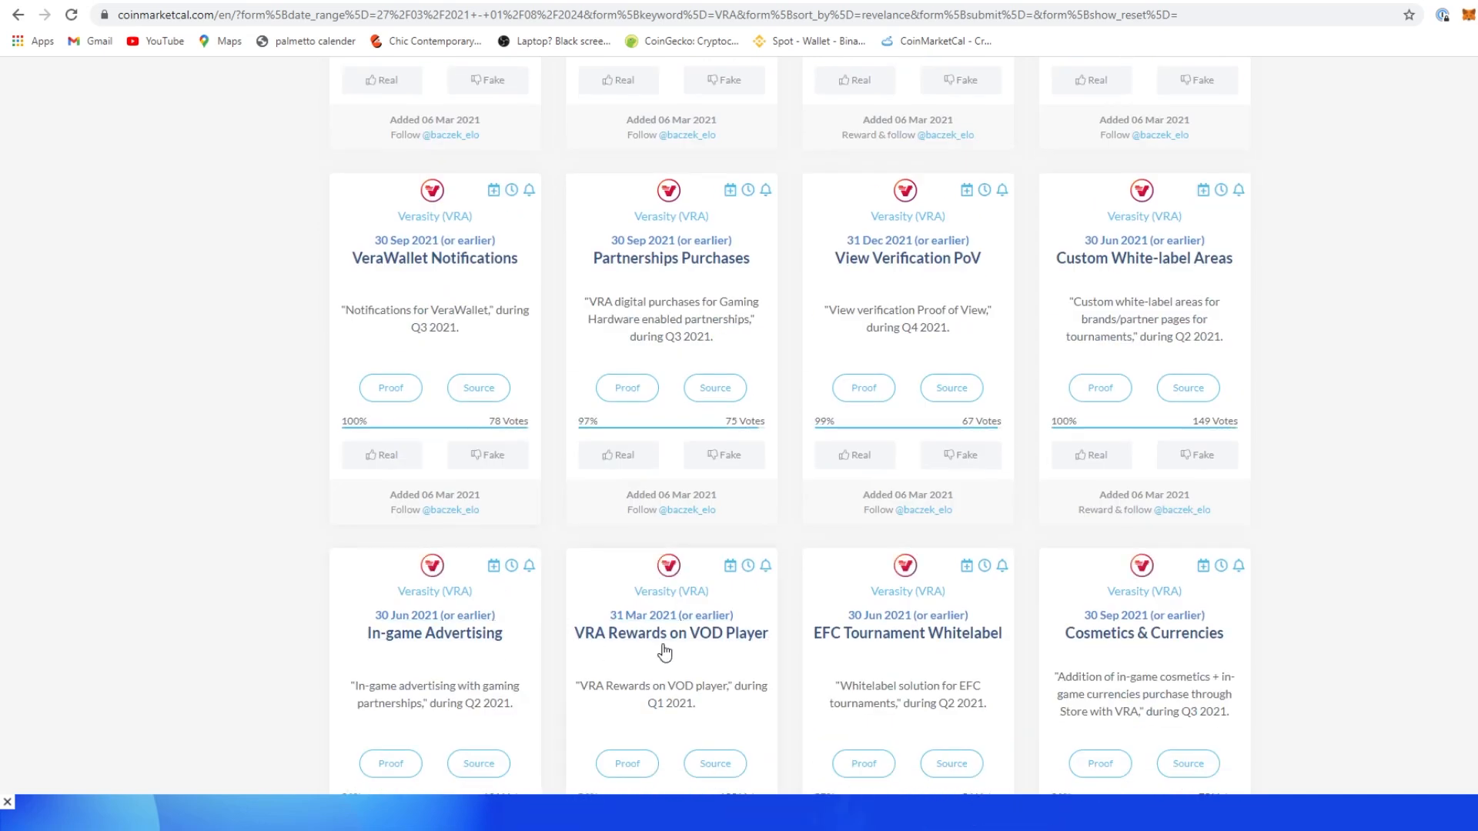
{"action": "mouse_move", "coordinate": [614, 670]}
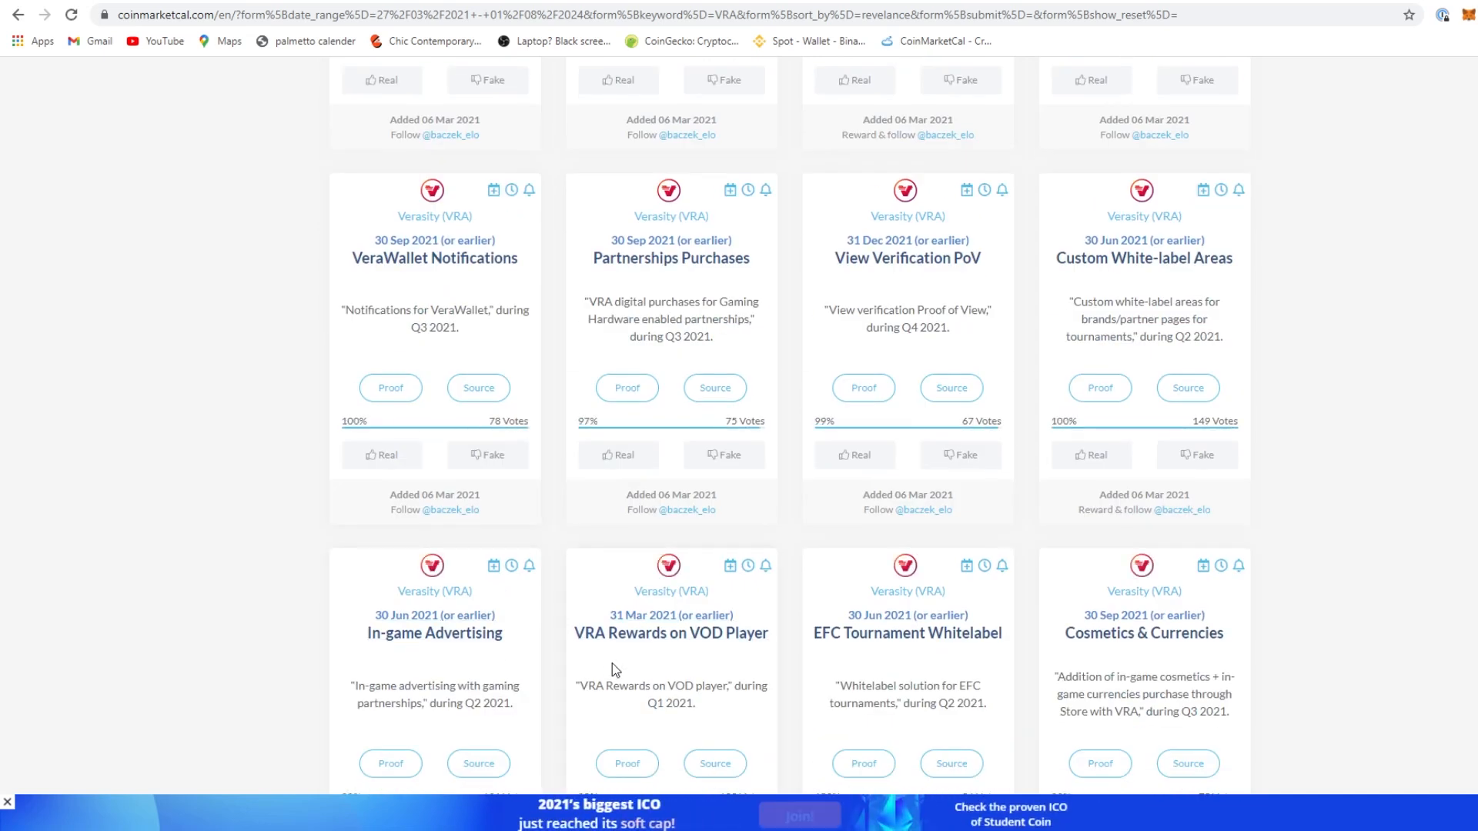
{"action": "scroll", "scroll_direction": "down", "scroll_amount": 3}
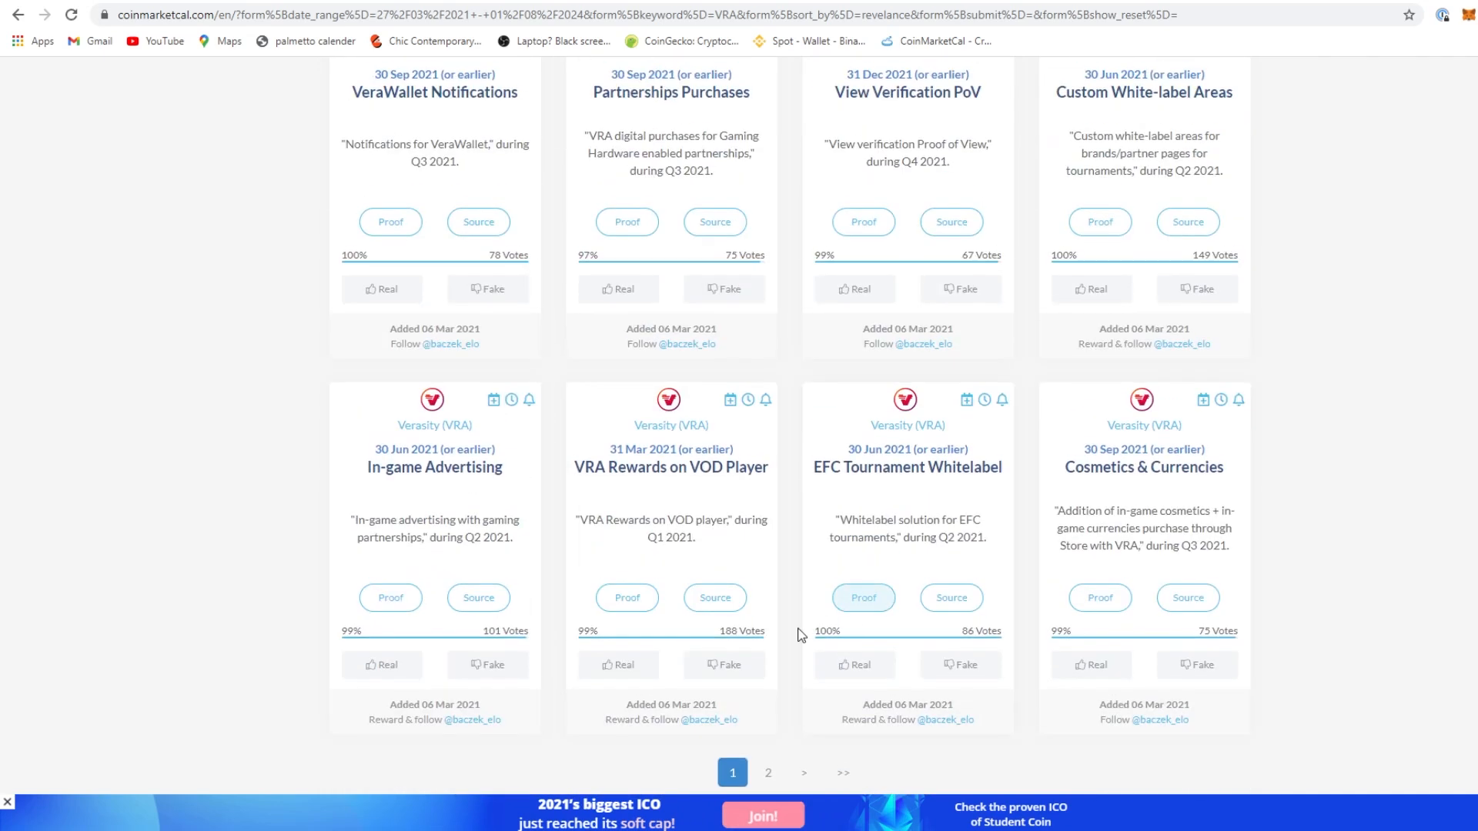
Show page 2 of VRA events, including Communication Channel and New Exchange
{"action": "left_click", "coordinate": [766, 771]}
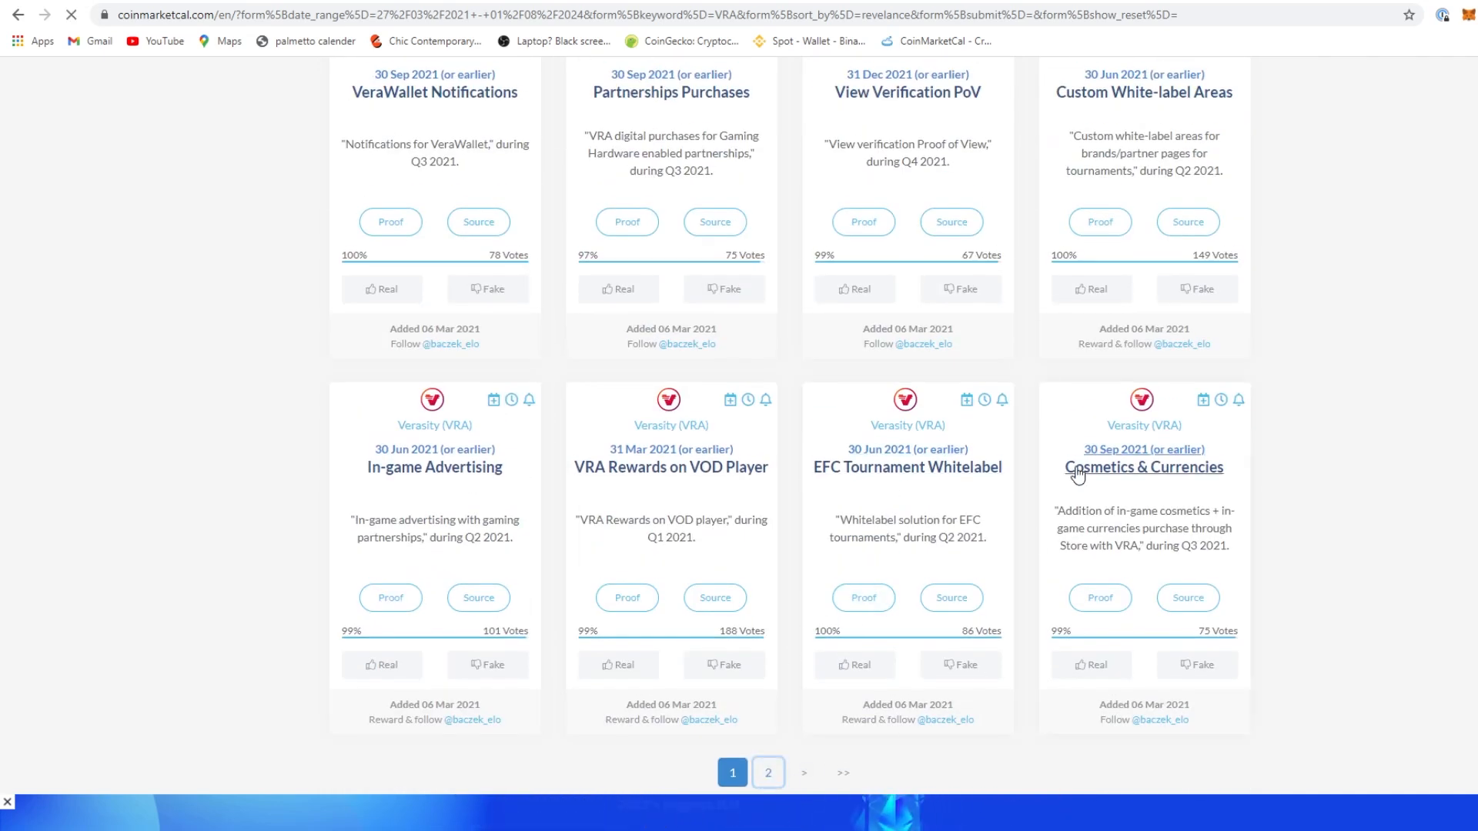
{"action": "left_click", "coordinate": [766, 771]}
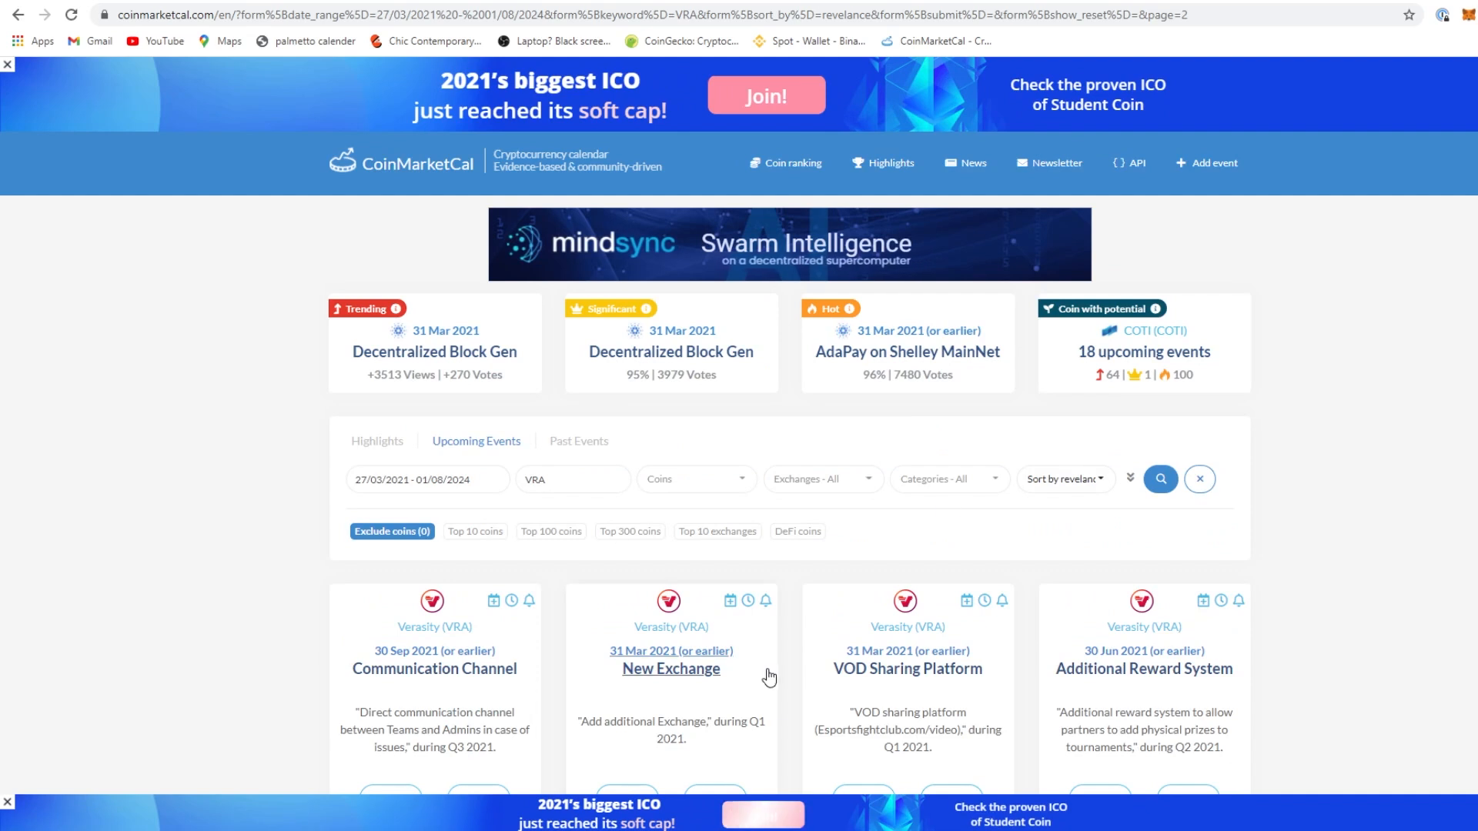
{"action": "scroll", "scroll_direction": "down", "scroll_amount": 3}
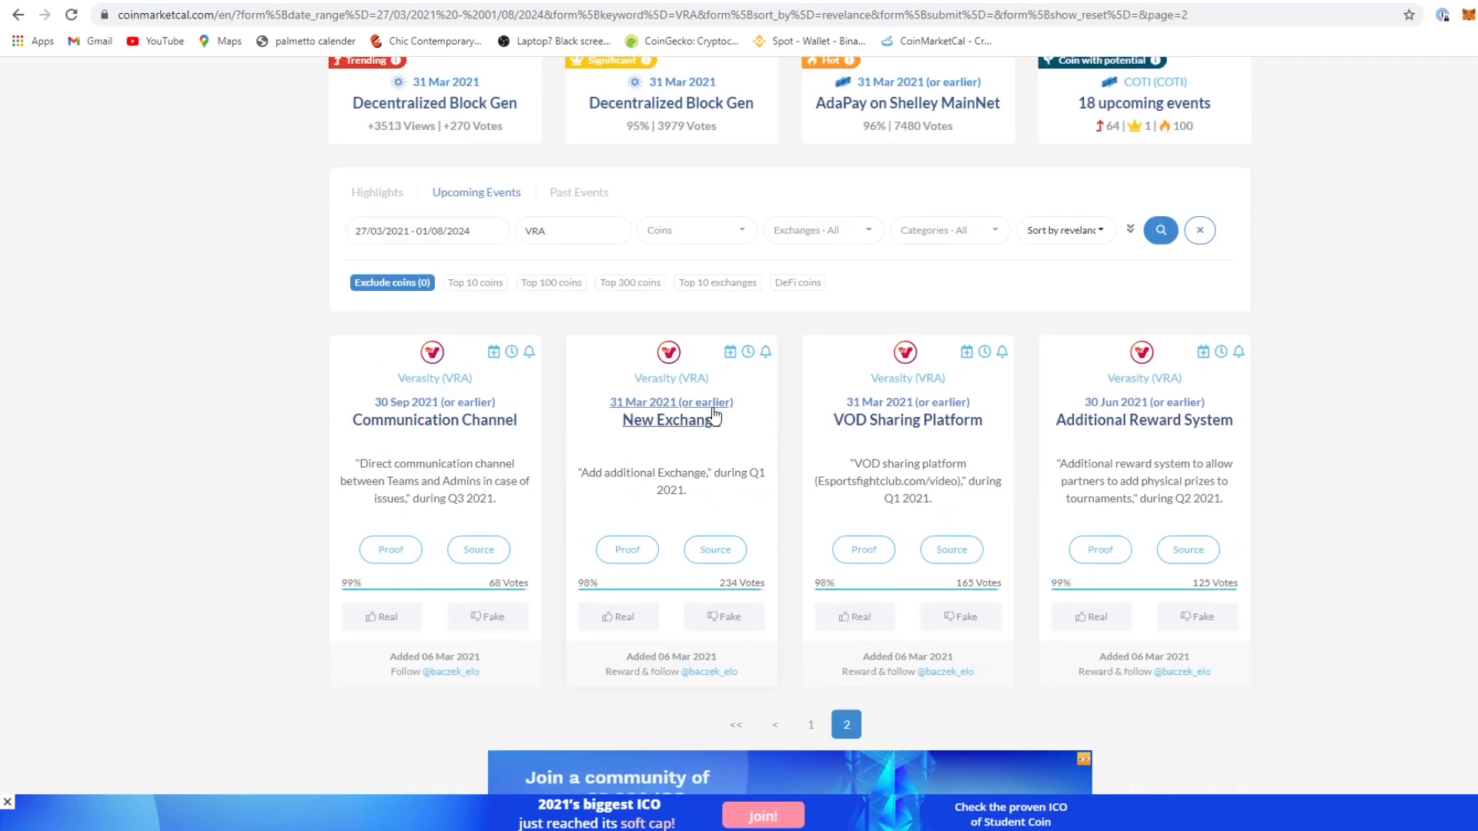
{"action": "mouse_move", "coordinate": [662, 468]}
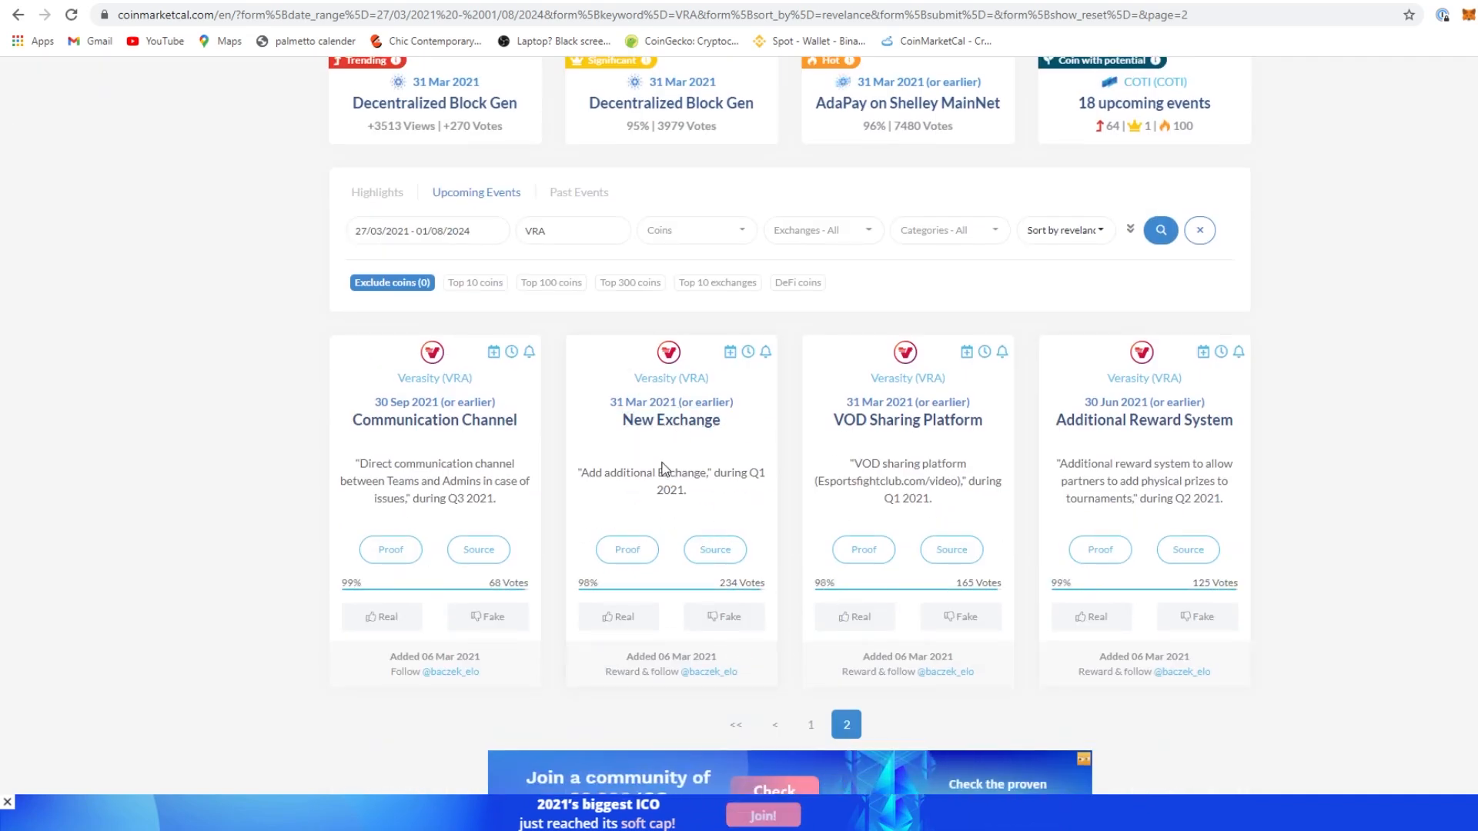
{"action": "mouse_move", "coordinate": [1056, 453]}
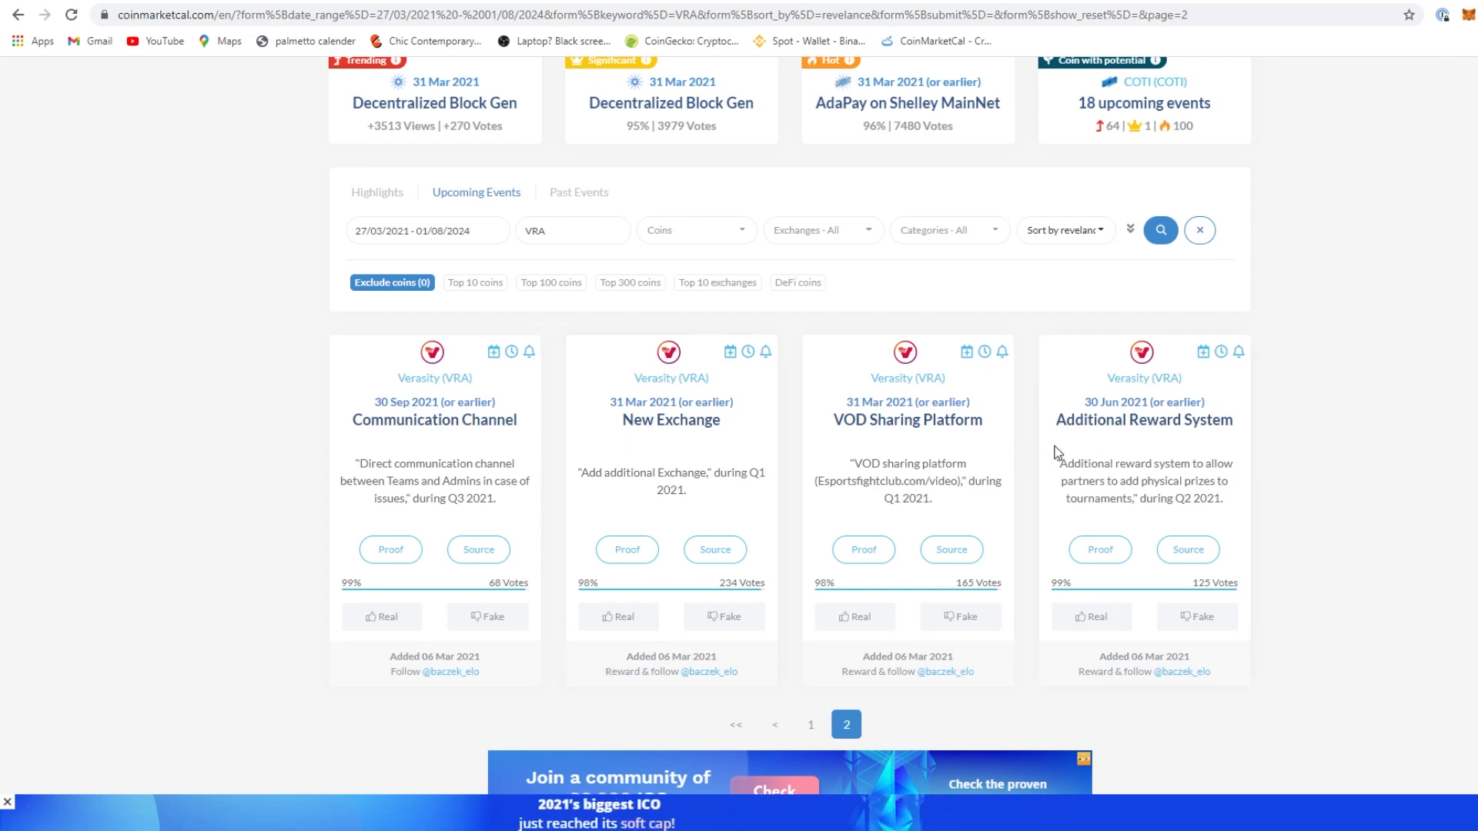
{"action": "scroll", "scroll_direction": "up", "scroll_amount": 3}
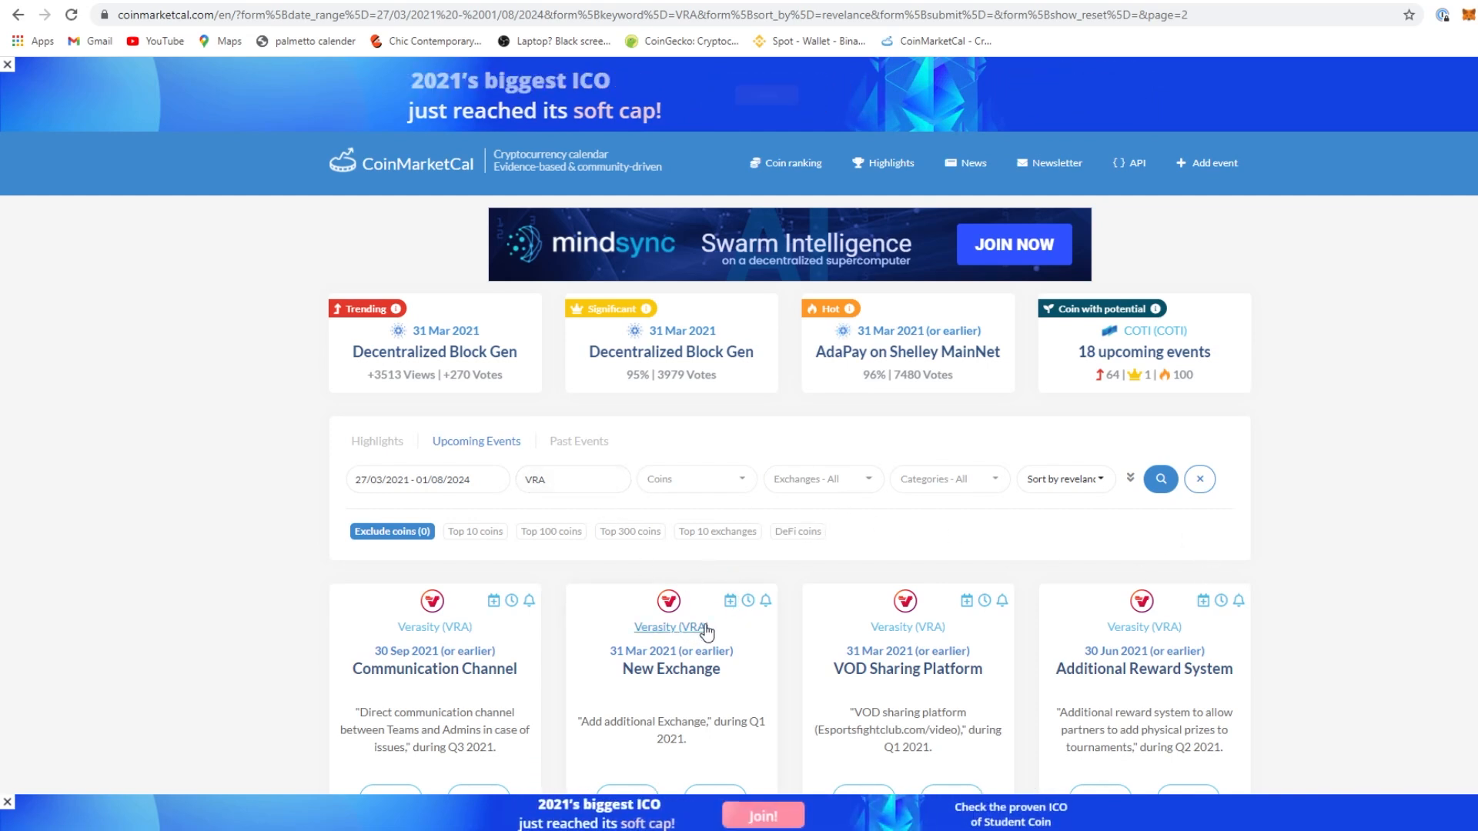
{"action": "mouse_move", "coordinate": [748, 405]}
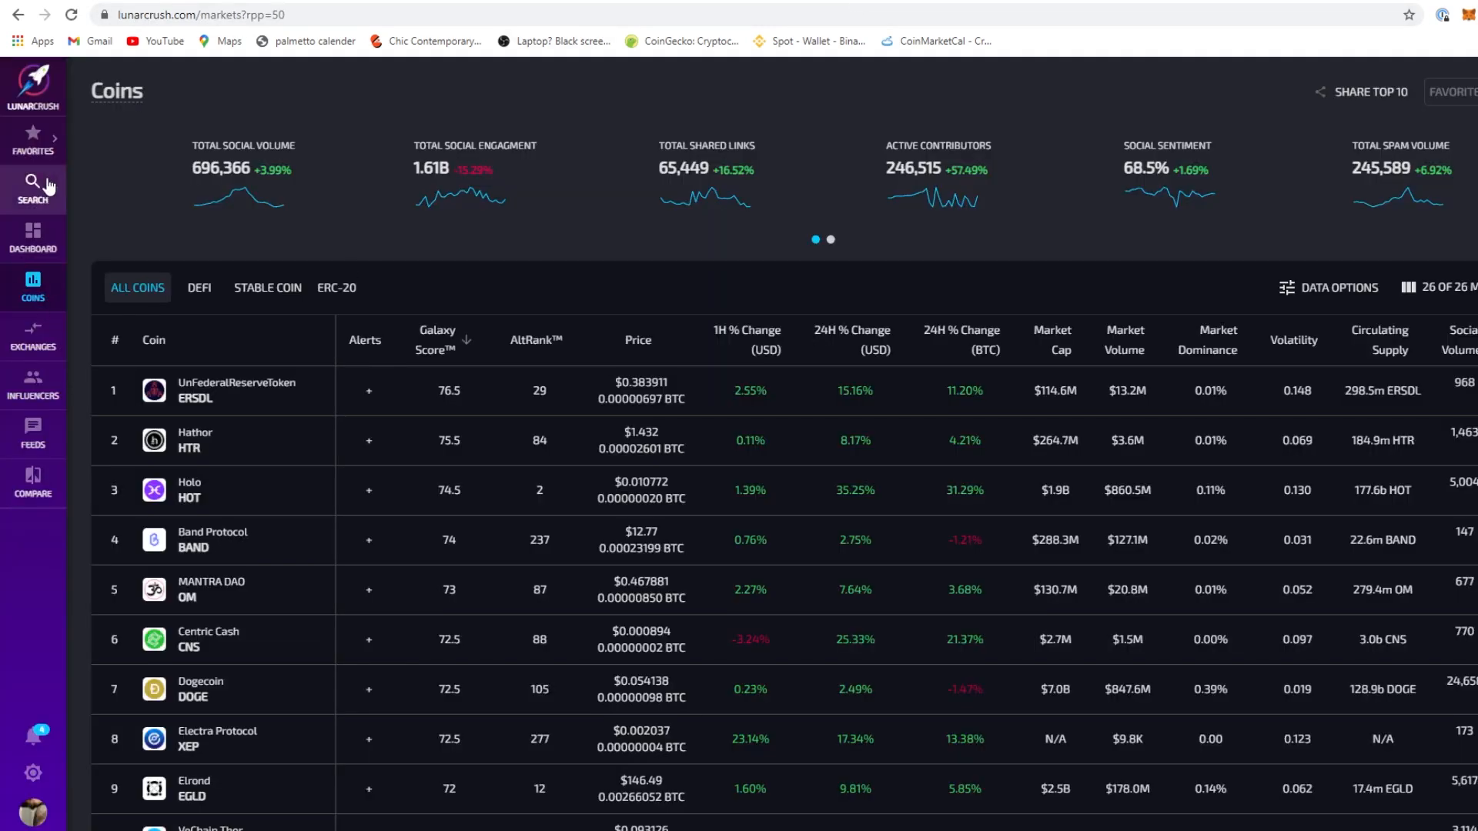
Search LunarCrush for VRA and open the VERAsity (VRA) coin page
{"action": "left_click", "coordinate": [33, 188]}
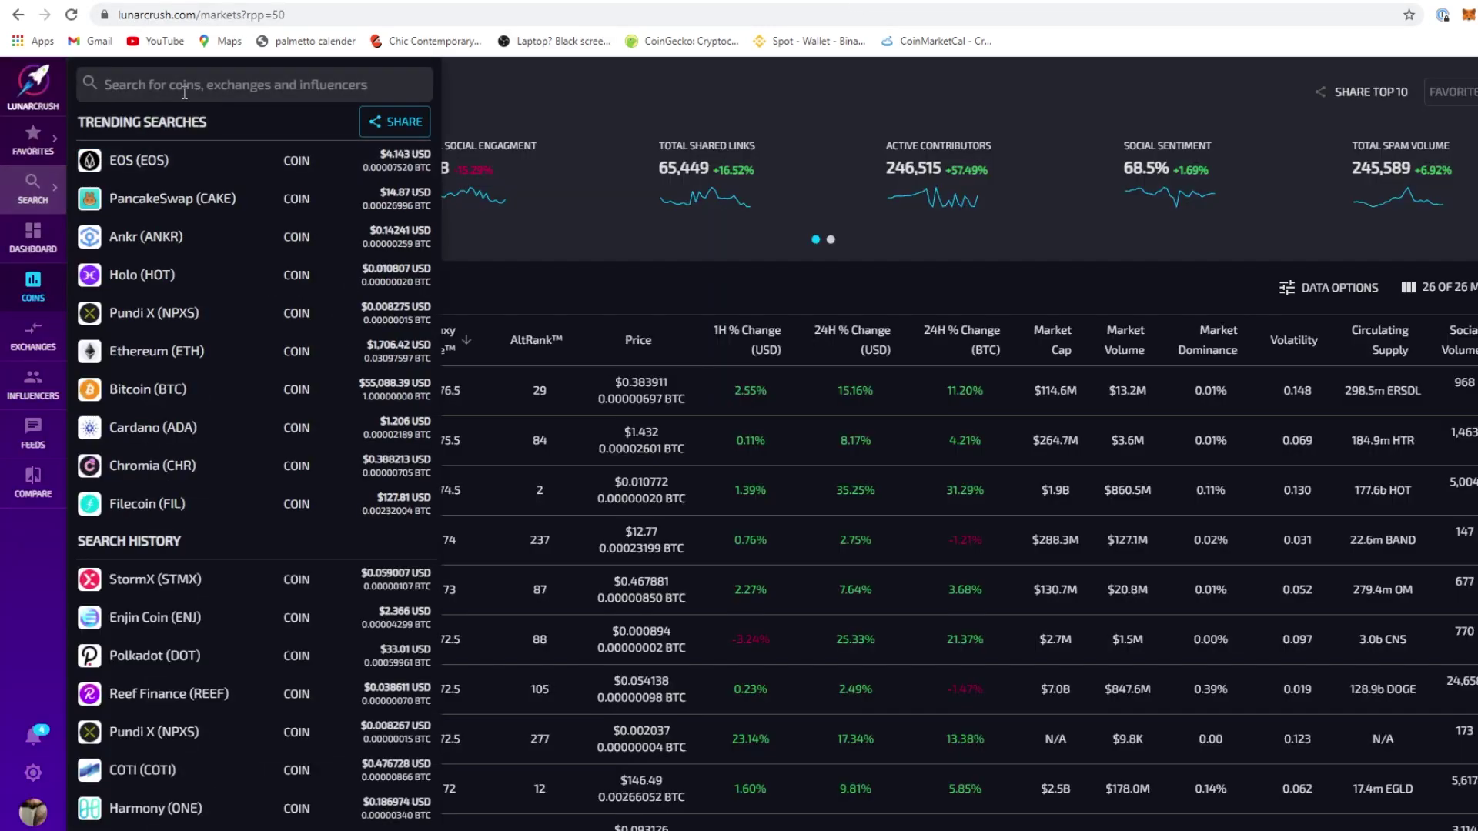
{"action": "type", "text": "VRA"}
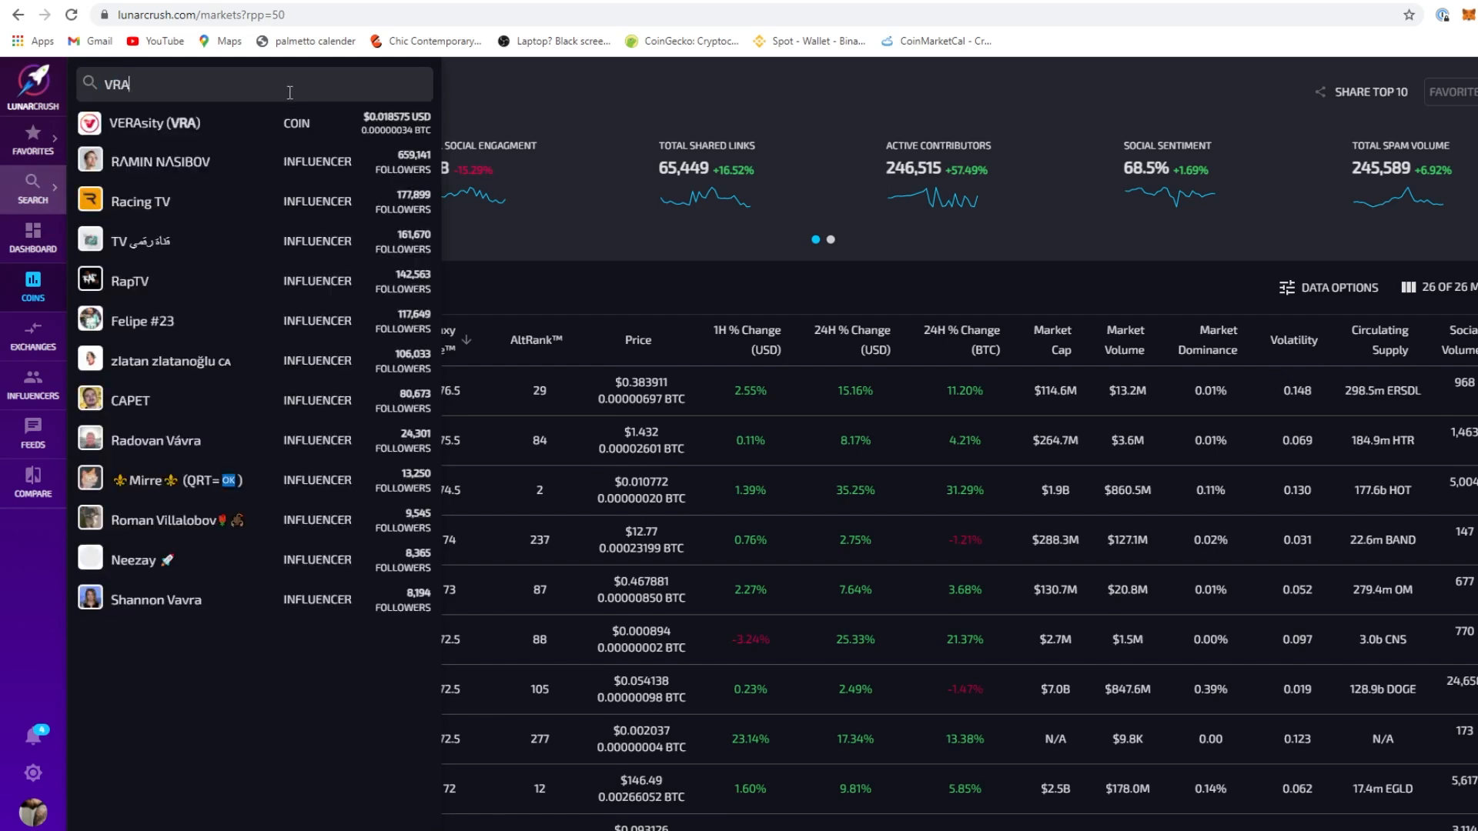
{"action": "left_click", "coordinate": [151, 123]}
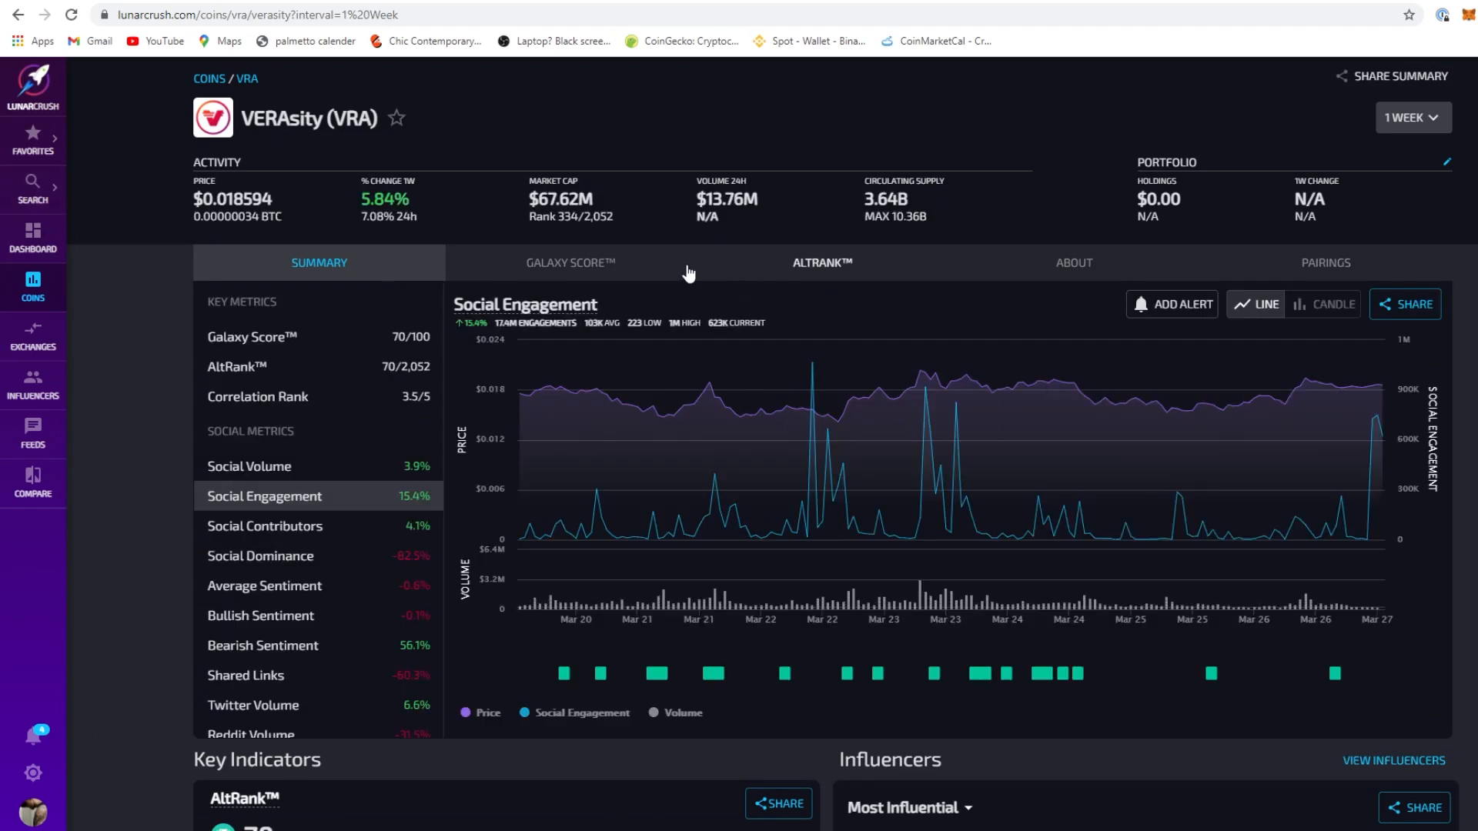
{"action": "mouse_move", "coordinate": [410, 337]}
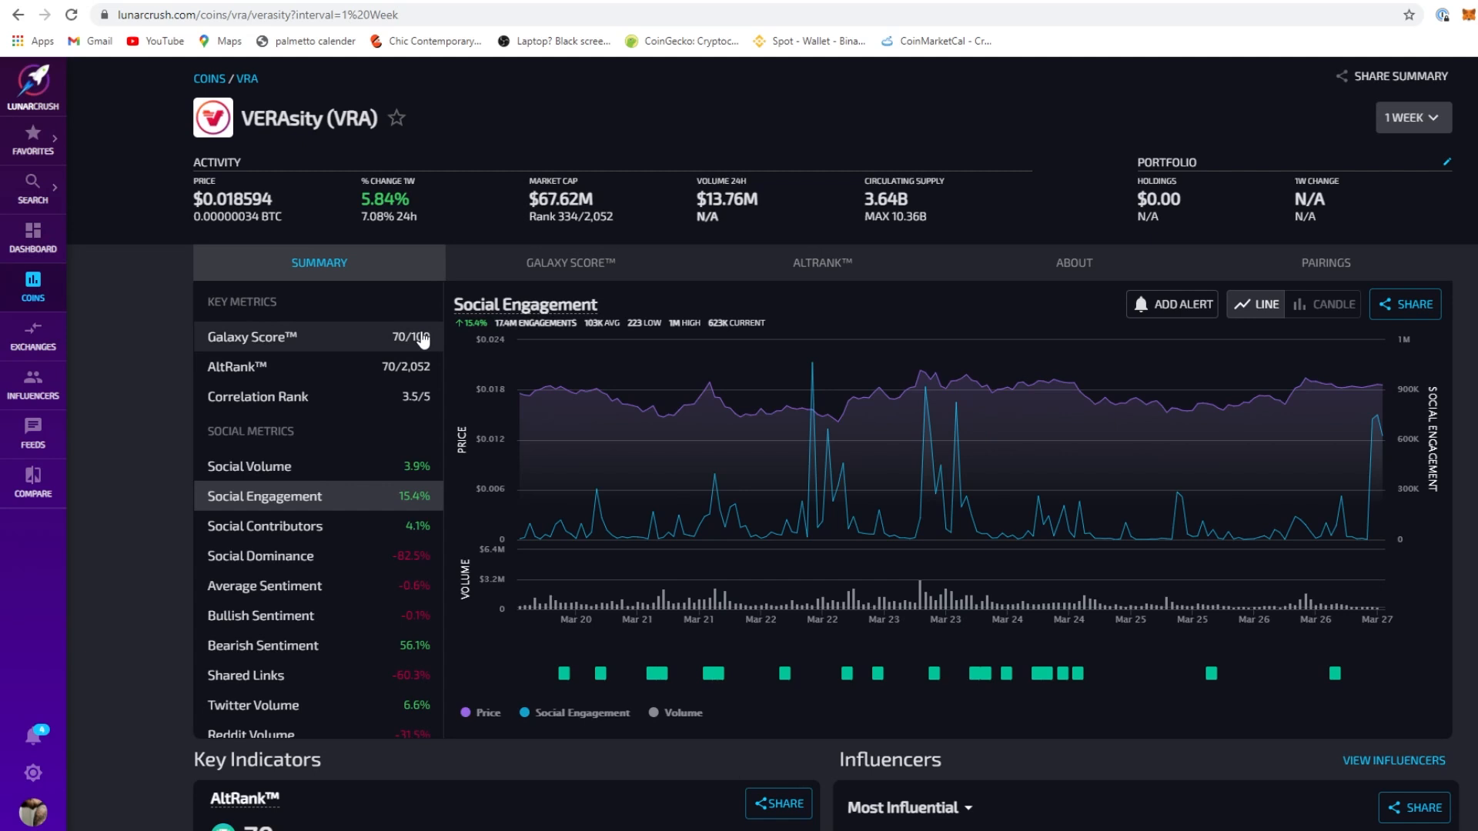
{"action": "mouse_move", "coordinate": [413, 560]}
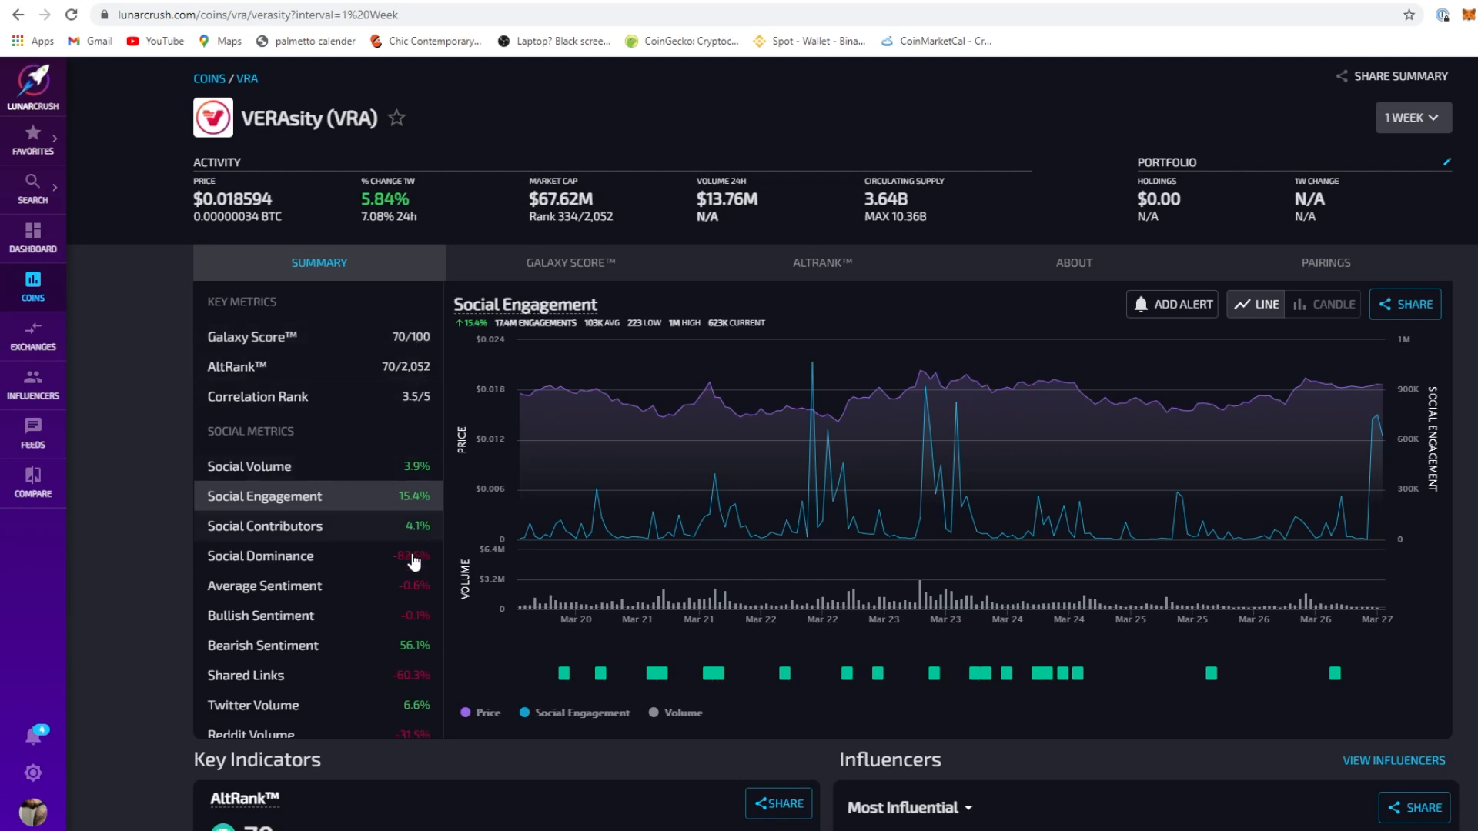
{"action": "scroll", "scroll_direction": "down", "scroll_amount": 3}
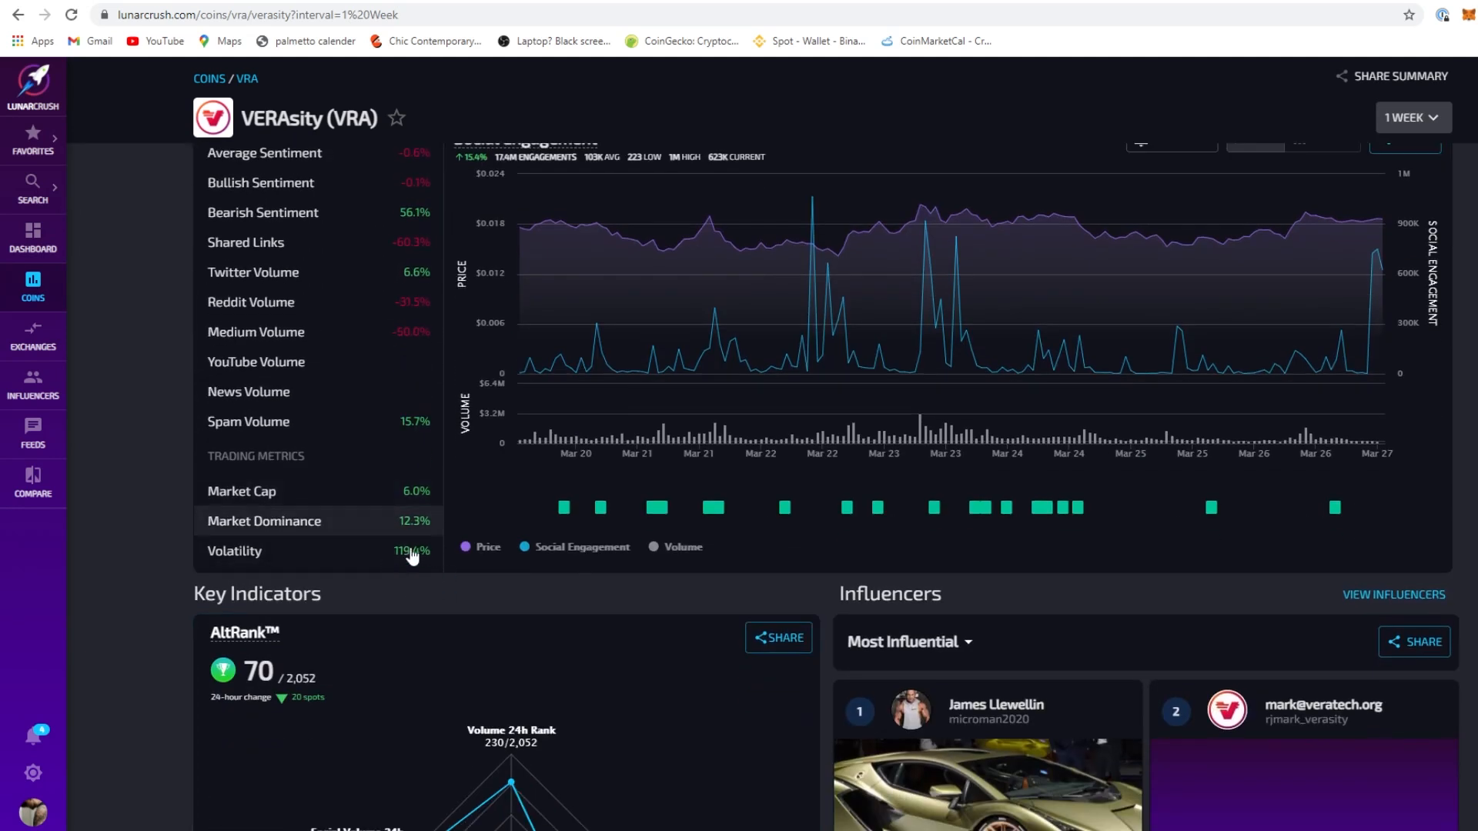
{"action": "scroll", "scroll_direction": "up", "scroll_amount": 3}
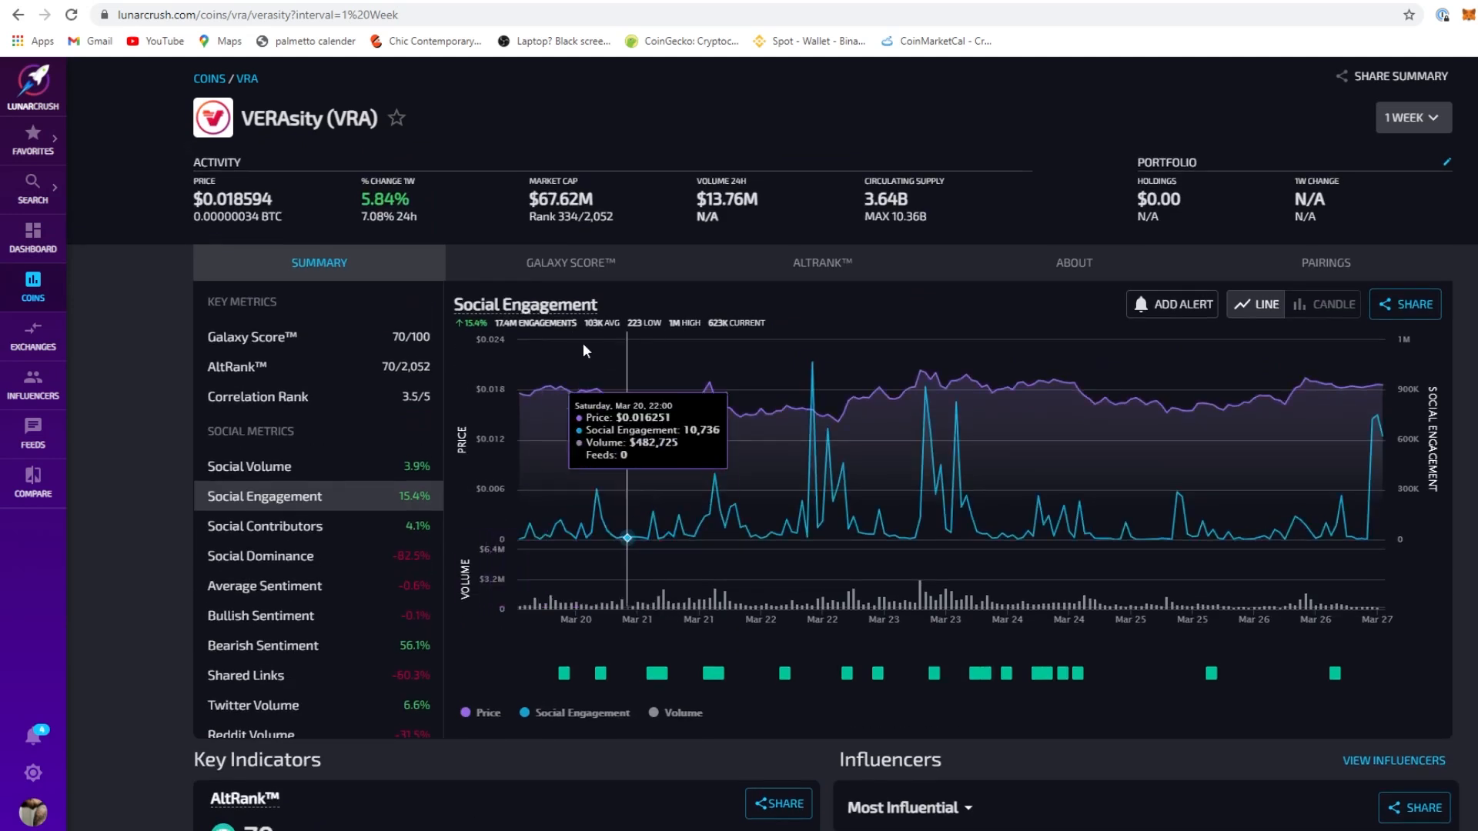
{"action": "mouse_move", "coordinate": [424, 376]}
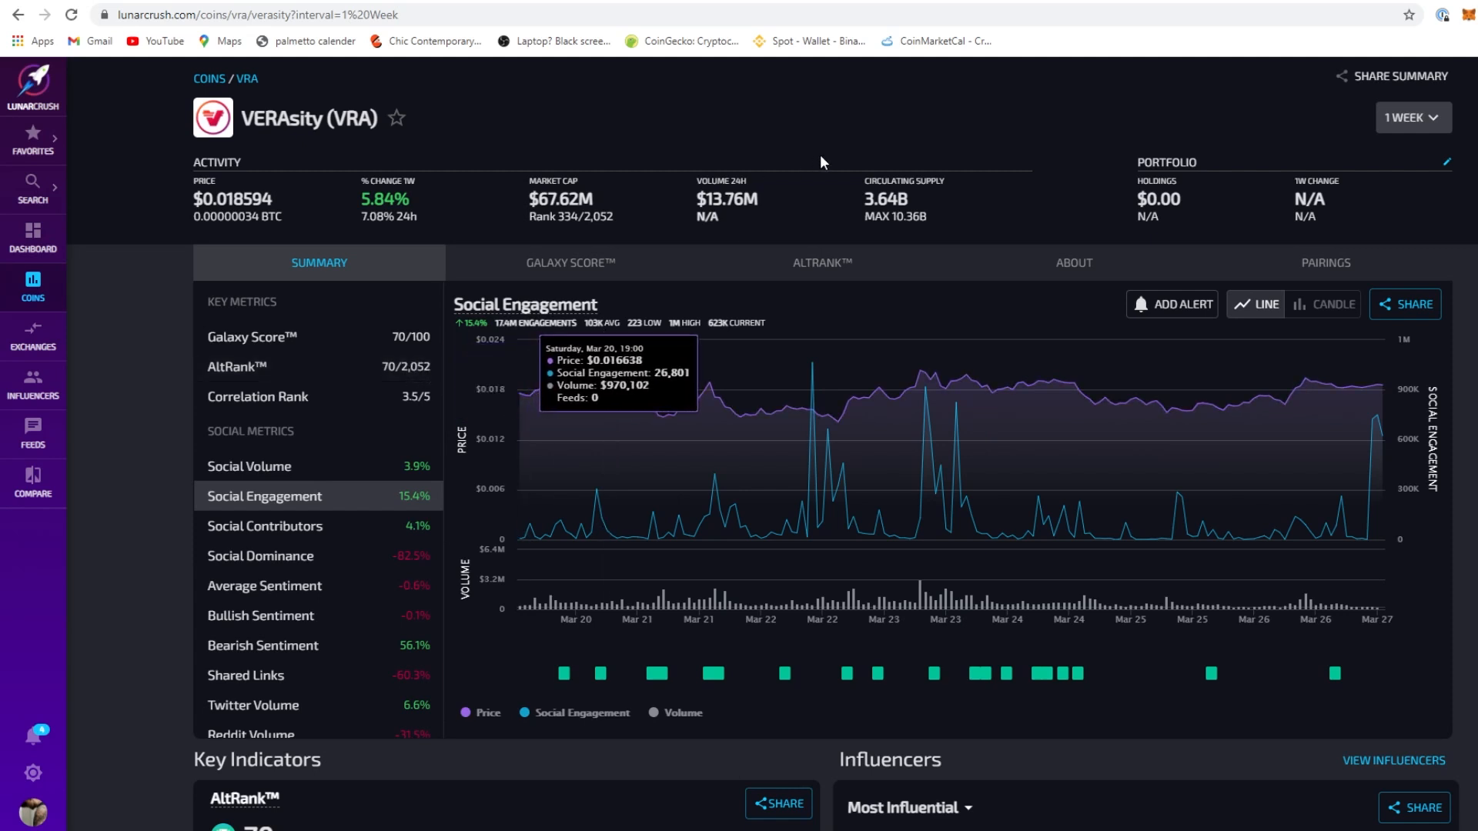
{"action": "mouse_move", "coordinate": [622, 72]}
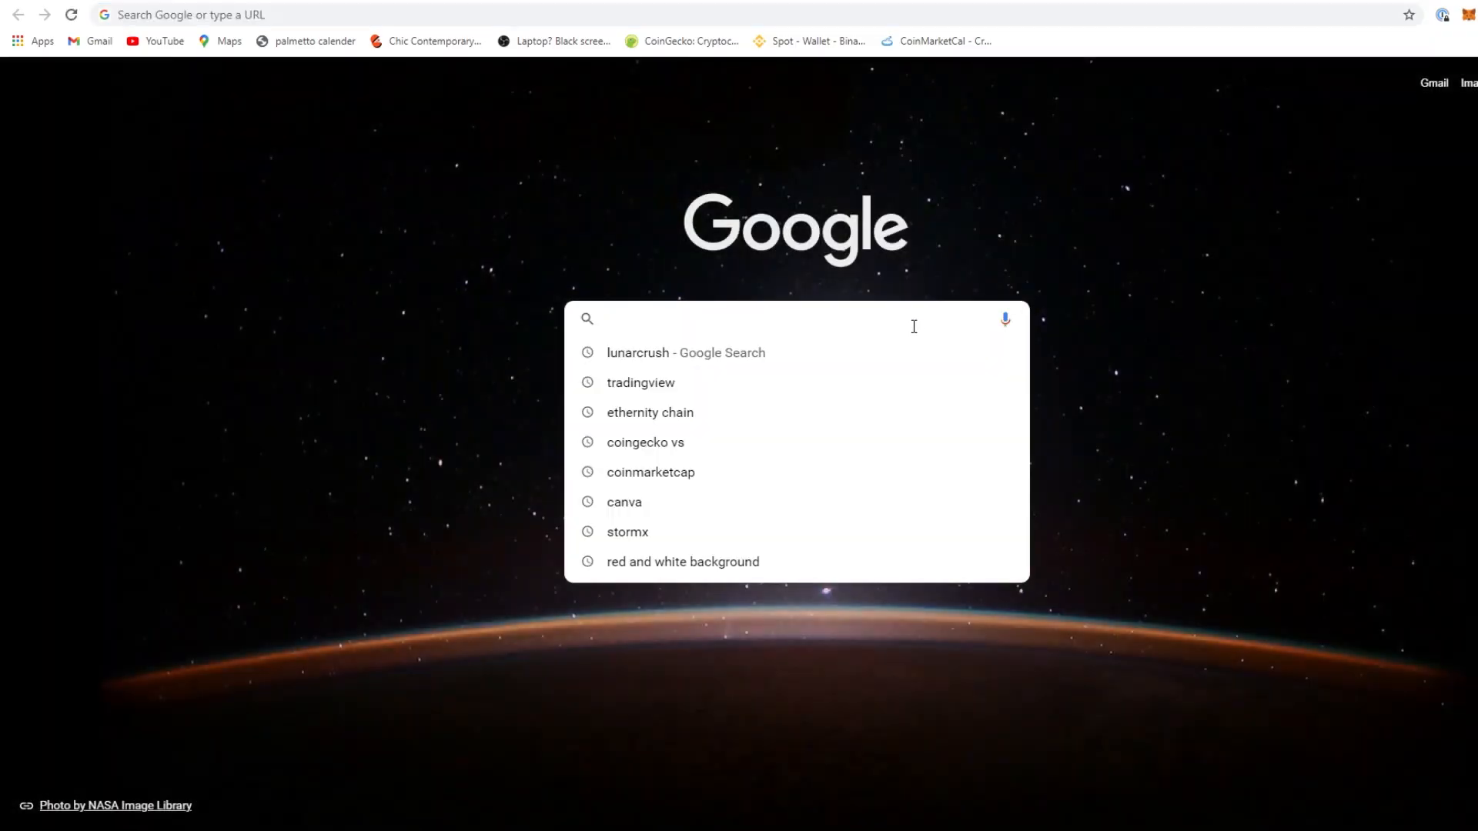
Search Google for 'tradingview' and open the TradingView website from the results
{"action": "type", "text": "tradingview"}
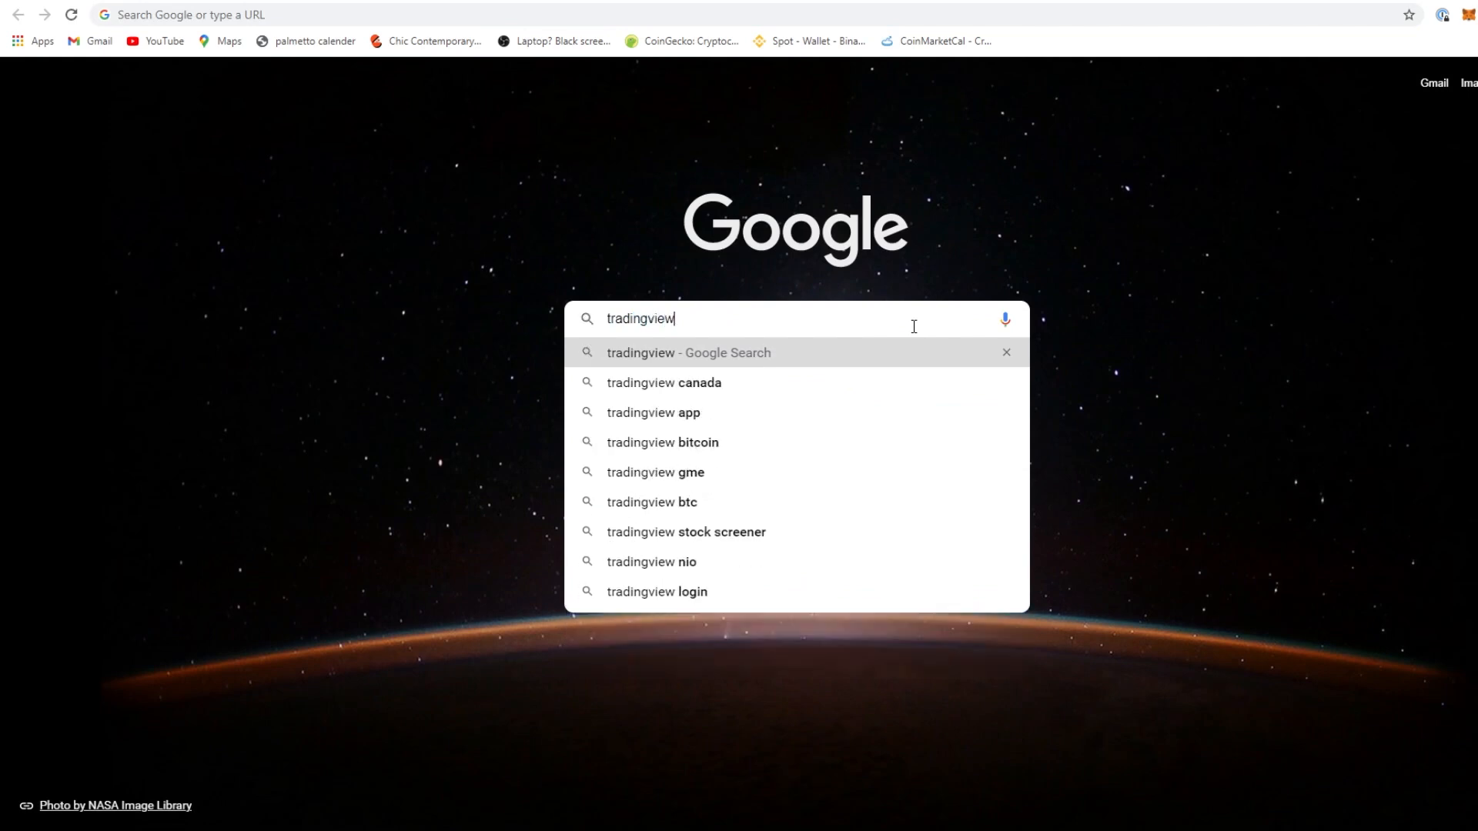
{"action": "key", "text": "Return"}
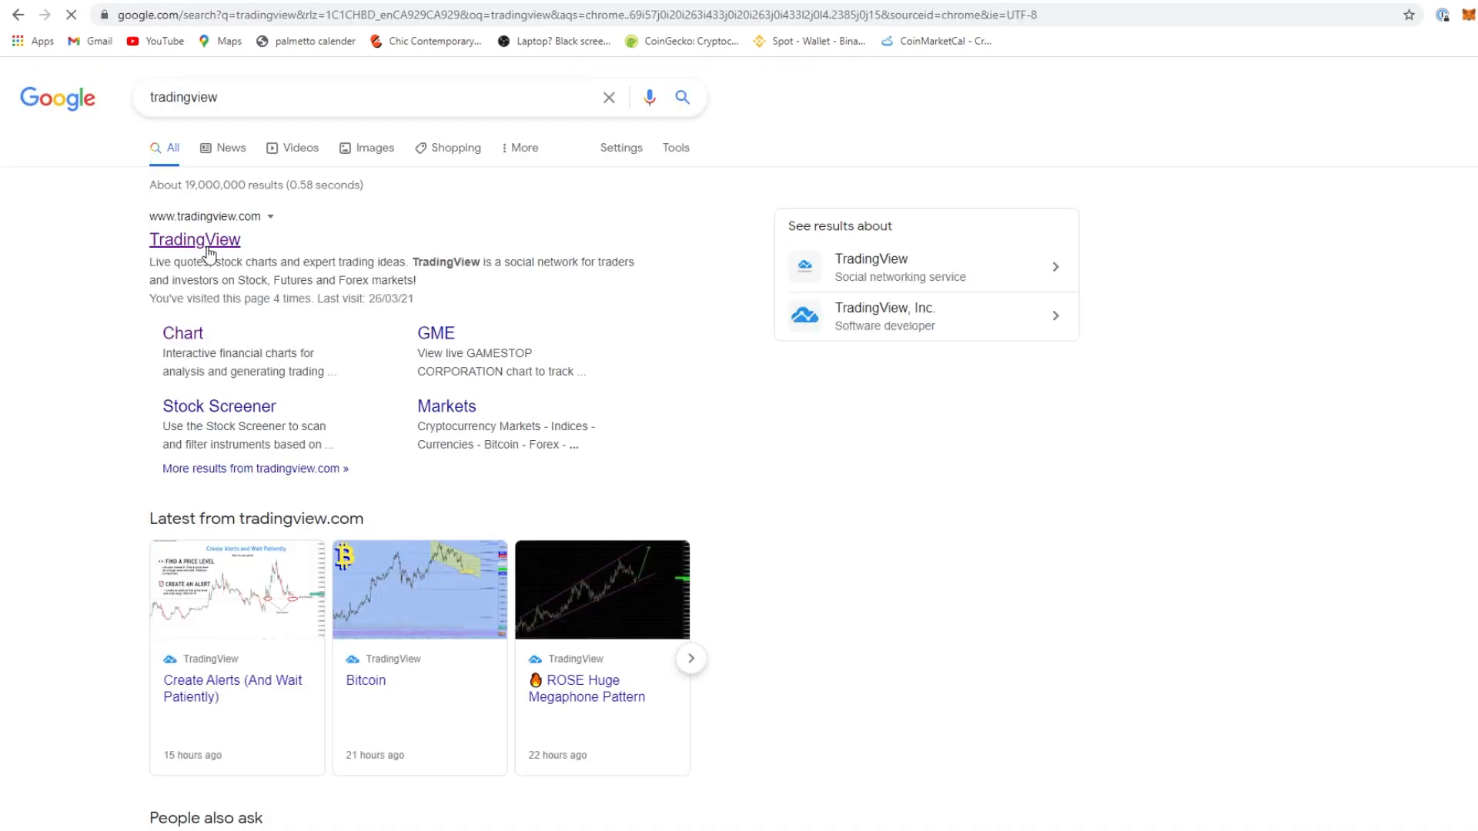
{"action": "left_click", "coordinate": [196, 240]}
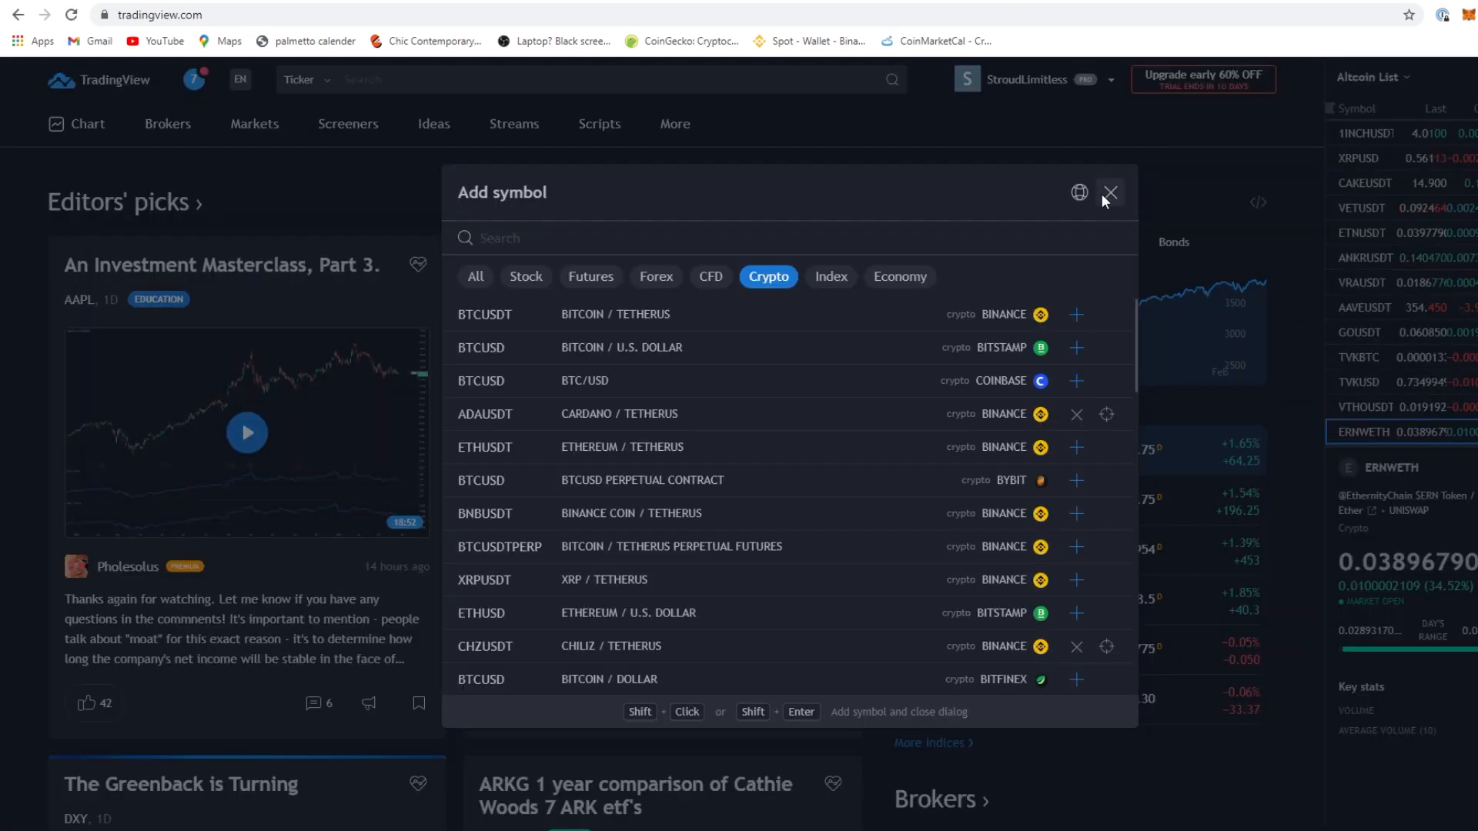
Dismiss the symbol picker to show the VRAUSDT 1h KuCoin chart
{"action": "left_click", "coordinate": [1110, 192]}
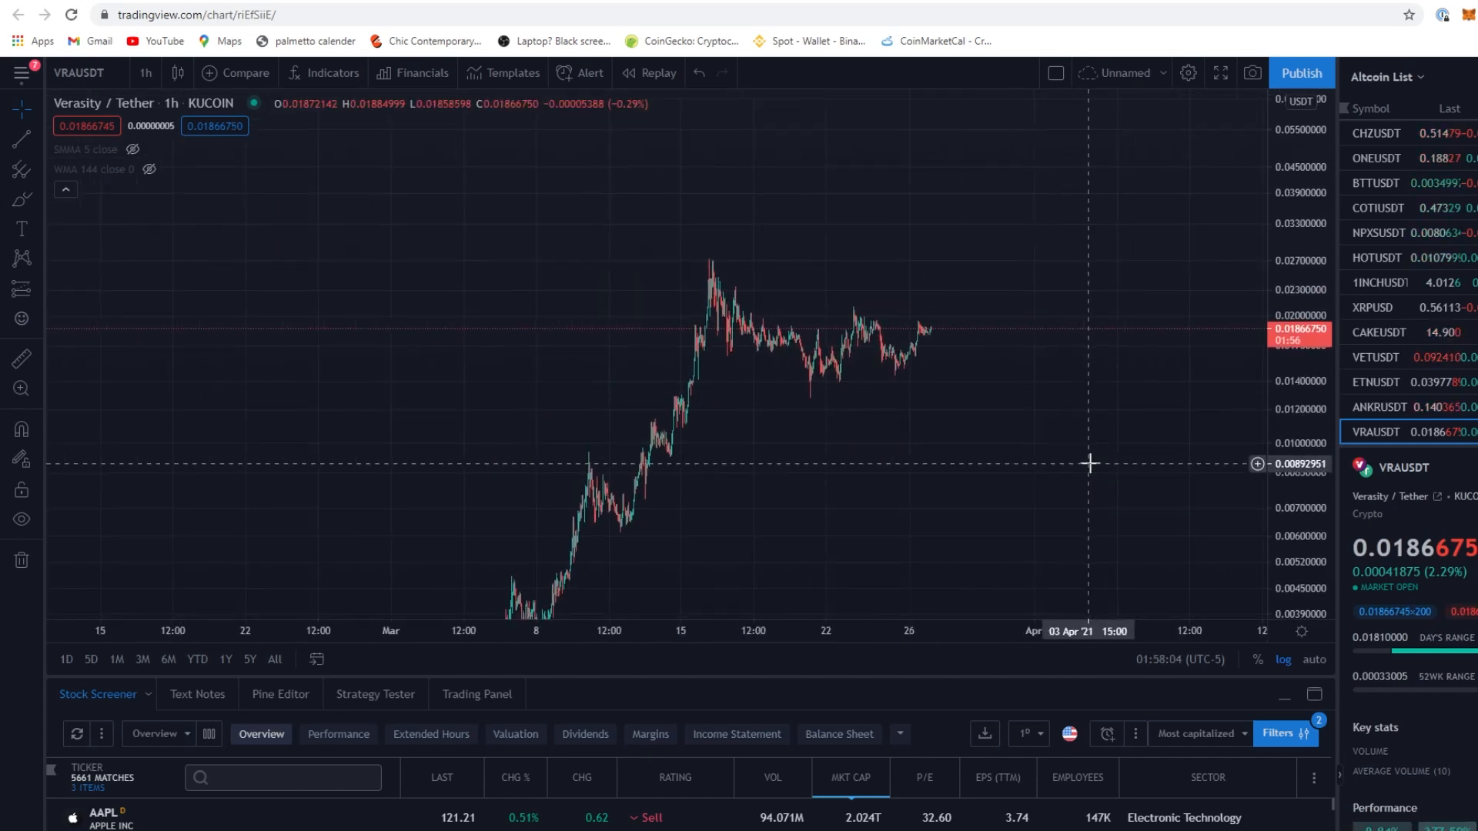
{"action": "mouse_move", "coordinate": [42, 179]}
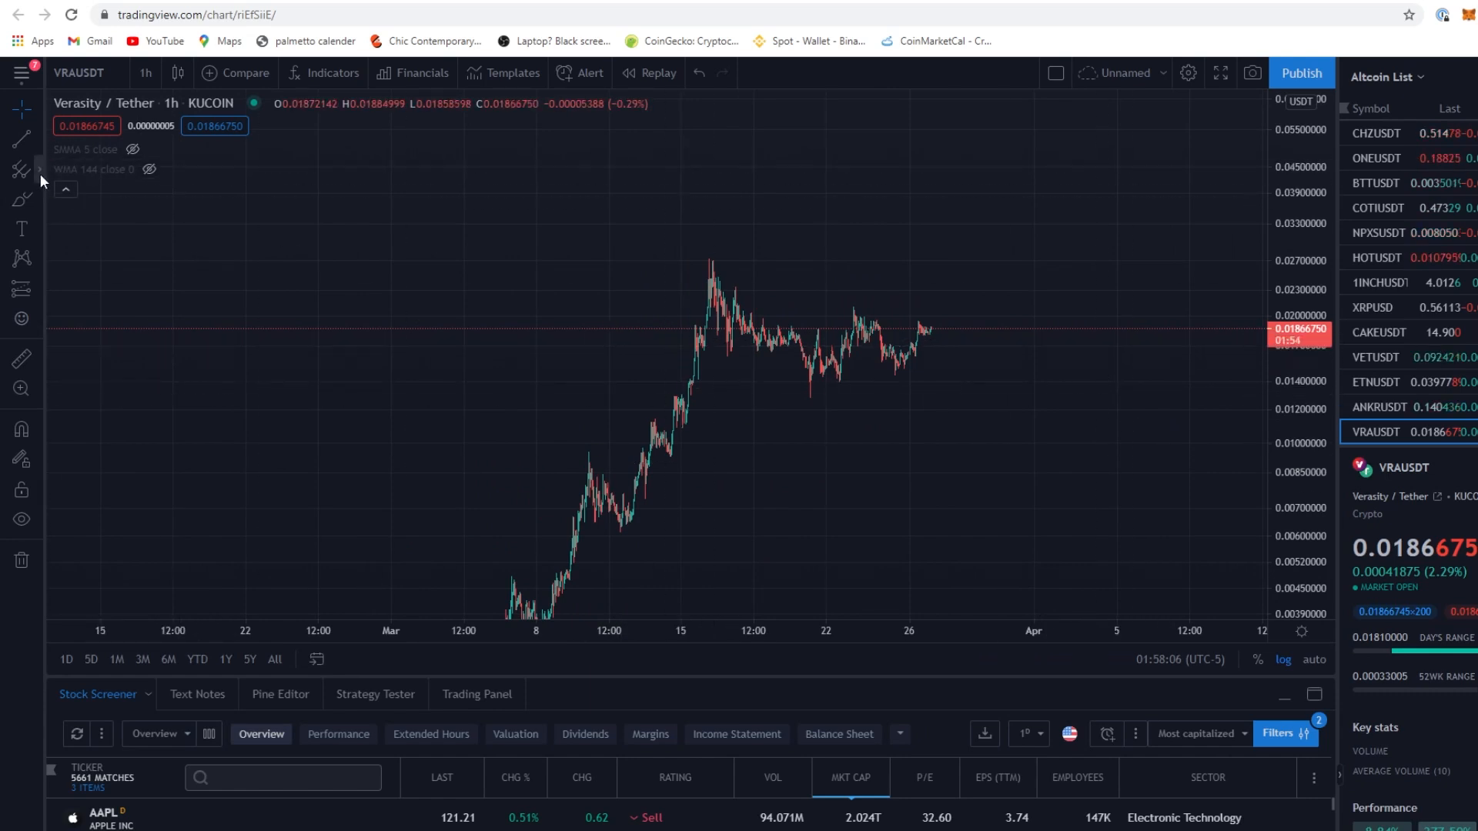
{"action": "mouse_move", "coordinate": [149, 472]}
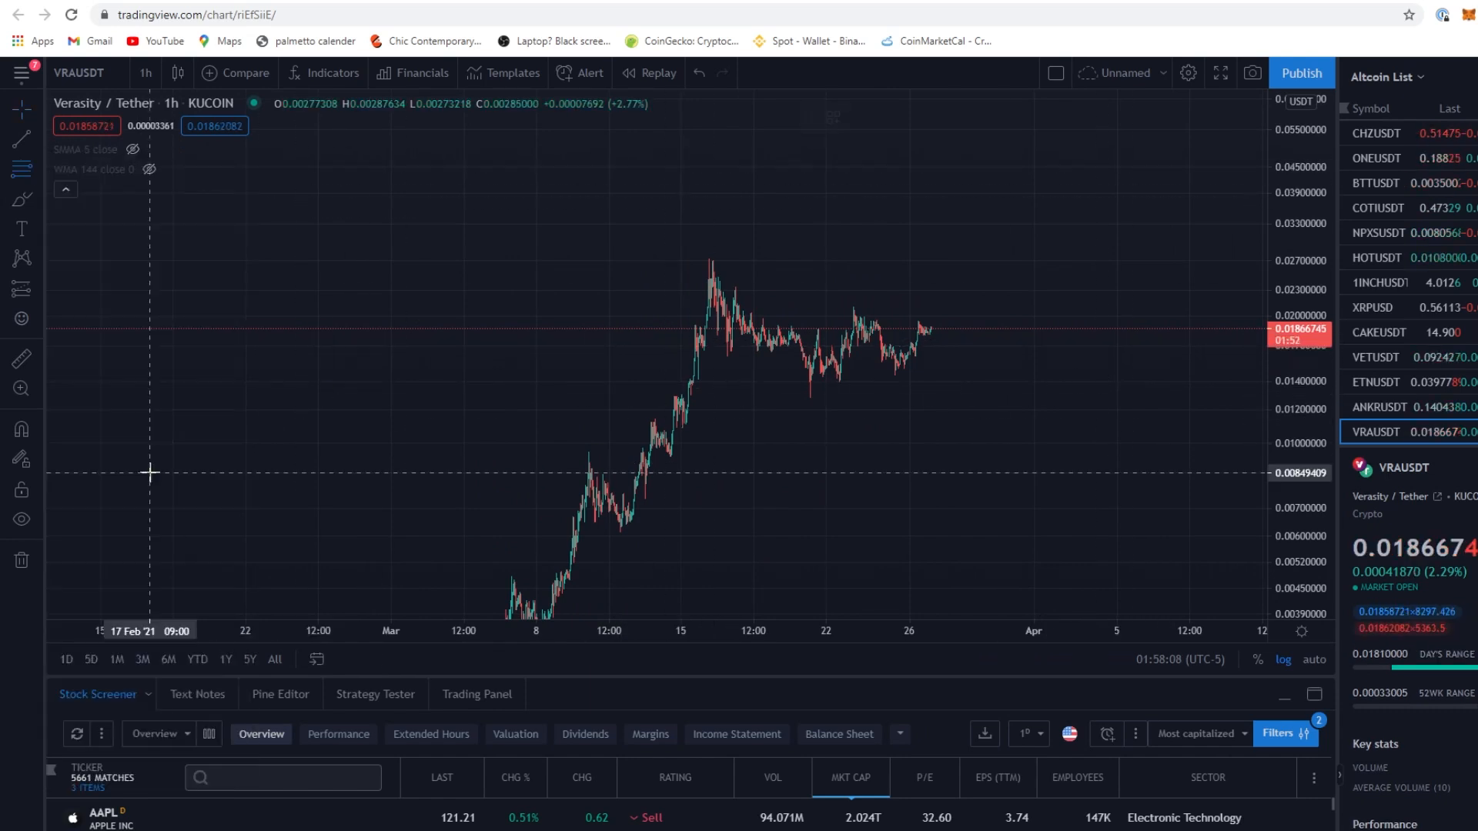
{"action": "mouse_move", "coordinate": [780, 421]}
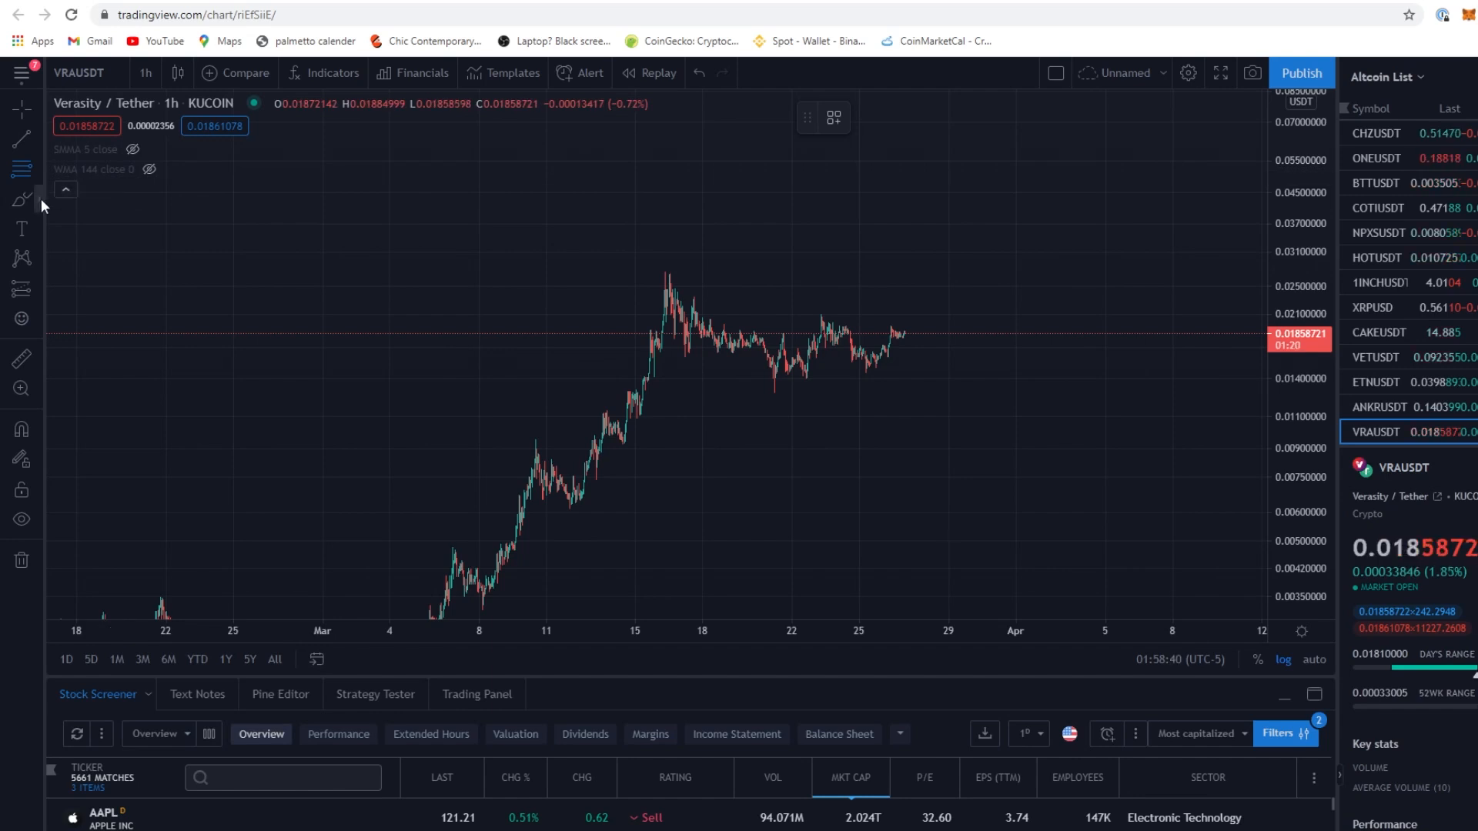
{"action": "mouse_move", "coordinate": [21, 198]}
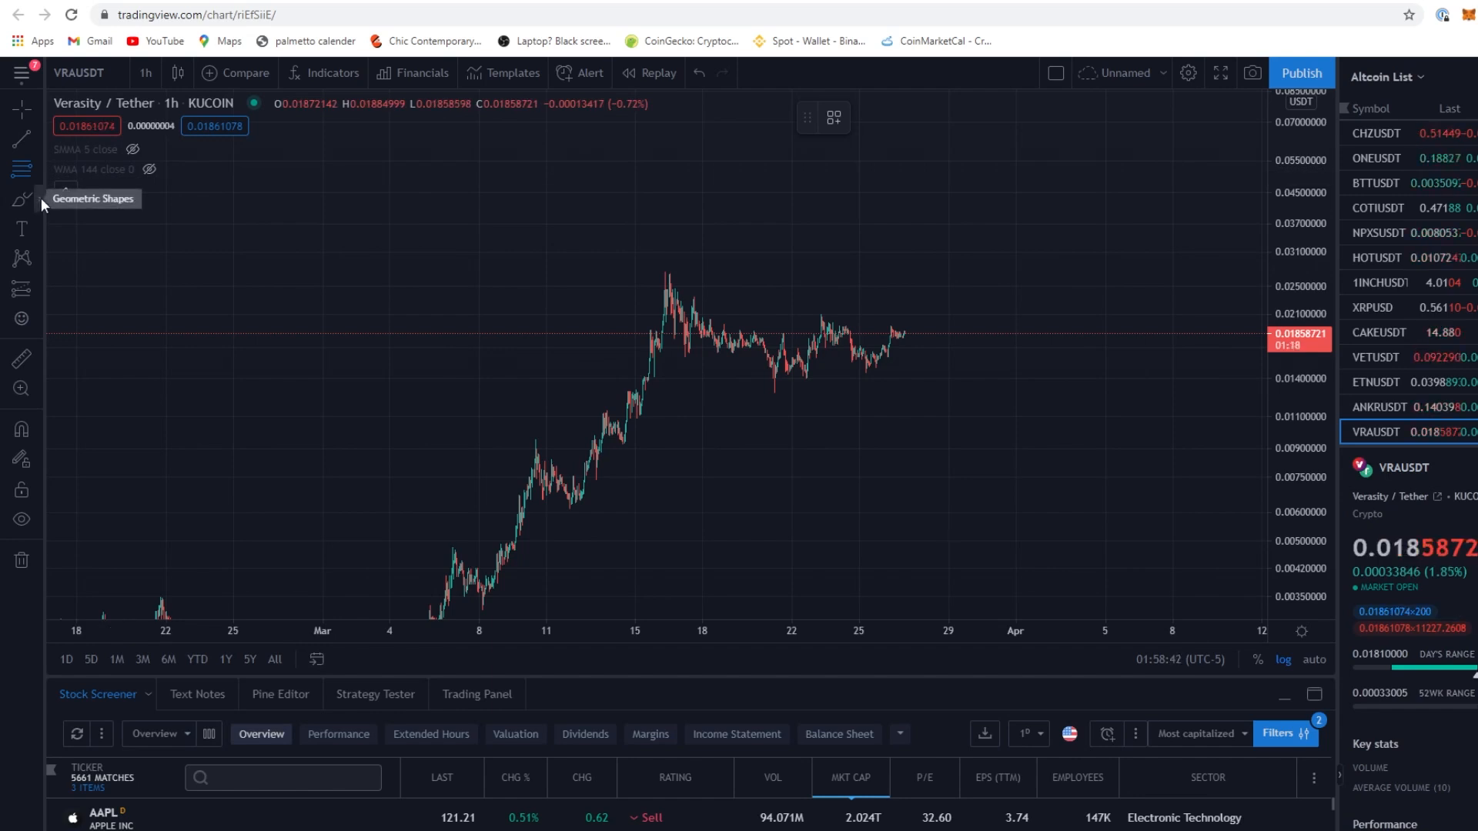
{"action": "left_click", "coordinate": [20, 200]}
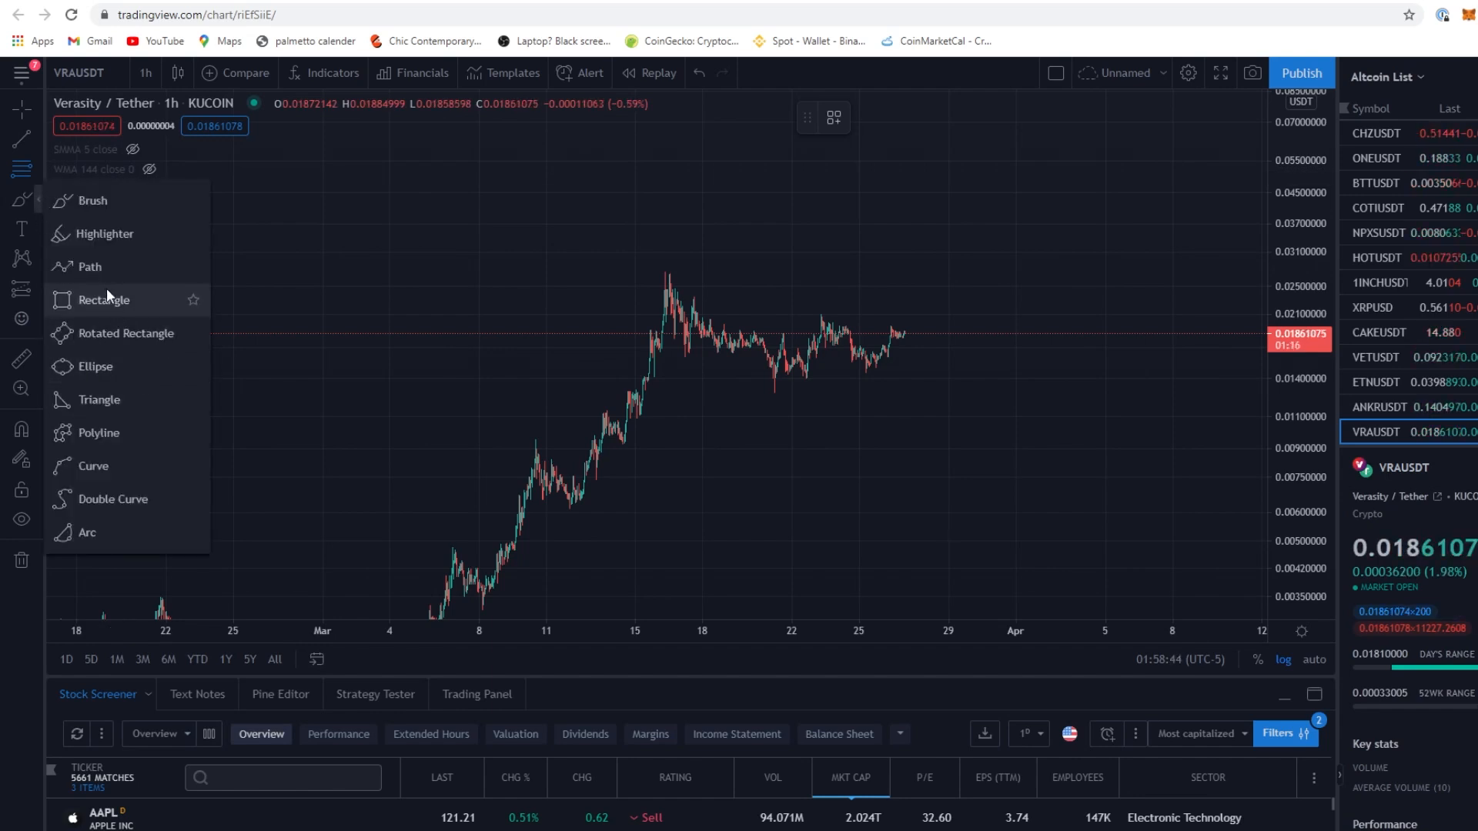
{"action": "mouse_move", "coordinate": [150, 351]}
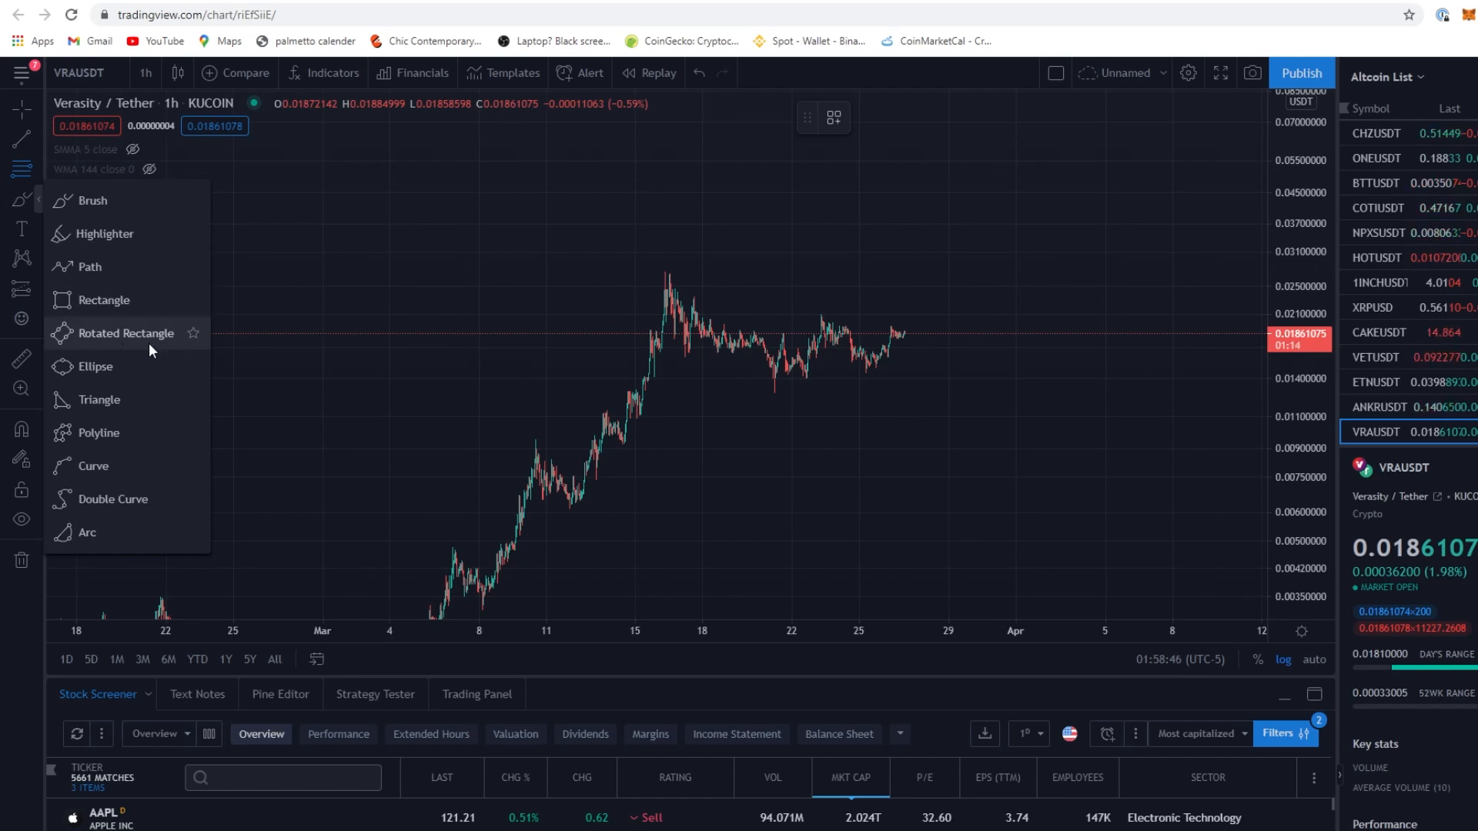
{"action": "mouse_move", "coordinate": [212, 385]}
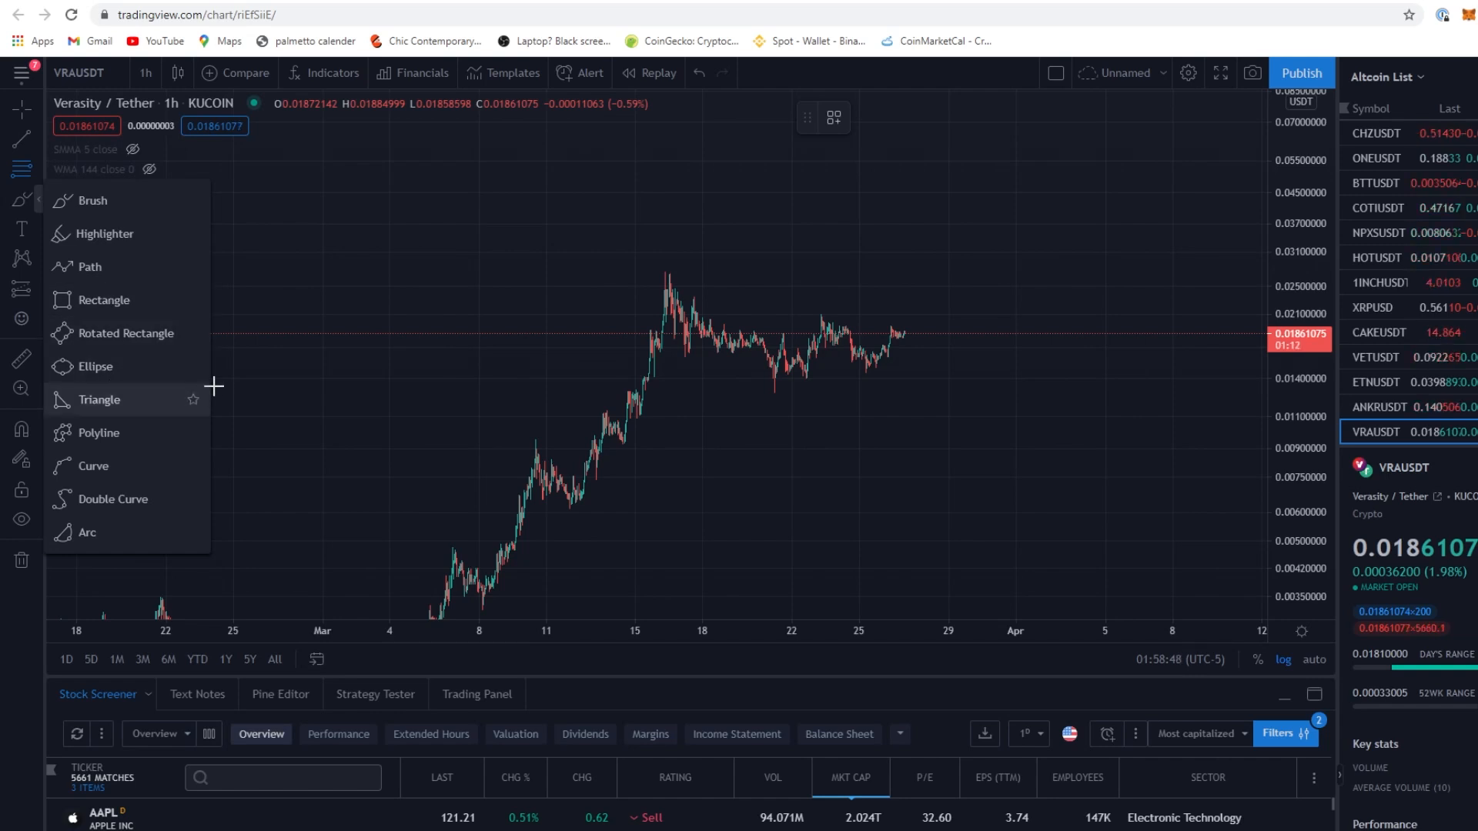
{"action": "mouse_move", "coordinate": [1031, 378]}
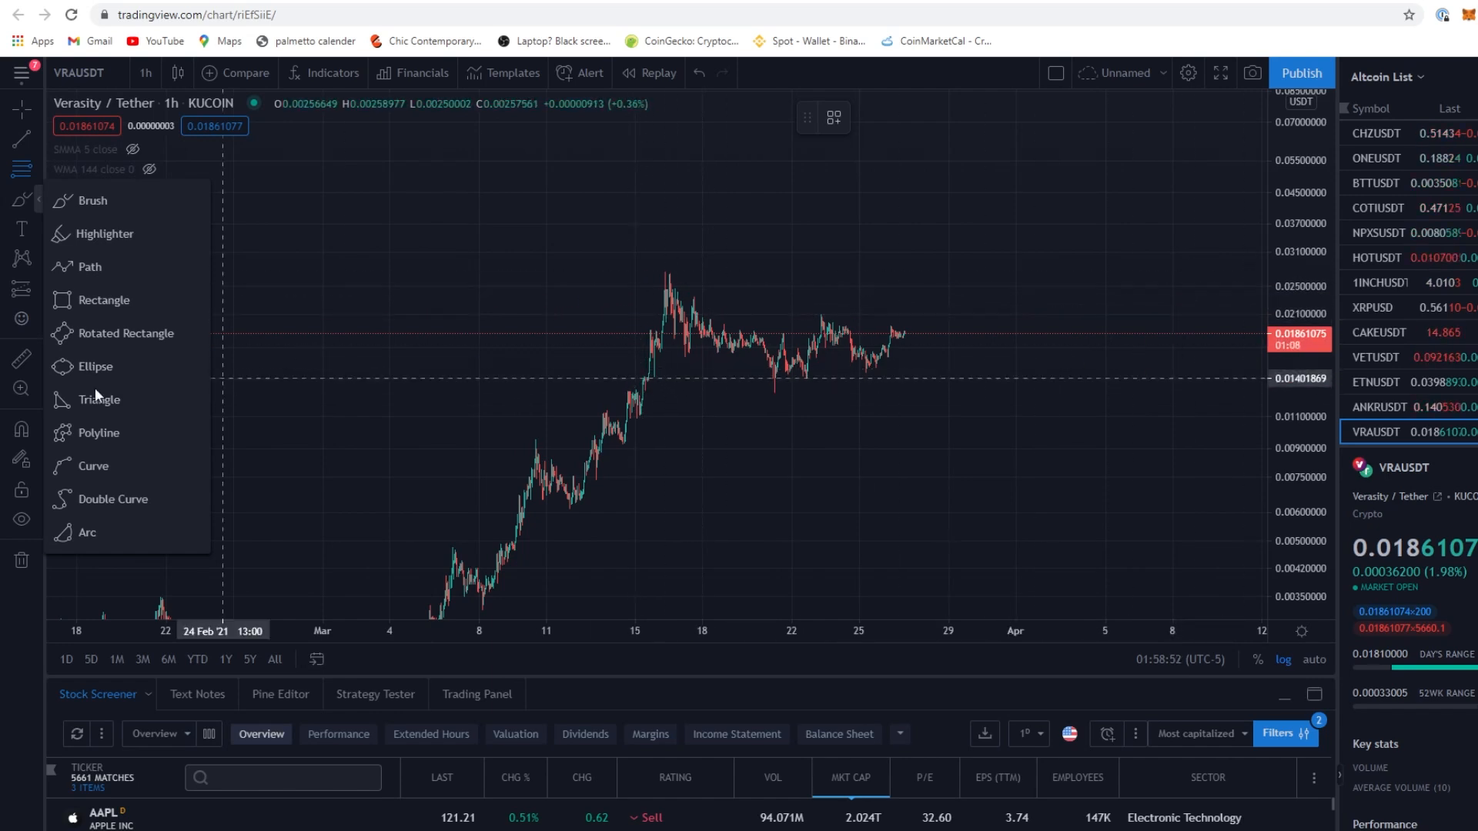
{"action": "mouse_move", "coordinate": [112, 367]}
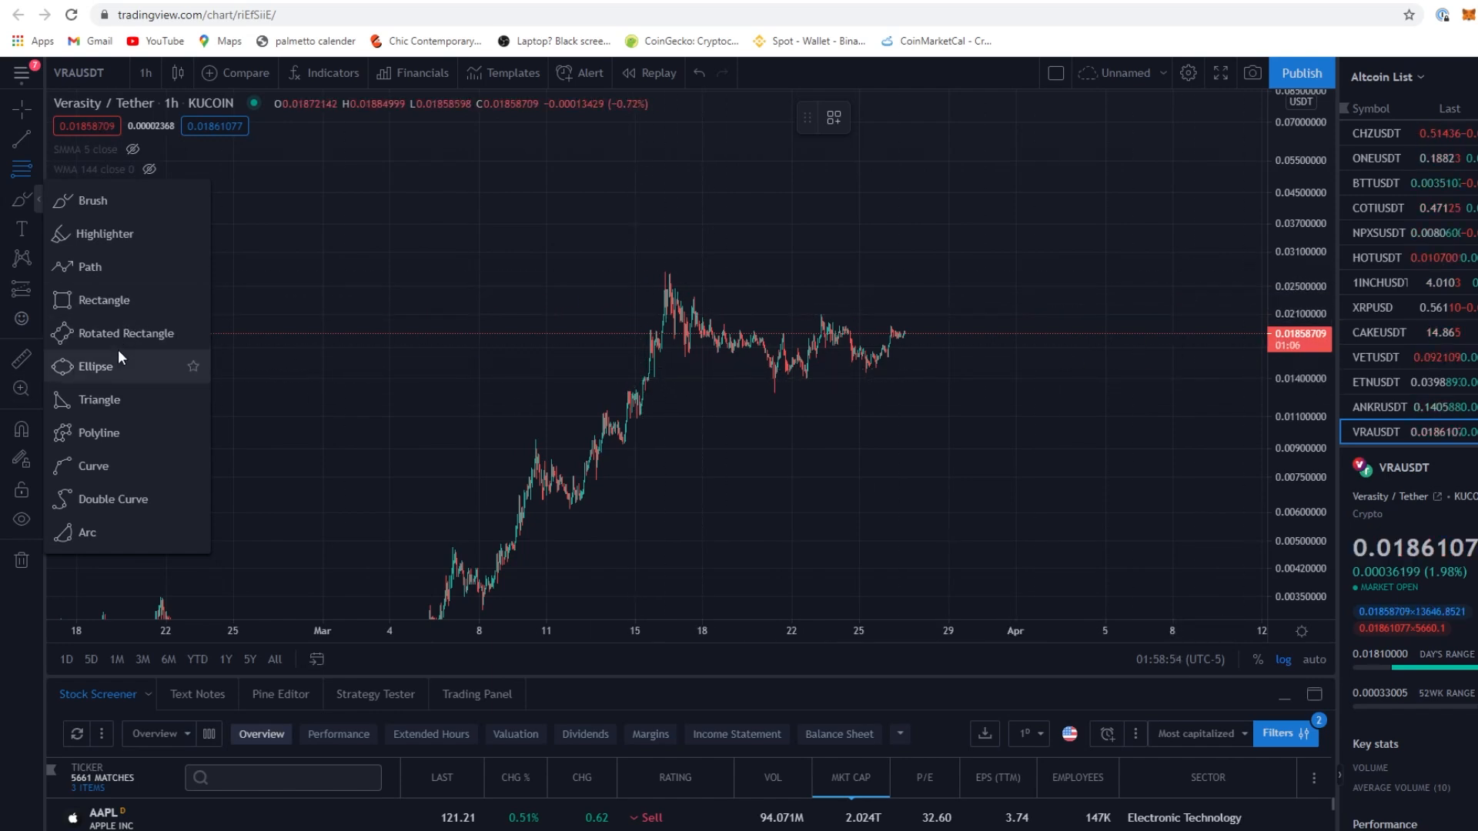
{"action": "mouse_move", "coordinate": [103, 234]}
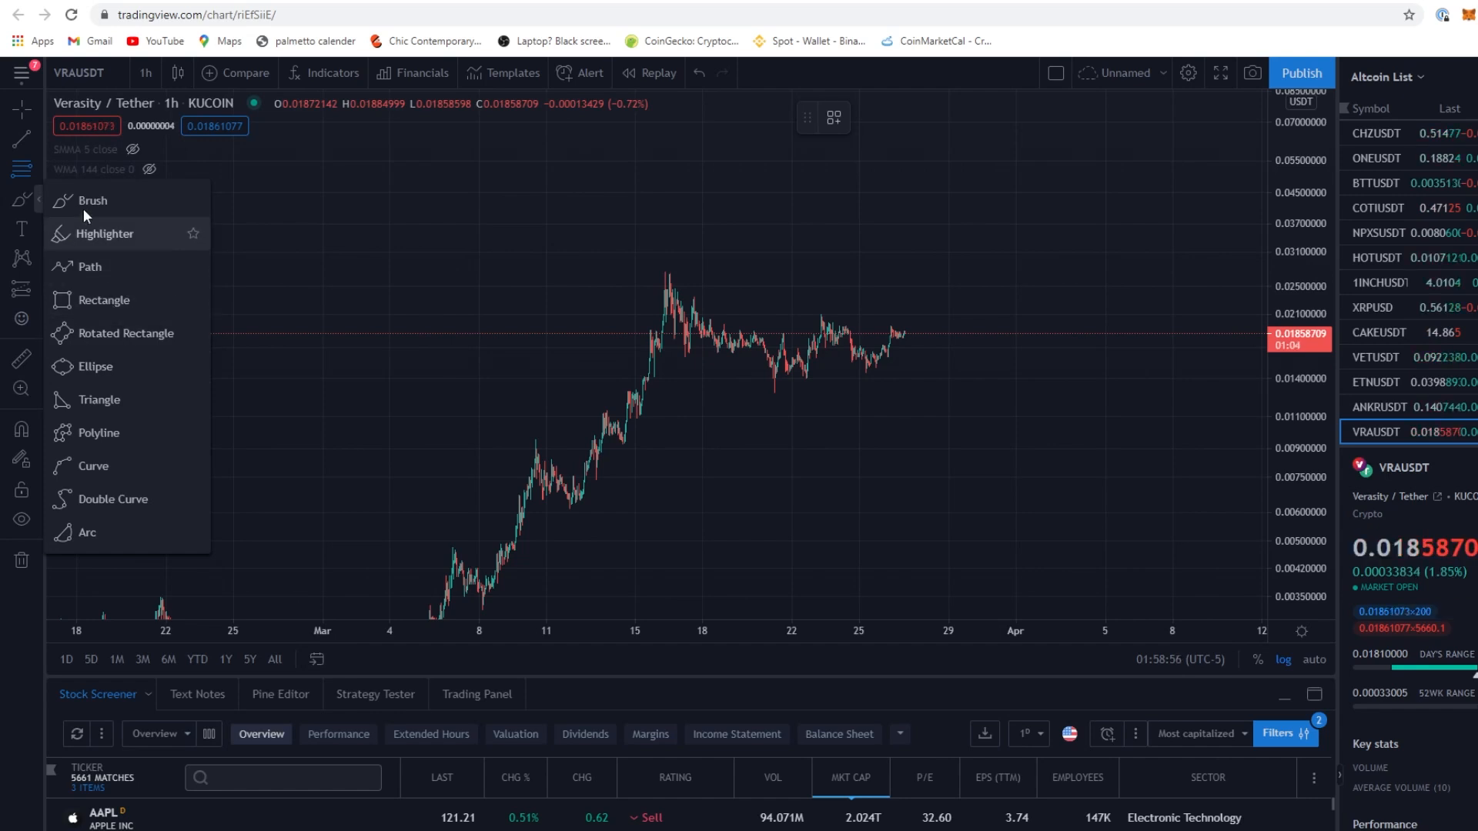
{"action": "mouse_move", "coordinate": [126, 334]}
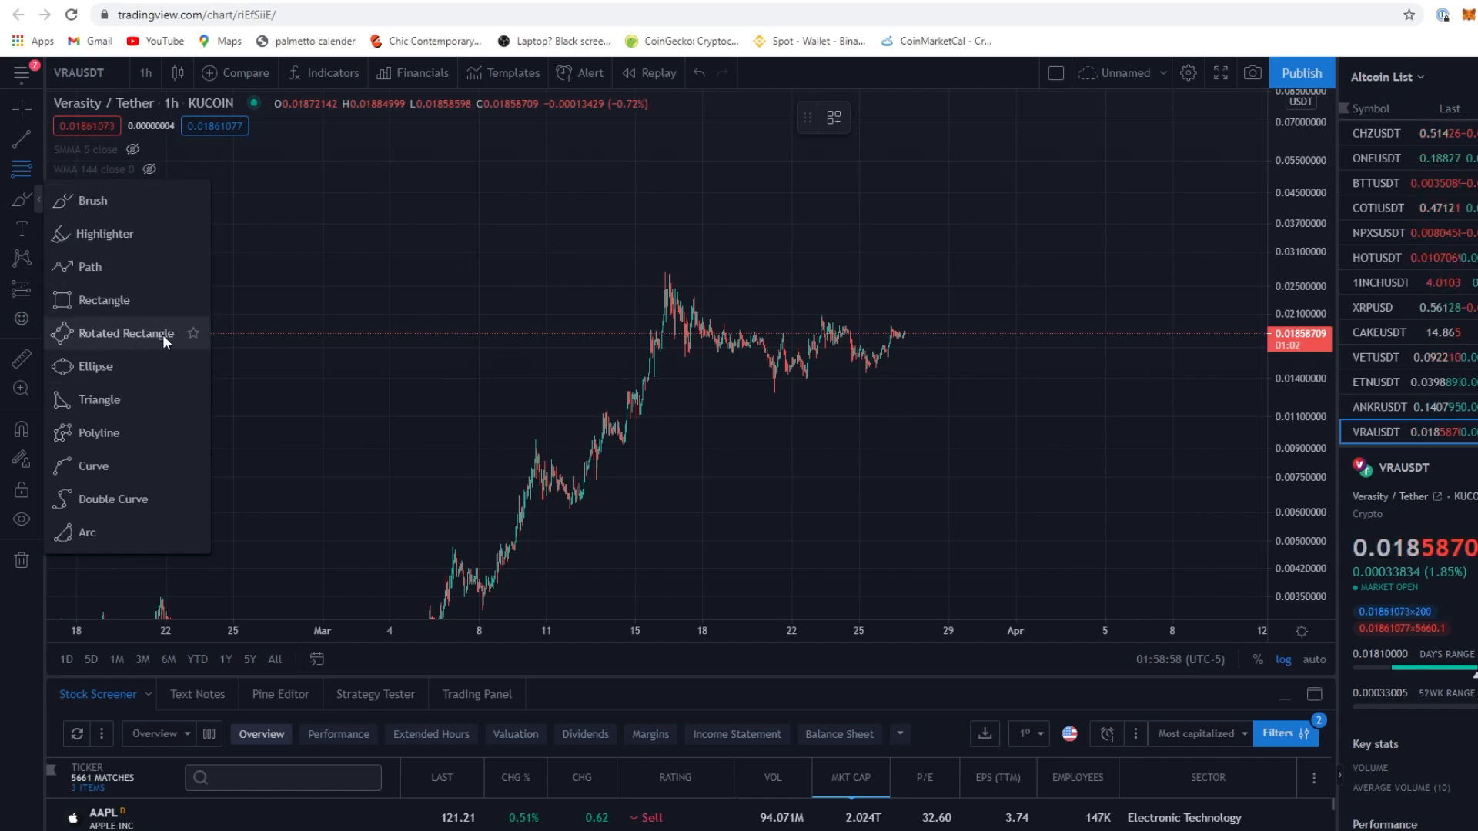
{"action": "mouse_move", "coordinate": [842, 276]}
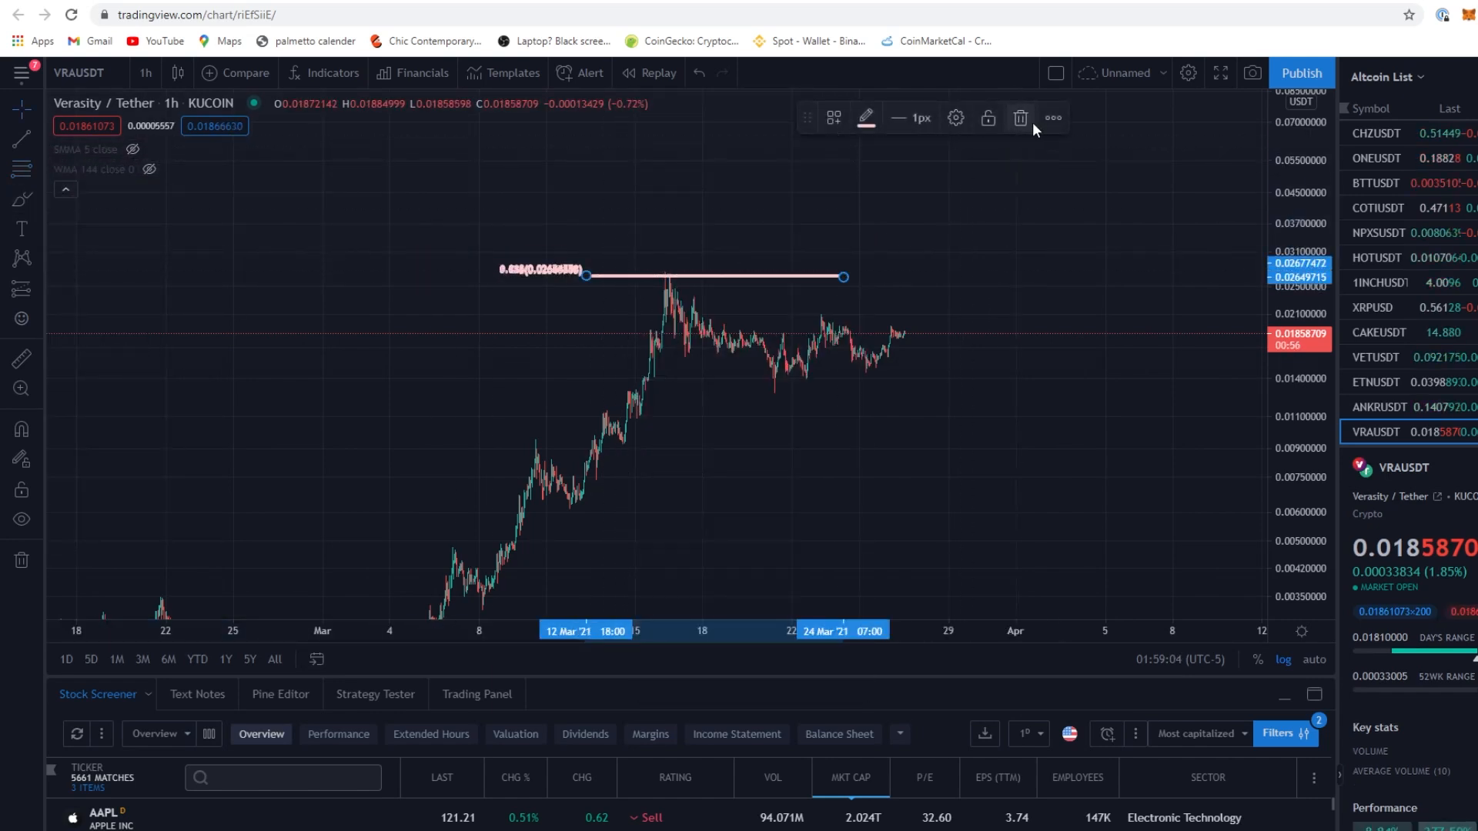
{"action": "left_click", "coordinate": [20, 139]}
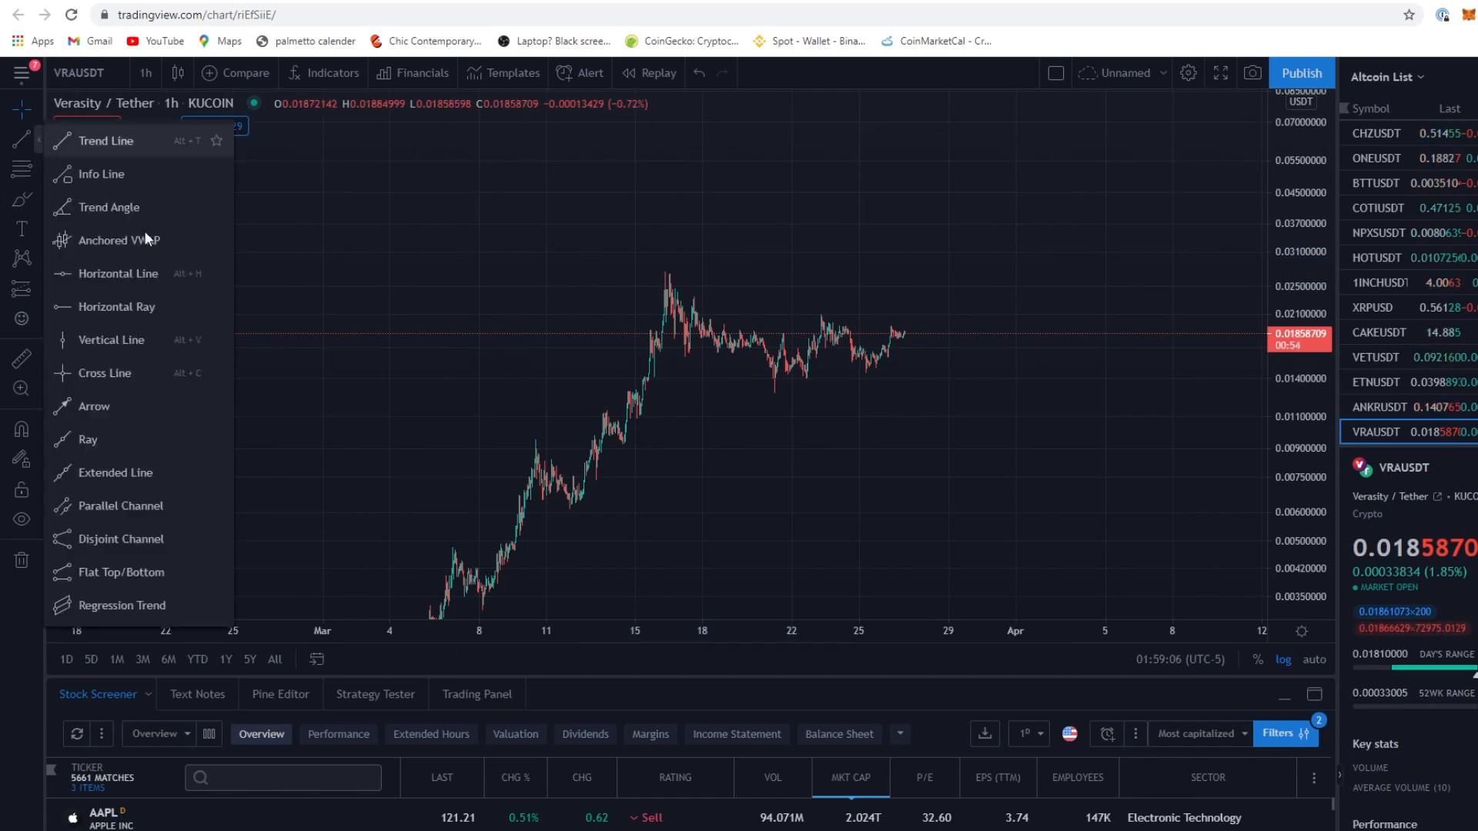
{"action": "scroll", "scroll_direction": "down", "scroll_amount": 3}
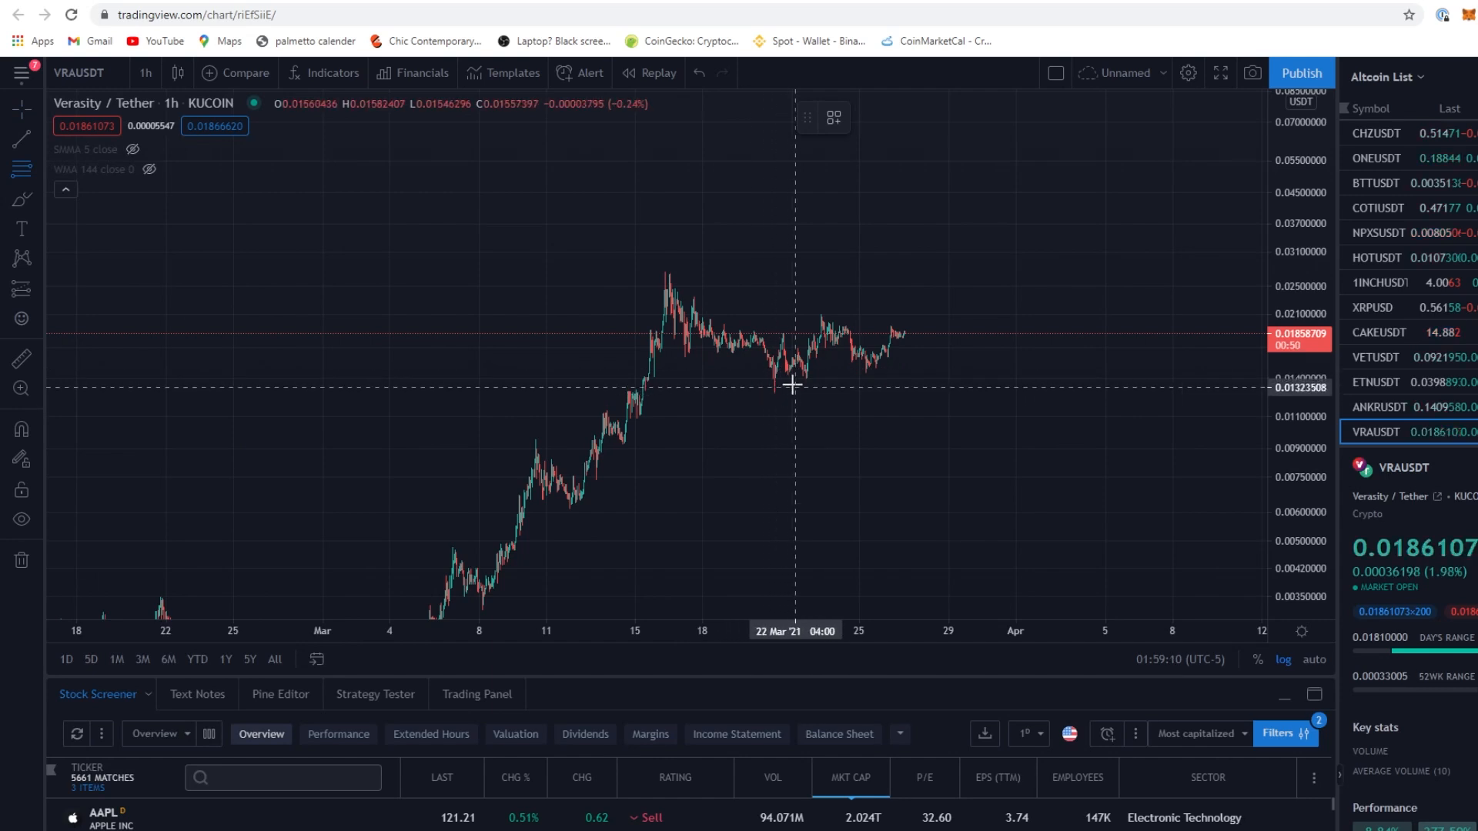
{"action": "mouse_move", "coordinate": [839, 351]}
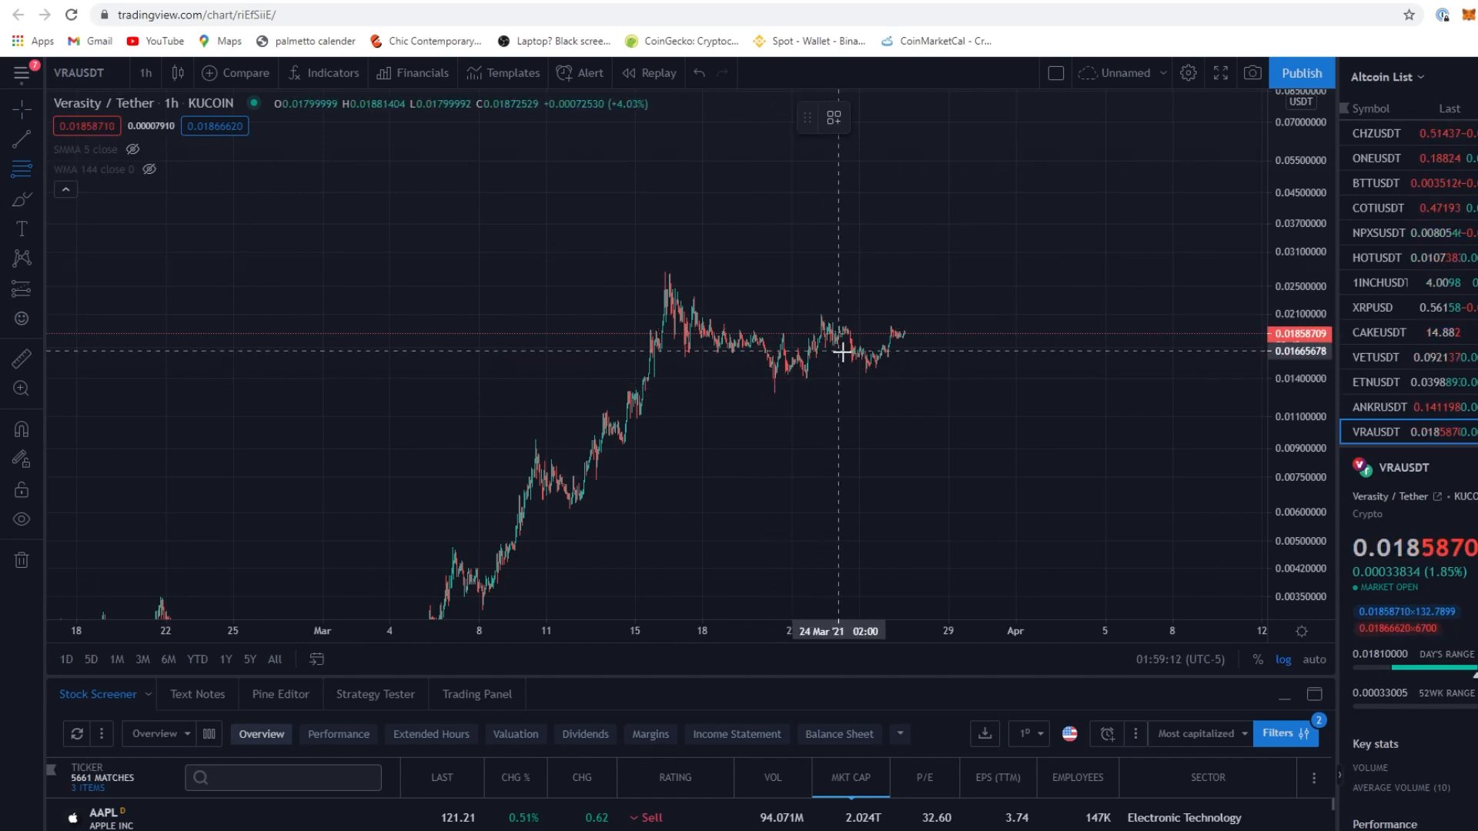
{"action": "mouse_move", "coordinate": [754, 378]}
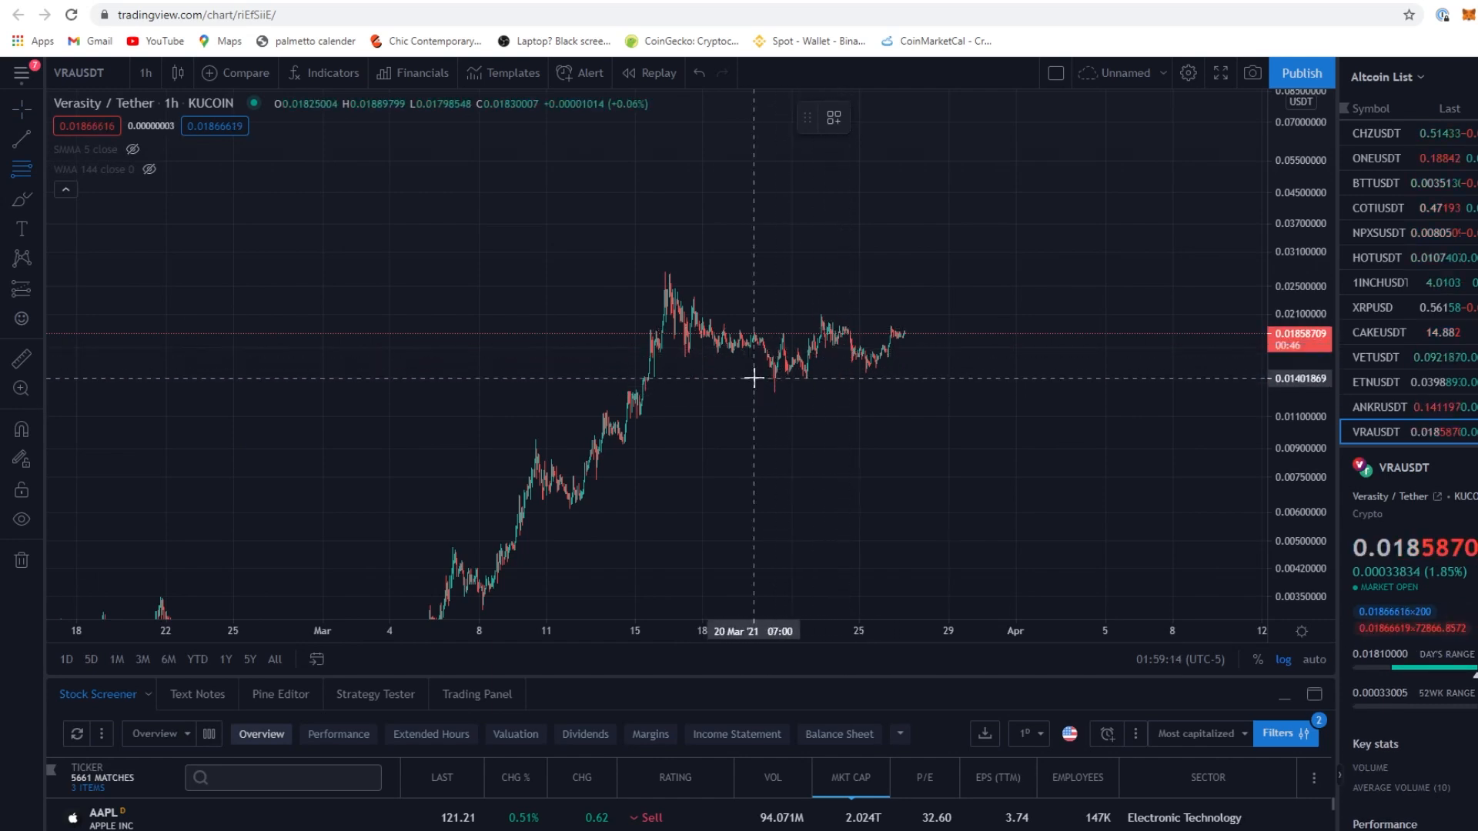
{"action": "mouse_move", "coordinate": [621, 479]}
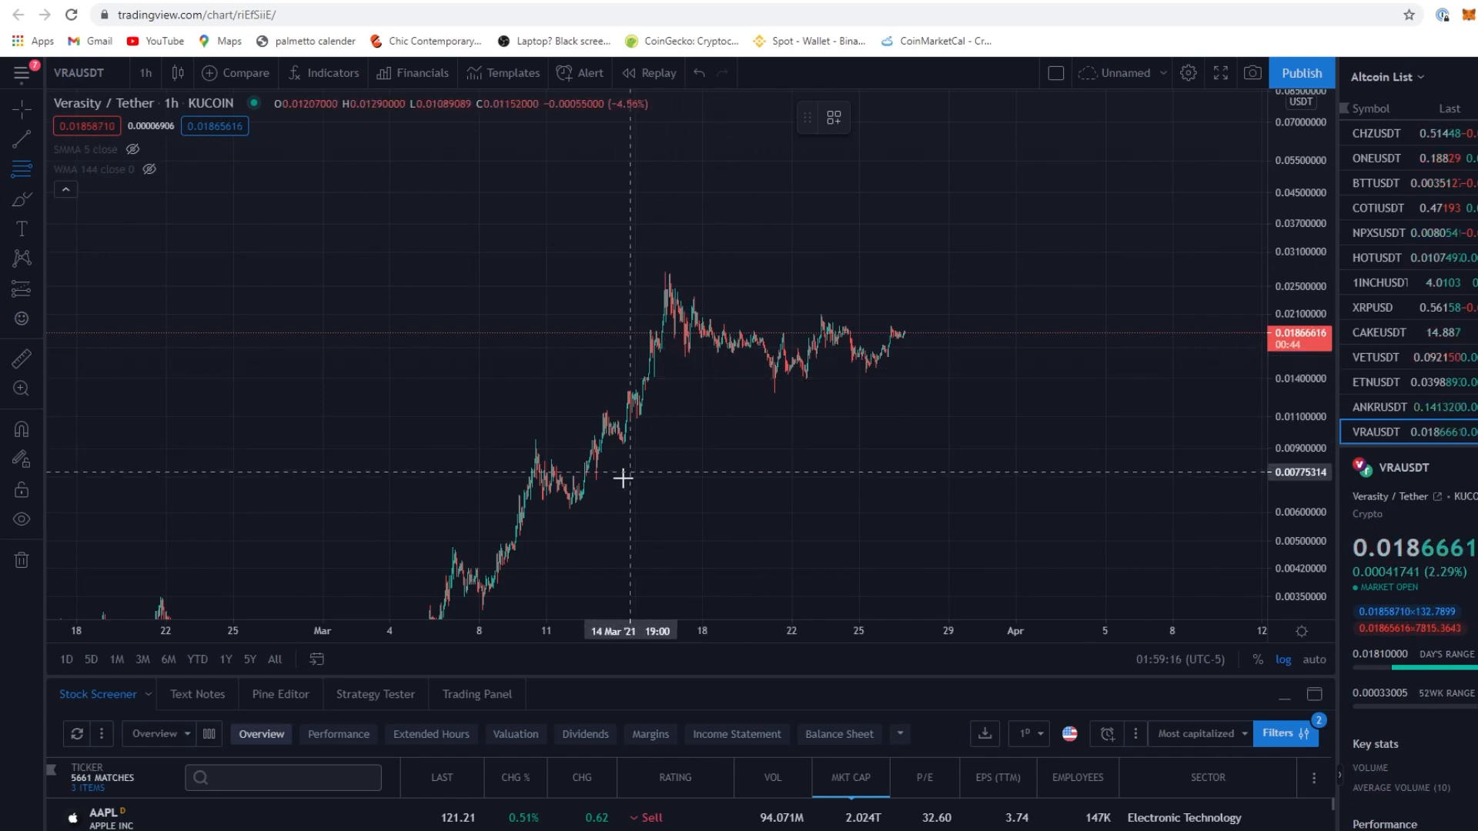
{"action": "mouse_move", "coordinate": [764, 387]}
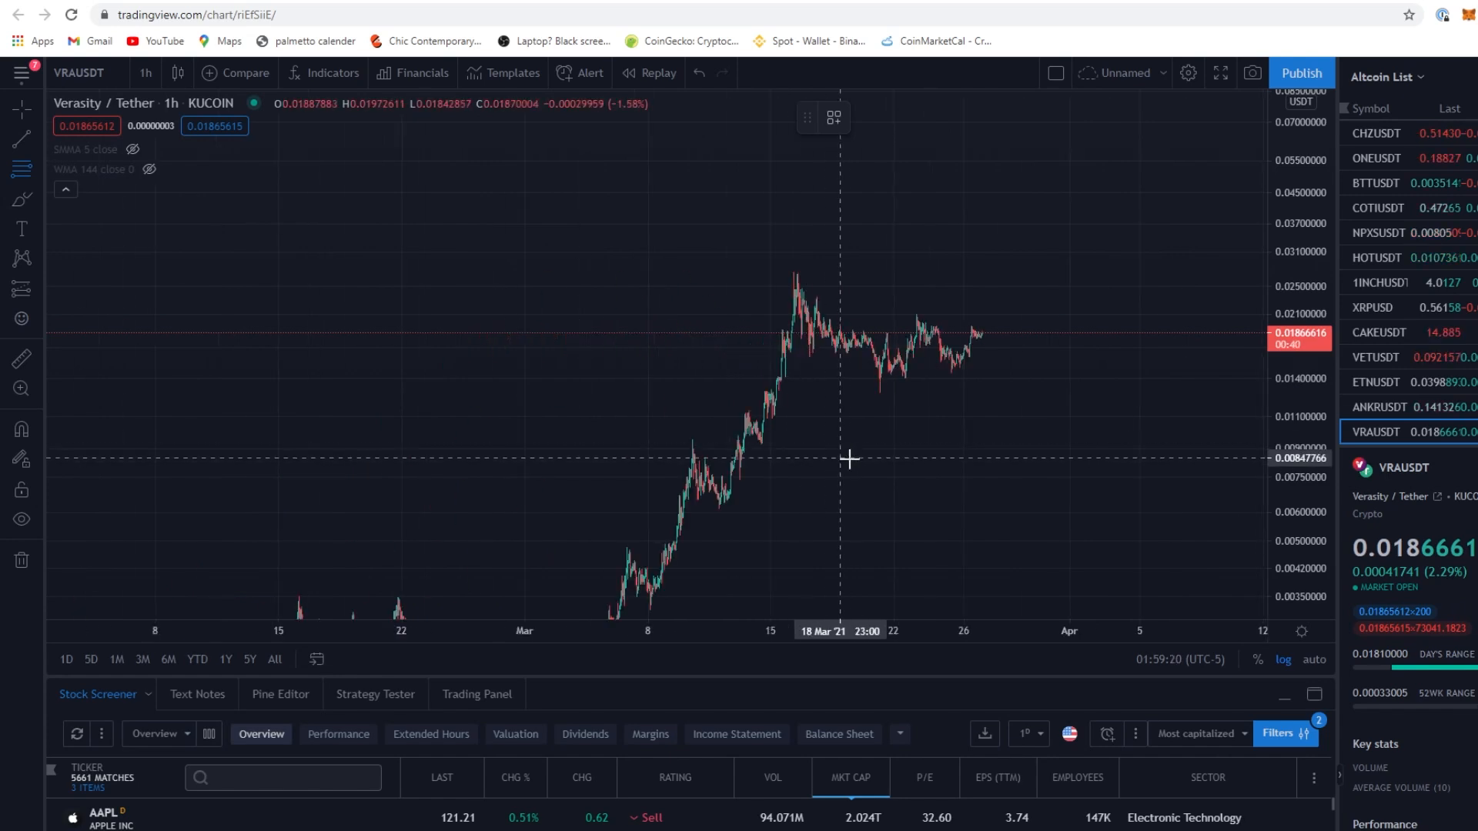
{"action": "mouse_move", "coordinate": [874, 490]}
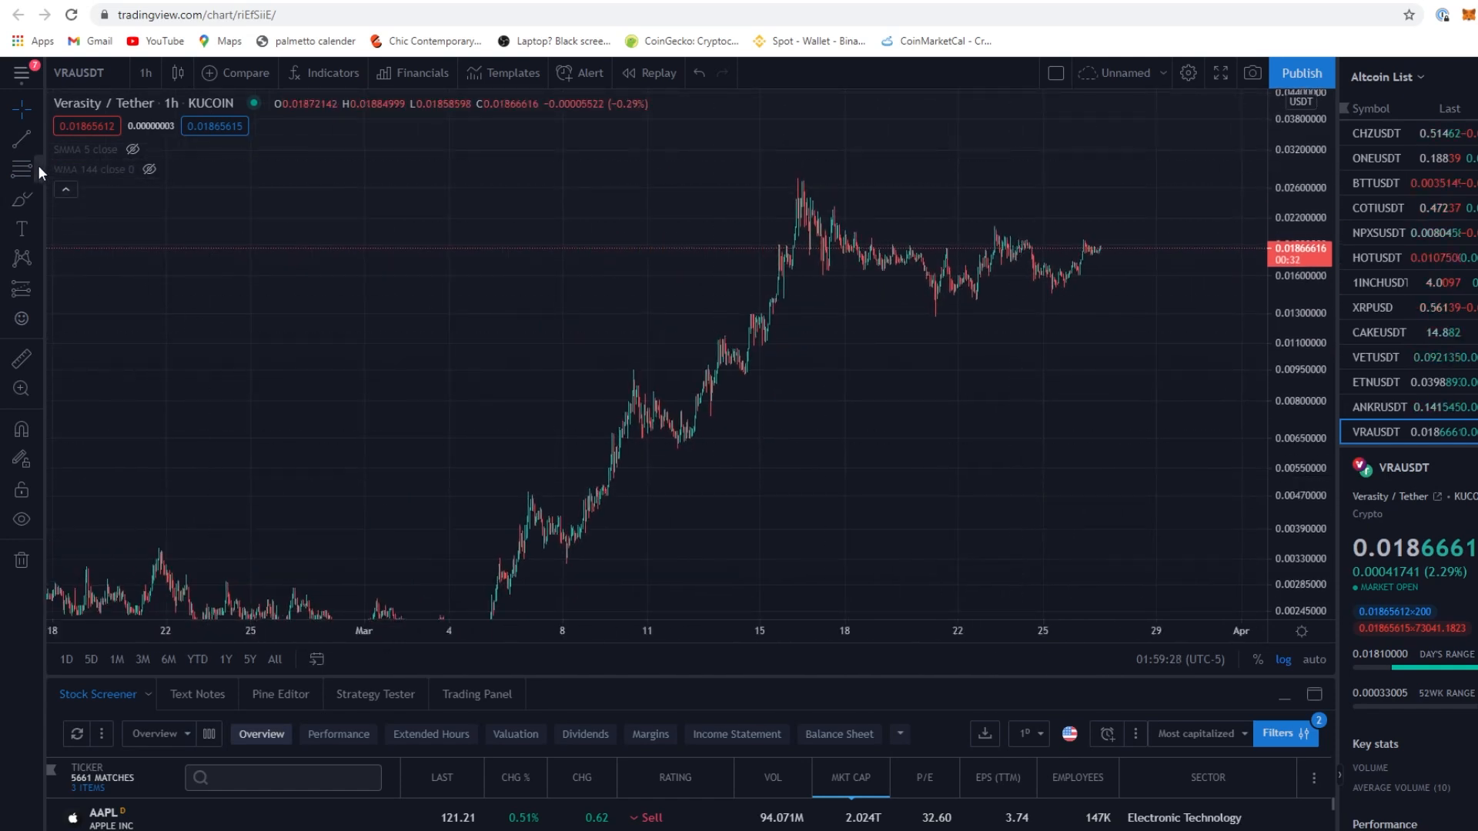
{"action": "mouse_move", "coordinate": [146, 466]}
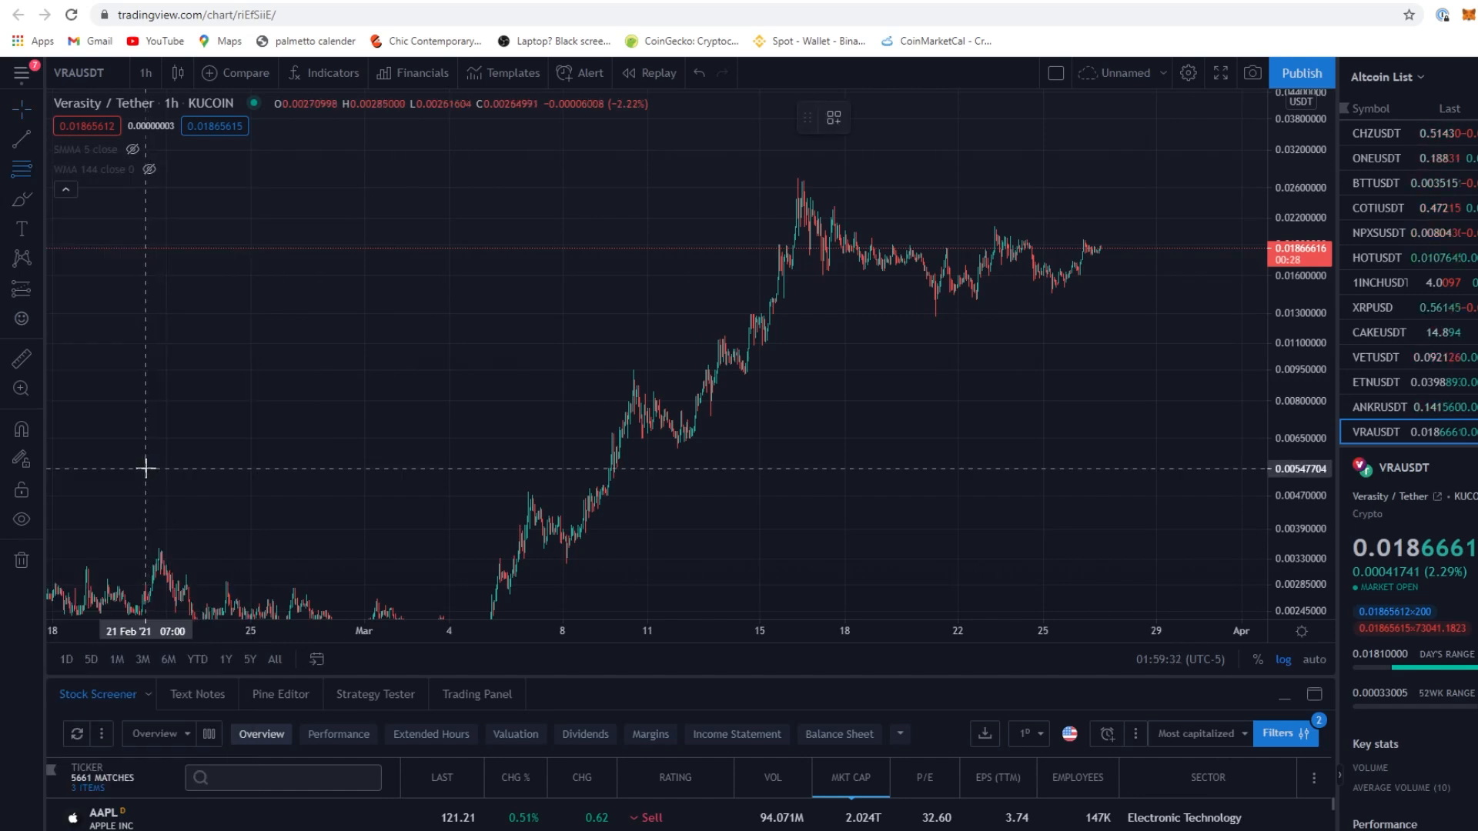
{"action": "mouse_move", "coordinate": [674, 453]}
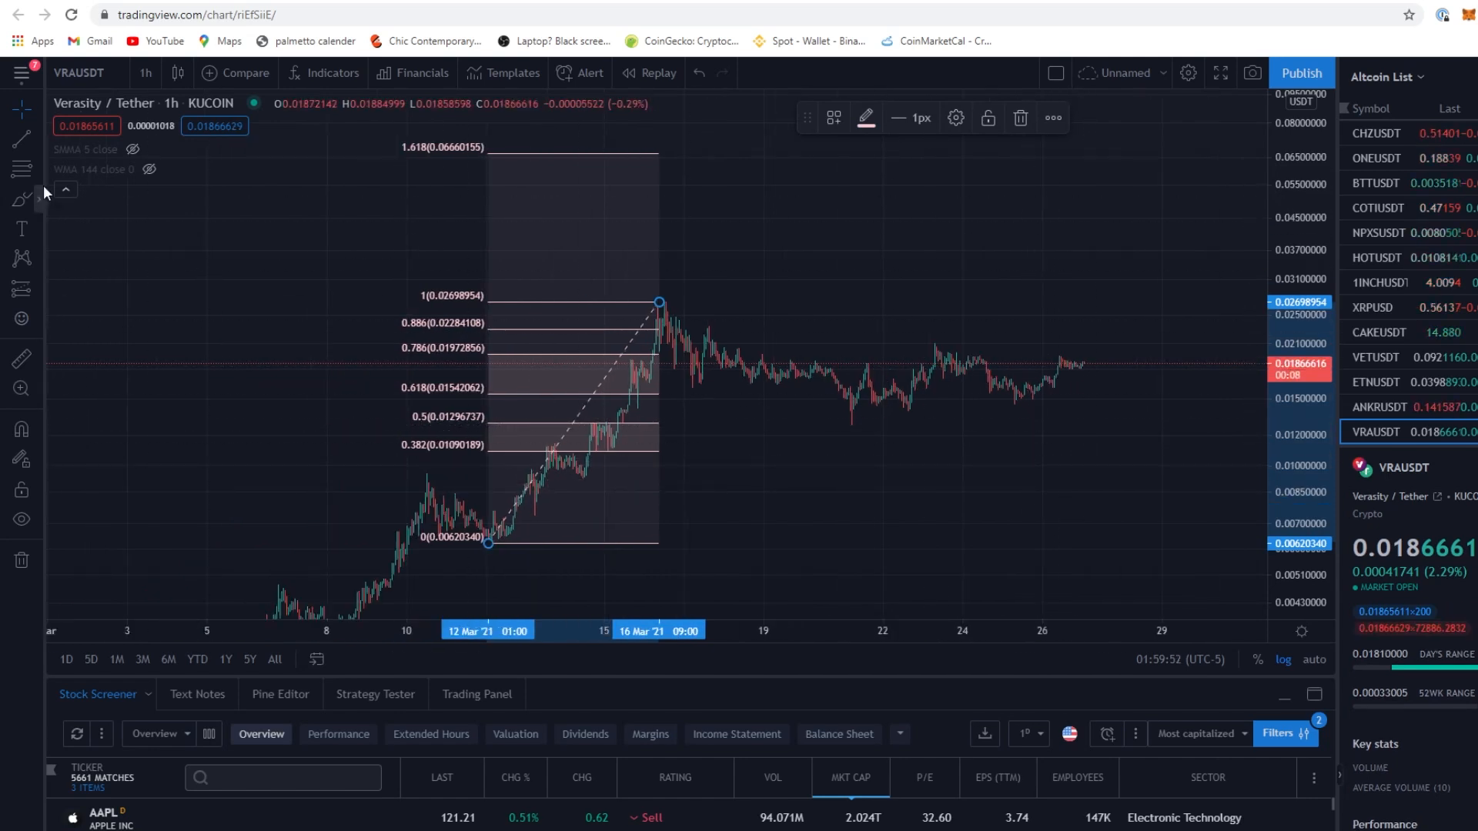
{"action": "mouse_move", "coordinate": [26, 141]}
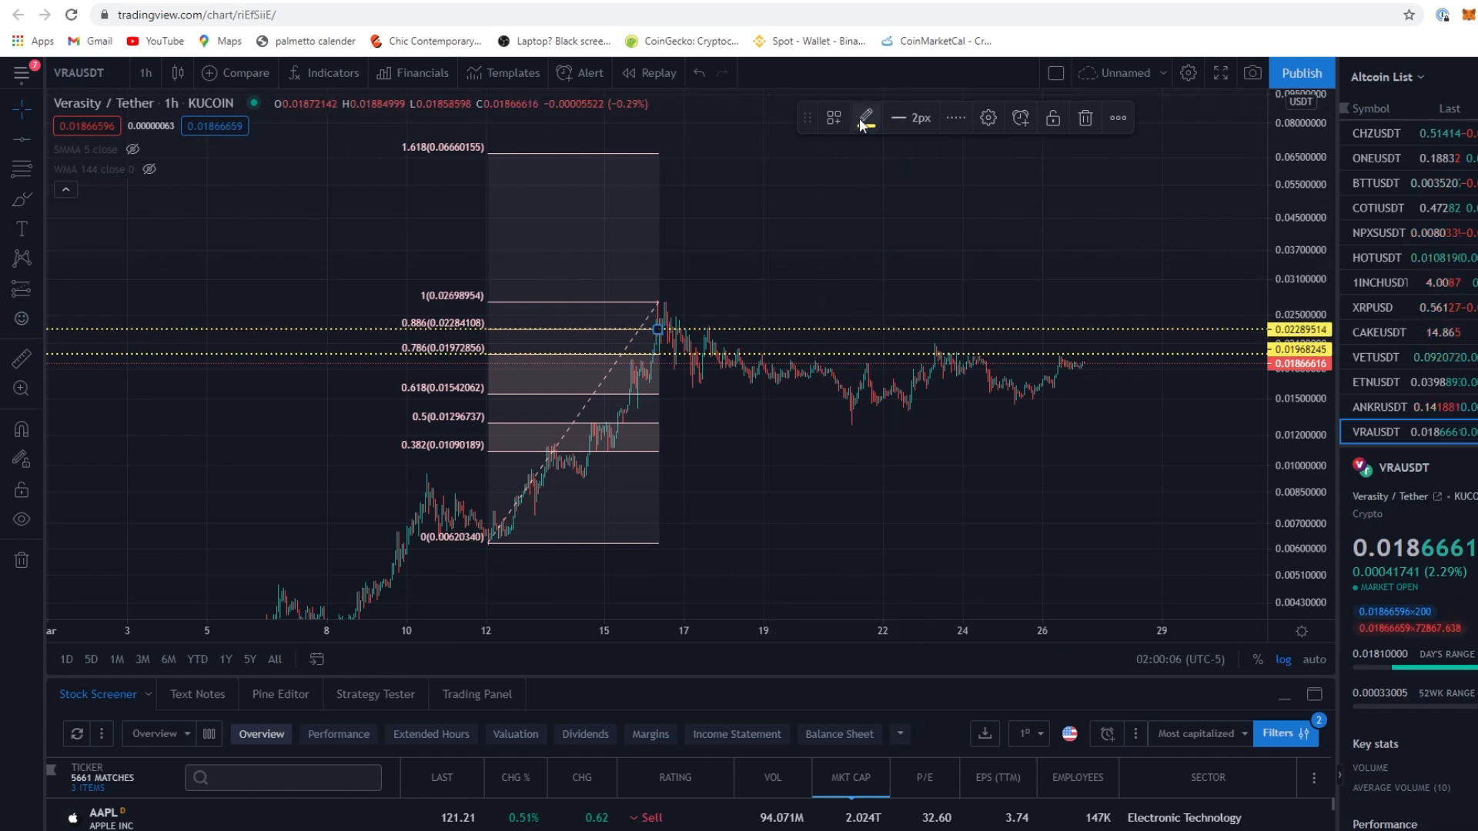
Colour the 0.786 and 0.886 level lines red
{"action": "left_click", "coordinate": [866, 117]}
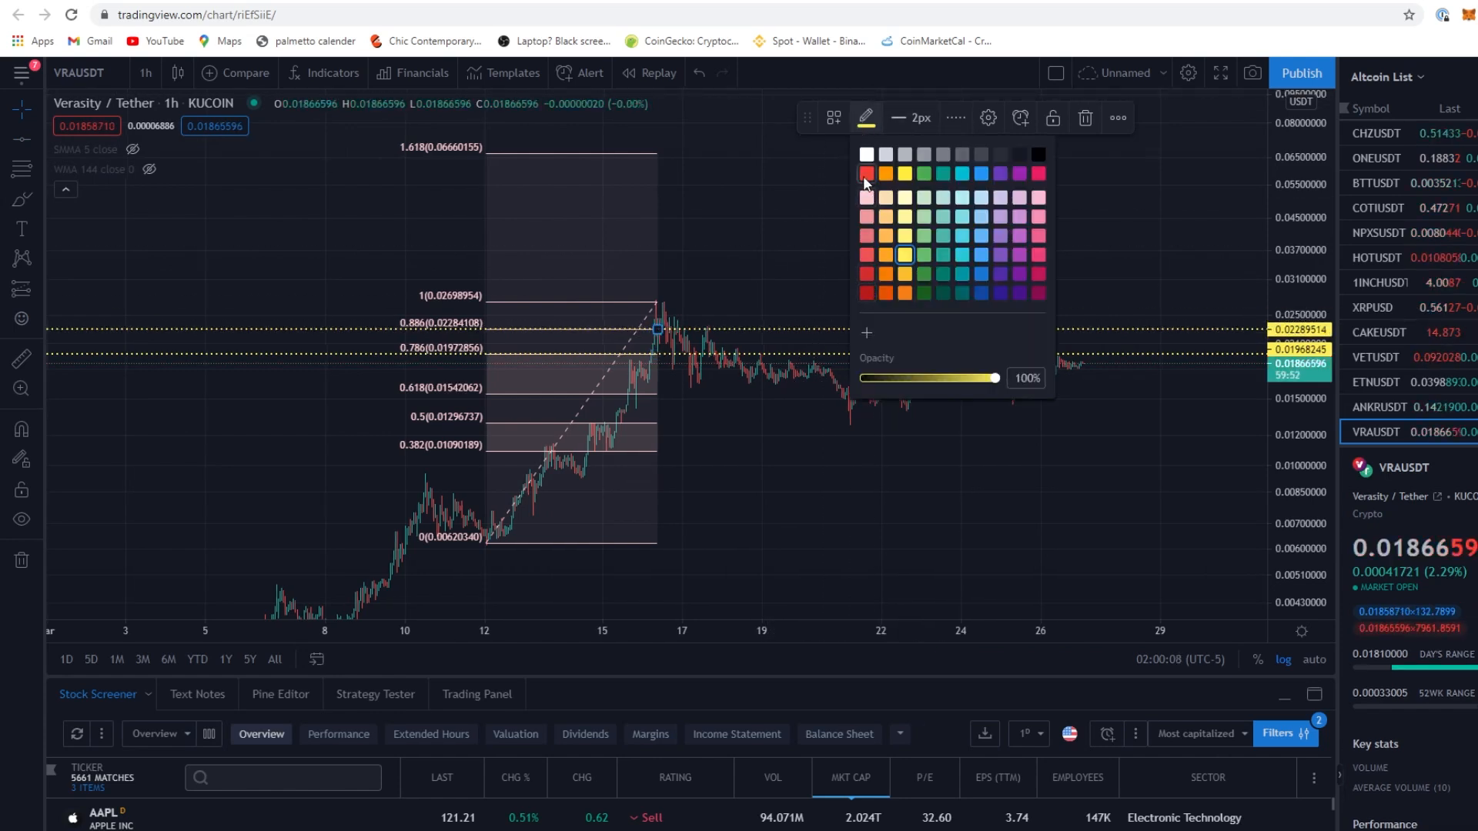
{"action": "left_click", "coordinate": [865, 172]}
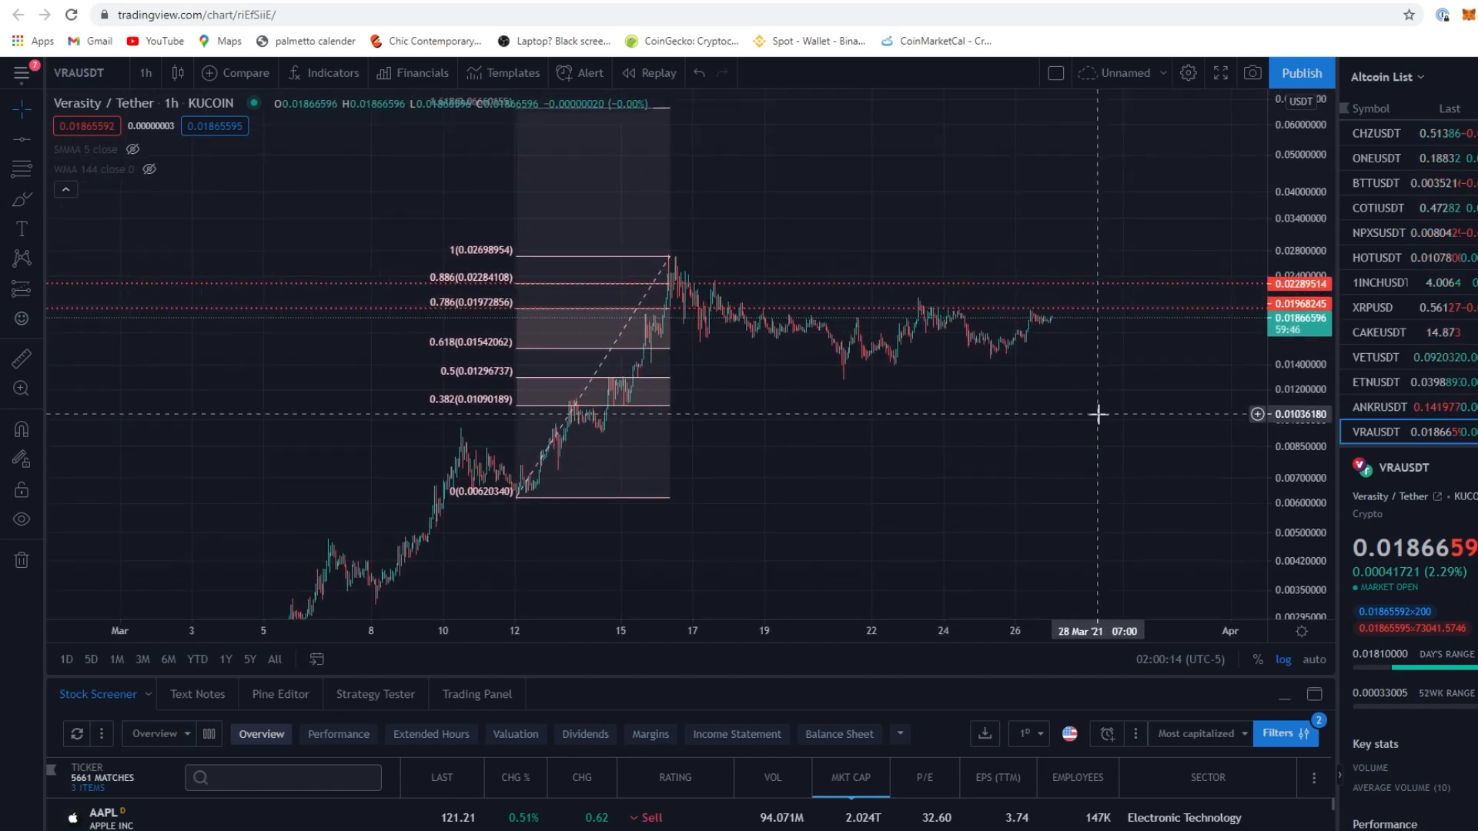
{"action": "mouse_move", "coordinate": [1108, 347]}
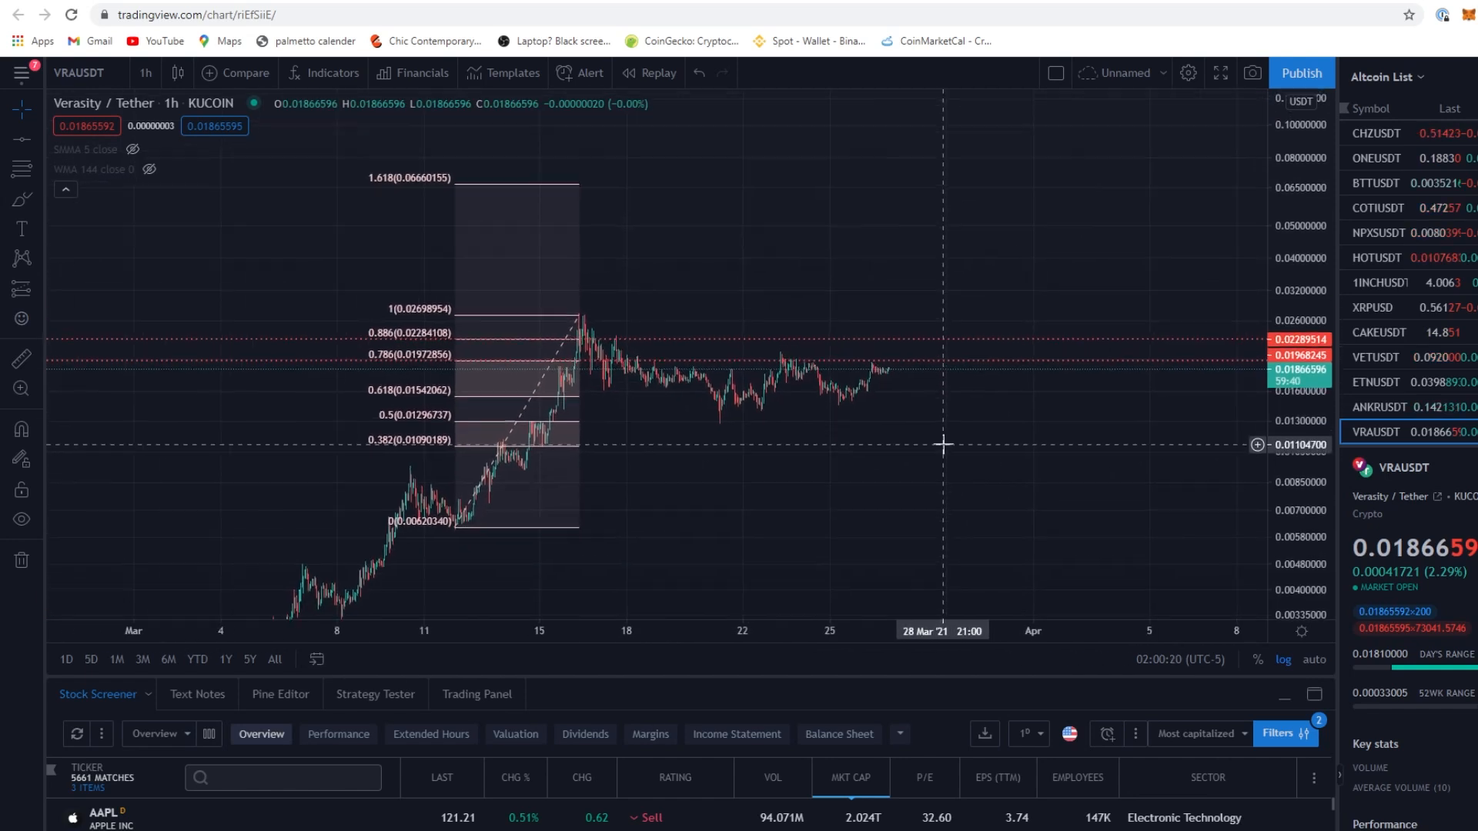
{"action": "mouse_move", "coordinate": [1019, 389]}
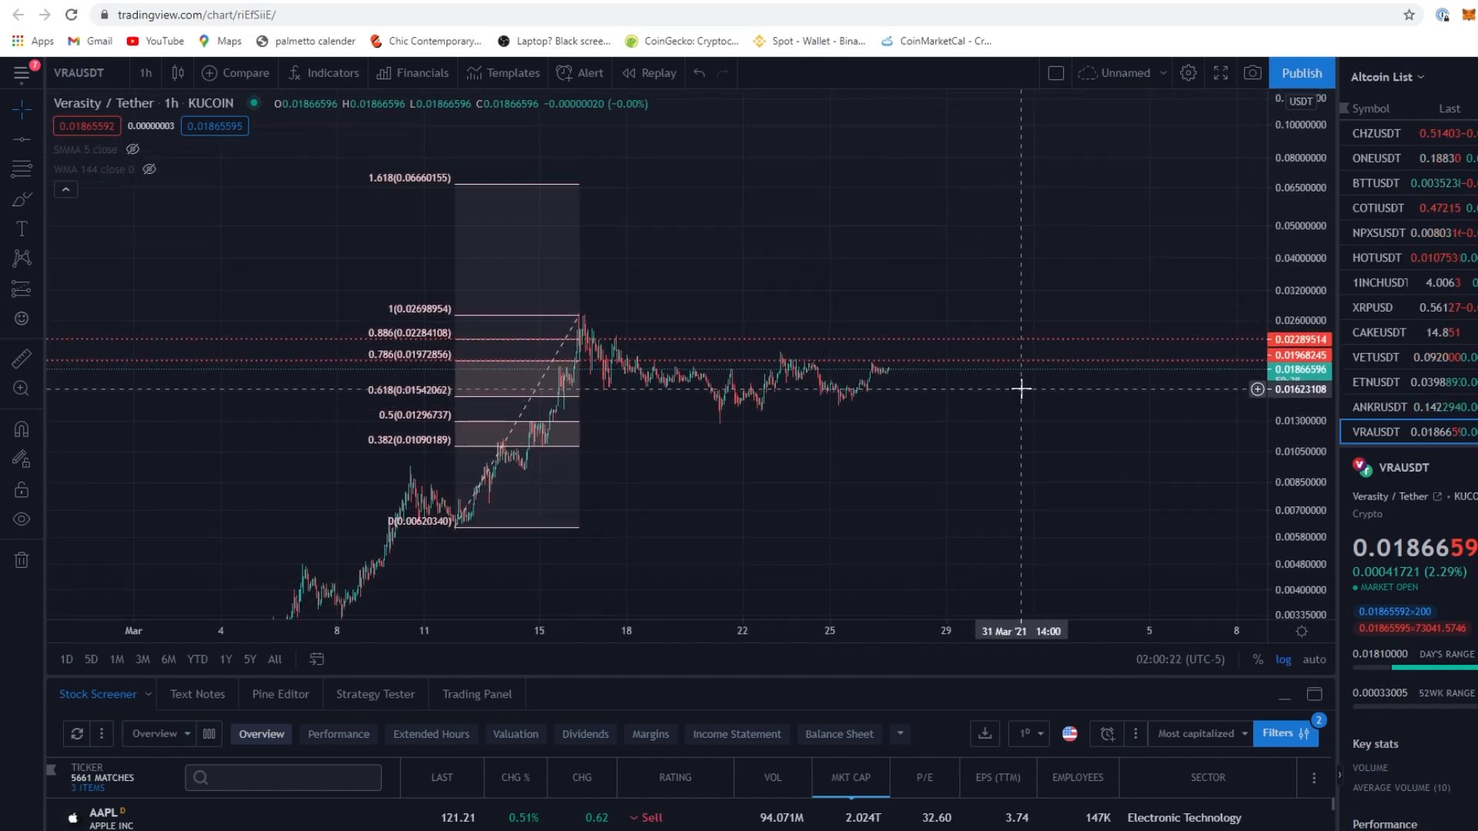
{"action": "mouse_move", "coordinate": [782, 383]}
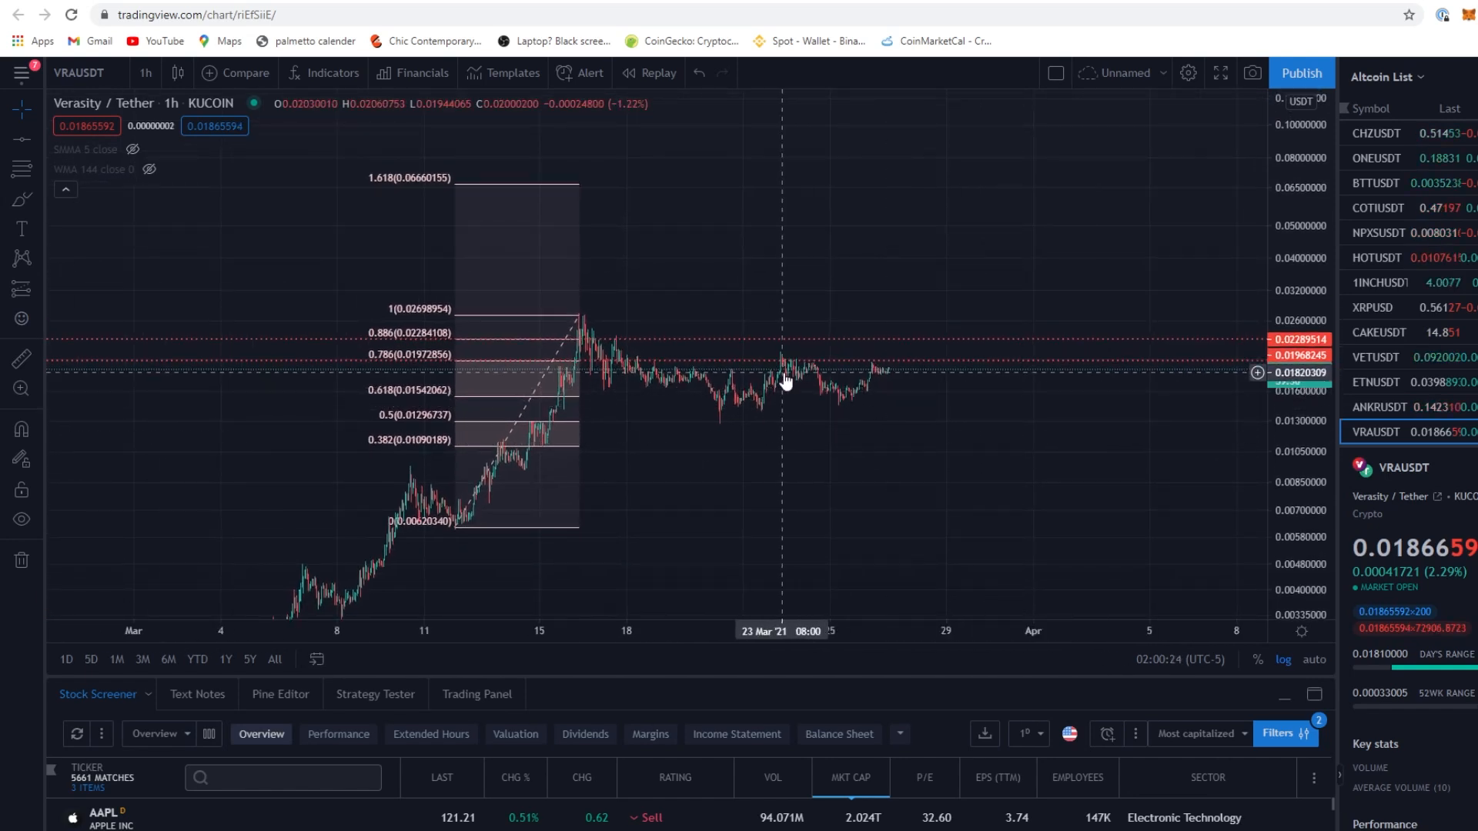
{"action": "mouse_move", "coordinate": [811, 373]}
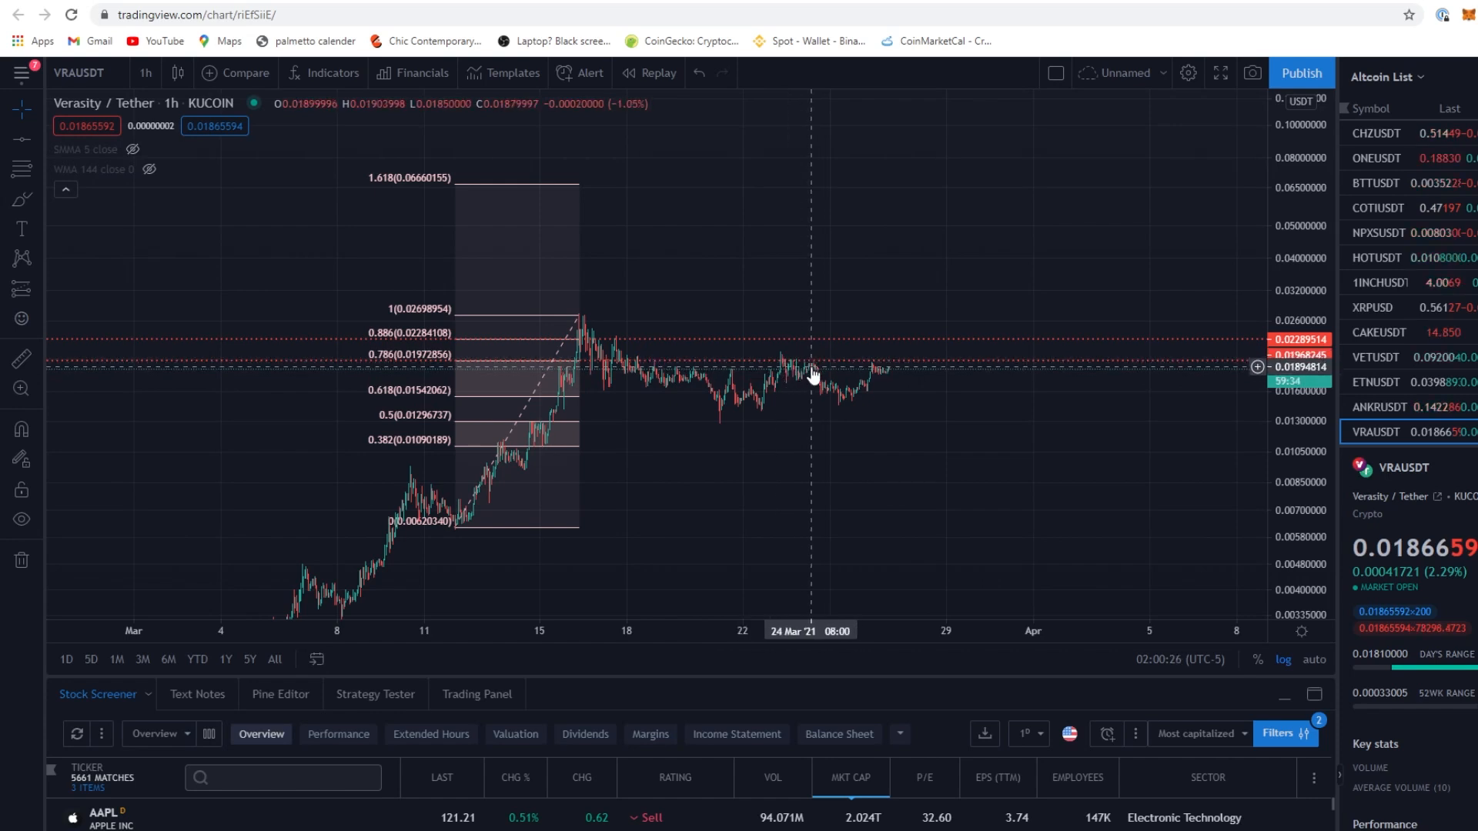
{"action": "mouse_move", "coordinate": [875, 385]}
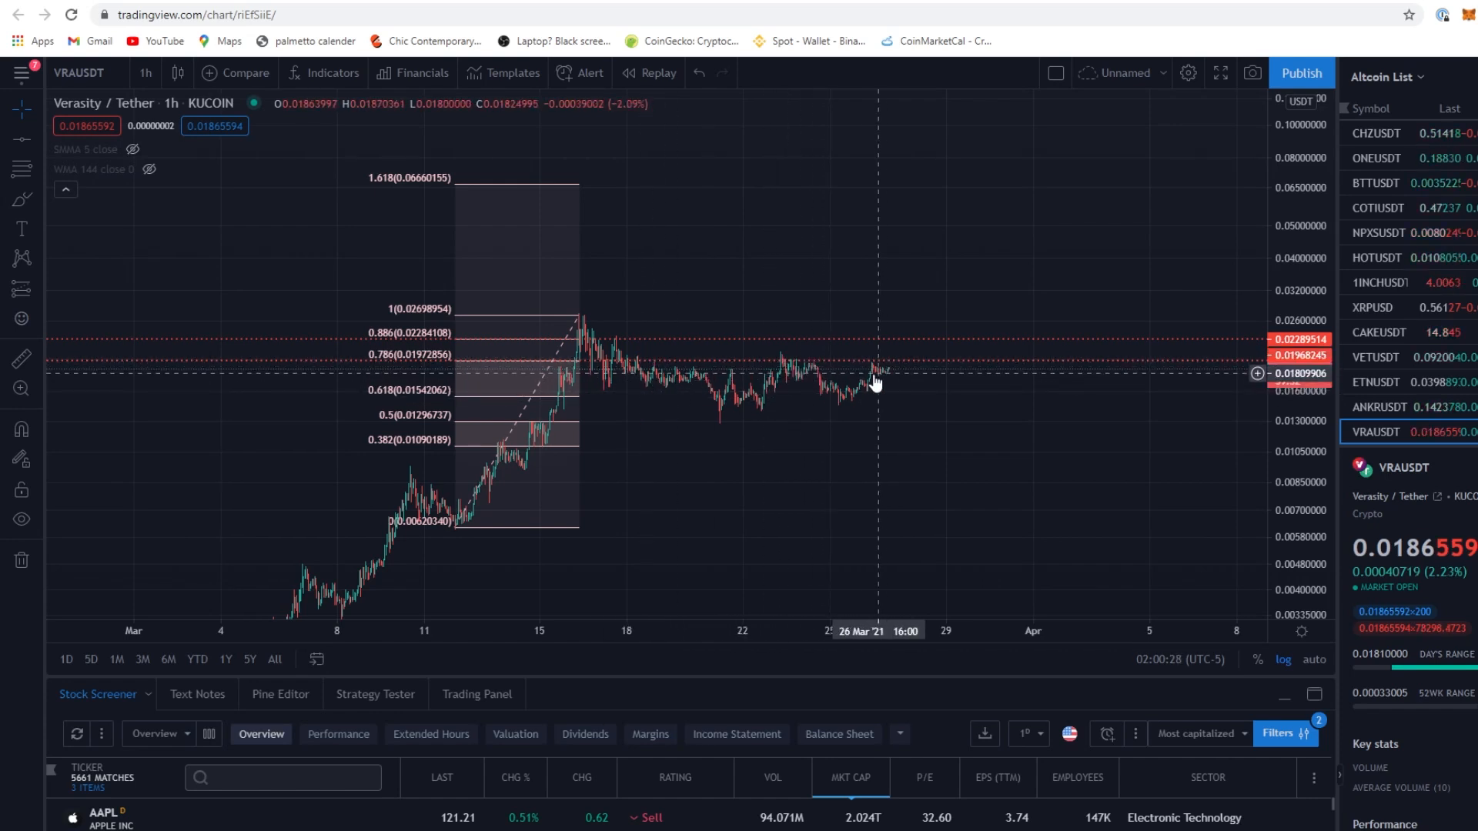
{"action": "mouse_move", "coordinate": [817, 368]}
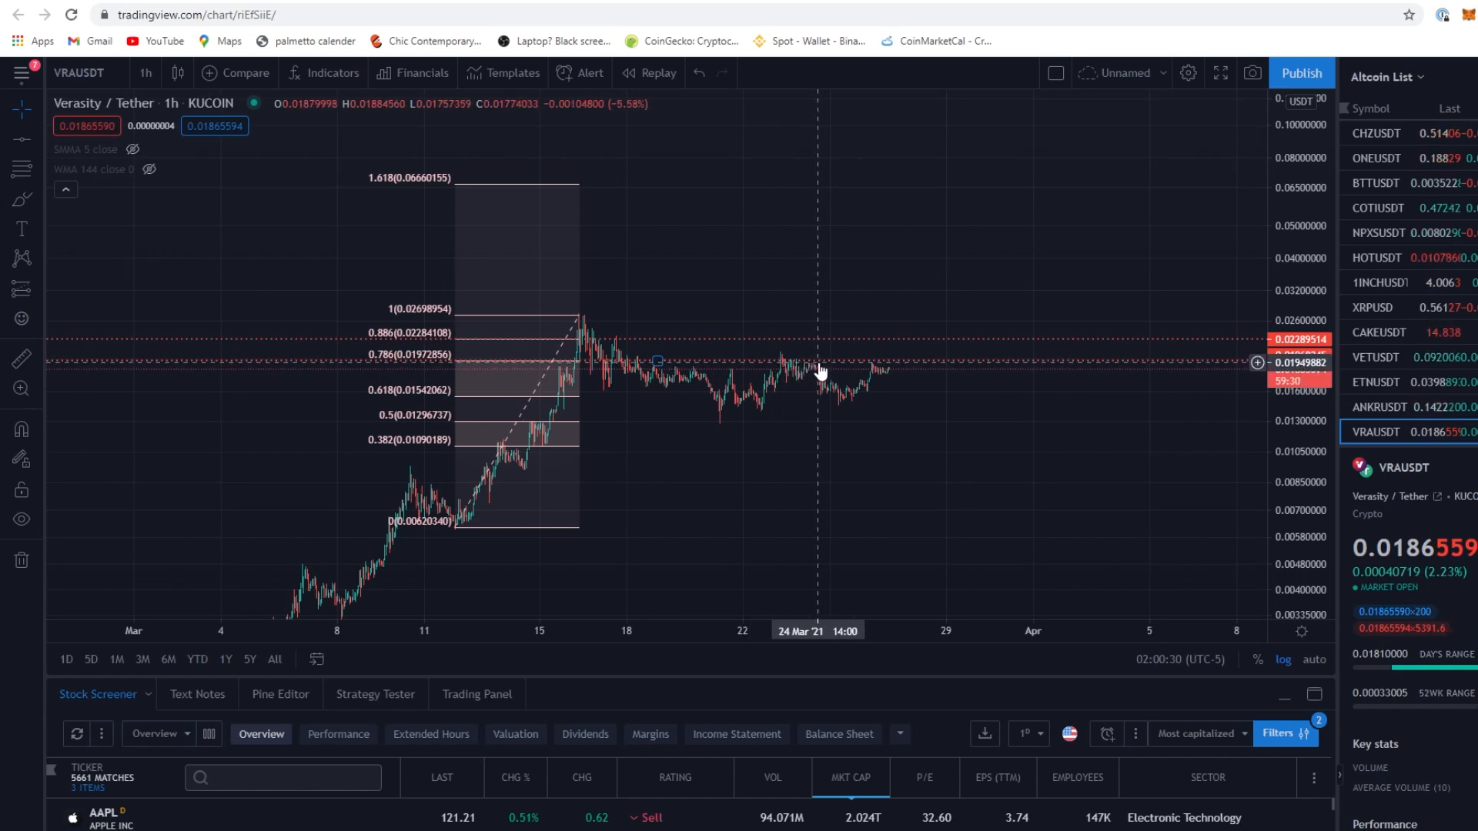
{"action": "mouse_move", "coordinate": [578, 358]}
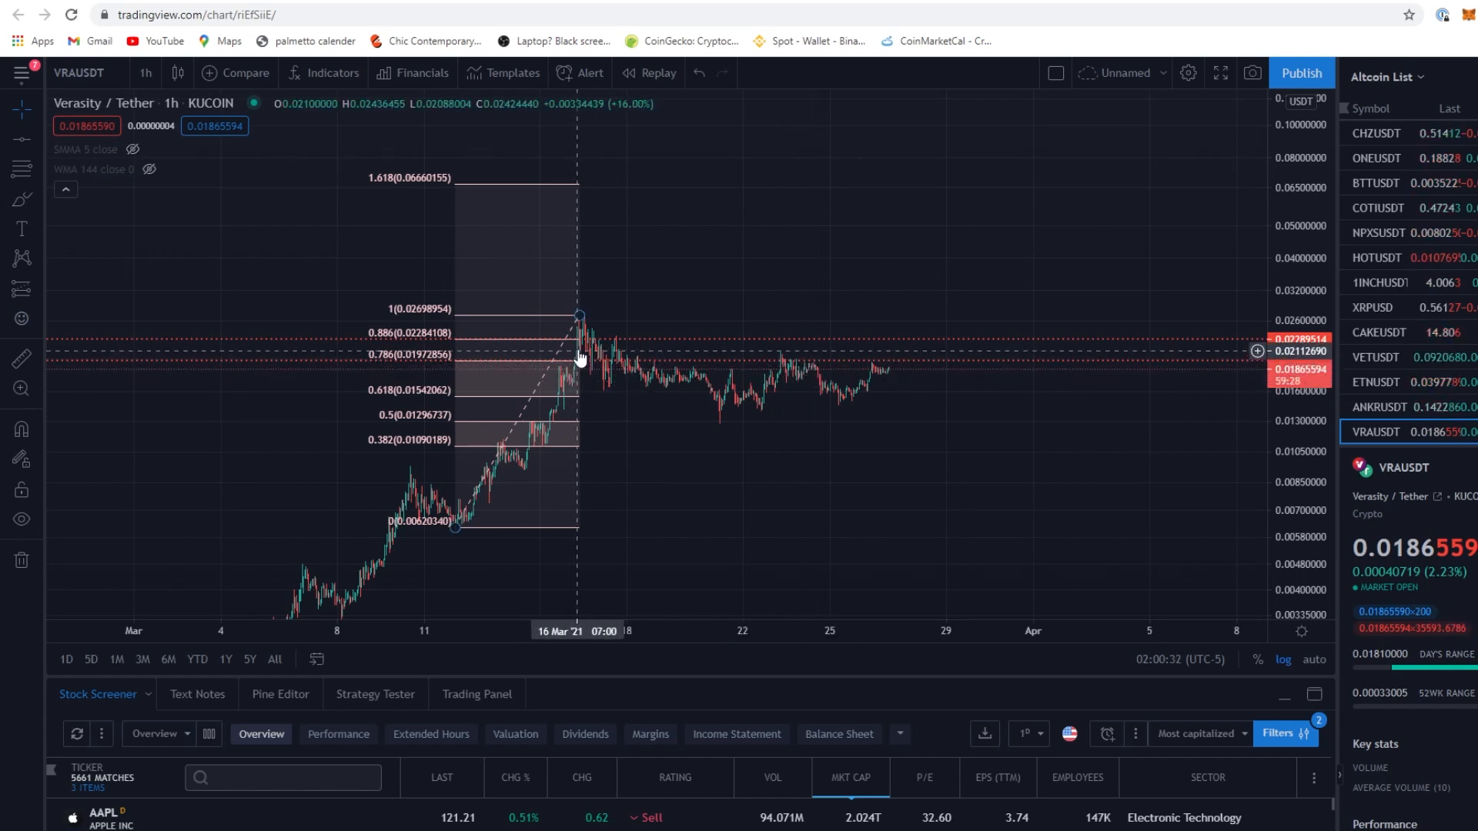
{"action": "mouse_move", "coordinate": [590, 316]}
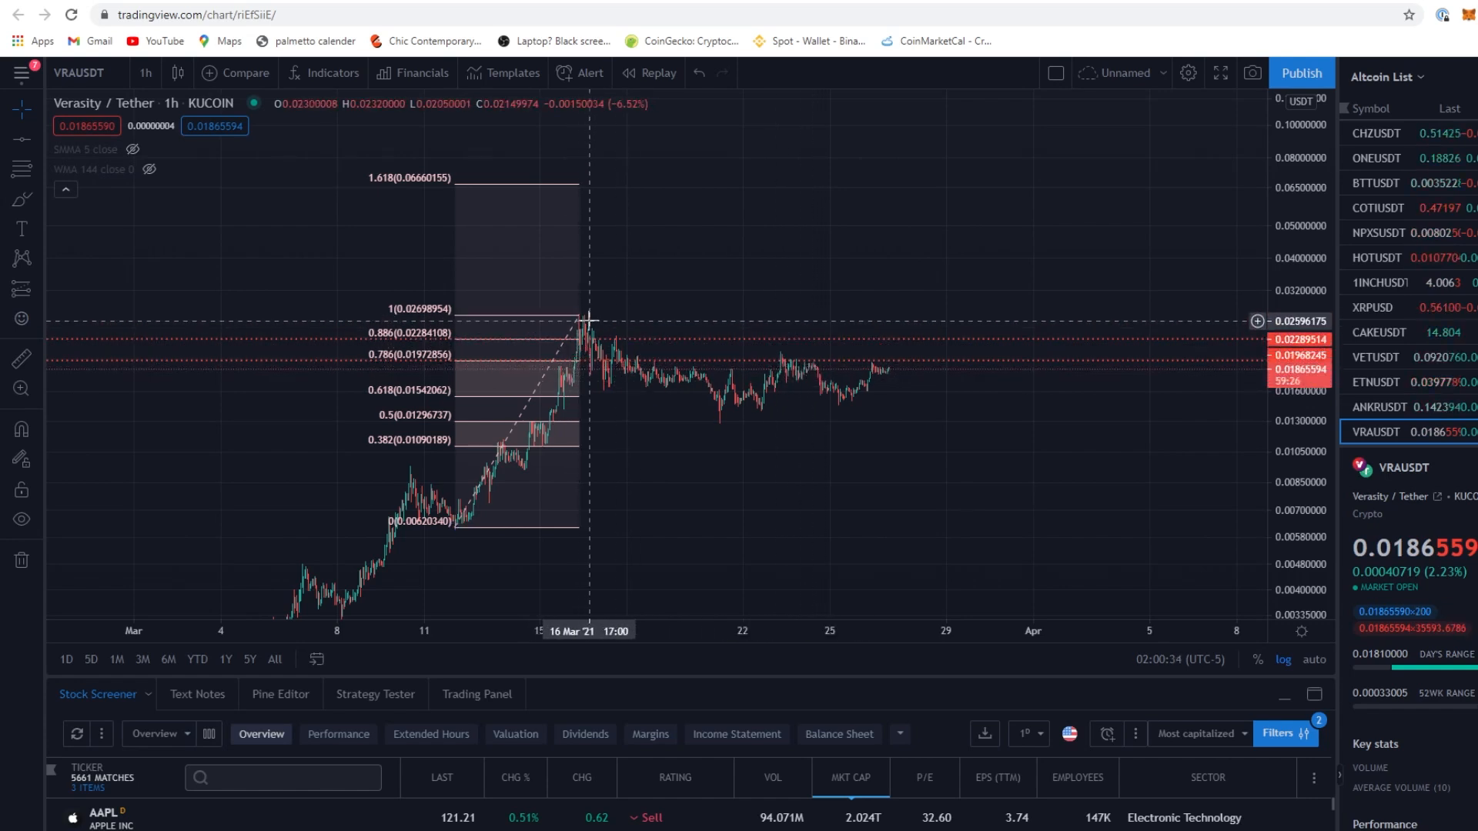
{"action": "mouse_move", "coordinate": [614, 381]}
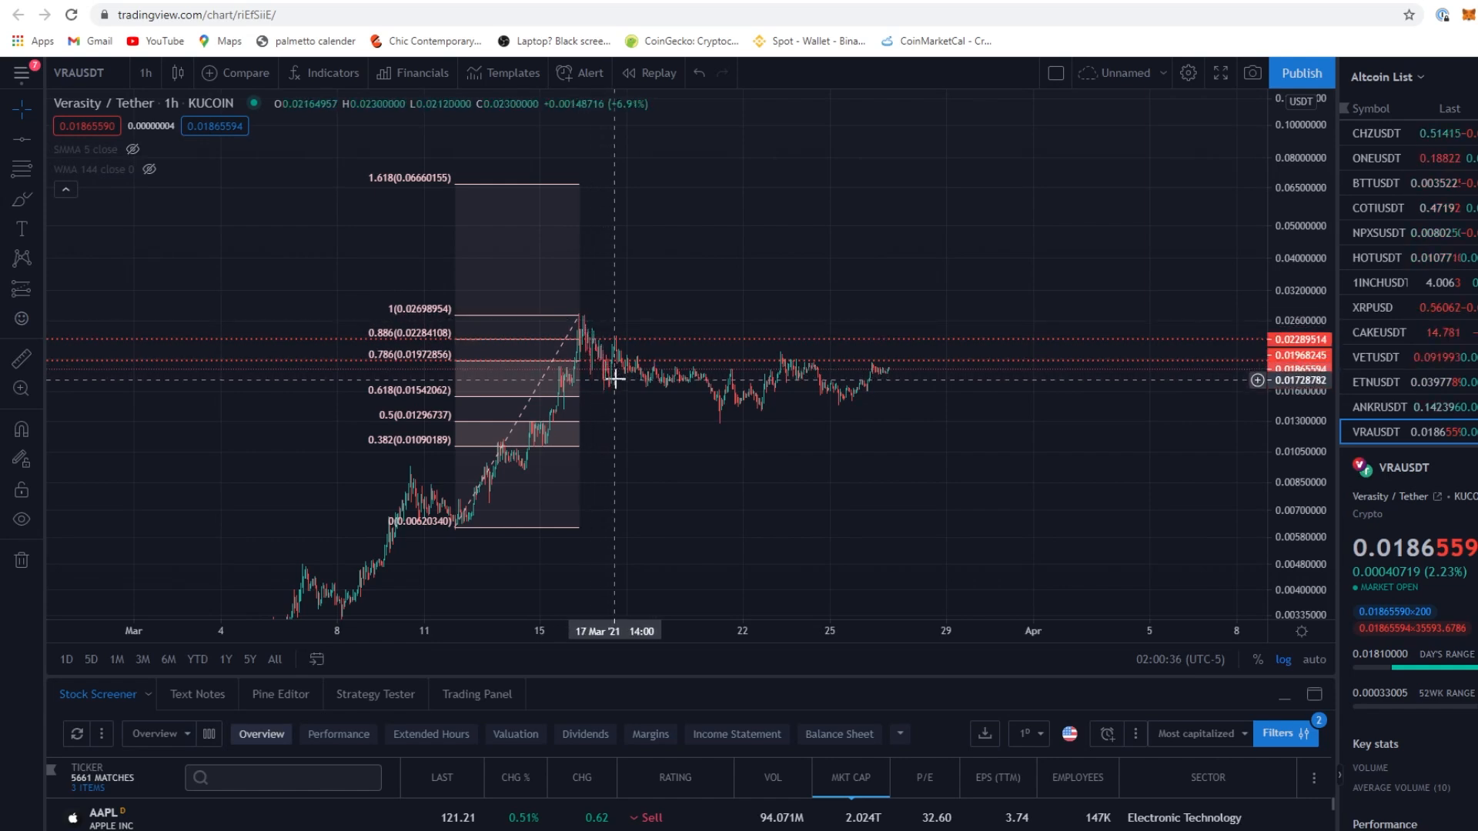
{"action": "mouse_move", "coordinate": [657, 371]}
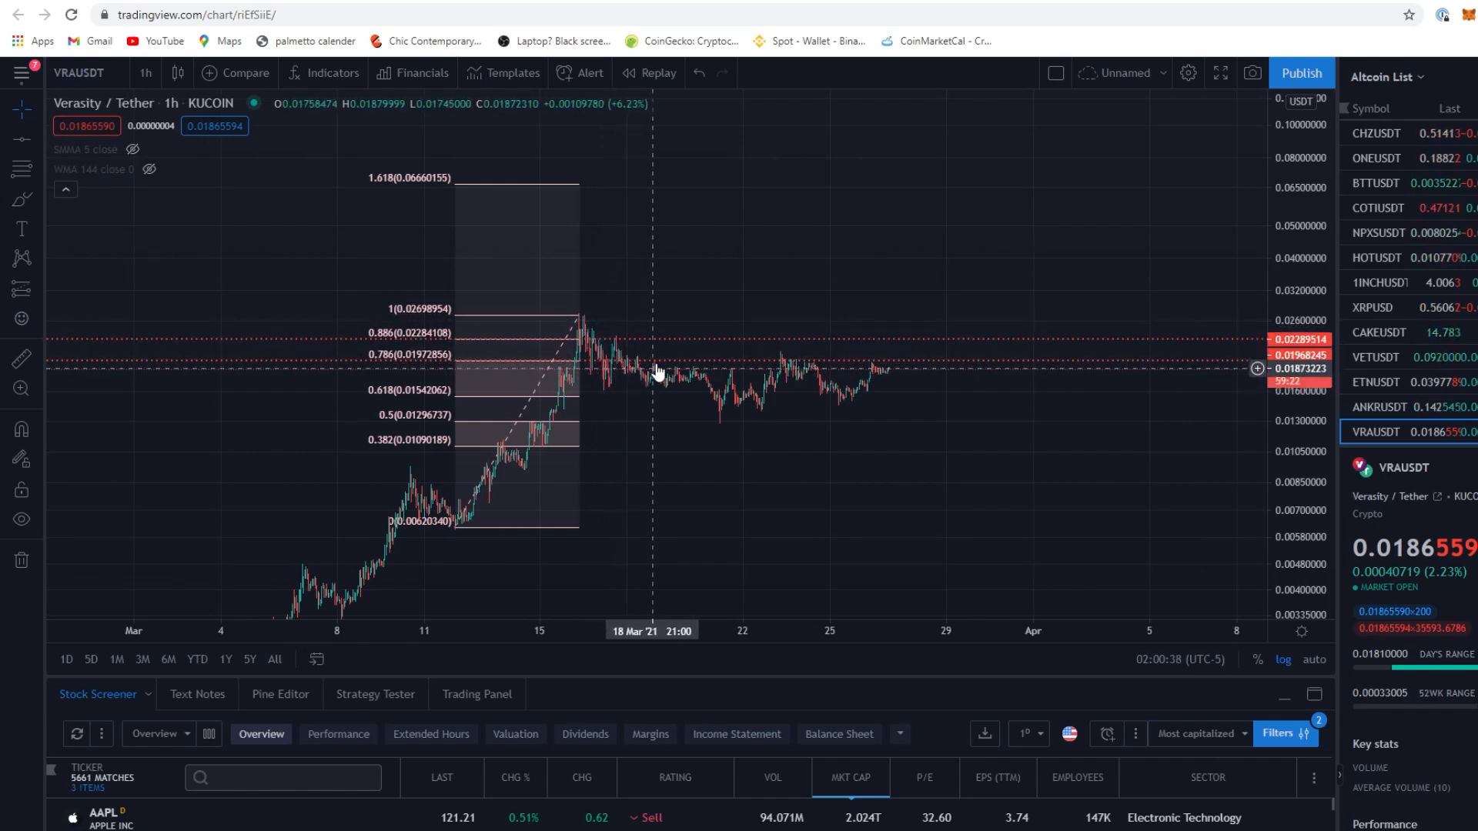
{"action": "mouse_move", "coordinate": [750, 401]}
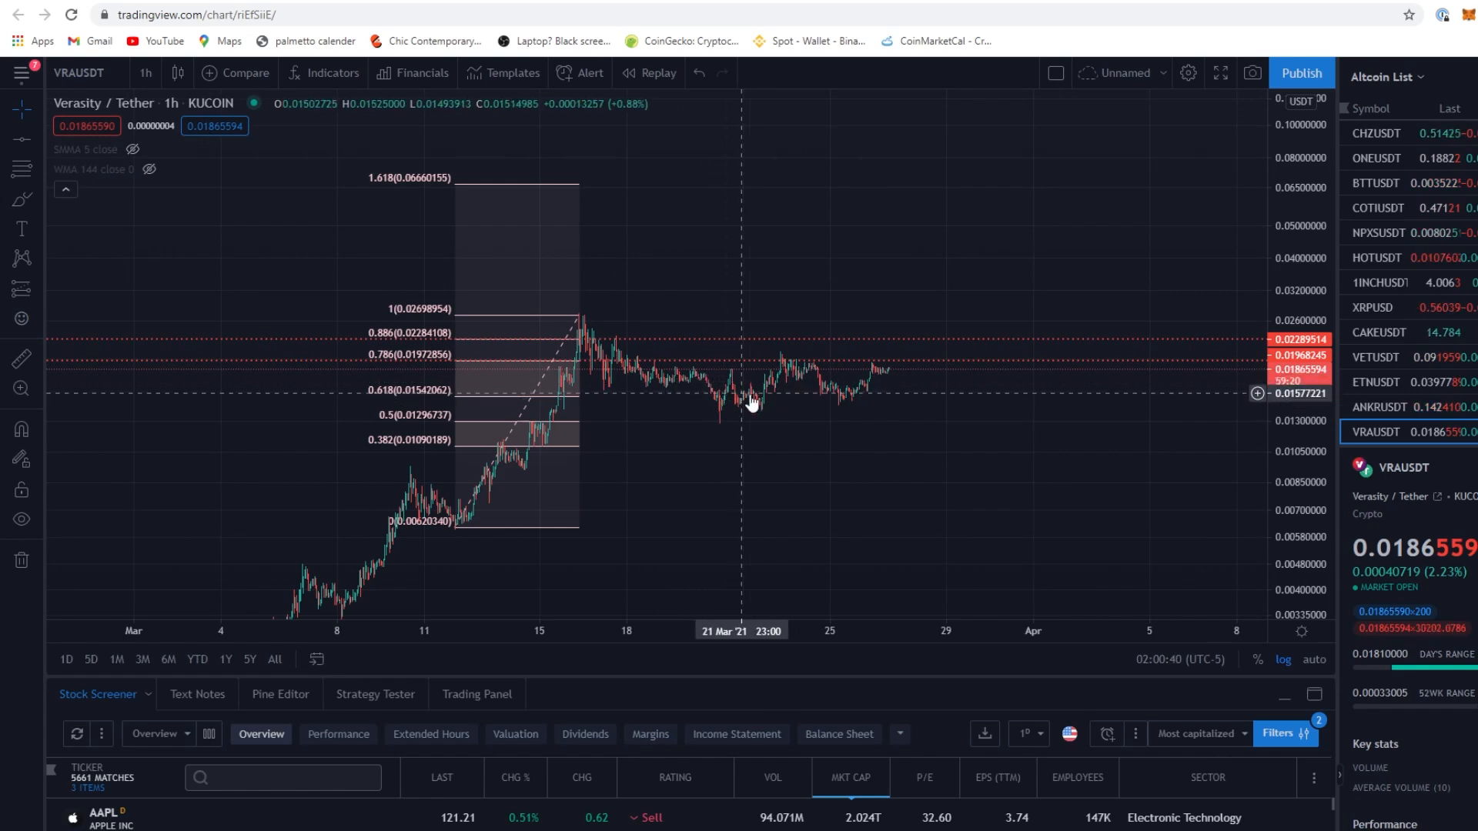
{"action": "mouse_move", "coordinate": [898, 376]}
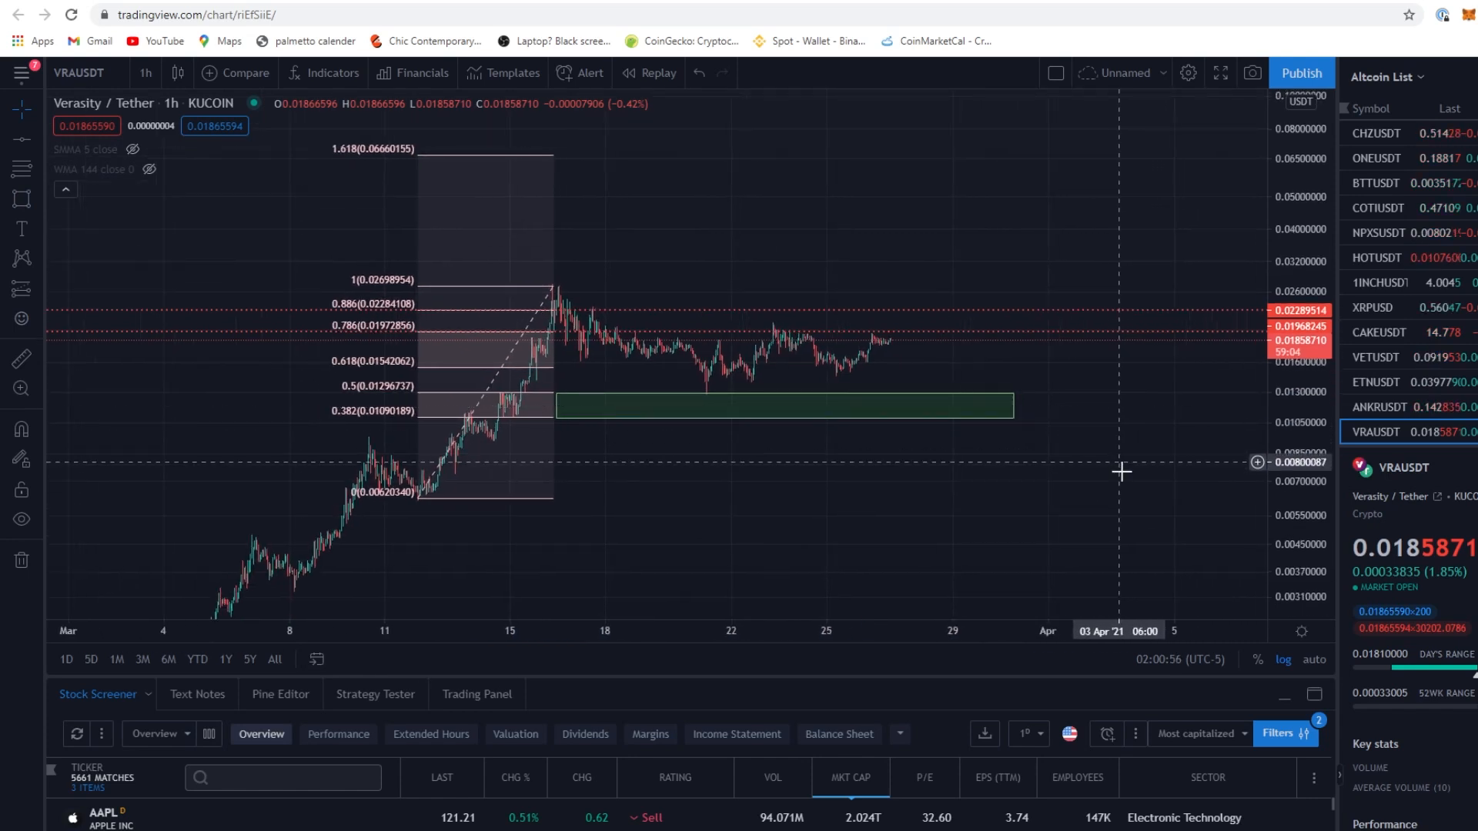
{"action": "mouse_move", "coordinate": [964, 341]}
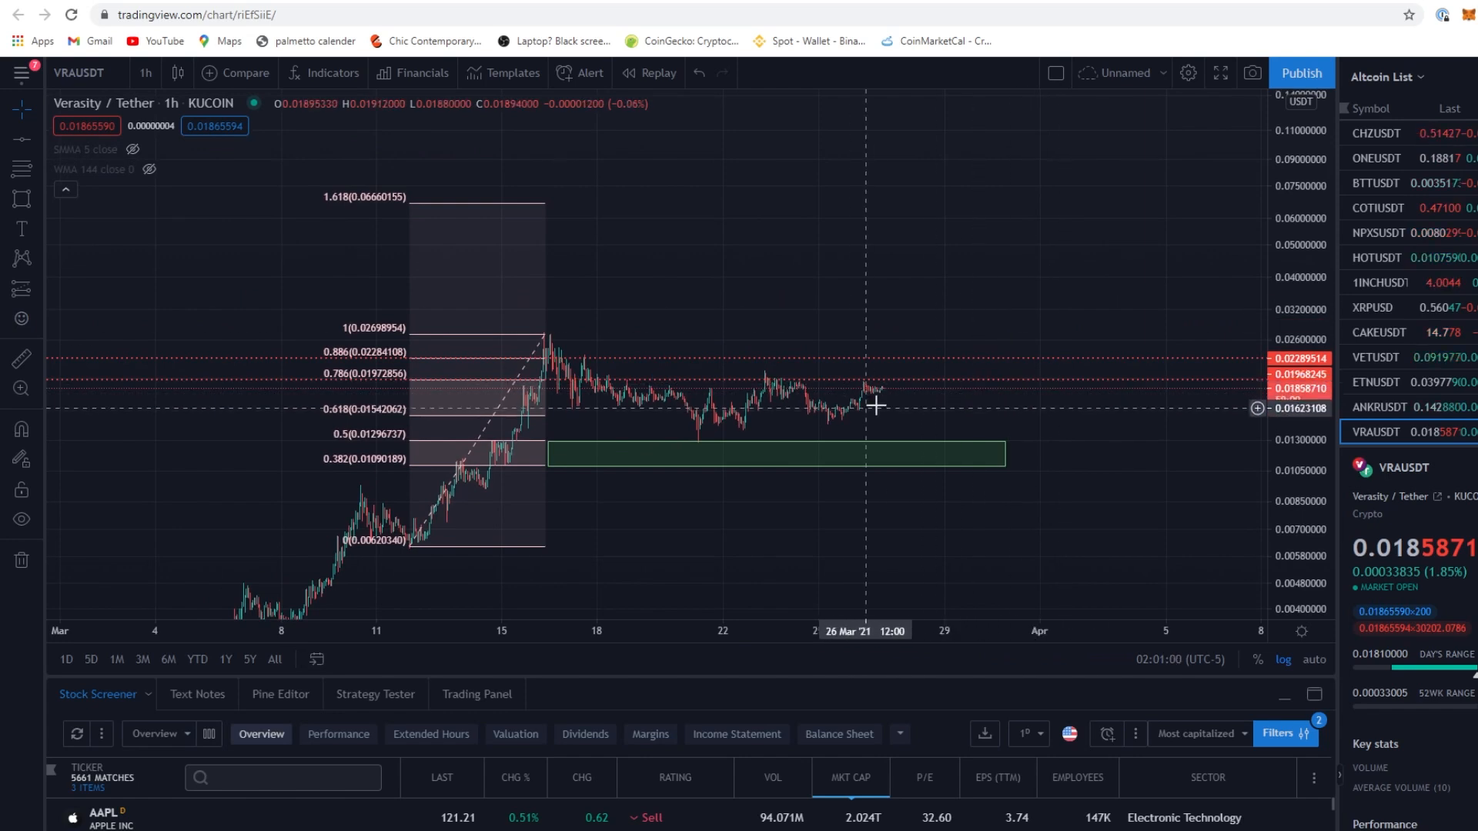
{"action": "mouse_move", "coordinate": [1007, 291]}
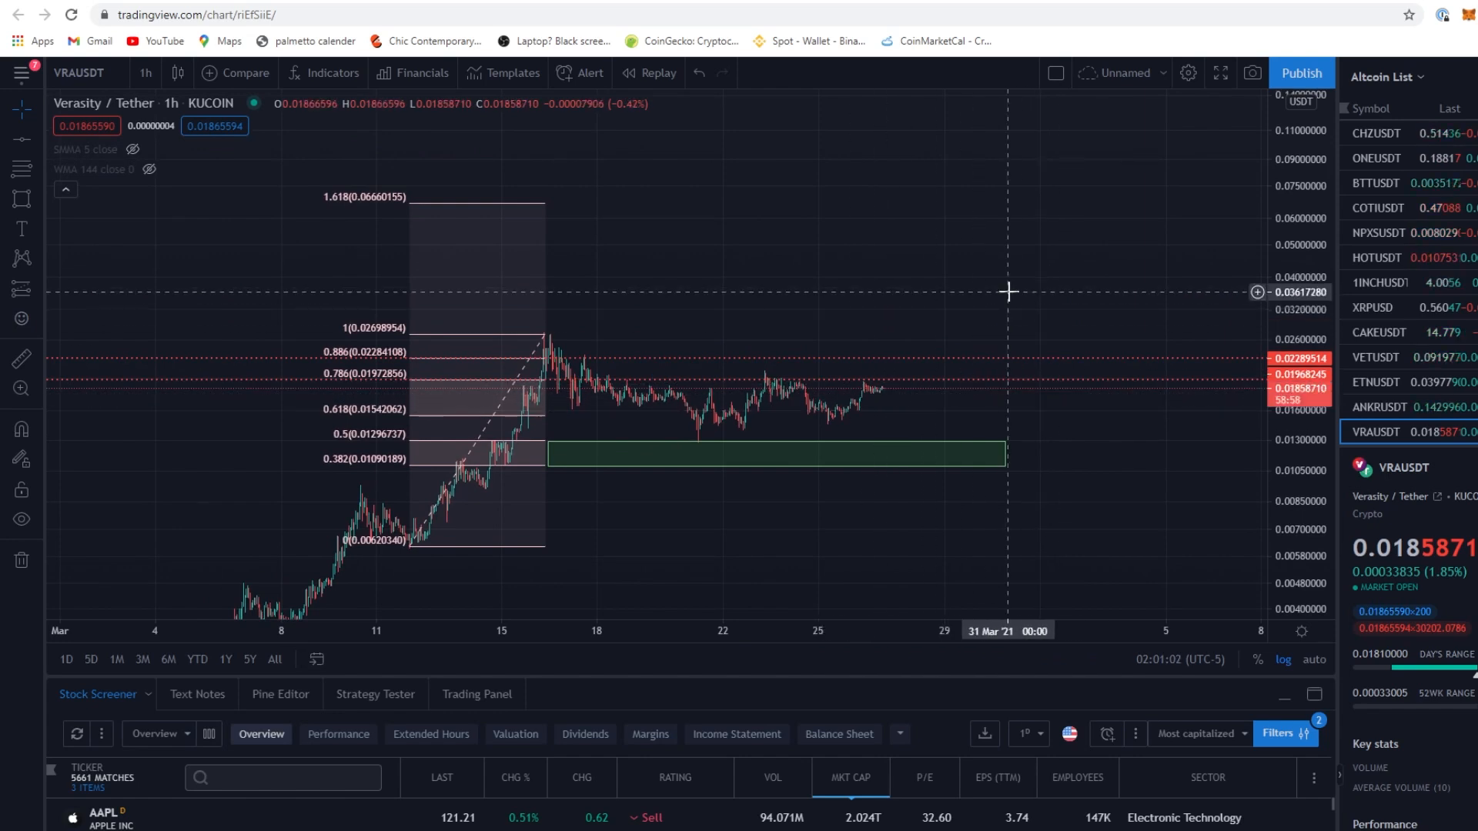
{"action": "mouse_move", "coordinate": [993, 286]}
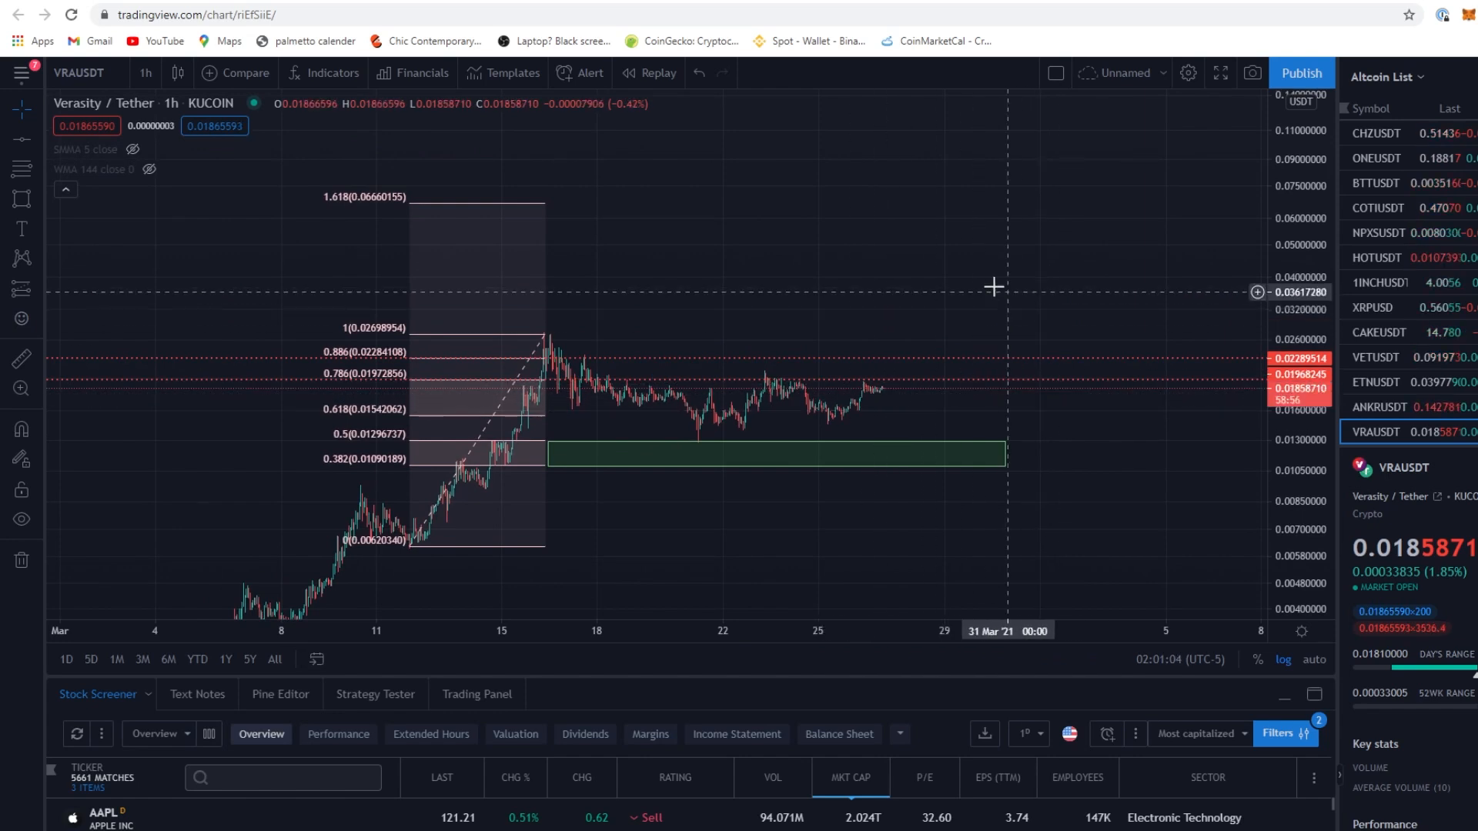
{"action": "mouse_move", "coordinate": [888, 390]}
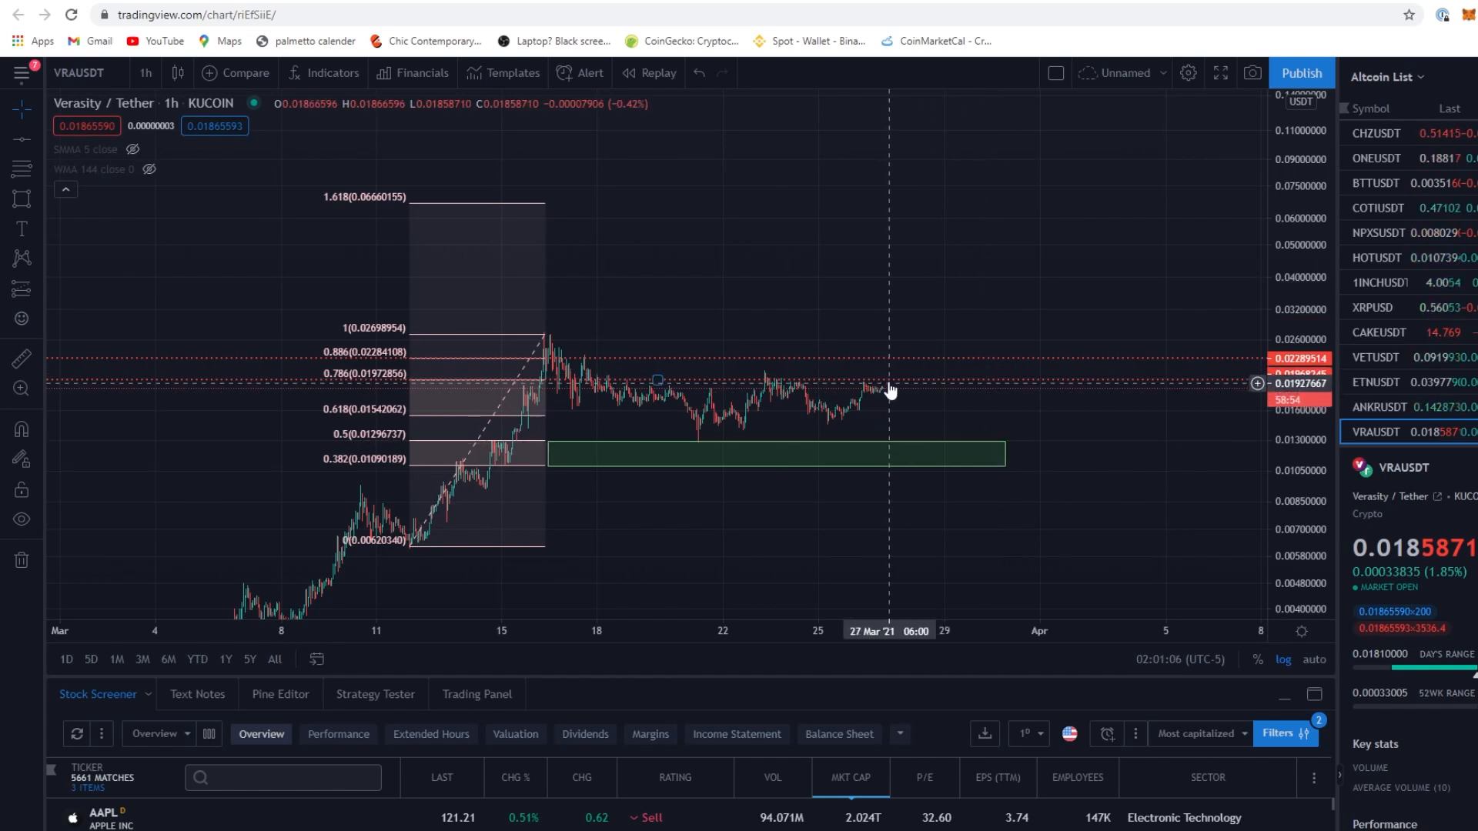
{"action": "mouse_move", "coordinate": [43, 244]}
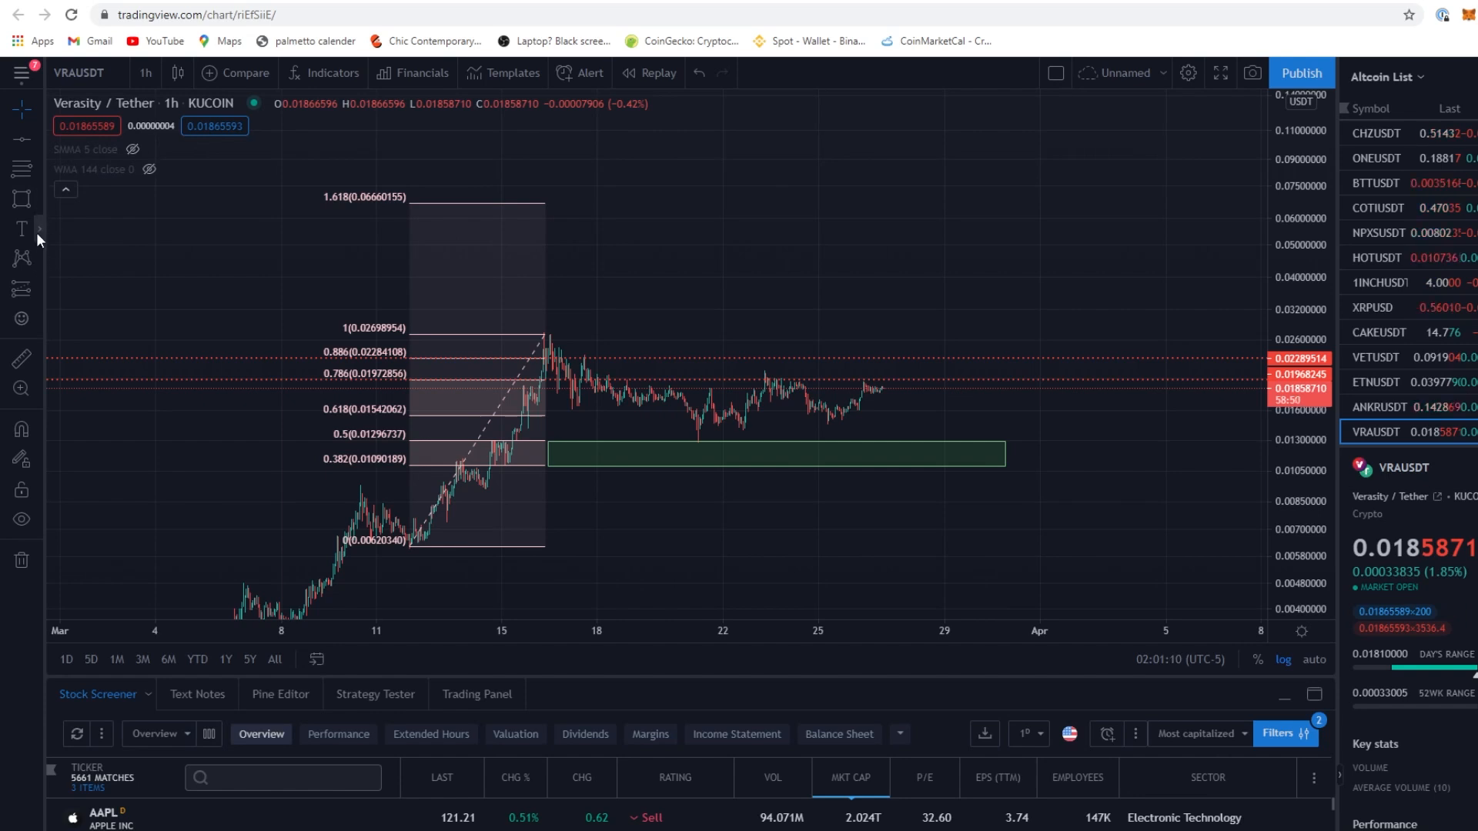
{"action": "mouse_move", "coordinate": [839, 444]}
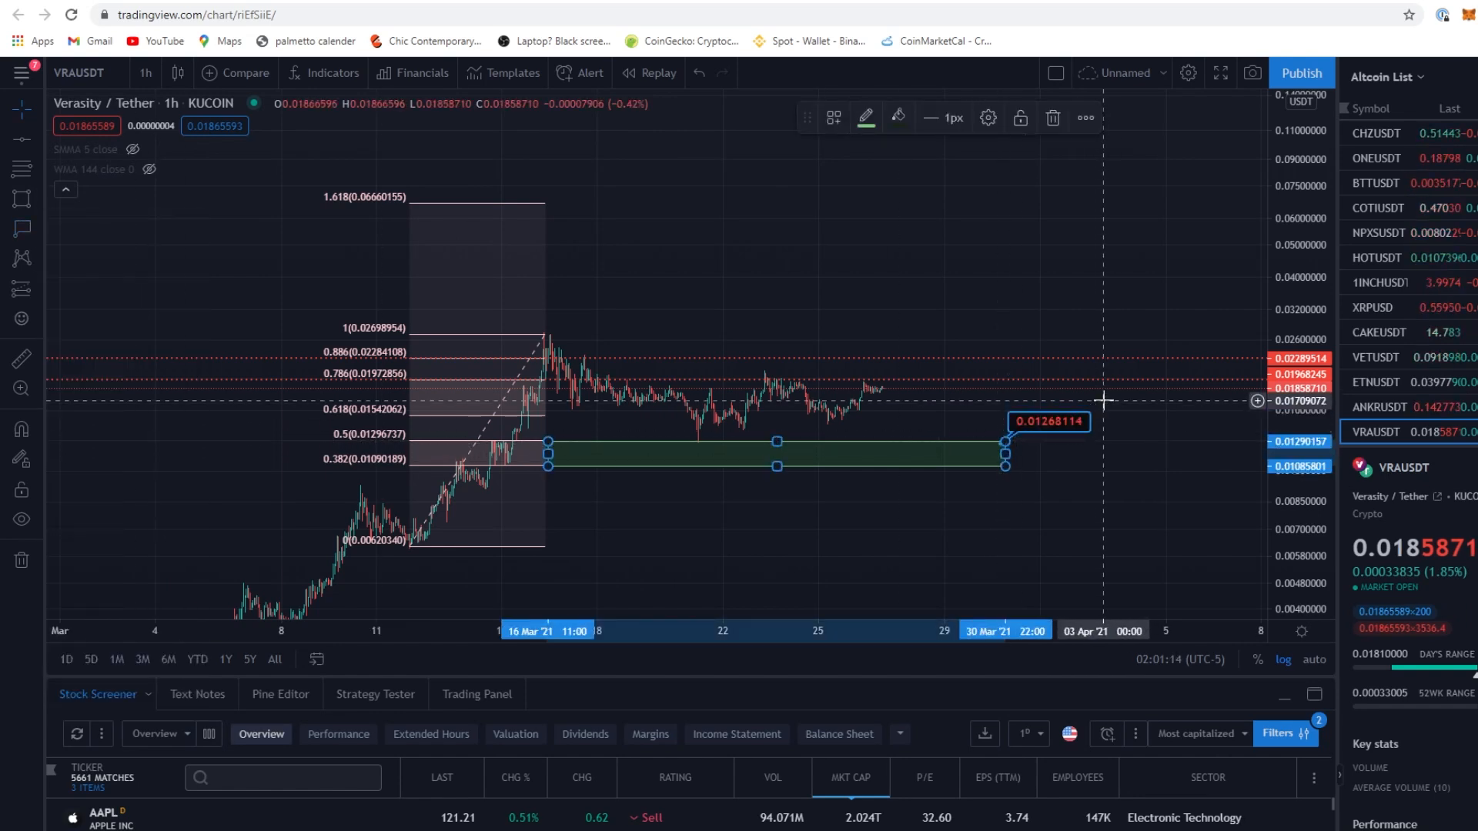
Give the 0.01268114 price label a light, semi-transparent background colour
{"action": "left_click", "coordinate": [896, 117]}
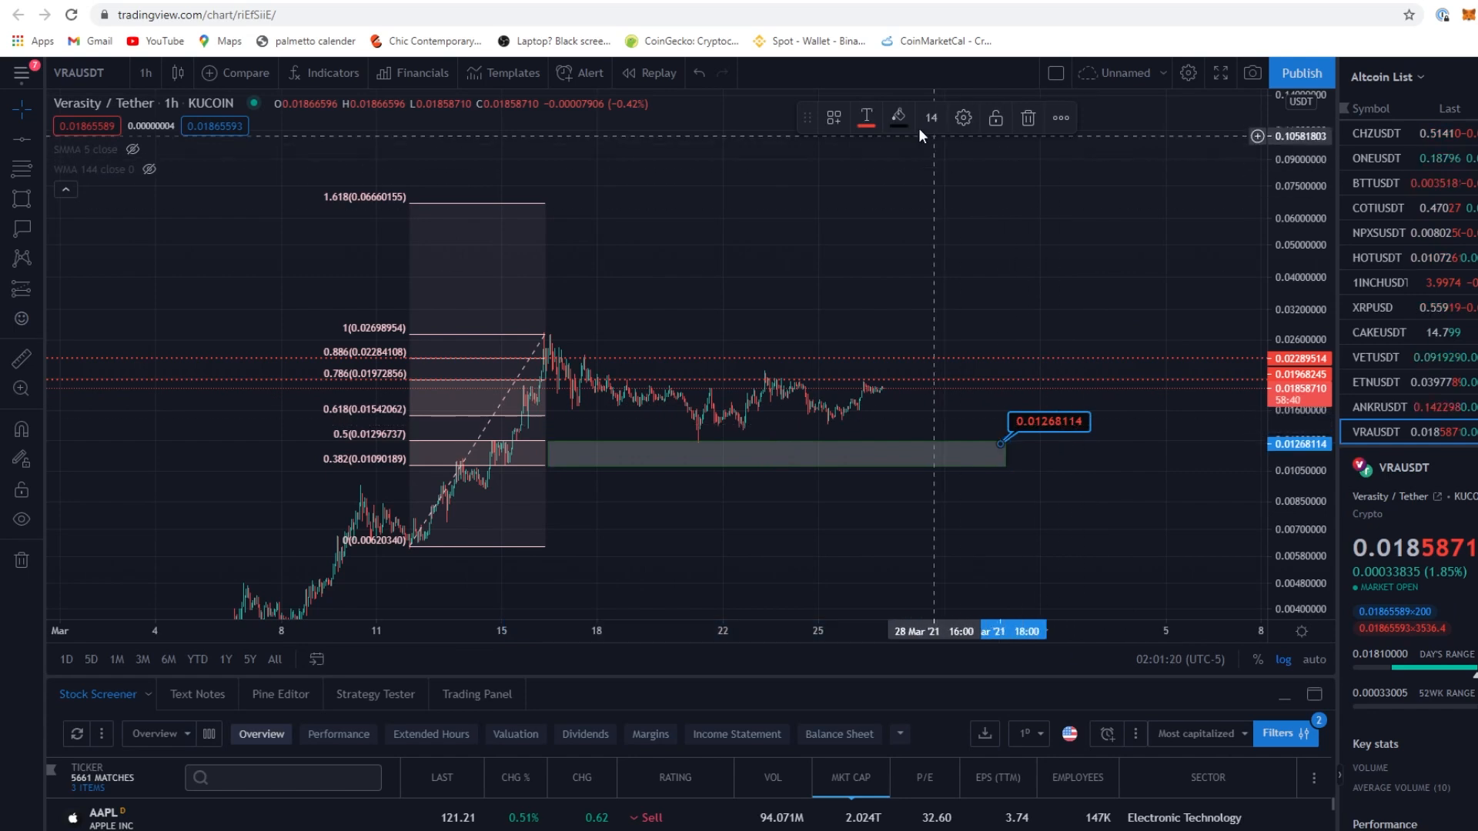
{"action": "mouse_move", "coordinate": [1153, 340]}
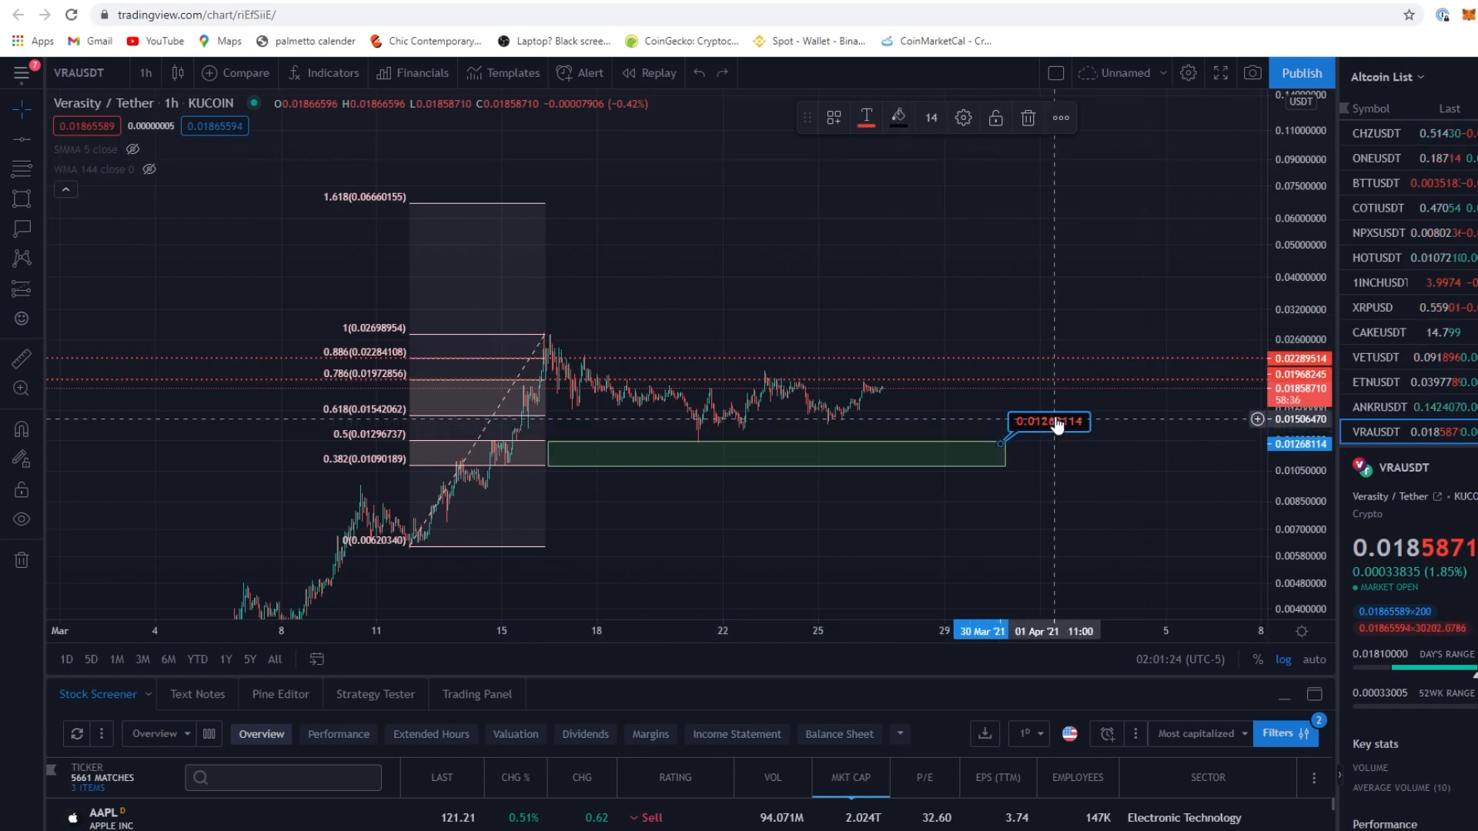
{"action": "left_click", "coordinate": [896, 118]}
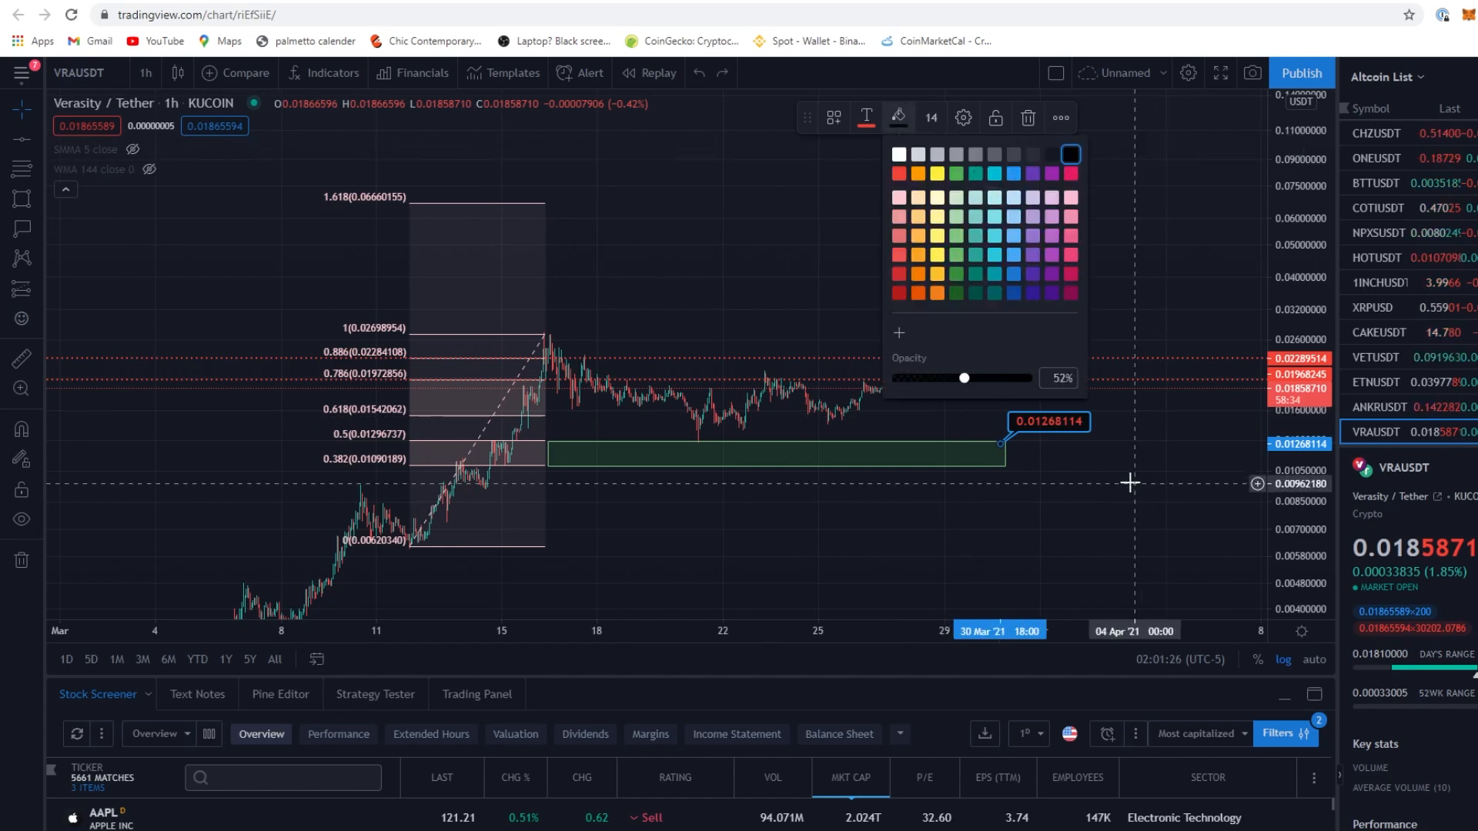
{"action": "mouse_move", "coordinate": [876, 186]}
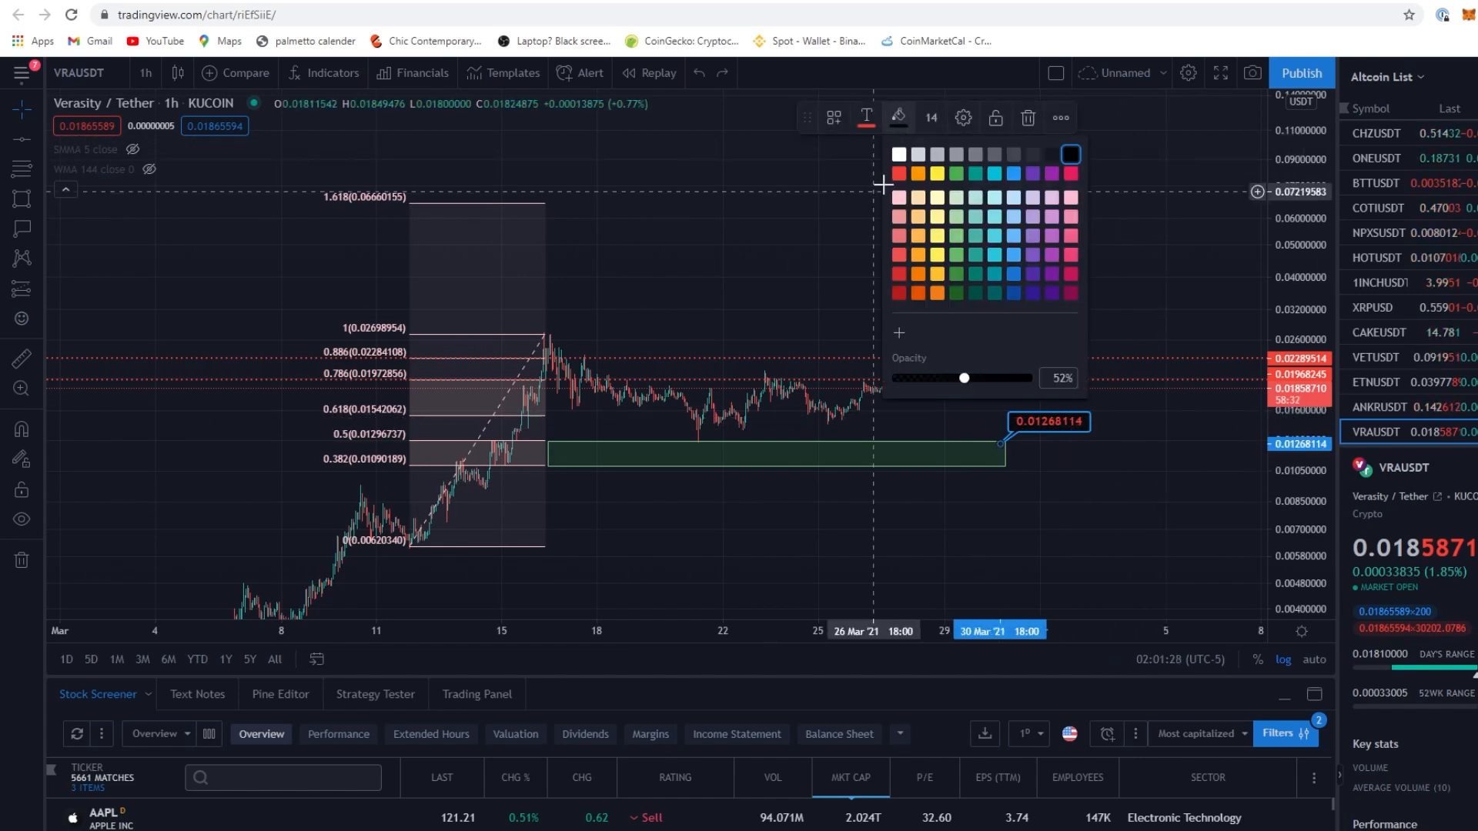
{"action": "left_click", "coordinate": [897, 117]}
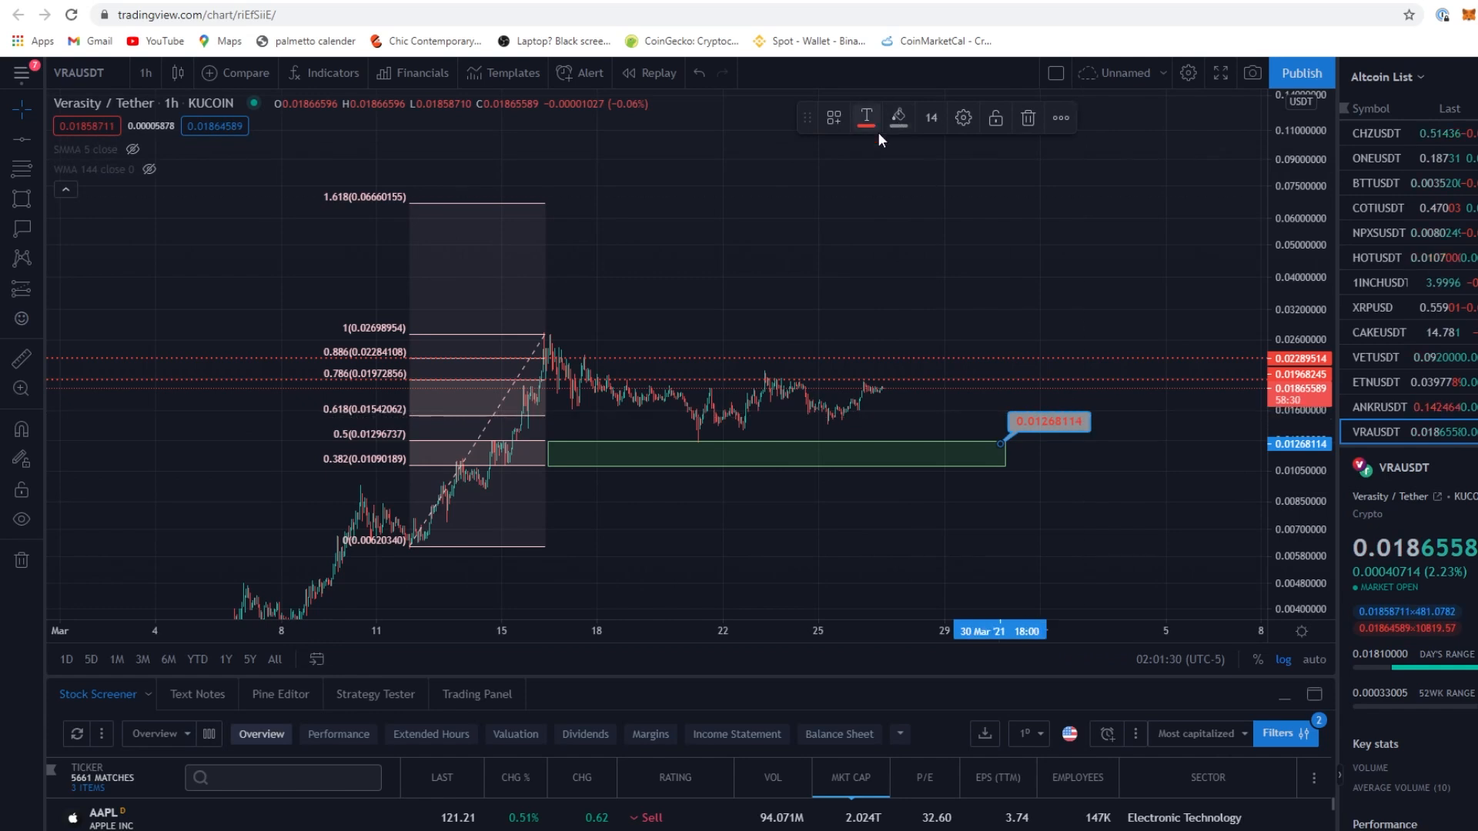
{"action": "mouse_move", "coordinate": [1134, 296]}
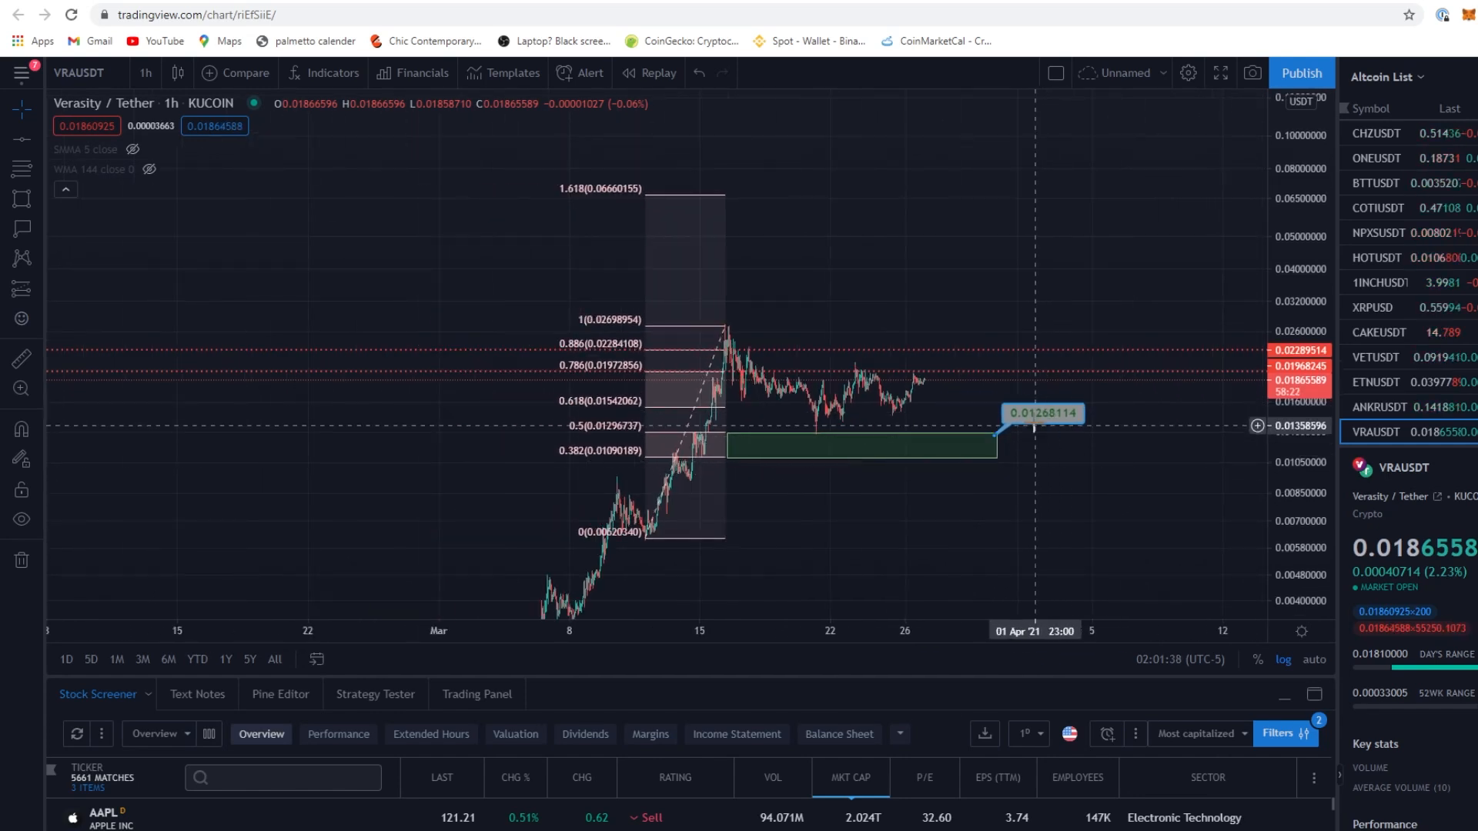
{"action": "mouse_move", "coordinate": [936, 452]}
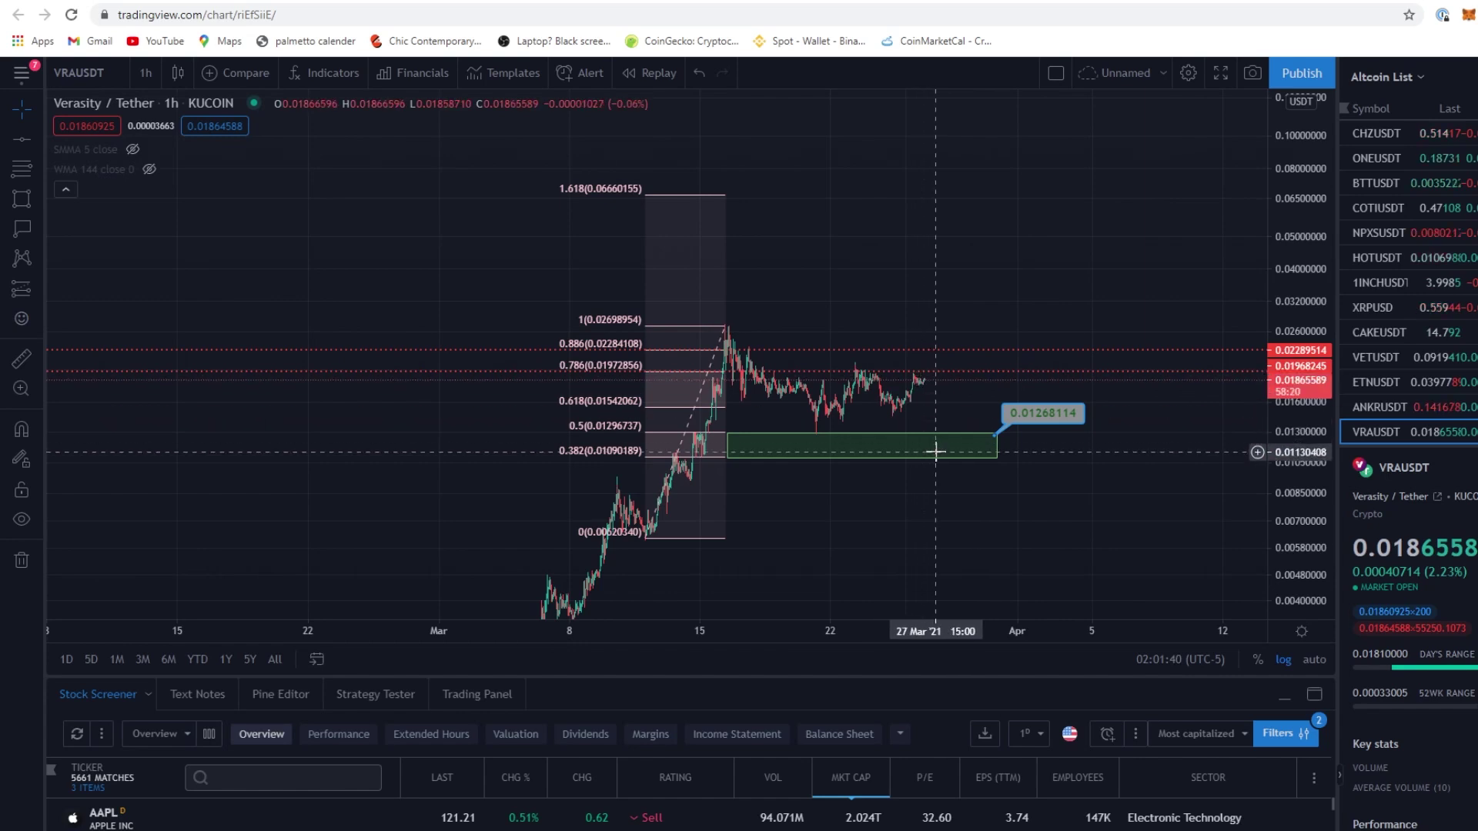
{"action": "mouse_move", "coordinate": [959, 438]}
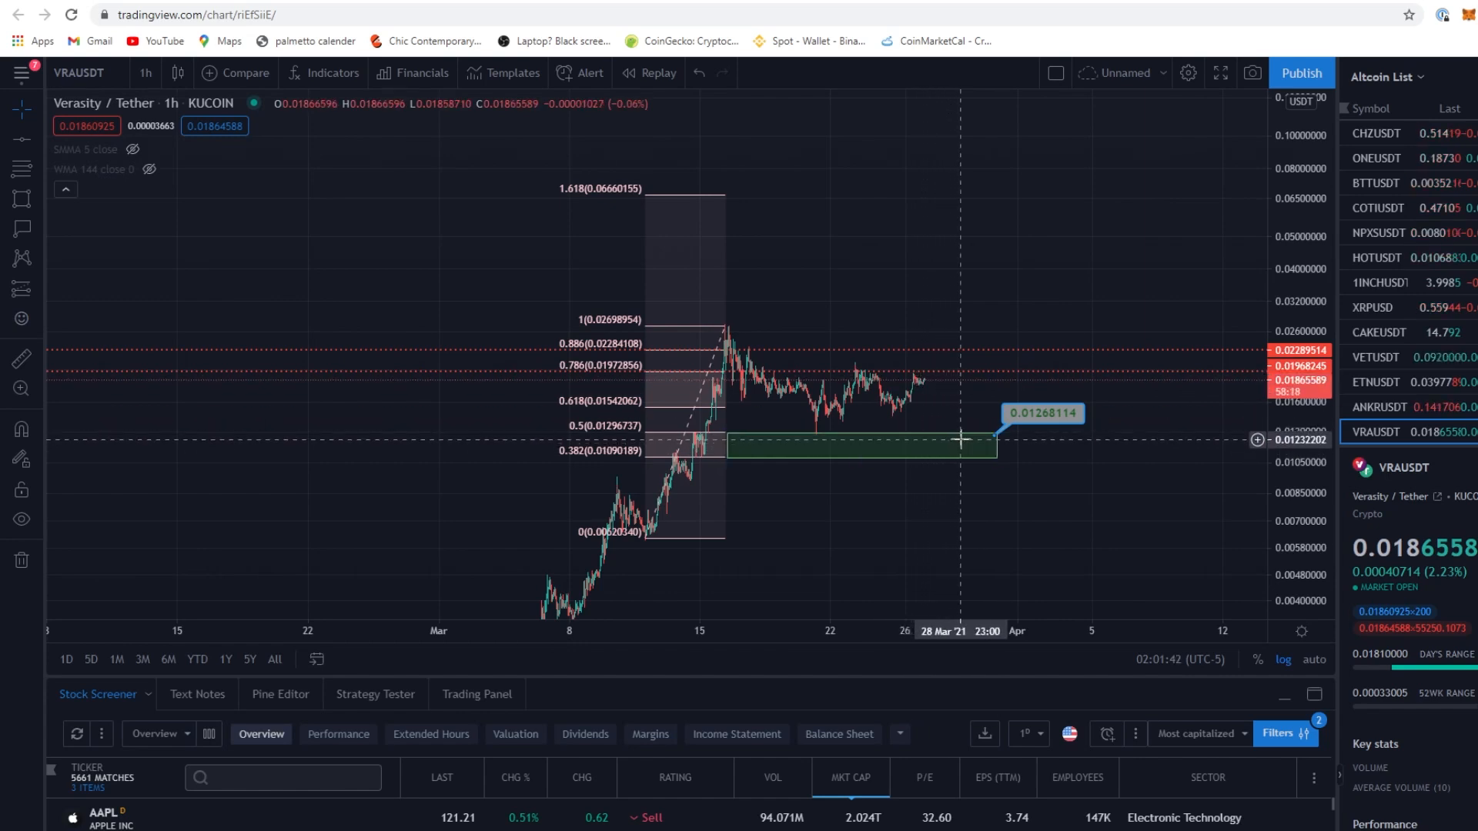
{"action": "mouse_move", "coordinate": [815, 443]}
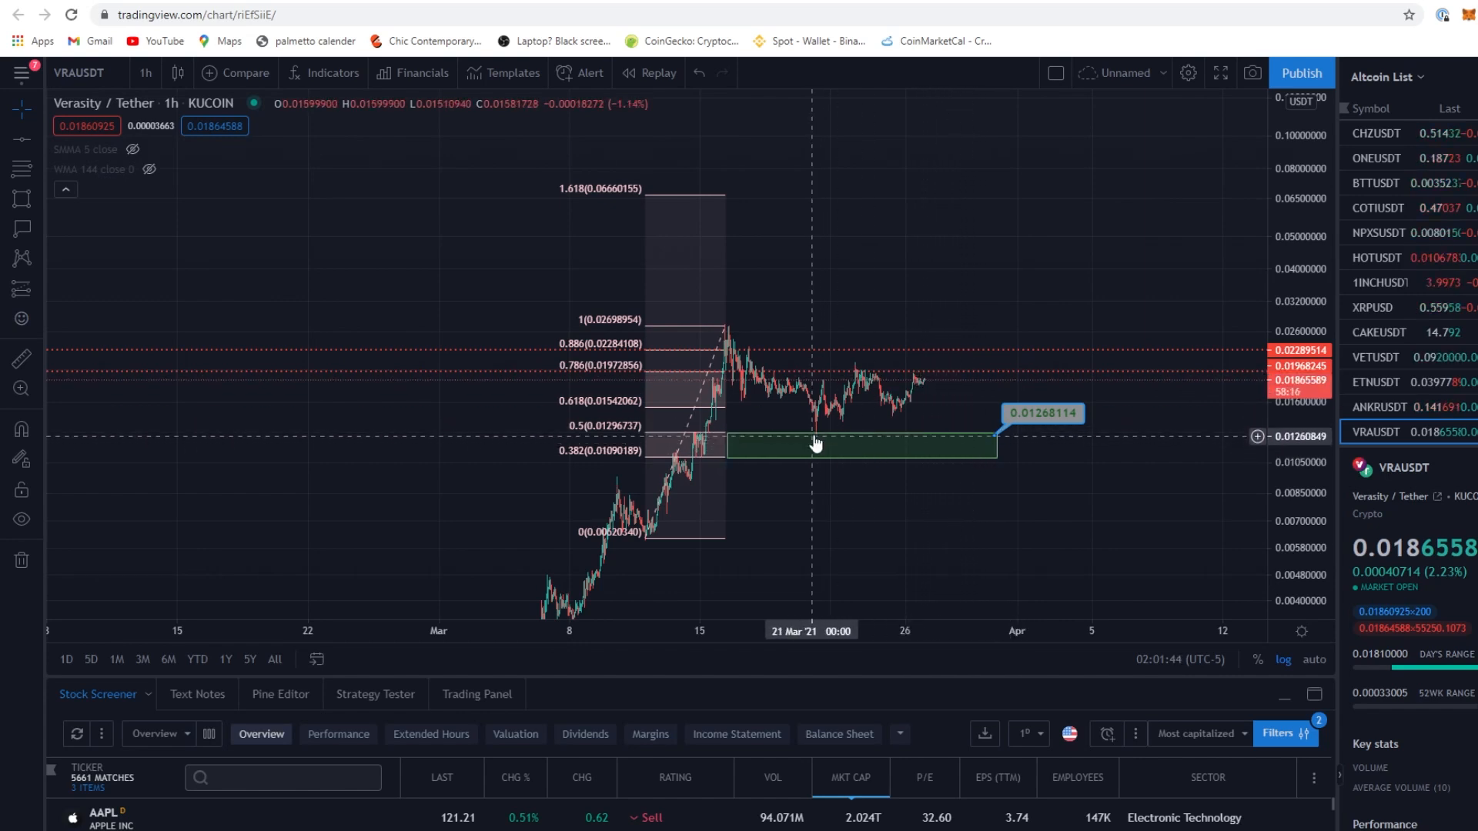
{"action": "mouse_move", "coordinate": [1077, 478]}
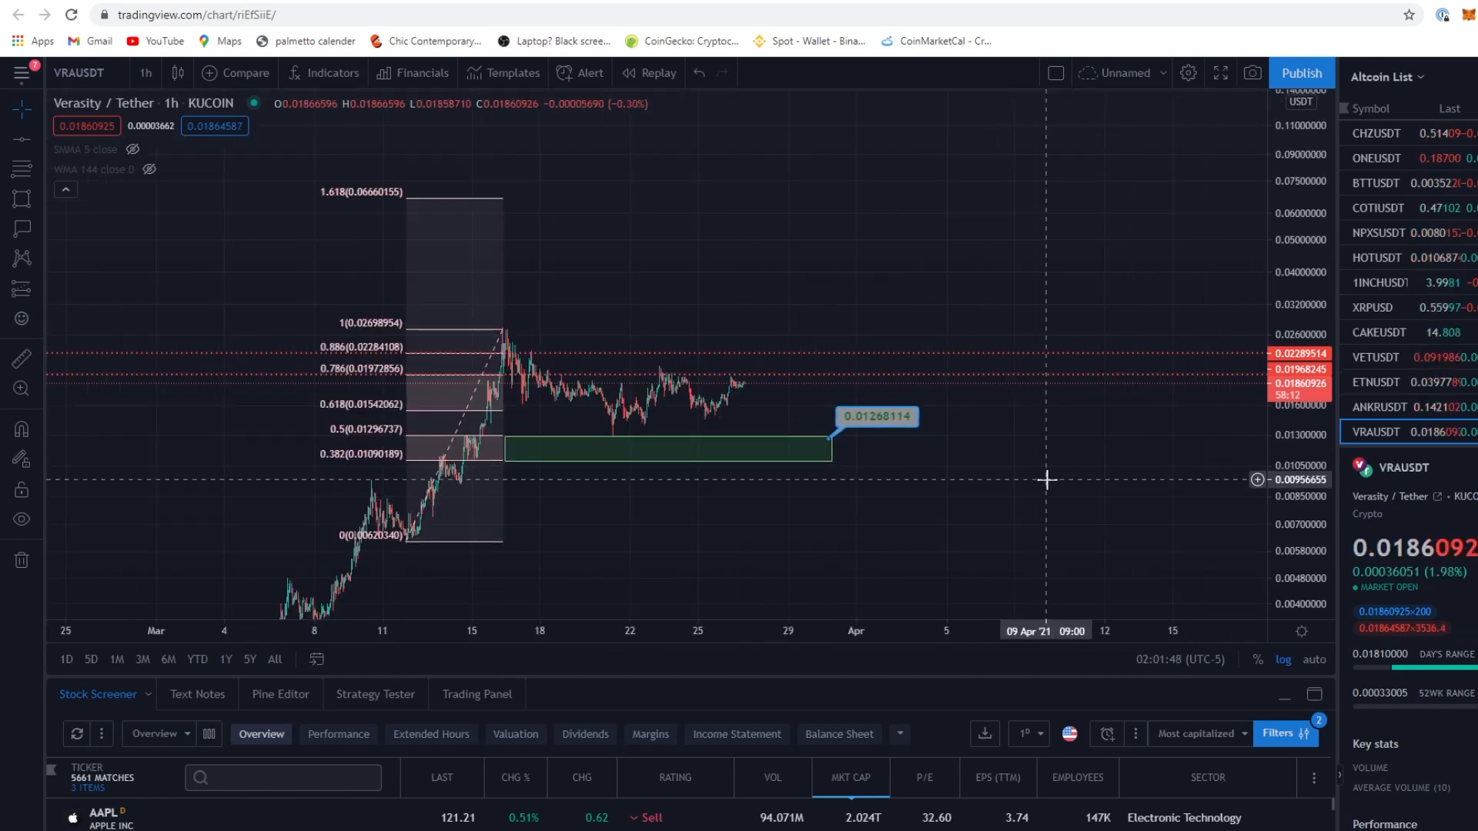
{"action": "mouse_move", "coordinate": [43, 230]}
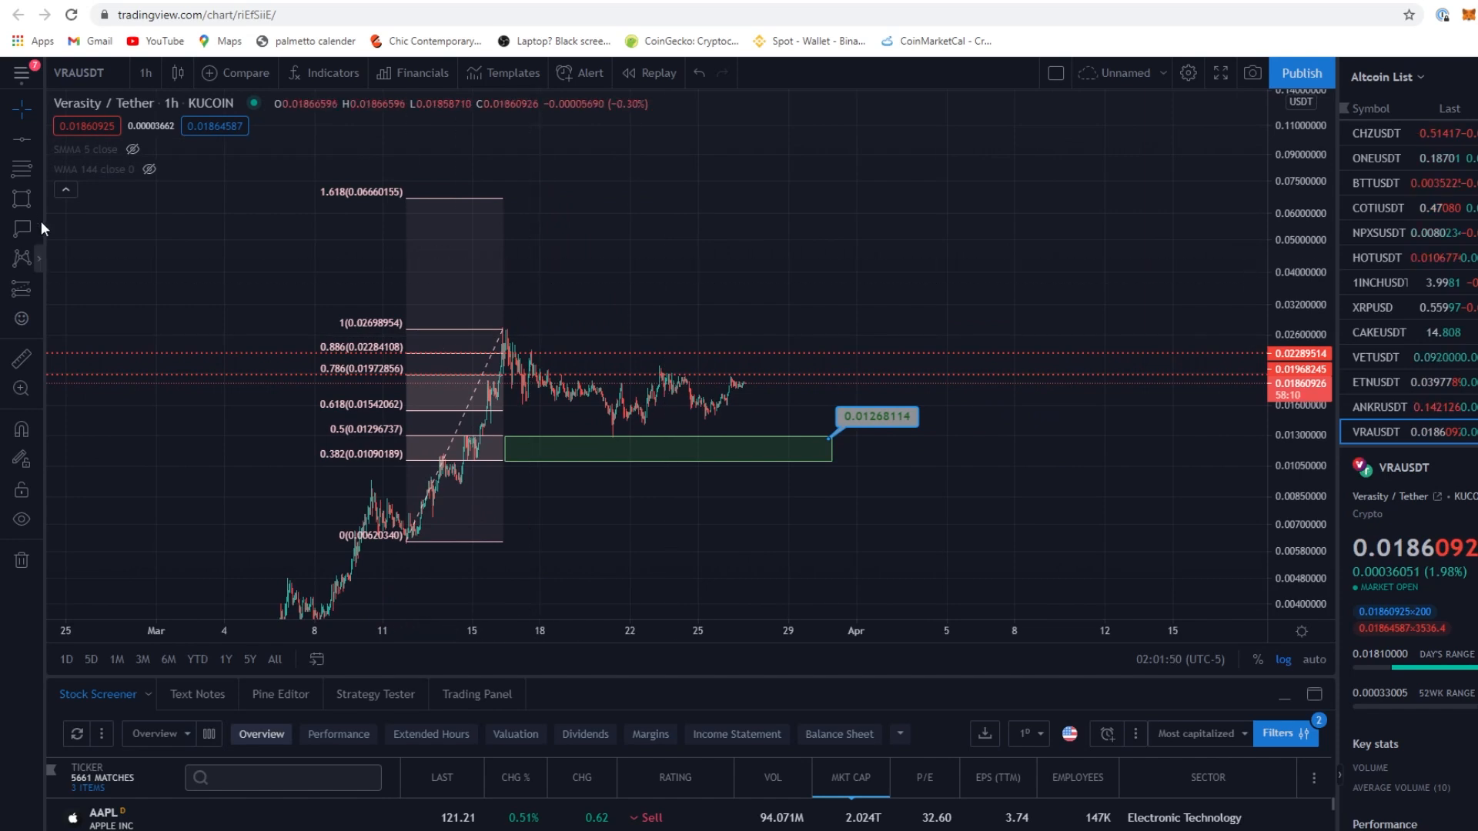
{"action": "left_click", "coordinate": [20, 230]}
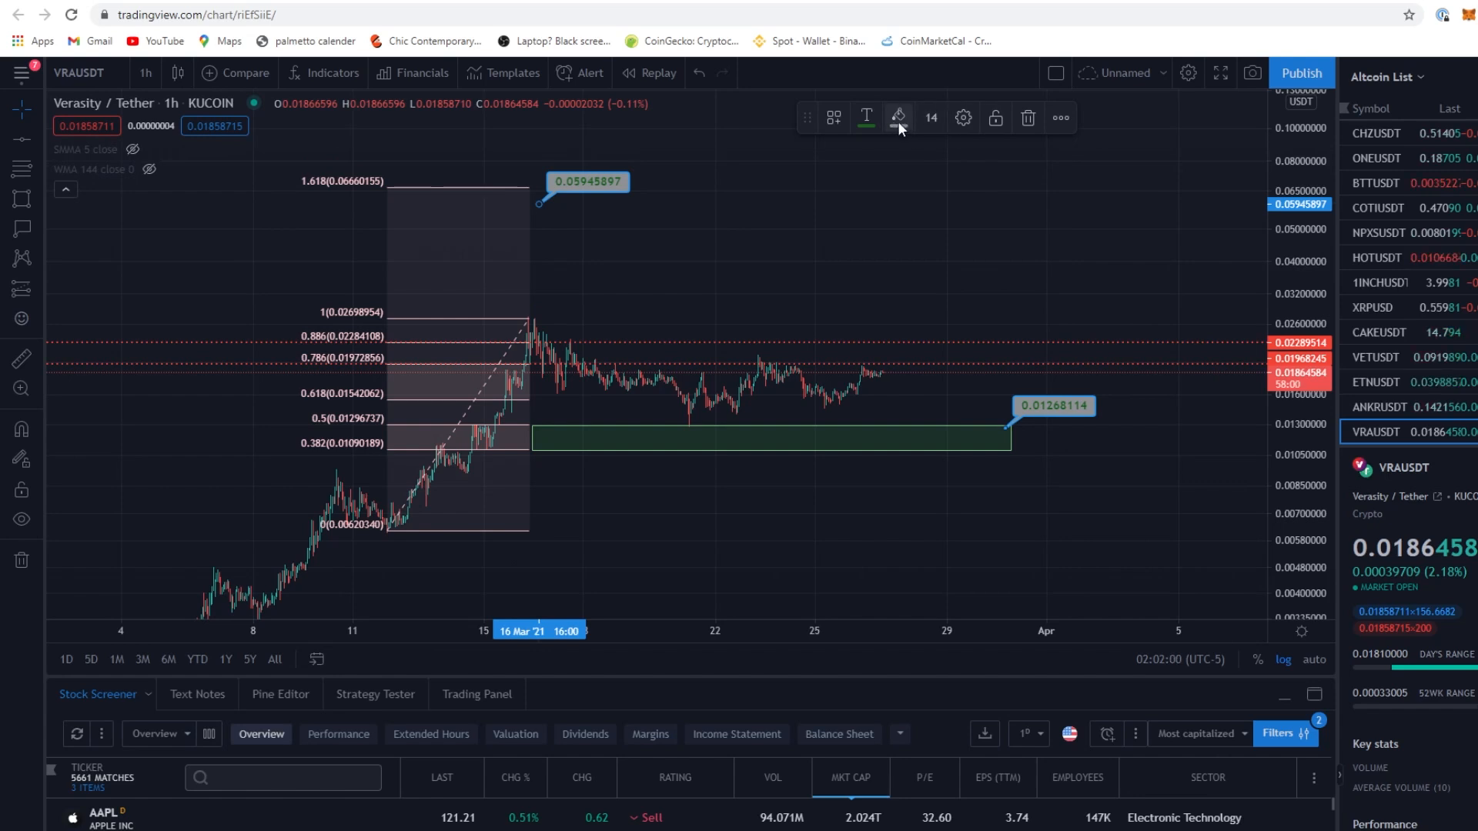
{"action": "mouse_move", "coordinate": [883, 128]}
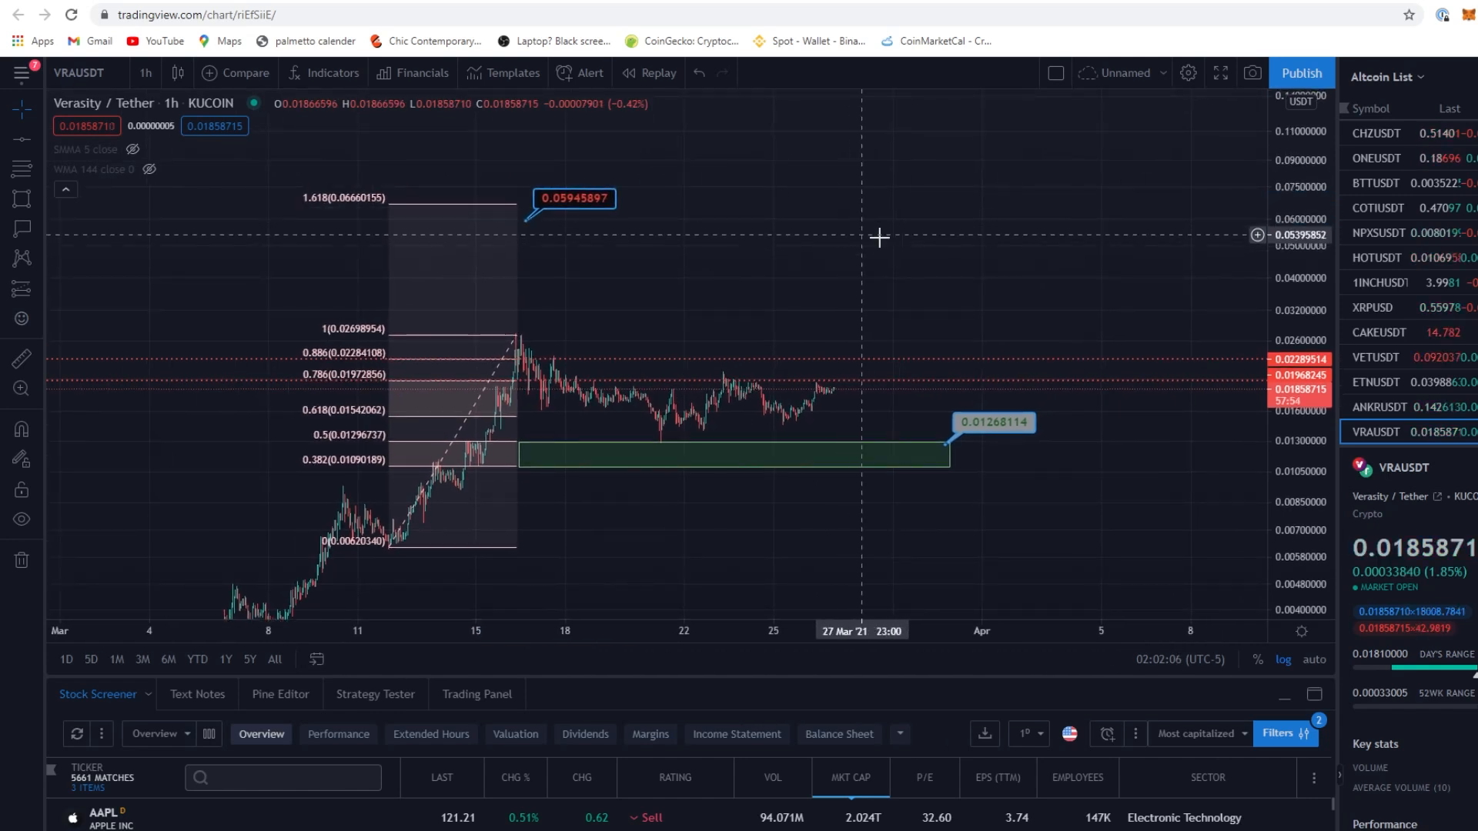
{"action": "mouse_move", "coordinate": [500, 436]}
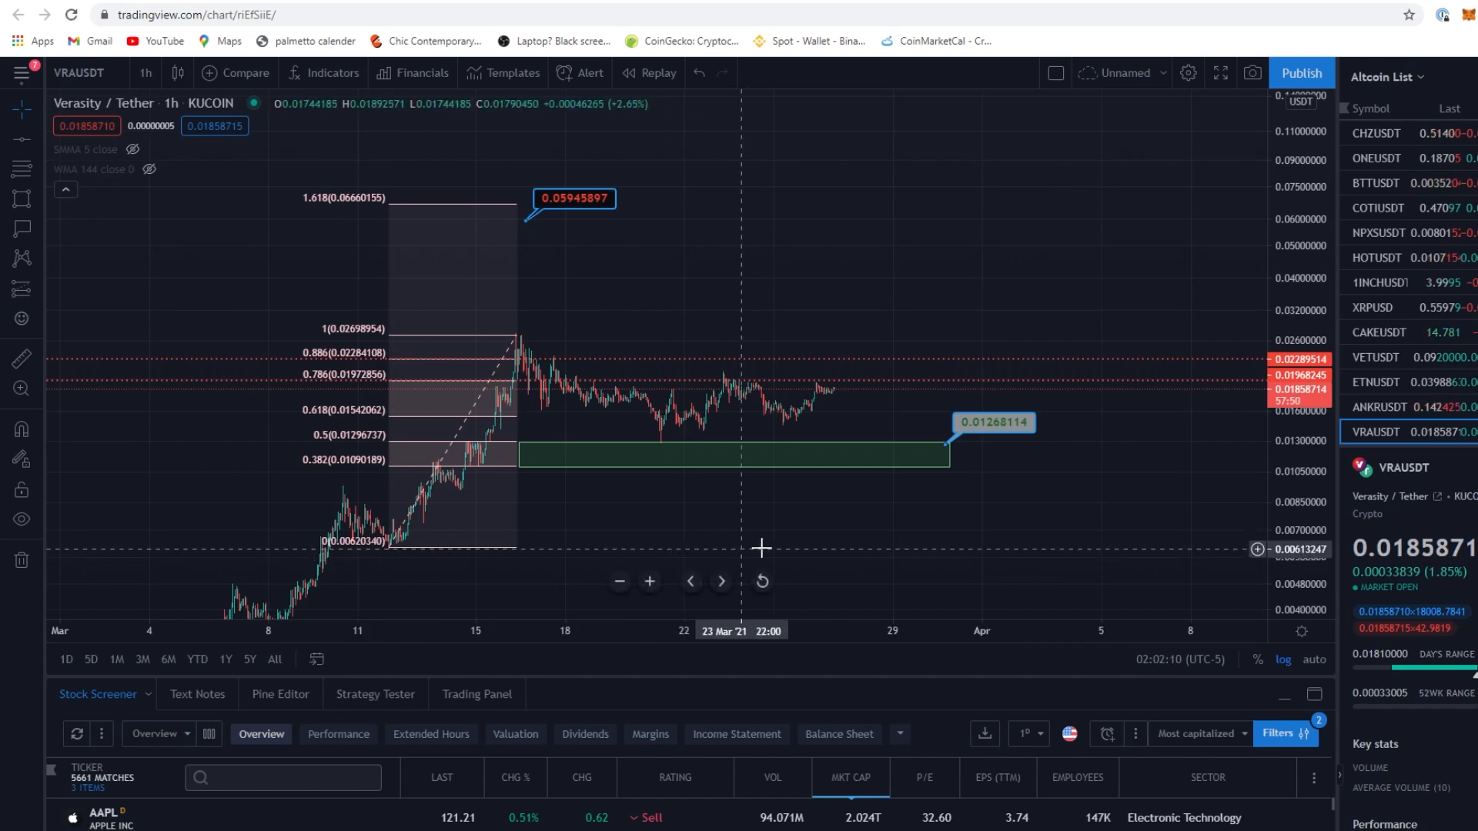
{"action": "mouse_move", "coordinate": [935, 187]}
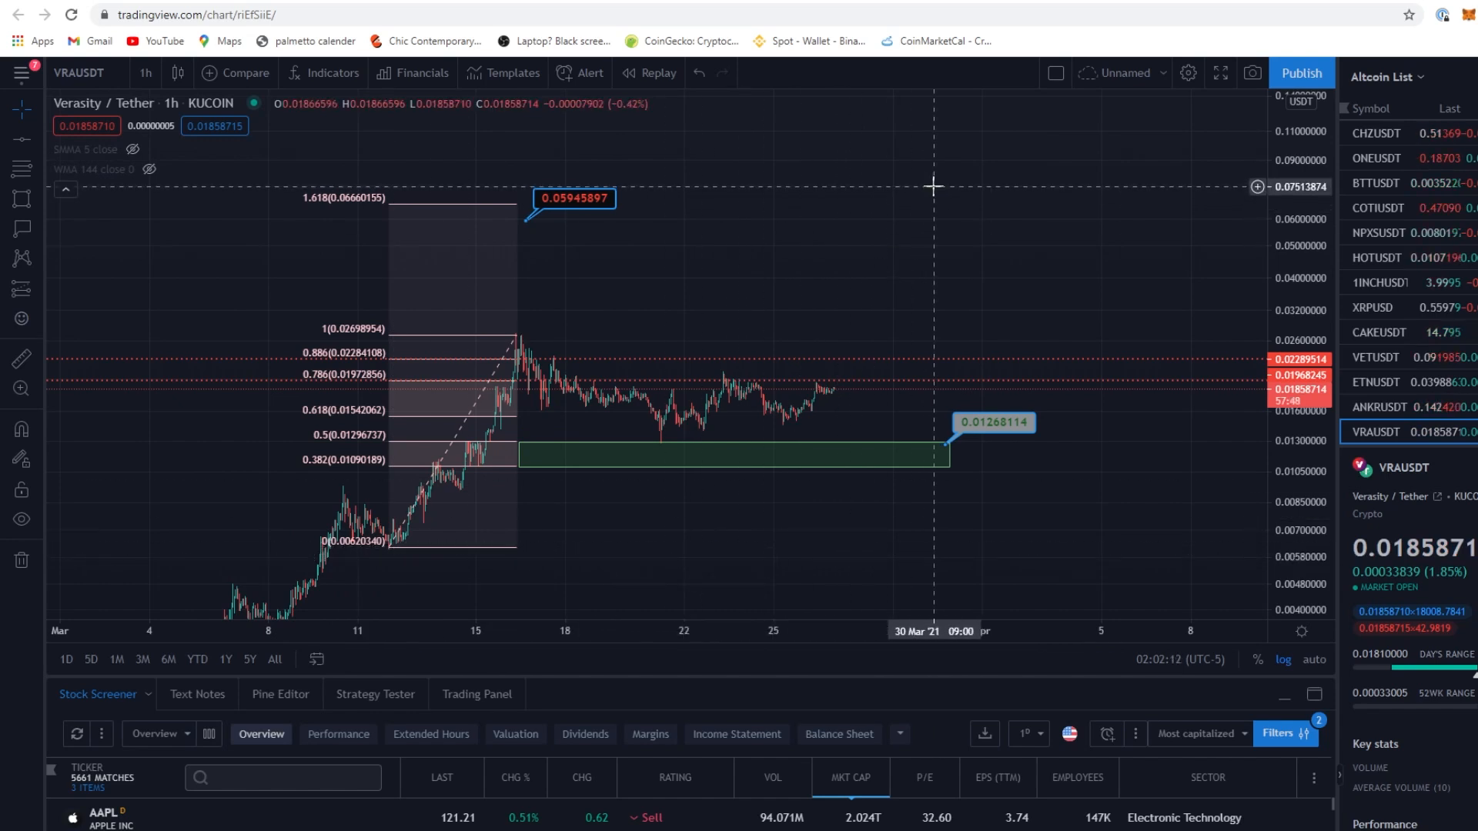
{"action": "mouse_move", "coordinate": [625, 220]}
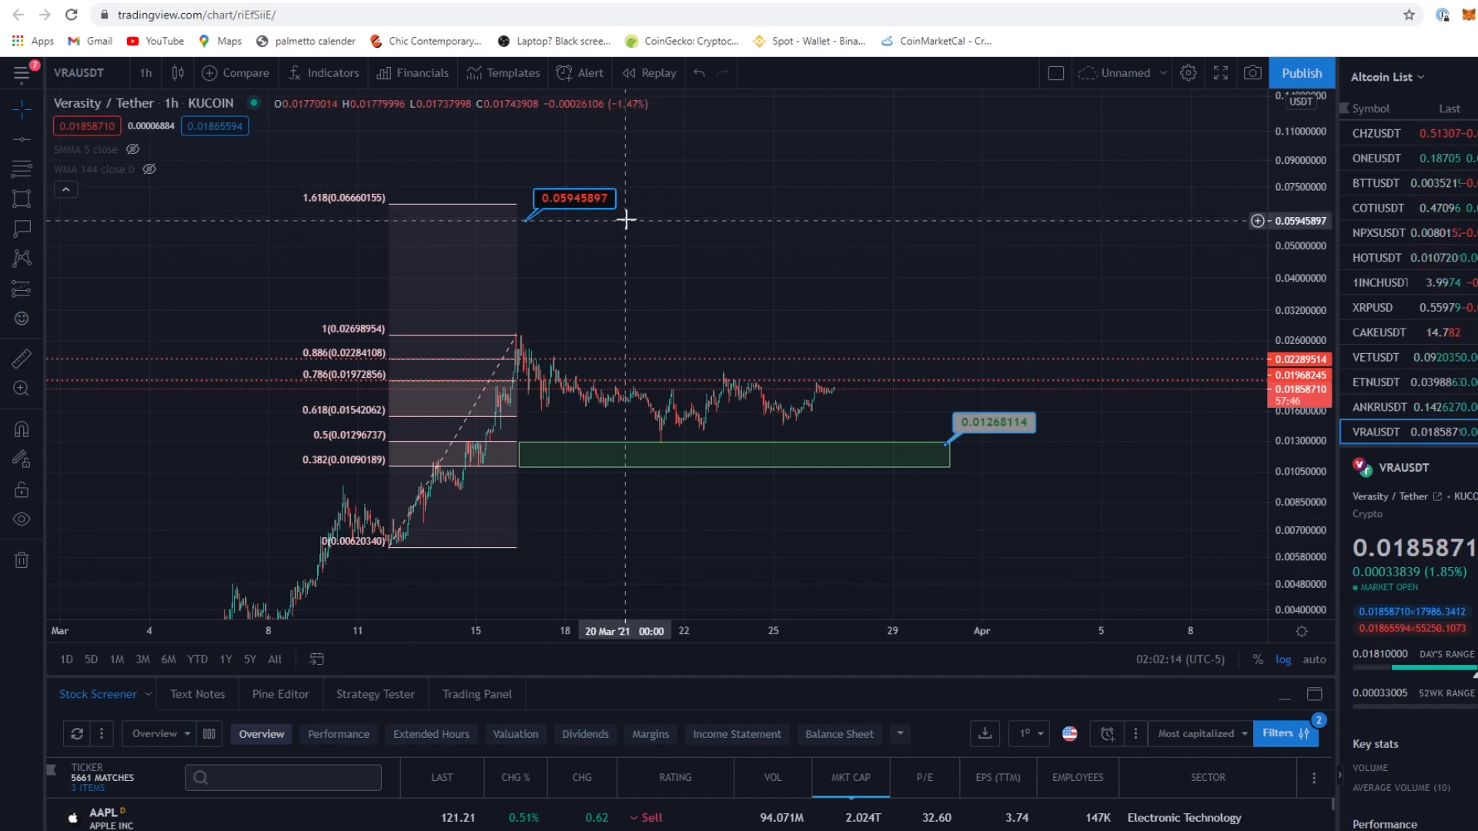
{"action": "mouse_move", "coordinate": [574, 217]}
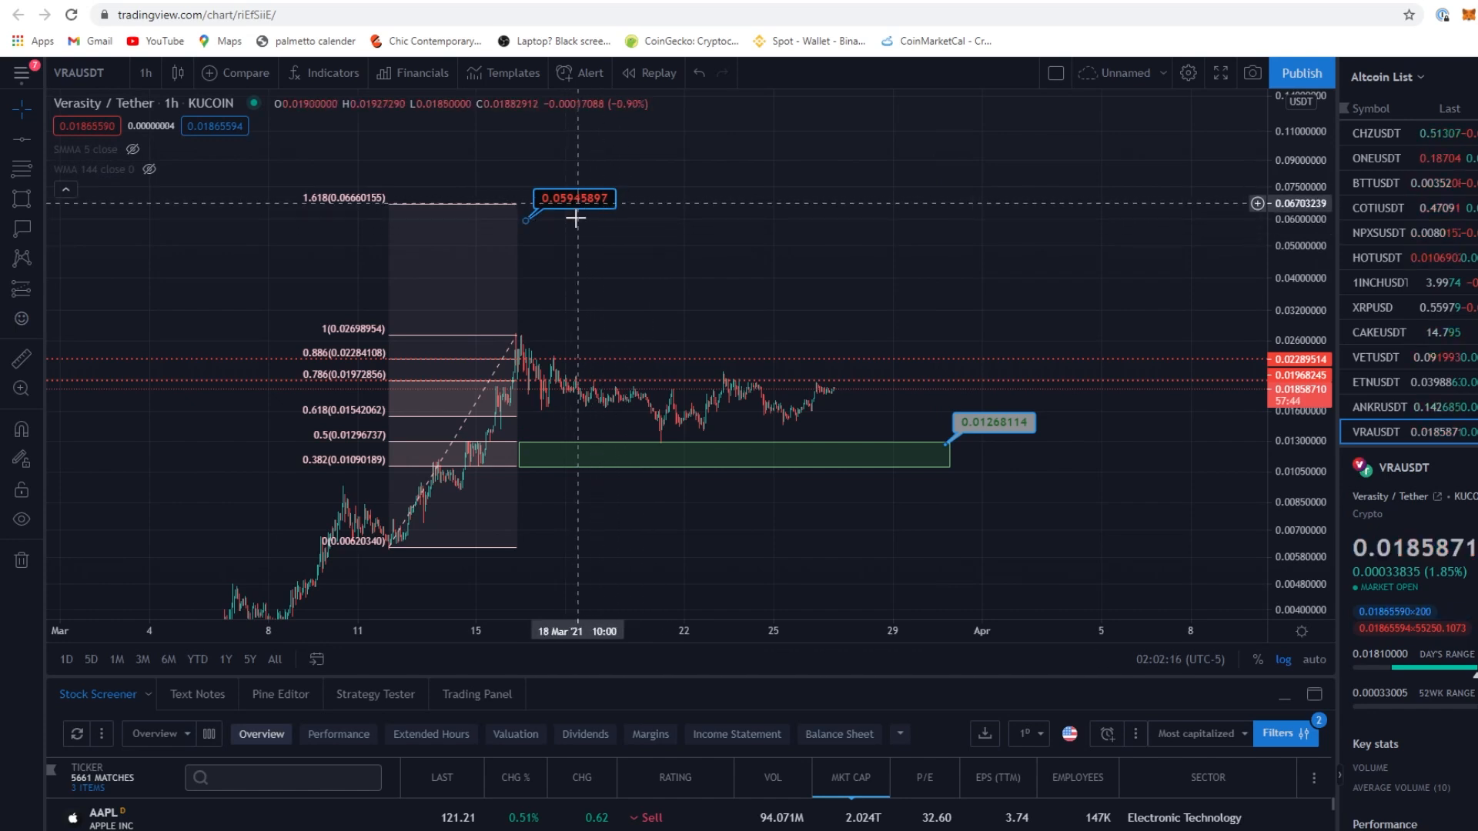
{"action": "mouse_move", "coordinate": [1123, 274]}
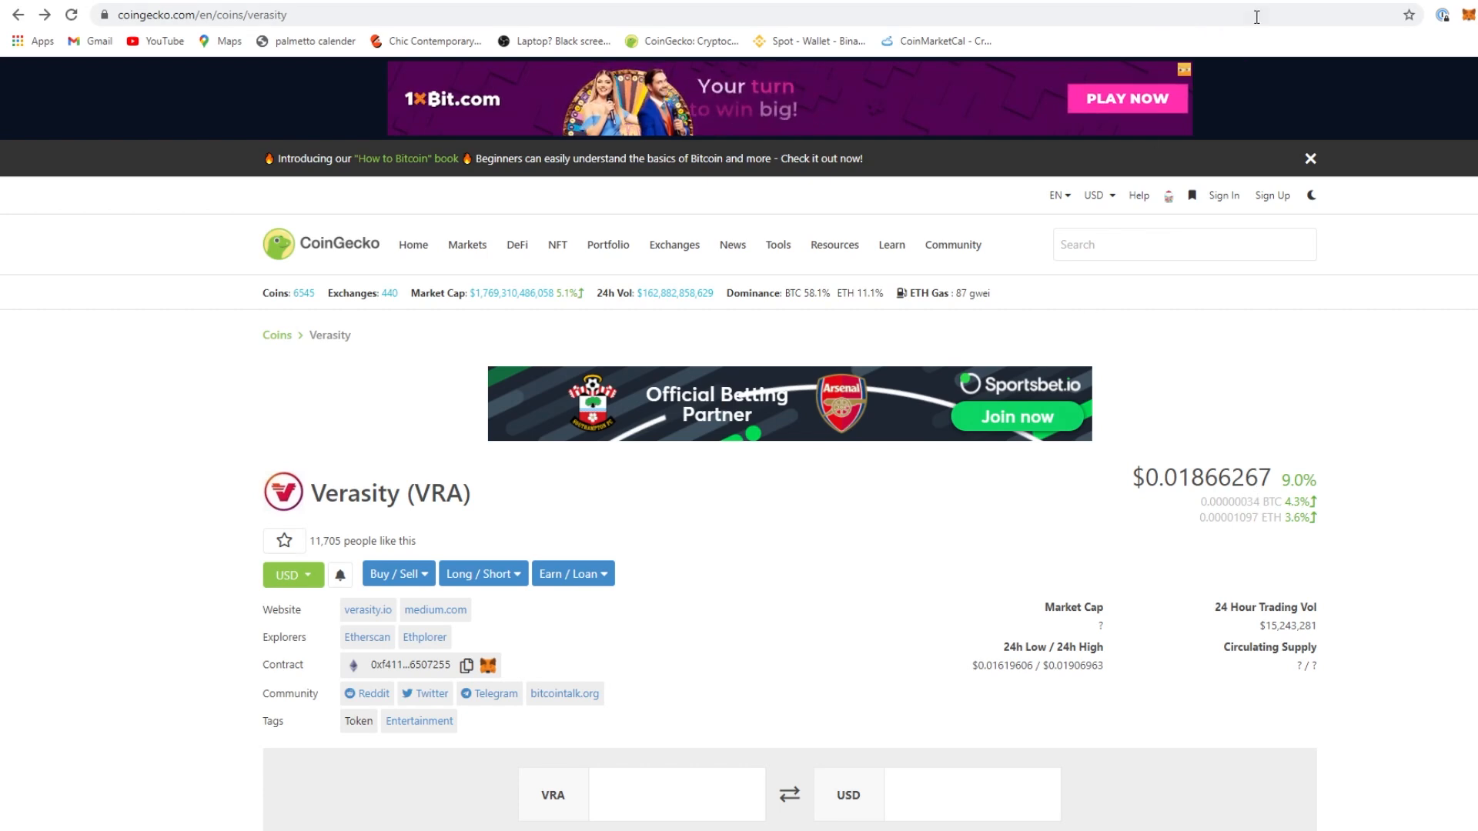
Switch to the CoinGecko Verasity browser tab
{"action": "left_click", "coordinate": [203, 13]}
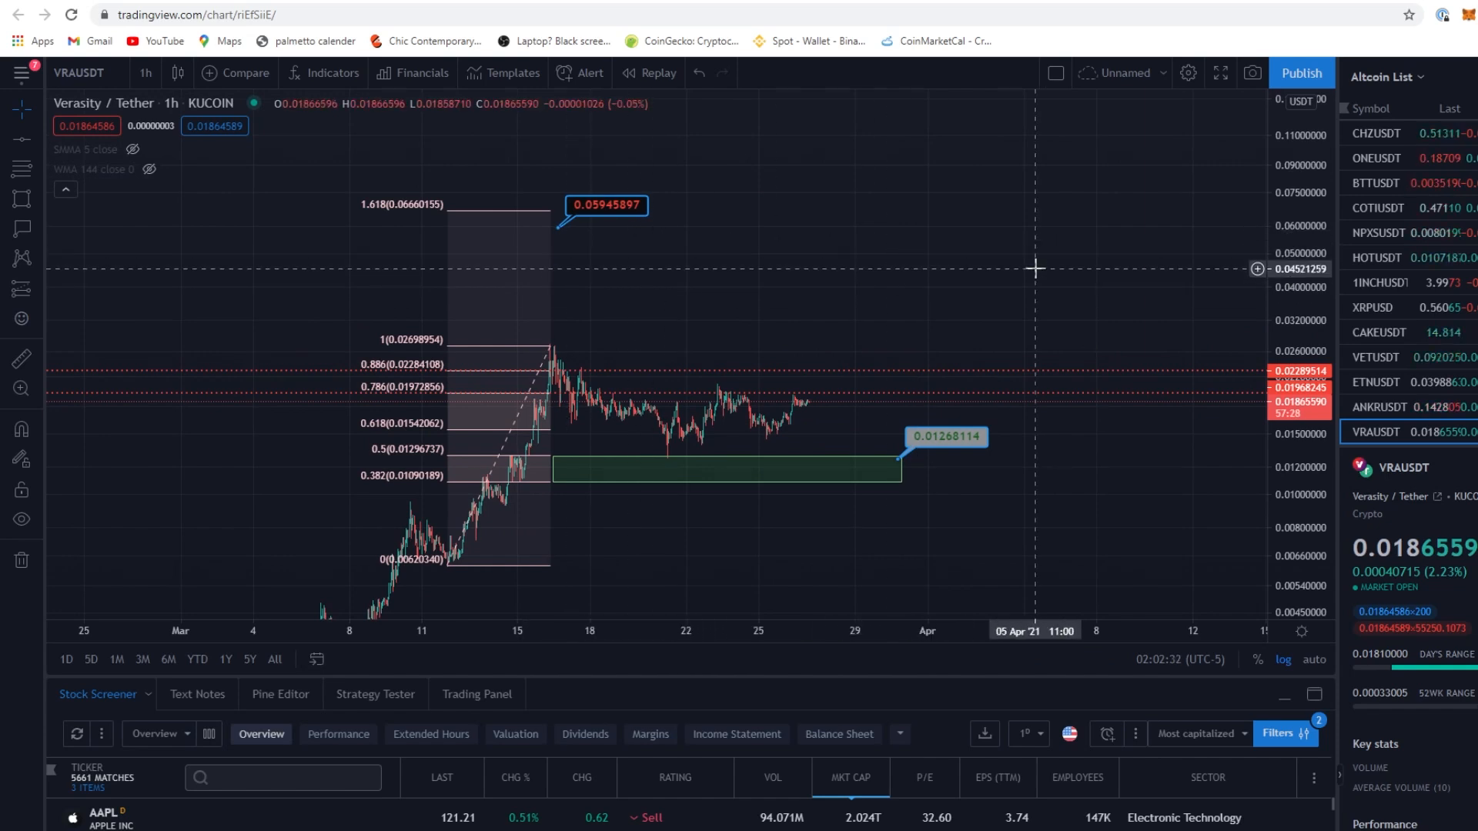
{"action": "mouse_move", "coordinate": [1003, 388]}
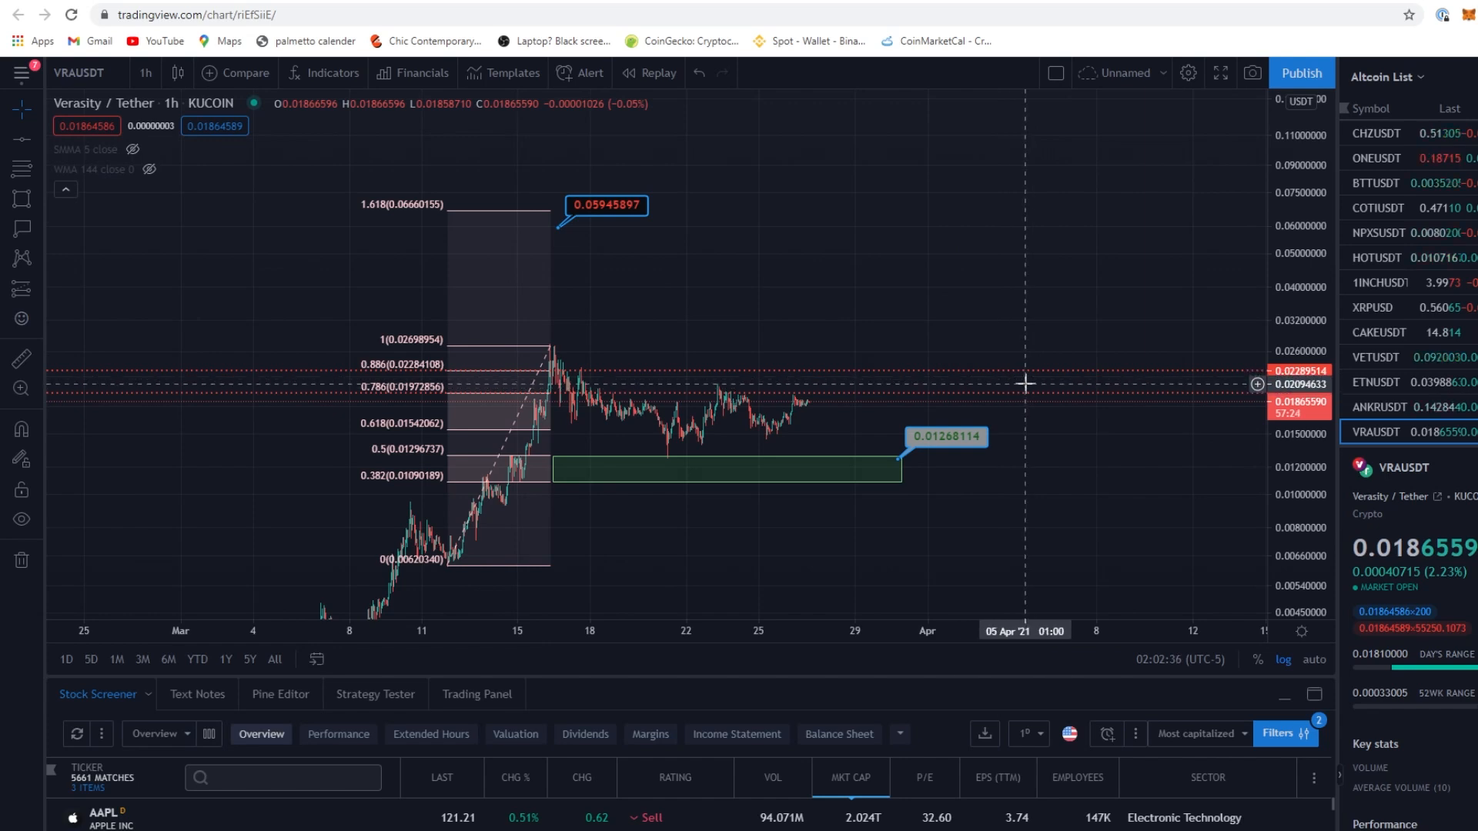
{"action": "mouse_move", "coordinate": [702, 434]}
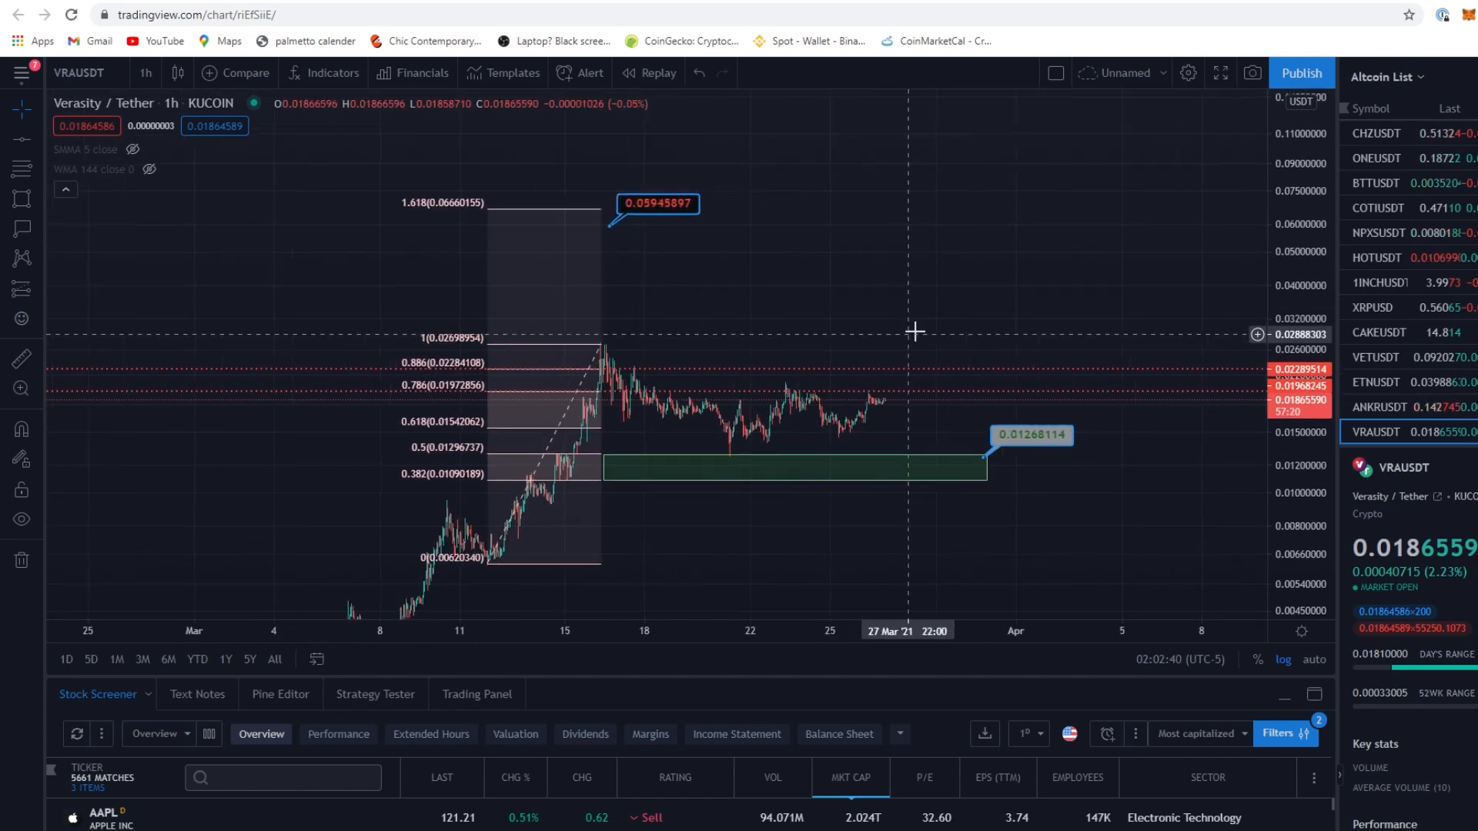
Draw a trend line along the 1 Fibonacci level at the 16 Mar peak (0.02698954)
{"action": "left_click", "coordinate": [20, 111]}
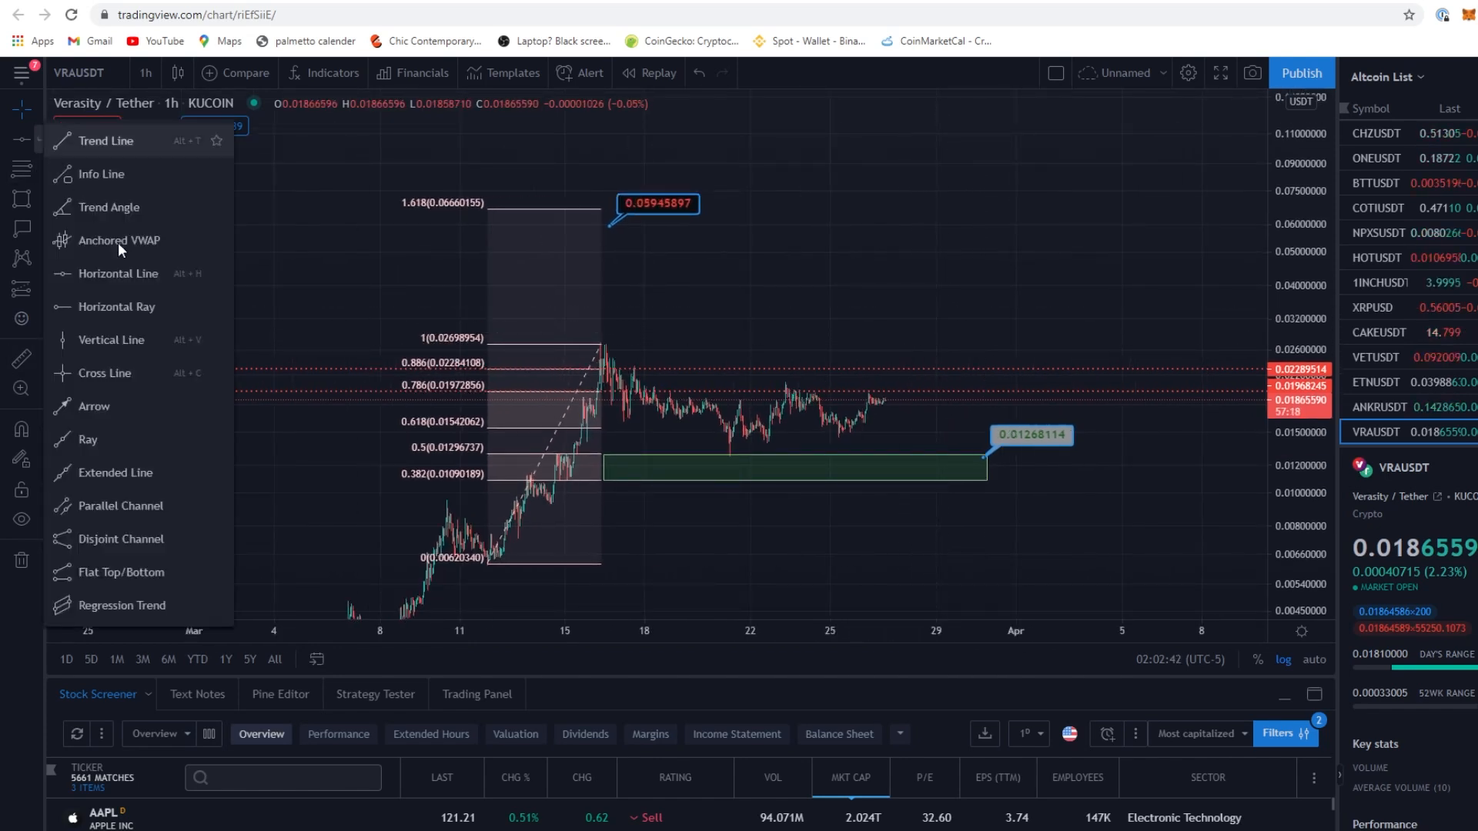
{"action": "mouse_move", "coordinate": [111, 340]}
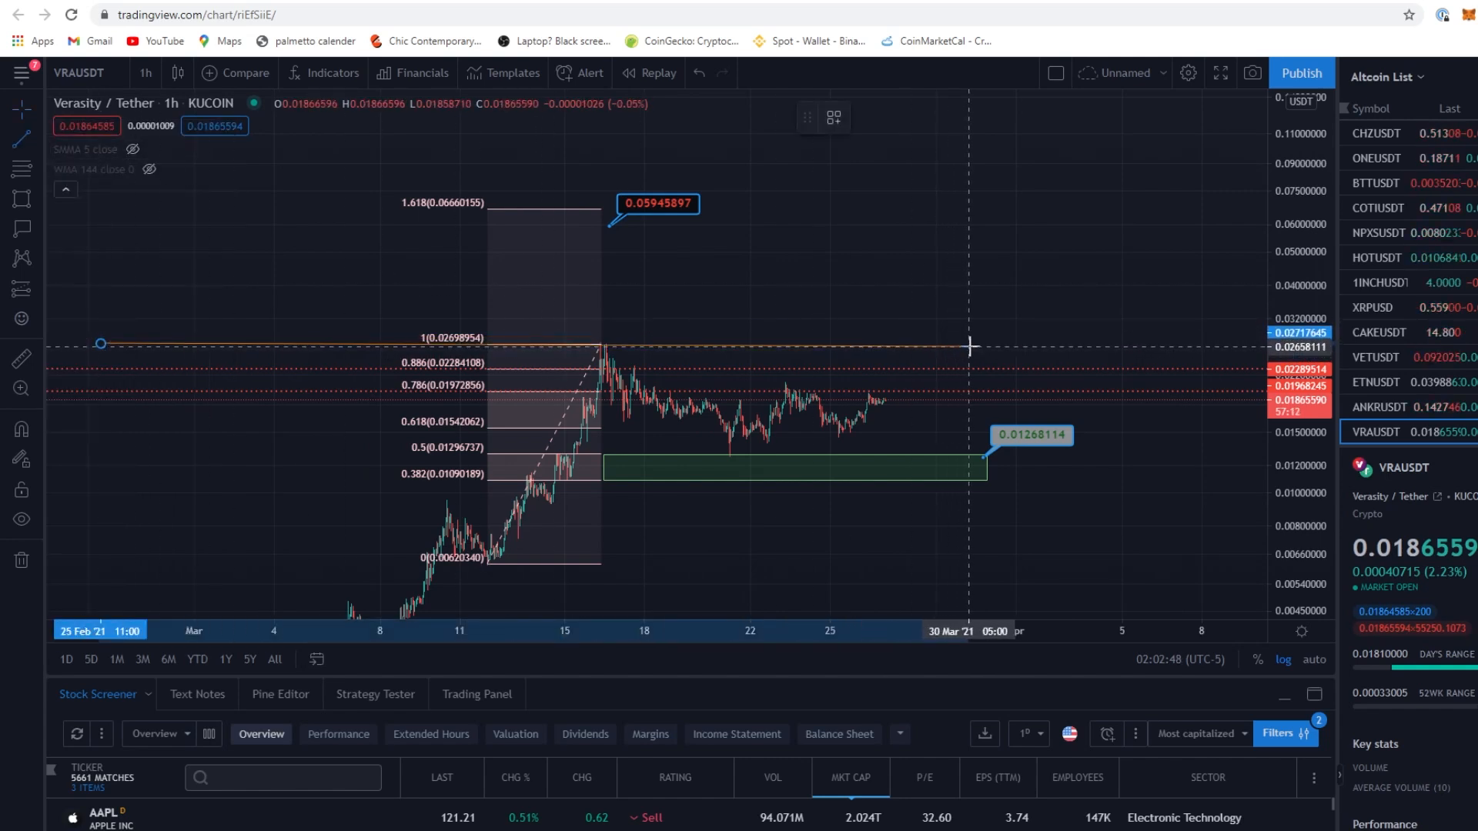
{"action": "left_click", "coordinate": [763, 343]}
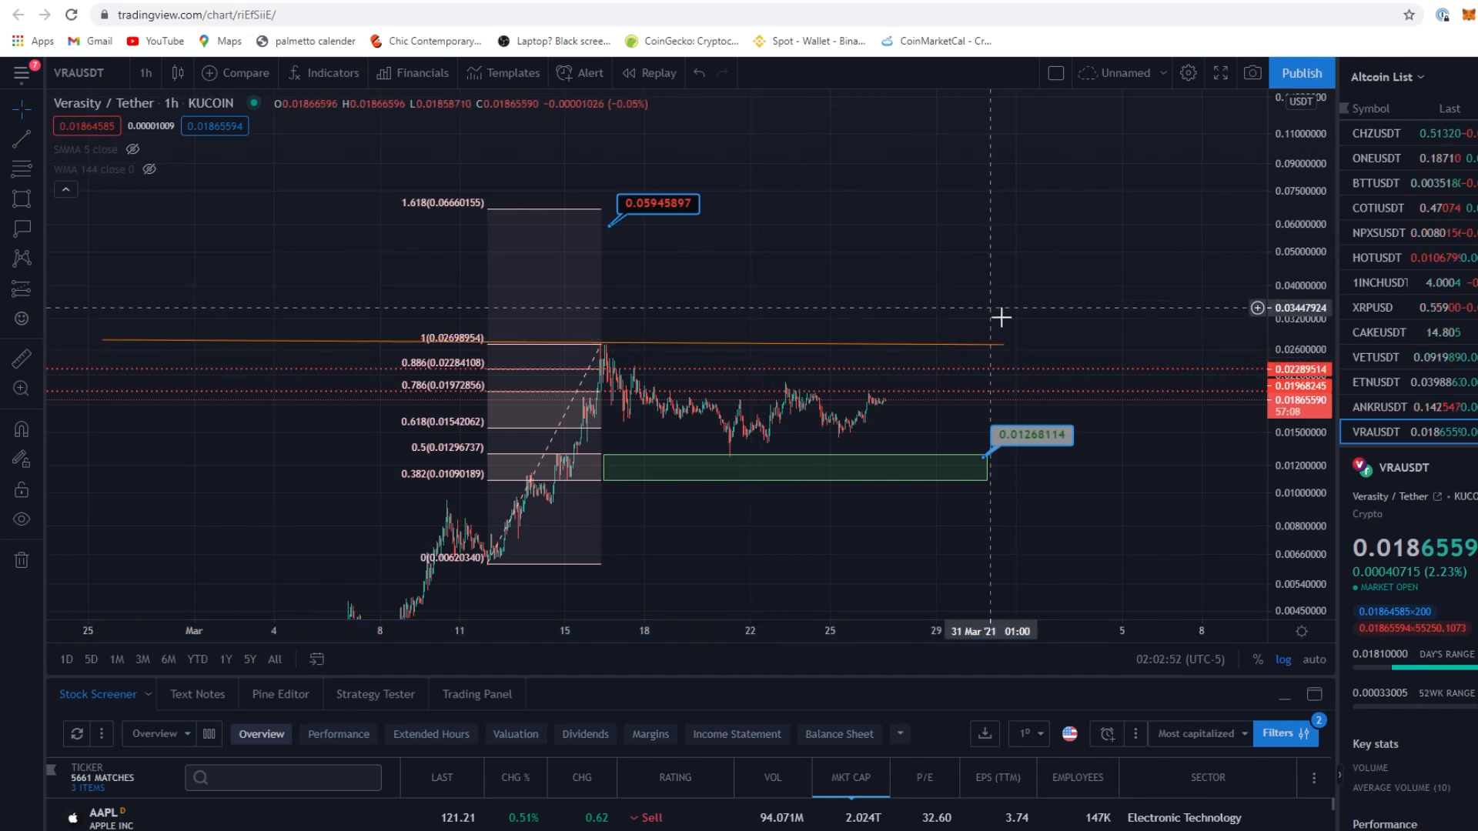
{"action": "mouse_move", "coordinate": [869, 414]}
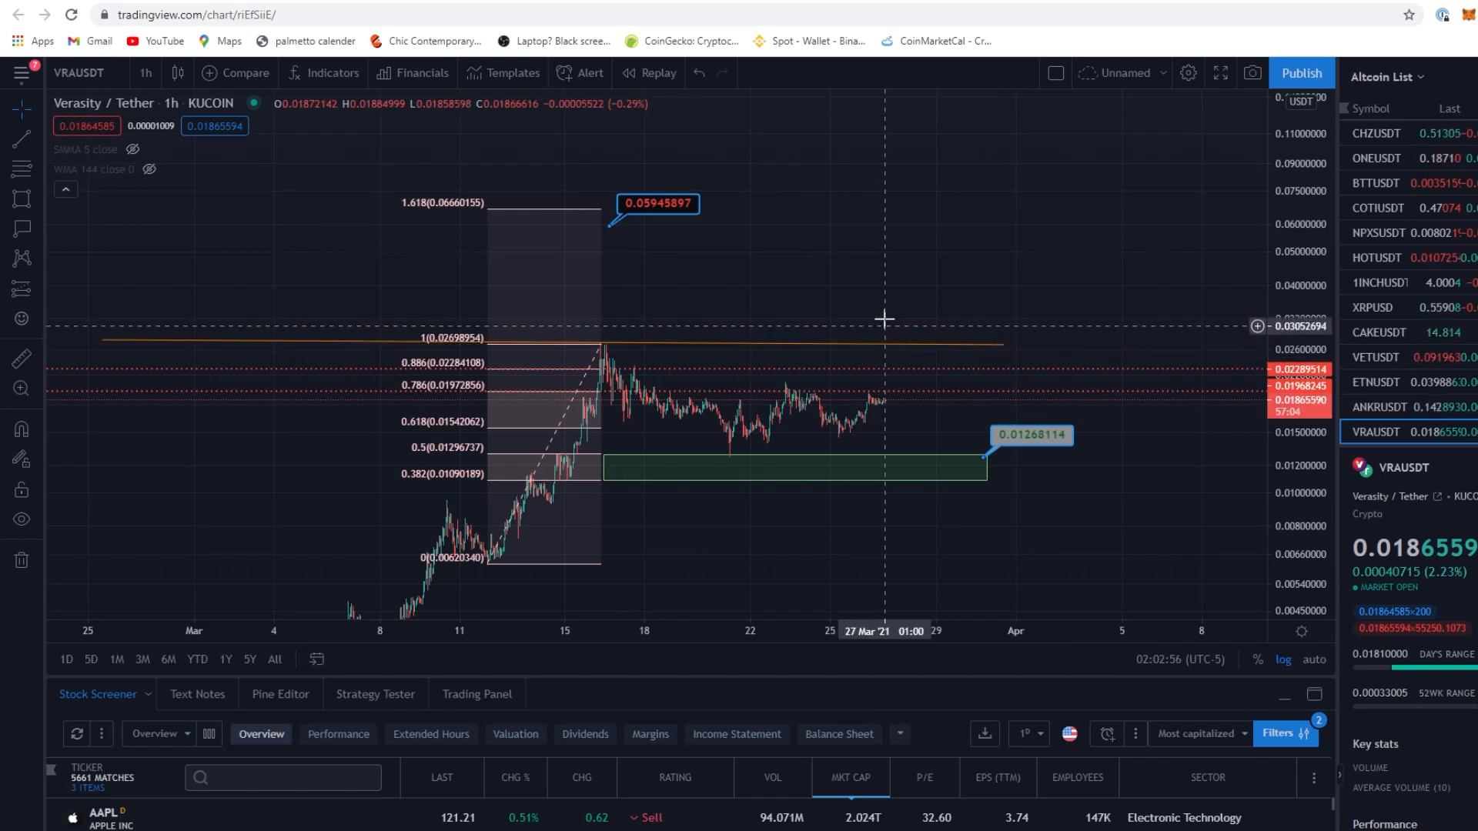
{"action": "mouse_move", "coordinate": [631, 354]}
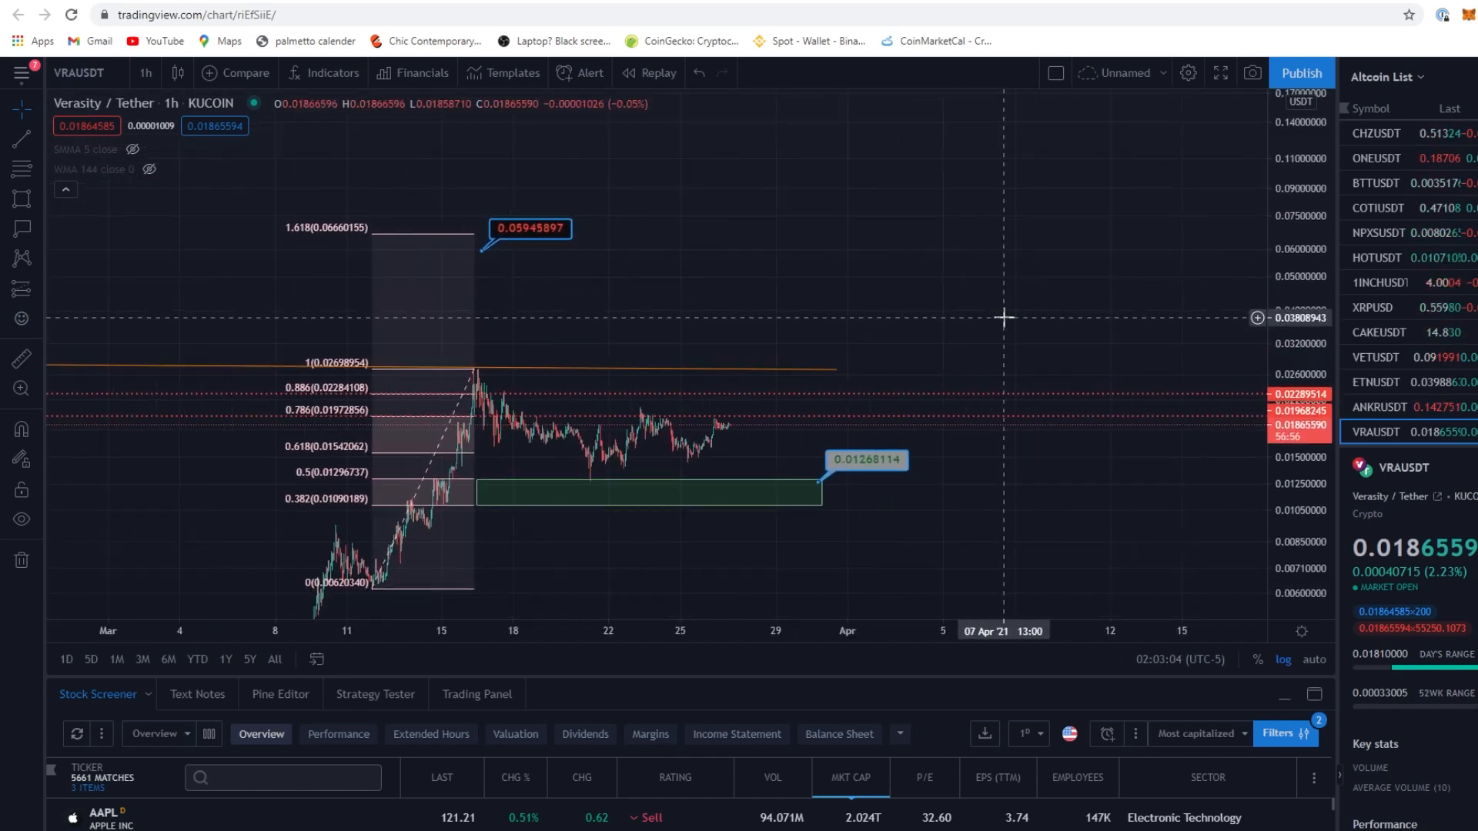
{"action": "mouse_move", "coordinate": [288, 8]}
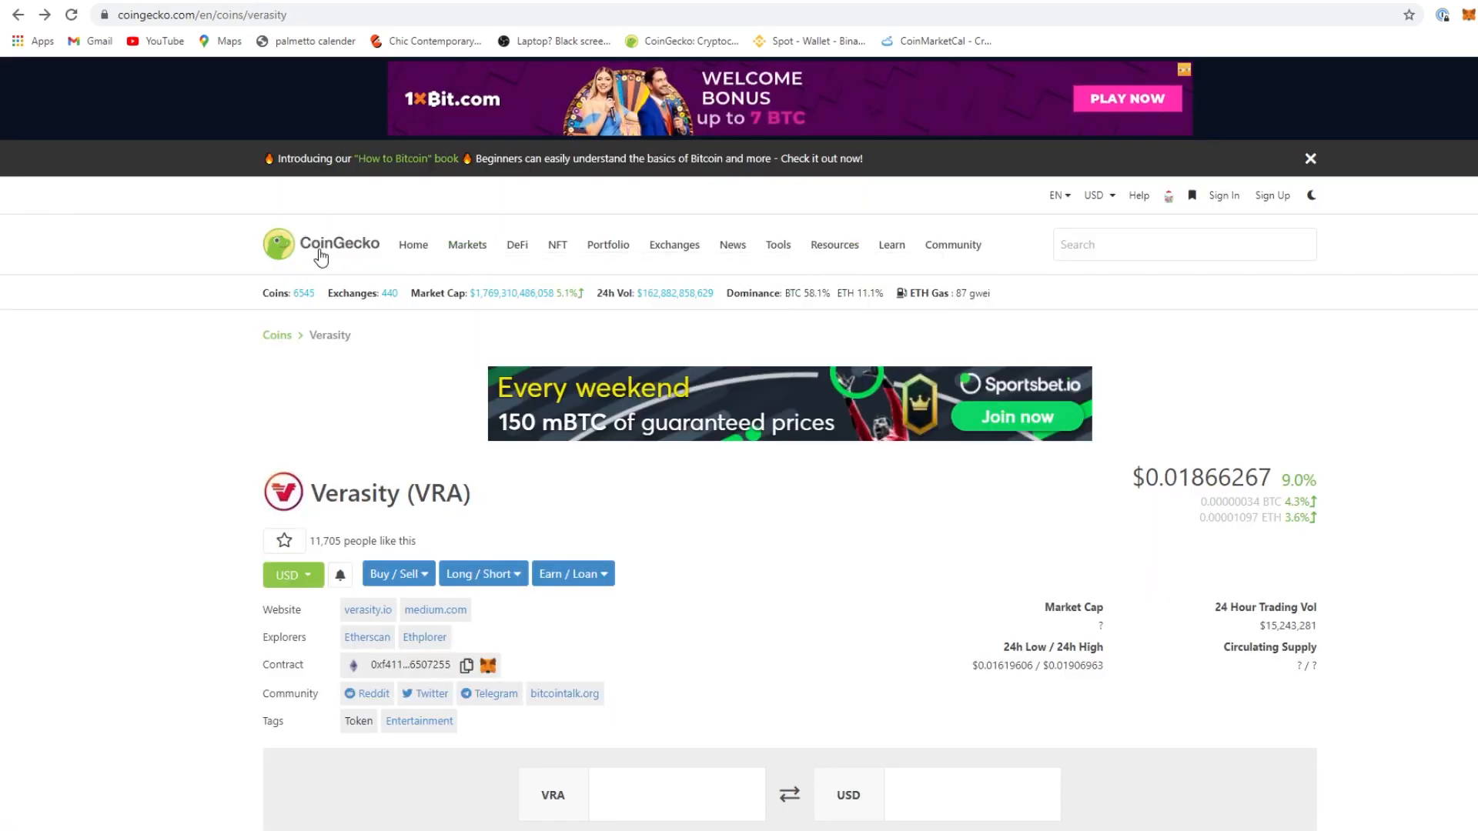
Return to CoinGecko's market-cap ranking, browse down the coin list and back to the top
{"action": "left_click", "coordinate": [320, 245]}
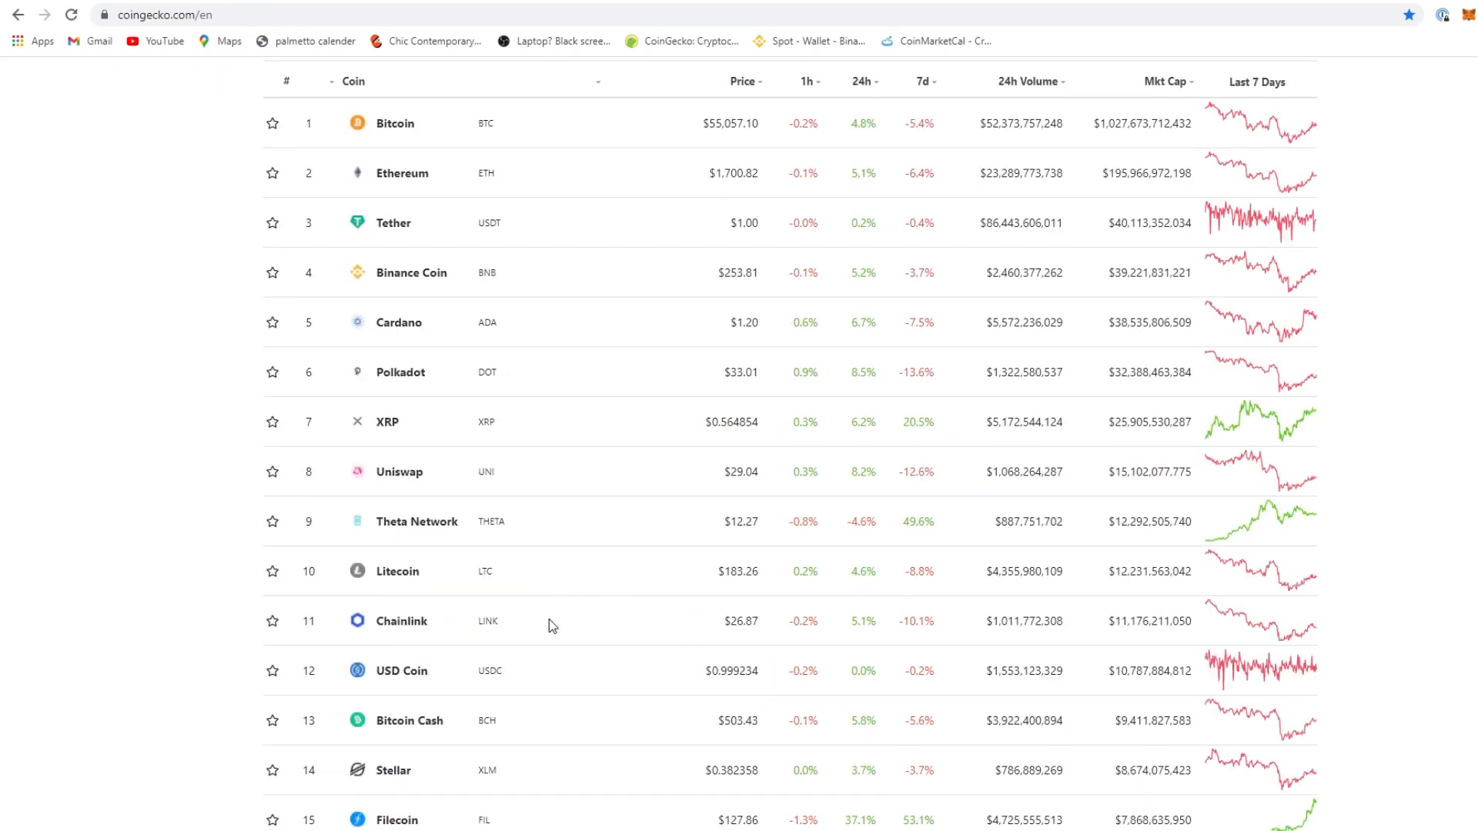
{"action": "scroll", "scroll_direction": "down", "scroll_amount": 3}
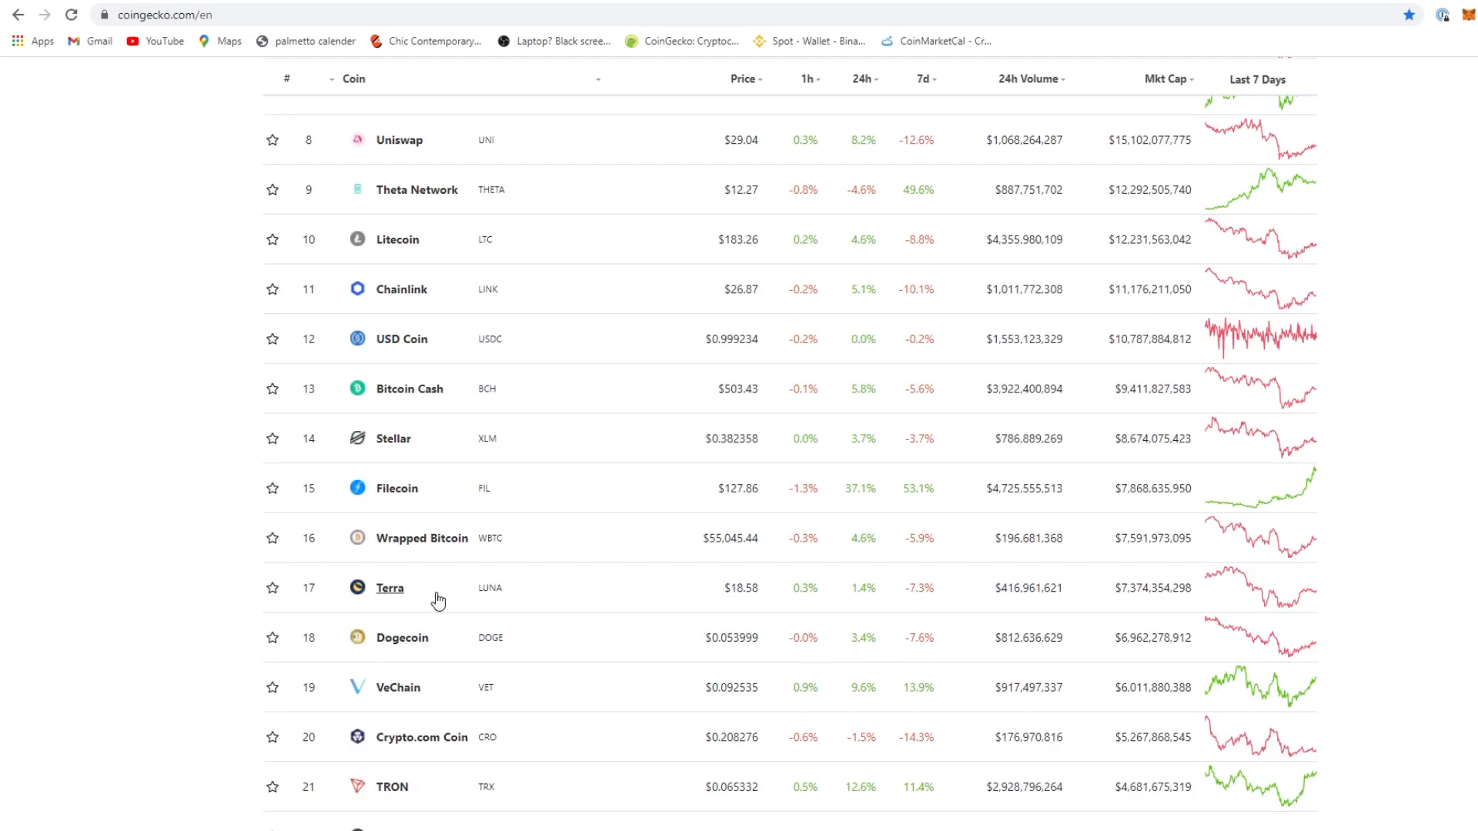
{"action": "scroll", "scroll_direction": "down", "scroll_amount": 3}
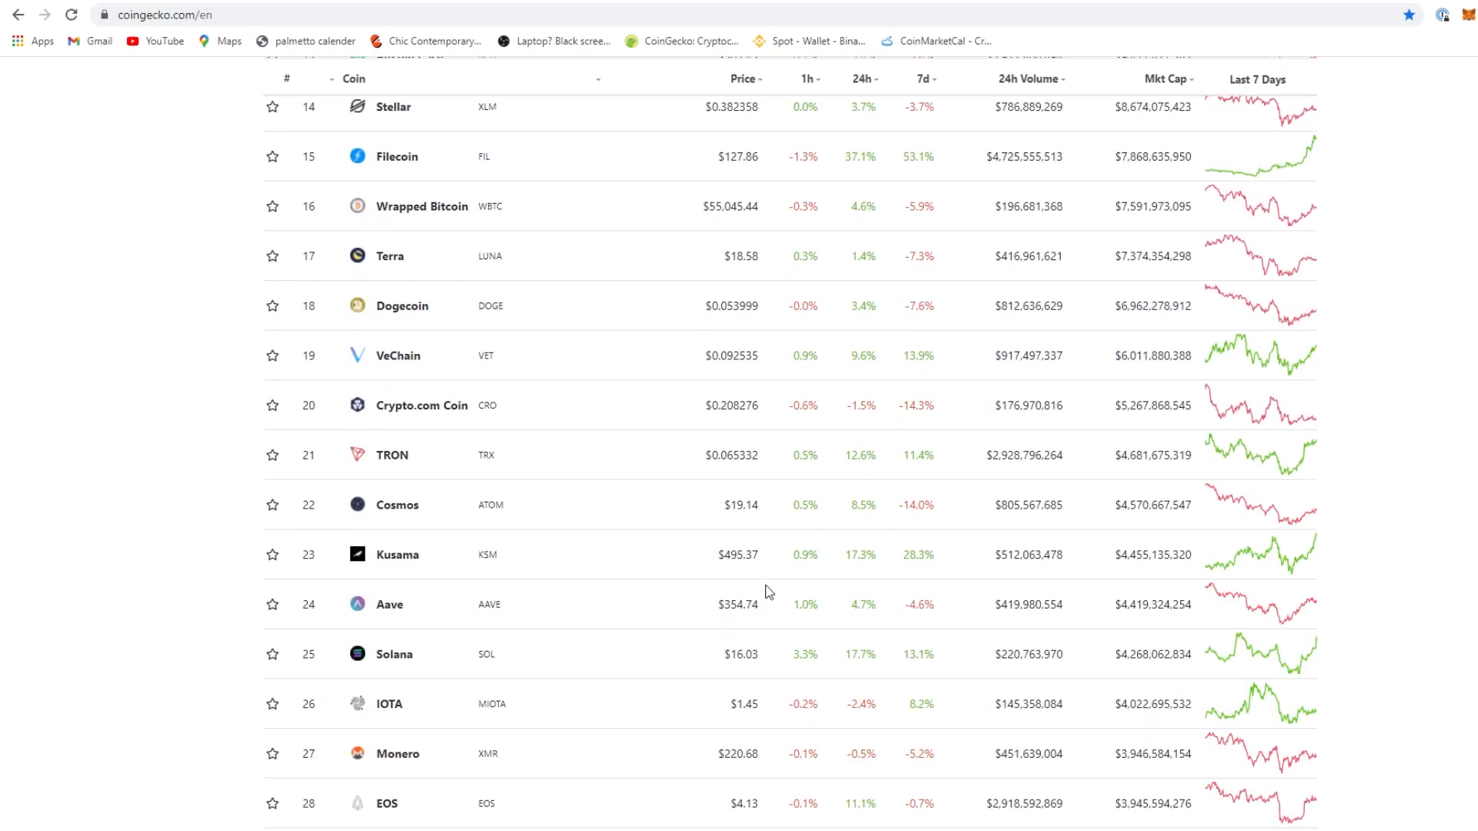
{"action": "mouse_move", "coordinate": [661, 574]}
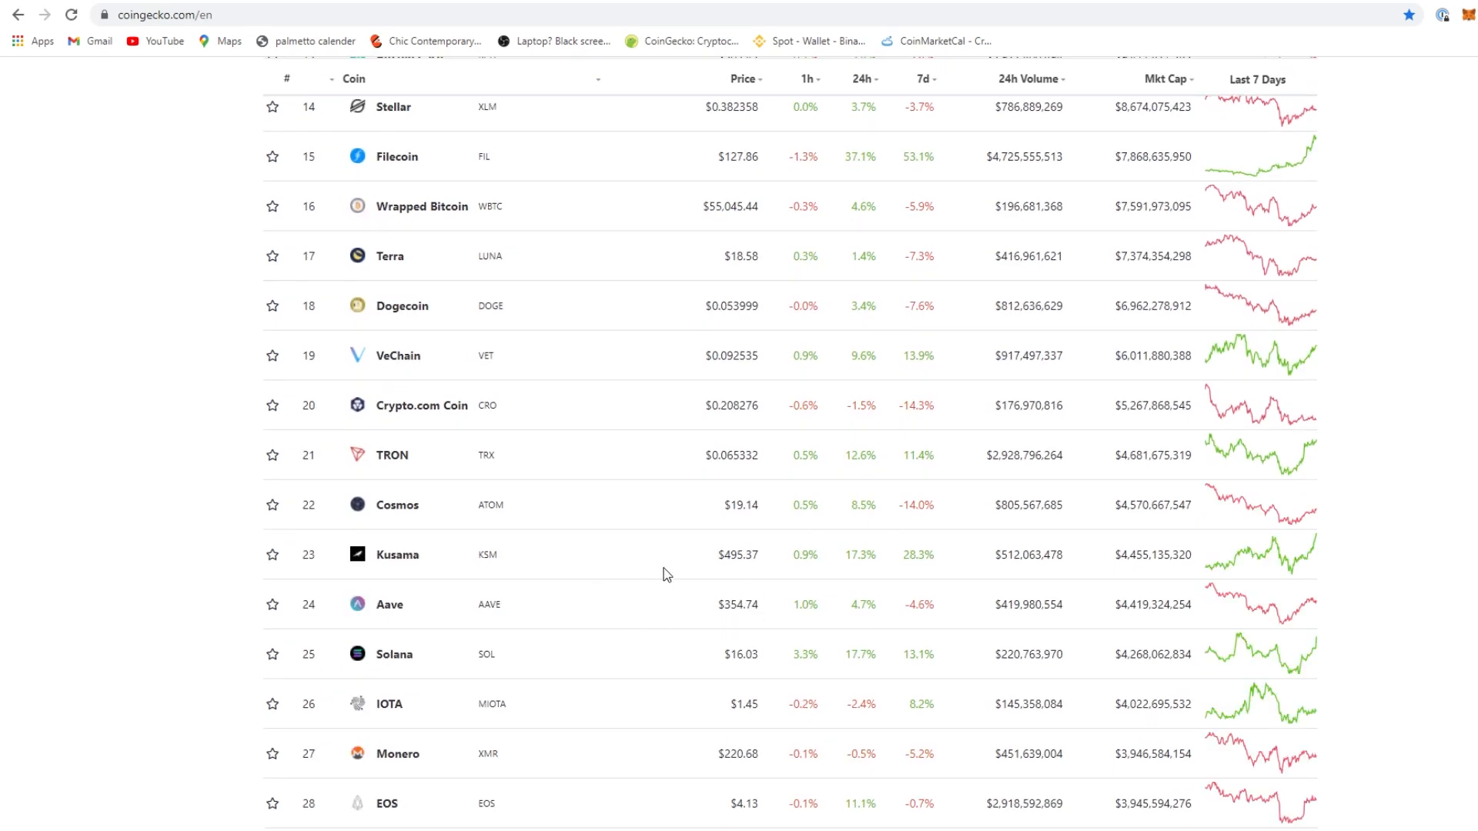
{"action": "mouse_move", "coordinate": [902, 507]}
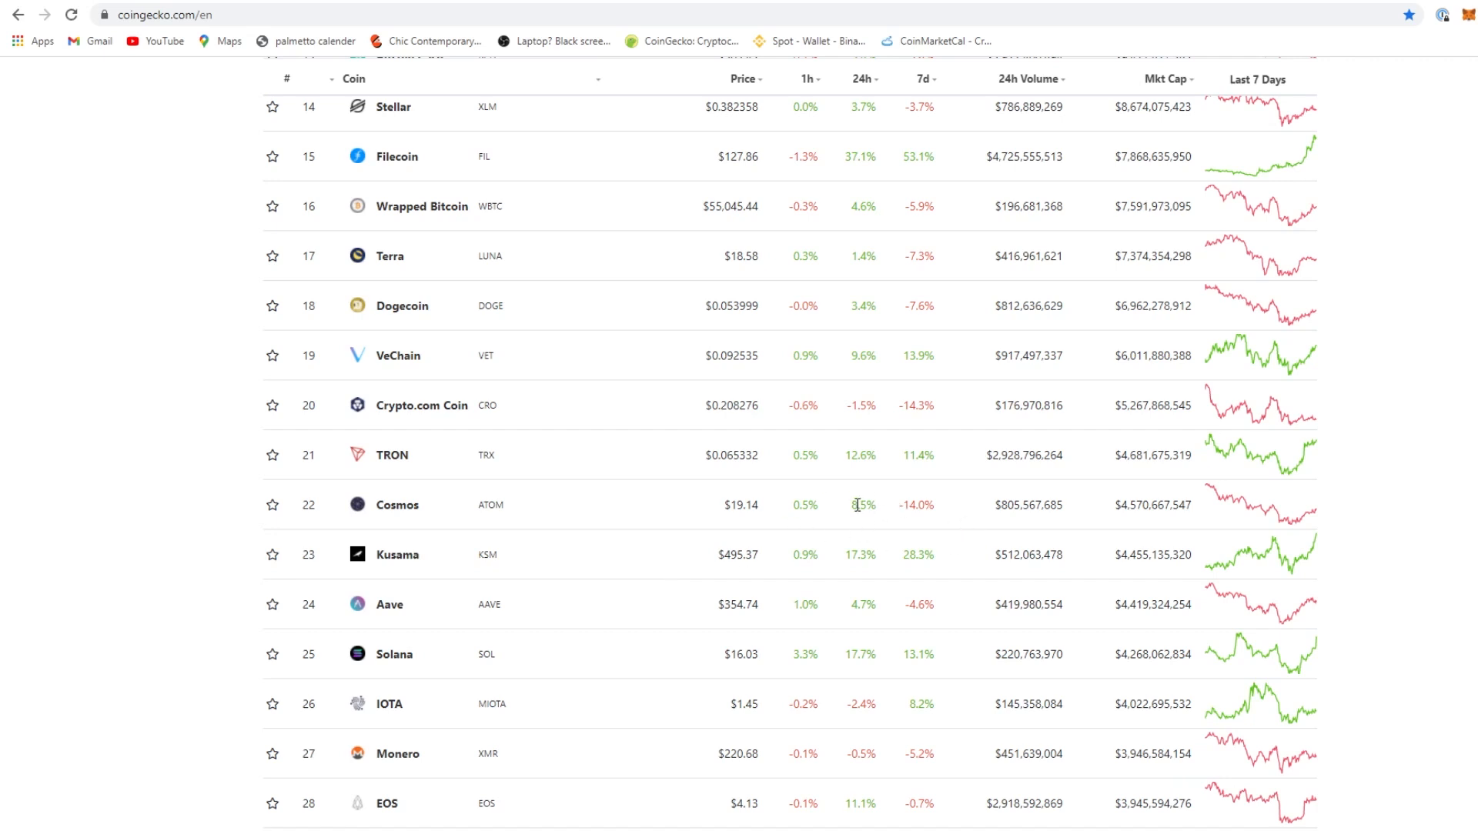
{"action": "mouse_move", "coordinate": [896, 557]}
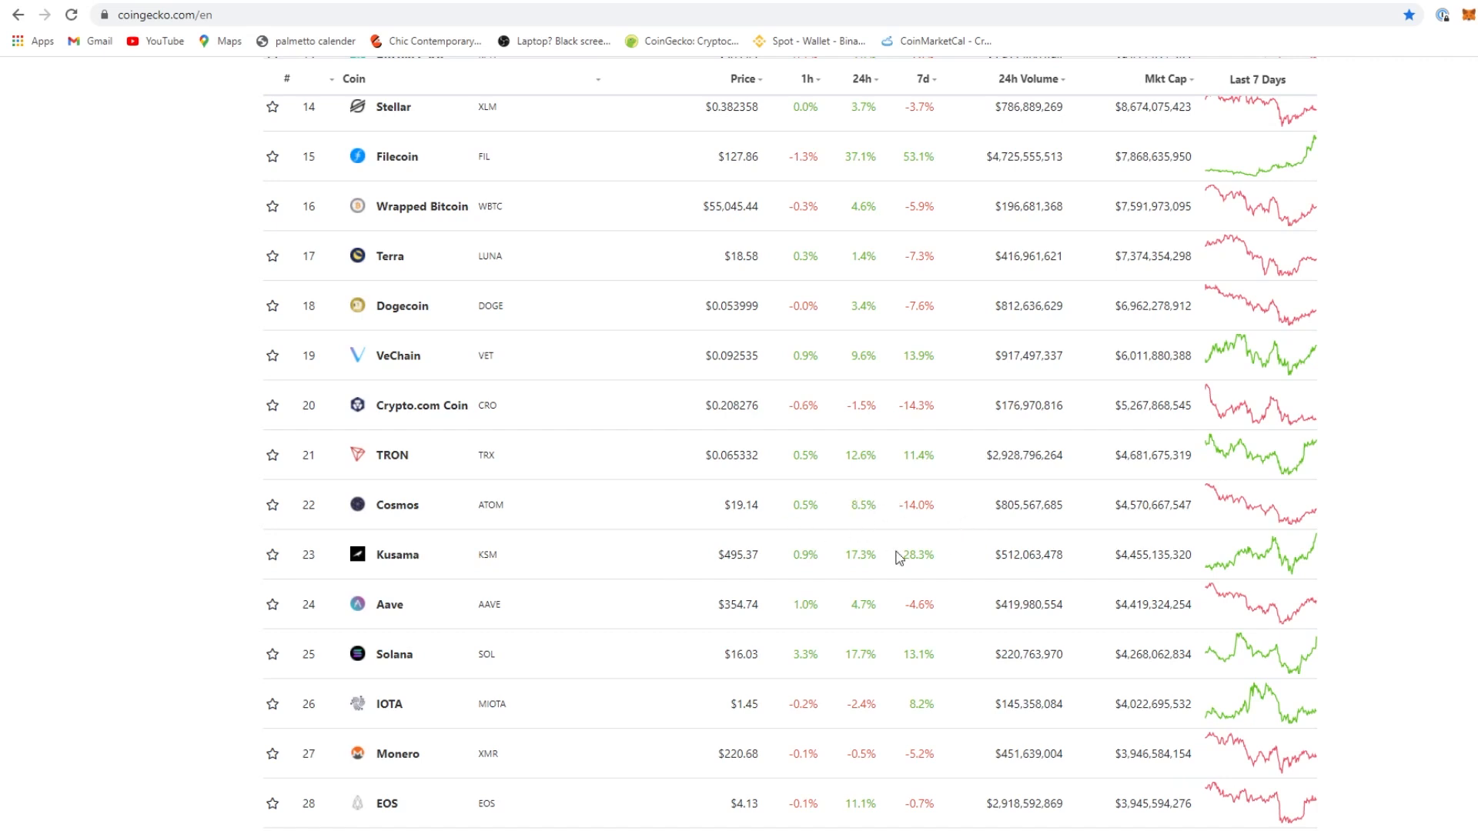
{"action": "mouse_move", "coordinate": [554, 603]}
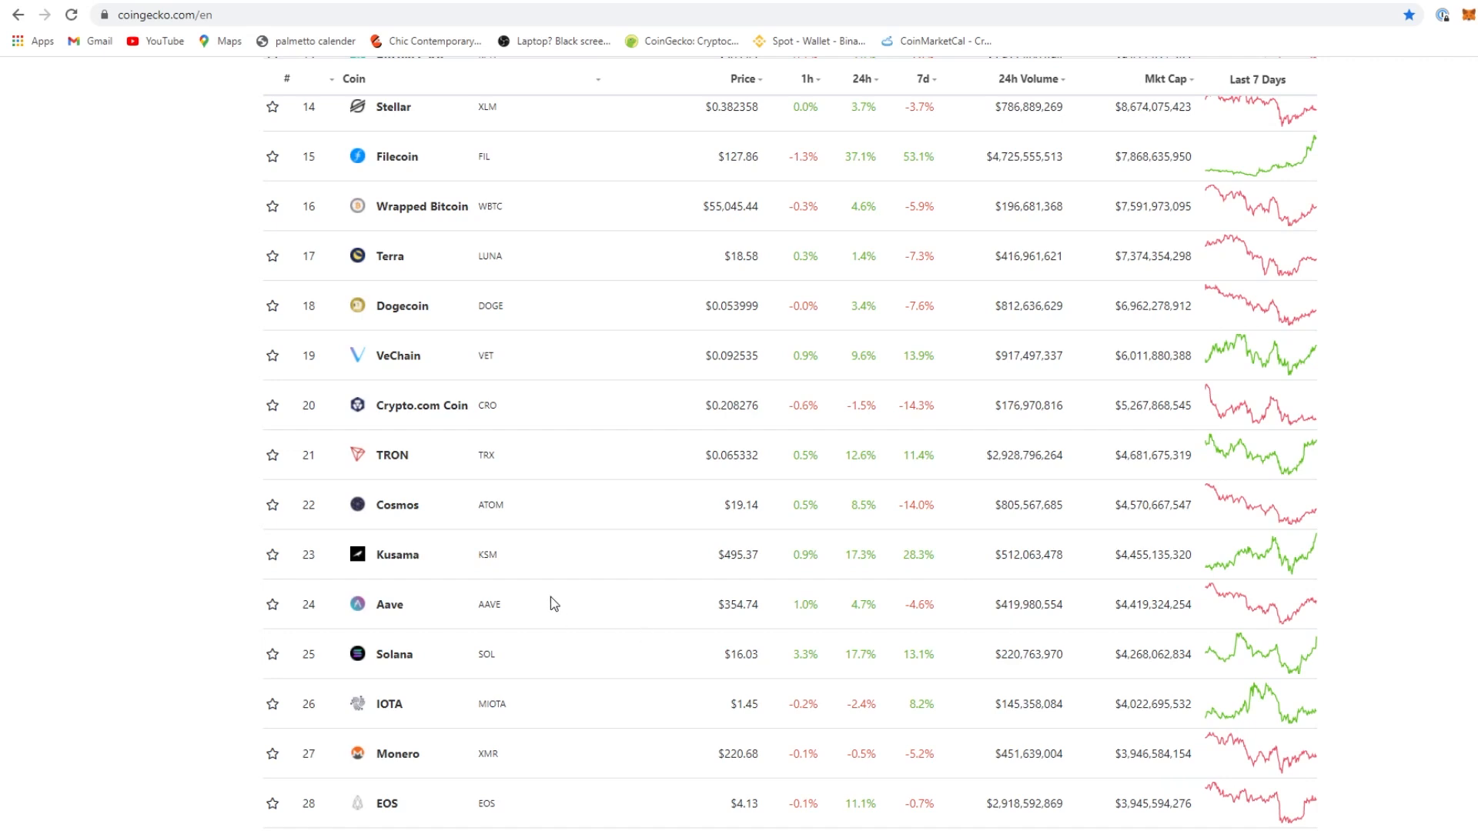
{"action": "mouse_move", "coordinate": [408, 587]}
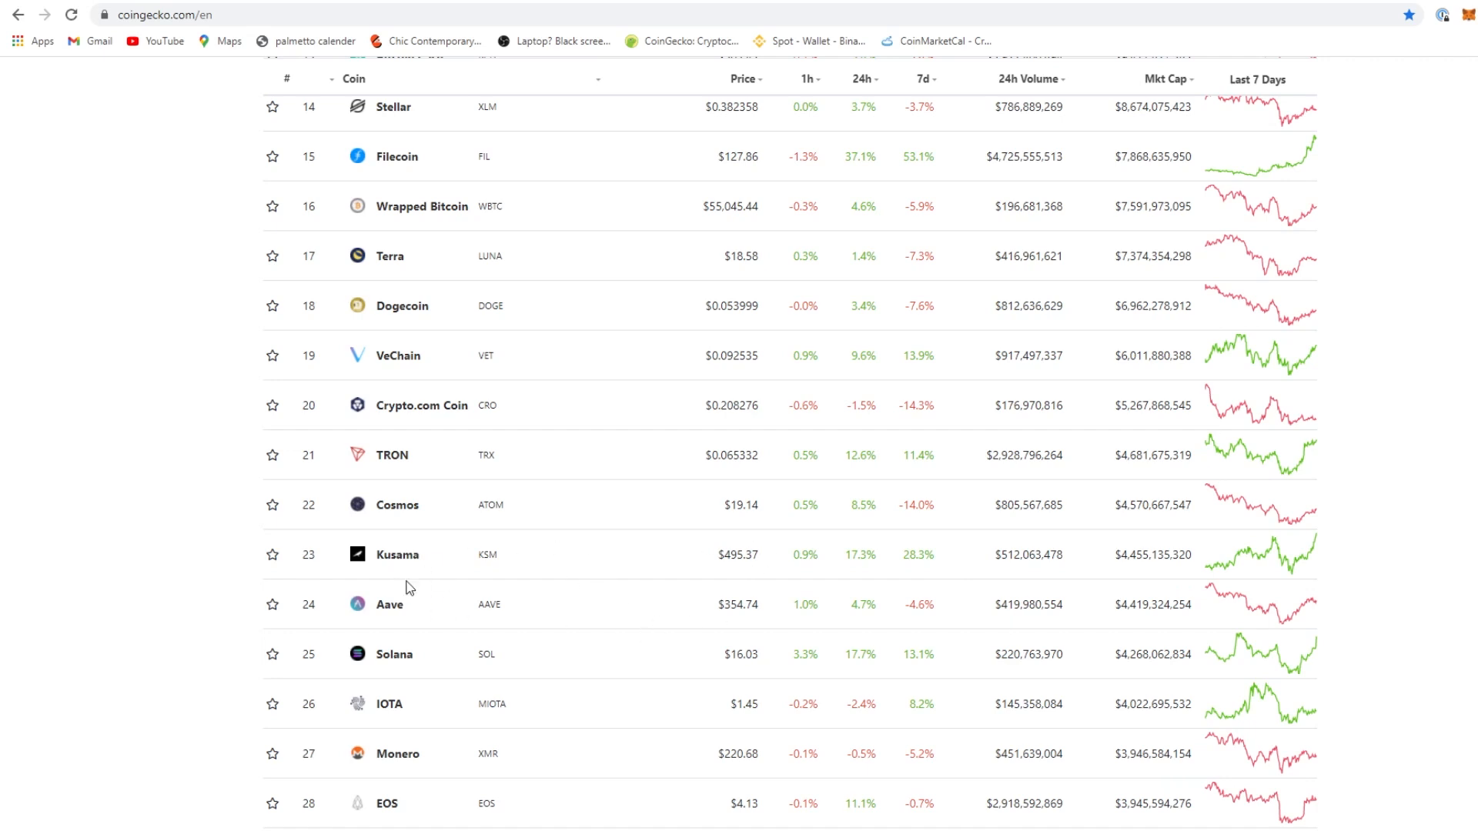
{"action": "mouse_move", "coordinate": [805, 591]}
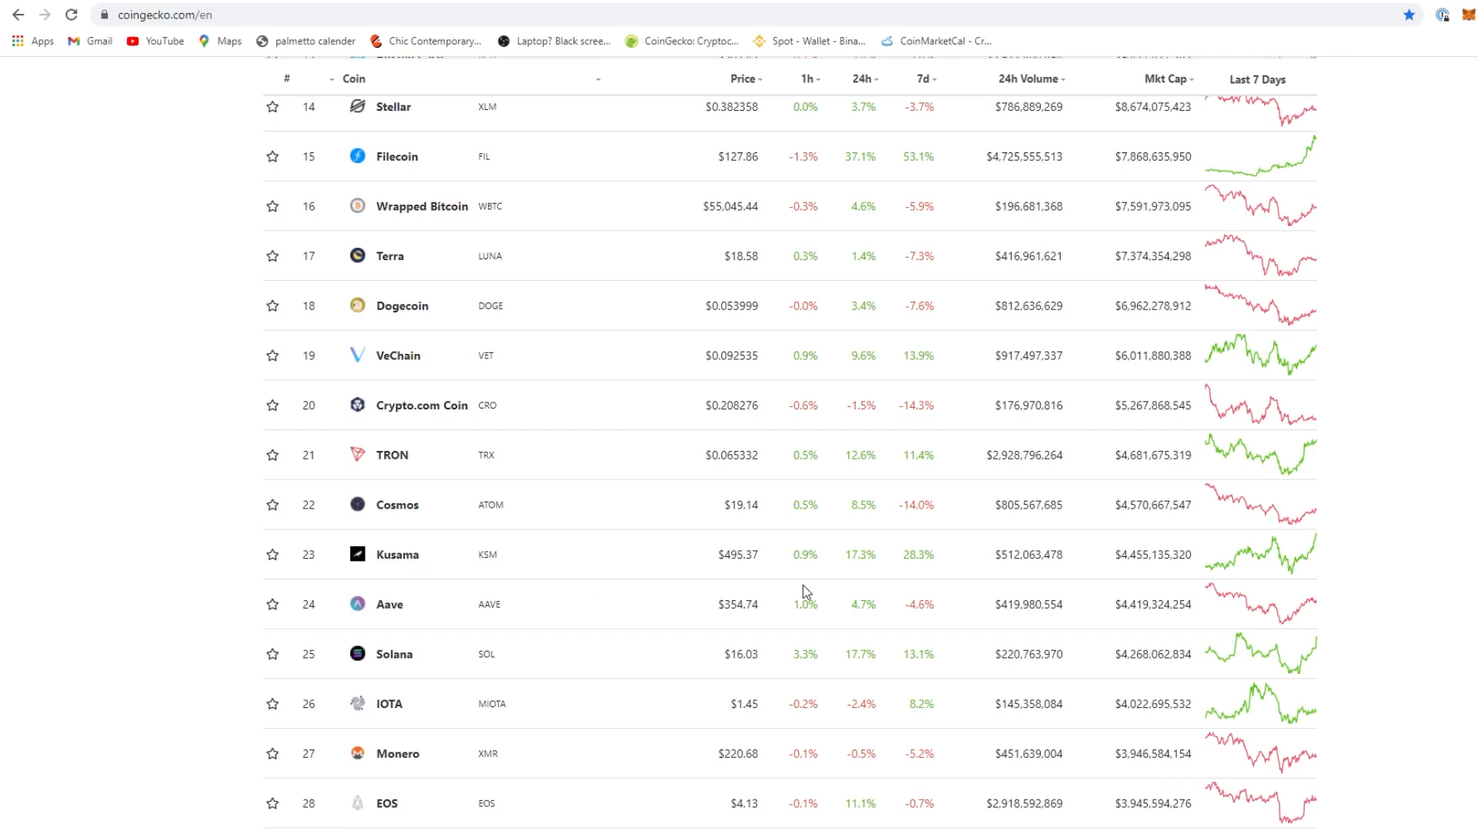
{"action": "mouse_move", "coordinate": [875, 522]}
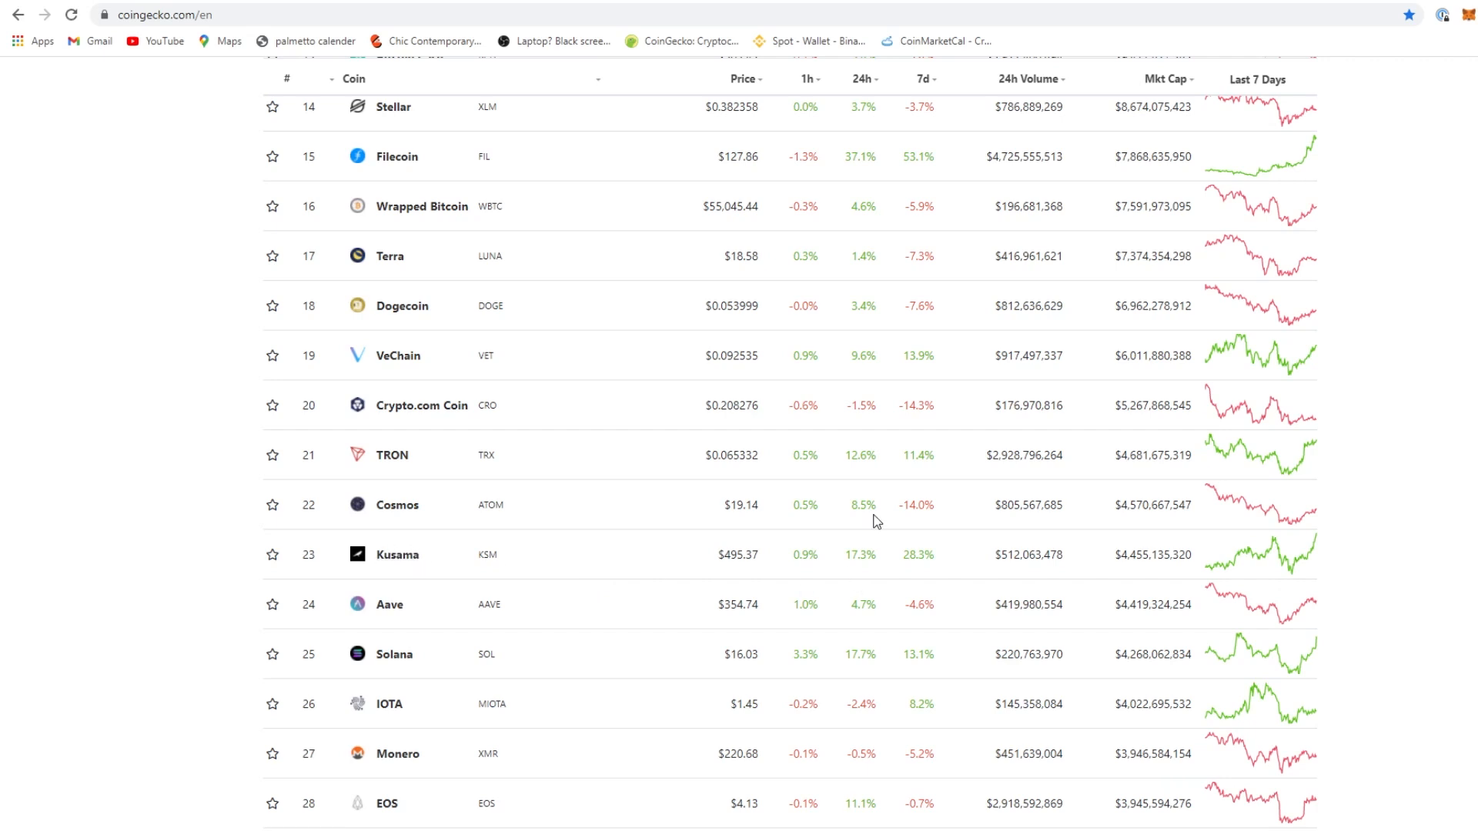
{"action": "mouse_move", "coordinate": [509, 696]}
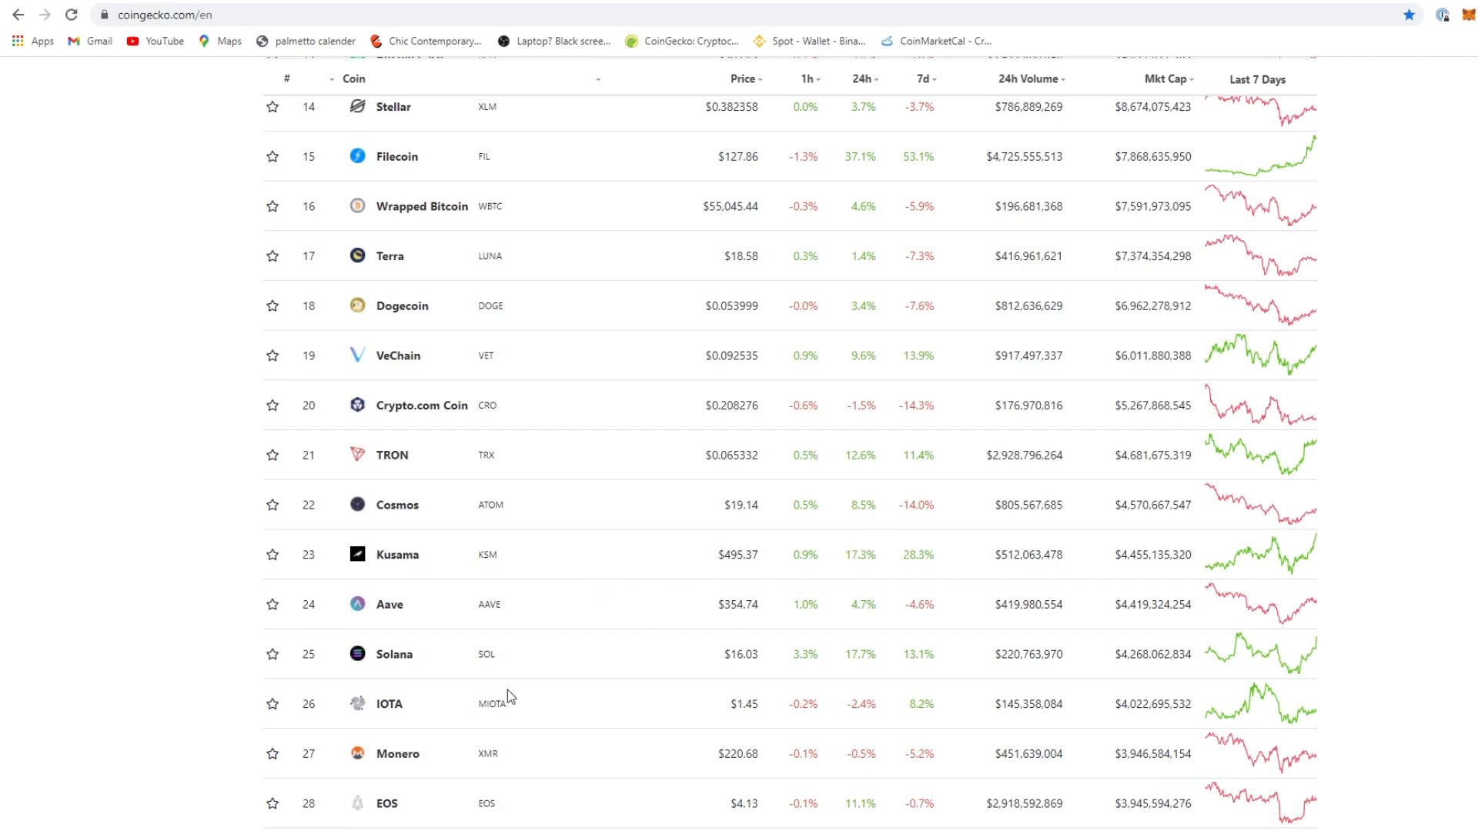
{"action": "scroll", "scroll_direction": "up", "scroll_amount": 3}
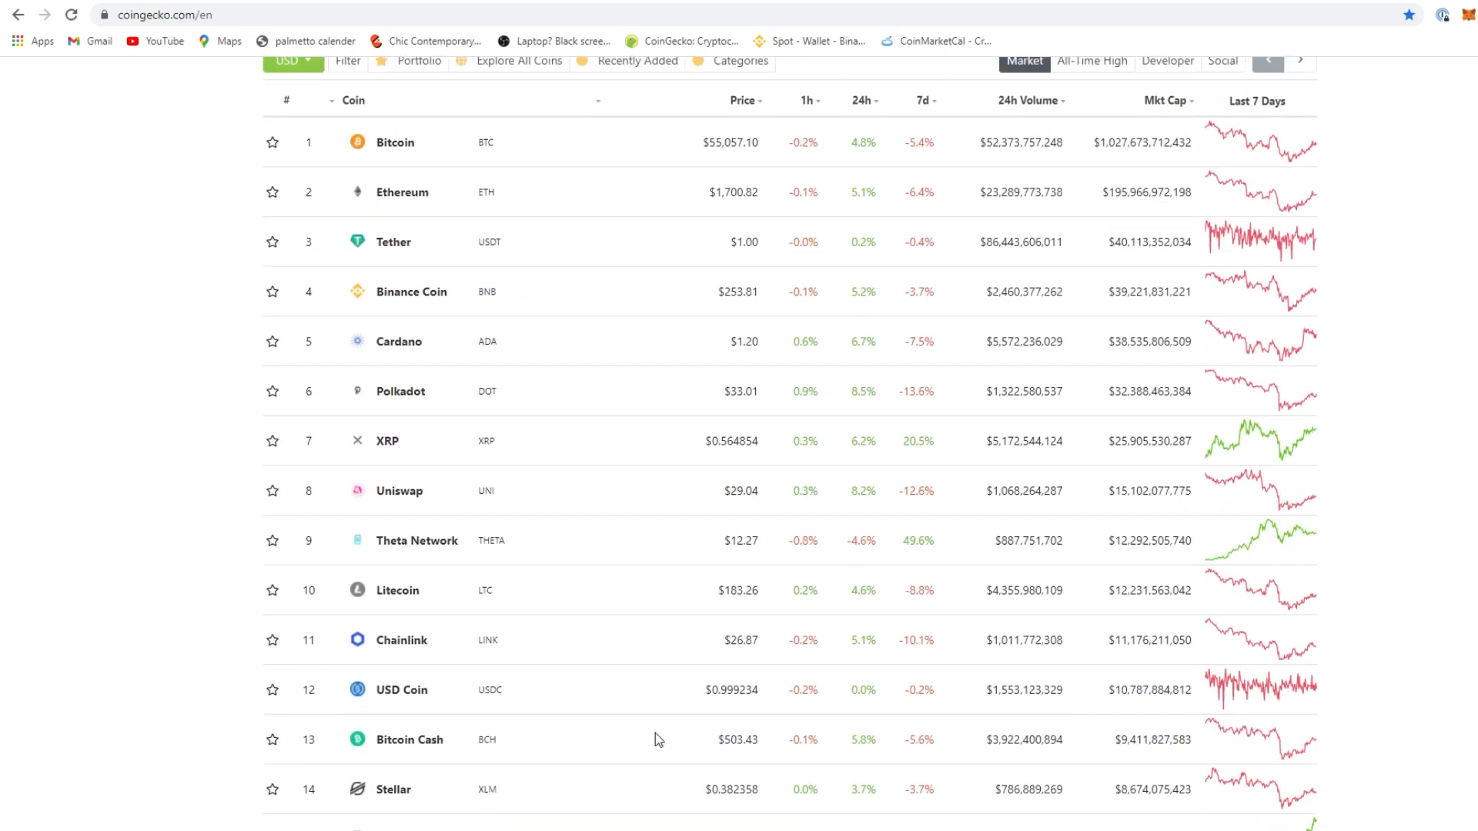
{"action": "left_click", "coordinate": [1182, 245]}
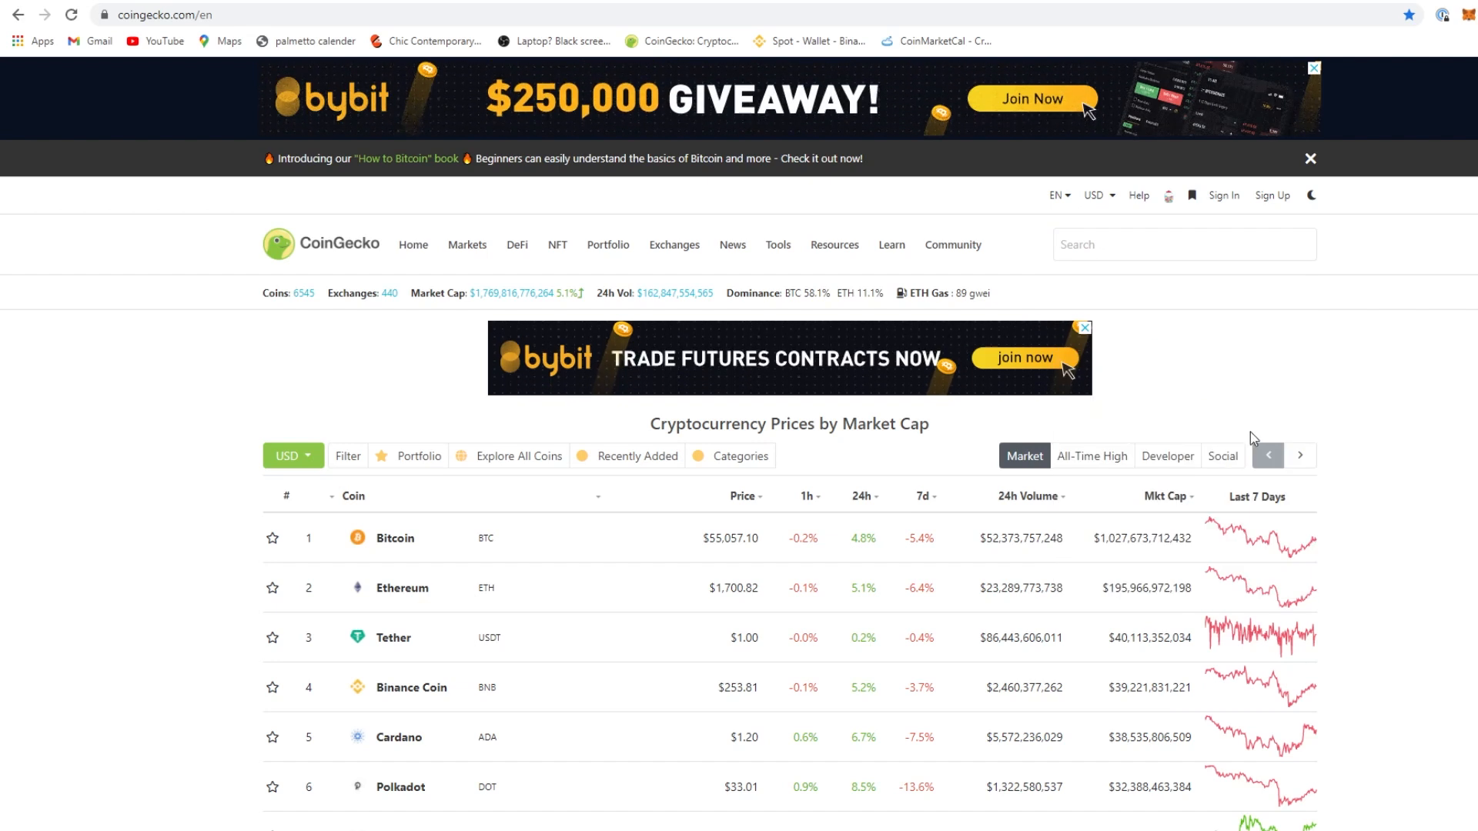
Open Ethernity Chain (ERN) from Trending Search, review its overview and open the ethernity.io website
{"action": "left_click", "coordinate": [1182, 245]}
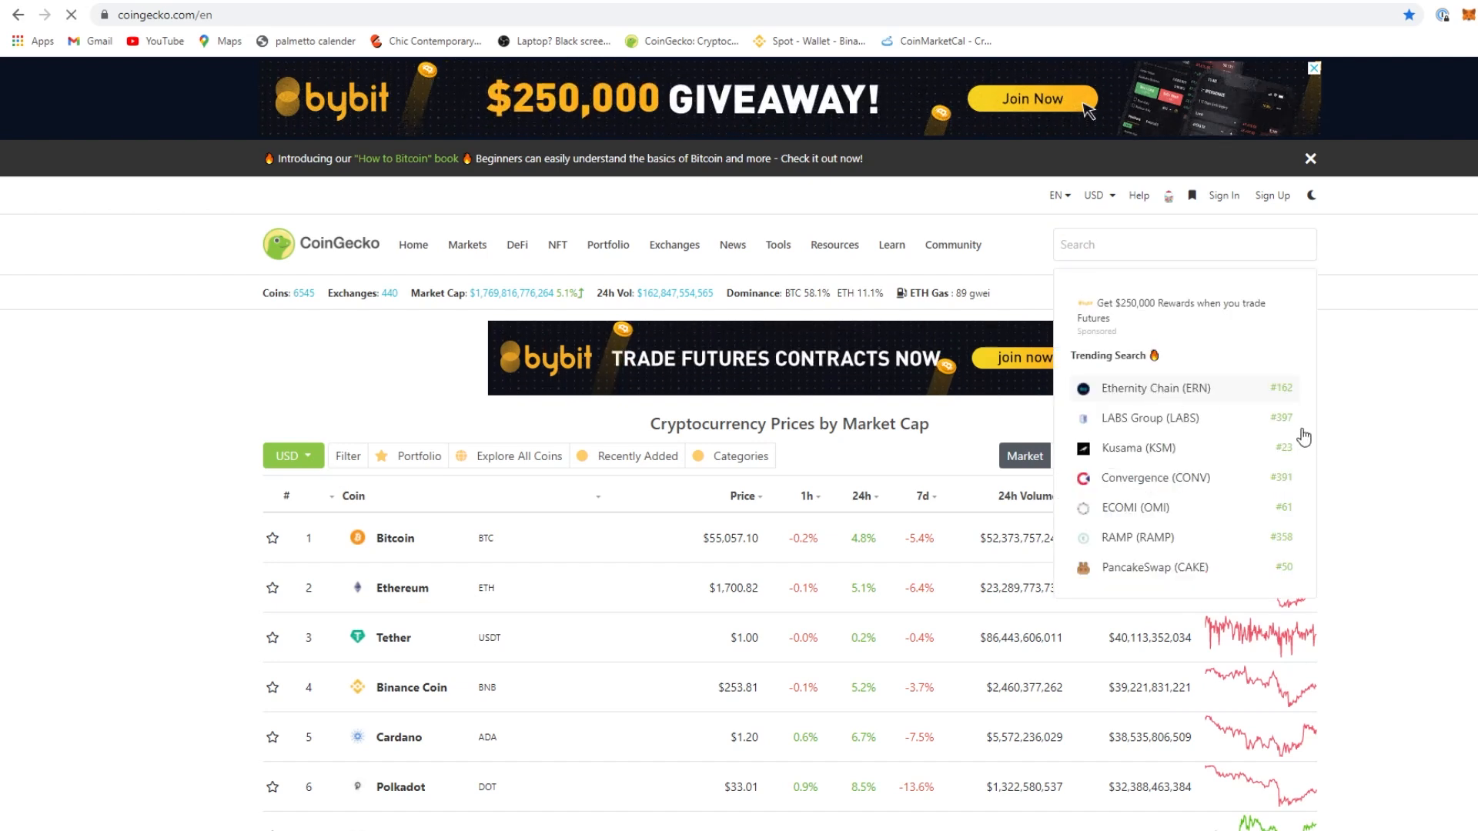
{"action": "left_click", "coordinate": [1152, 388]}
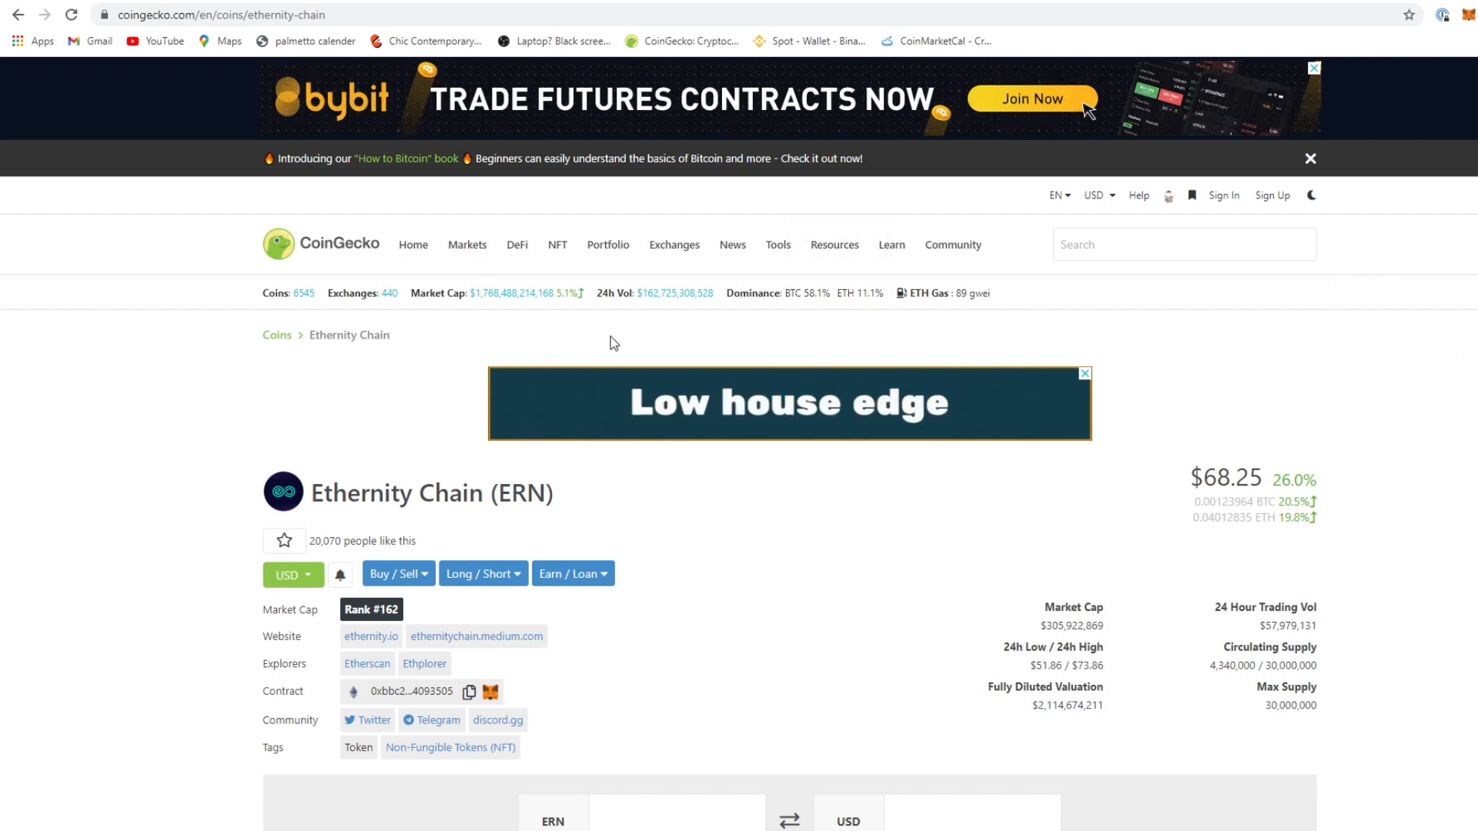
{"action": "mouse_move", "coordinate": [1341, 657]}
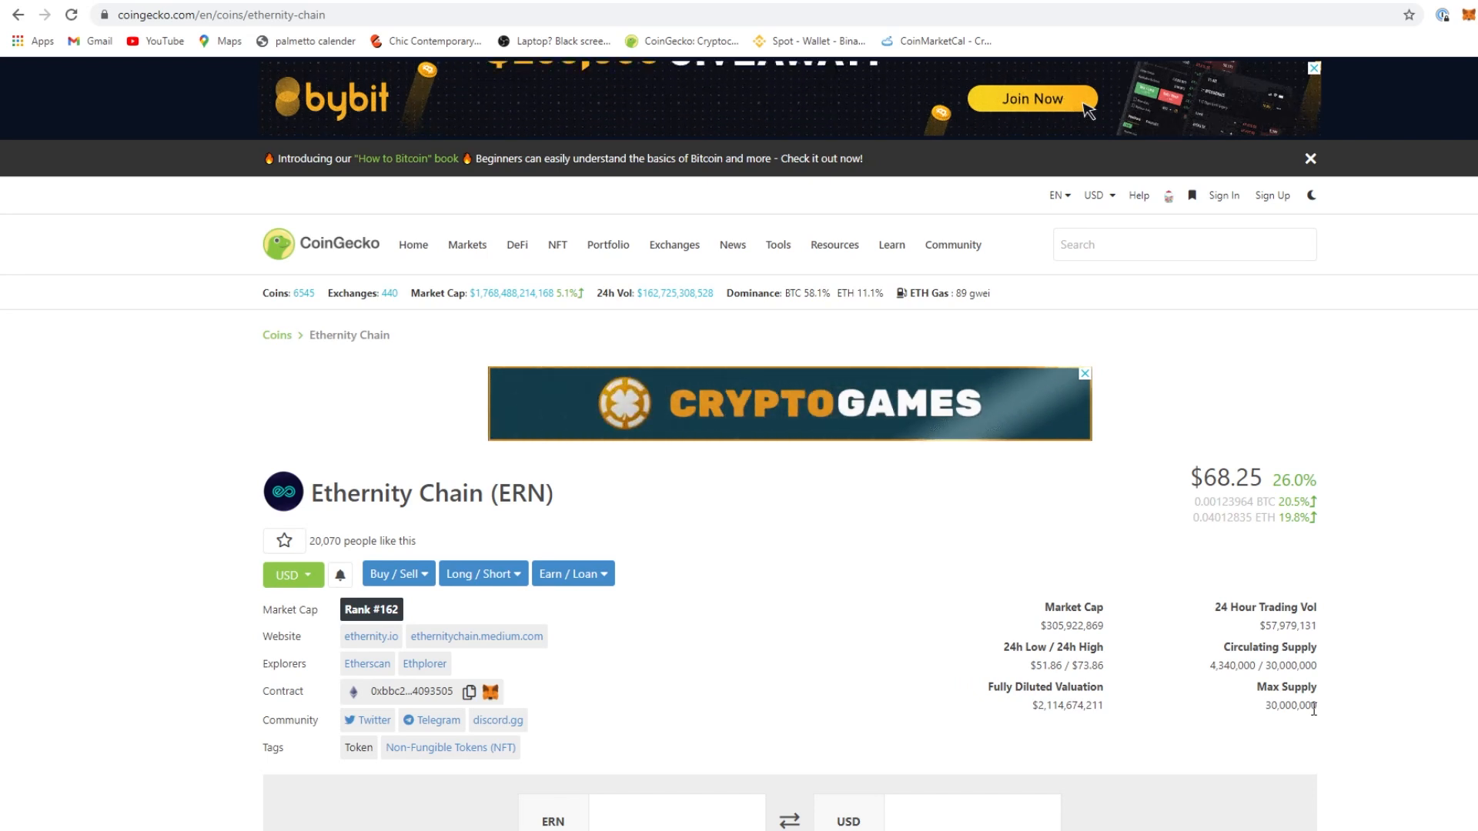
{"action": "mouse_move", "coordinate": [1044, 612]}
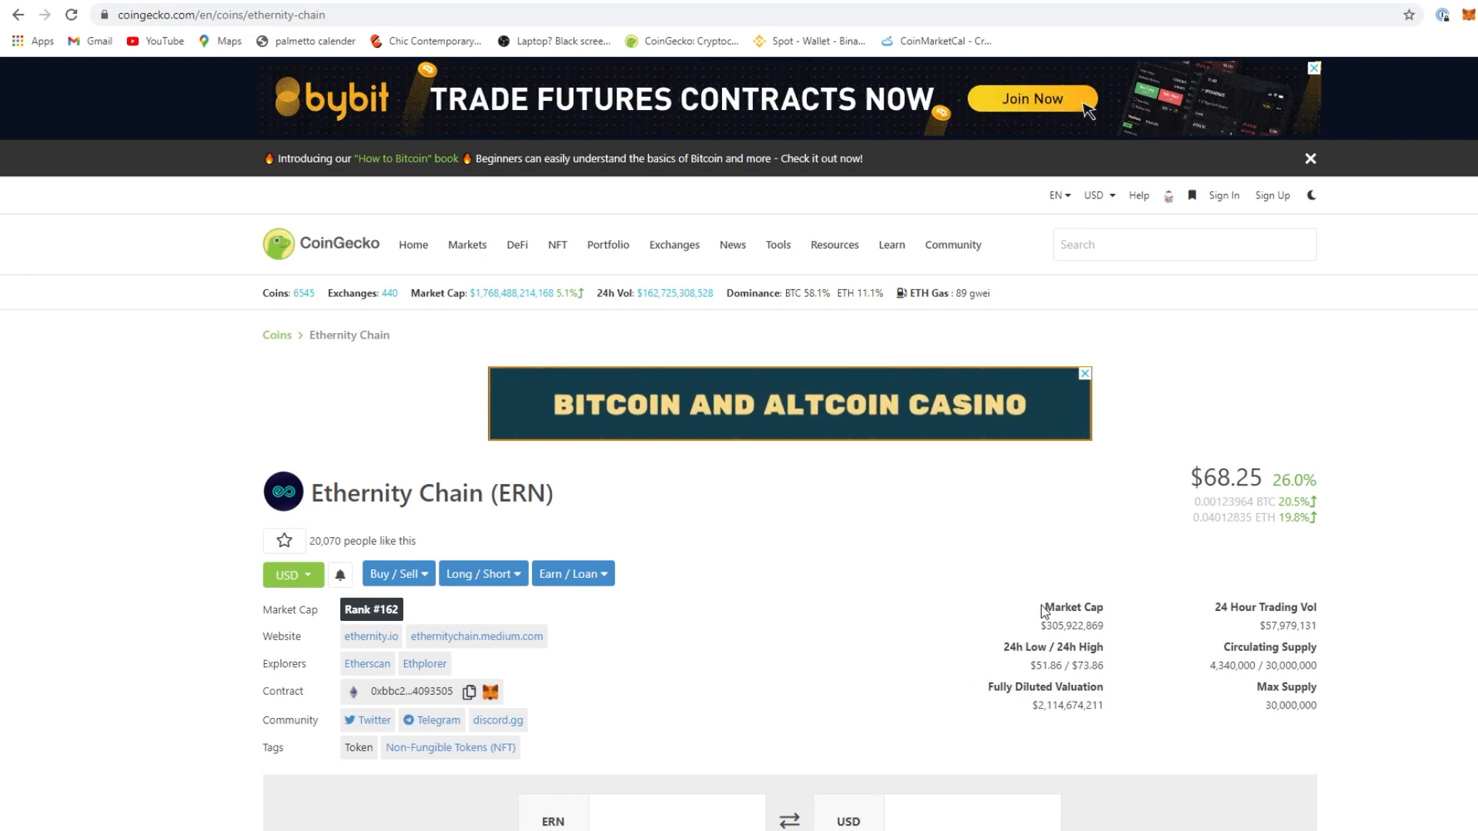
{"action": "scroll", "scroll_direction": "down", "scroll_amount": 3}
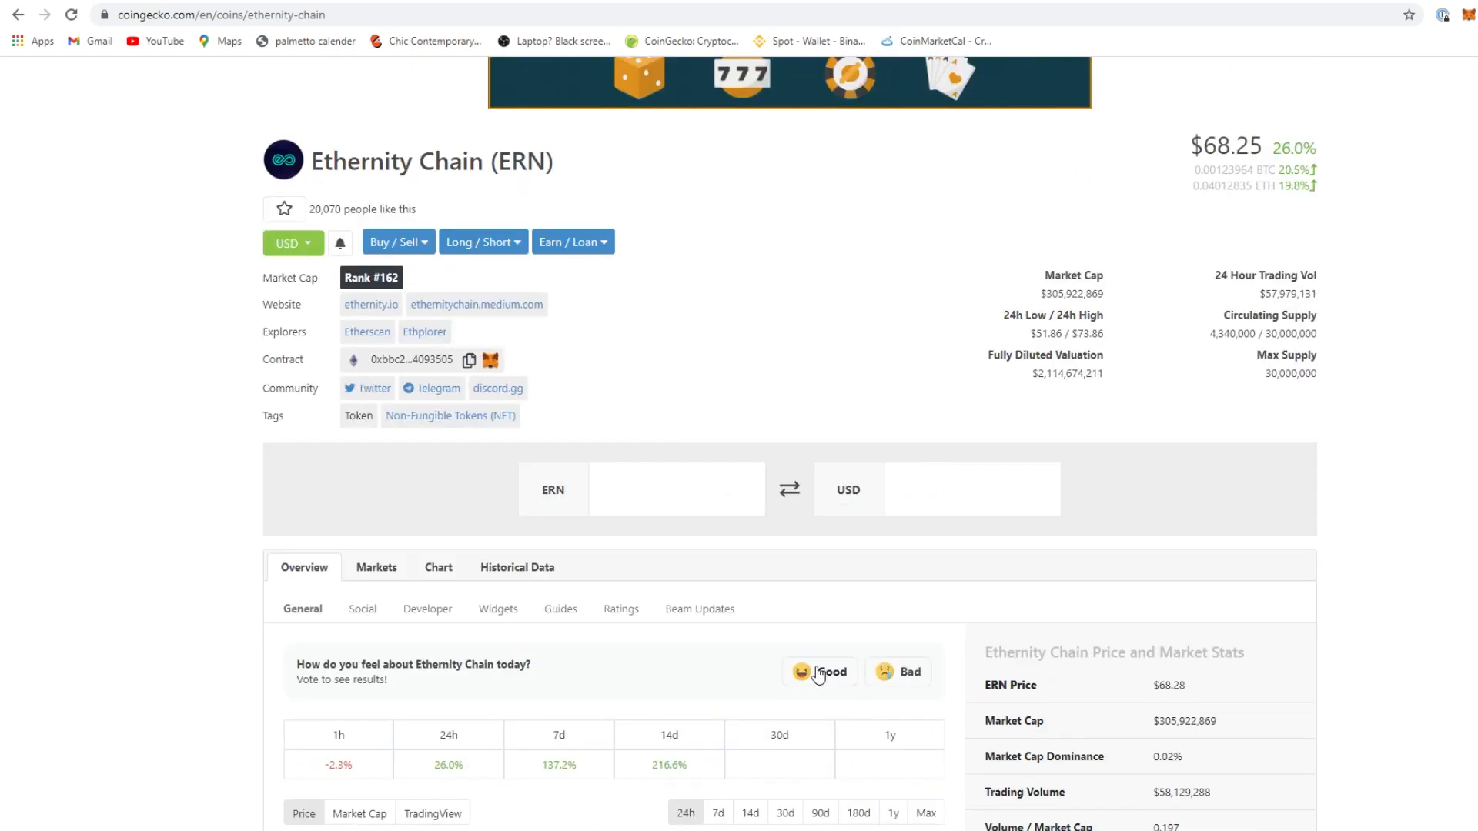
{"action": "left_click", "coordinate": [371, 304]}
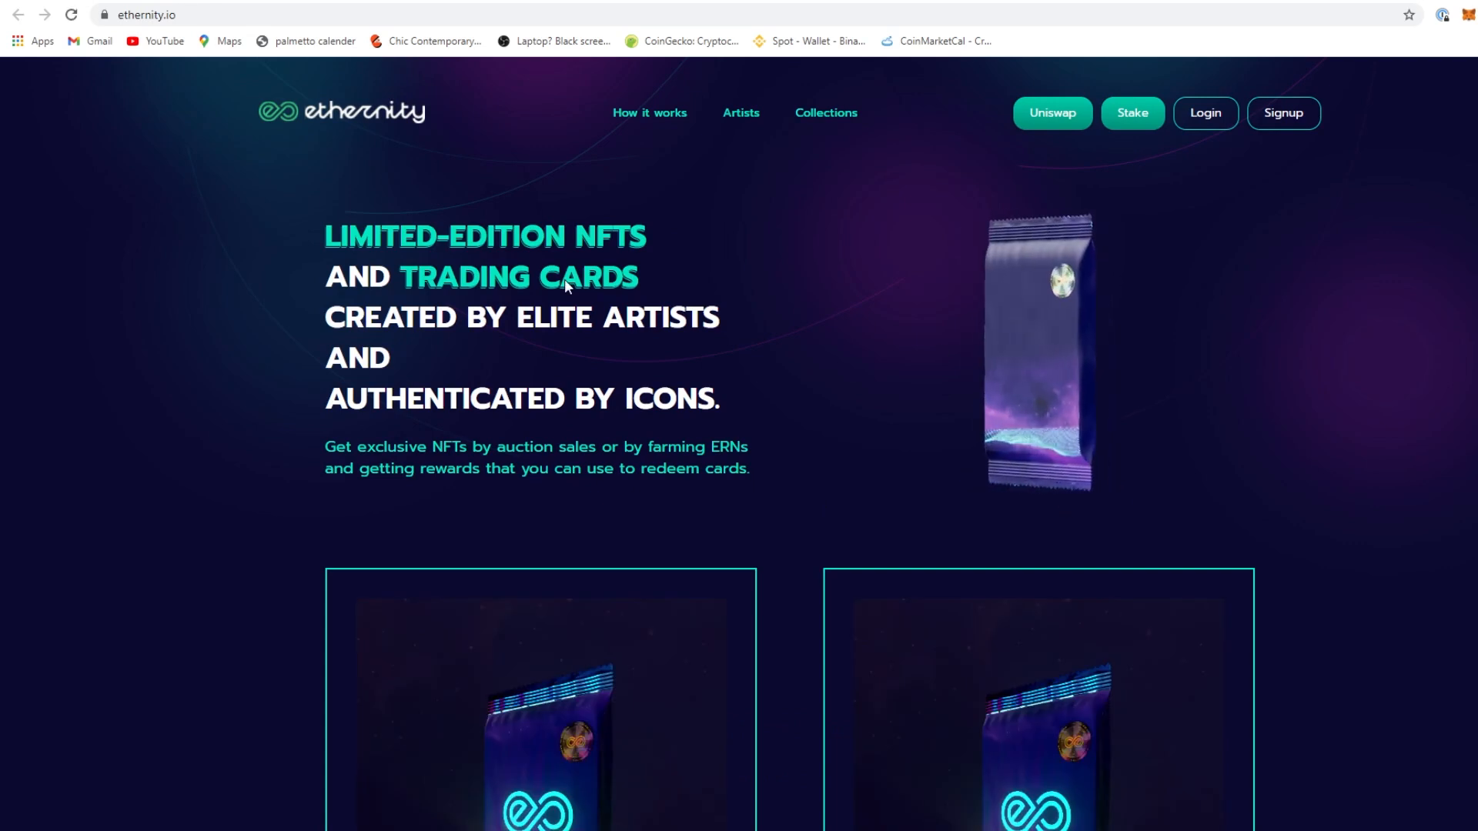
{"action": "mouse_move", "coordinate": [582, 330]}
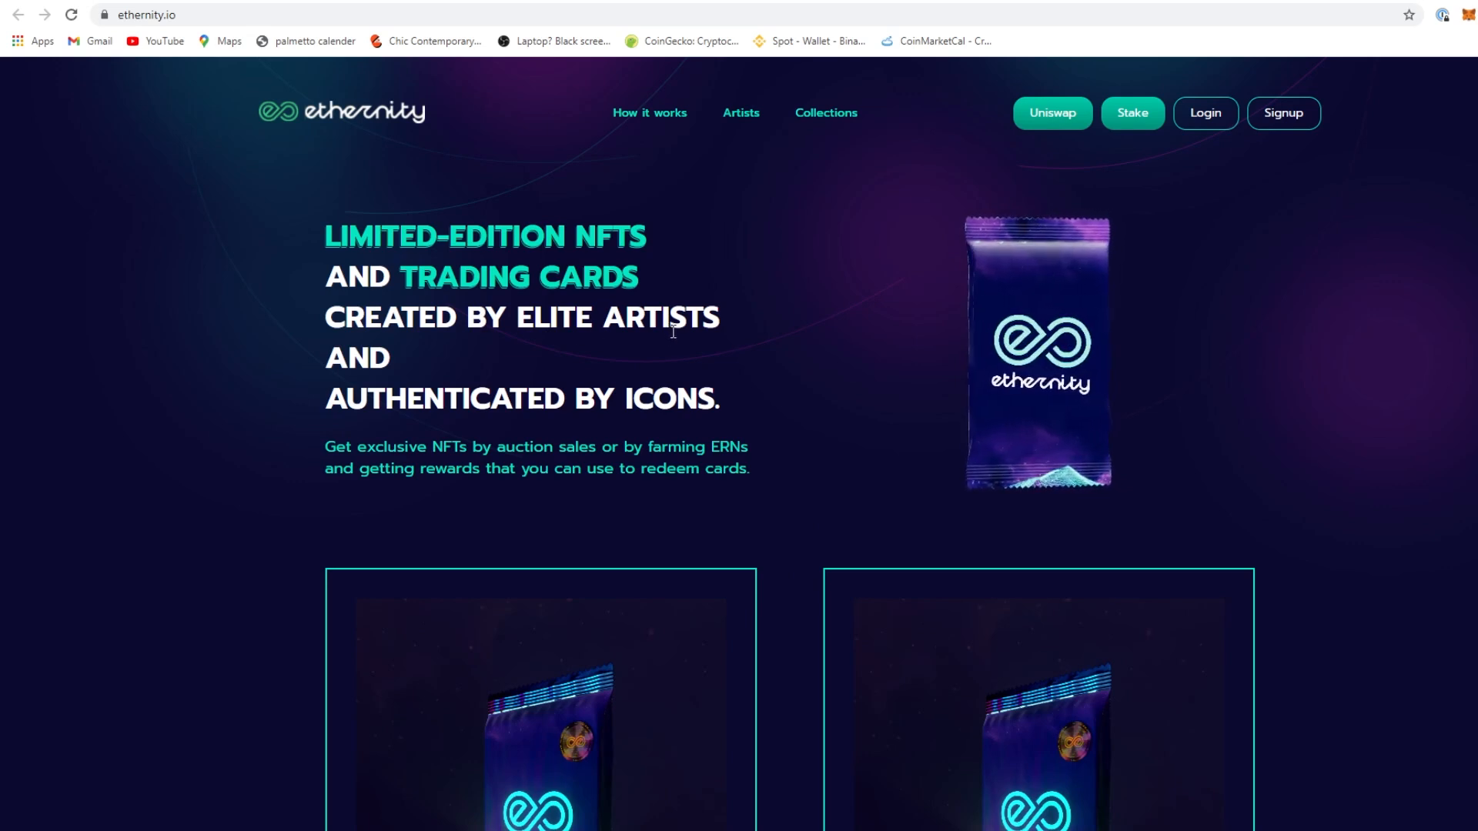
{"action": "scroll", "scroll_direction": "down", "scroll_amount": 3}
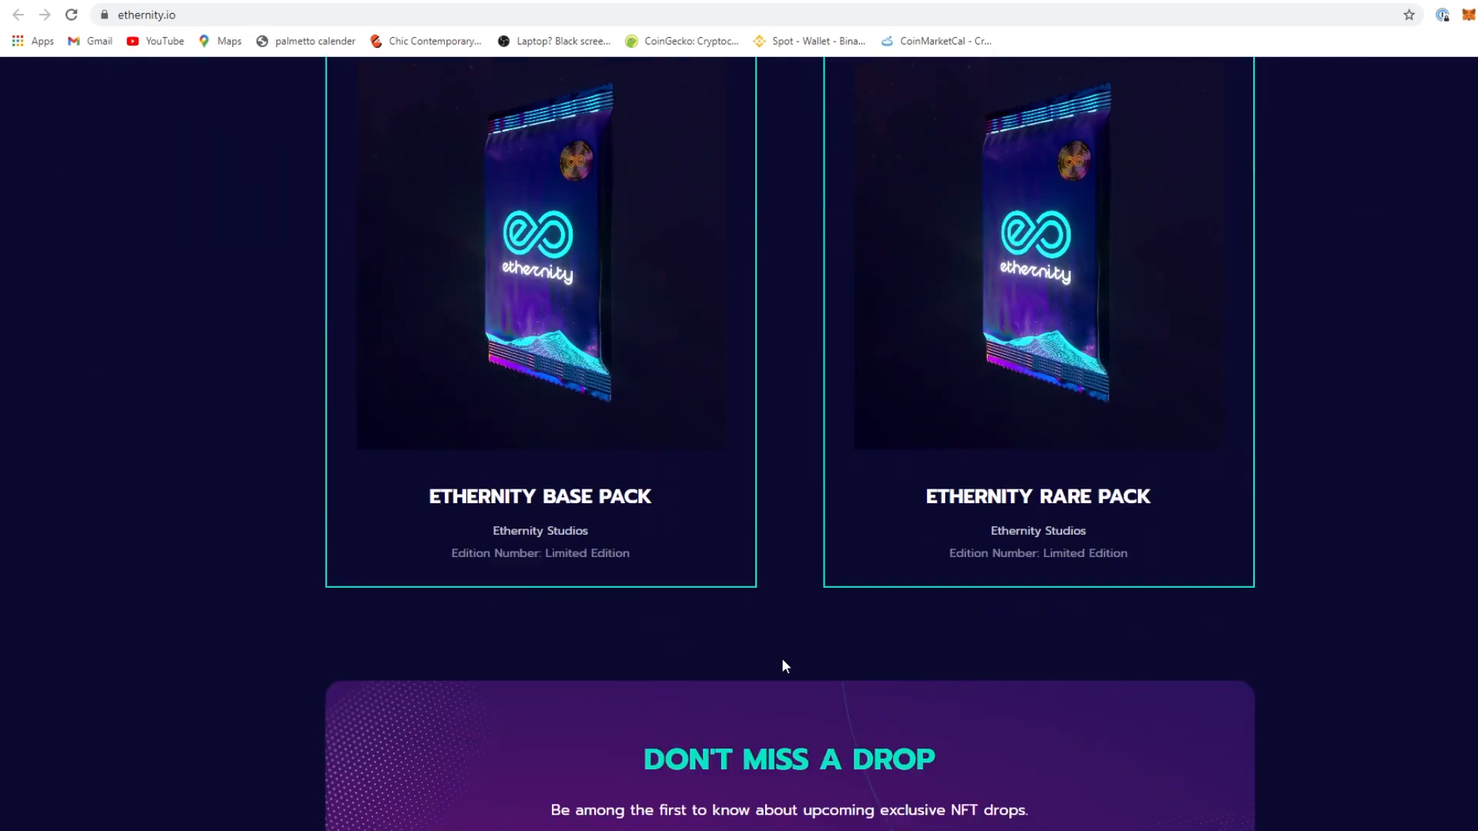
{"action": "scroll", "scroll_direction": "up", "scroll_amount": 3}
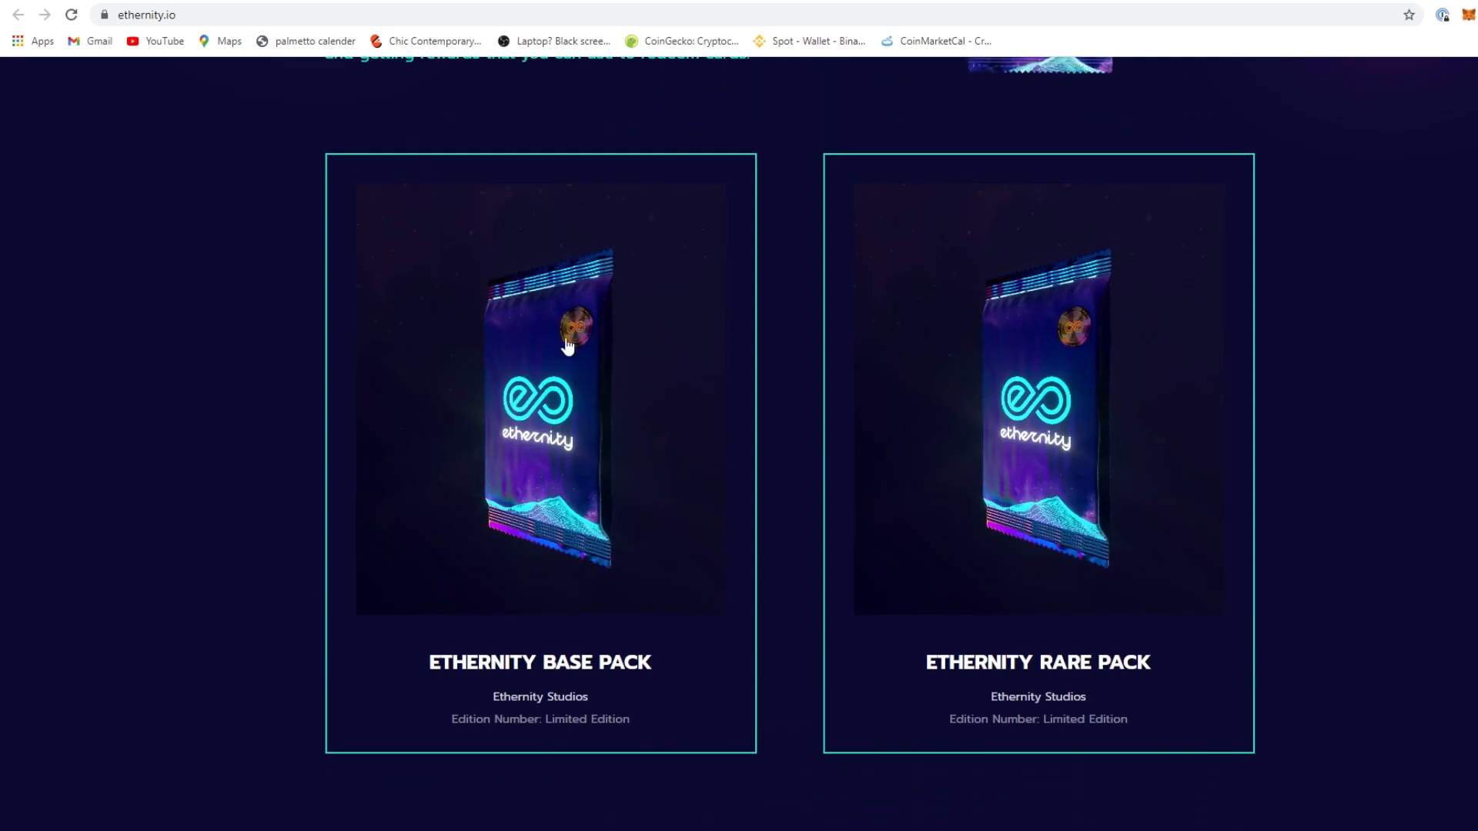
{"action": "mouse_move", "coordinate": [618, 471]}
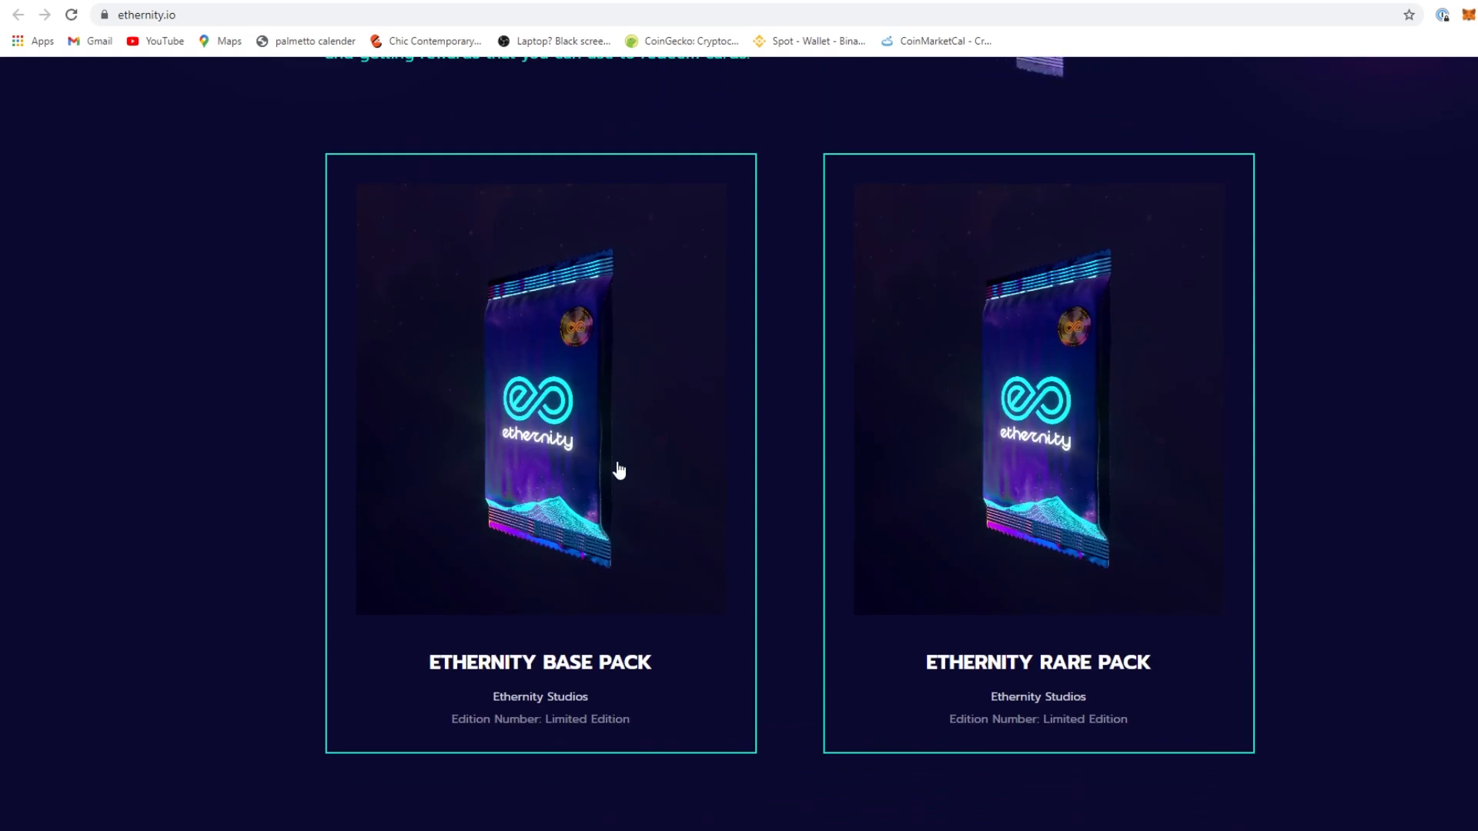
{"action": "mouse_move", "coordinate": [1141, 461]}
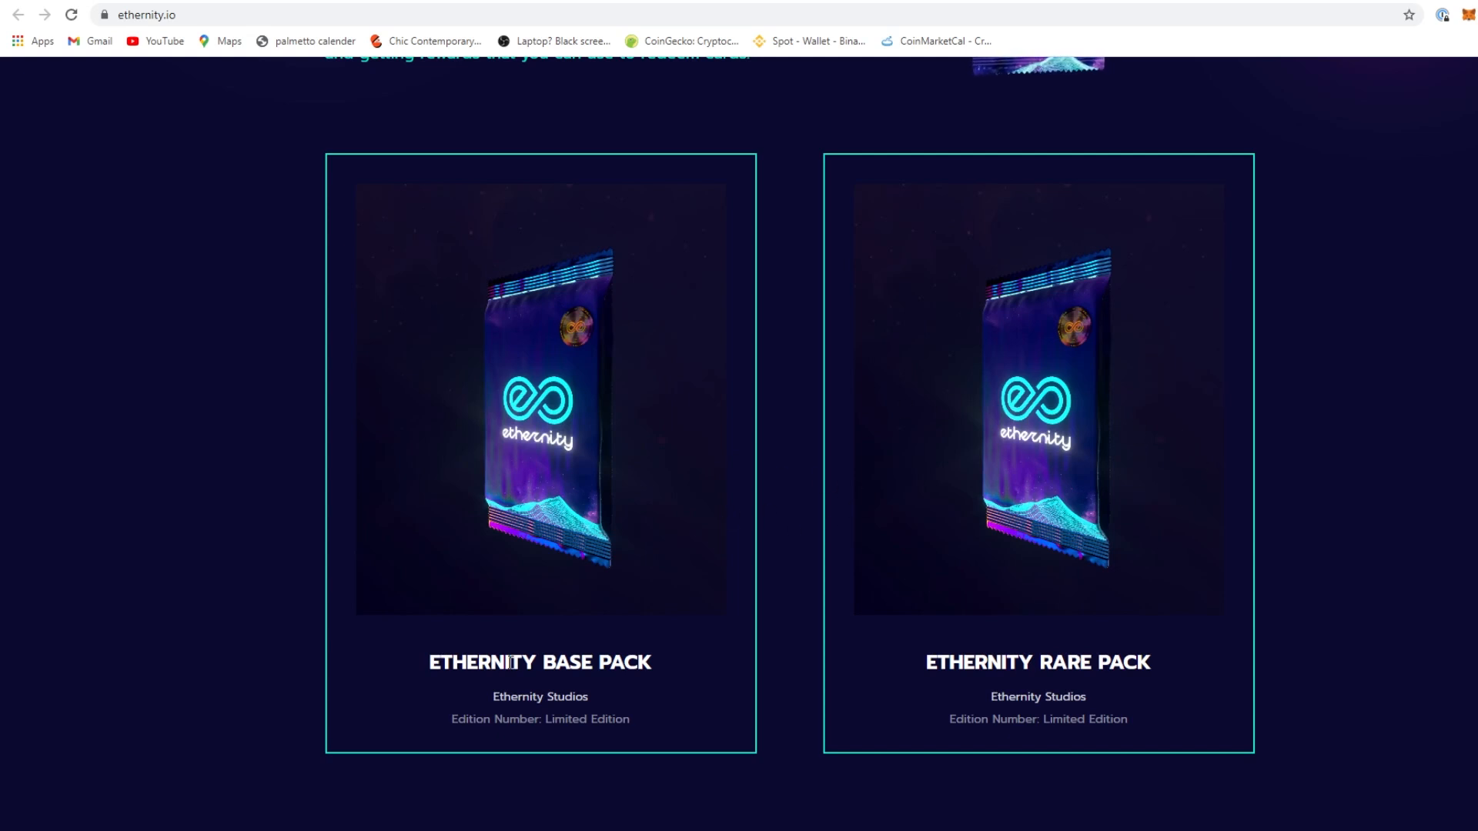
{"action": "scroll", "scroll_direction": "down", "scroll_amount": 3}
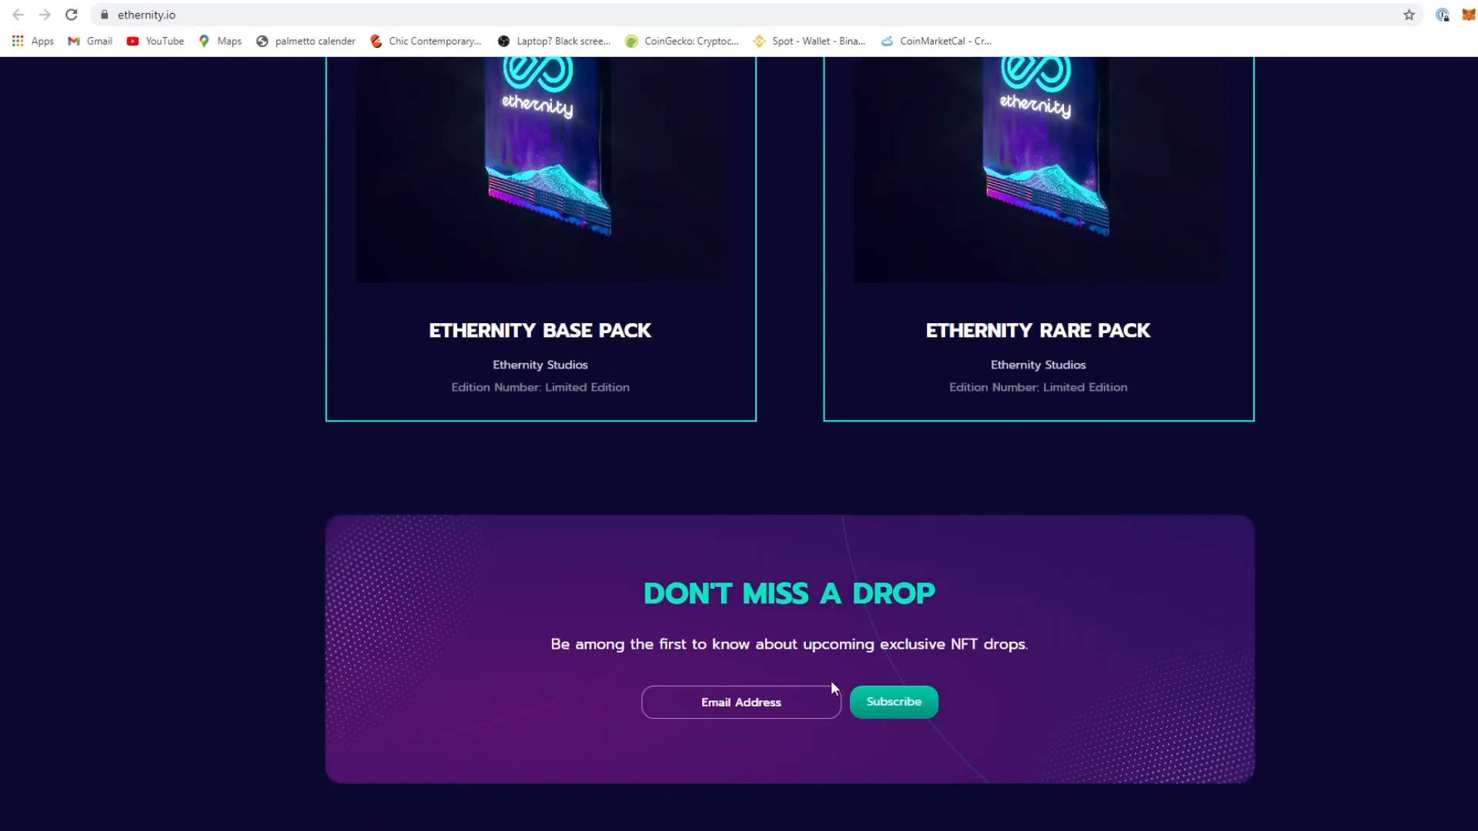
{"action": "left_click", "coordinate": [740, 702]}
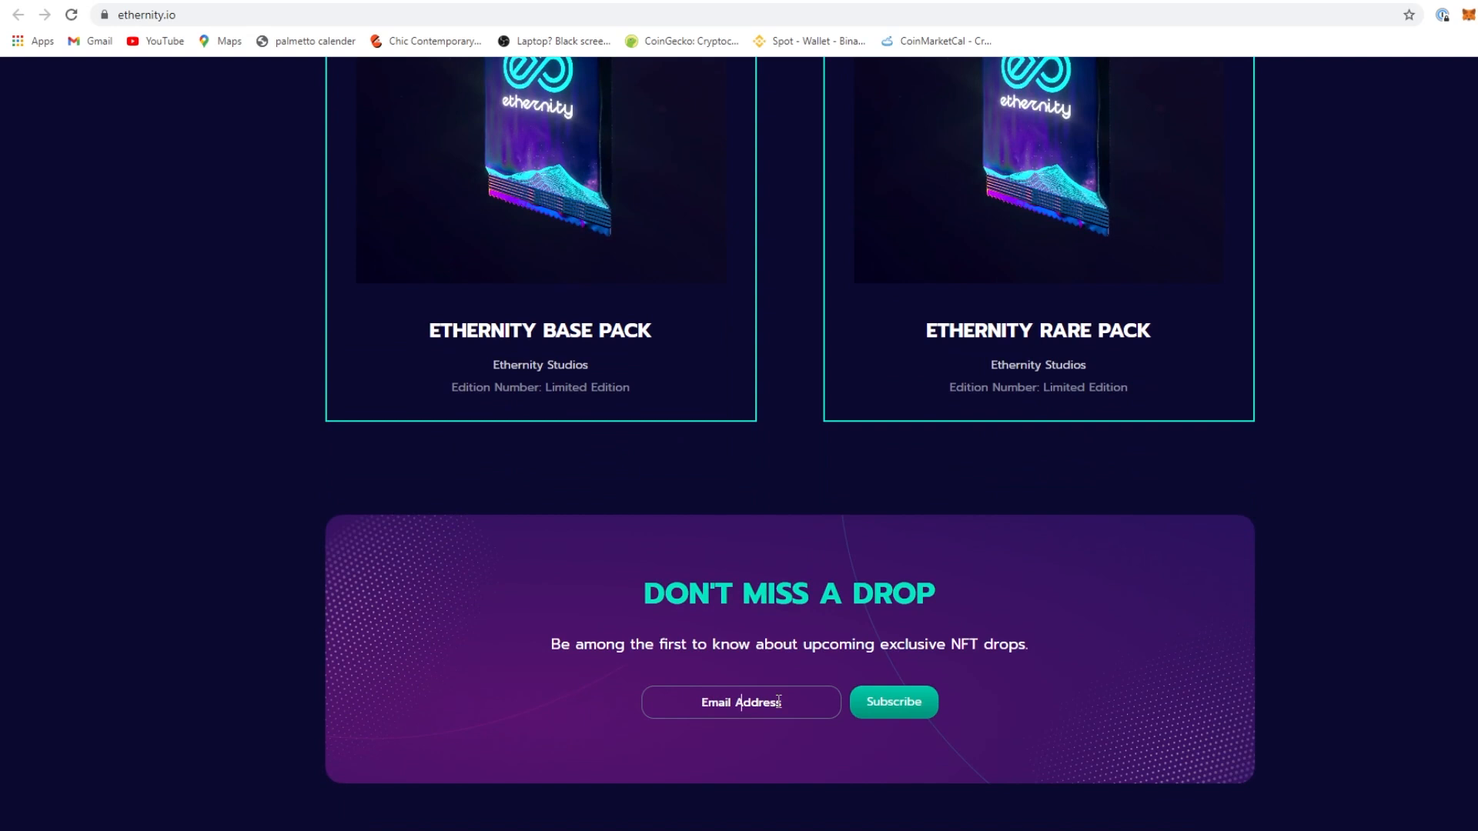
{"action": "scroll", "scroll_direction": "up", "scroll_amount": 3}
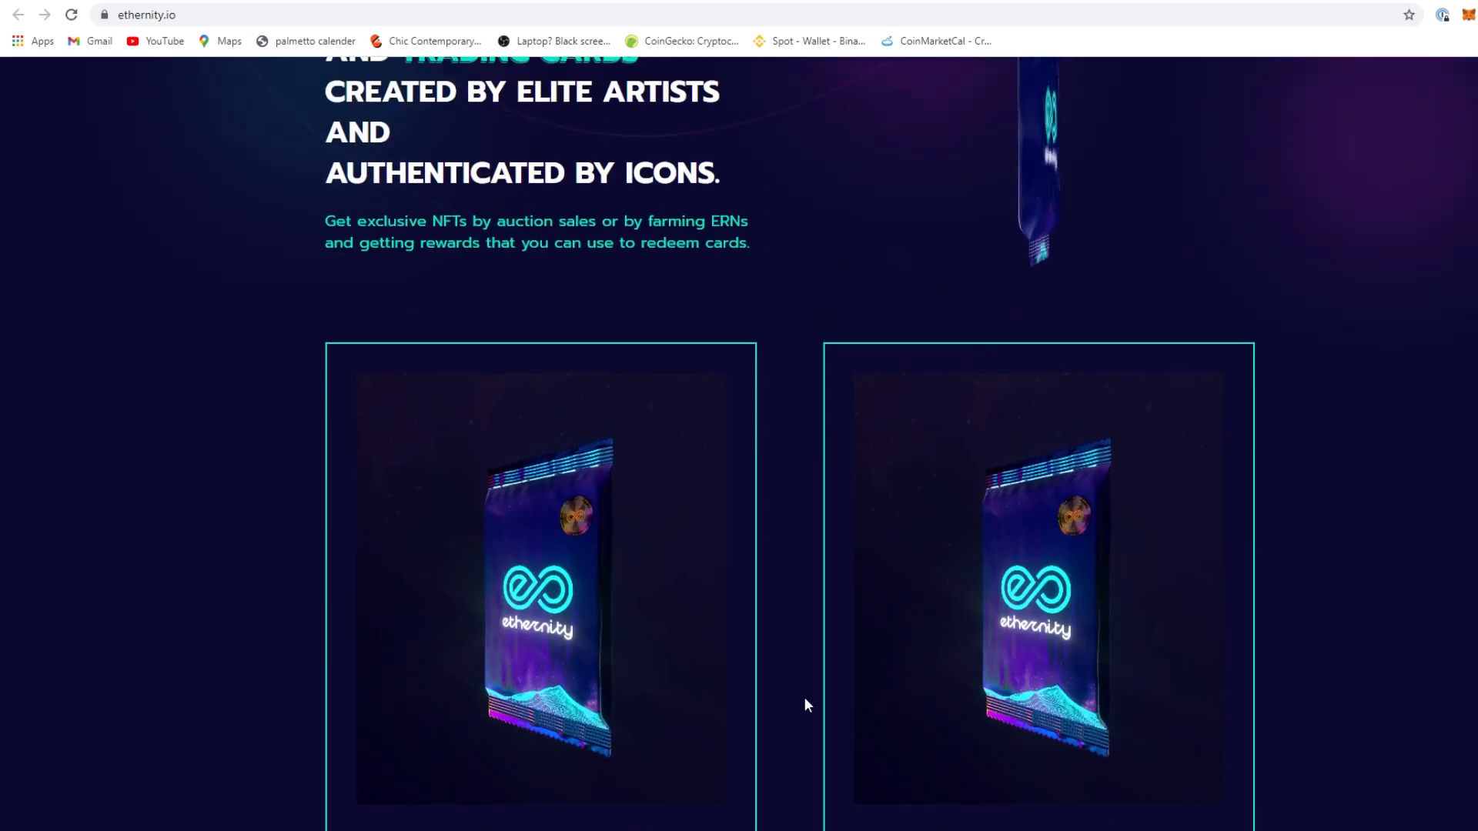
{"action": "scroll", "scroll_direction": "up", "scroll_amount": 3}
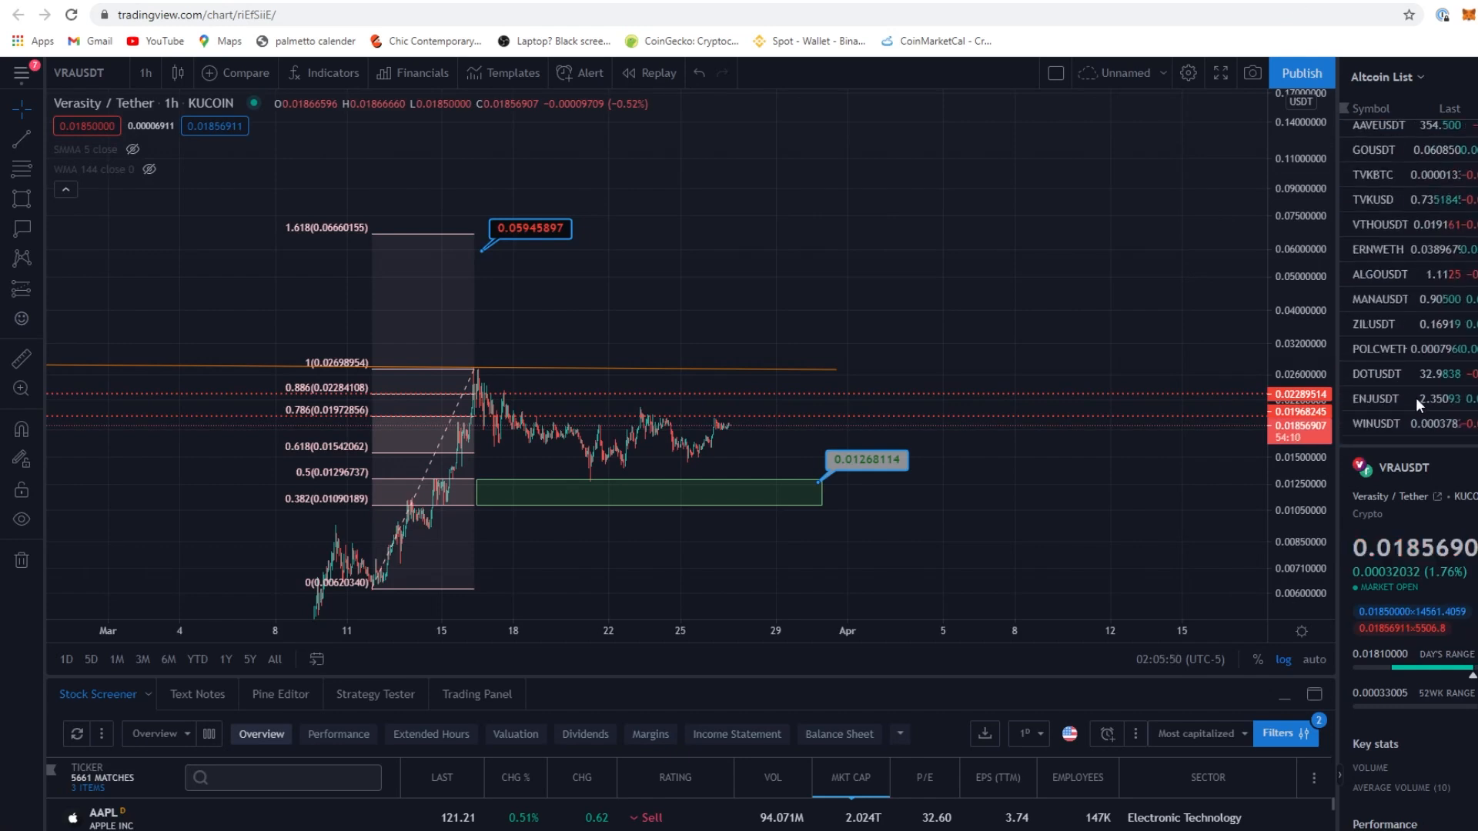
{"action": "scroll", "scroll_direction": "down", "scroll_amount": 3}
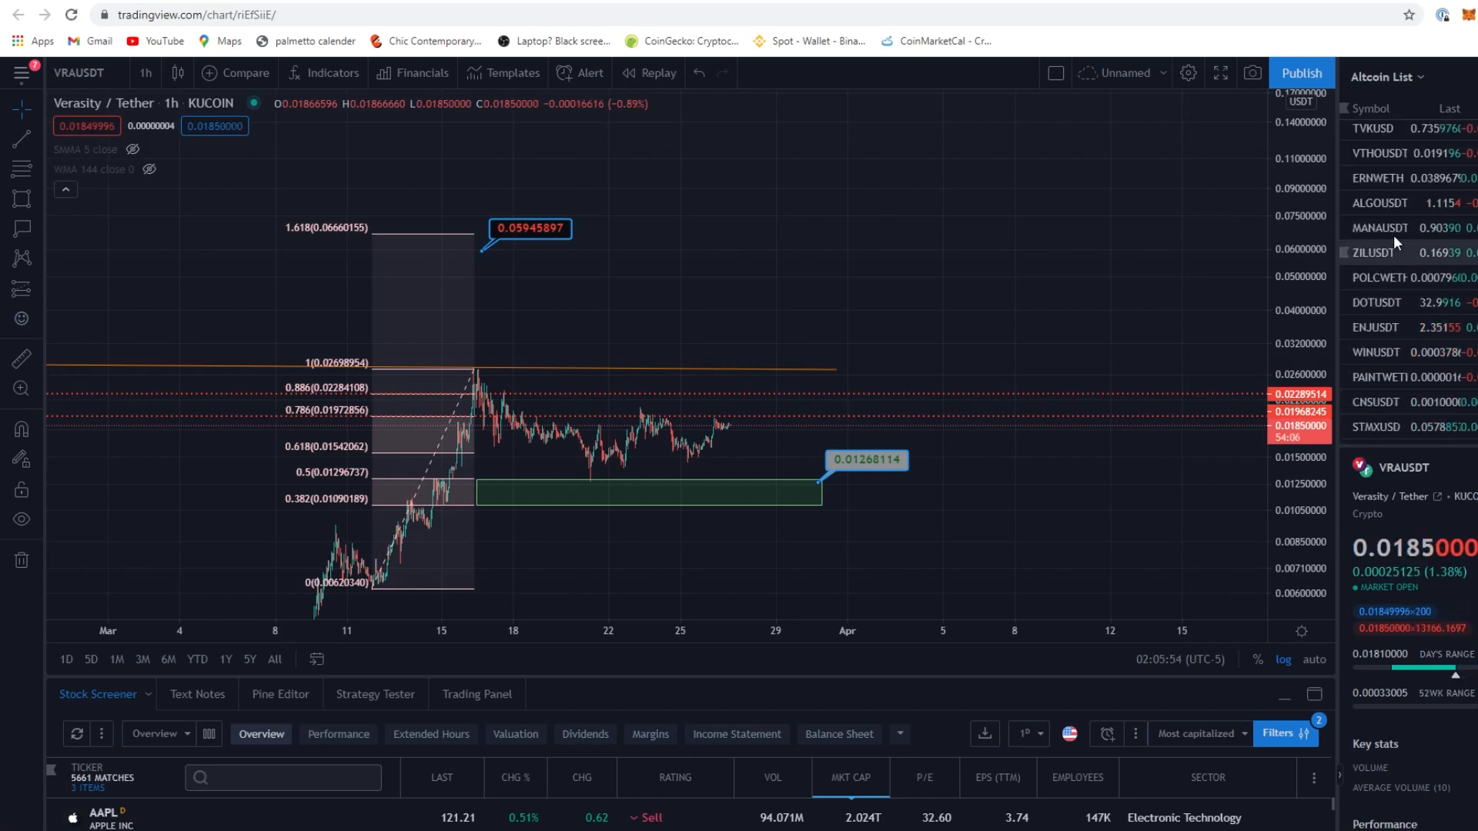
{"action": "left_click", "coordinate": [1376, 179]}
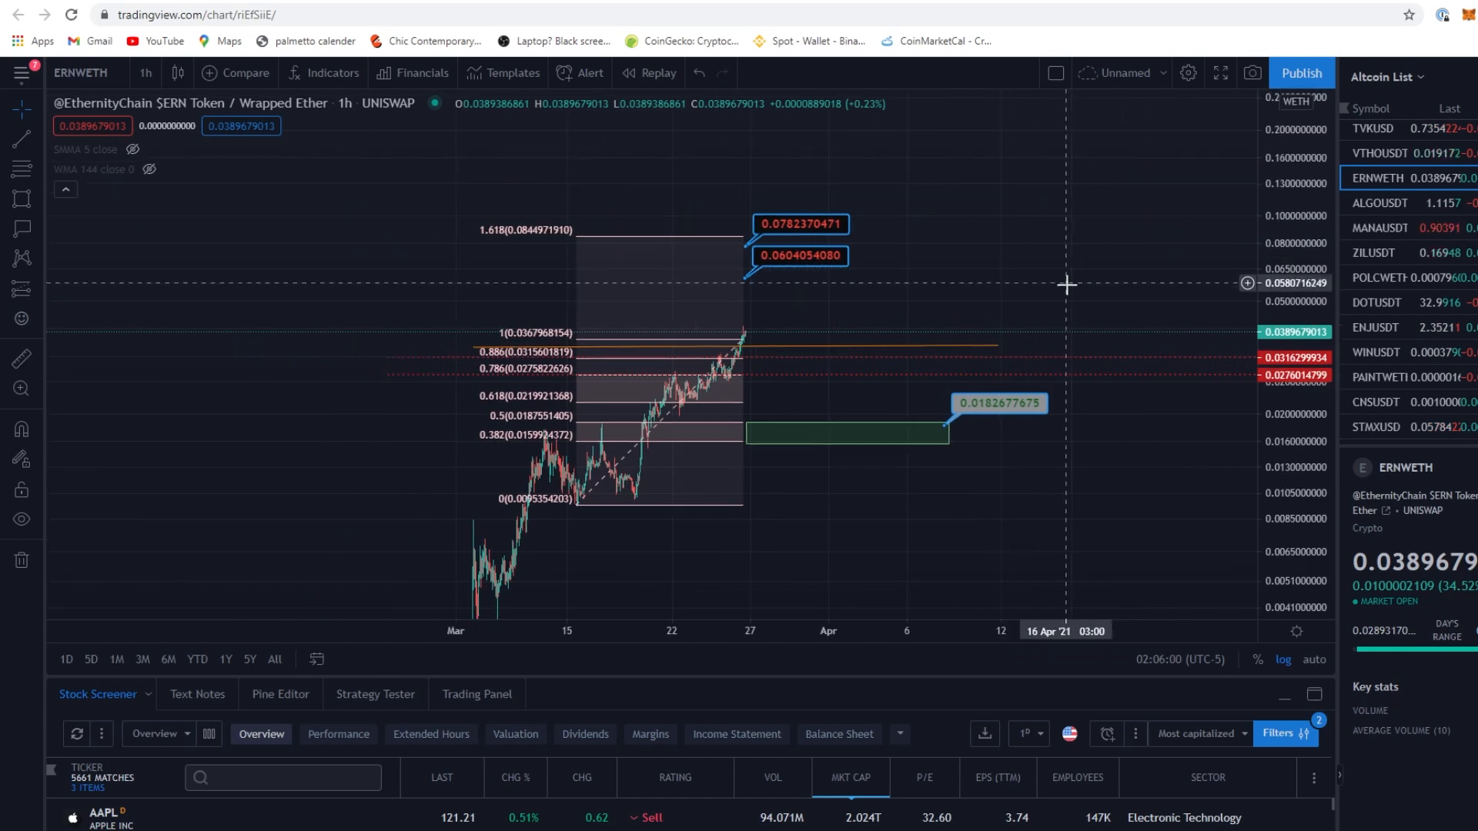
{"action": "mouse_move", "coordinate": [820, 285]}
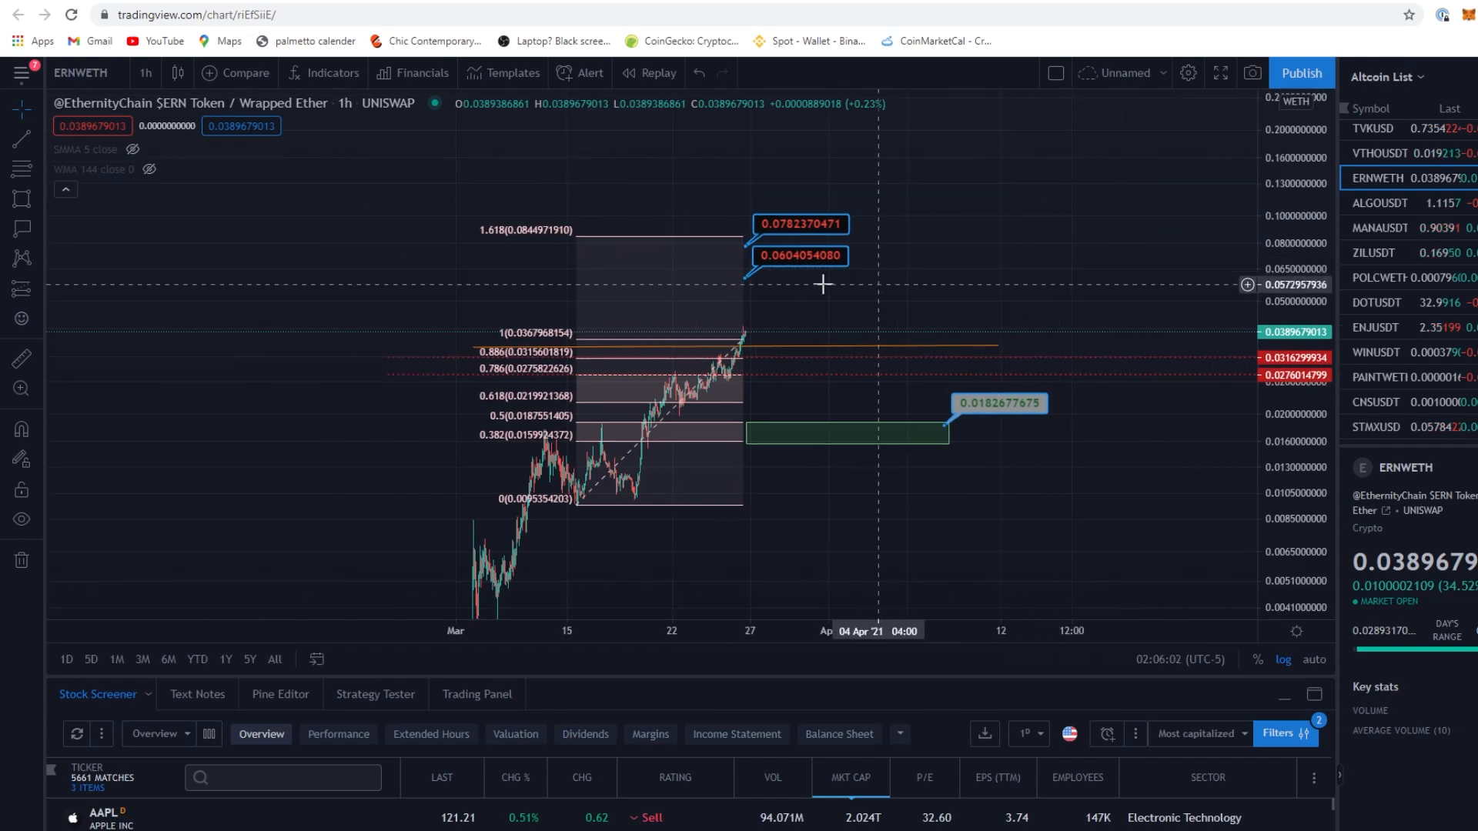
{"action": "mouse_move", "coordinate": [911, 255]}
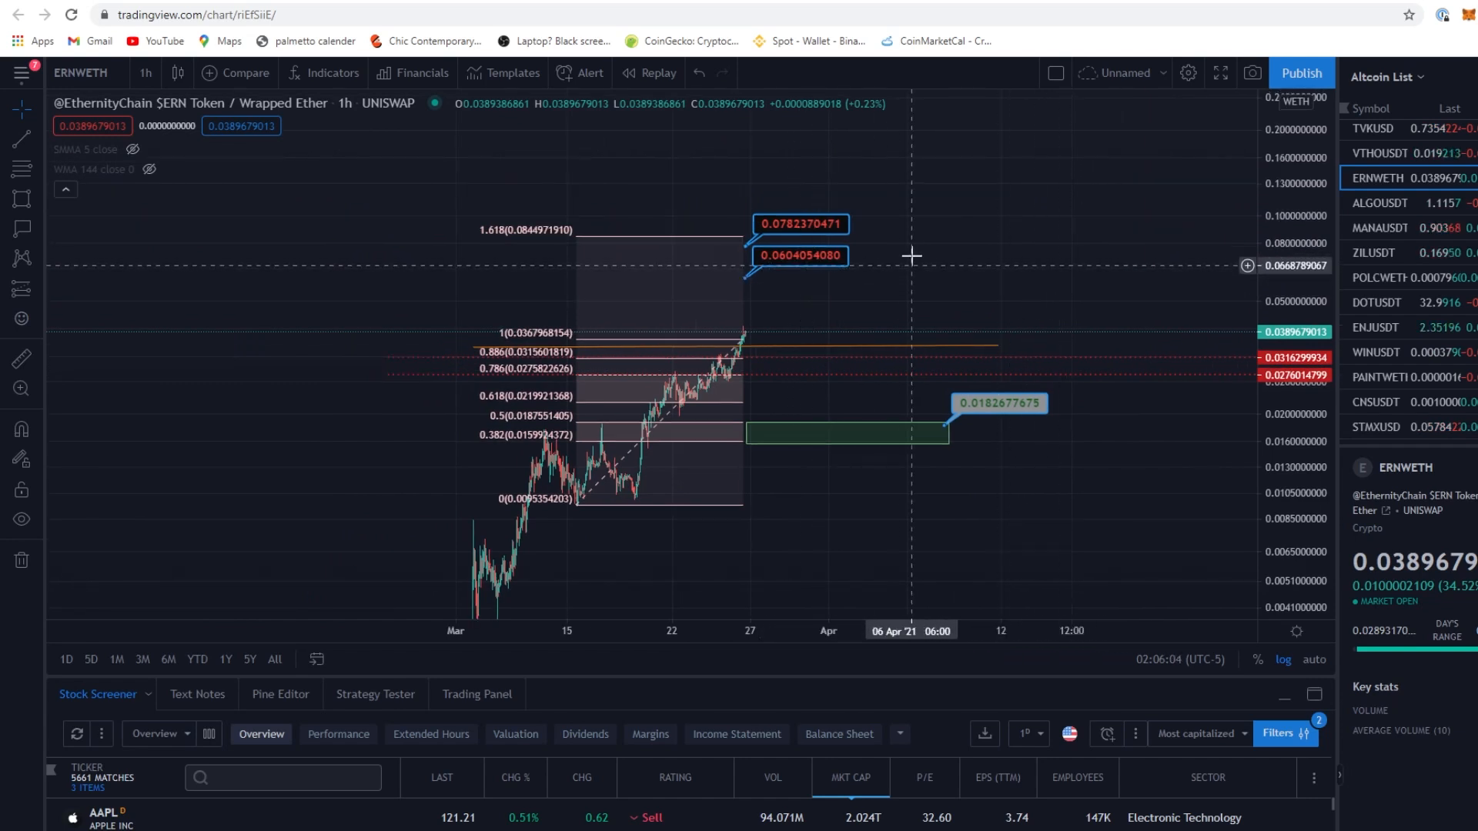
{"action": "mouse_move", "coordinate": [836, 271]}
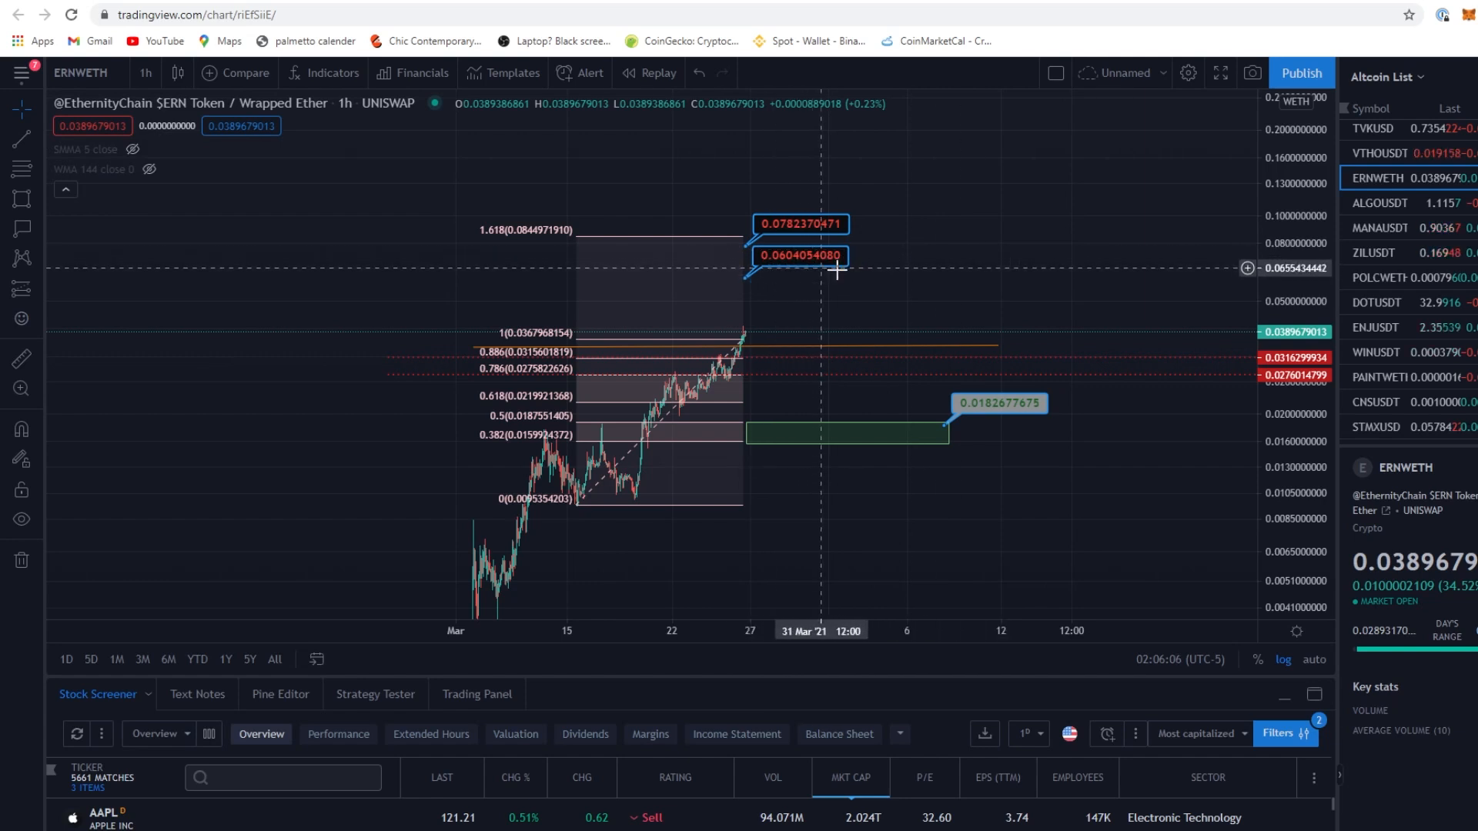
{"action": "mouse_move", "coordinate": [914, 278]}
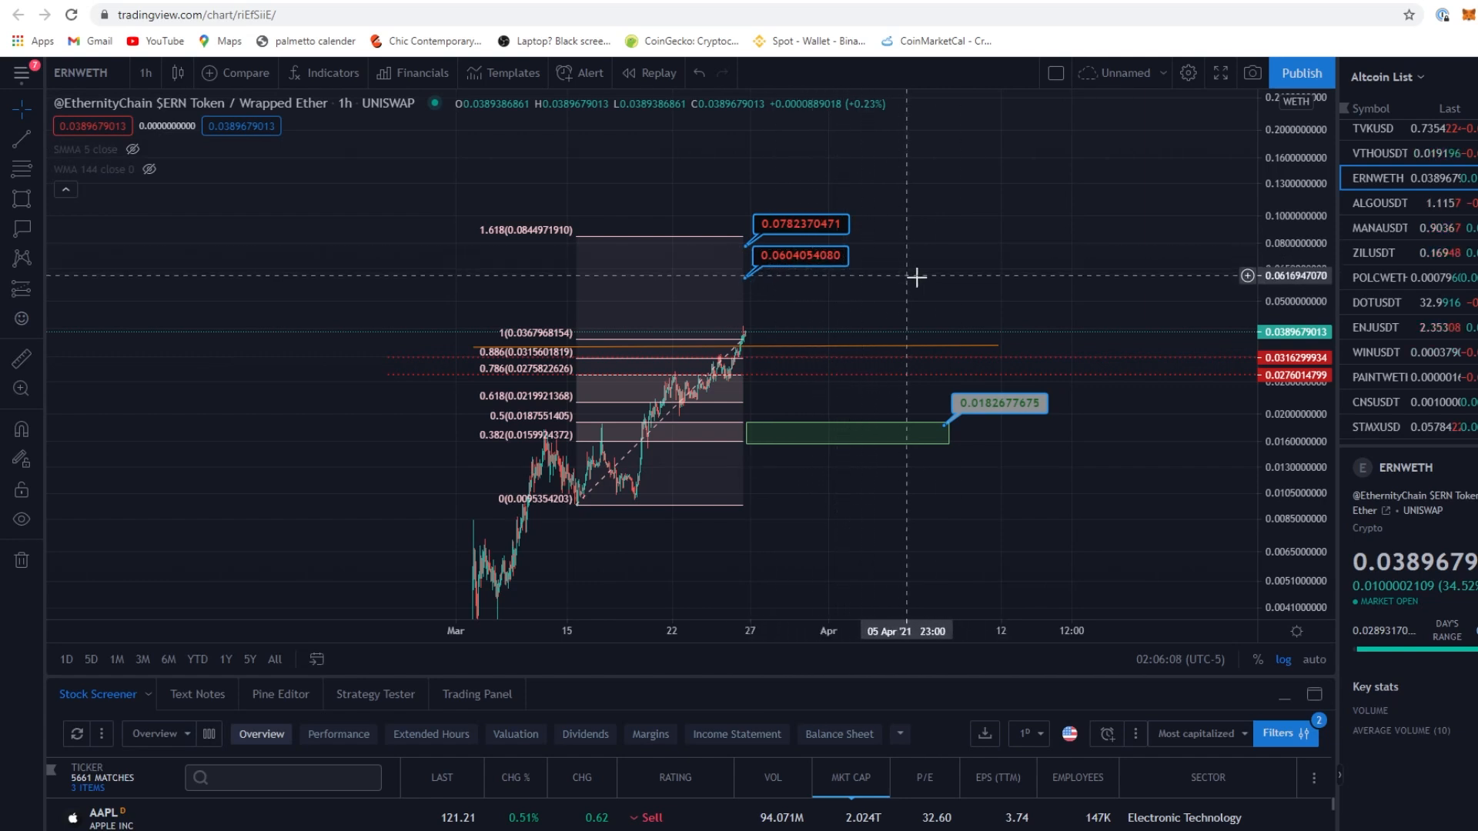
{"action": "mouse_move", "coordinate": [829, 273]}
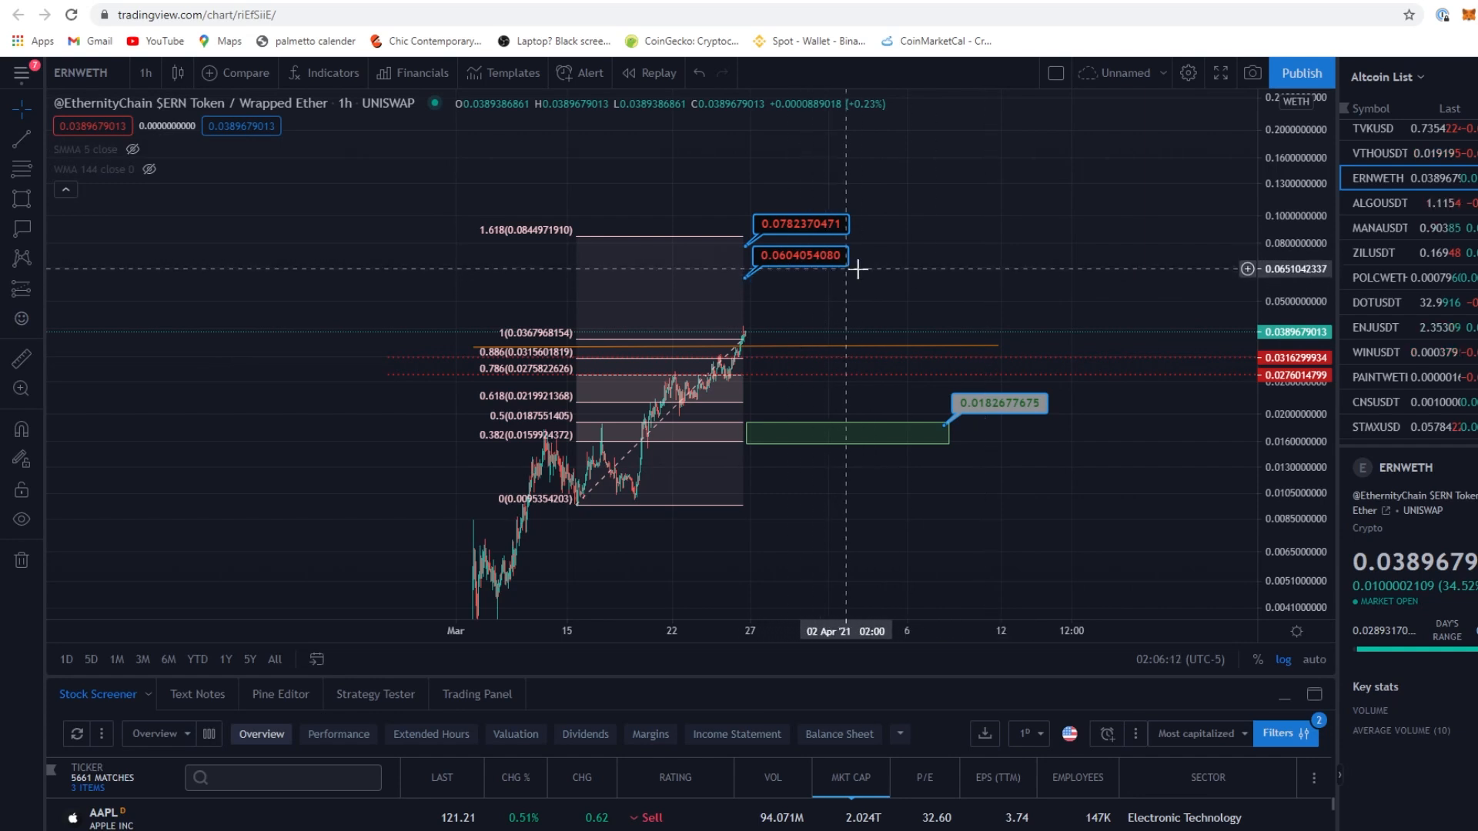
{"action": "mouse_move", "coordinate": [884, 300]}
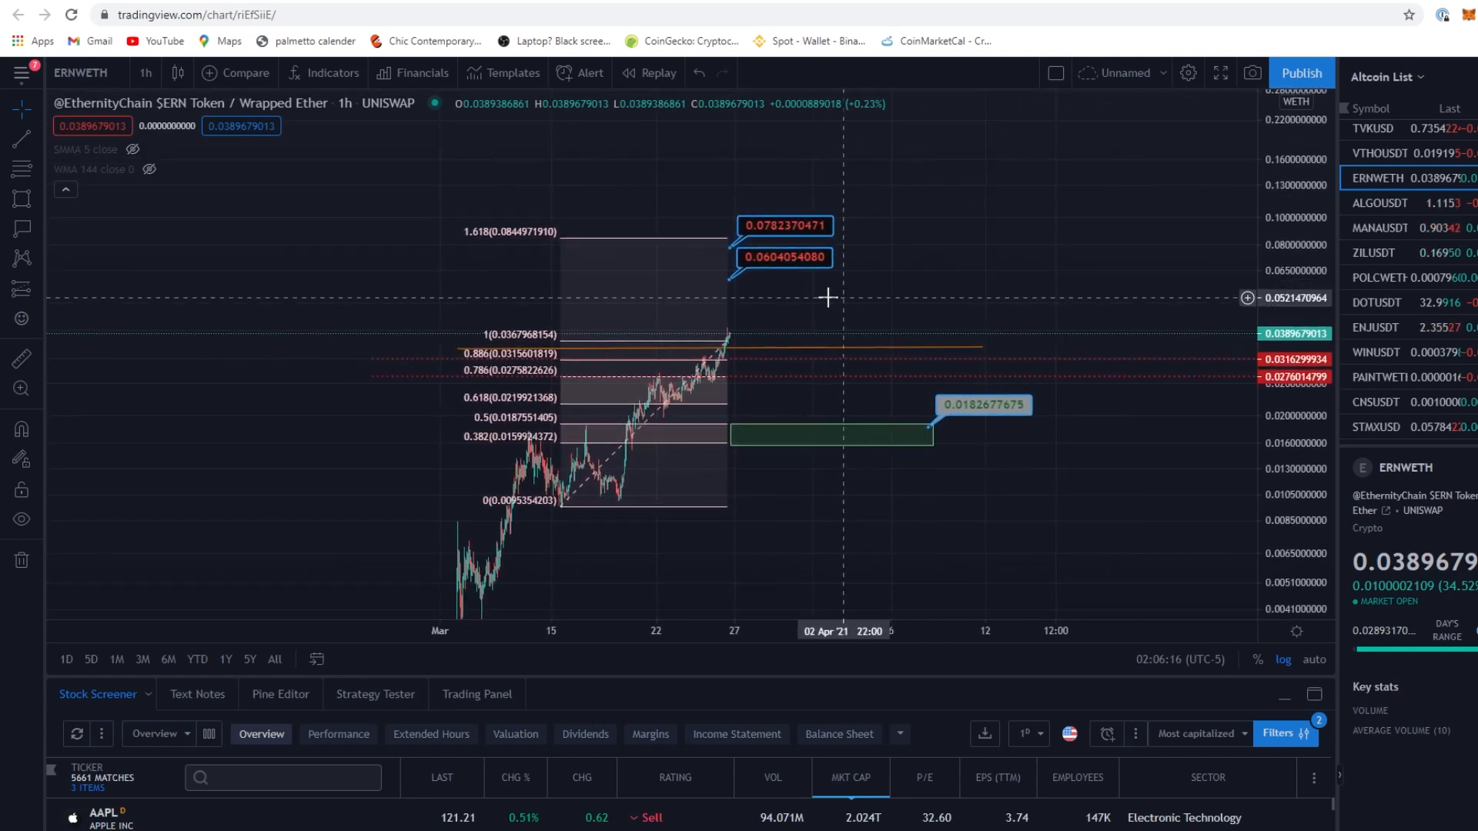
{"action": "mouse_move", "coordinate": [286, 137]}
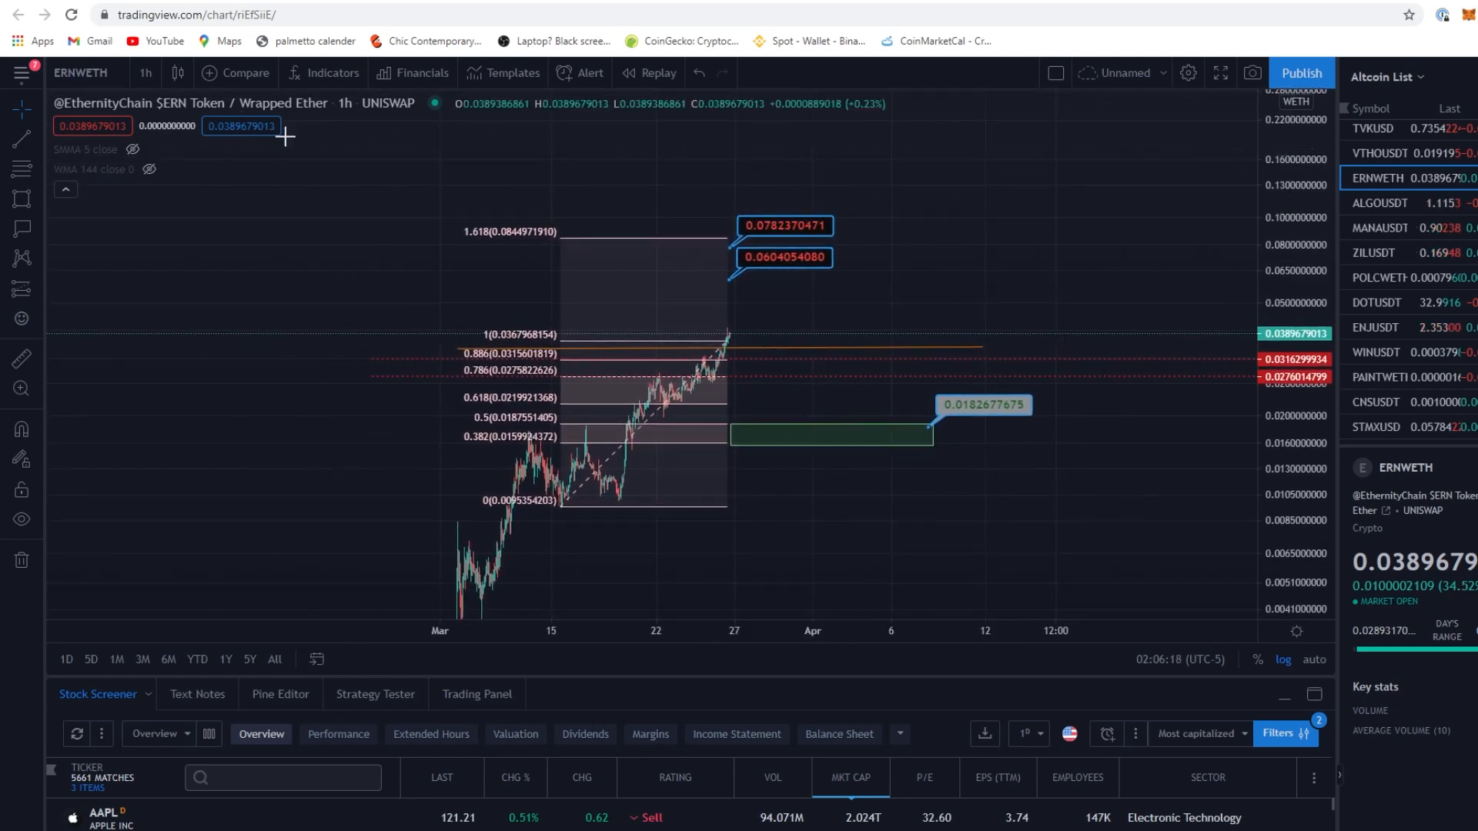
{"action": "mouse_move", "coordinate": [955, 250]}
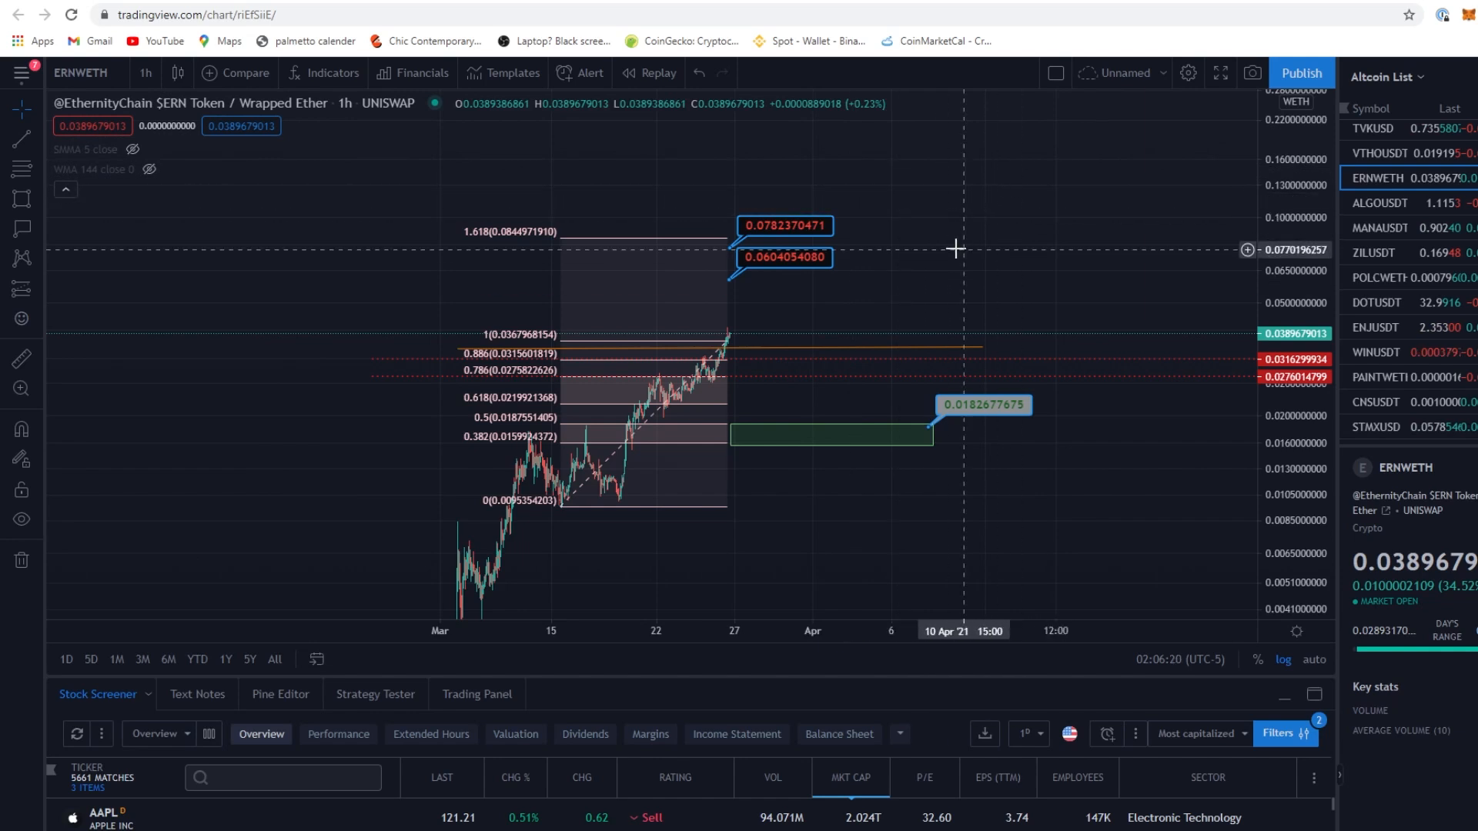
{"action": "mouse_move", "coordinate": [822, 235]}
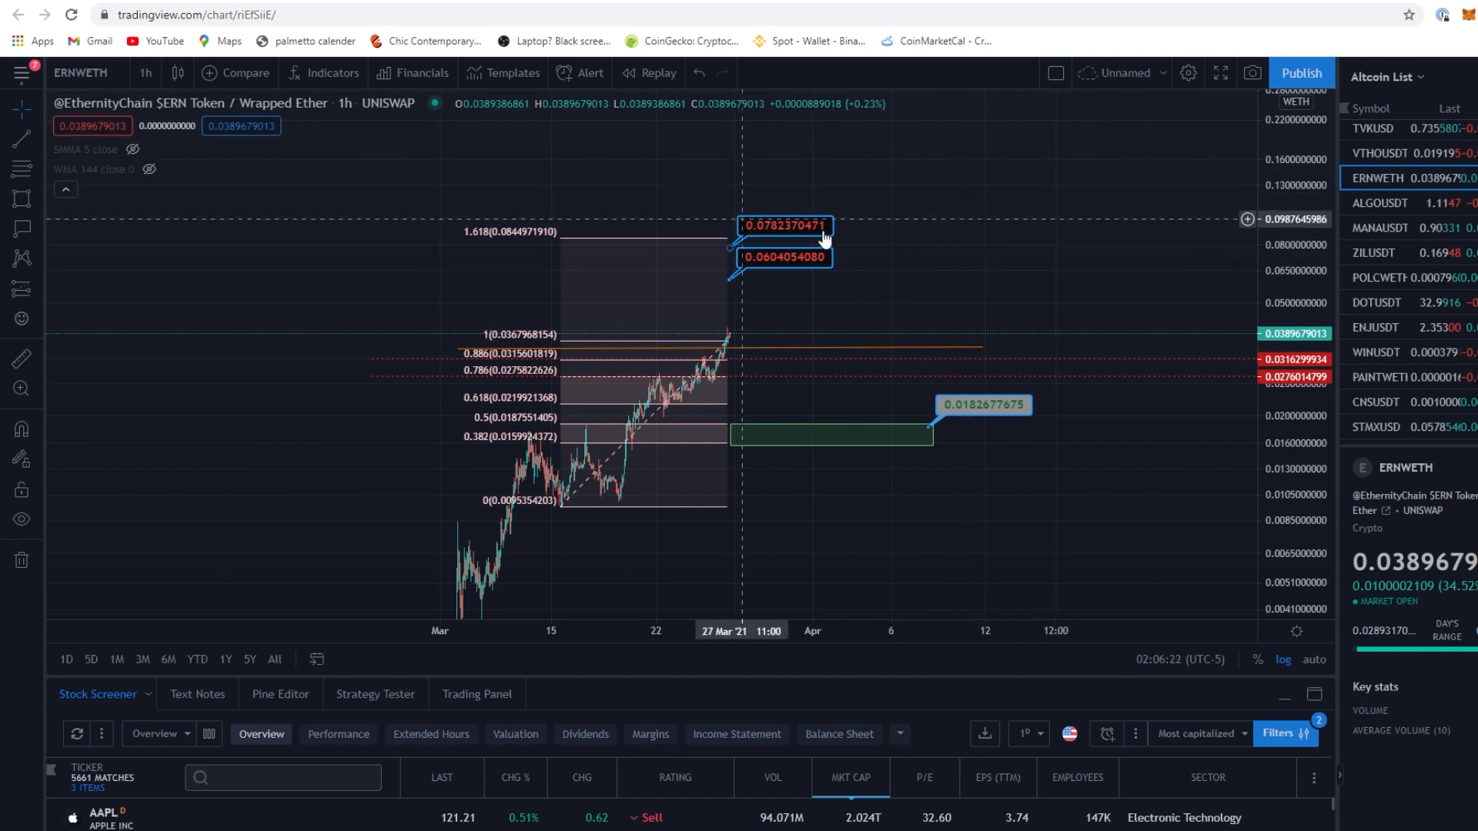
{"action": "mouse_move", "coordinate": [874, 326]}
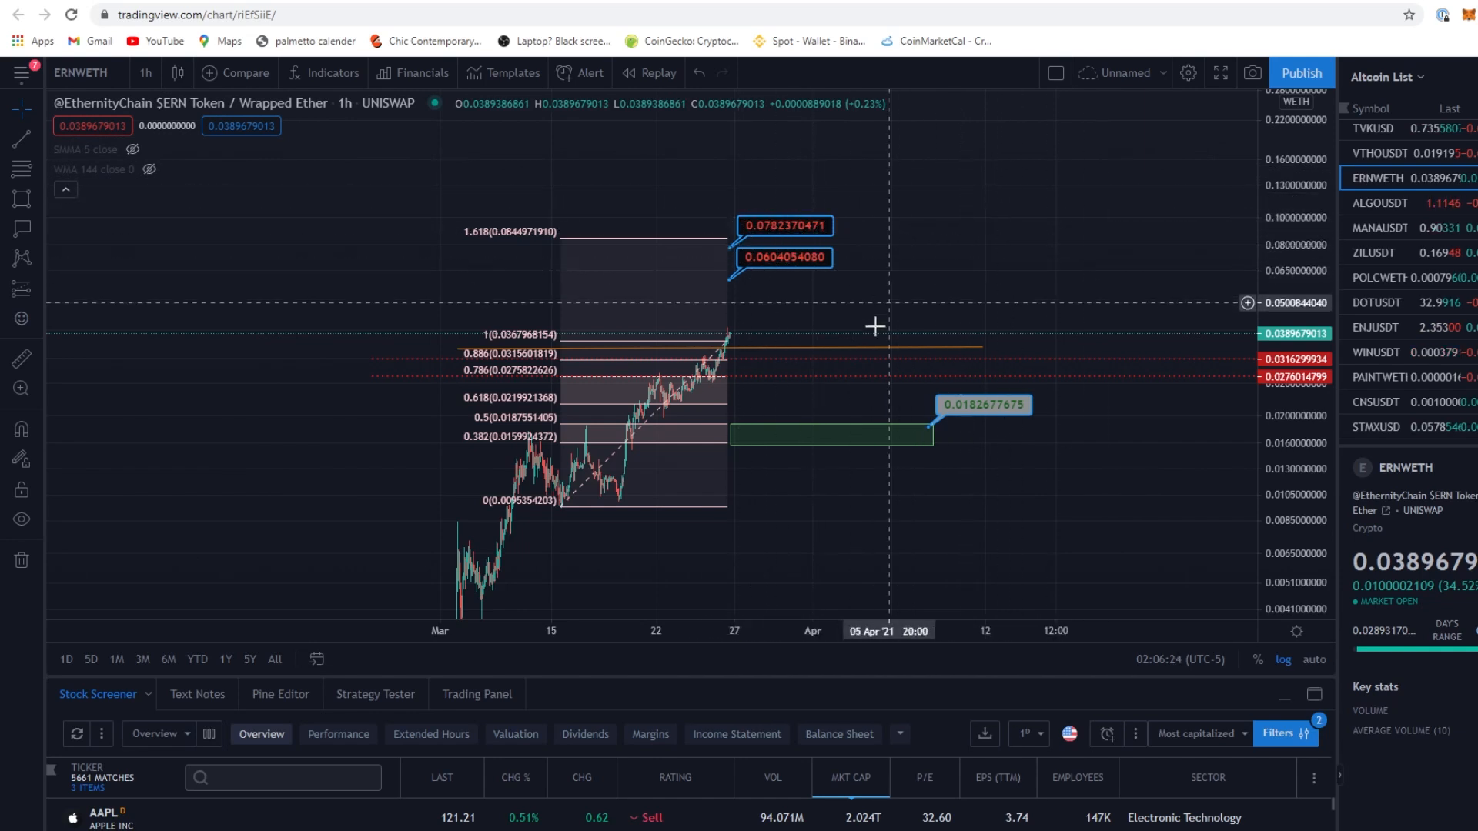
{"action": "mouse_move", "coordinate": [976, 305]}
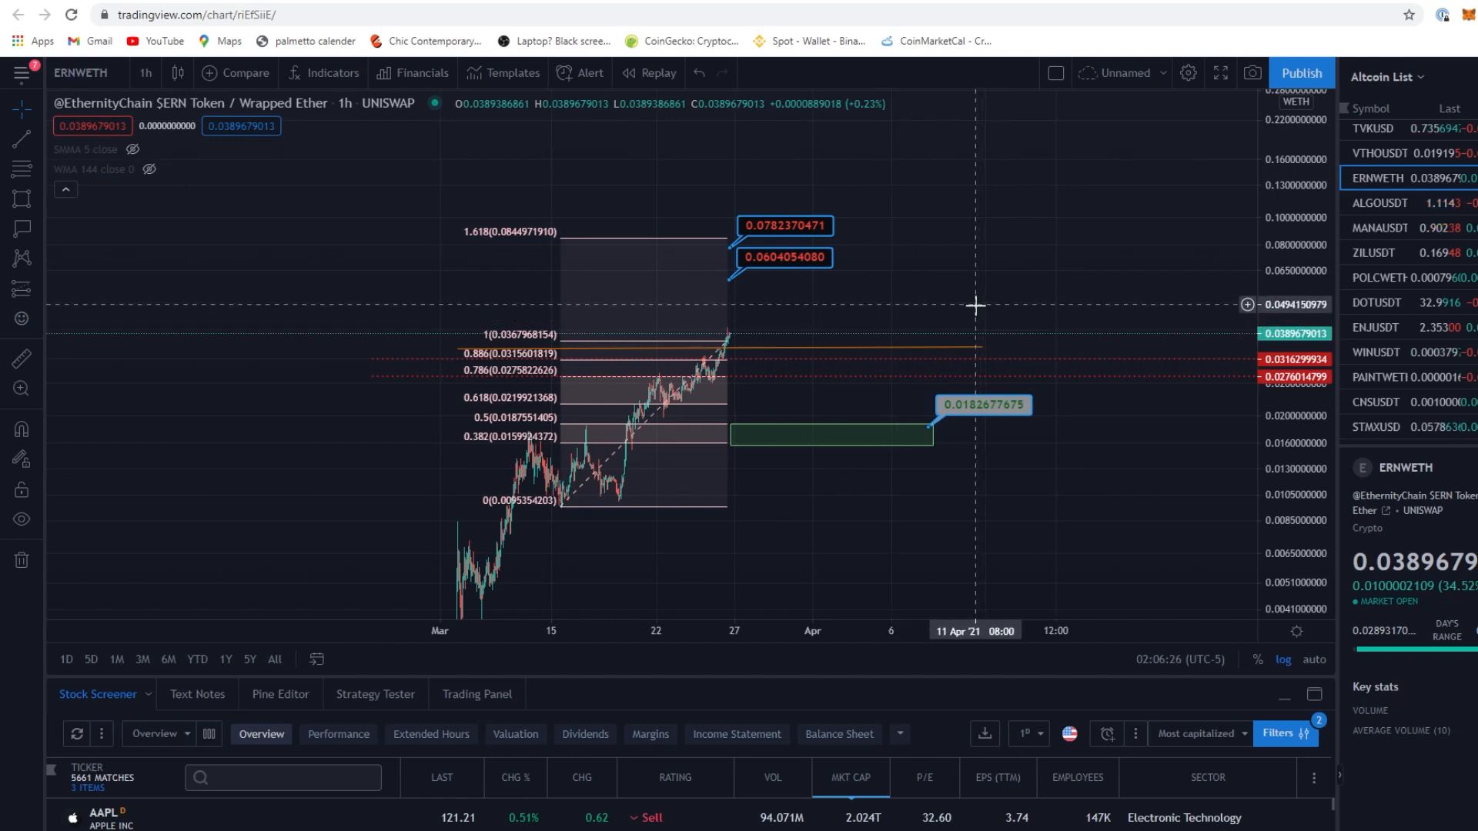
{"action": "mouse_move", "coordinate": [927, 351]}
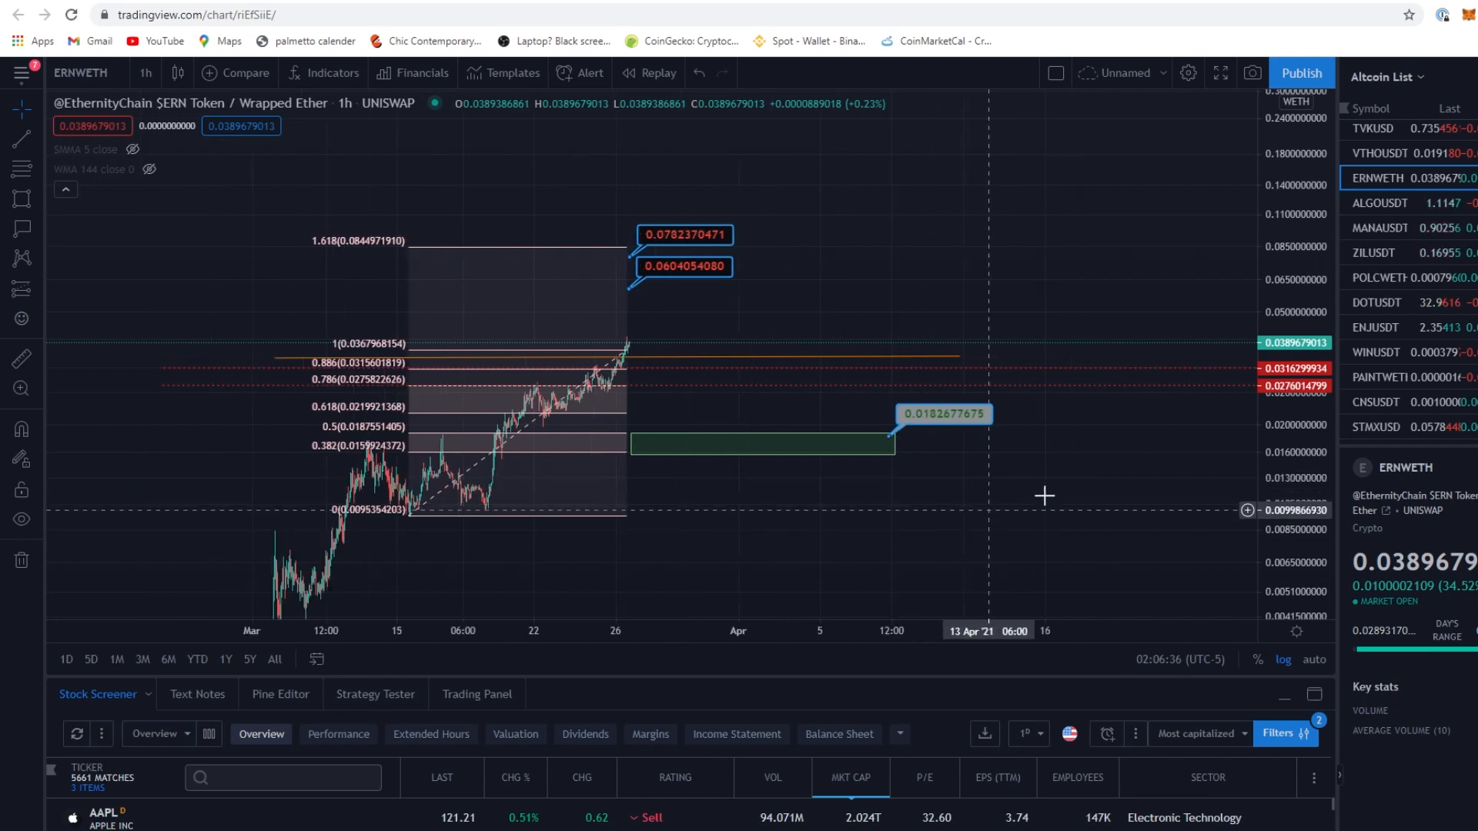
{"action": "mouse_move", "coordinate": [1162, 451]}
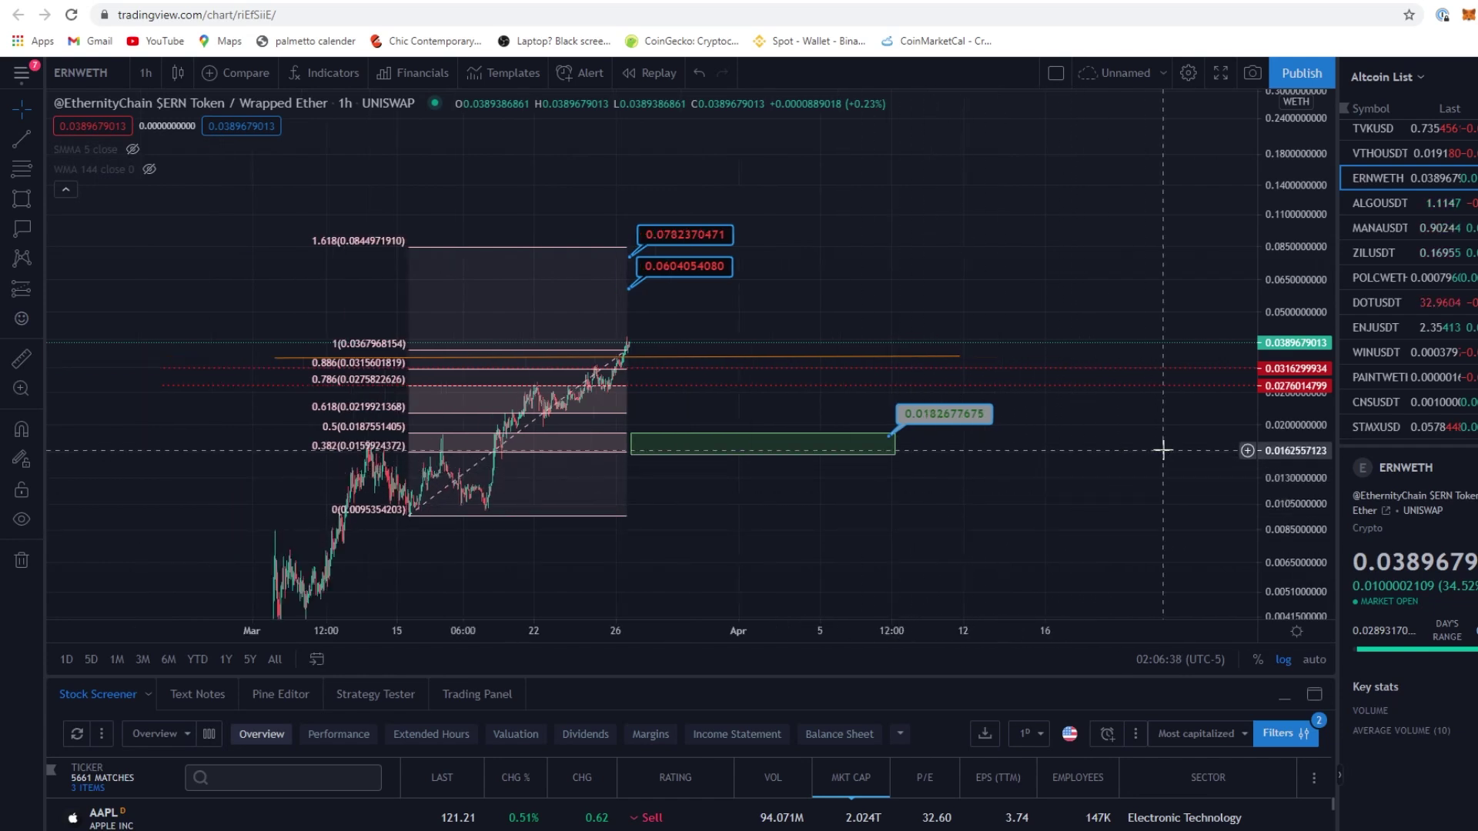
{"action": "mouse_move", "coordinate": [764, 331]}
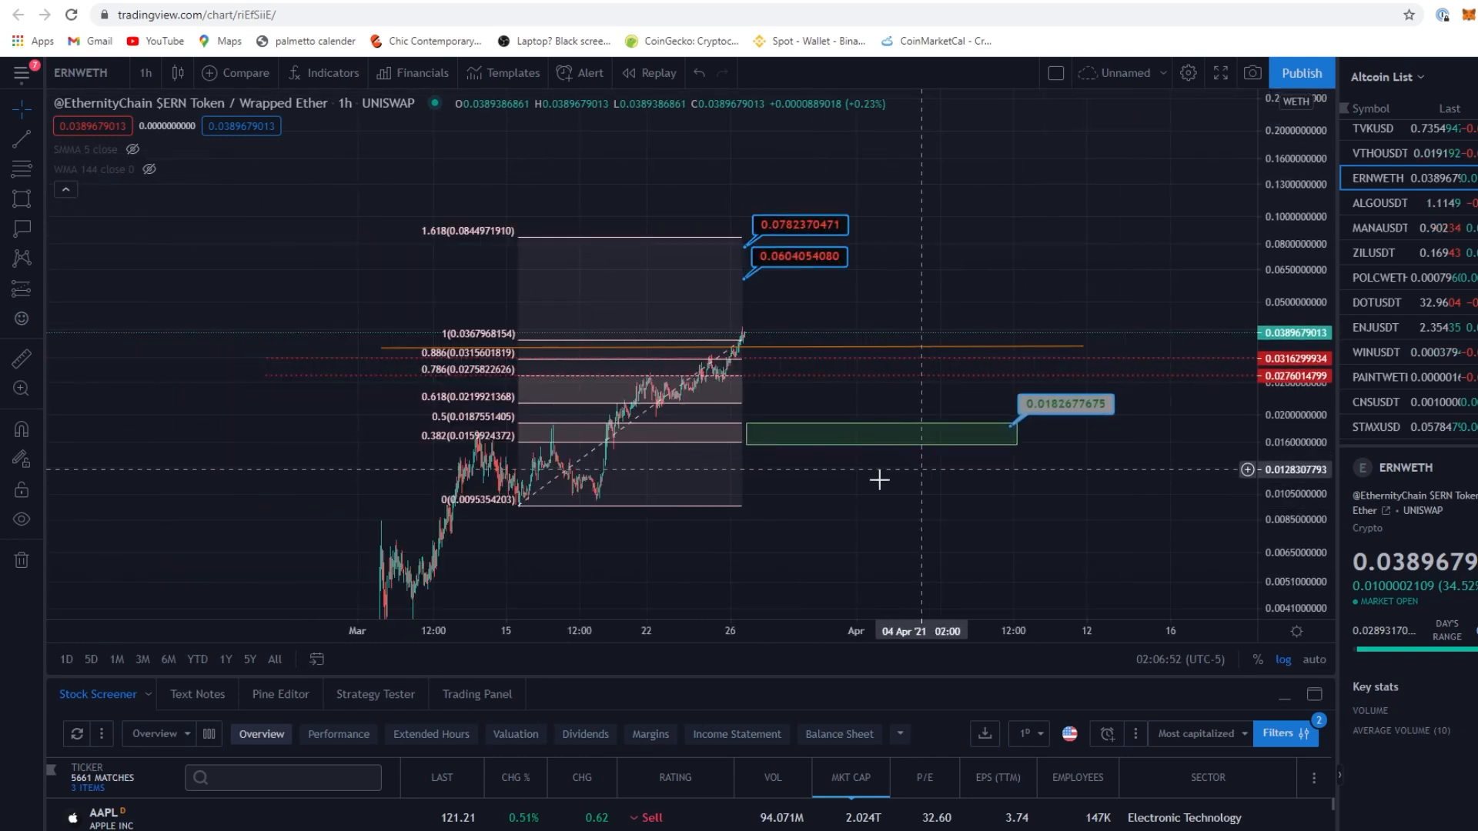
{"action": "mouse_move", "coordinate": [713, 398]}
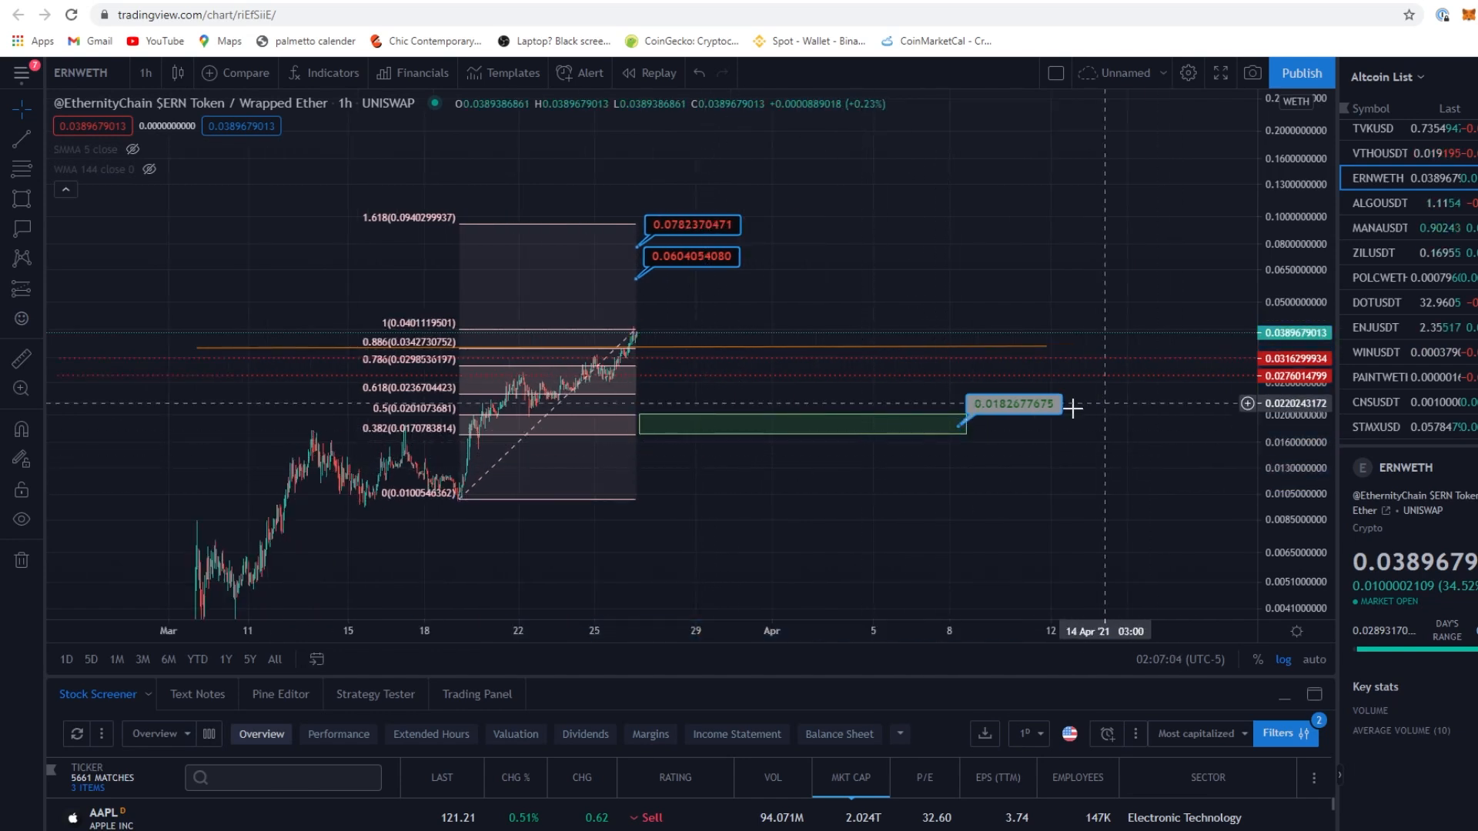
{"action": "mouse_move", "coordinate": [1018, 397]}
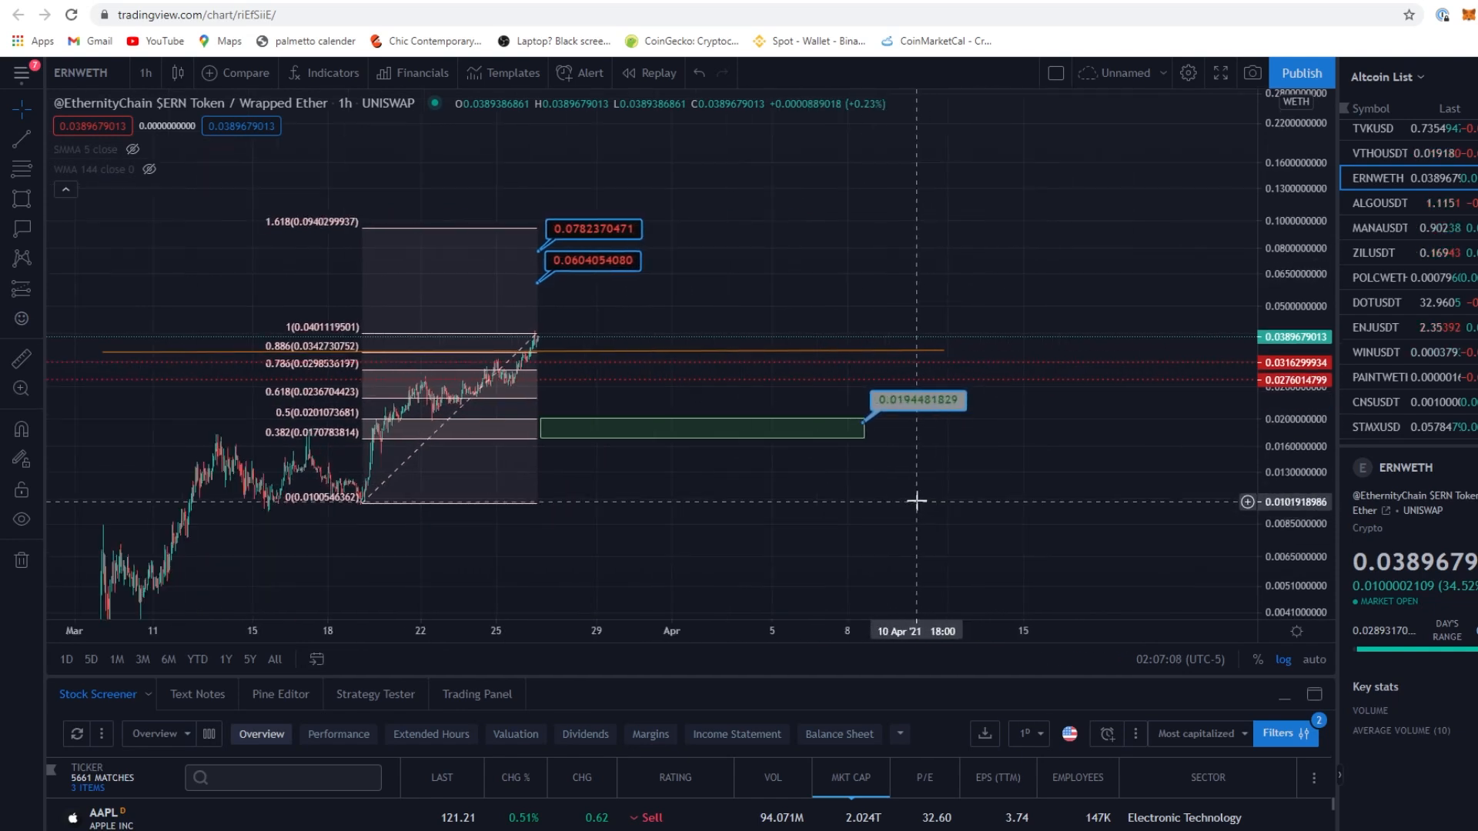
{"action": "mouse_move", "coordinate": [934, 303]}
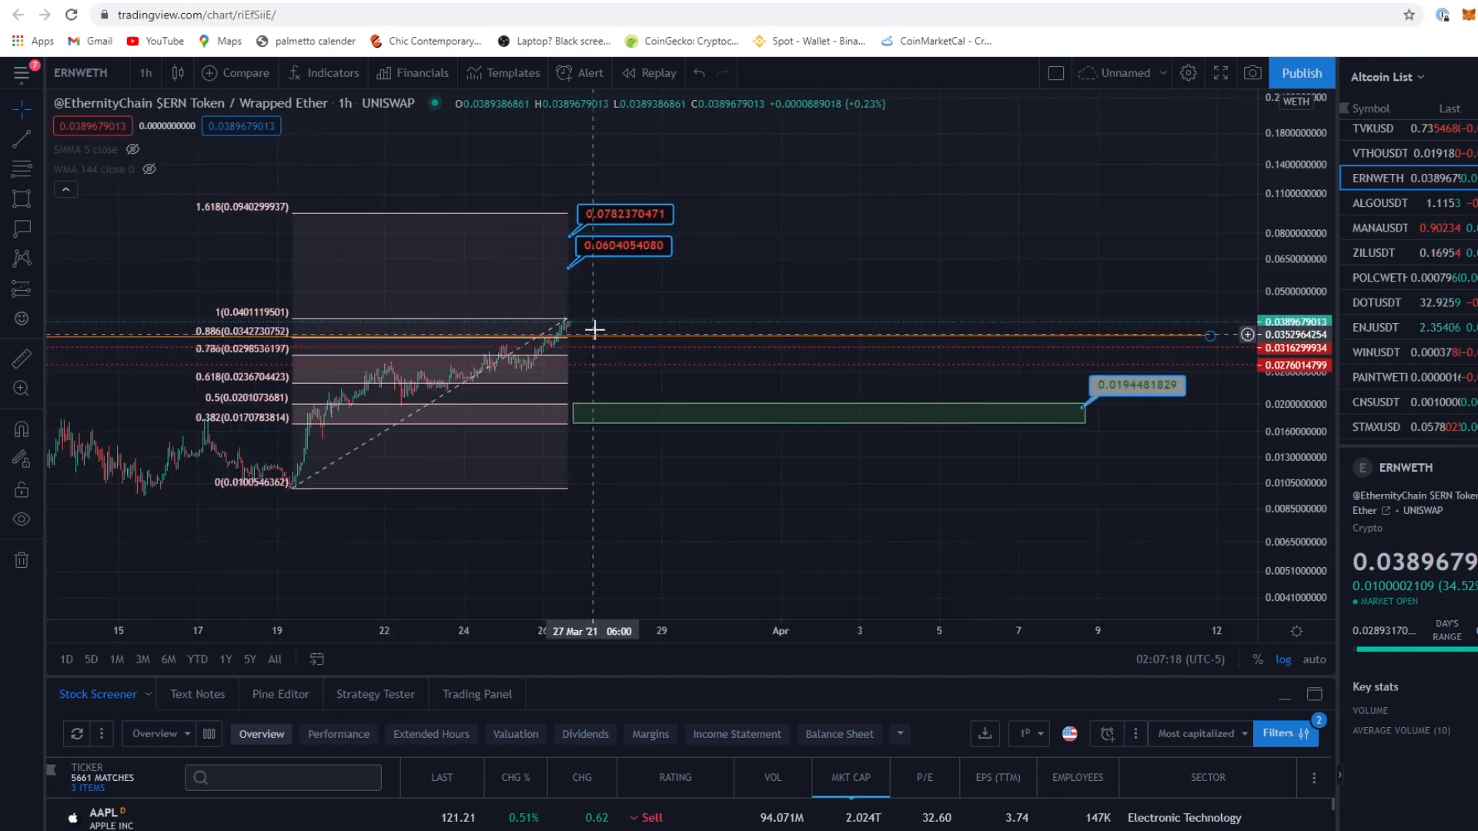
{"action": "mouse_move", "coordinate": [591, 305]}
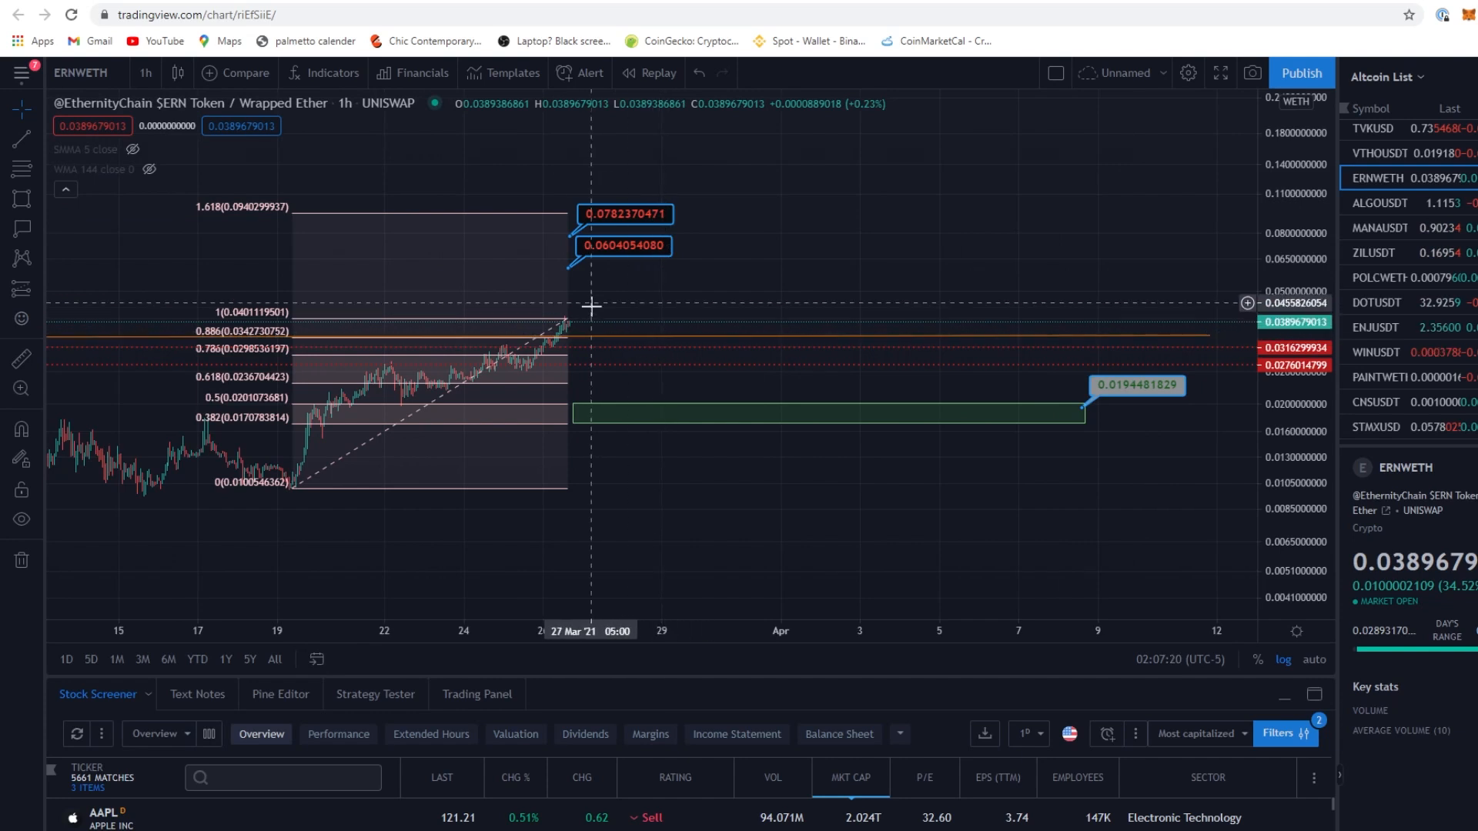
{"action": "mouse_move", "coordinate": [672, 280]}
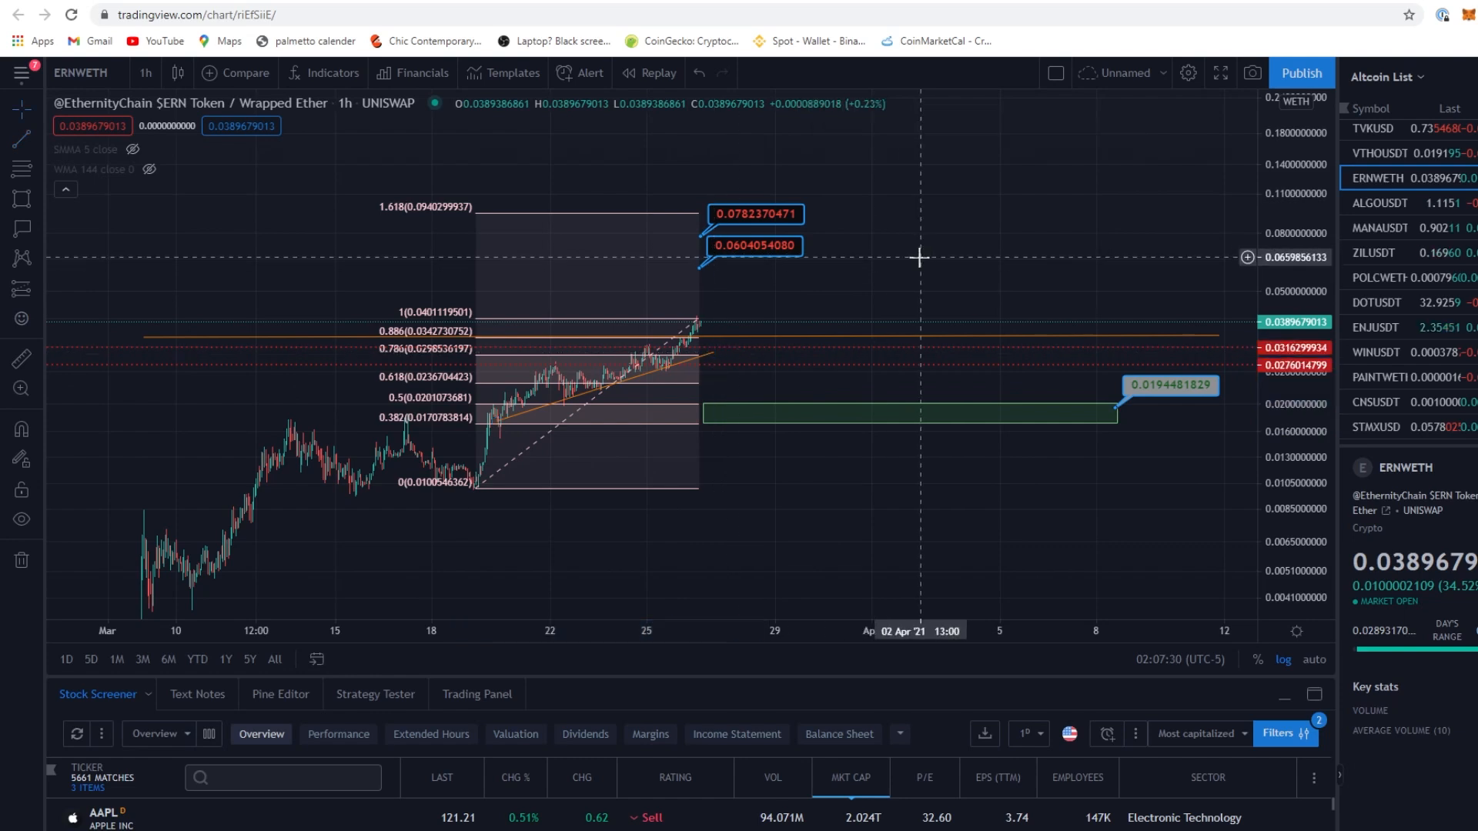
{"action": "mouse_move", "coordinate": [645, 368]}
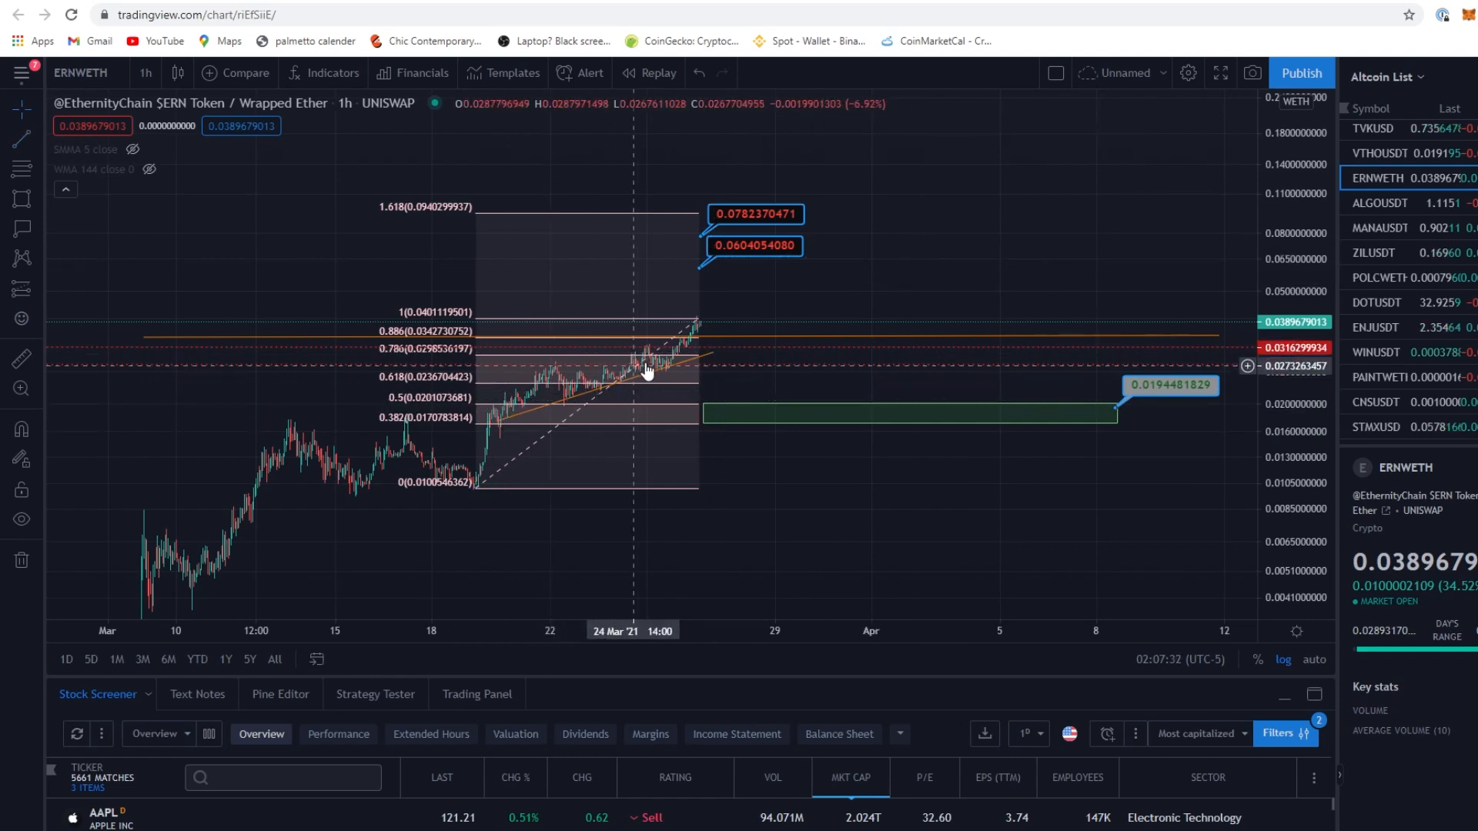
{"action": "mouse_move", "coordinate": [825, 291]}
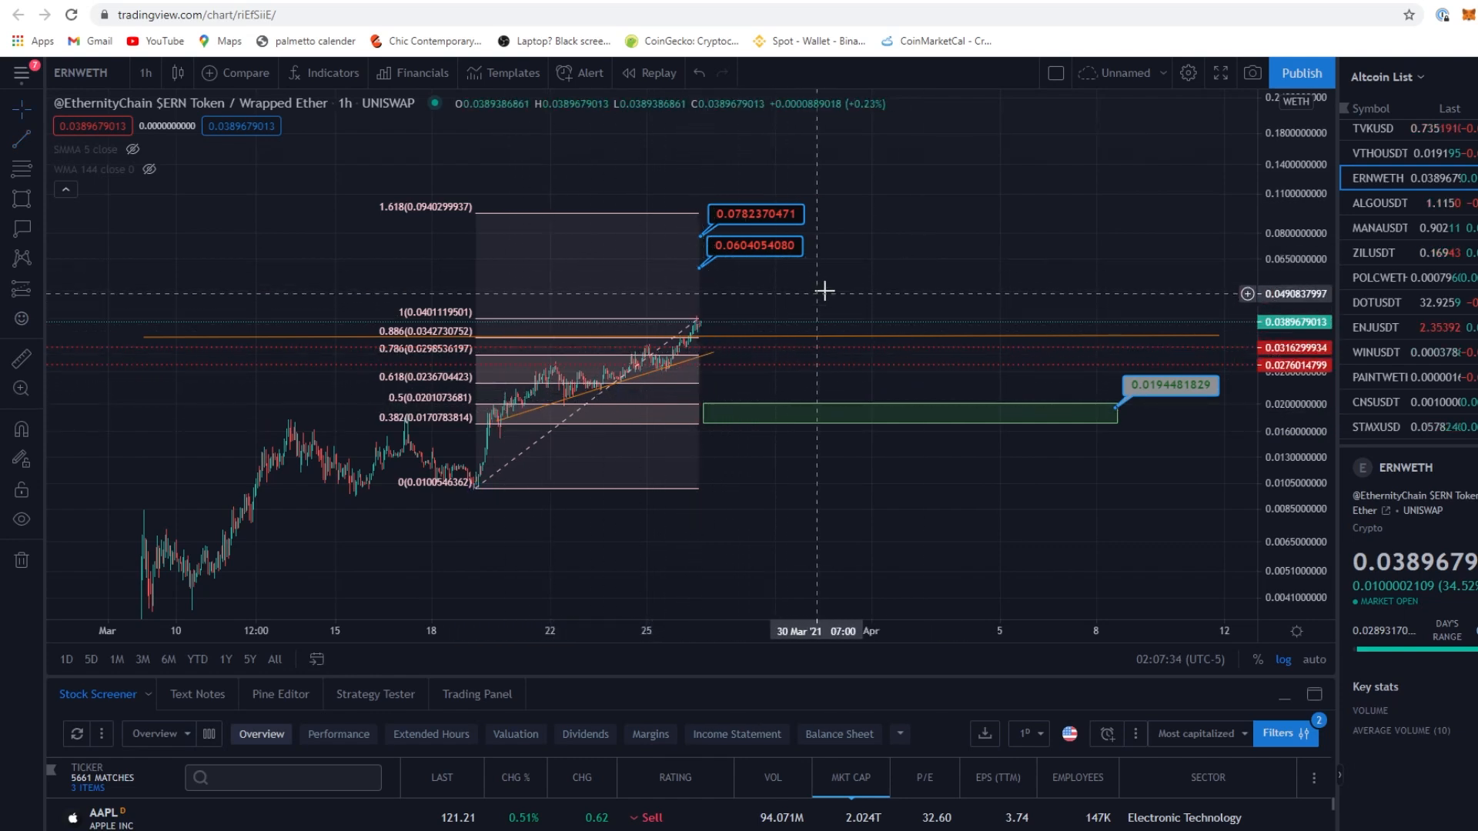
{"action": "mouse_move", "coordinate": [927, 232]}
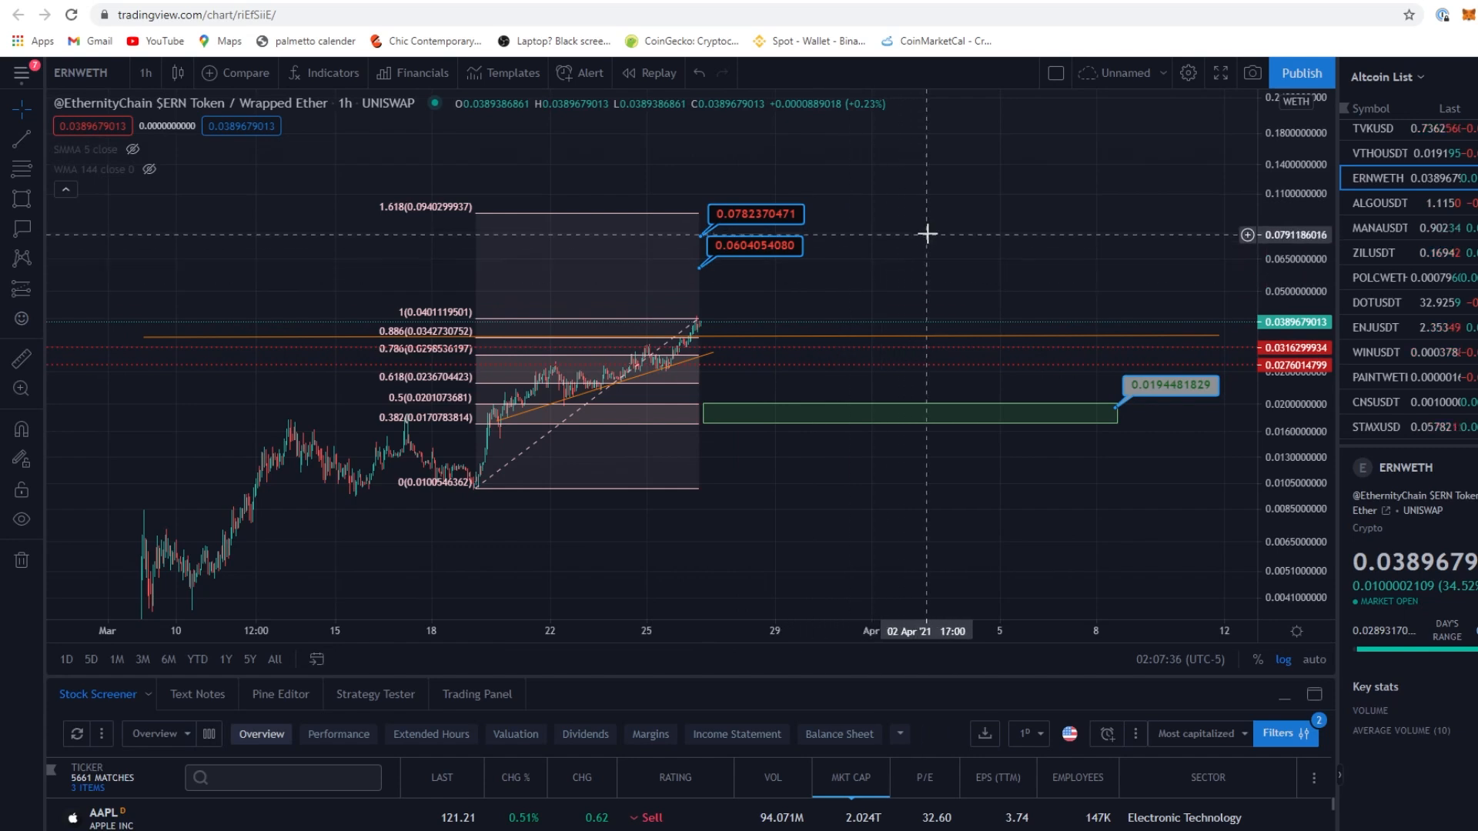
{"action": "mouse_move", "coordinate": [953, 215]}
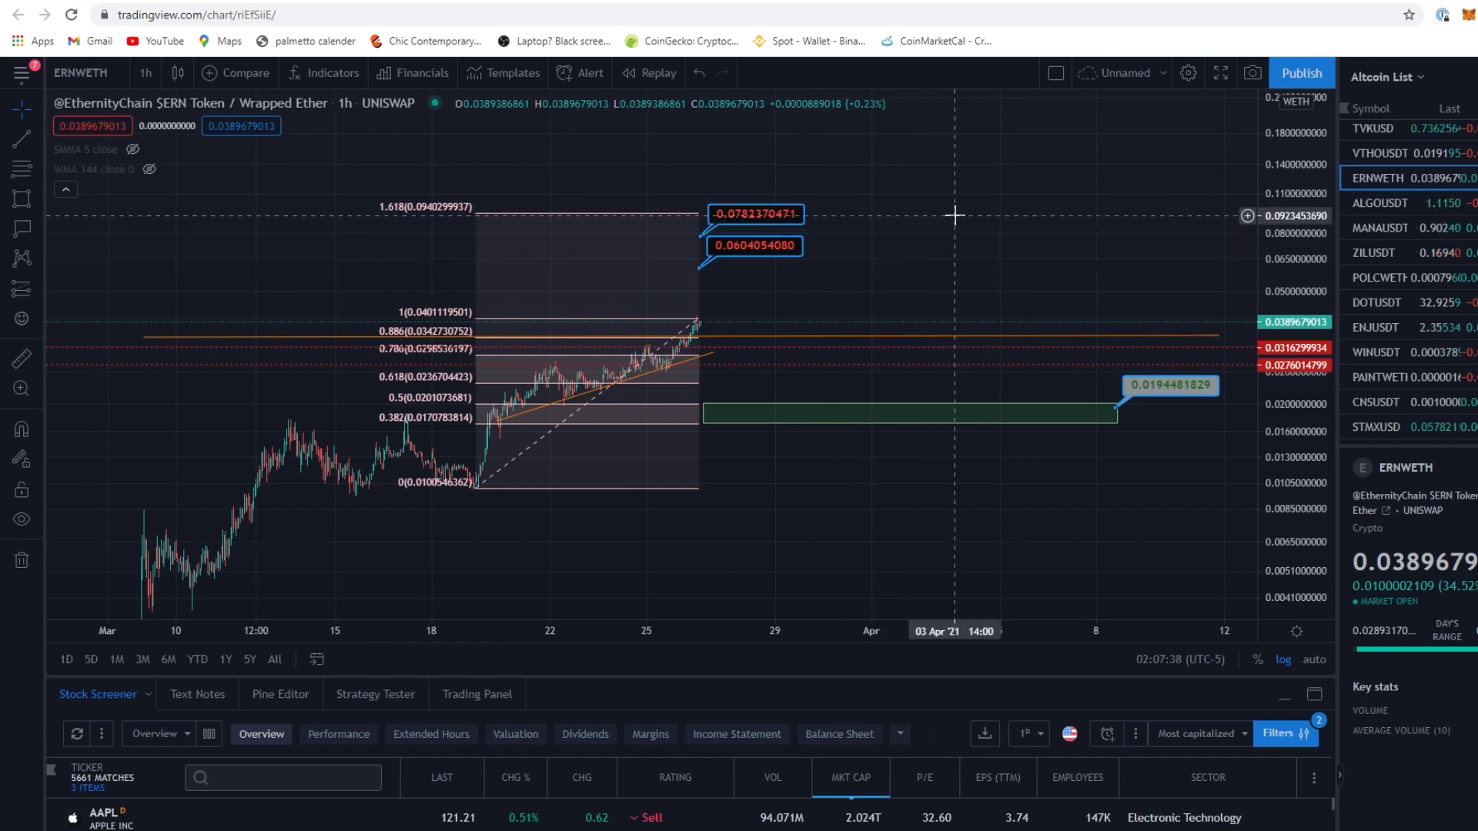
{"action": "mouse_move", "coordinate": [951, 209]}
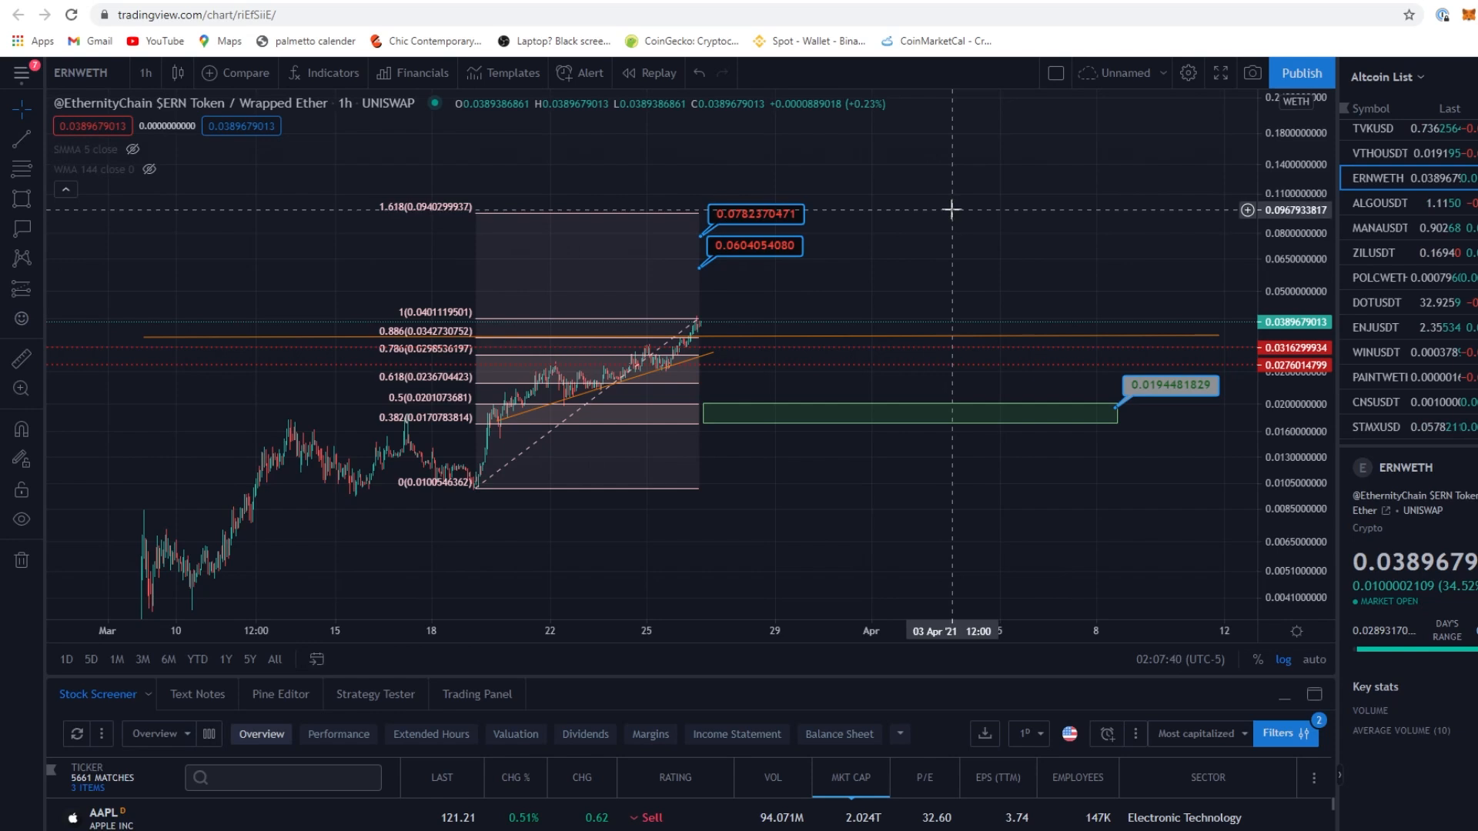
{"action": "mouse_move", "coordinate": [1070, 229]}
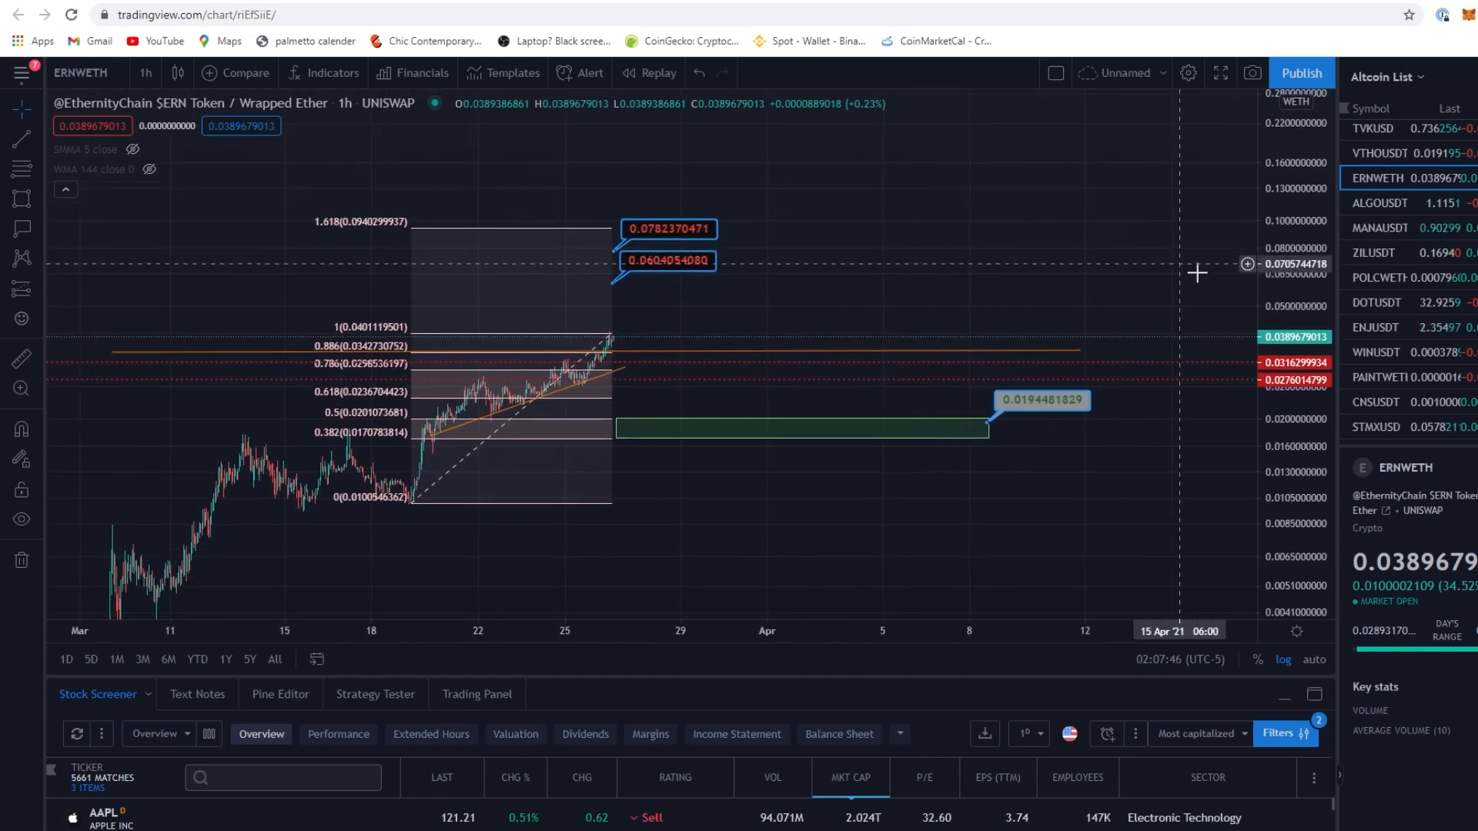
{"action": "mouse_move", "coordinate": [1153, 474]}
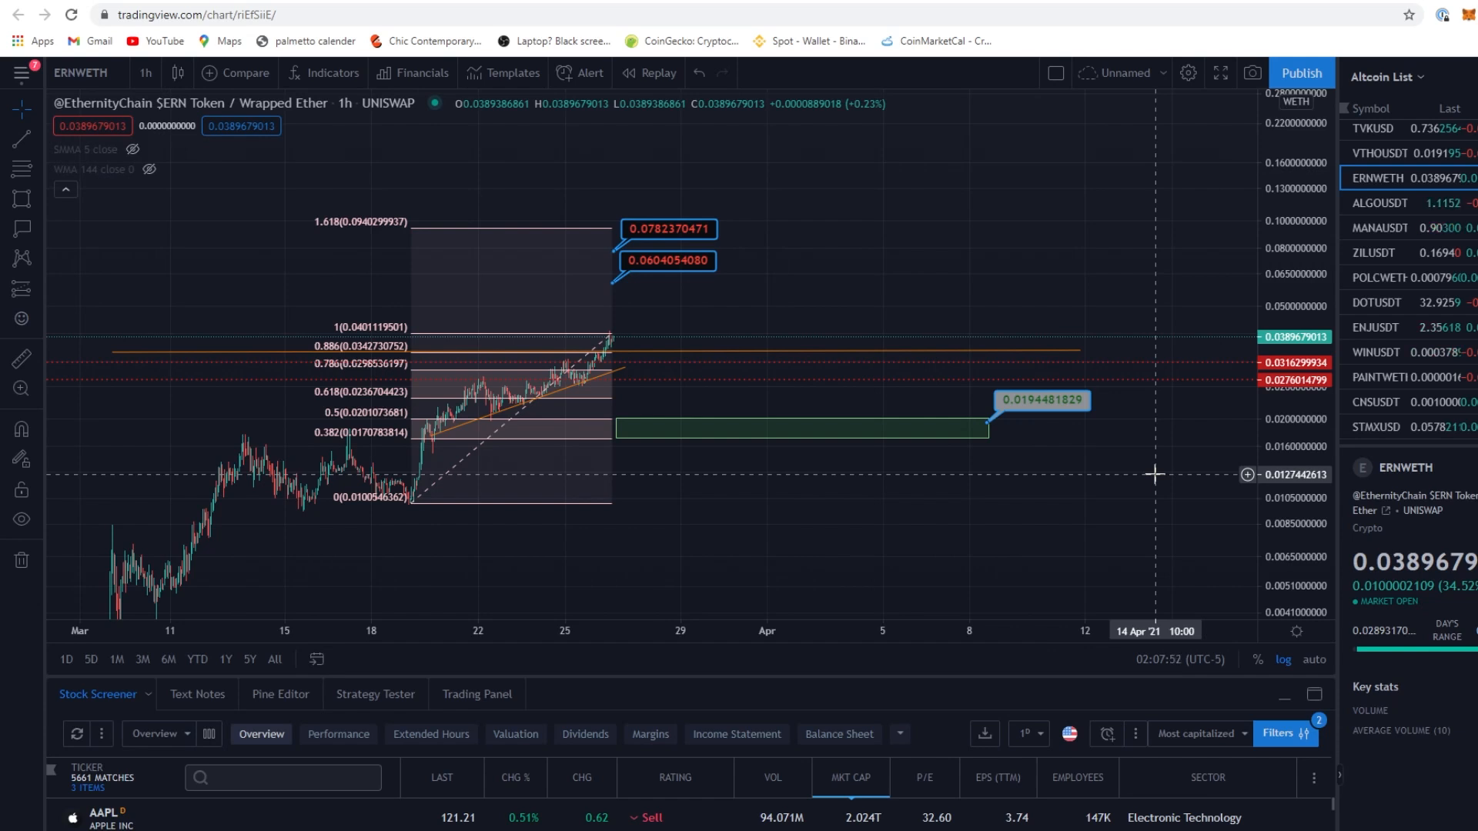
{"action": "mouse_move", "coordinate": [941, 505]}
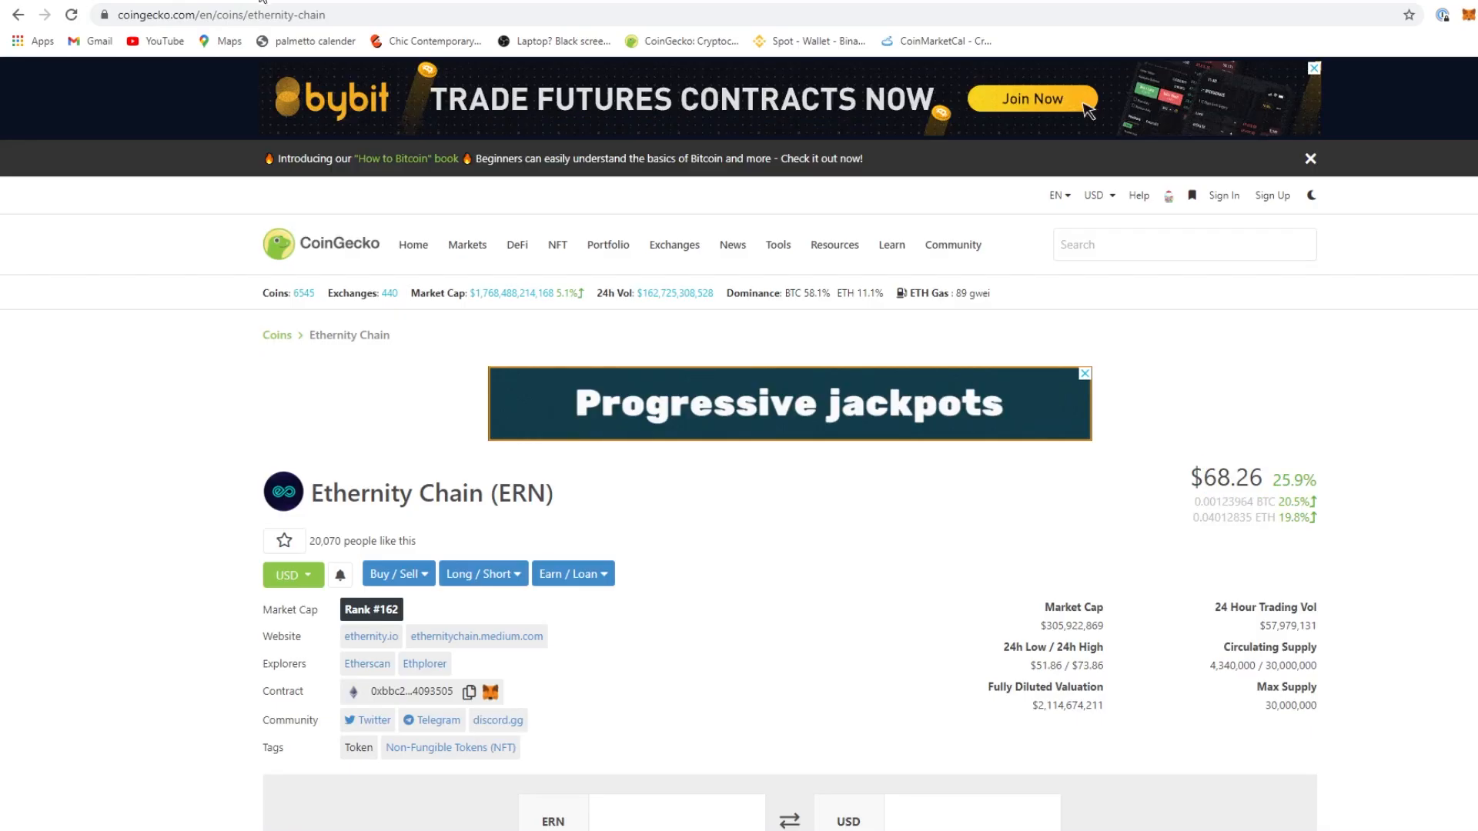
Open ECOMI (OMI) from trending search, review its stats and open the ecomi.com website
{"action": "left_click", "coordinate": [1184, 245]}
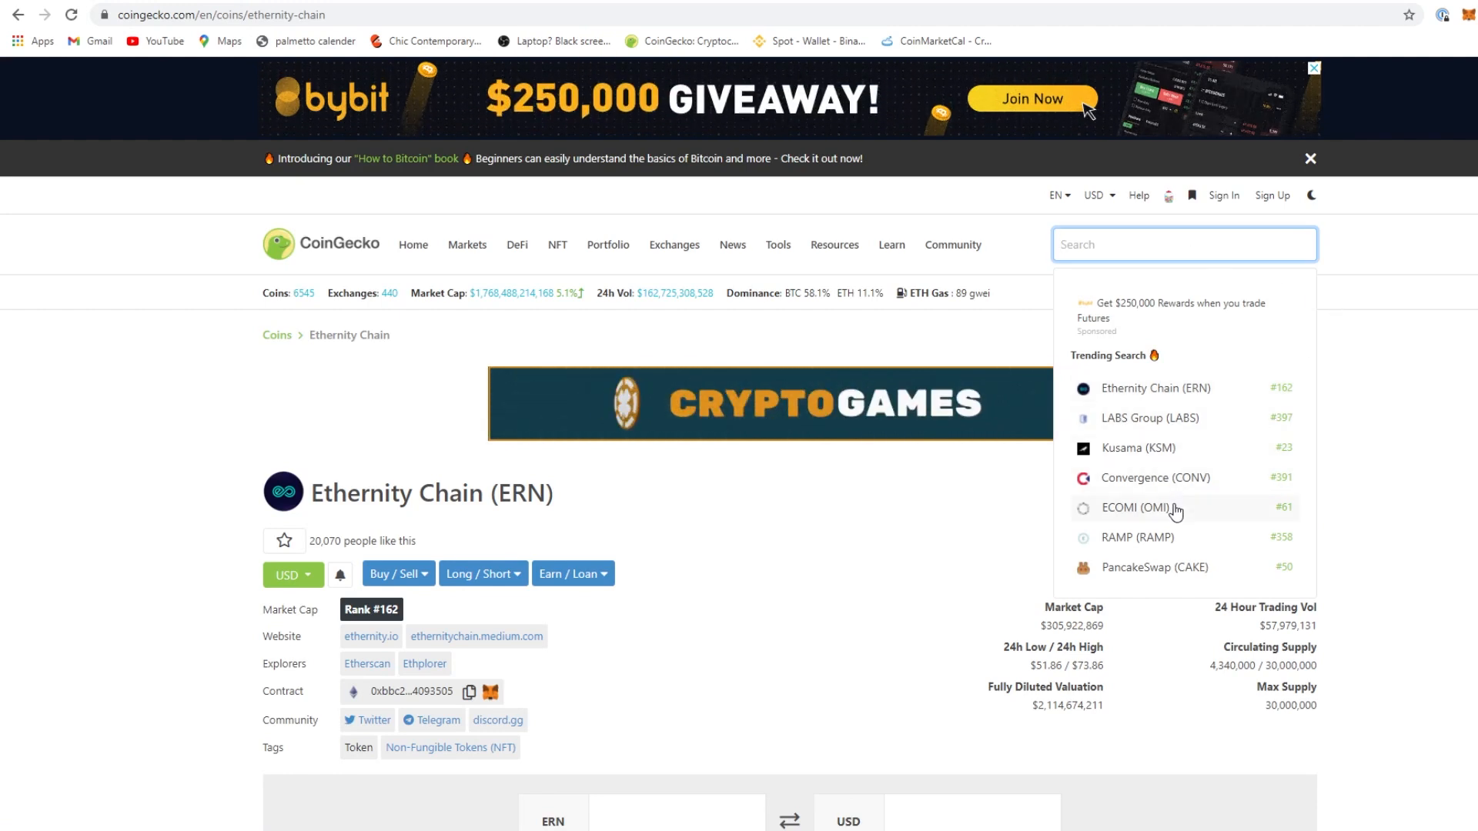
{"action": "left_click", "coordinate": [1134, 508]}
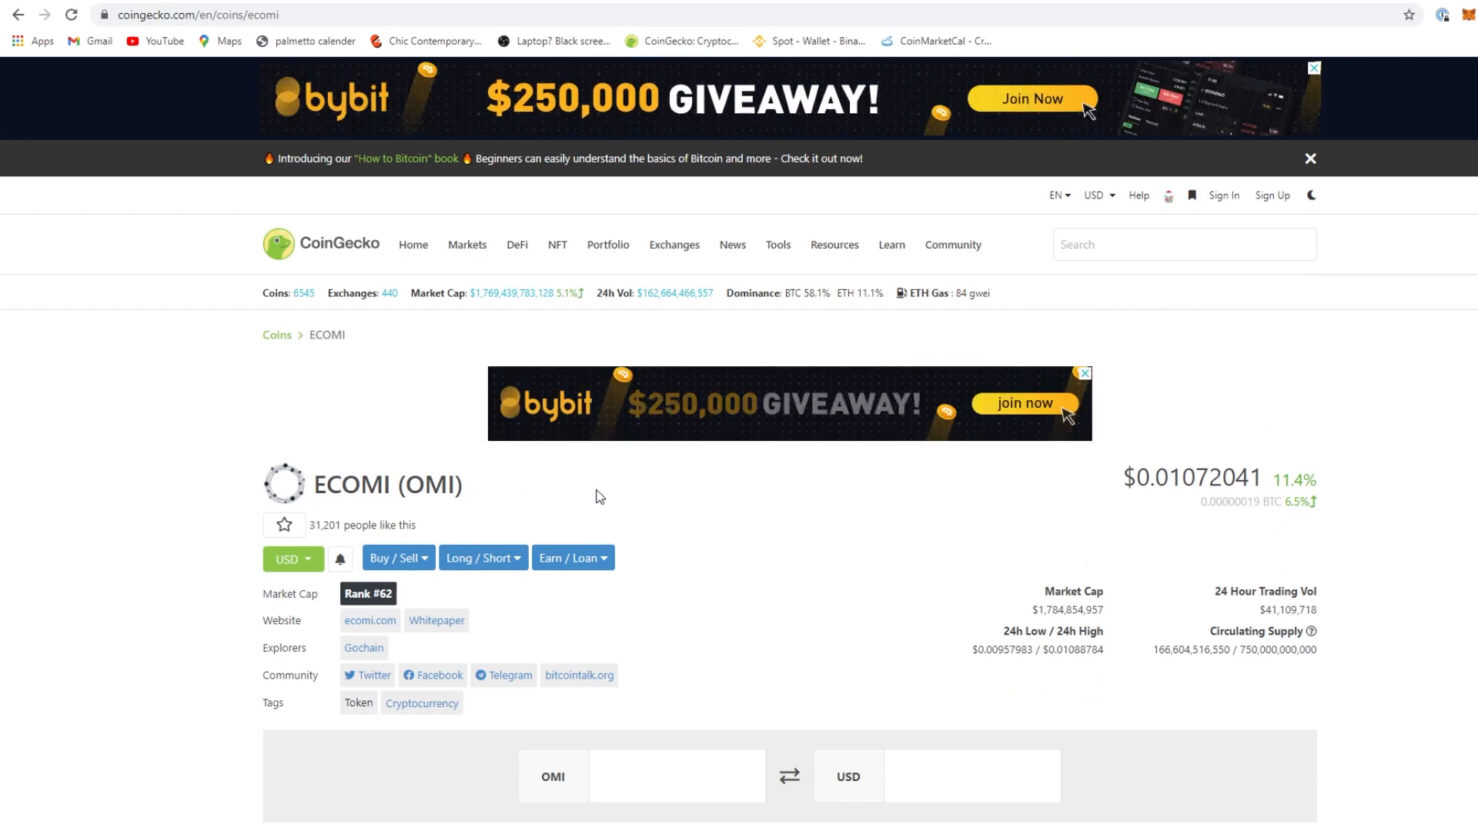
{"action": "scroll", "scroll_direction": "down", "scroll_amount": 3}
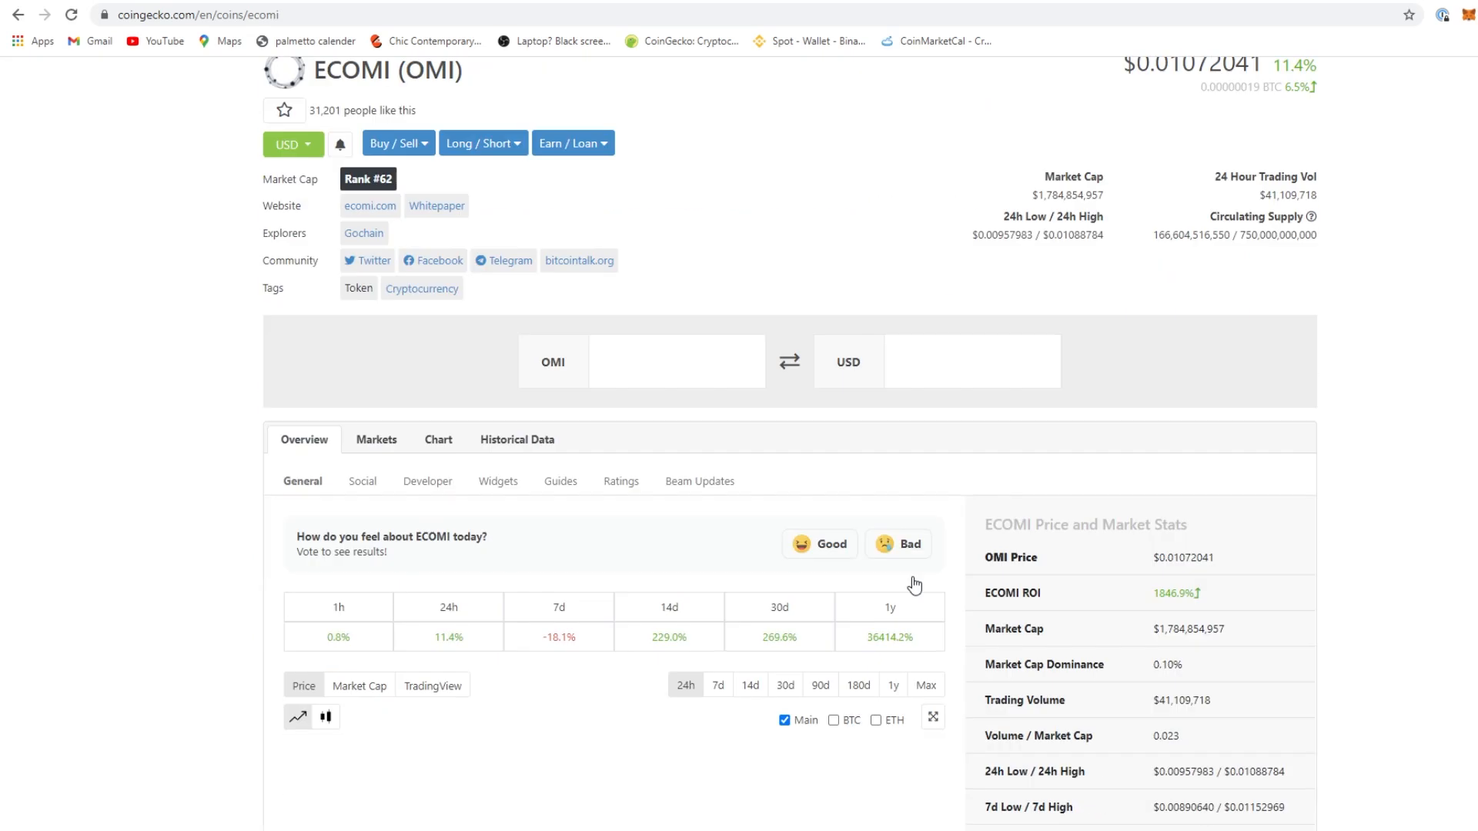
{"action": "scroll", "scroll_direction": "up", "scroll_amount": 3}
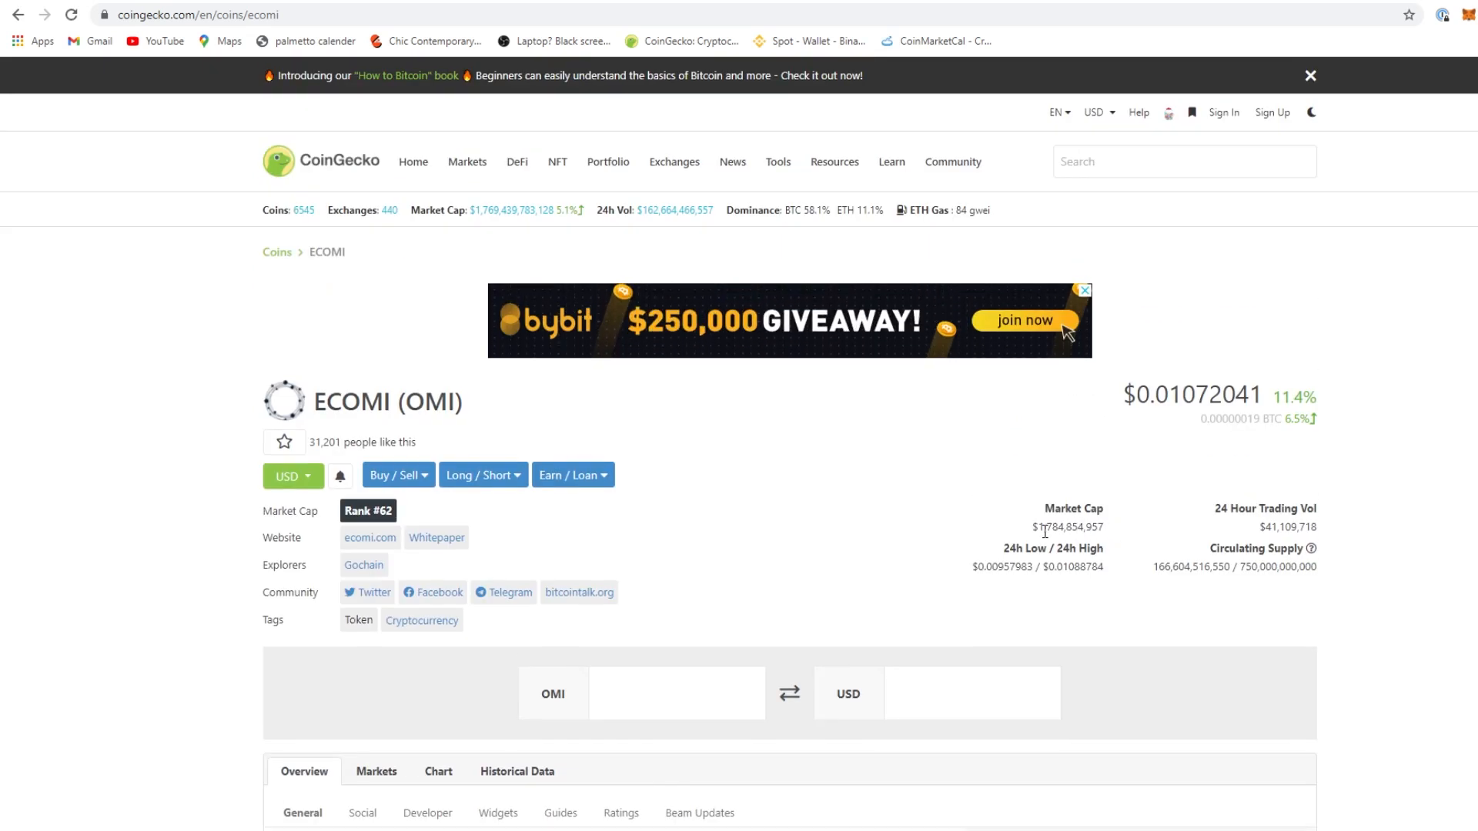
{"action": "mouse_move", "coordinate": [1111, 534]}
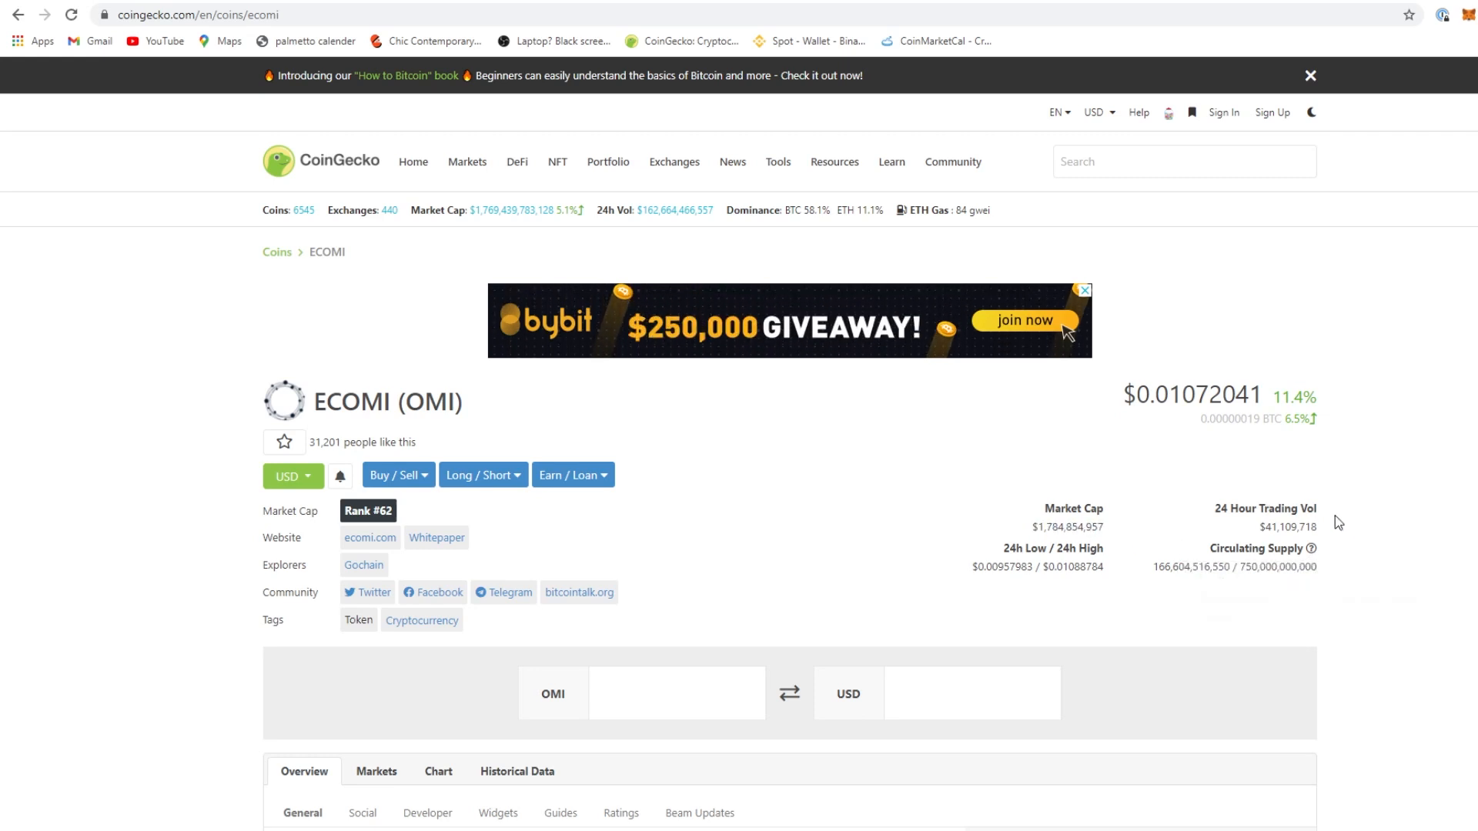
{"action": "mouse_move", "coordinate": [1324, 534]}
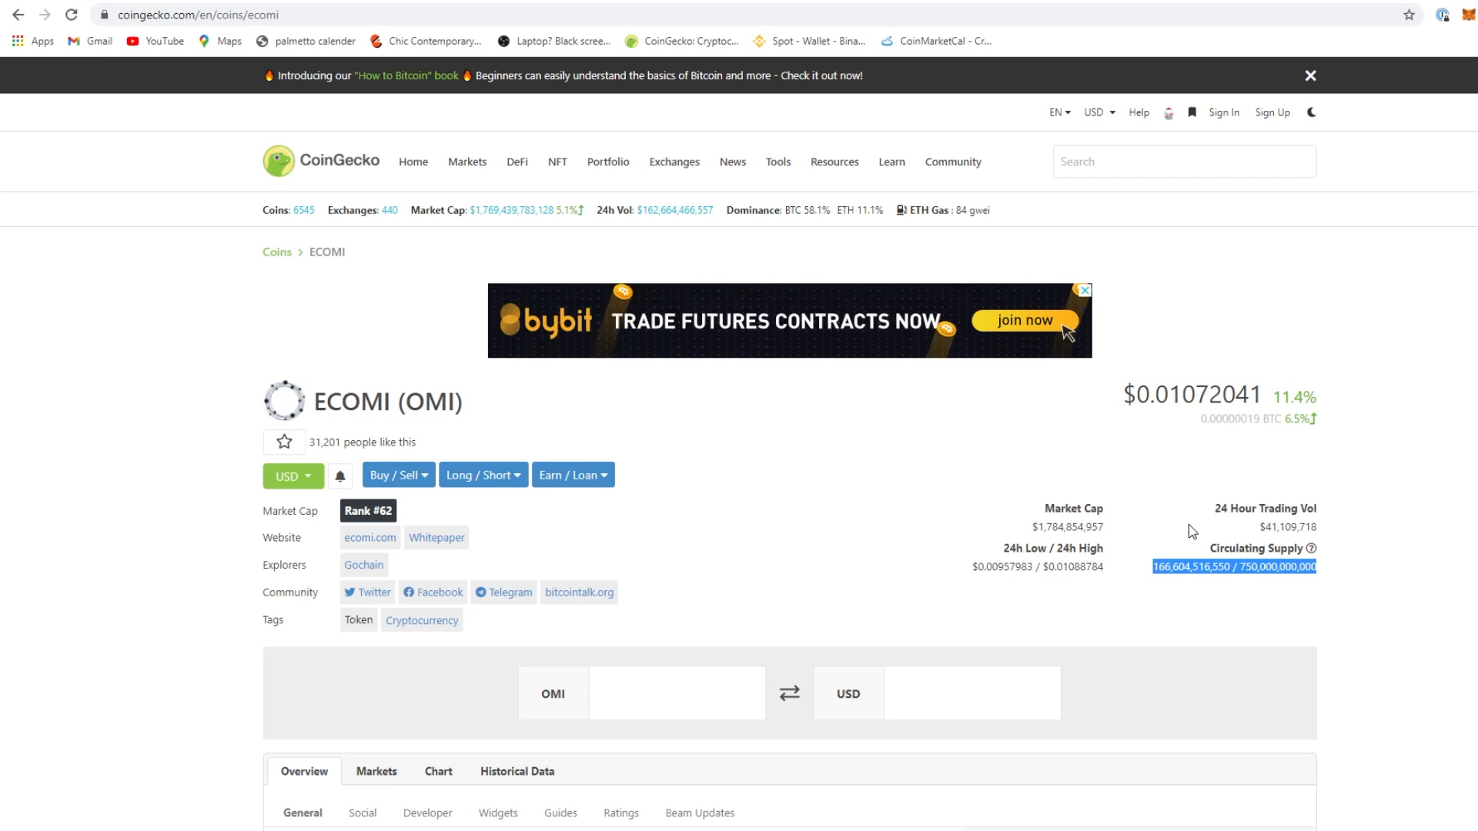
{"action": "left_click", "coordinate": [370, 537]}
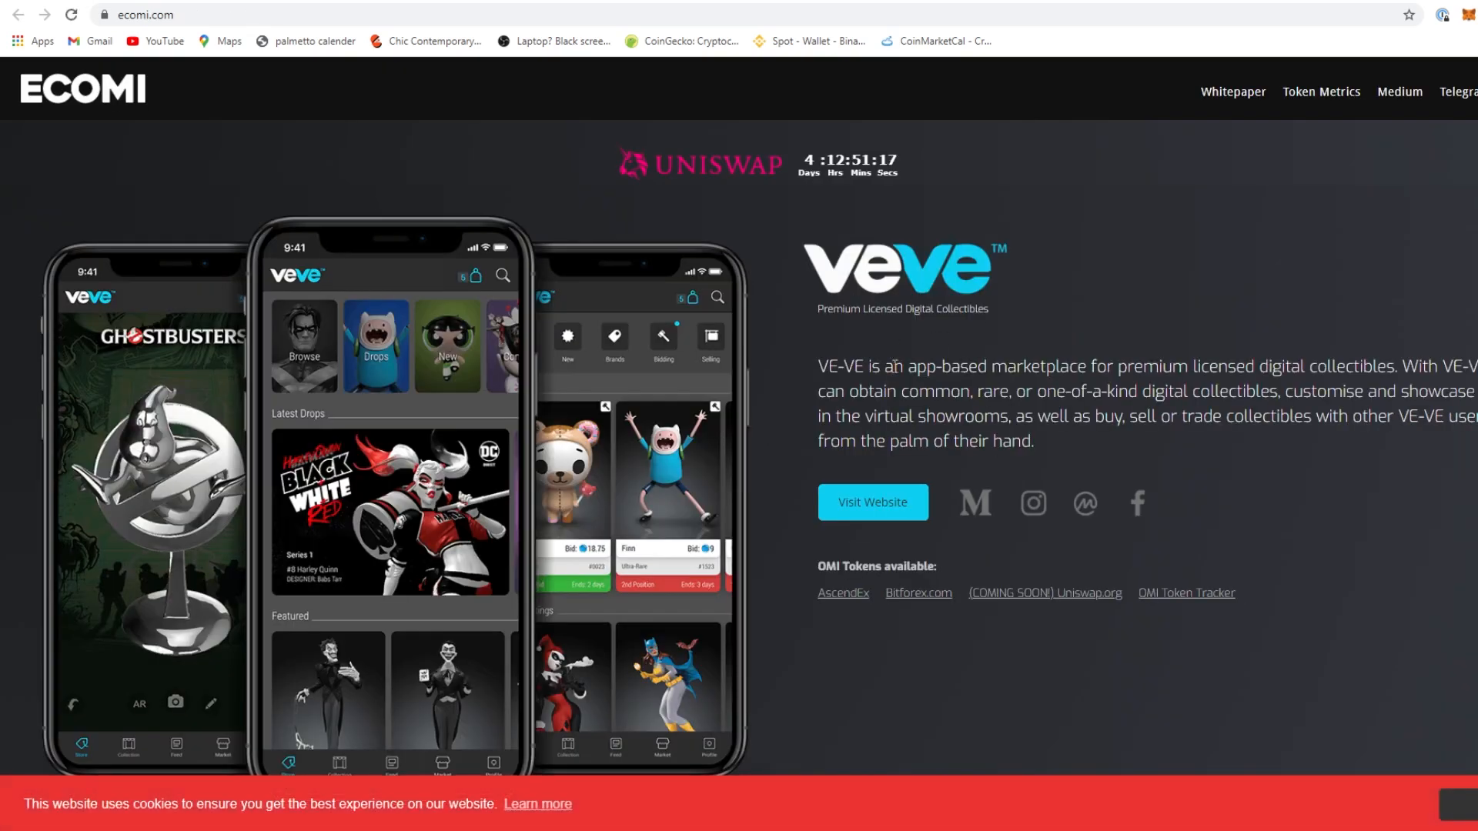
{"action": "mouse_move", "coordinate": [1036, 625]}
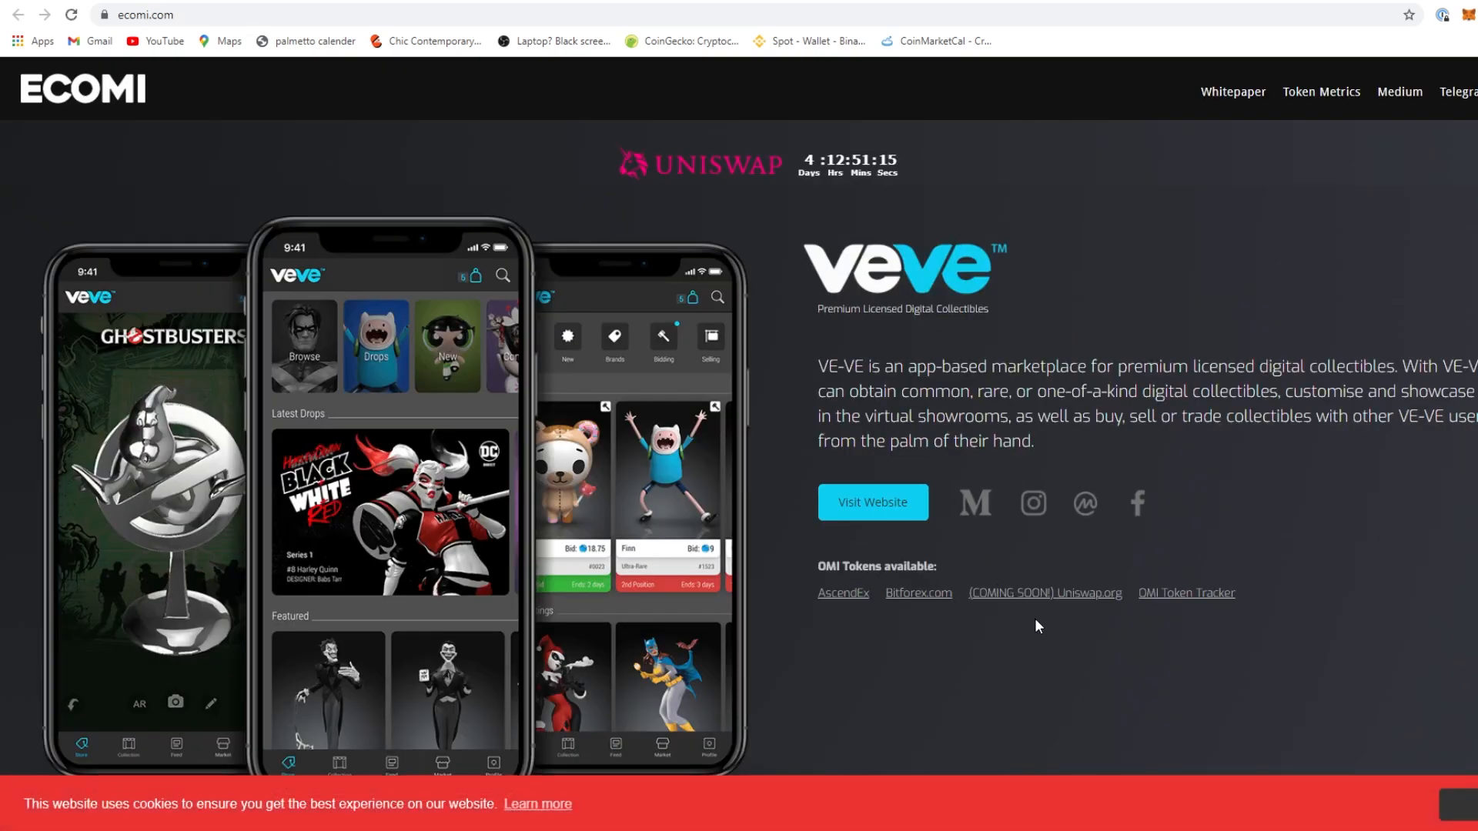
{"action": "mouse_move", "coordinate": [1122, 556]}
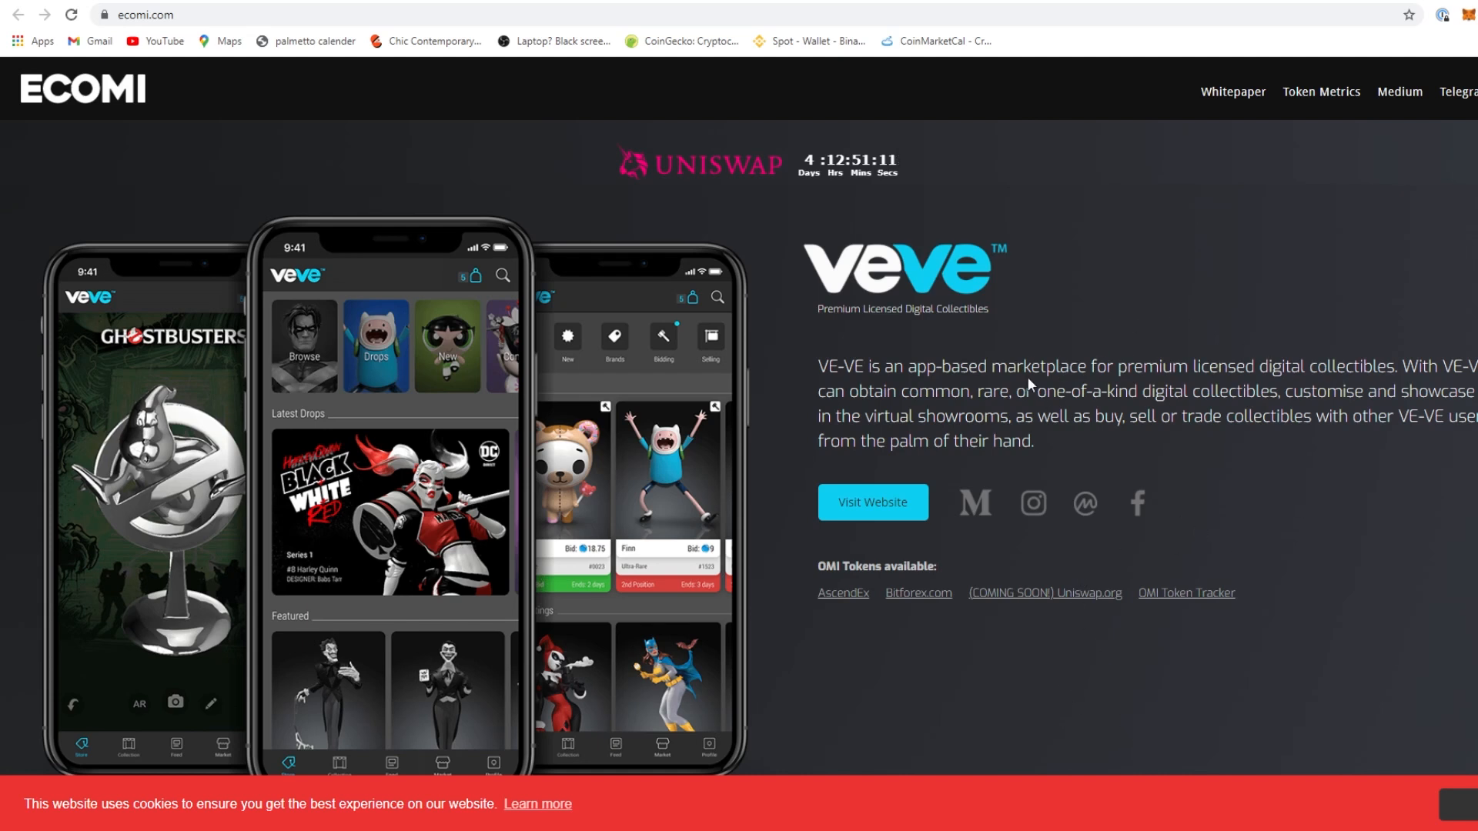
{"action": "mouse_move", "coordinate": [851, 485]}
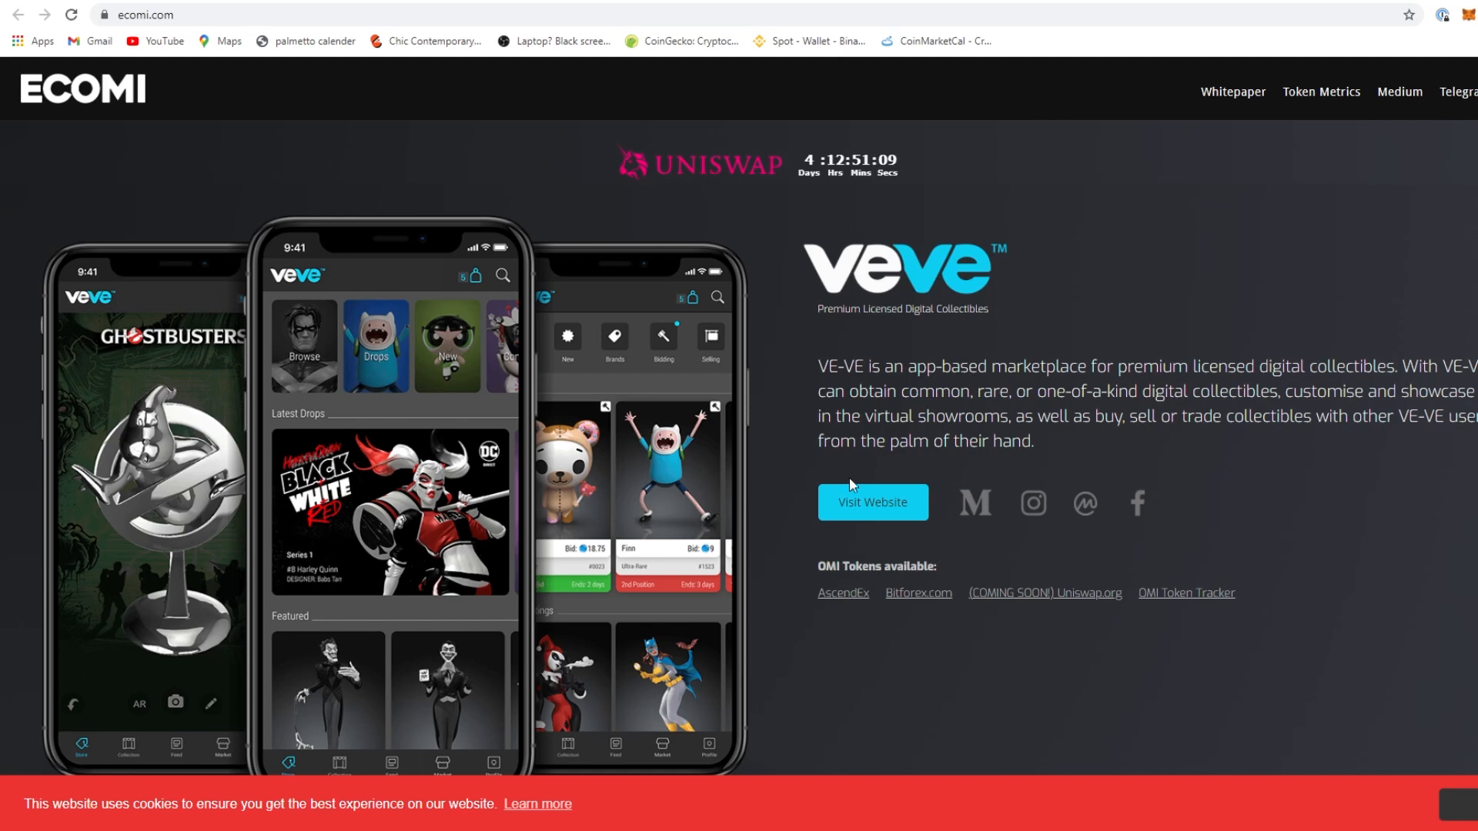
{"action": "mouse_move", "coordinate": [736, 482]}
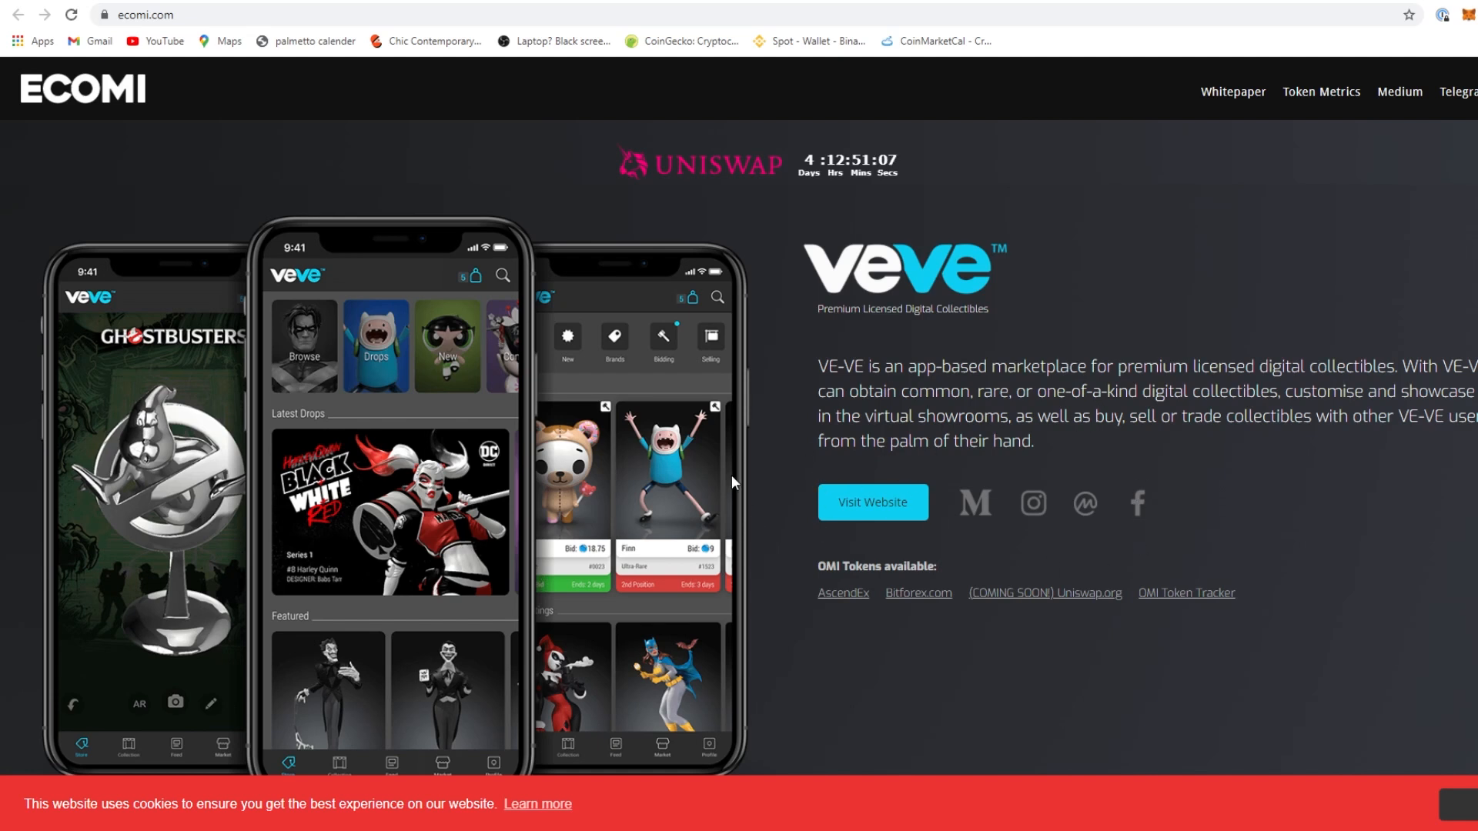
{"action": "mouse_move", "coordinate": [1025, 608]}
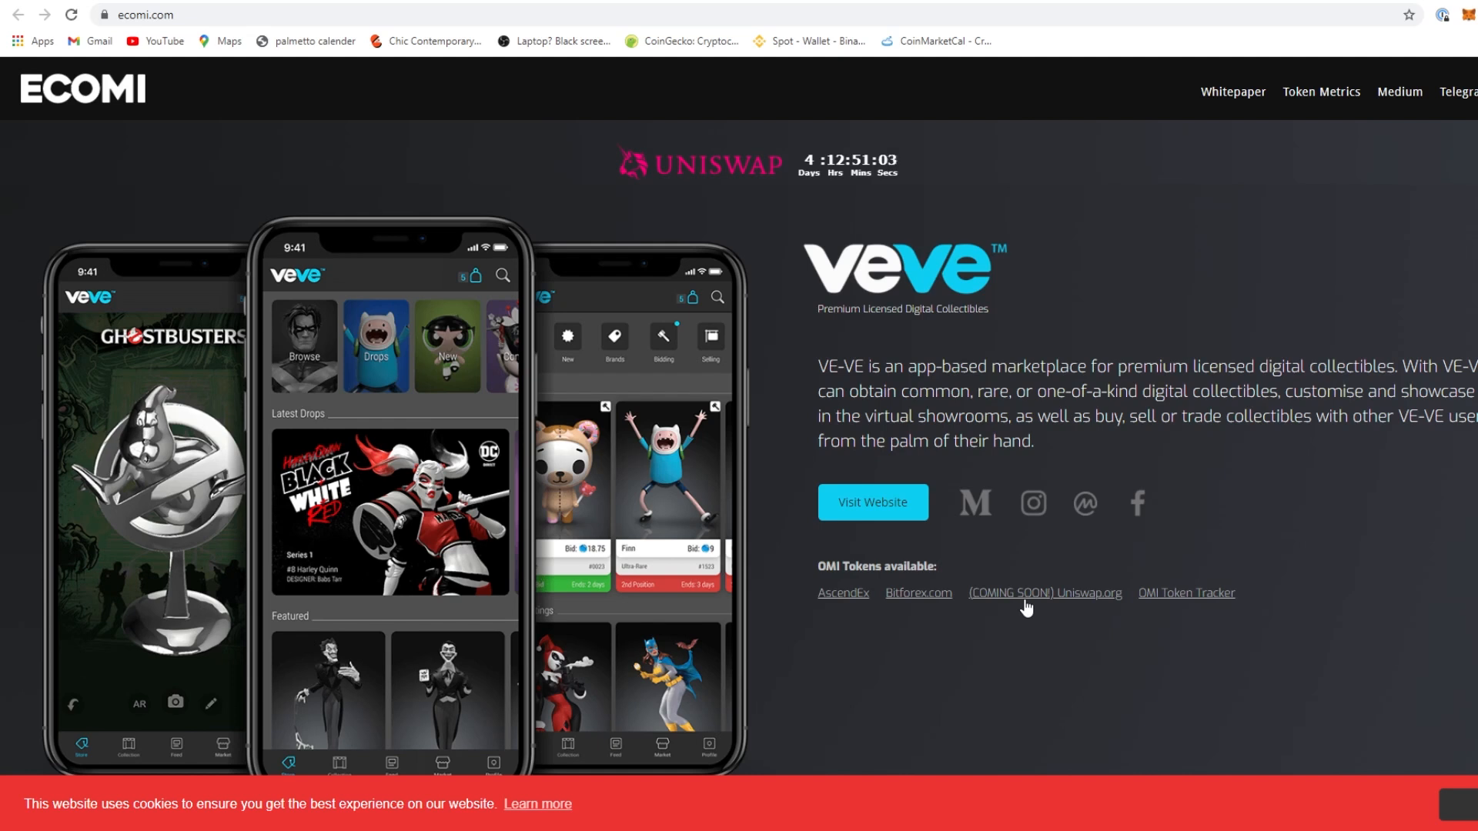
{"action": "mouse_move", "coordinate": [849, 485]}
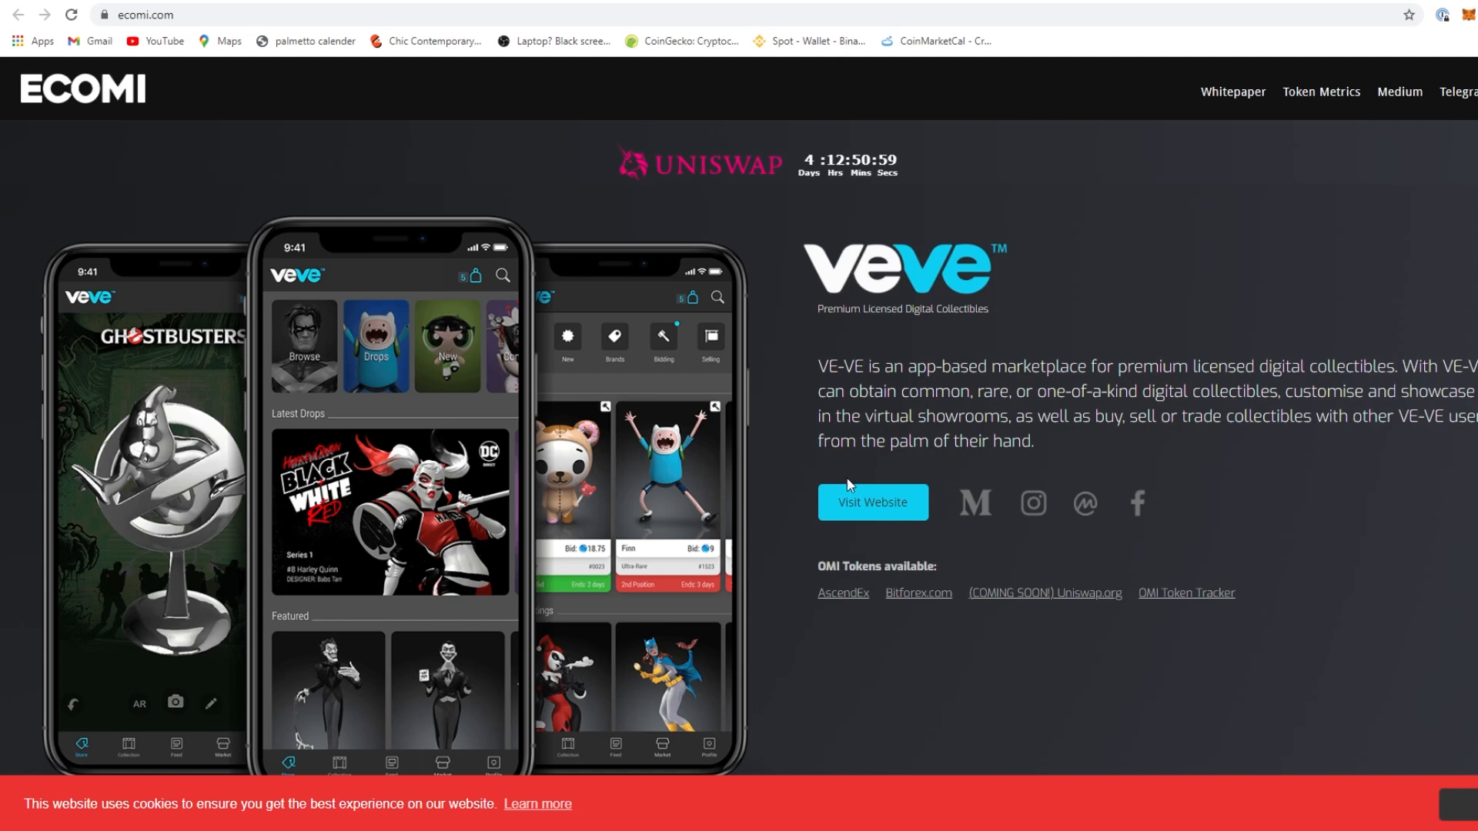
{"action": "mouse_move", "coordinate": [1128, 426]}
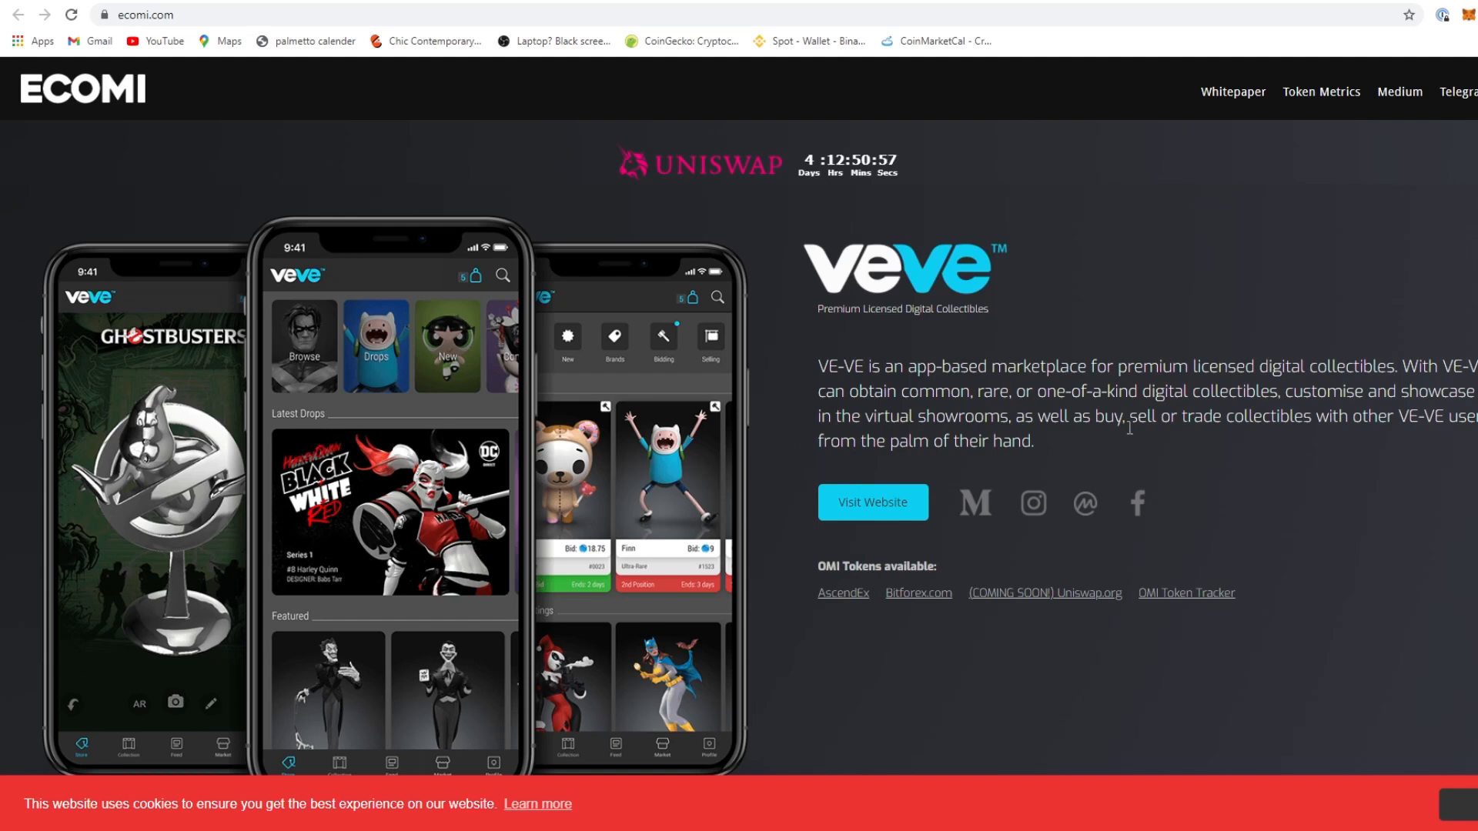
Browse the ecomi.com homepage down past VE-VE to Secure Wallet and back up
{"action": "scroll", "scroll_direction": "down", "scroll_amount": 3}
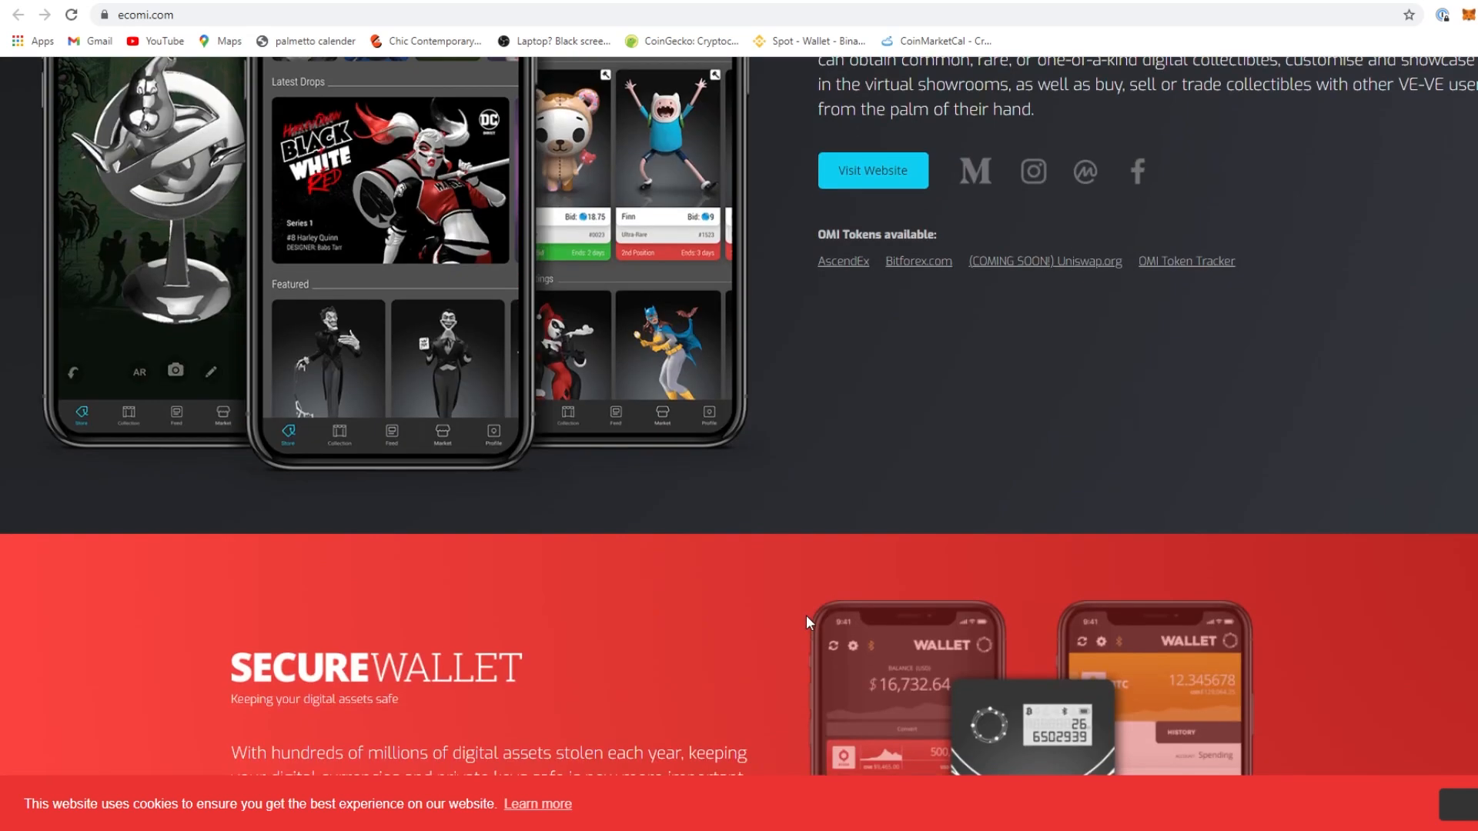
{"action": "scroll", "scroll_direction": "down", "scroll_amount": 3}
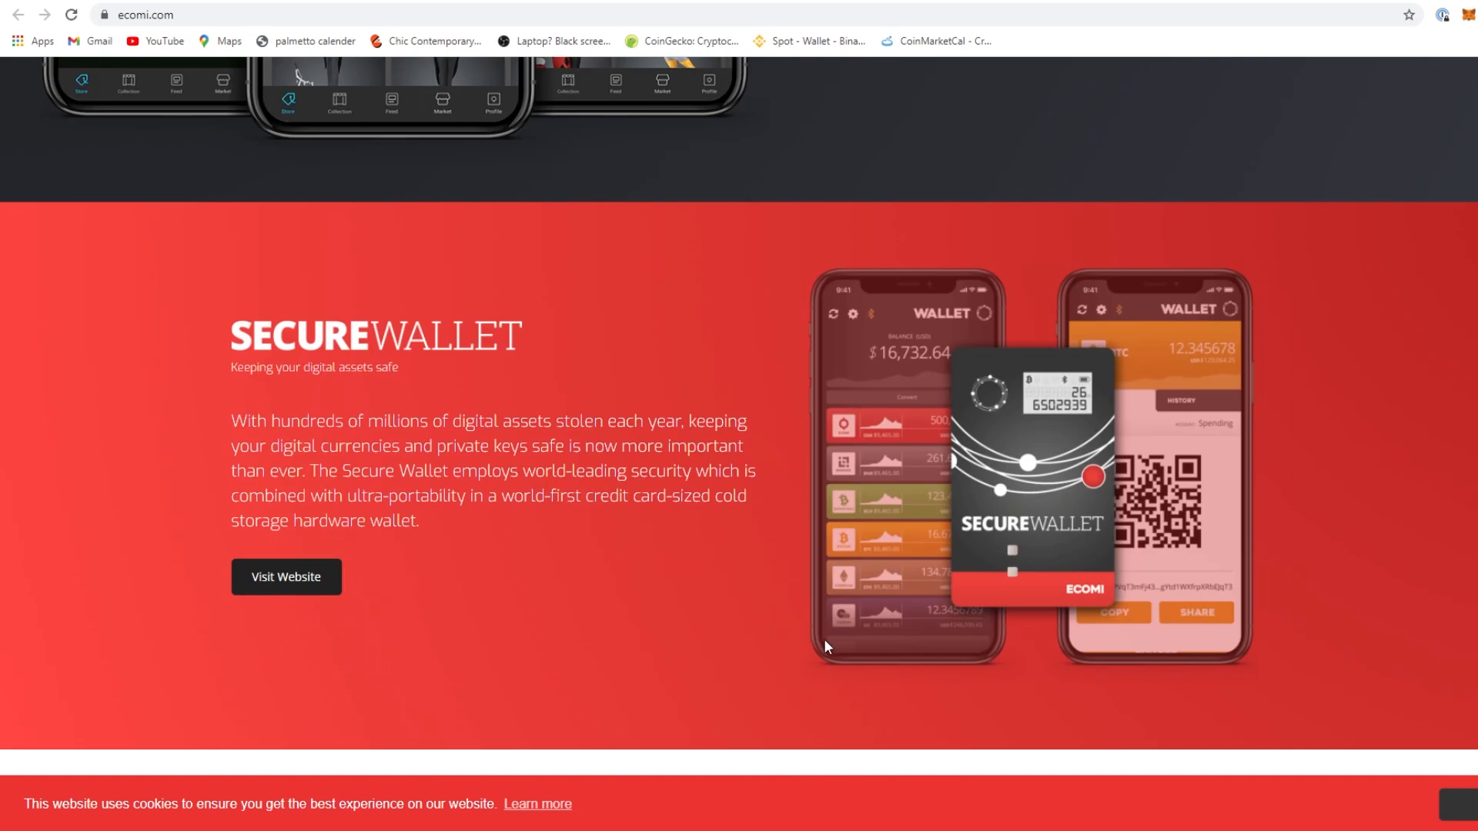
{"action": "mouse_move", "coordinate": [492, 407]}
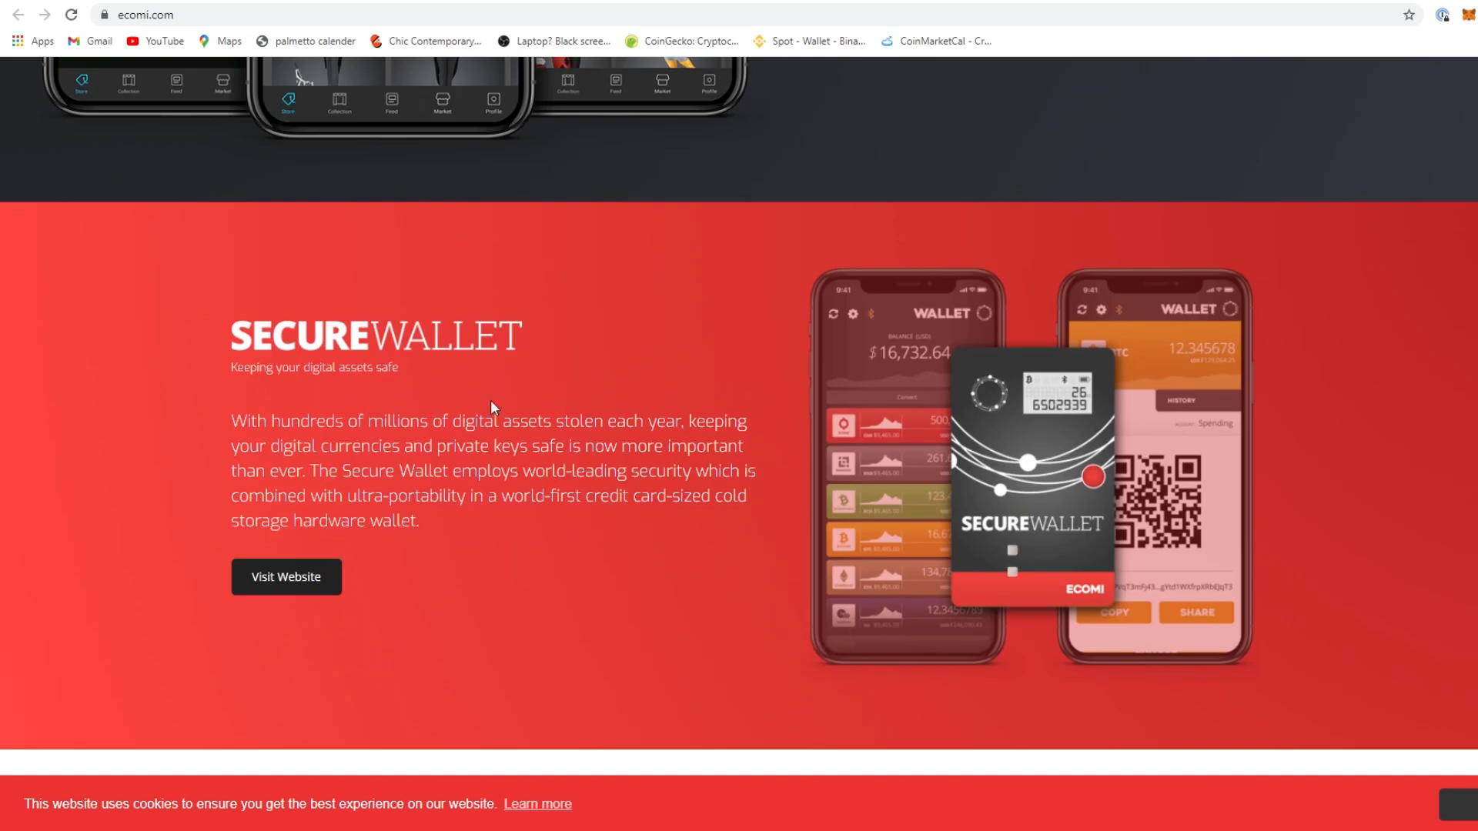
{"action": "scroll", "scroll_direction": "up", "scroll_amount": 3}
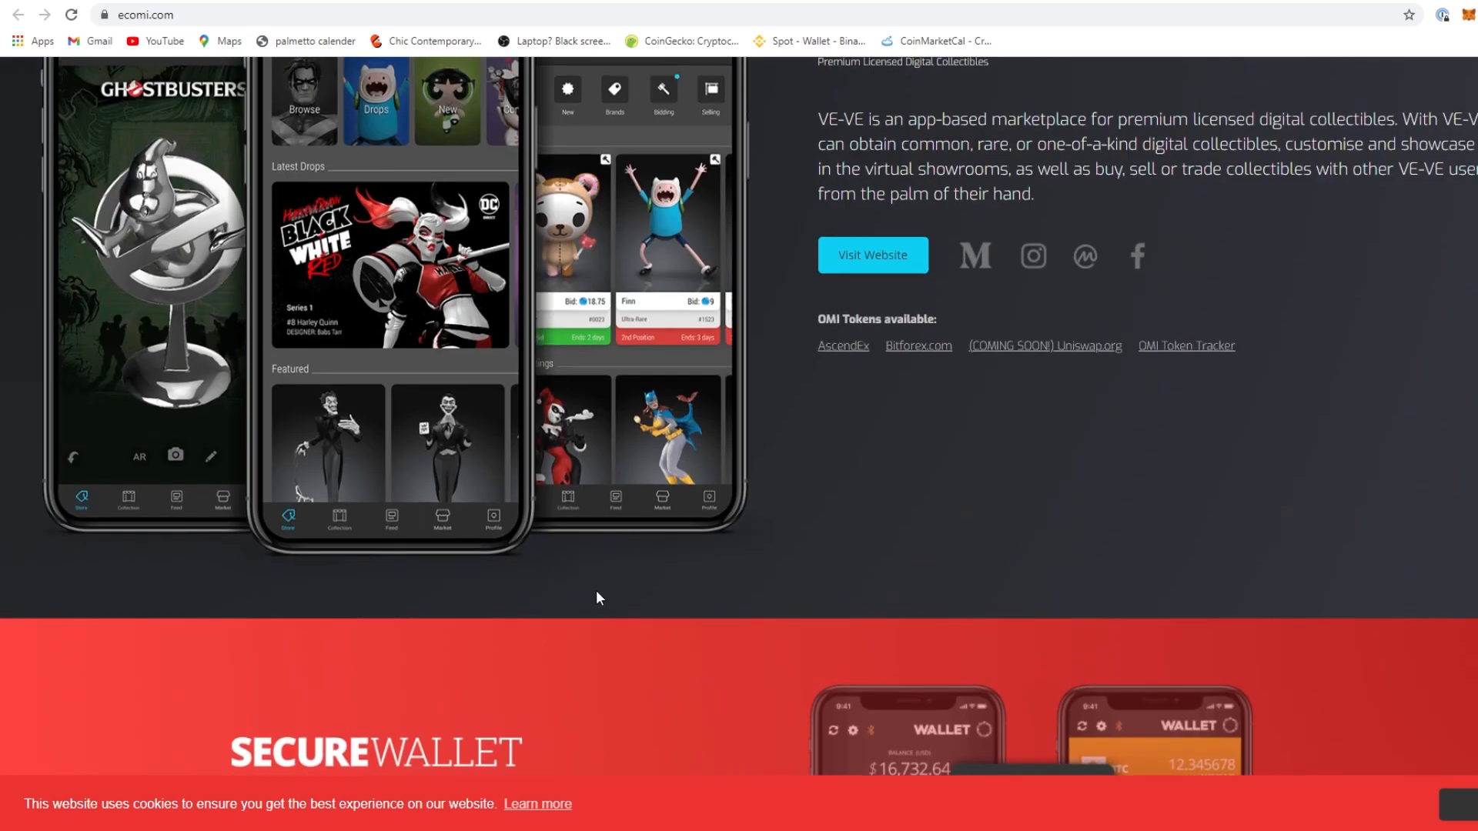
{"action": "scroll", "scroll_direction": "up", "scroll_amount": 3}
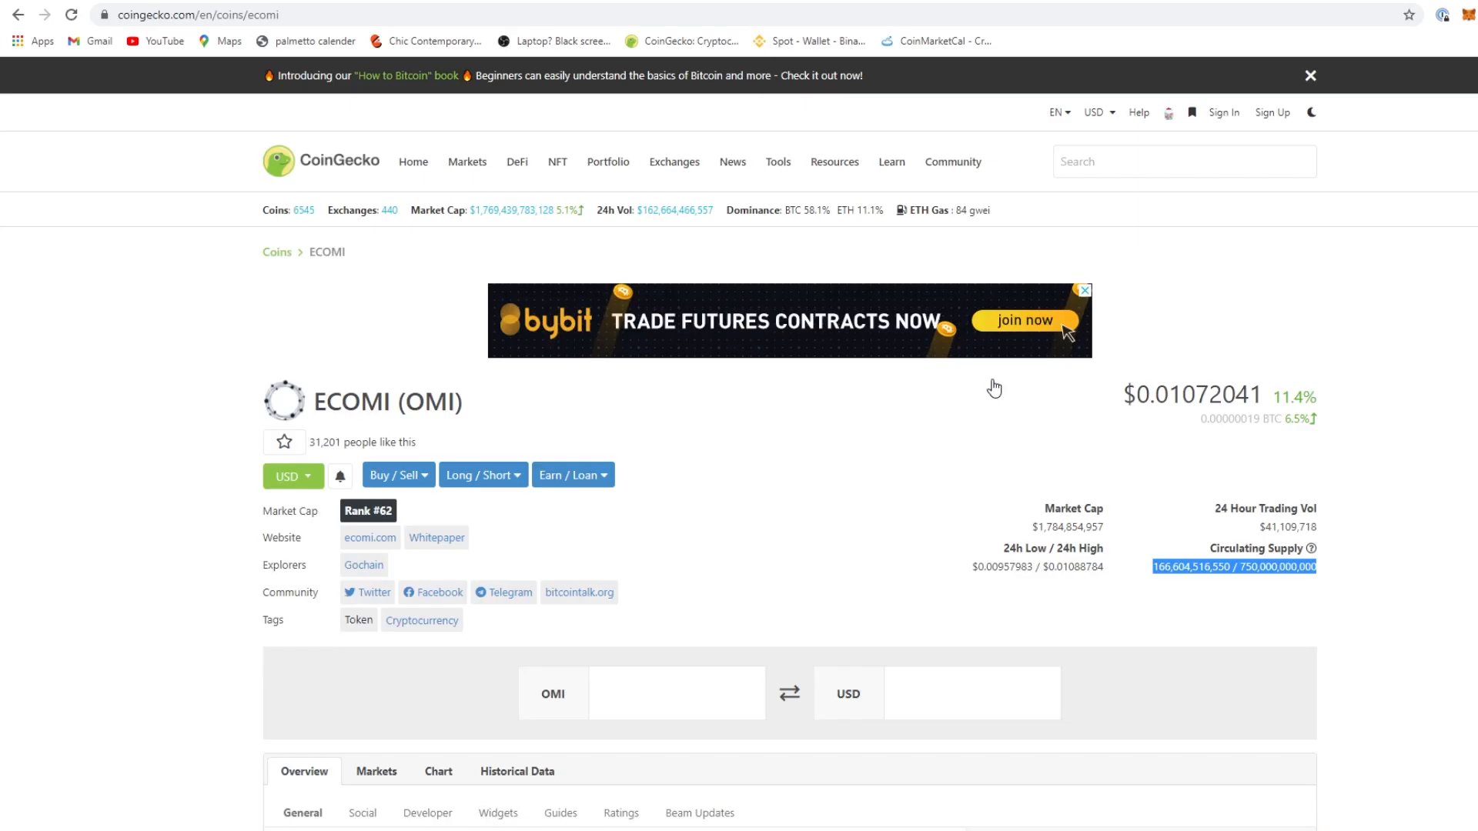
Switch ECOMI's price chart to the 90-day range and trace it through the mid-March surge
{"action": "scroll", "scroll_direction": "down", "scroll_amount": 3}
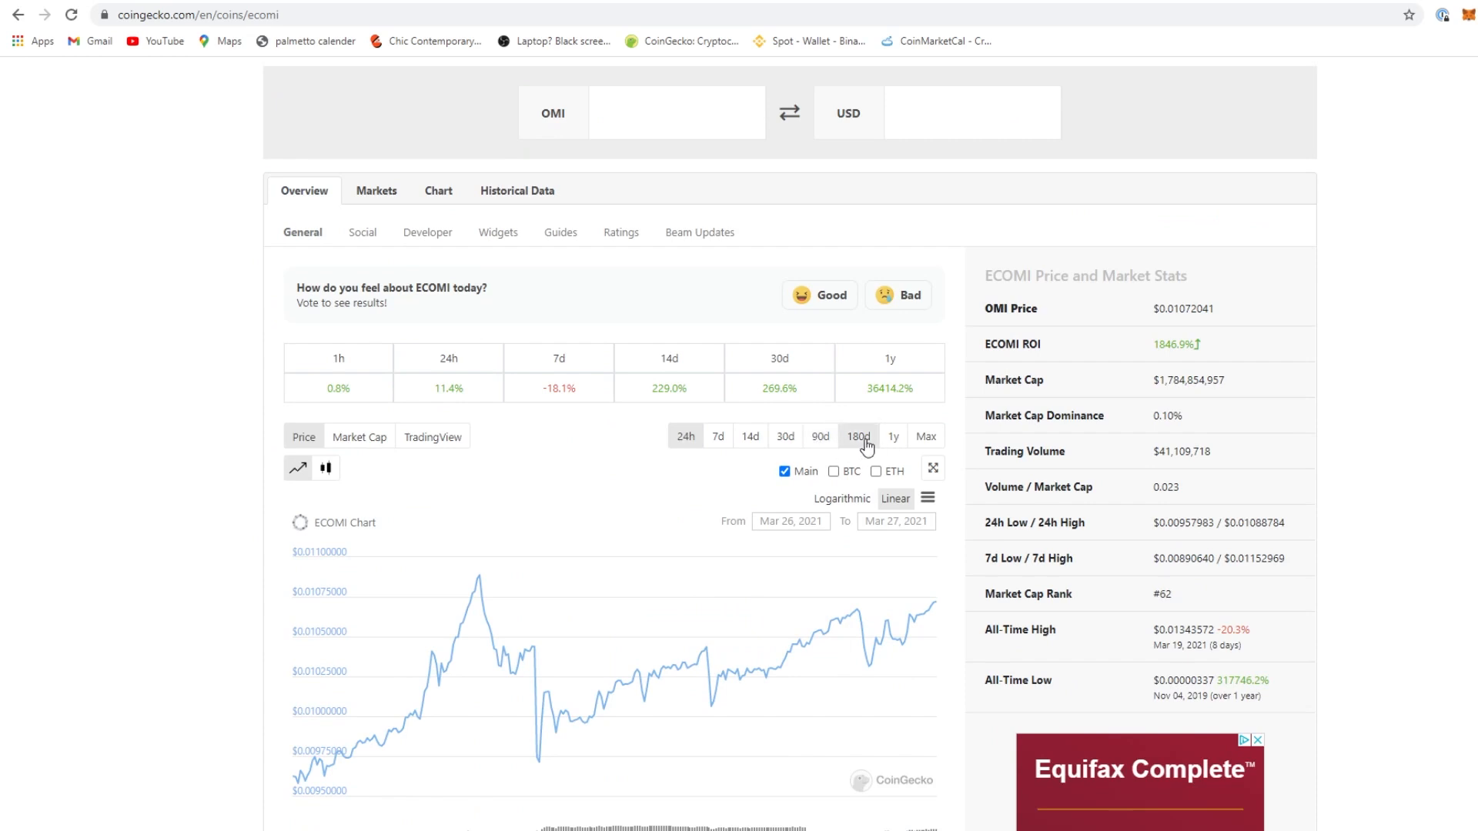
{"action": "left_click", "coordinate": [819, 436]}
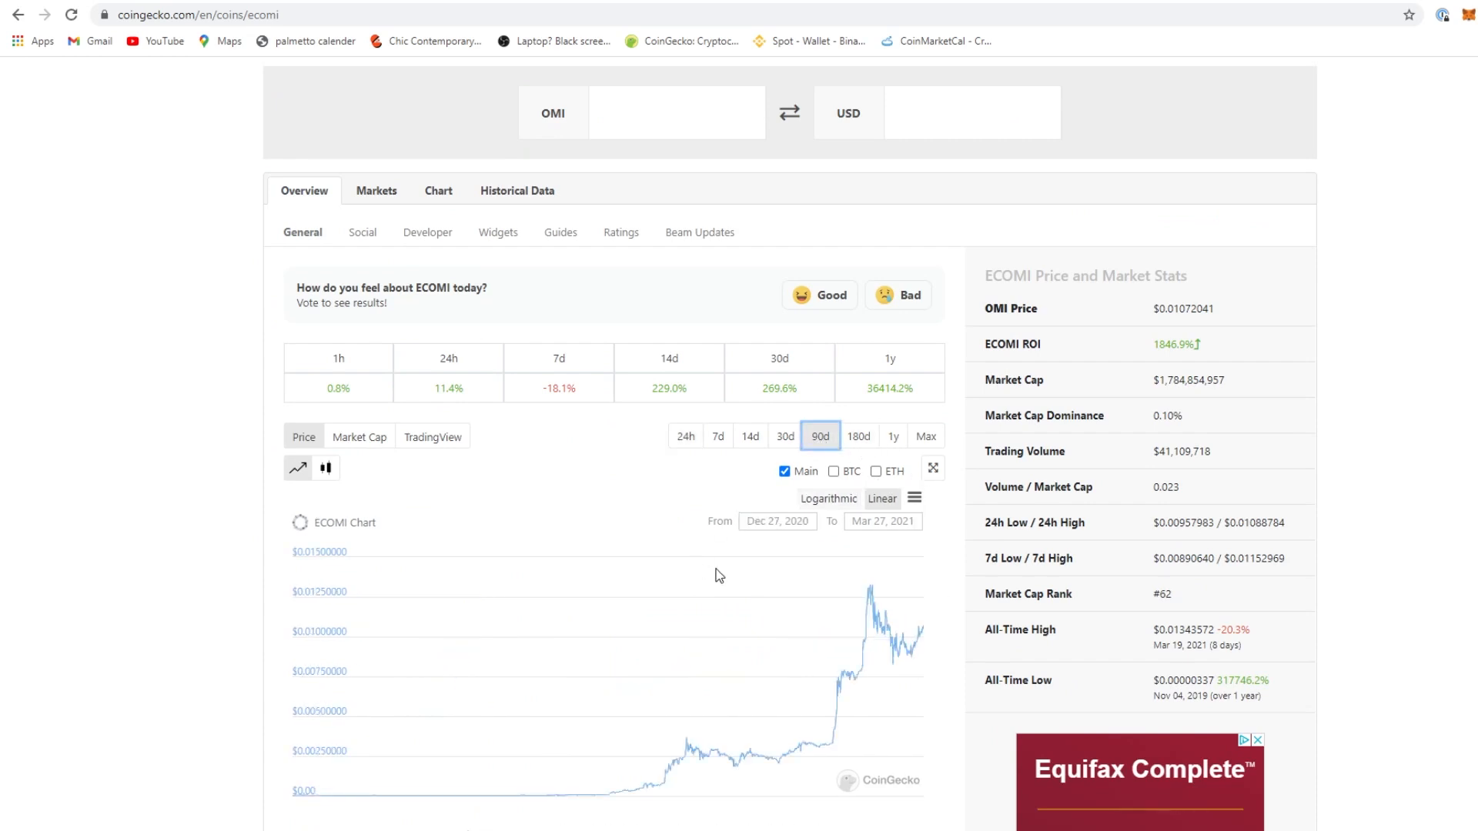
{"action": "scroll", "scroll_direction": "down", "scroll_amount": 3}
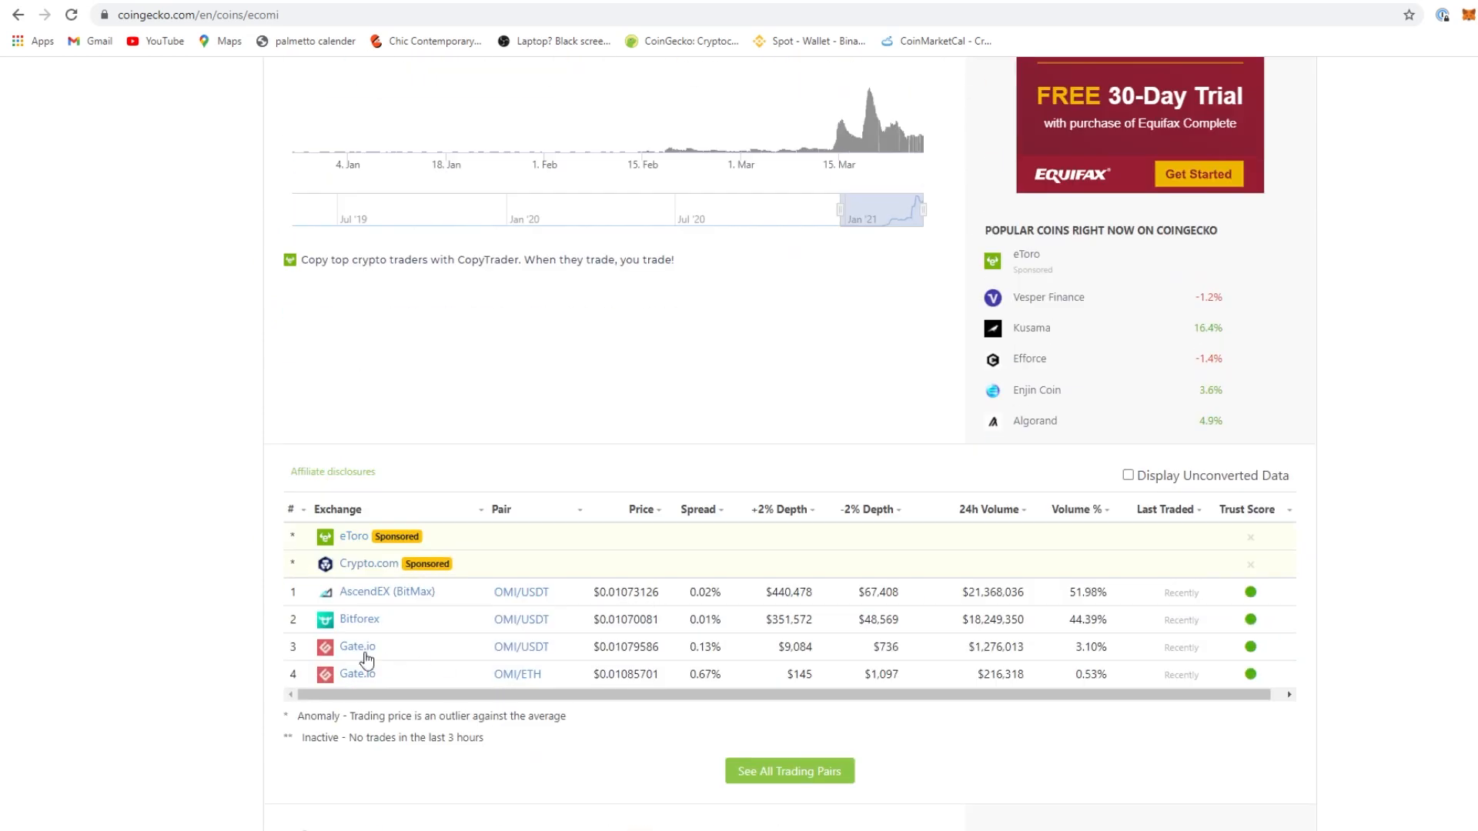
{"action": "scroll", "scroll_direction": "up", "scroll_amount": 3}
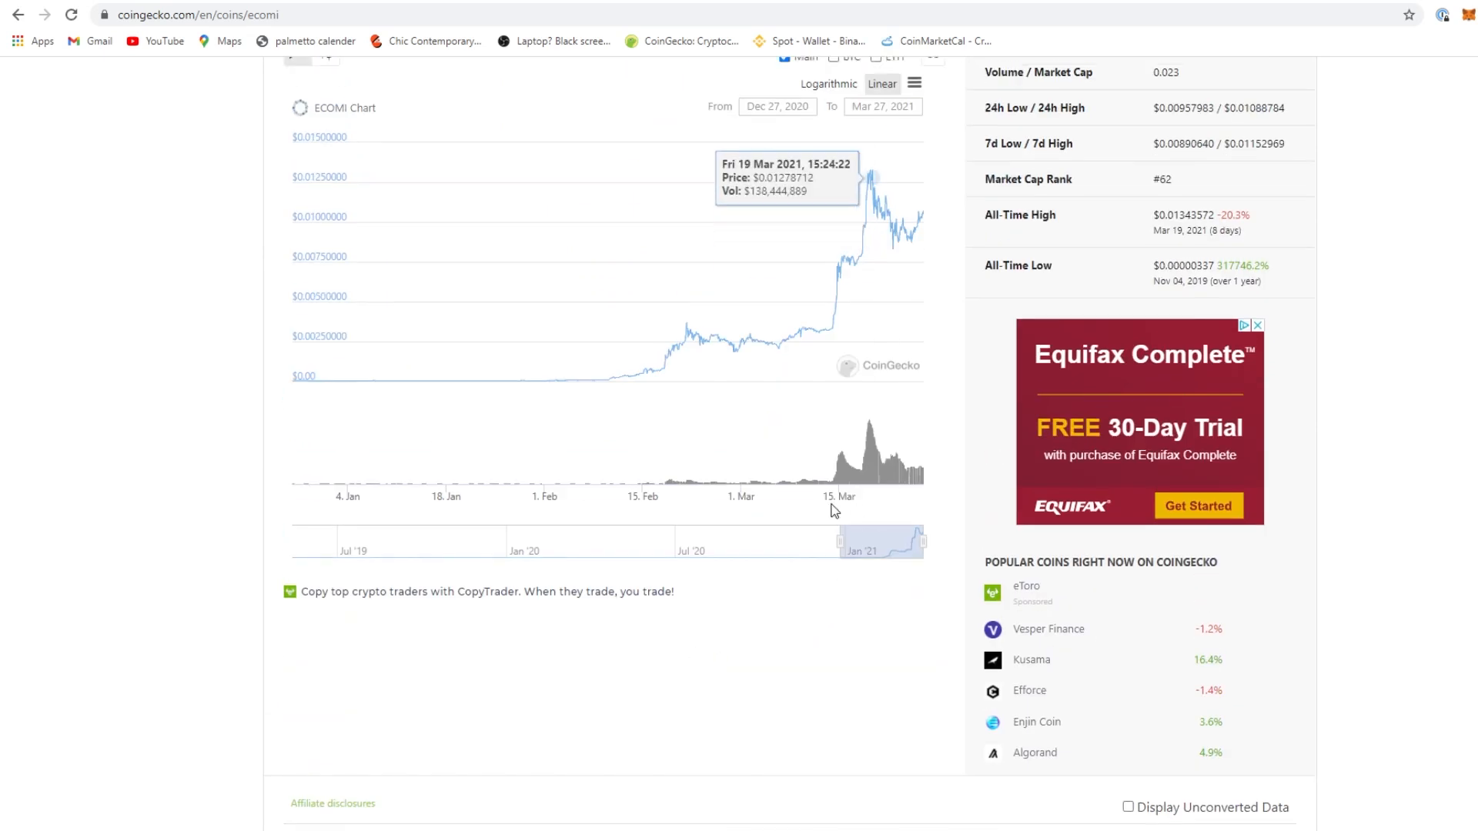
{"action": "scroll", "scroll_direction": "up", "scroll_amount": 3}
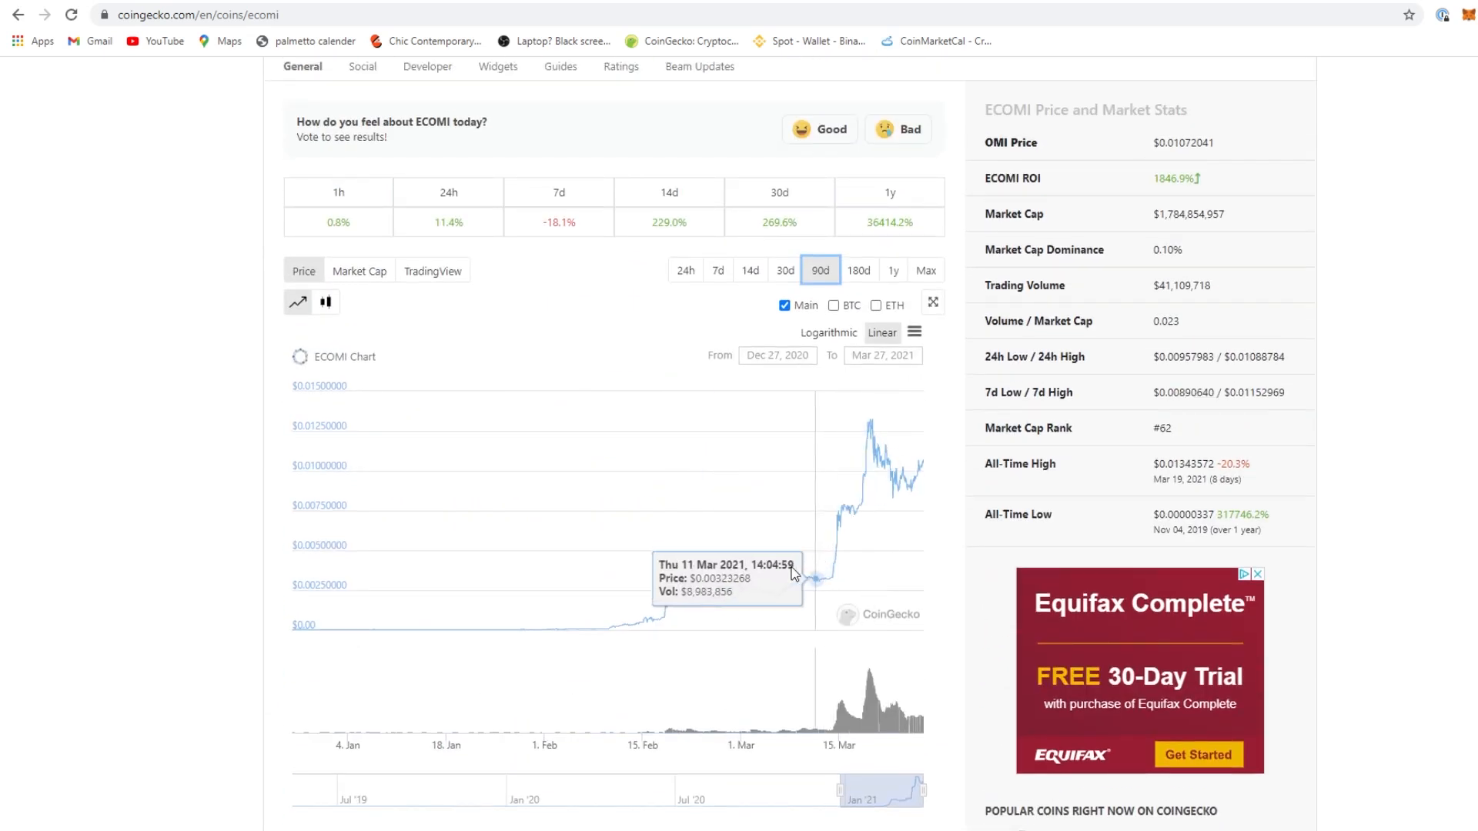
{"action": "mouse_move", "coordinate": [831, 585]}
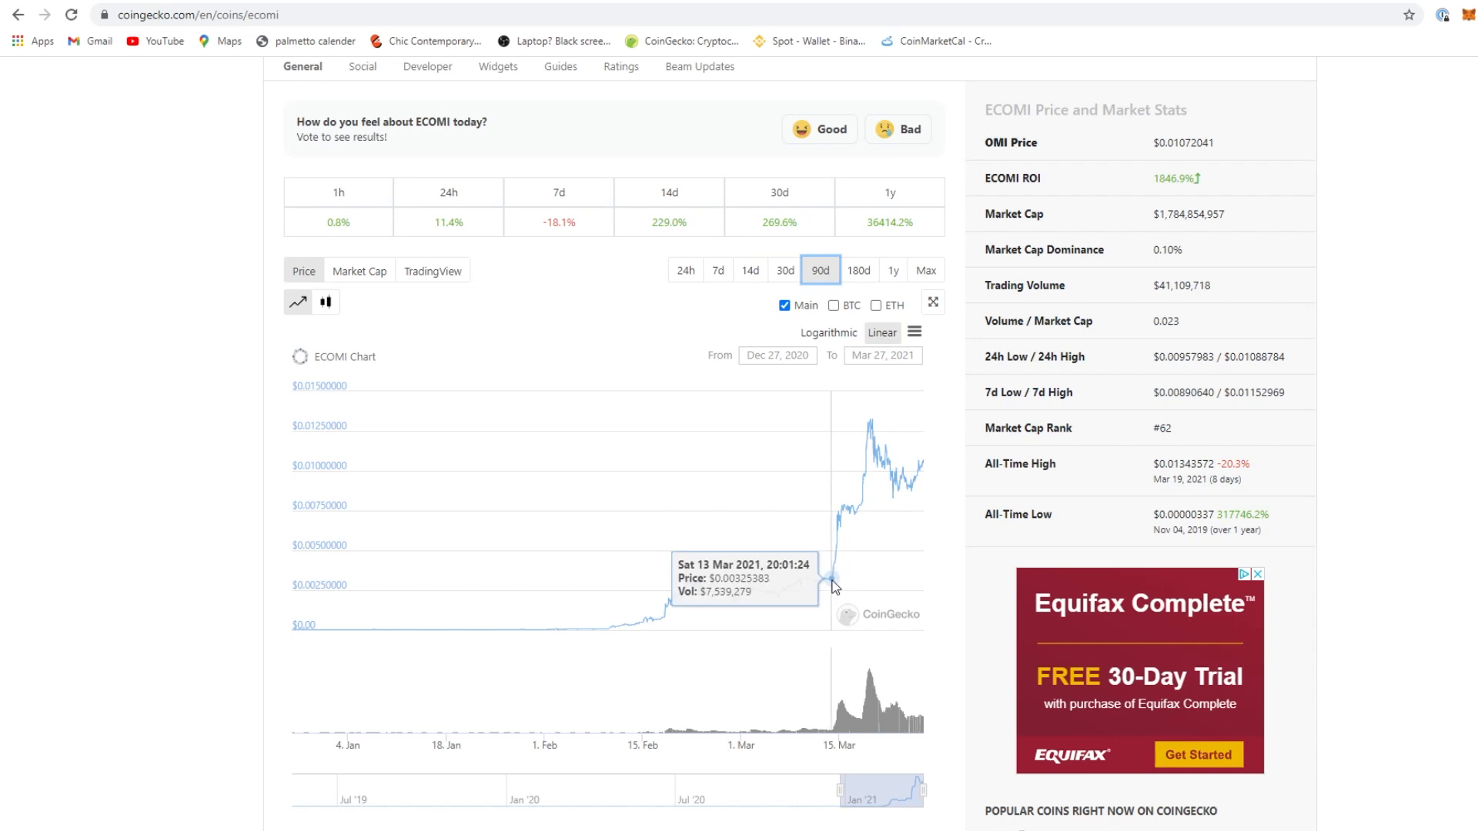
{"action": "mouse_move", "coordinate": [838, 577]}
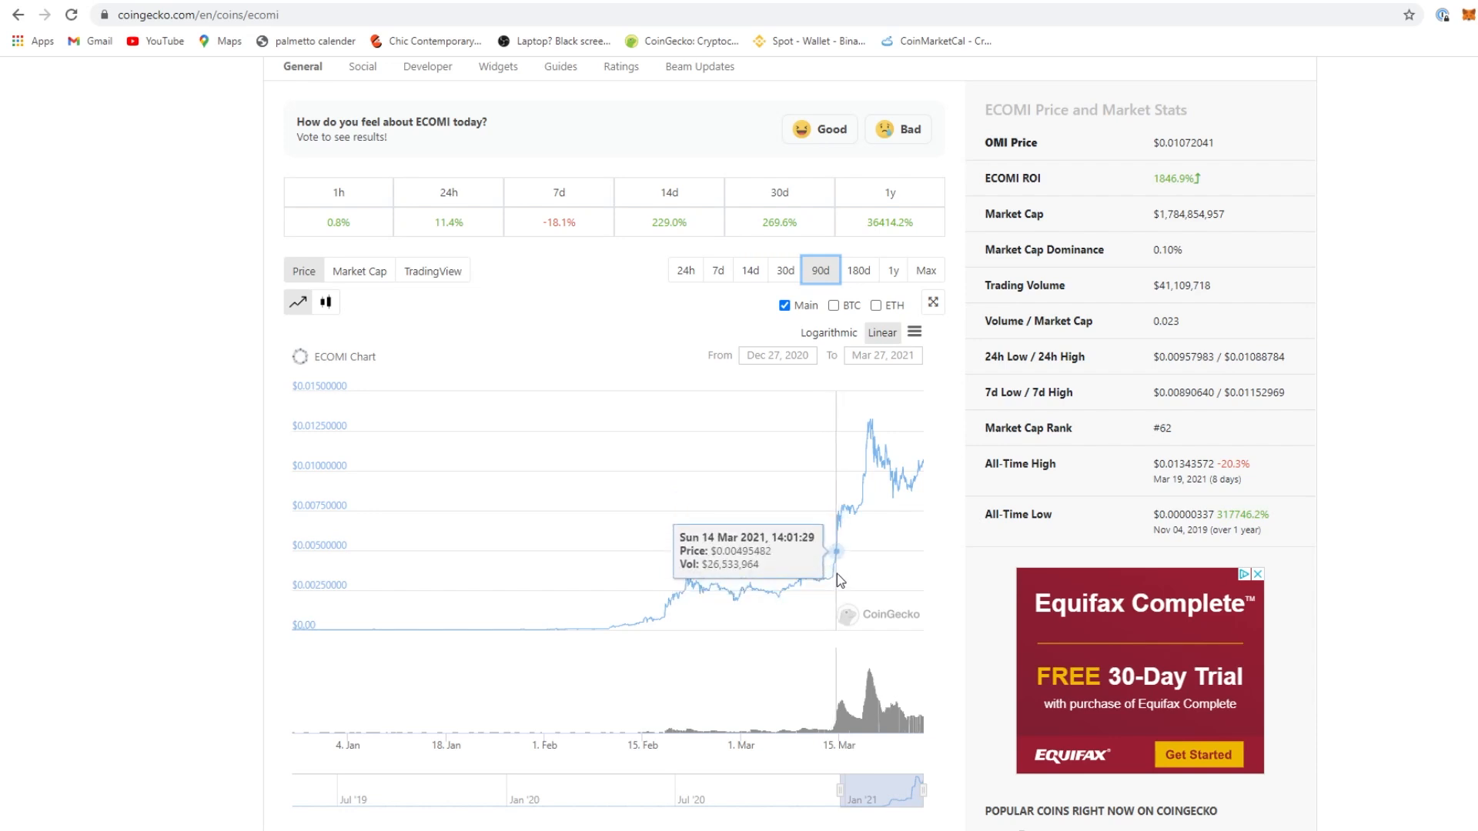
{"action": "mouse_move", "coordinate": [833, 579]}
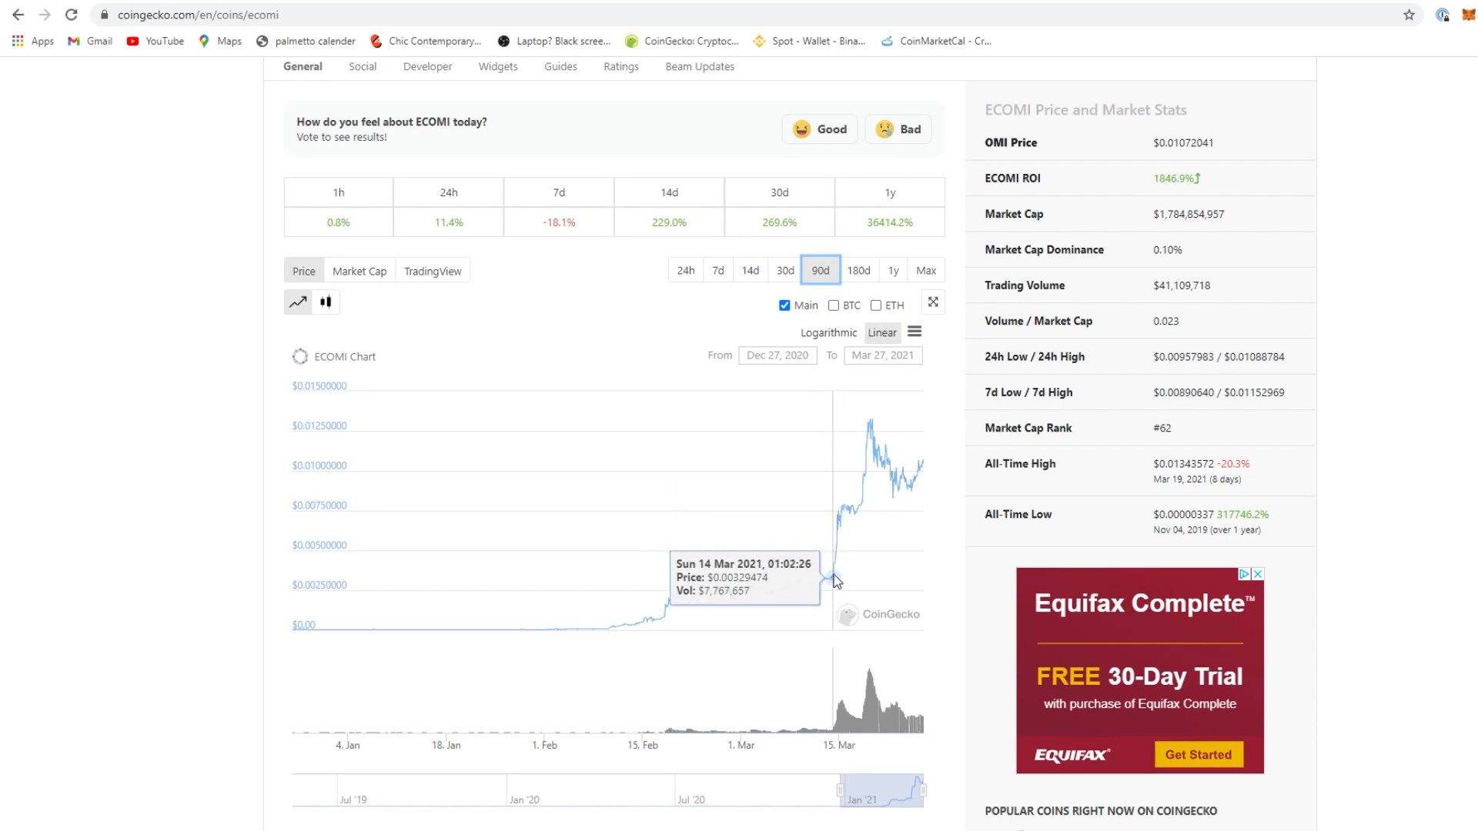
{"action": "mouse_move", "coordinate": [834, 575]}
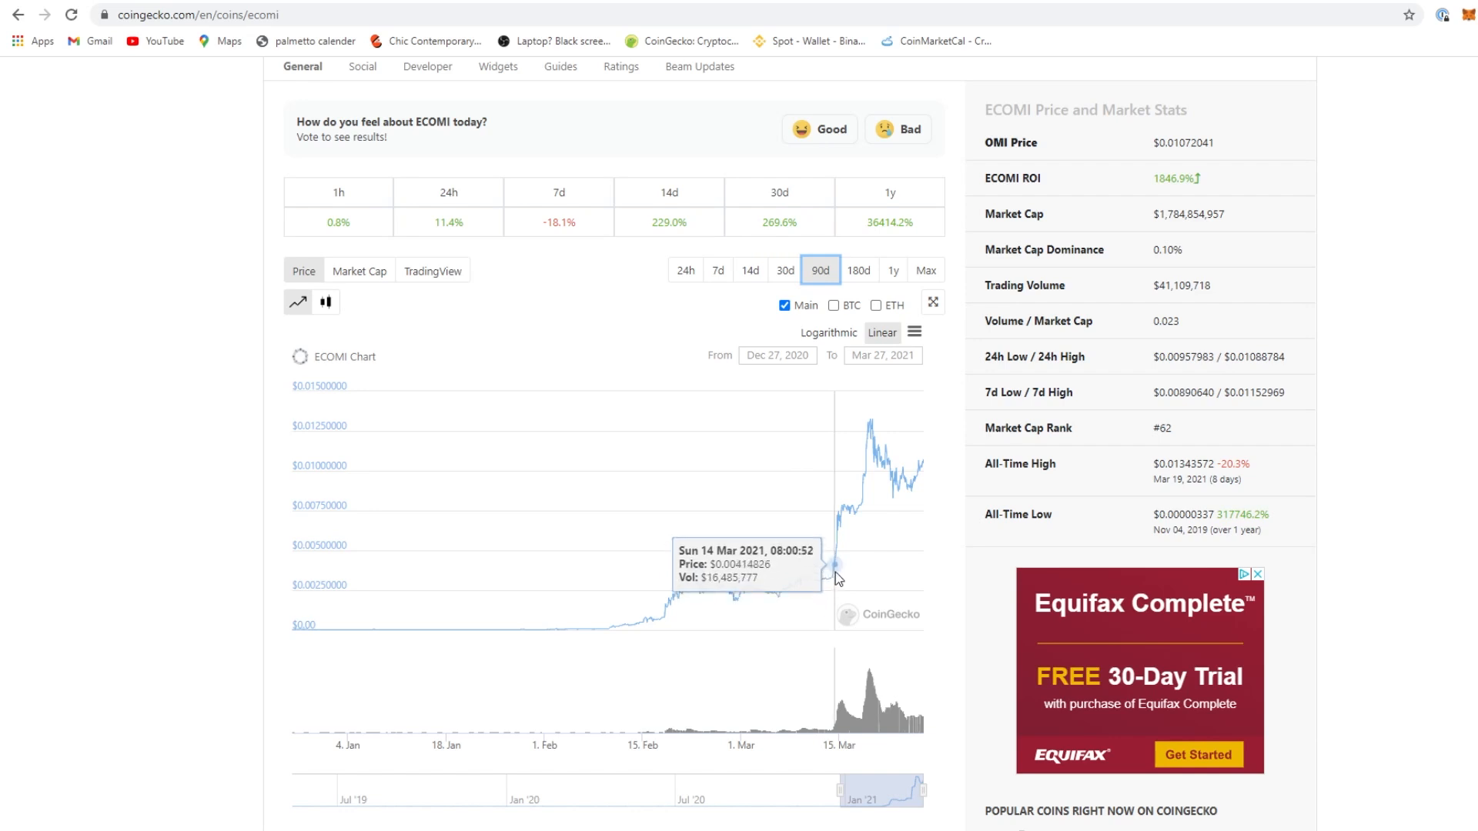
{"action": "mouse_move", "coordinate": [837, 550]}
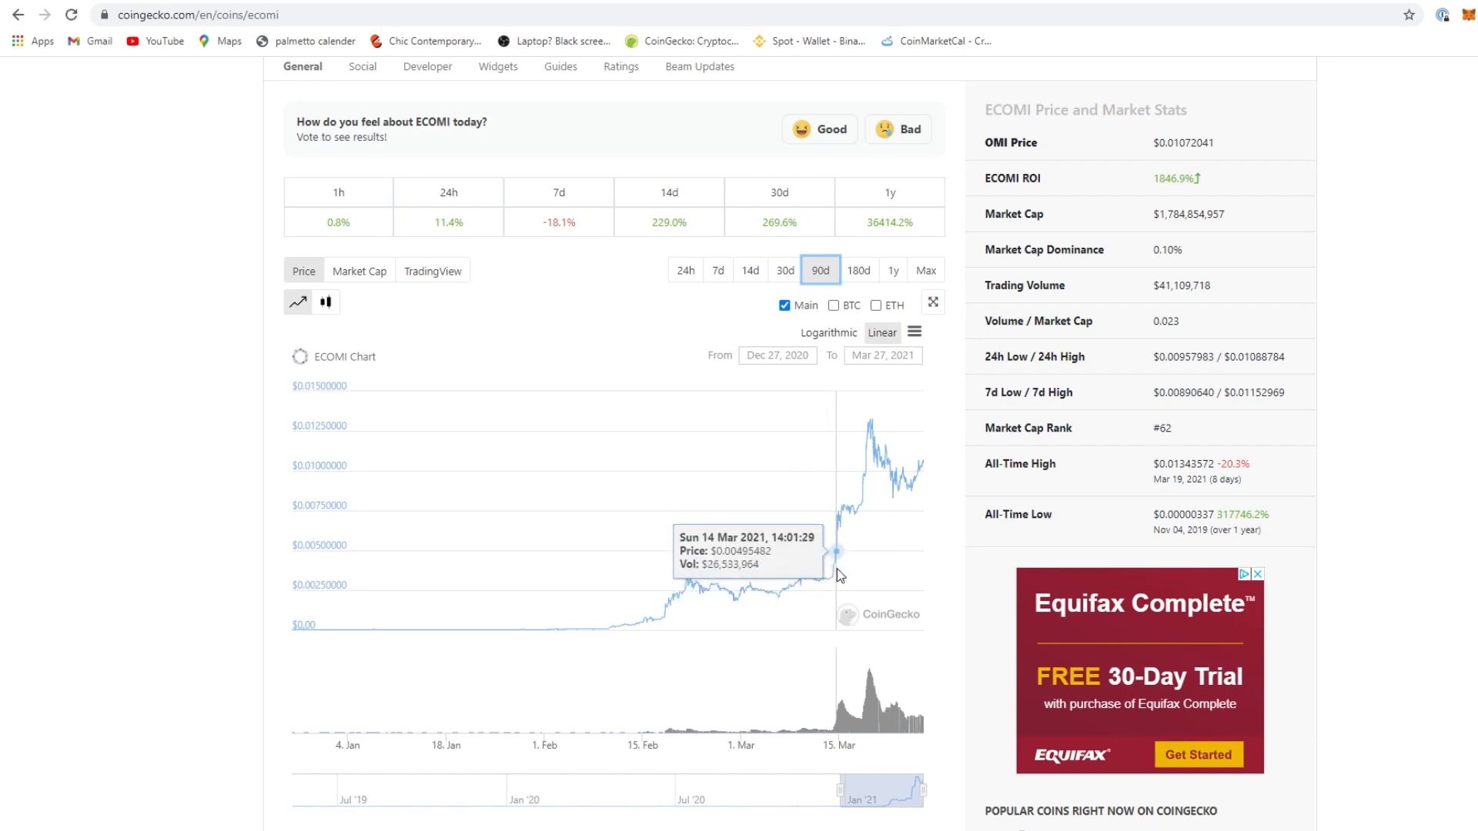
{"action": "mouse_move", "coordinate": [841, 530]}
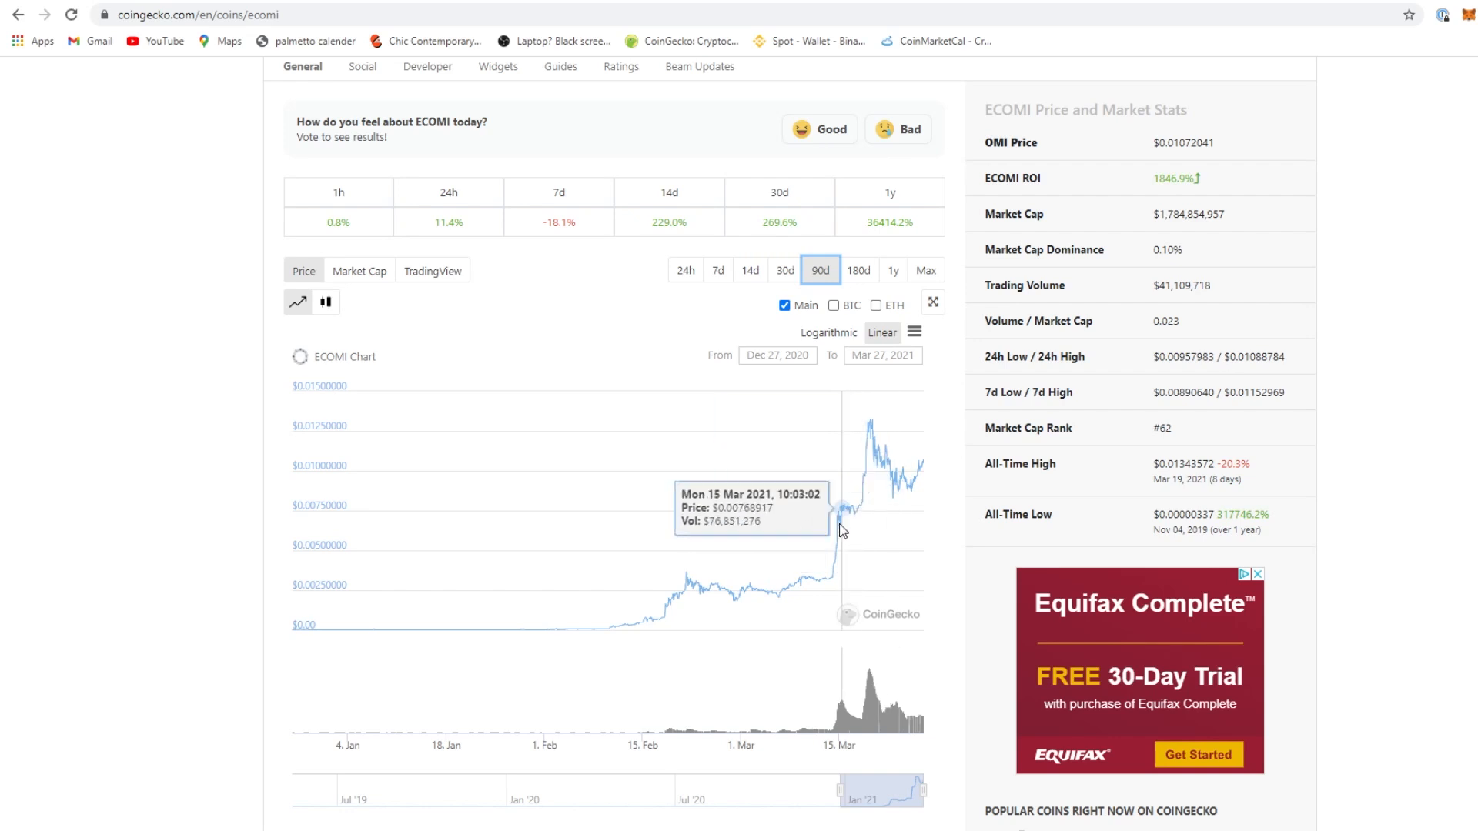
{"action": "mouse_move", "coordinate": [866, 462]}
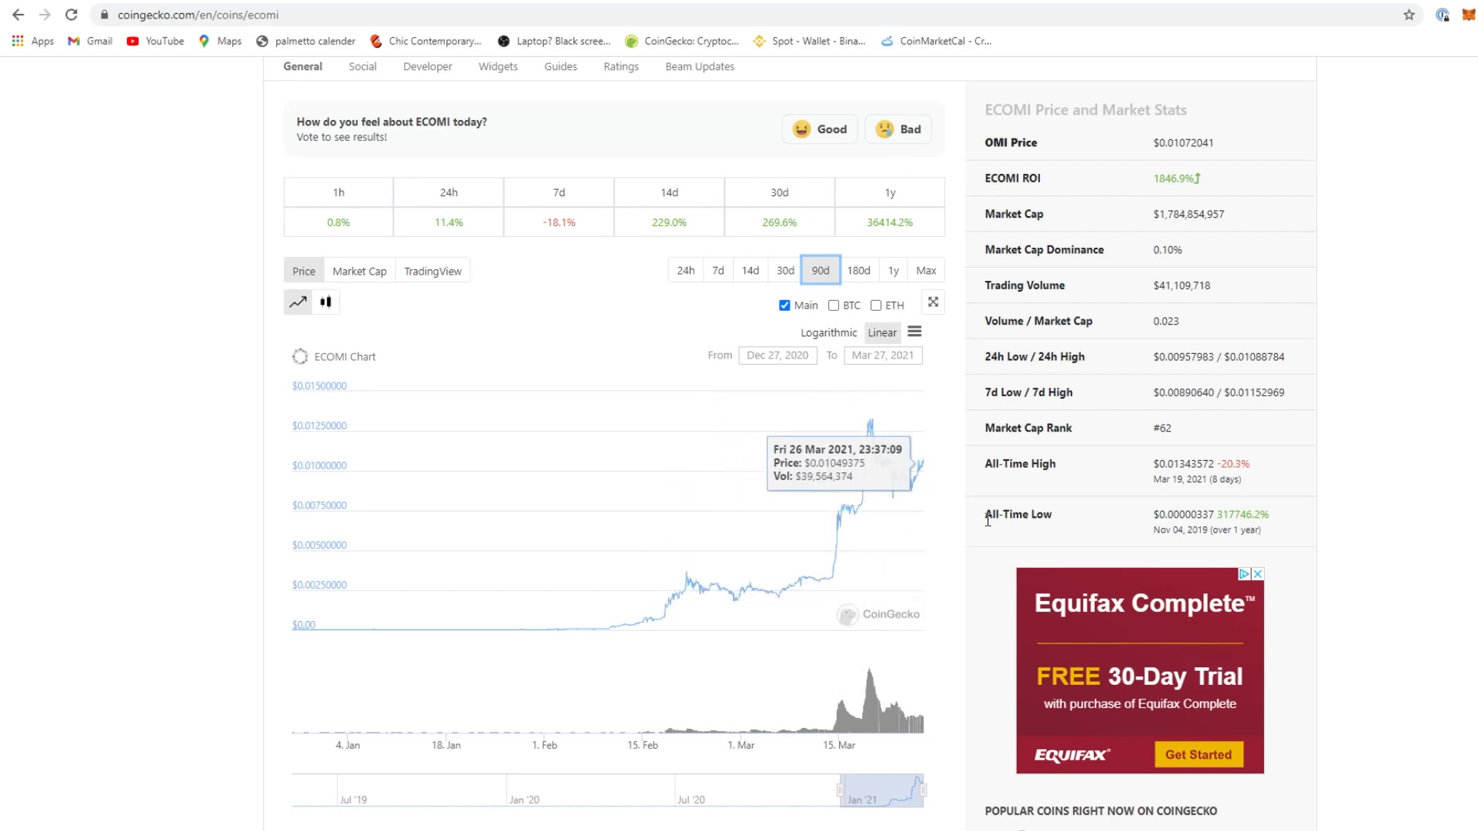
{"action": "scroll", "scroll_direction": "up", "scroll_amount": 3}
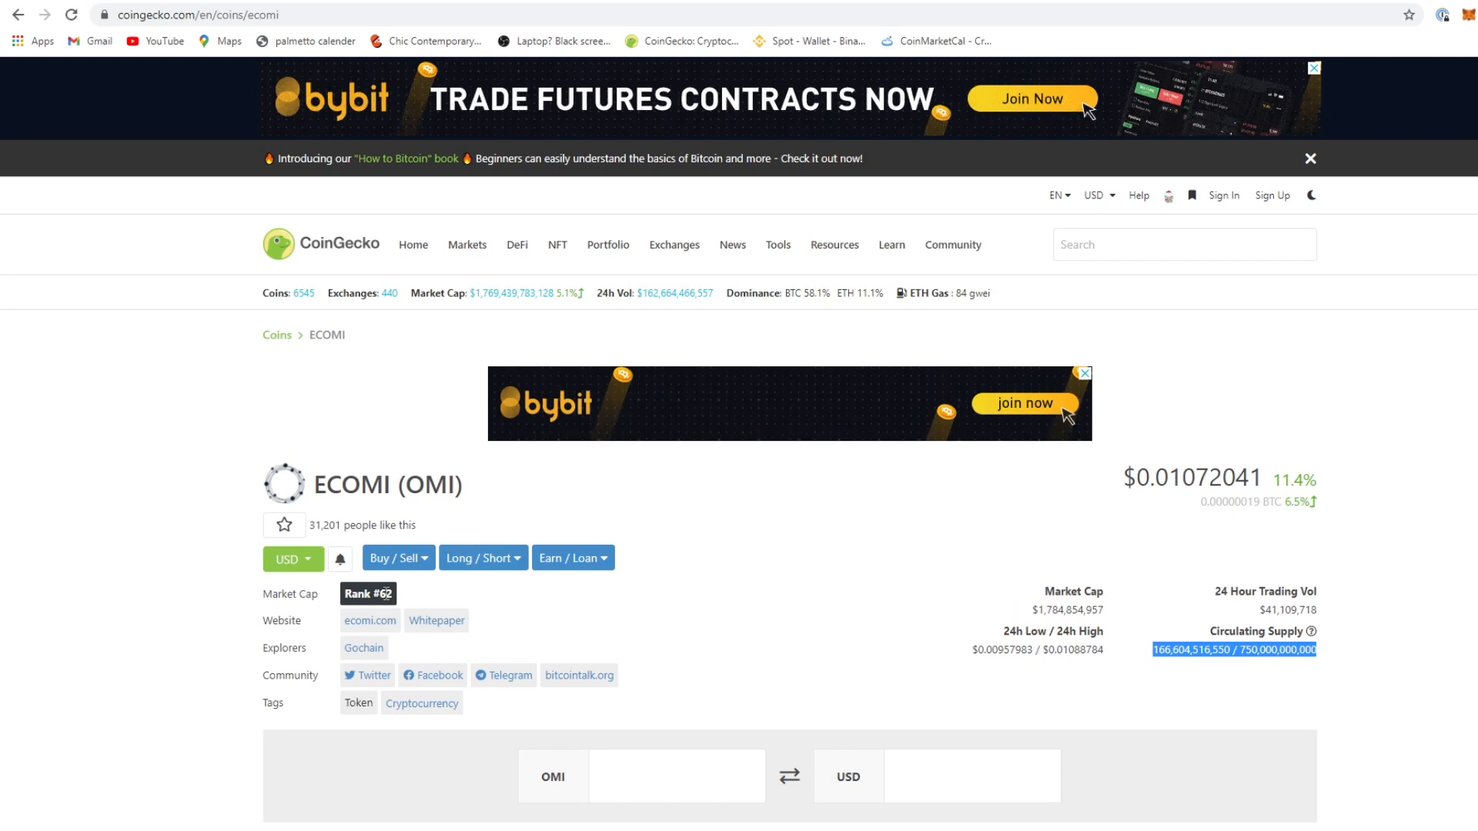
{"action": "scroll", "scroll_direction": "down", "scroll_amount": 3}
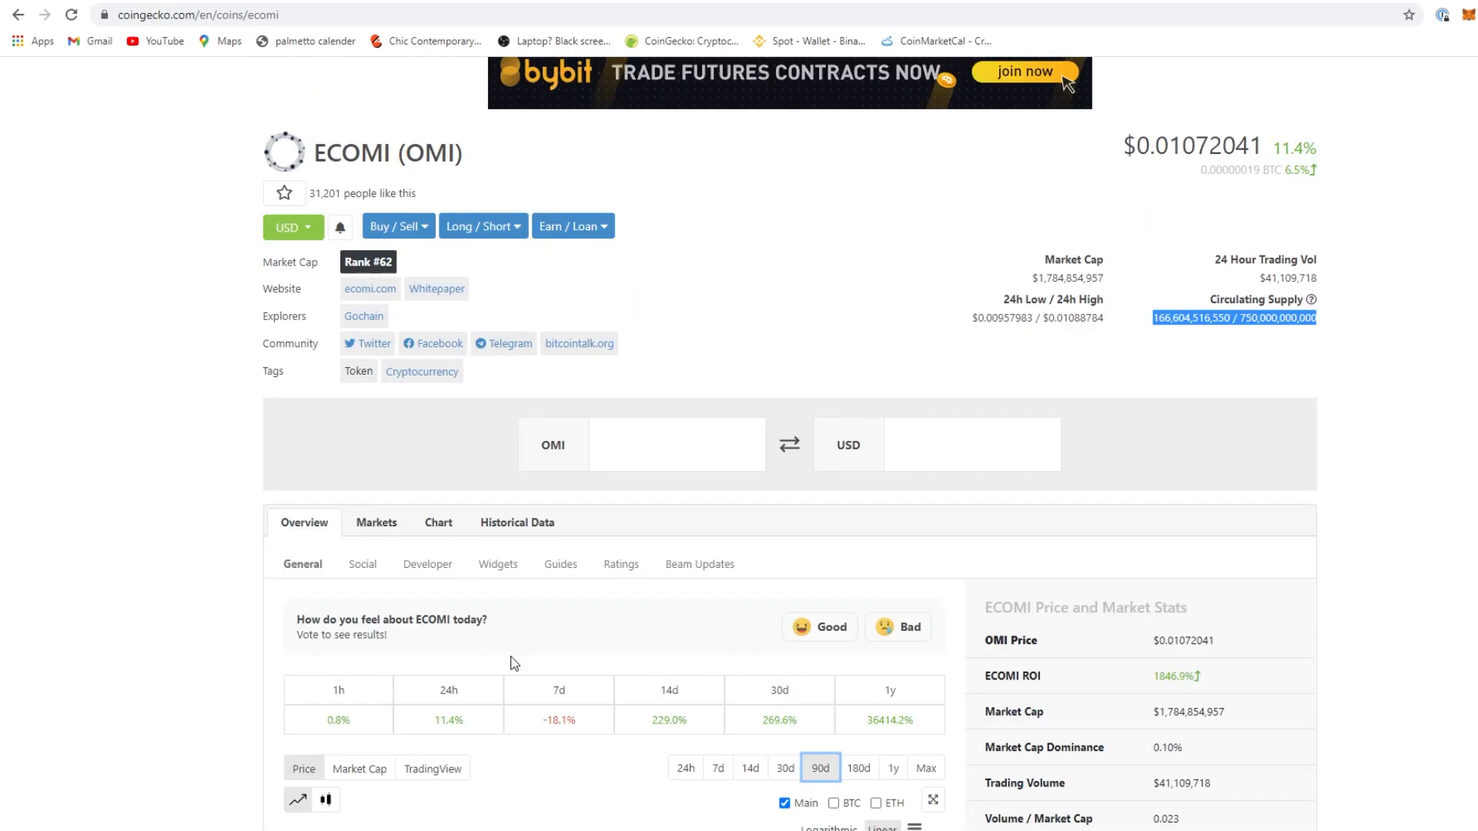
{"action": "scroll", "scroll_direction": "up", "scroll_amount": 3}
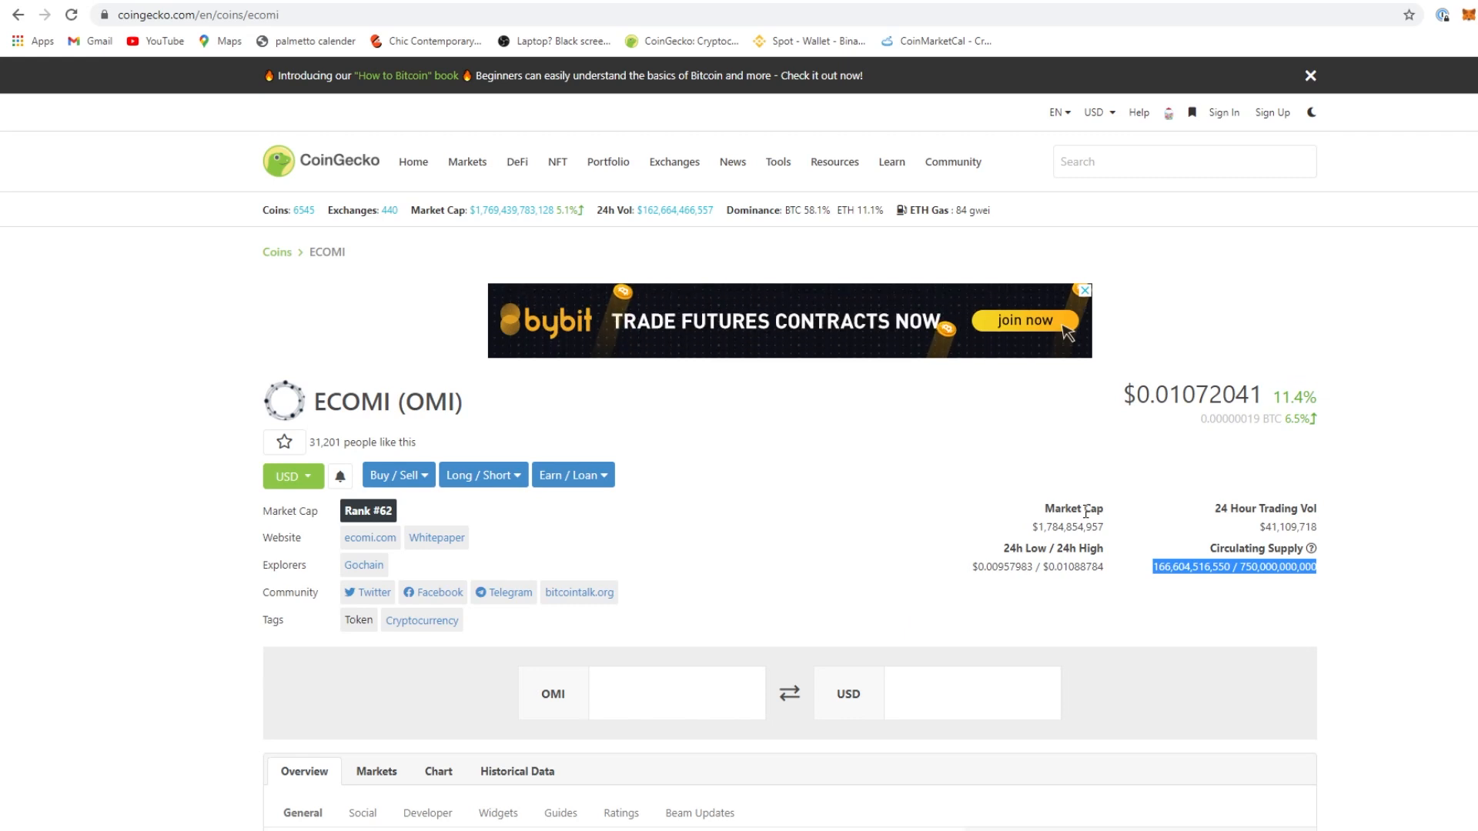
{"action": "mouse_move", "coordinate": [936, 519]}
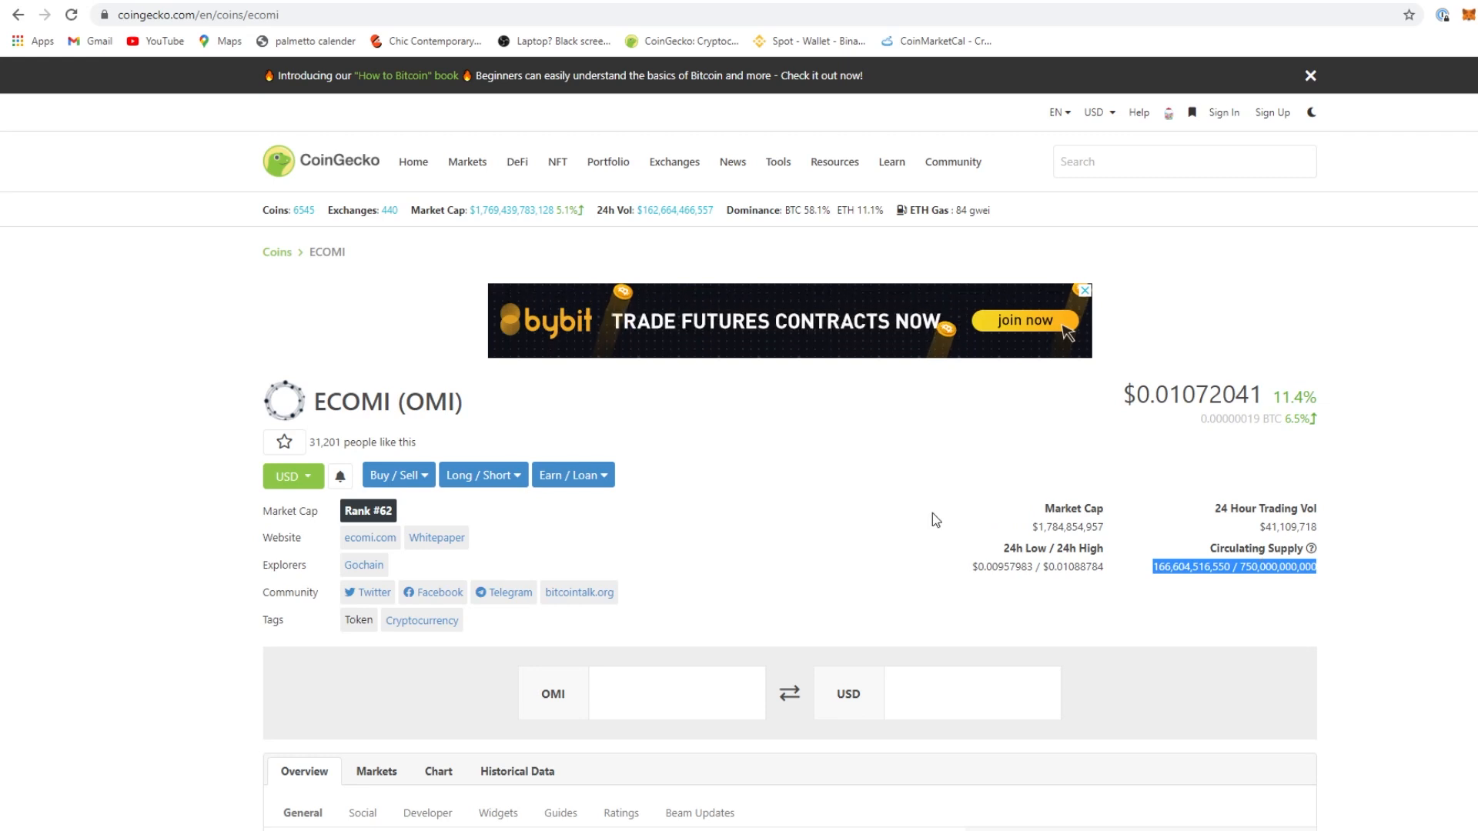
{"action": "mouse_move", "coordinate": [780, 510]}
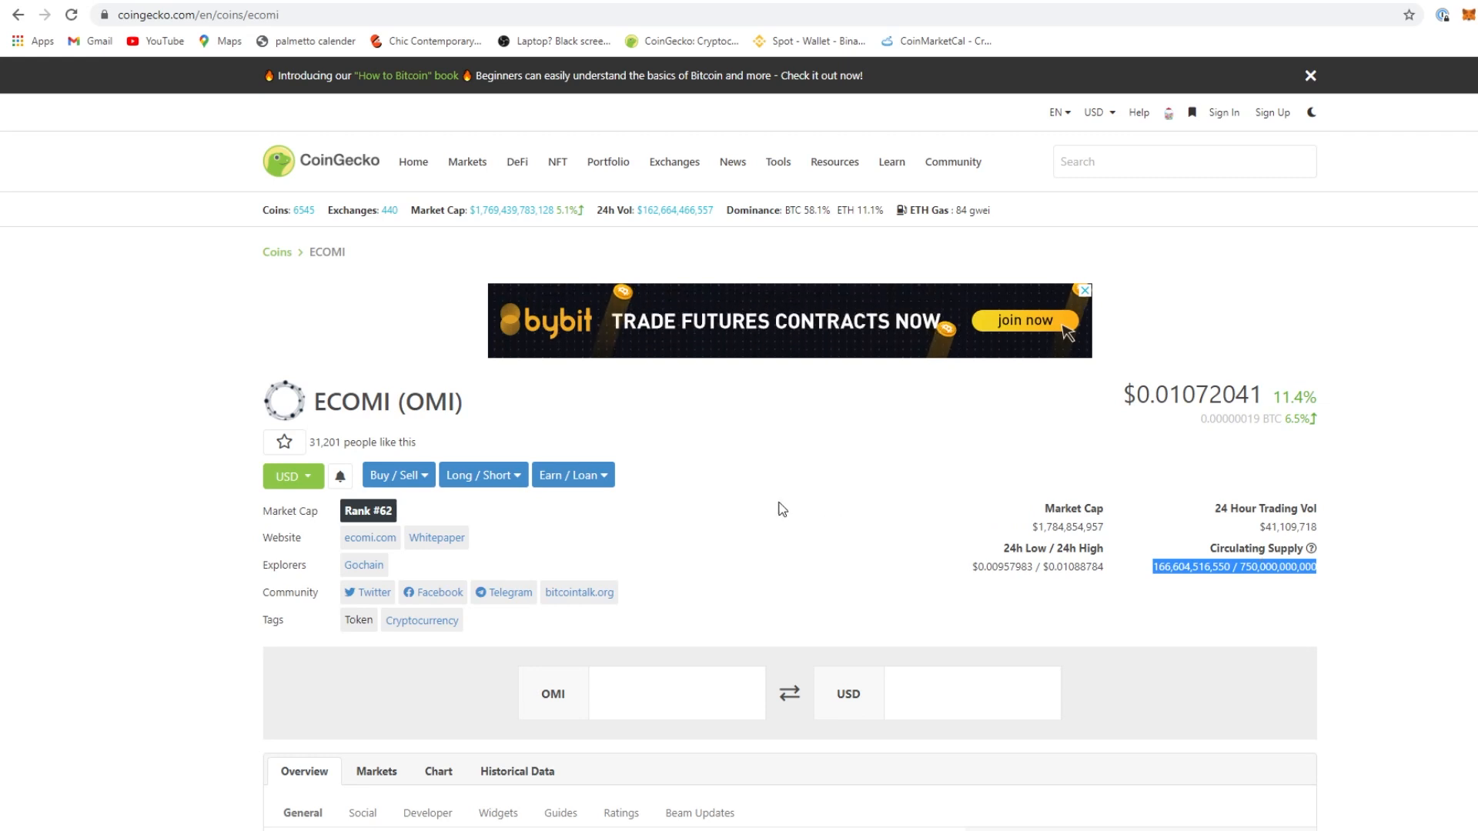
{"action": "mouse_move", "coordinate": [847, 517]}
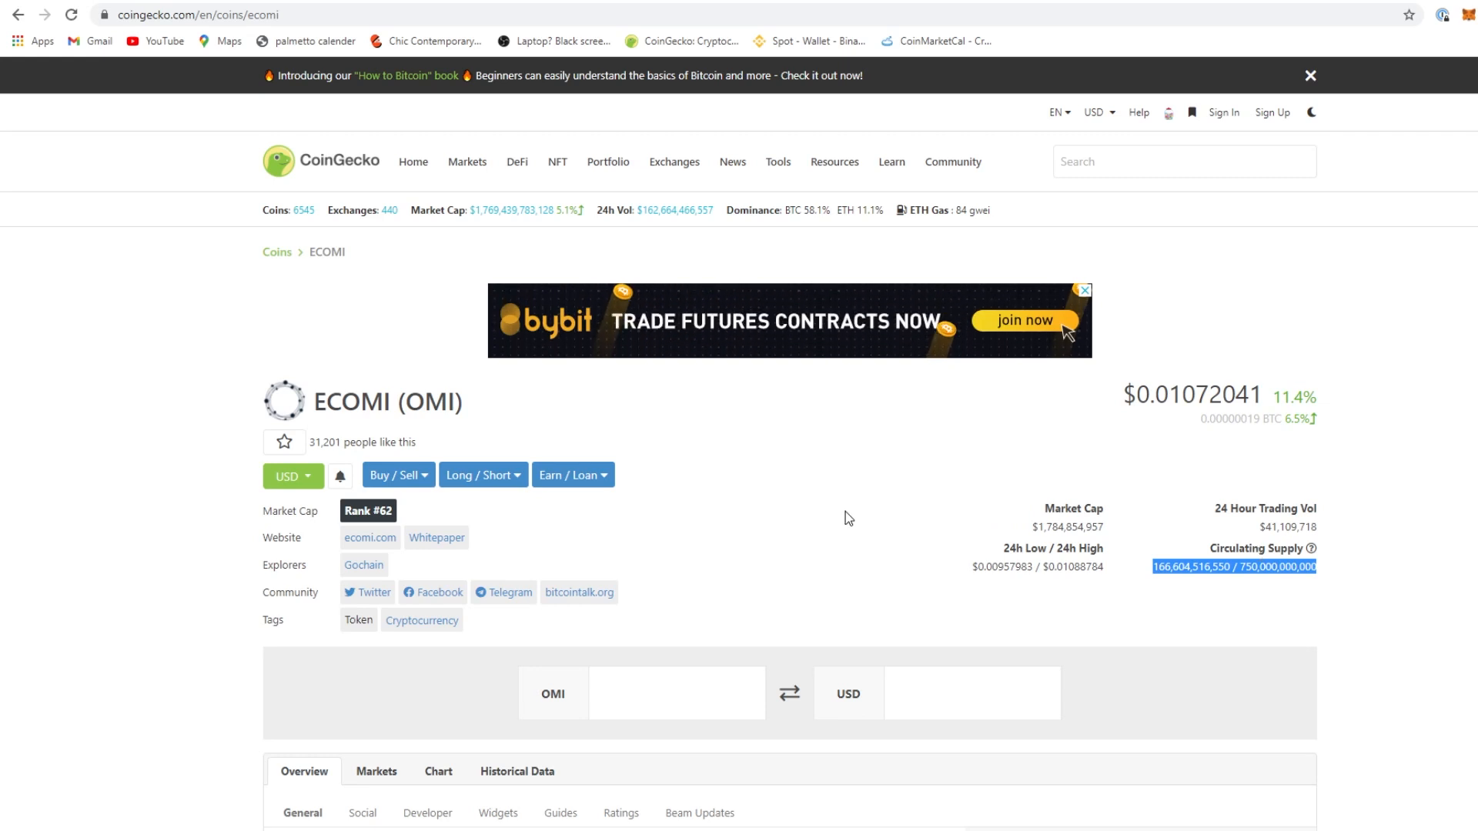
{"action": "mouse_move", "coordinate": [888, 515]}
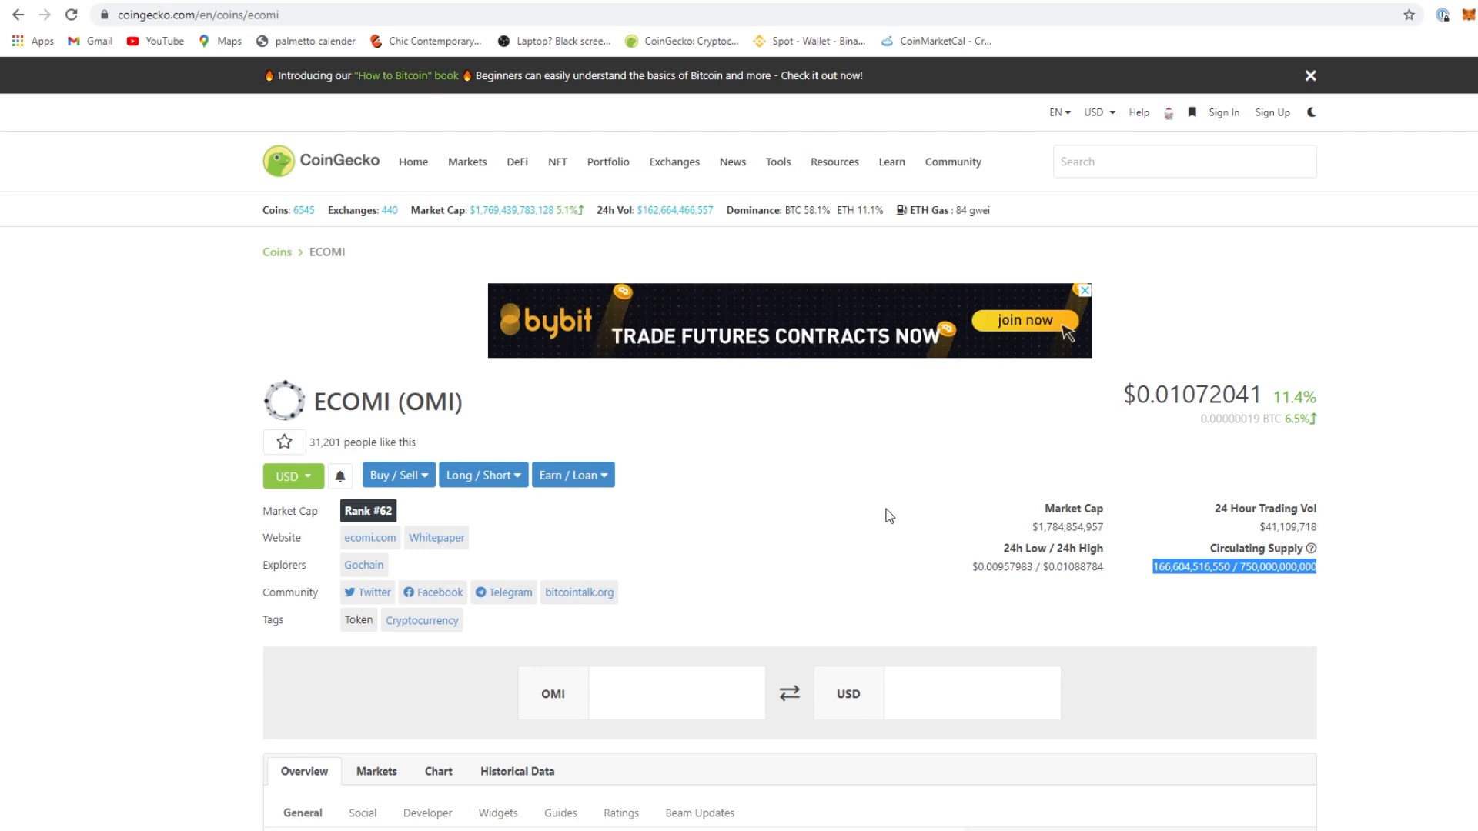
{"action": "mouse_move", "coordinate": [764, 553]}
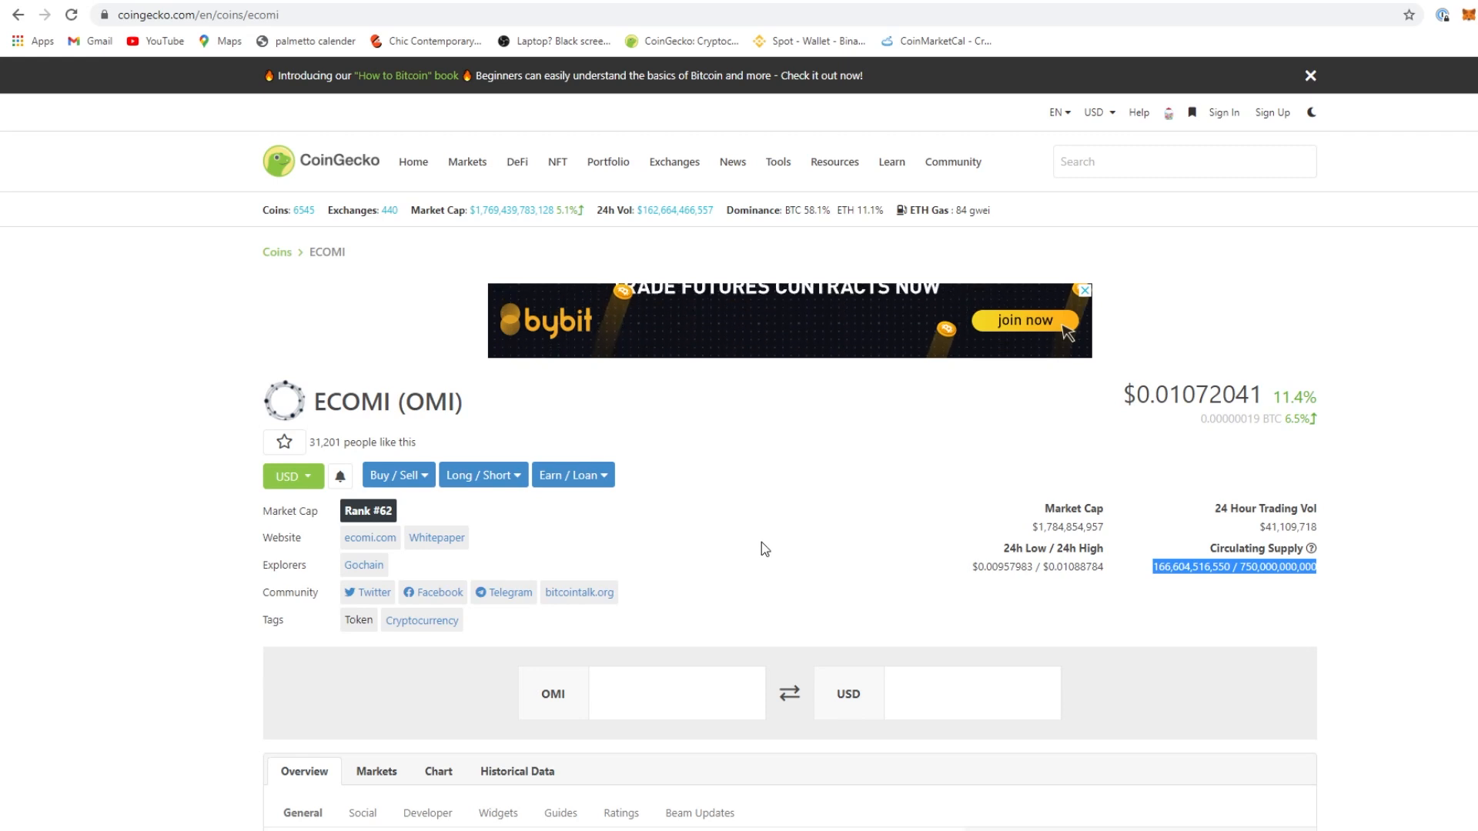
{"action": "mouse_move", "coordinate": [904, 582]}
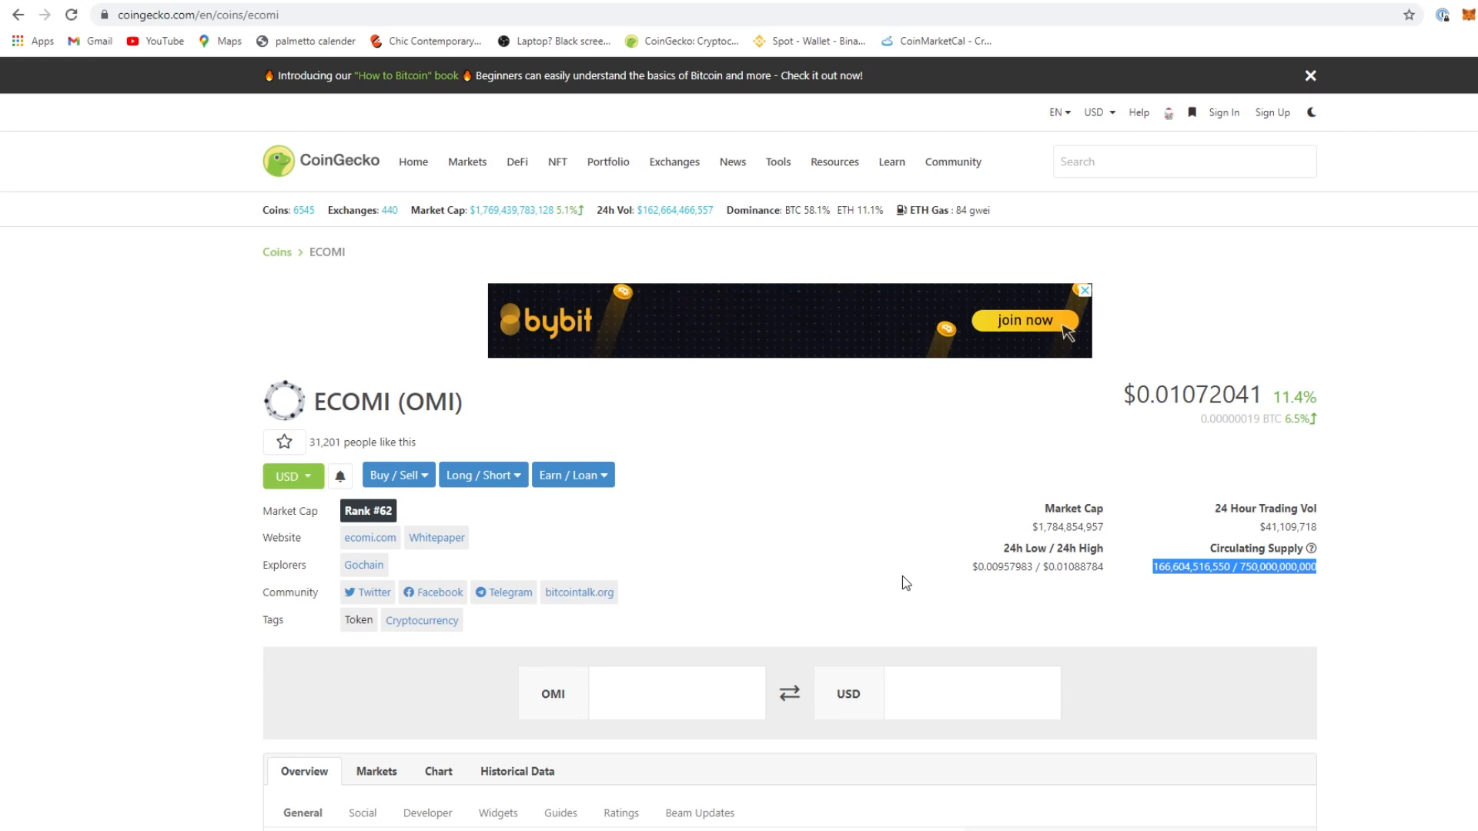
Search CoinGecko for 'Reef' and load the Reef Finance (REEF) coin page
{"action": "left_click", "coordinate": [1184, 246]}
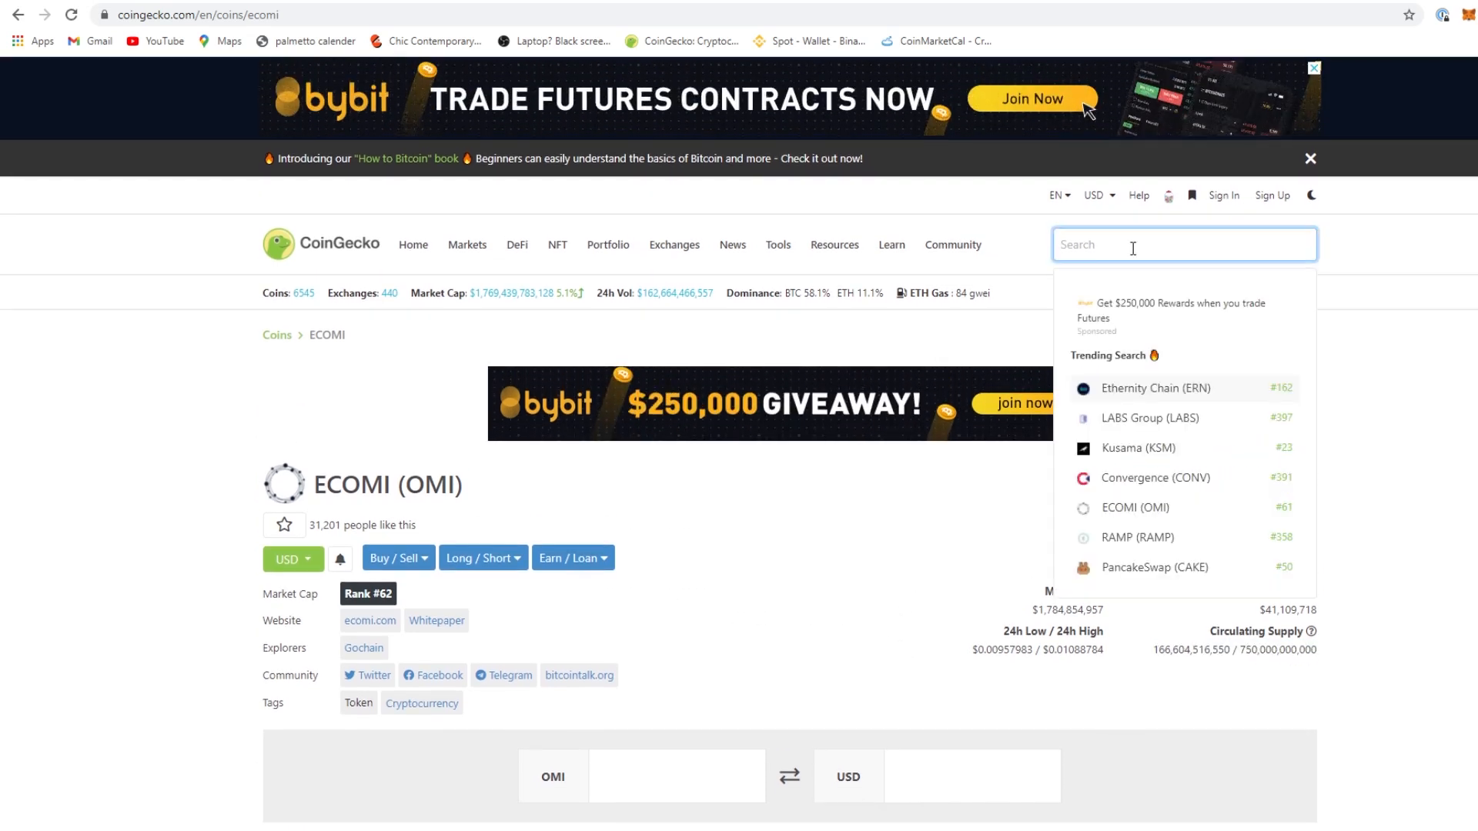
{"action": "type", "text": "Reef"}
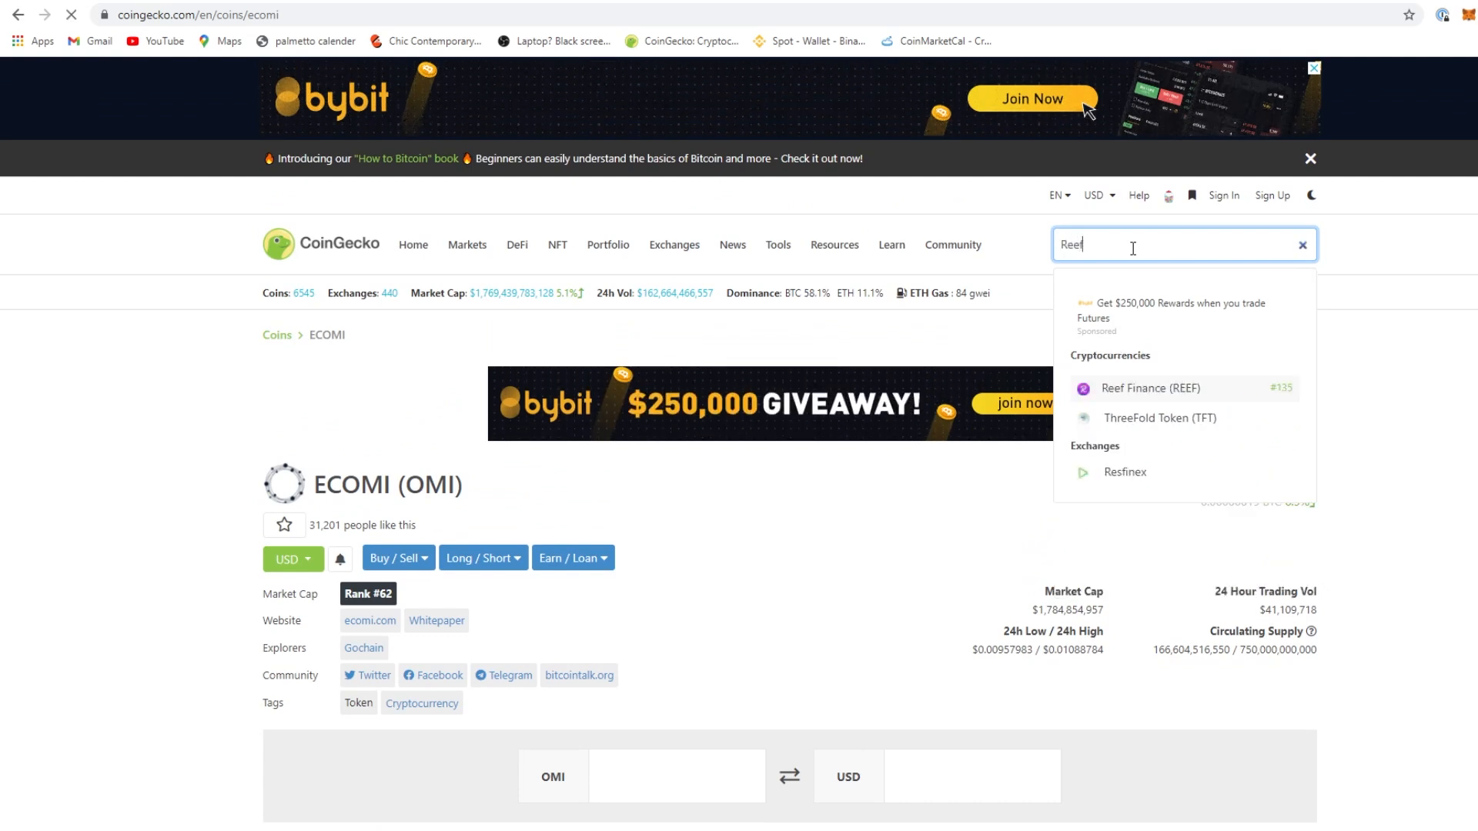
{"action": "left_click", "coordinate": [1152, 388]}
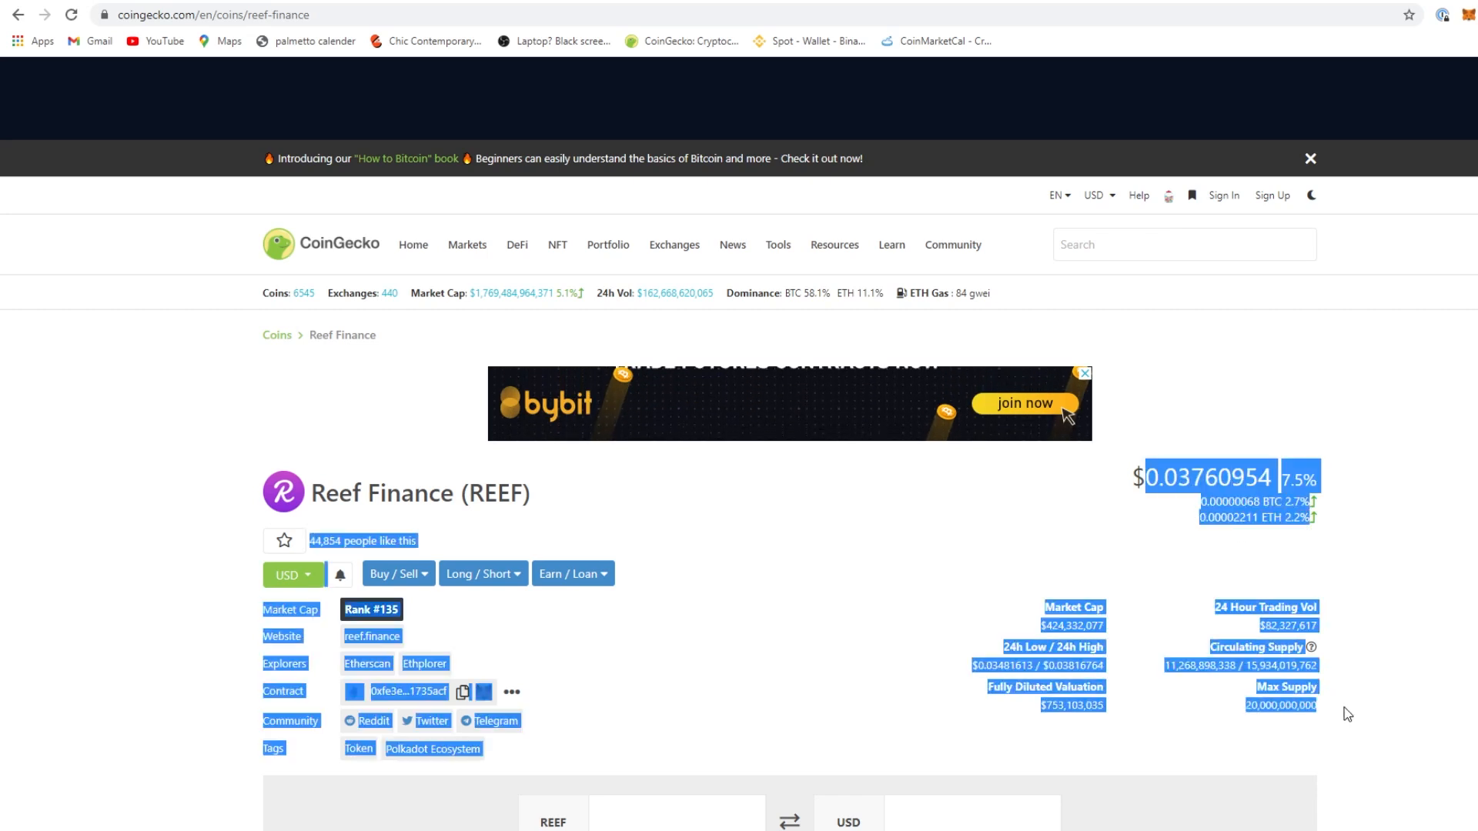
Review REEF's 24-hour chart, market stats and exchange markets table, returning to the page top
{"action": "scroll", "scroll_direction": "down", "scroll_amount": 3}
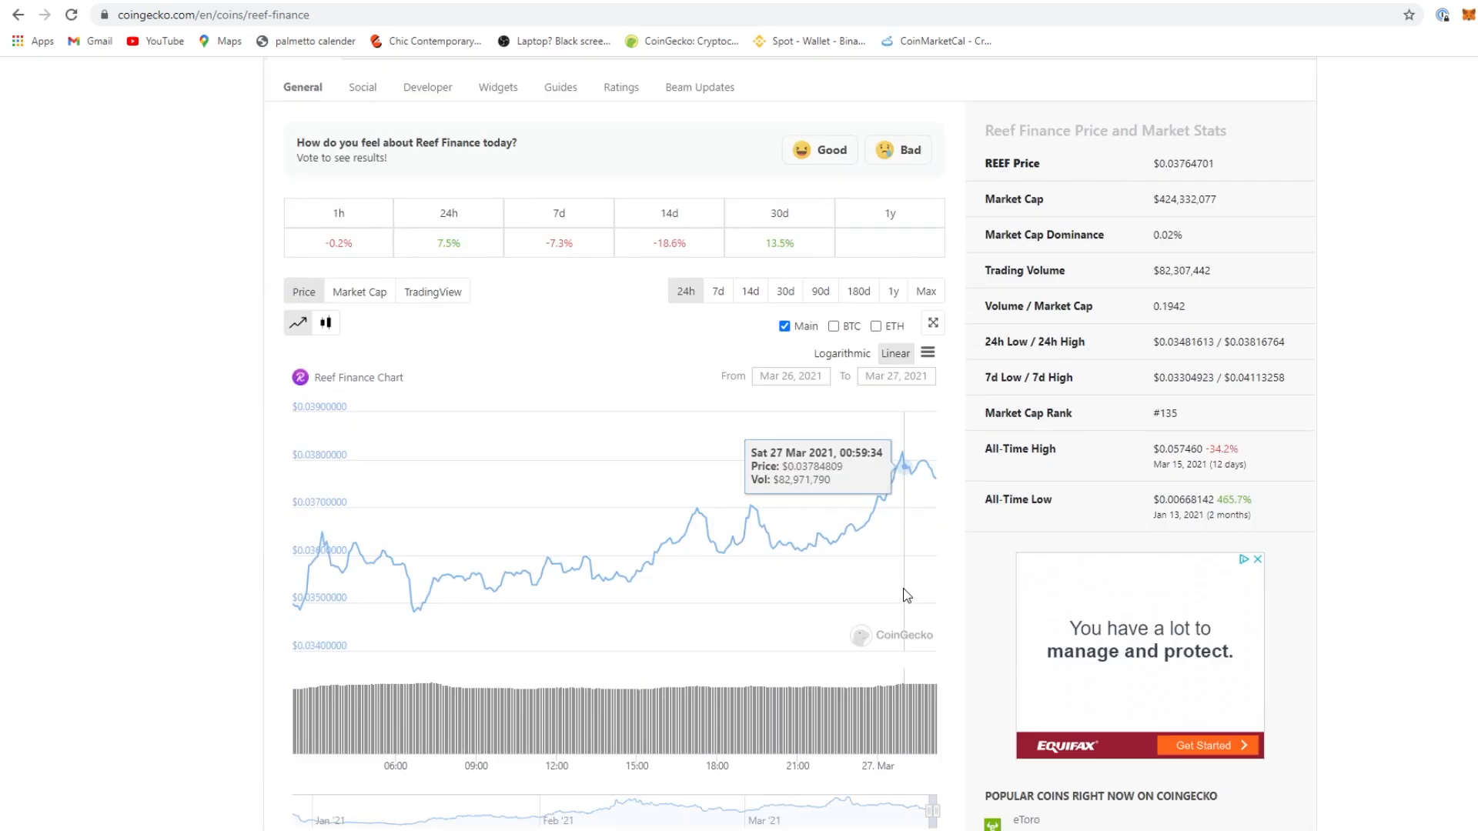
{"action": "scroll", "scroll_direction": "down", "scroll_amount": 3}
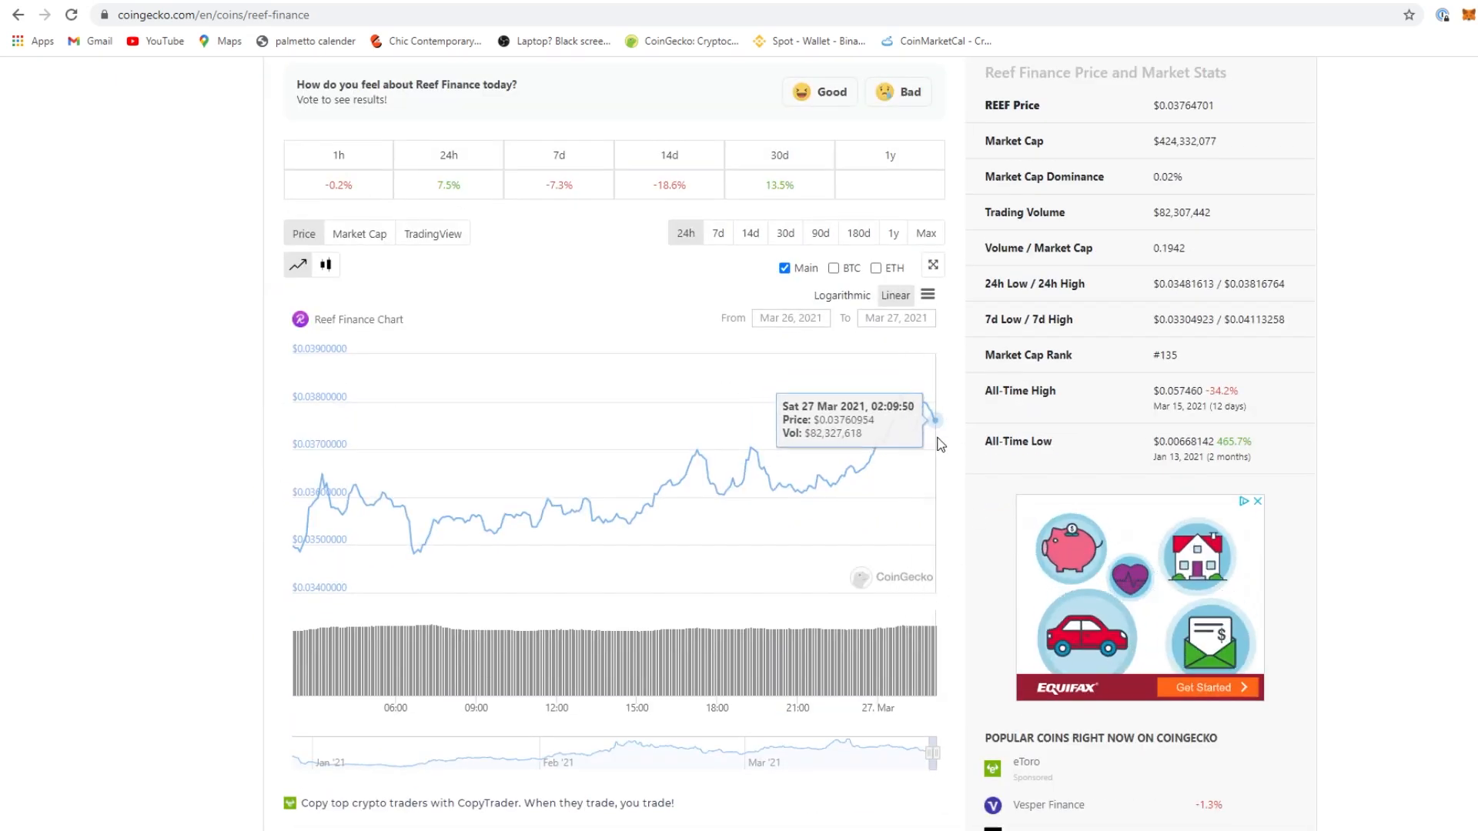
{"action": "mouse_move", "coordinate": [904, 428]}
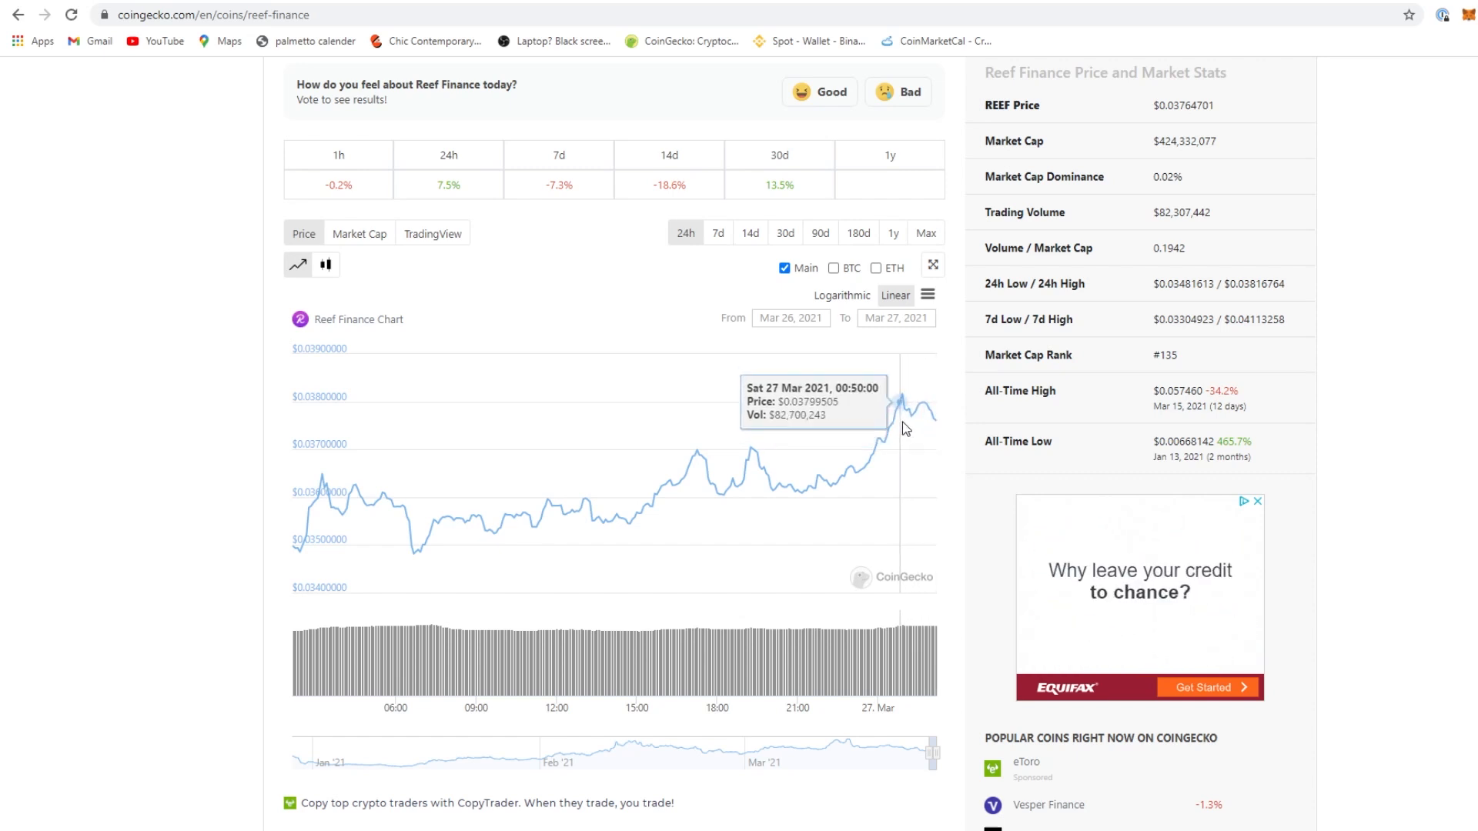
{"action": "scroll", "scroll_direction": "down", "scroll_amount": 3}
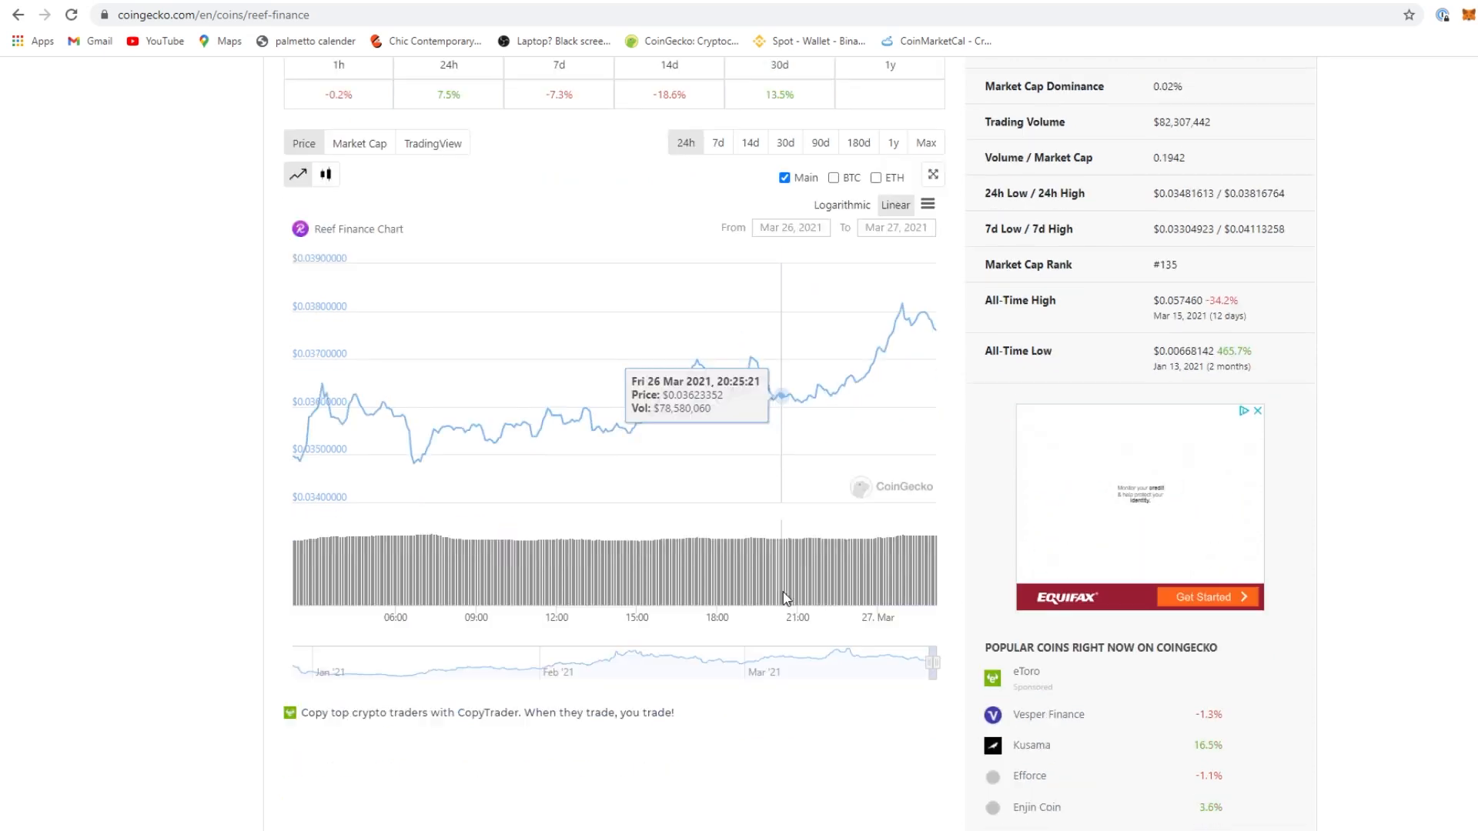
{"action": "scroll", "scroll_direction": "down", "scroll_amount": 3}
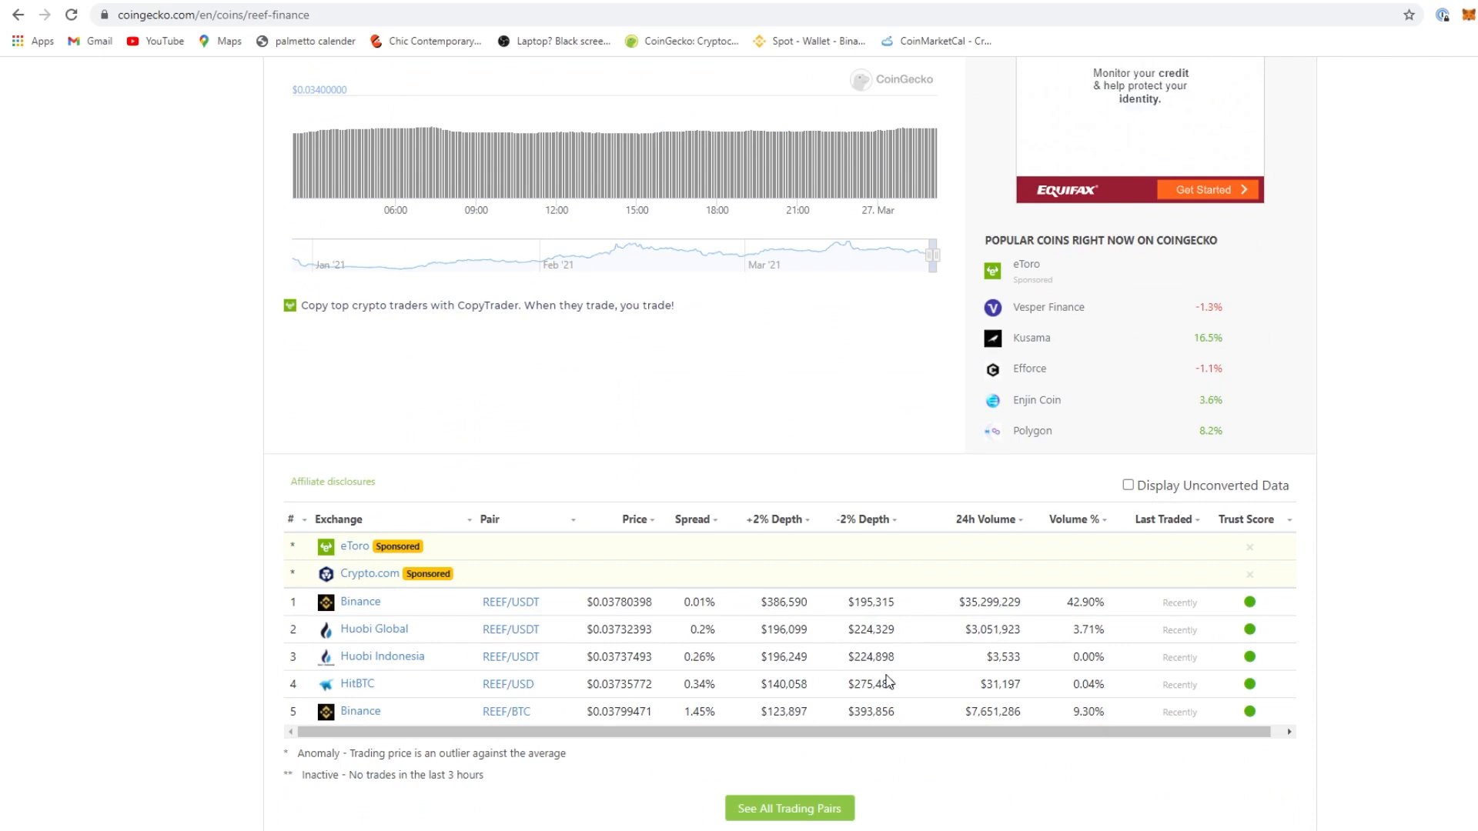
{"action": "scroll", "scroll_direction": "up", "scroll_amount": 3}
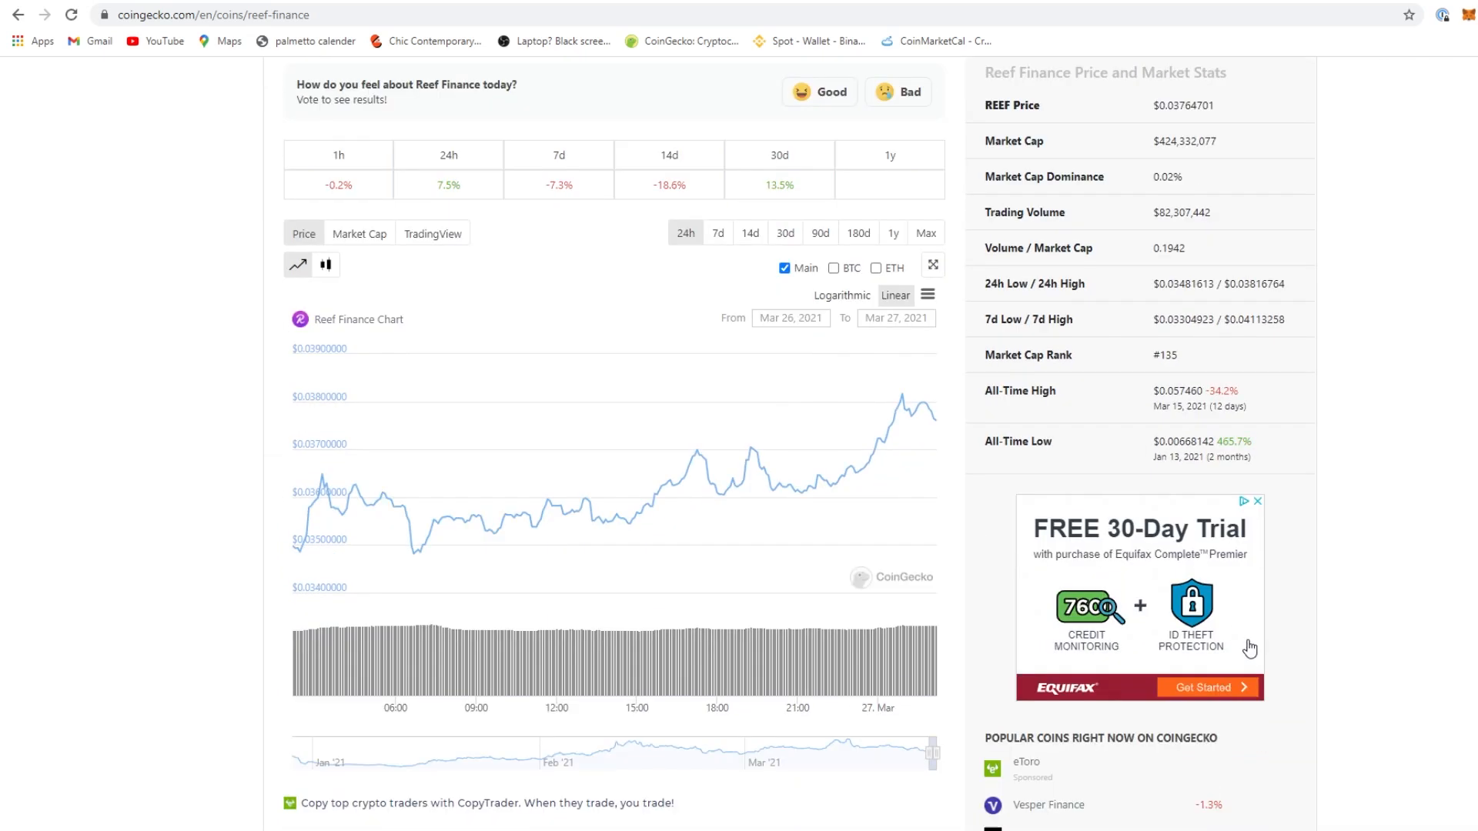
{"action": "scroll", "scroll_direction": "down", "scroll_amount": 3}
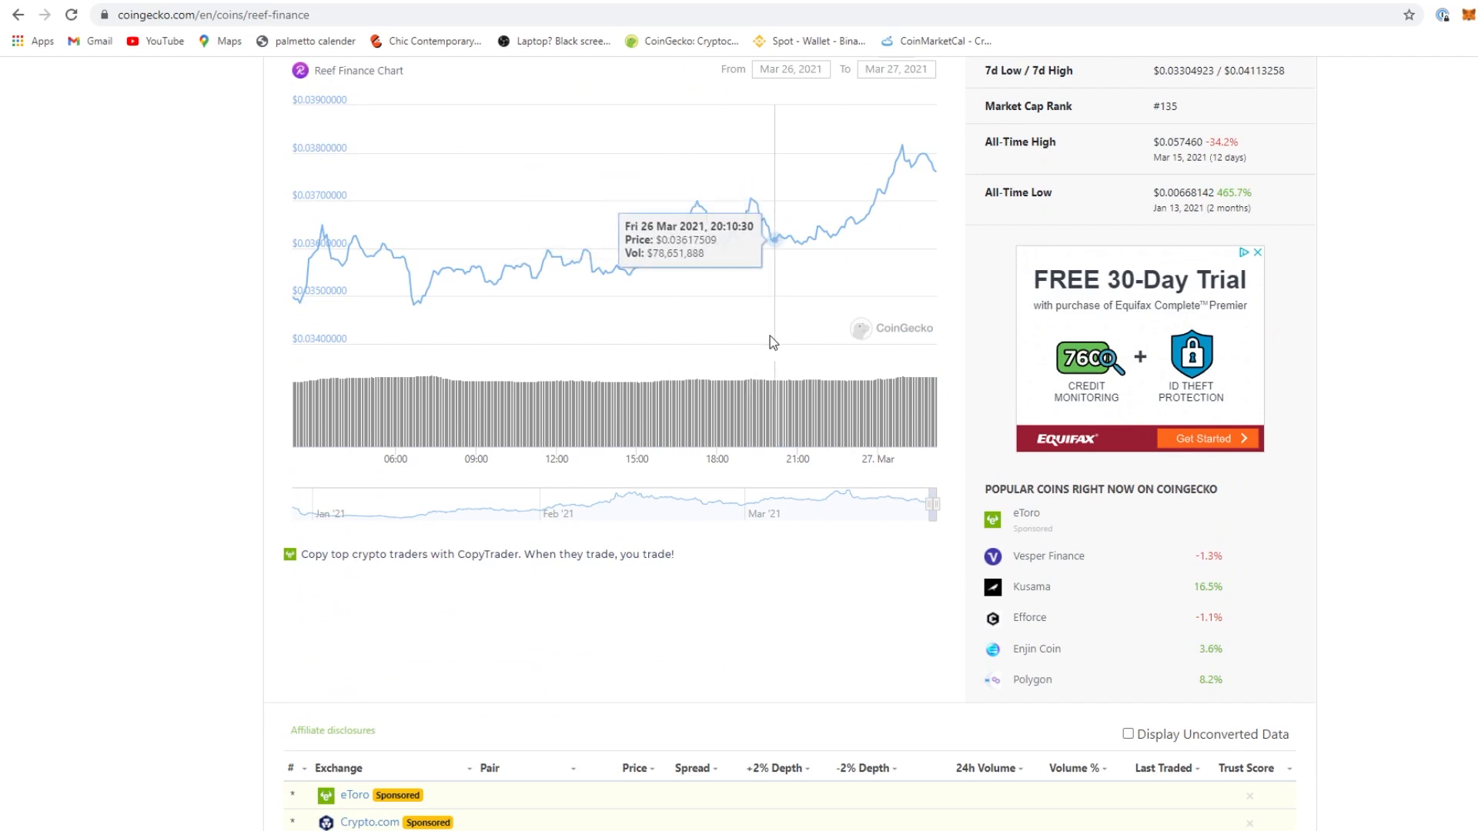
{"action": "mouse_move", "coordinate": [744, 231]}
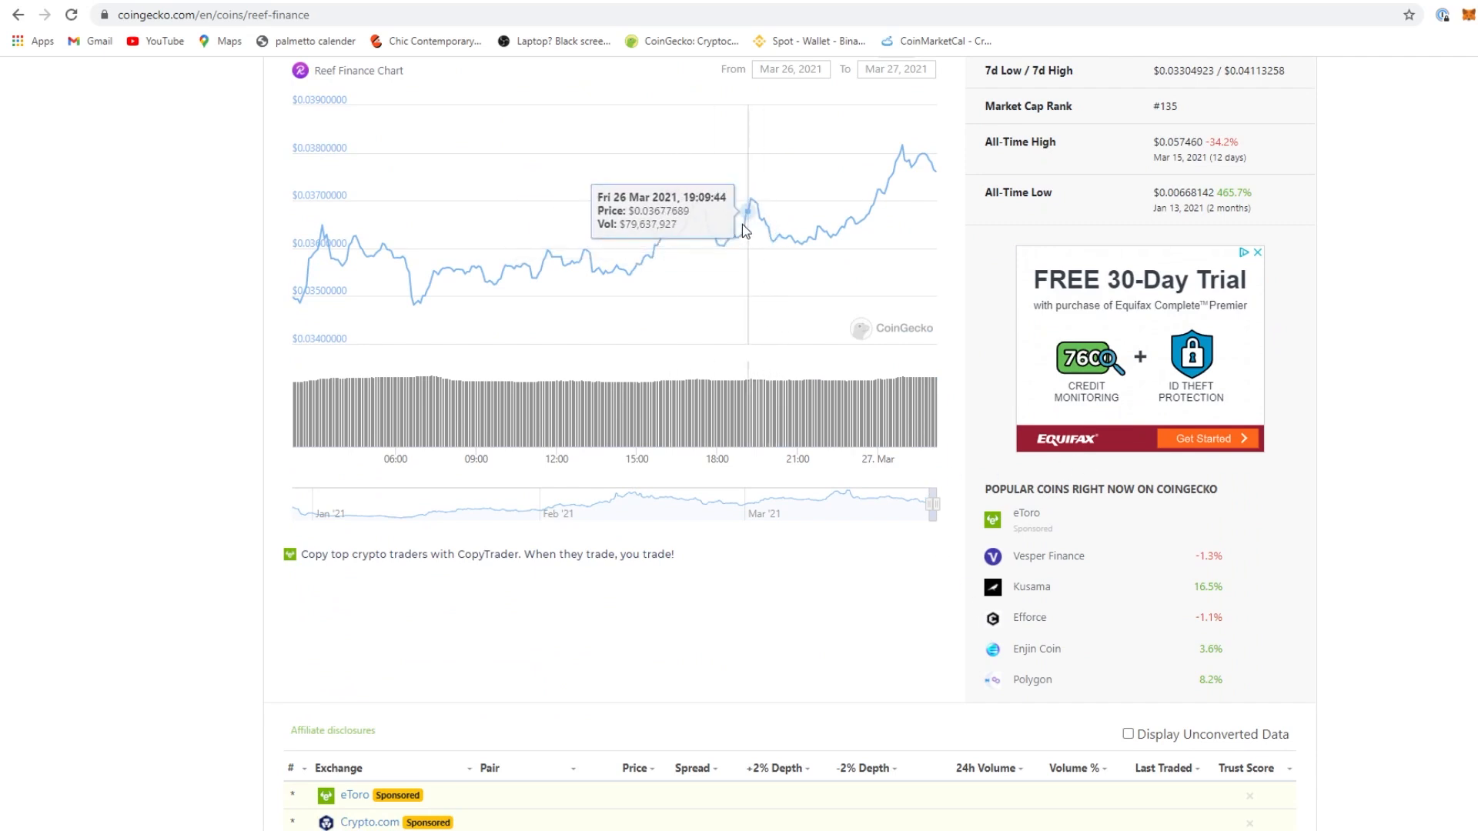
{"action": "mouse_move", "coordinate": [833, 247]}
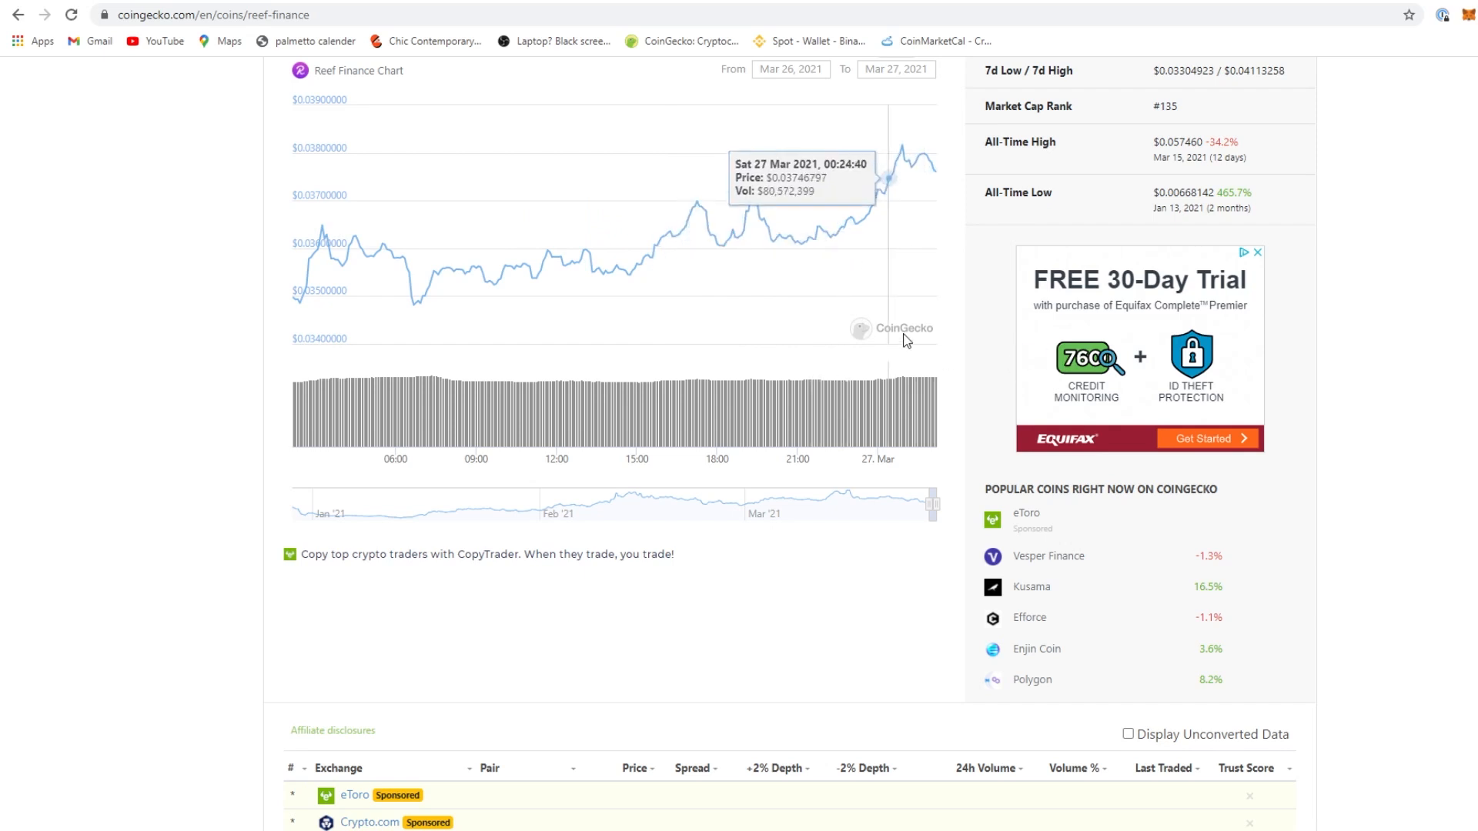
{"action": "scroll", "scroll_direction": "up", "scroll_amount": 3}
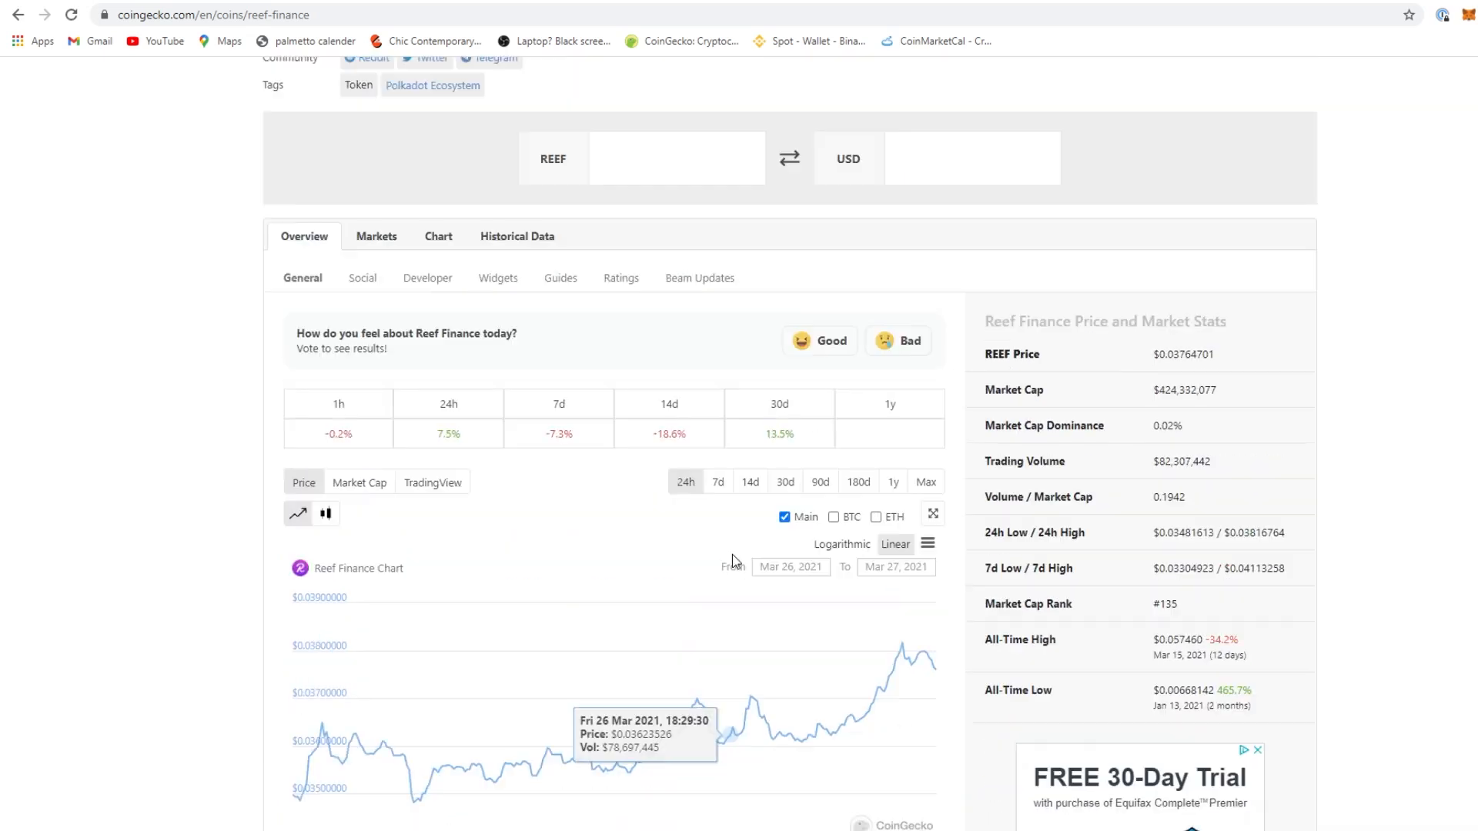
{"action": "mouse_move", "coordinate": [1317, 3]}
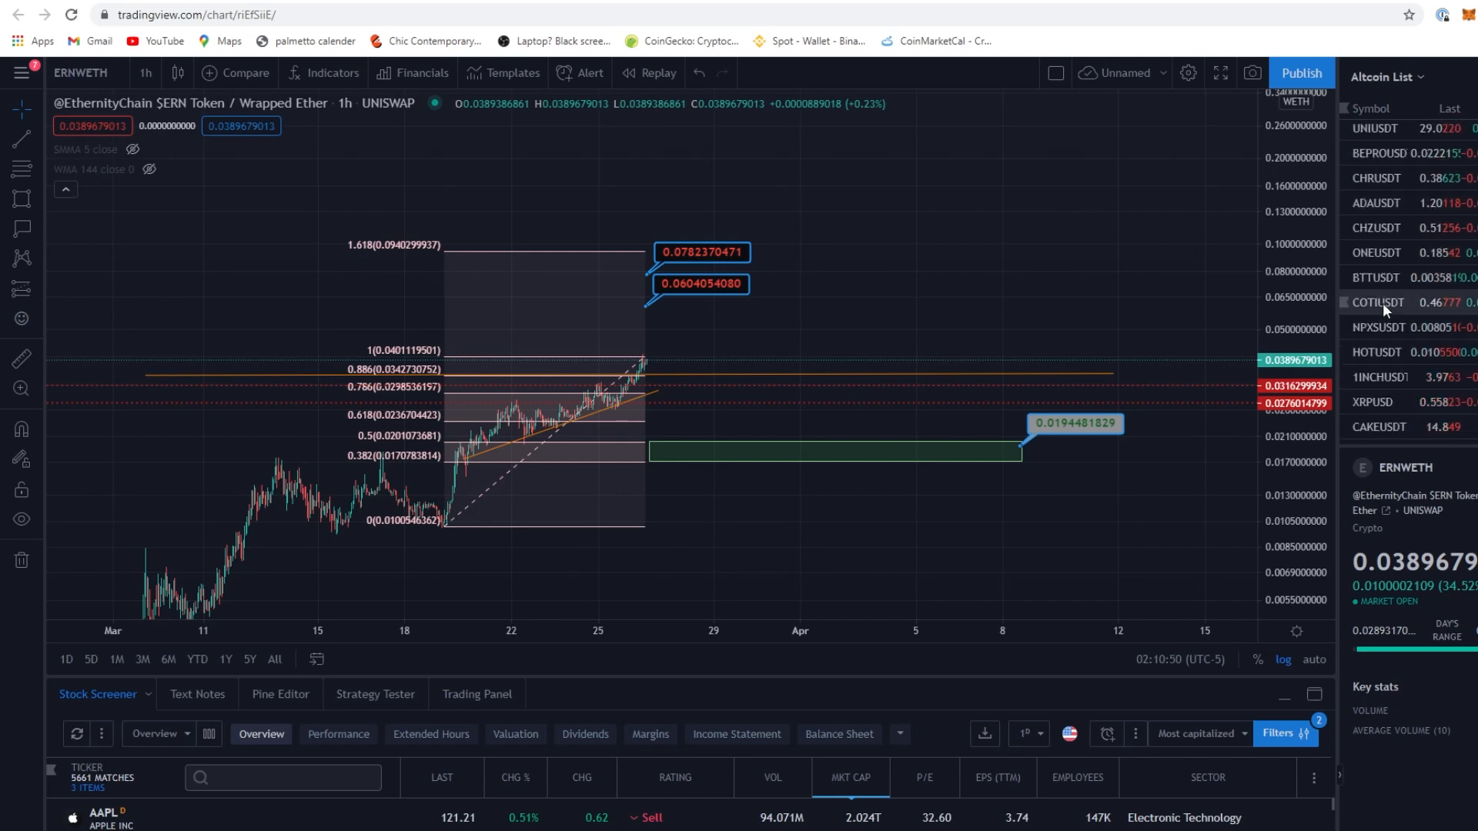
Load the annotated hourly REEFUSDT chart from the Altcoin List watchlist
{"action": "left_click", "coordinate": [1380, 160]}
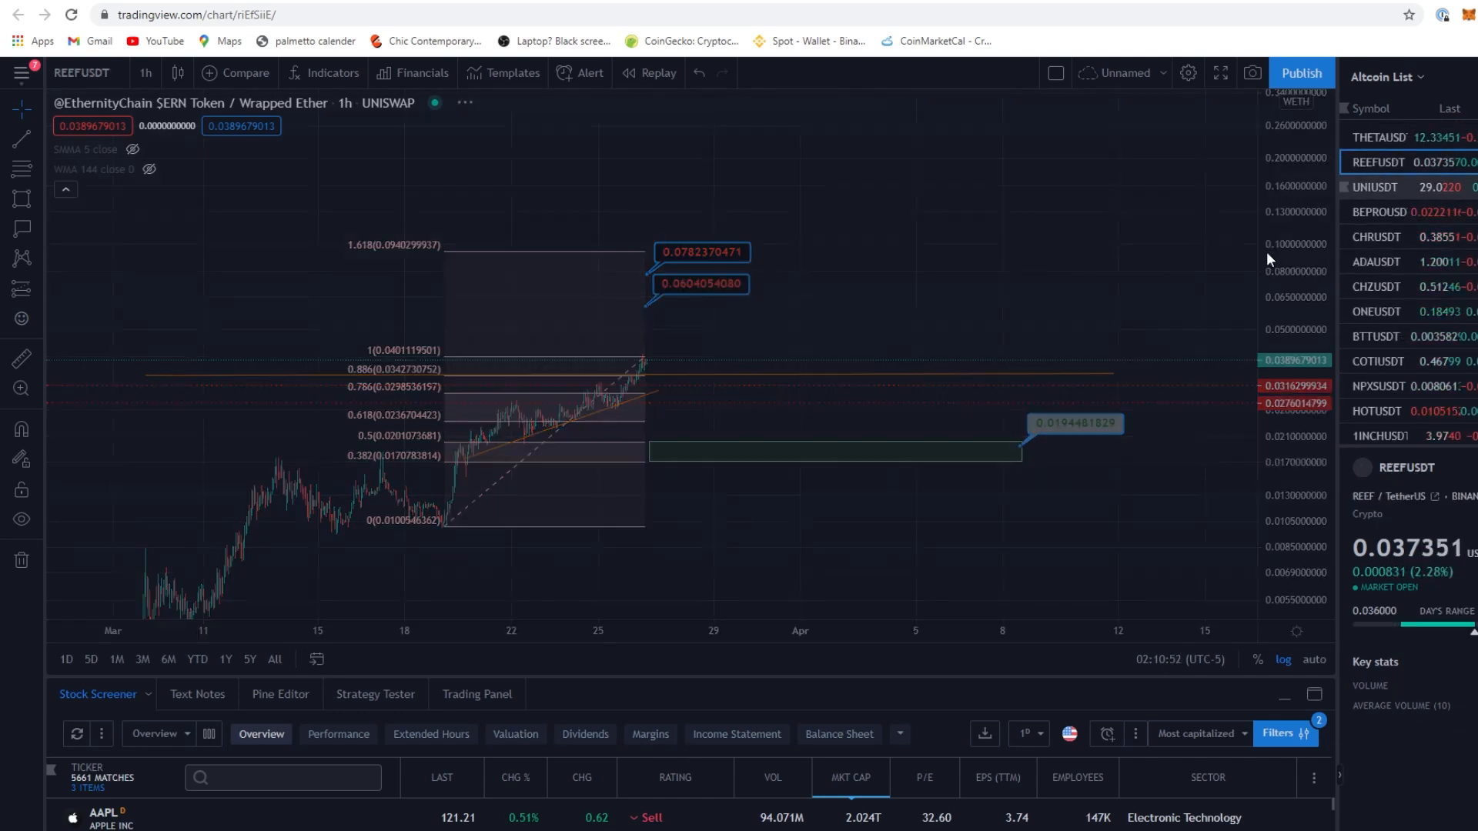
{"action": "left_click", "coordinate": [1377, 161]}
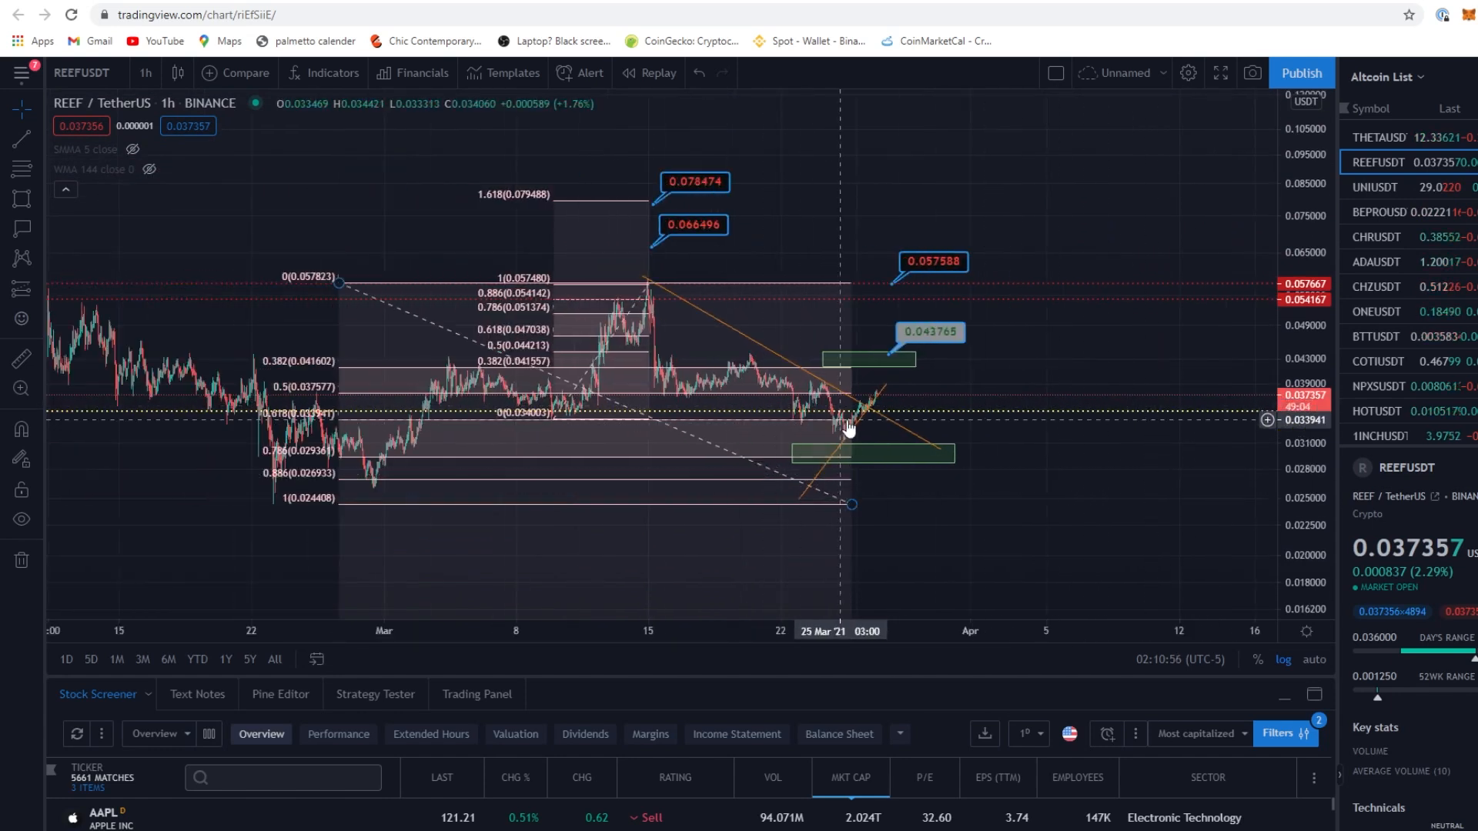
{"action": "mouse_move", "coordinate": [878, 423]}
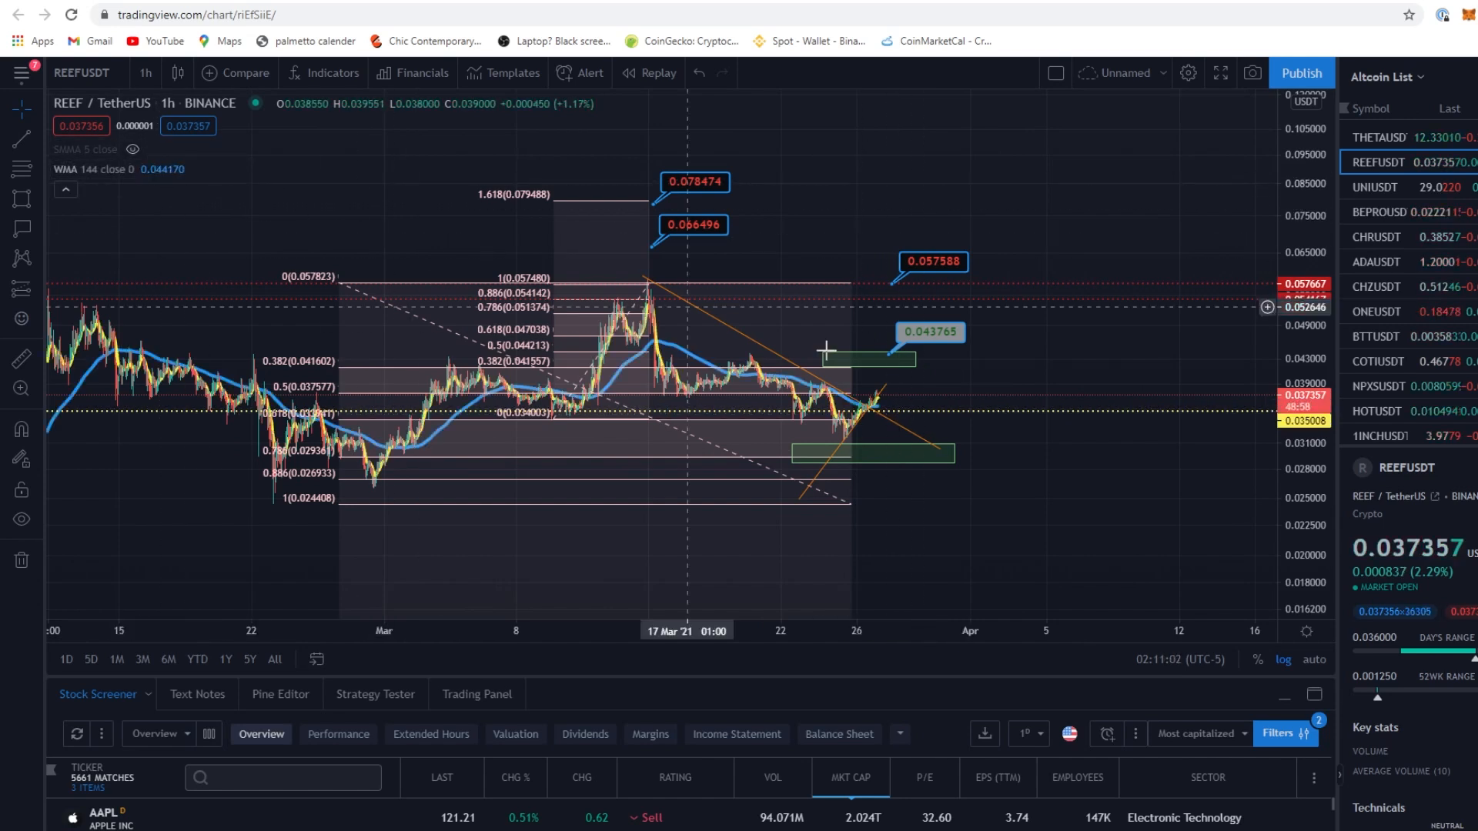
{"action": "mouse_move", "coordinate": [879, 413]}
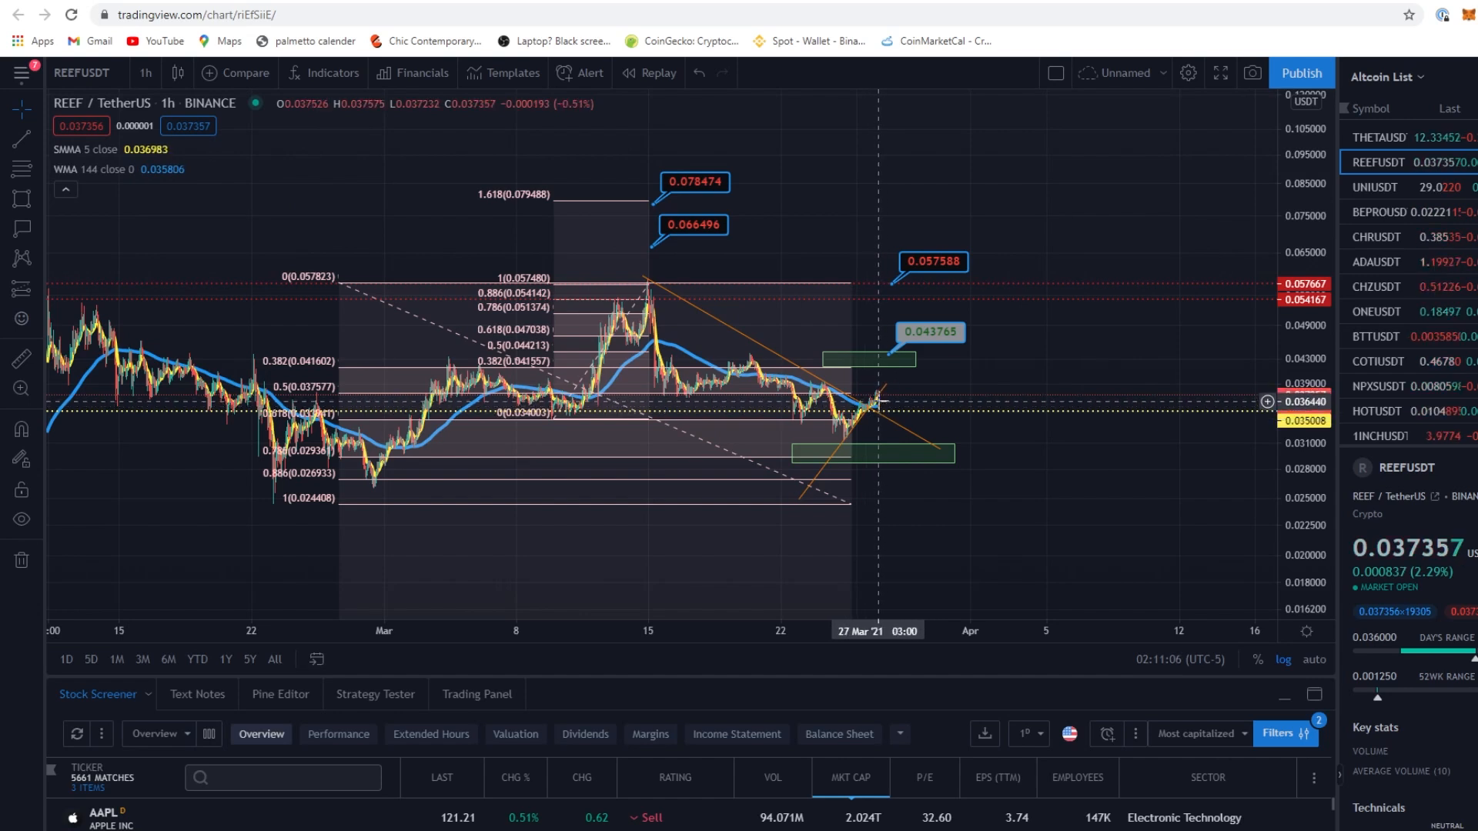
{"action": "mouse_move", "coordinate": [858, 435]}
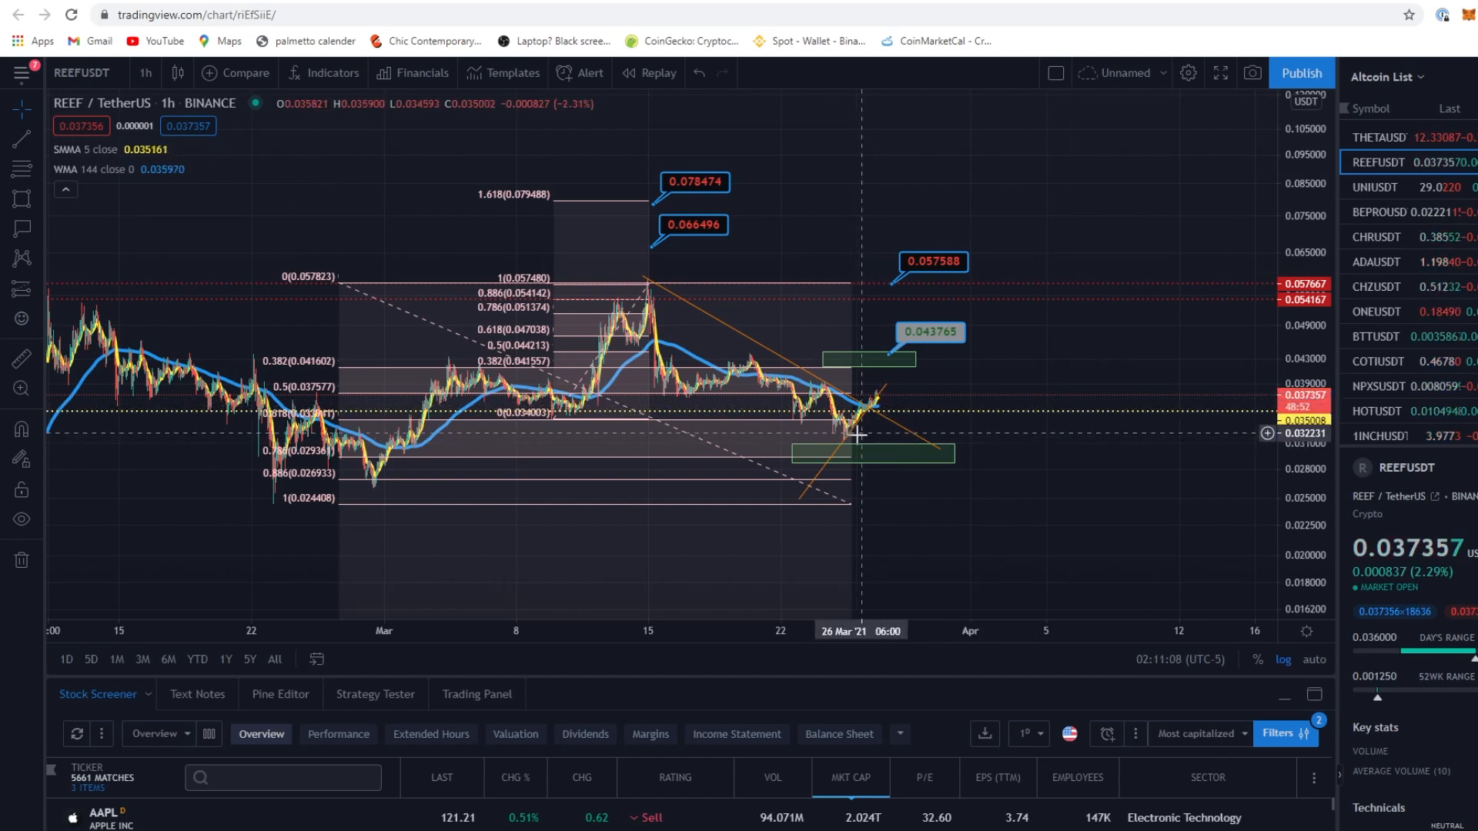
{"action": "mouse_move", "coordinate": [886, 393]}
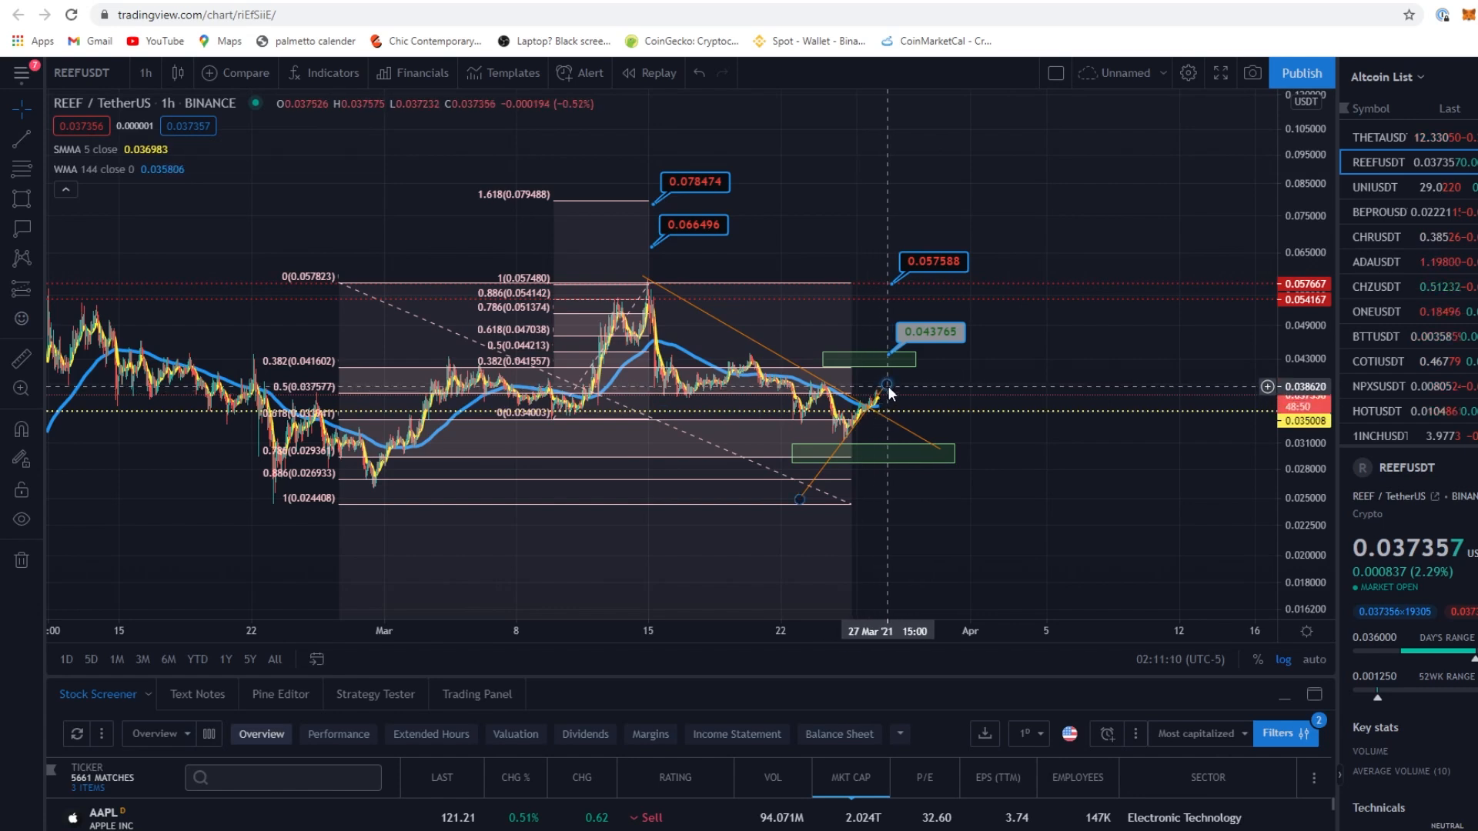
{"action": "mouse_move", "coordinate": [889, 400]}
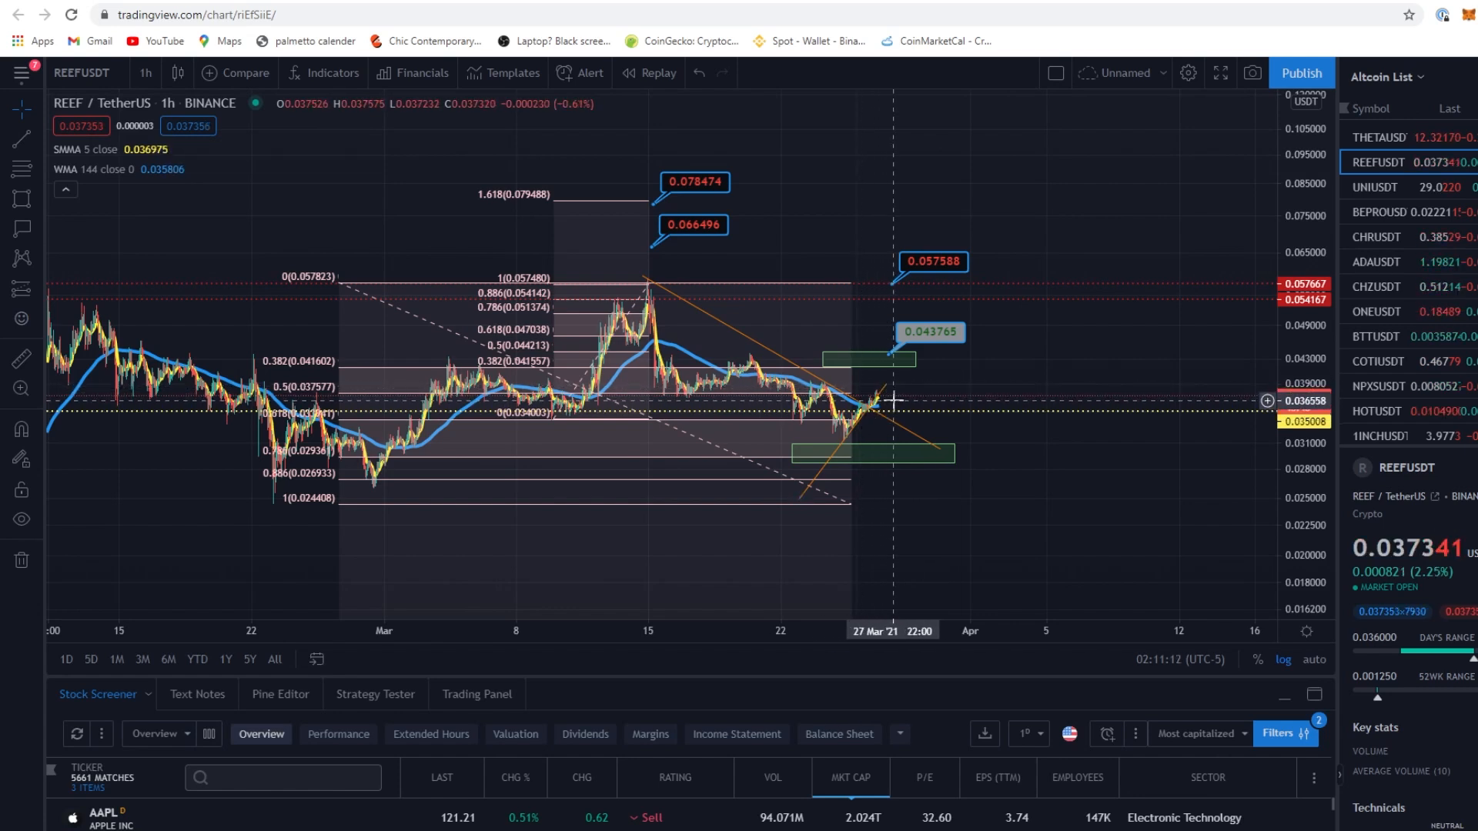
{"action": "mouse_move", "coordinate": [876, 409]}
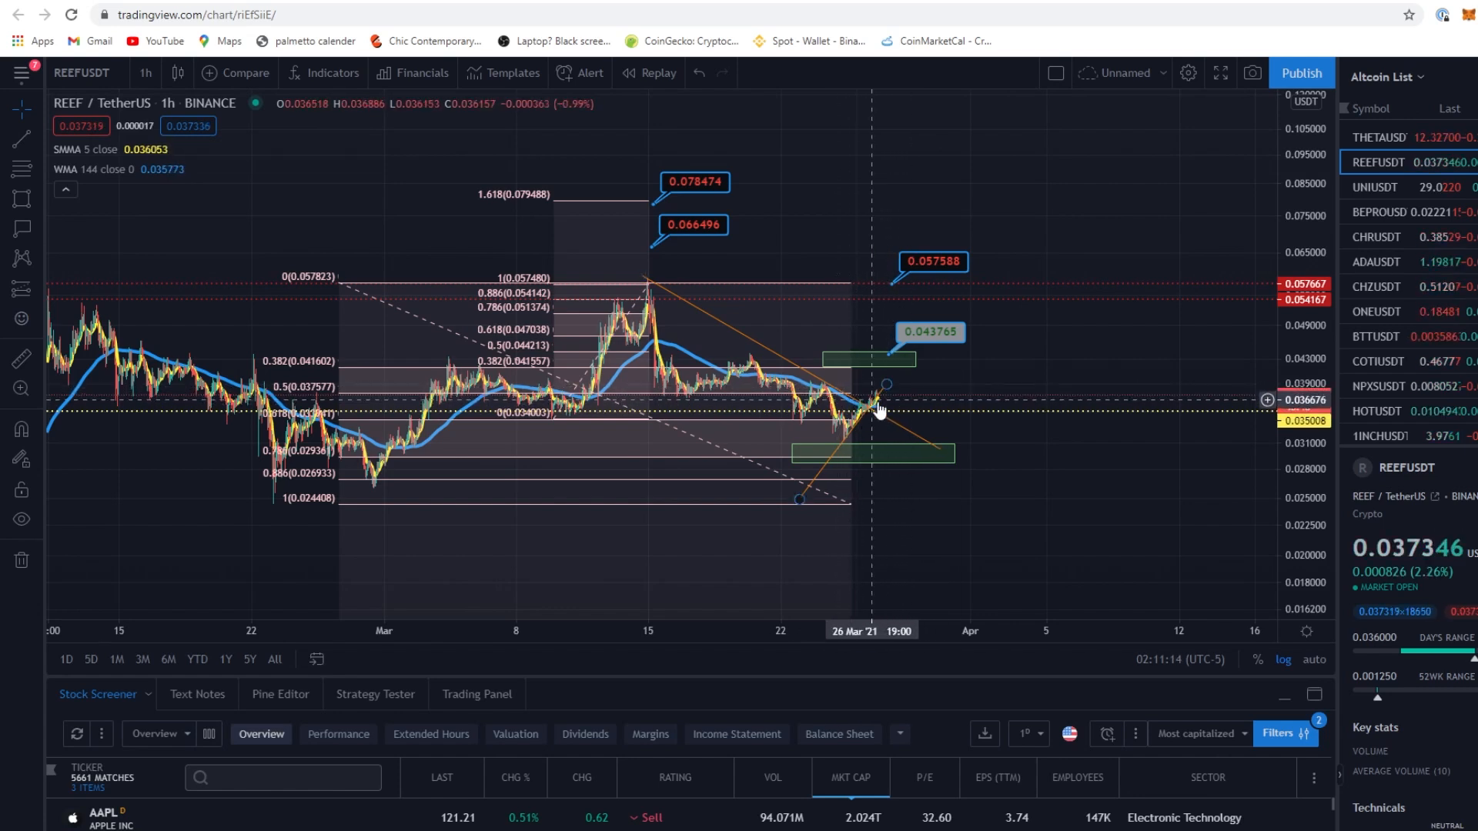
{"action": "mouse_move", "coordinate": [881, 406]}
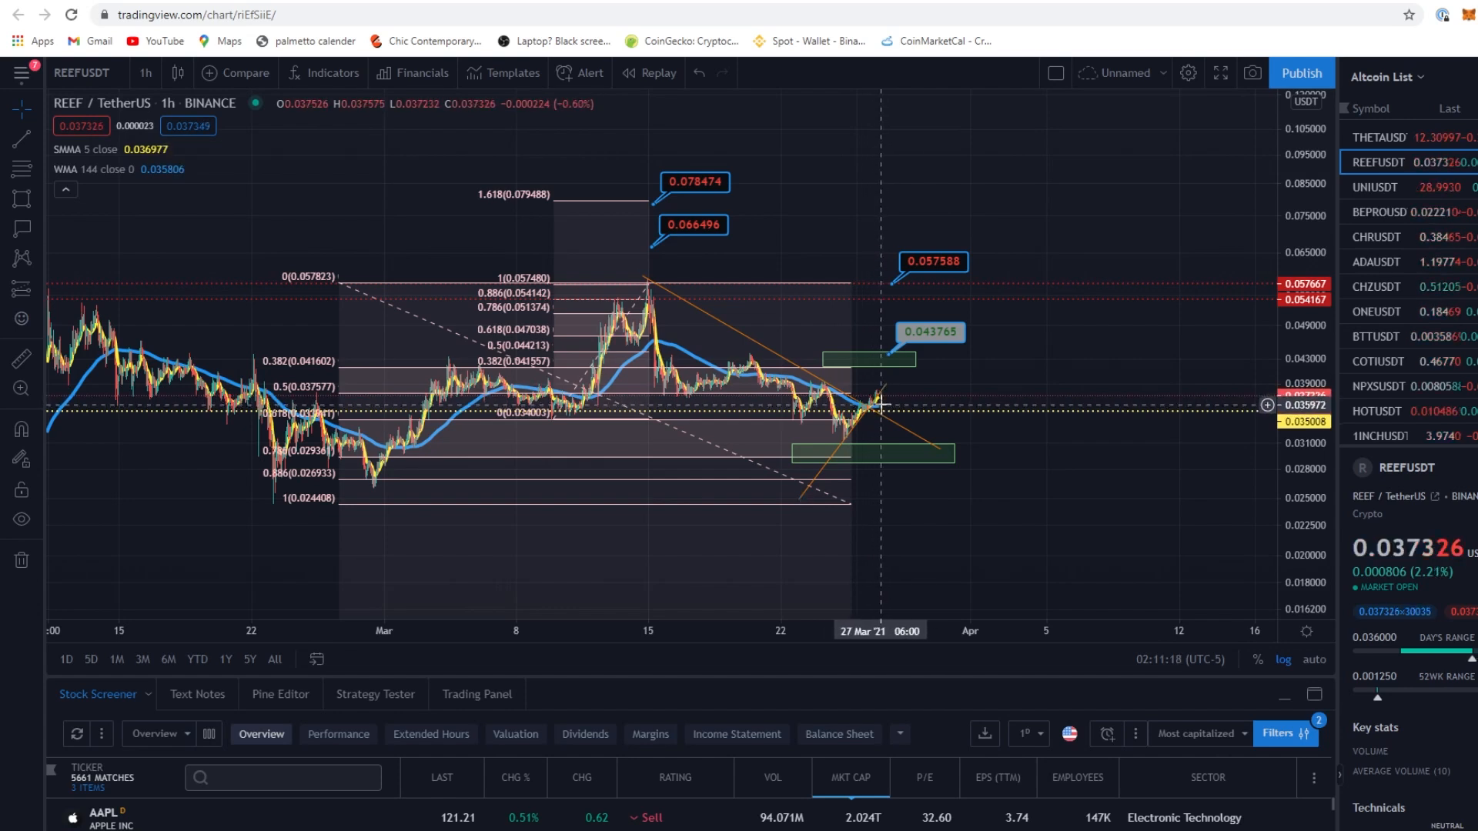
{"action": "mouse_move", "coordinate": [905, 405]}
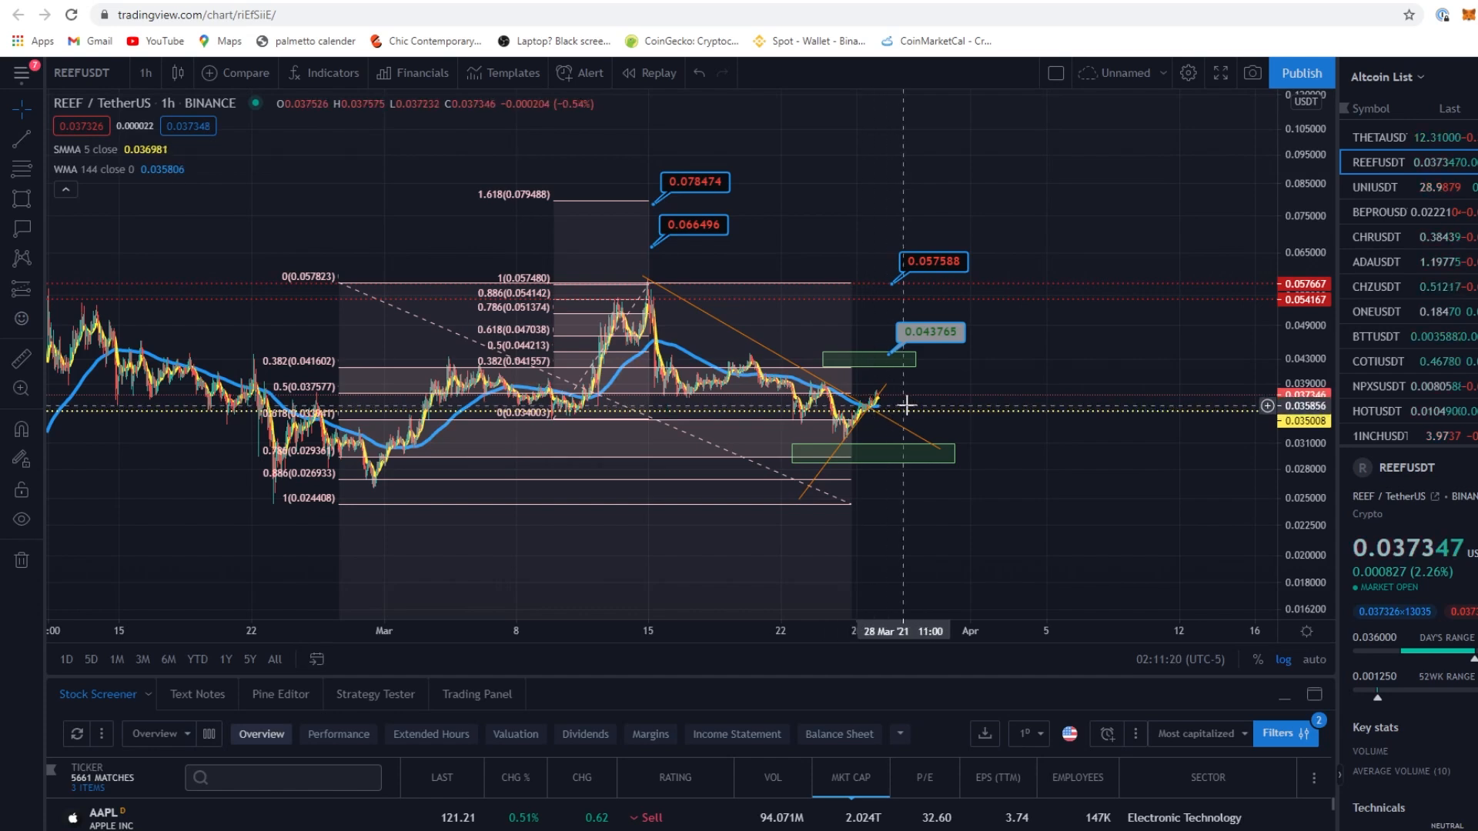
{"action": "mouse_move", "coordinate": [920, 419]}
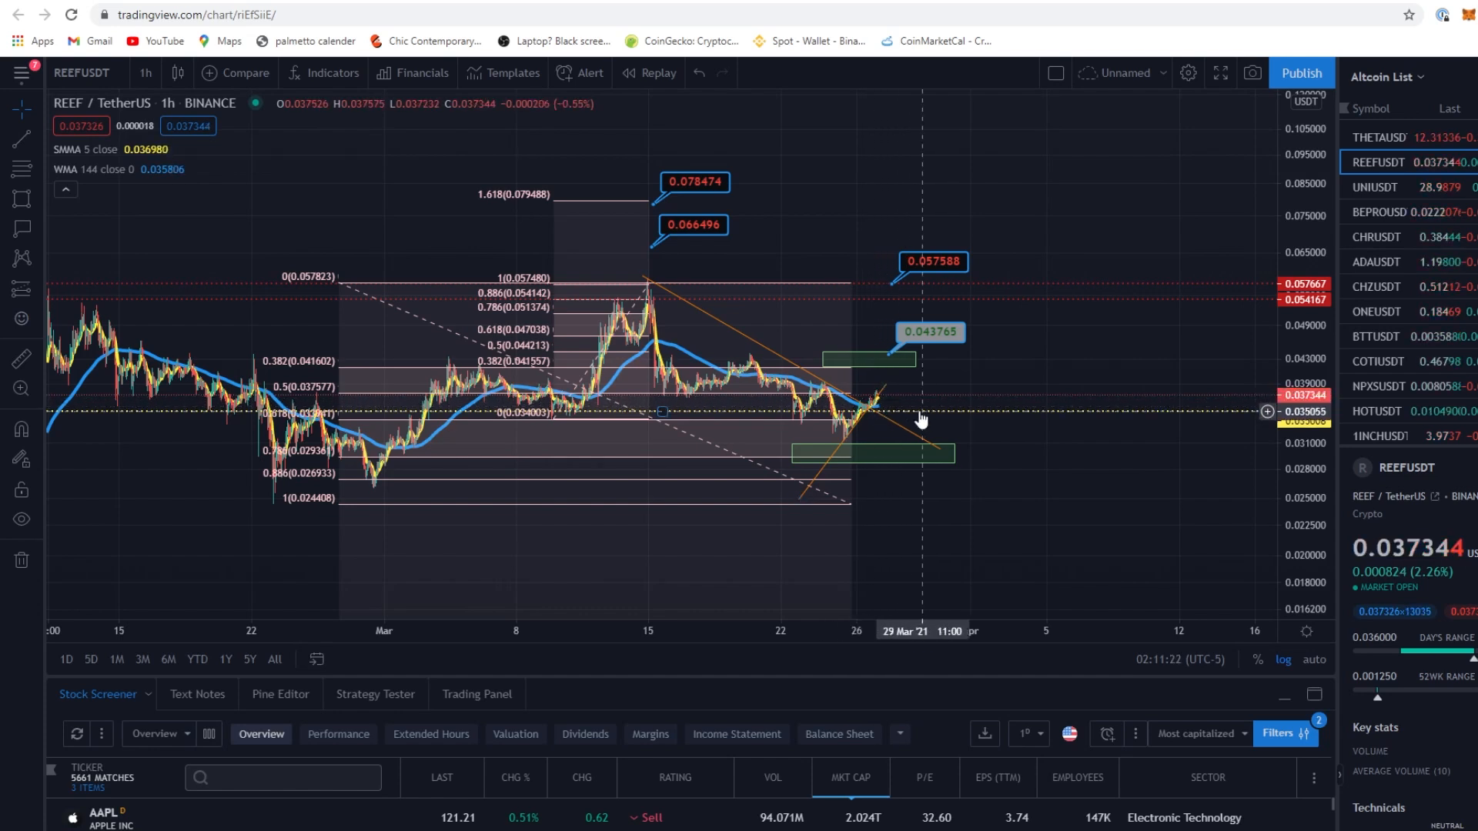
{"action": "mouse_move", "coordinate": [891, 403]}
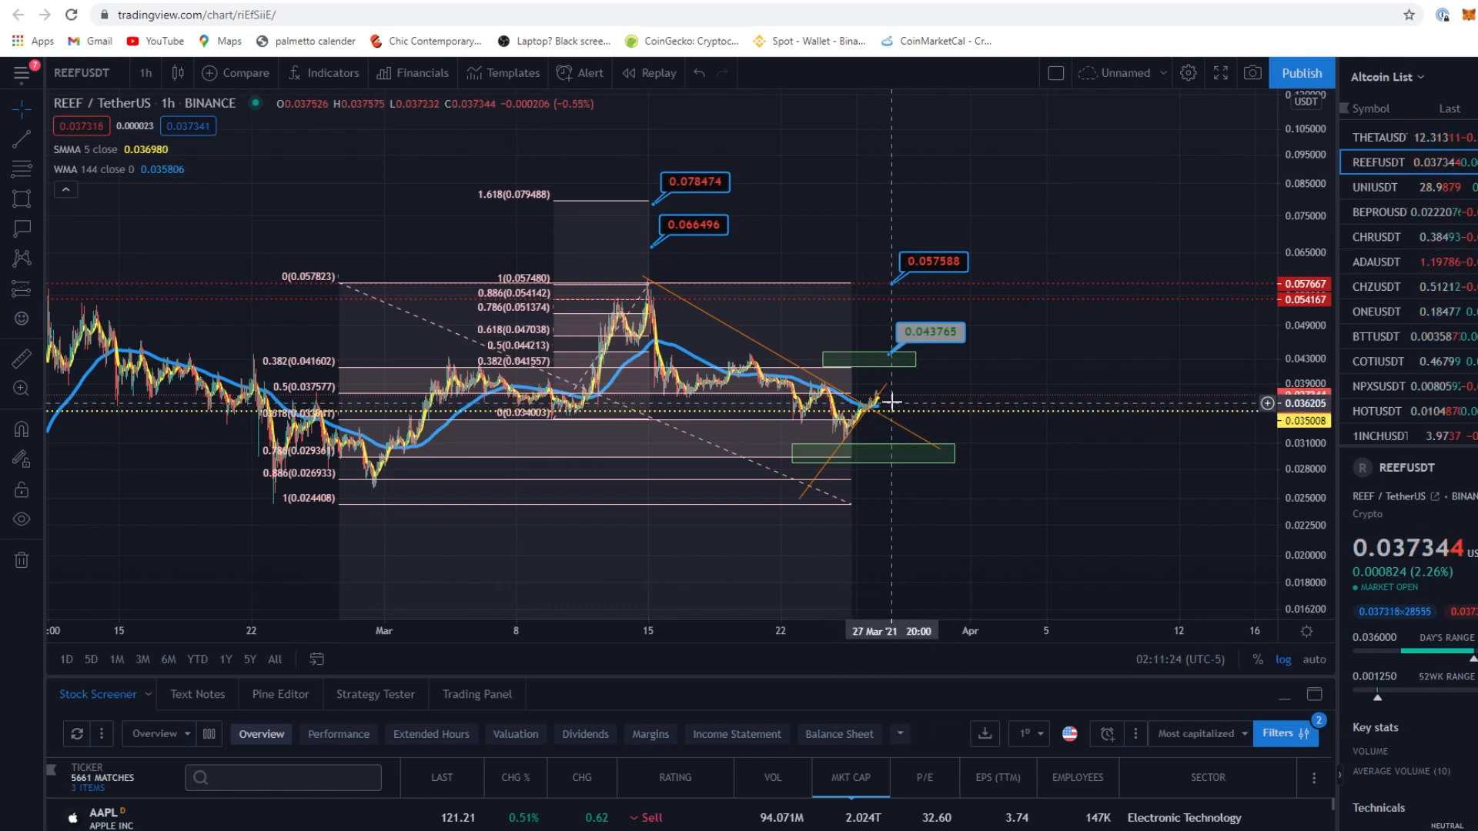
{"action": "mouse_move", "coordinate": [891, 405]}
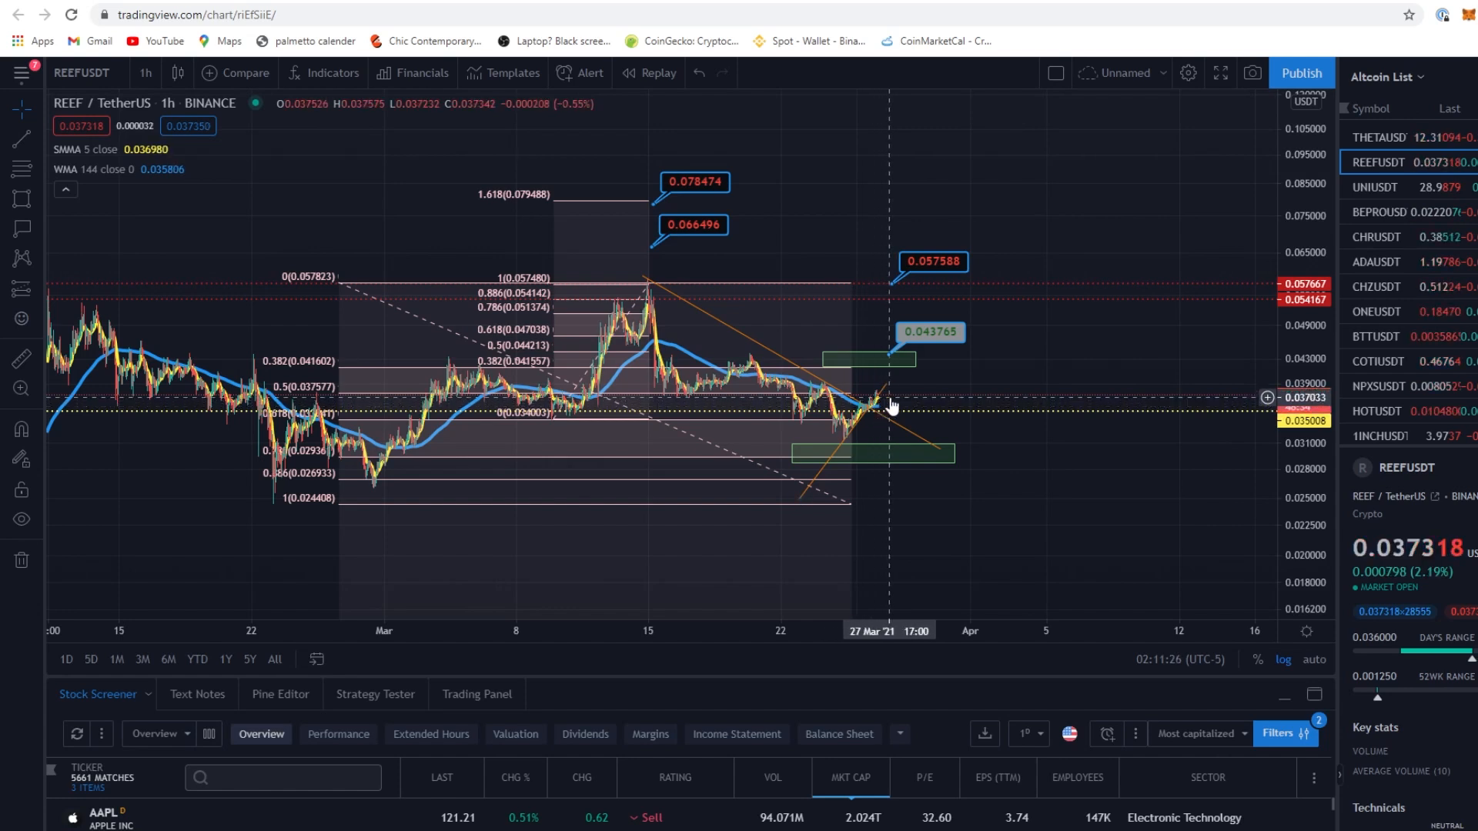
{"action": "mouse_move", "coordinate": [870, 416]}
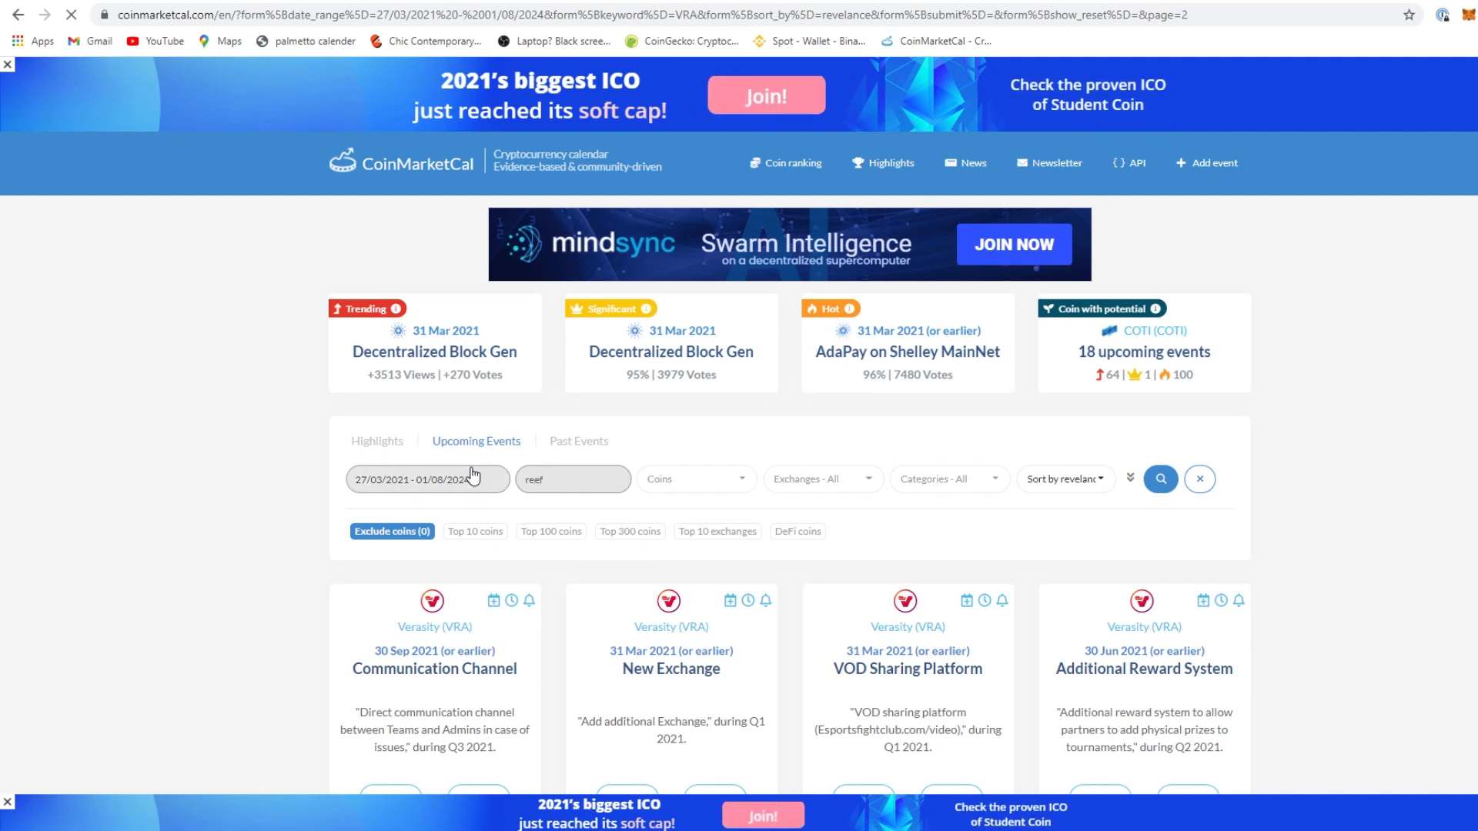
Browse CoinMarketCal's Reef Finance events through page 2, including Chainlink Integration and Reef Chain Testnet
{"action": "left_click", "coordinate": [1161, 479]}
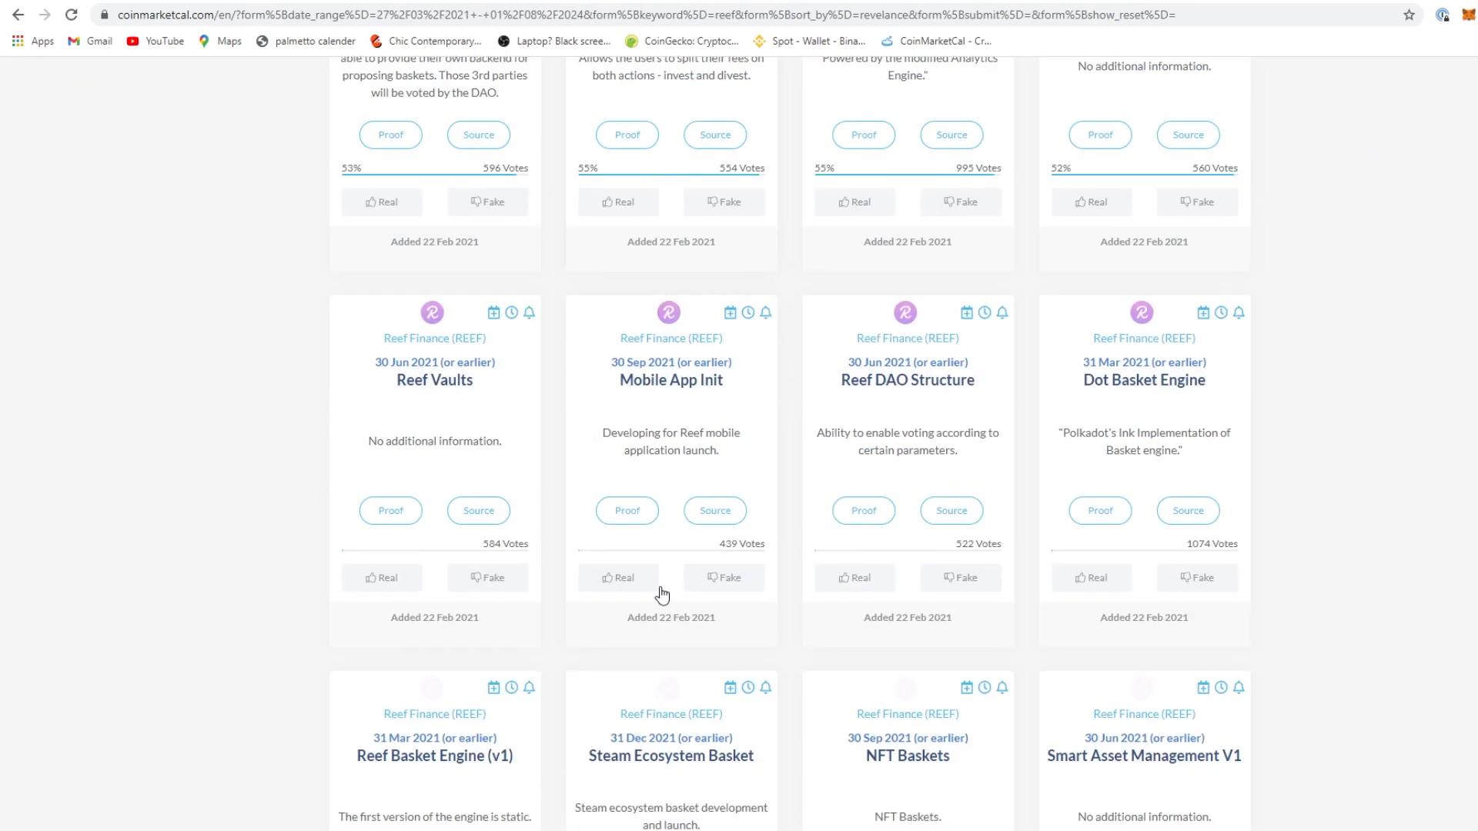
{"action": "scroll", "scroll_direction": "down", "scroll_amount": 3}
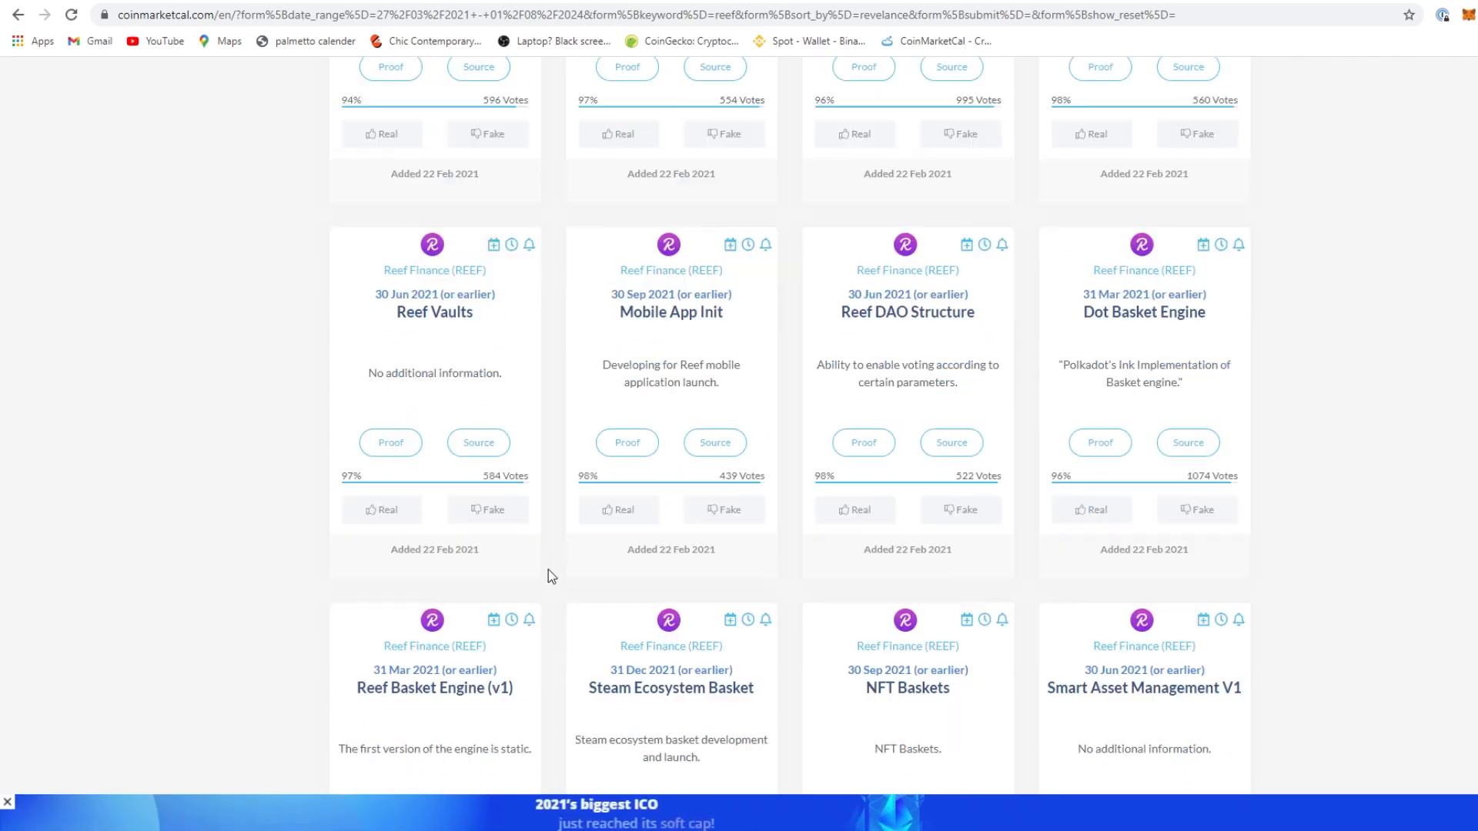
{"action": "scroll", "scroll_direction": "down", "scroll_amount": 3}
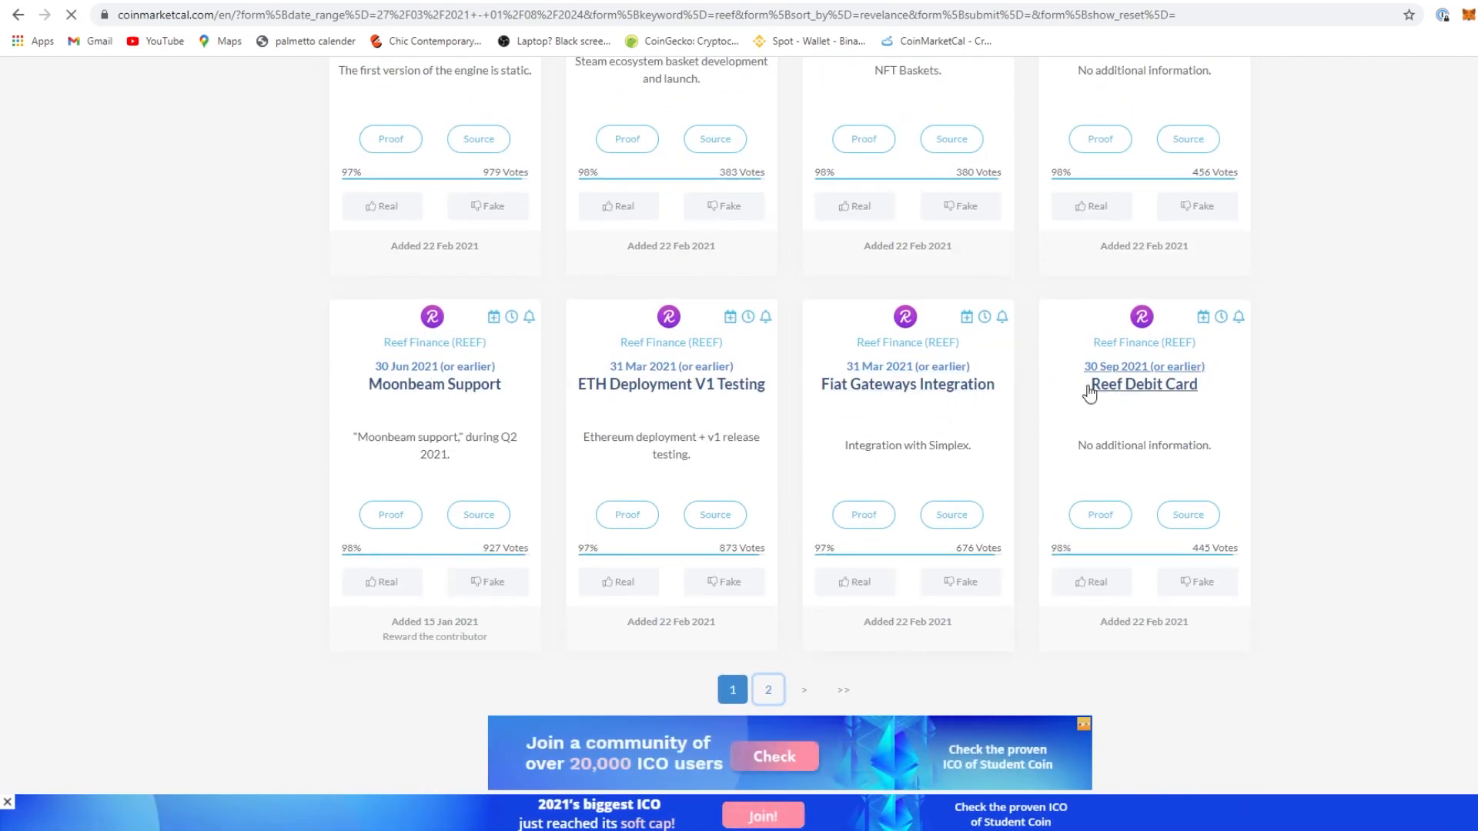
{"action": "left_click", "coordinate": [767, 690]}
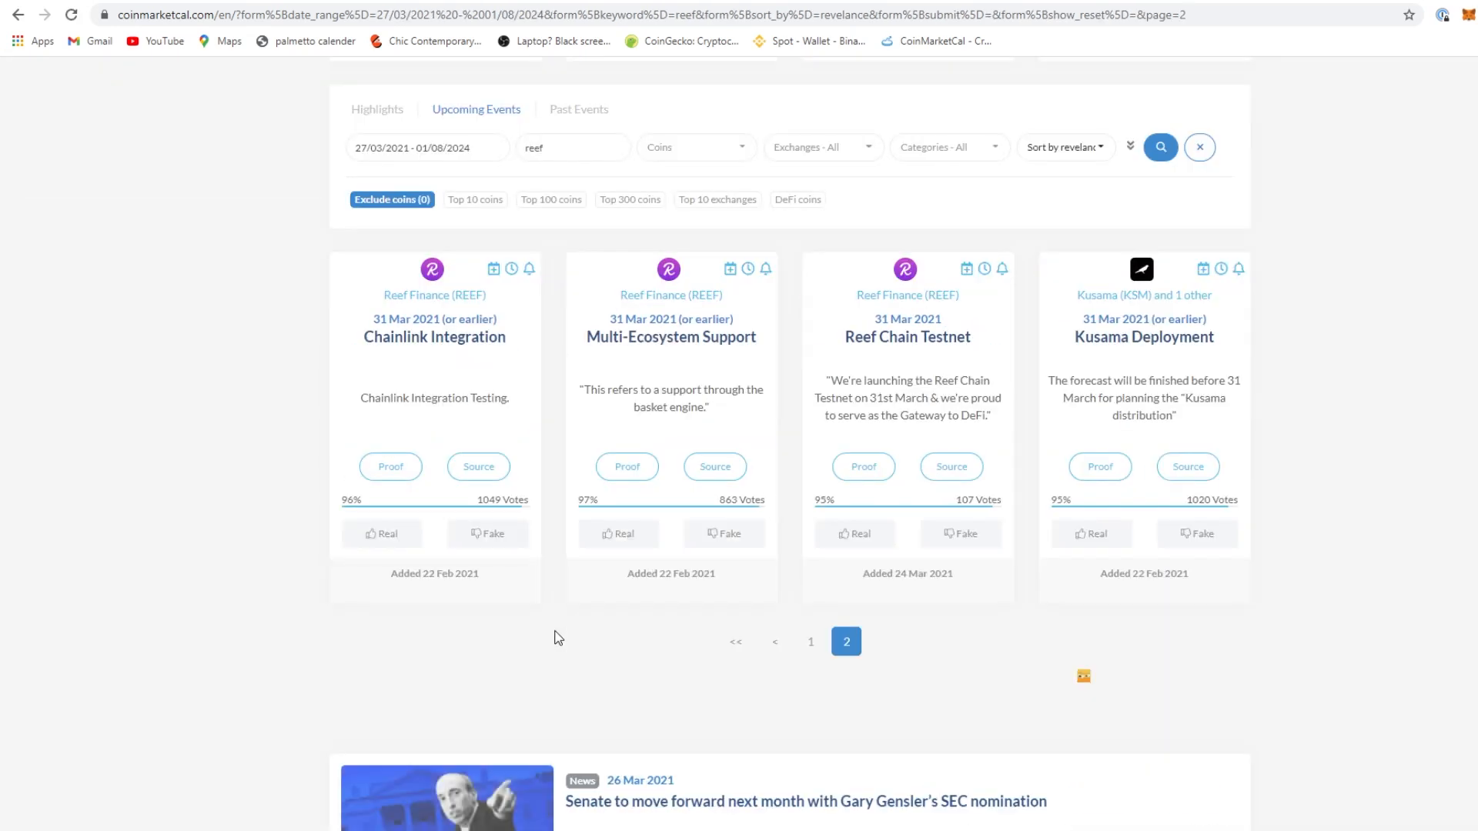
{"action": "scroll", "scroll_direction": "up", "scroll_amount": 3}
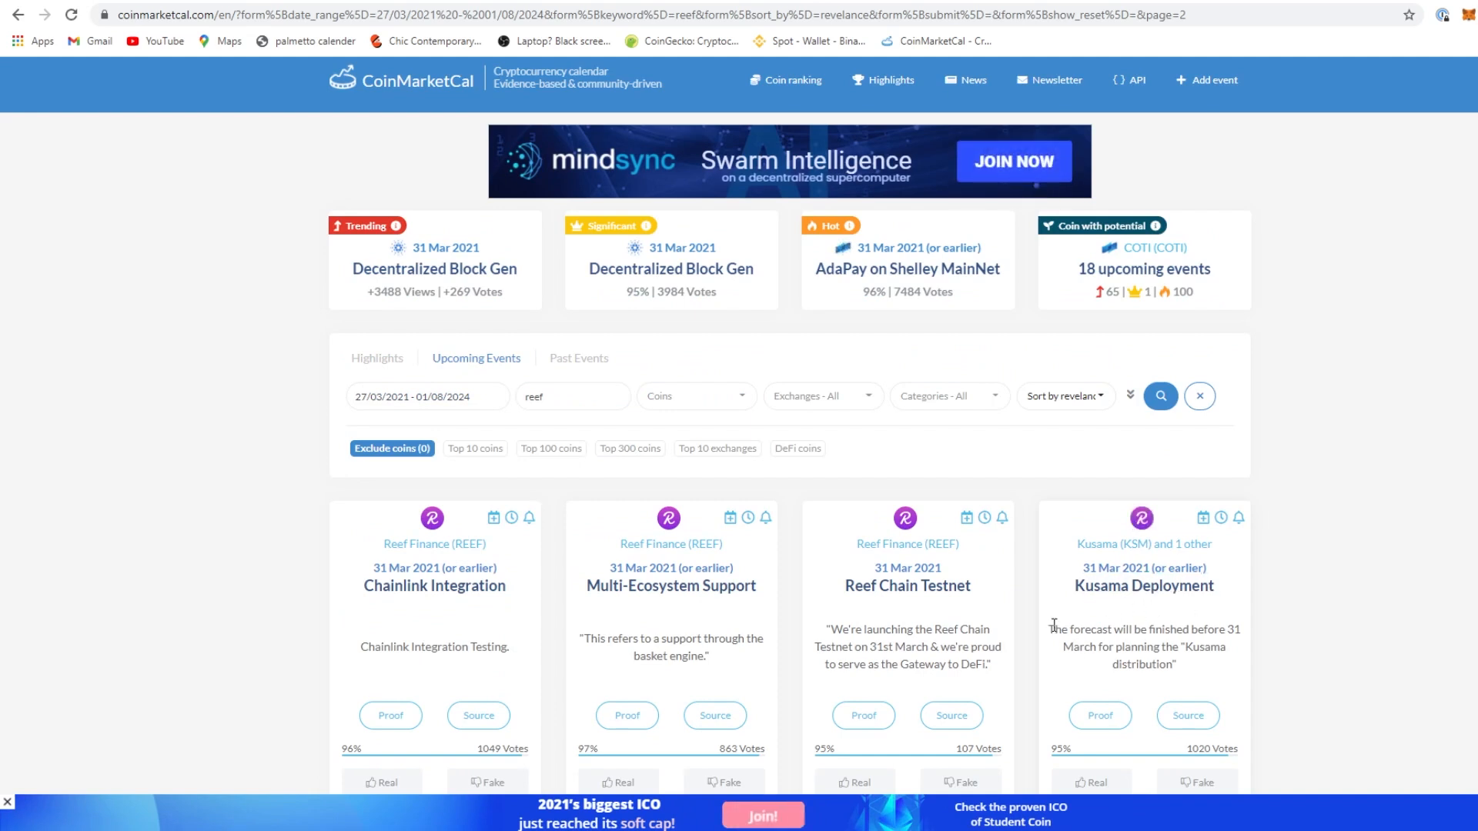
{"action": "mouse_move", "coordinate": [1180, 669]}
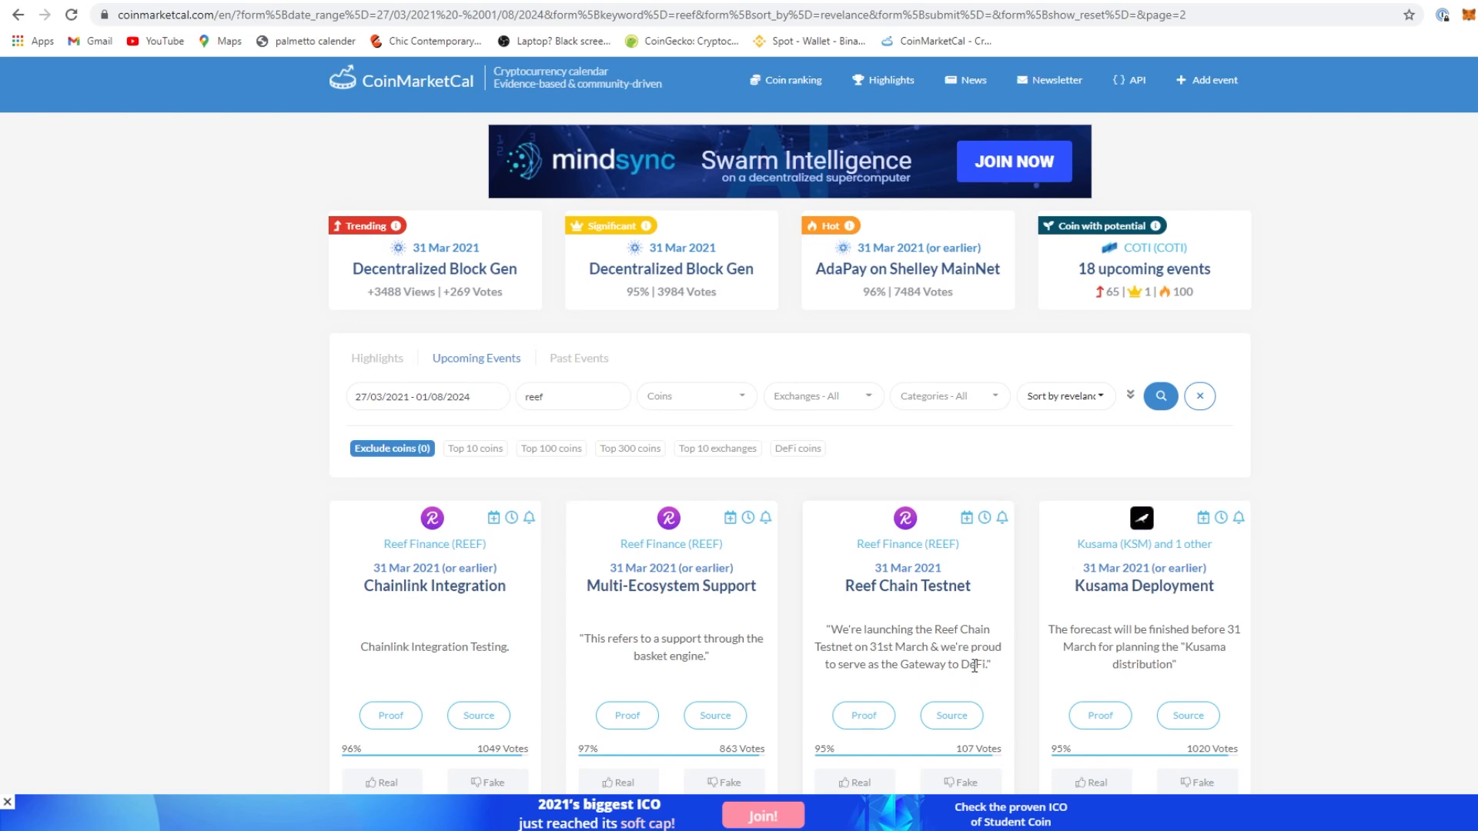
{"action": "scroll", "scroll_direction": "up", "scroll_amount": 3}
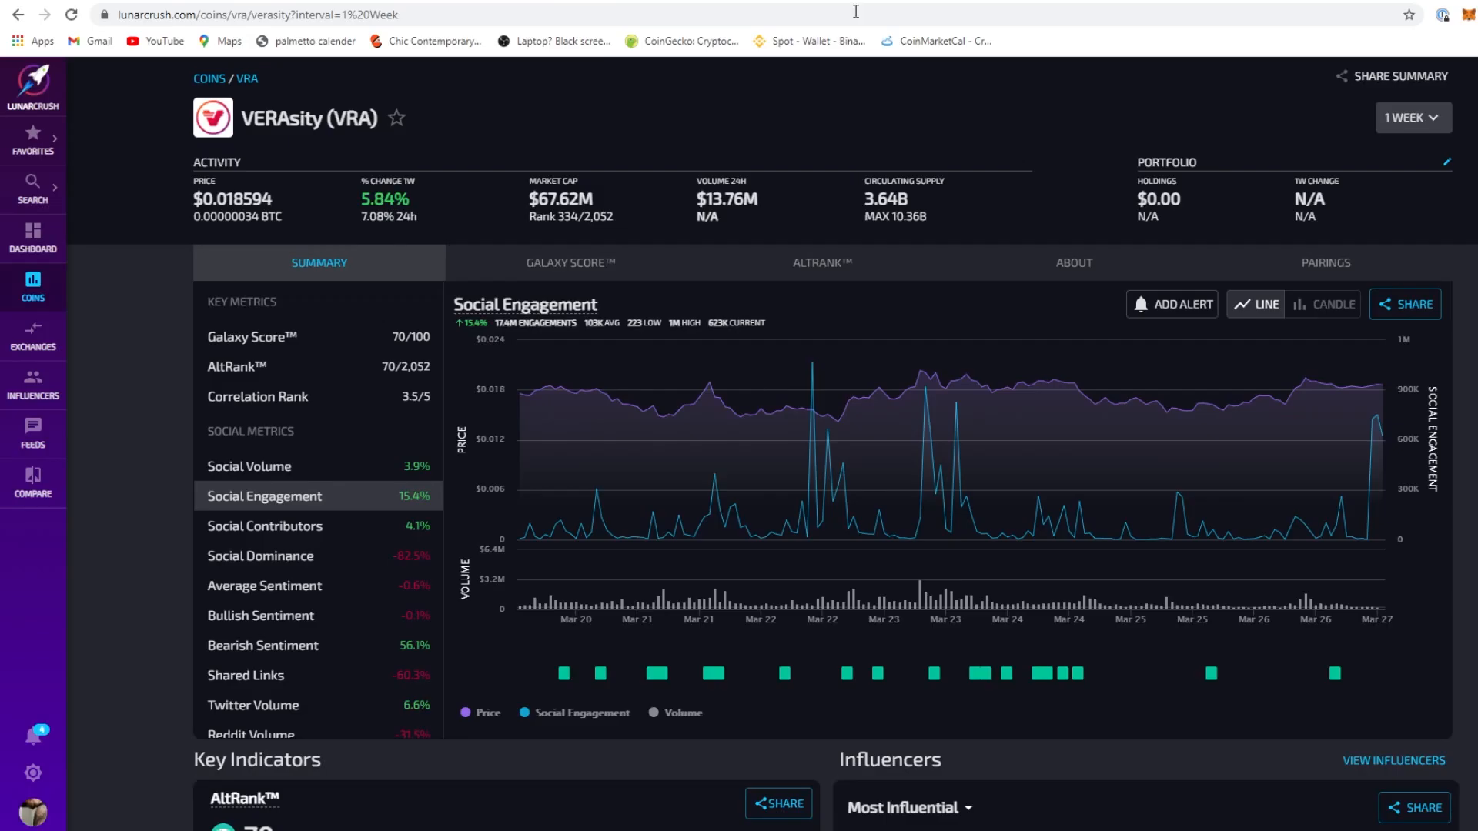
Load the Reef Finance (REEF) page on LunarCrush from the search history
{"action": "left_click", "coordinate": [32, 183]}
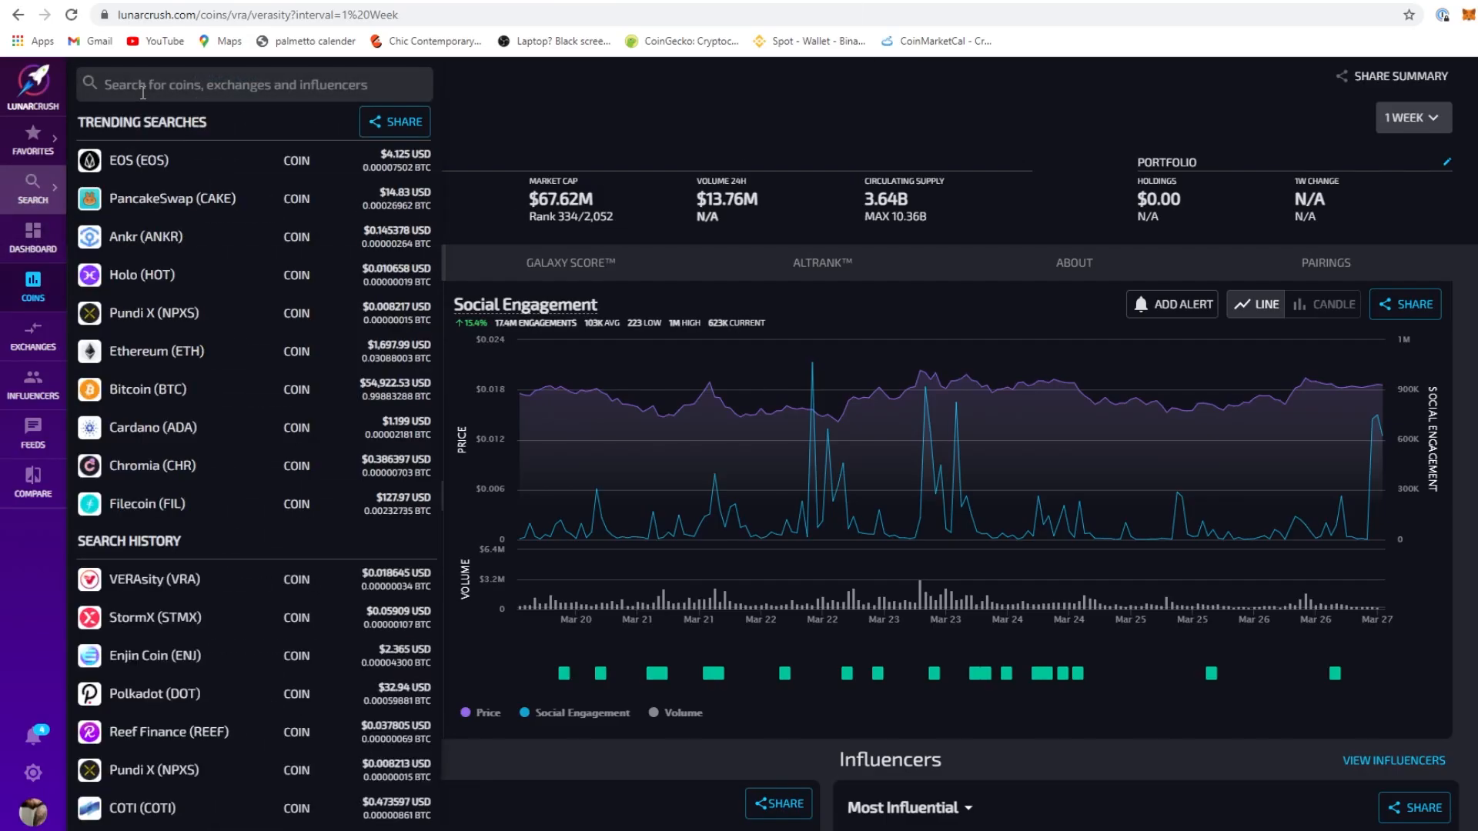
{"action": "mouse_move", "coordinate": [212, 732]}
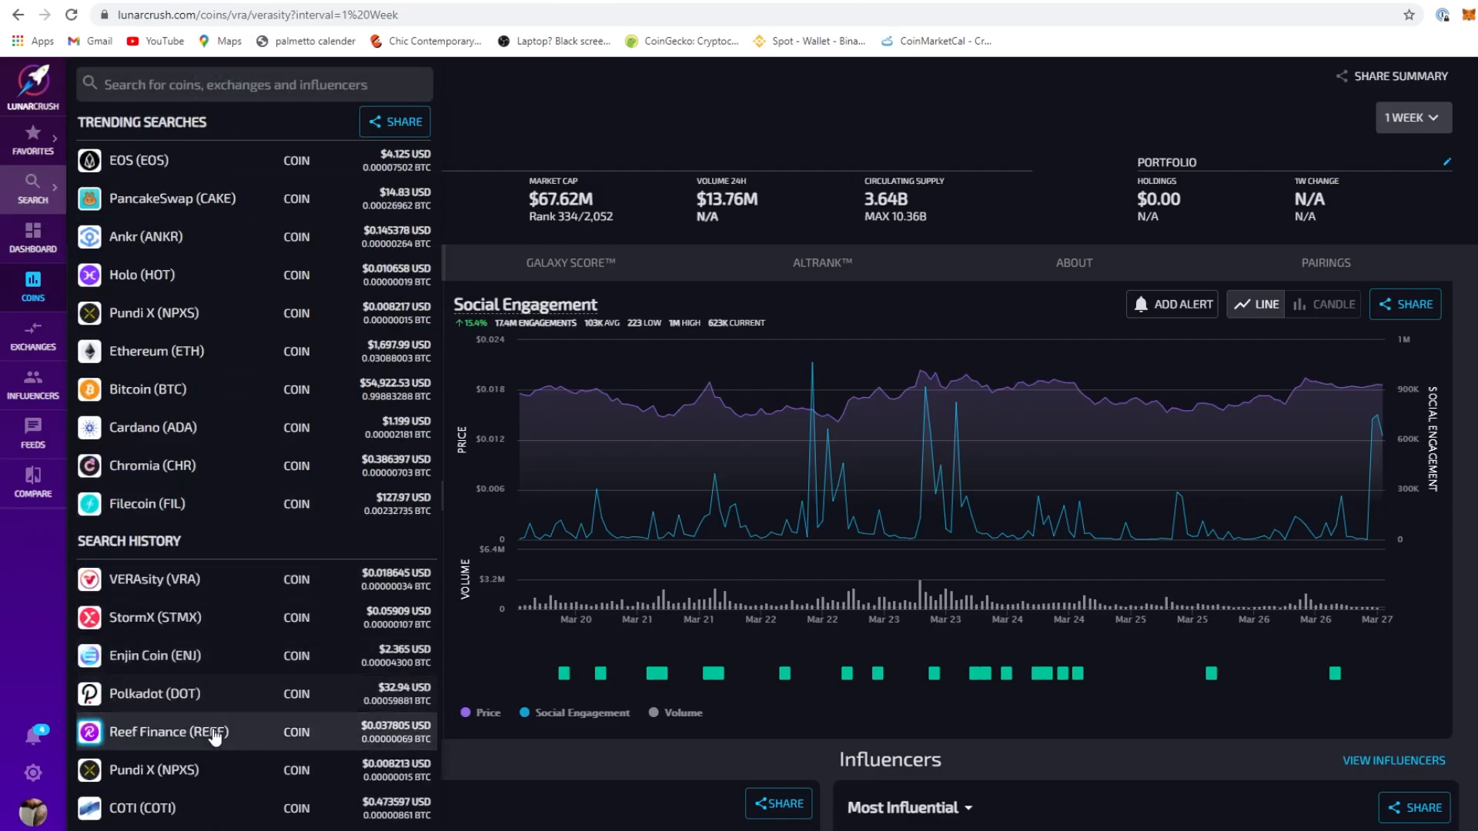
{"action": "left_click", "coordinate": [166, 732]}
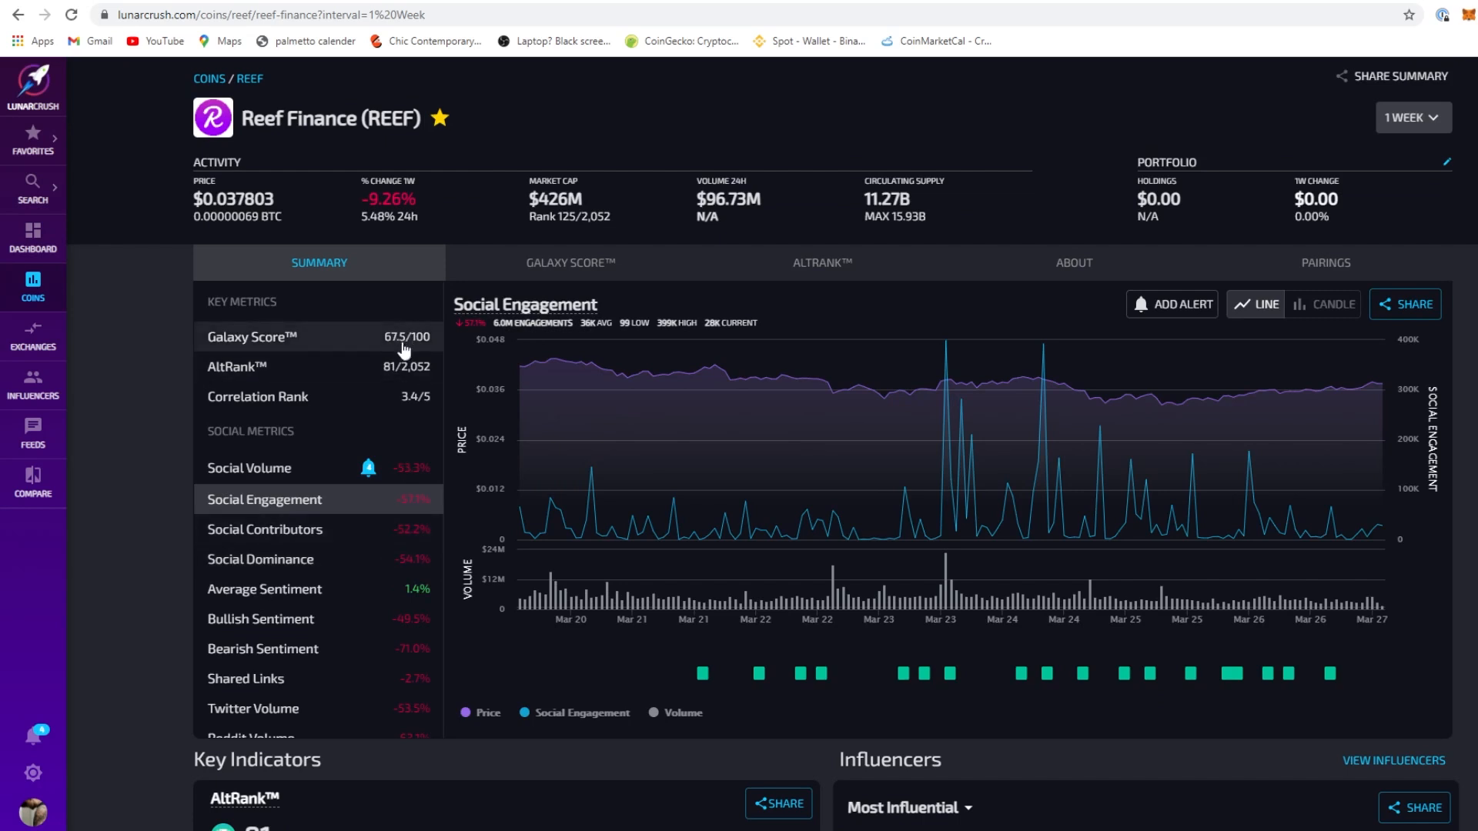
{"action": "mouse_move", "coordinate": [412, 335]}
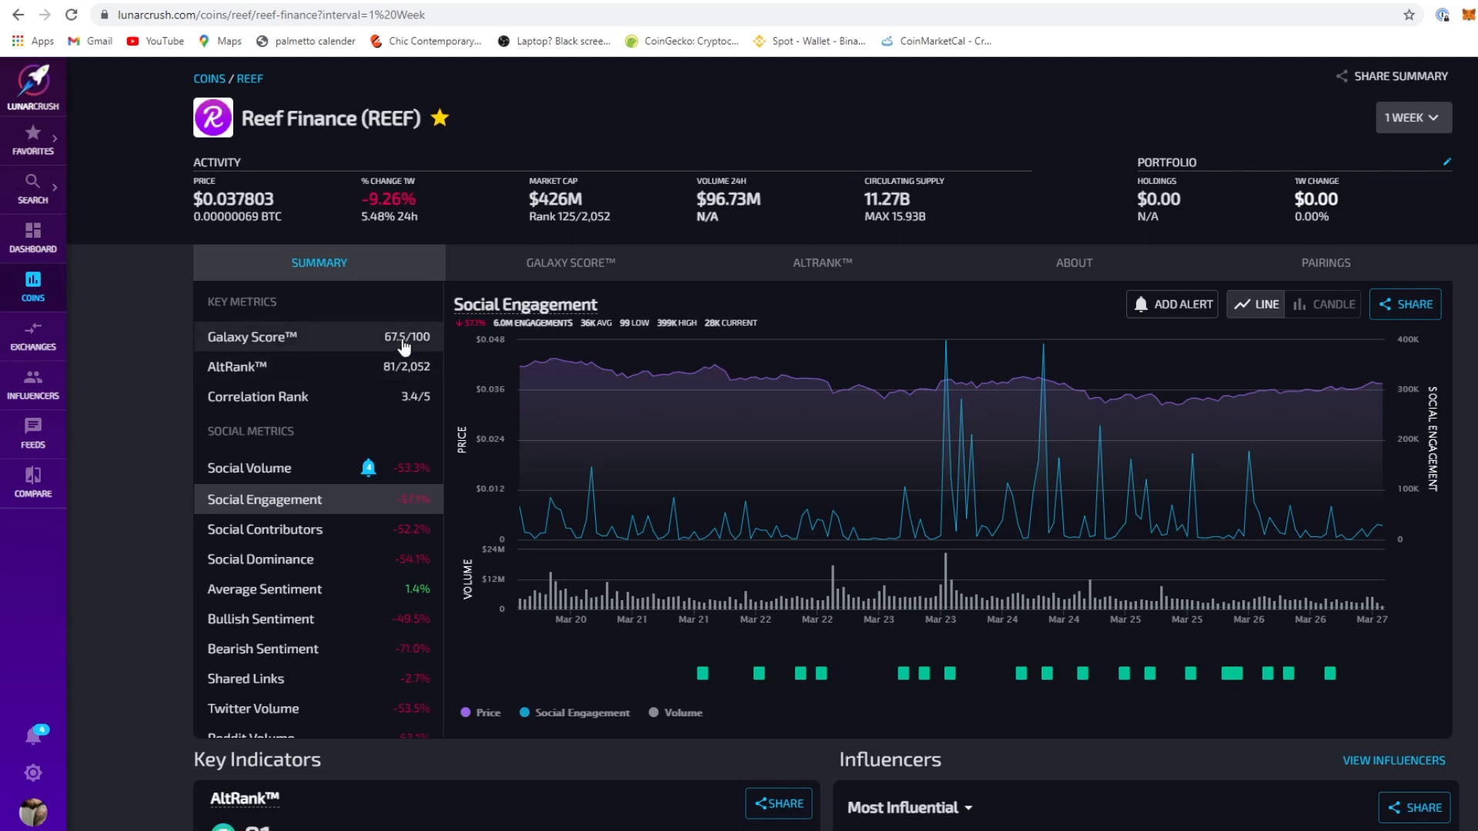
{"action": "mouse_move", "coordinate": [781, 536]}
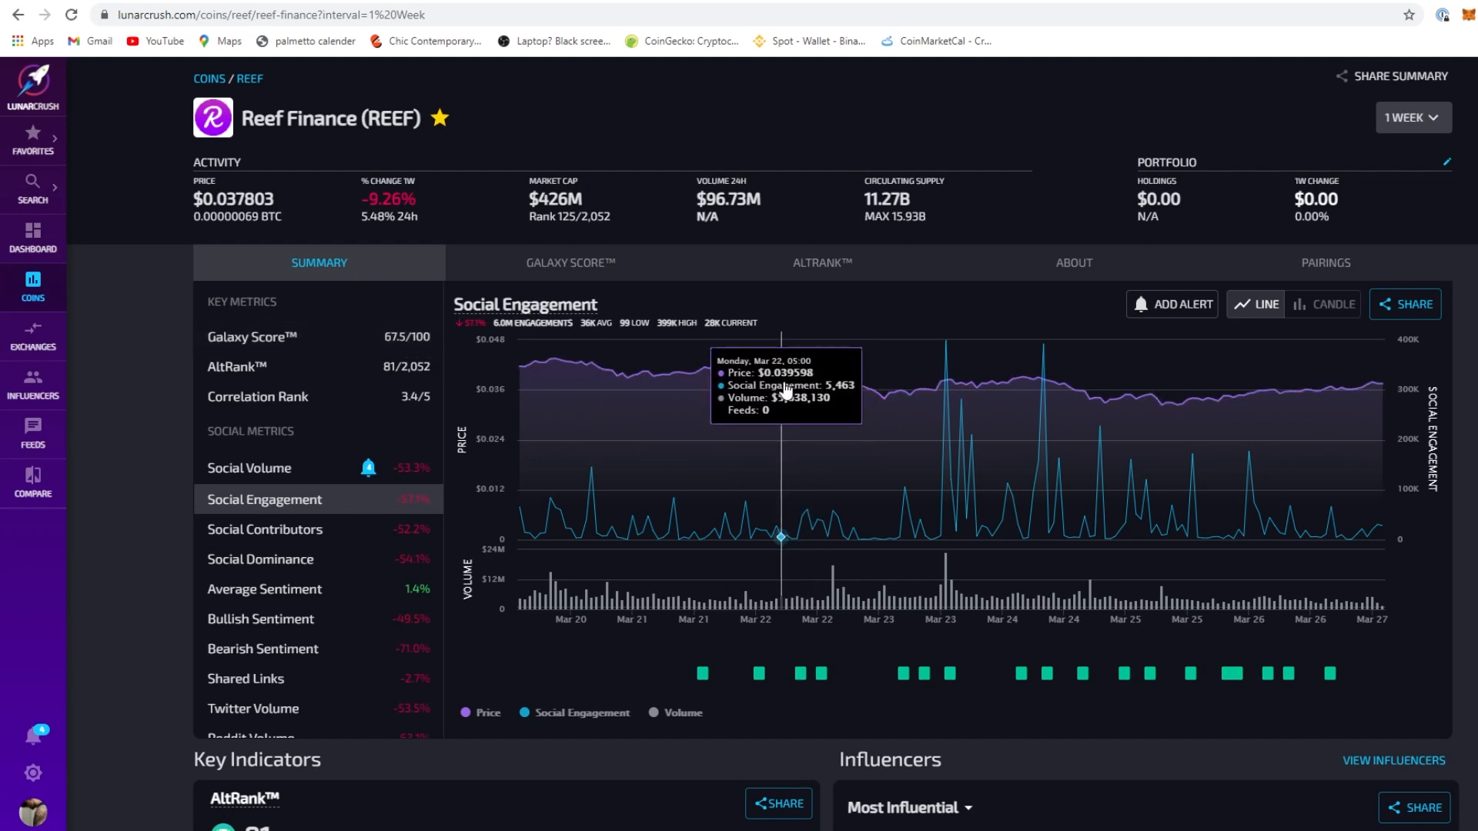
{"action": "mouse_move", "coordinate": [354, 434]}
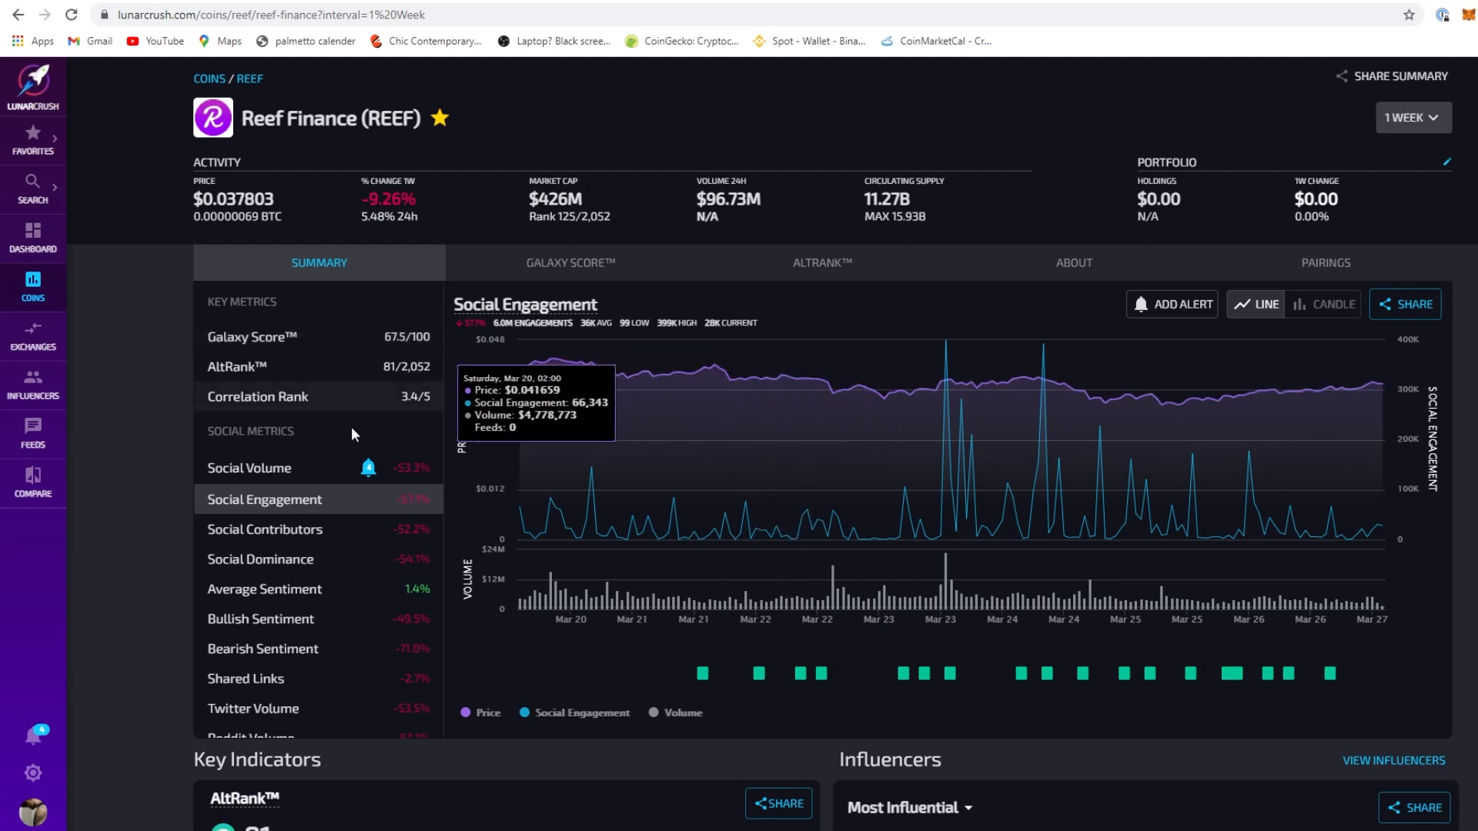
{"action": "mouse_move", "coordinate": [231, 403]}
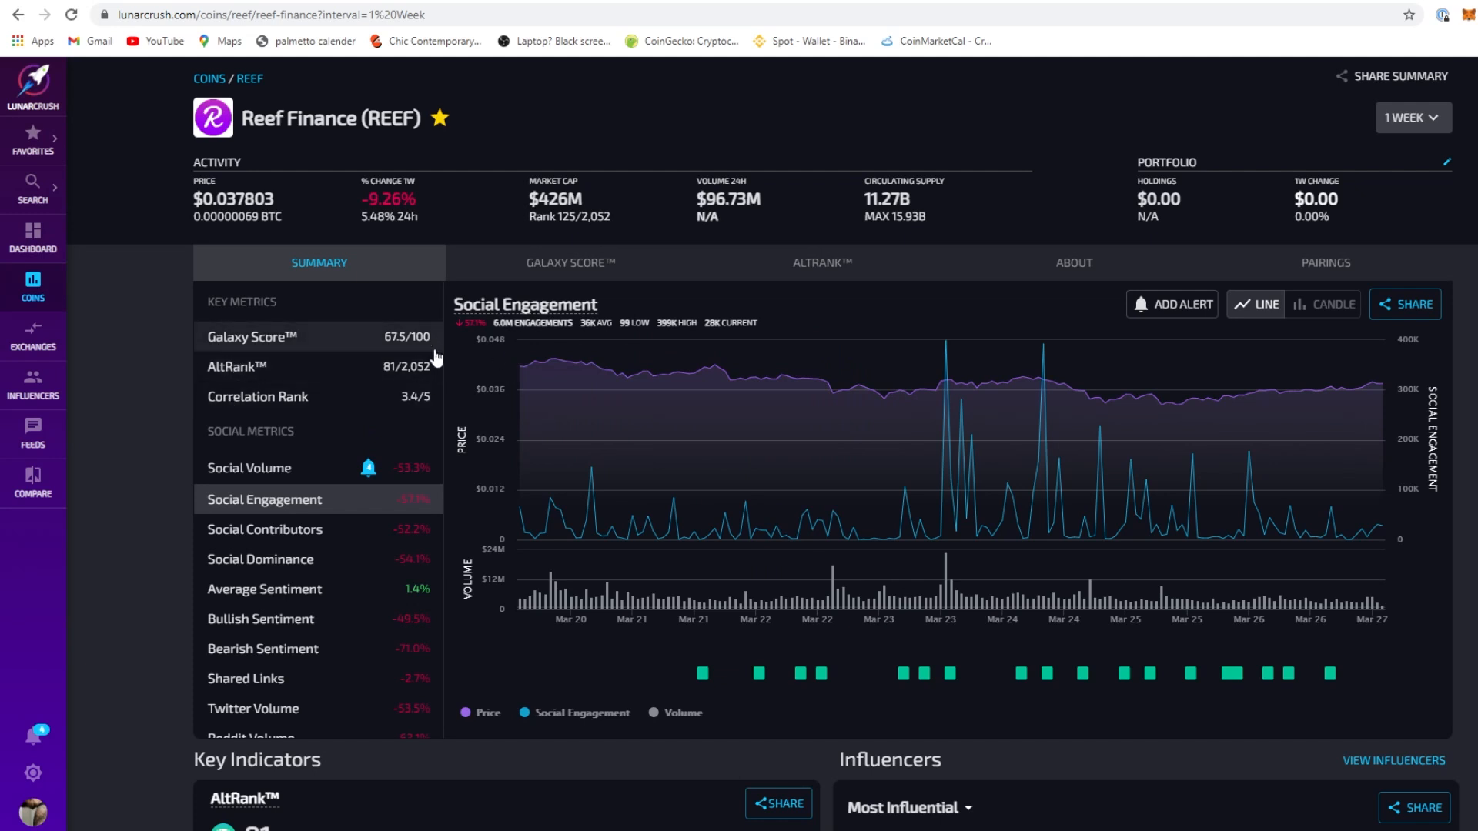
{"action": "mouse_move", "coordinate": [533, 539]}
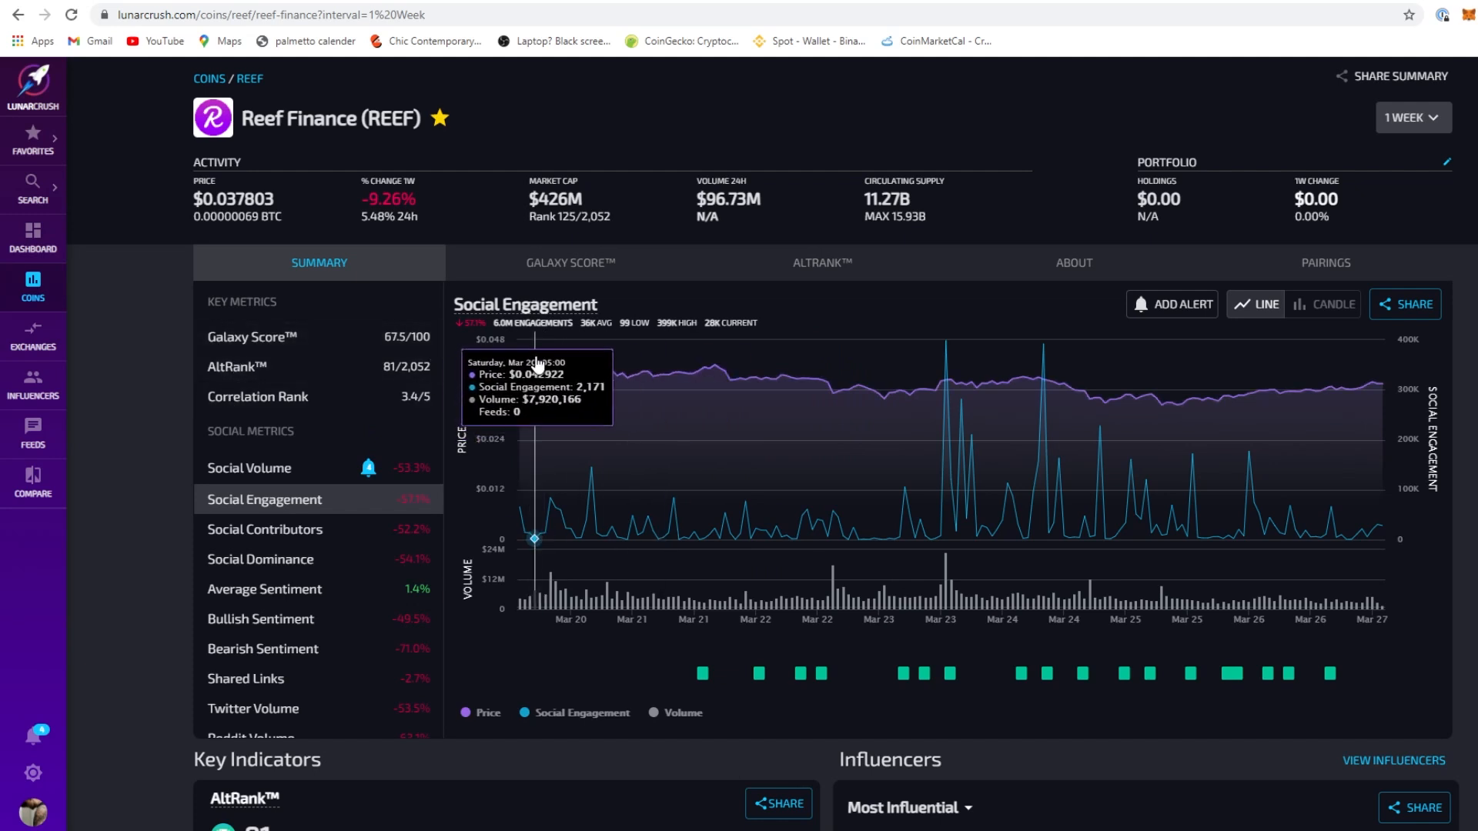
{"action": "mouse_move", "coordinate": [1019, 376]}
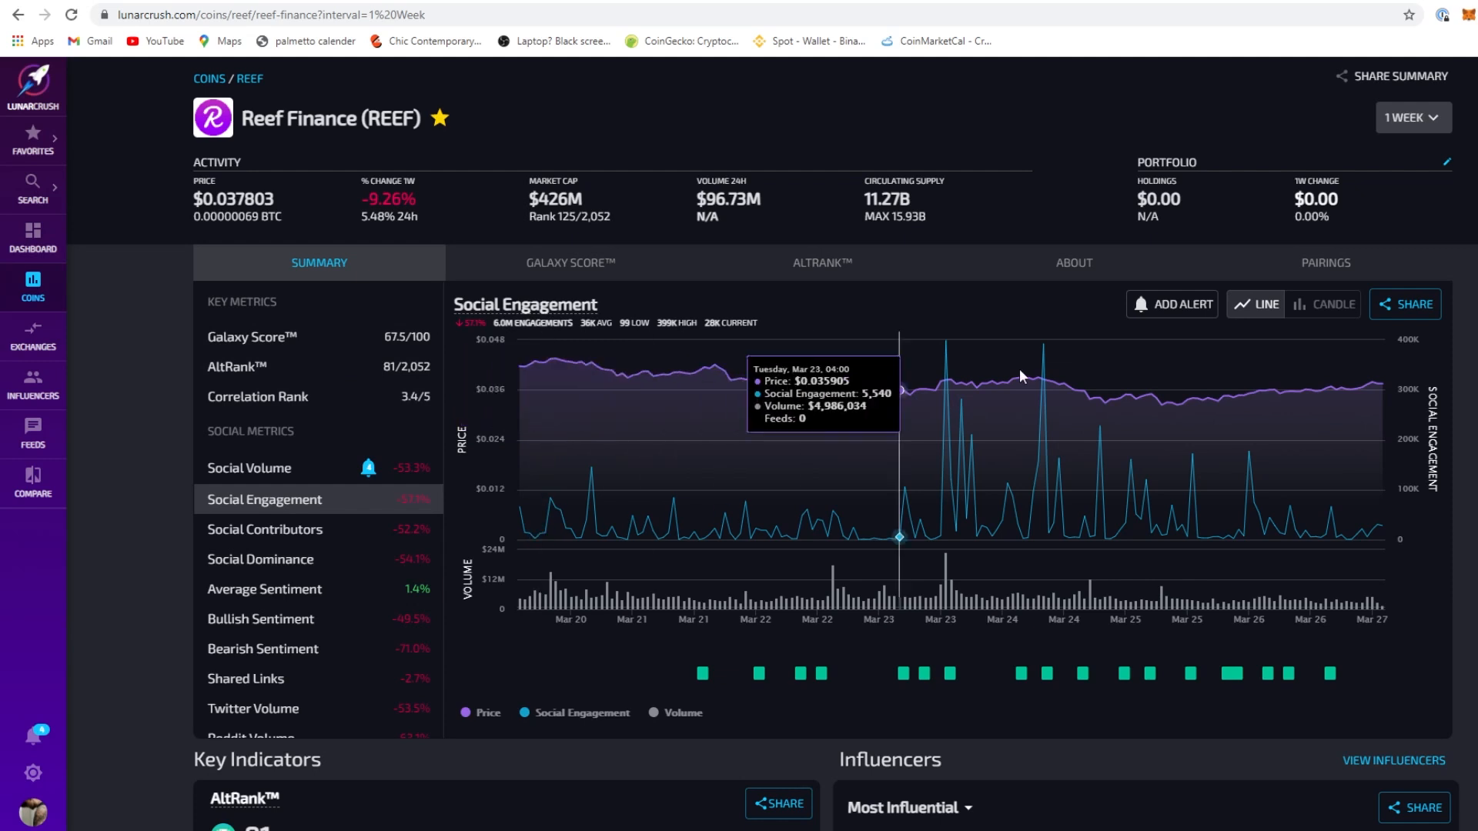
{"action": "mouse_move", "coordinate": [699, 369]}
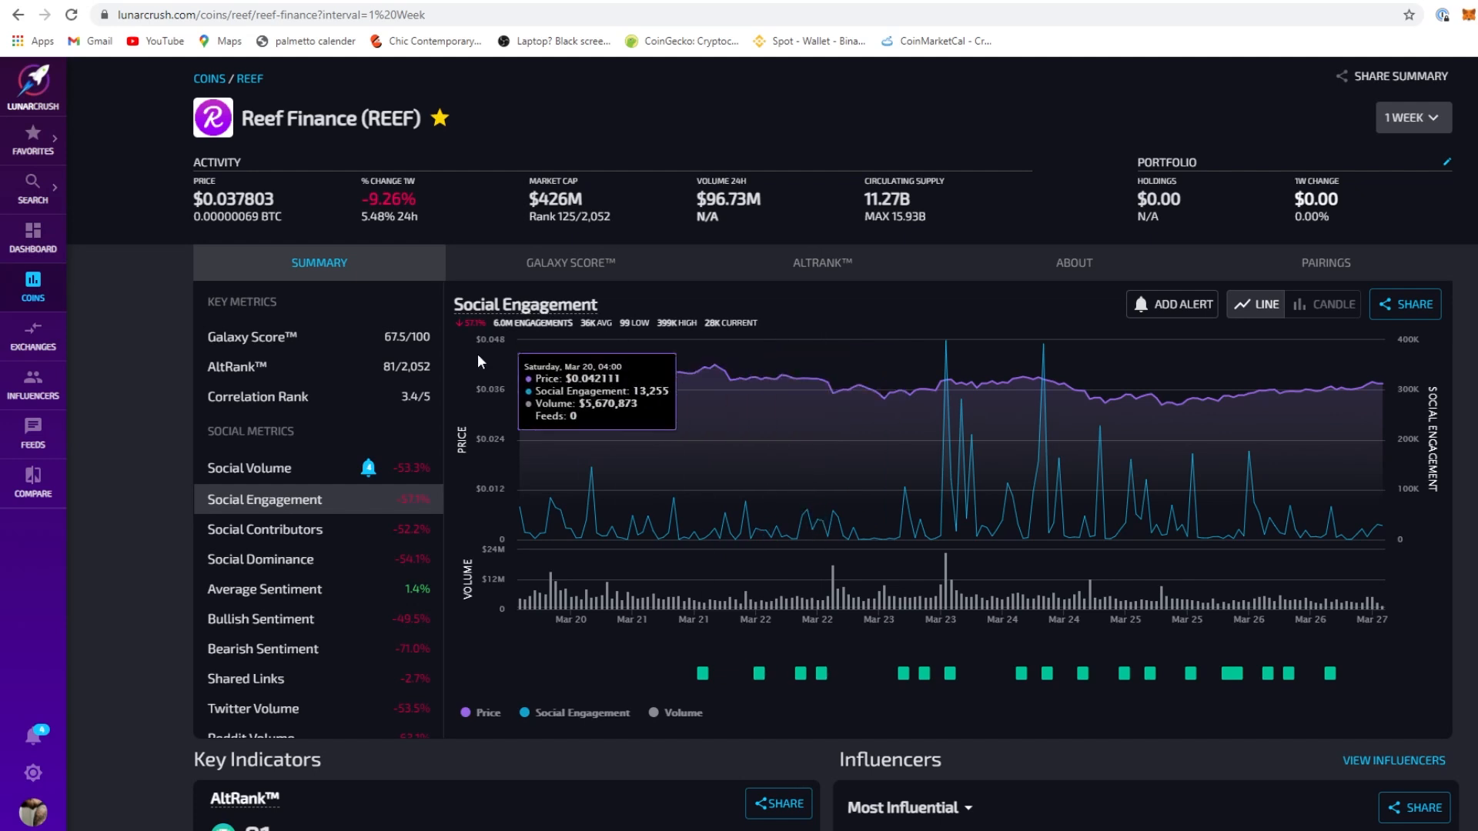
{"action": "mouse_move", "coordinate": [405, 391]}
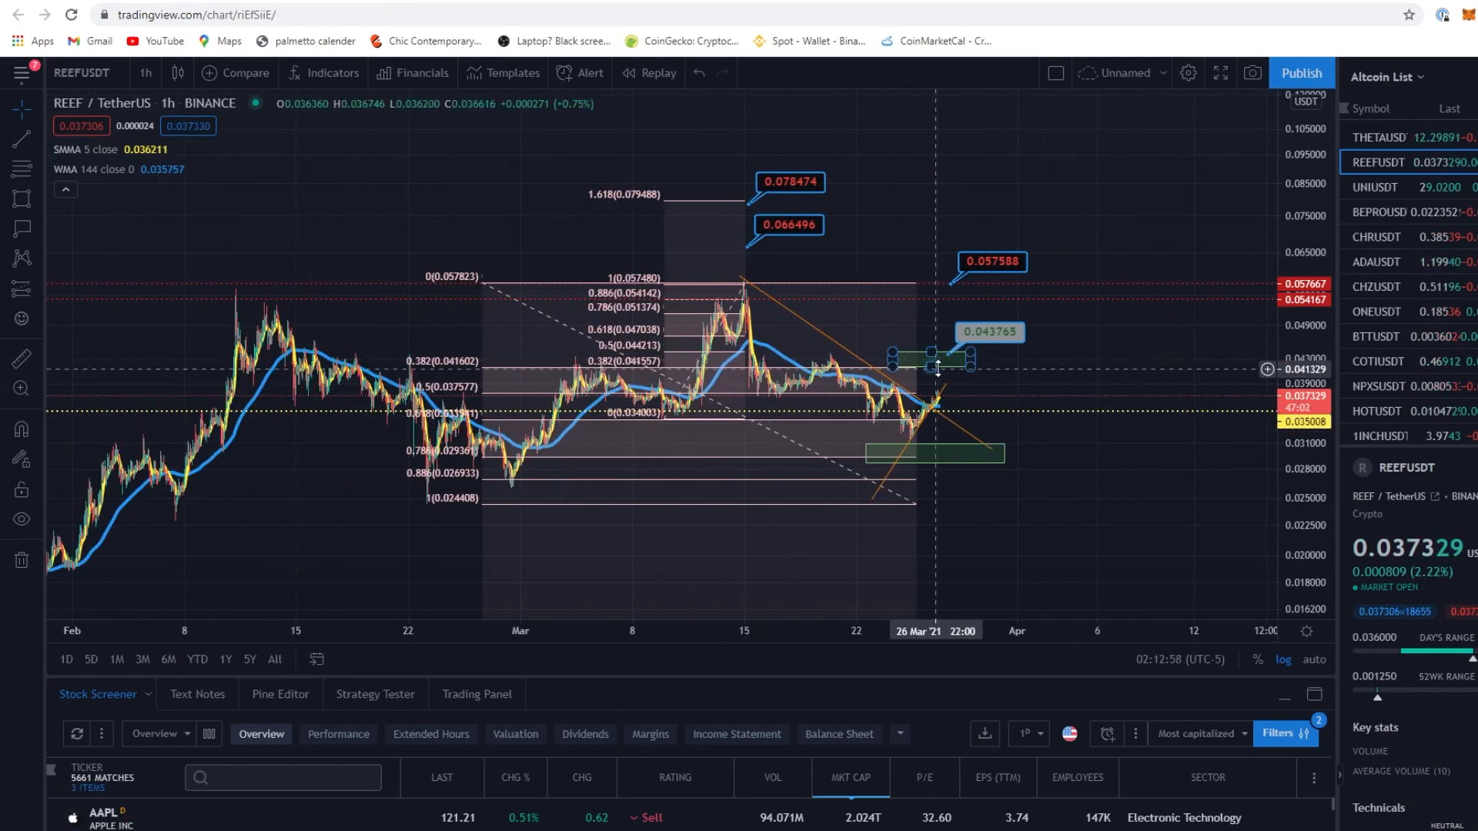
{"action": "mouse_move", "coordinate": [956, 367]}
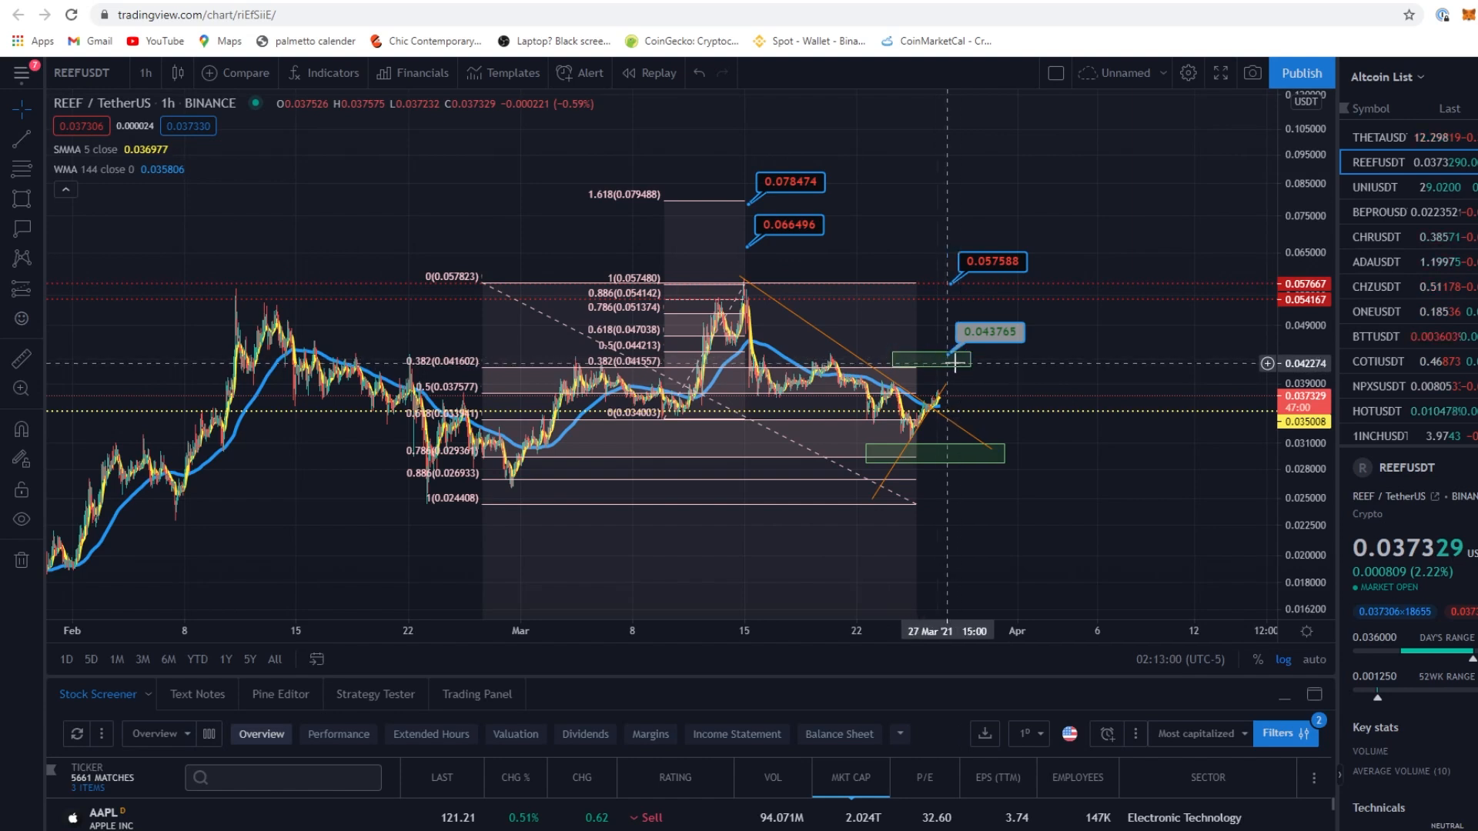
{"action": "mouse_move", "coordinate": [950, 401]}
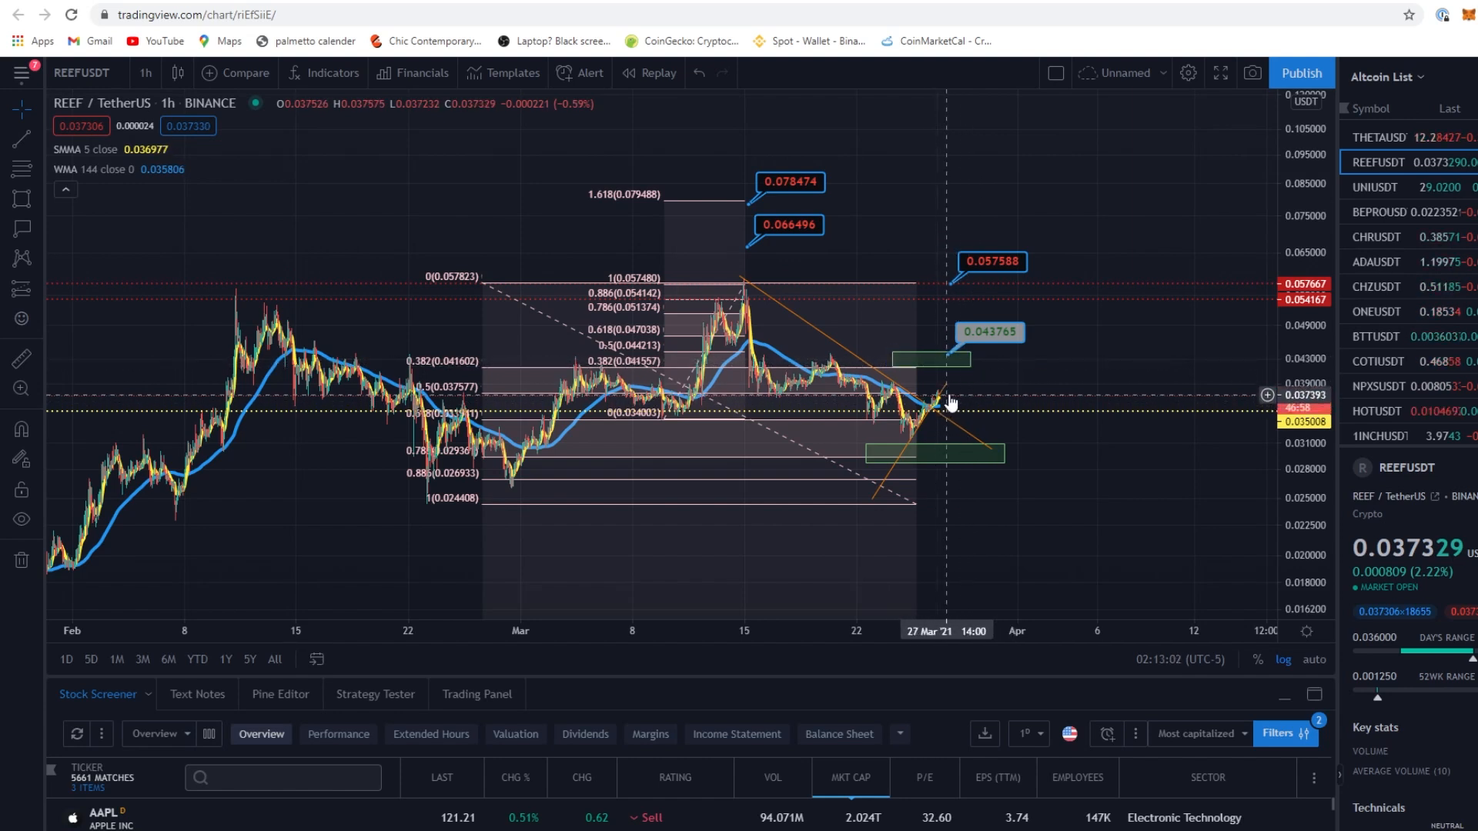
{"action": "mouse_move", "coordinate": [973, 387]}
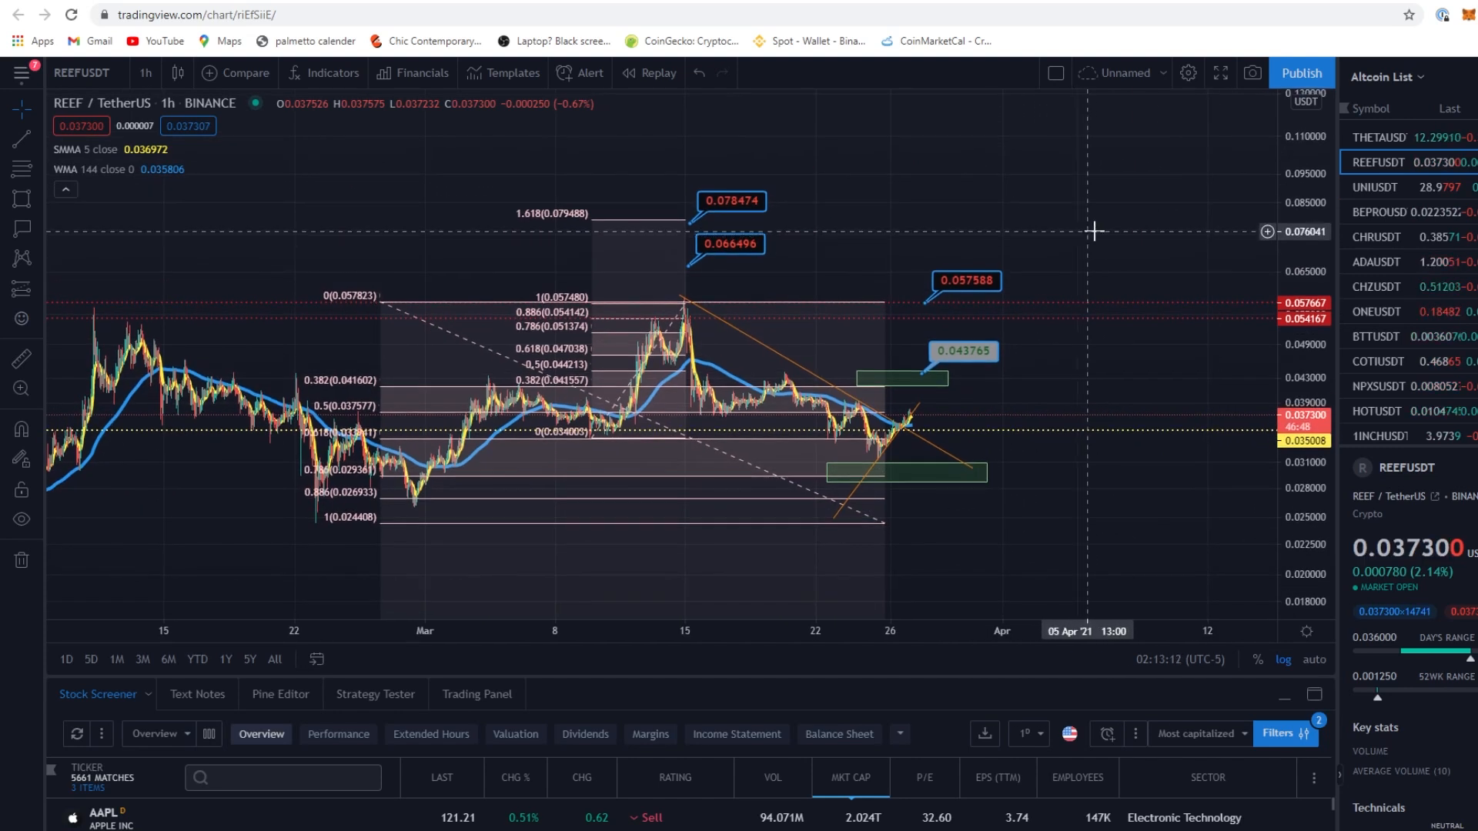
{"action": "mouse_move", "coordinate": [1013, 203]}
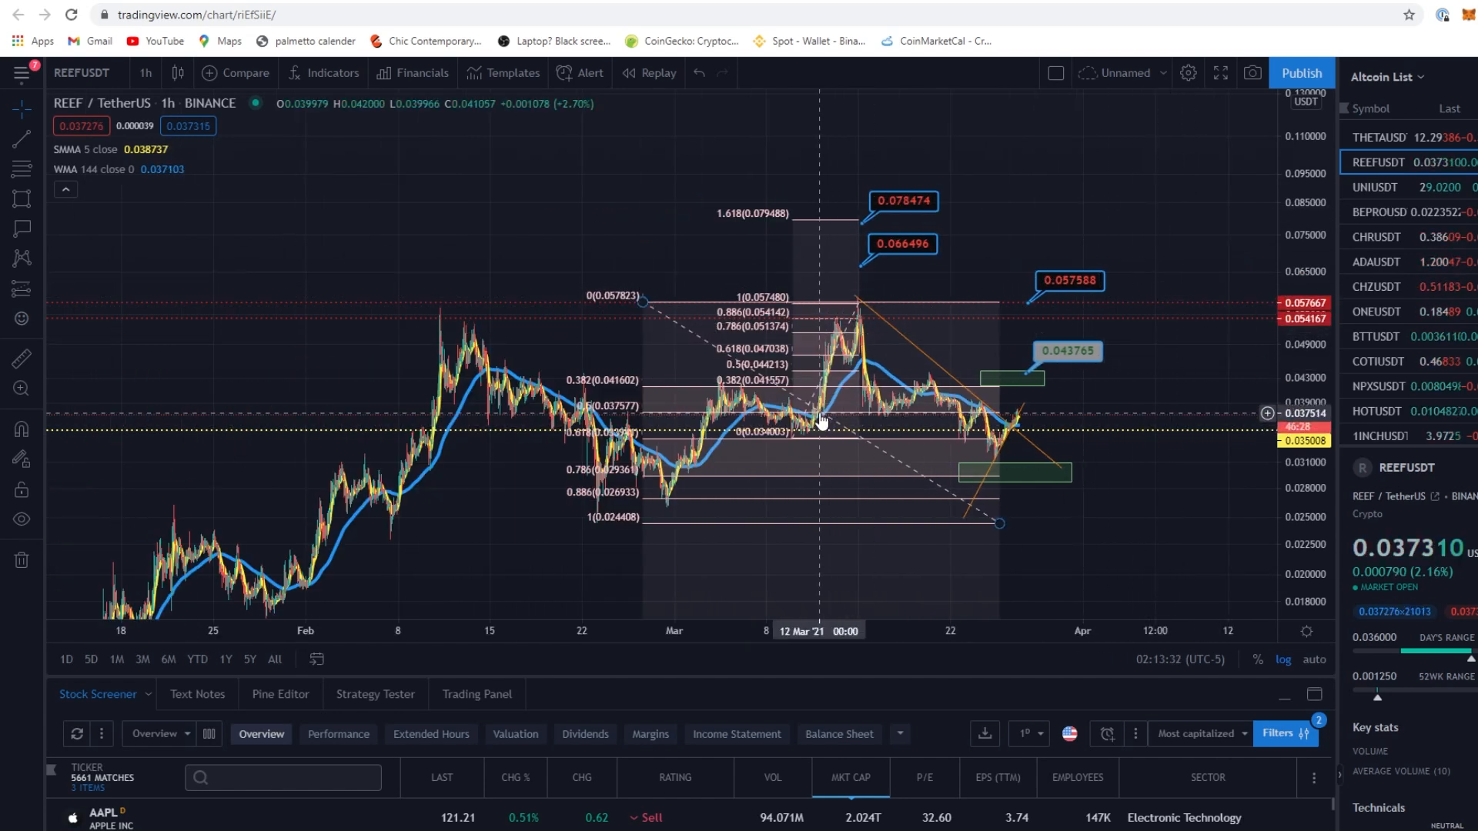
{"action": "mouse_move", "coordinate": [795, 436]}
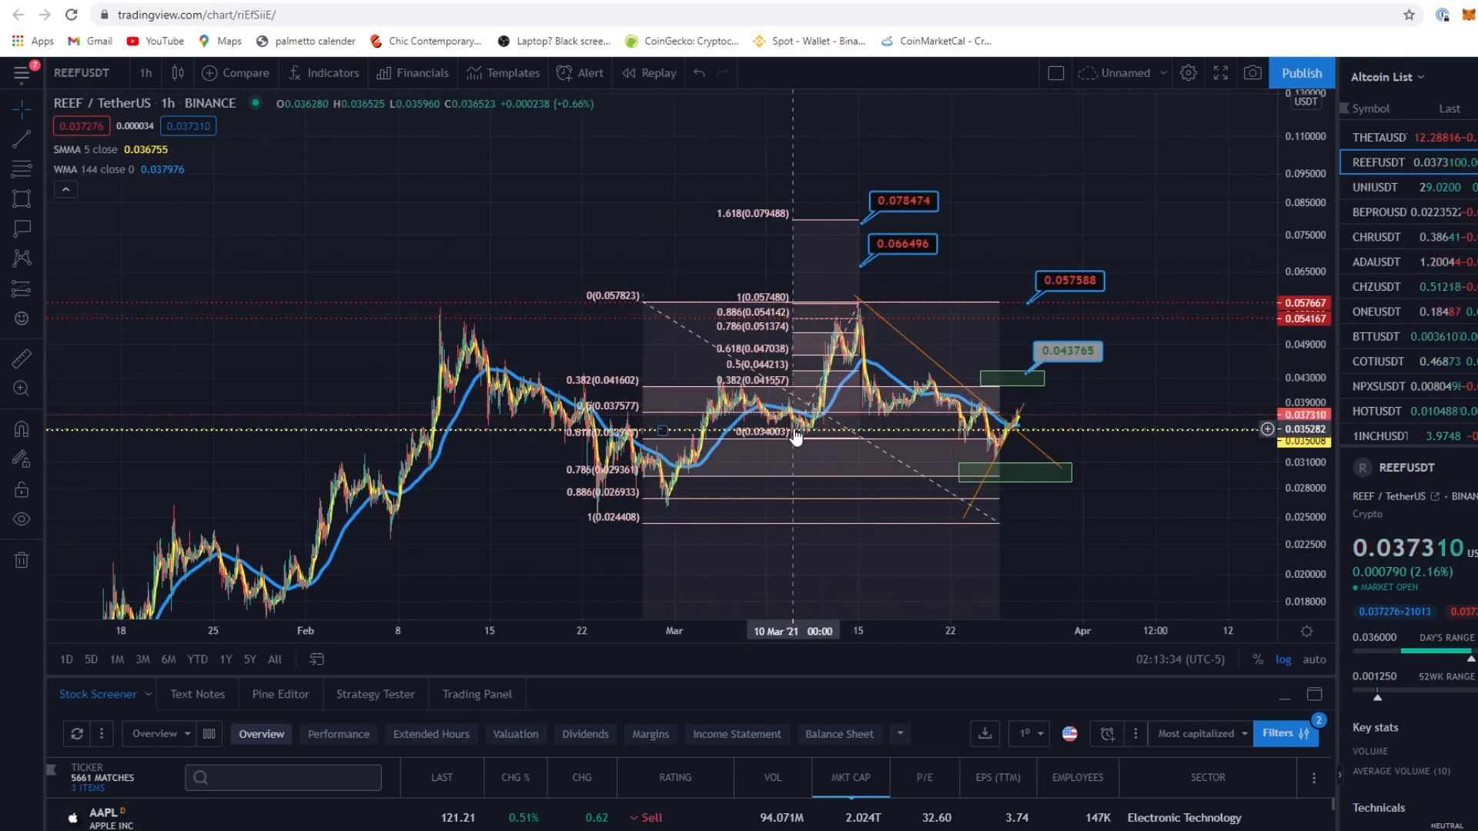
{"action": "mouse_move", "coordinate": [1029, 421]}
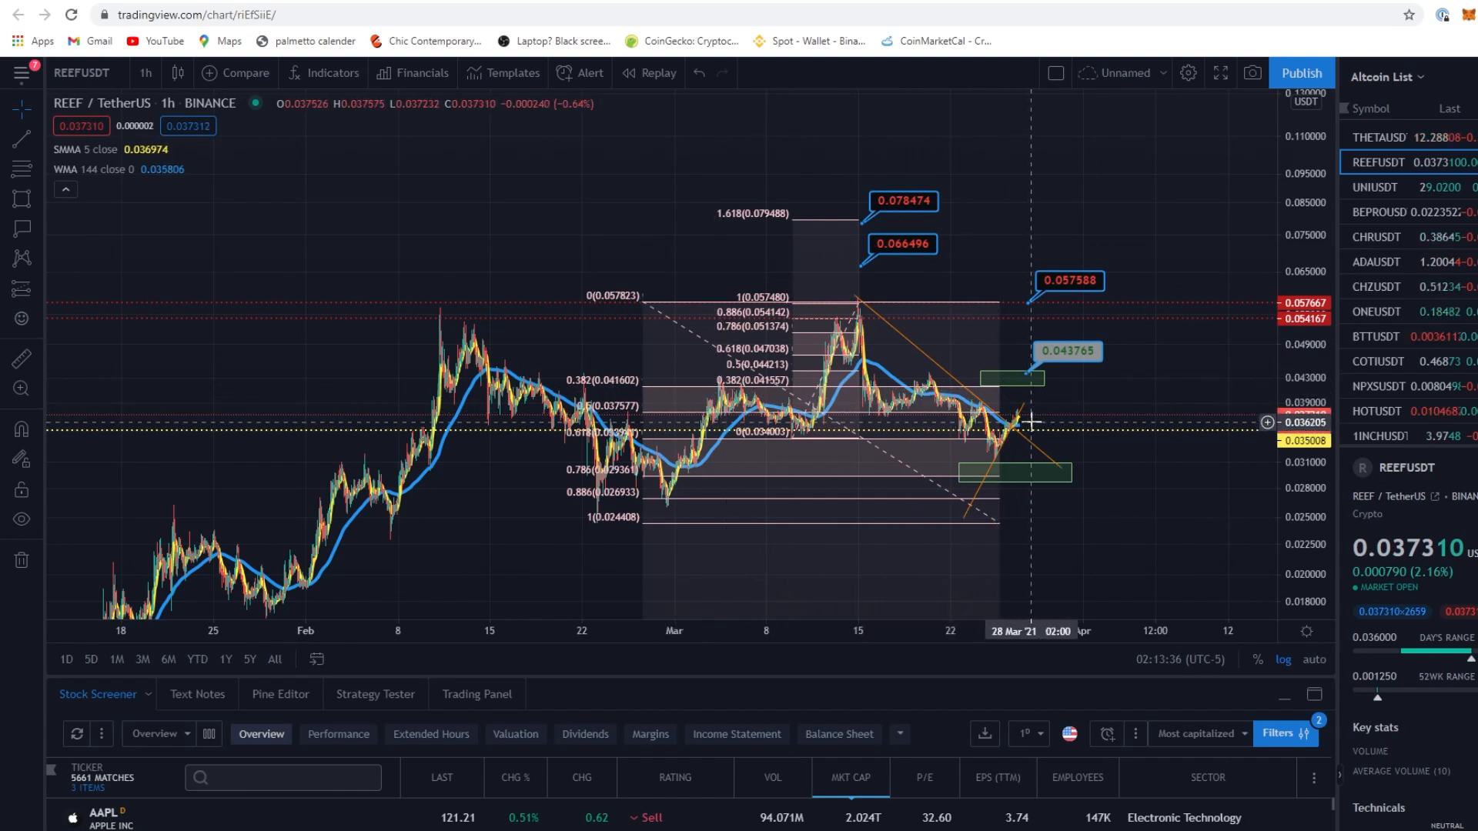
{"action": "mouse_move", "coordinate": [1166, 327]}
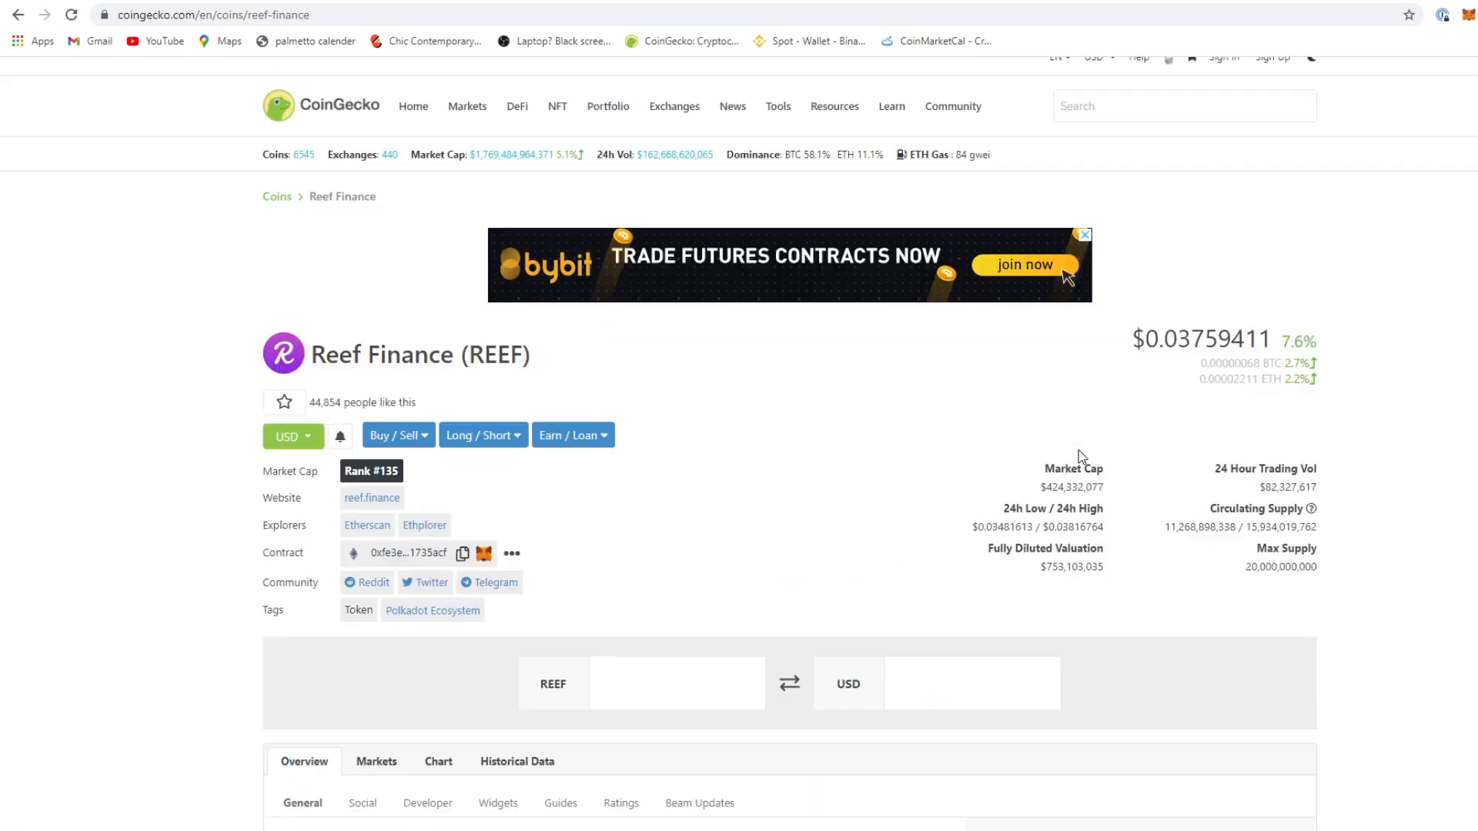
Visit Ethernity Chain from Trending Search, then search 'Su' and load the SuperFarm (SUPER) page
{"action": "left_click", "coordinate": [1184, 244]}
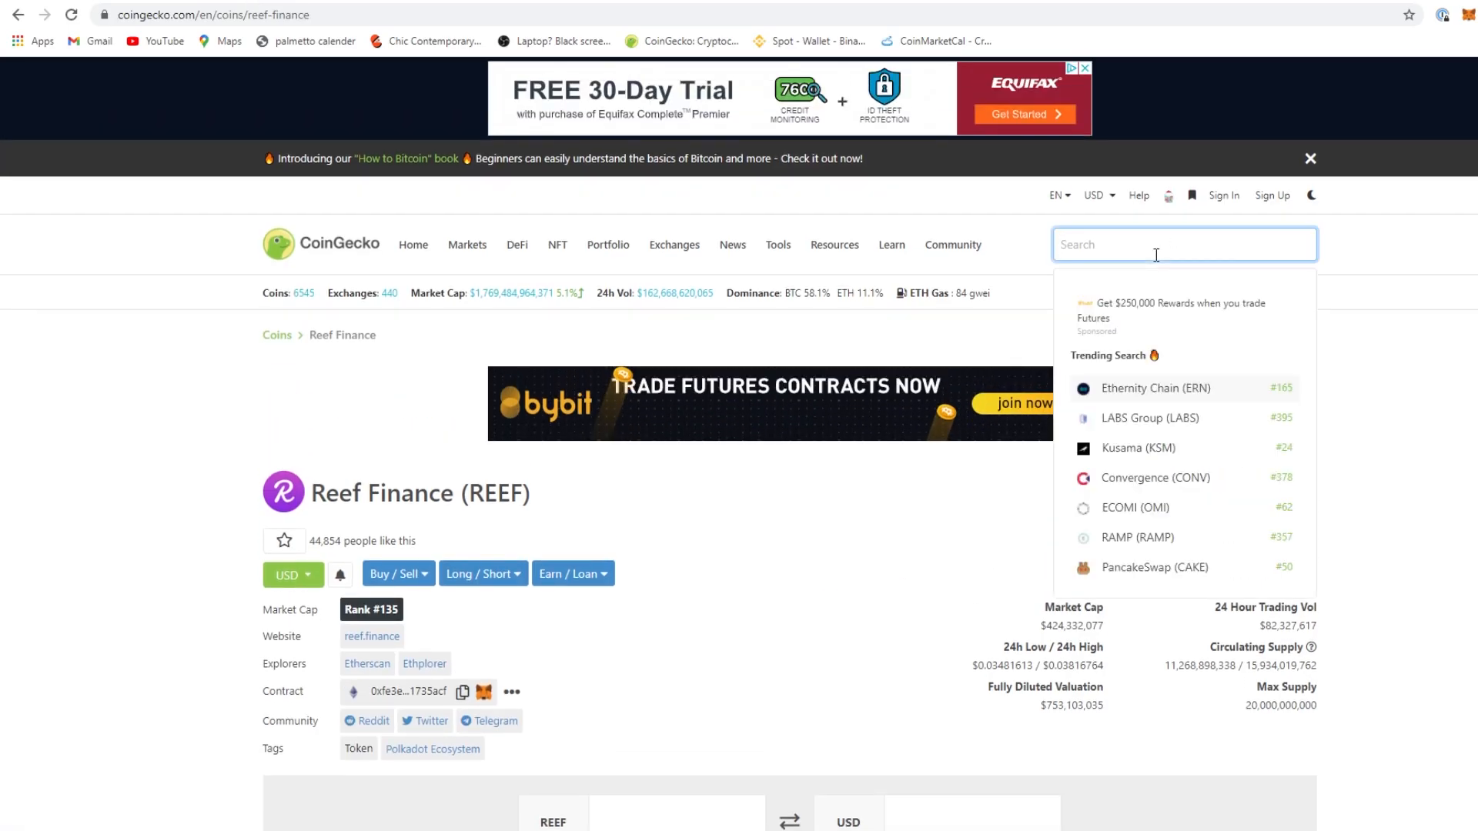
{"action": "mouse_move", "coordinate": [1216, 396]}
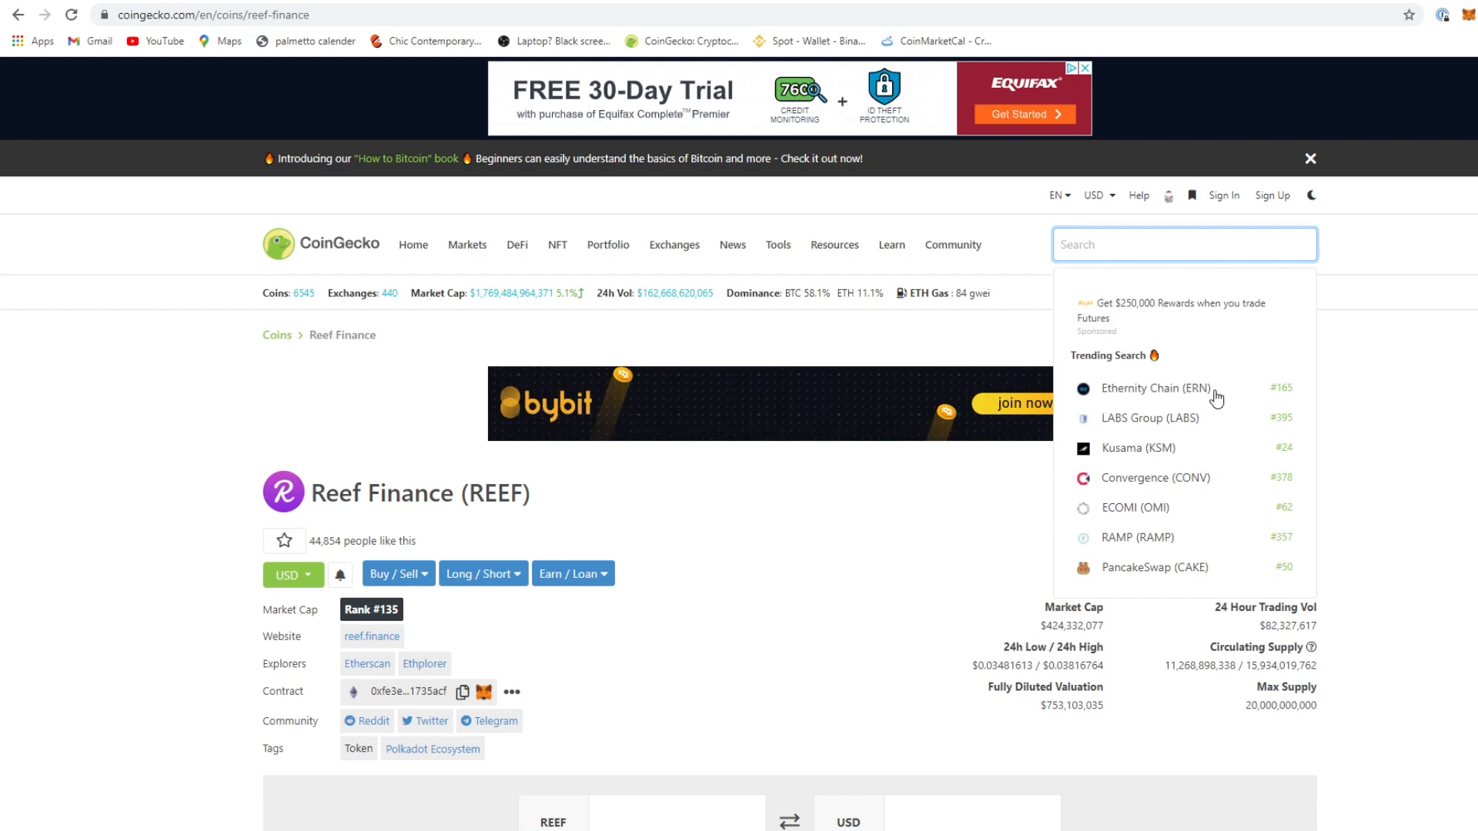
{"action": "left_click", "coordinate": [1154, 387]}
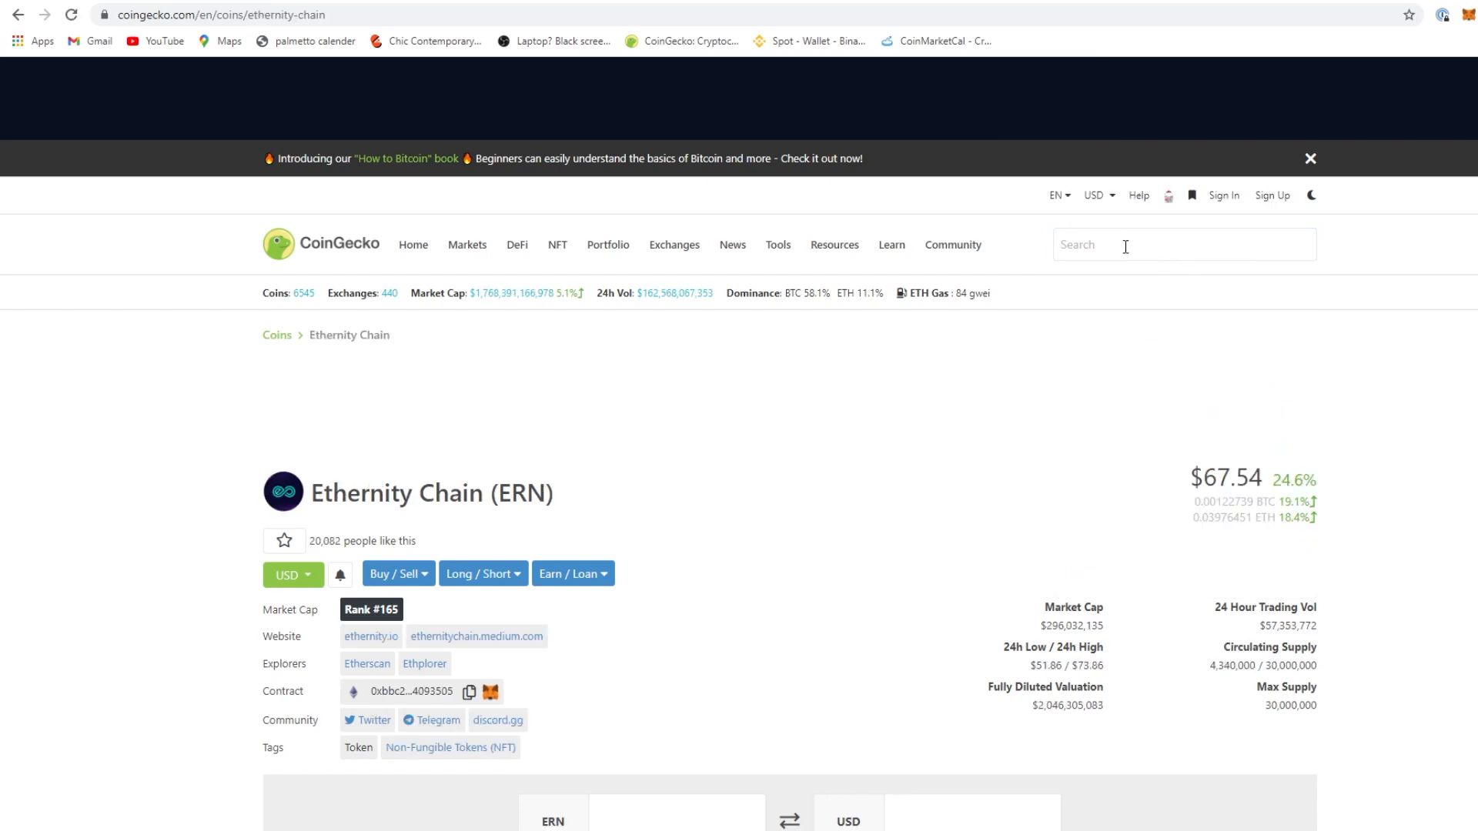
{"action": "left_click", "coordinate": [1184, 245]}
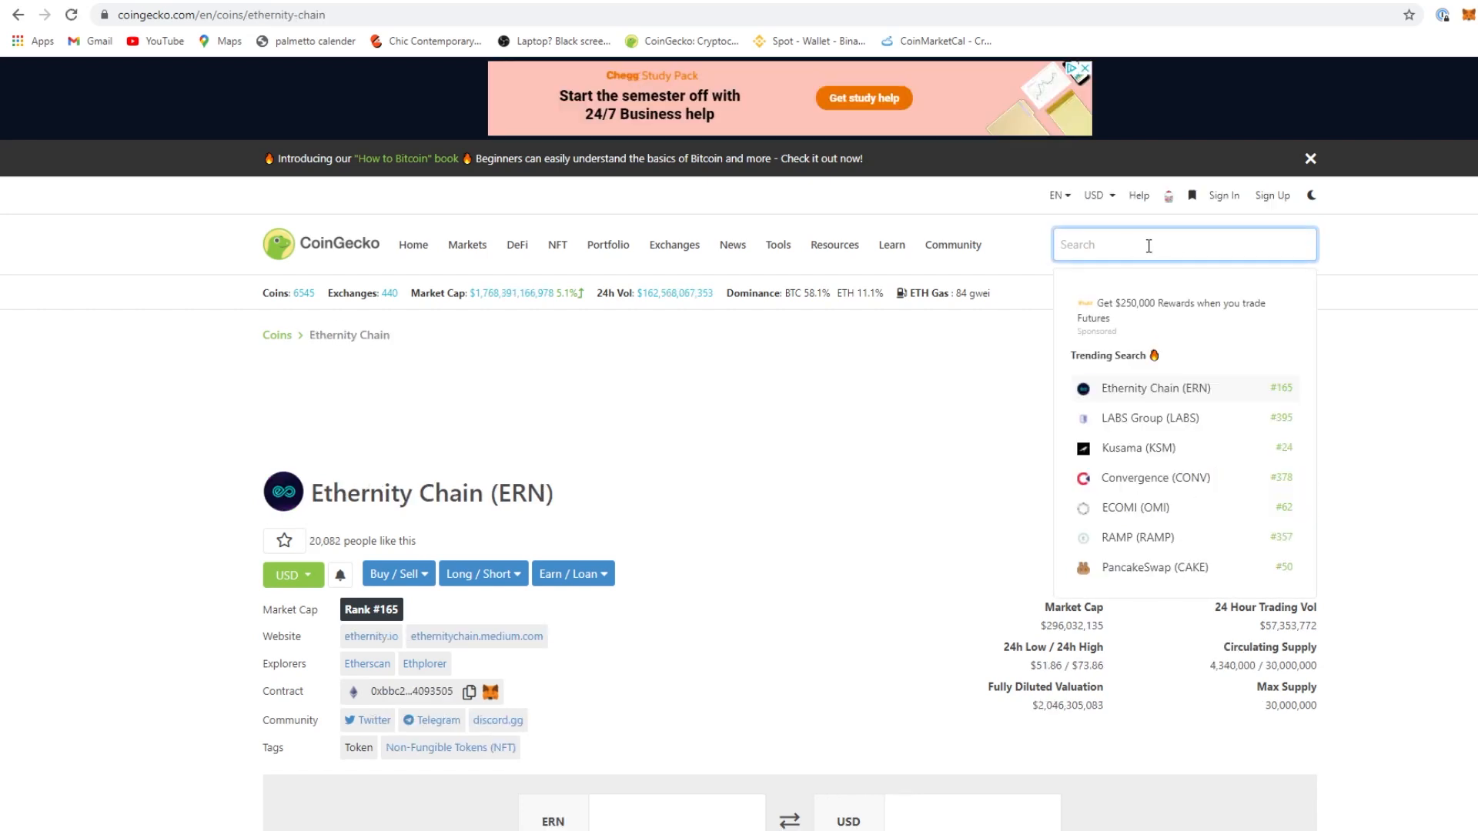
{"action": "type", "text": "Superfar"}
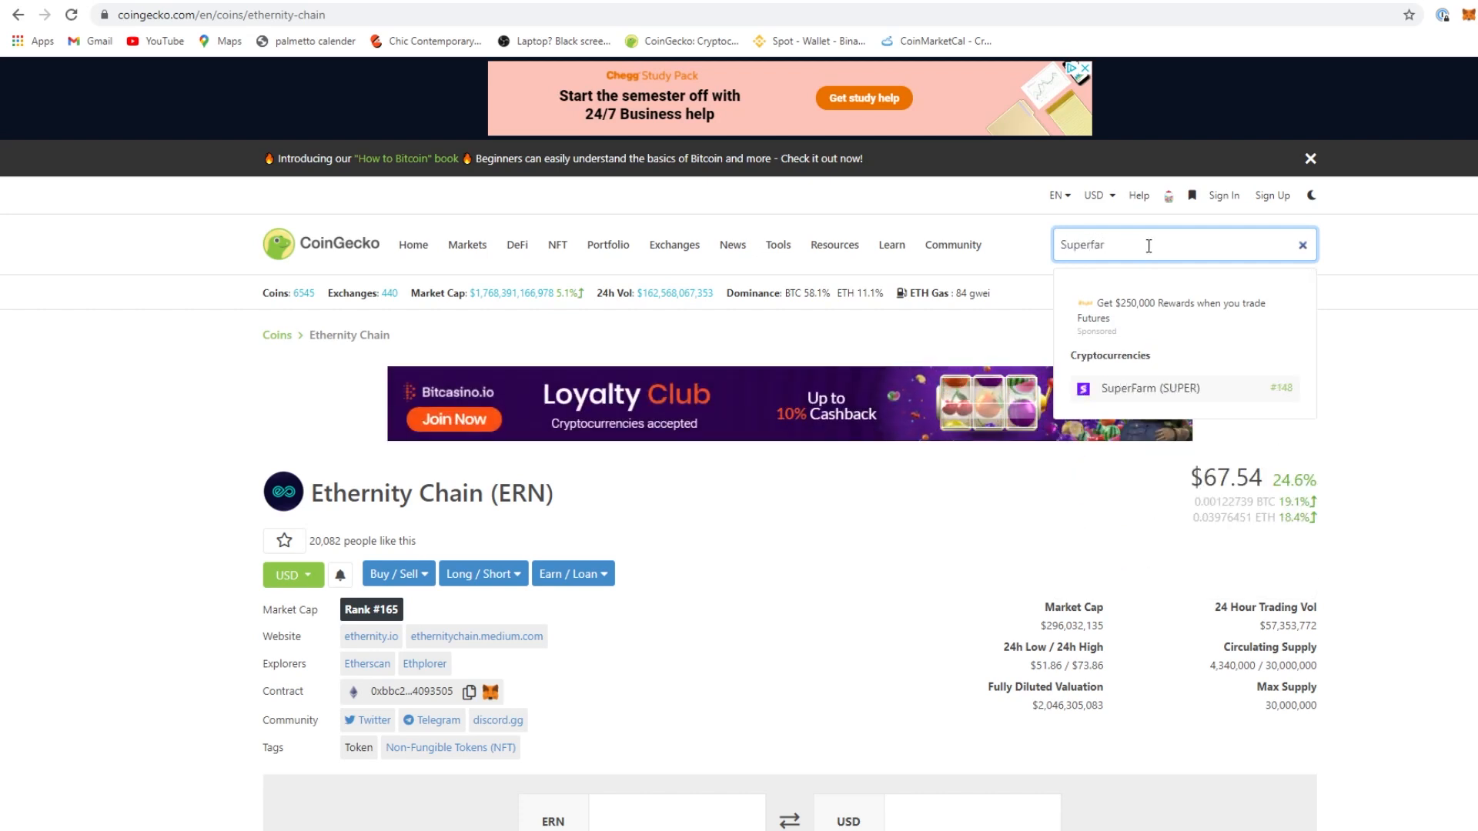
{"action": "left_click", "coordinate": [1148, 388]}
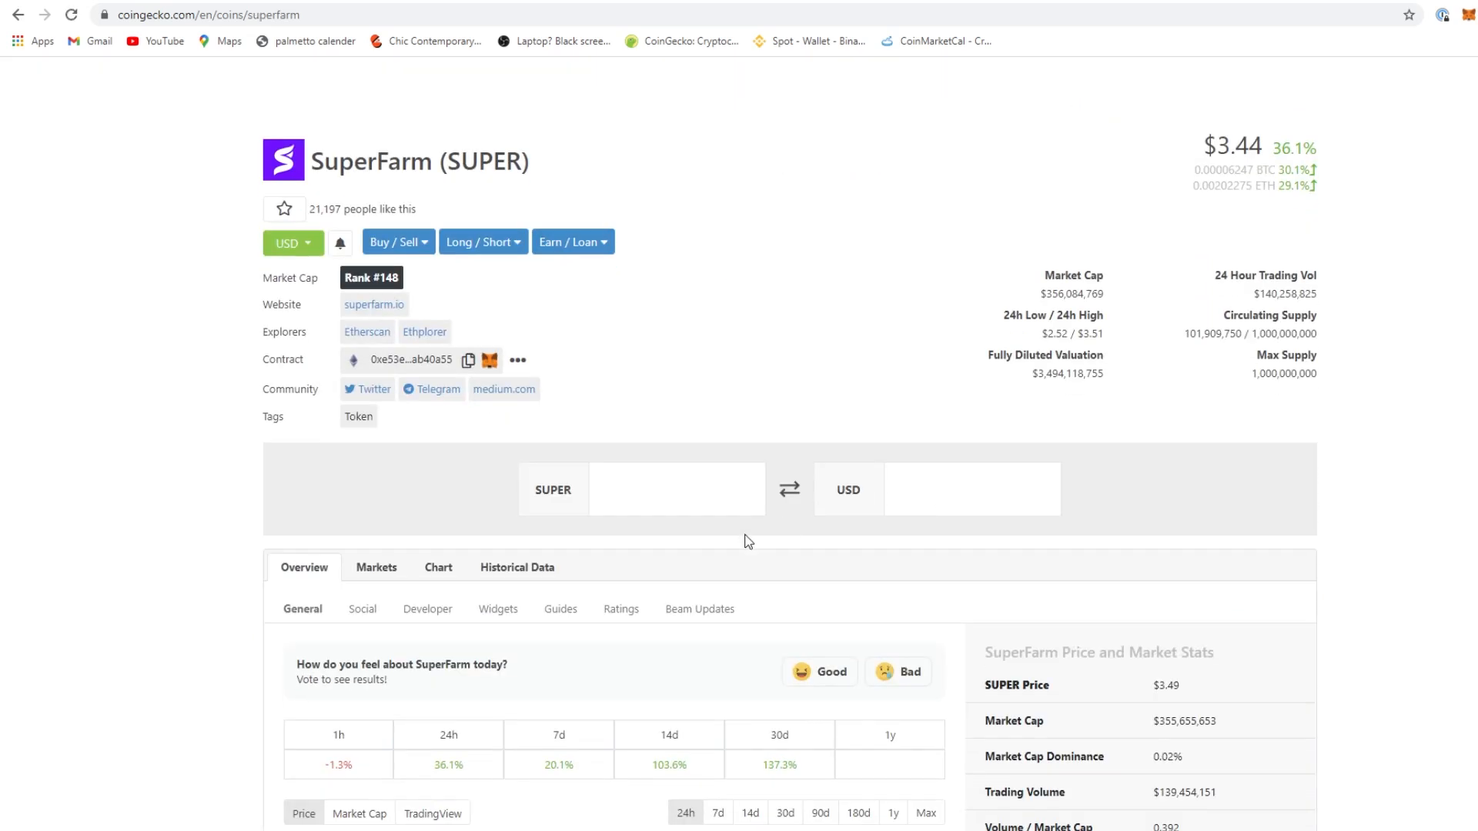
Review SuperFarm's $3.44 price, 36.1% gain, rank #148 and its 7-day price chart
{"action": "scroll", "scroll_direction": "down", "scroll_amount": 3}
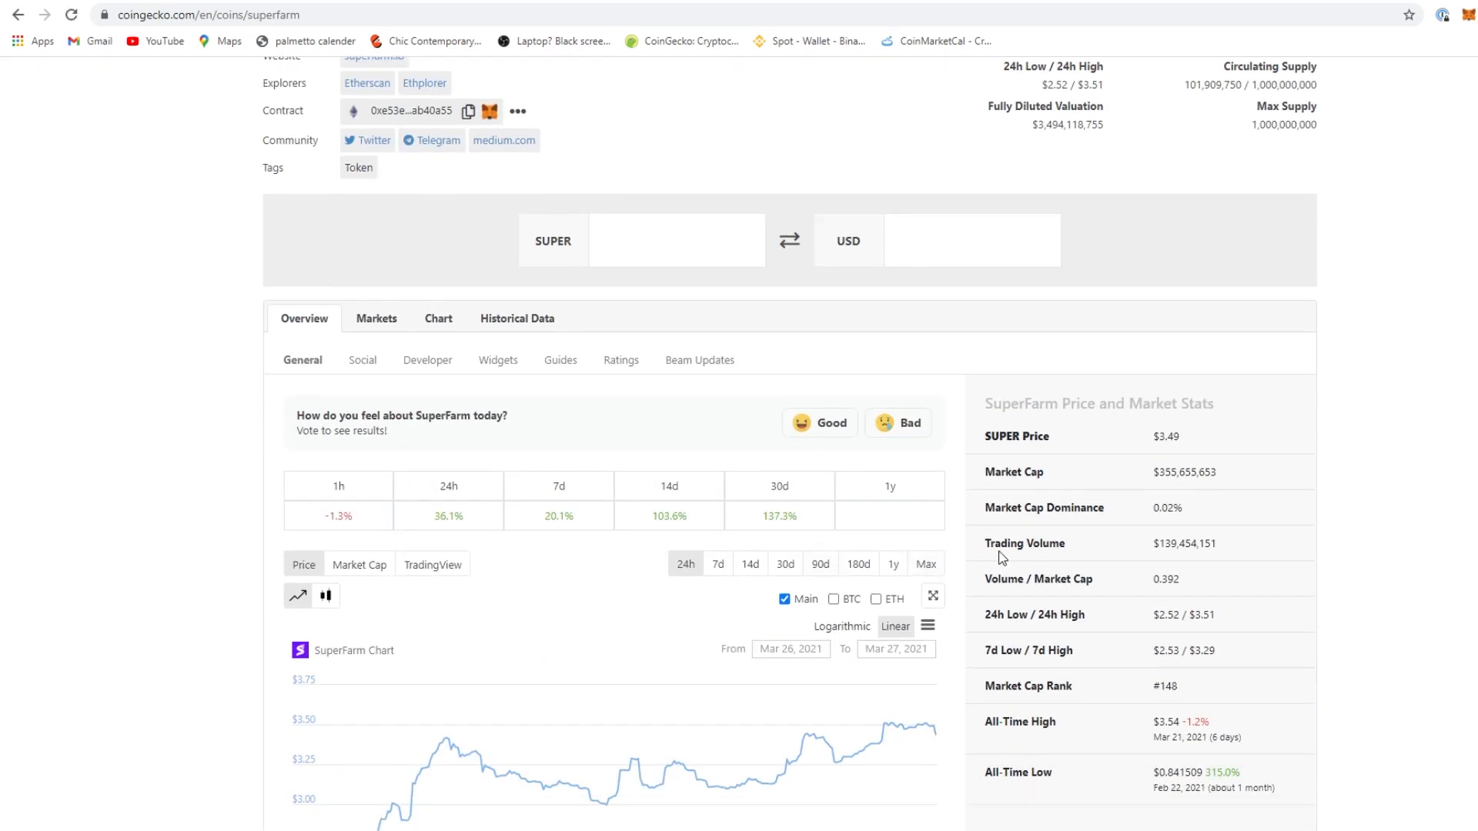
{"action": "scroll", "scroll_direction": "up", "scroll_amount": 3}
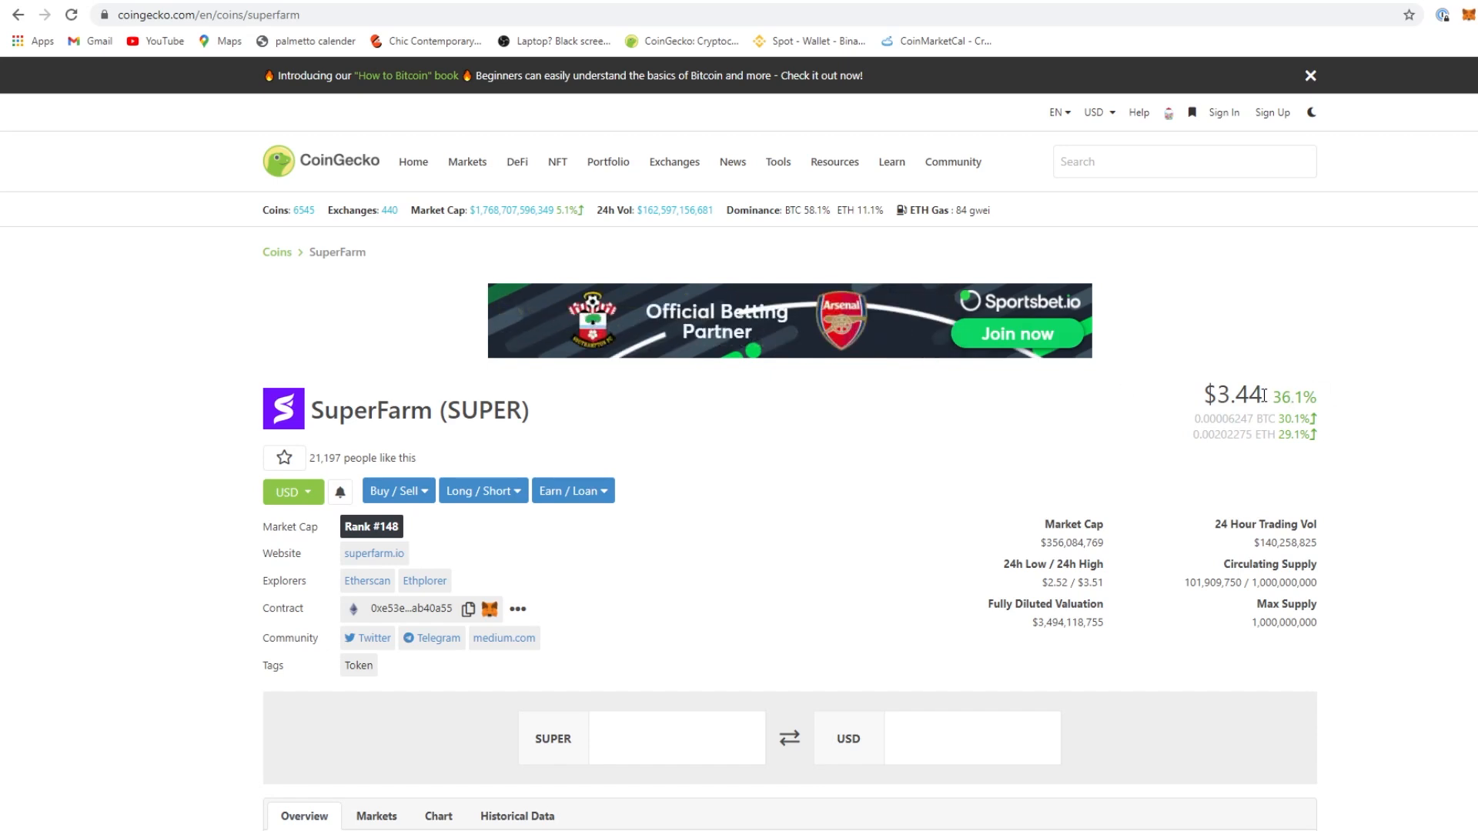
{"action": "scroll", "scroll_direction": "down", "scroll_amount": 3}
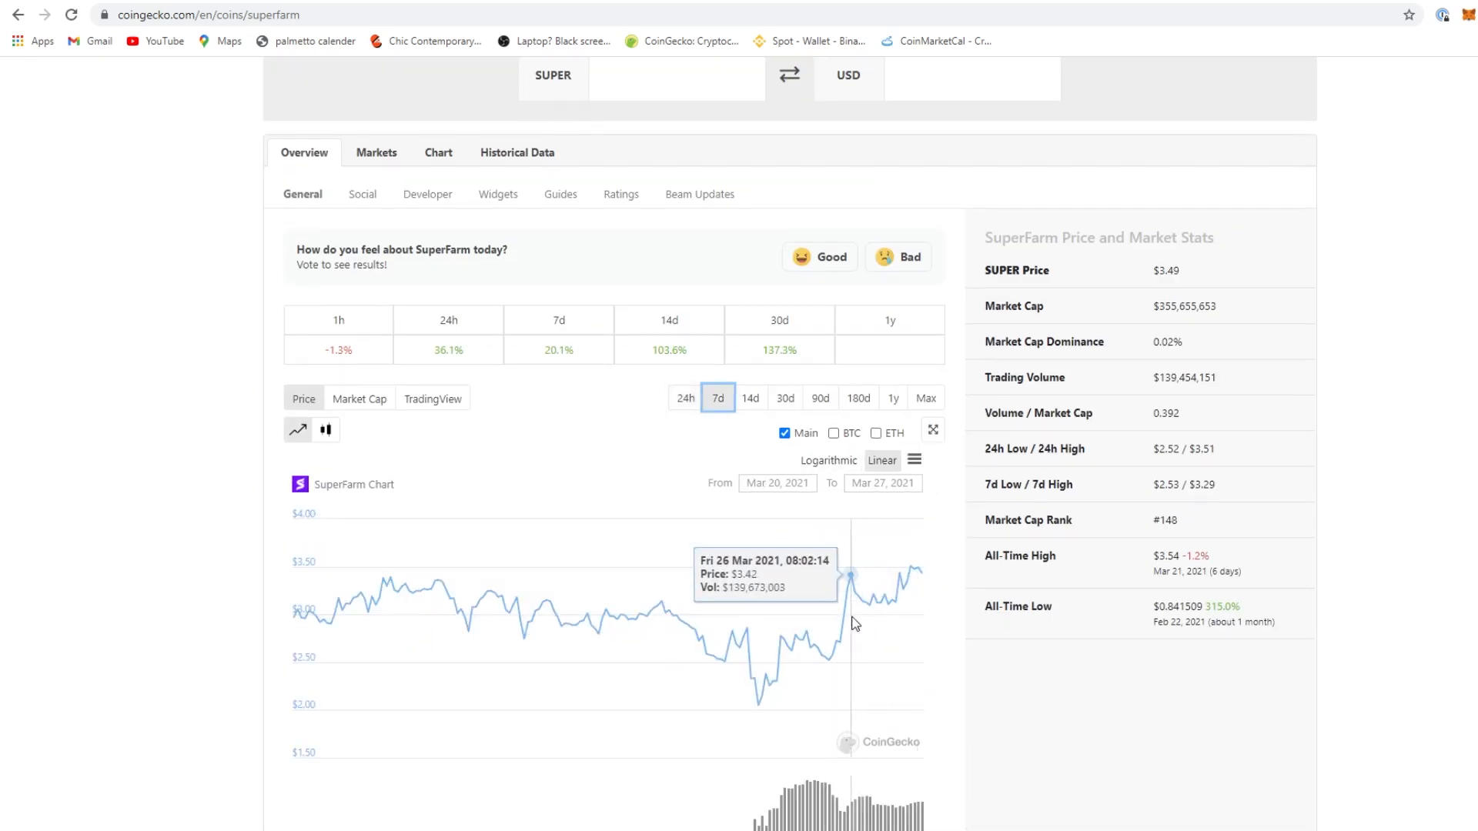
{"action": "mouse_move", "coordinate": [832, 679]}
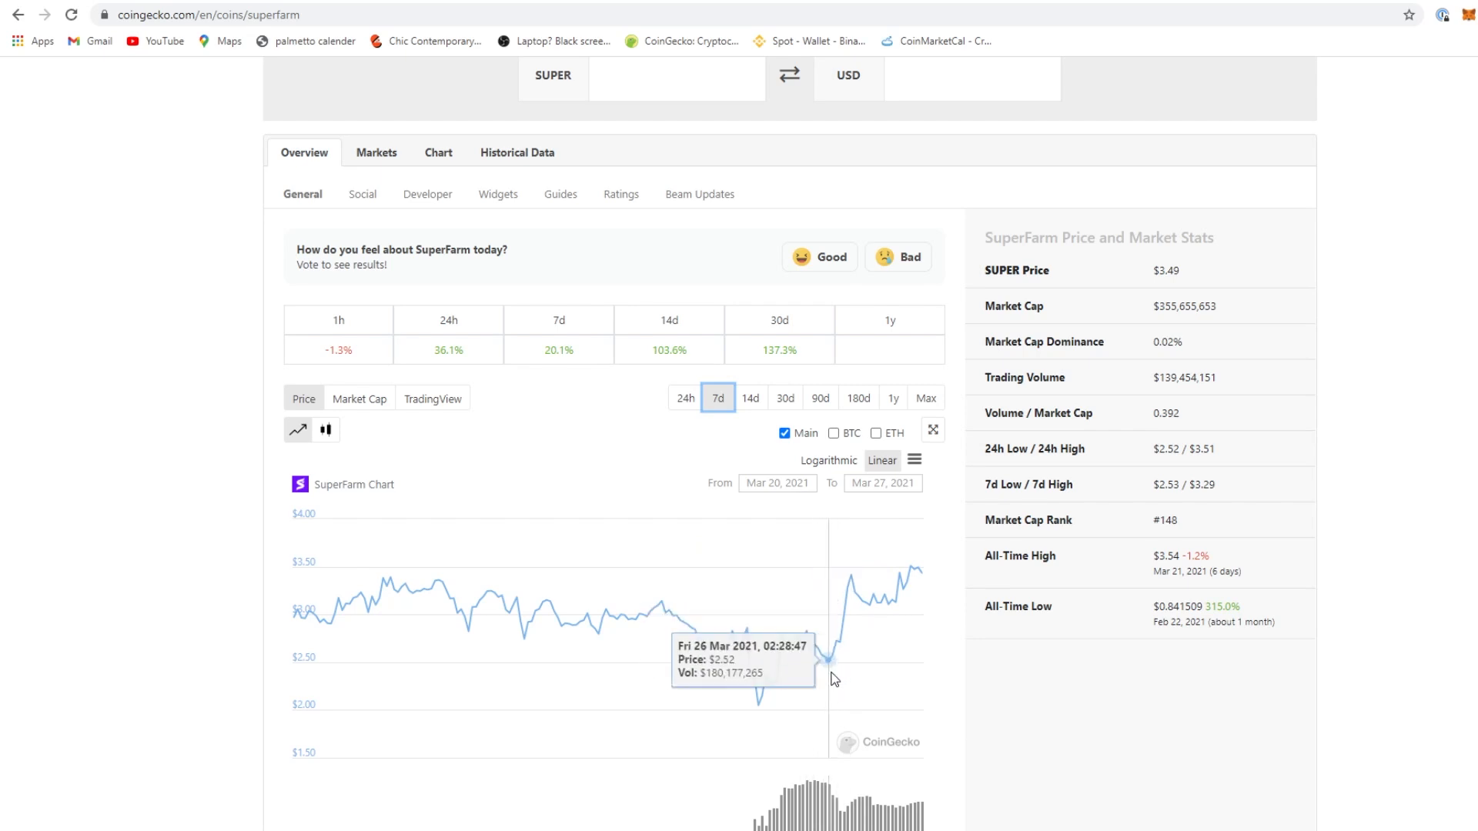
{"action": "mouse_move", "coordinate": [833, 678]}
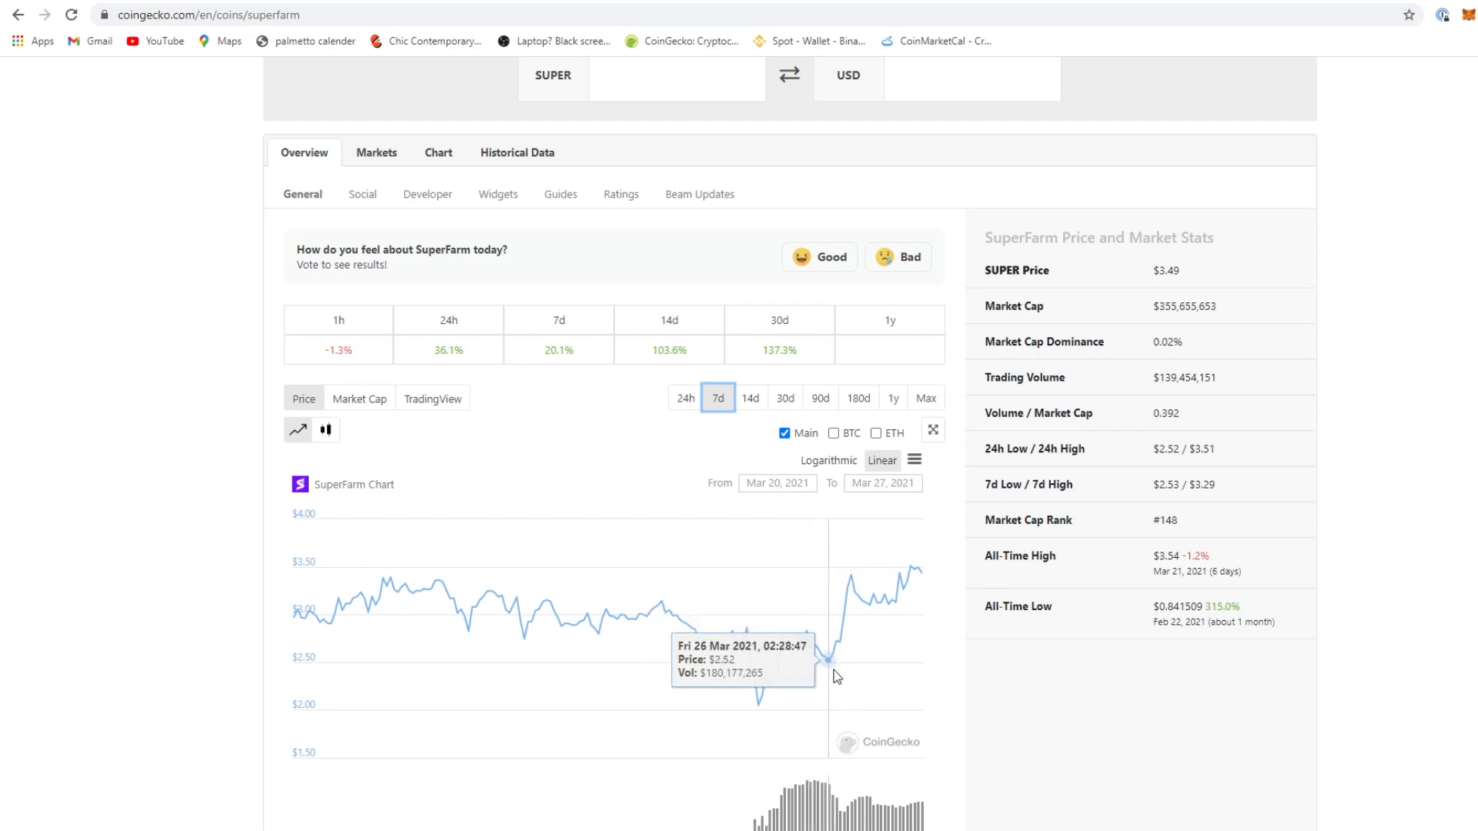
{"action": "mouse_move", "coordinate": [760, 706]}
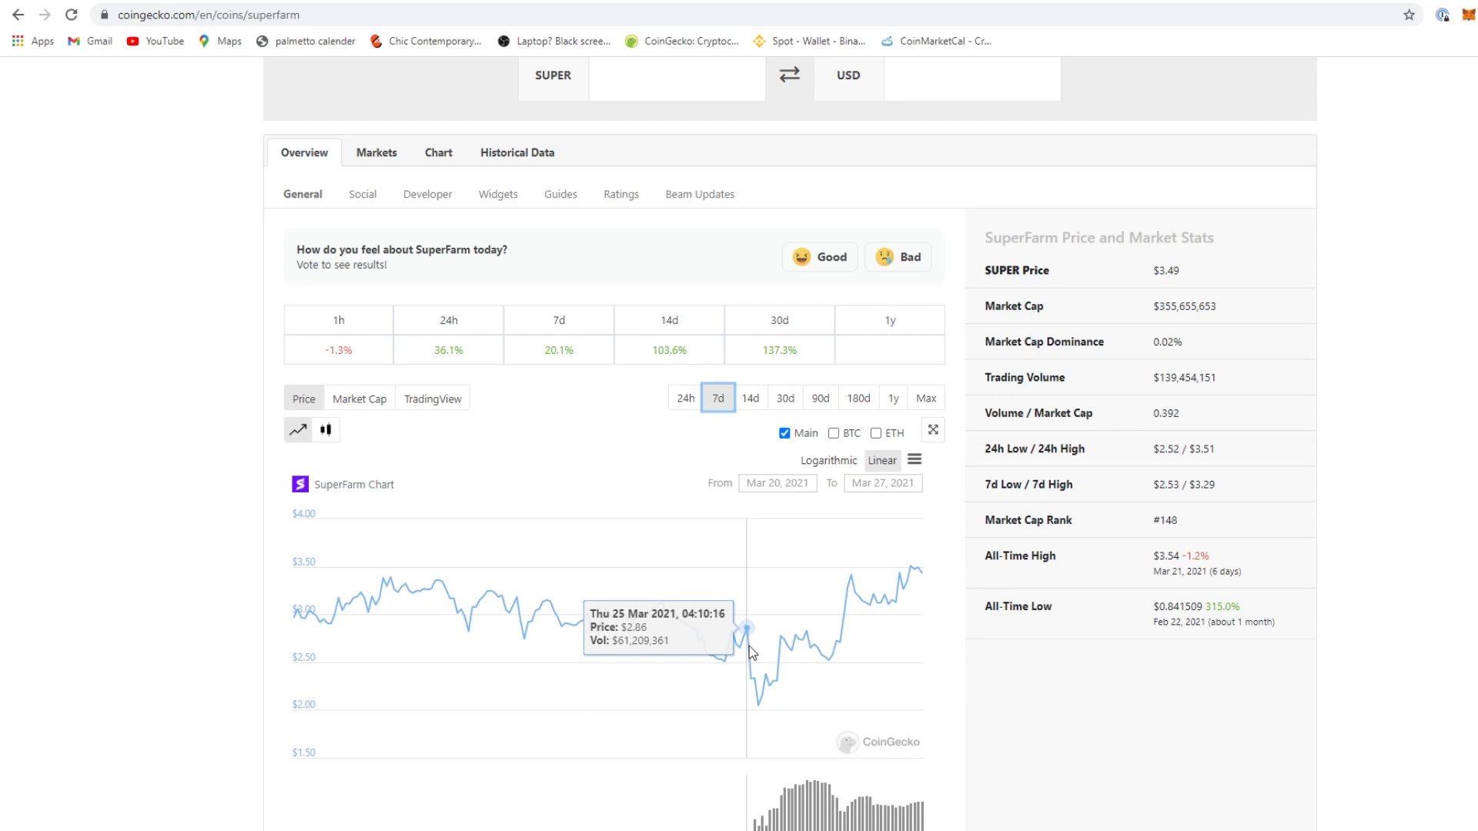
{"action": "mouse_move", "coordinate": [753, 648]}
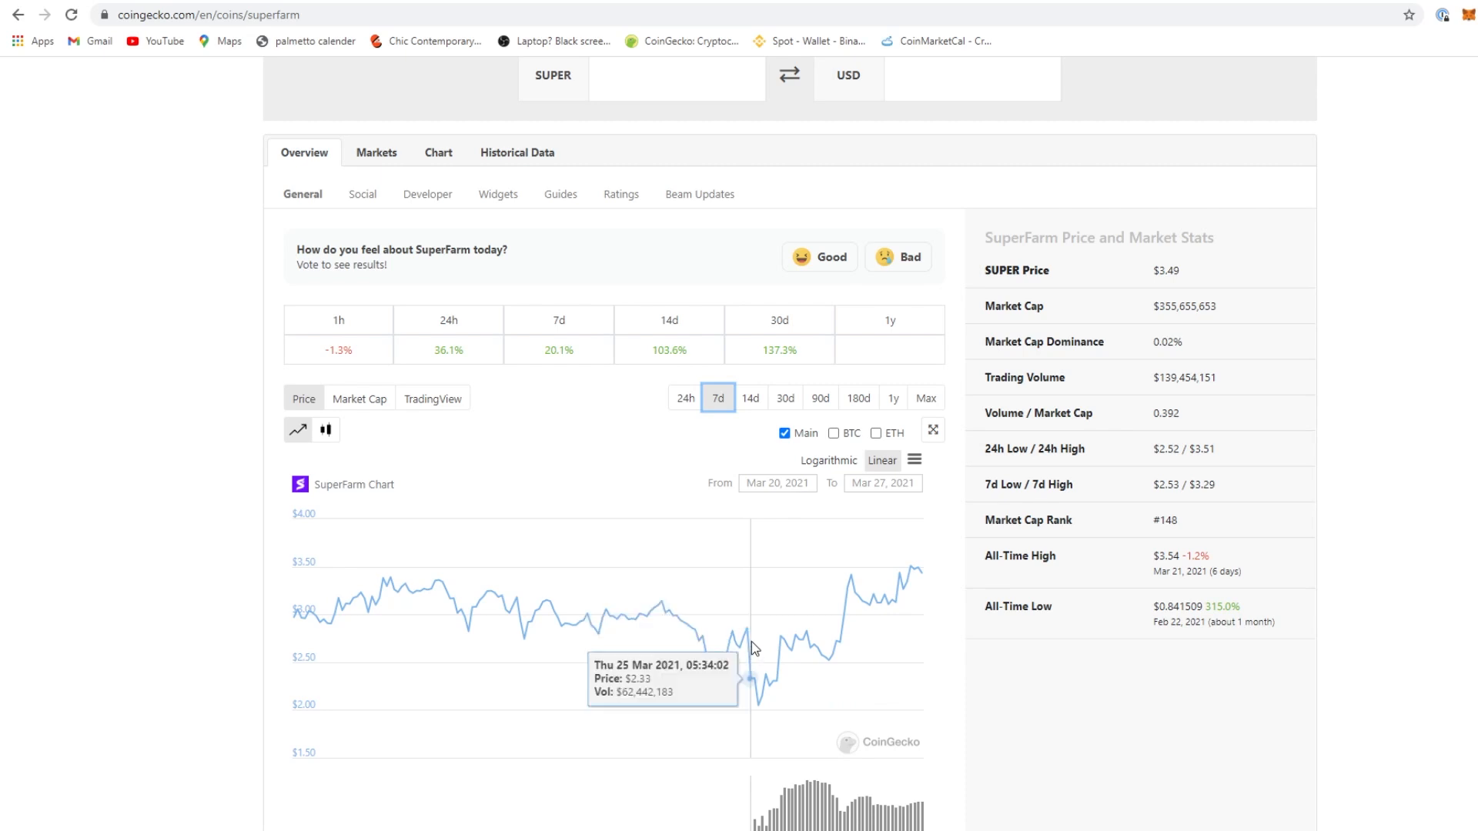
{"action": "mouse_move", "coordinate": [762, 706]}
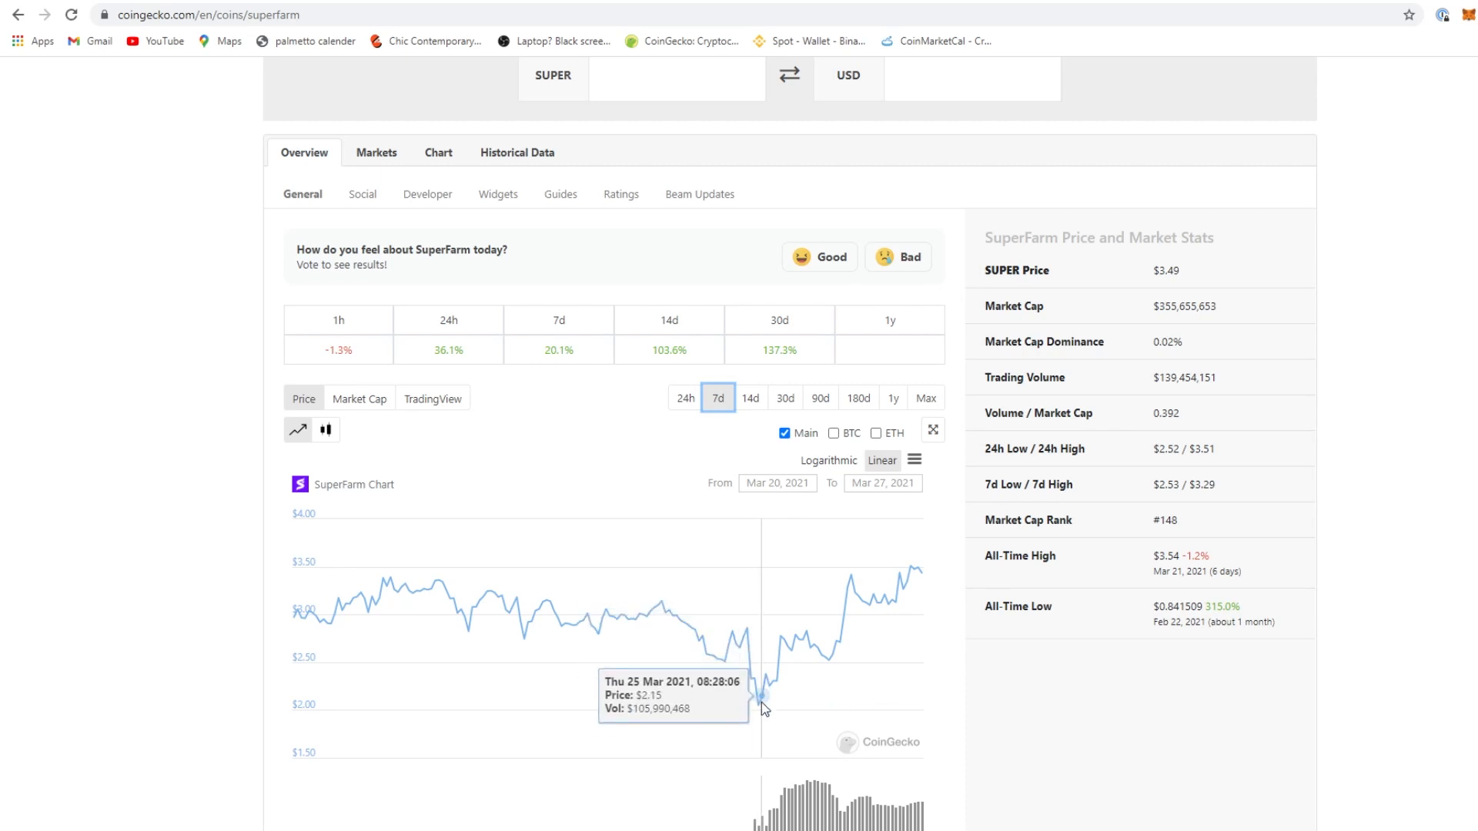
{"action": "mouse_move", "coordinate": [762, 711]}
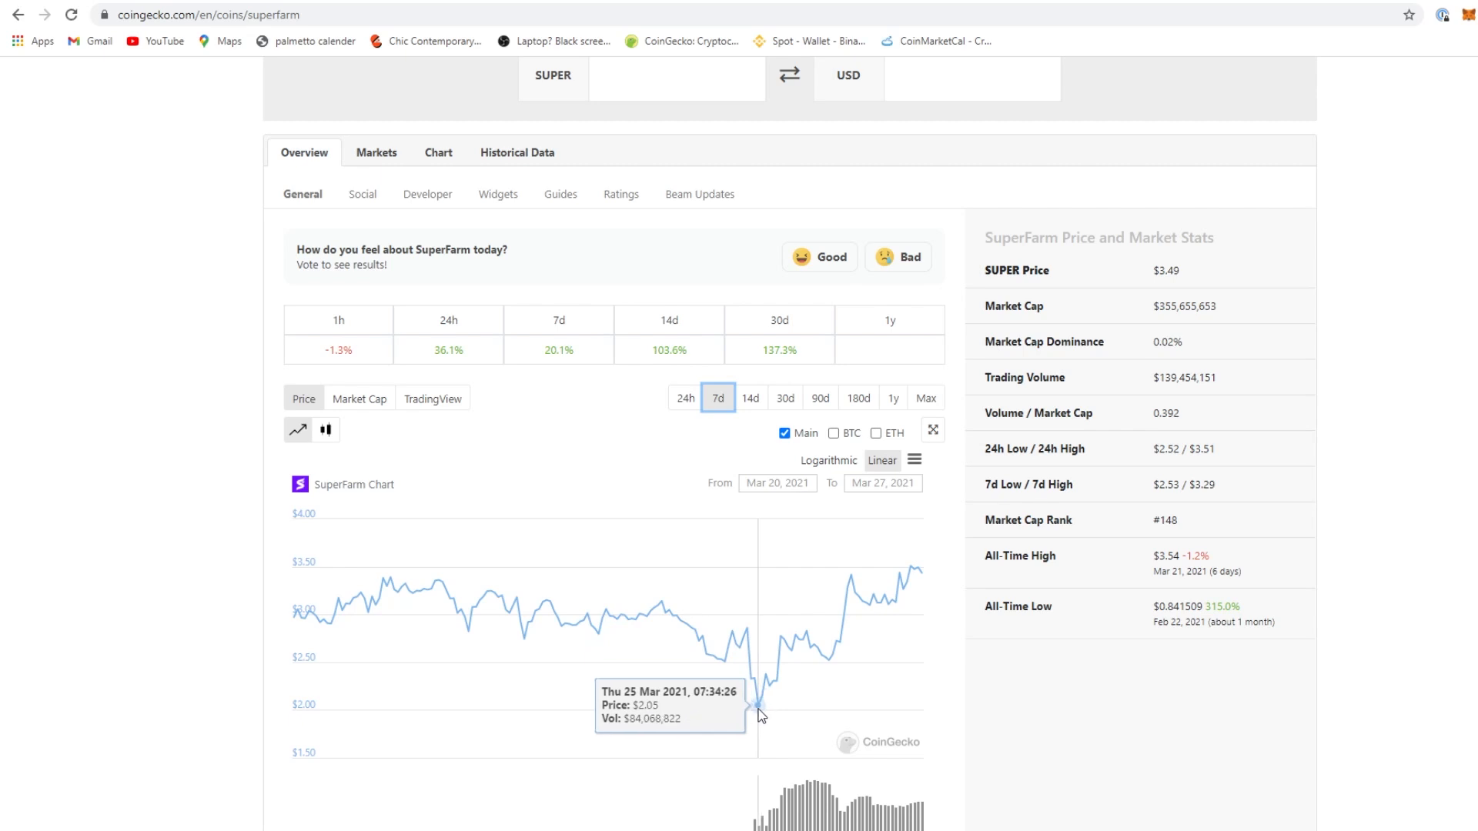
{"action": "mouse_move", "coordinate": [748, 666]}
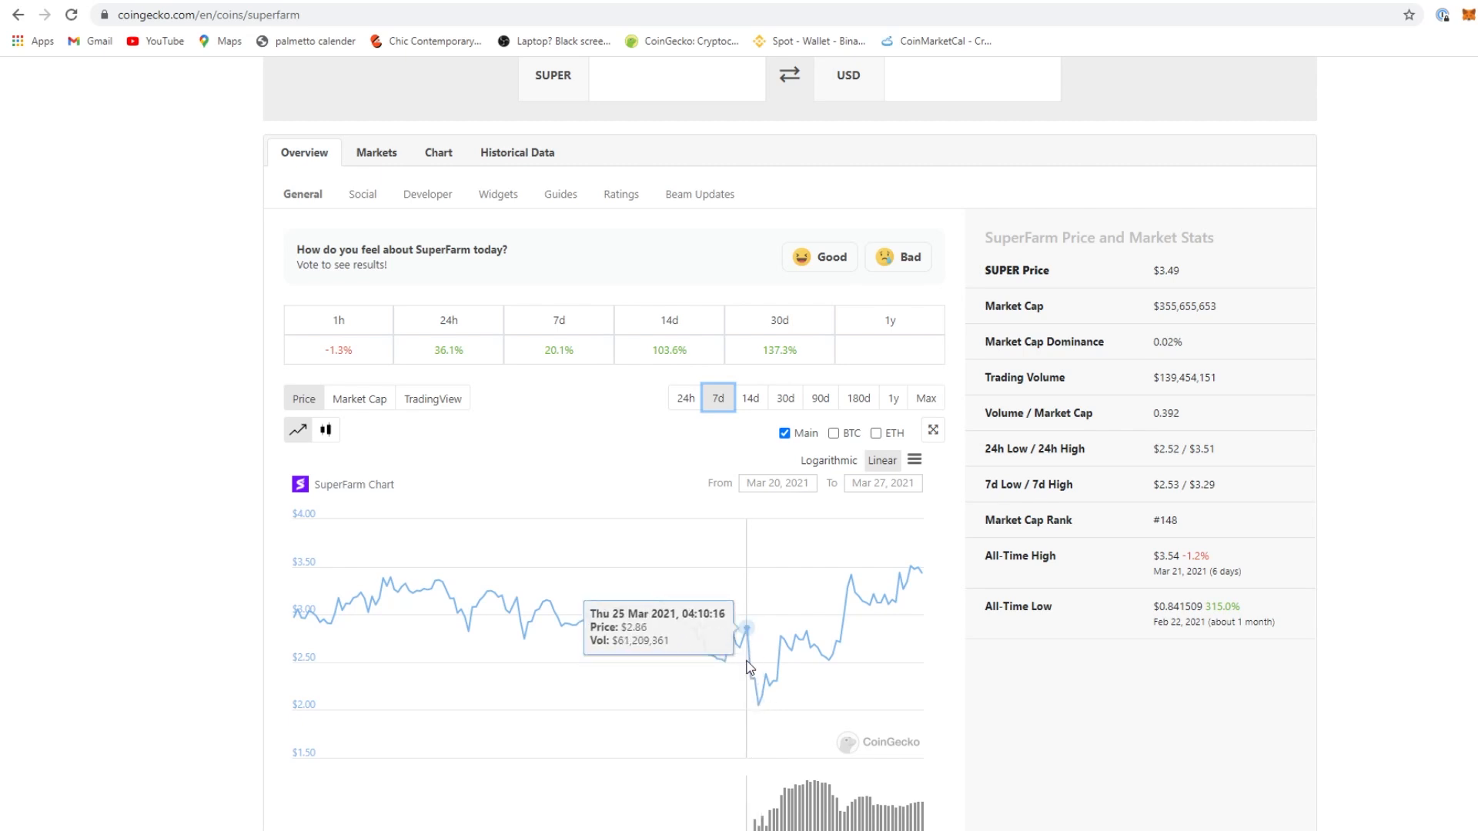
{"action": "mouse_move", "coordinate": [750, 655]}
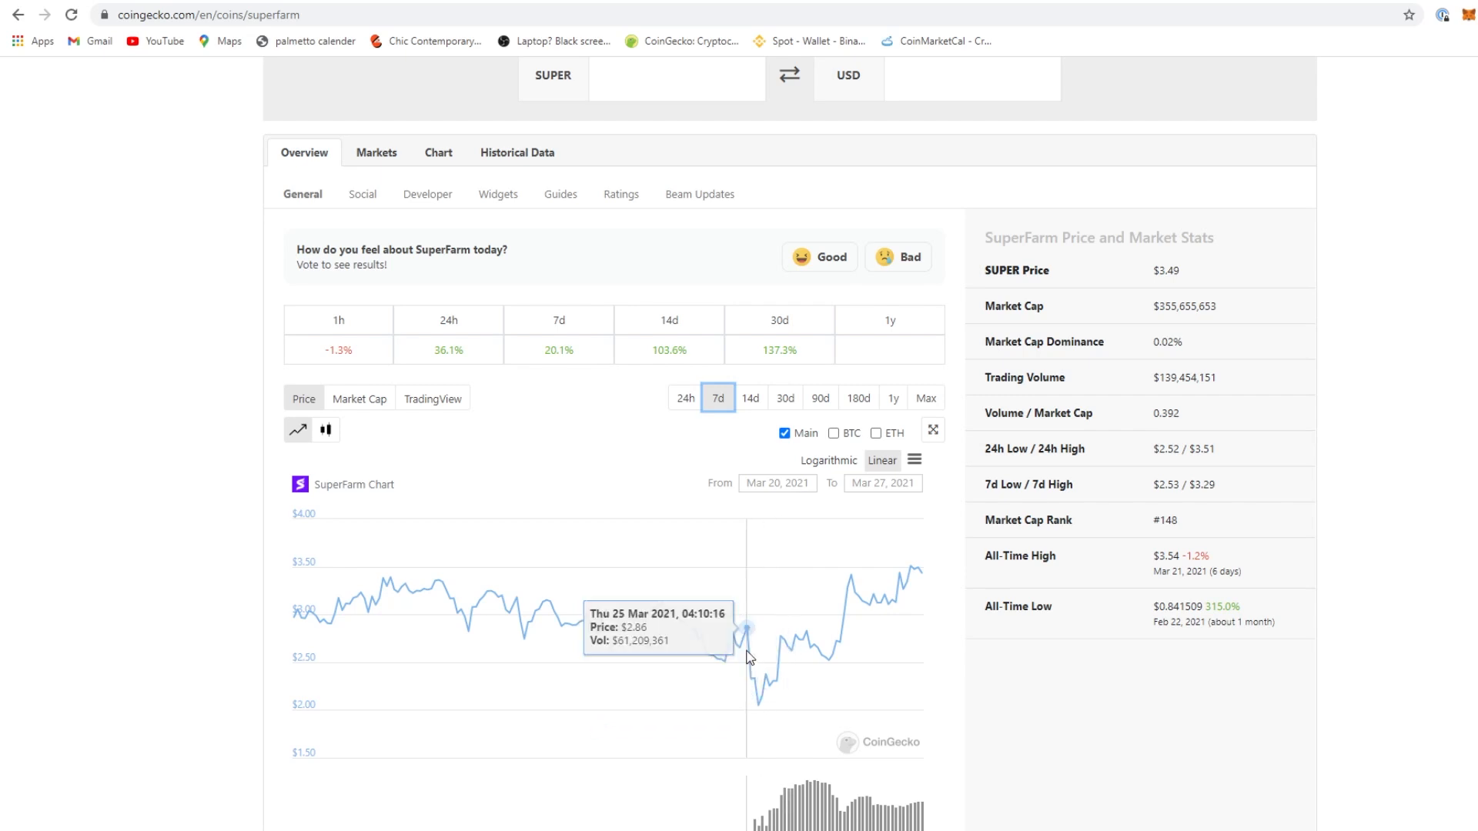
{"action": "mouse_move", "coordinate": [759, 708]}
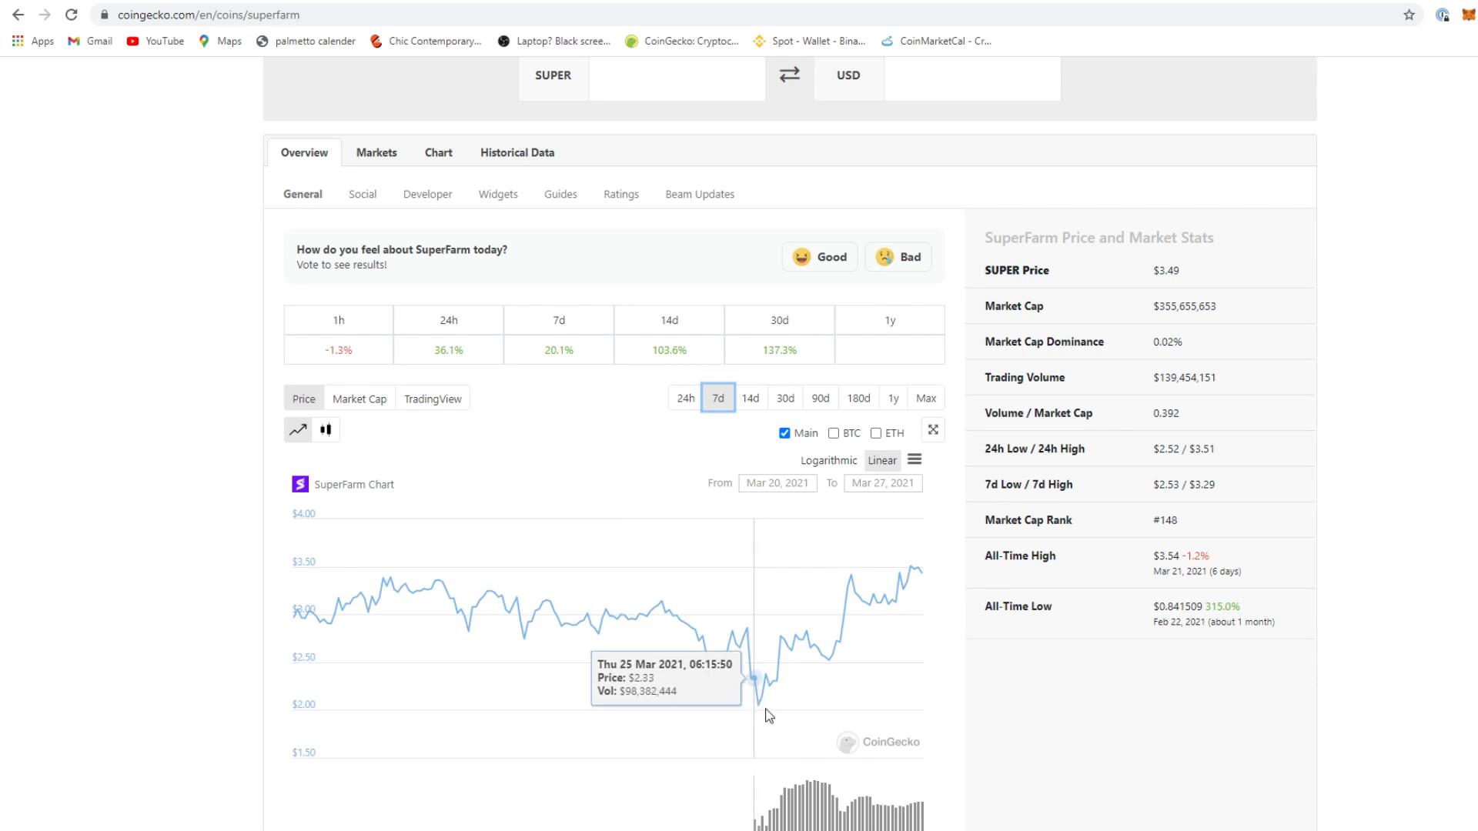
{"action": "mouse_move", "coordinate": [764, 705]}
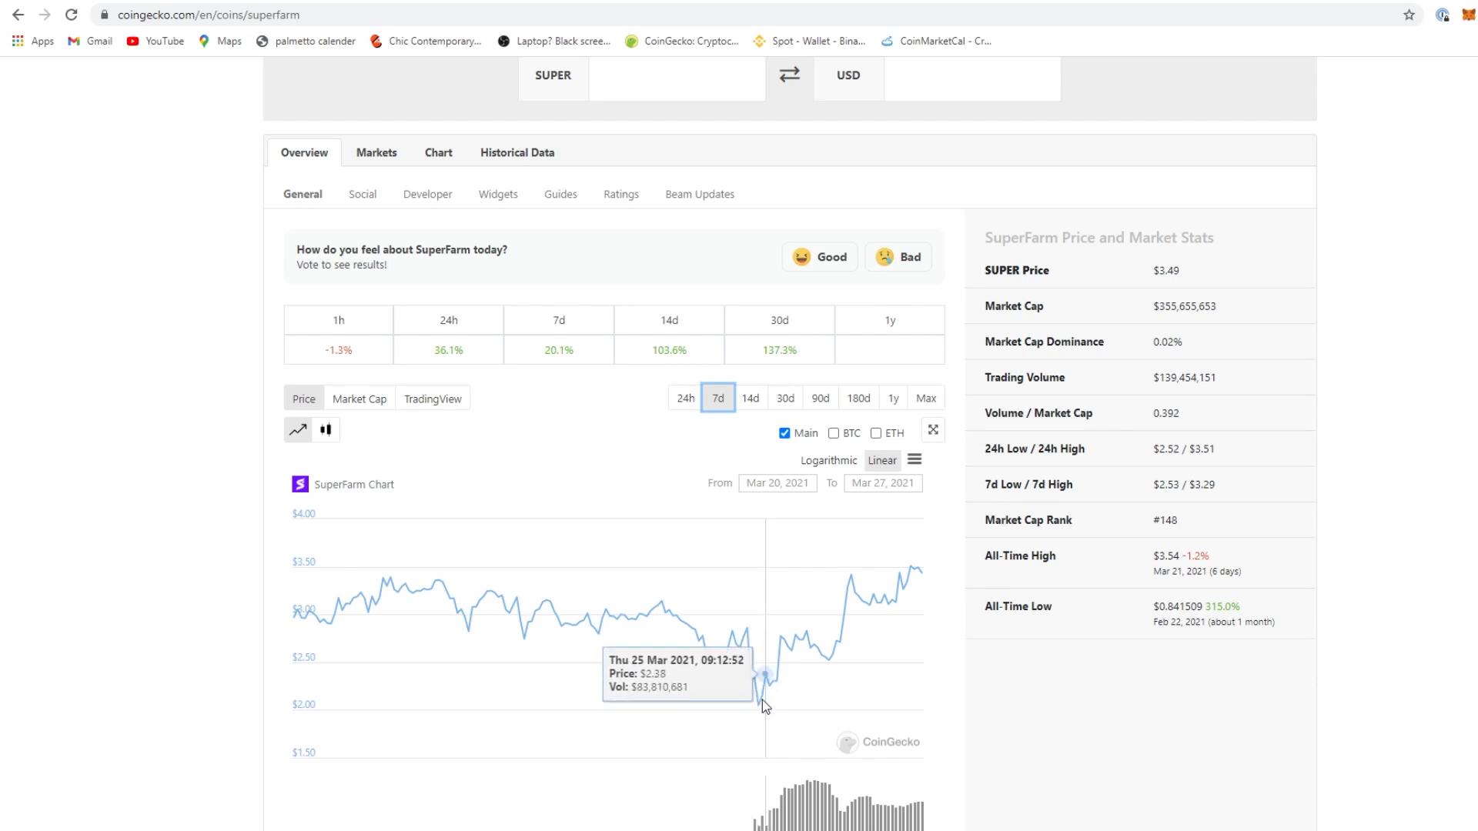
{"action": "mouse_move", "coordinate": [760, 713]}
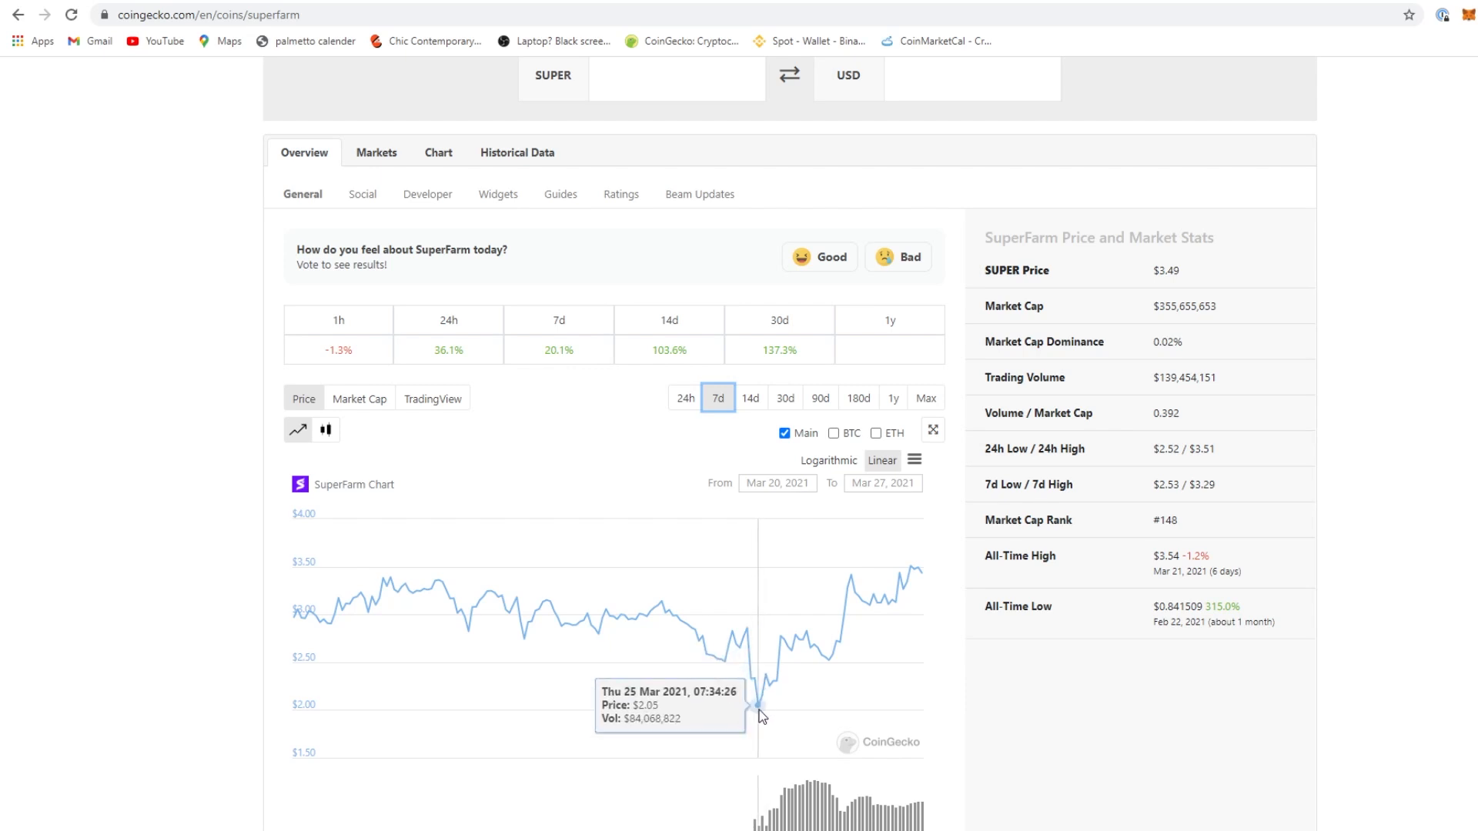
{"action": "mouse_move", "coordinate": [765, 719]}
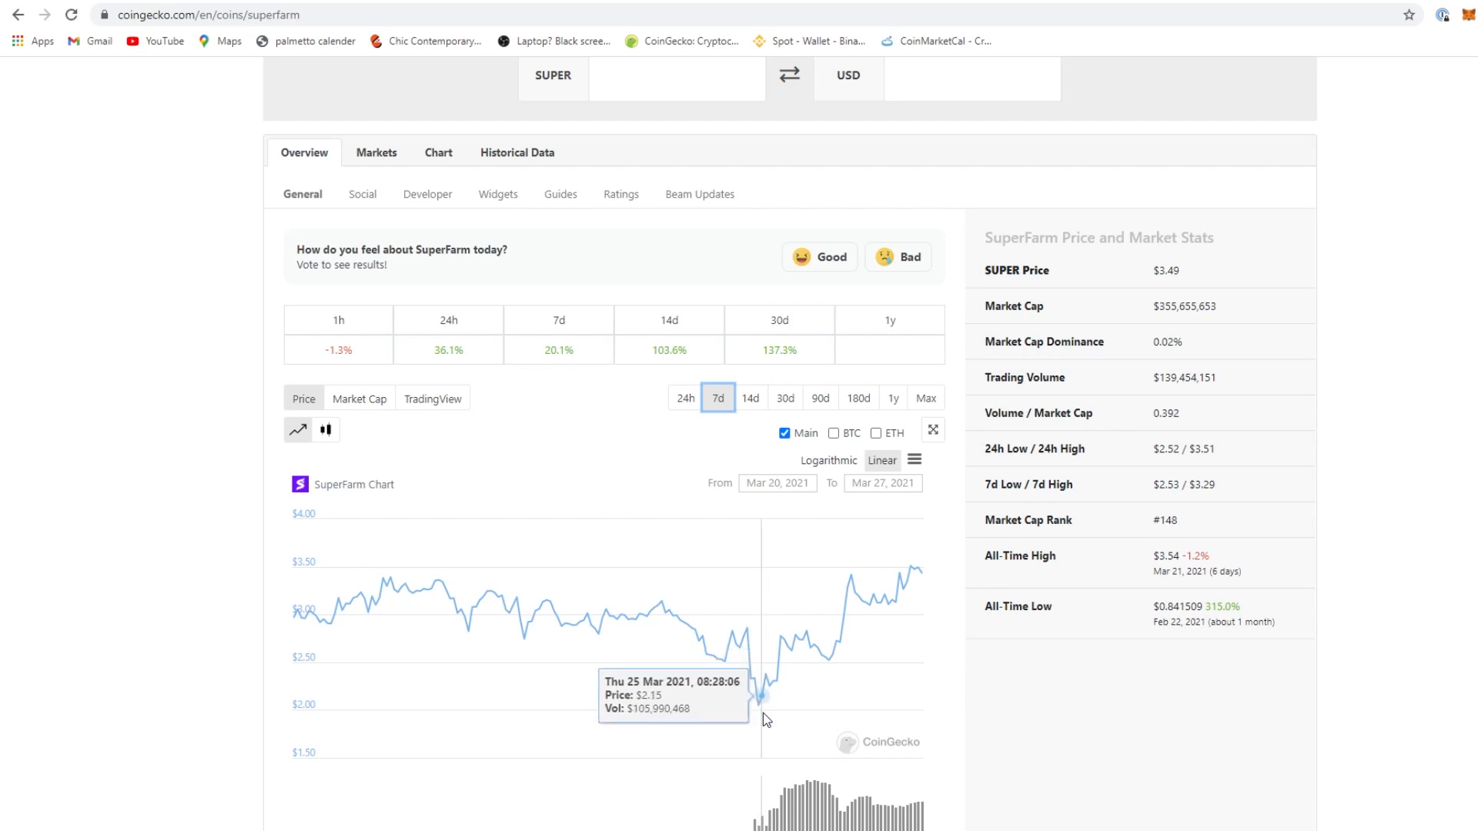
{"action": "mouse_move", "coordinate": [754, 735]}
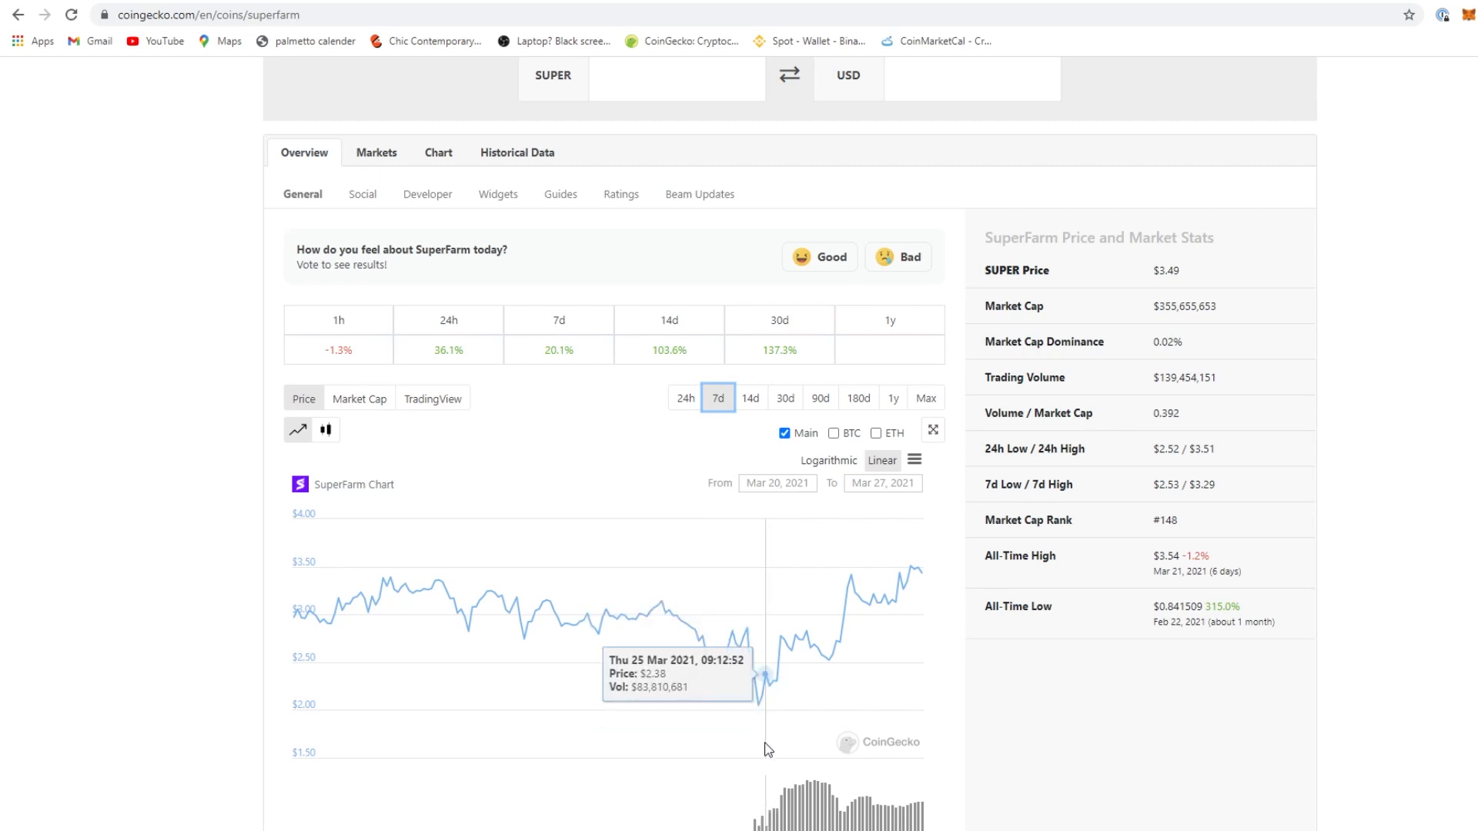
{"action": "mouse_move", "coordinate": [786, 721]}
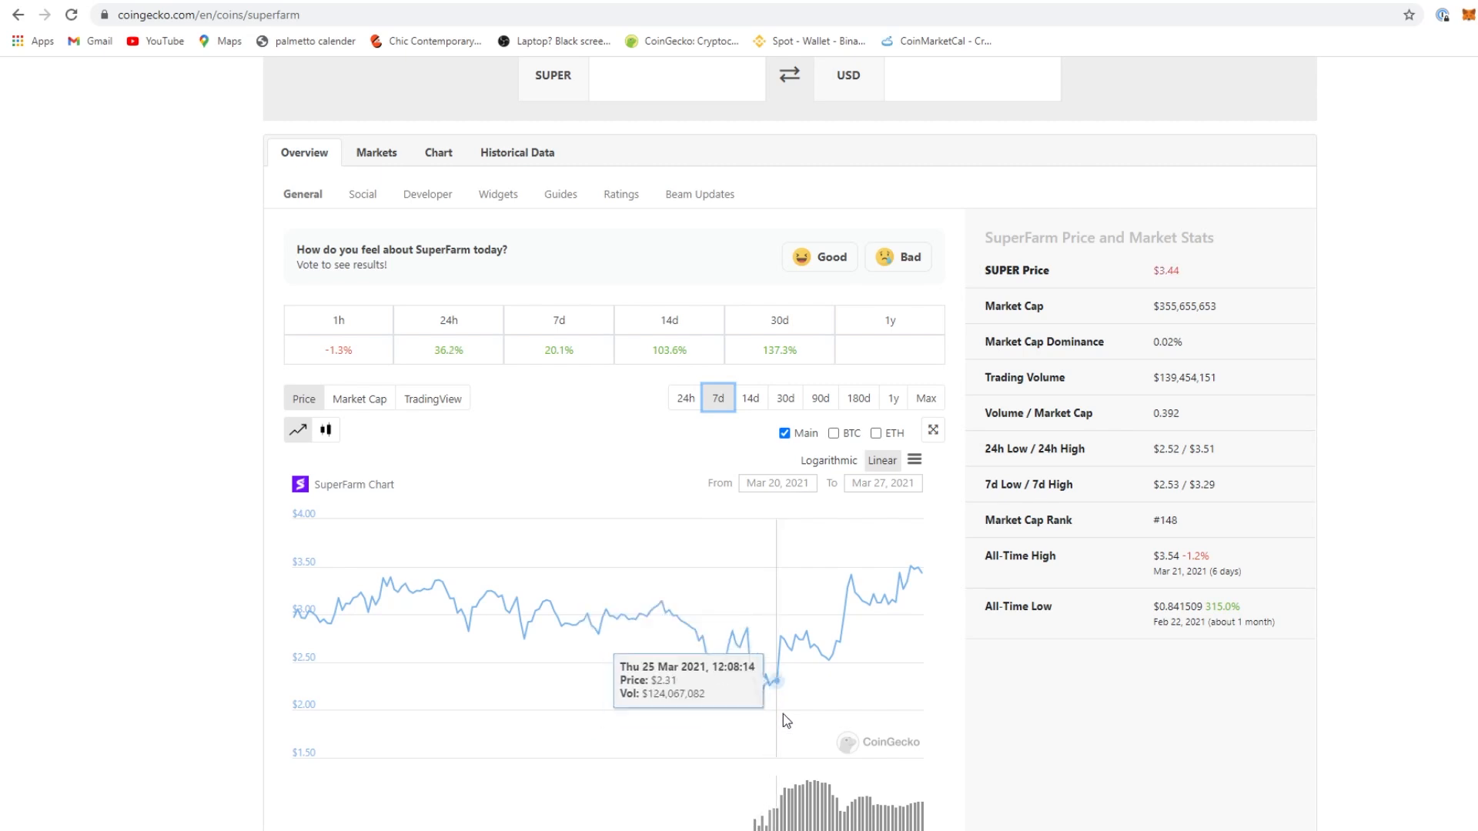
{"action": "mouse_move", "coordinate": [915, 605]}
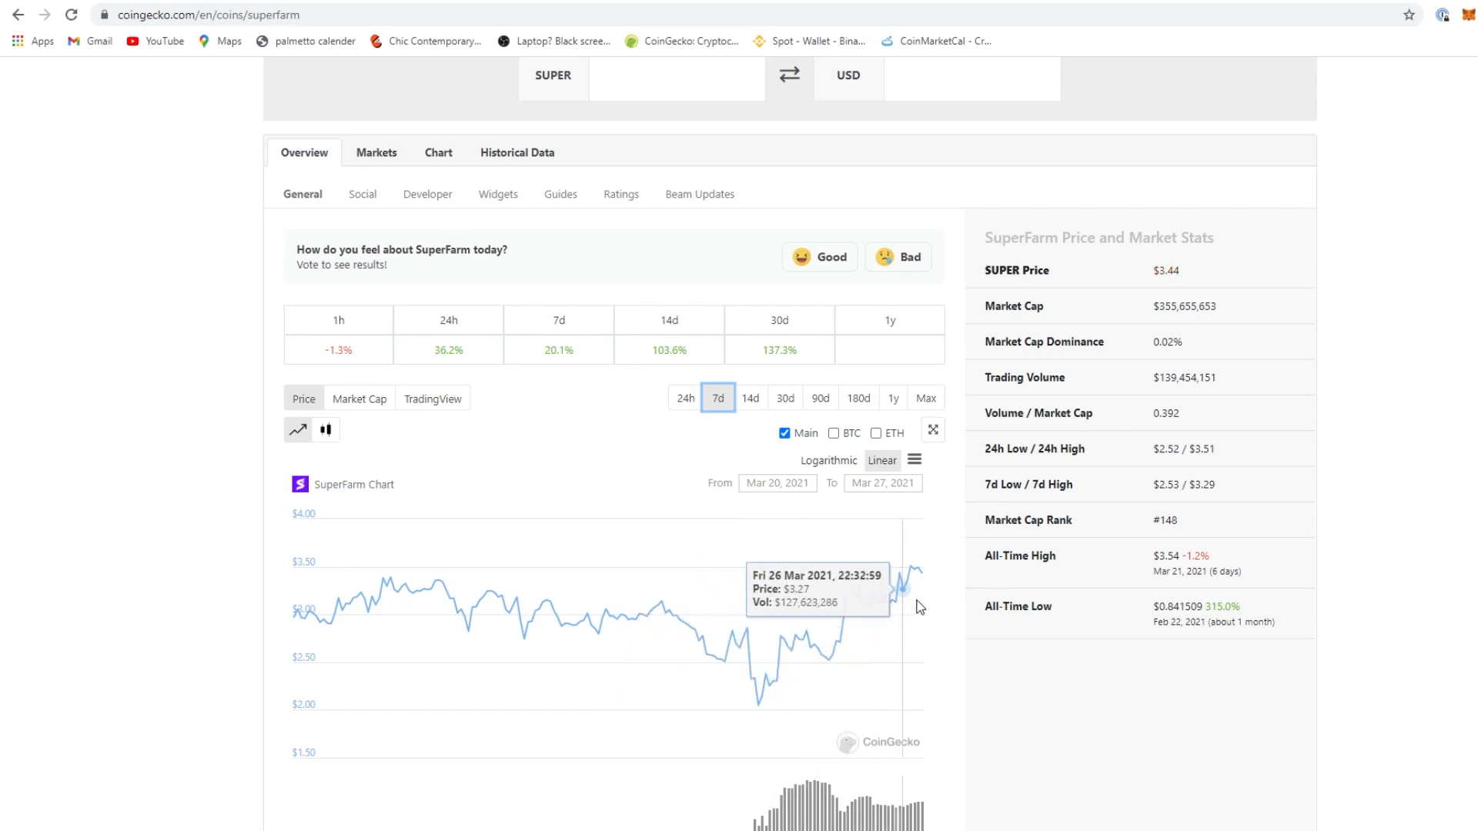
Return to the top of the SuperFarm page after tracing the 7-day chart's dip near $2.05
{"action": "scroll", "scroll_direction": "up", "scroll_amount": 3}
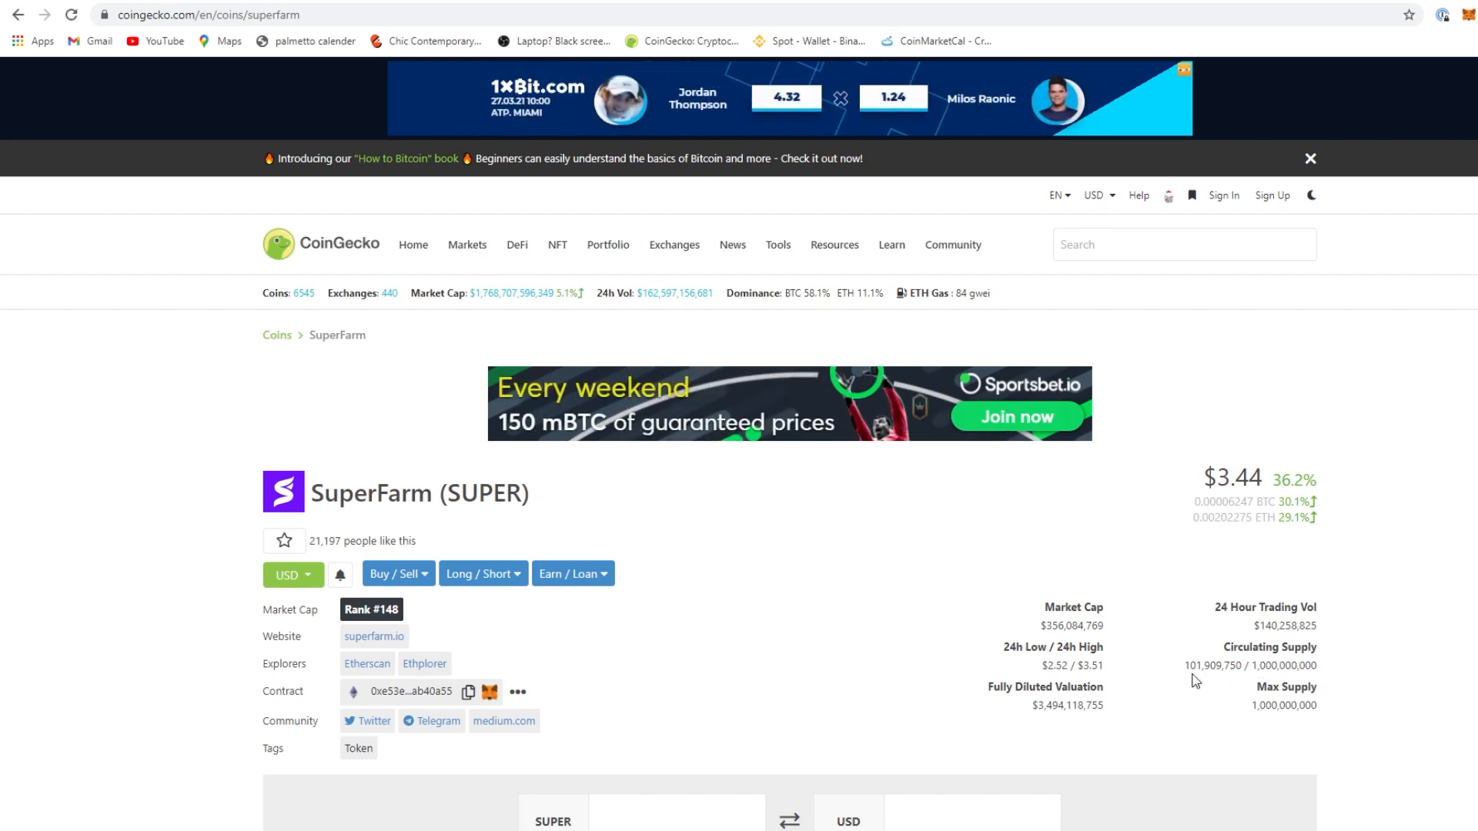
{"action": "mouse_move", "coordinate": [1215, 682]}
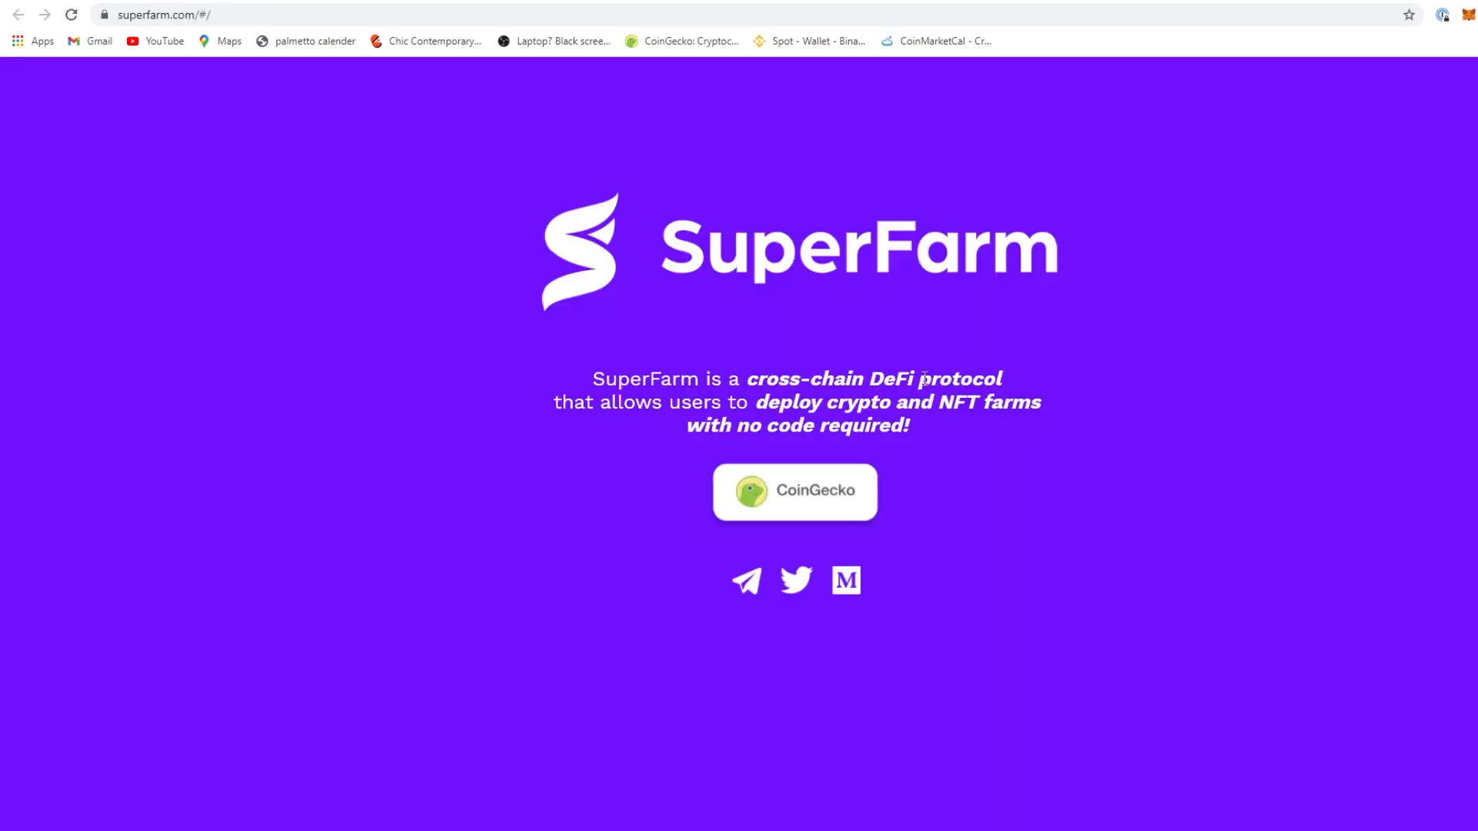
{"action": "mouse_move", "coordinate": [960, 453]}
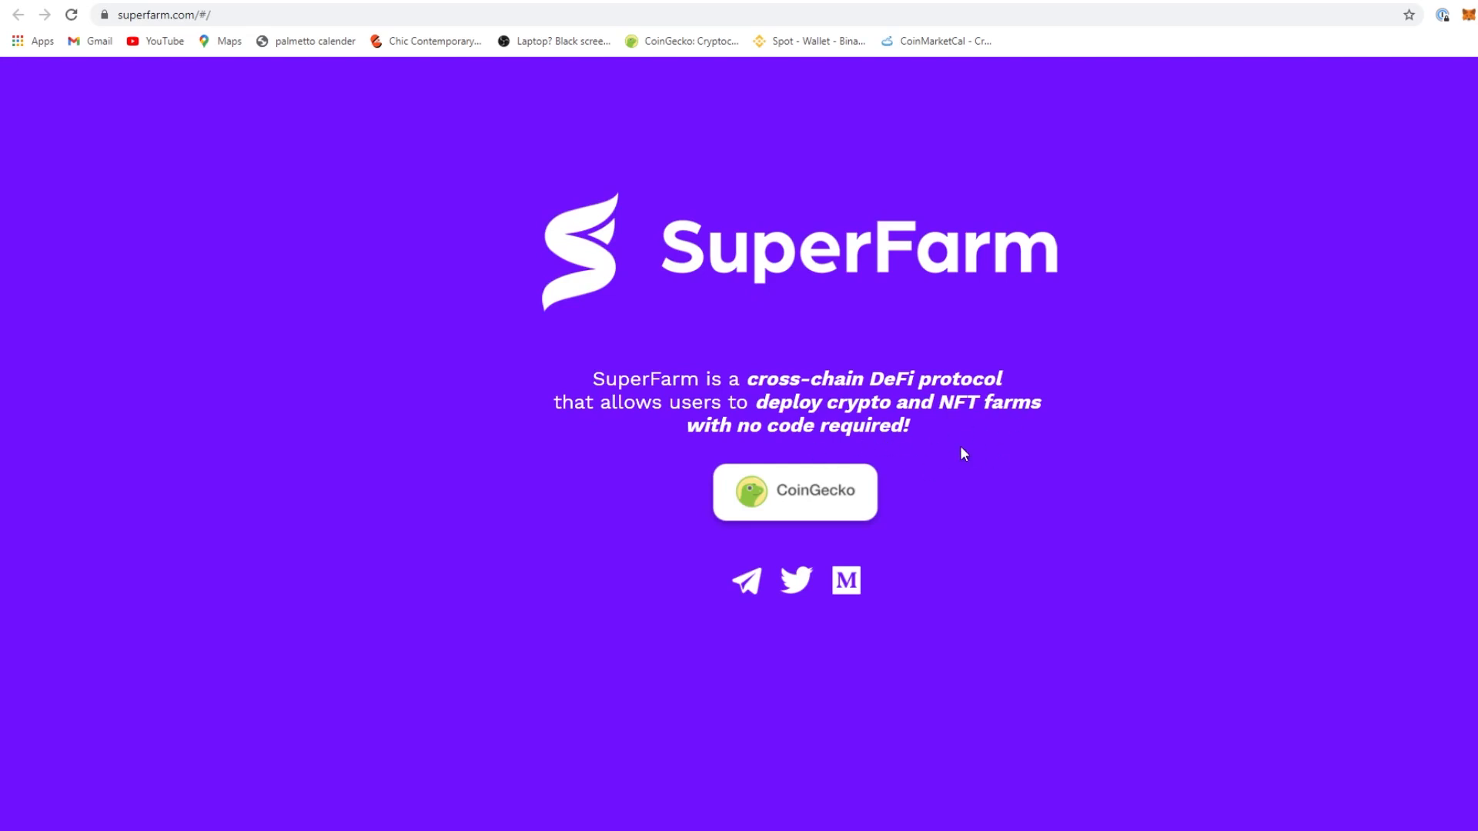
{"action": "mouse_move", "coordinate": [887, 347]}
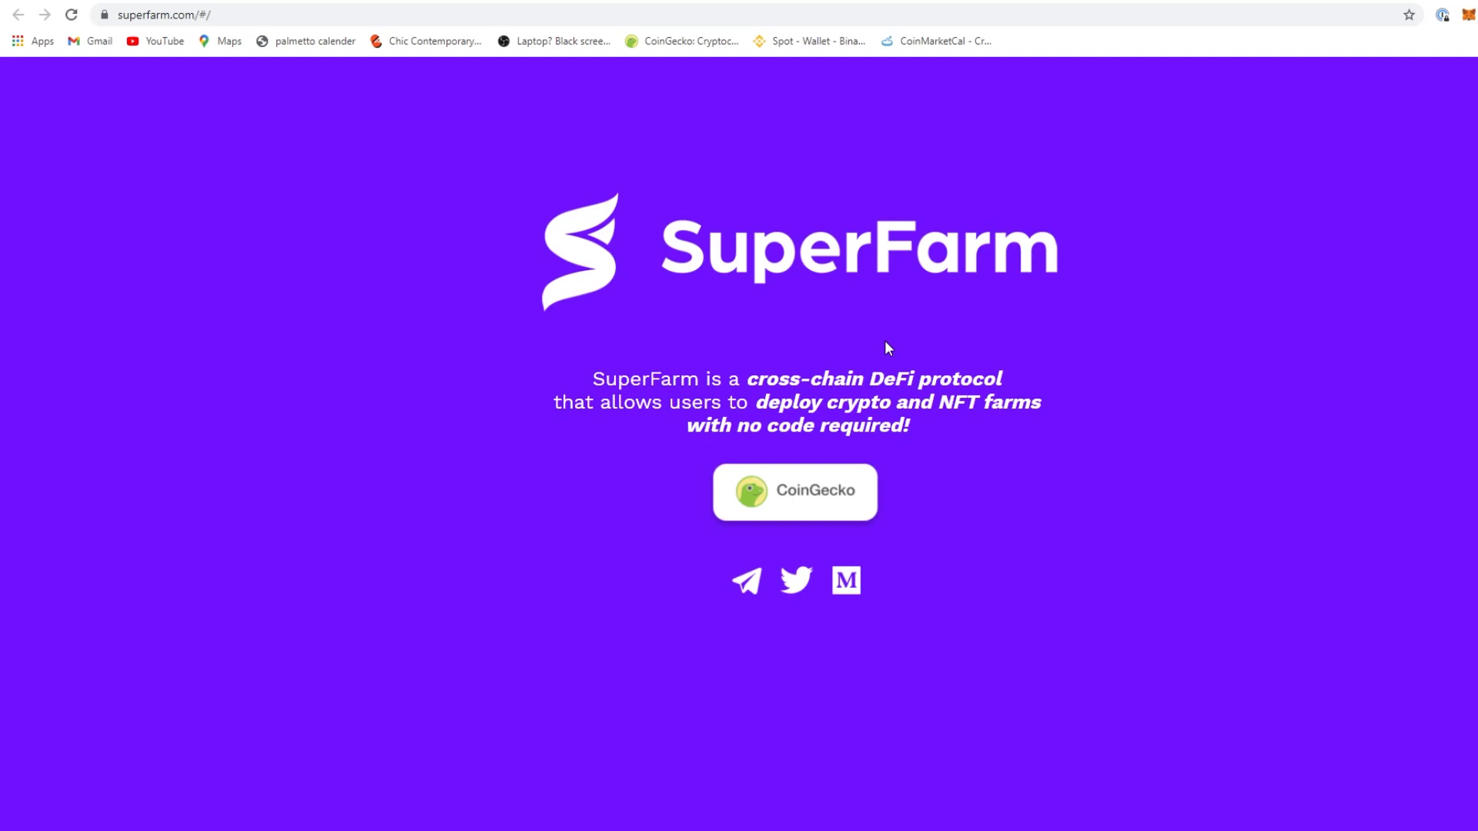
{"action": "mouse_move", "coordinate": [662, 393]}
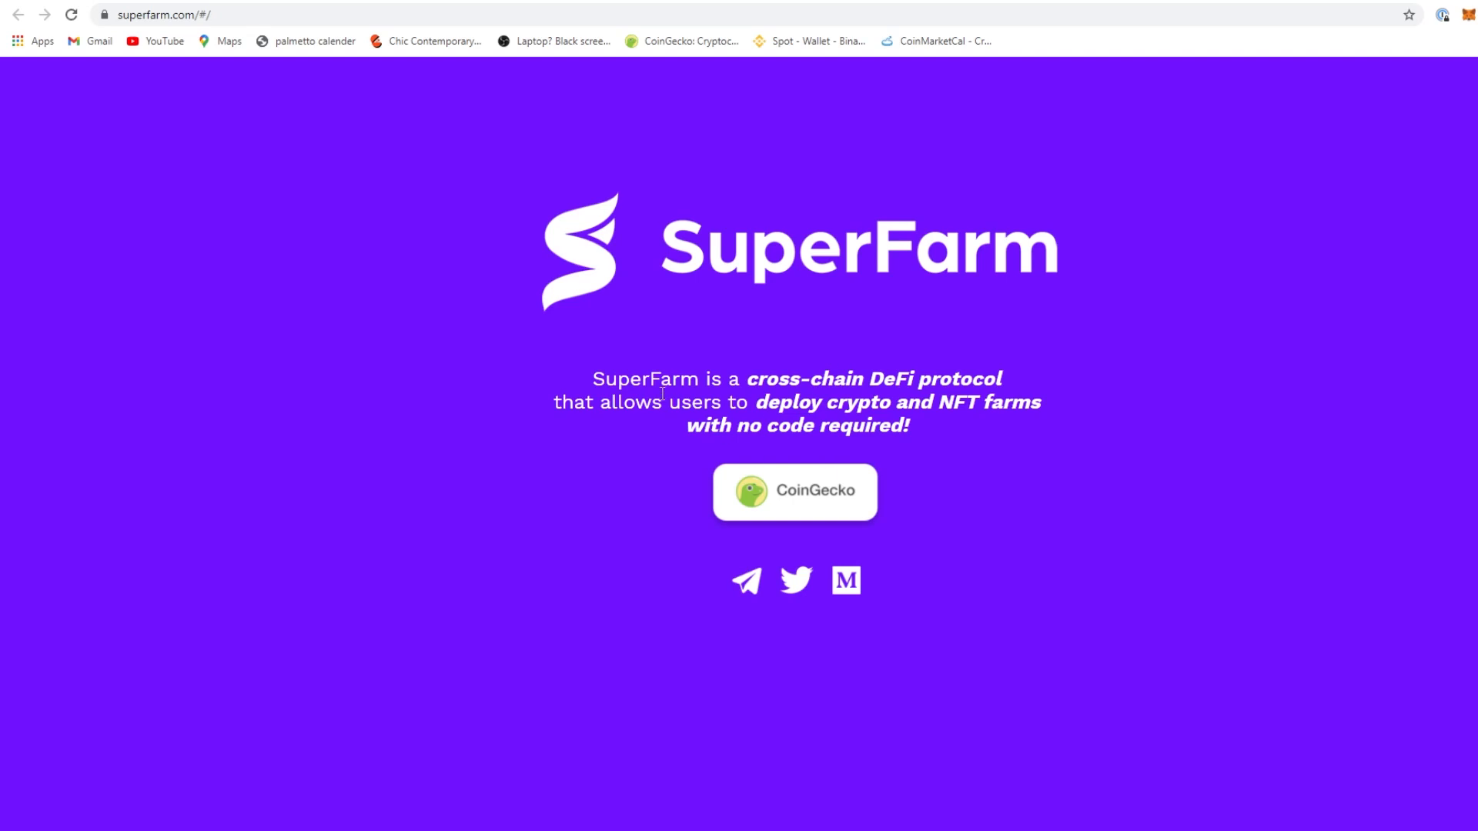
{"action": "mouse_move", "coordinate": [822, 585]}
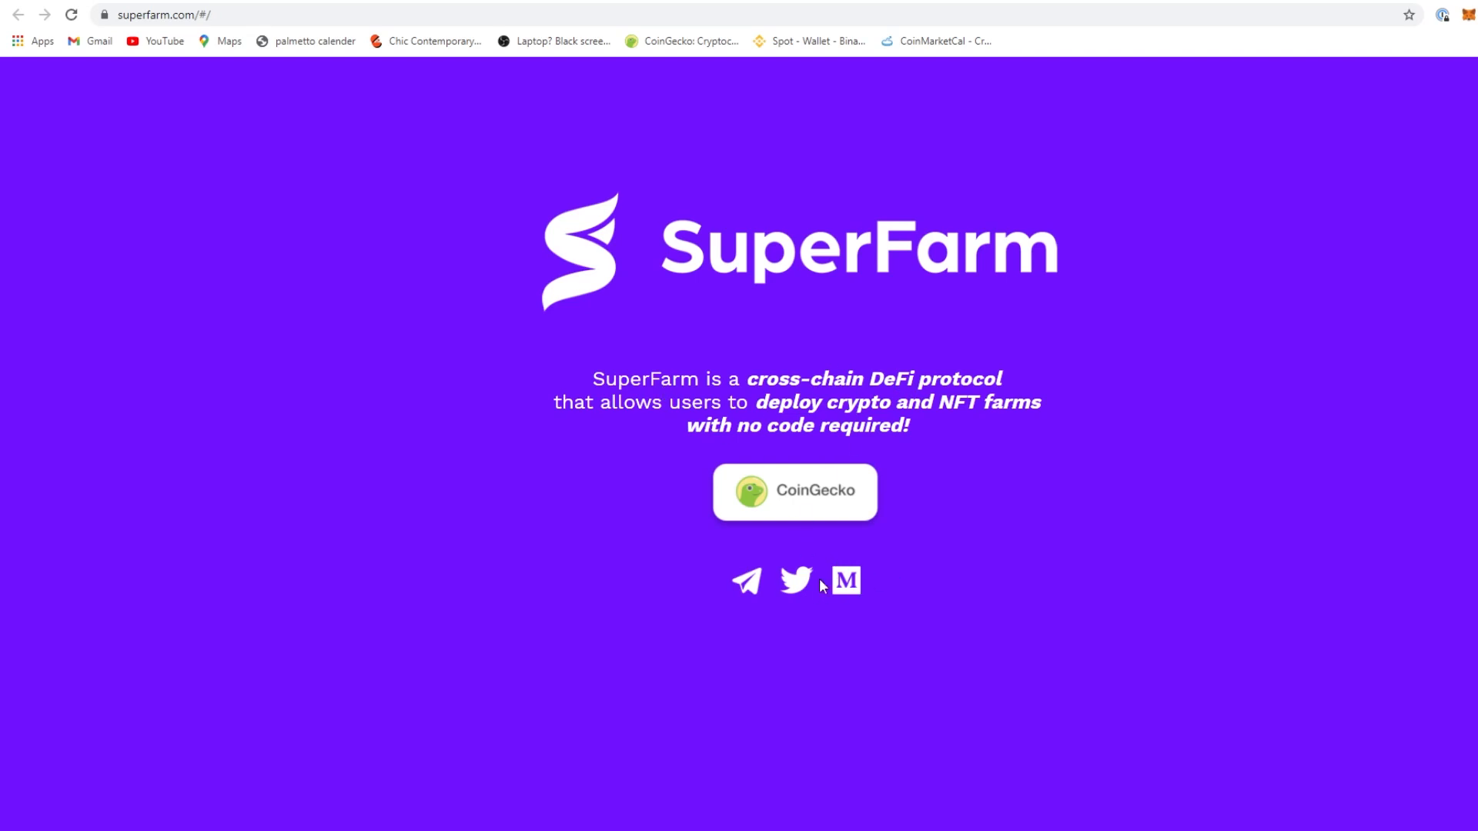
{"action": "mouse_move", "coordinate": [797, 586]}
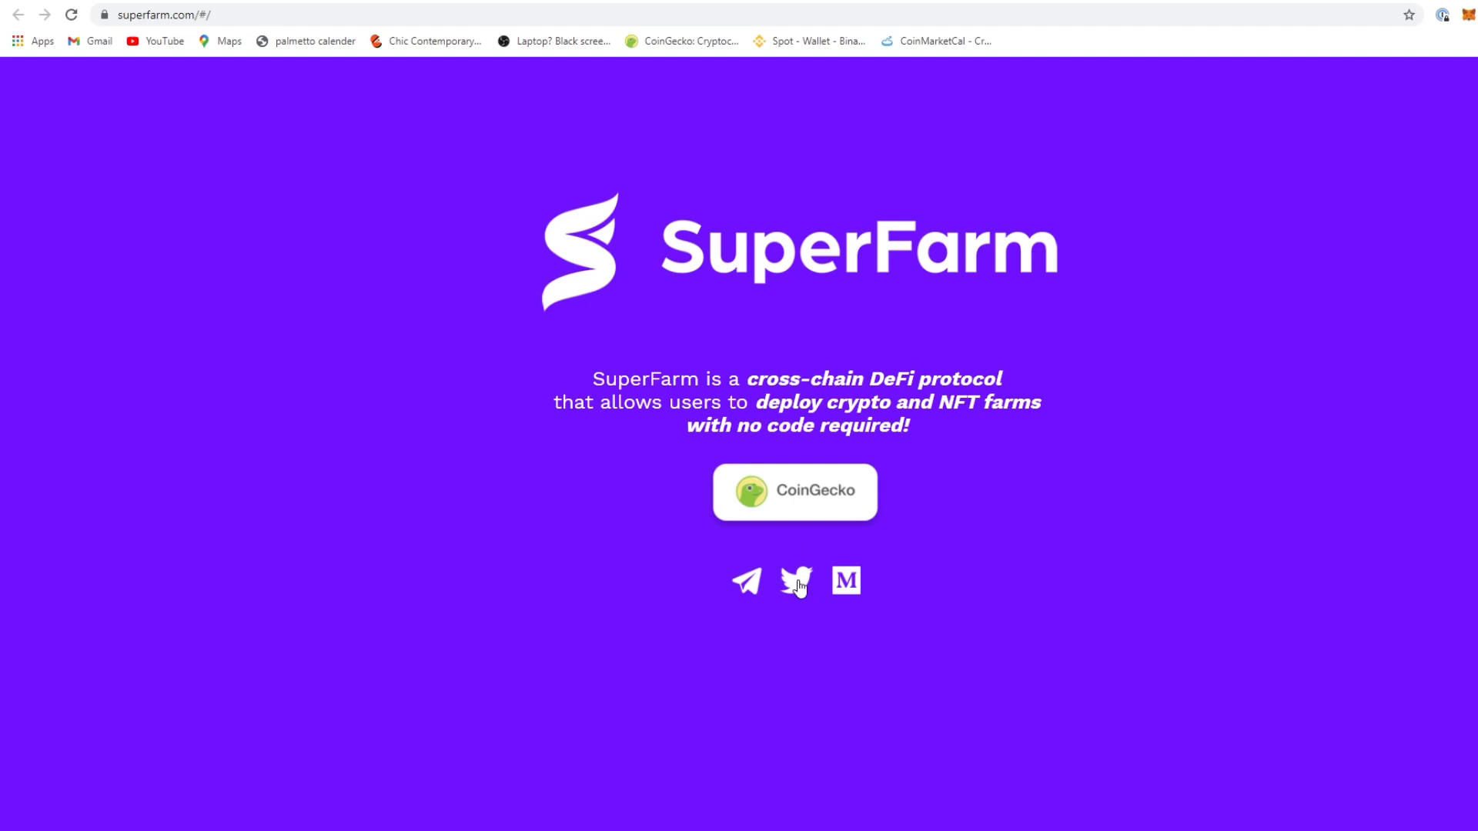
{"action": "left_click", "coordinate": [796, 580]}
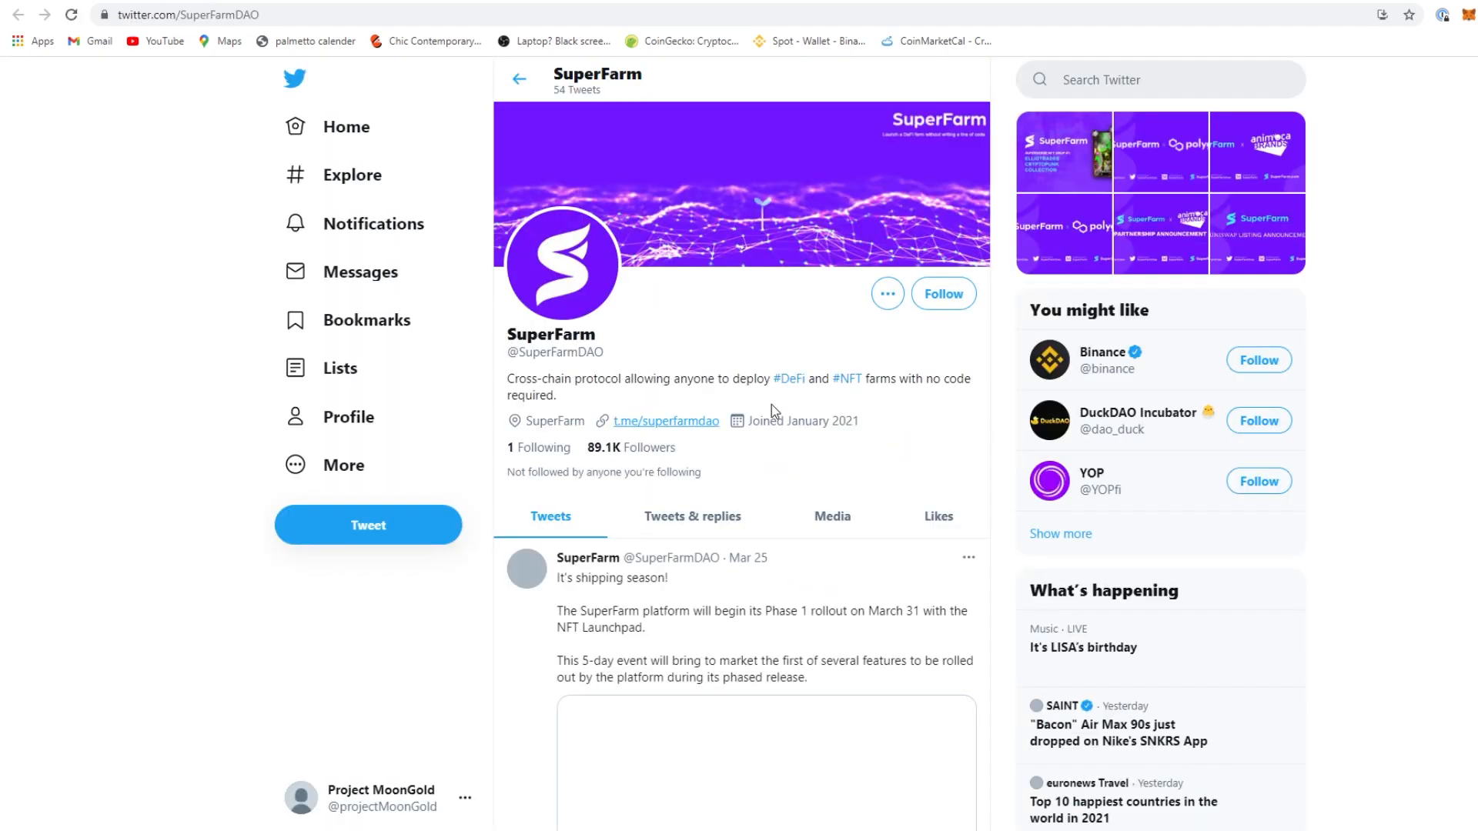
Read through SuperFarm's Injective, Animoca Brands and Polygon partnership tweets, then return to the profile header
{"action": "scroll", "scroll_direction": "down", "scroll_amount": 3}
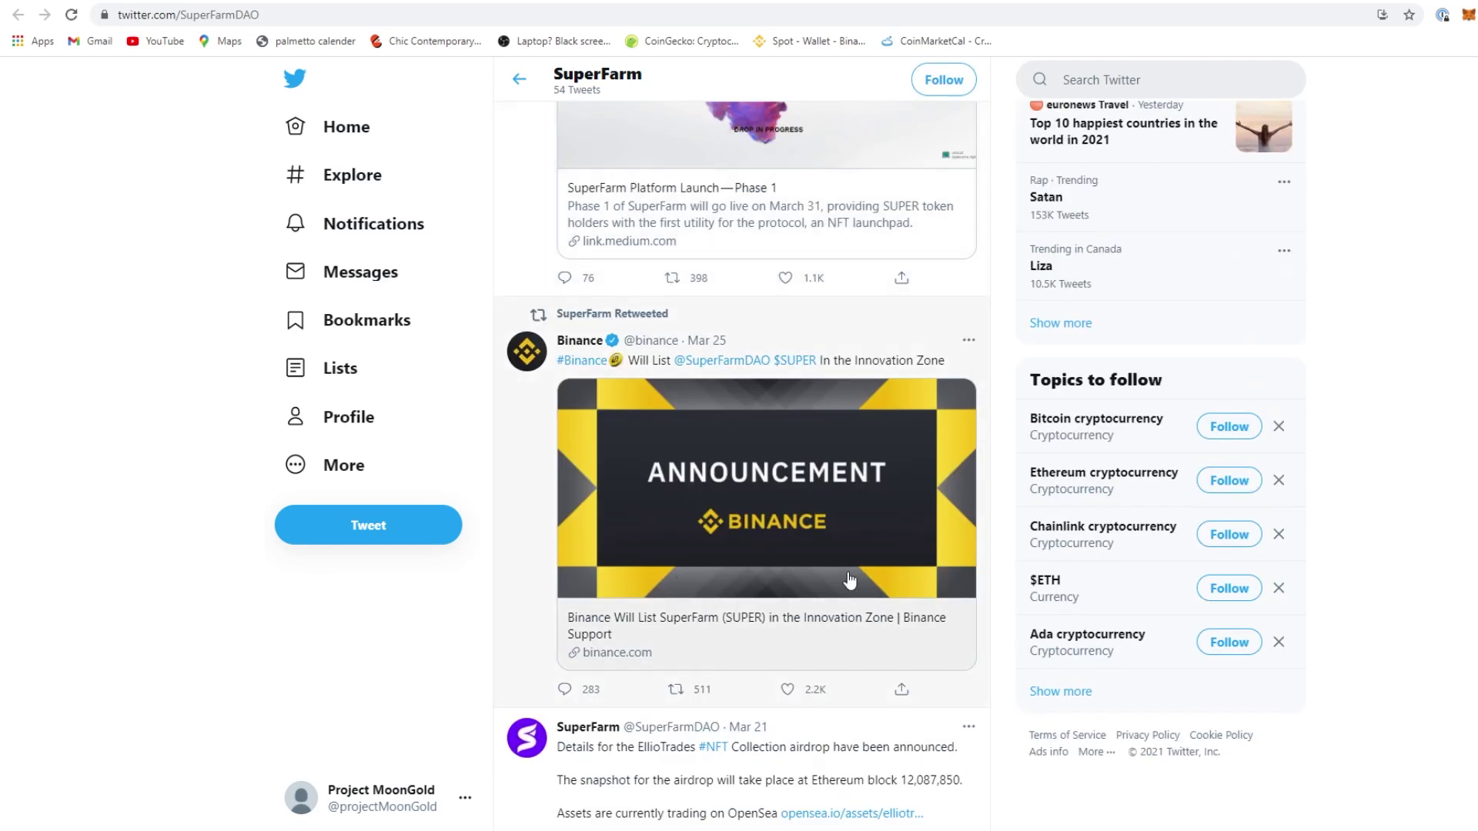
{"action": "mouse_move", "coordinate": [726, 377]}
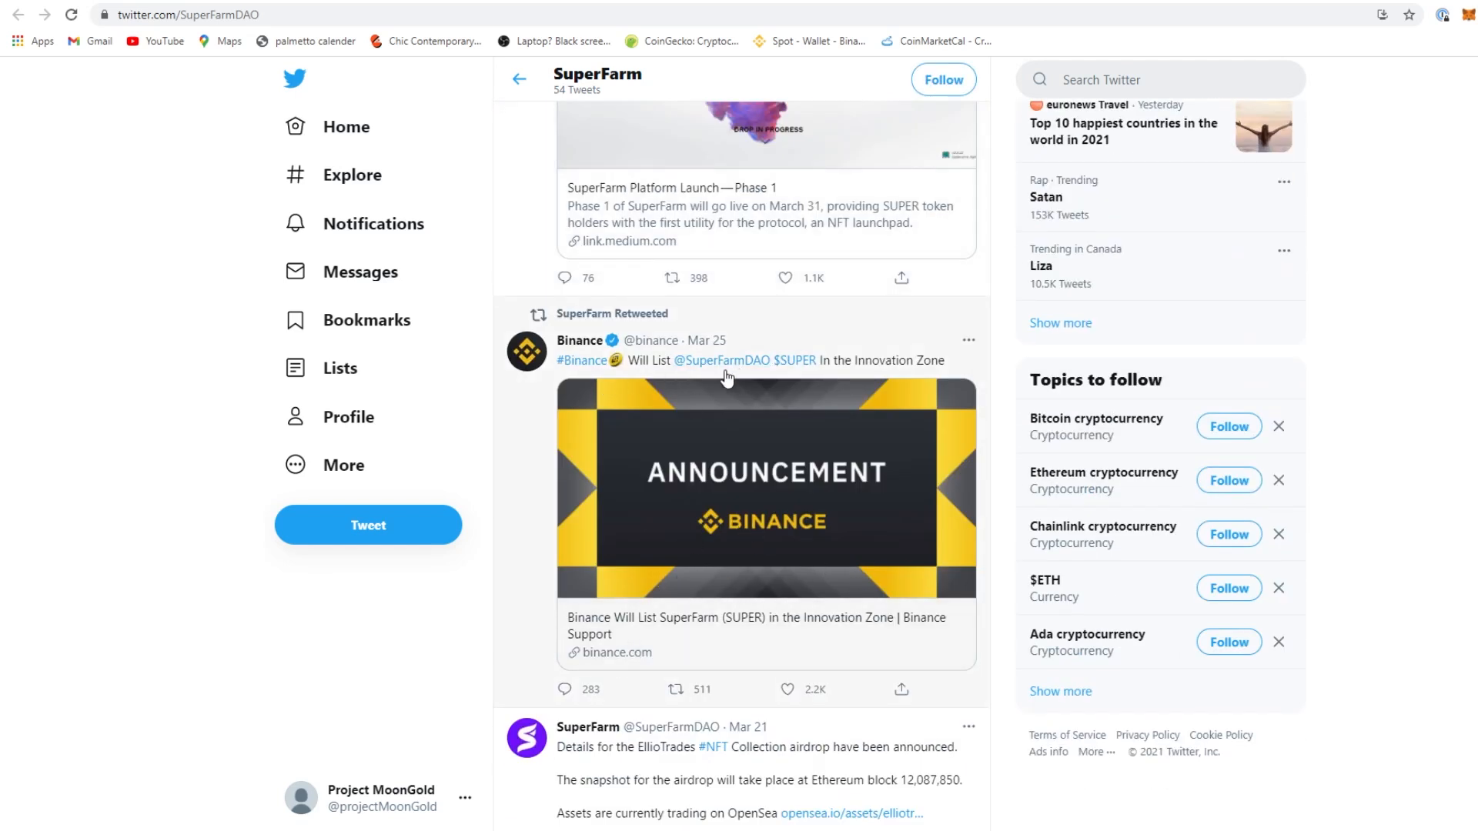
{"action": "scroll", "scroll_direction": "down", "scroll_amount": 3}
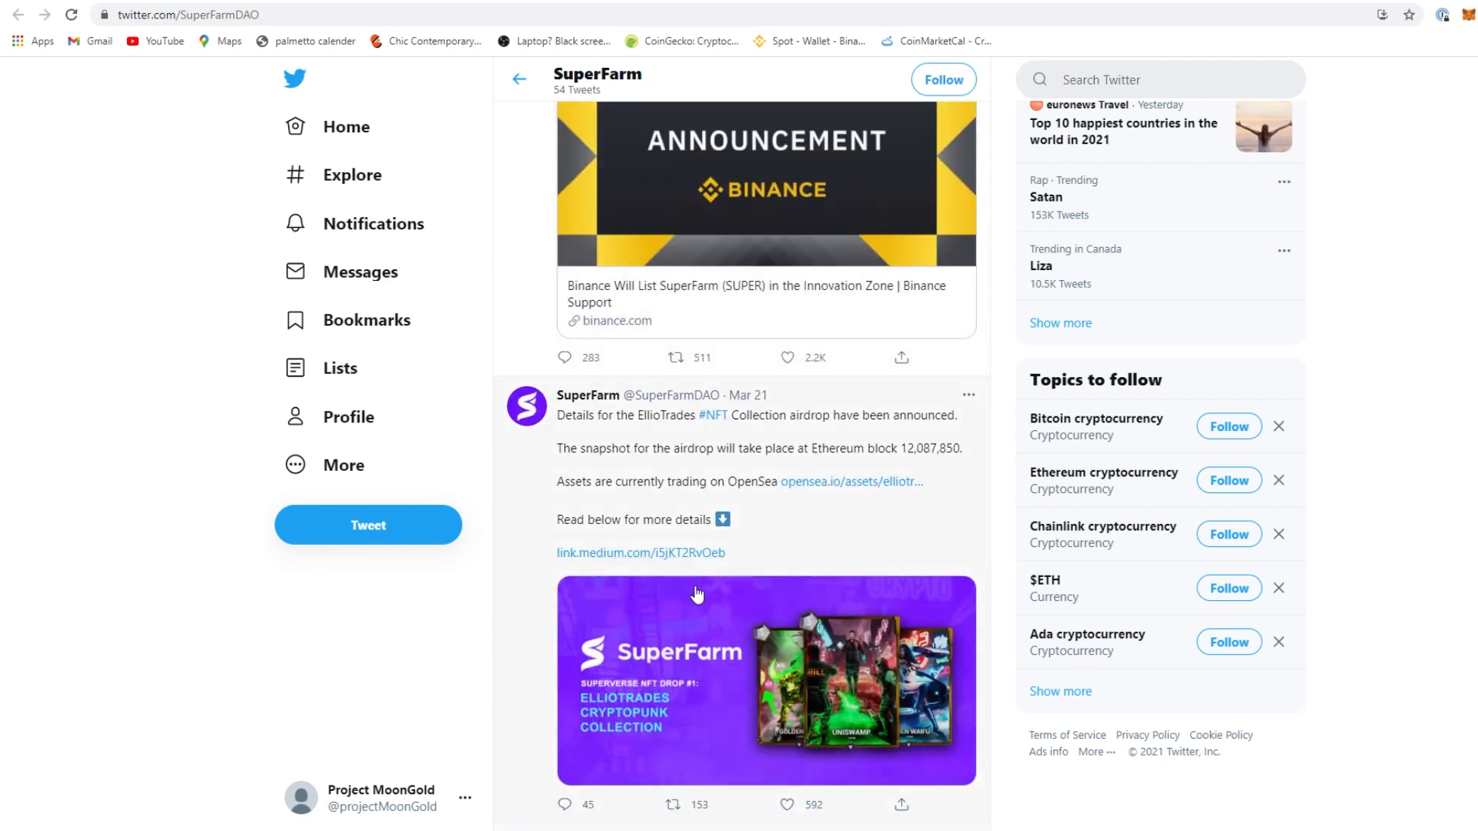
{"action": "scroll", "scroll_direction": "down", "scroll_amount": 3}
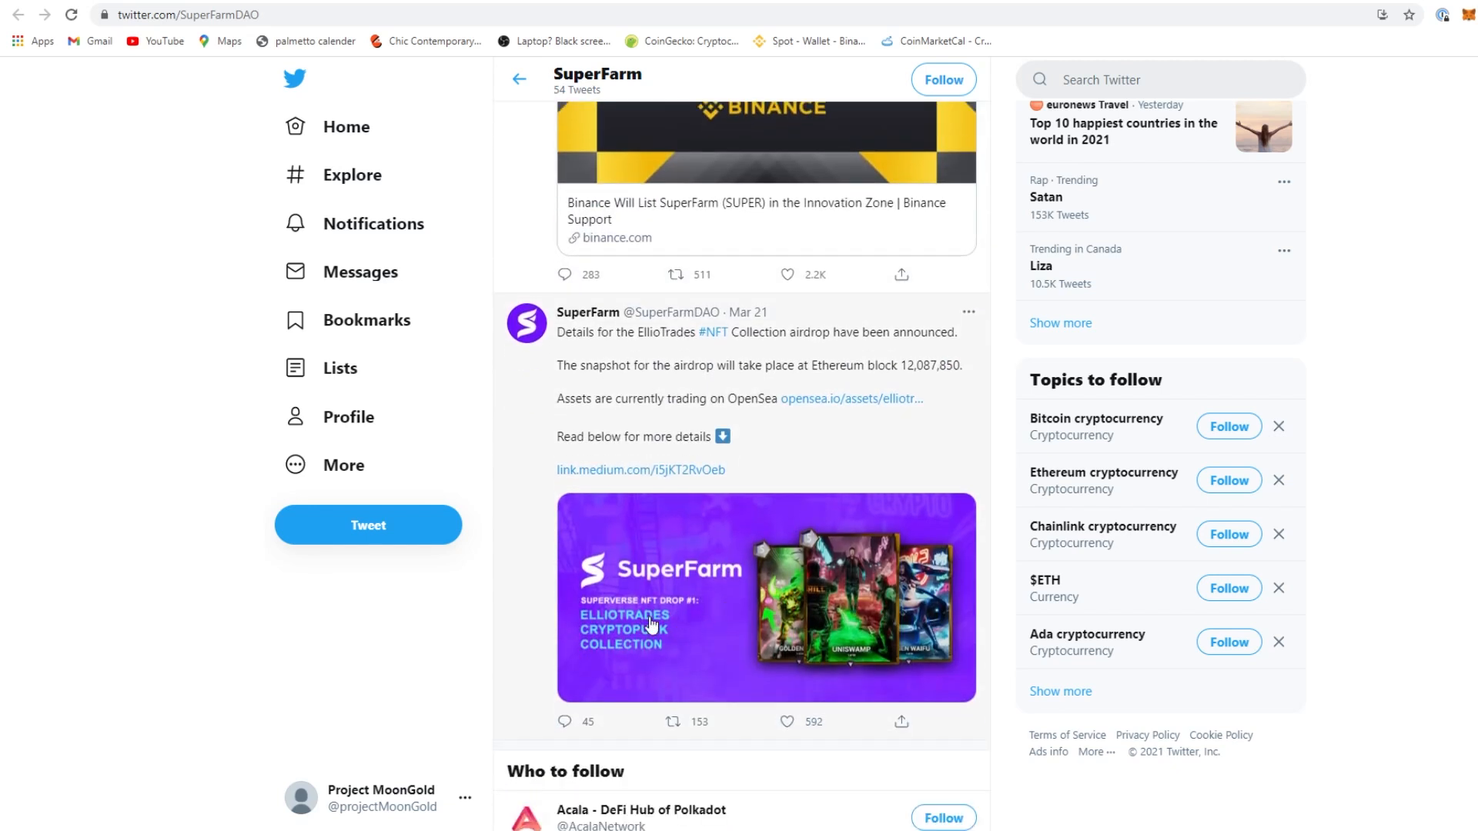
{"action": "mouse_move", "coordinate": [654, 653]}
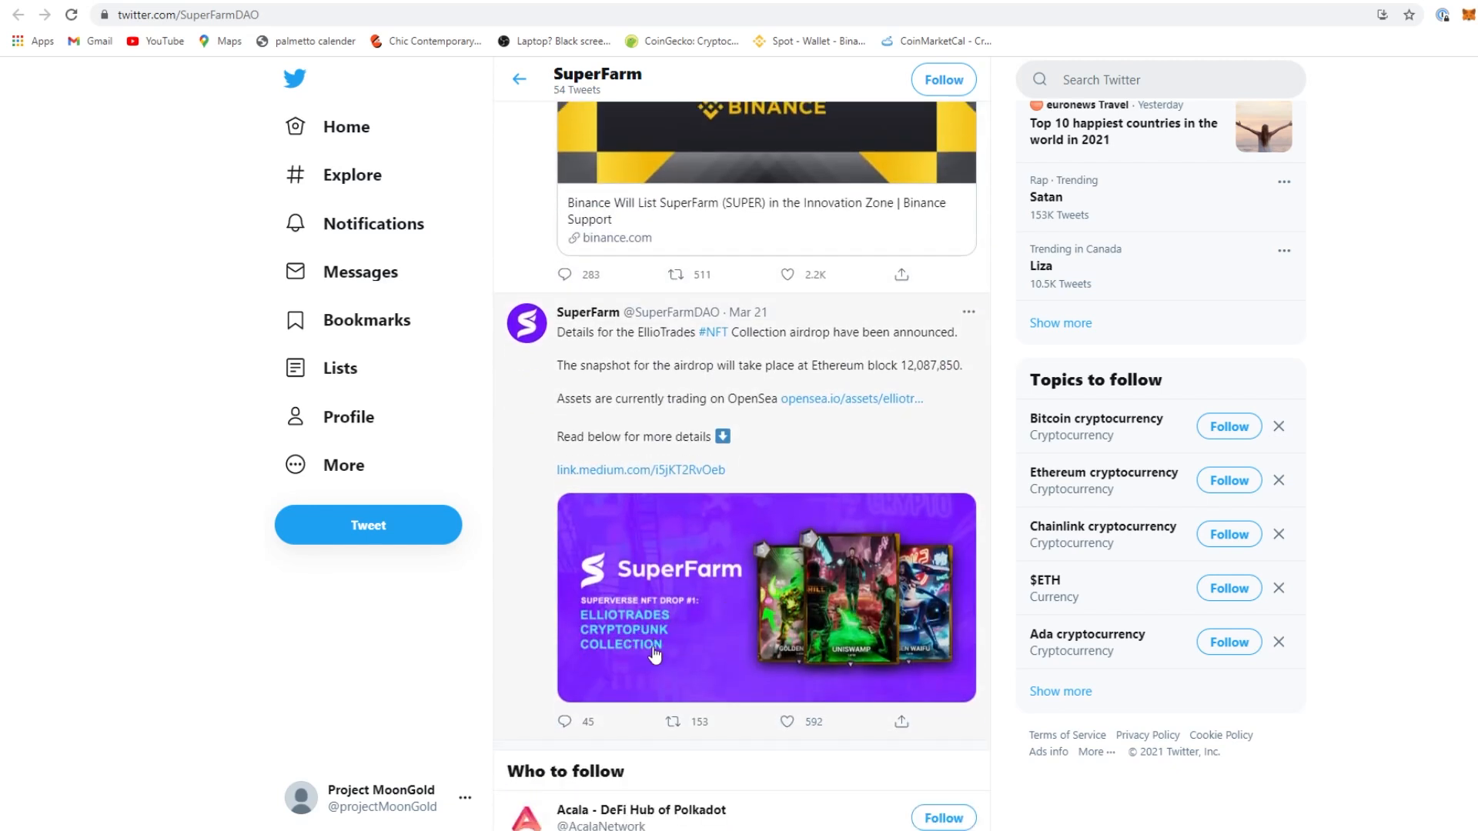
{"action": "scroll", "scroll_direction": "down", "scroll_amount": 3}
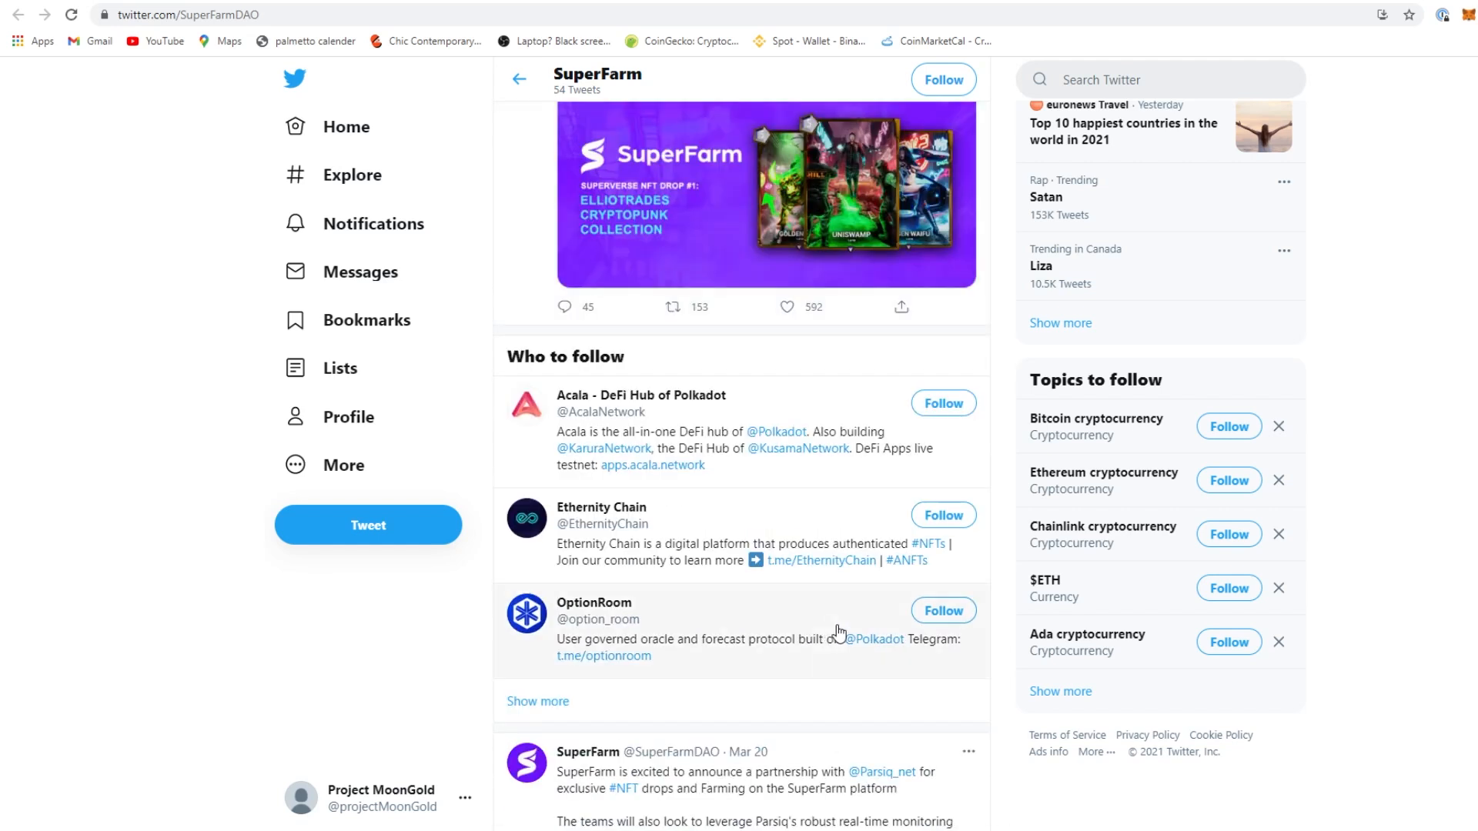
{"action": "scroll", "scroll_direction": "down", "scroll_amount": 3}
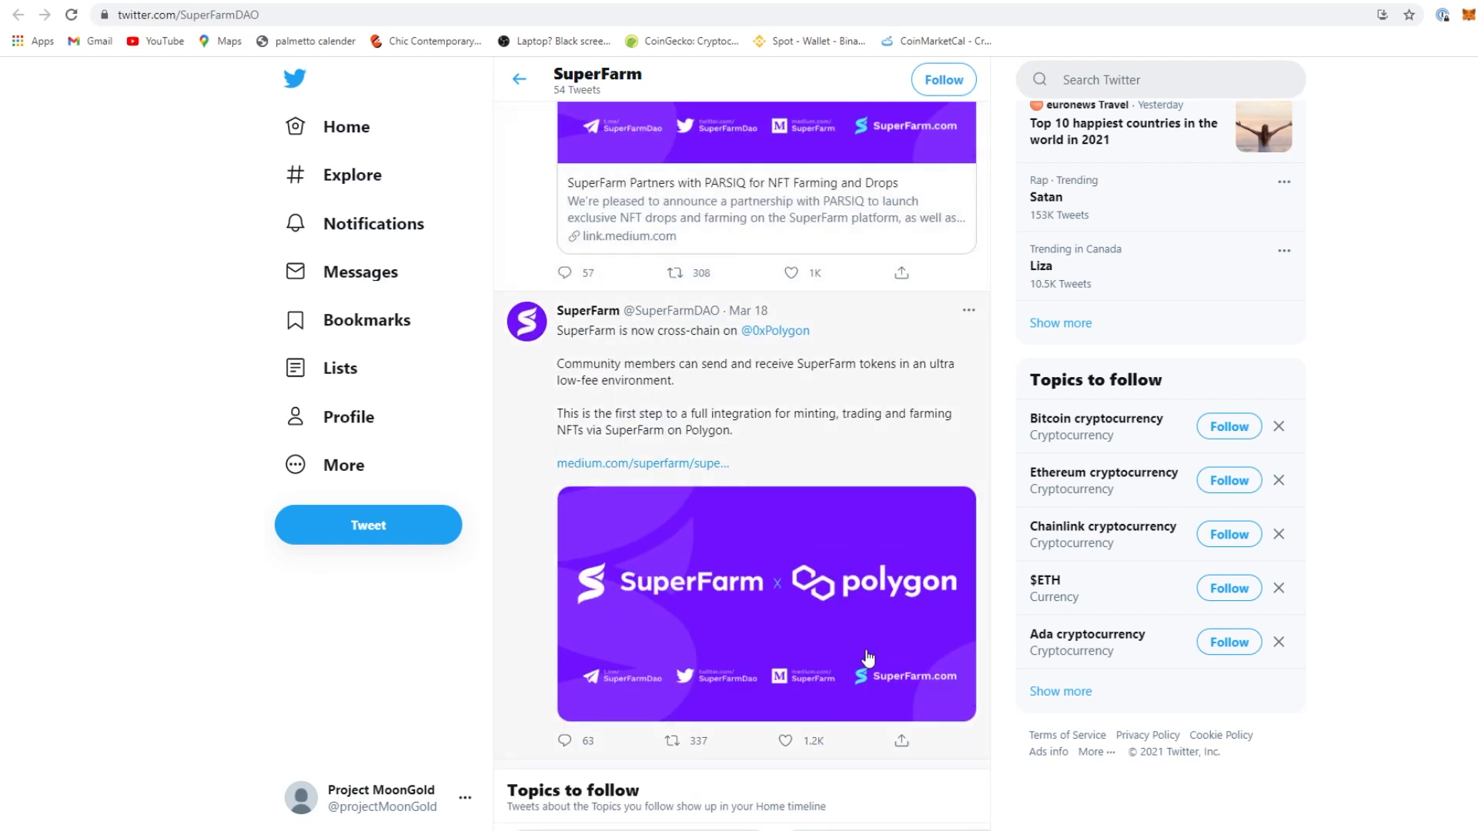
{"action": "scroll", "scroll_direction": "down", "scroll_amount": 3}
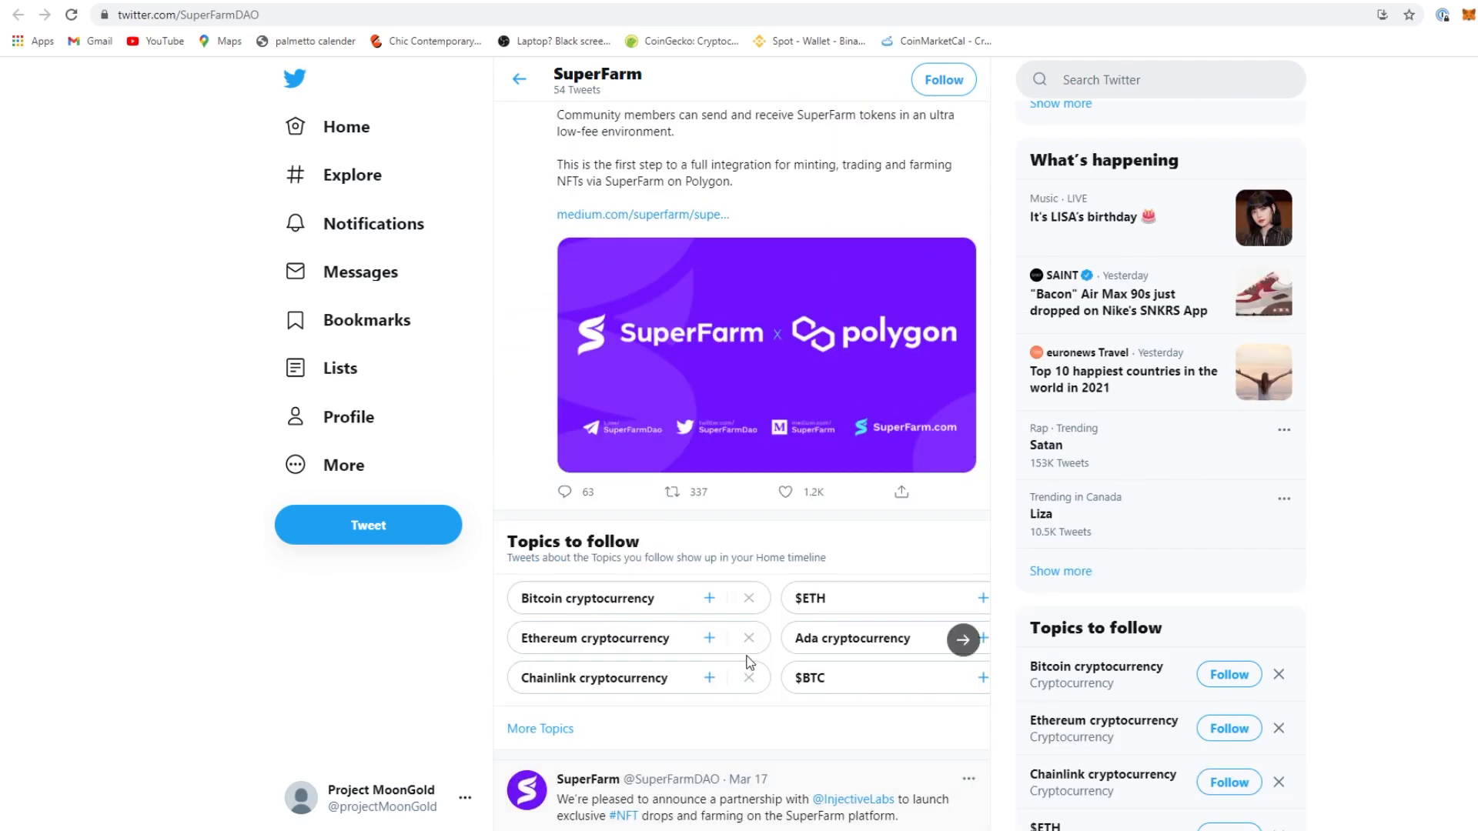
{"action": "mouse_move", "coordinate": [781, 283]}
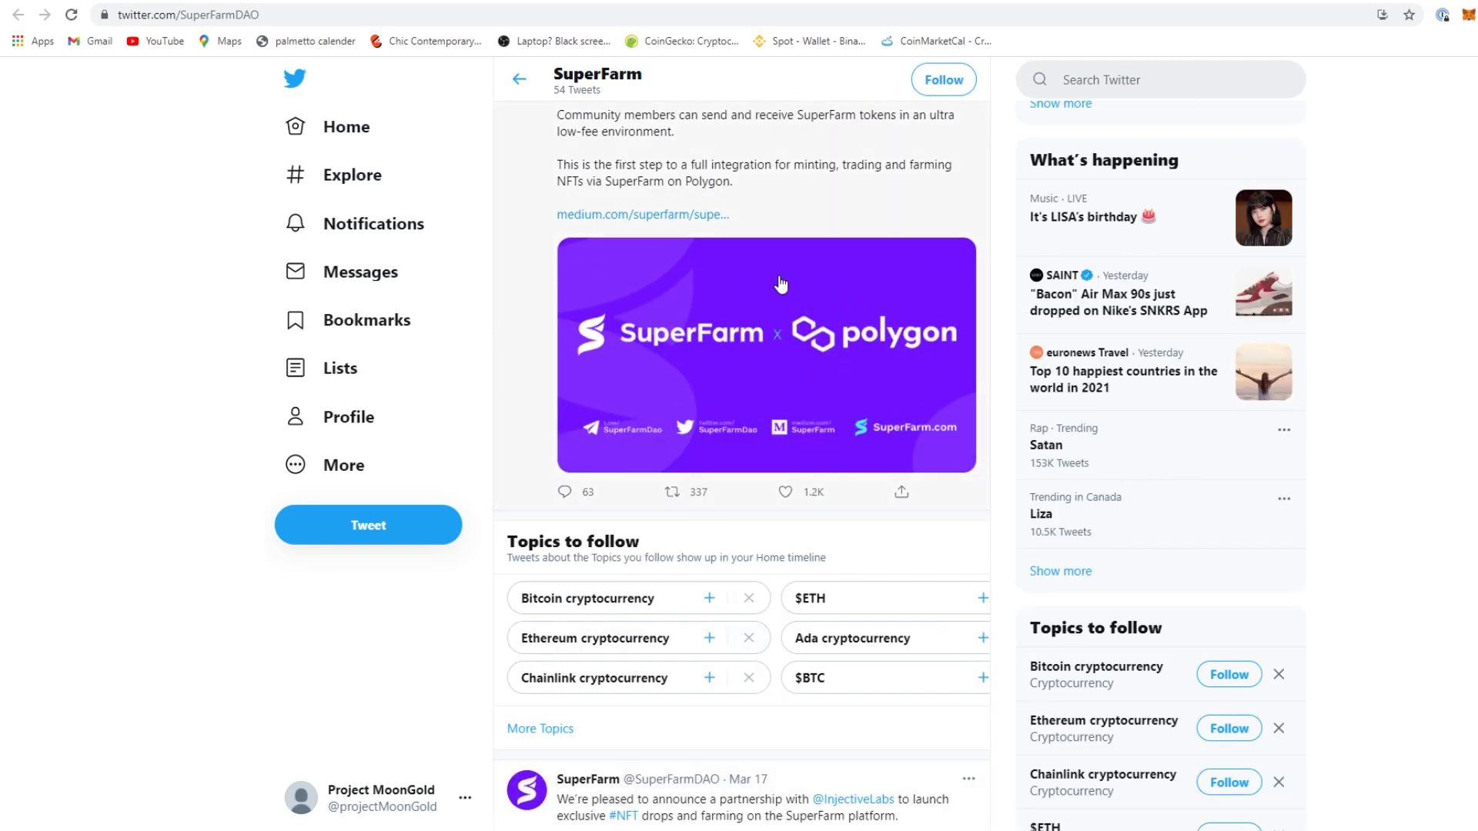
{"action": "mouse_move", "coordinate": [768, 387]}
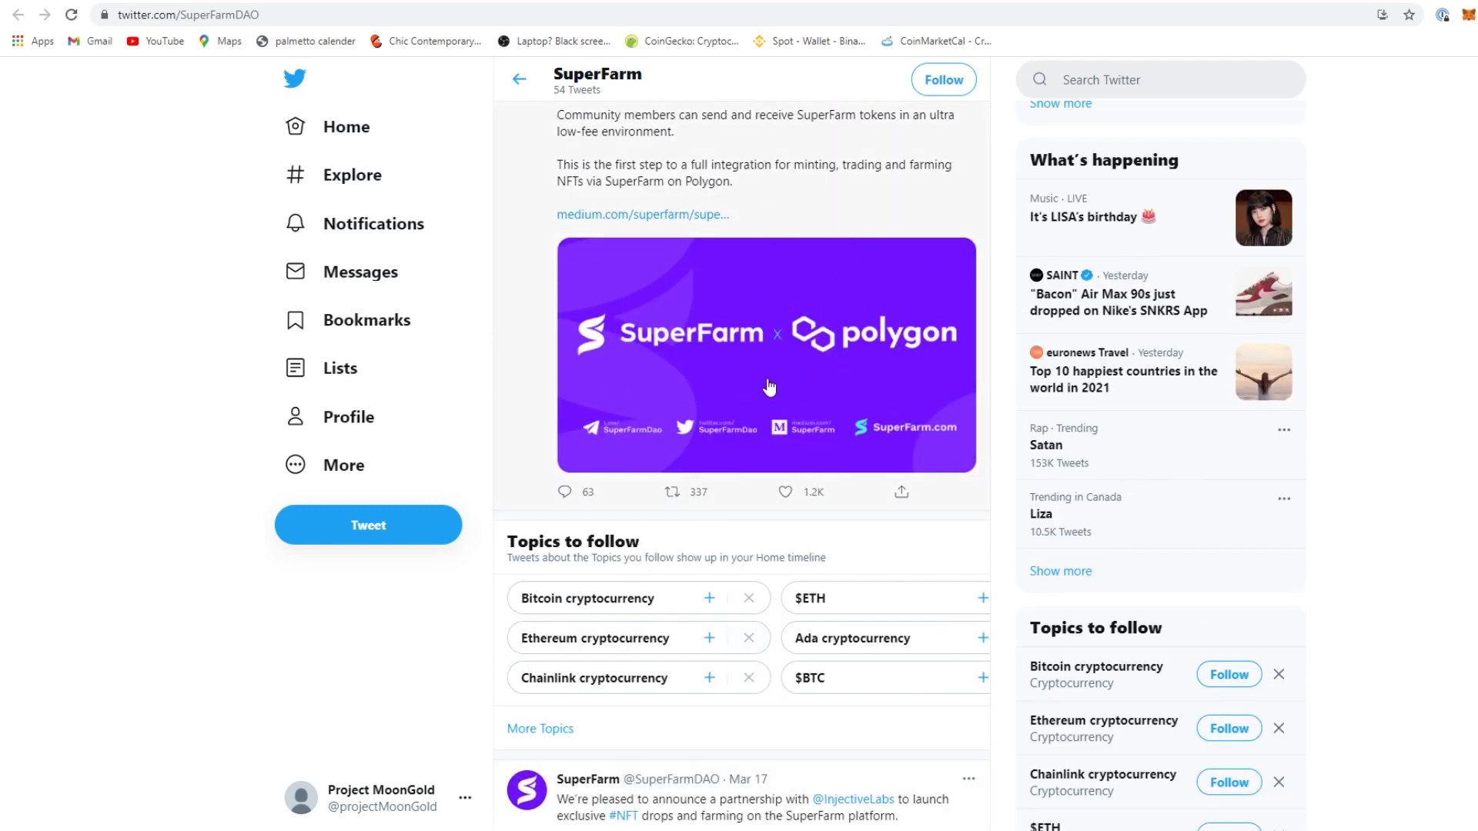
{"action": "scroll", "scroll_direction": "down", "scroll_amount": 3}
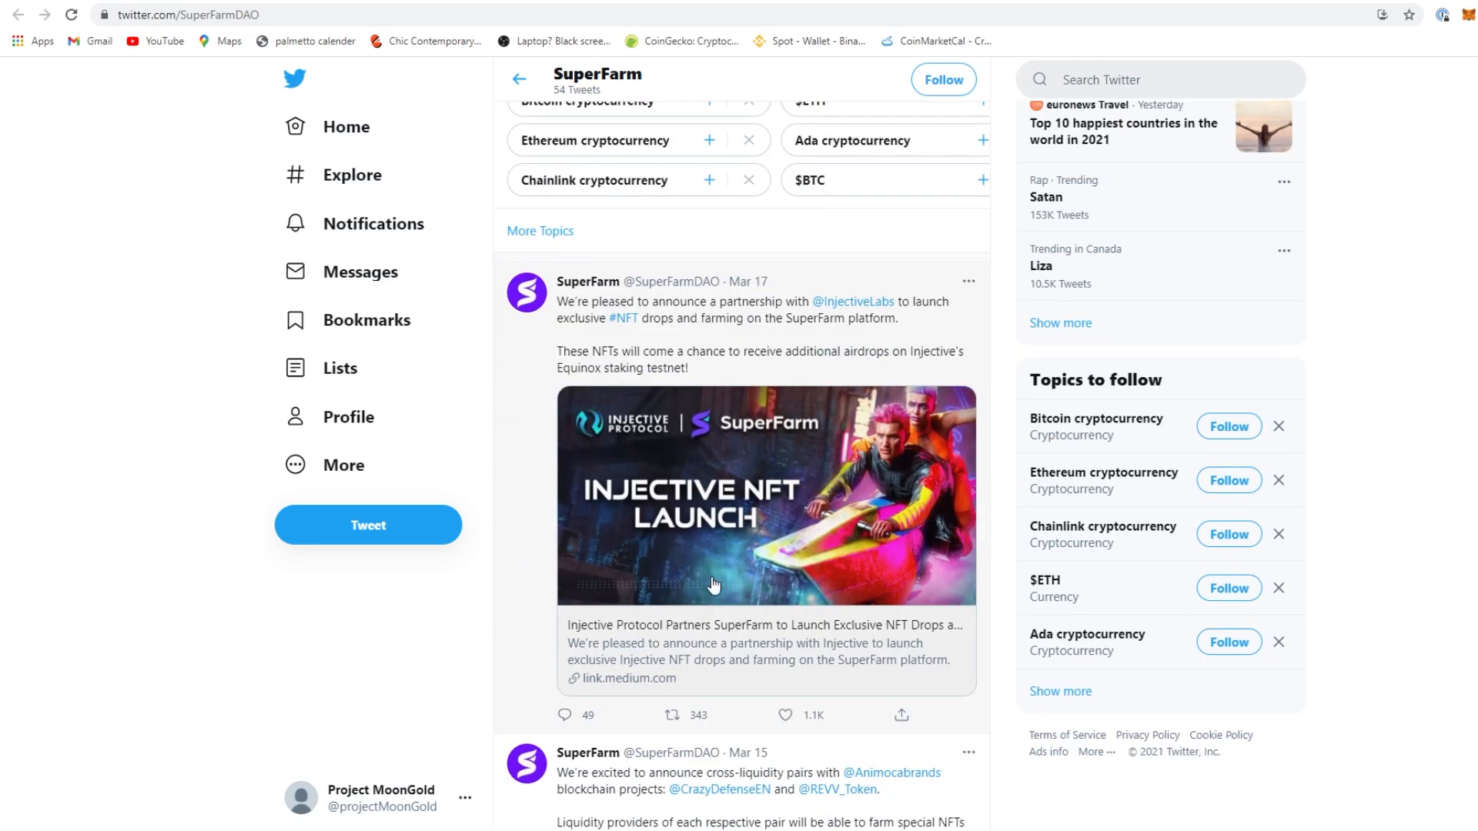
{"action": "mouse_move", "coordinate": [685, 366]}
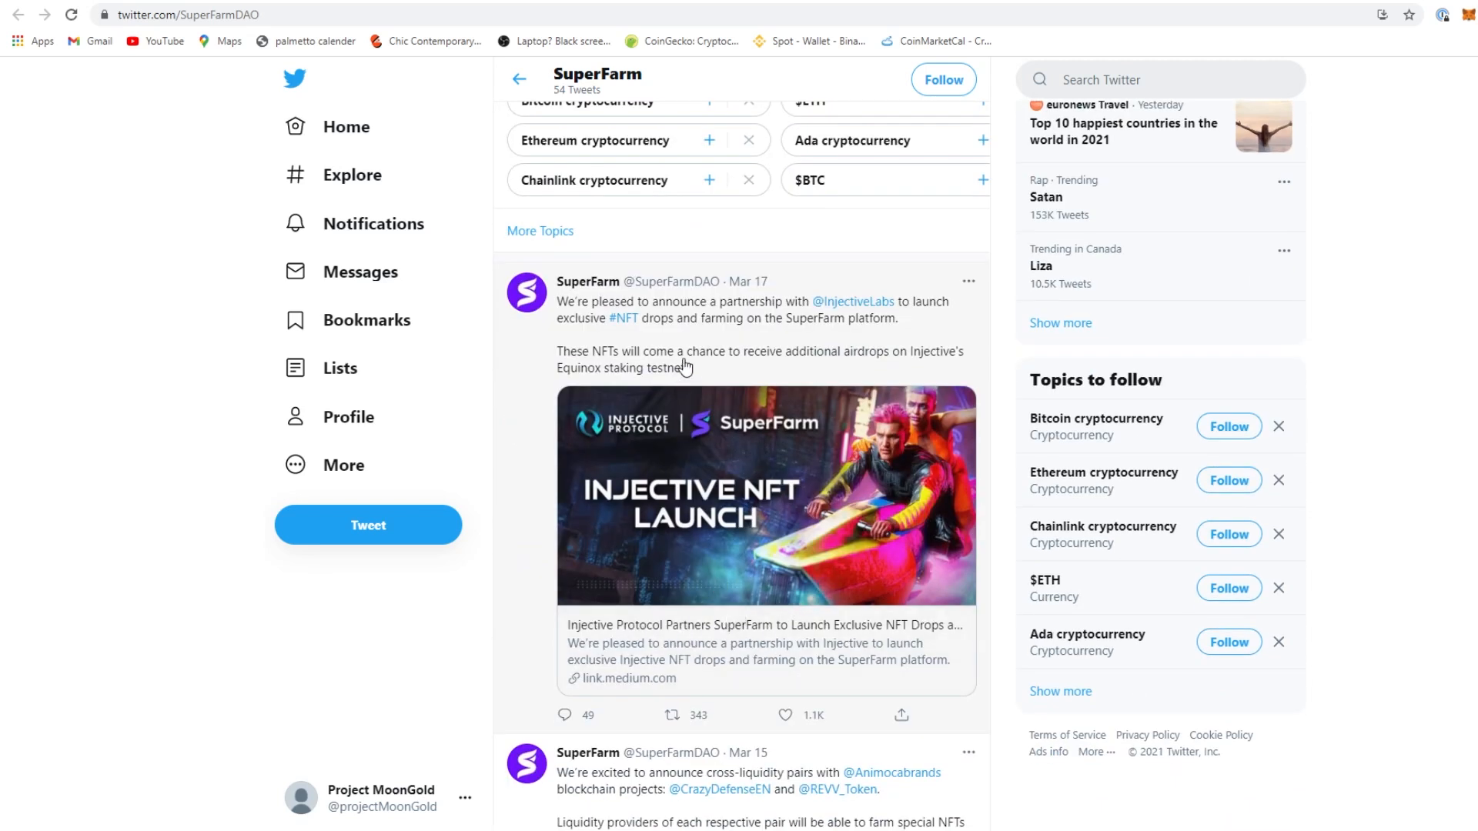
{"action": "mouse_move", "coordinate": [897, 382]}
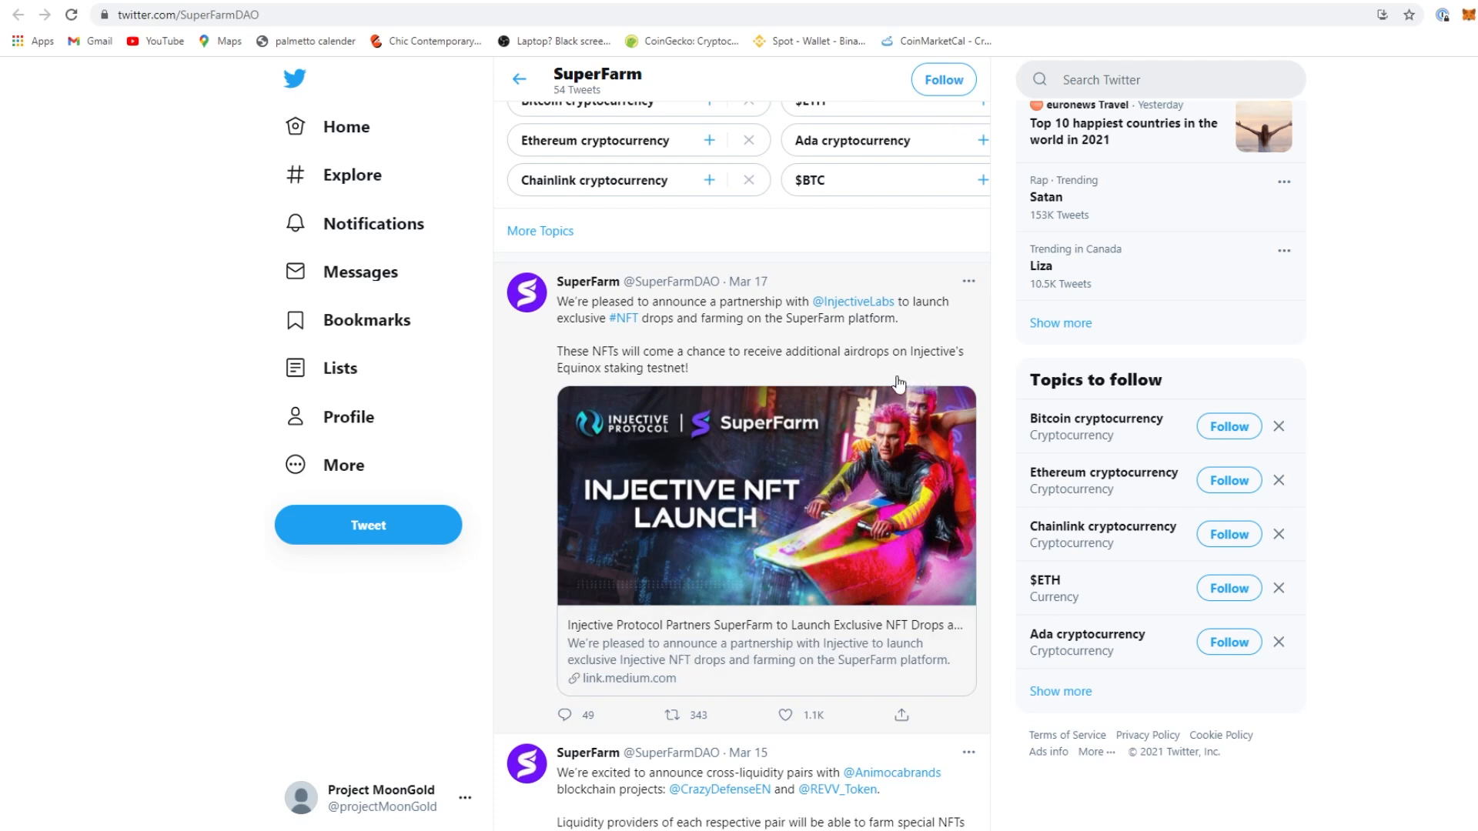
{"action": "scroll", "scroll_direction": "down", "scroll_amount": 3}
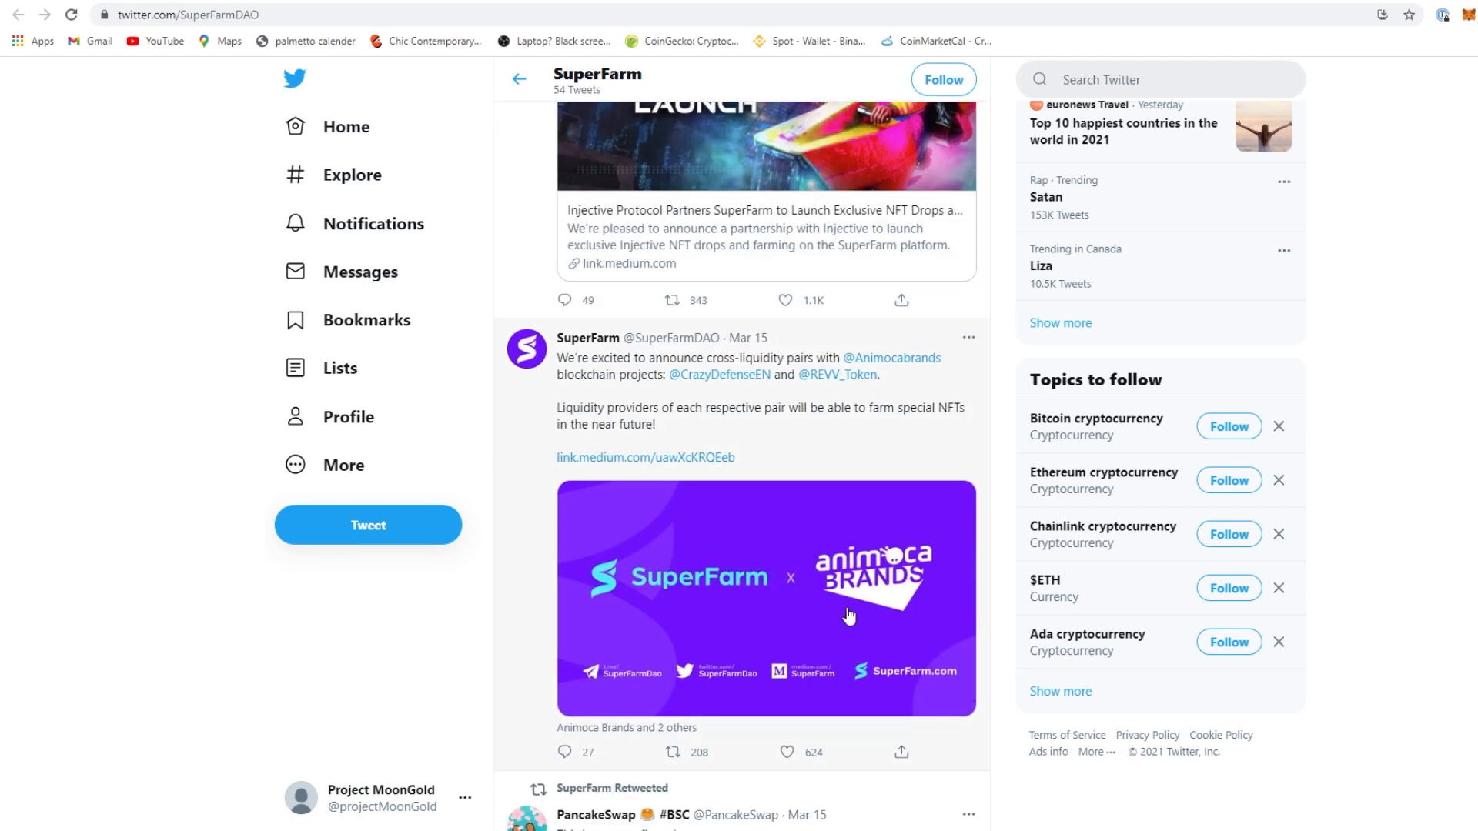
{"action": "mouse_move", "coordinate": [689, 377]}
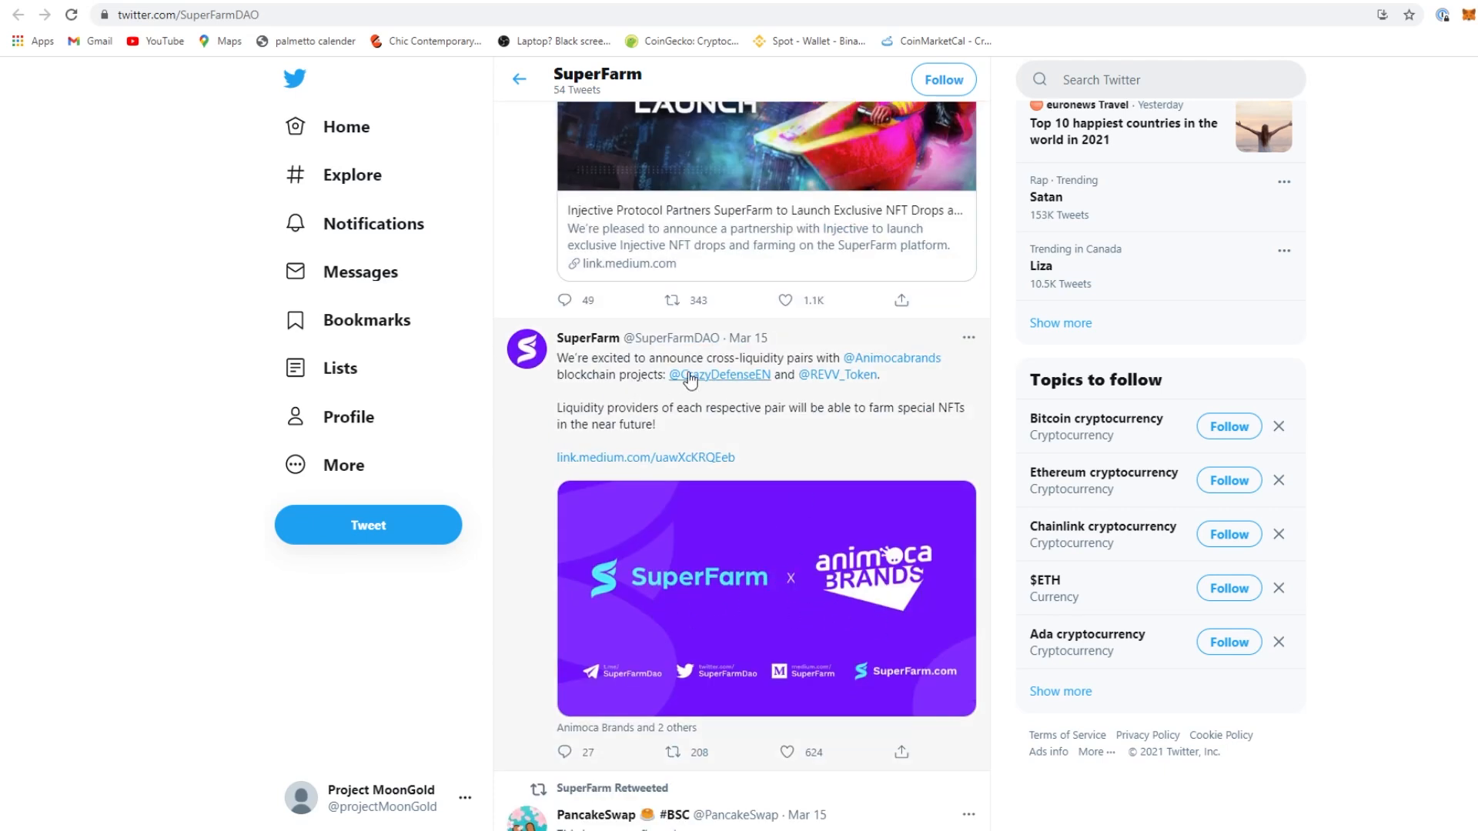
{"action": "mouse_move", "coordinate": [904, 368]}
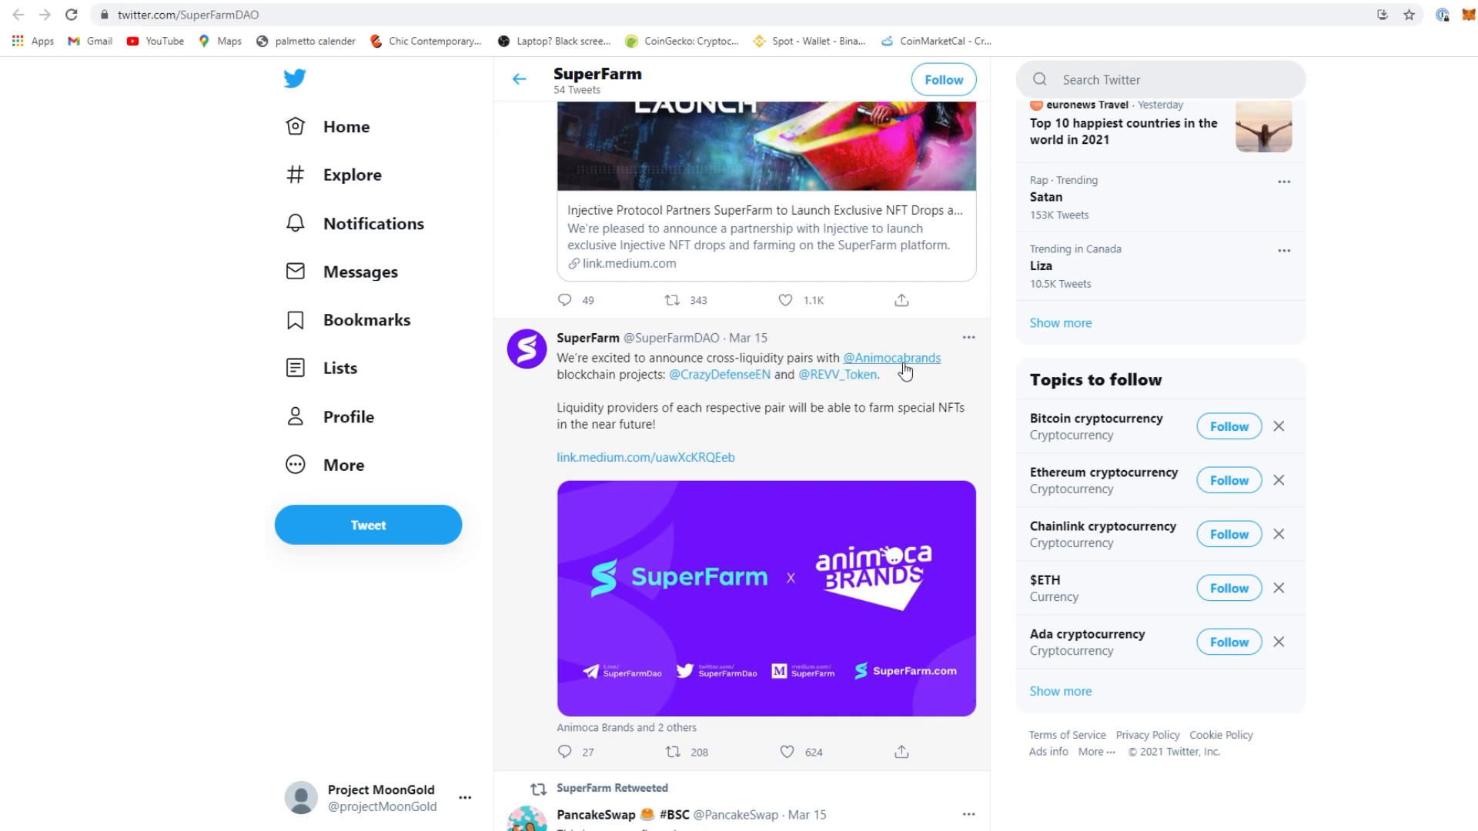
{"action": "mouse_move", "coordinate": [758, 392]}
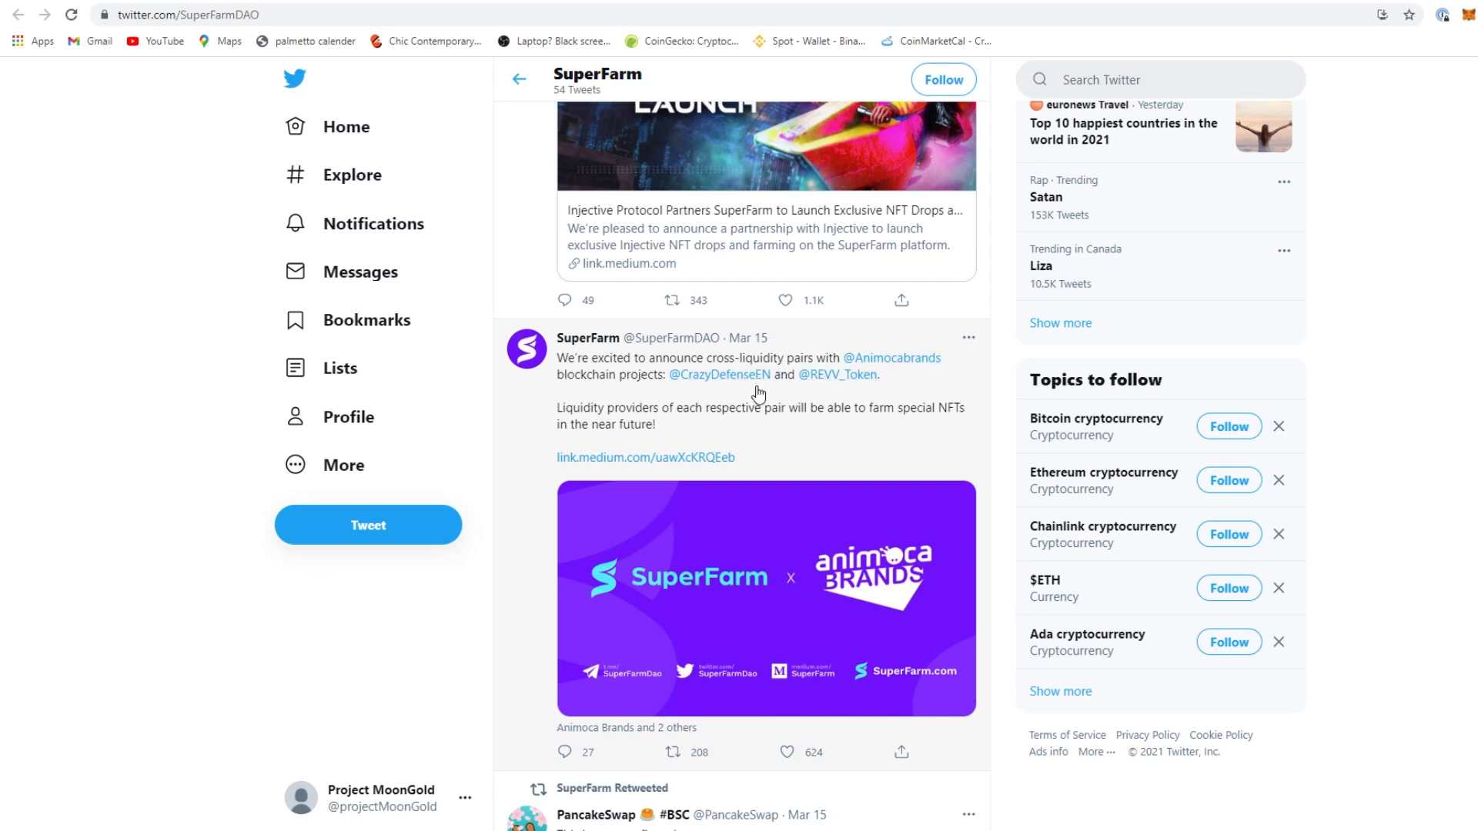
{"action": "scroll", "scroll_direction": "down", "scroll_amount": 3}
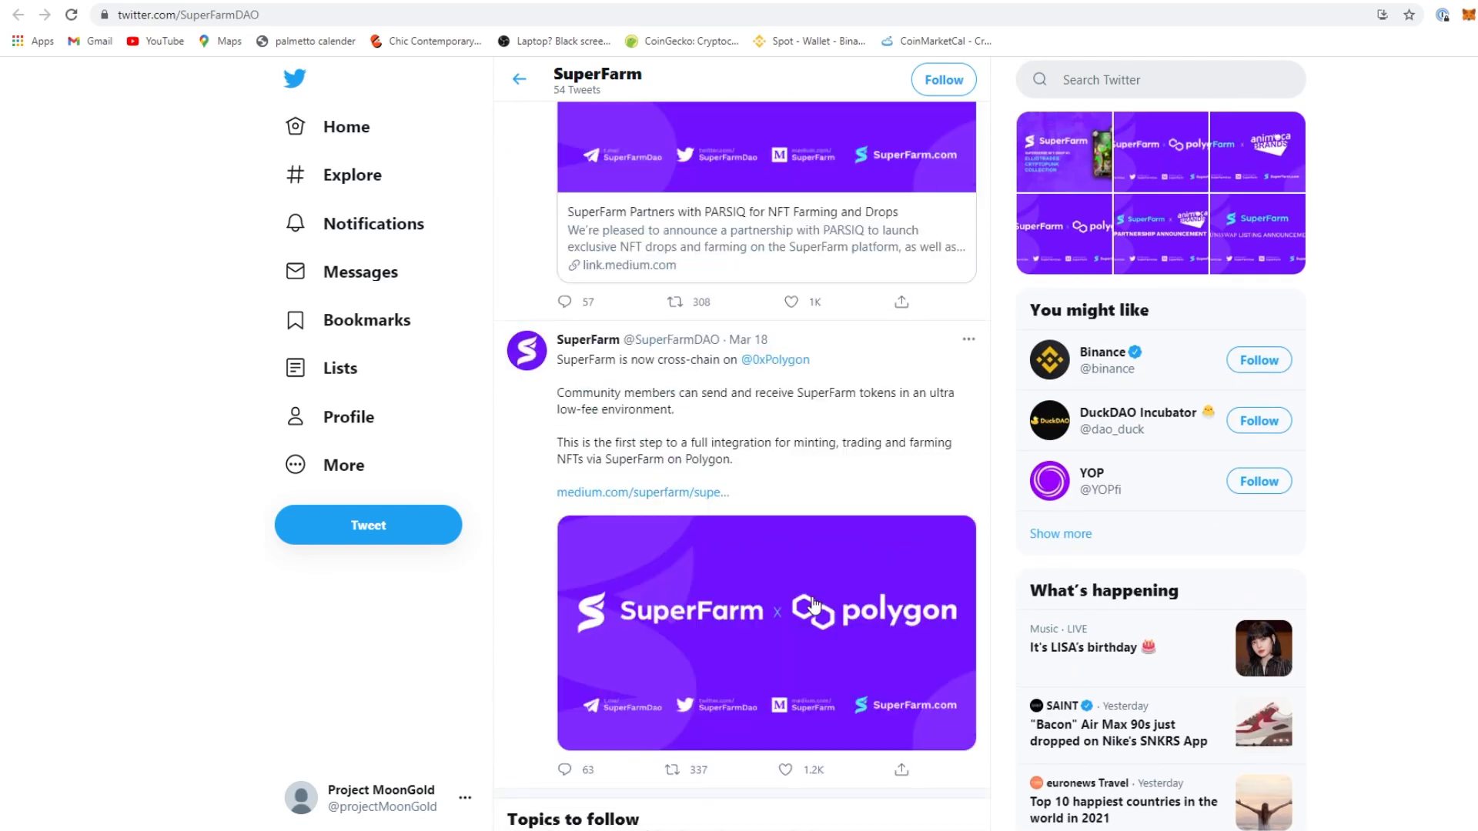
{"action": "scroll", "scroll_direction": "up", "scroll_amount": 3}
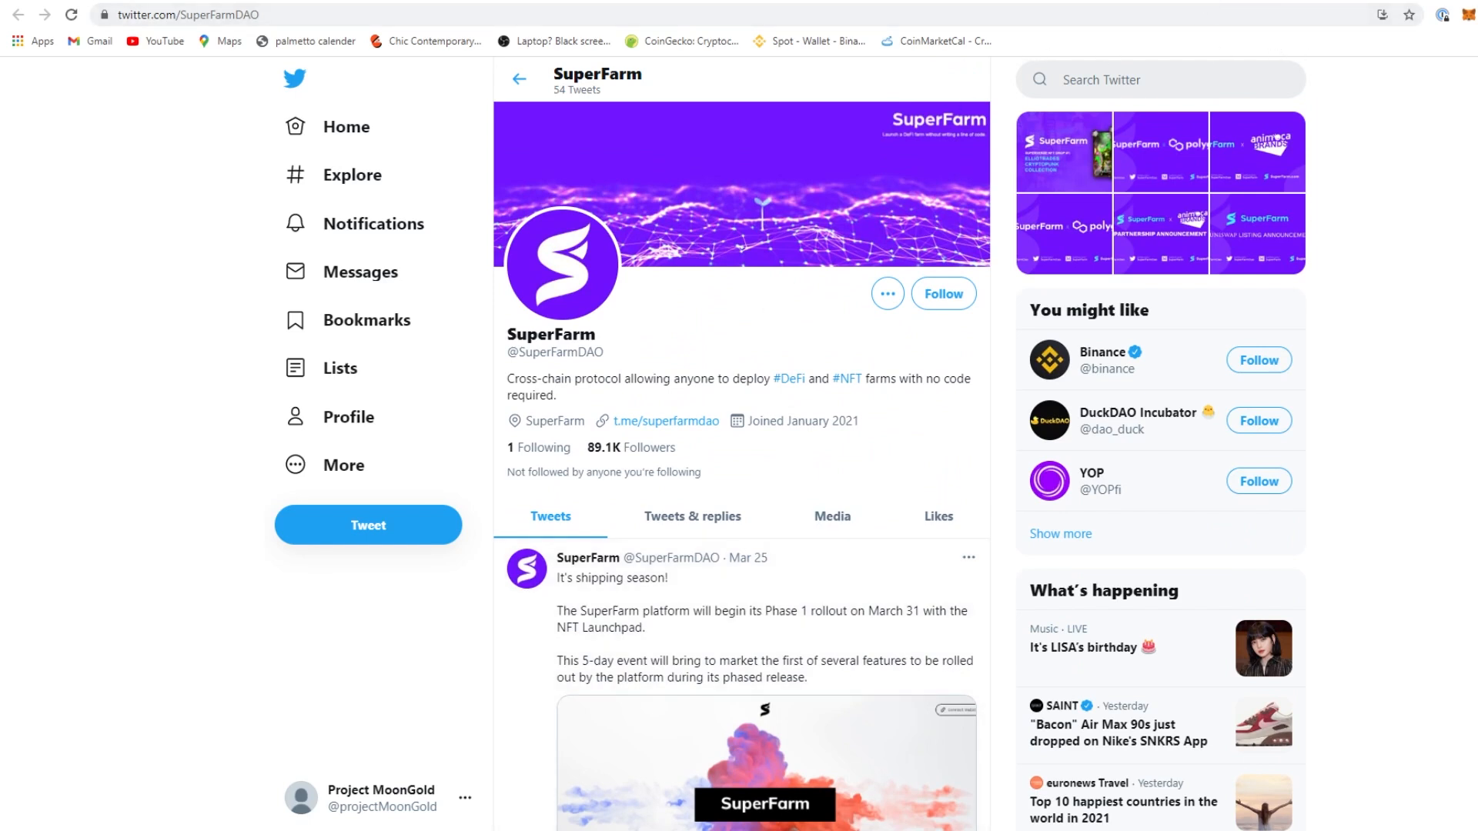
Add SUPERUSDT to the Altcoin watchlist via symbol search and display its 1-hour chart
{"action": "left_click", "coordinate": [188, 14]}
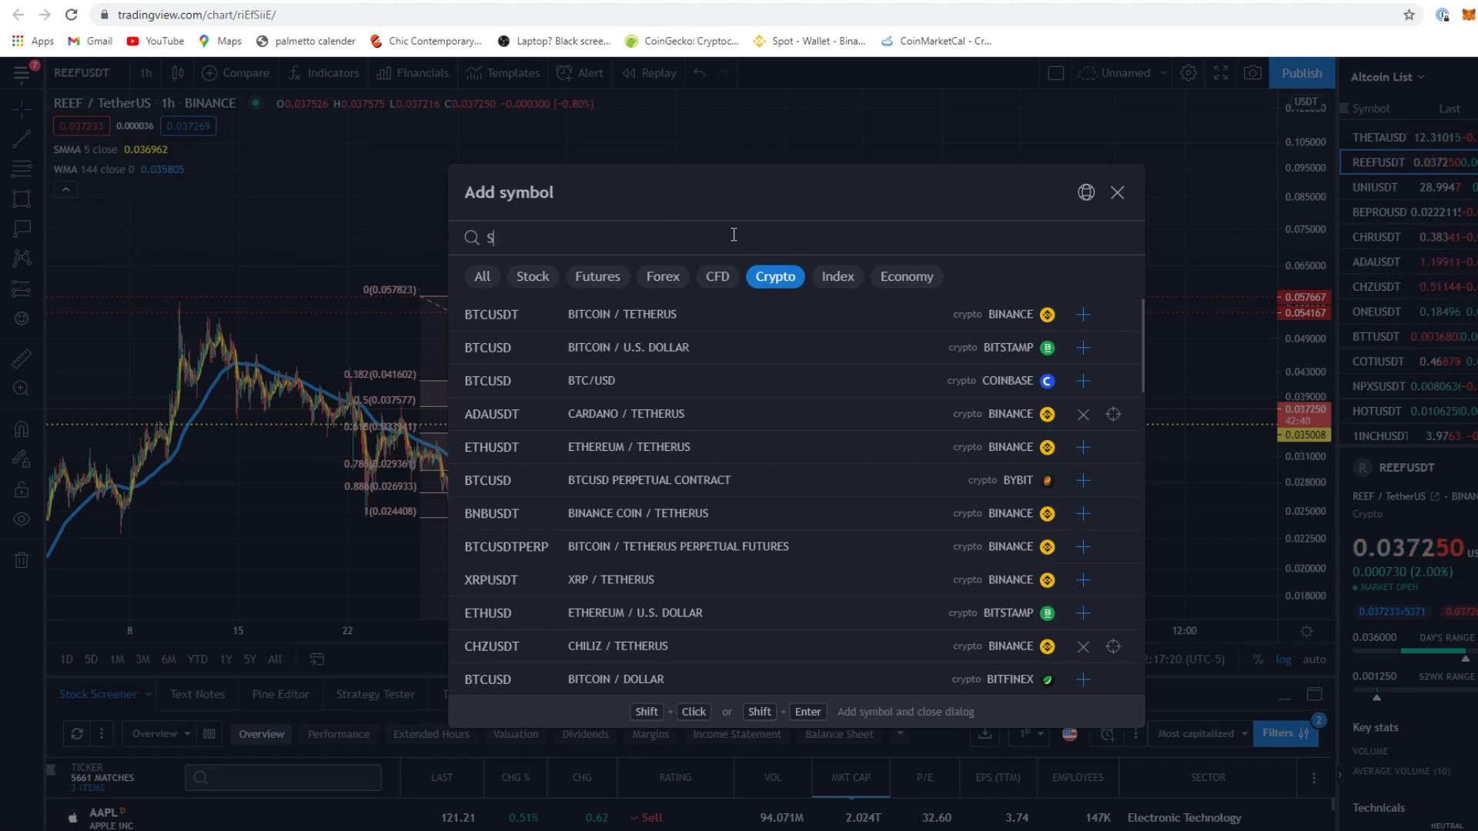
{"action": "type", "text": "SUPER"}
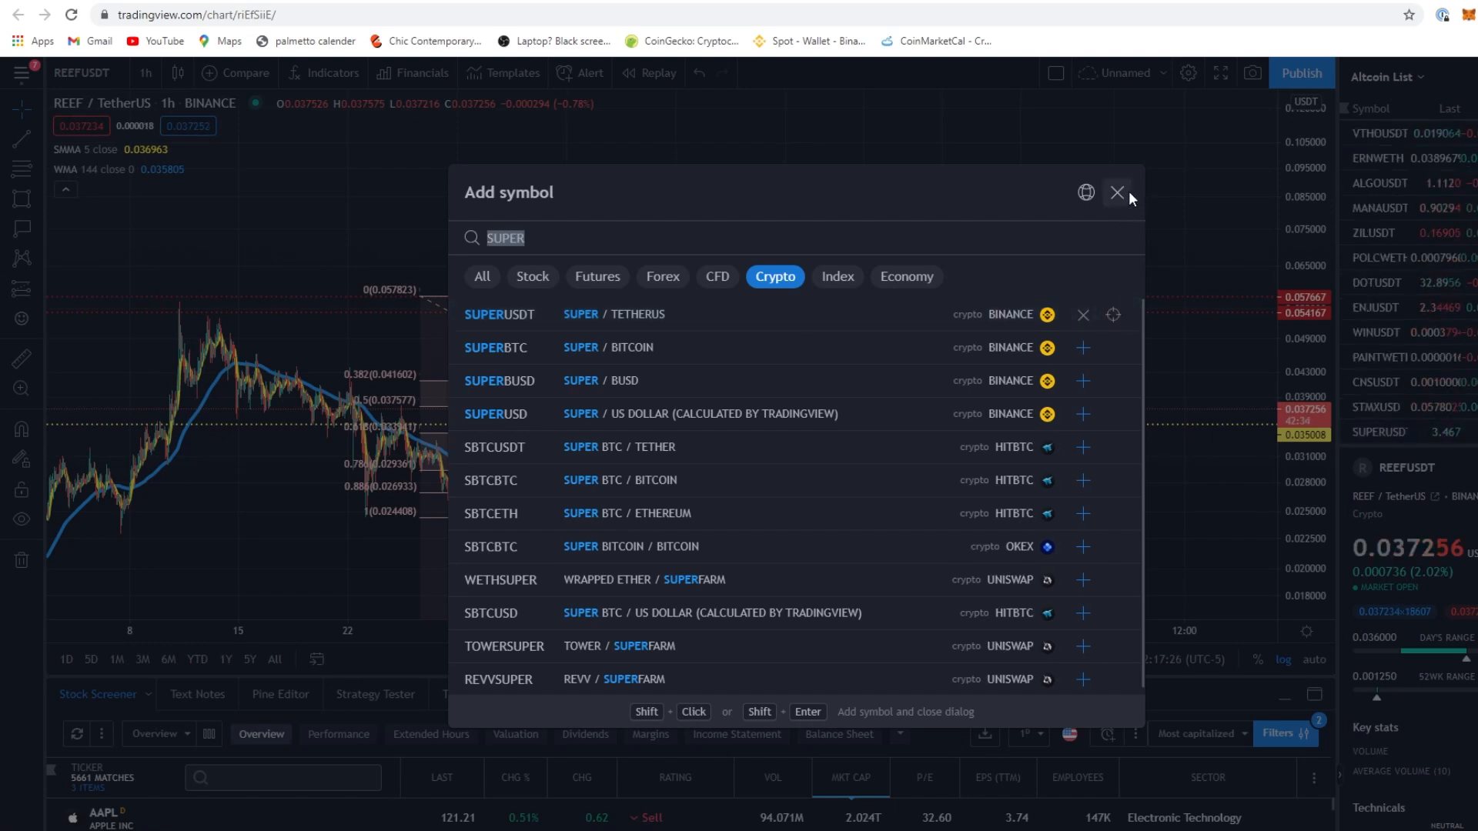
{"action": "left_click", "coordinate": [1118, 192]}
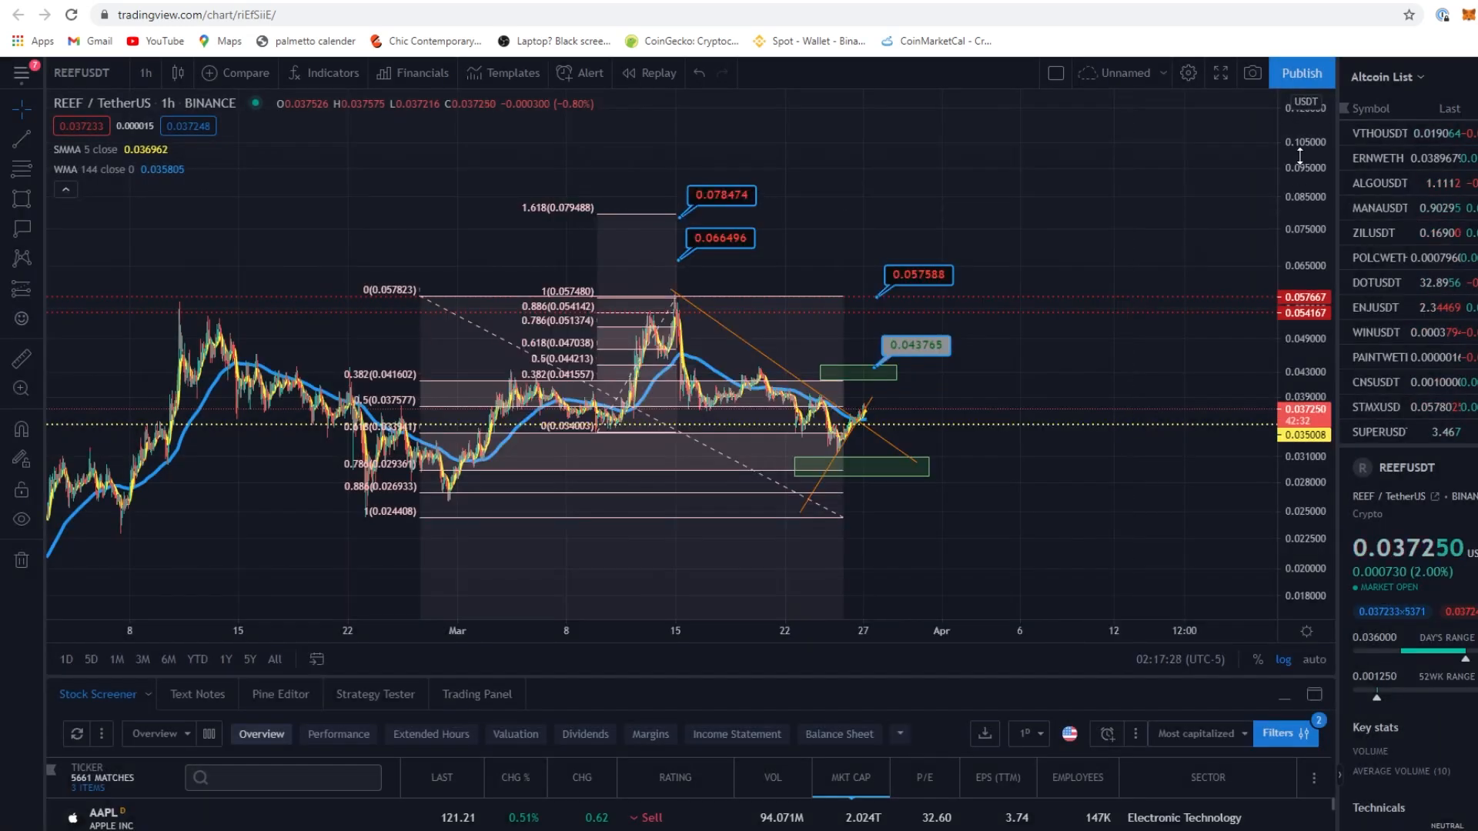
{"action": "left_click", "coordinate": [1376, 431]}
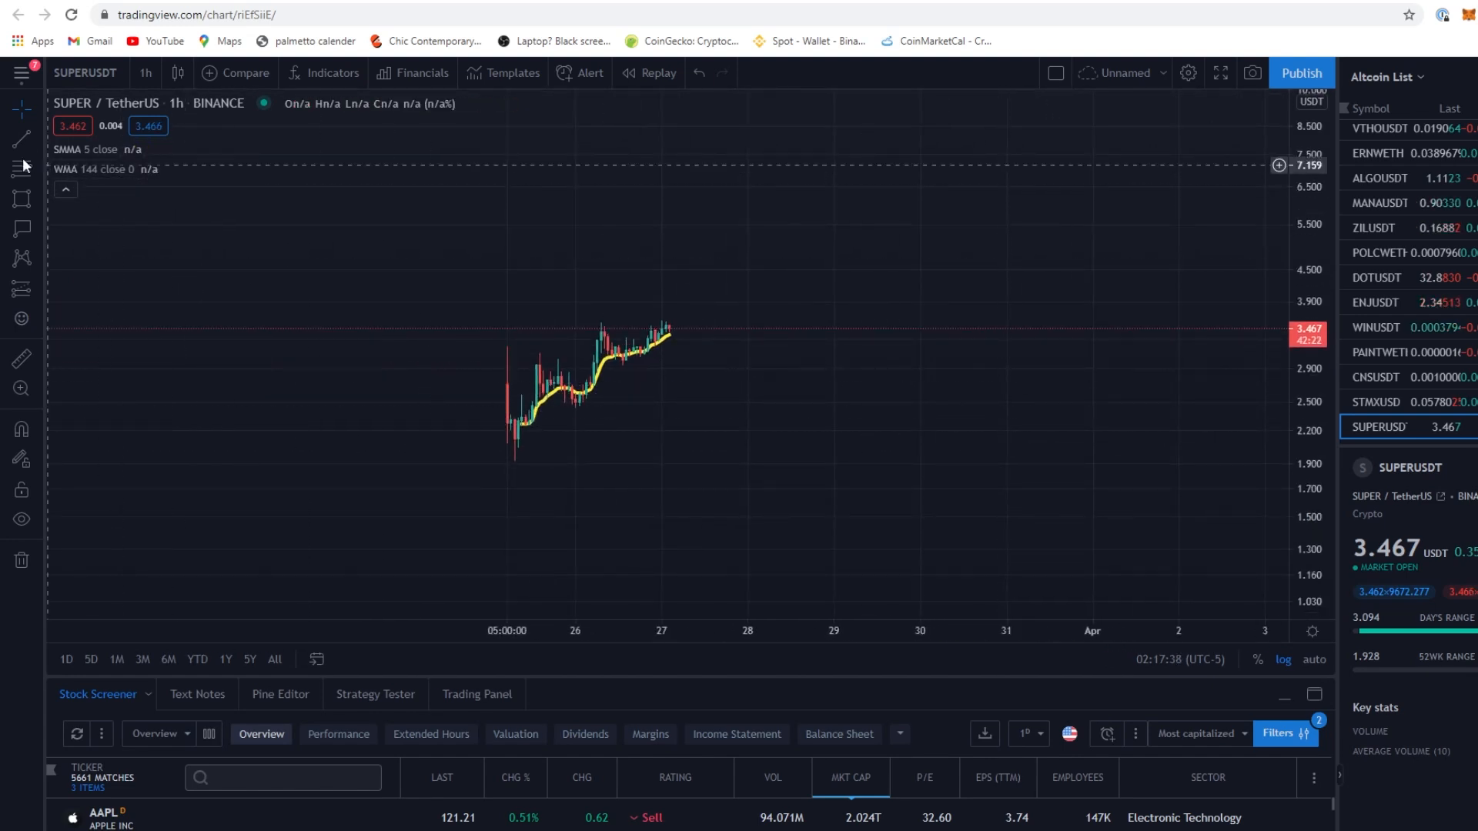
Switch SUPERUSDT to 15-minute candles and hide the SMMA and WMA 144 moving averages
{"action": "left_click", "coordinate": [144, 73]}
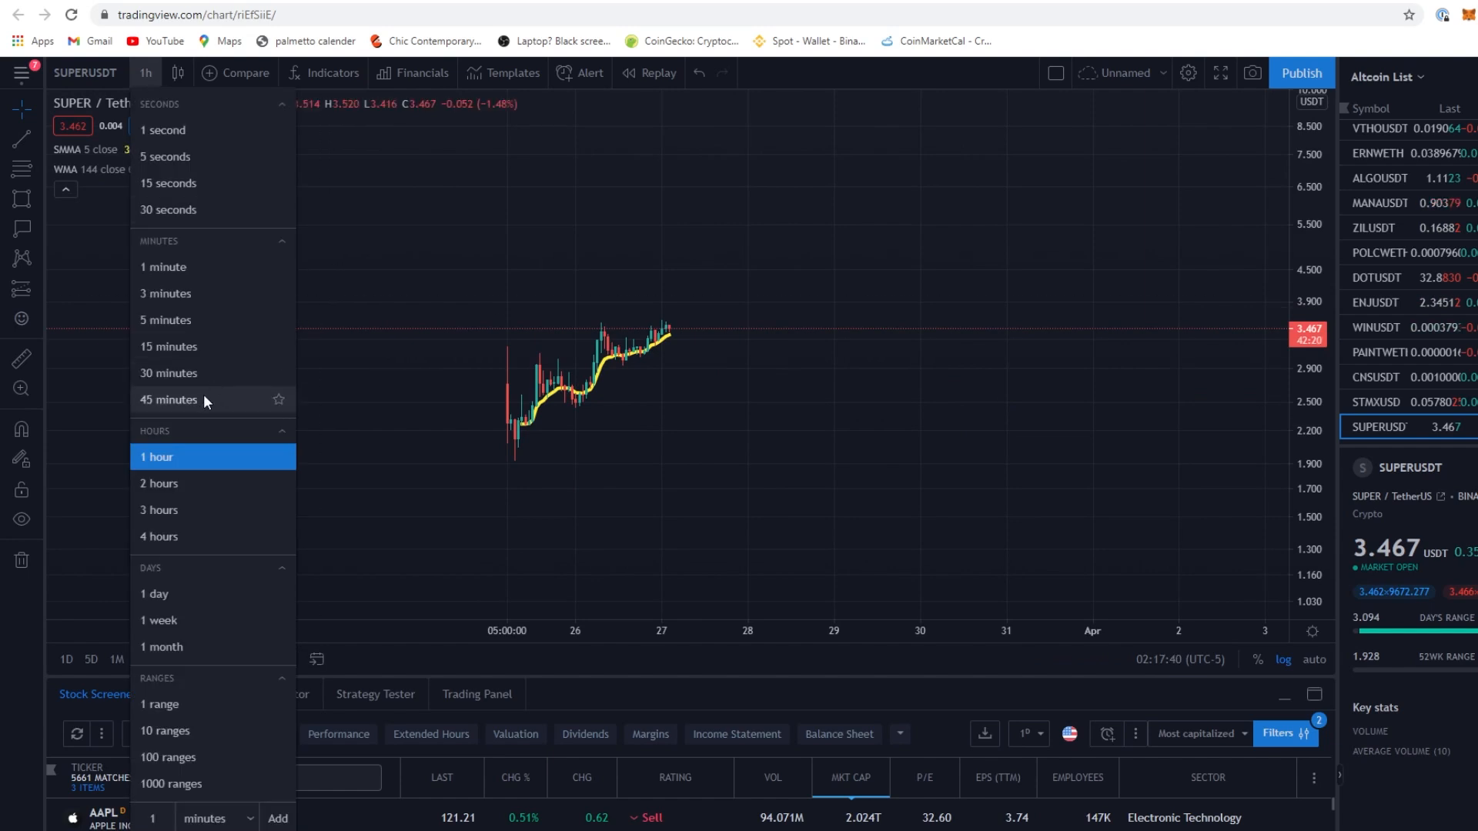
{"action": "left_click", "coordinate": [170, 347]}
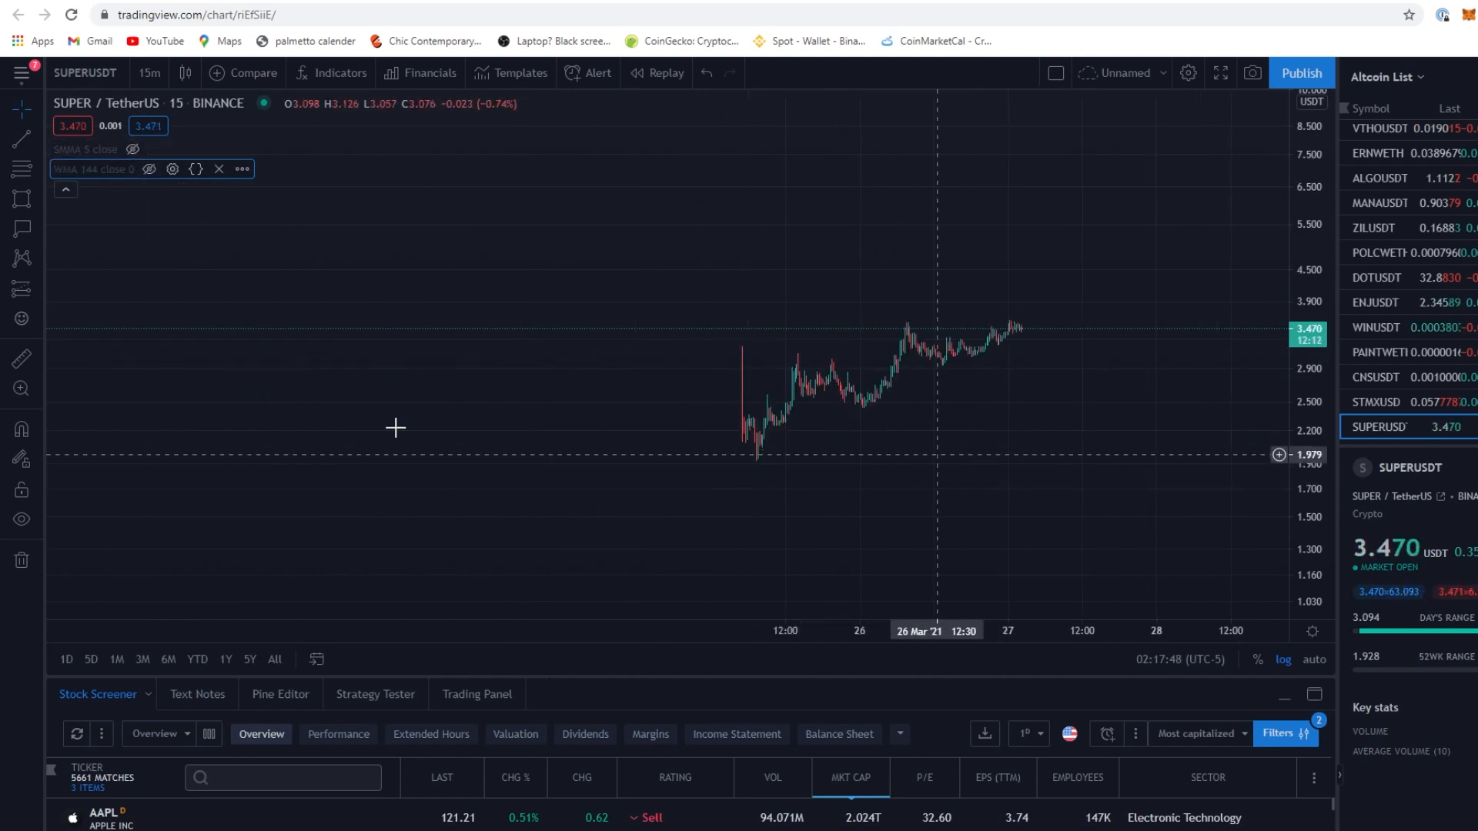
{"action": "left_click", "coordinate": [20, 288]}
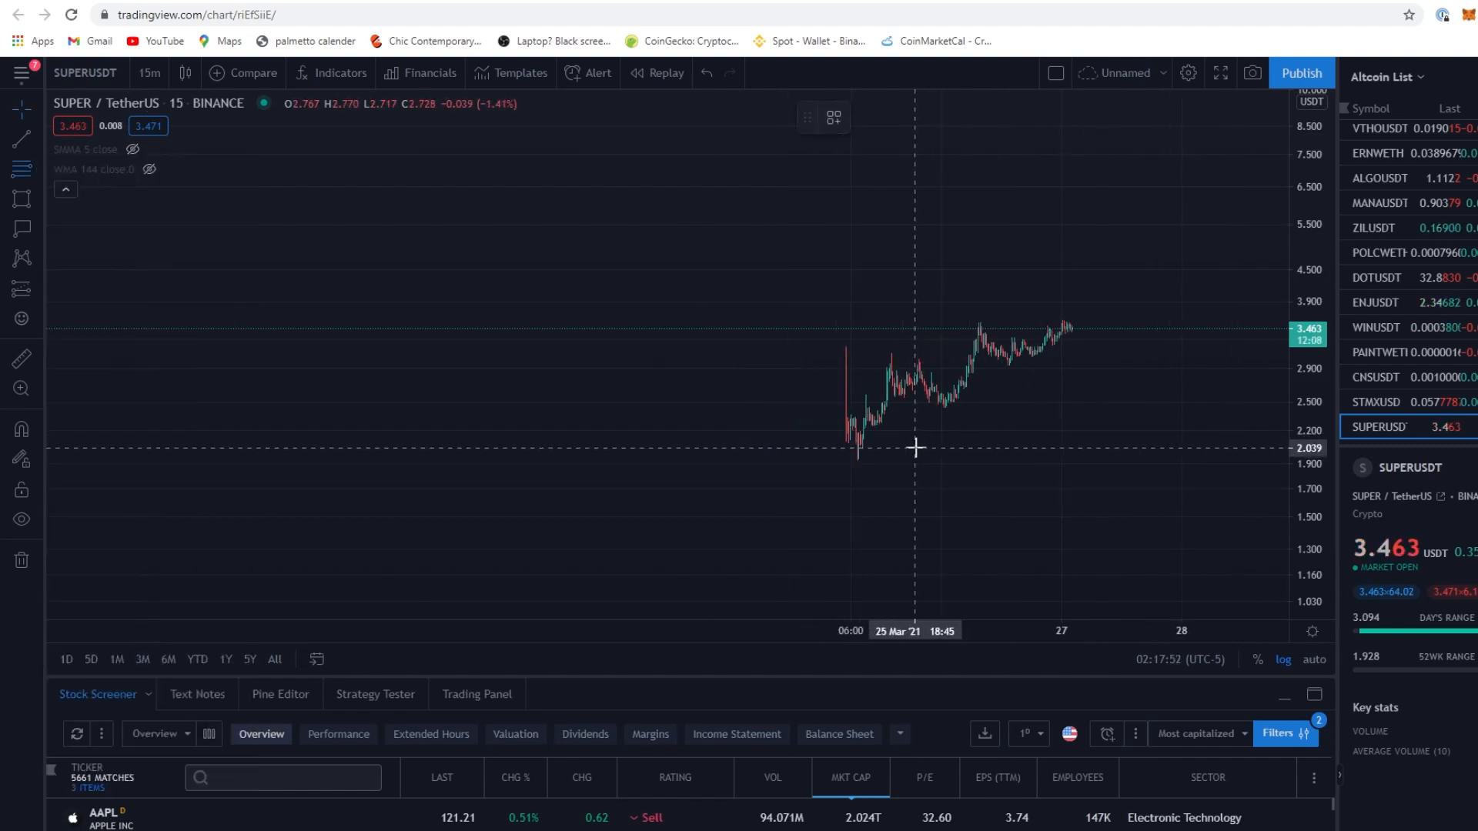
{"action": "mouse_move", "coordinate": [945, 402]}
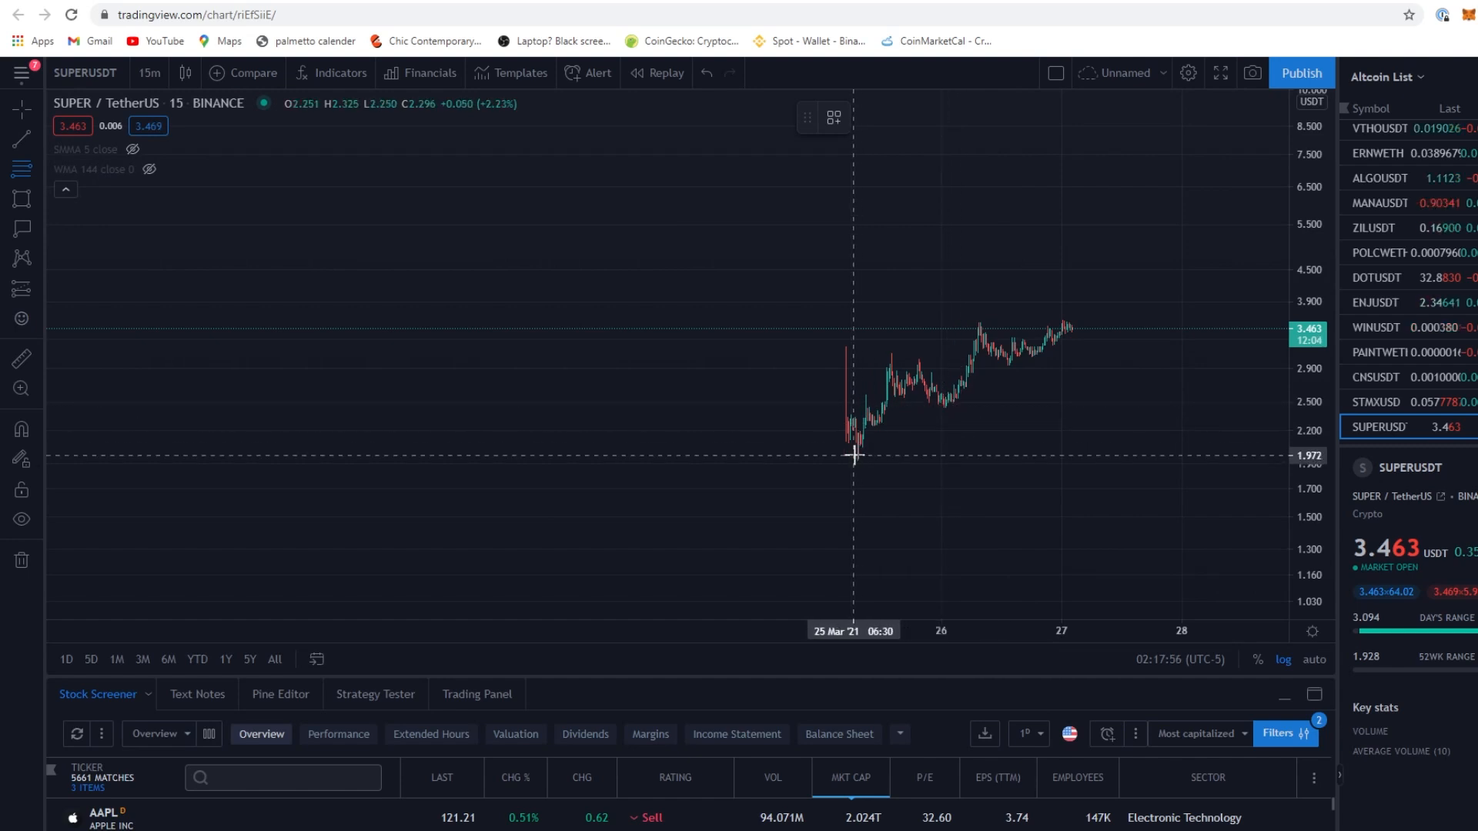
{"action": "mouse_move", "coordinate": [855, 456]}
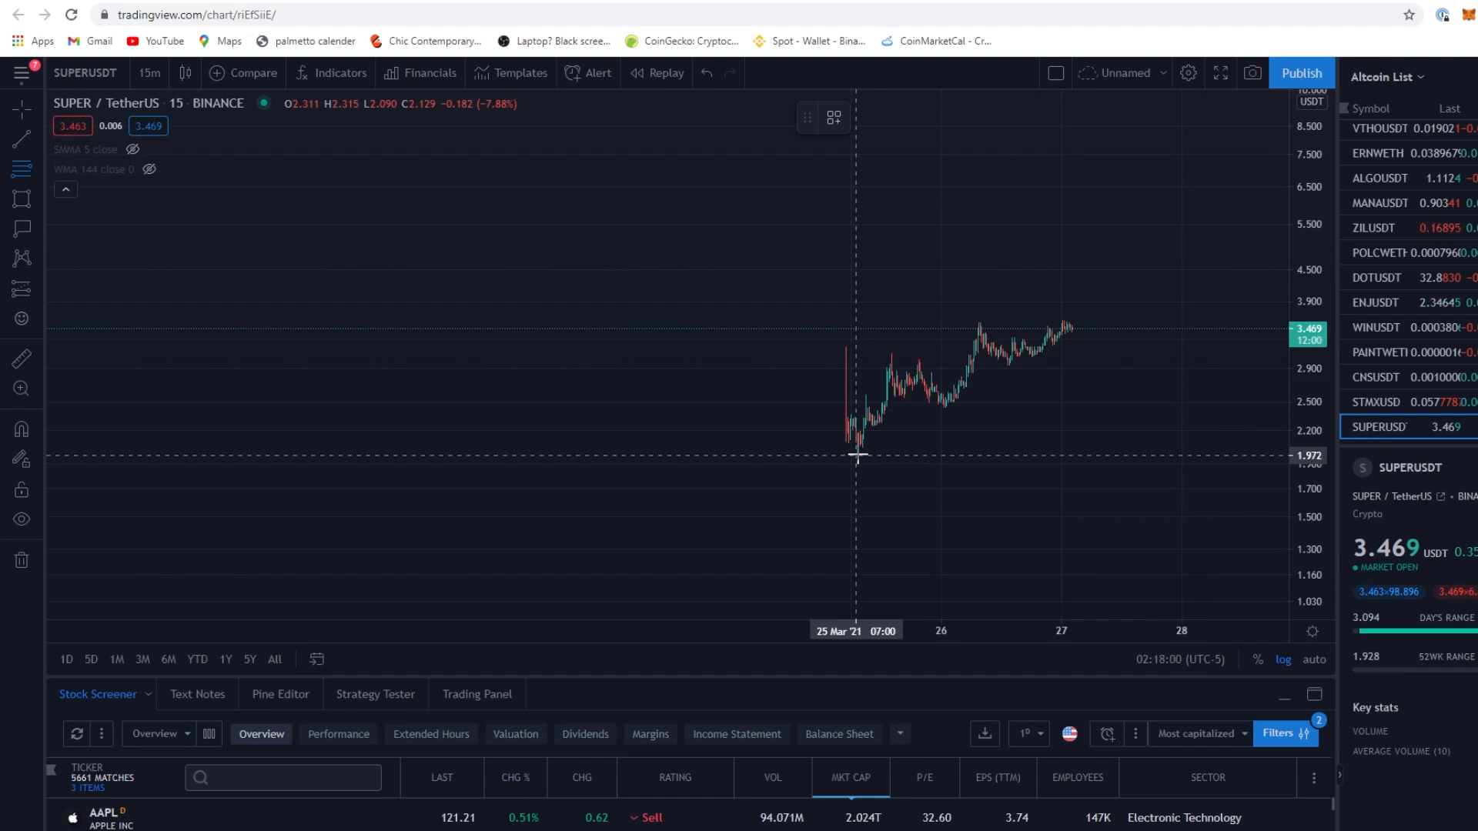
{"action": "mouse_move", "coordinate": [884, 463]}
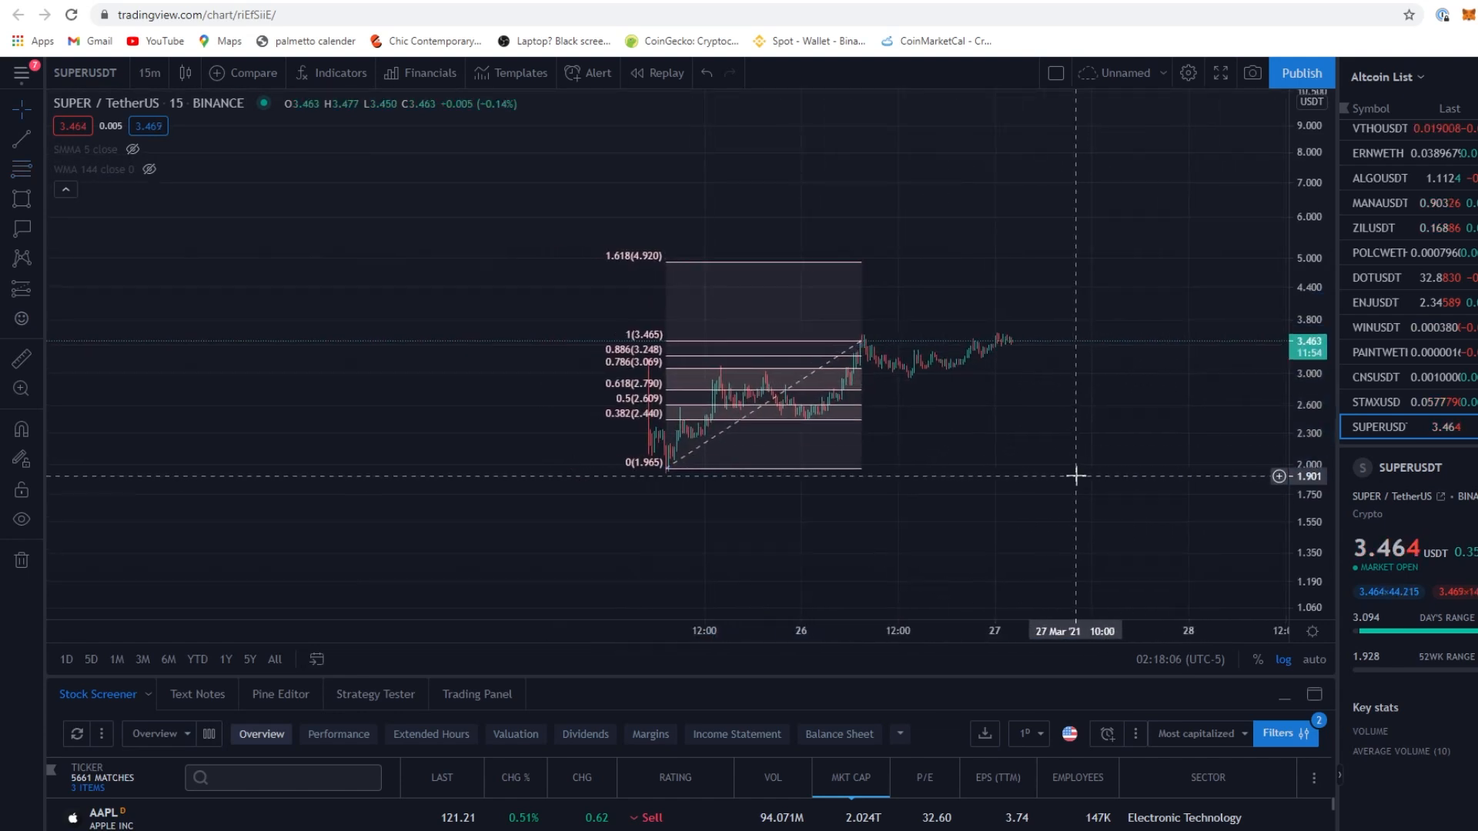
{"action": "mouse_move", "coordinate": [914, 430]}
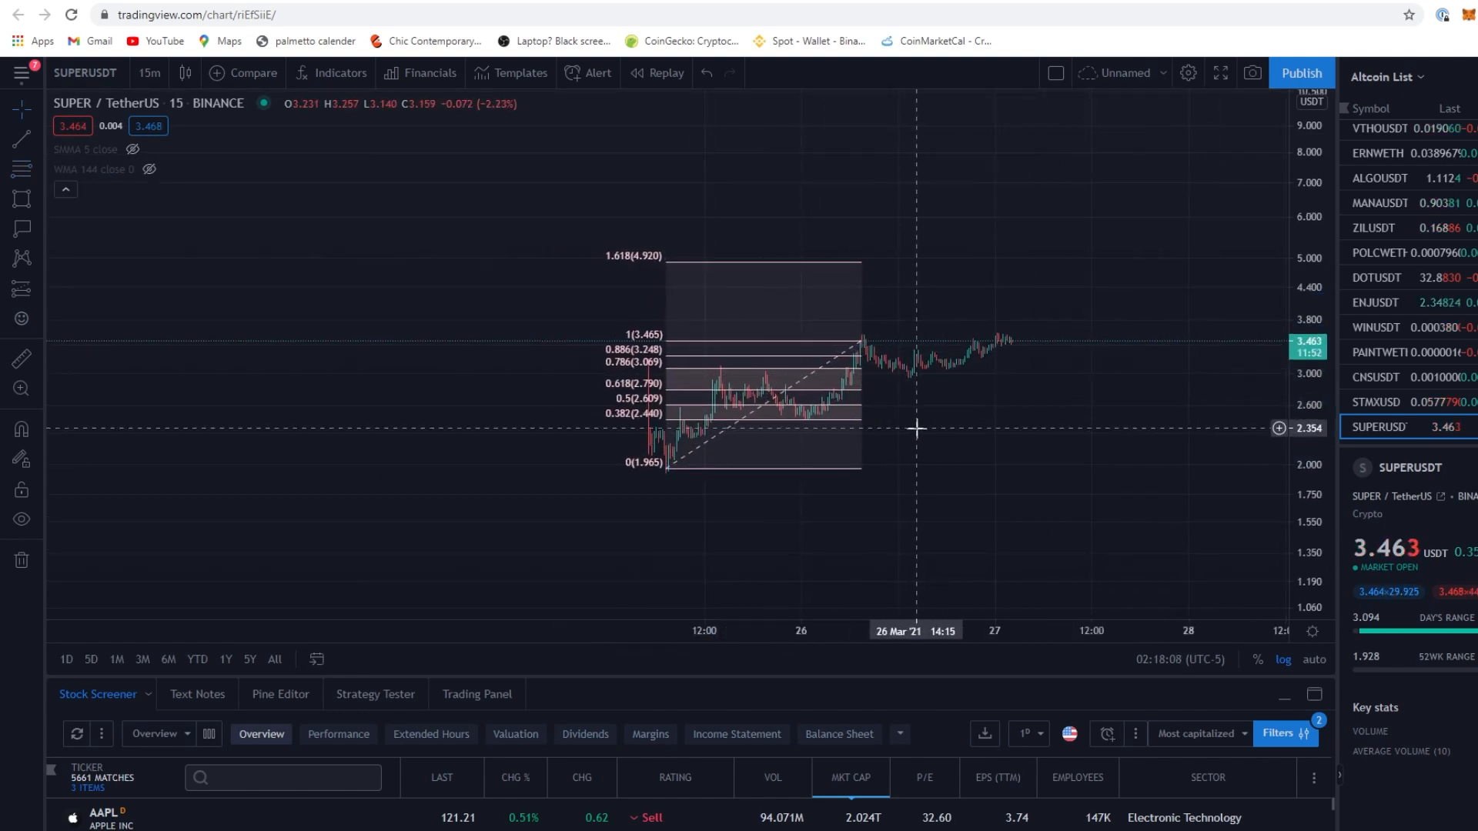
{"action": "mouse_move", "coordinate": [1041, 406]}
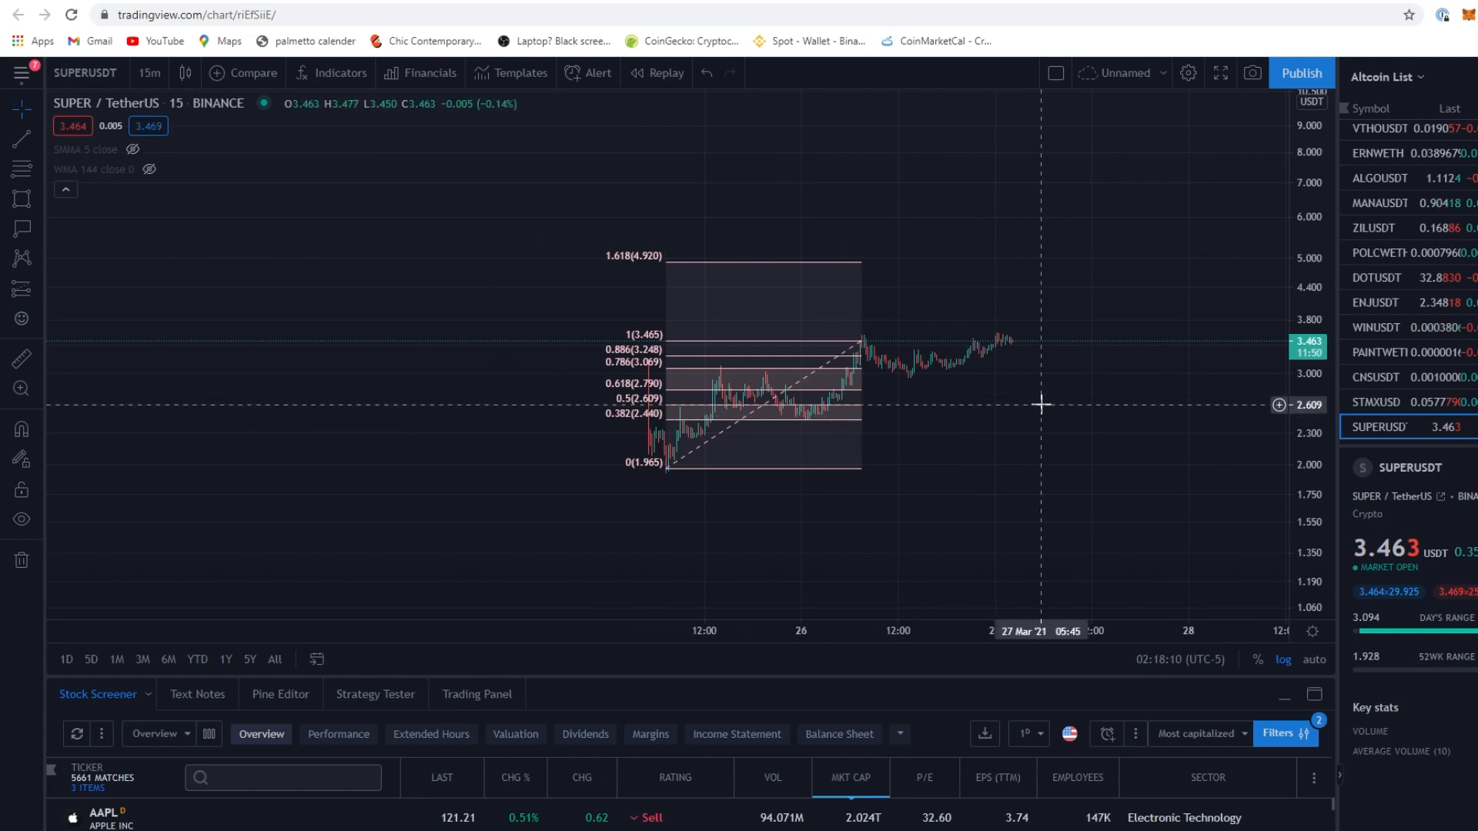
{"action": "mouse_move", "coordinate": [1029, 393]}
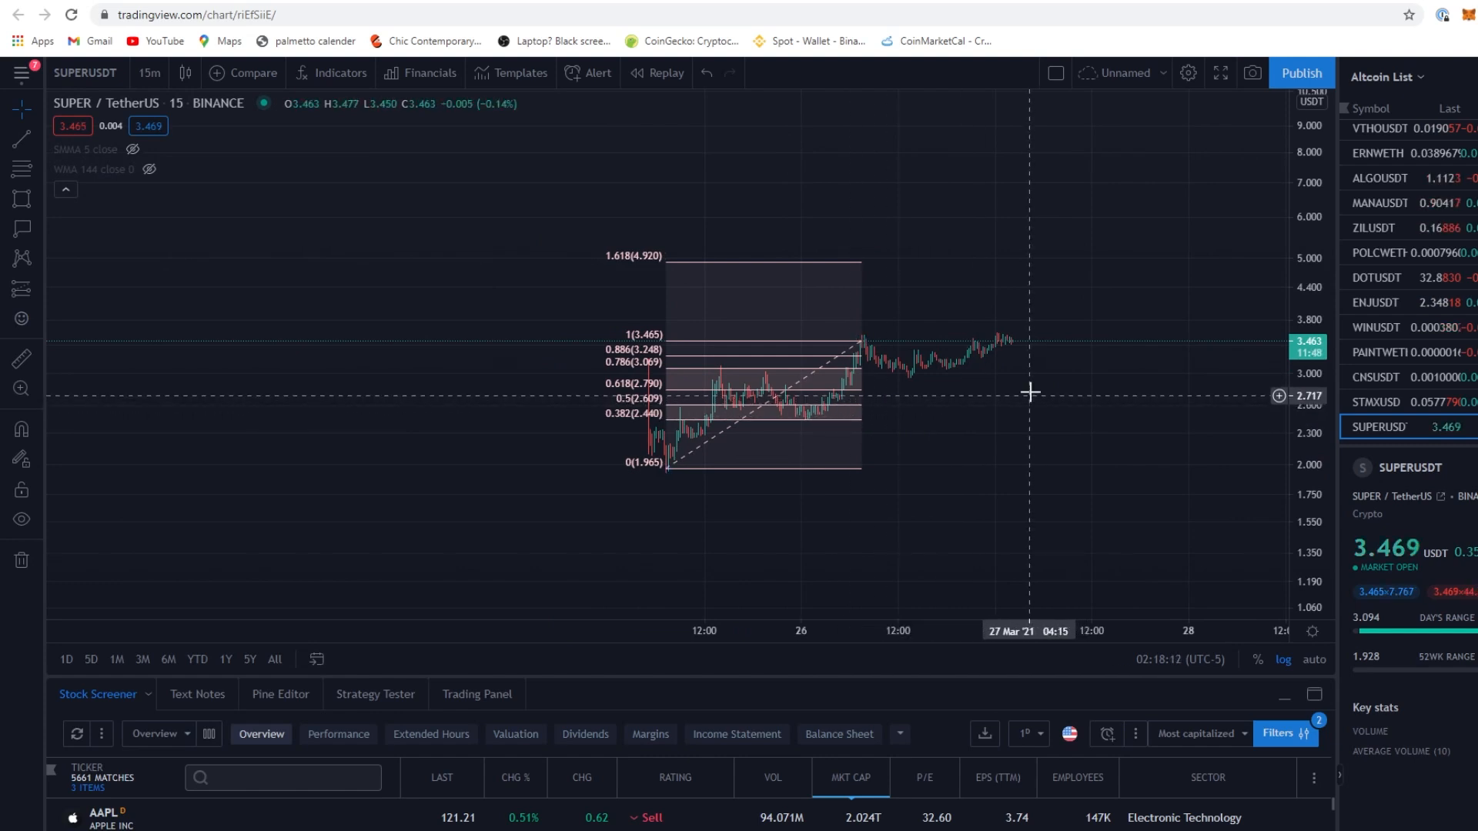
{"action": "mouse_move", "coordinate": [237, 358]}
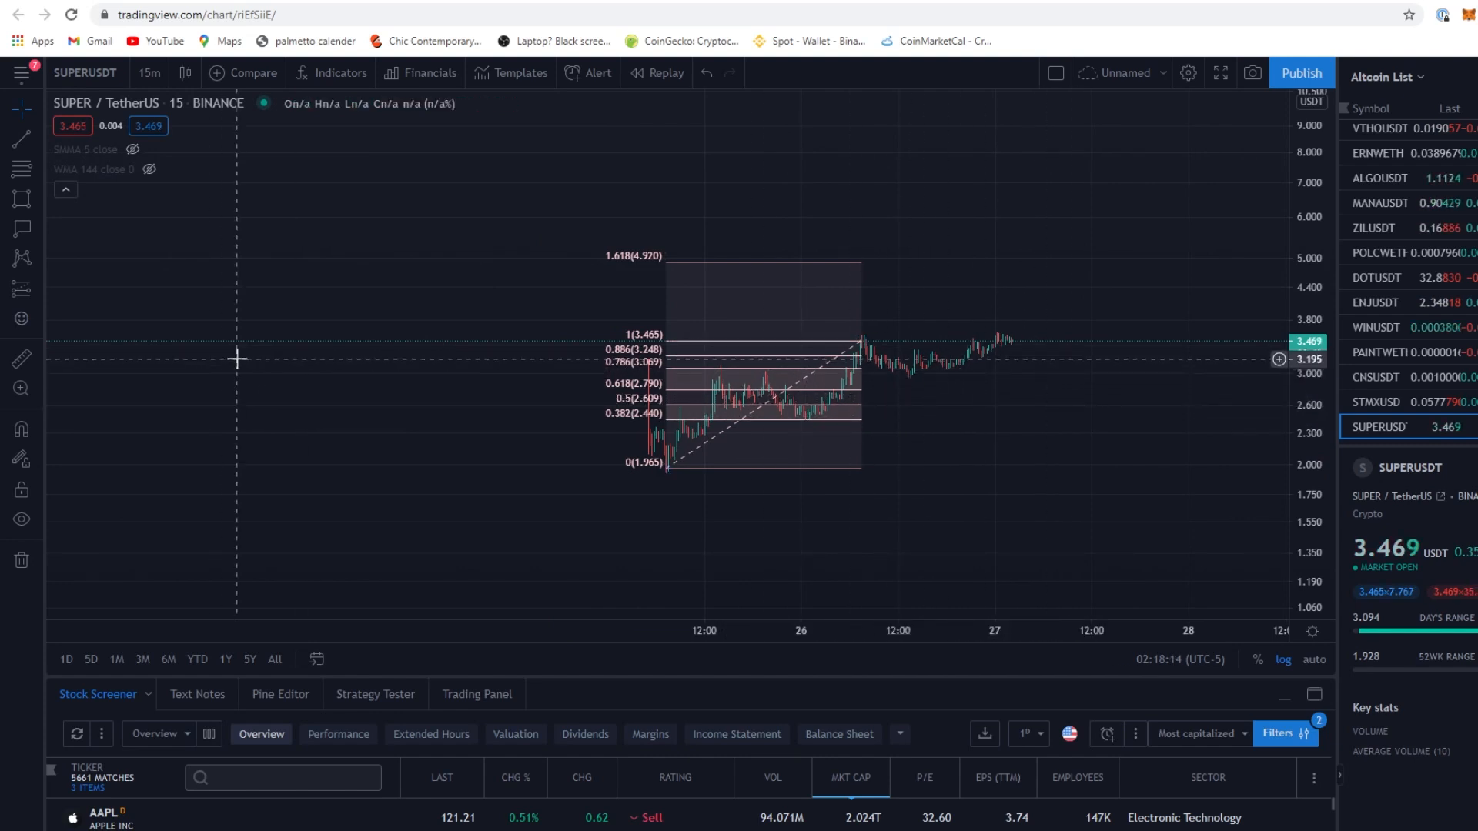
Draw a green buy-zone rectangle at the 0.382 Fibonacci level on the SUPER chart
{"action": "left_click", "coordinate": [20, 139]}
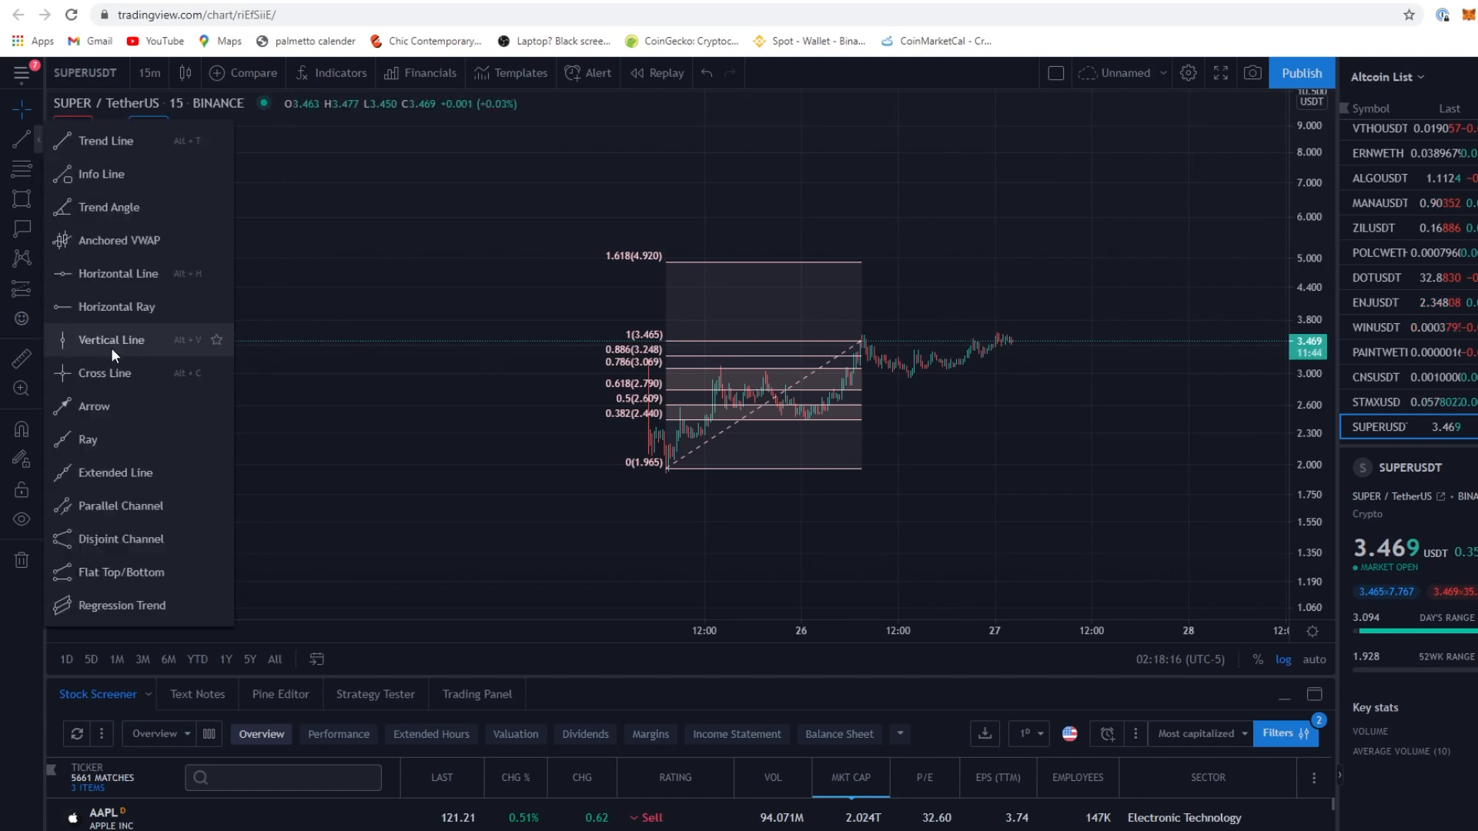
{"action": "mouse_move", "coordinate": [155, 331]}
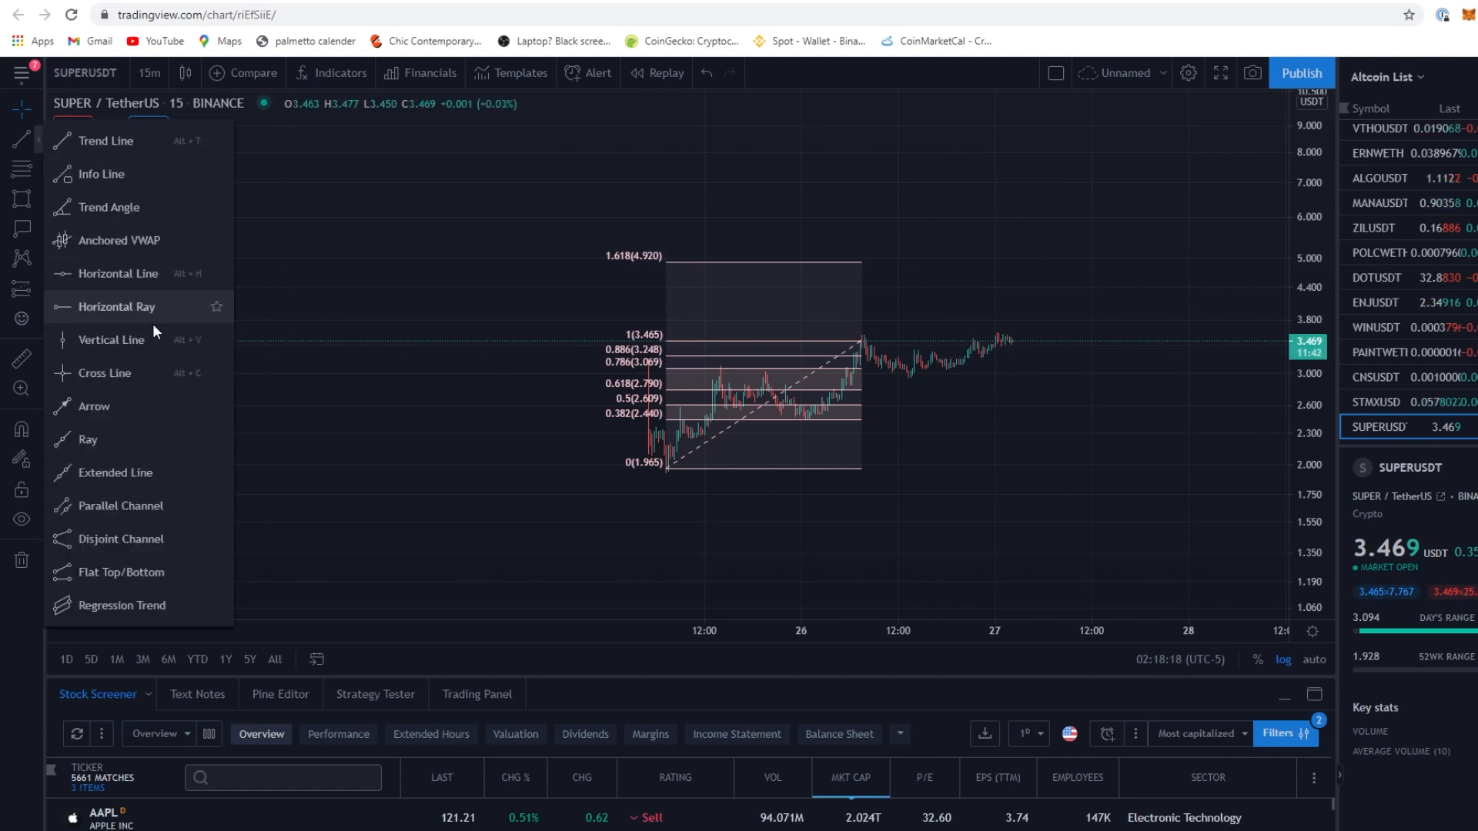
{"action": "mouse_move", "coordinate": [128, 178]}
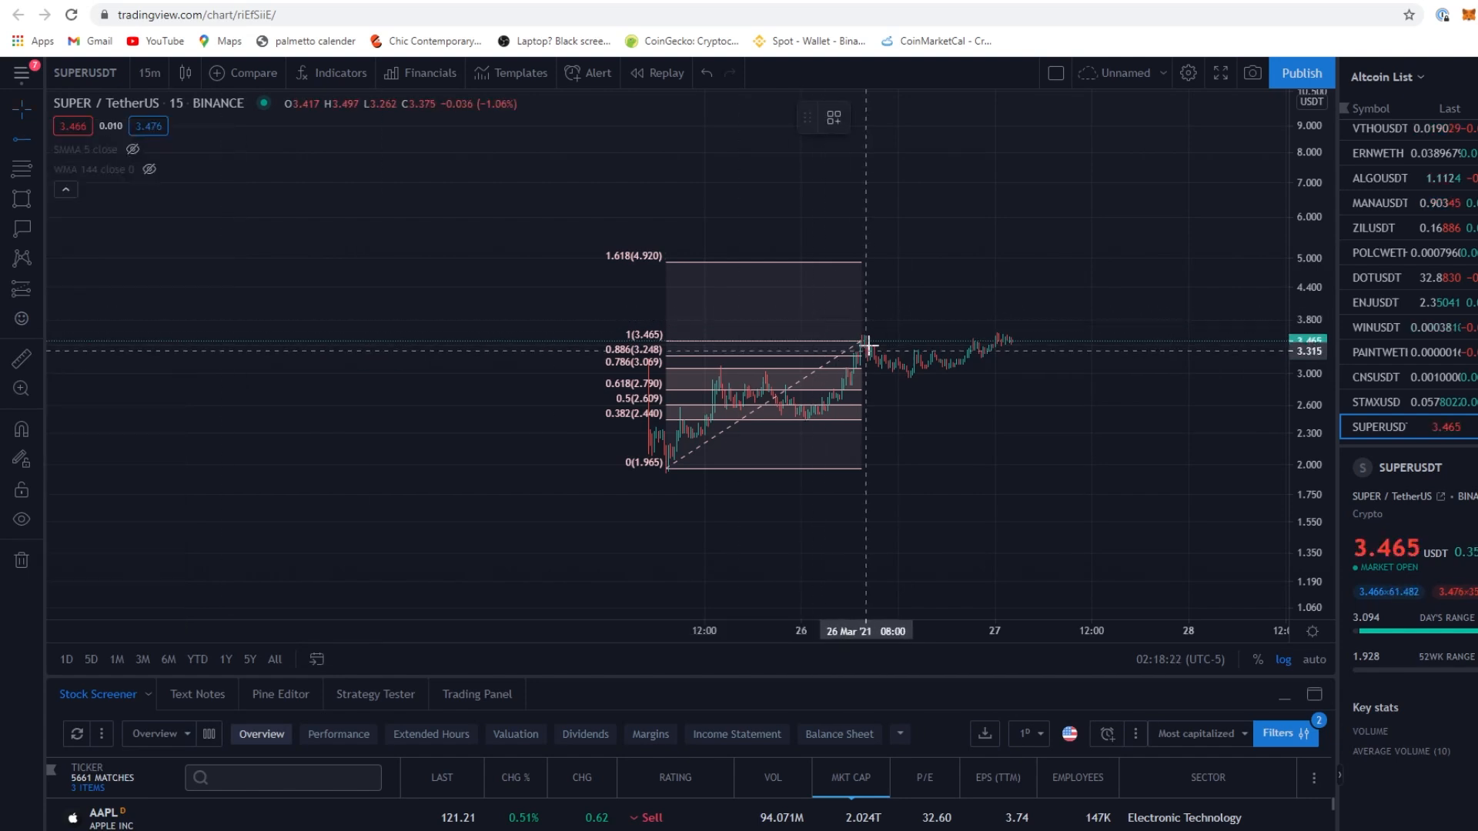
{"action": "mouse_move", "coordinate": [795, 340]}
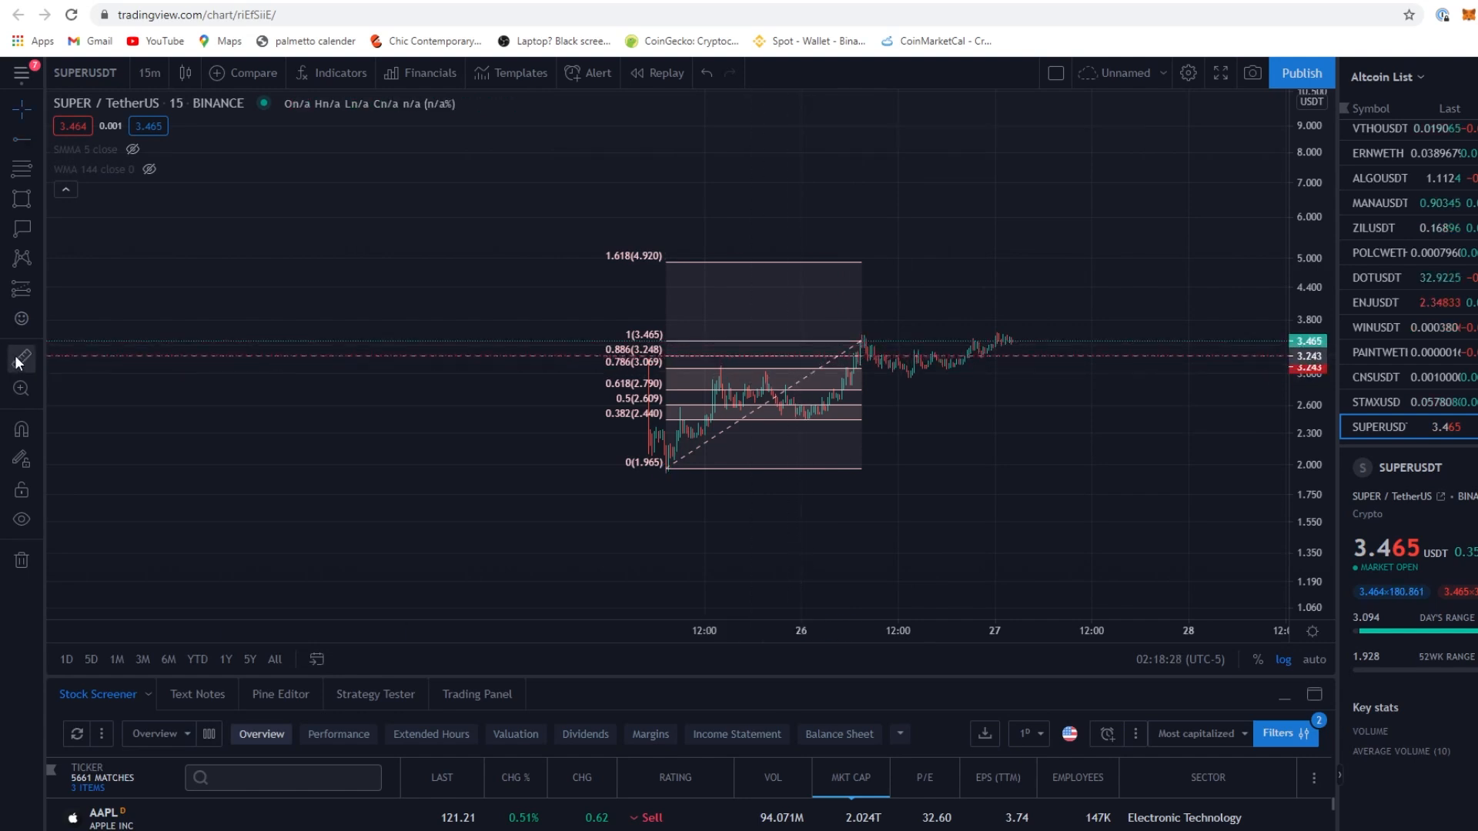
{"action": "left_click", "coordinate": [20, 358]}
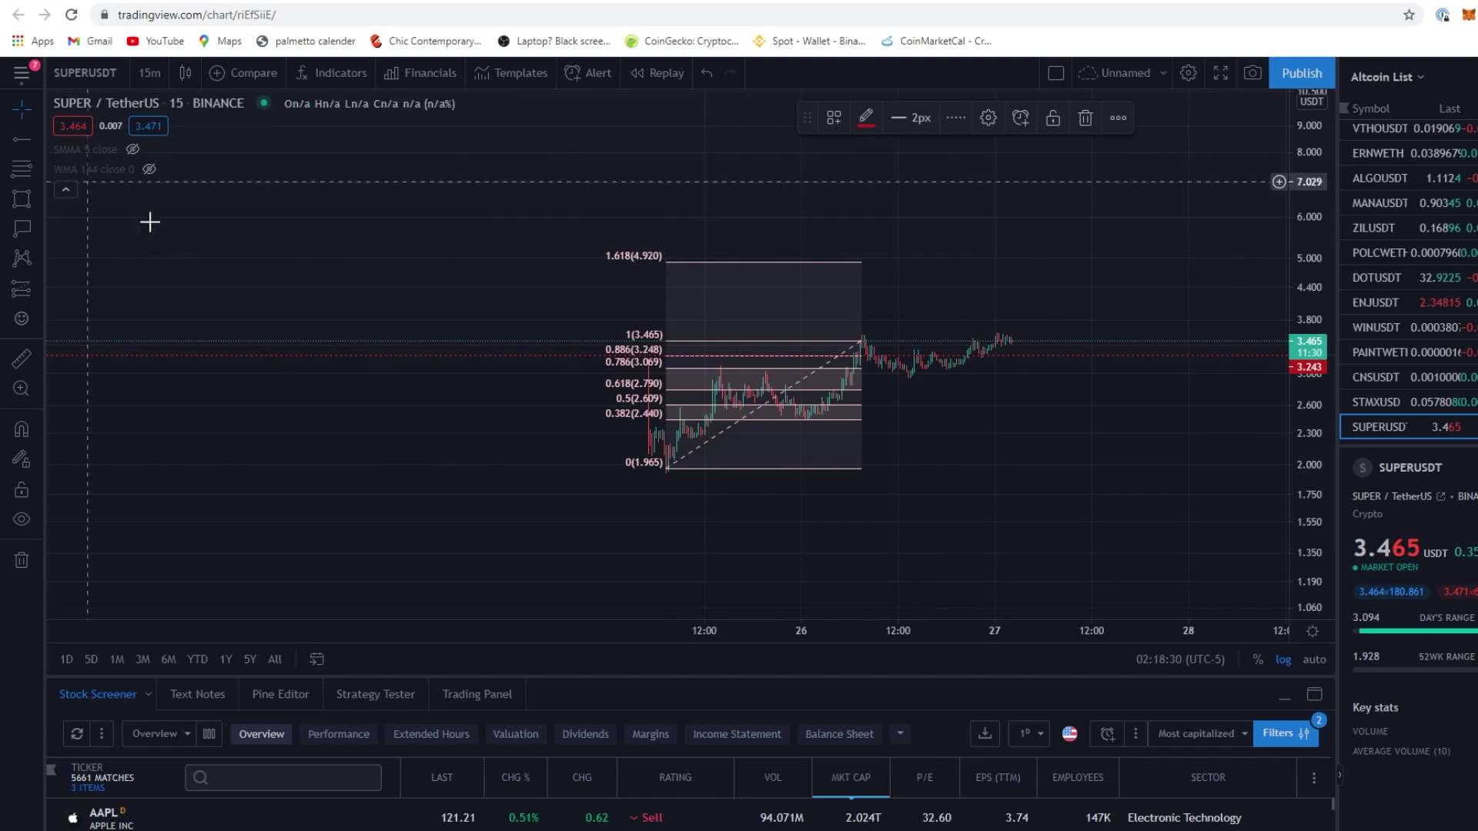
{"action": "mouse_move", "coordinate": [805, 396]}
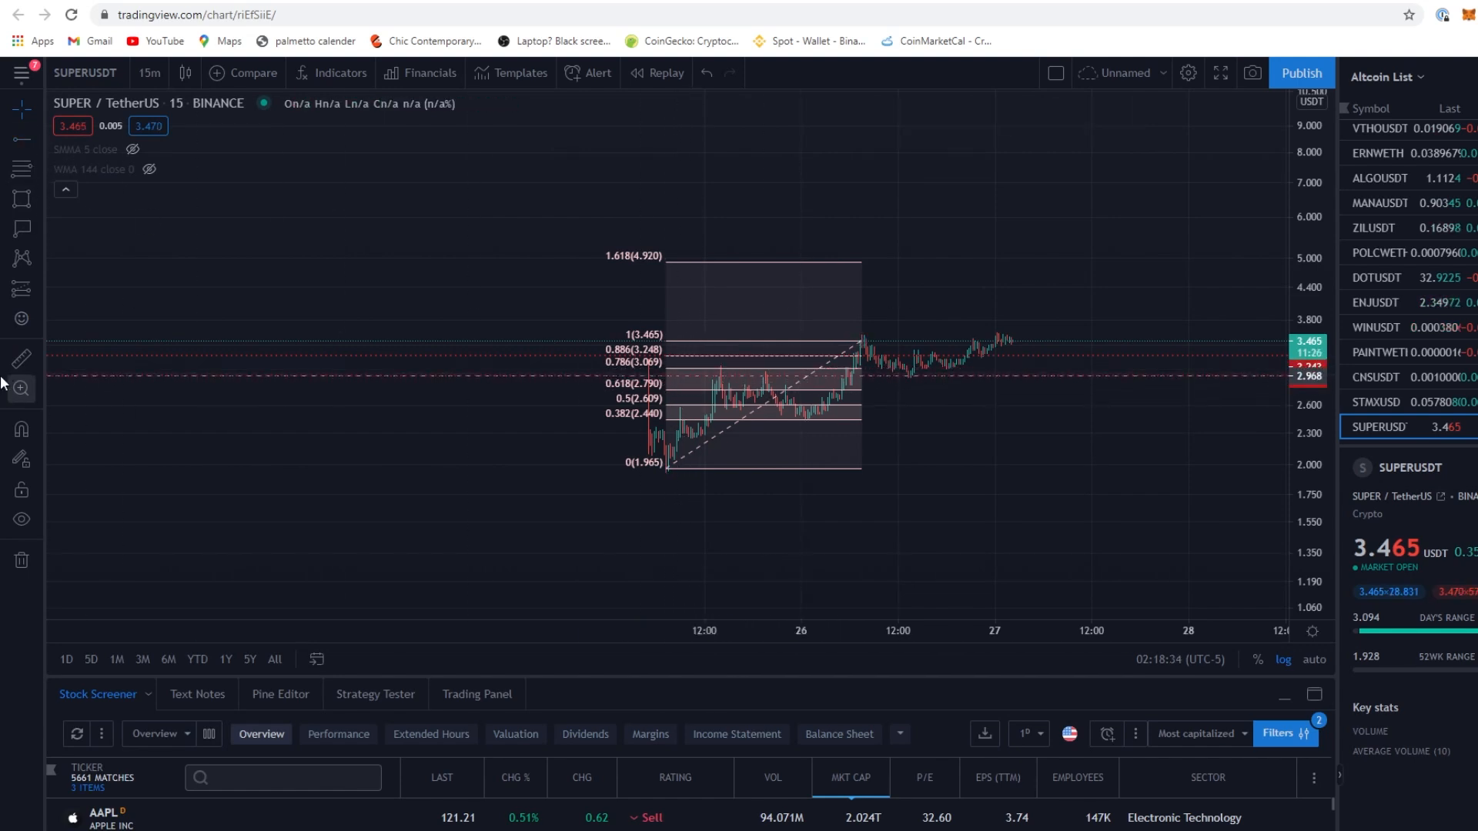
{"action": "mouse_move", "coordinate": [1153, 443]}
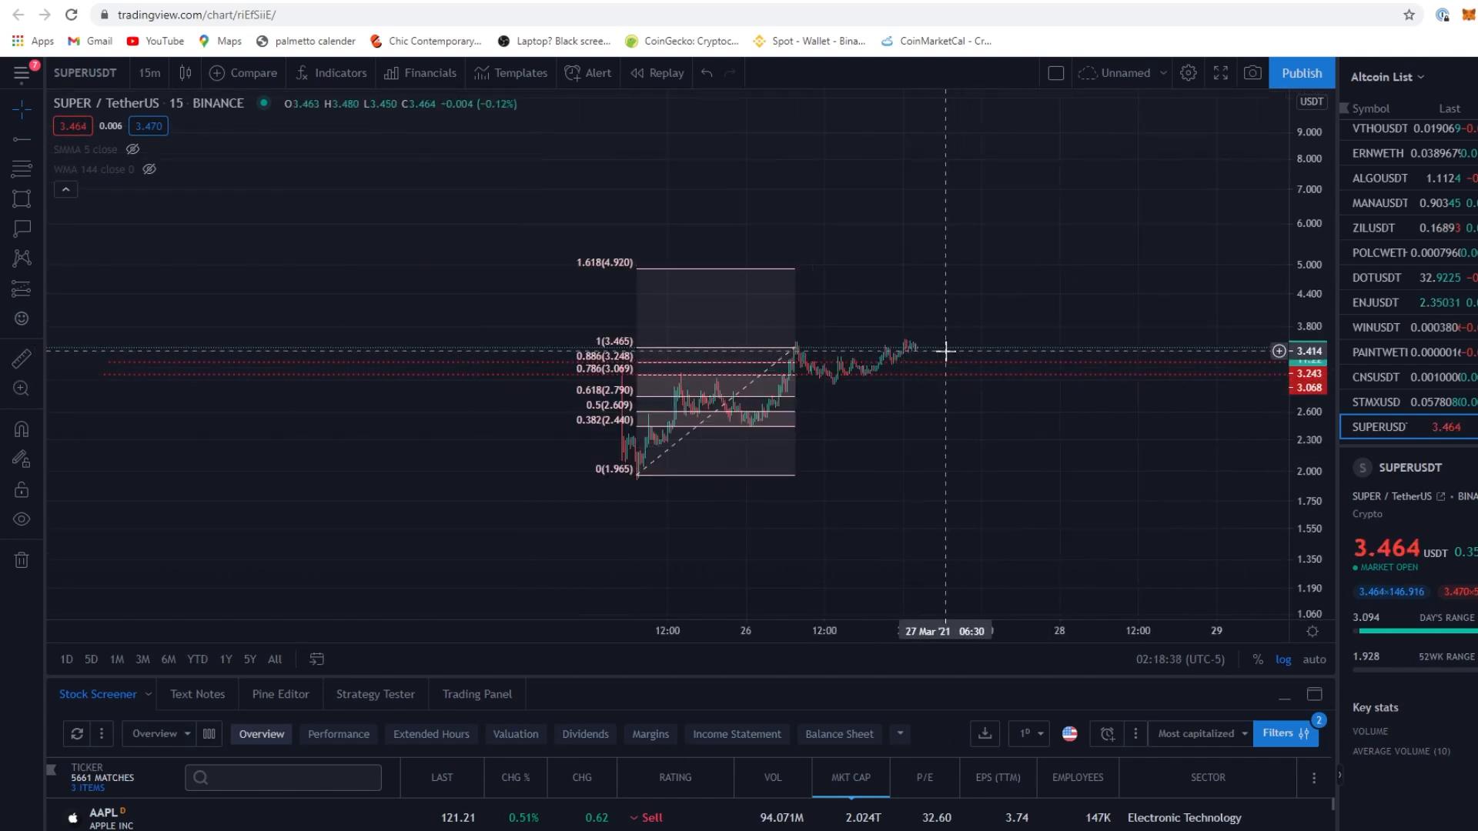
{"action": "mouse_move", "coordinate": [910, 387]}
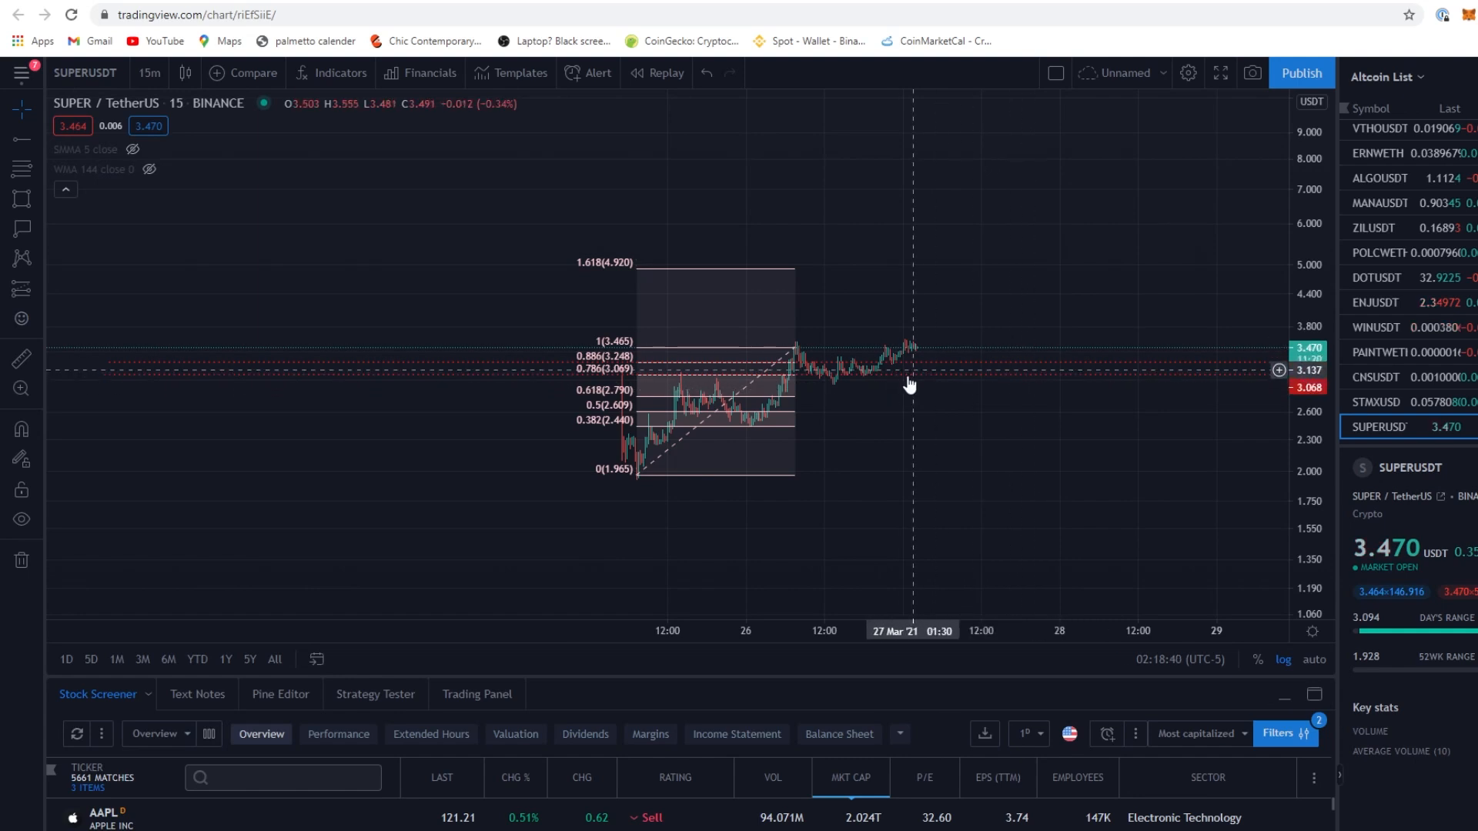
{"action": "mouse_move", "coordinate": [924, 359]}
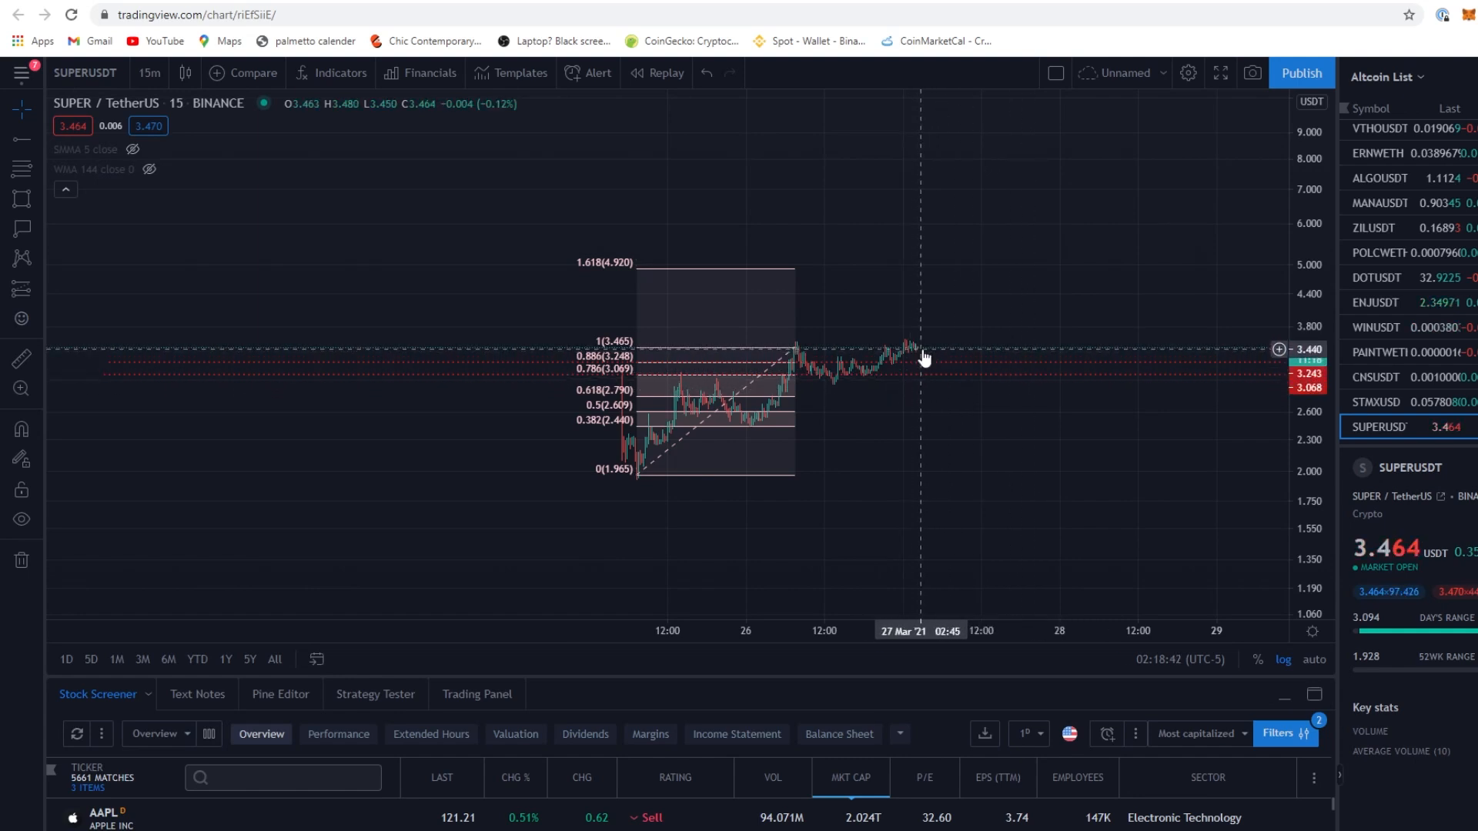
{"action": "mouse_move", "coordinate": [919, 343]}
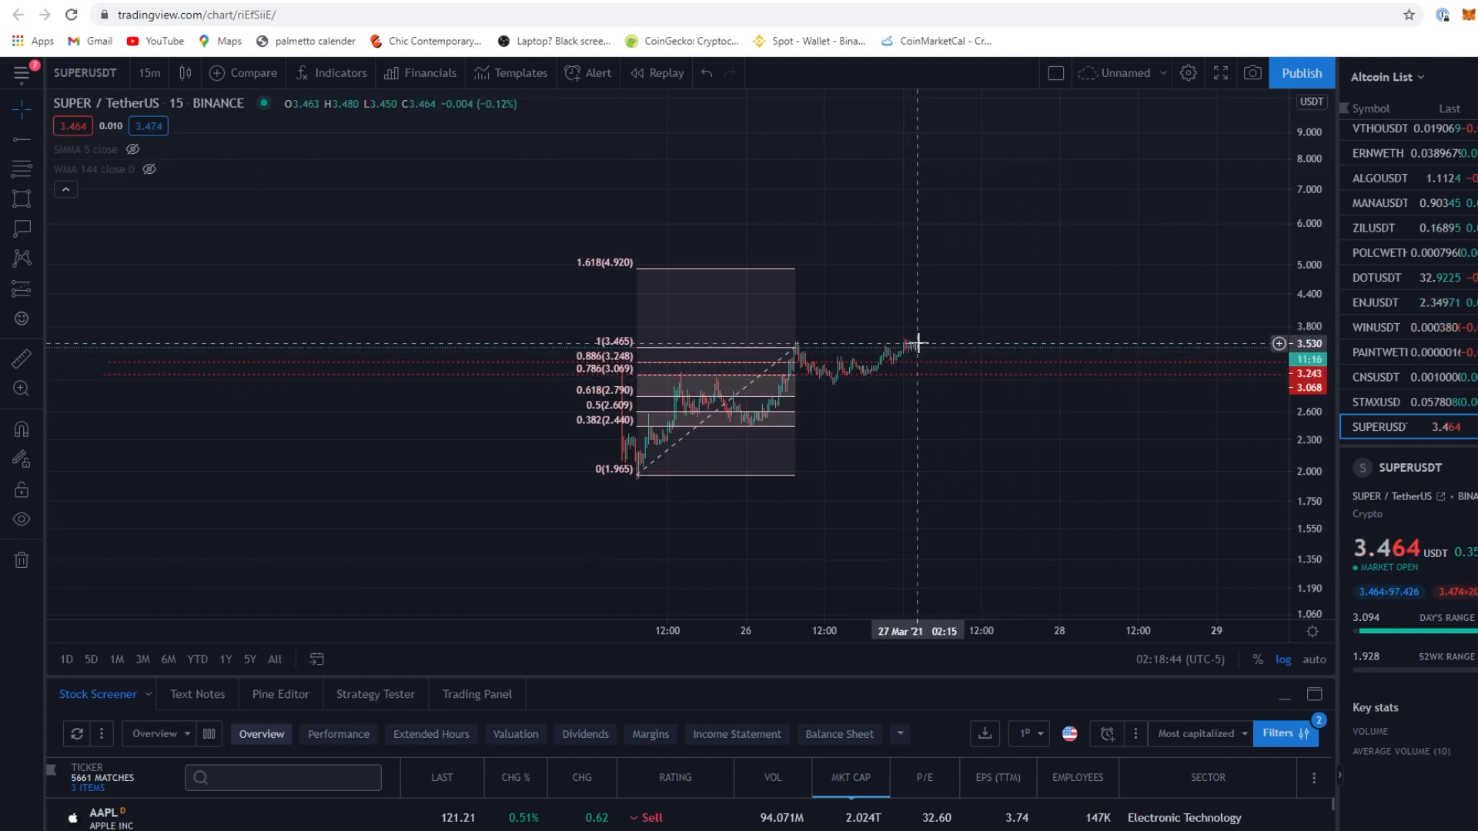
{"action": "mouse_move", "coordinate": [939, 356]}
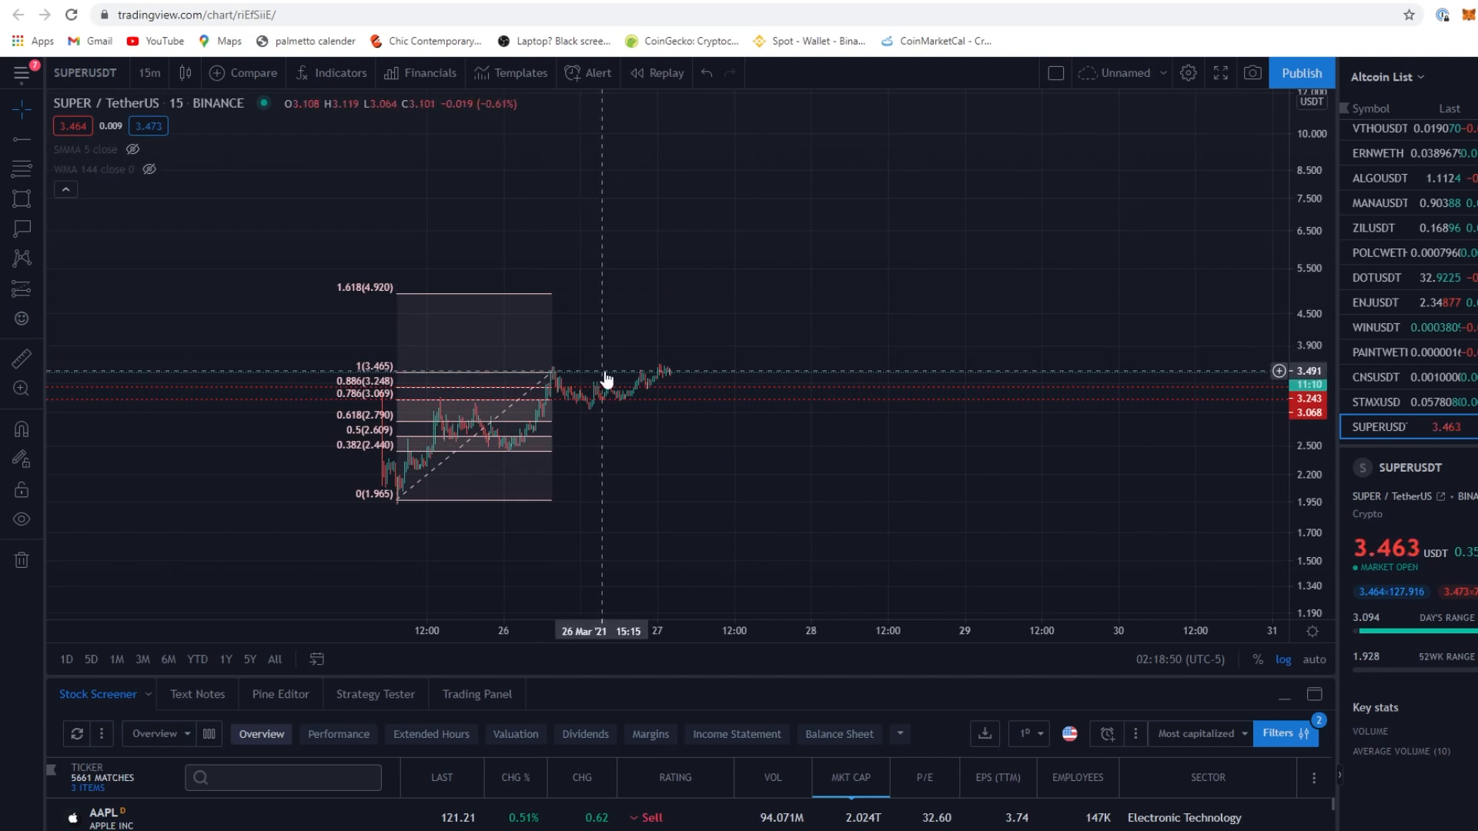
{"action": "mouse_move", "coordinate": [607, 334]}
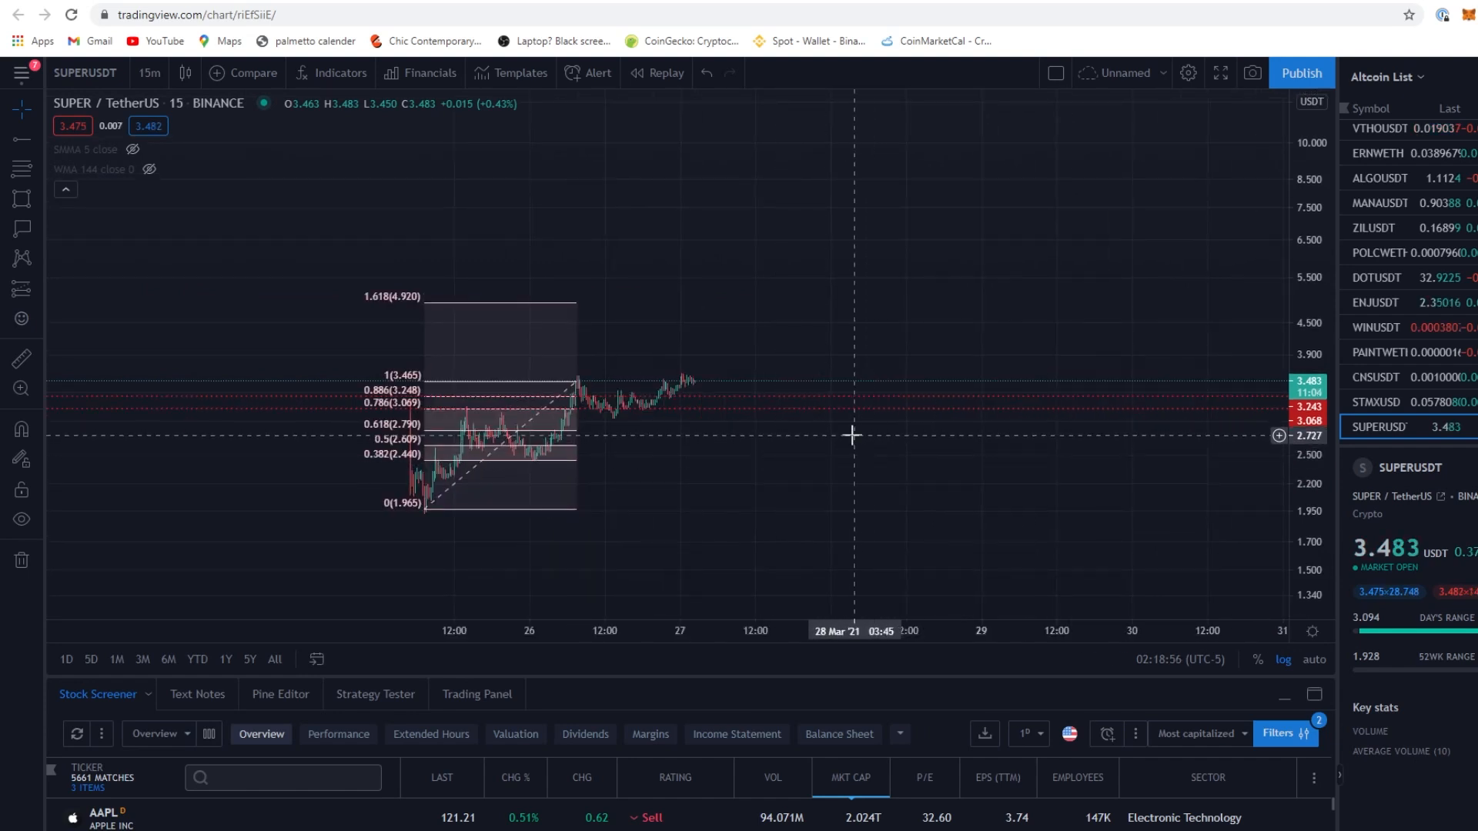
{"action": "mouse_move", "coordinate": [40, 223]}
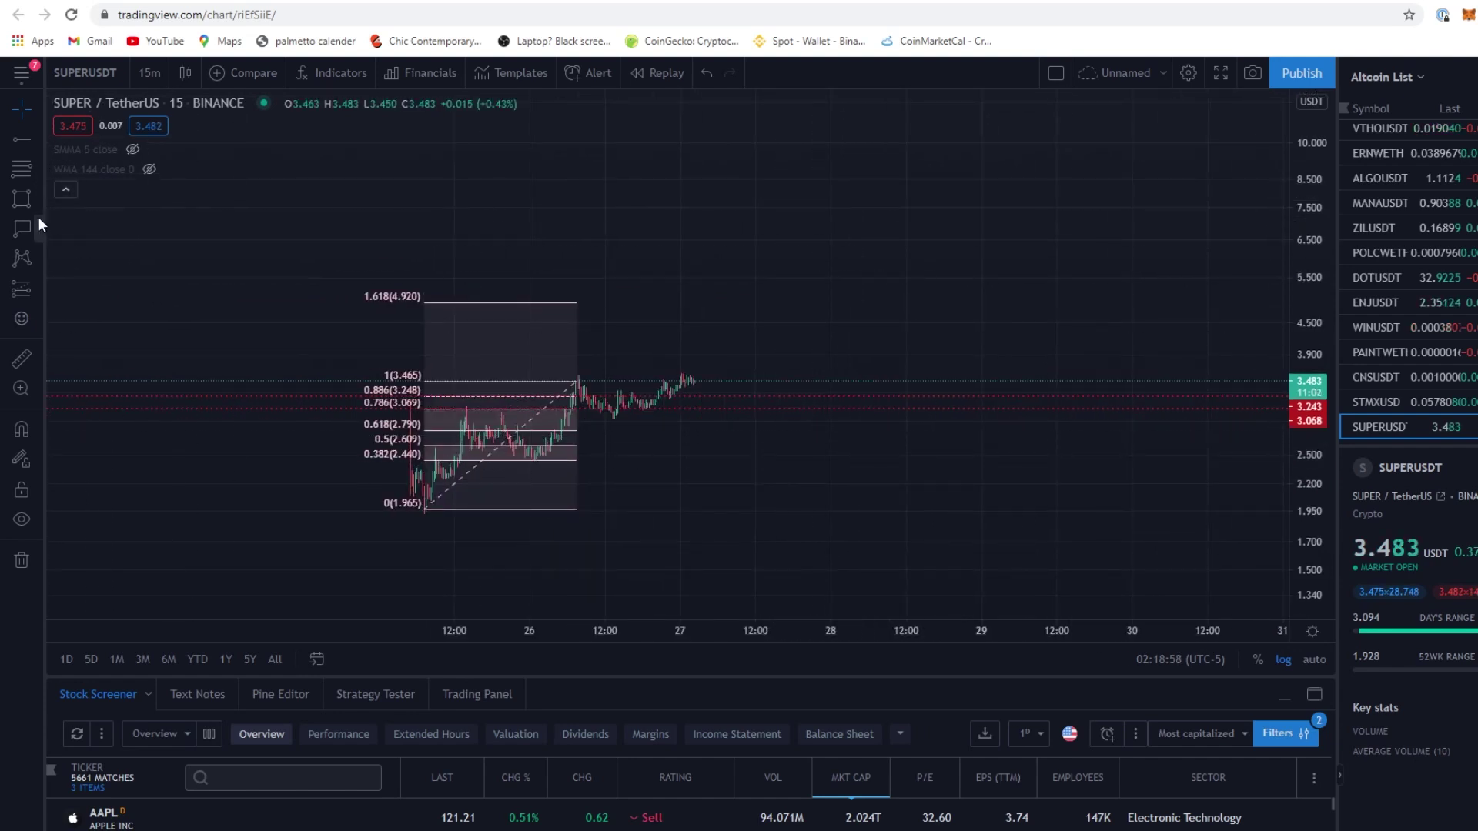
{"action": "mouse_move", "coordinate": [597, 453]}
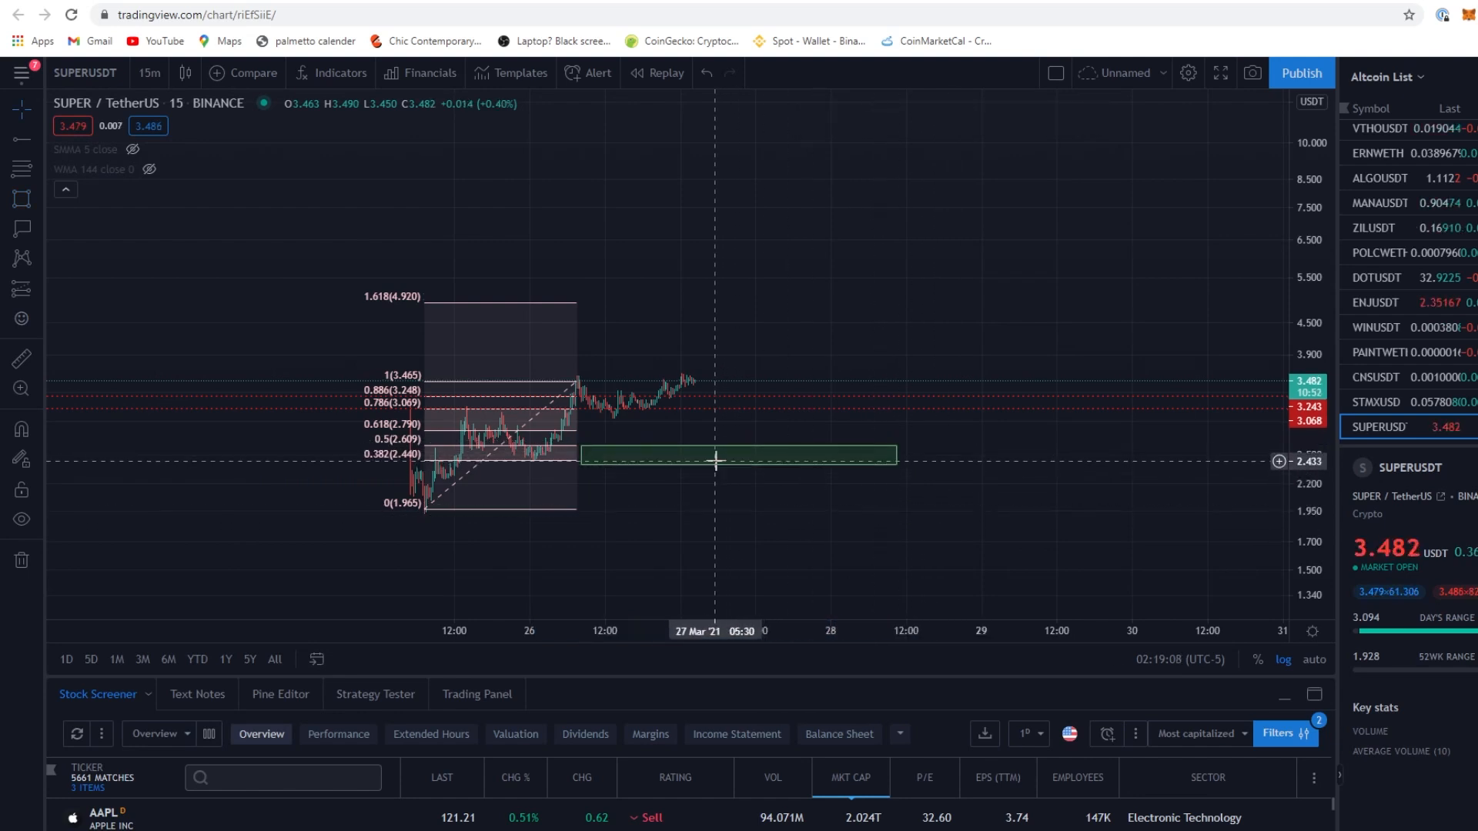
{"action": "left_click", "coordinate": [736, 455]}
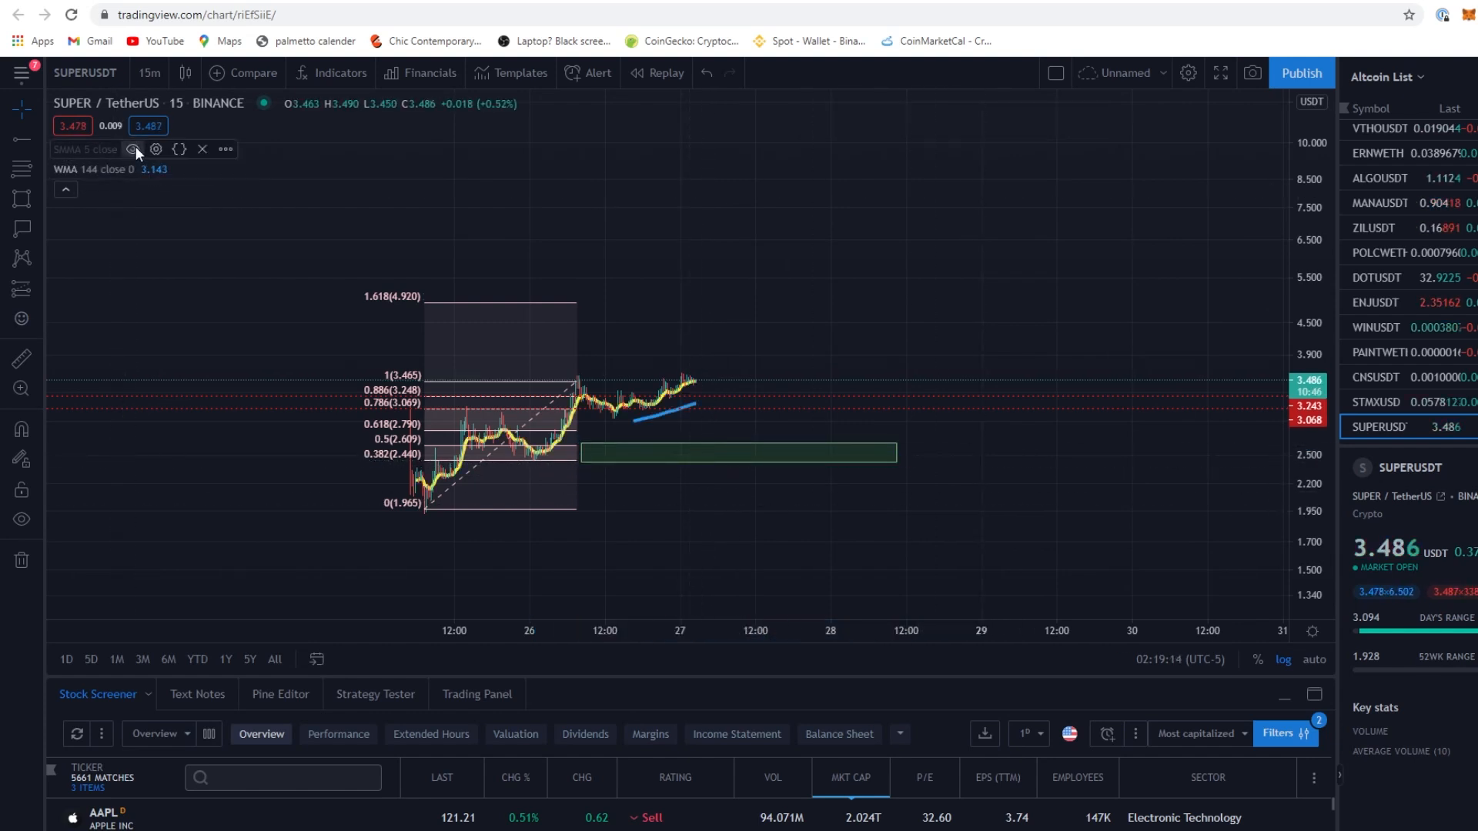
{"action": "mouse_move", "coordinate": [712, 404]}
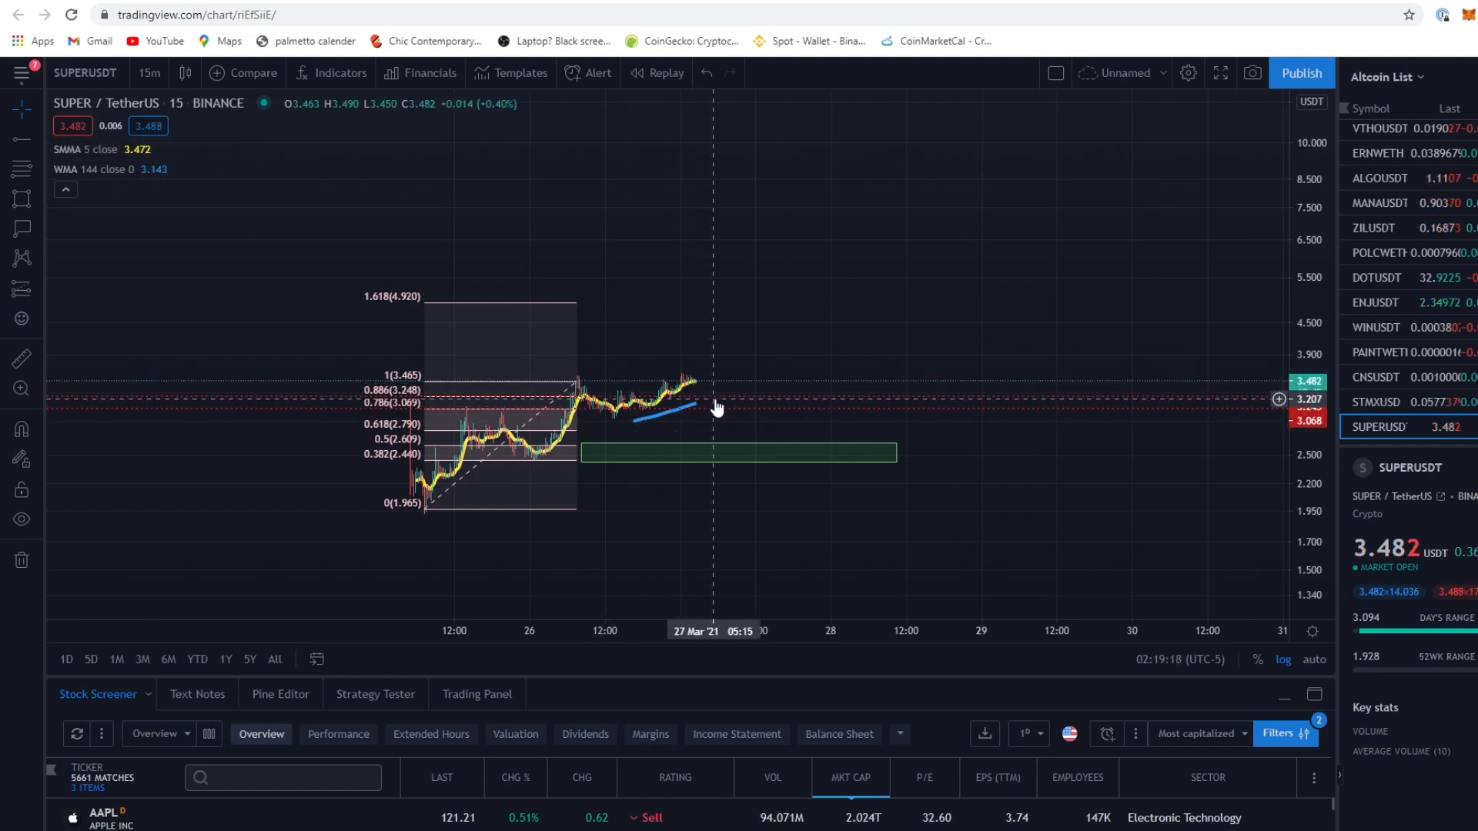
{"action": "mouse_move", "coordinate": [706, 419]}
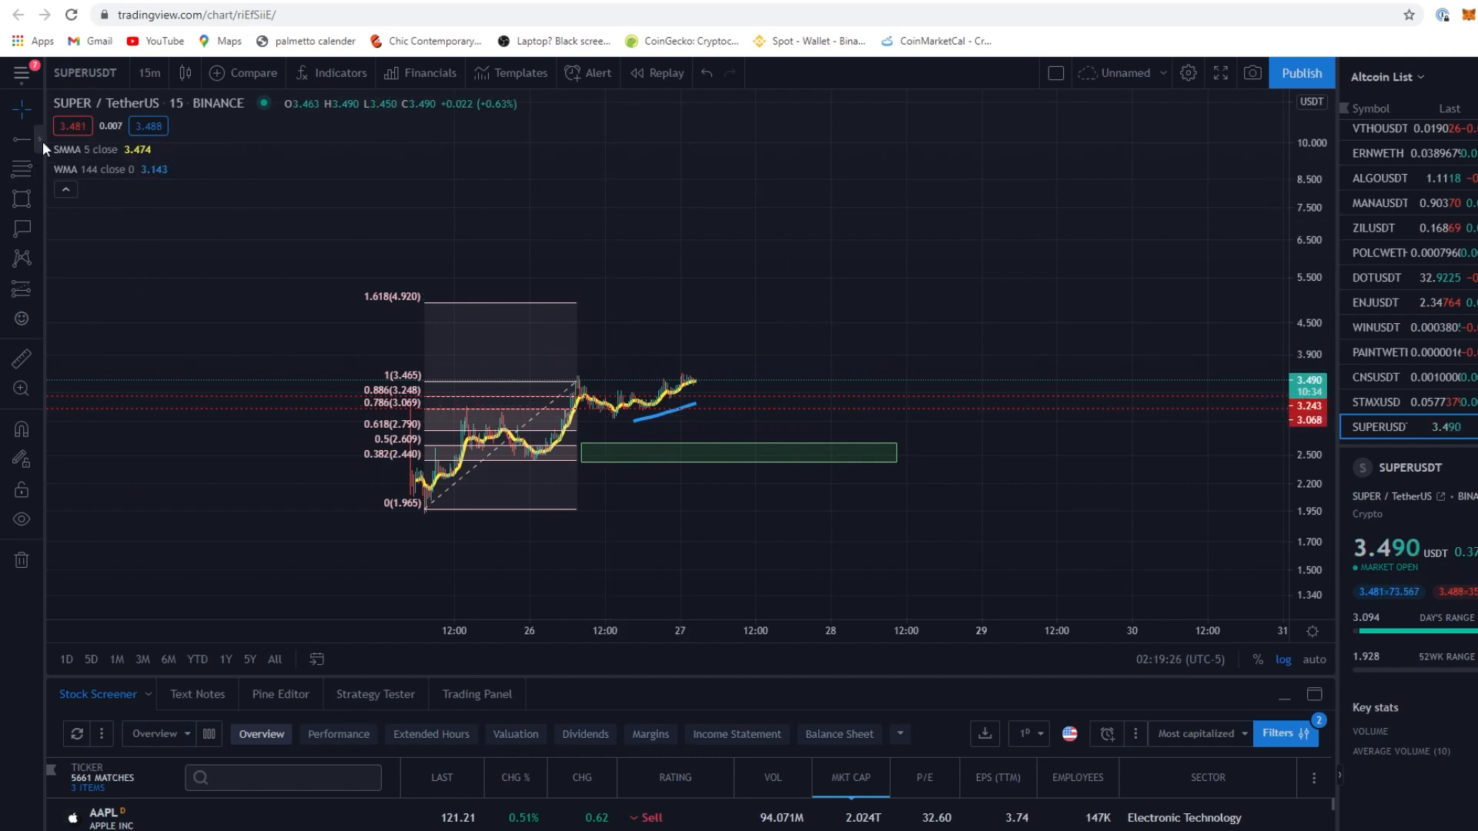
{"action": "mouse_move", "coordinate": [445, 363]}
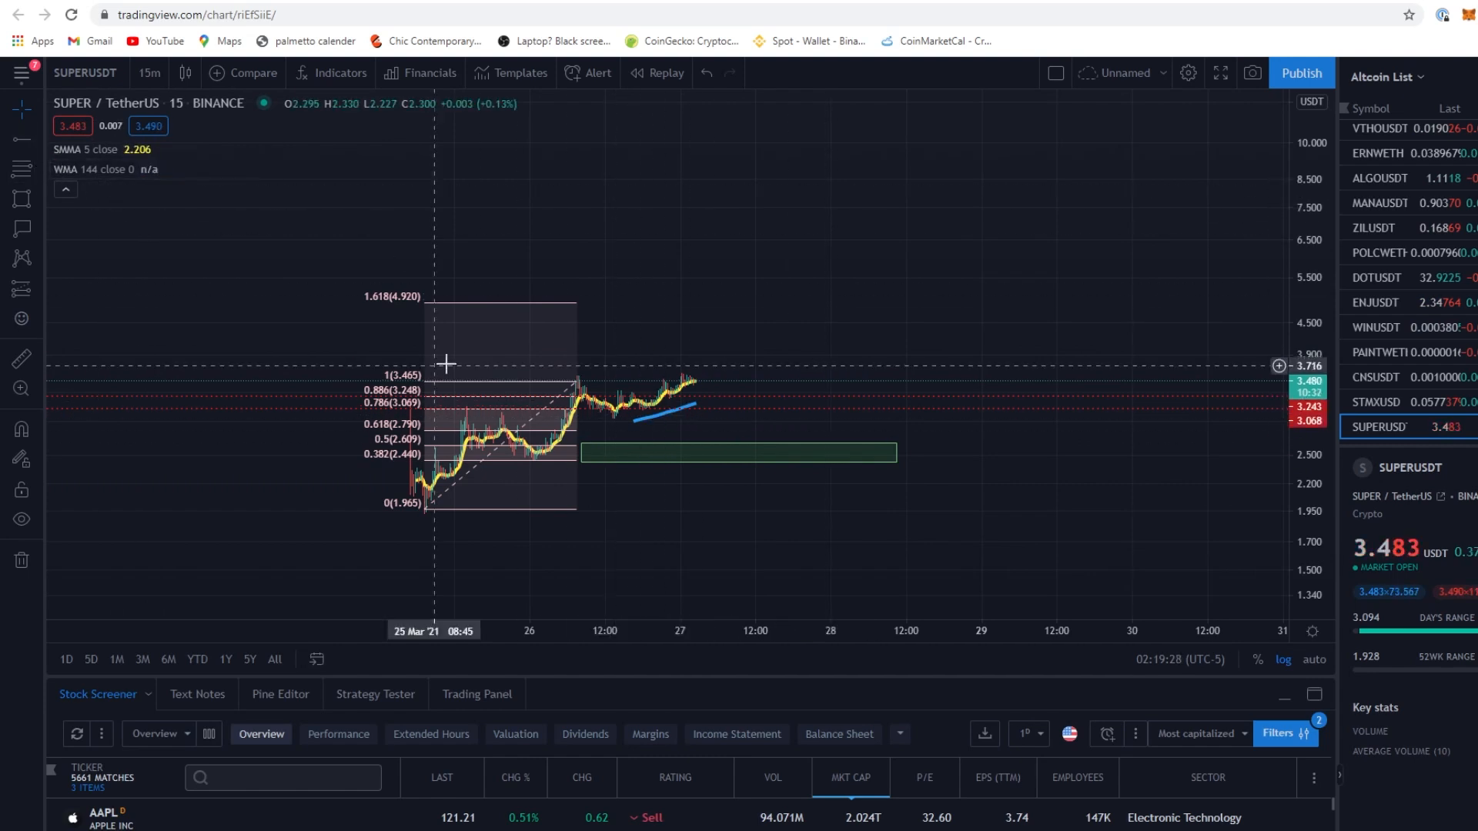
{"action": "mouse_move", "coordinate": [648, 207]}
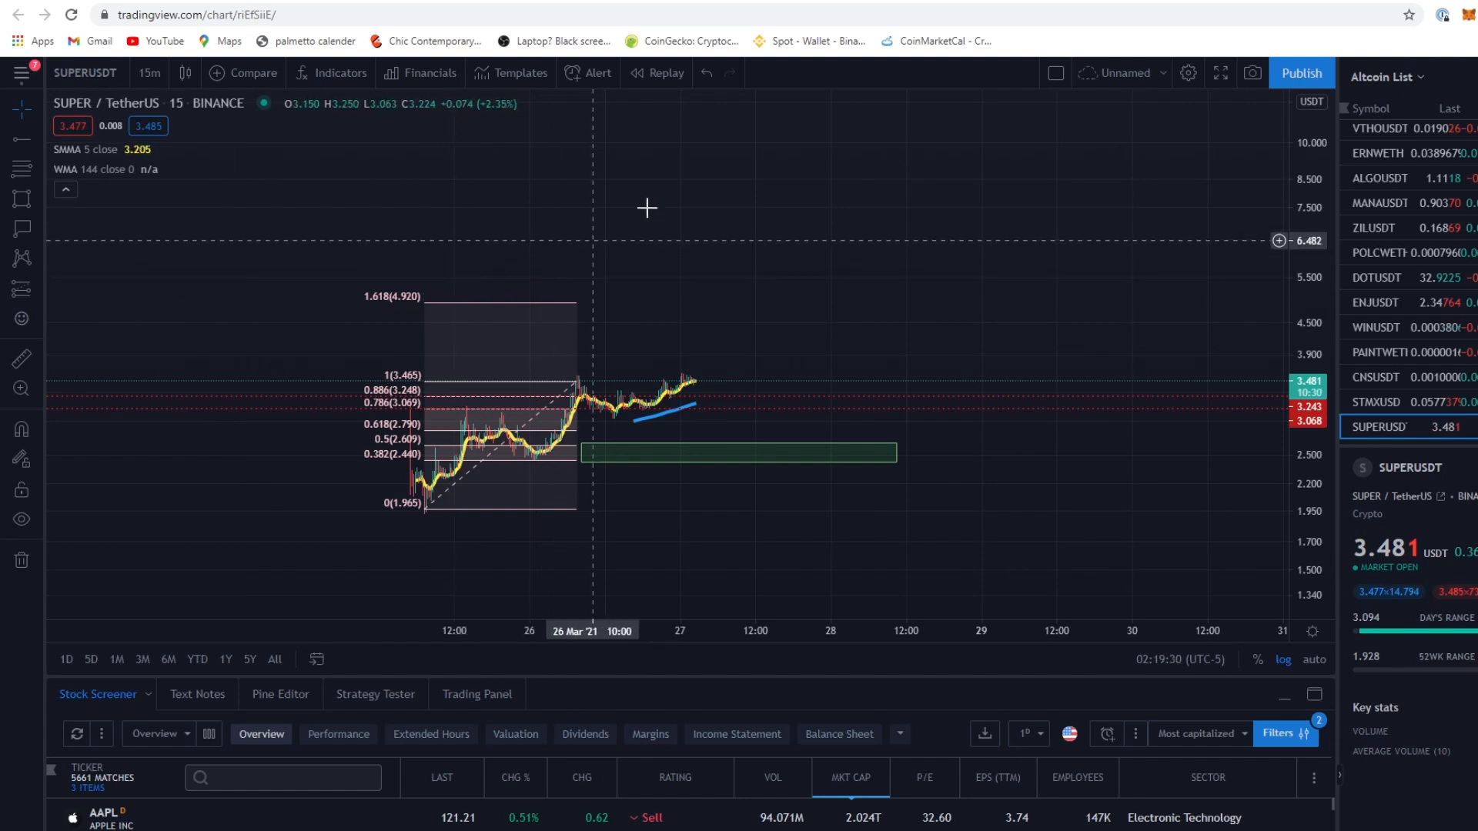
{"action": "mouse_move", "coordinate": [1029, 350]}
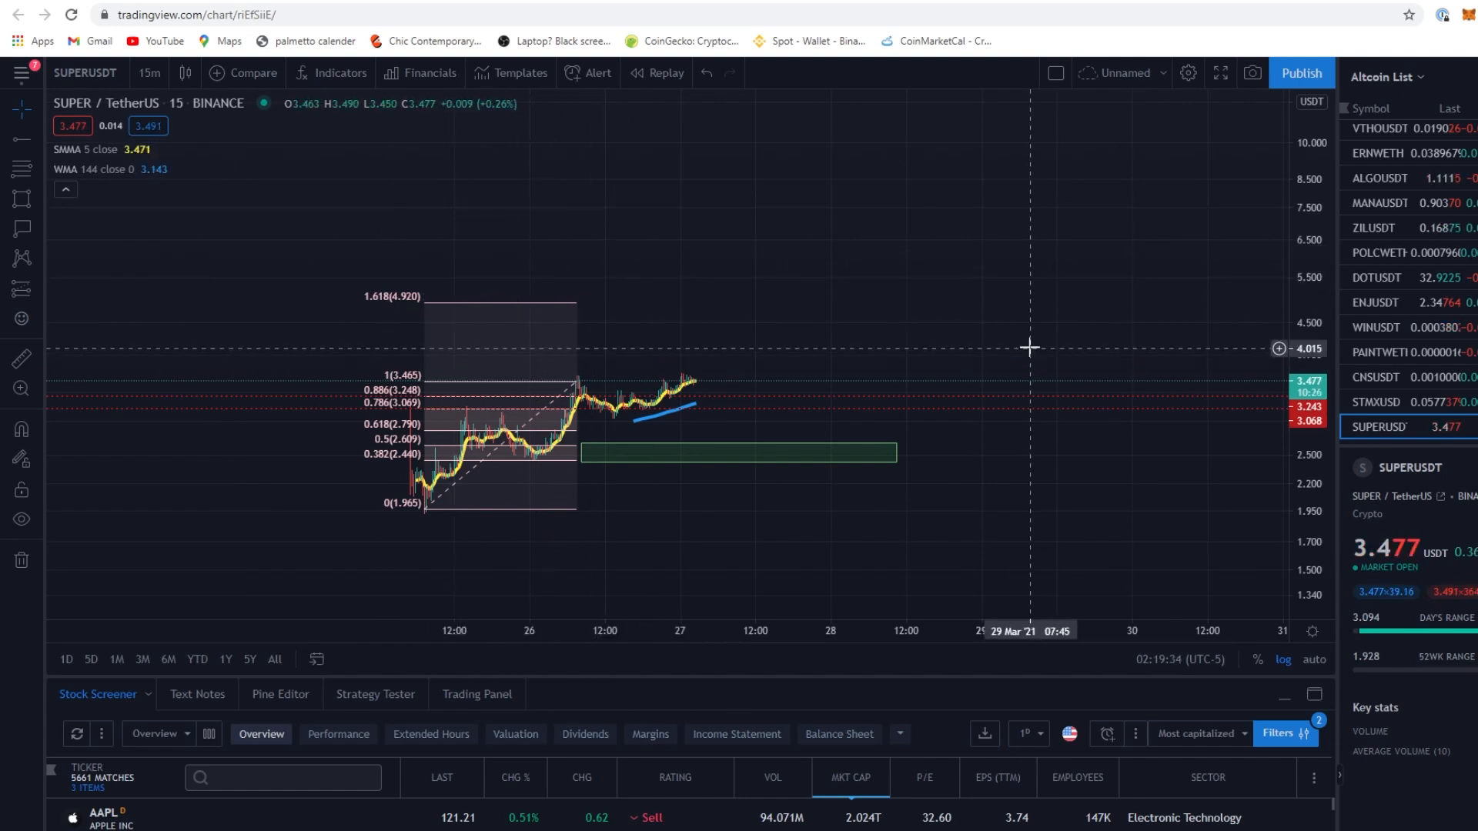
{"action": "mouse_move", "coordinate": [344, 277]}
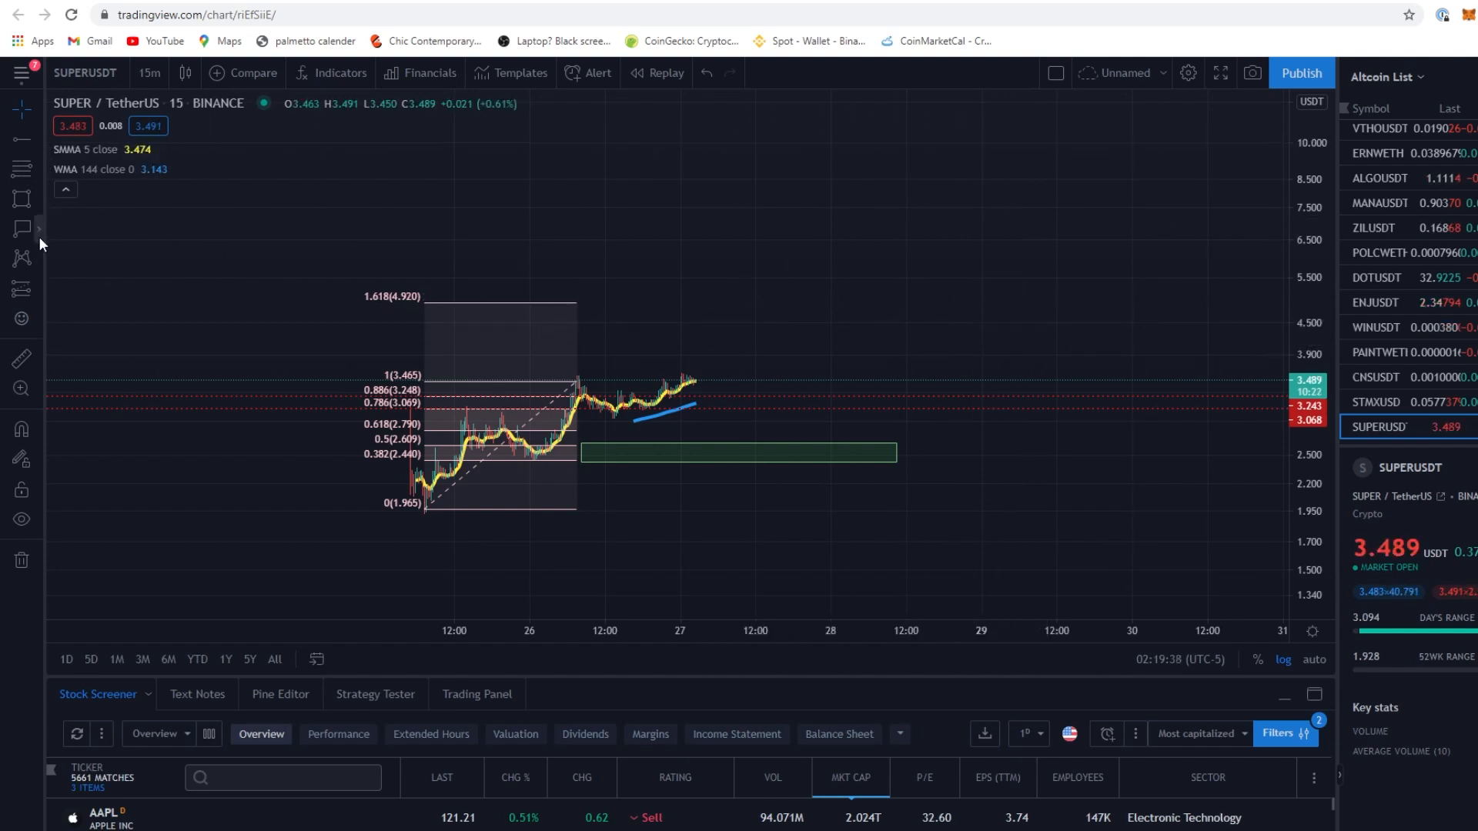
{"action": "mouse_move", "coordinate": [585, 325]}
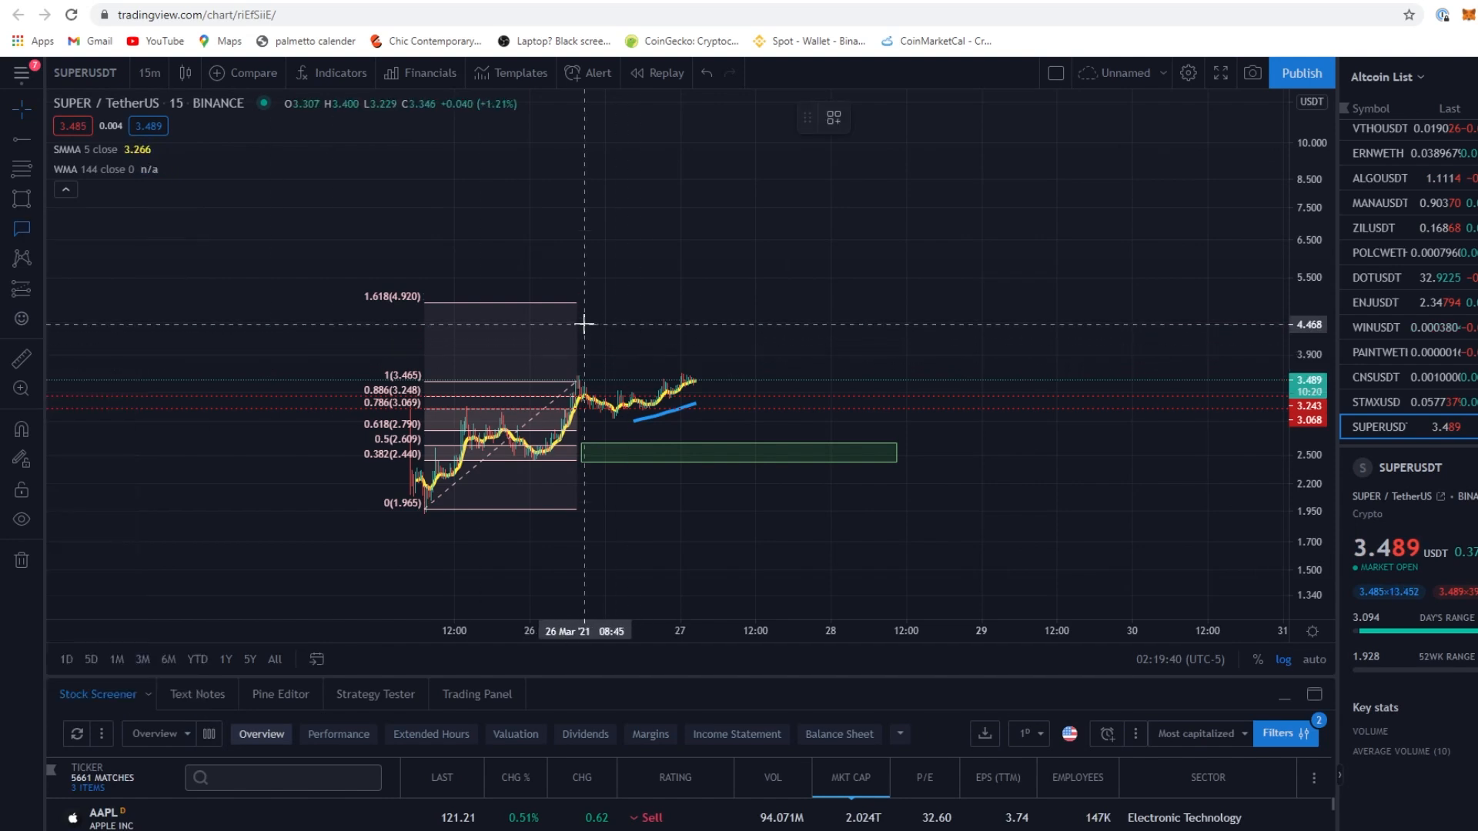
{"action": "mouse_move", "coordinate": [654, 331]}
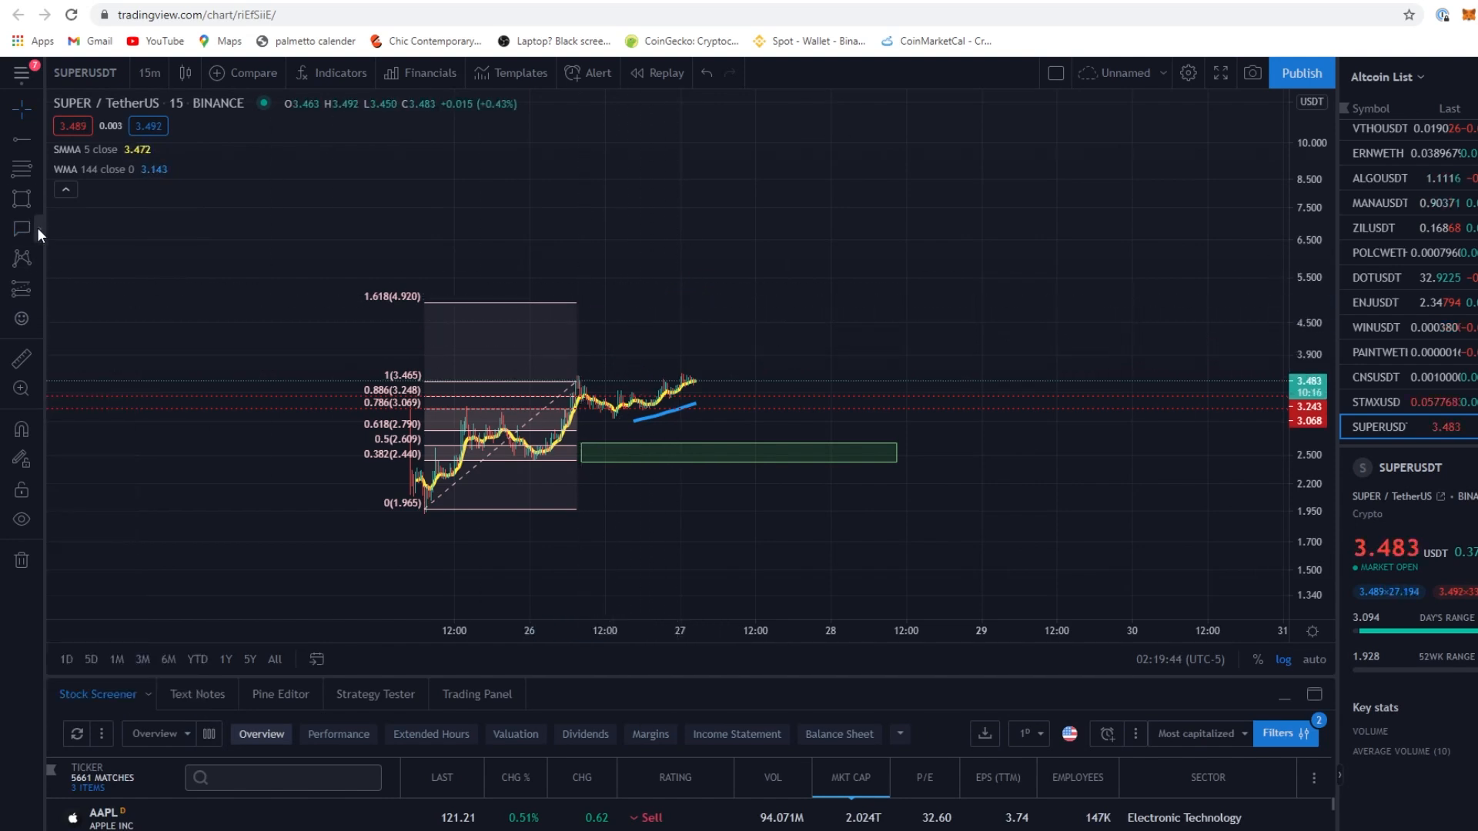
Place a 4.551 price label just above the 1.618 Fibonacci level
{"action": "left_click", "coordinate": [20, 229]}
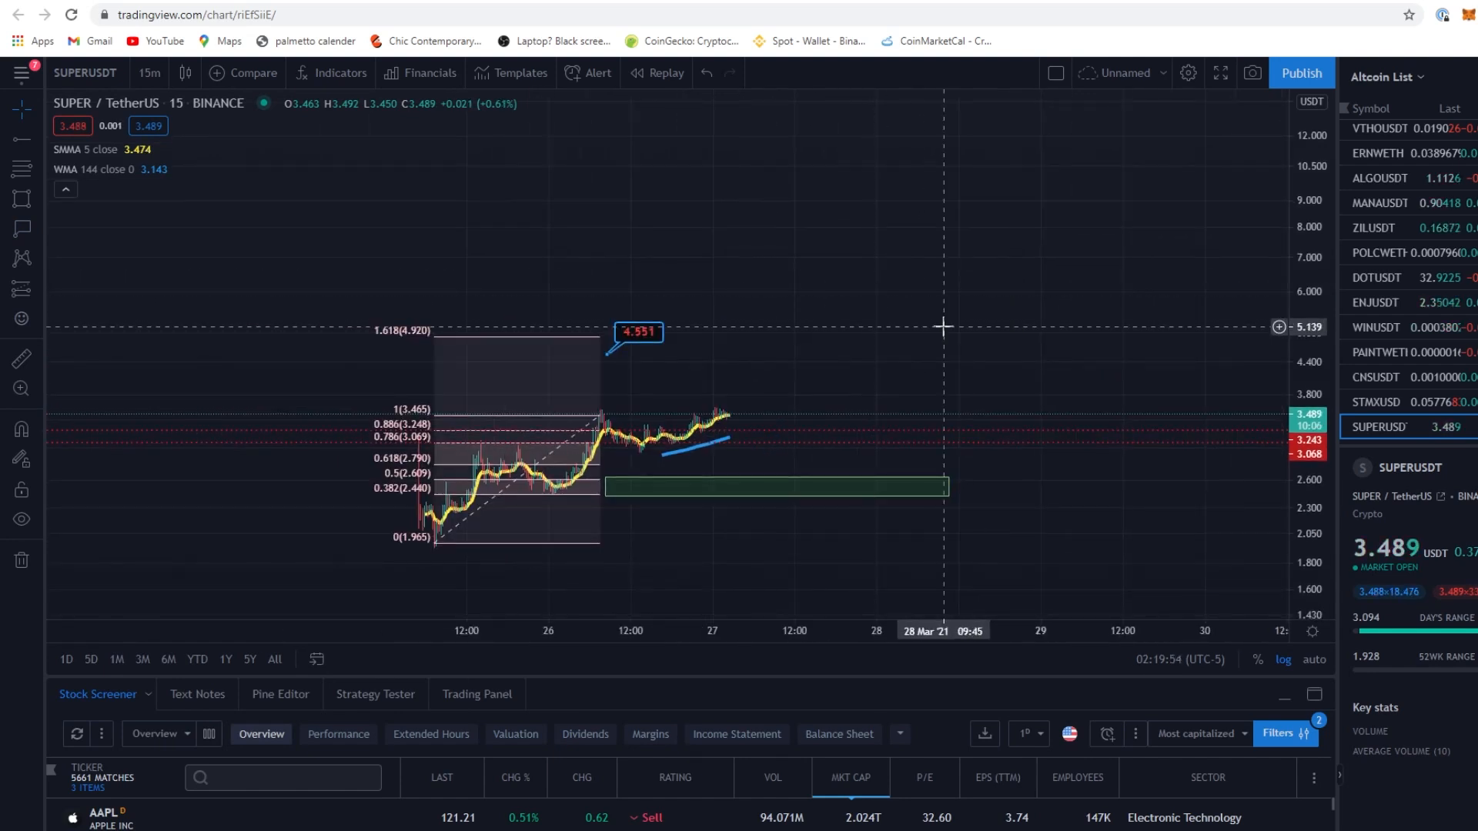
{"action": "mouse_move", "coordinate": [80, 78]}
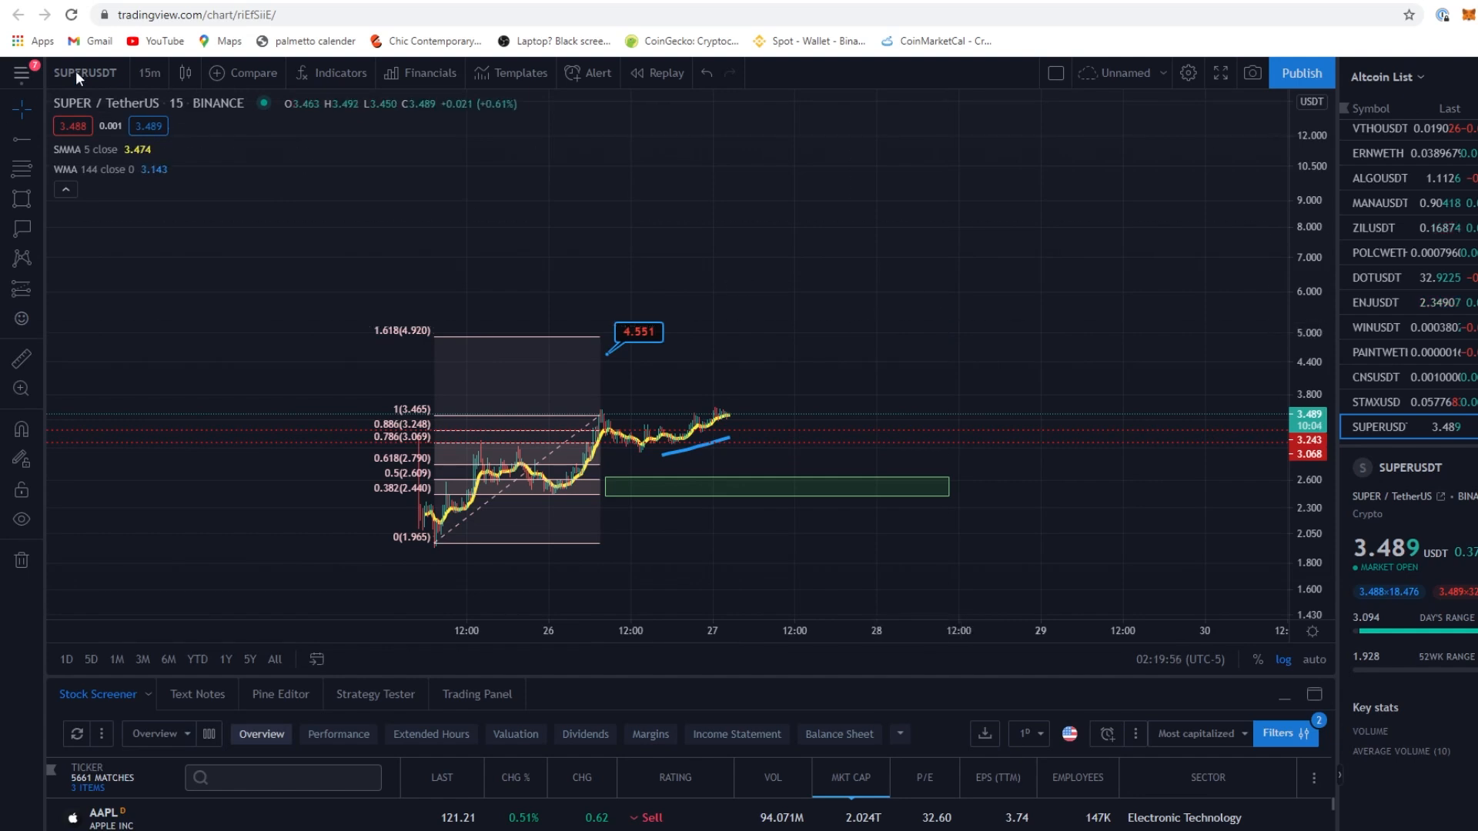
{"action": "mouse_move", "coordinate": [831, 325]}
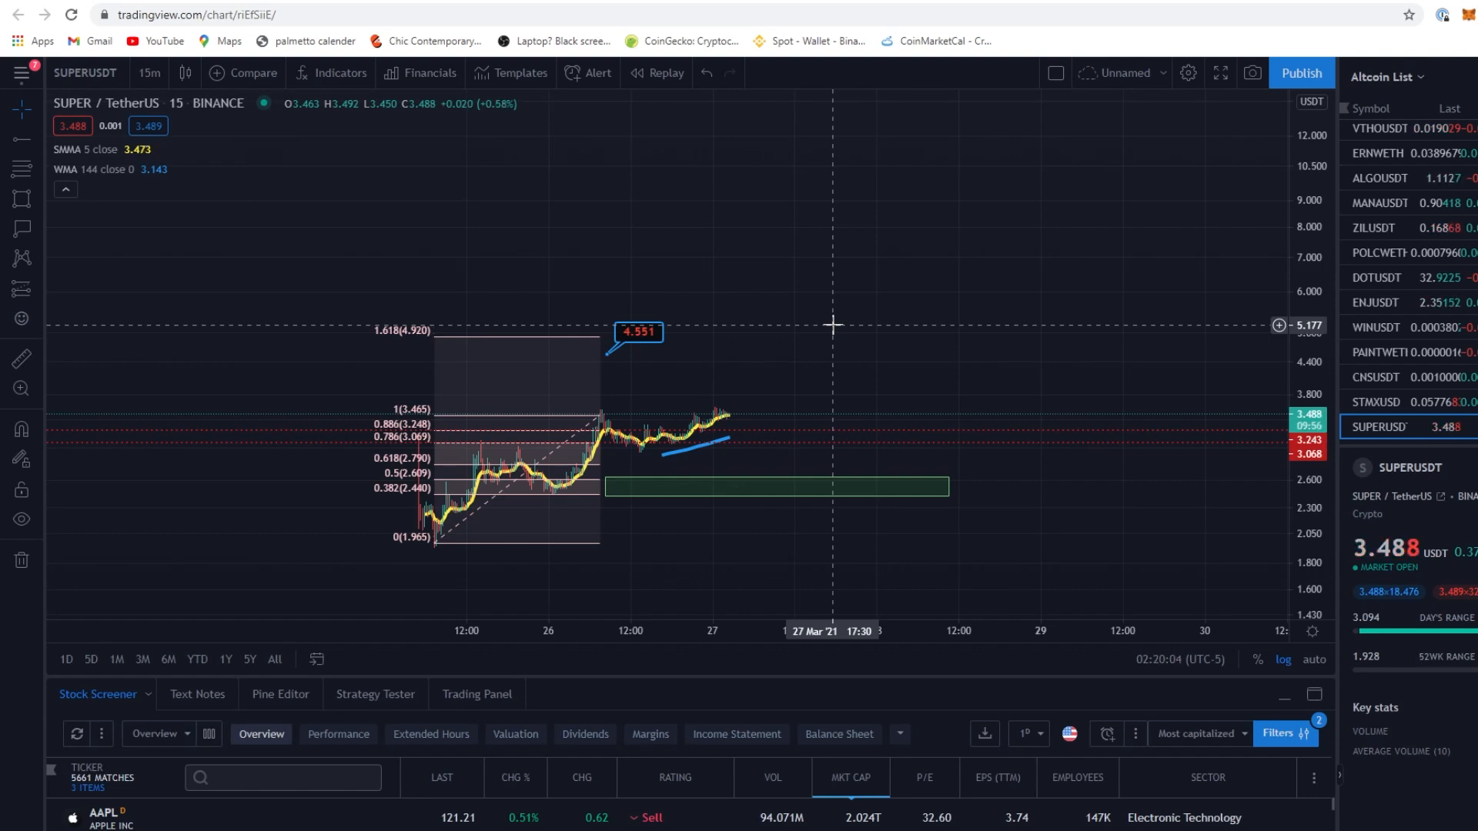
{"action": "mouse_move", "coordinate": [789, 309]}
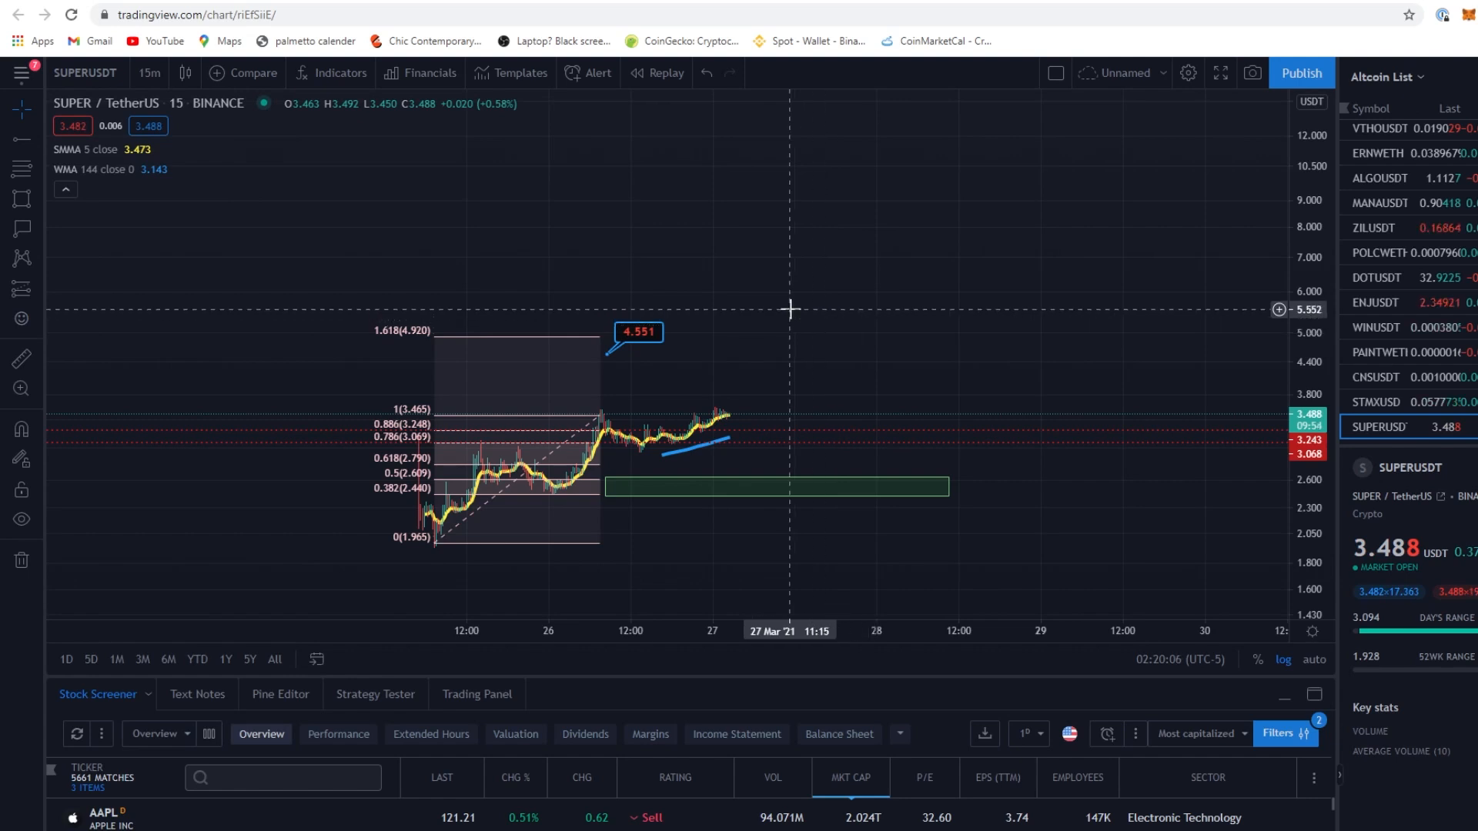
{"action": "mouse_move", "coordinate": [748, 454]}
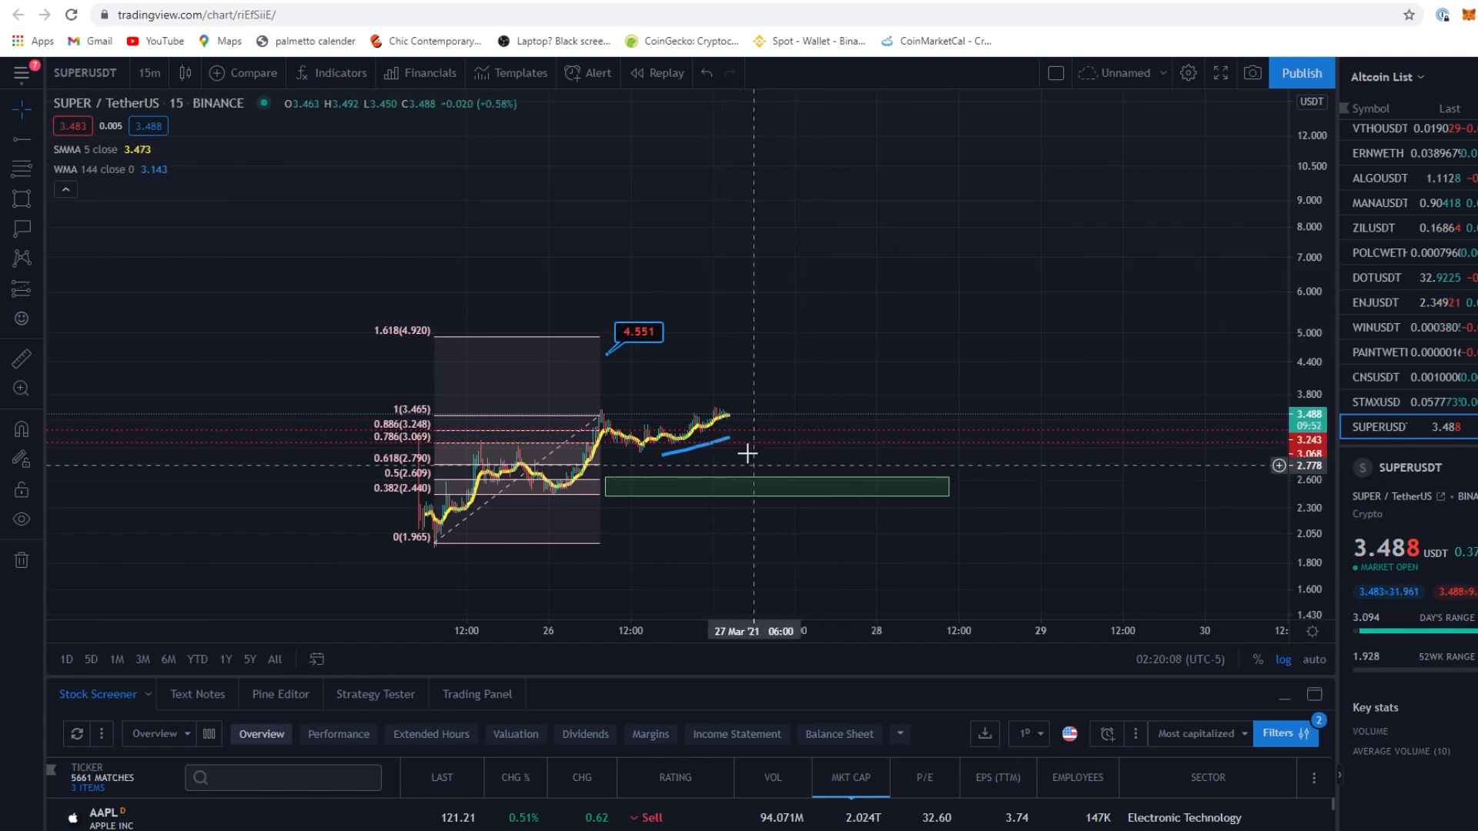
{"action": "mouse_move", "coordinate": [645, 452]}
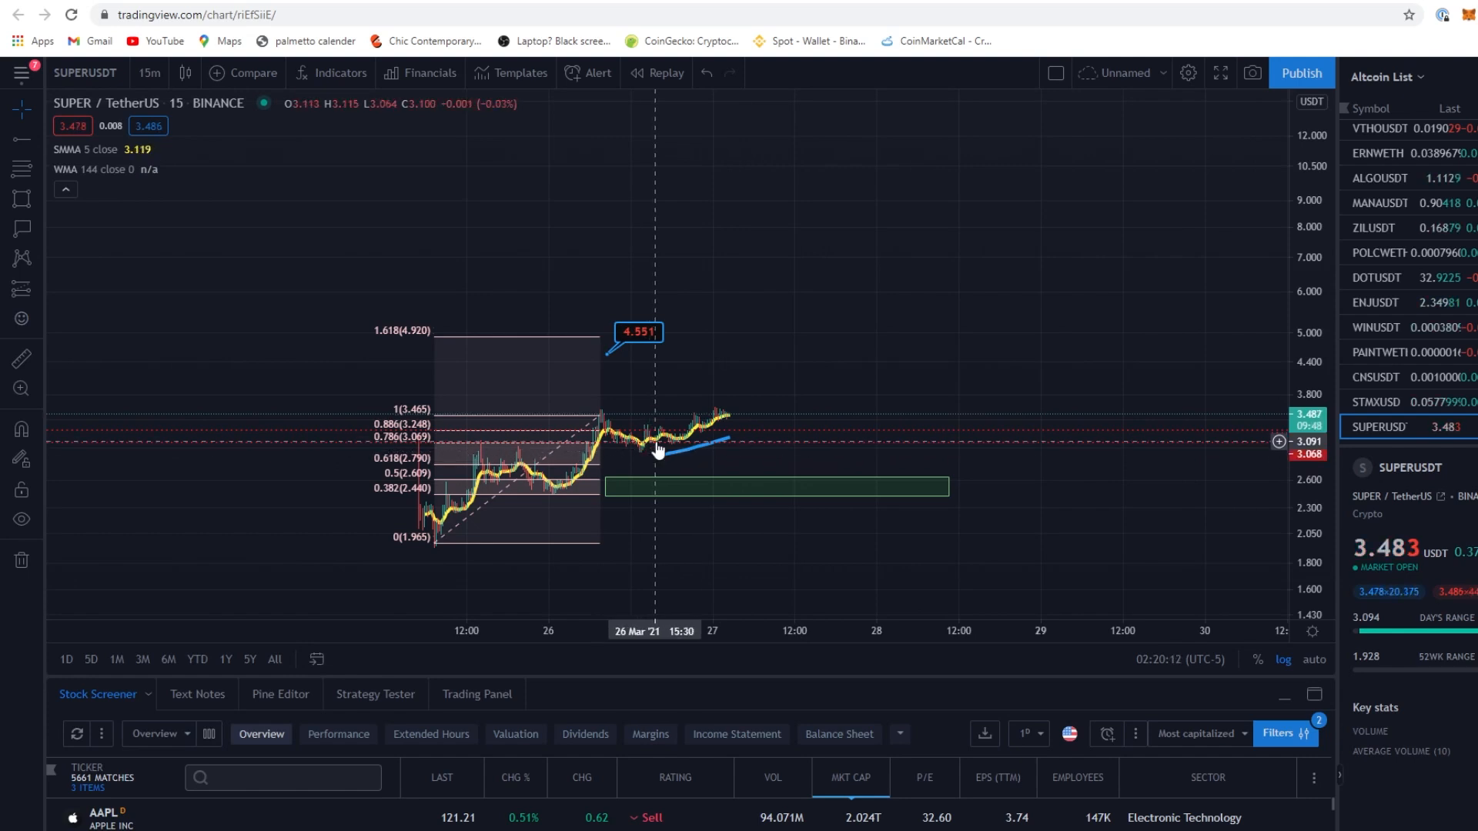
{"action": "mouse_move", "coordinate": [772, 449]}
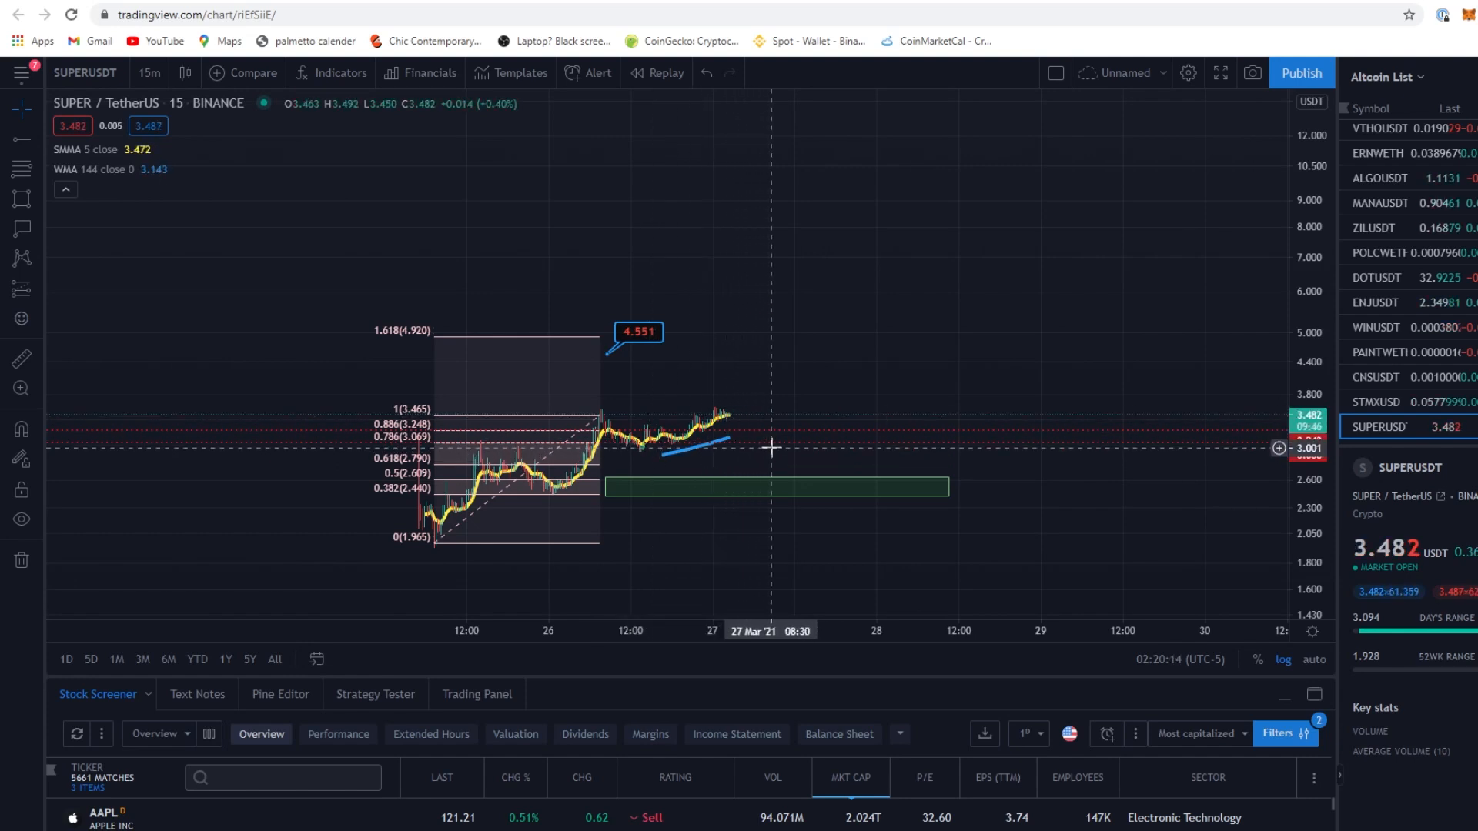
{"action": "mouse_move", "coordinate": [839, 387]}
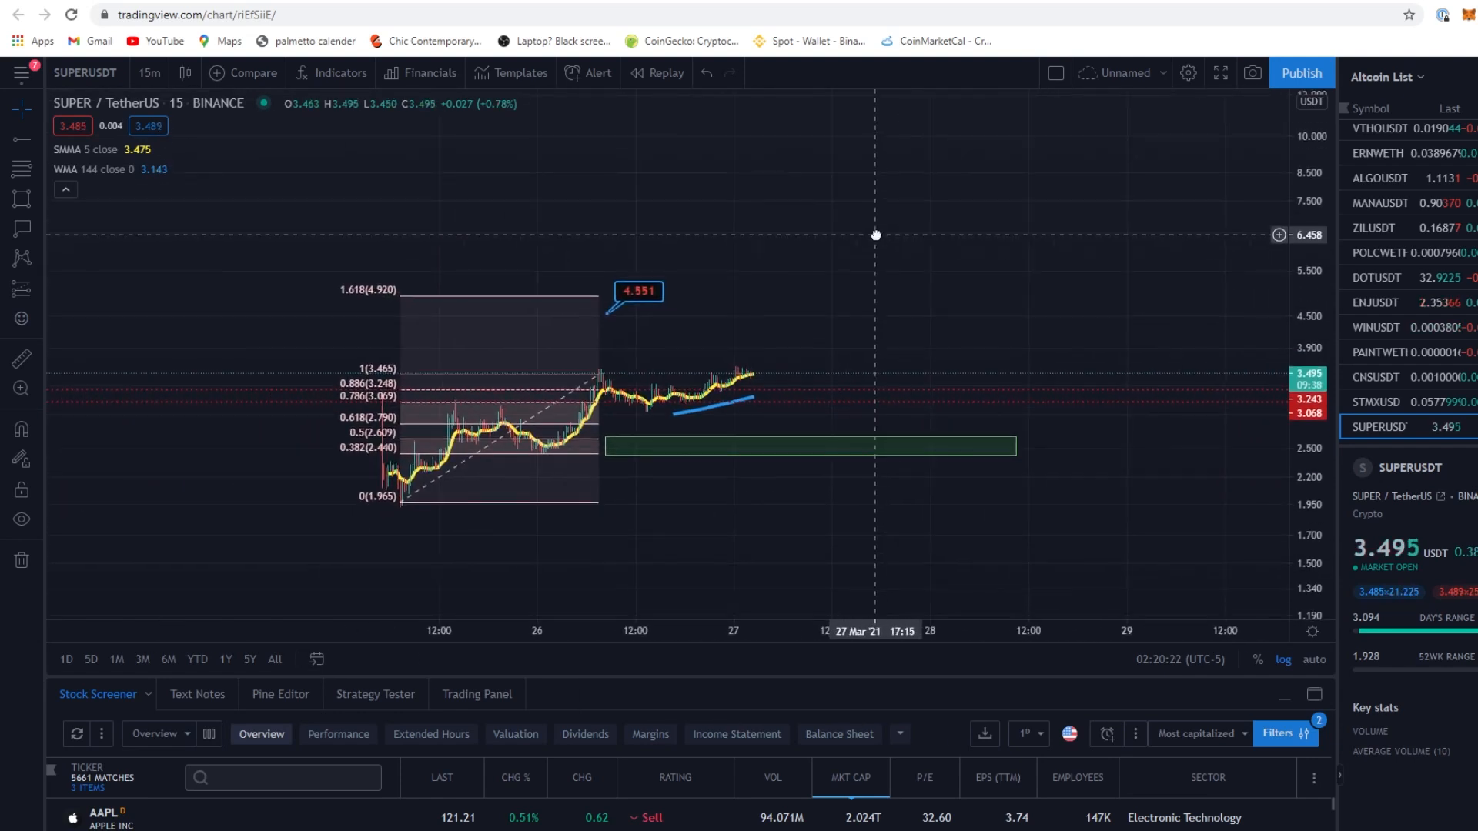
{"action": "mouse_move", "coordinate": [838, 308]}
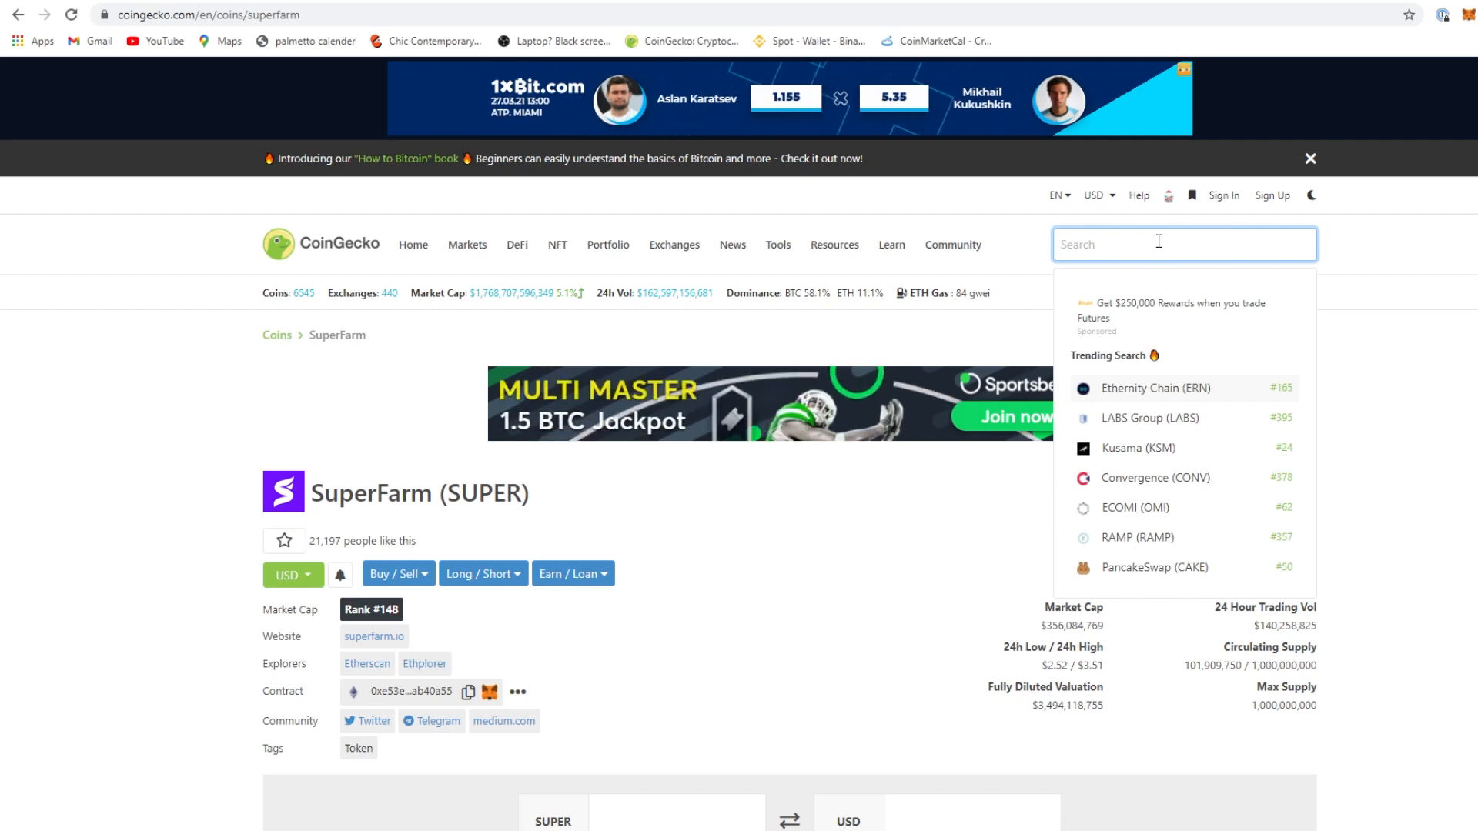
Open the RAMP coin page on CoinGecko and view its full-history price chart
{"action": "type", "text": "RAMP"}
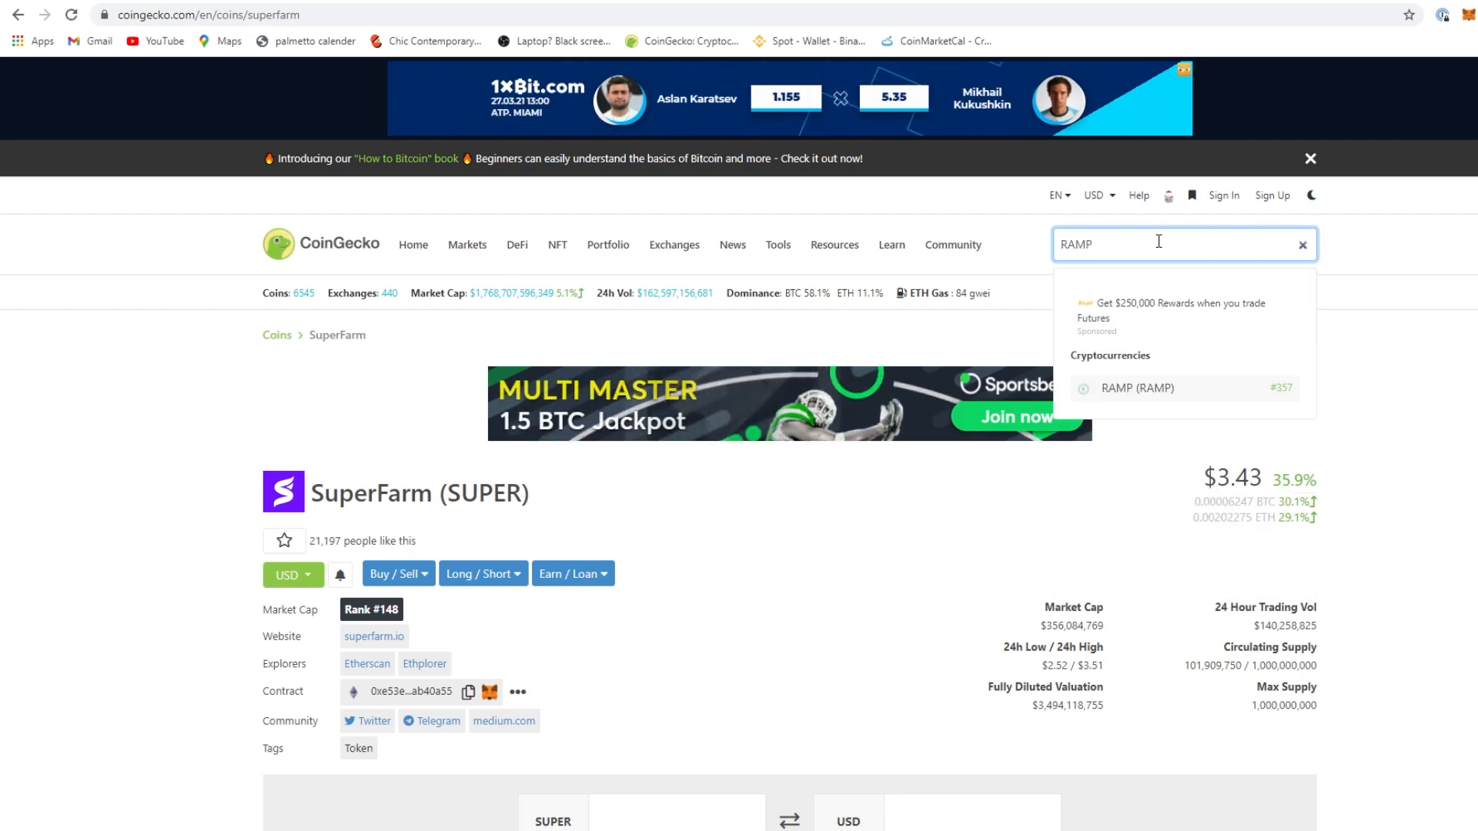
{"action": "left_click", "coordinate": [1136, 388]}
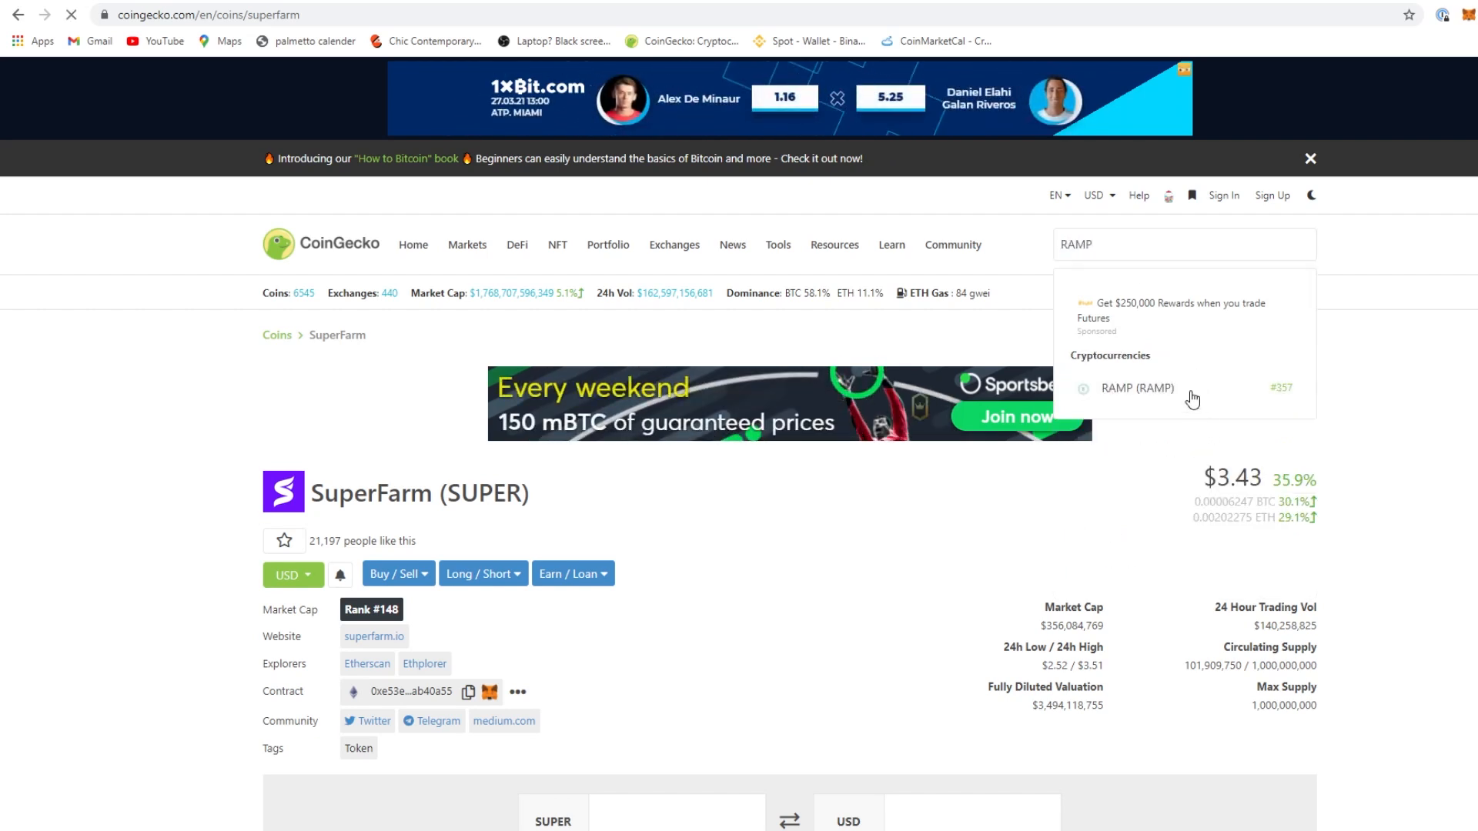
{"action": "left_click", "coordinate": [1138, 388]}
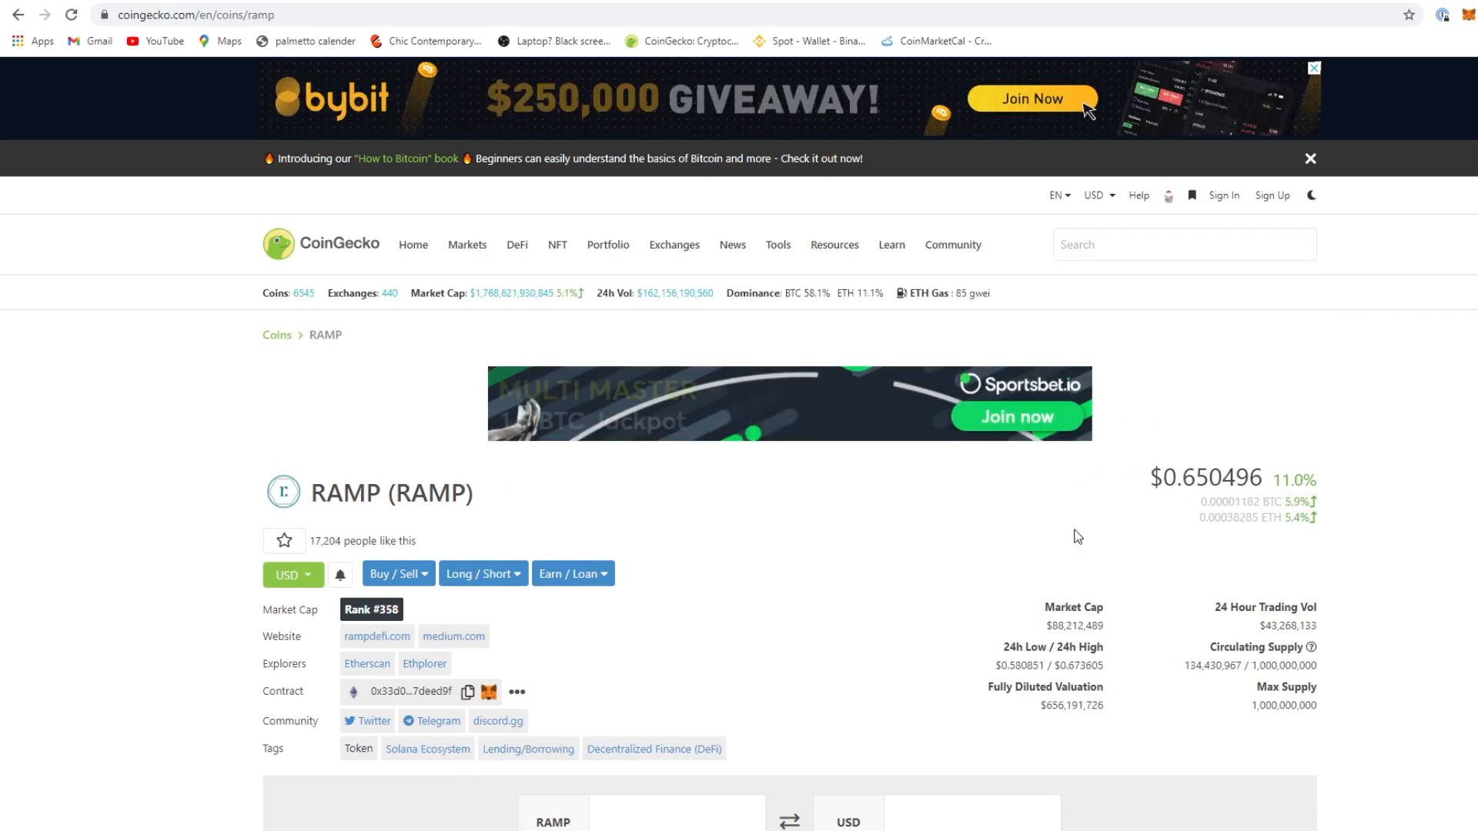
{"action": "scroll", "scroll_direction": "down", "scroll_amount": 3}
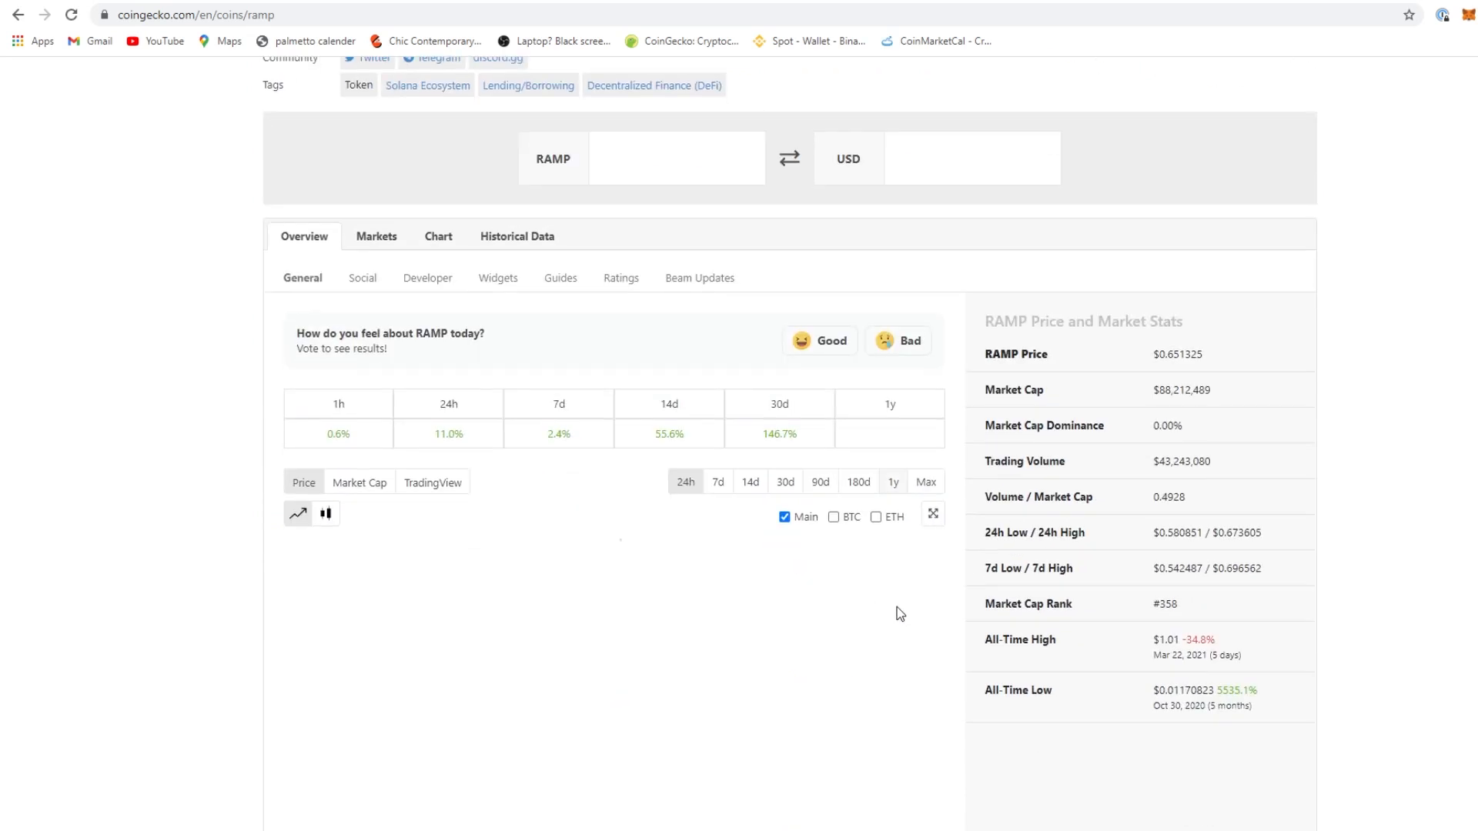
{"action": "left_click", "coordinate": [924, 482]}
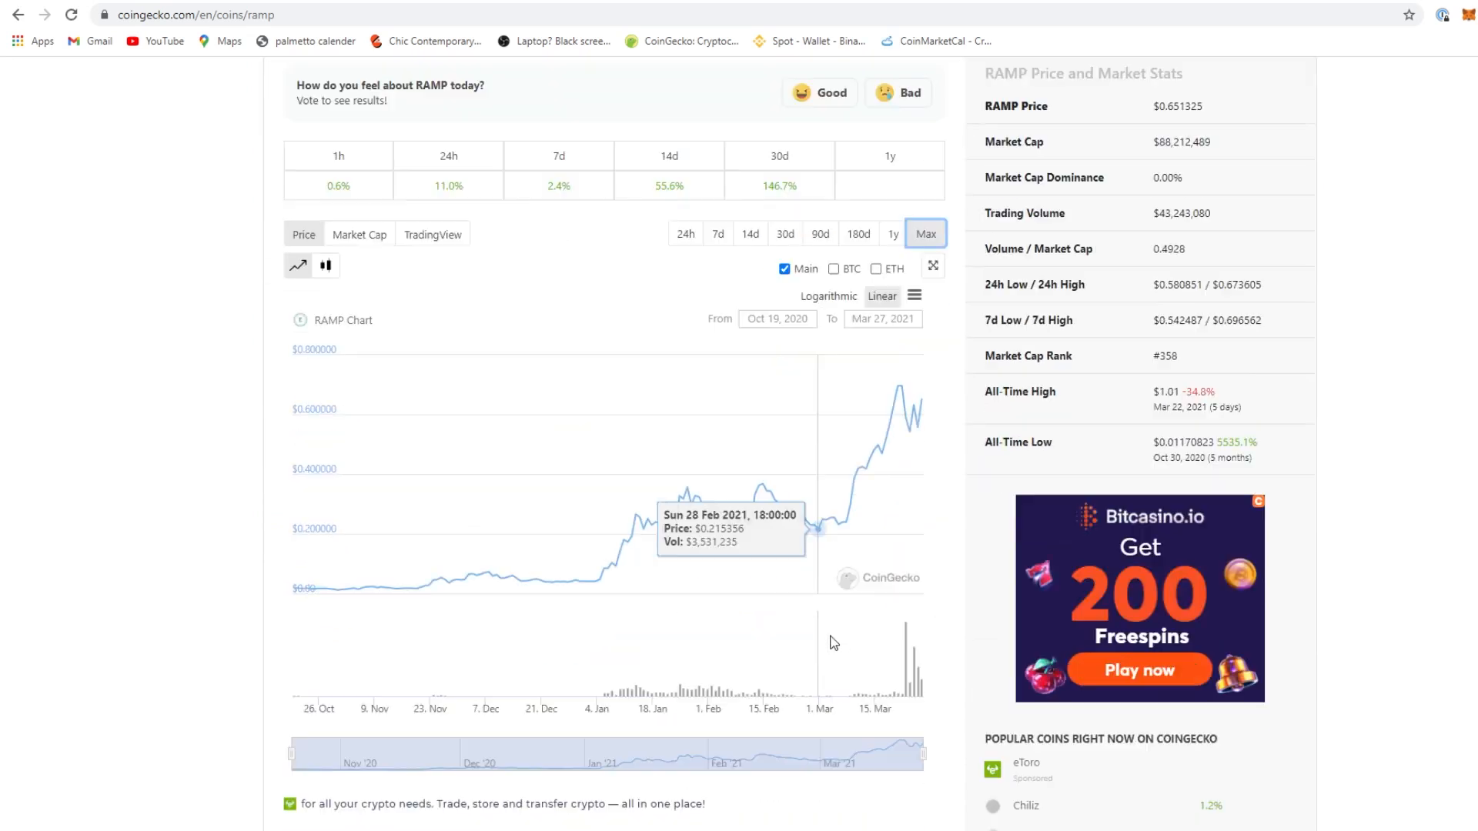
{"action": "mouse_move", "coordinate": [845, 590]}
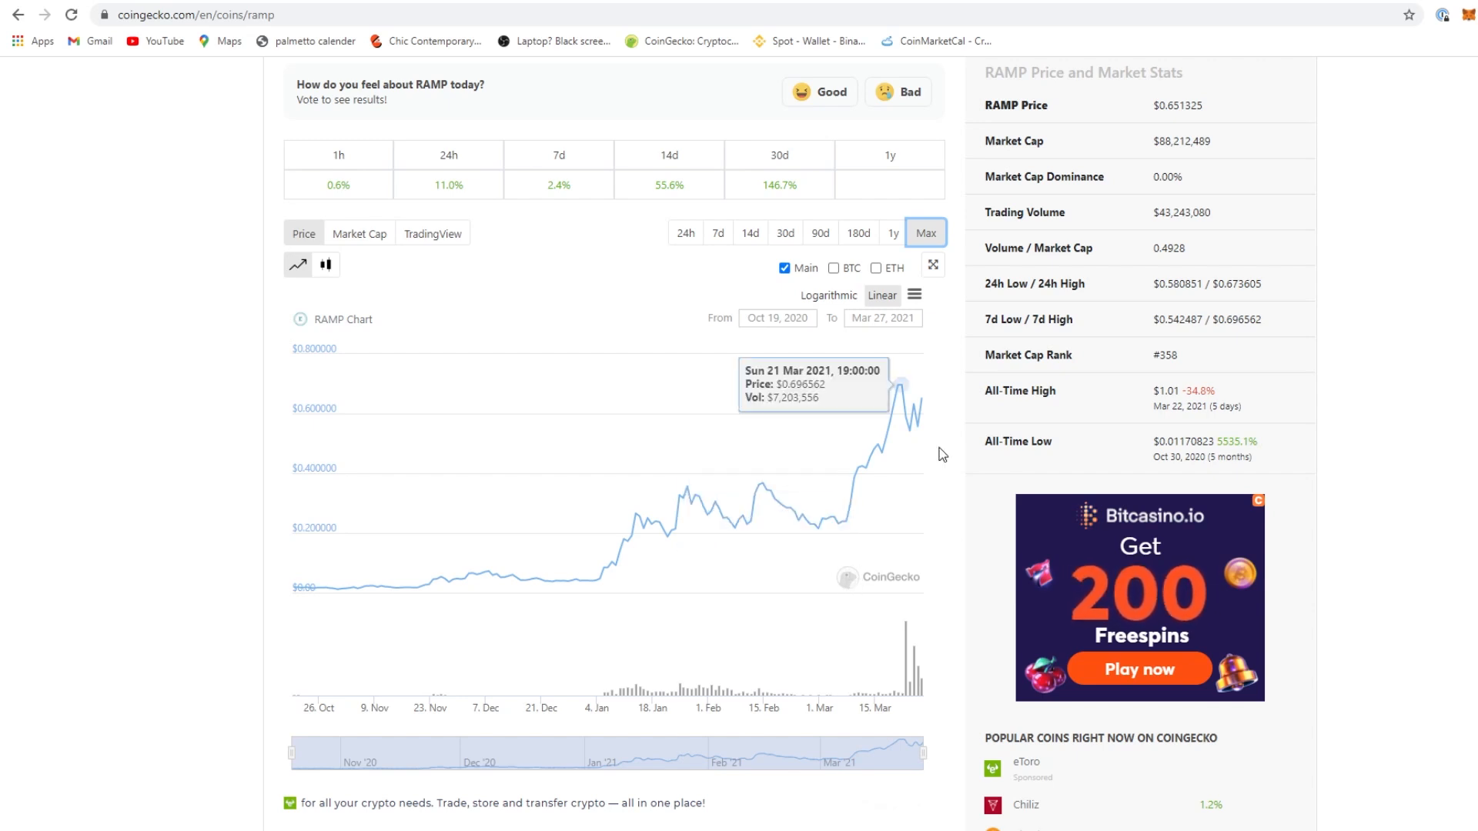
{"action": "scroll", "scroll_direction": "up", "scroll_amount": 3}
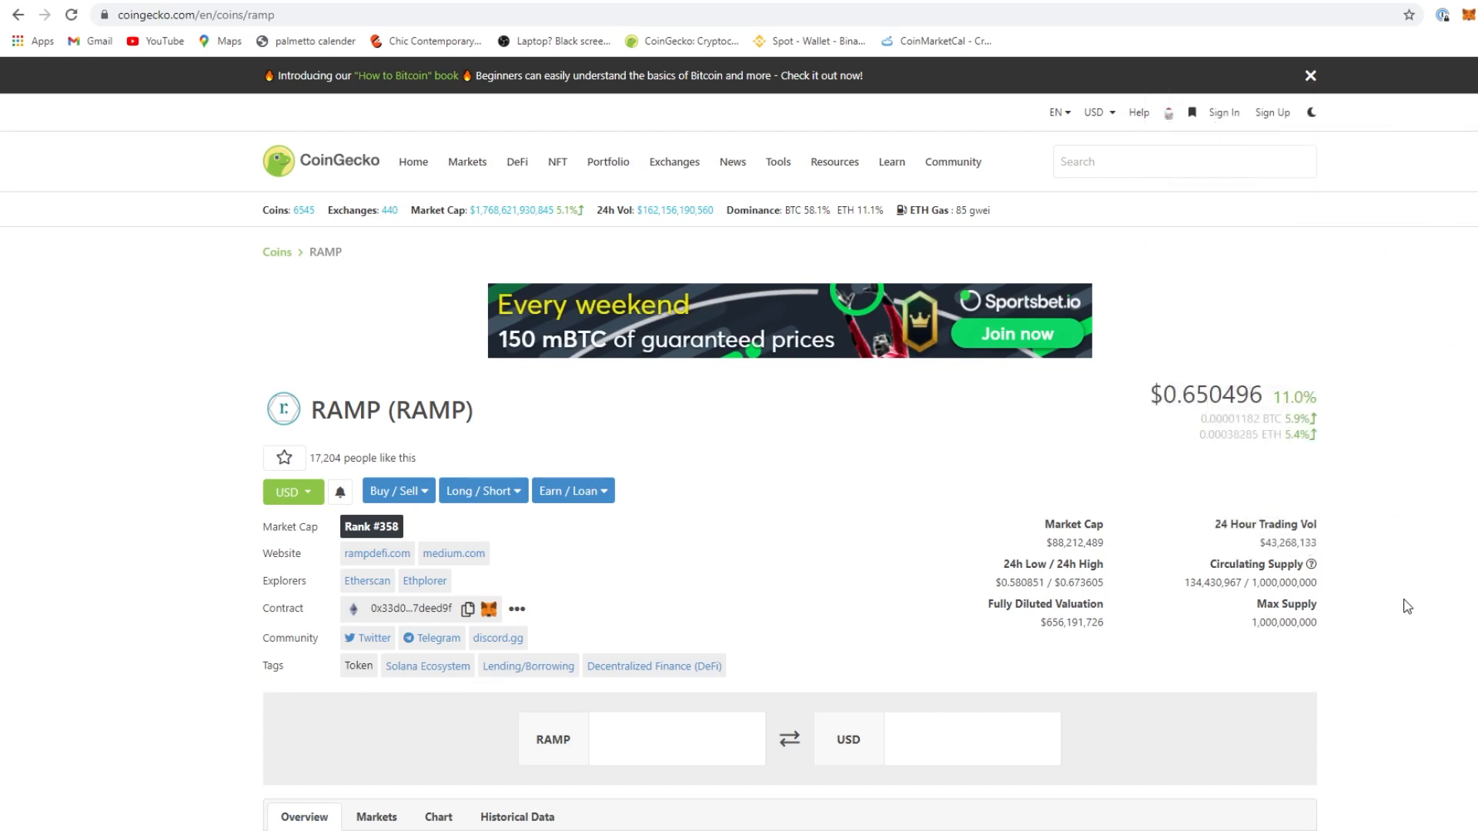
{"action": "mouse_move", "coordinate": [1365, 633]}
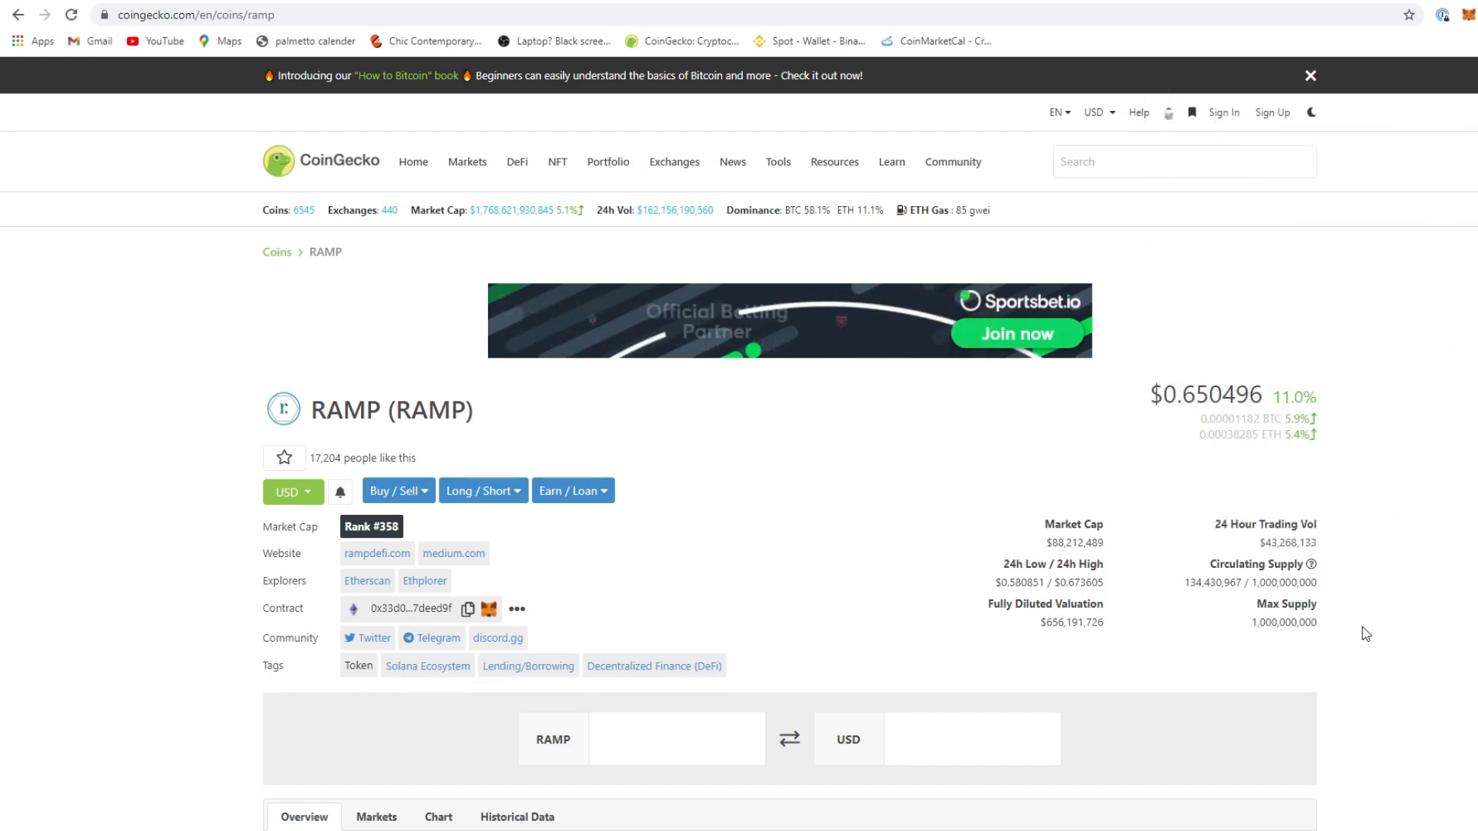
{"action": "mouse_move", "coordinate": [377, 565]}
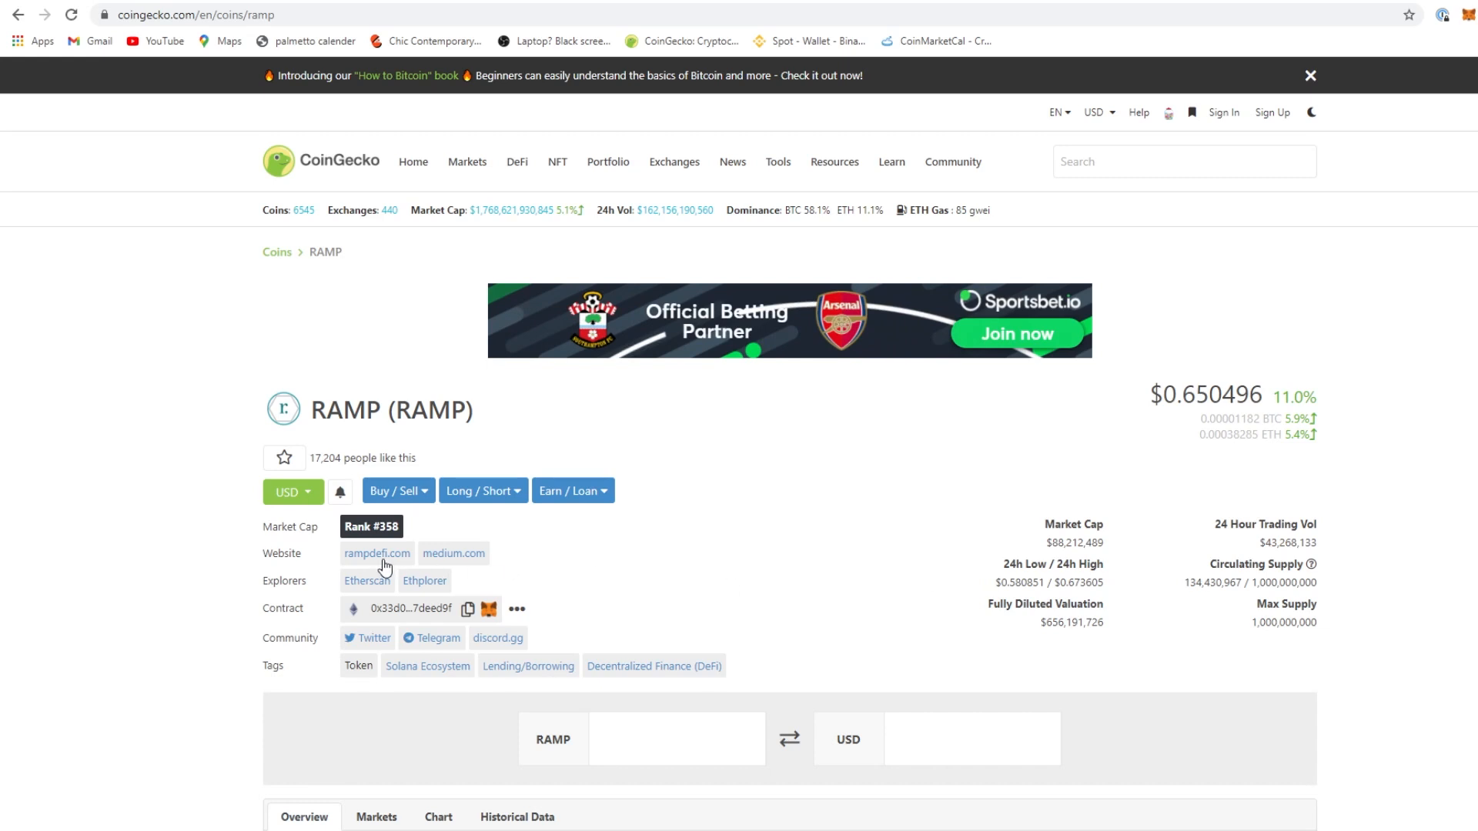
{"action": "left_click", "coordinate": [375, 552]}
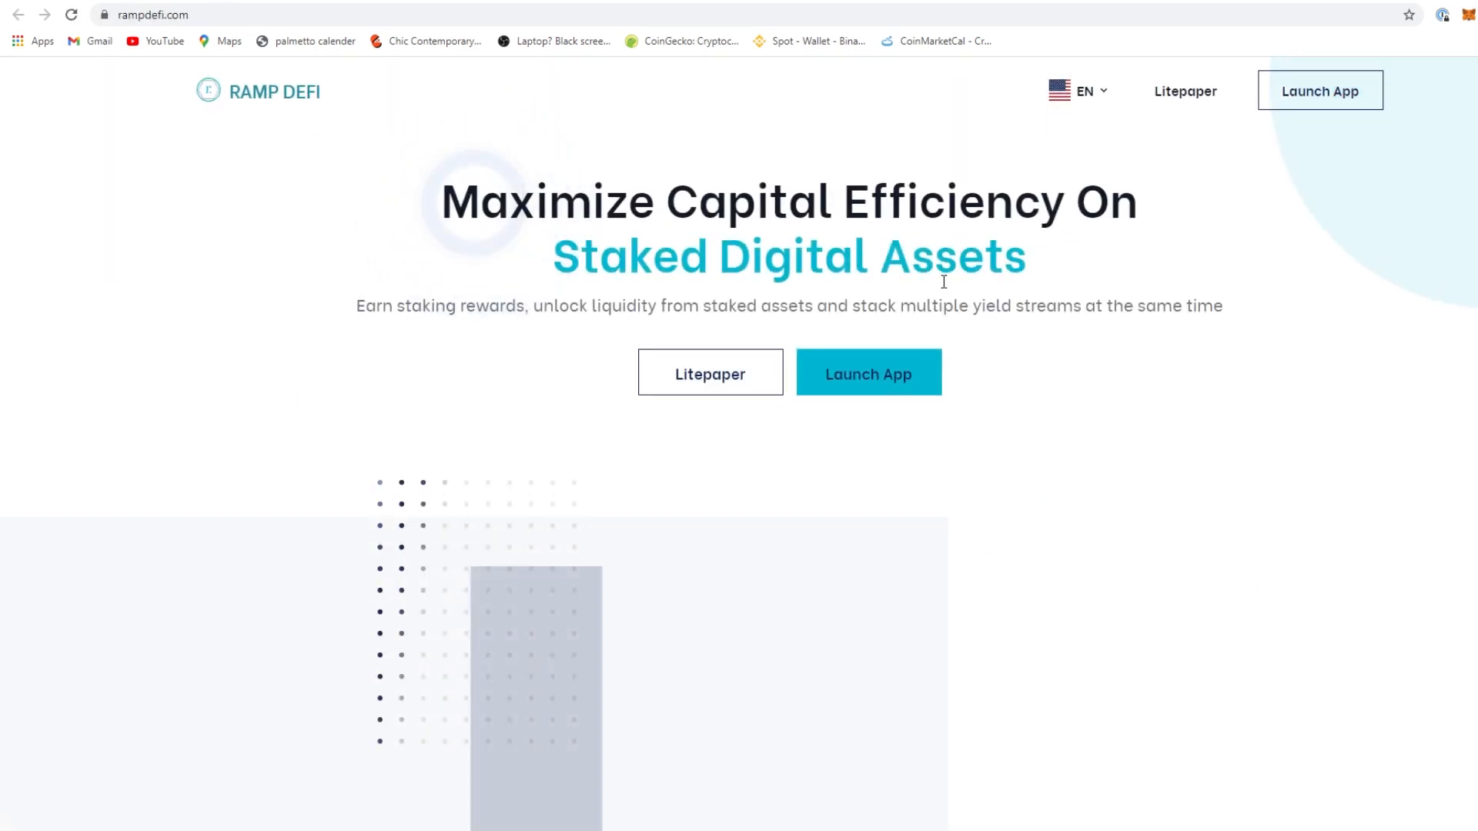
{"action": "scroll", "scroll_direction": "down", "scroll_amount": 3}
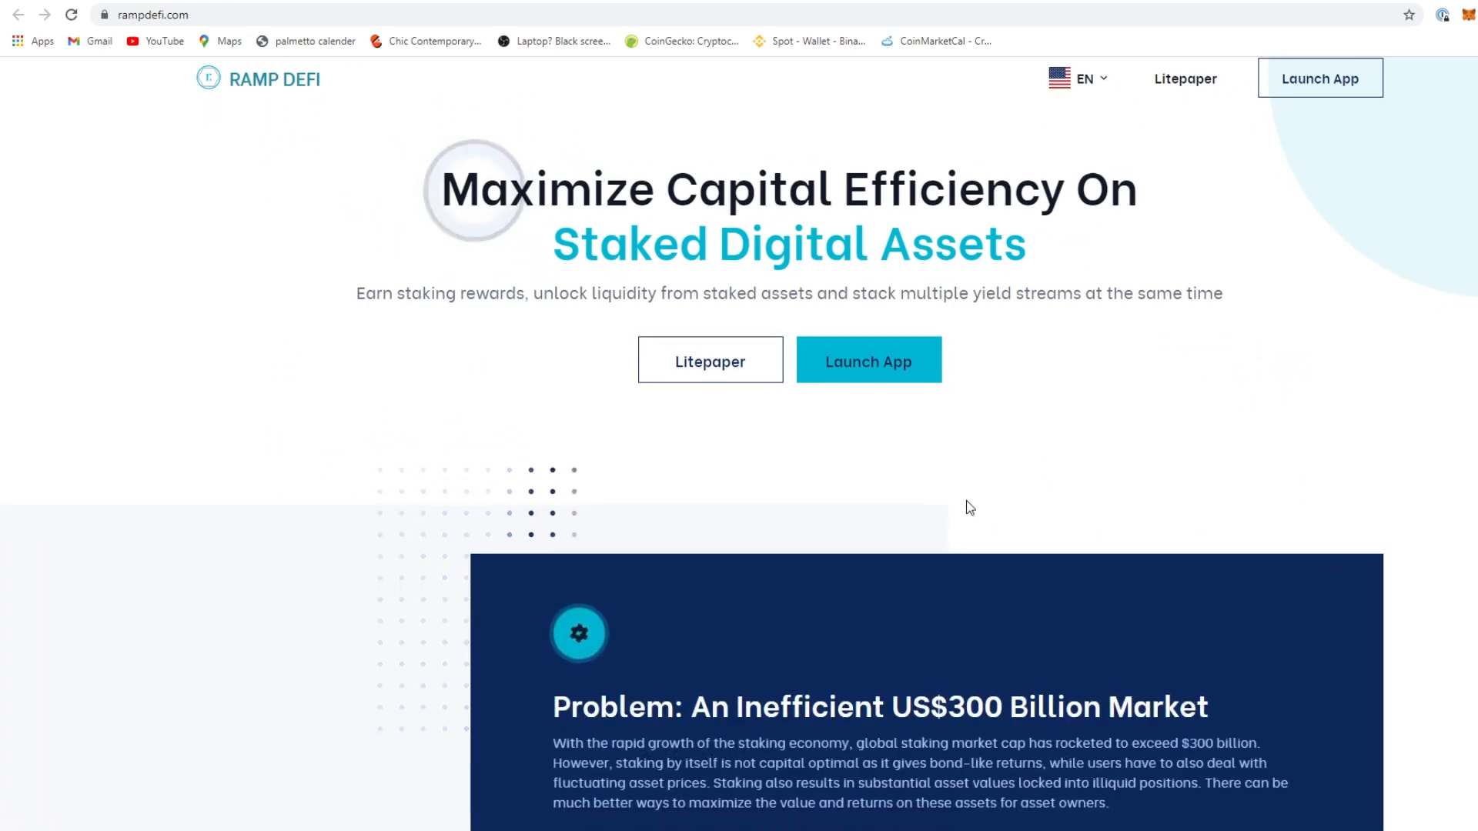
{"action": "scroll", "scroll_direction": "down", "scroll_amount": 3}
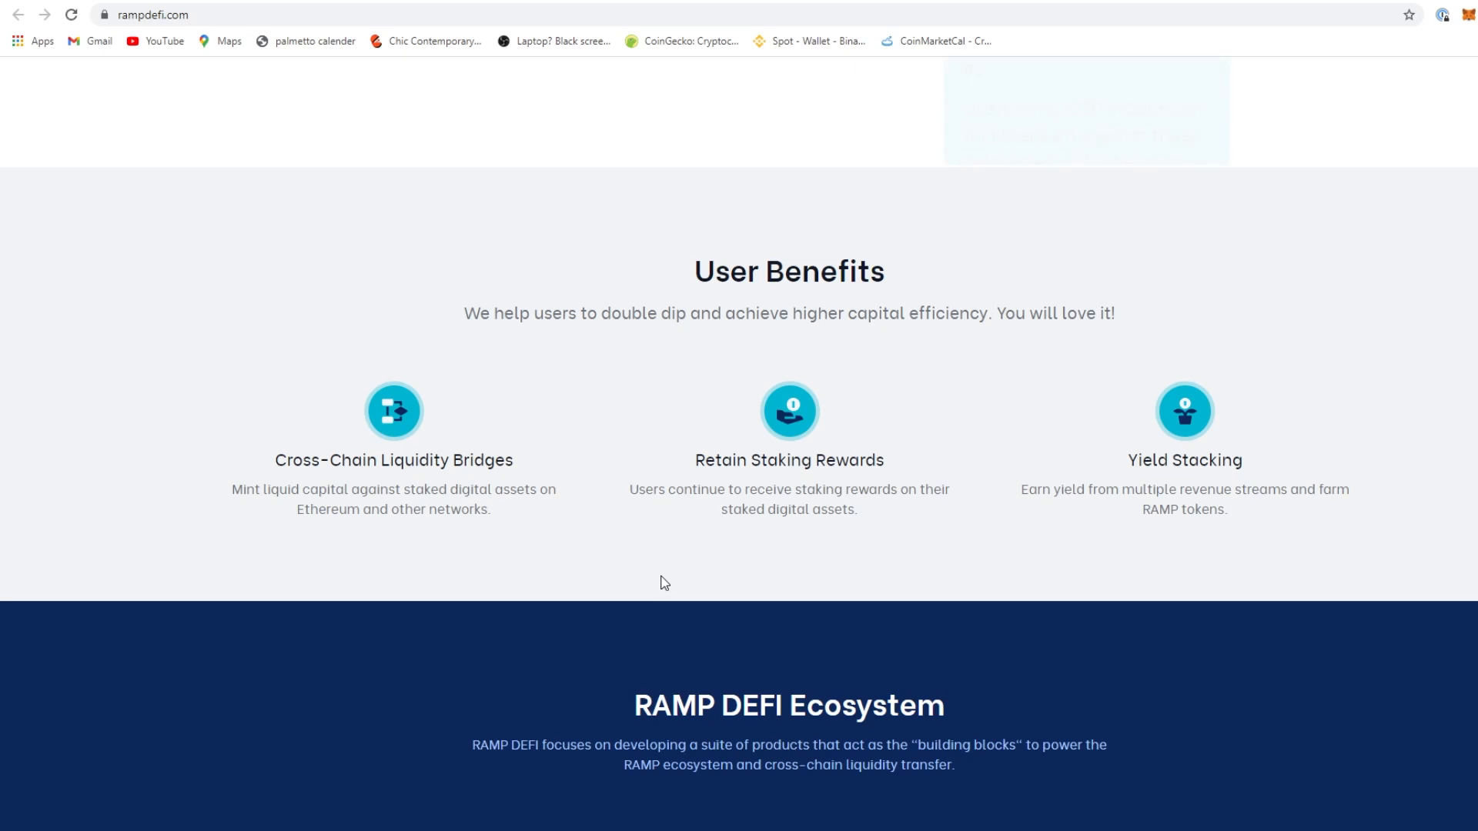
{"action": "scroll", "scroll_direction": "up", "scroll_amount": 3}
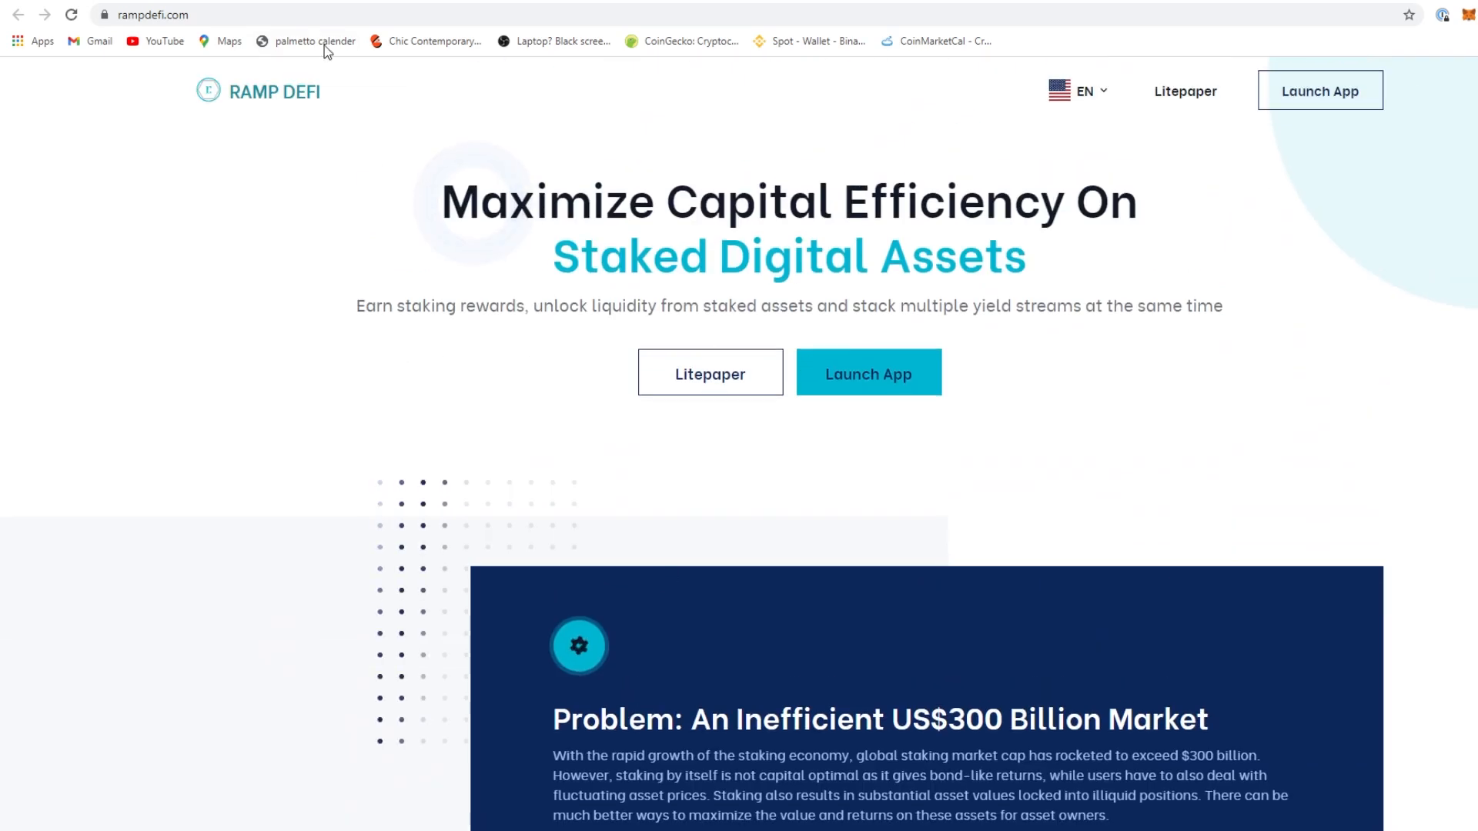
{"action": "left_click", "coordinate": [680, 40]}
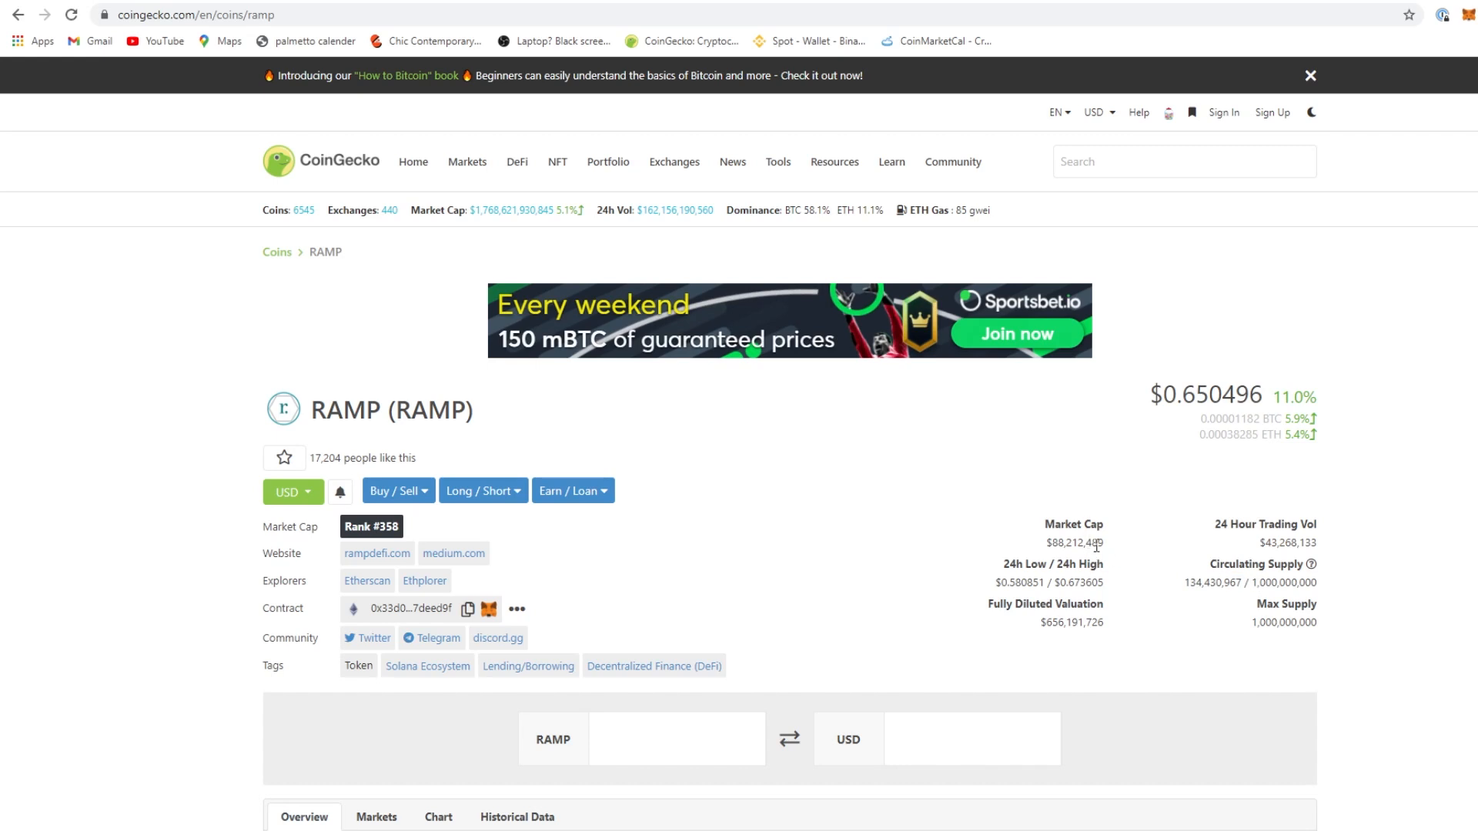
{"action": "mouse_move", "coordinate": [919, 551]}
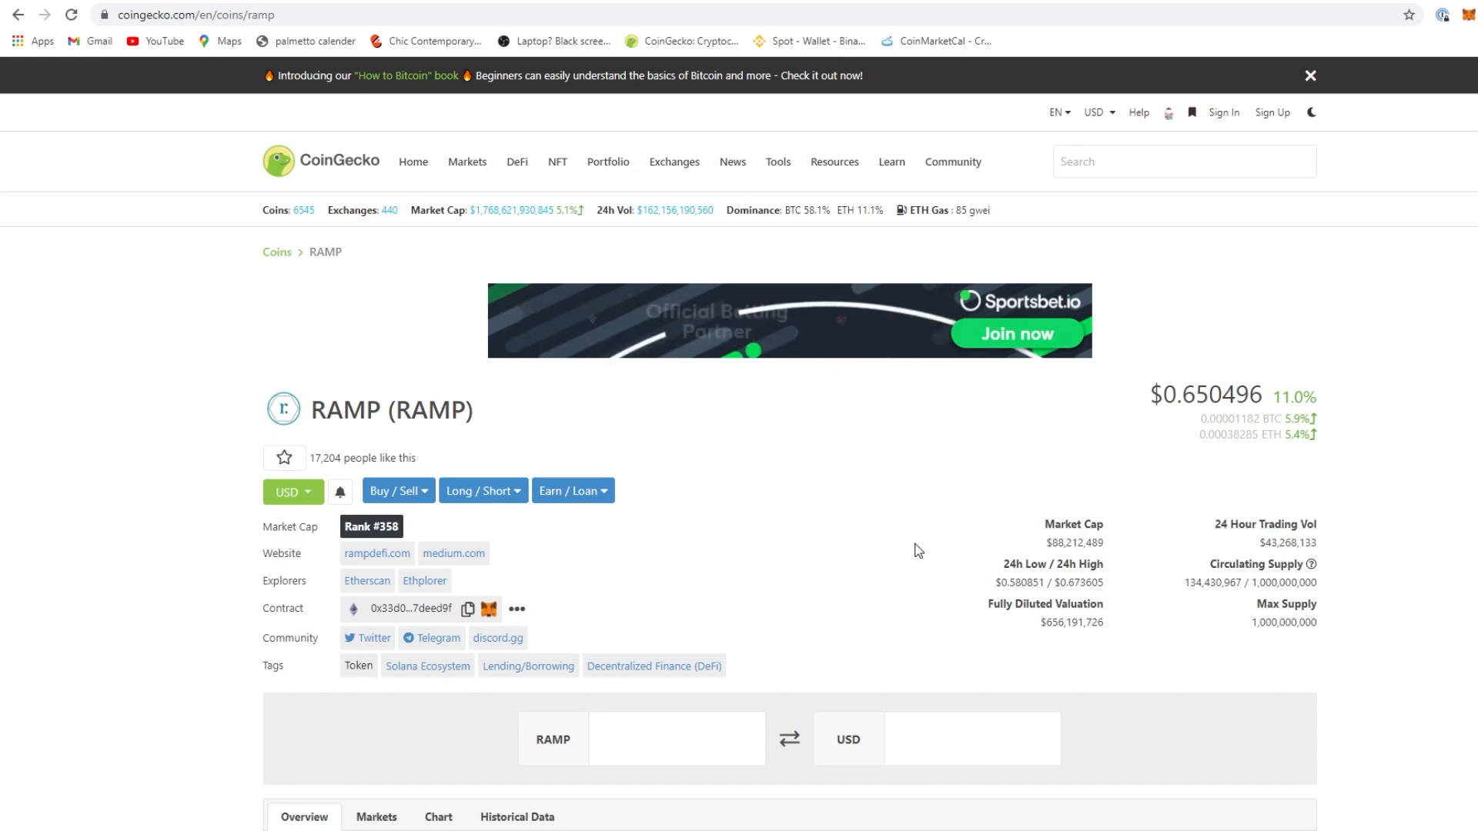
Review RAMP's Markets list on CoinGecko, led by Binance RAMP/USDT
{"action": "scroll", "scroll_direction": "down", "scroll_amount": 3}
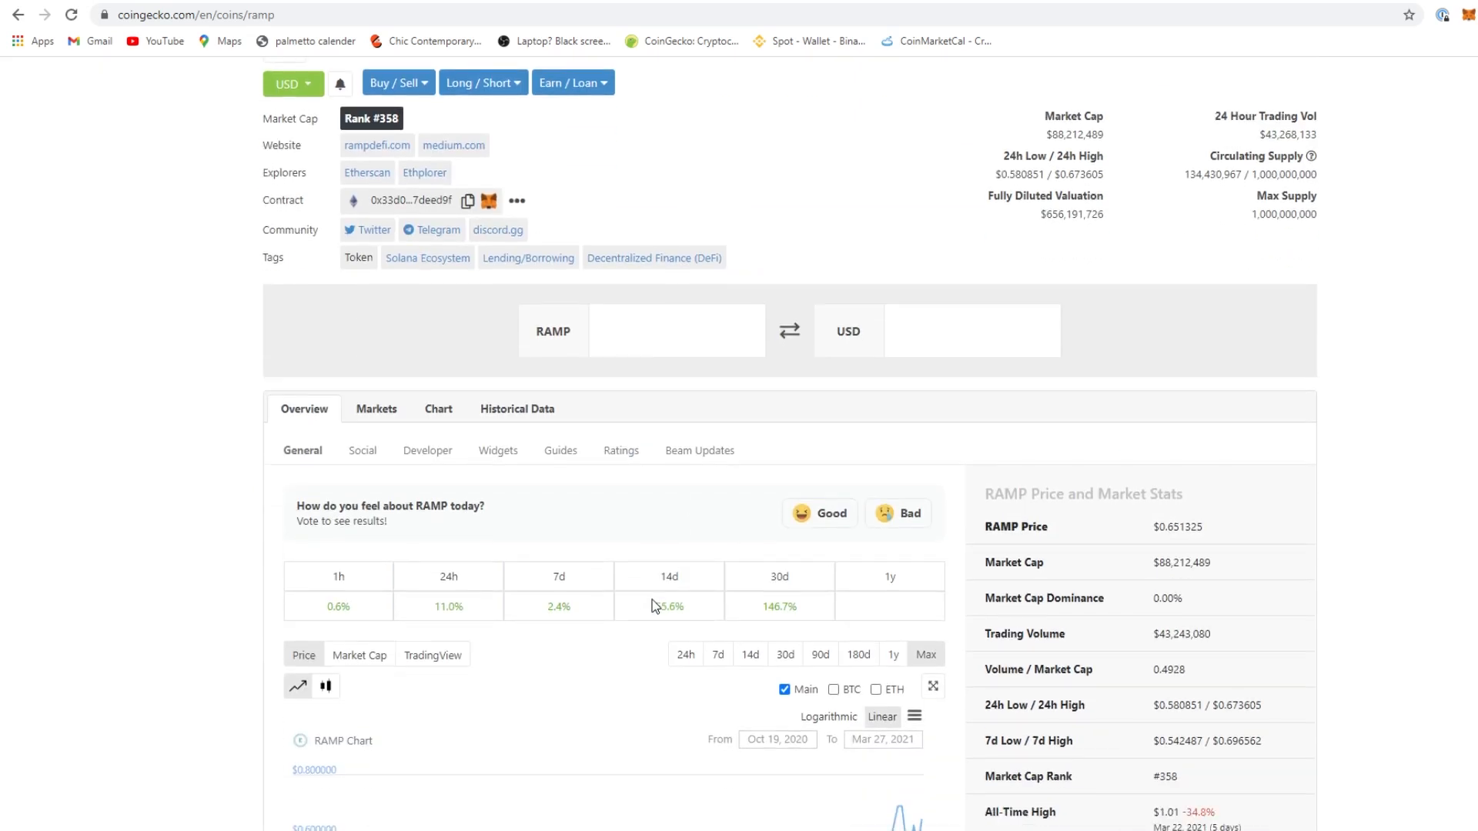
{"action": "left_click", "coordinate": [375, 408]}
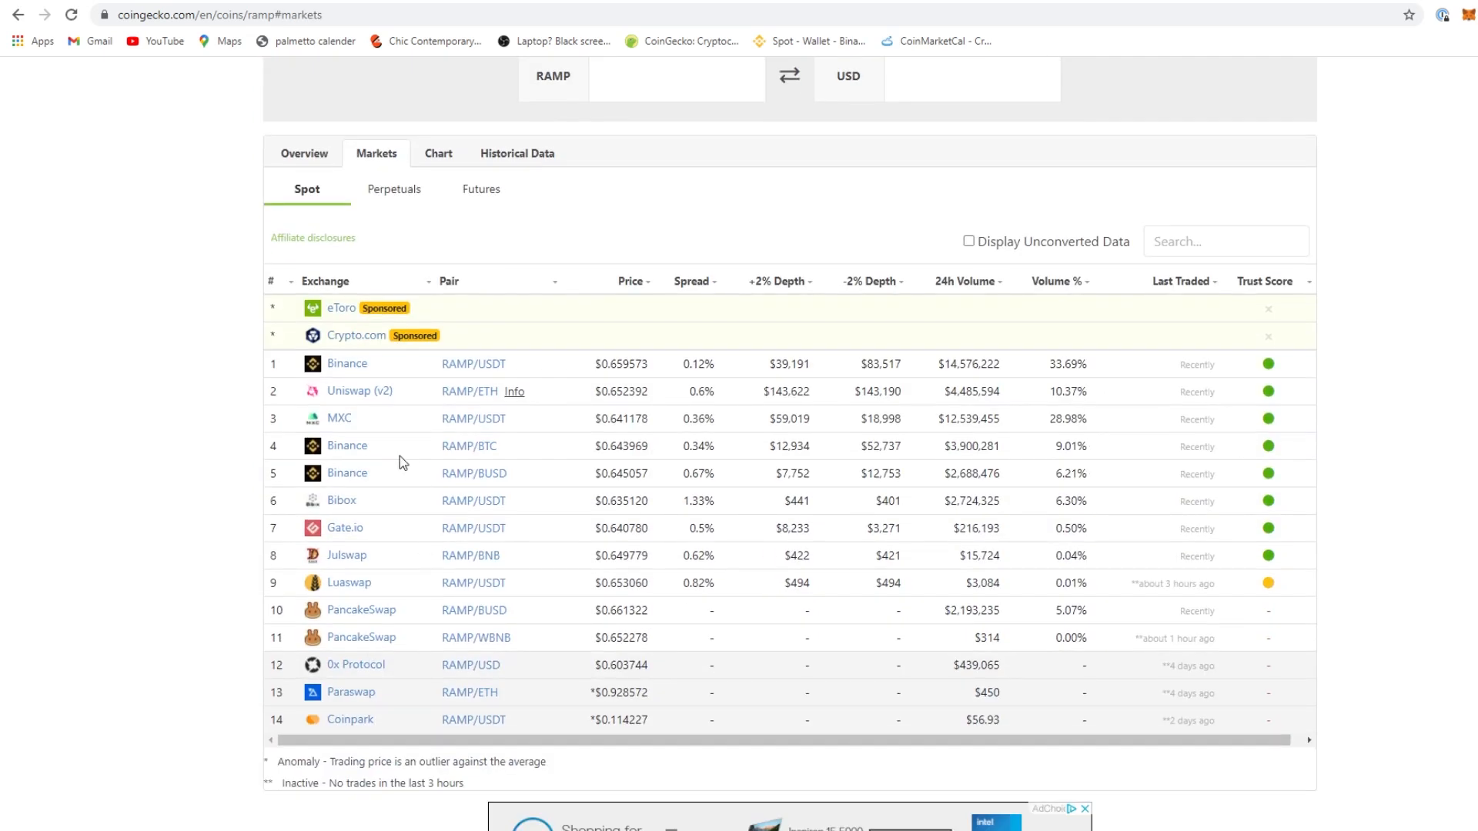
{"action": "mouse_move", "coordinate": [337, 535]}
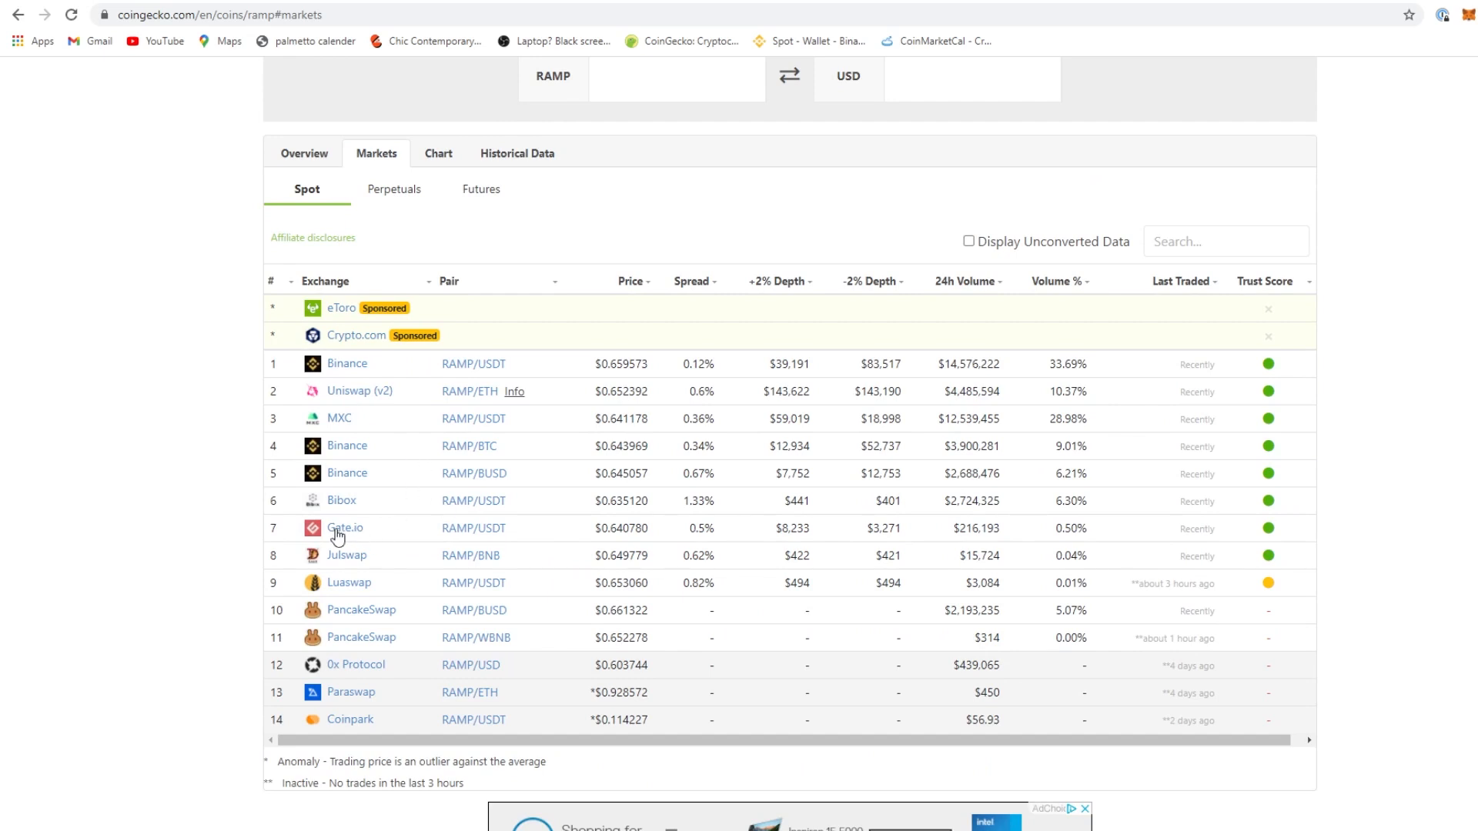
{"action": "mouse_move", "coordinate": [368, 534]}
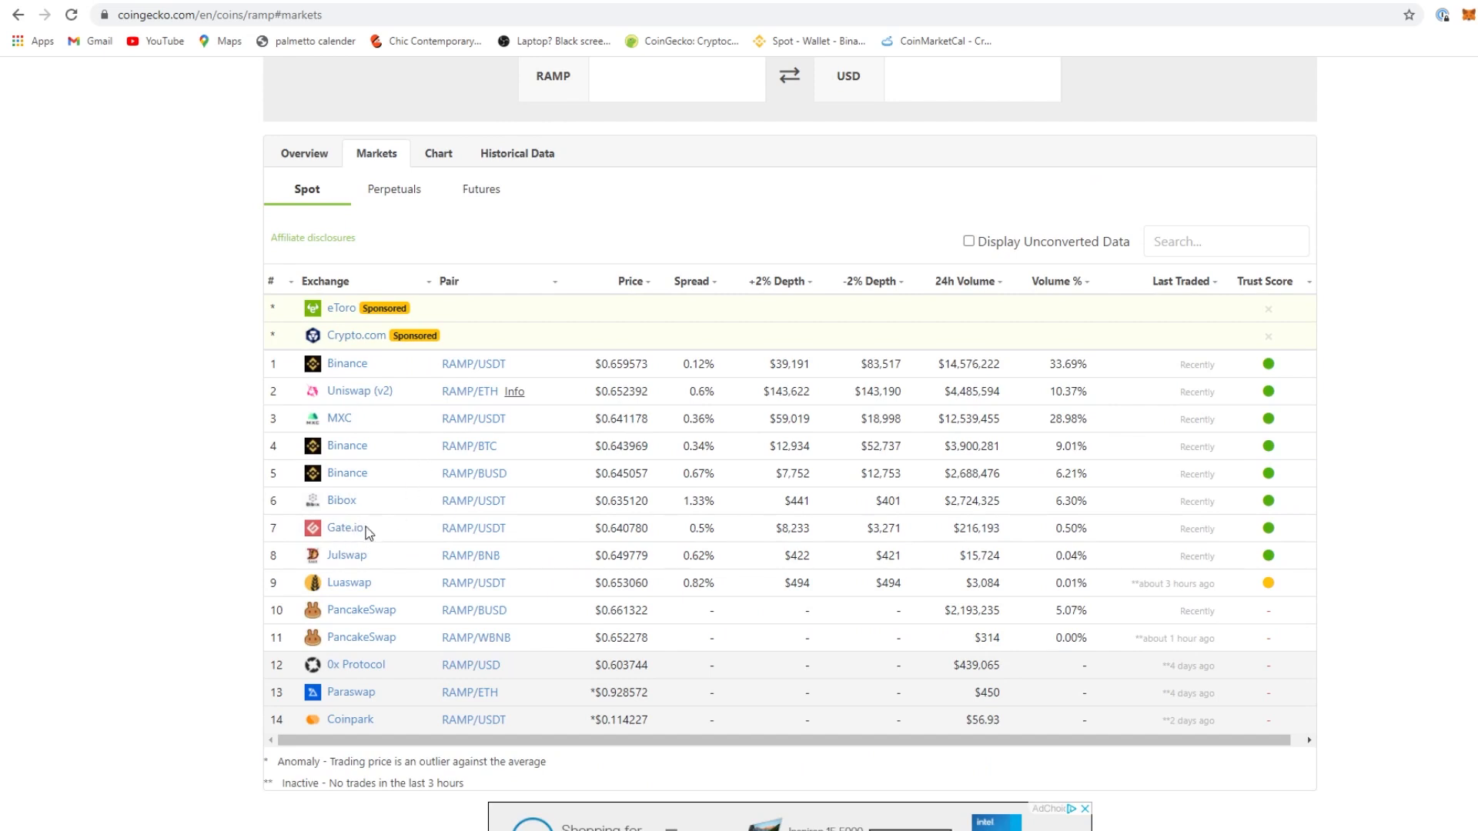
{"action": "mouse_move", "coordinate": [1005, 638]}
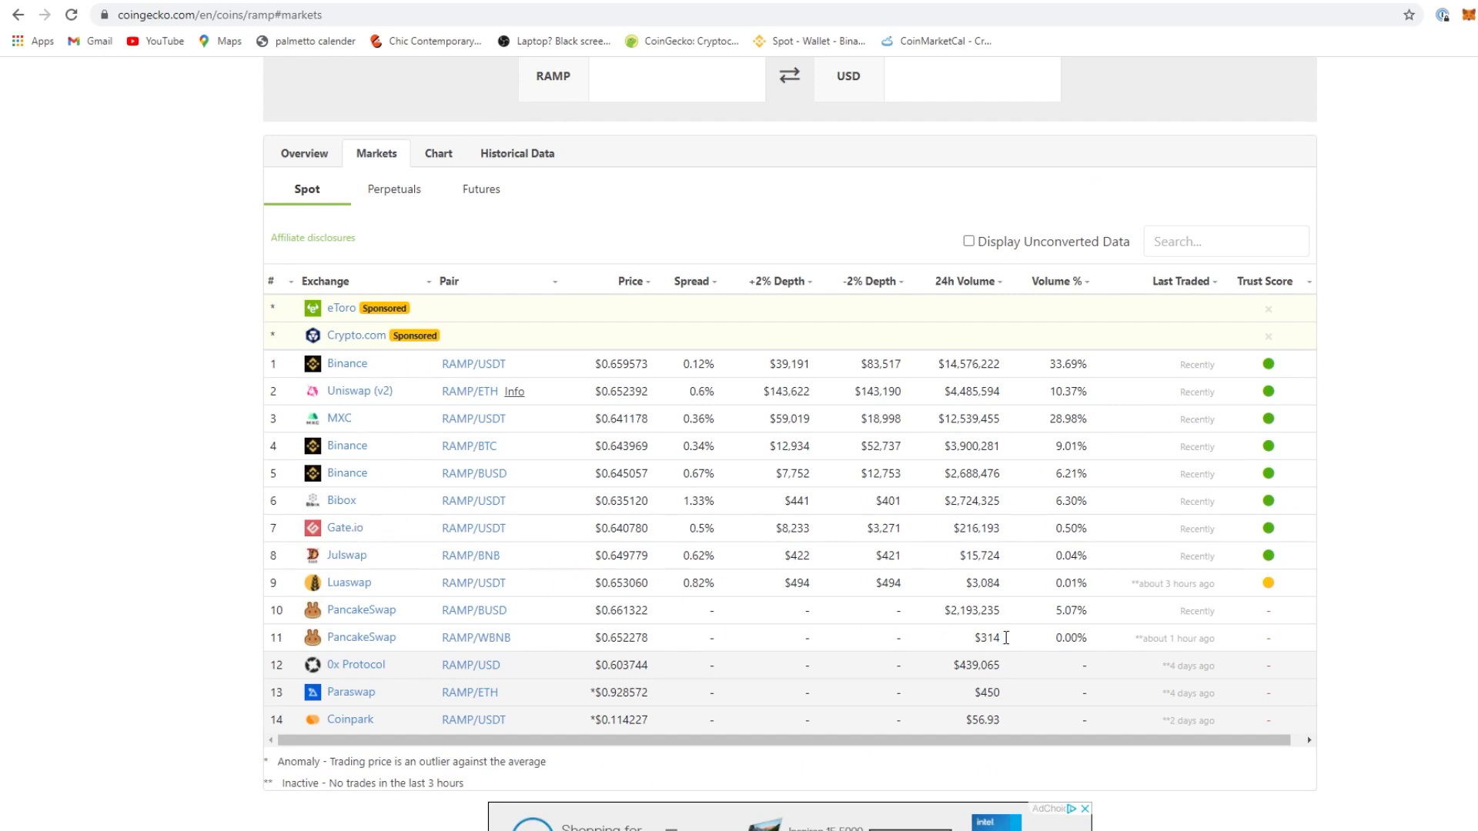
{"action": "scroll", "scroll_direction": "up", "scroll_amount": 3}
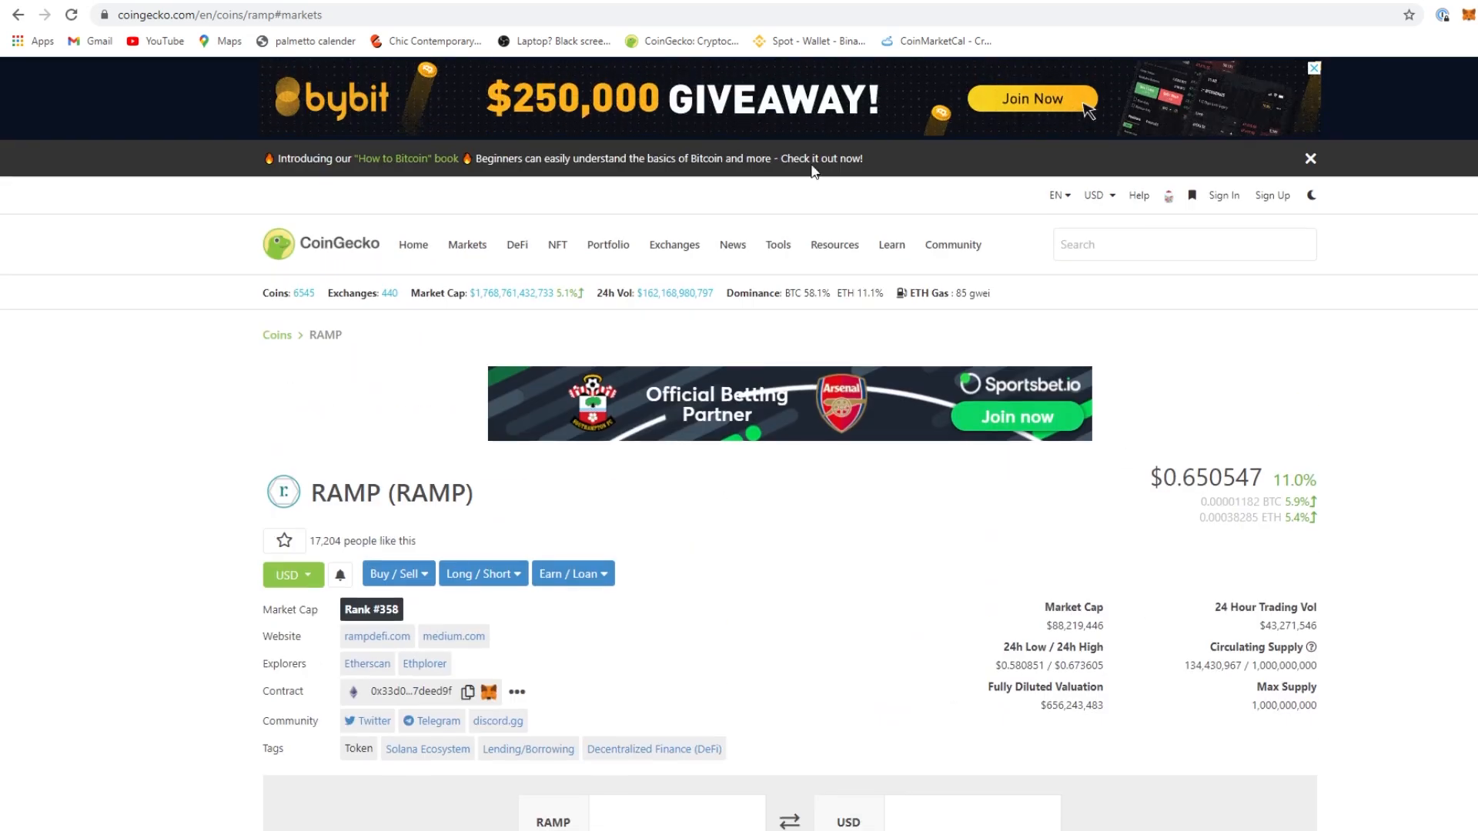
Bring up the rampdefi.com homepage and scroll through its ecosystem sections
{"action": "left_click", "coordinate": [375, 636]}
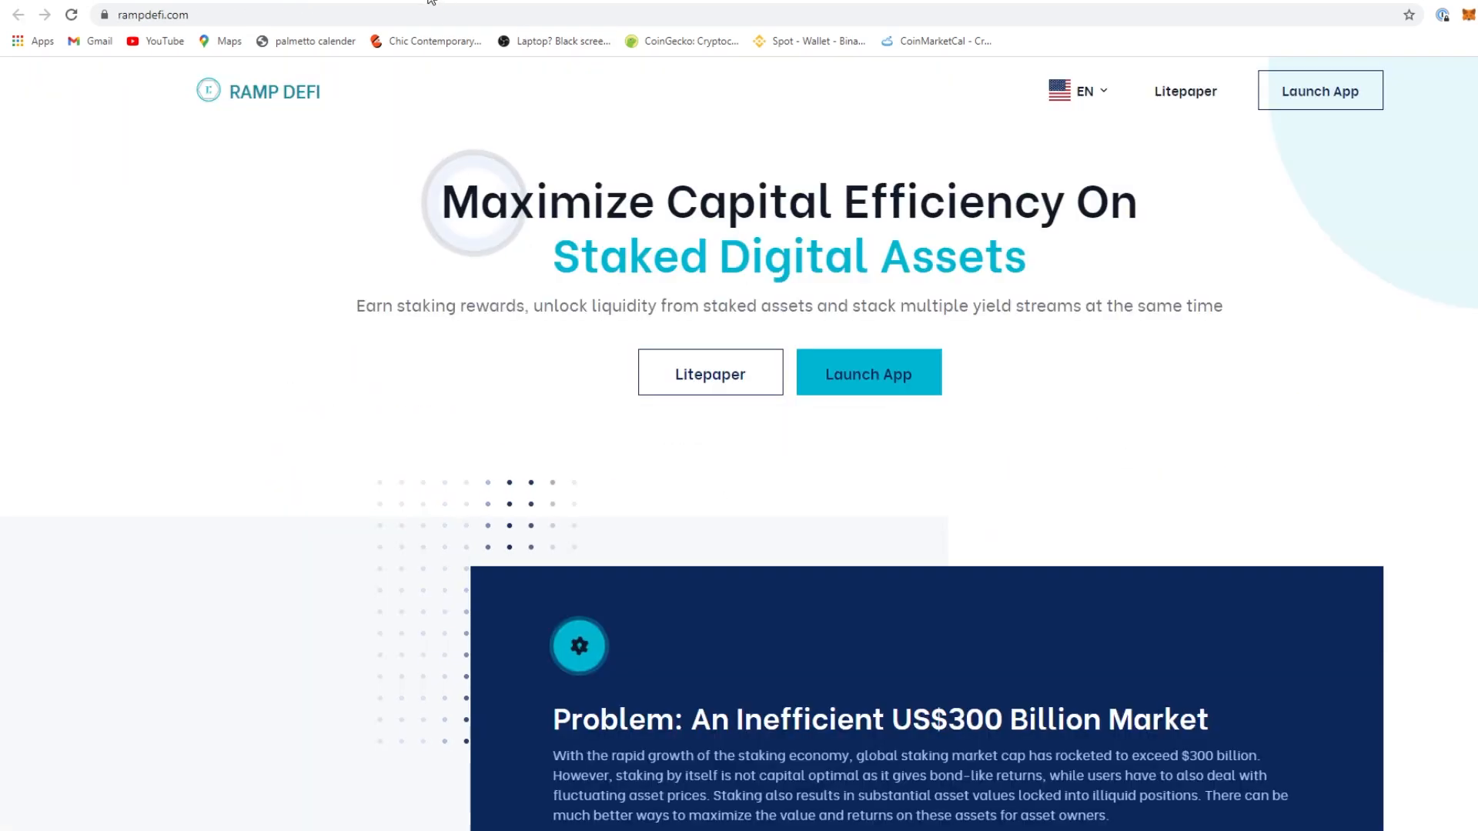
{"action": "left_click", "coordinate": [141, 14]}
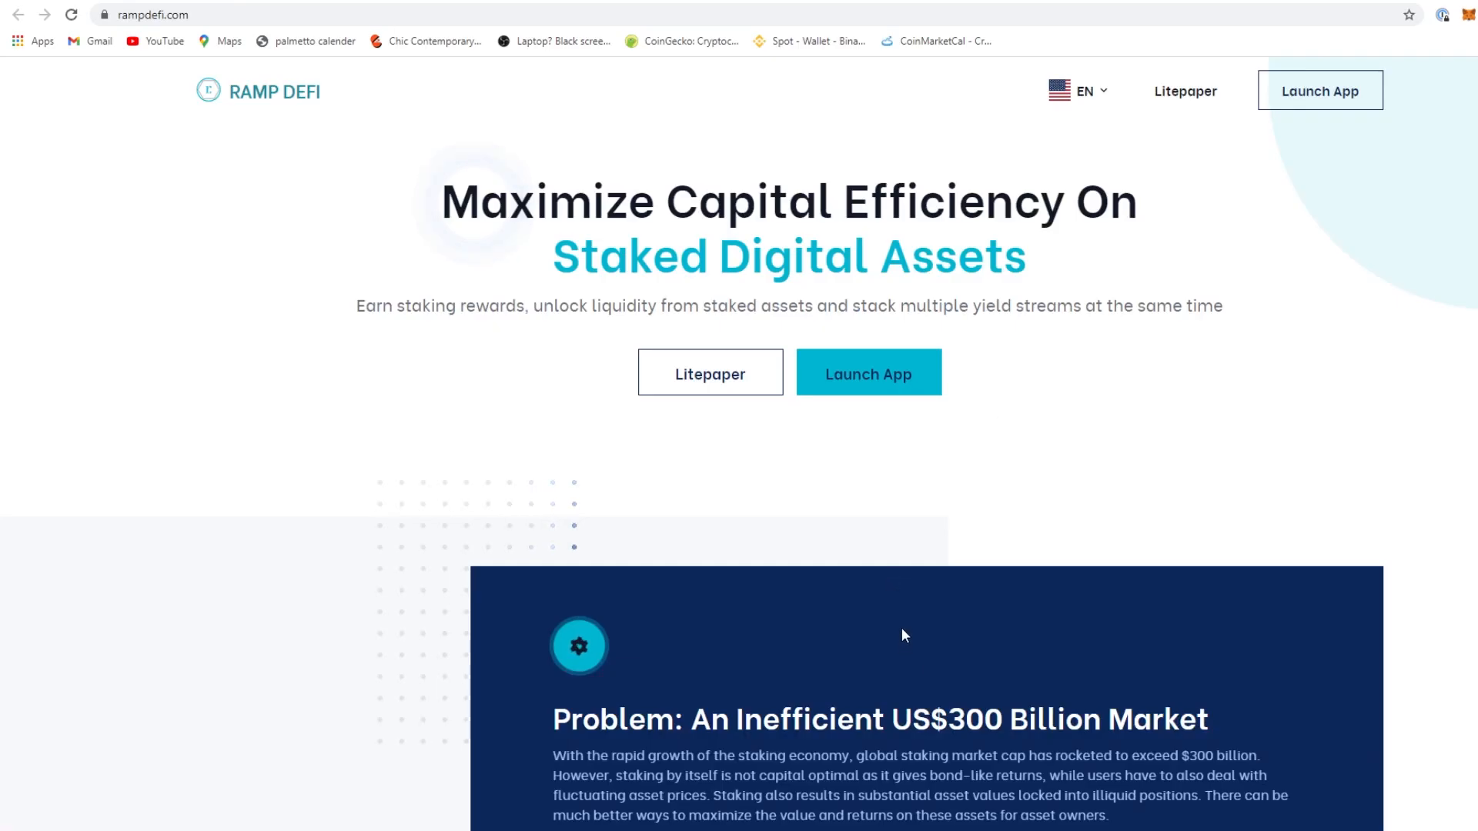
{"action": "scroll", "scroll_direction": "down", "scroll_amount": 3}
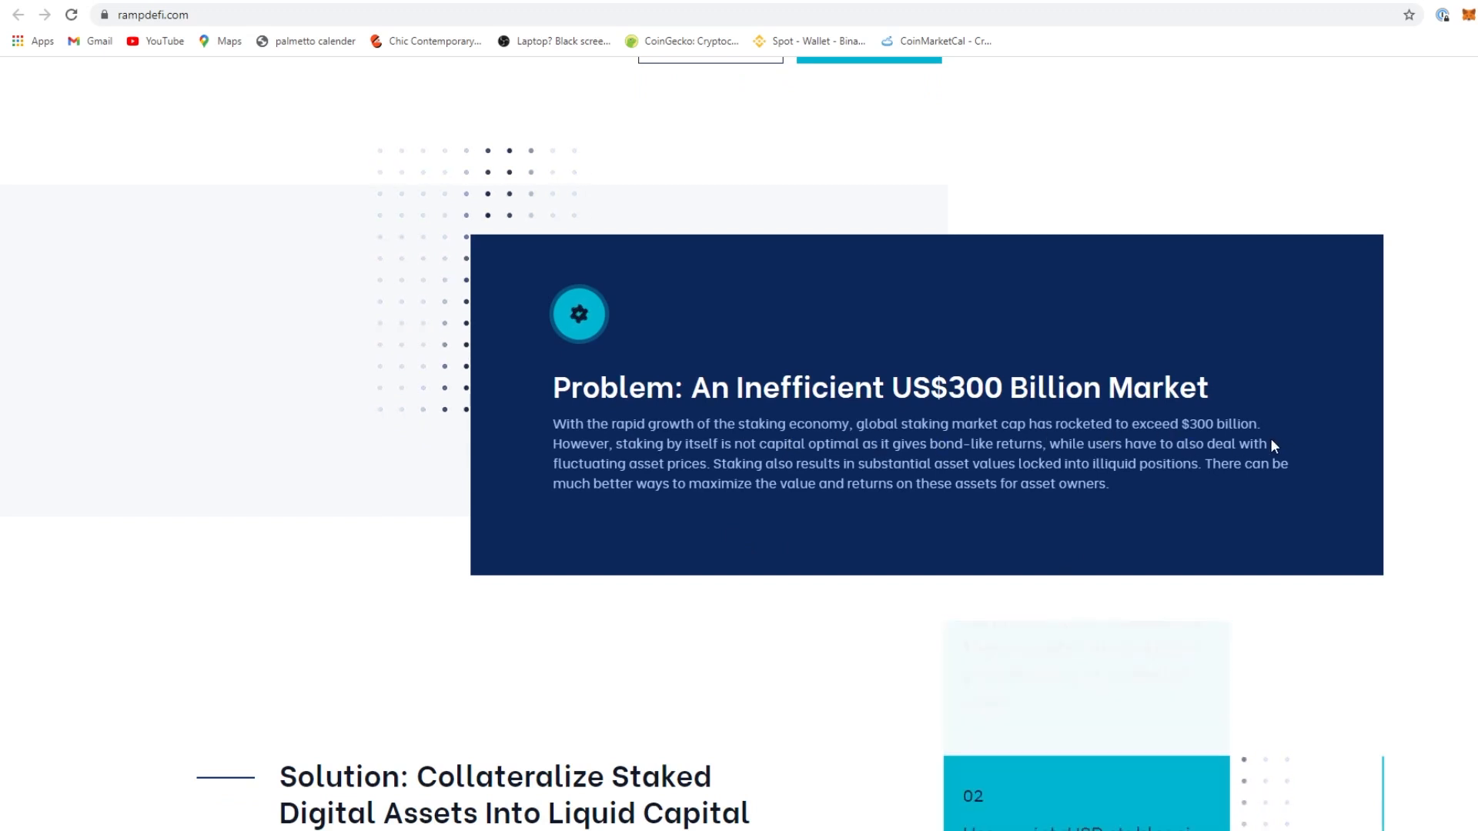
{"action": "mouse_move", "coordinate": [708, 510]}
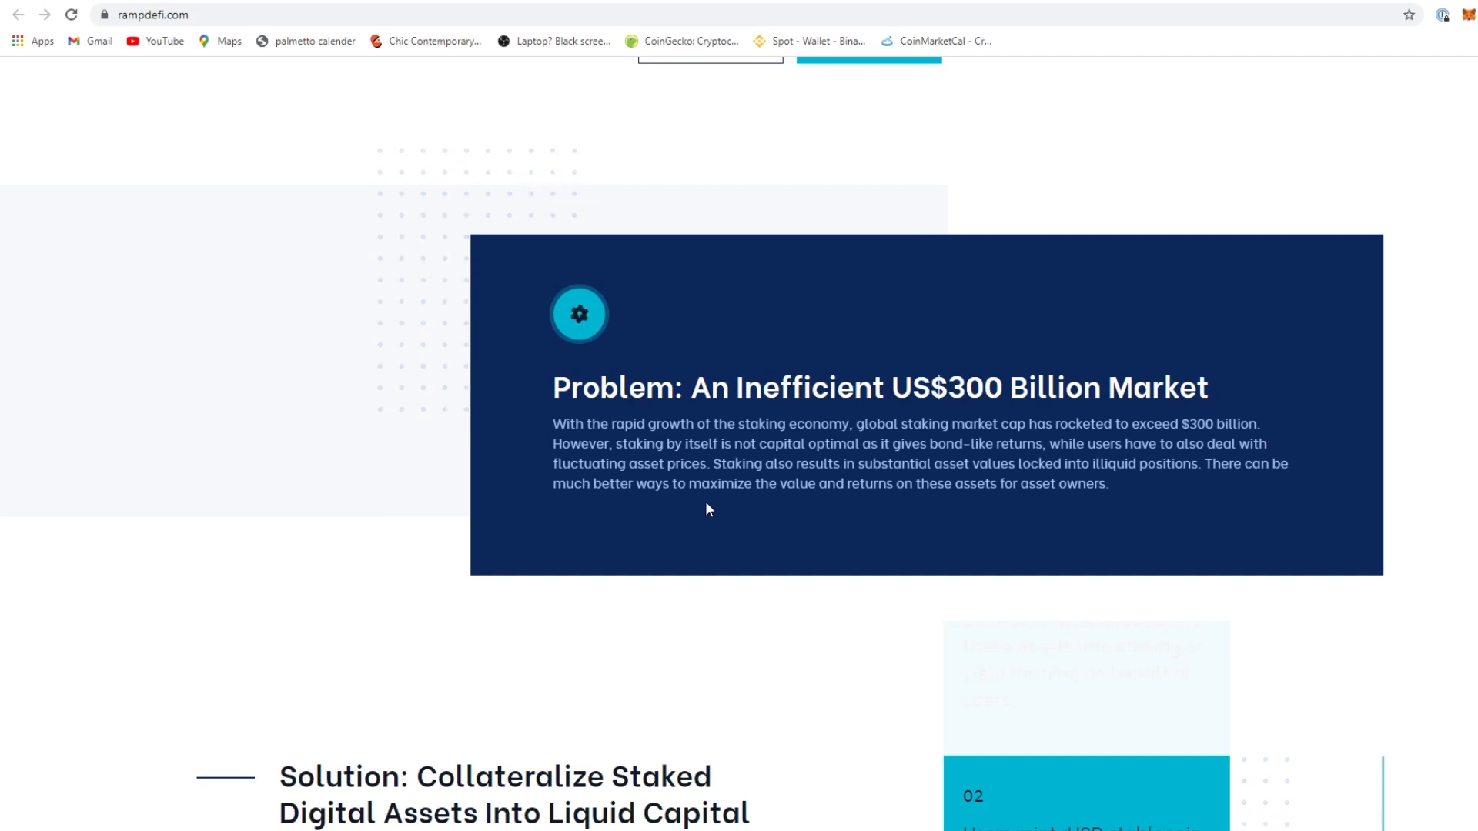
{"action": "mouse_move", "coordinate": [1190, 423]}
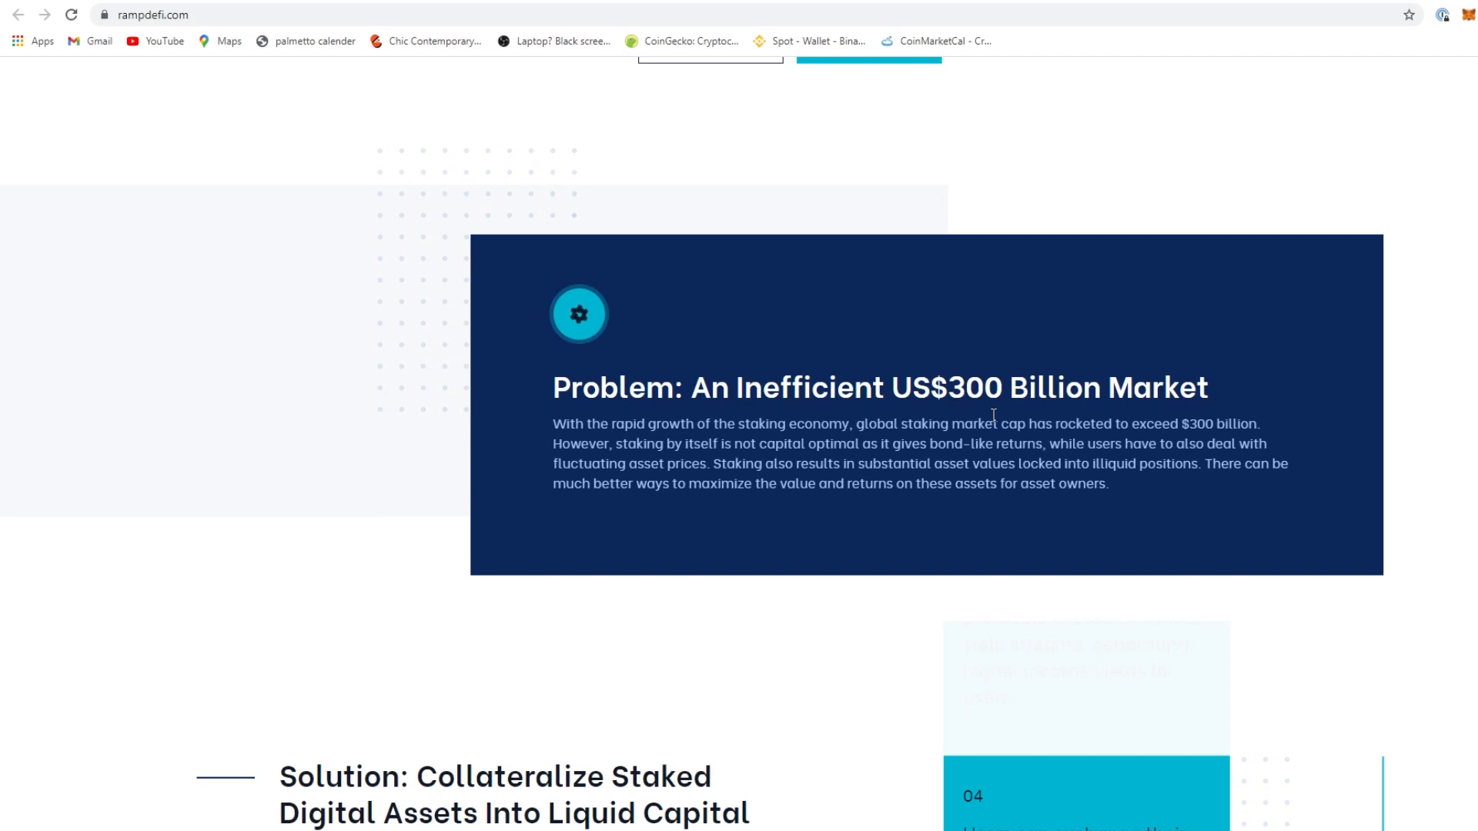
{"action": "scroll", "scroll_direction": "down", "scroll_amount": 3}
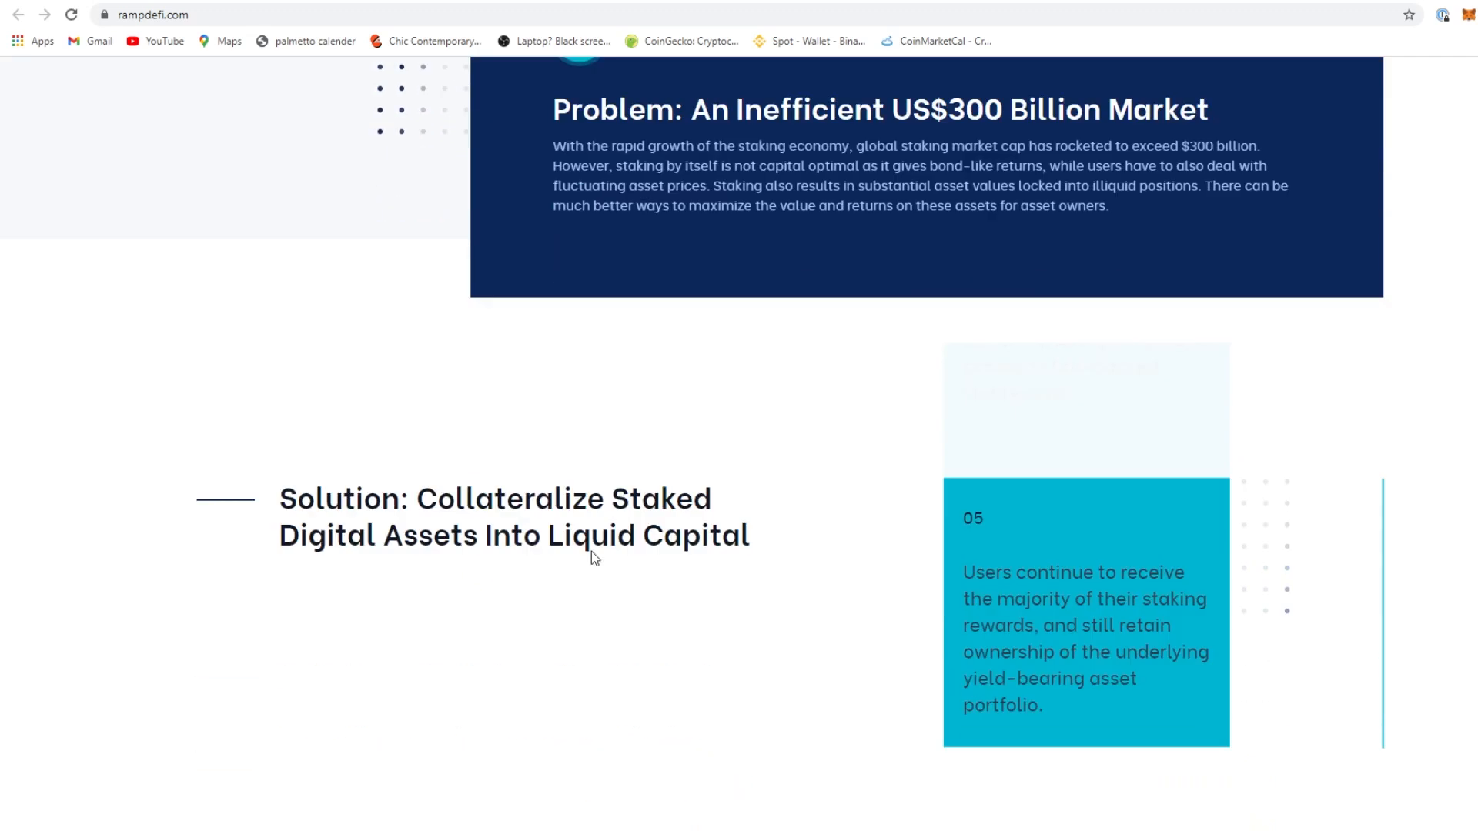
{"action": "scroll", "scroll_direction": "down", "scroll_amount": 3}
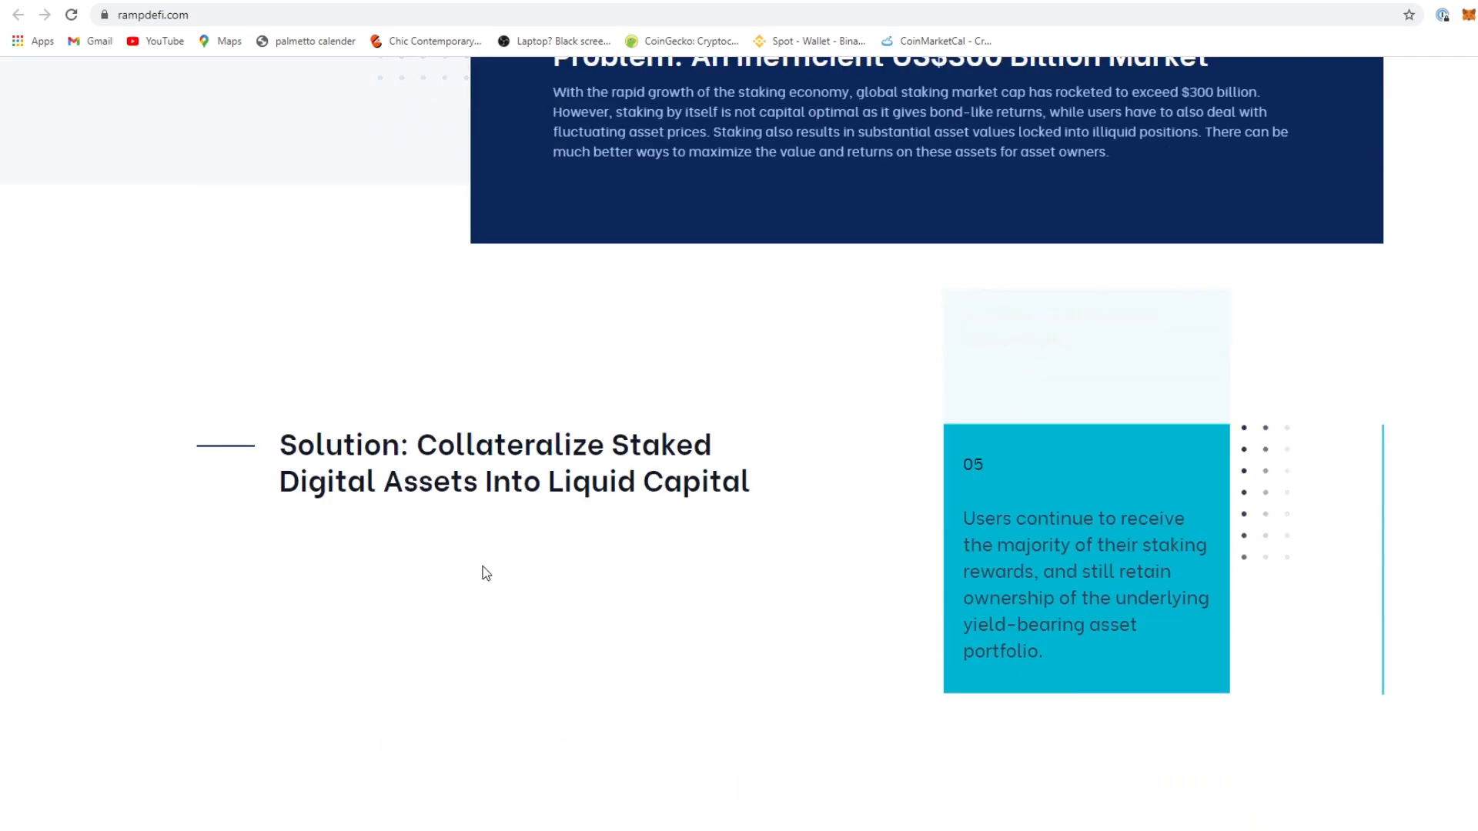
{"action": "scroll", "scroll_direction": "down", "scroll_amount": 3}
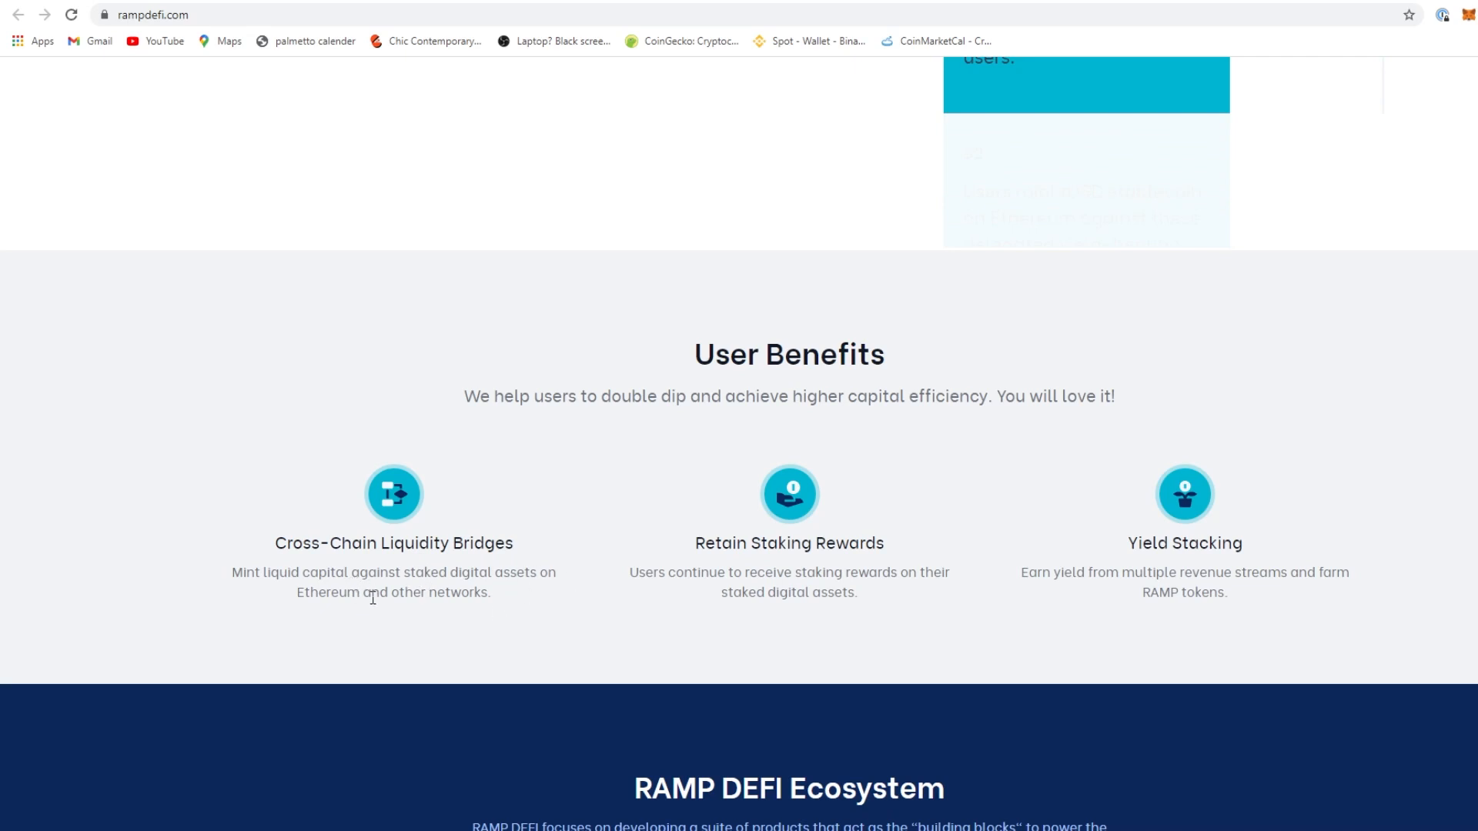
{"action": "mouse_move", "coordinate": [650, 577]}
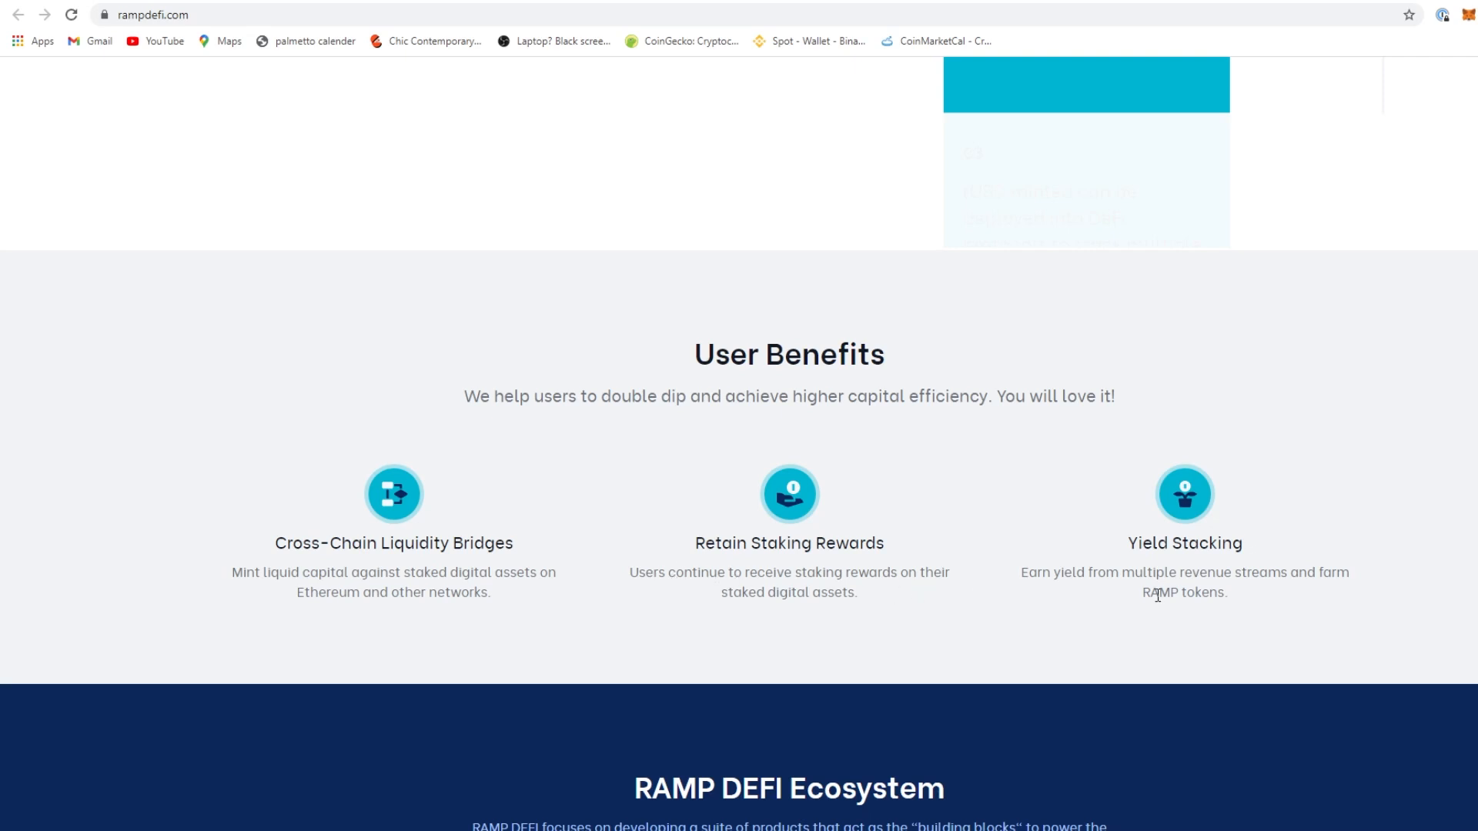
{"action": "scroll", "scroll_direction": "down", "scroll_amount": 3}
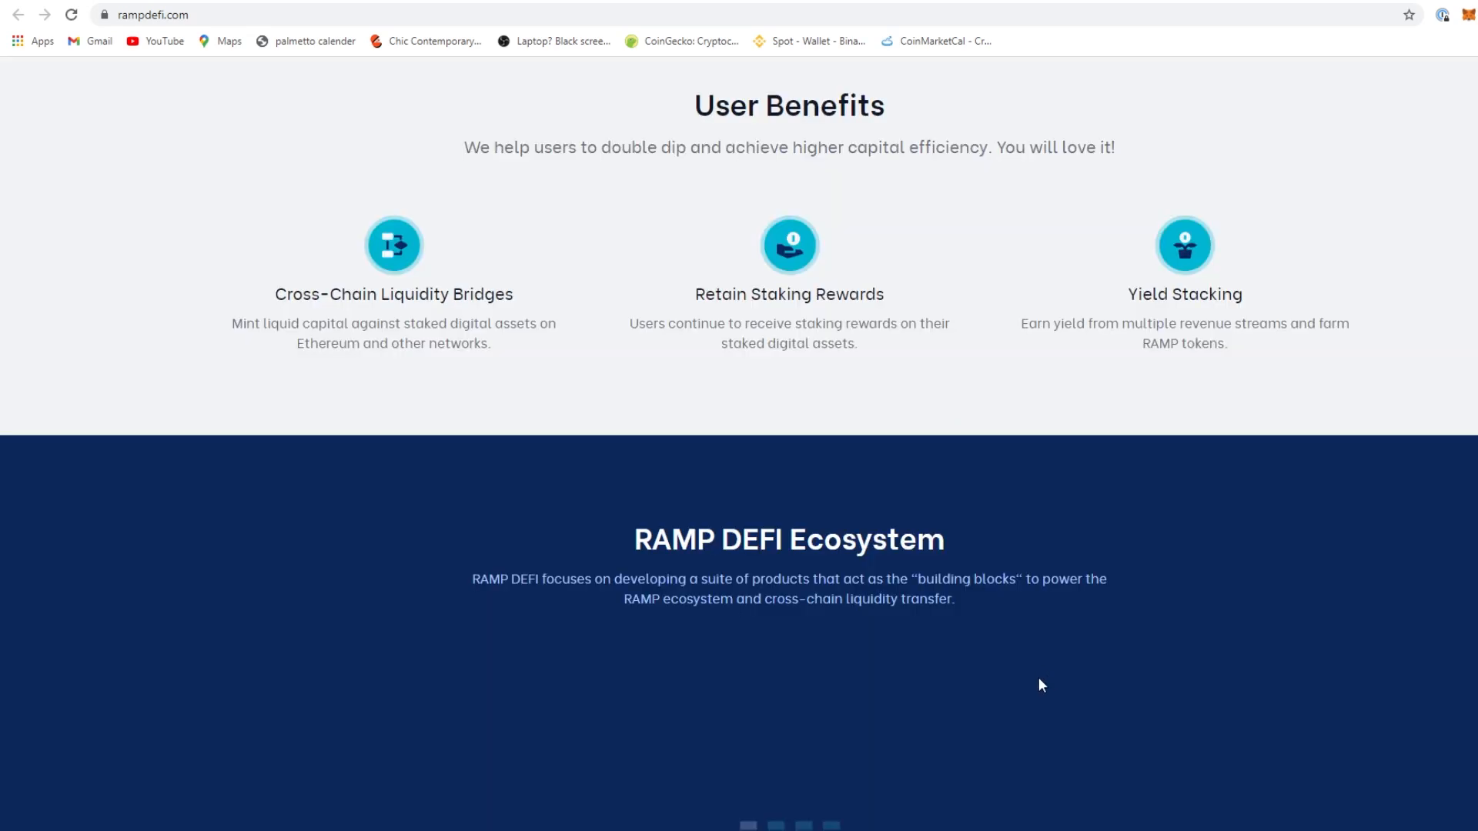
{"action": "scroll", "scroll_direction": "down", "scroll_amount": 3}
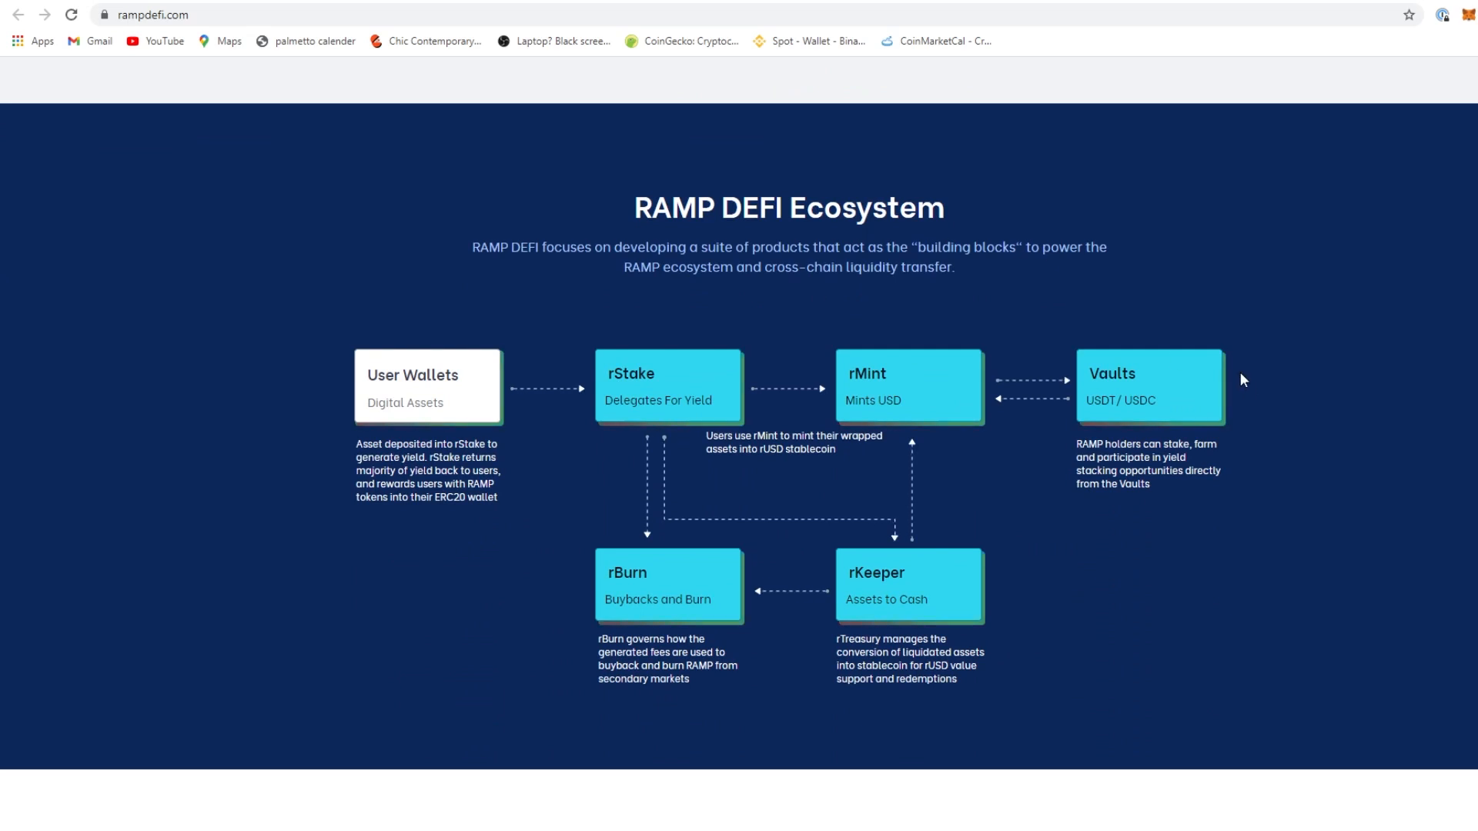
{"action": "scroll", "scroll_direction": "down", "scroll_amount": 3}
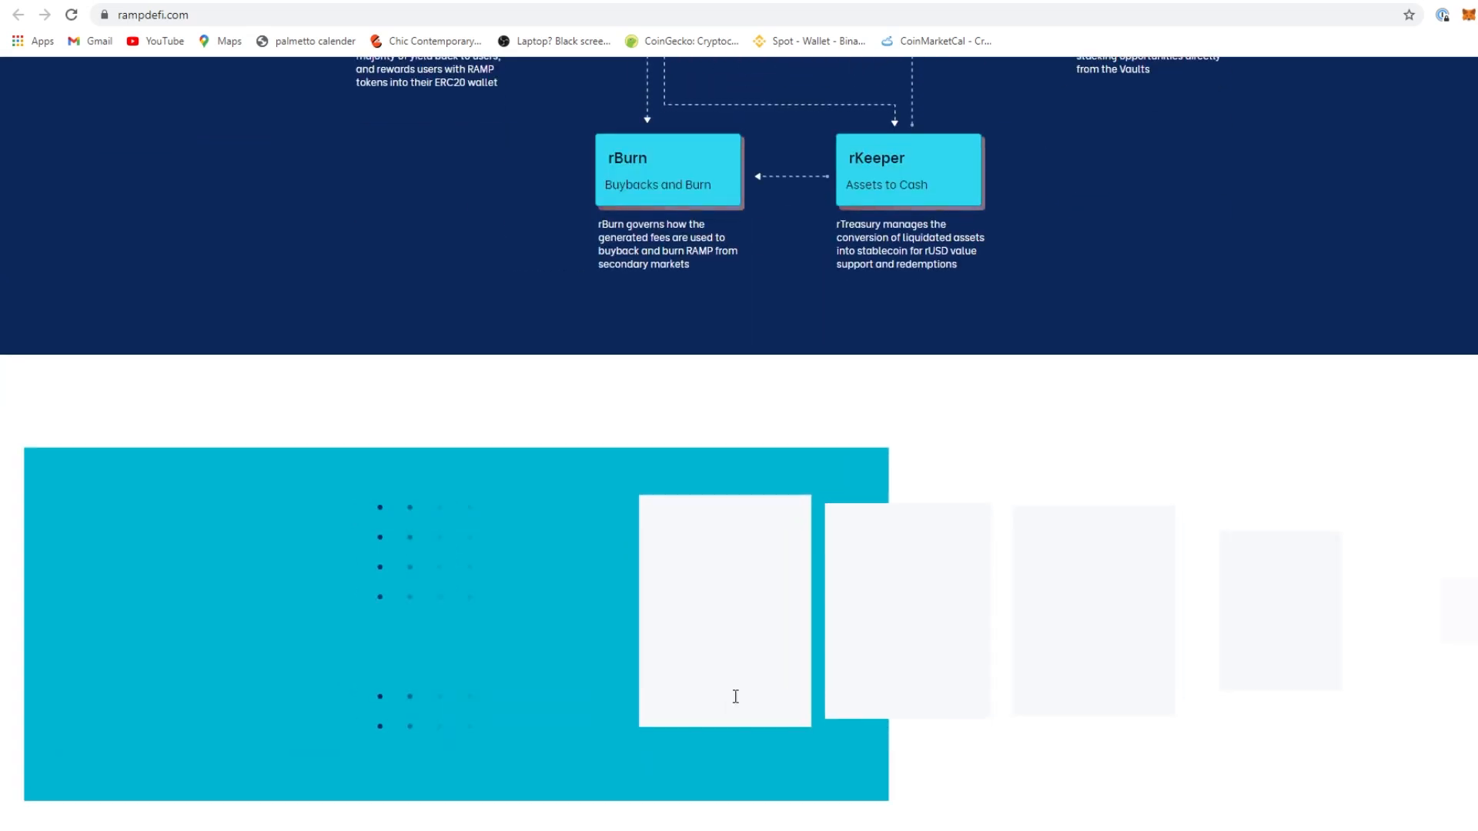
{"action": "scroll", "scroll_direction": "down", "scroll_amount": 3}
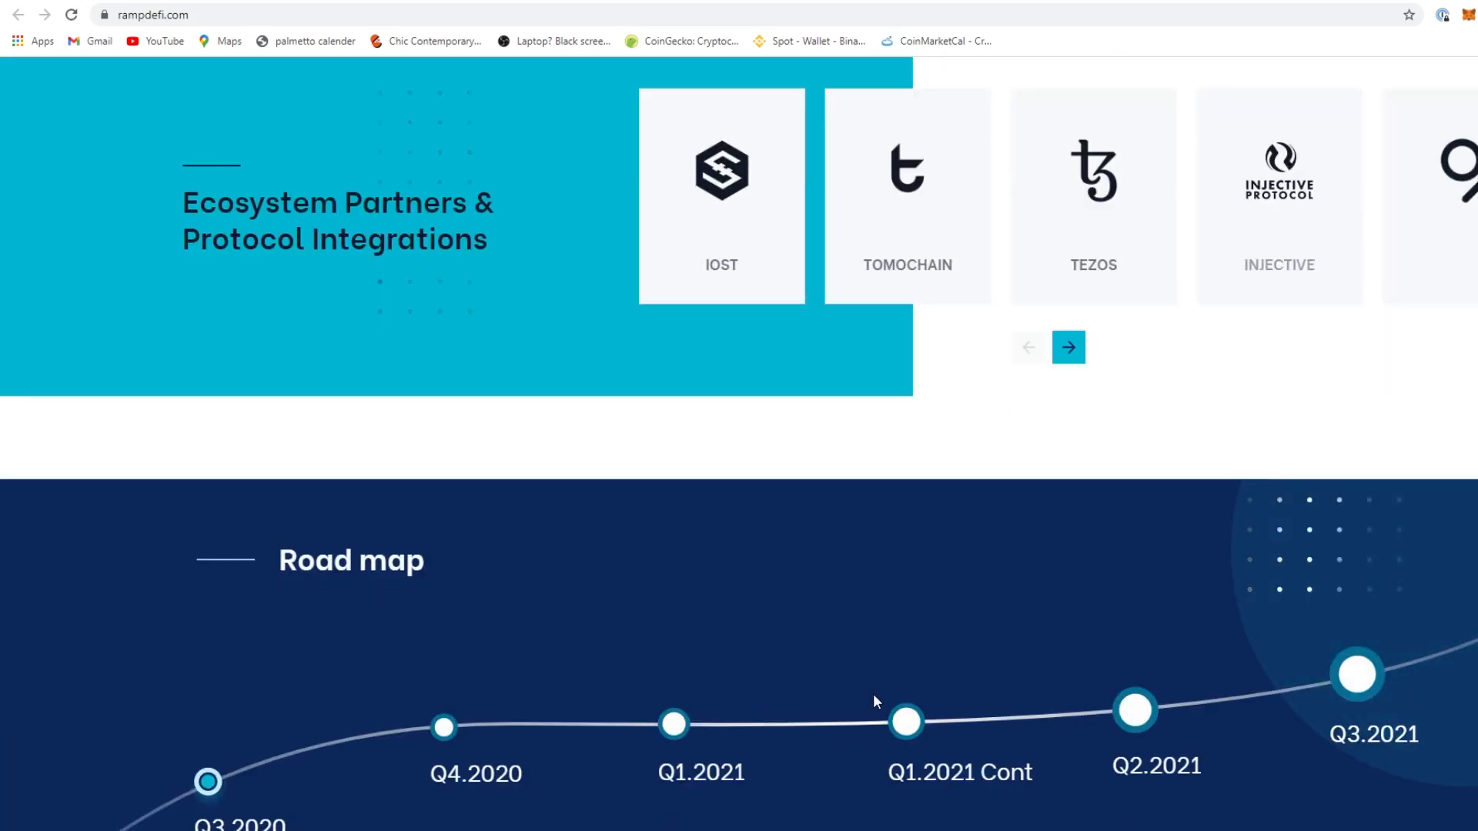
Advance the partner carousel to TOMOCHAIN and view the Road map section
{"action": "left_click", "coordinate": [1068, 346]}
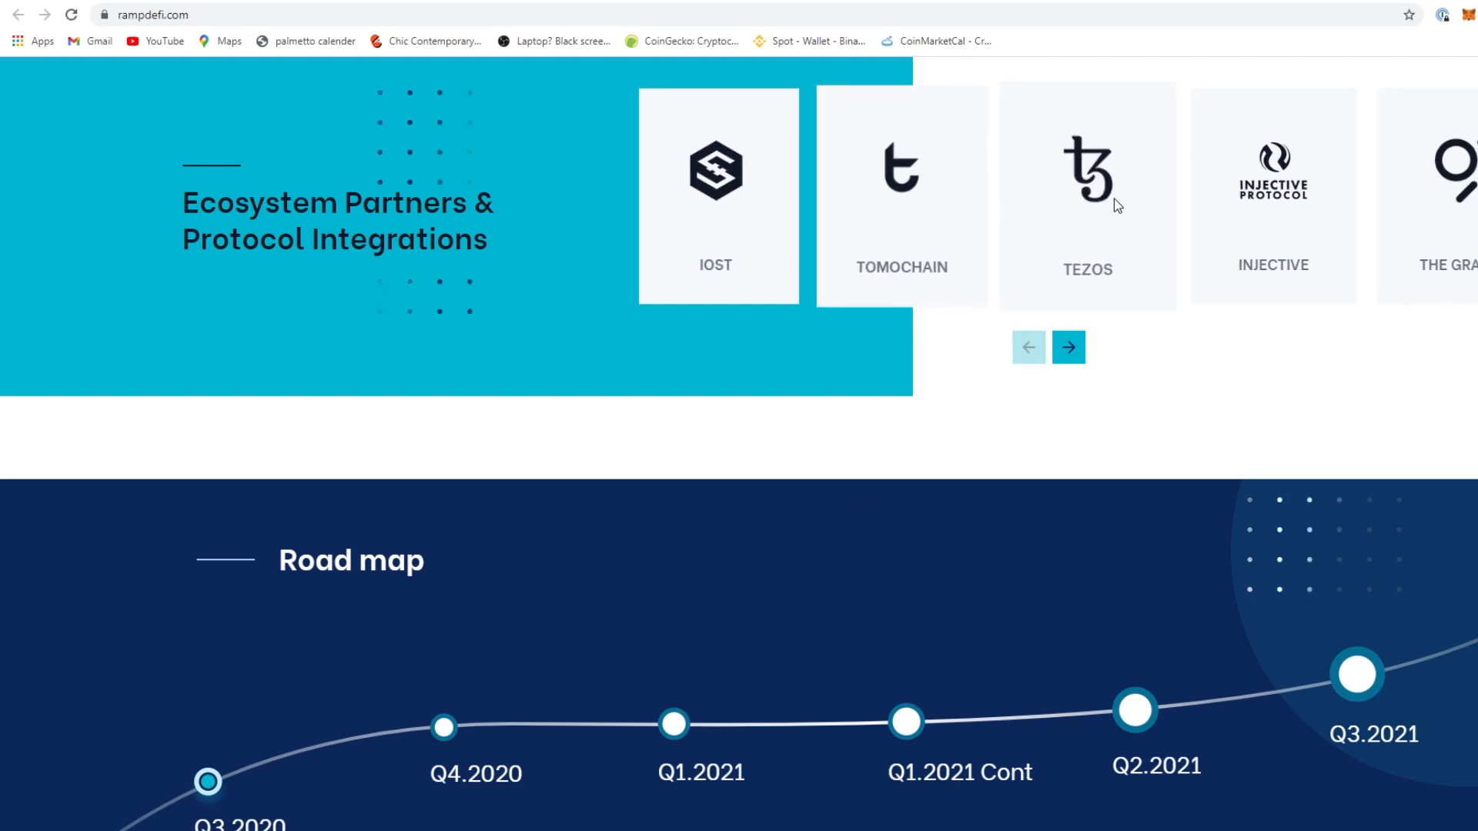
{"action": "left_click", "coordinate": [1068, 346]}
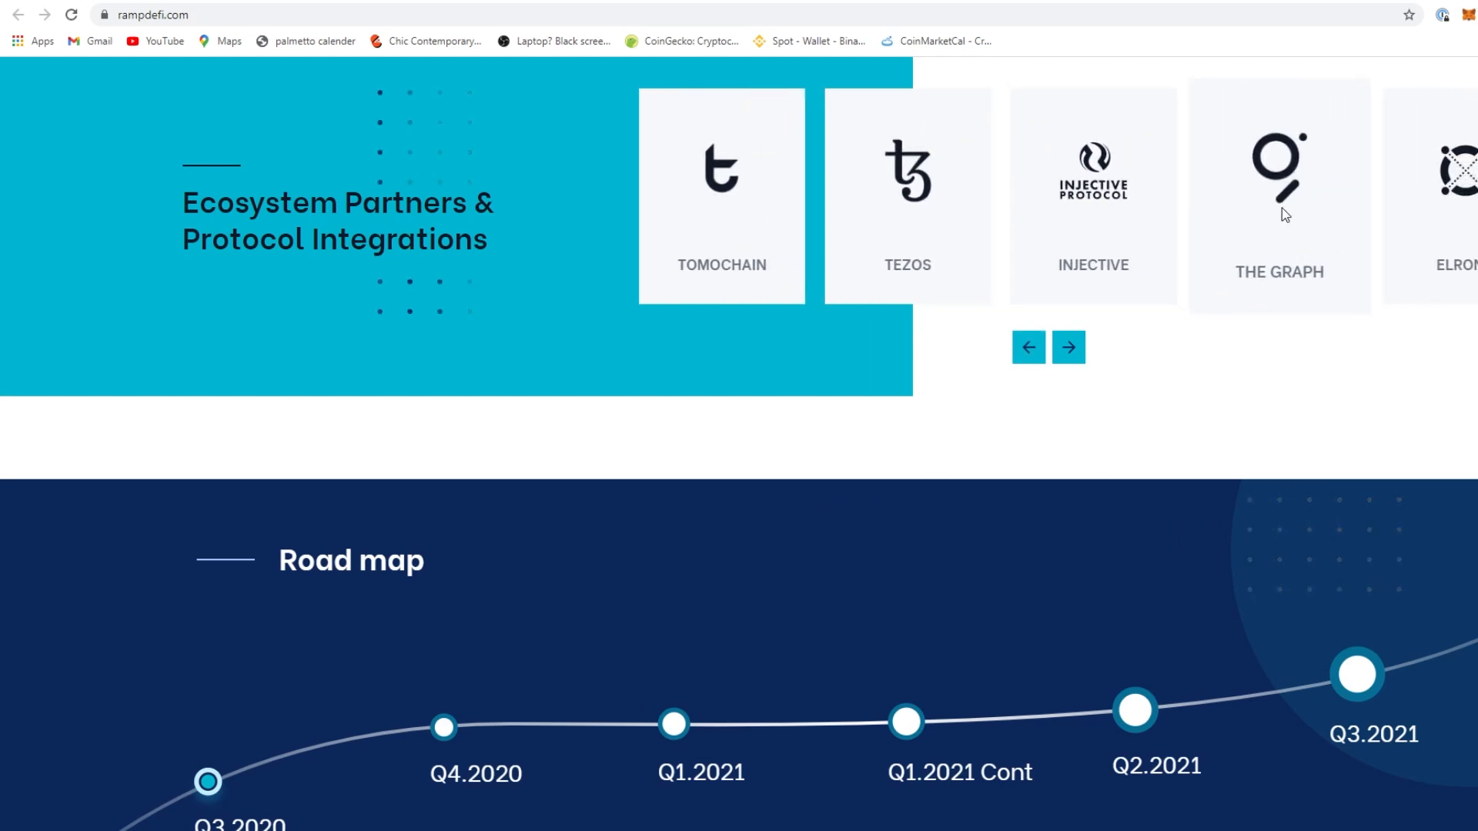
{"action": "mouse_move", "coordinate": [1292, 325]}
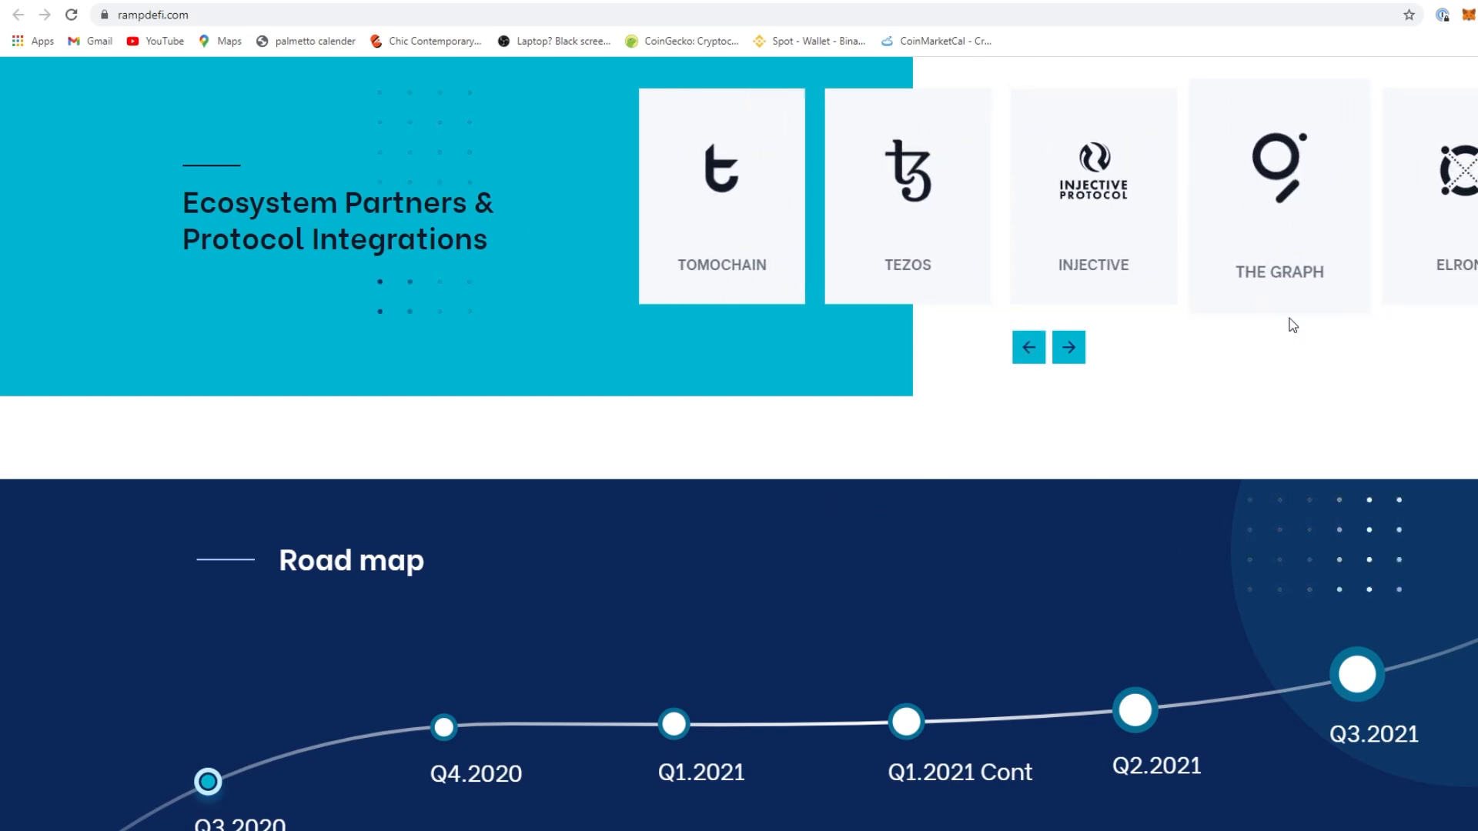
{"action": "scroll", "scroll_direction": "down", "scroll_amount": 3}
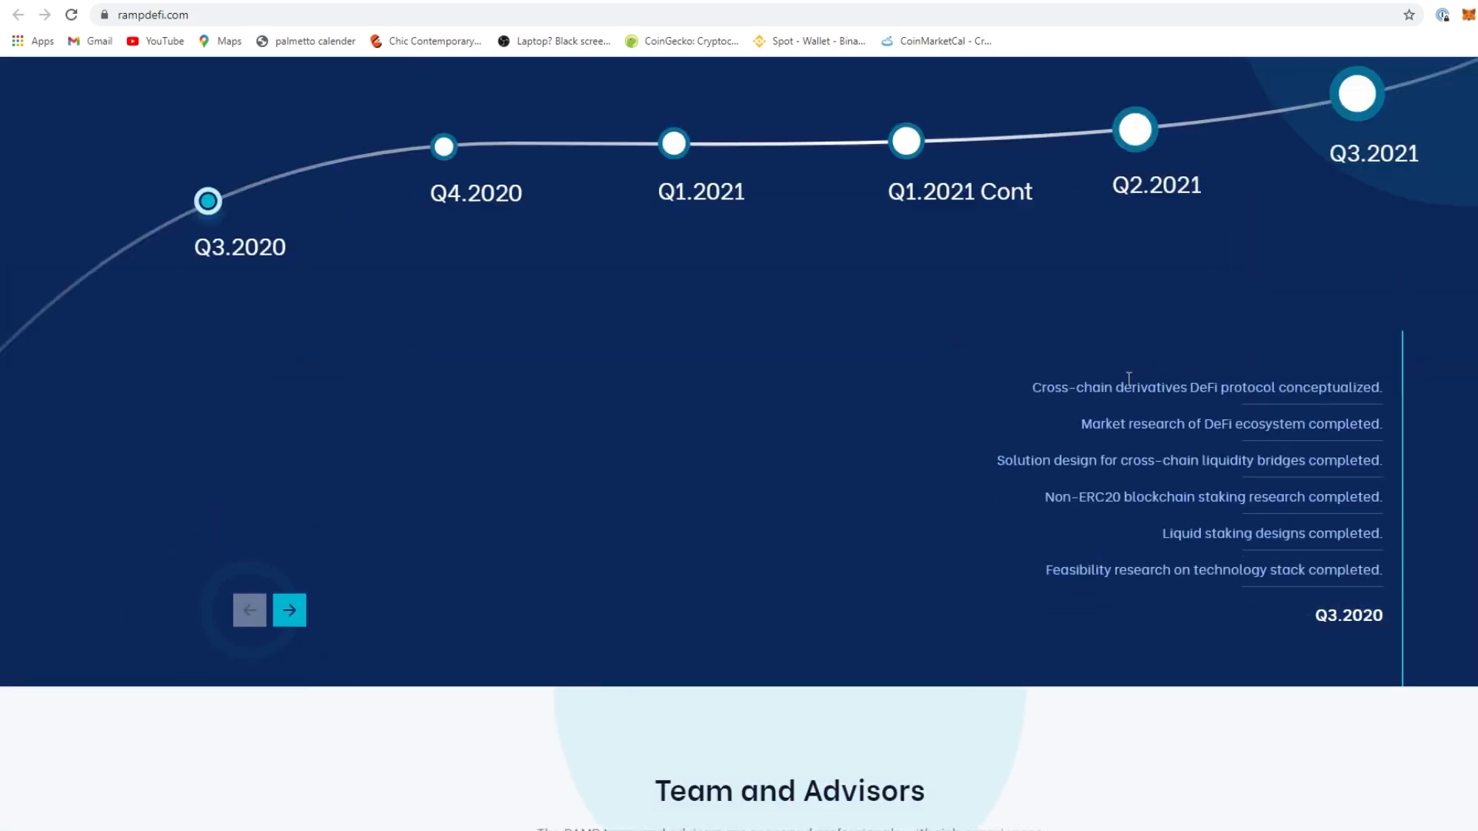
{"action": "scroll", "scroll_direction": "up", "scroll_amount": 3}
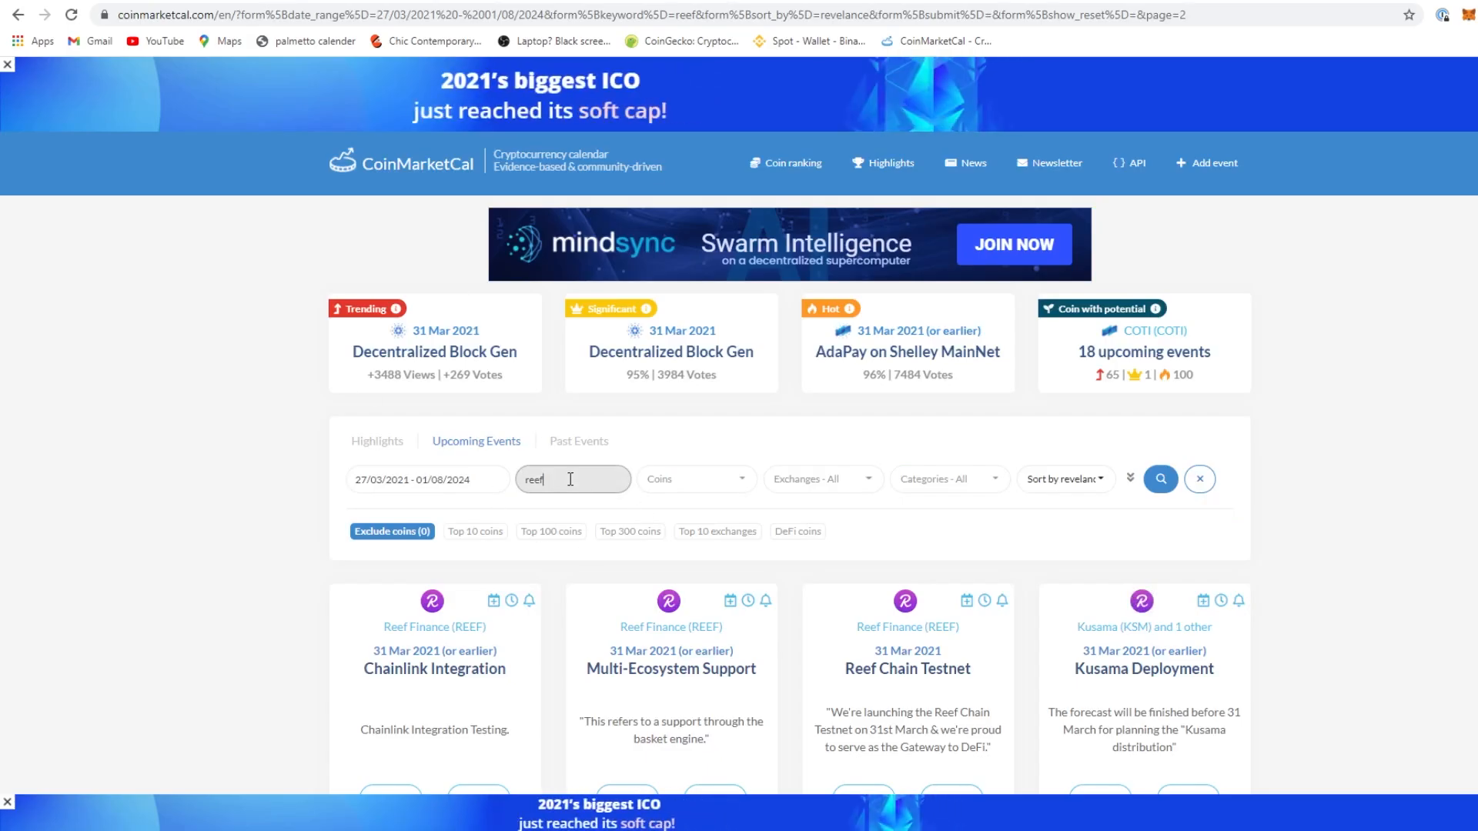
Search CoinMarketCal events for 'ramp' and view the Launch of RAMP Ignite! event page
{"action": "type", "text": "ramp"}
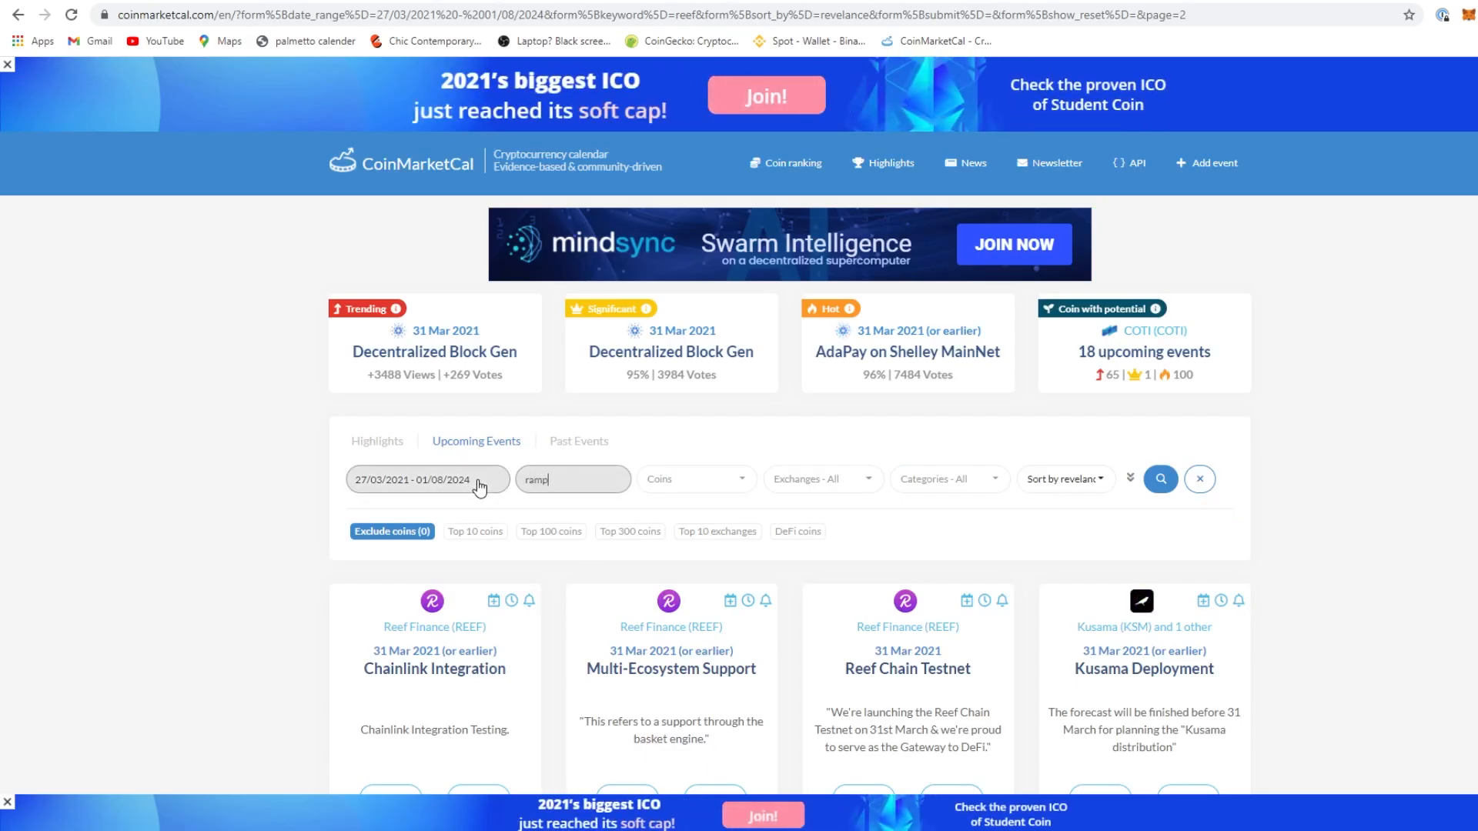
{"action": "left_click", "coordinate": [1161, 479]}
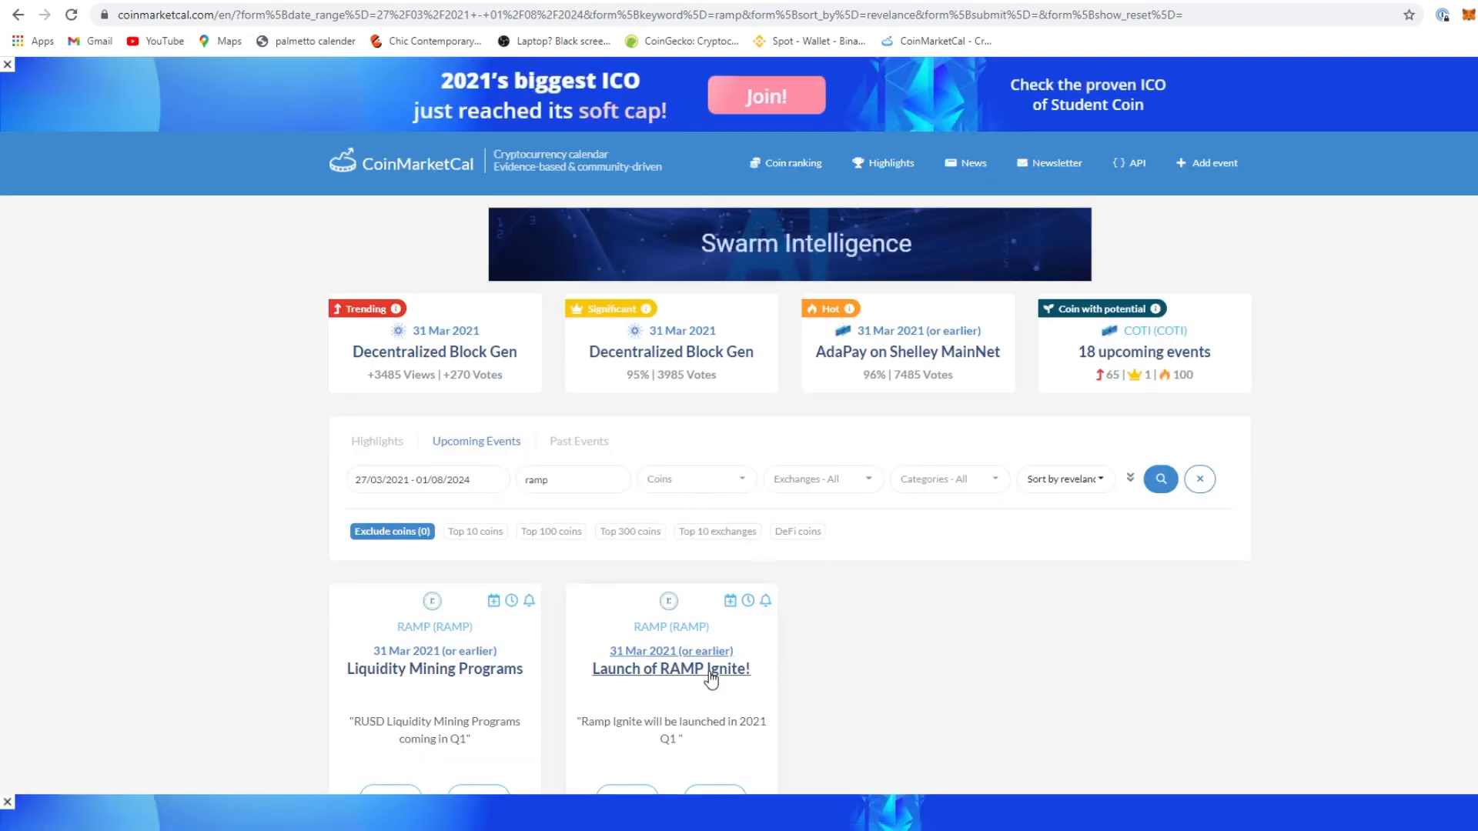
{"action": "scroll", "scroll_direction": "down", "scroll_amount": 3}
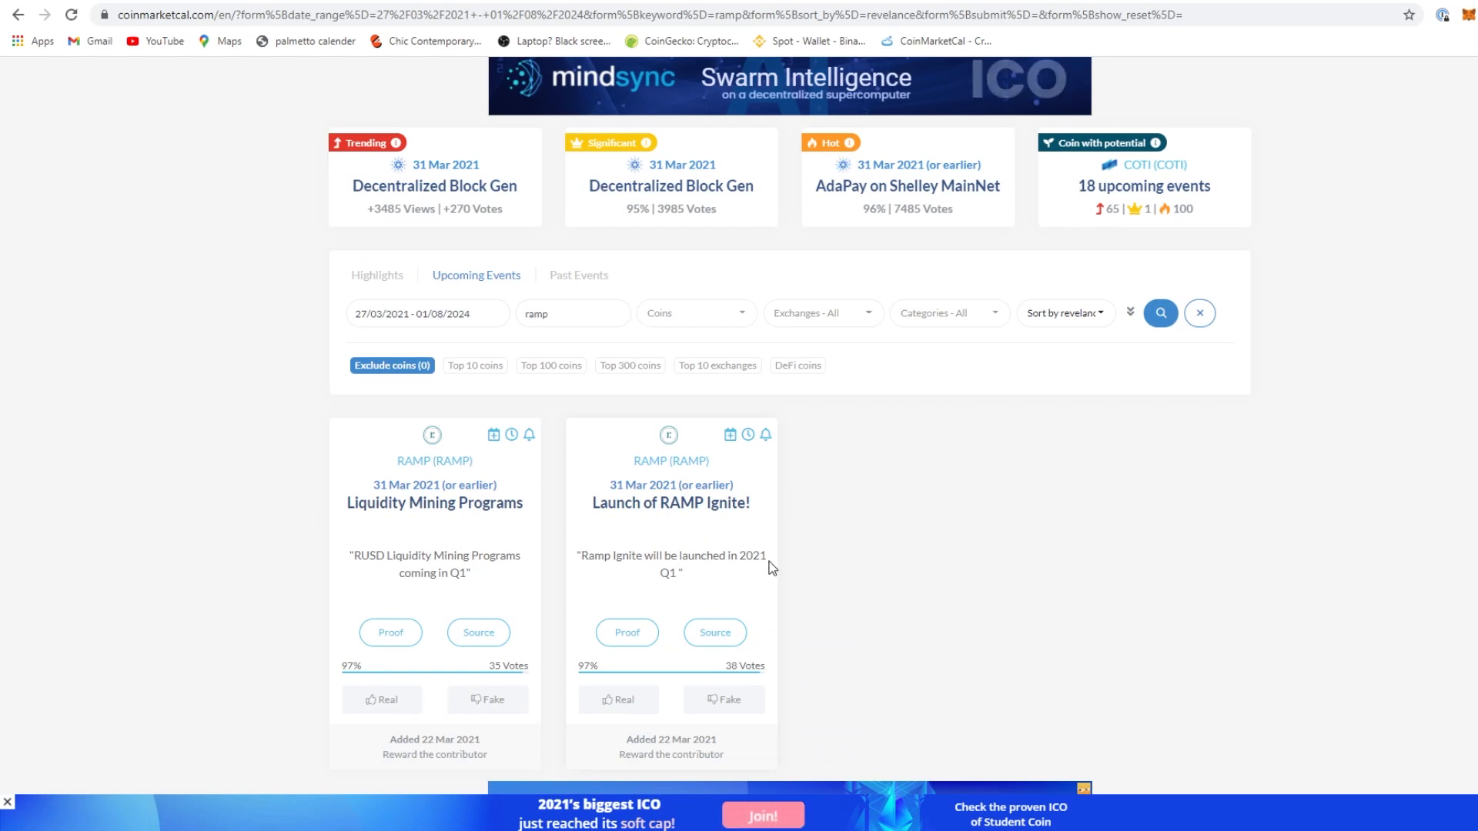
{"action": "mouse_move", "coordinate": [670, 502]}
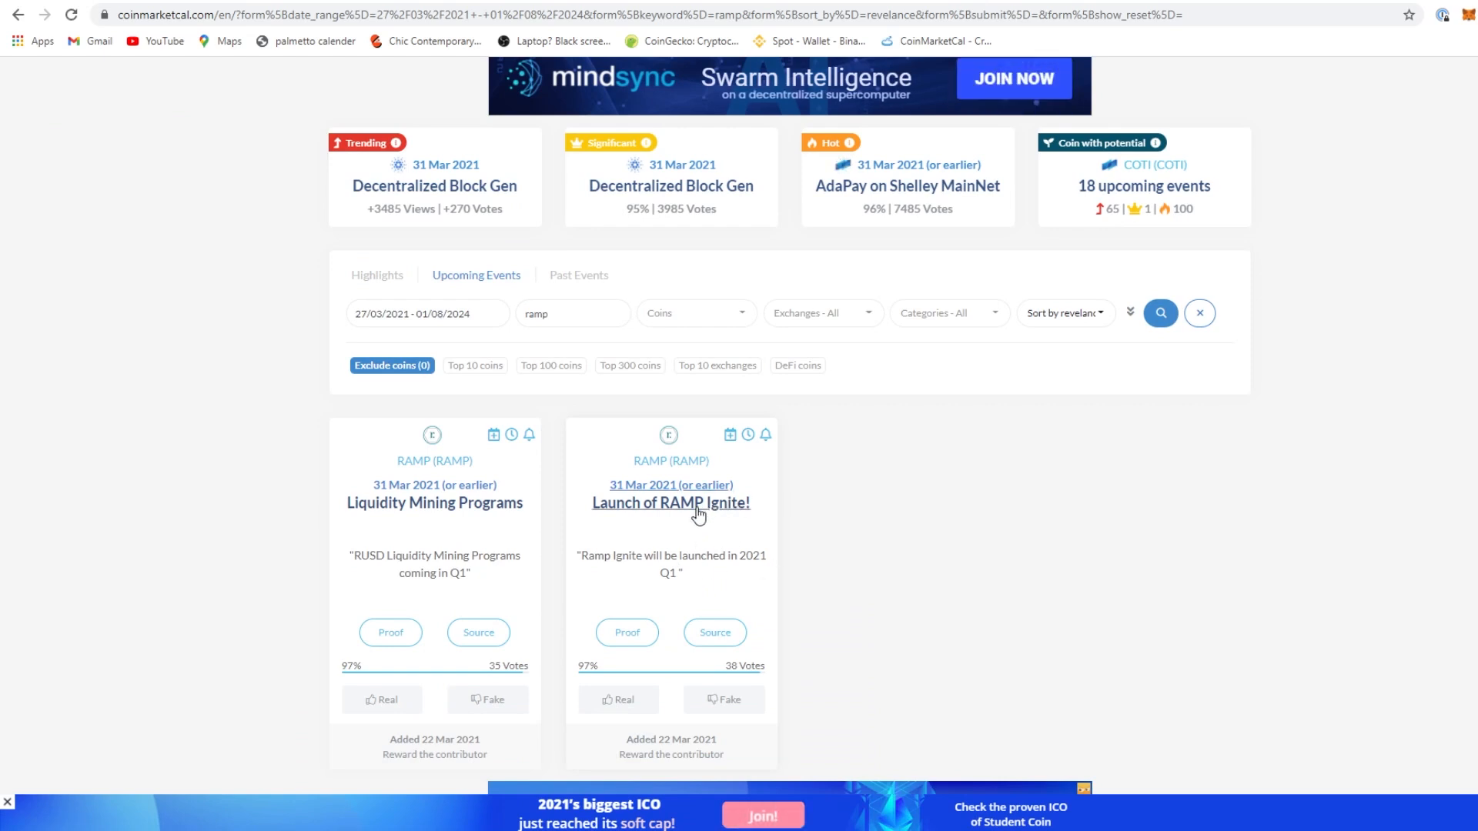
{"action": "left_click", "coordinate": [669, 502]}
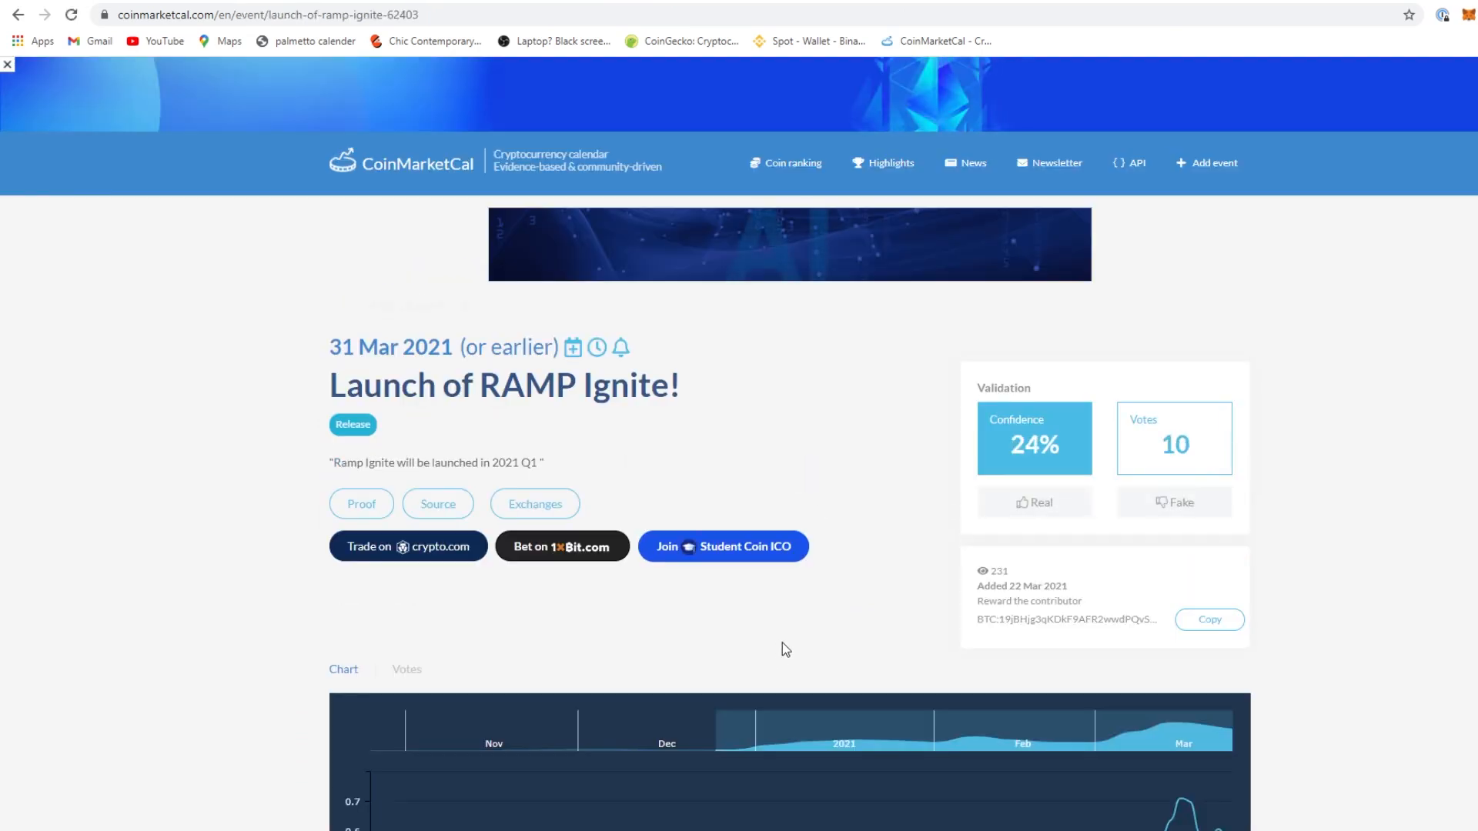
{"action": "scroll", "scroll_direction": "down", "scroll_amount": 3}
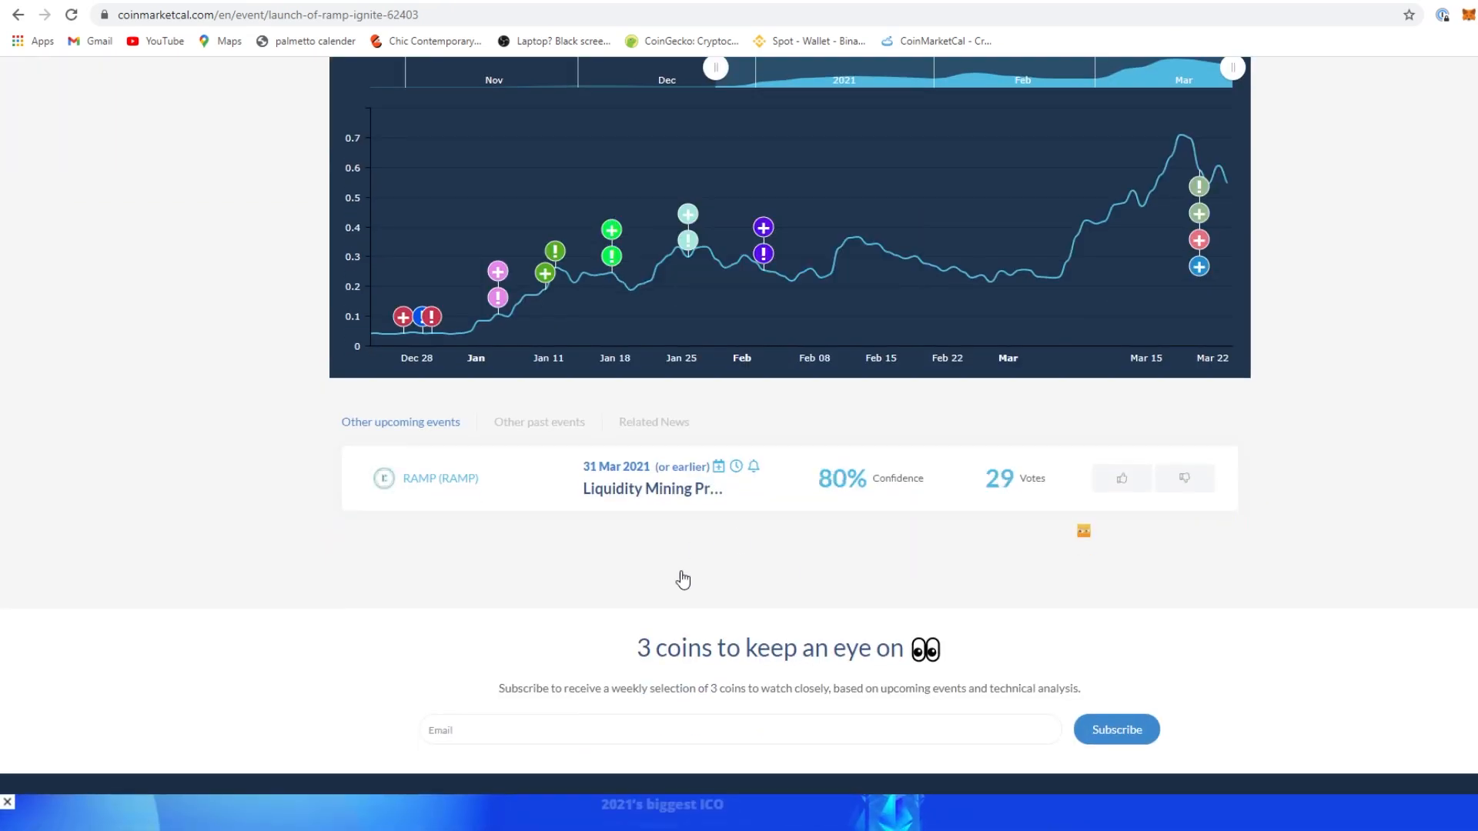
{"action": "scroll", "scroll_direction": "up", "scroll_amount": 3}
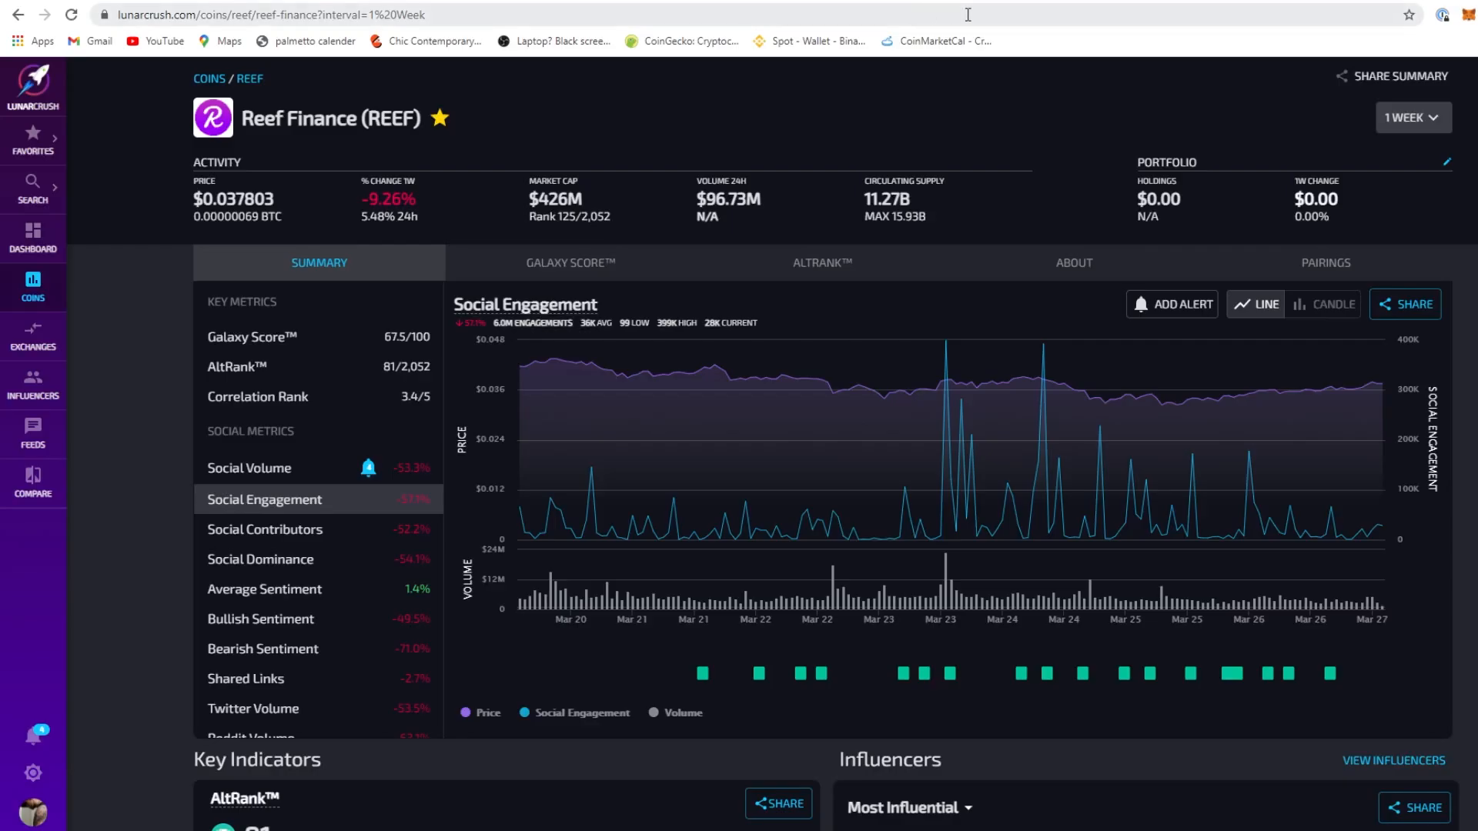
{"action": "mouse_move", "coordinate": [78, 274]}
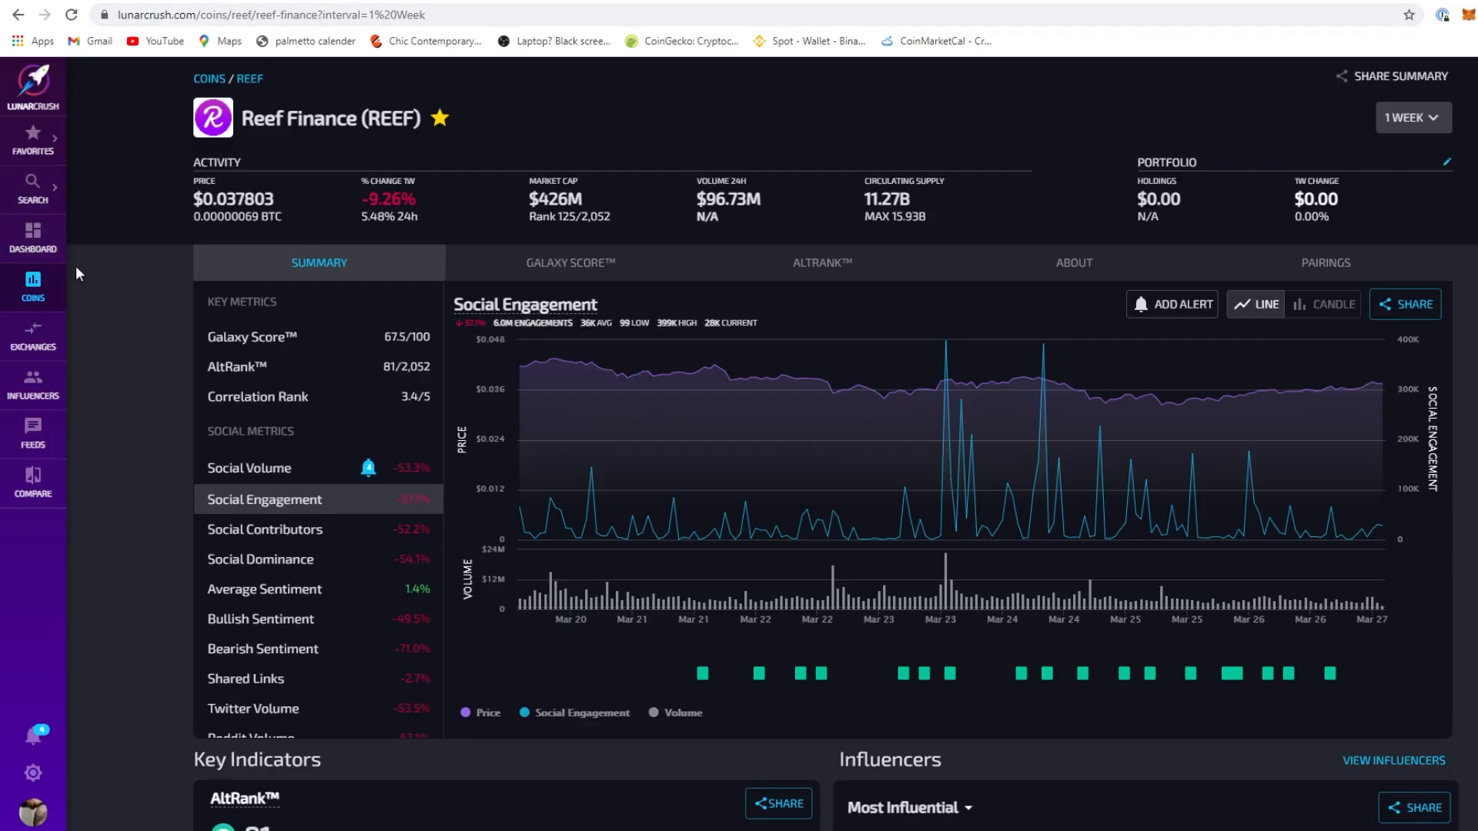
Search LunarCrush for 'ramp' and review the RAMP coin page's metrics
{"action": "left_click", "coordinate": [33, 186]}
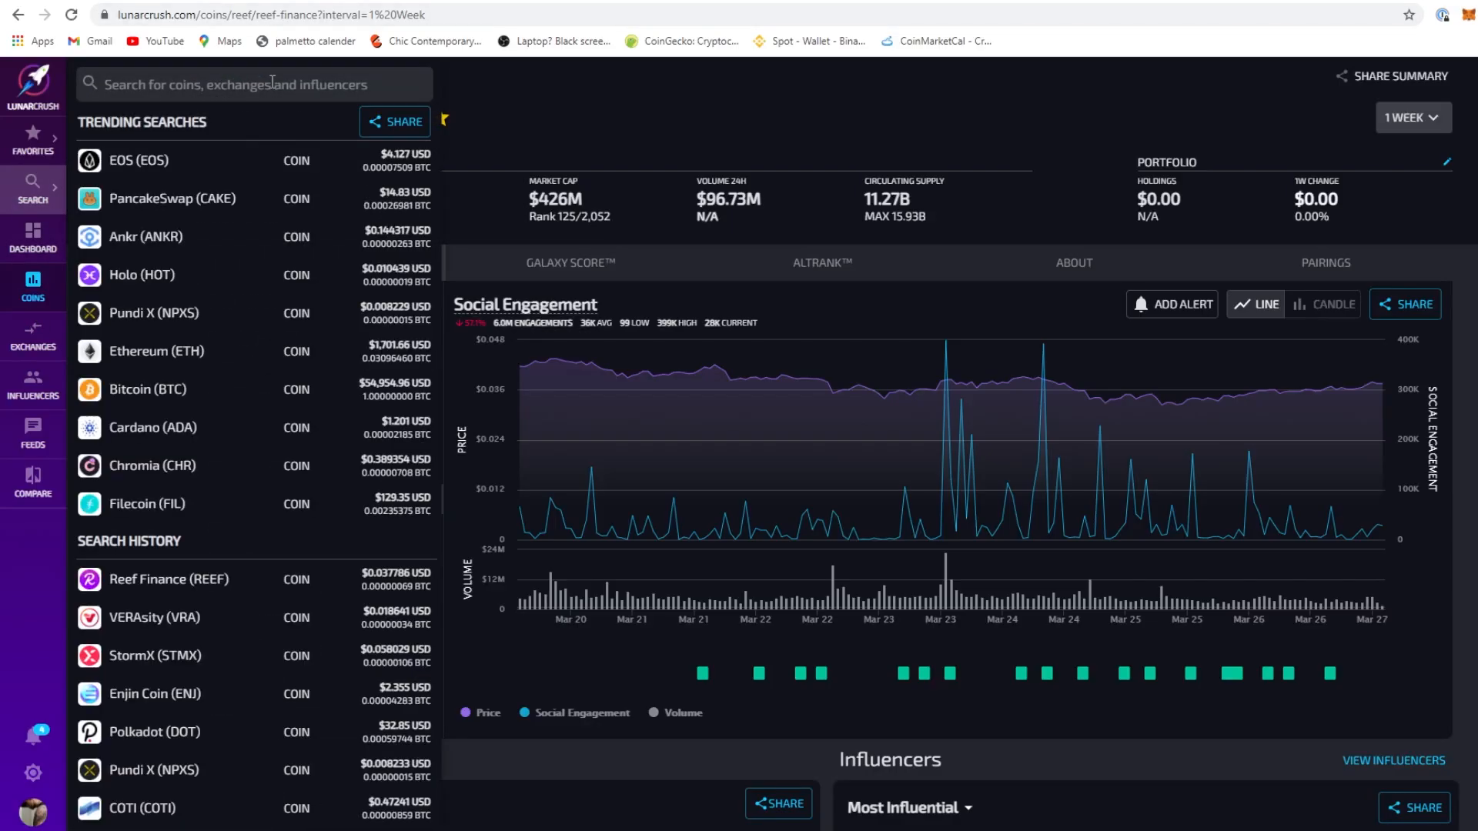
{"action": "type", "text": "ramp"}
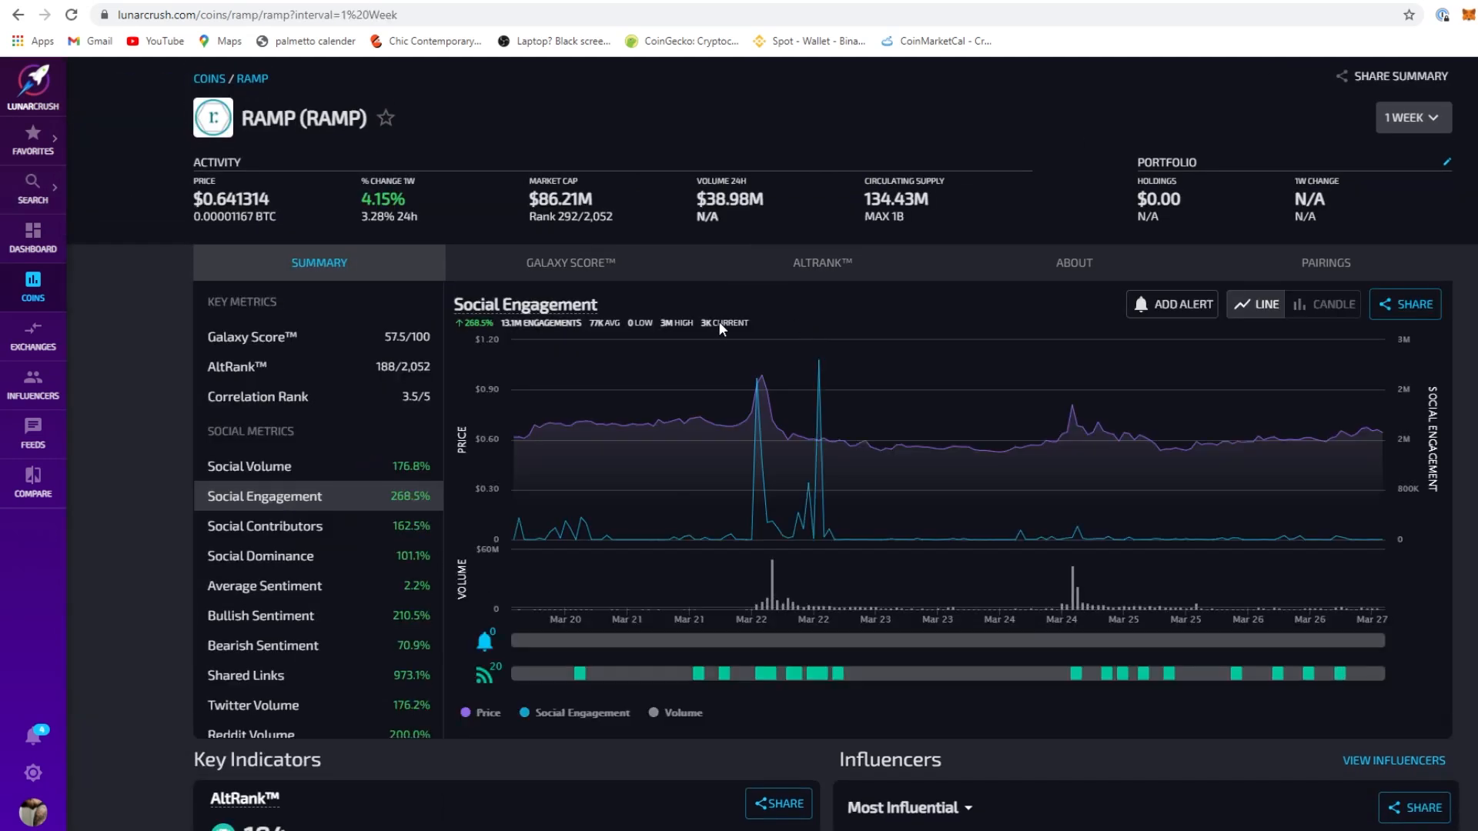
{"action": "mouse_move", "coordinate": [434, 343]}
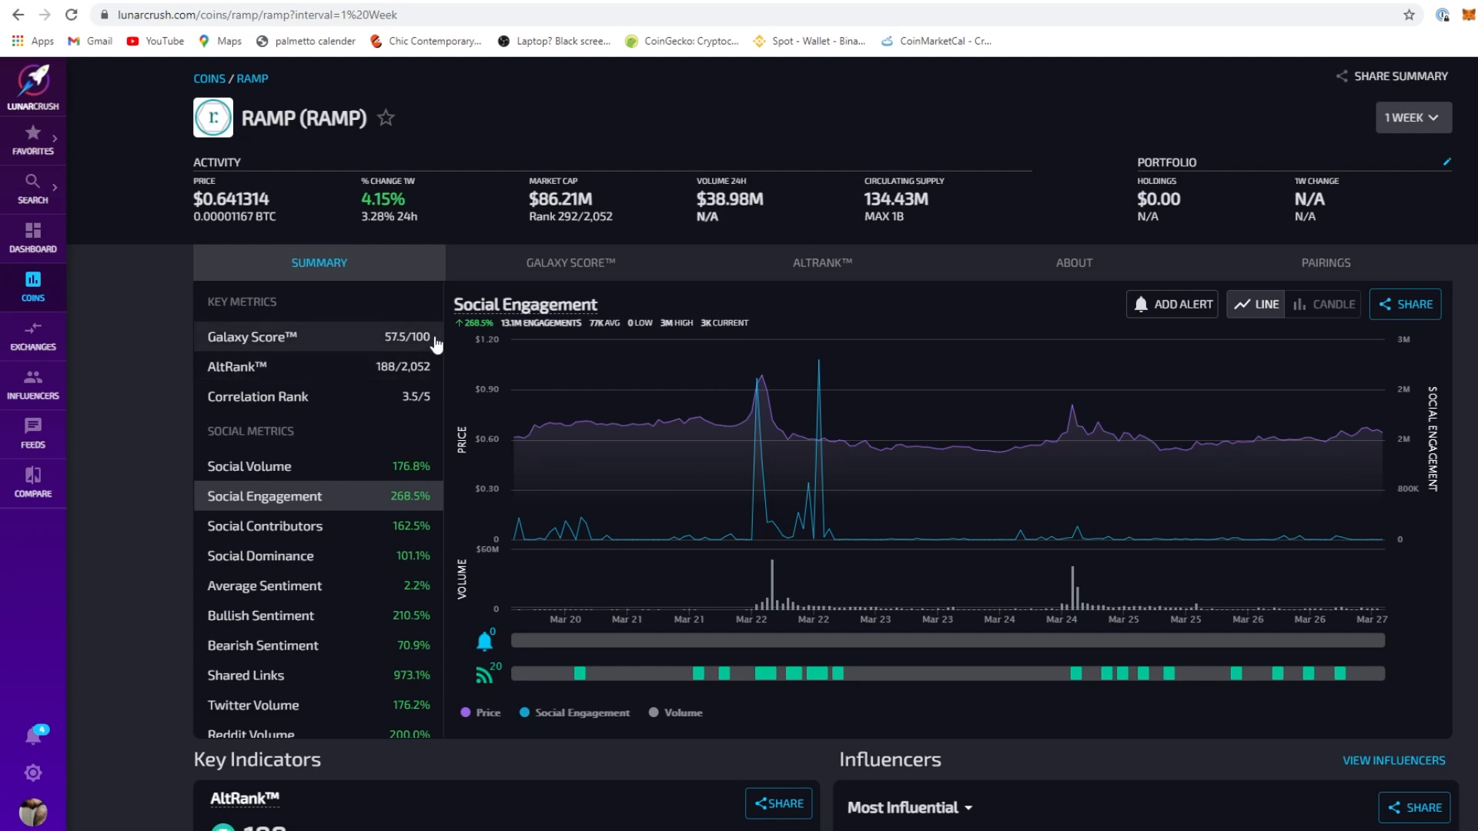
{"action": "mouse_move", "coordinate": [696, 196]}
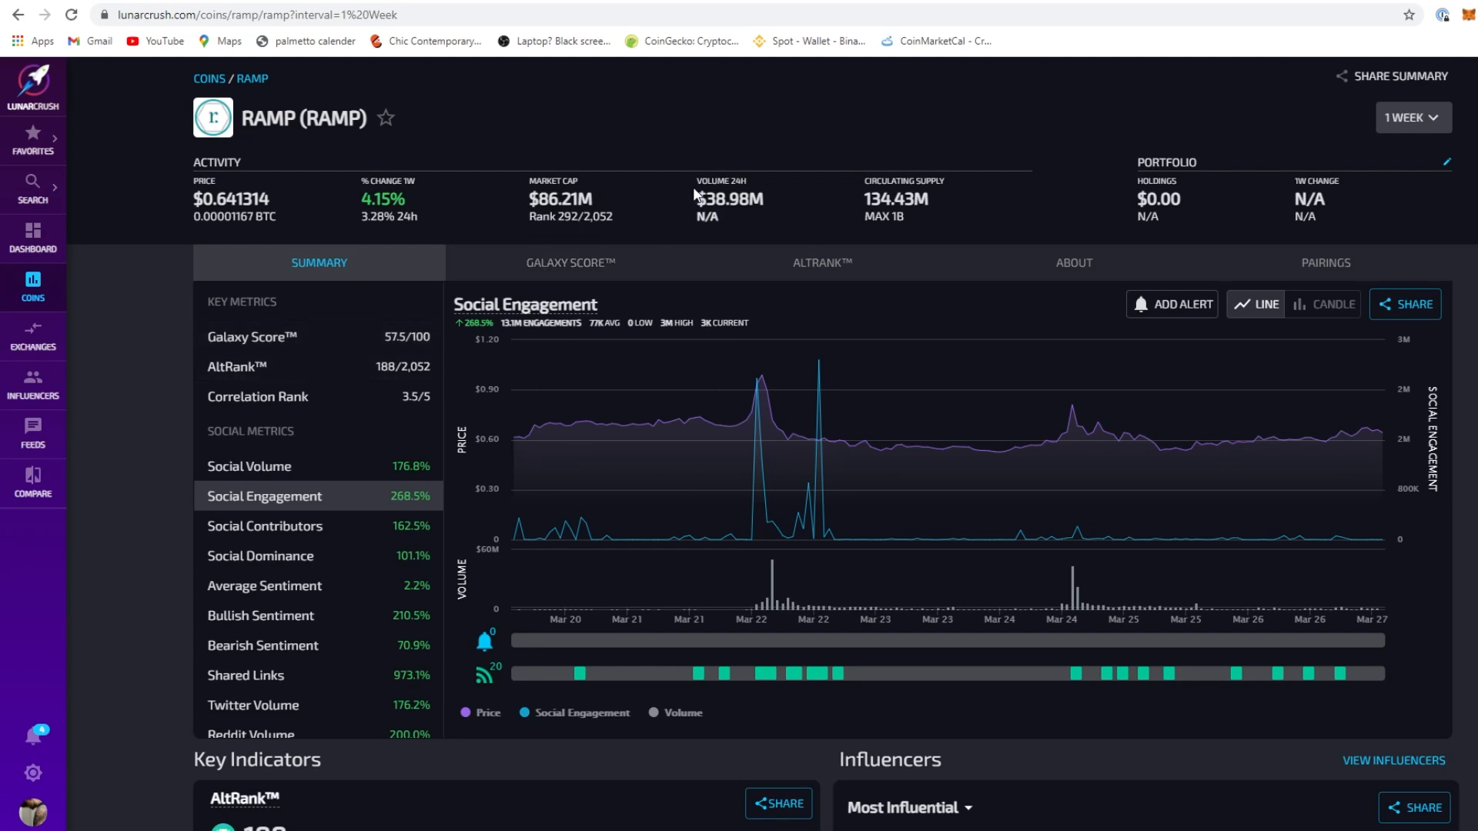
{"action": "mouse_move", "coordinate": [462, 629]}
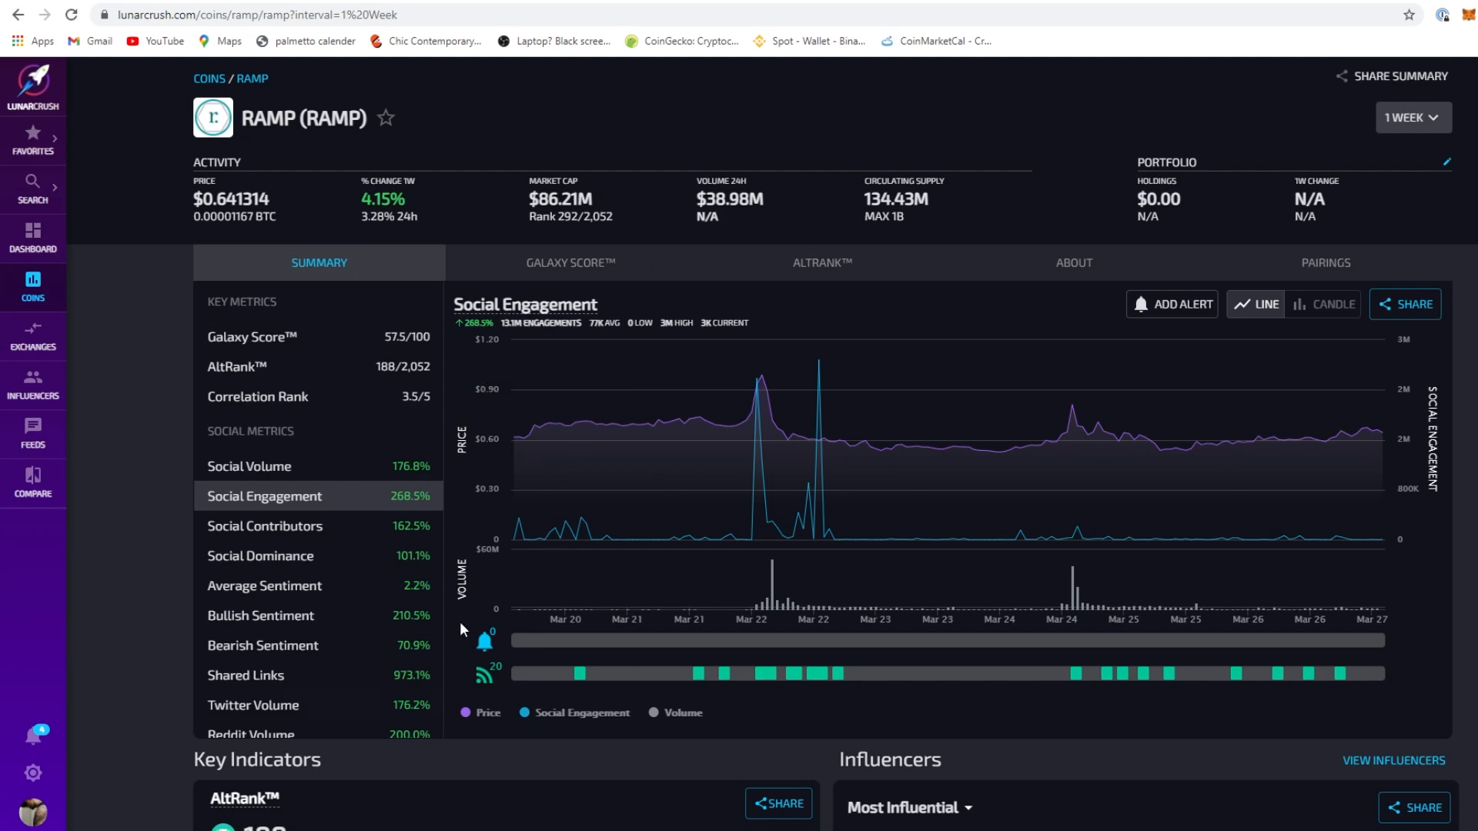
{"action": "mouse_move", "coordinate": [407, 614]}
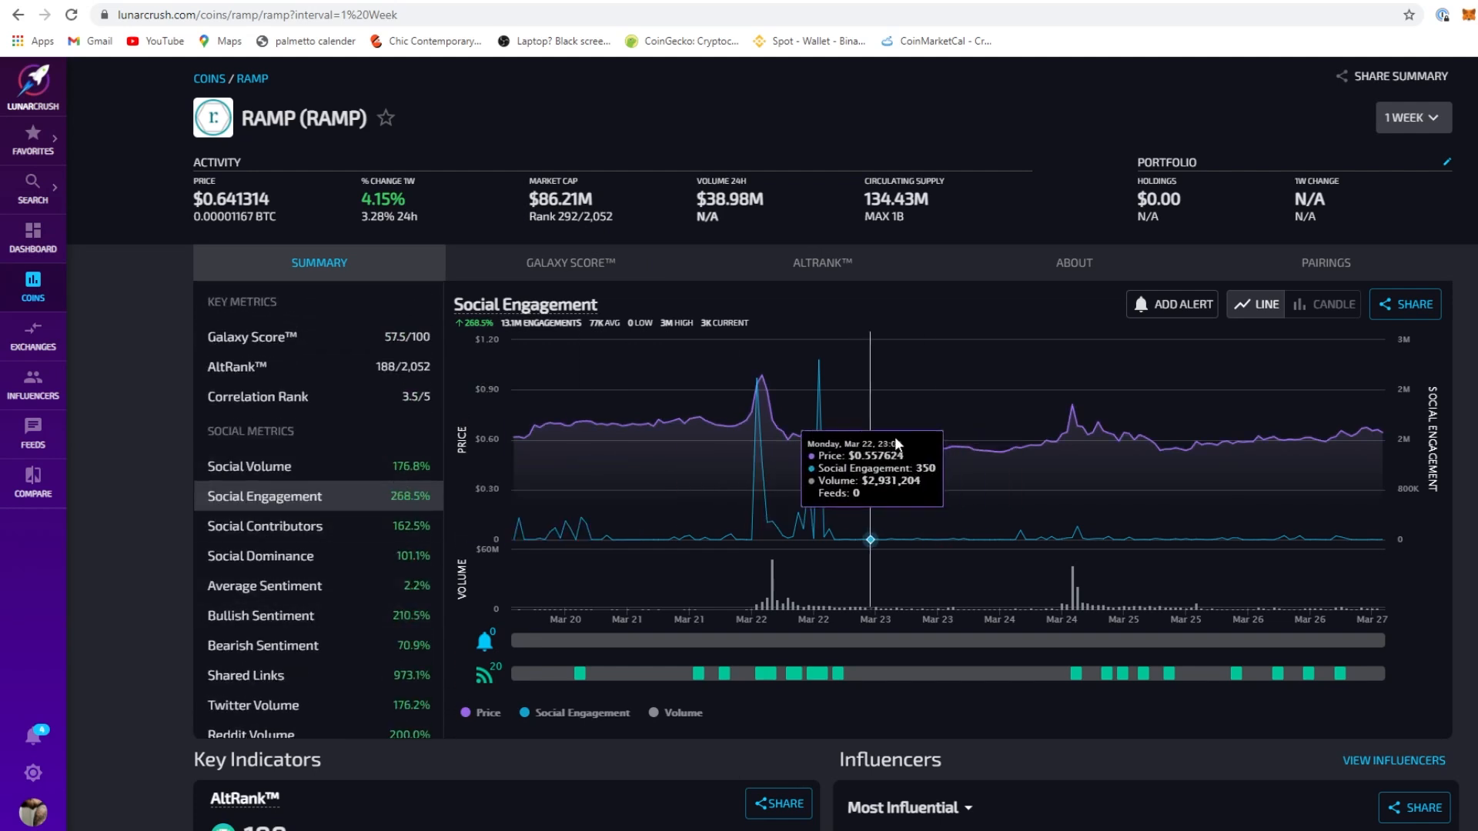
{"action": "mouse_move", "coordinate": [616, 423]}
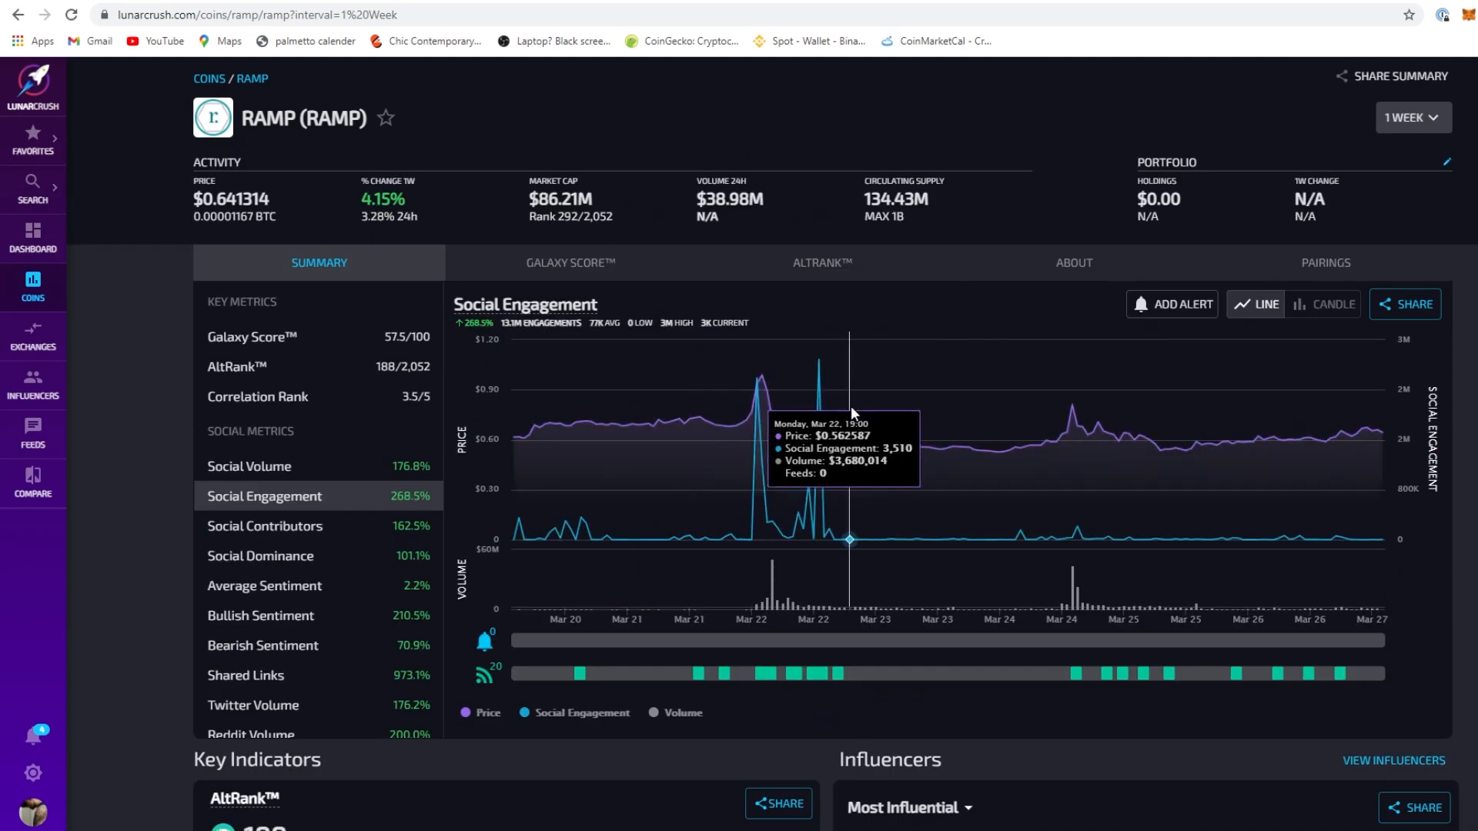
{"action": "mouse_move", "coordinate": [820, 409]}
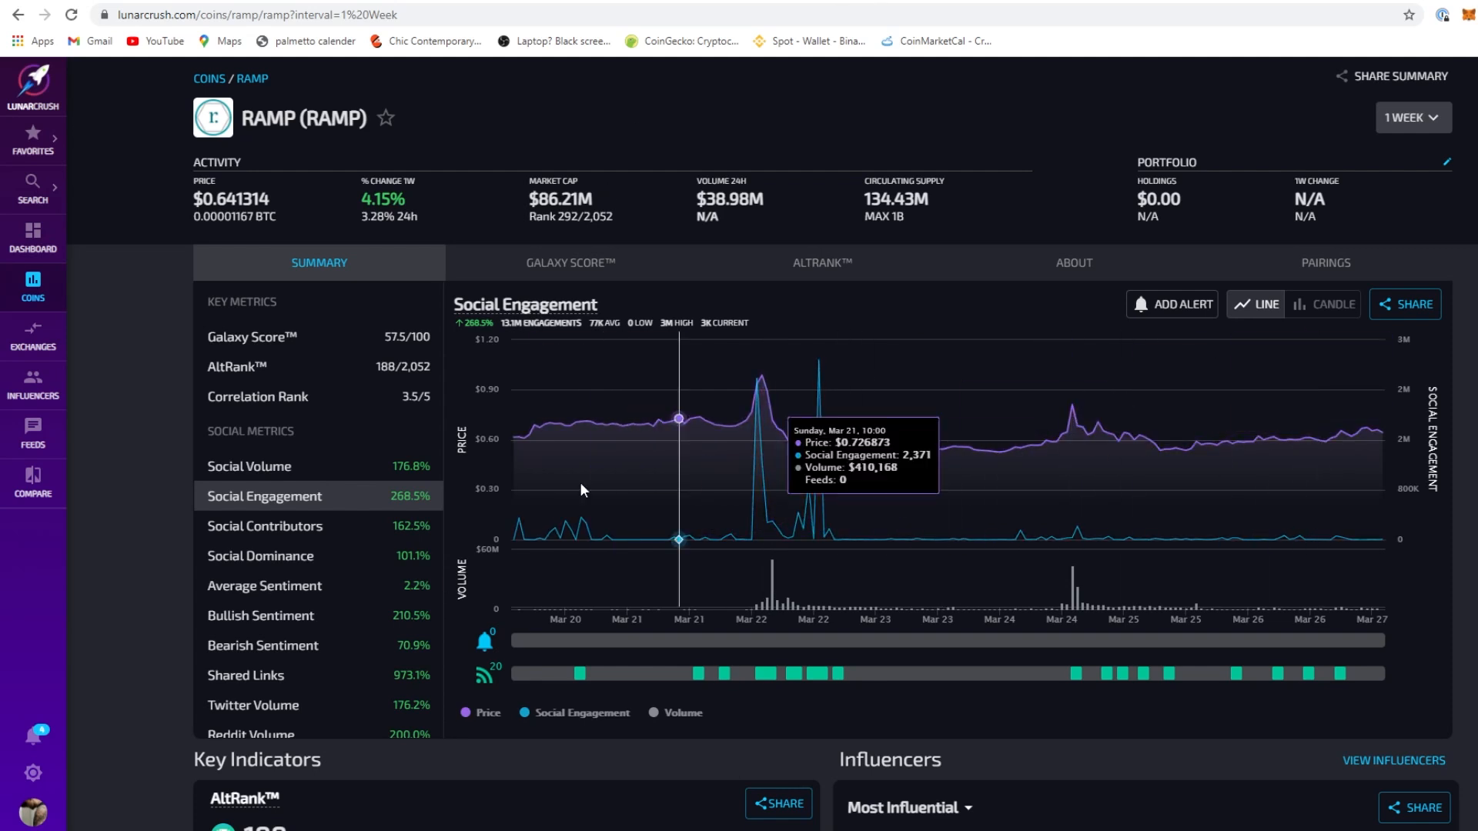
{"action": "scroll", "scroll_direction": "down", "scroll_amount": 3}
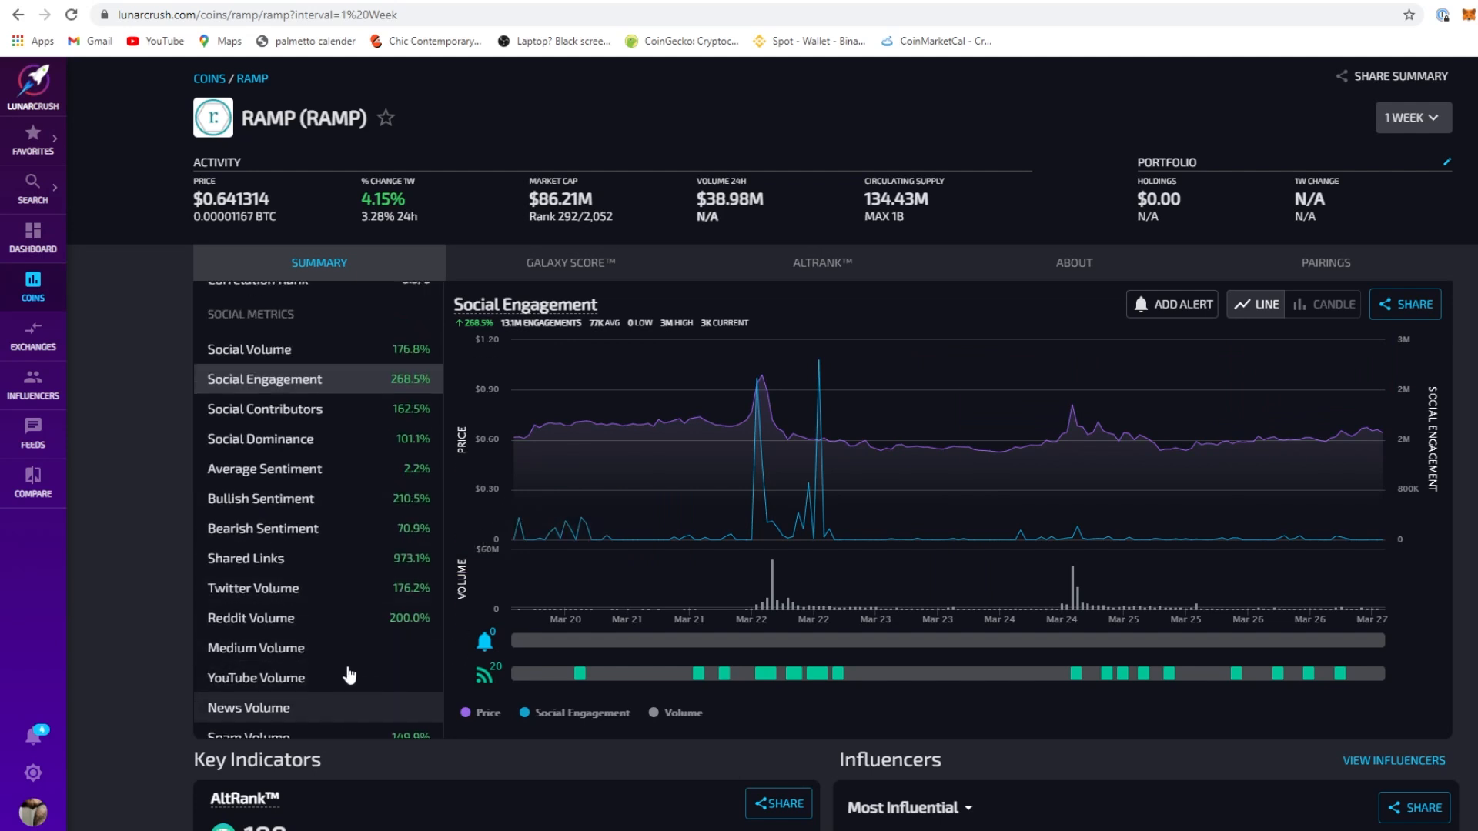
{"action": "scroll", "scroll_direction": "up", "scroll_amount": 3}
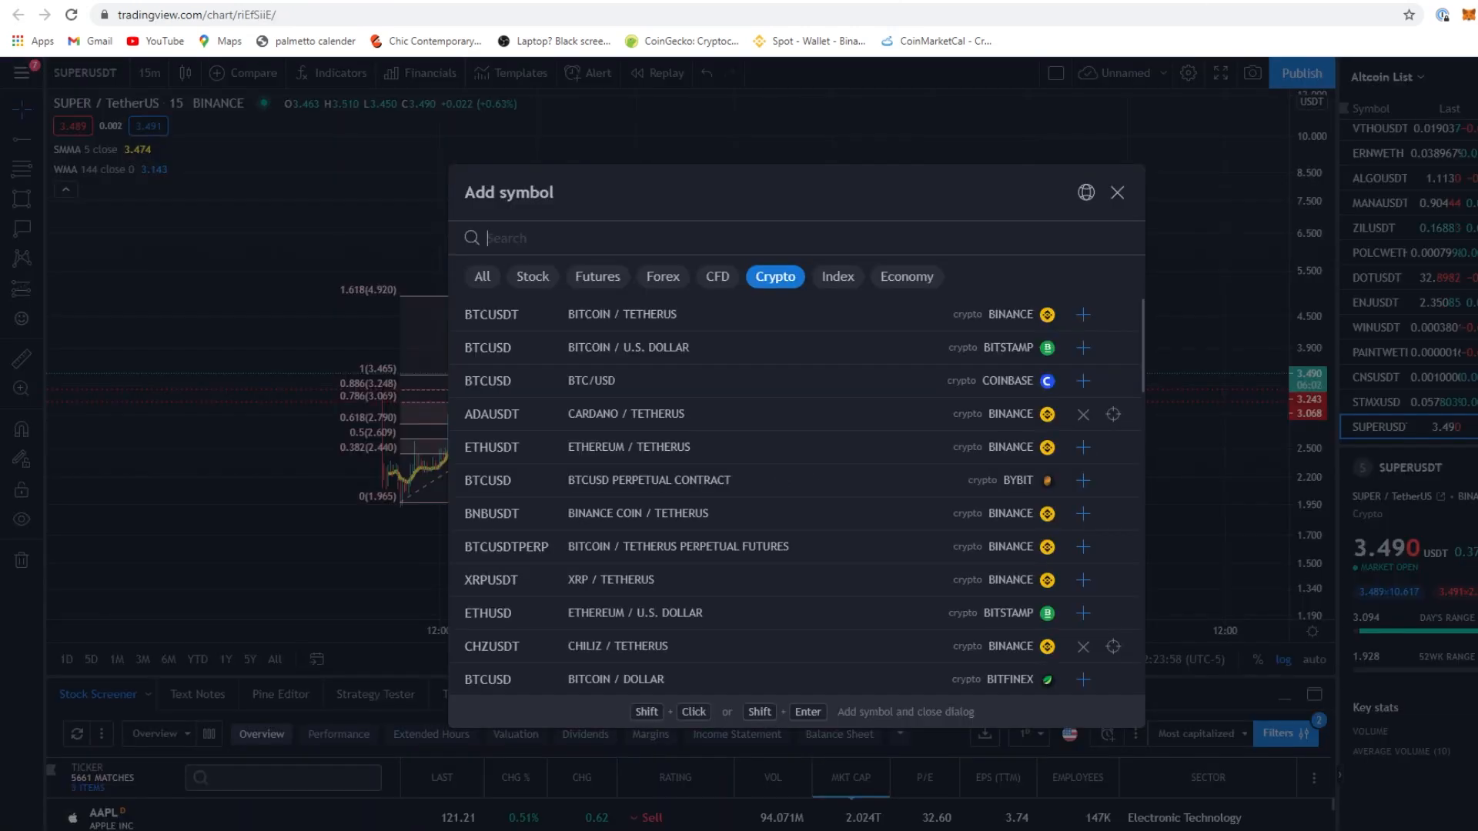
Add RAMPUSDT to the Altcoin watchlist and display its 15-minute chart
{"action": "type", "text": "TRA"}
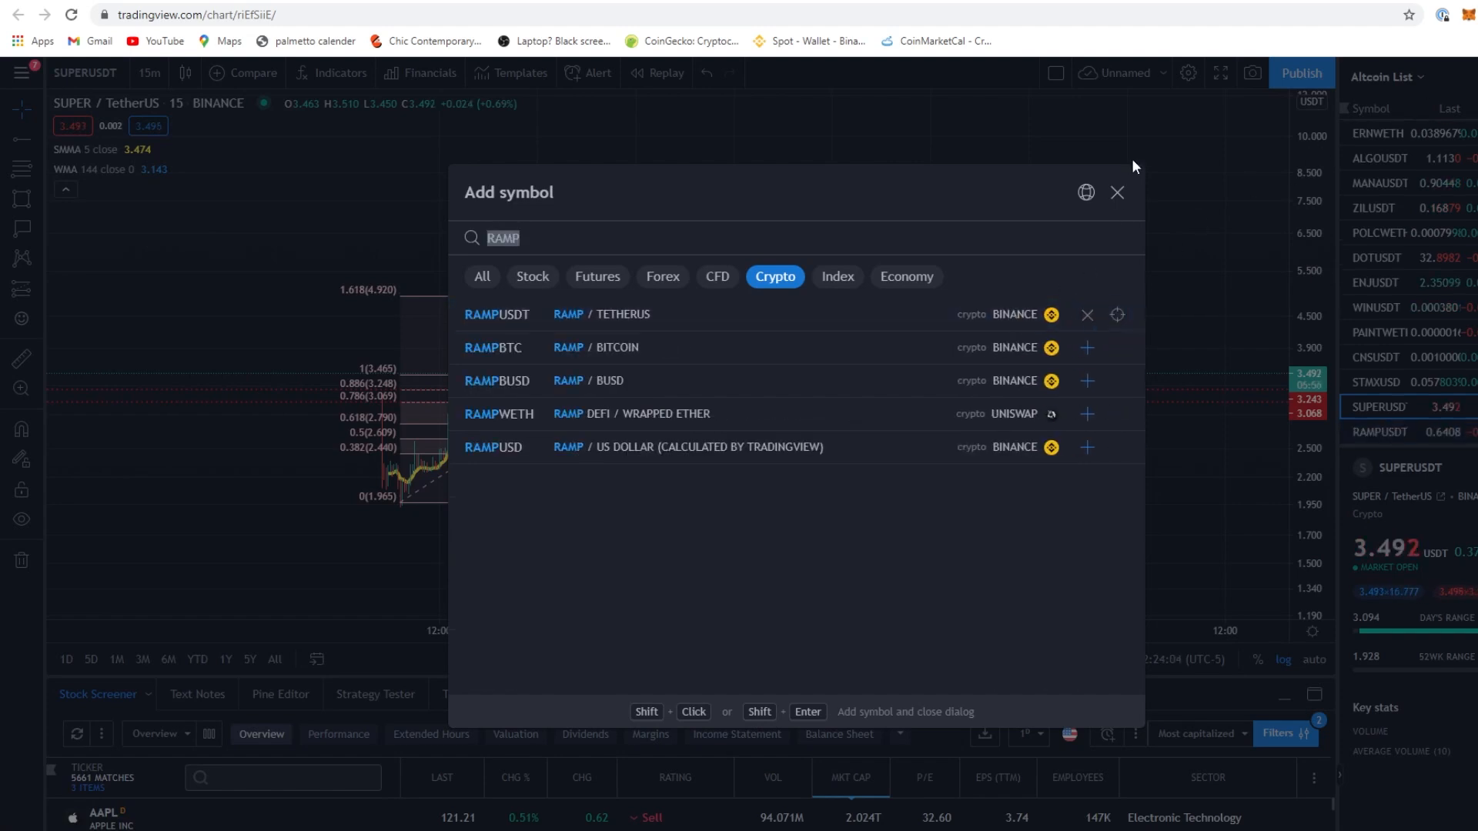
{"action": "left_click", "coordinate": [1118, 193]}
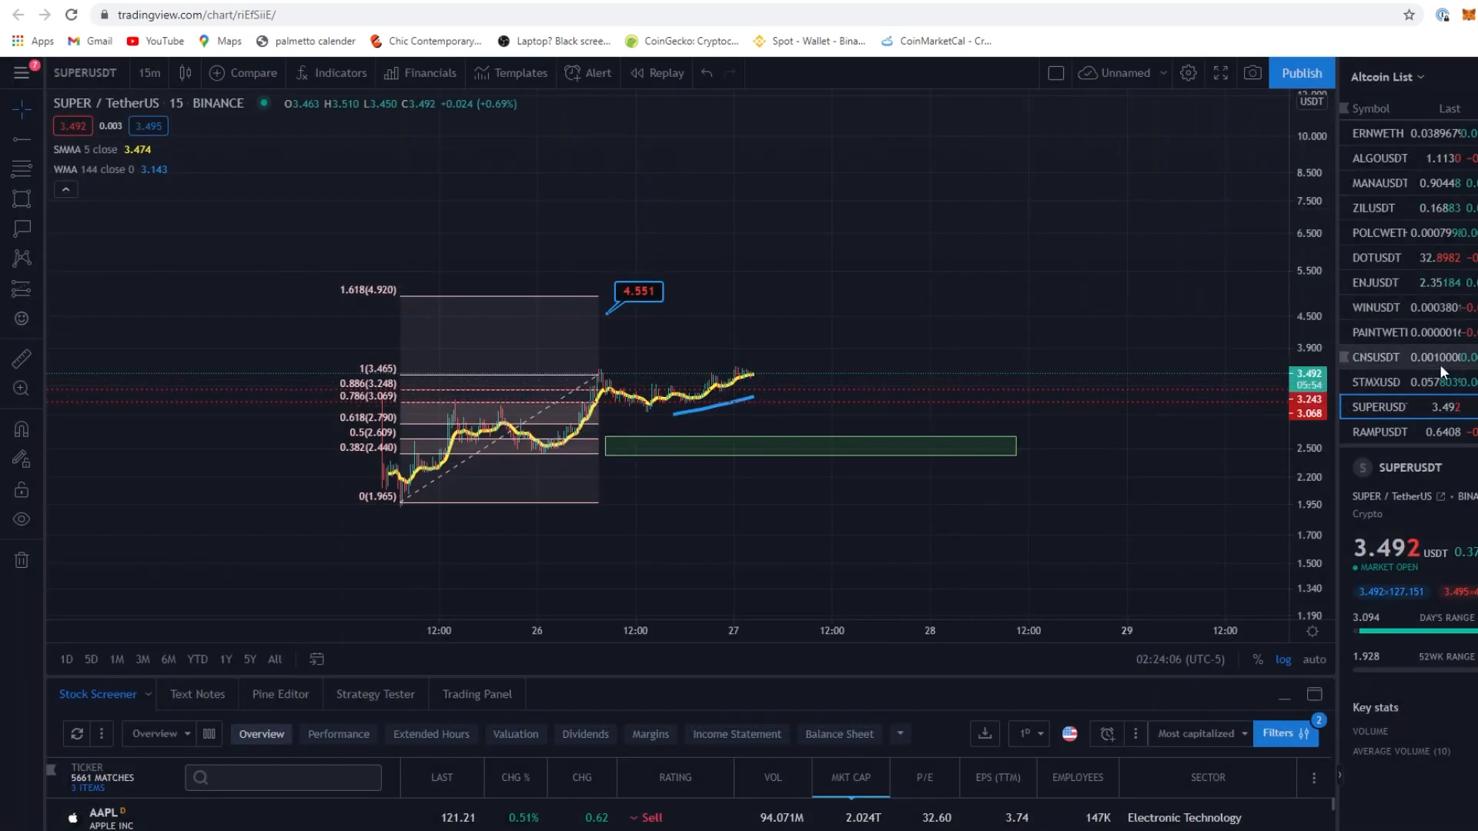
{"action": "left_click", "coordinate": [1379, 427]}
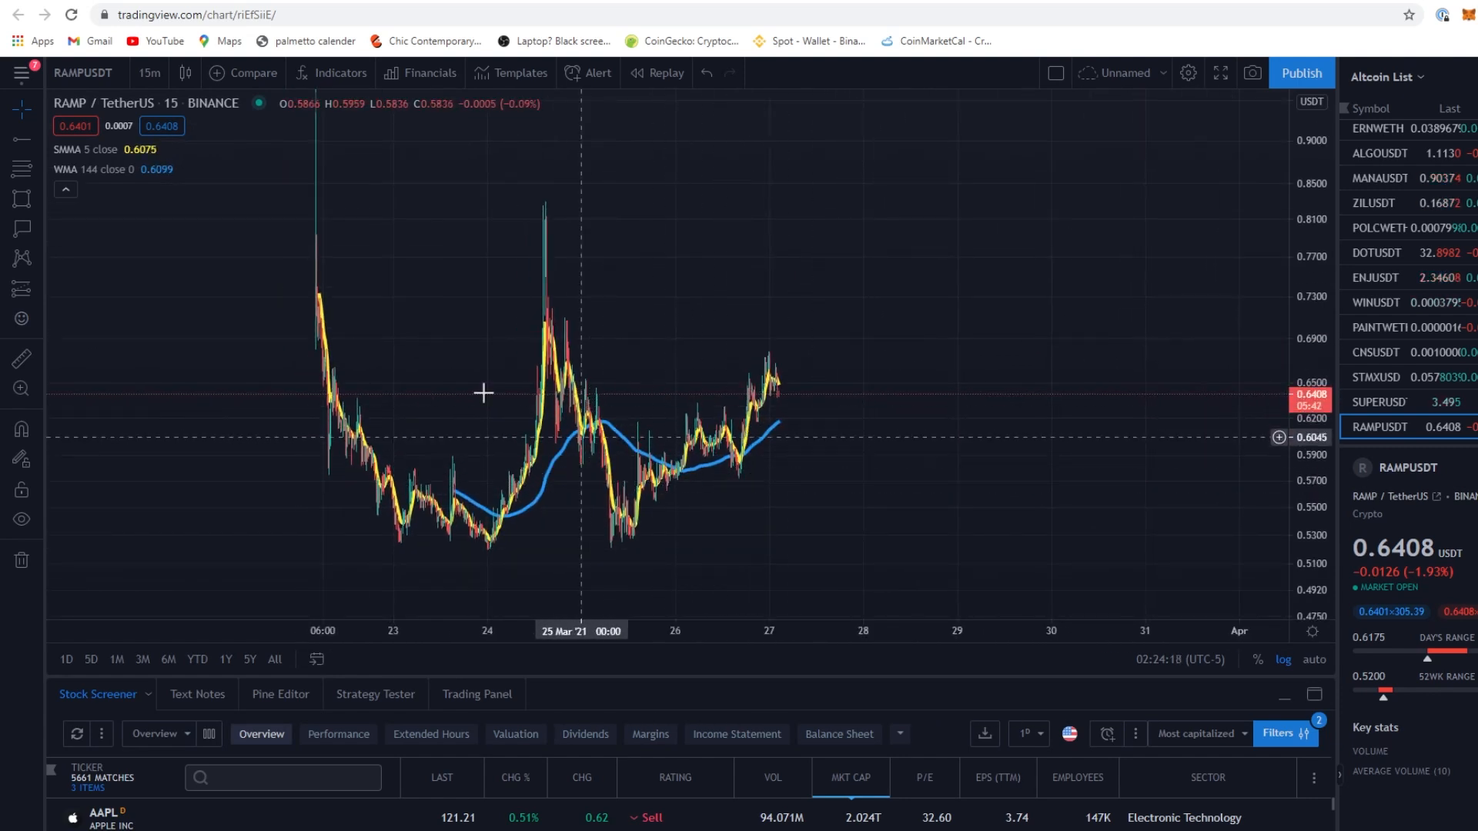
{"action": "mouse_move", "coordinate": [342, 302]}
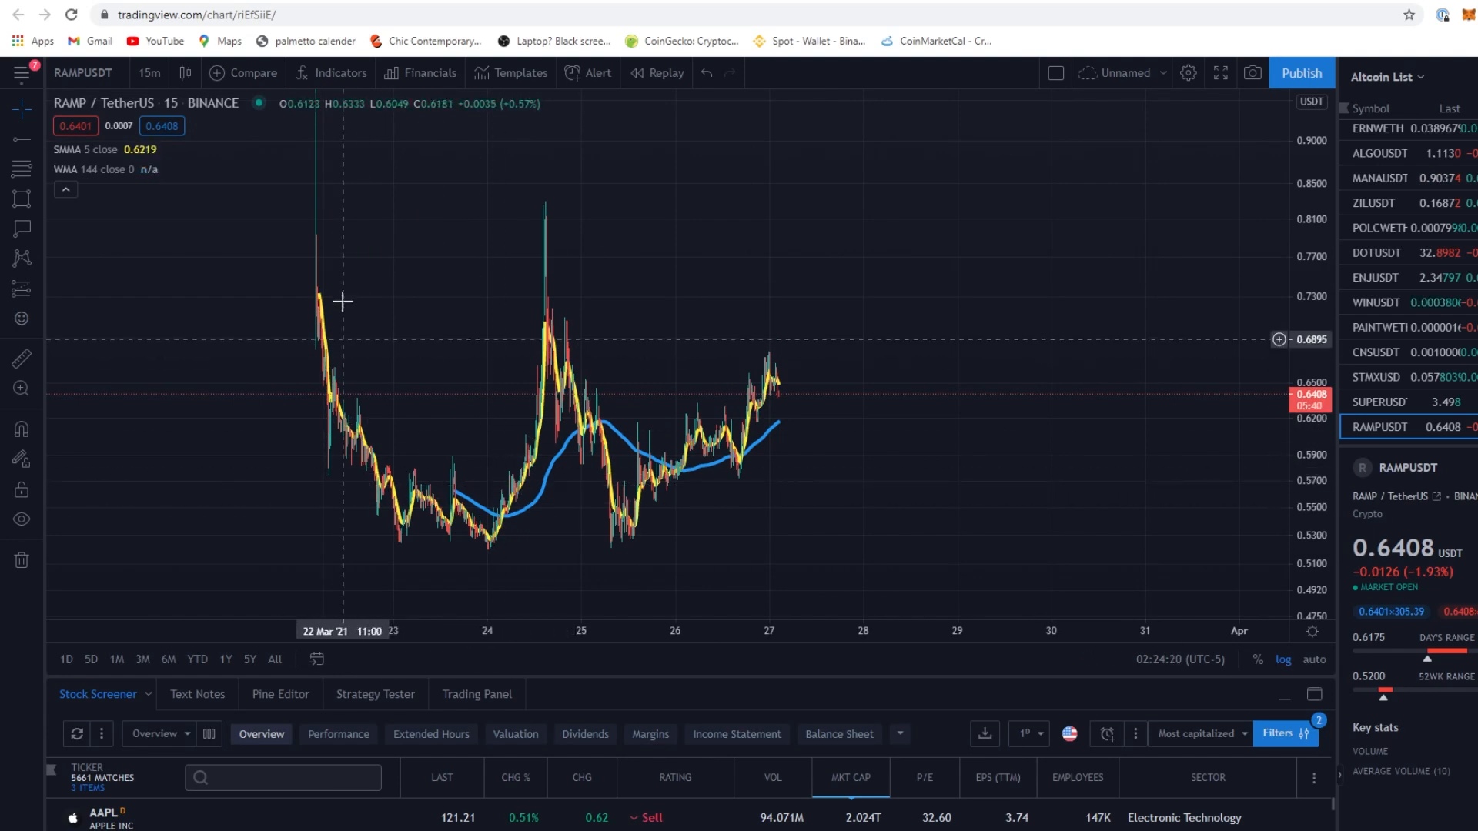
{"action": "mouse_move", "coordinate": [1148, 360]}
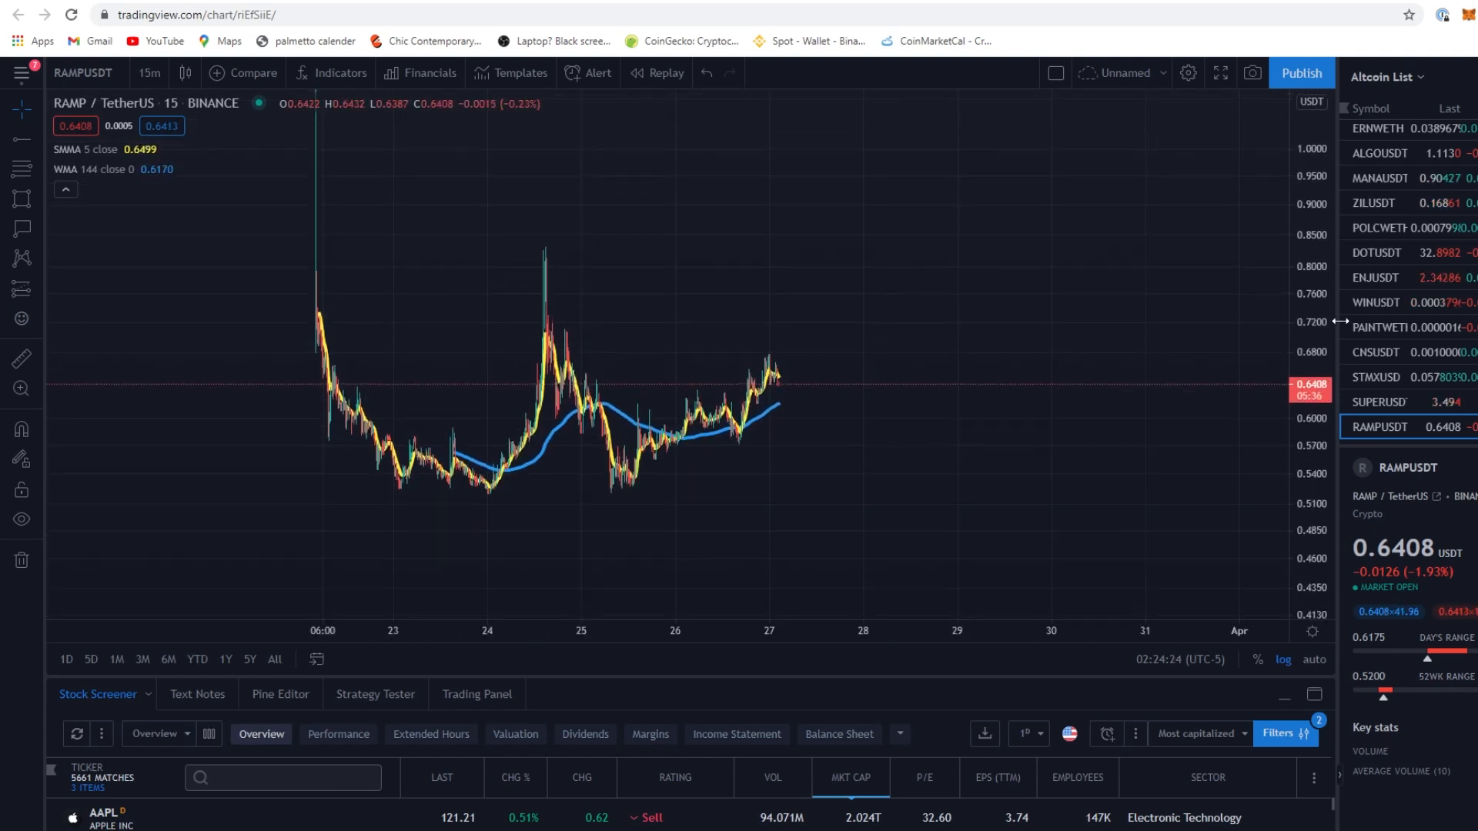
{"action": "mouse_move", "coordinate": [365, 385]}
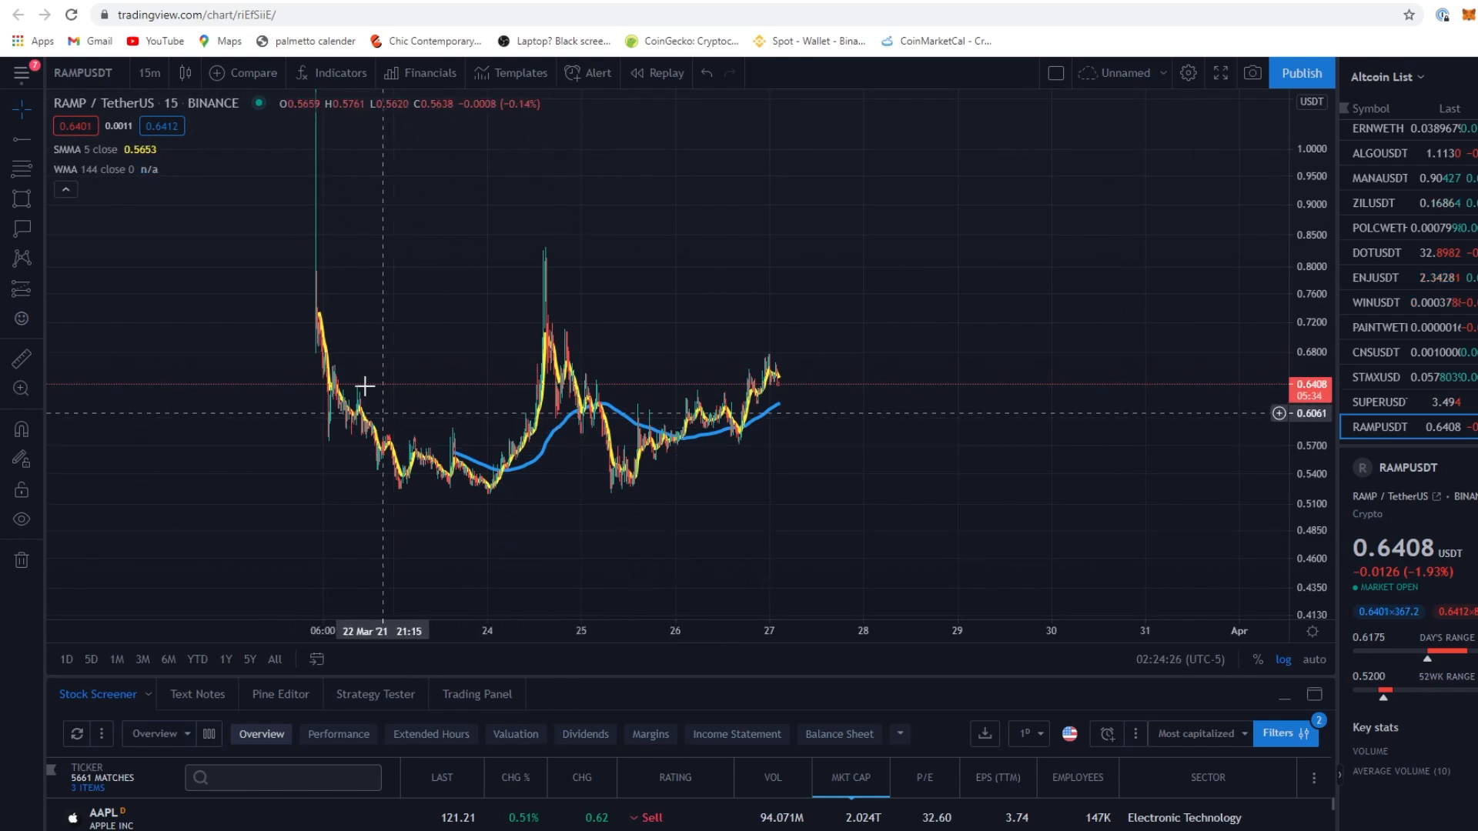
{"action": "mouse_move", "coordinate": [590, 380]}
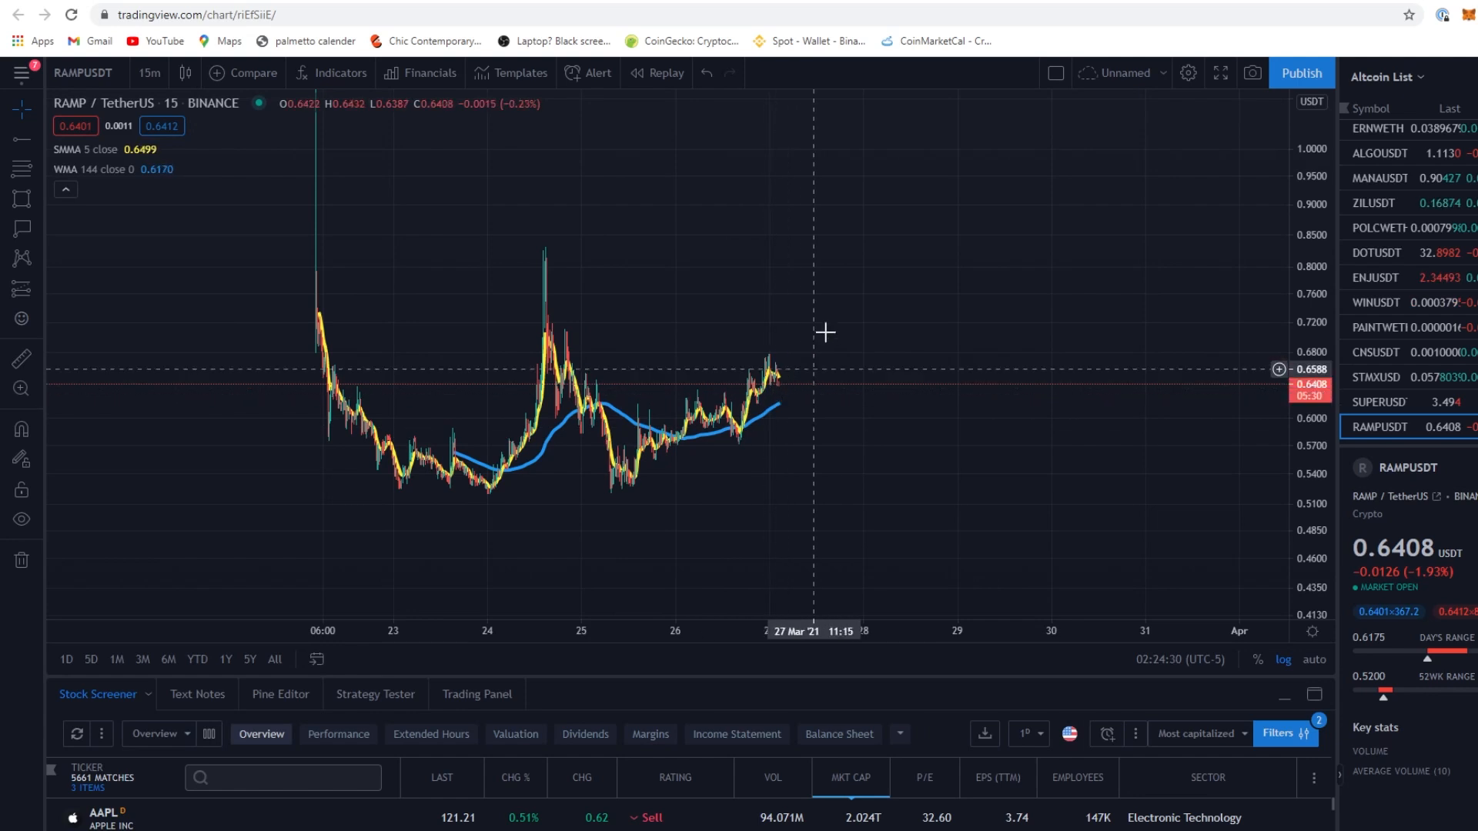
{"action": "mouse_move", "coordinate": [984, 371]}
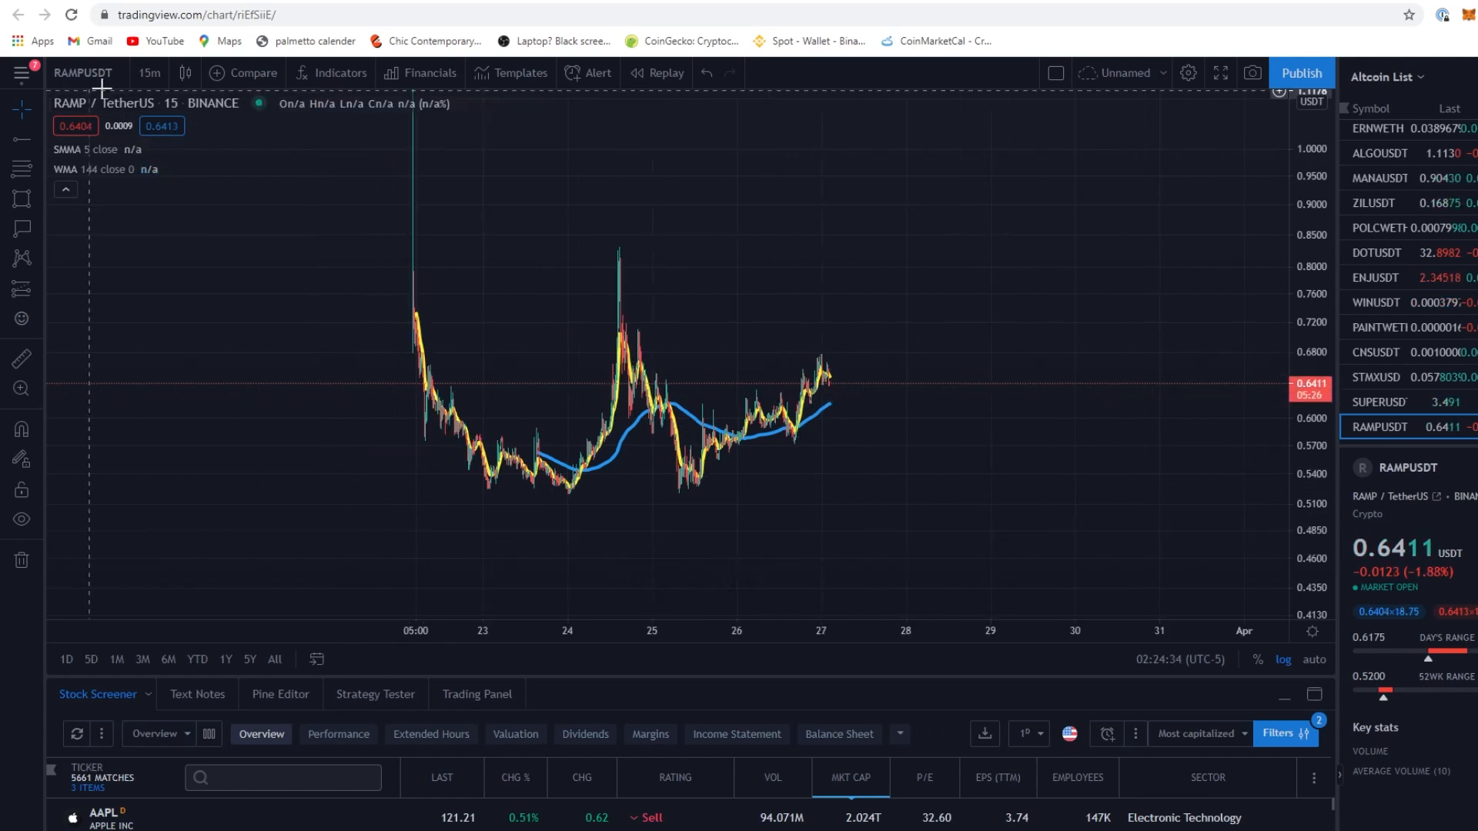
Show RAMP/USDT on 1-hour candles and start a Fib Retracement from the Fibonacci tools
{"action": "left_click", "coordinate": [148, 72]}
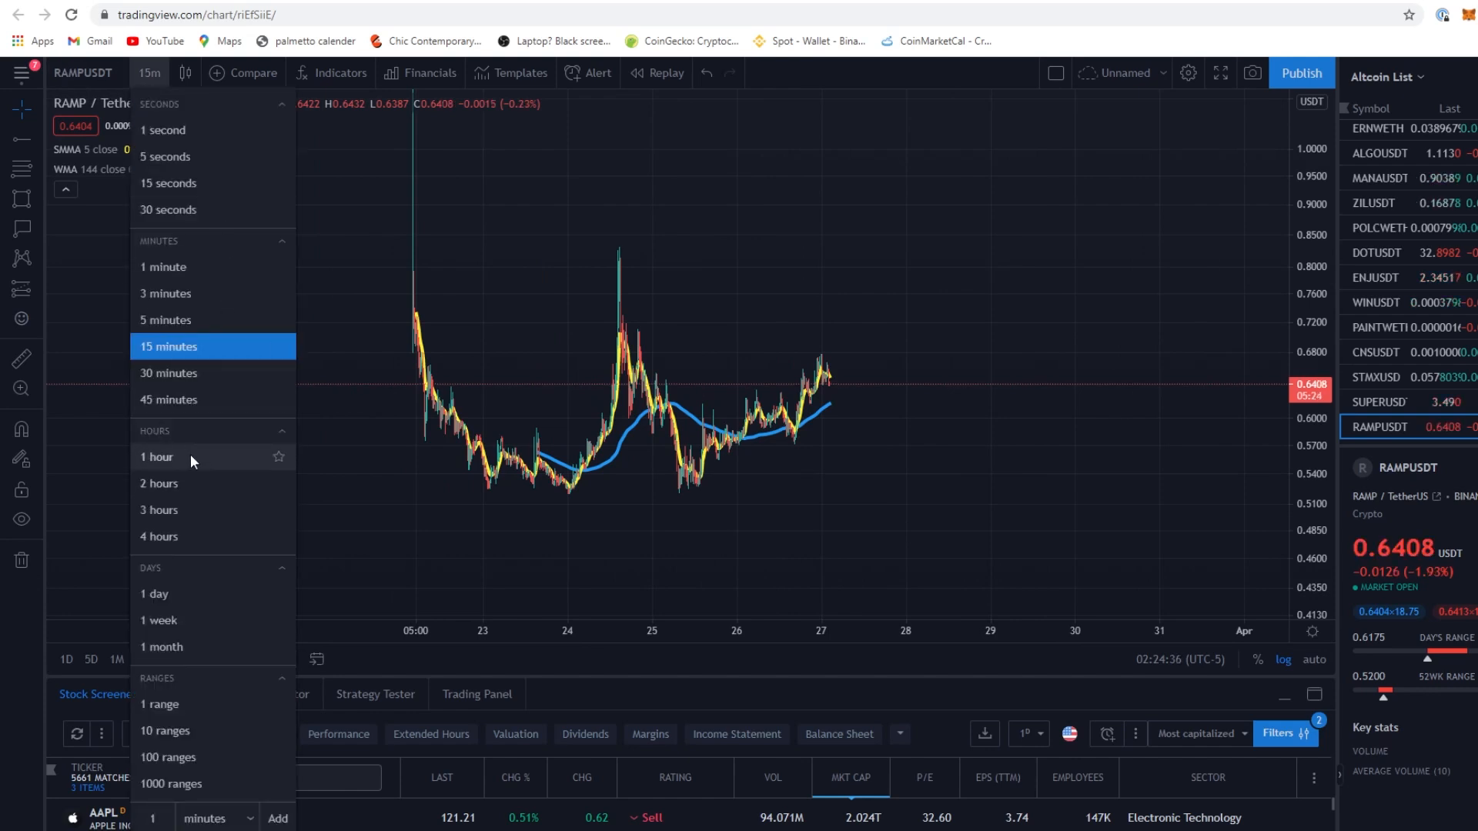
{"action": "left_click", "coordinate": [157, 458]}
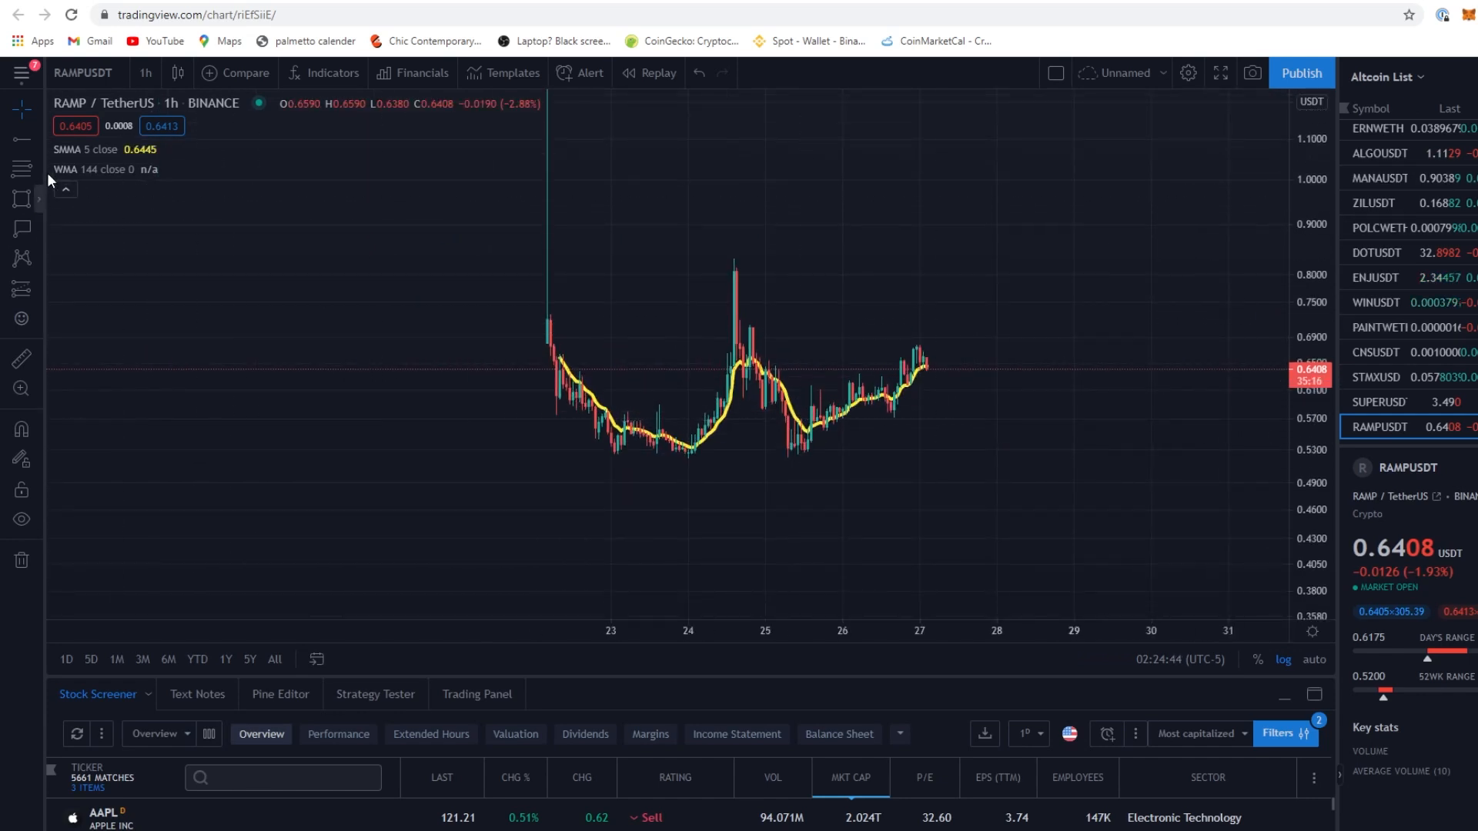
{"action": "left_click", "coordinate": [21, 257]}
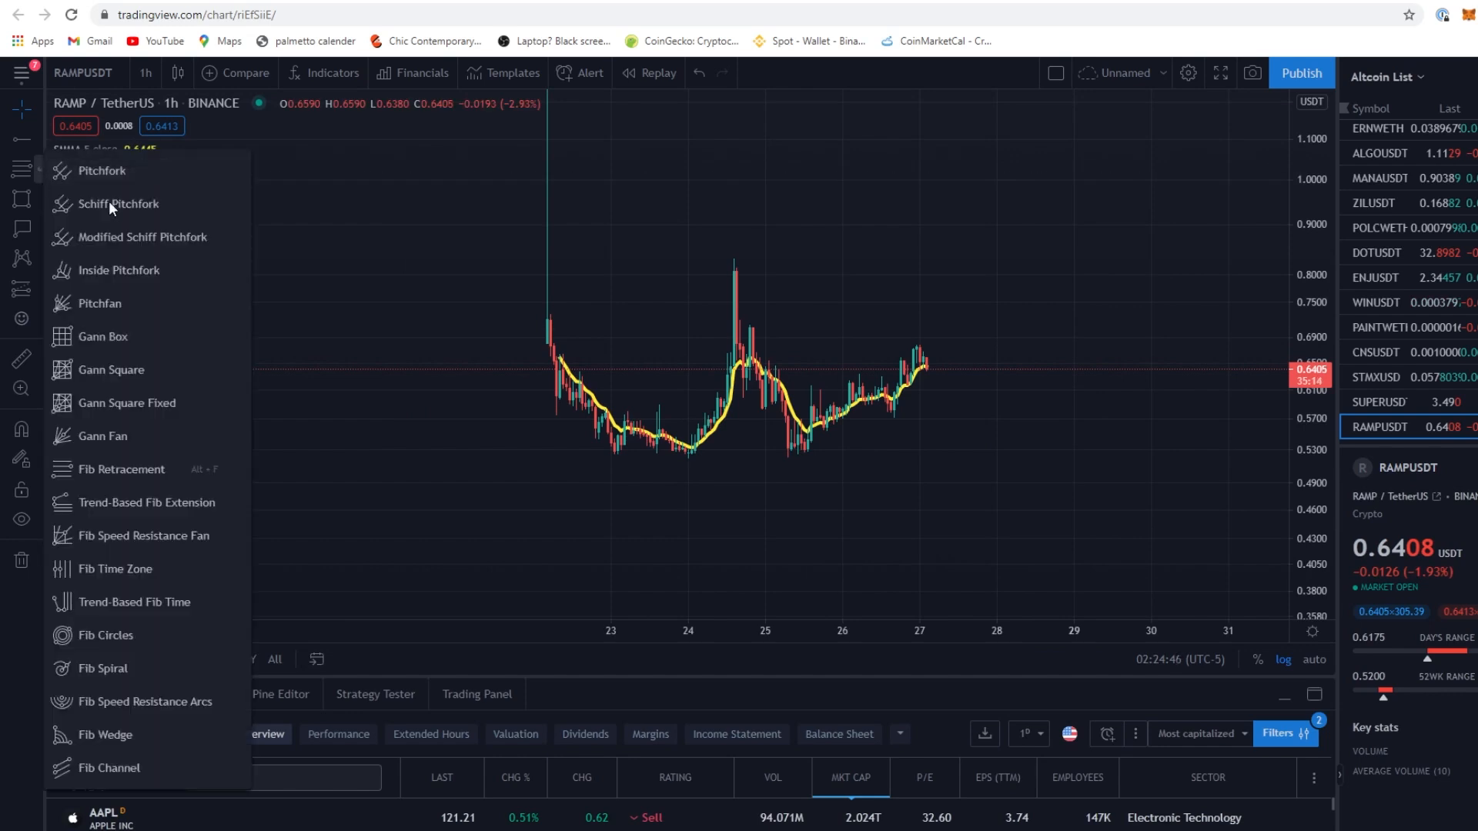
{"action": "left_click", "coordinate": [754, 423]}
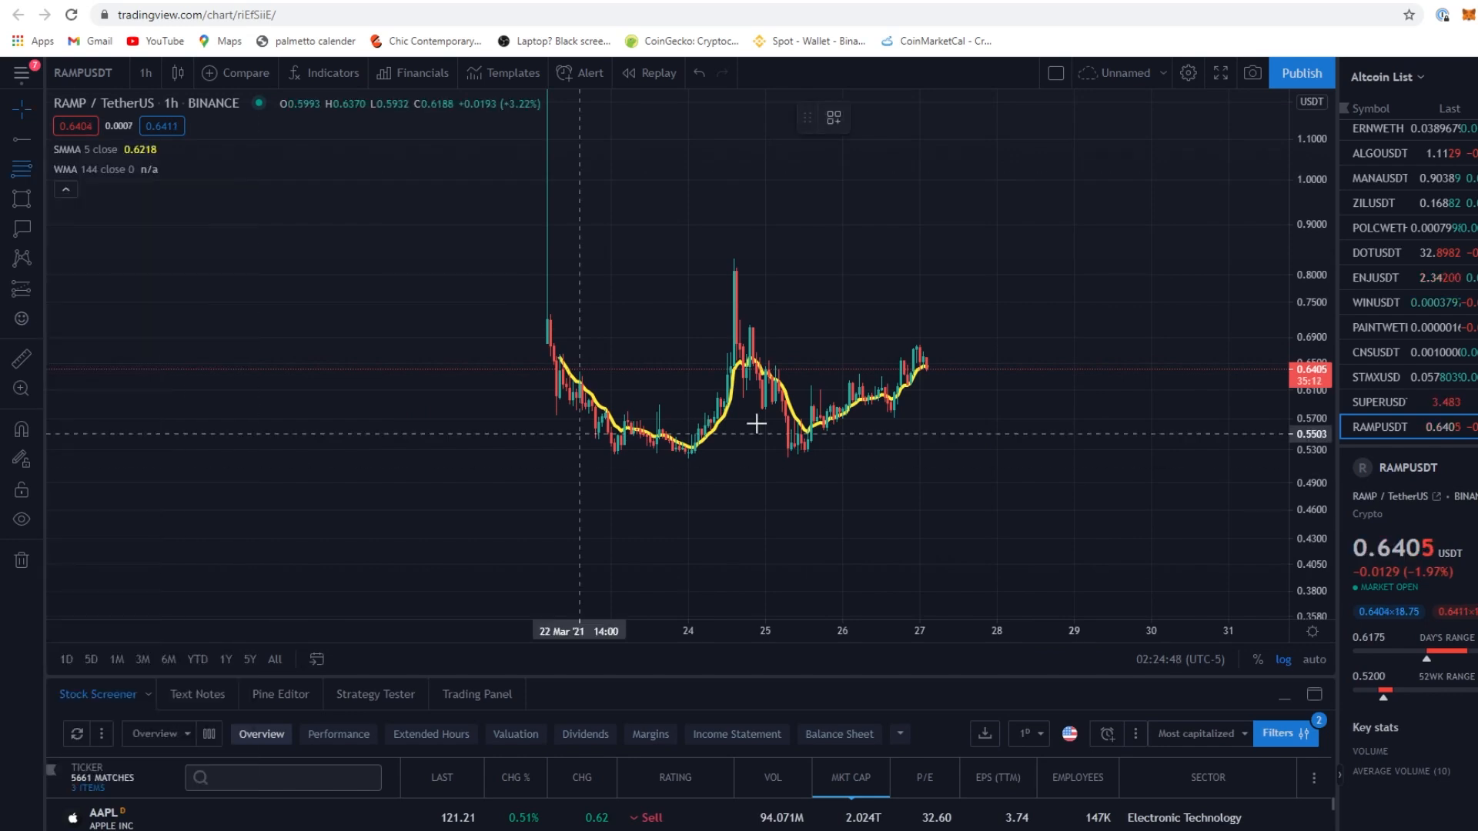
{"action": "mouse_move", "coordinate": [794, 453]}
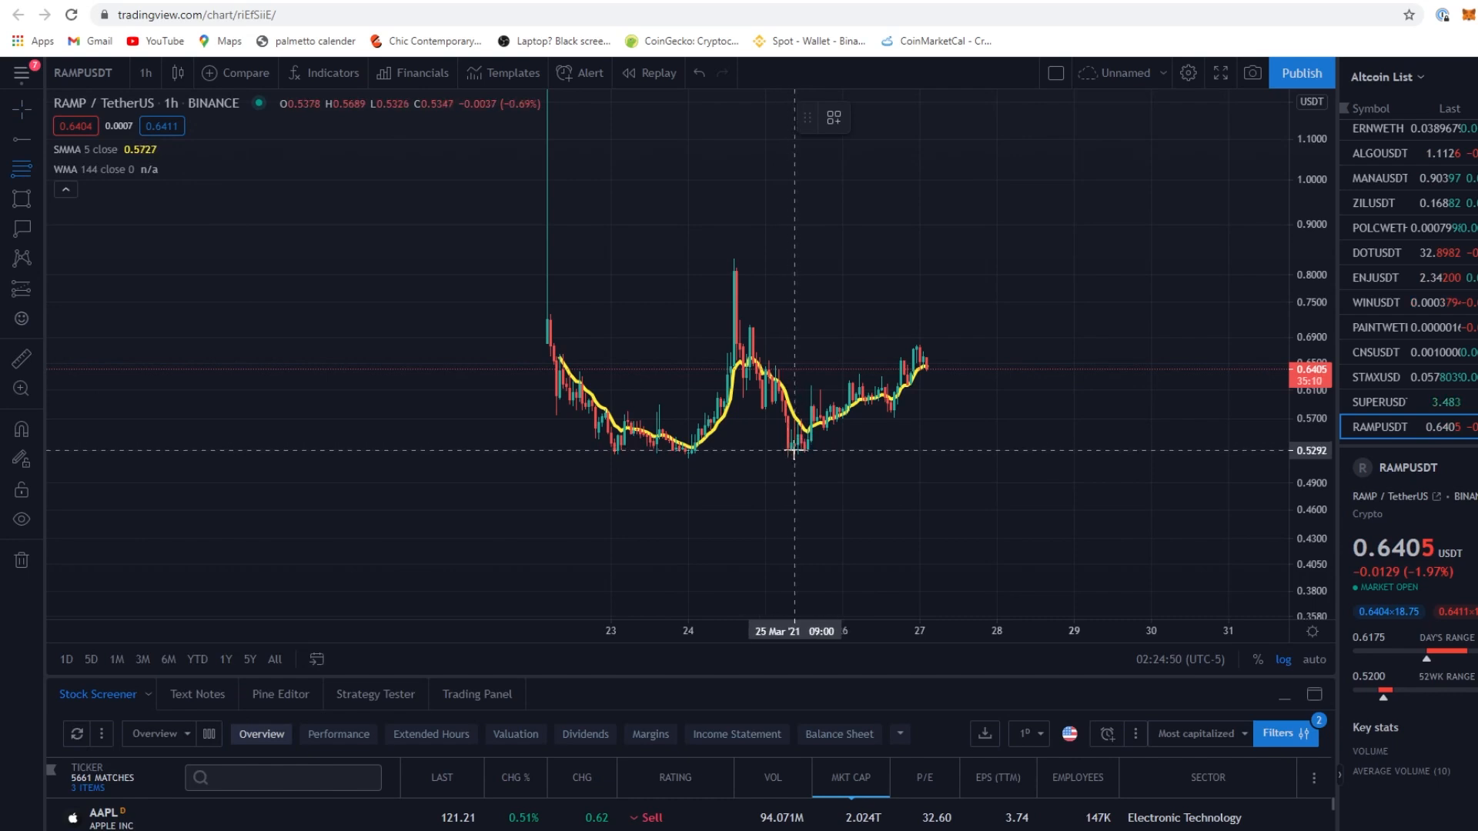
{"action": "mouse_move", "coordinate": [713, 451]}
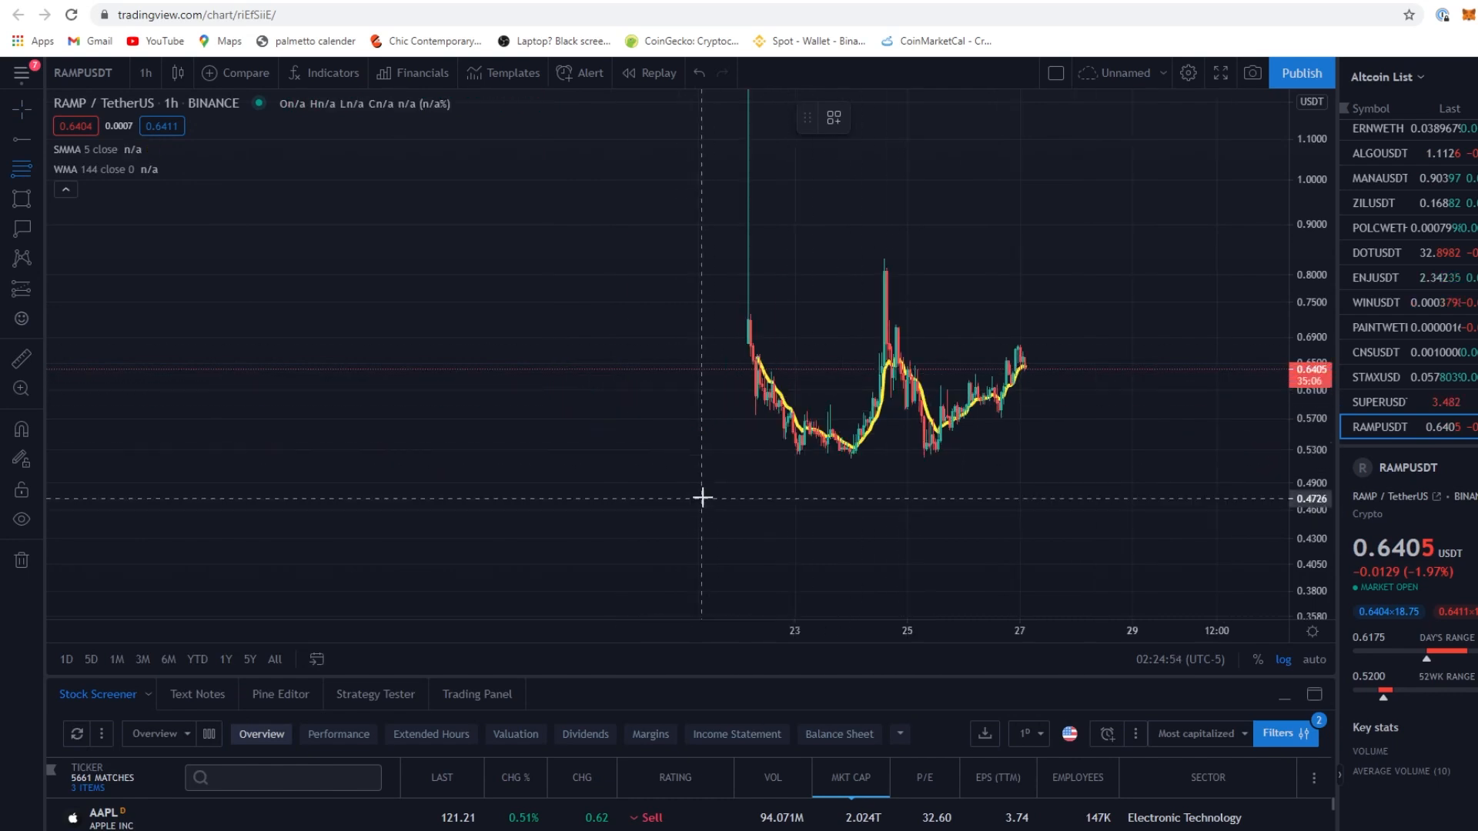
Switch to 15-minute candles and draw a Fib Retracement over the recent swing, then remove it
{"action": "left_click", "coordinate": [144, 72]}
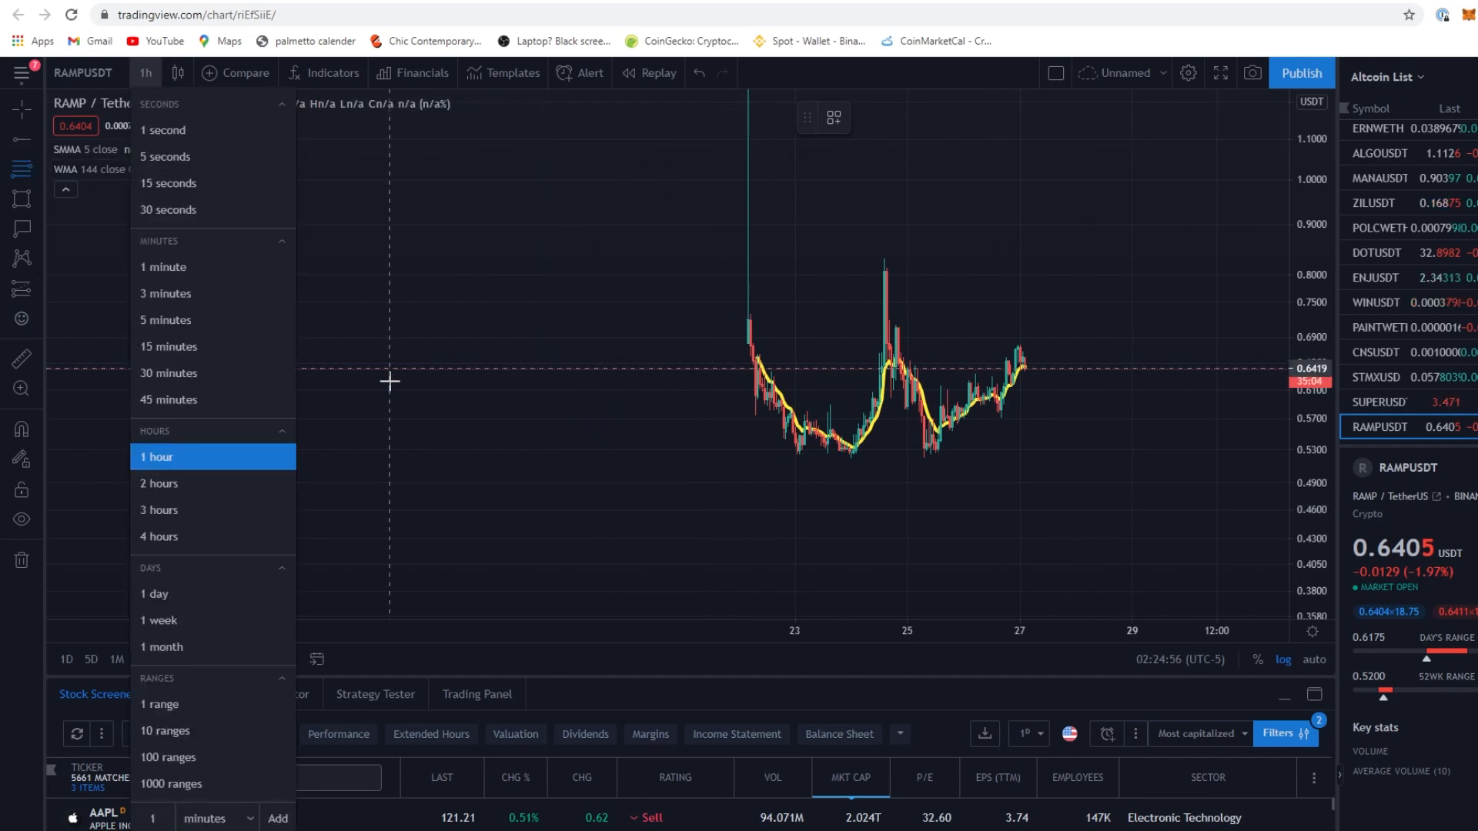
{"action": "left_click", "coordinate": [169, 347]}
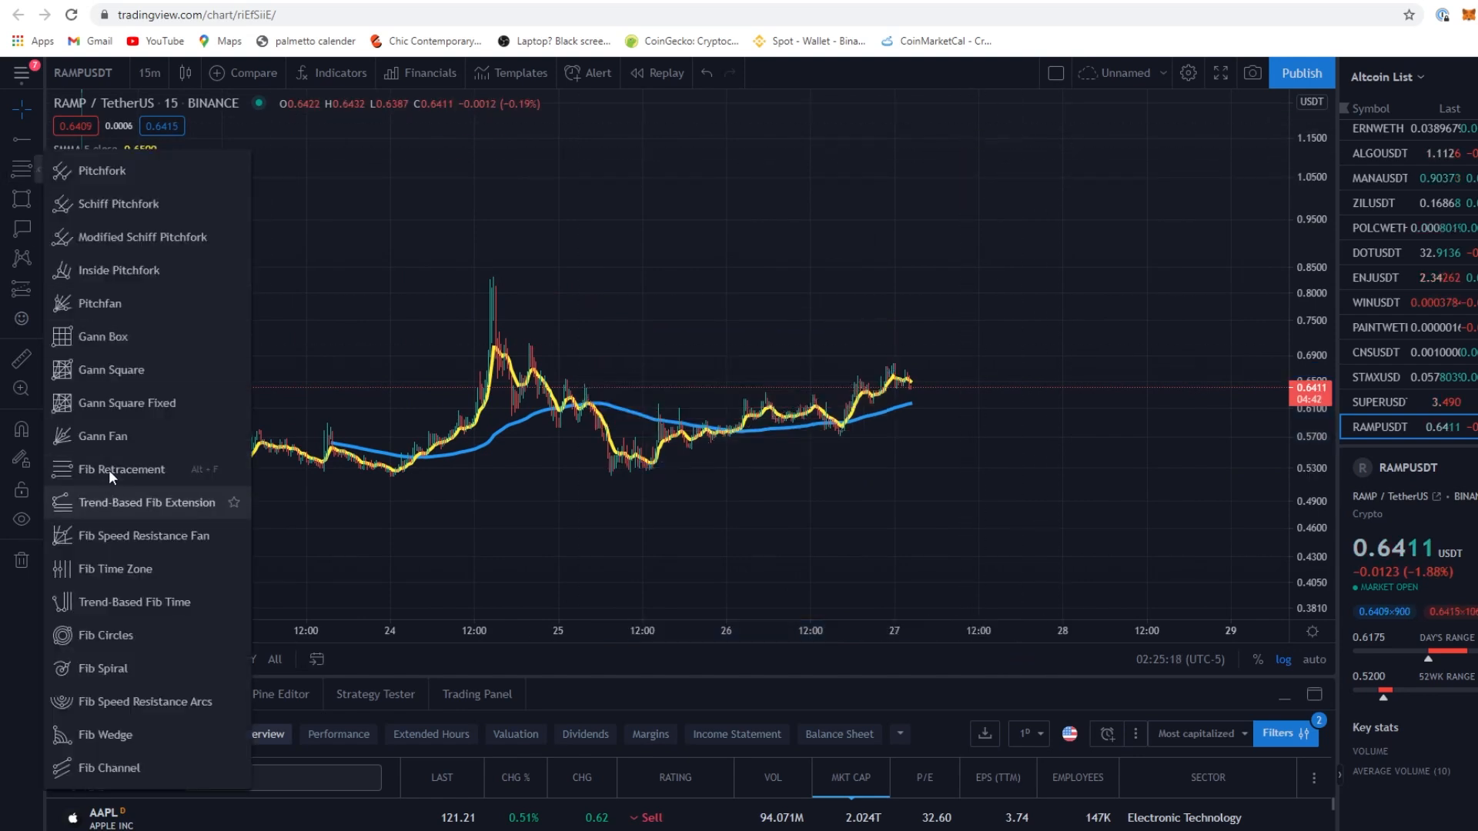
{"action": "left_click", "coordinate": [121, 469]}
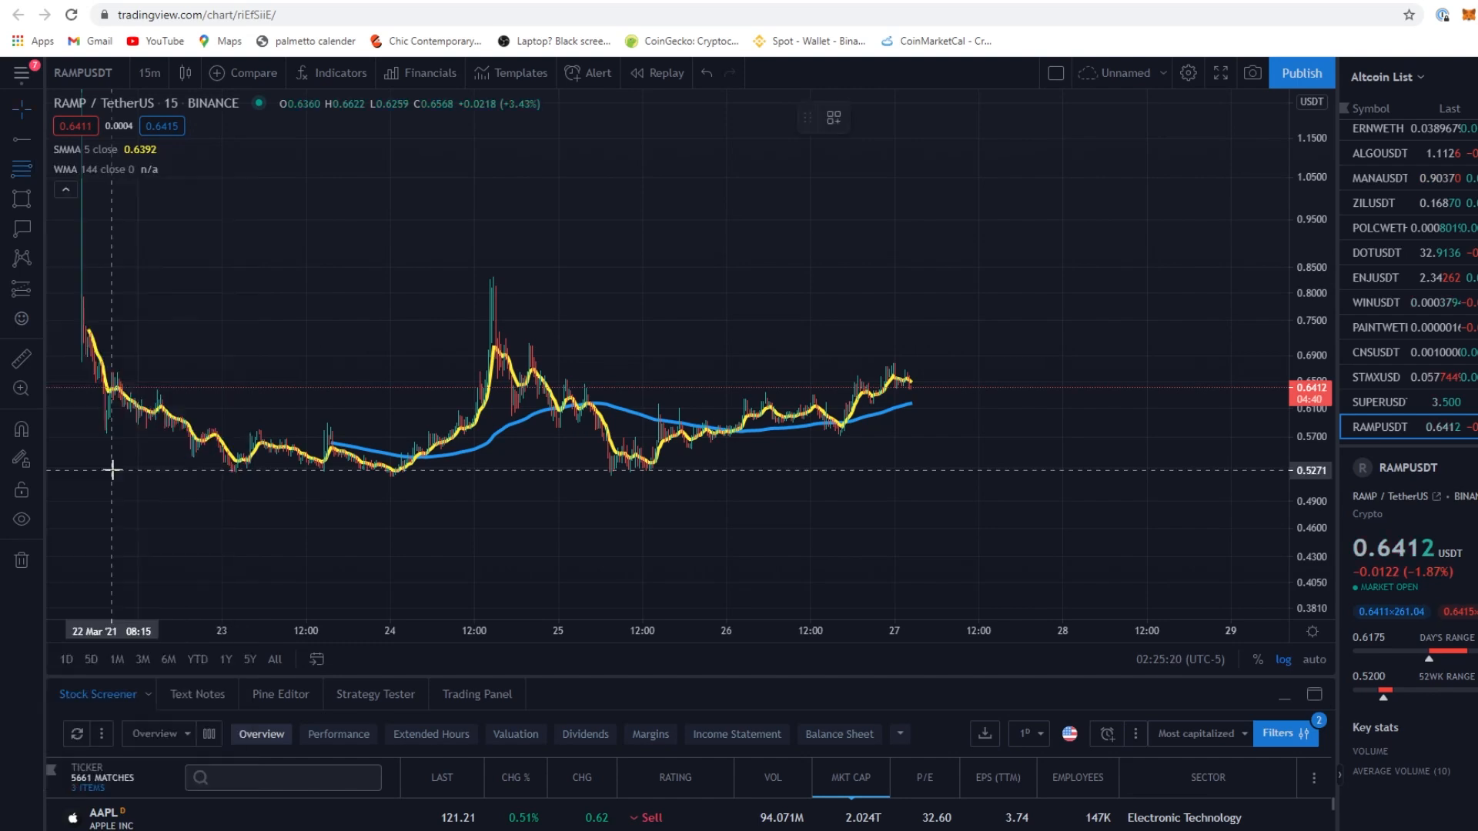
{"action": "mouse_move", "coordinate": [380, 561]}
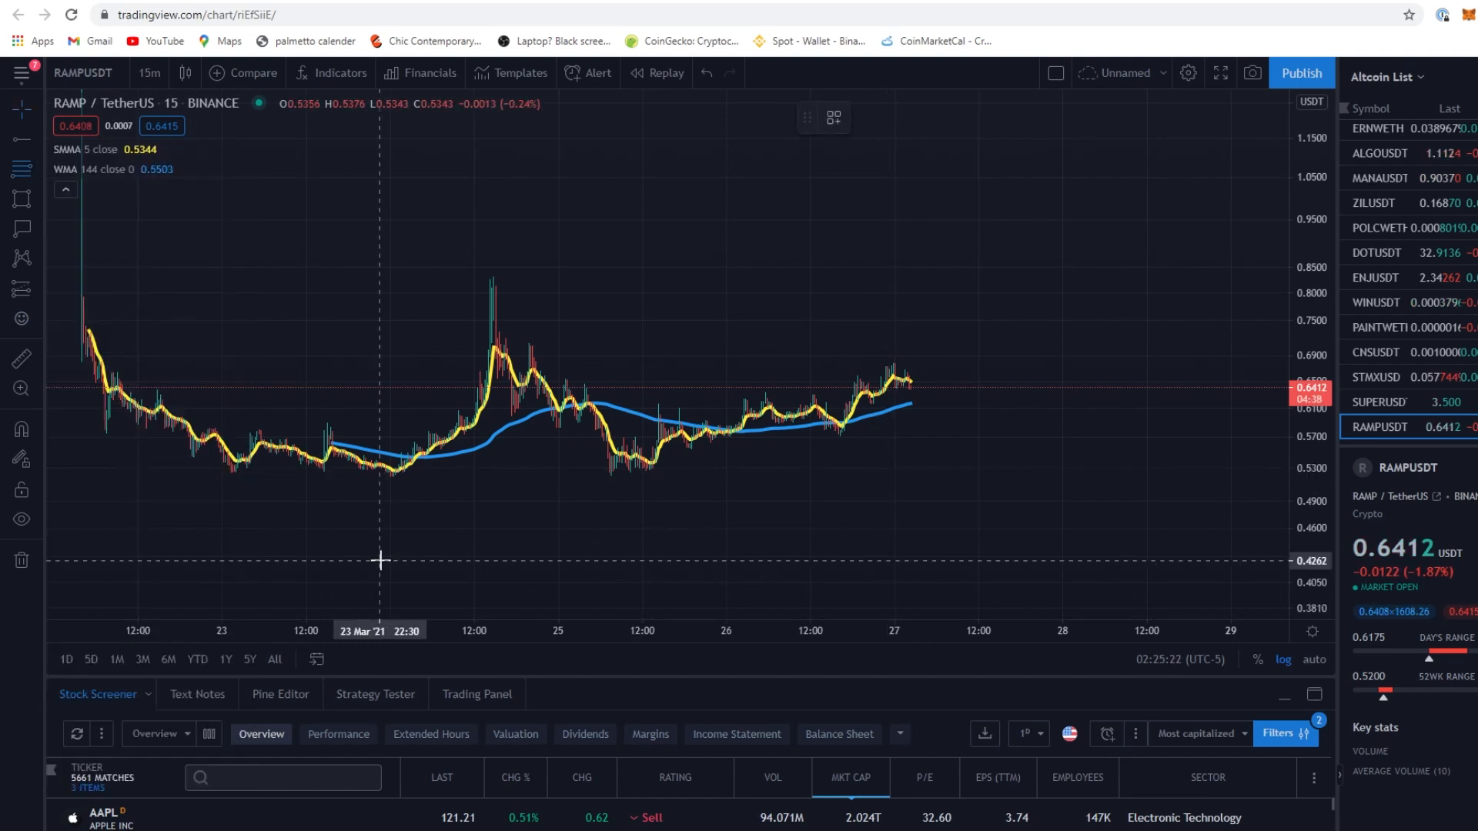
{"action": "mouse_move", "coordinate": [402, 471]}
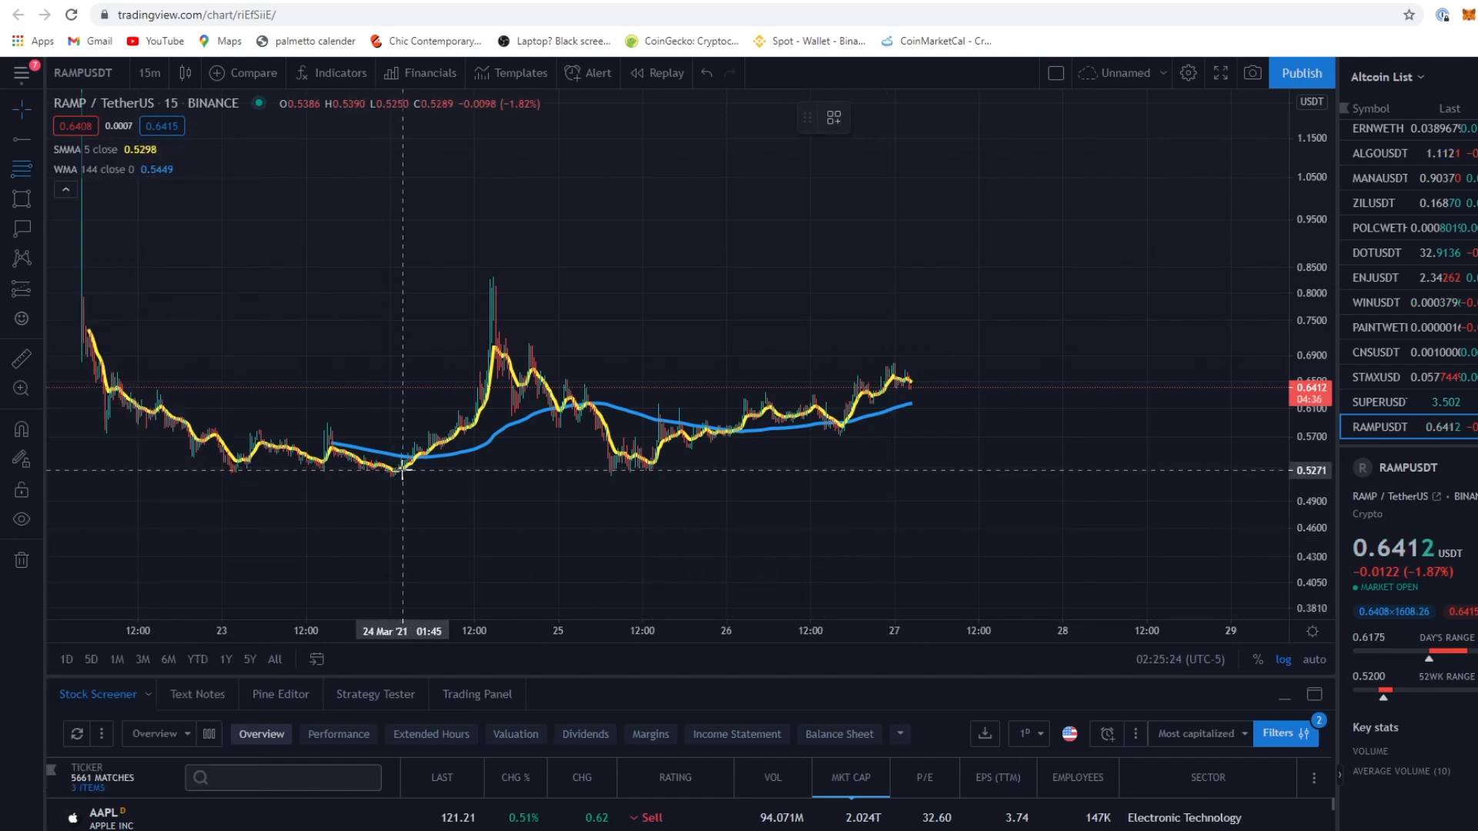
{"action": "mouse_move", "coordinate": [636, 488]}
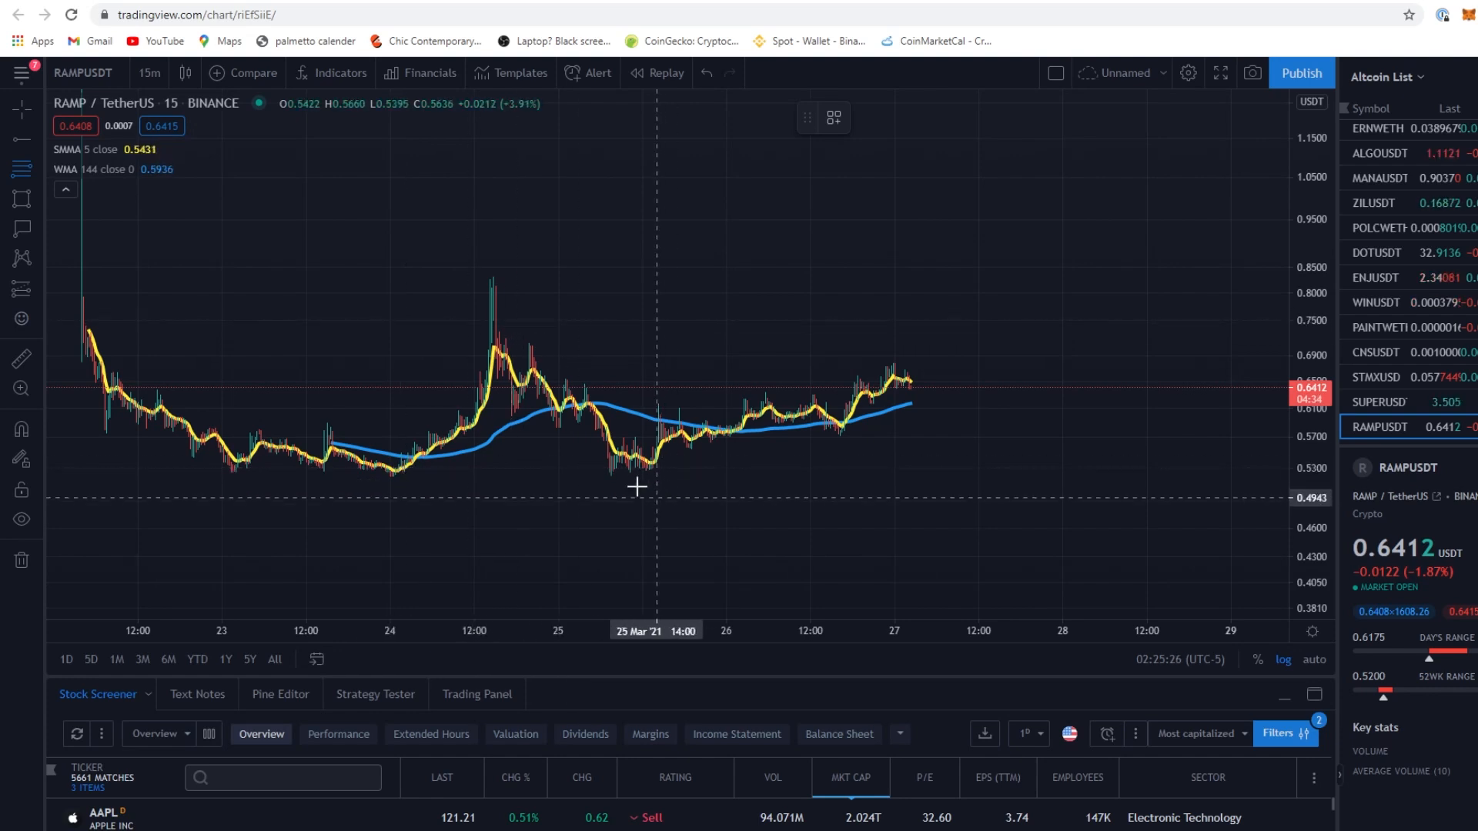
{"action": "mouse_move", "coordinate": [631, 482]}
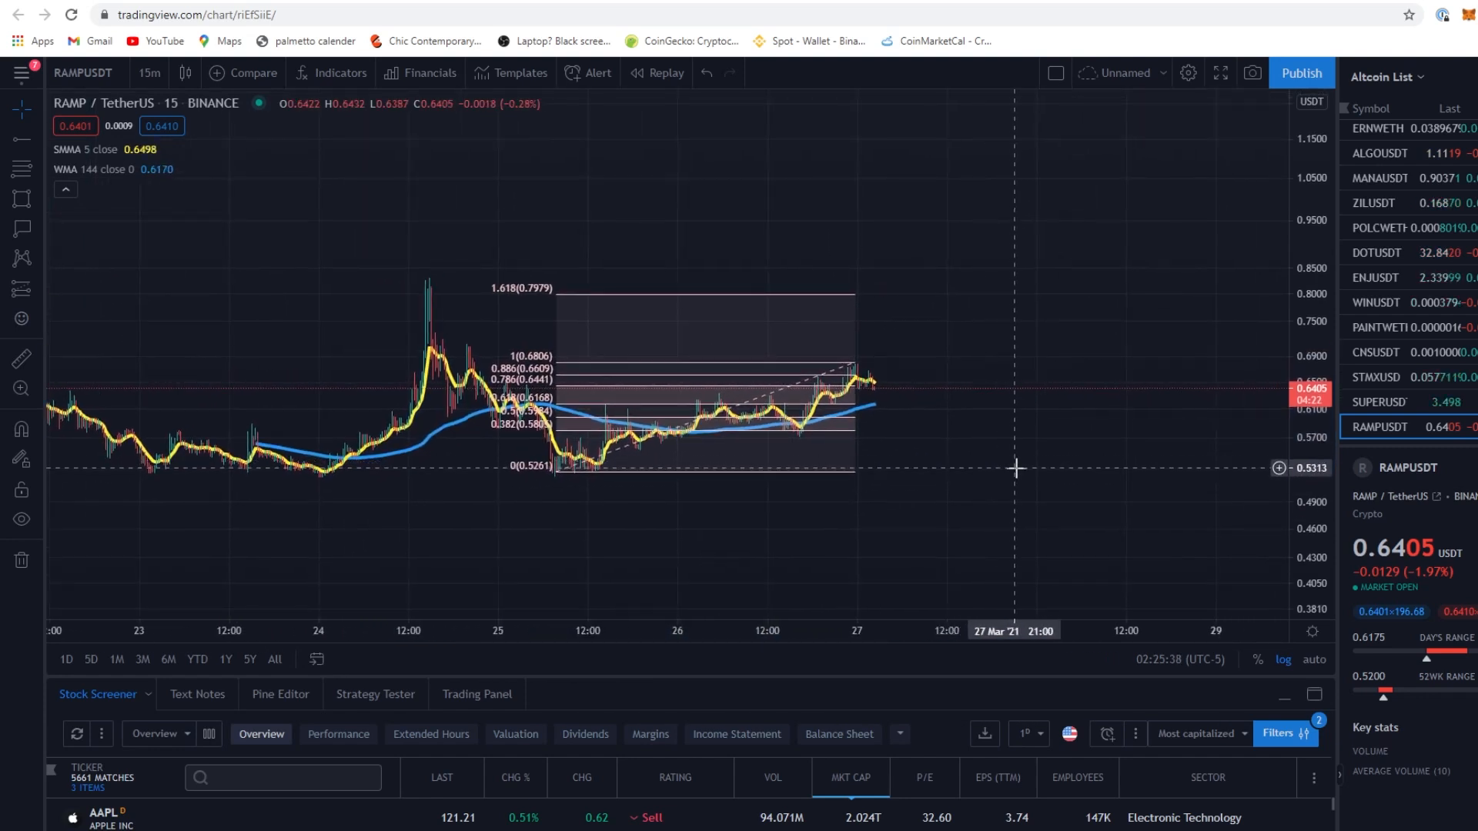
{"action": "mouse_move", "coordinate": [856, 308]}
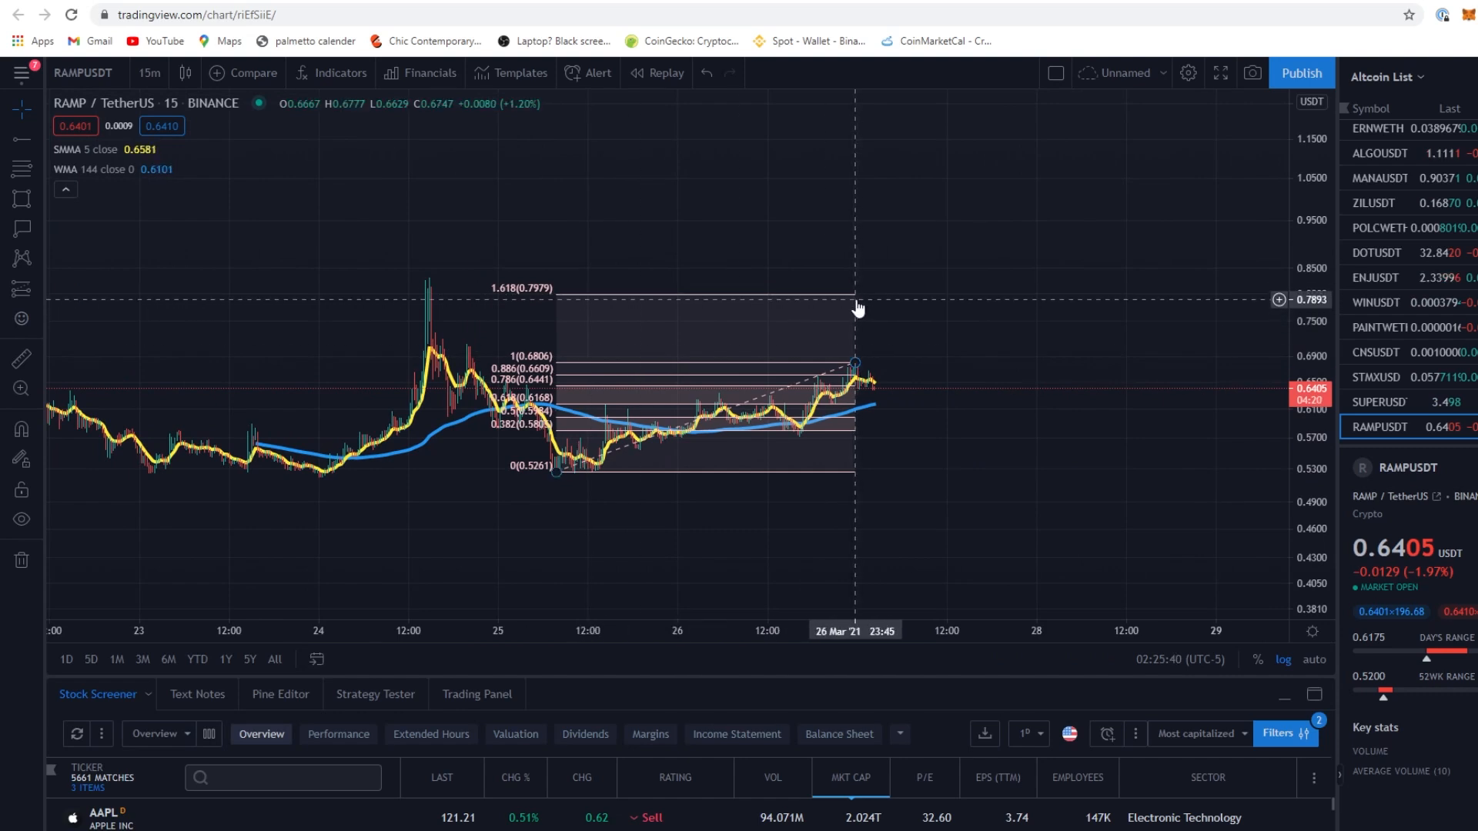
{"action": "mouse_move", "coordinate": [852, 480]}
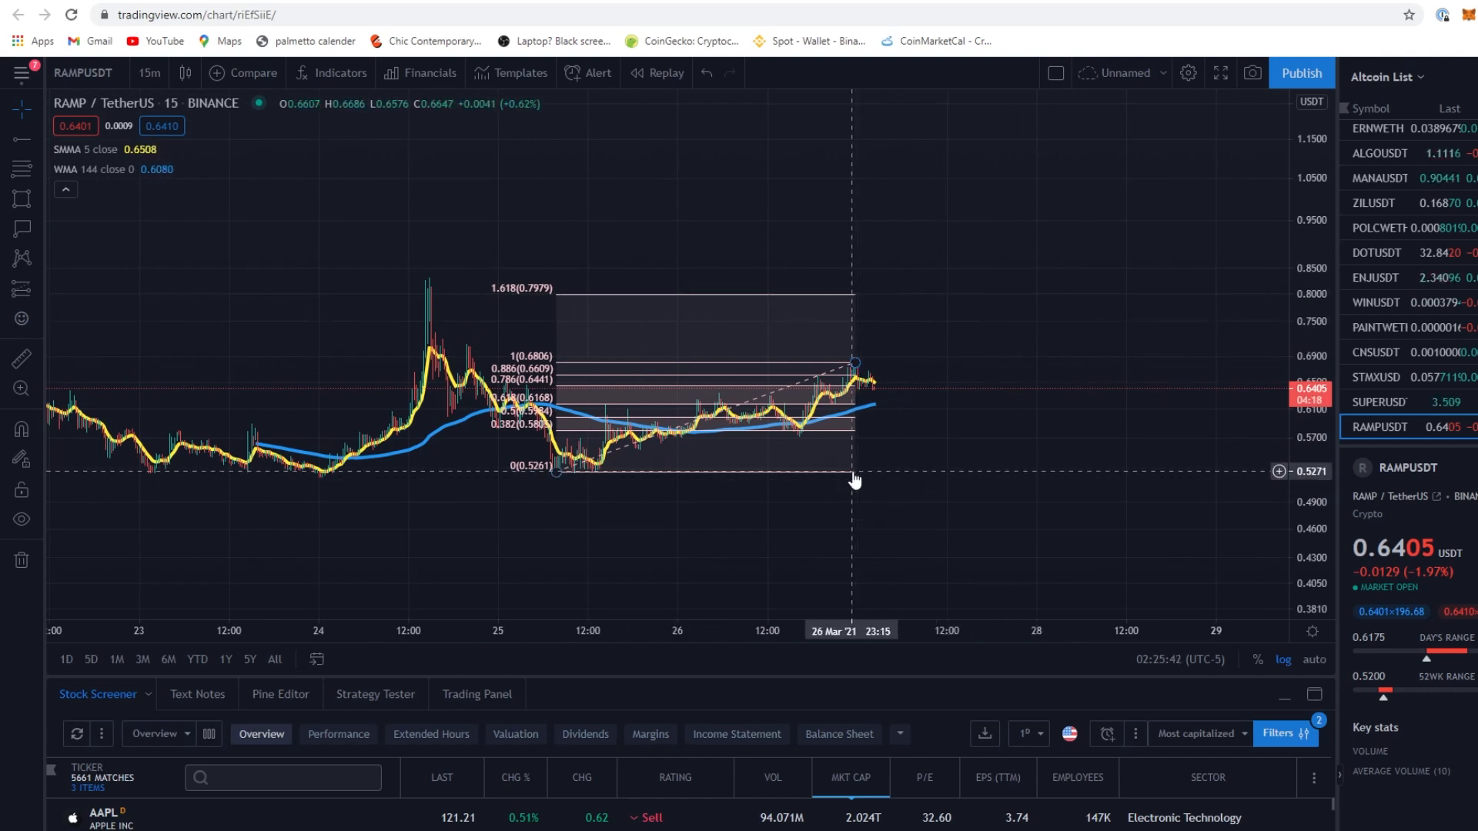
{"action": "mouse_move", "coordinate": [853, 484]}
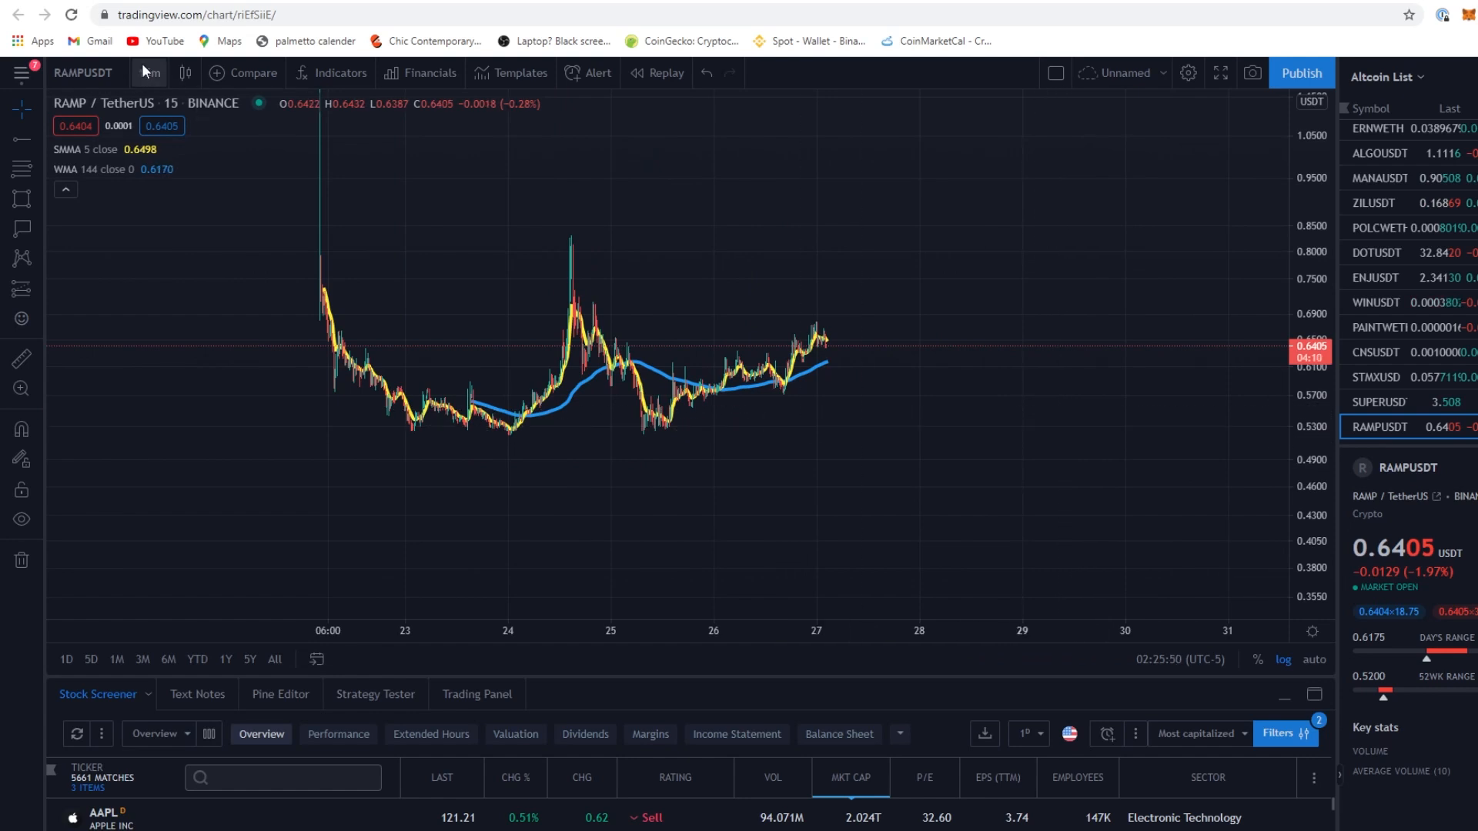
On 5-minute candles, draw a Fib Retracement from the 0.5220 low to 0.6714, extending to 0.7843
{"action": "left_click", "coordinate": [147, 73]}
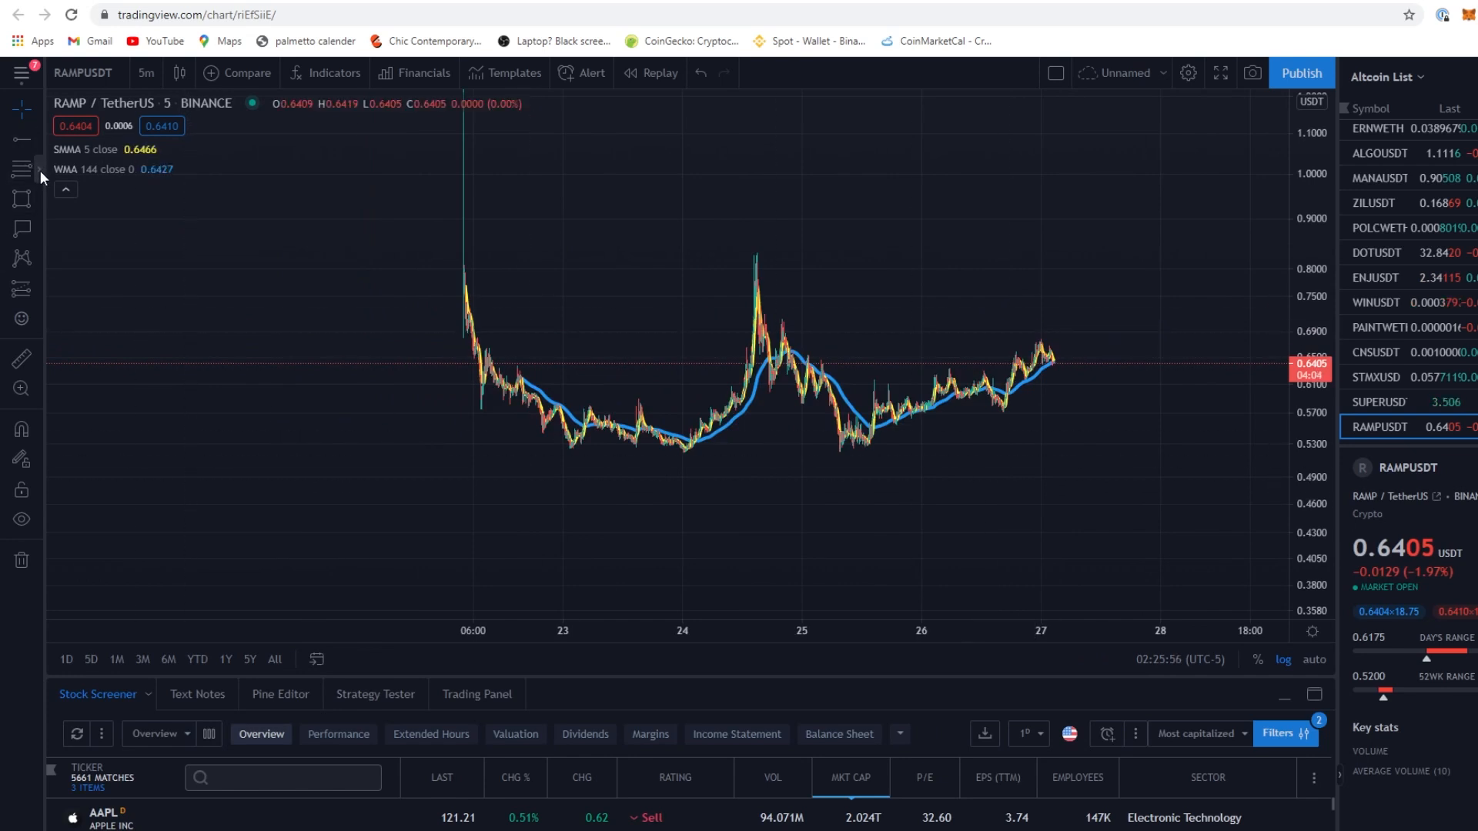
{"action": "left_click", "coordinate": [21, 171]}
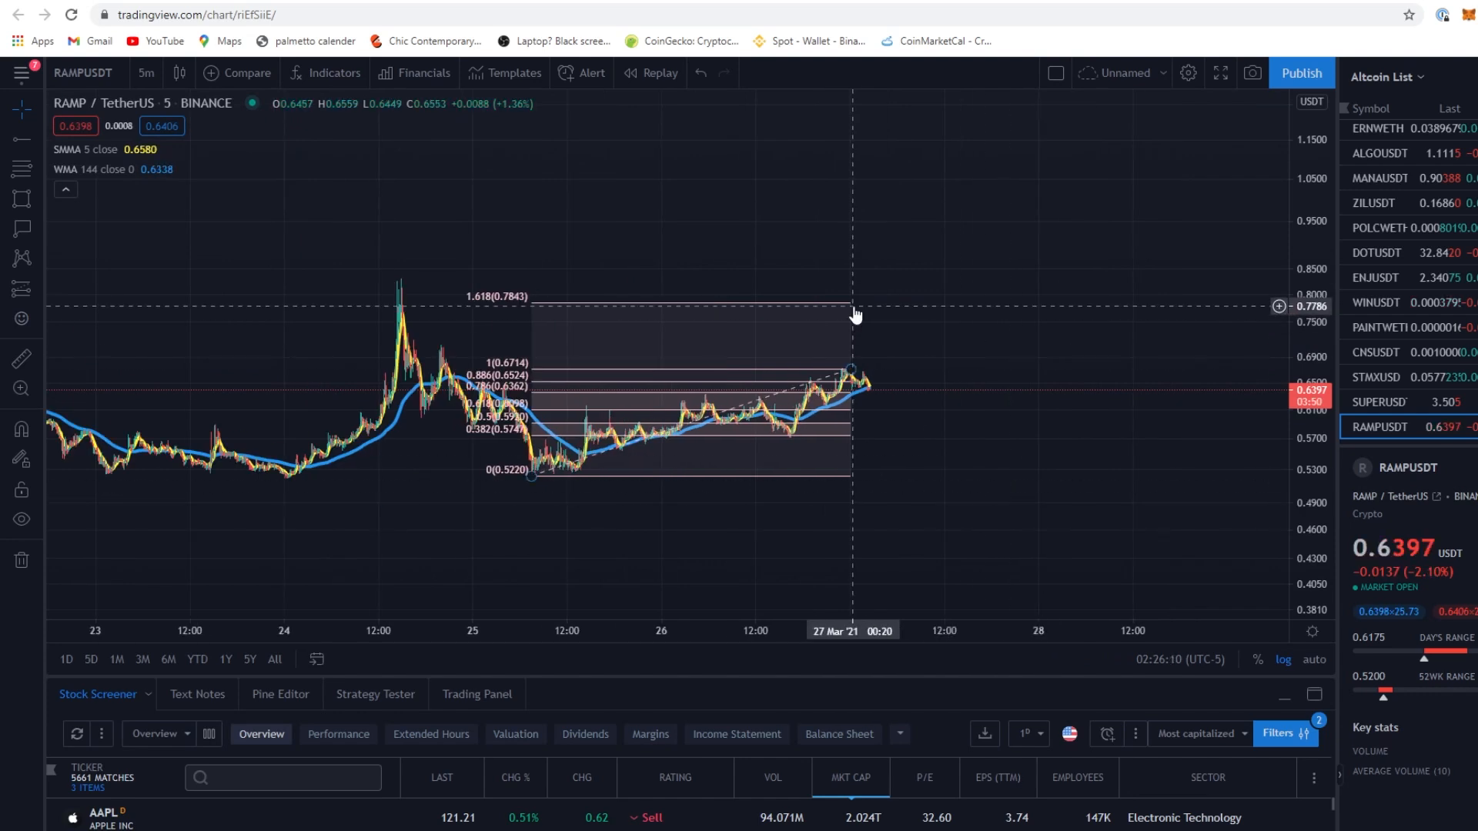
{"action": "mouse_move", "coordinate": [851, 389]}
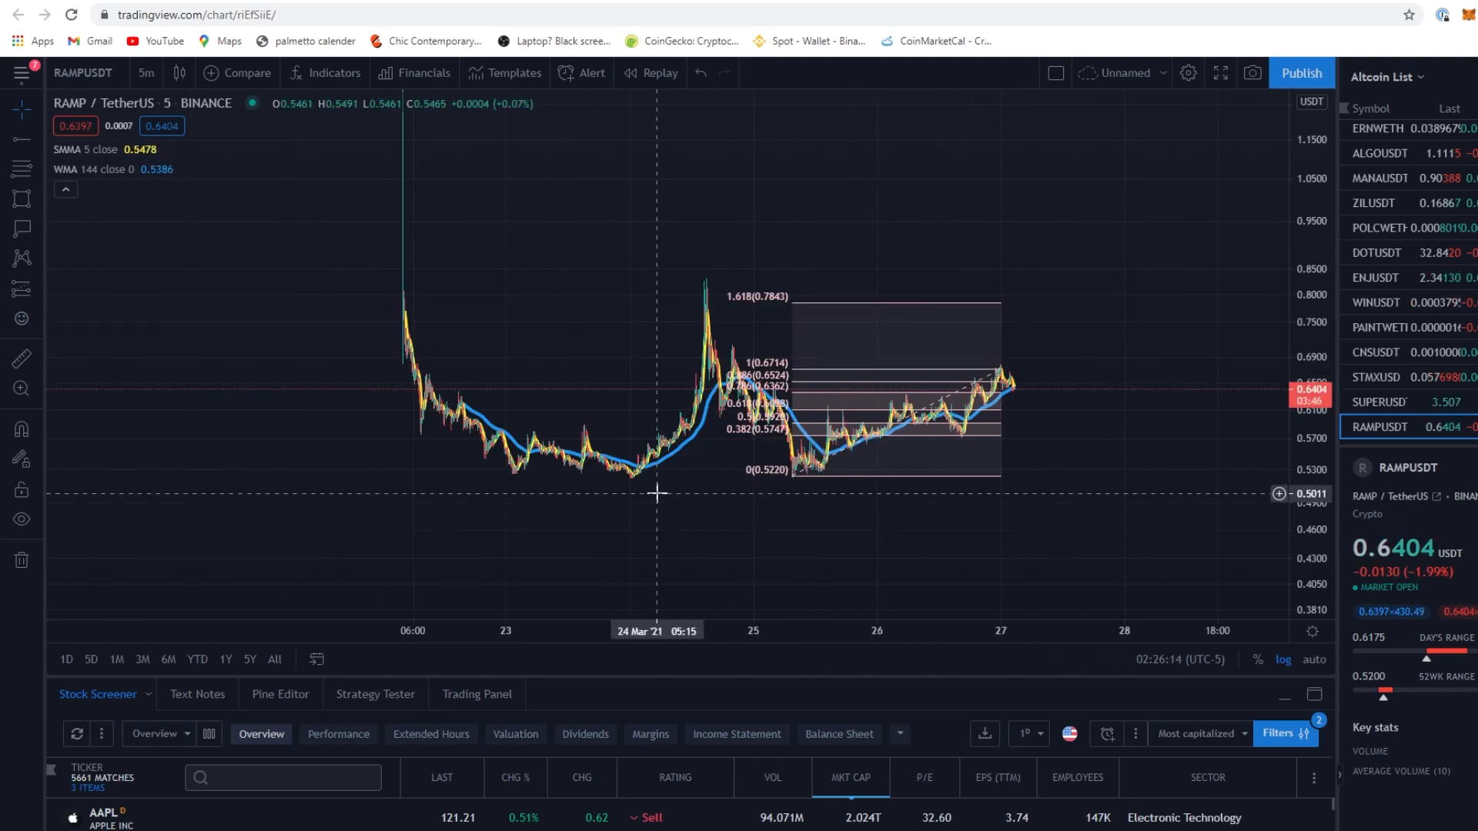
{"action": "mouse_move", "coordinate": [480, 267]}
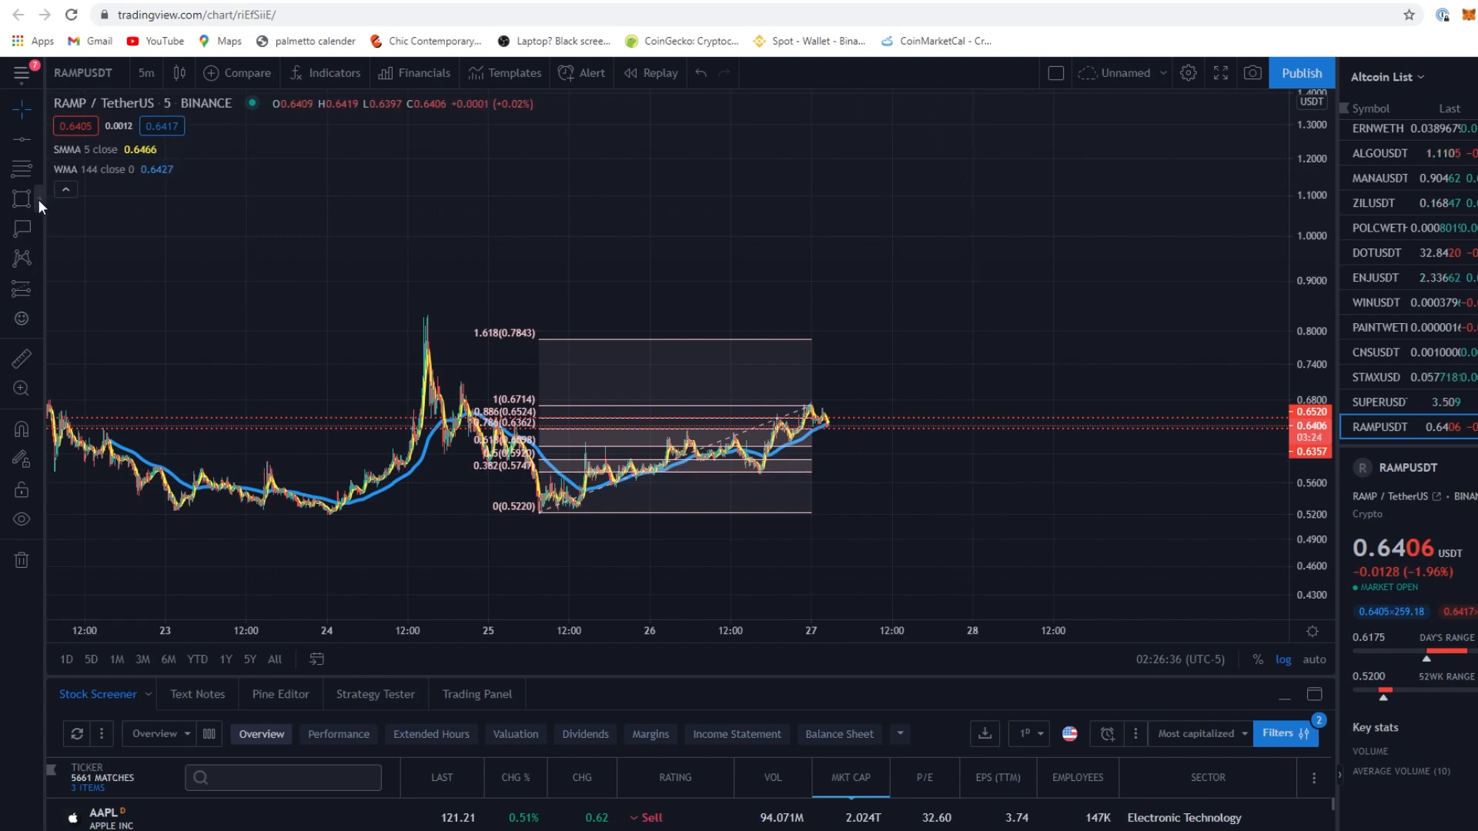
{"action": "mouse_move", "coordinate": [782, 499]}
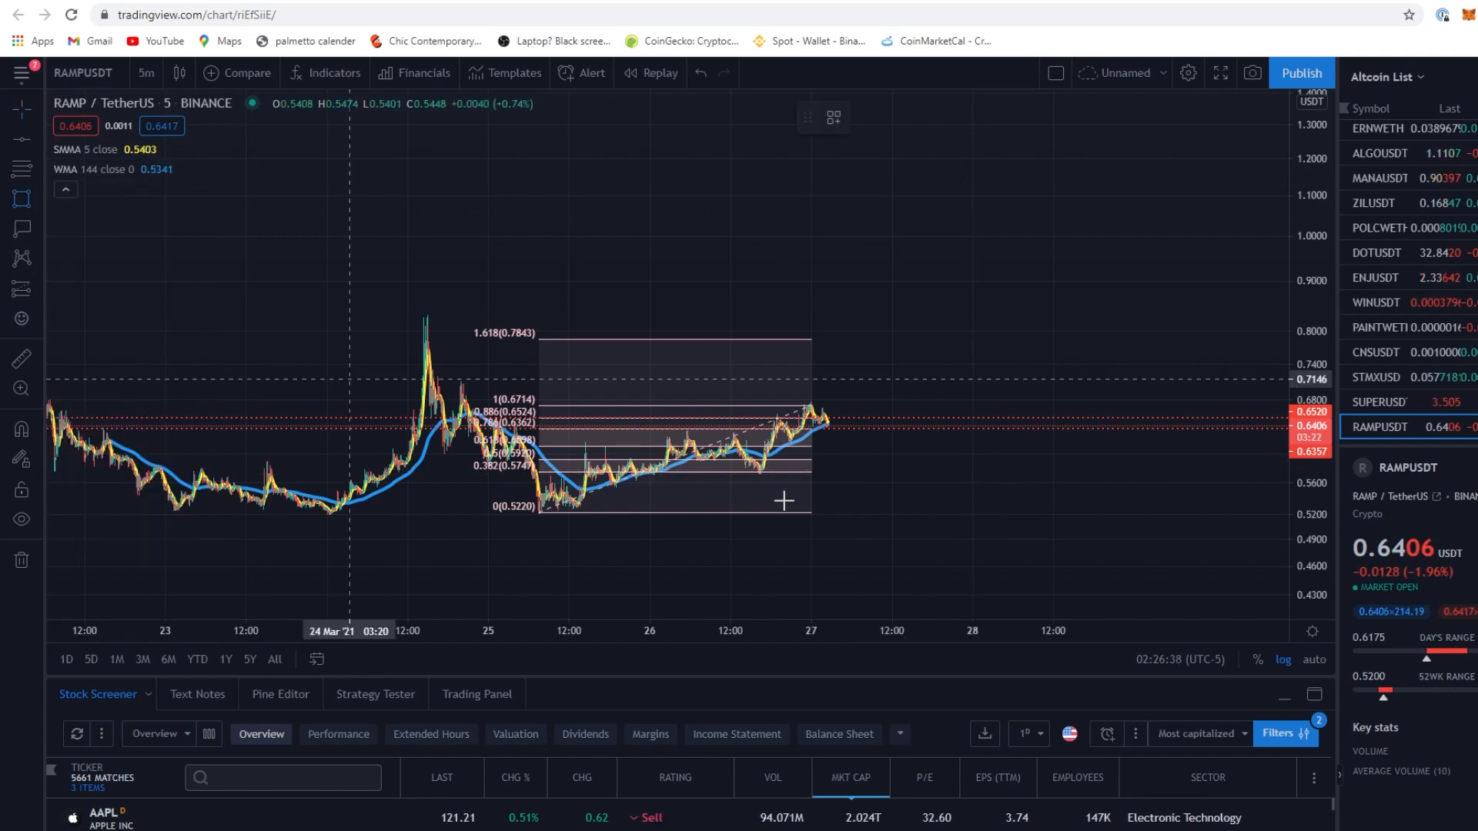
{"action": "mouse_move", "coordinate": [821, 468]}
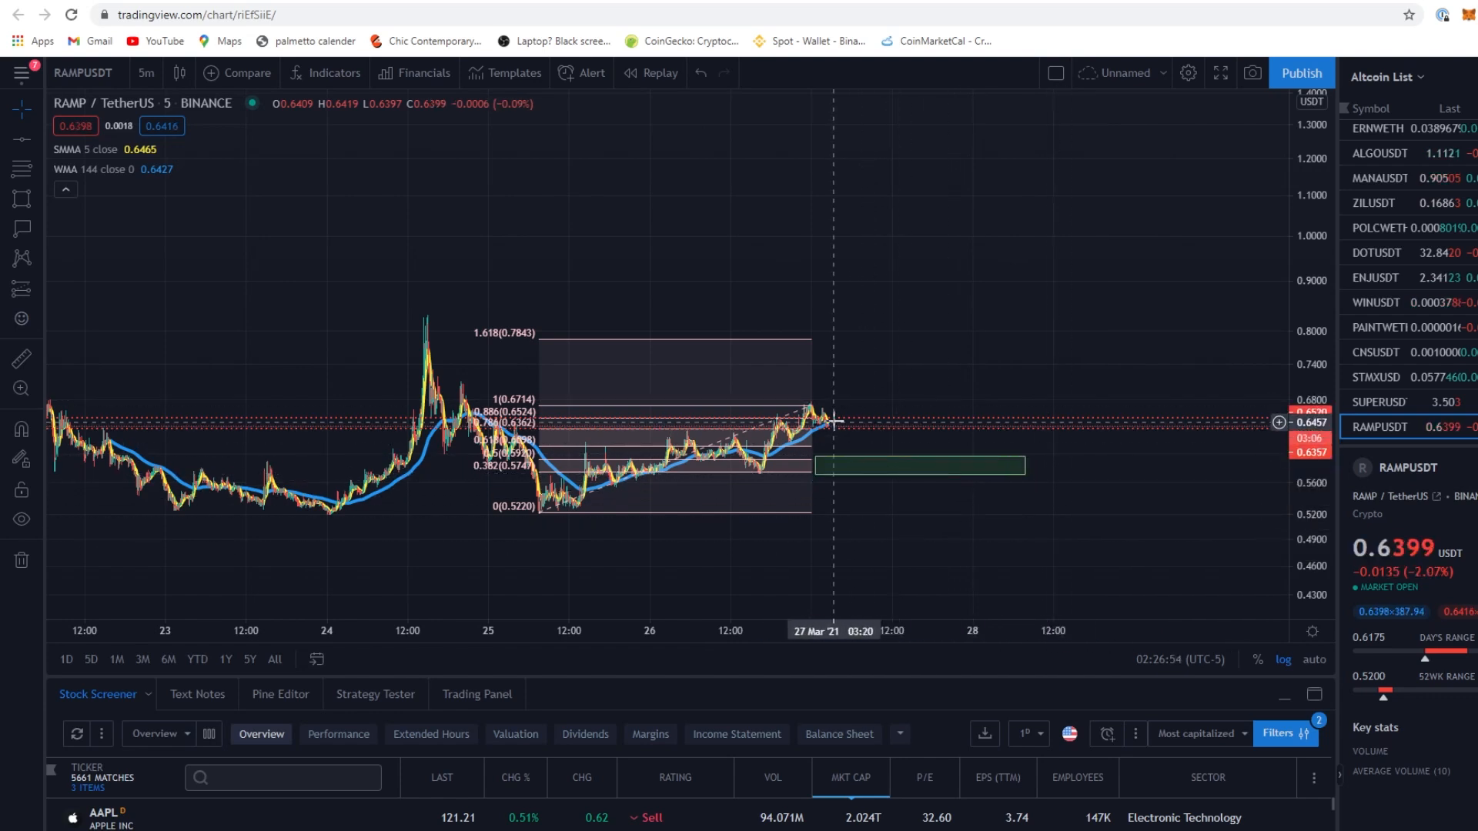
{"action": "mouse_move", "coordinate": [837, 391]}
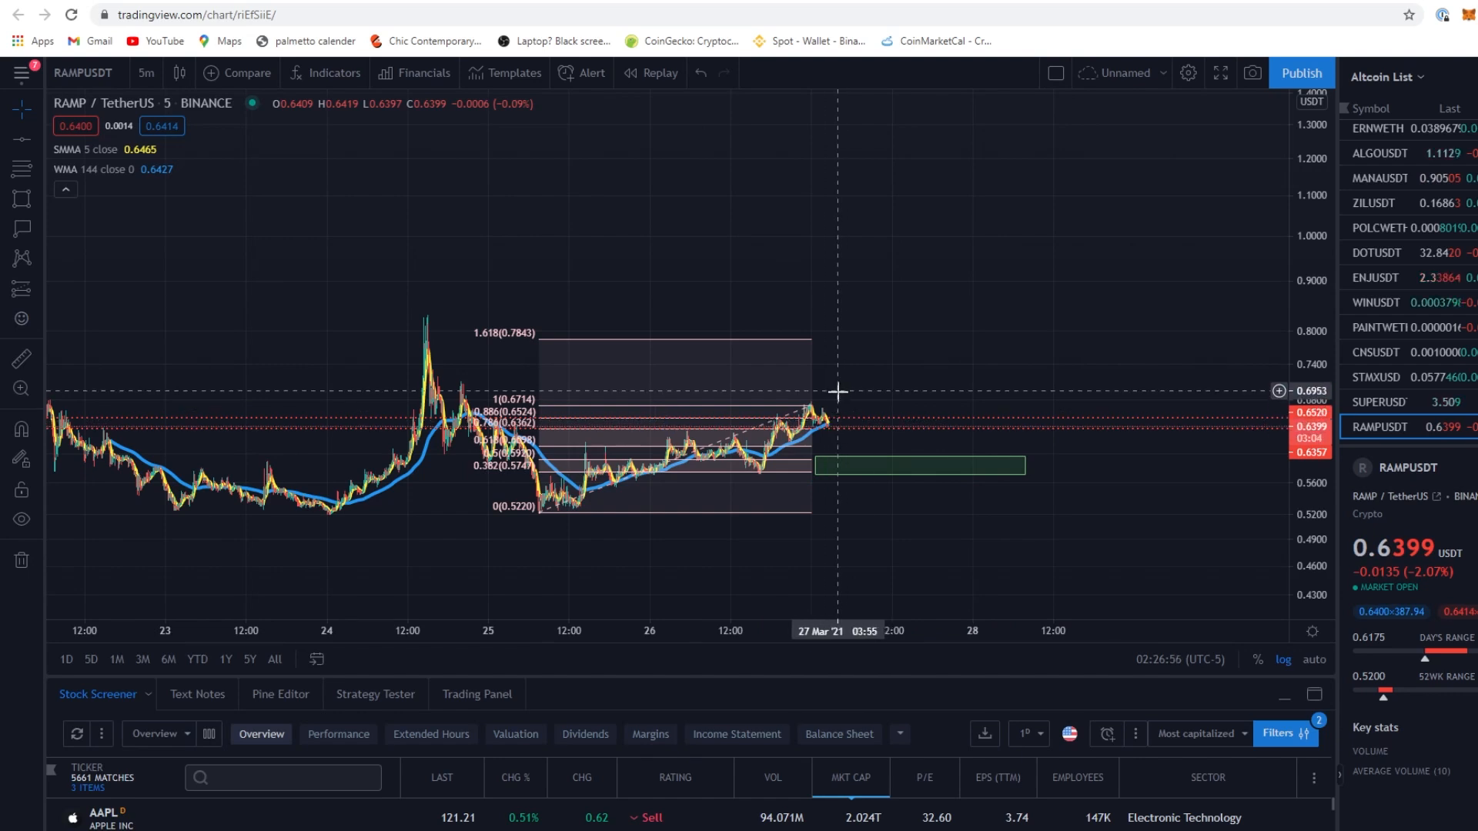
{"action": "mouse_move", "coordinate": [905, 511]}
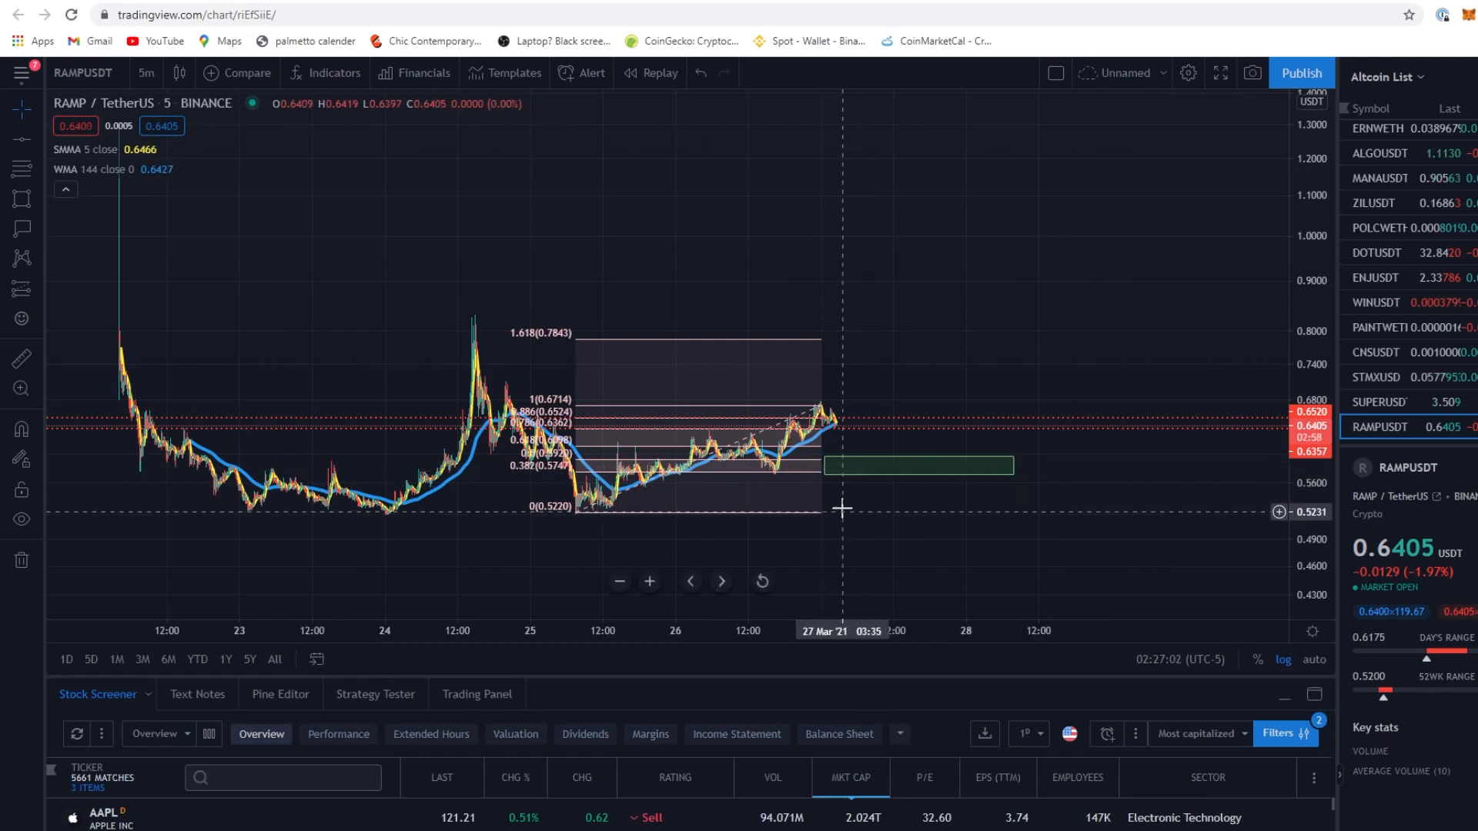
{"action": "mouse_move", "coordinate": [833, 488]}
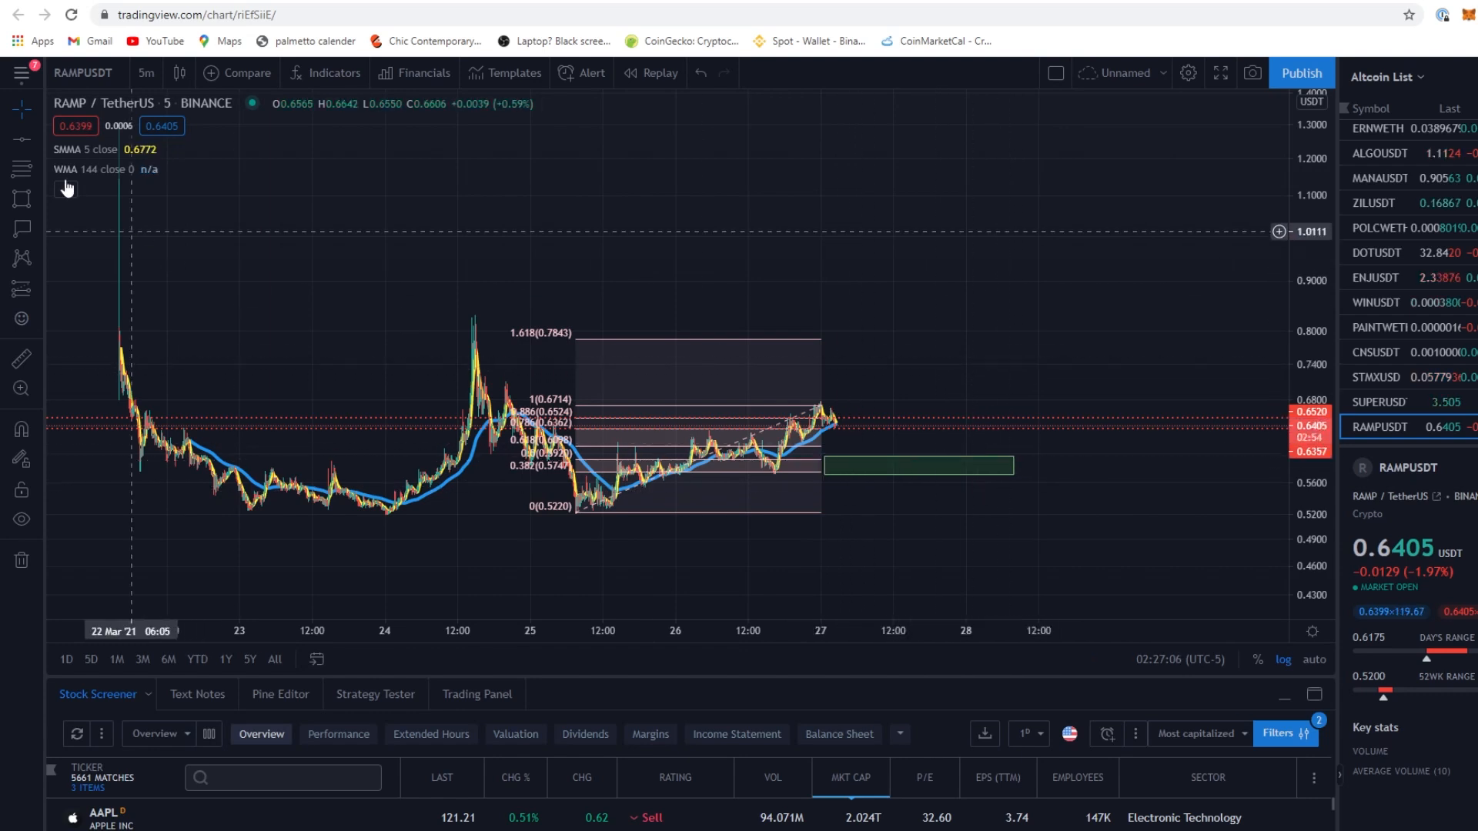
{"action": "mouse_move", "coordinate": [830, 354]}
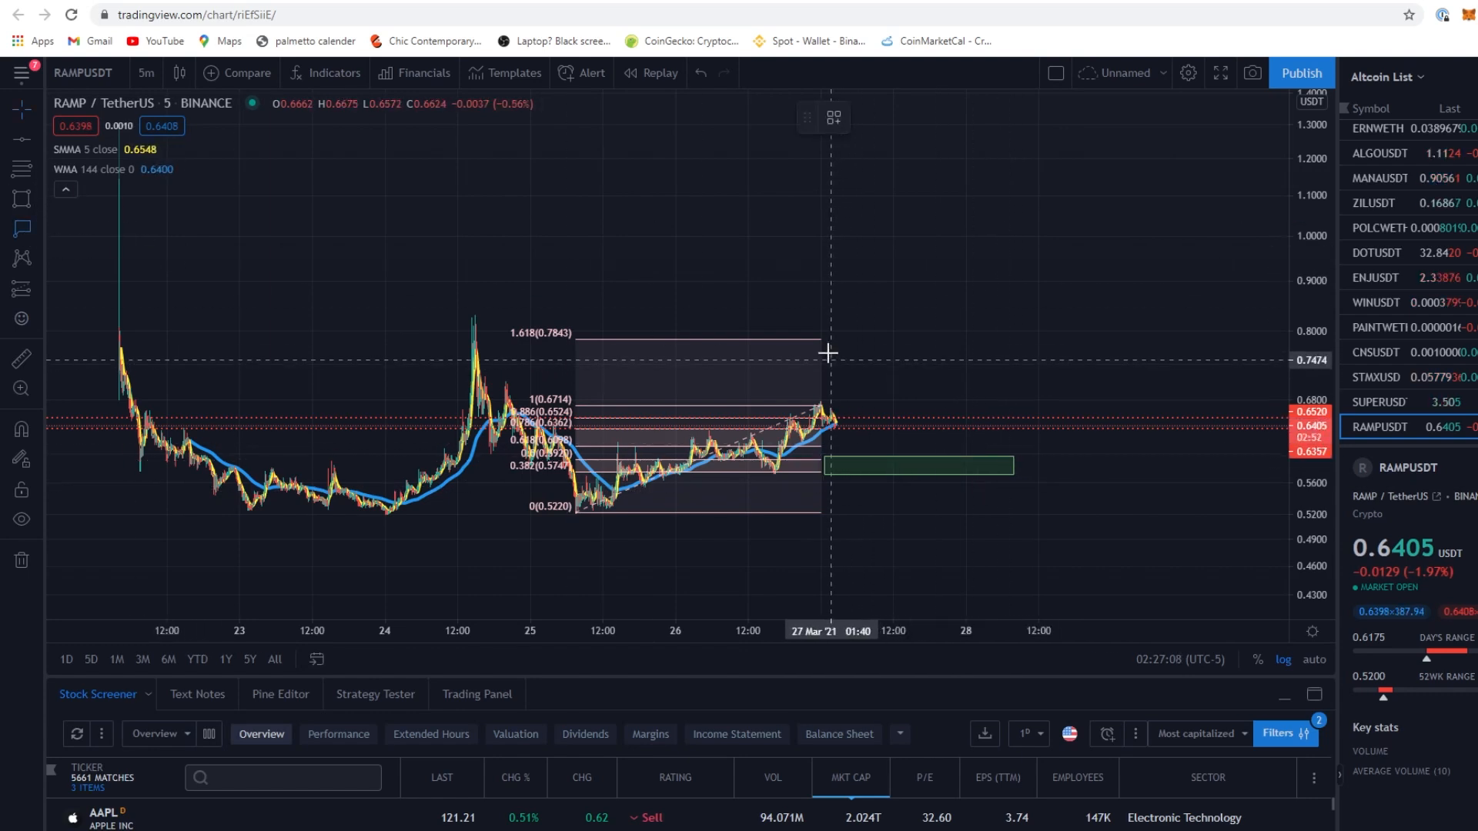
{"action": "mouse_move", "coordinate": [823, 349]}
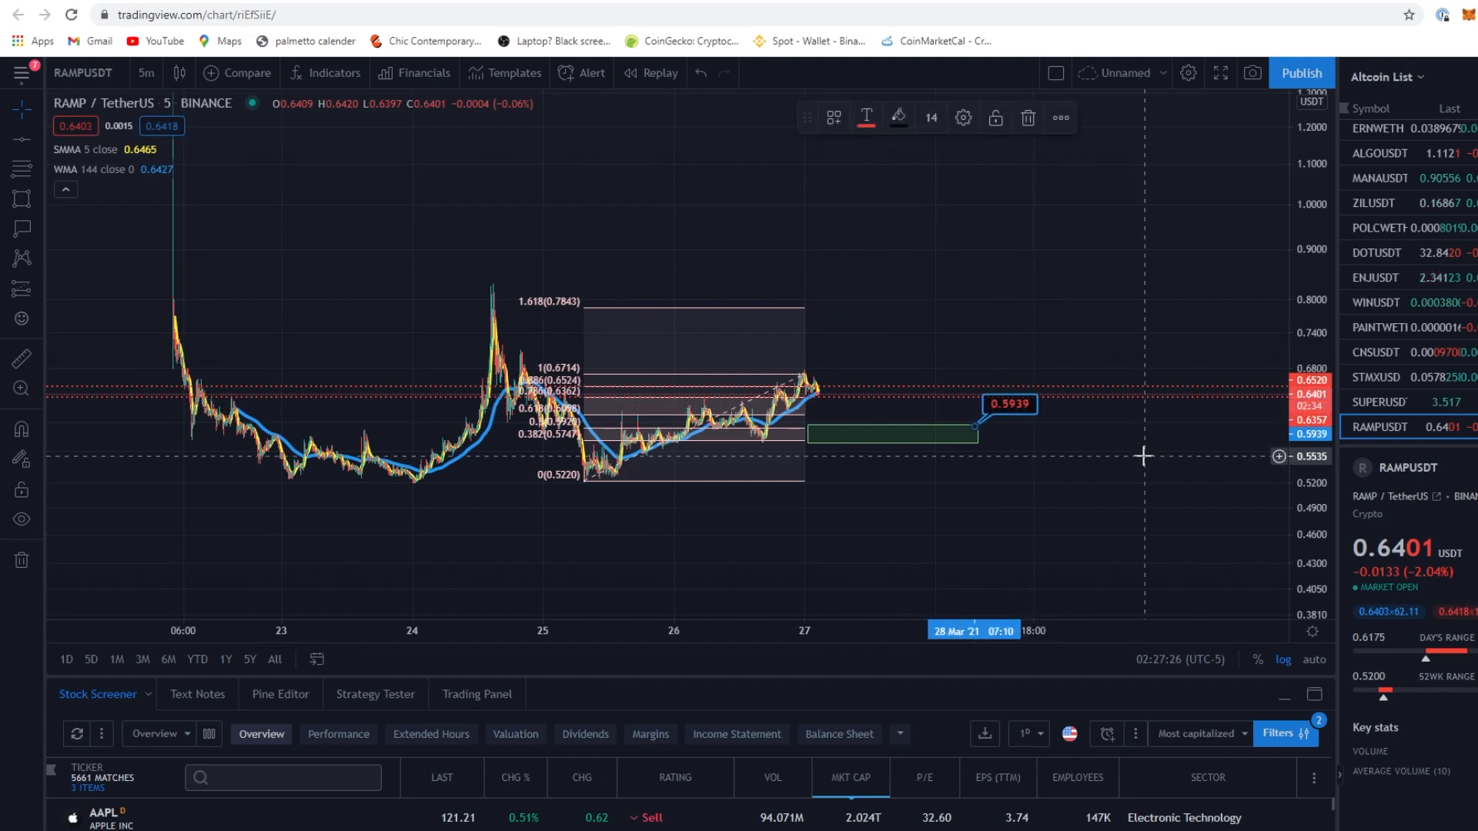
{"action": "mouse_move", "coordinate": [1030, 414]}
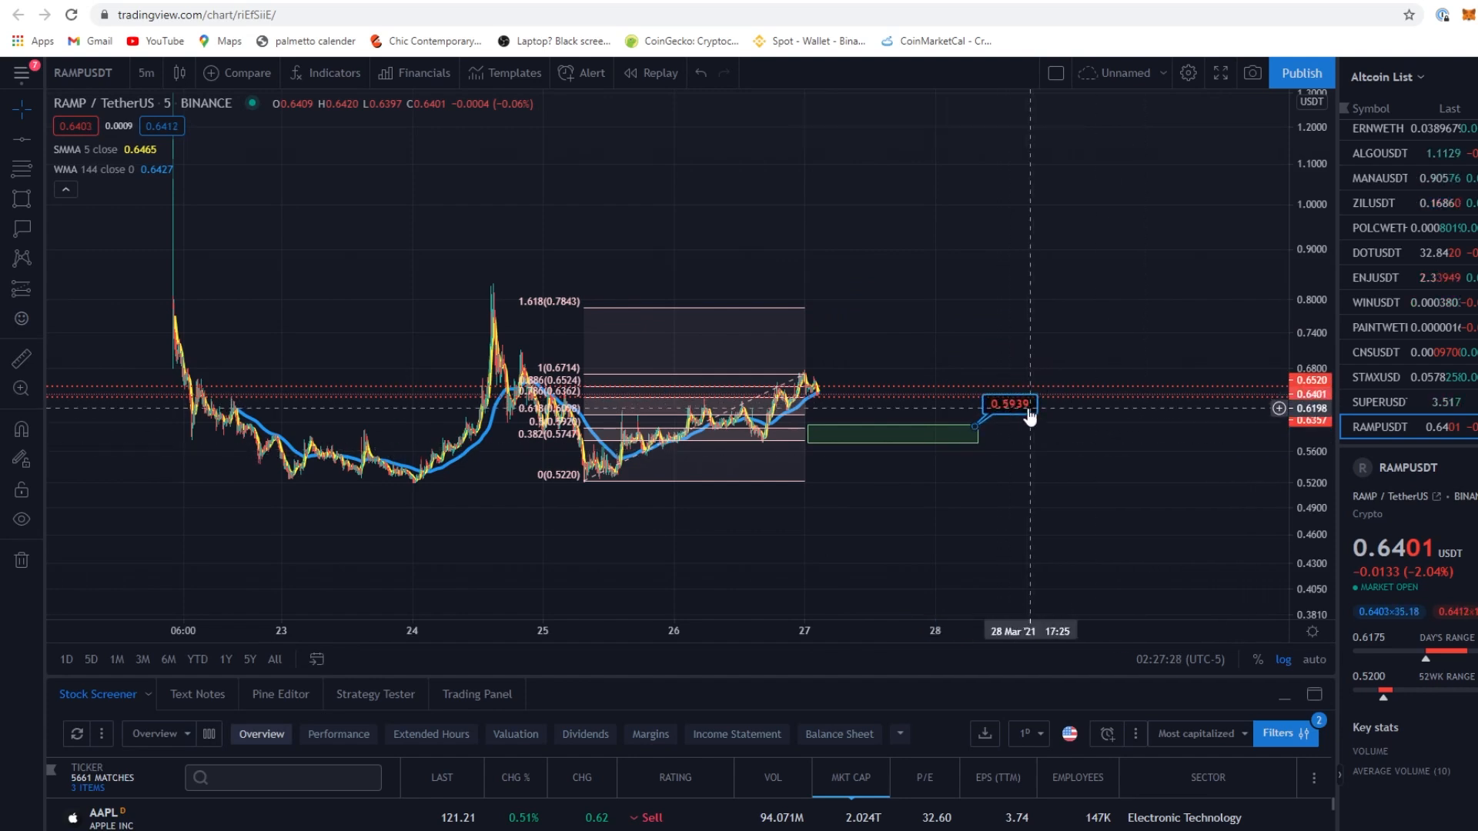
{"action": "mouse_move", "coordinate": [1013, 409]}
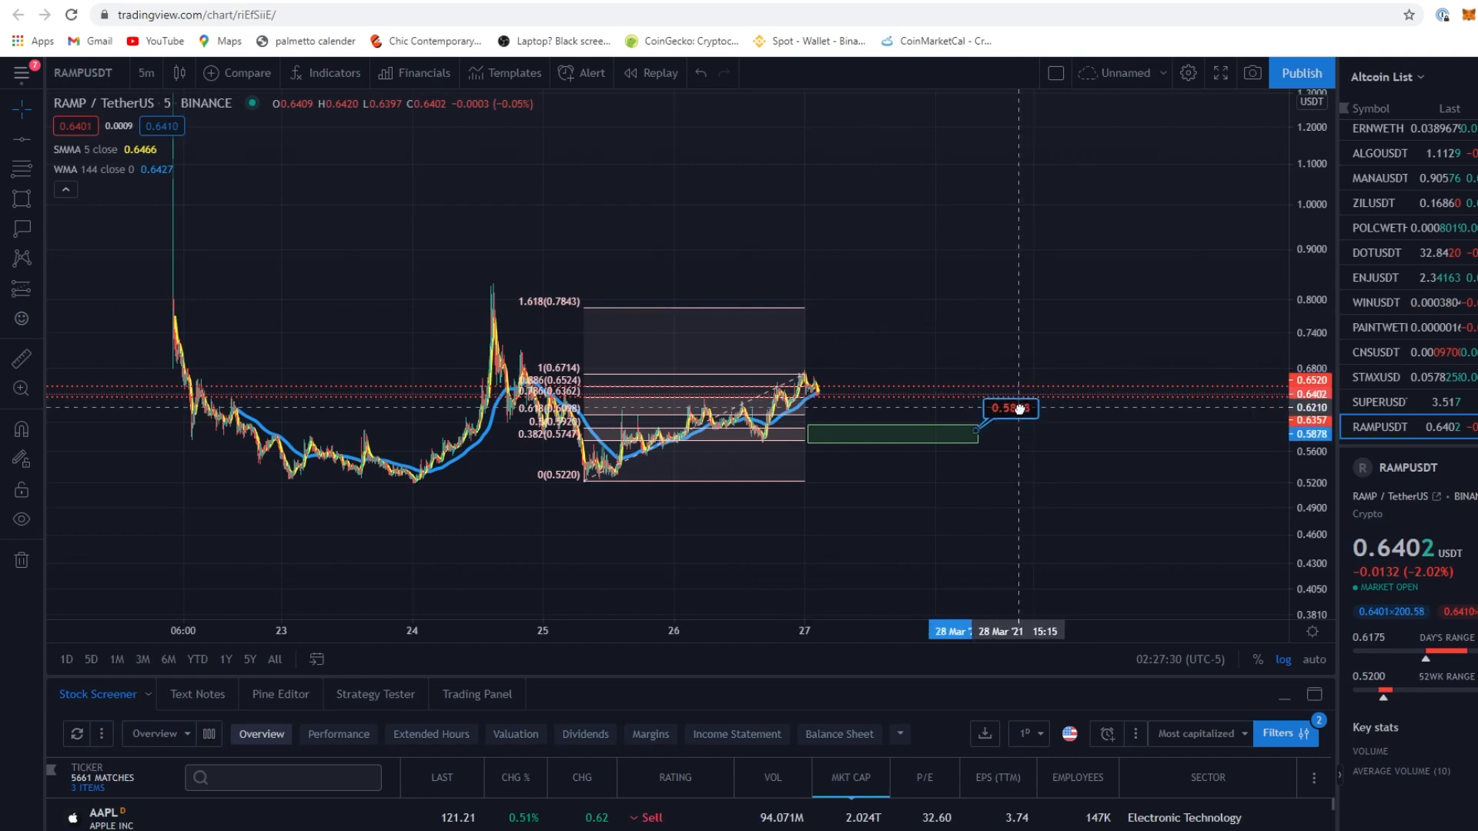
{"action": "mouse_move", "coordinate": [844, 308]}
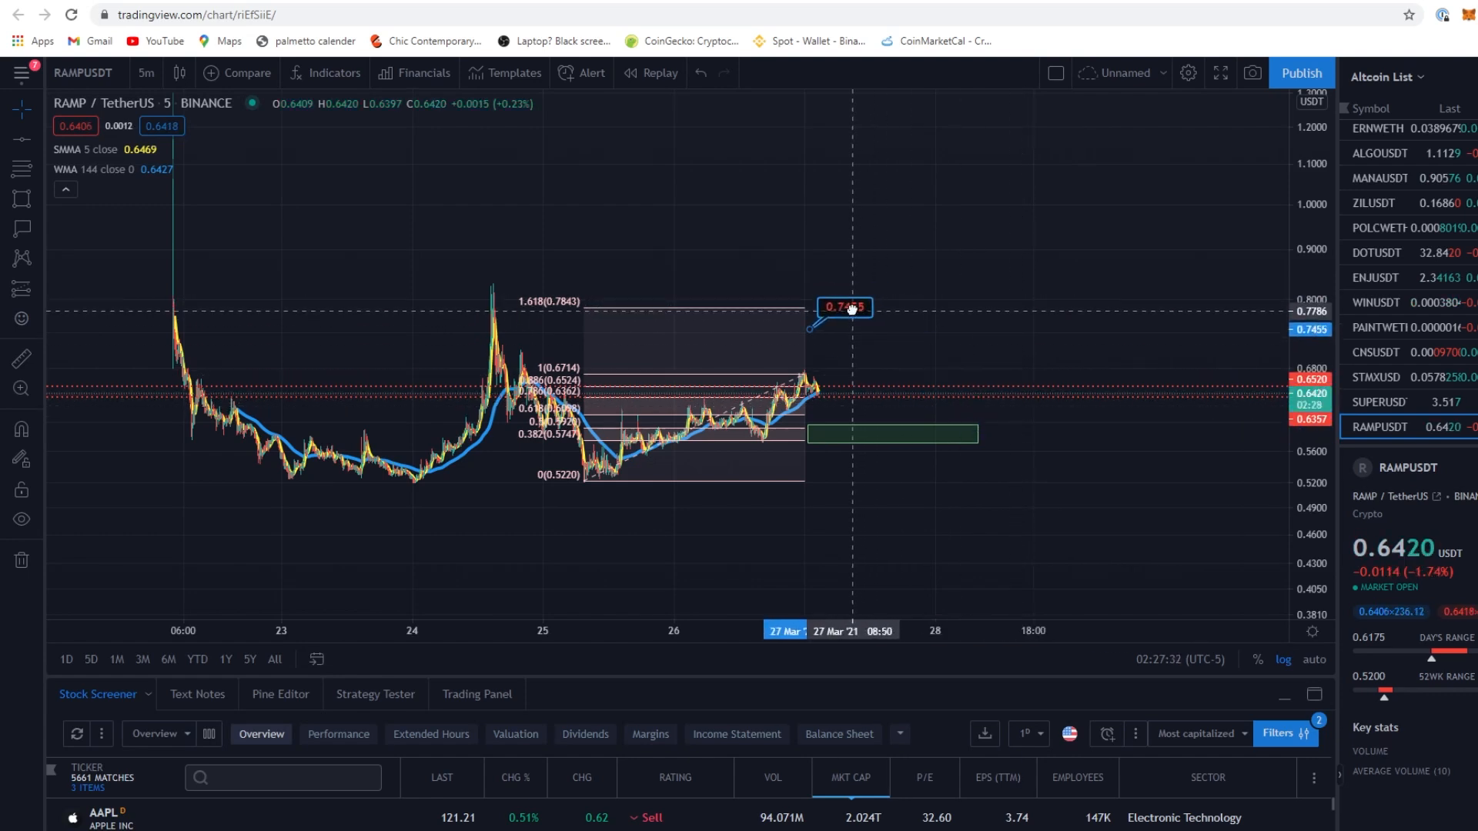
{"action": "mouse_move", "coordinate": [1056, 274]}
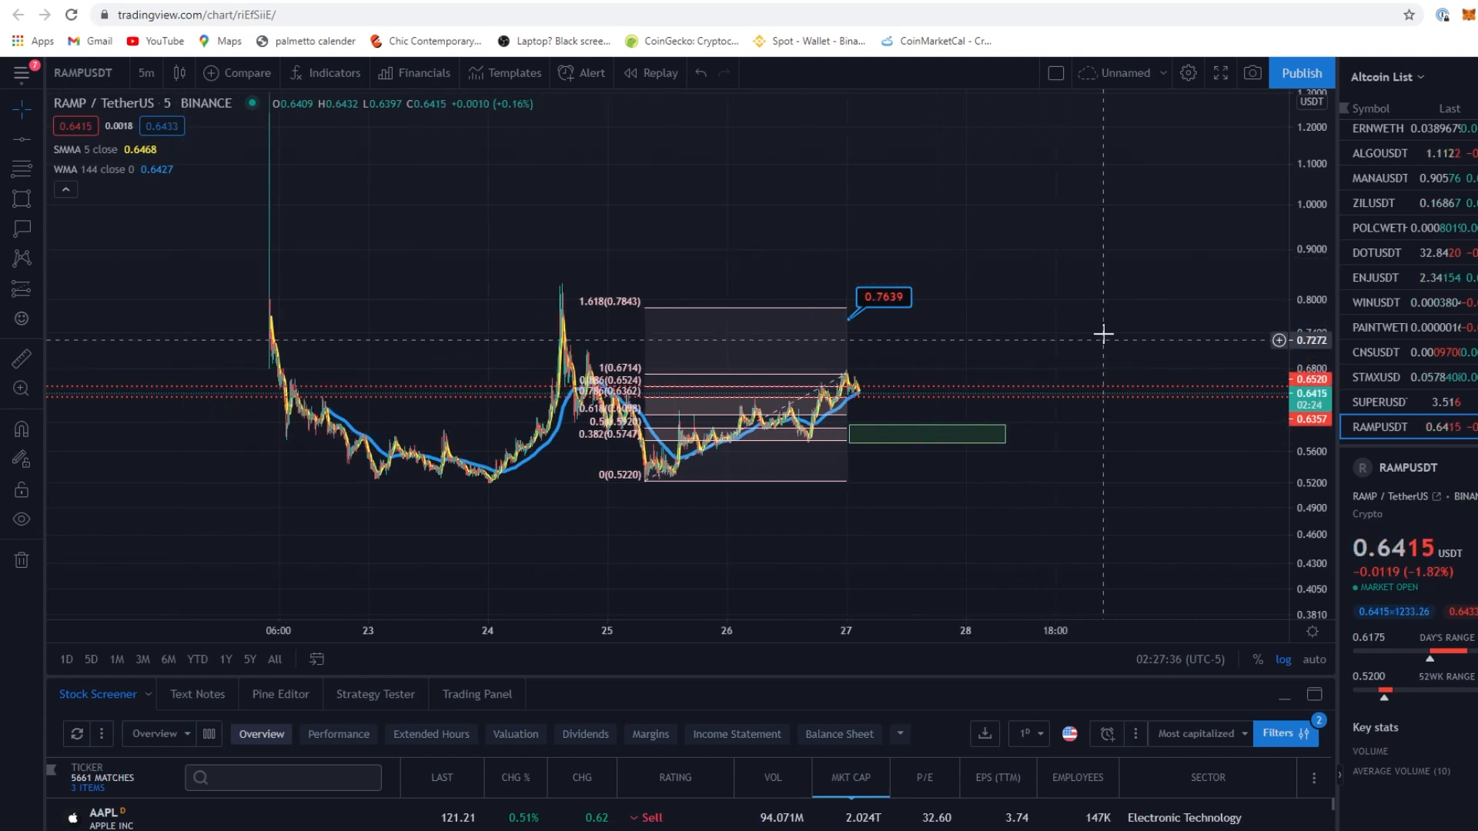
{"action": "mouse_move", "coordinate": [1052, 262]}
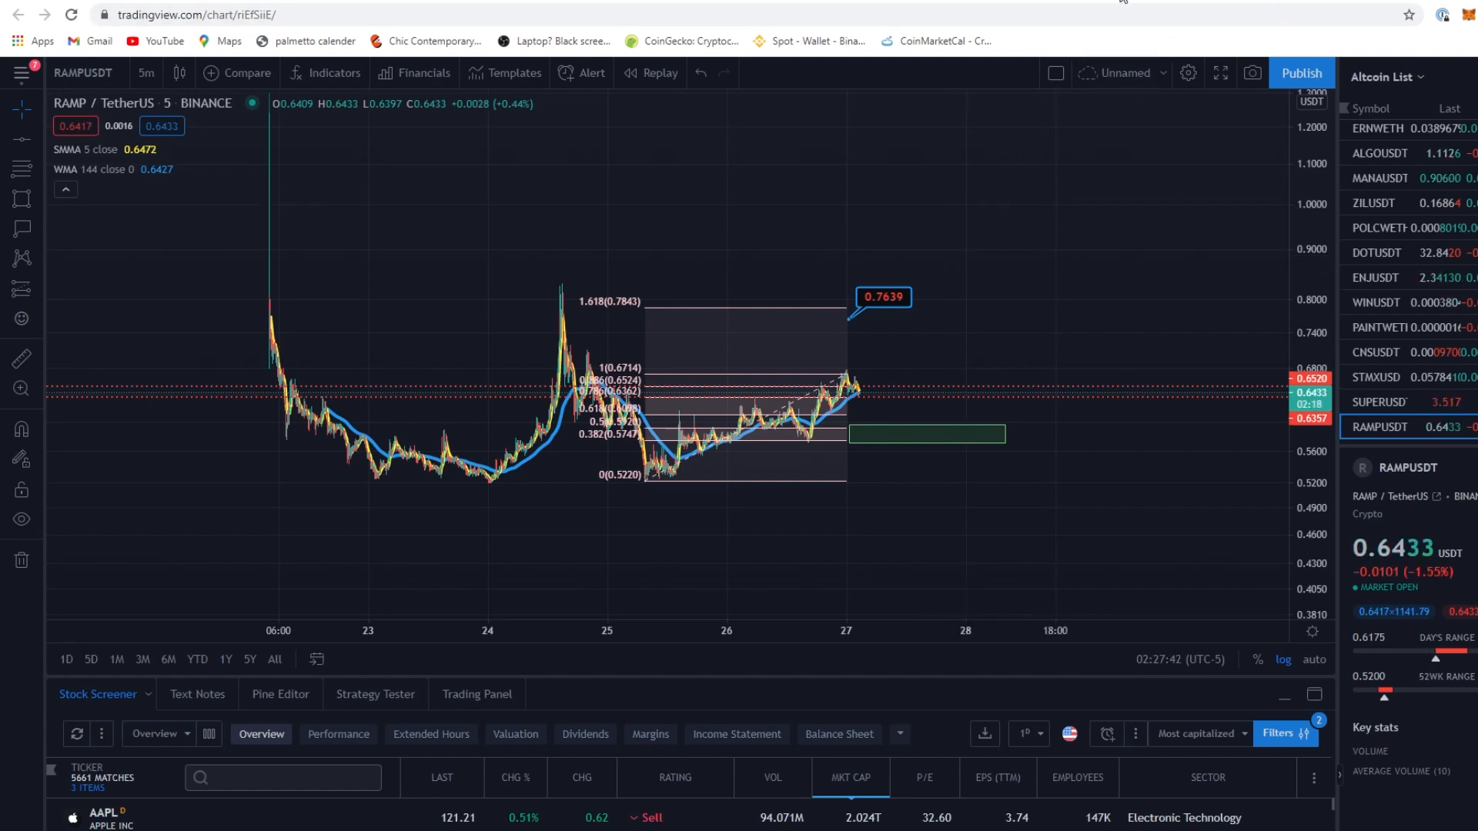
{"action": "mouse_move", "coordinate": [936, 10]}
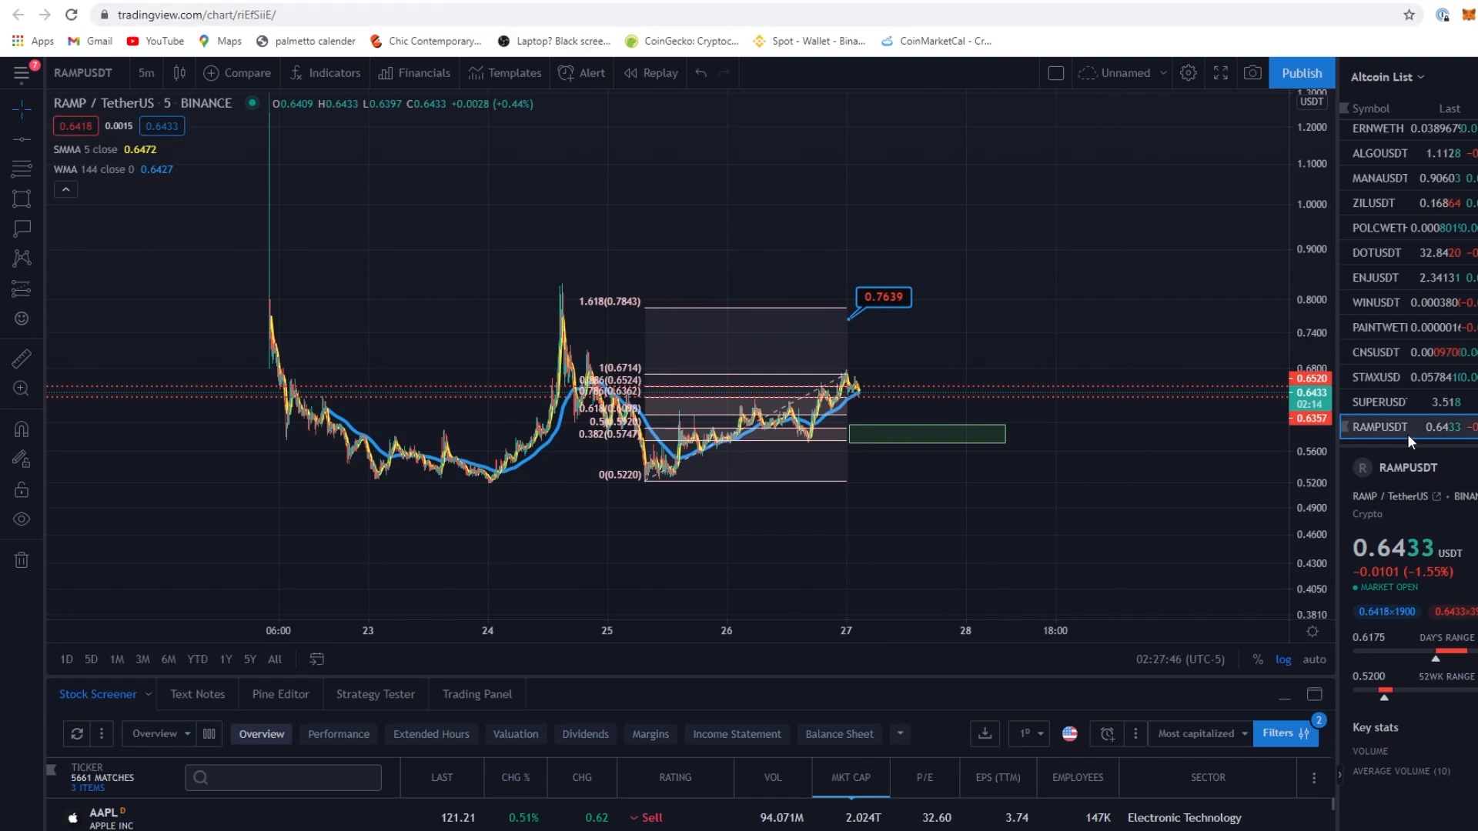
Load ADAUSDT from the watchlist and hide both moving averages
{"action": "scroll", "scroll_direction": "up", "scroll_amount": 3}
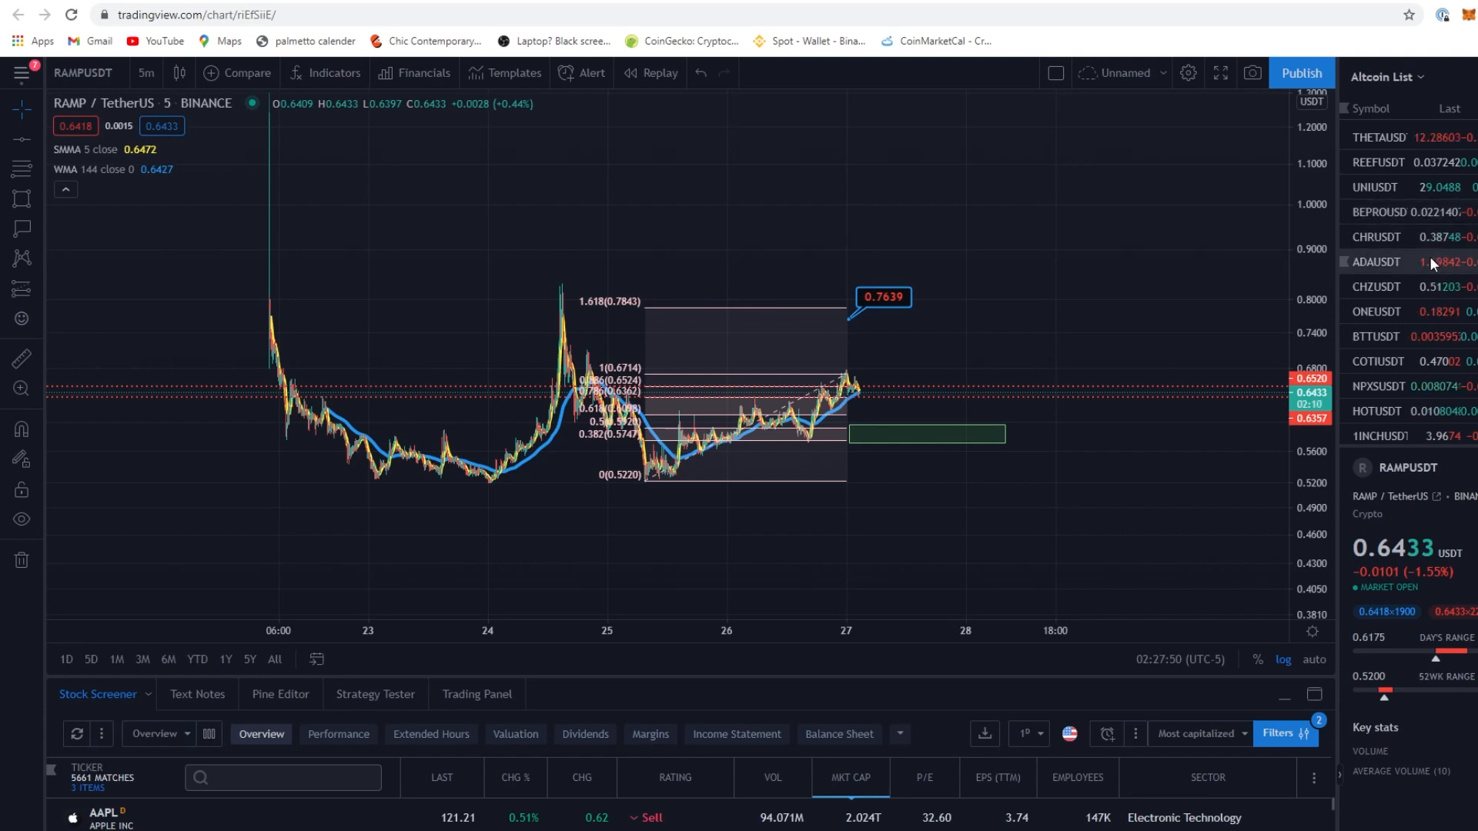
{"action": "left_click", "coordinate": [1375, 262]}
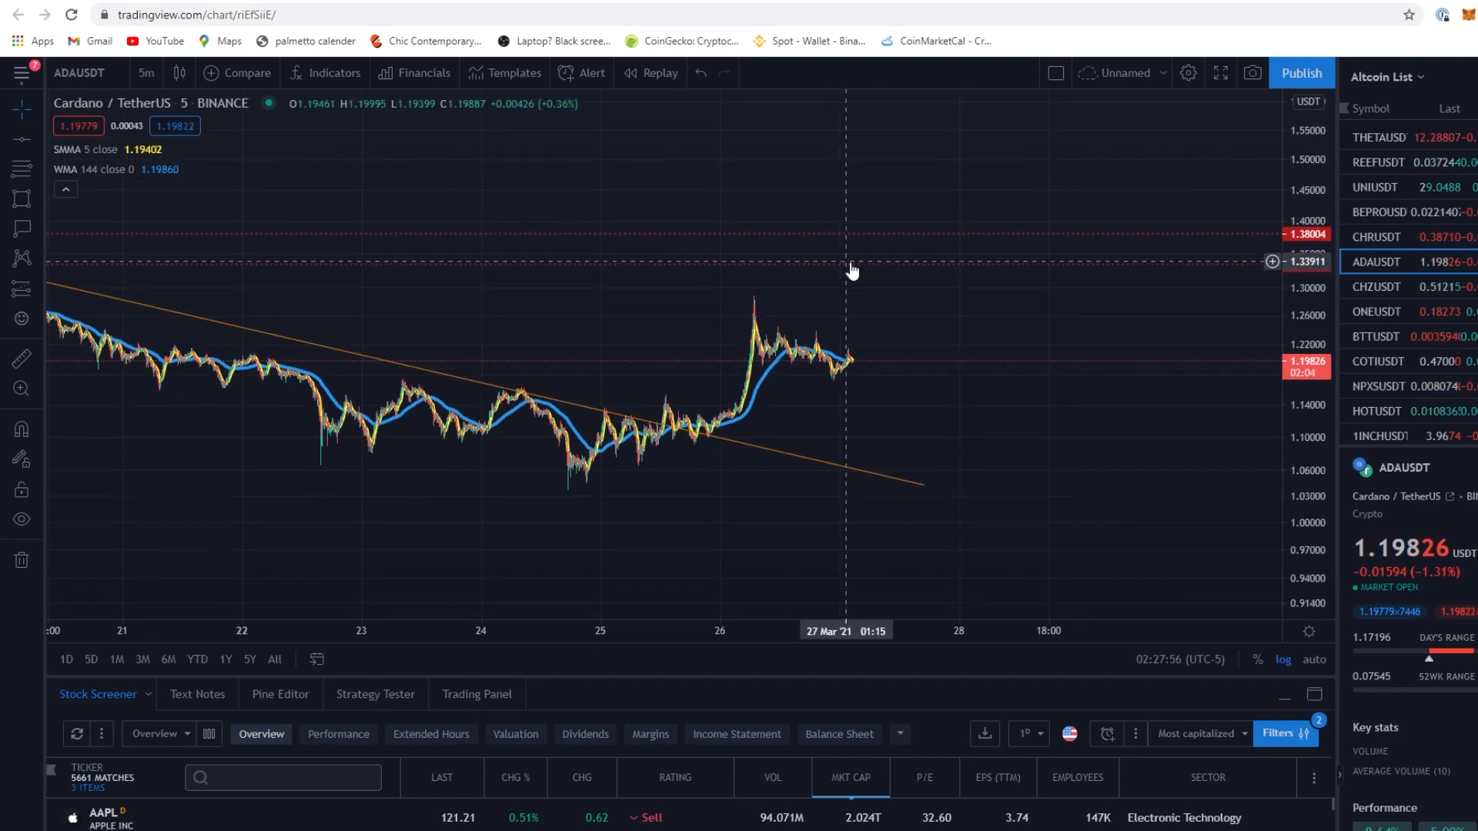
{"action": "mouse_move", "coordinate": [947, 290]}
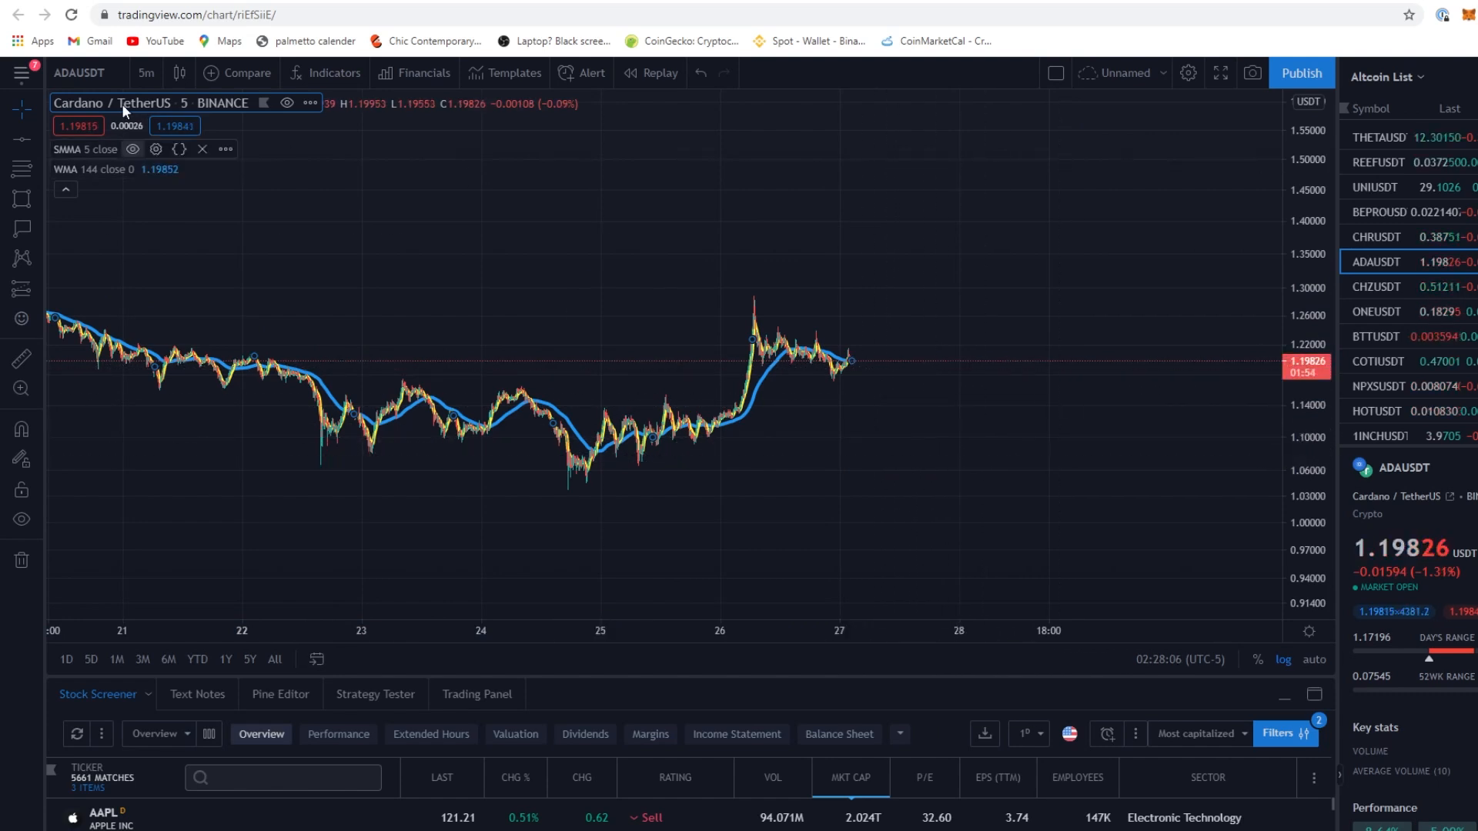
{"action": "left_click", "coordinate": [149, 169]}
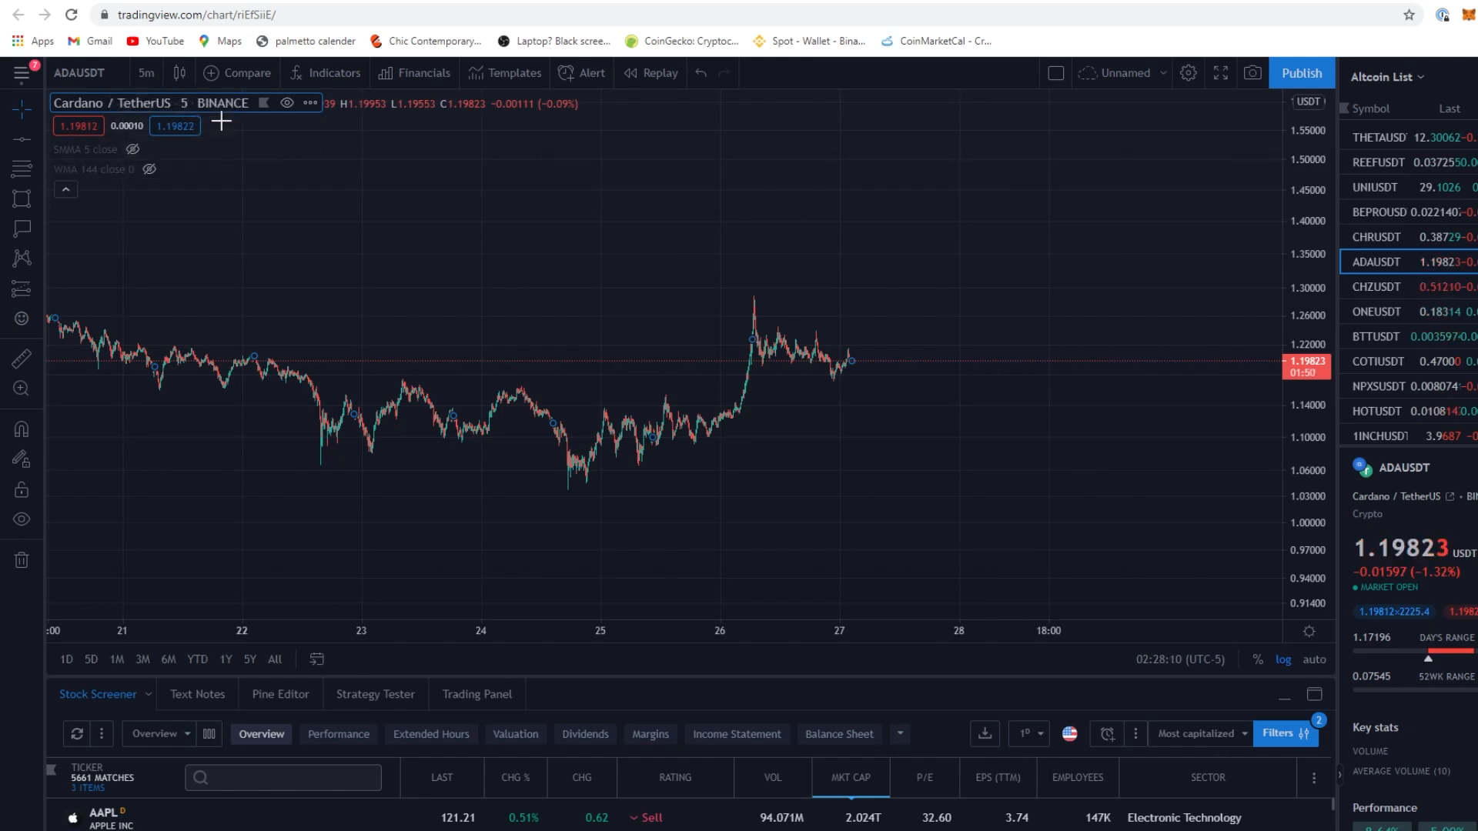
Put ADAUSDT on 1-hour candles and delete the old Fibonacci retracement
{"action": "left_click", "coordinate": [146, 72]}
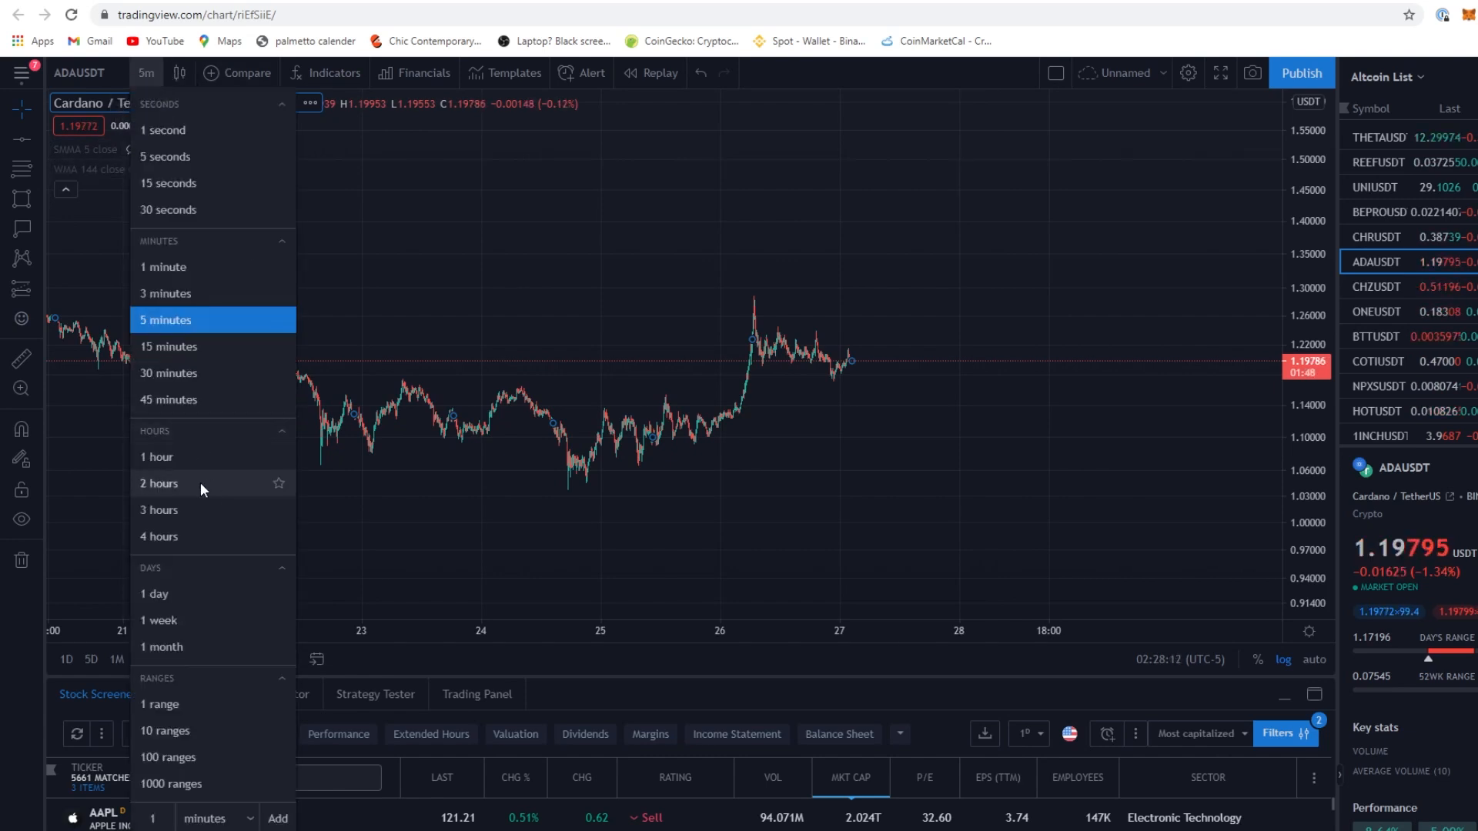
{"action": "left_click", "coordinate": [157, 458]}
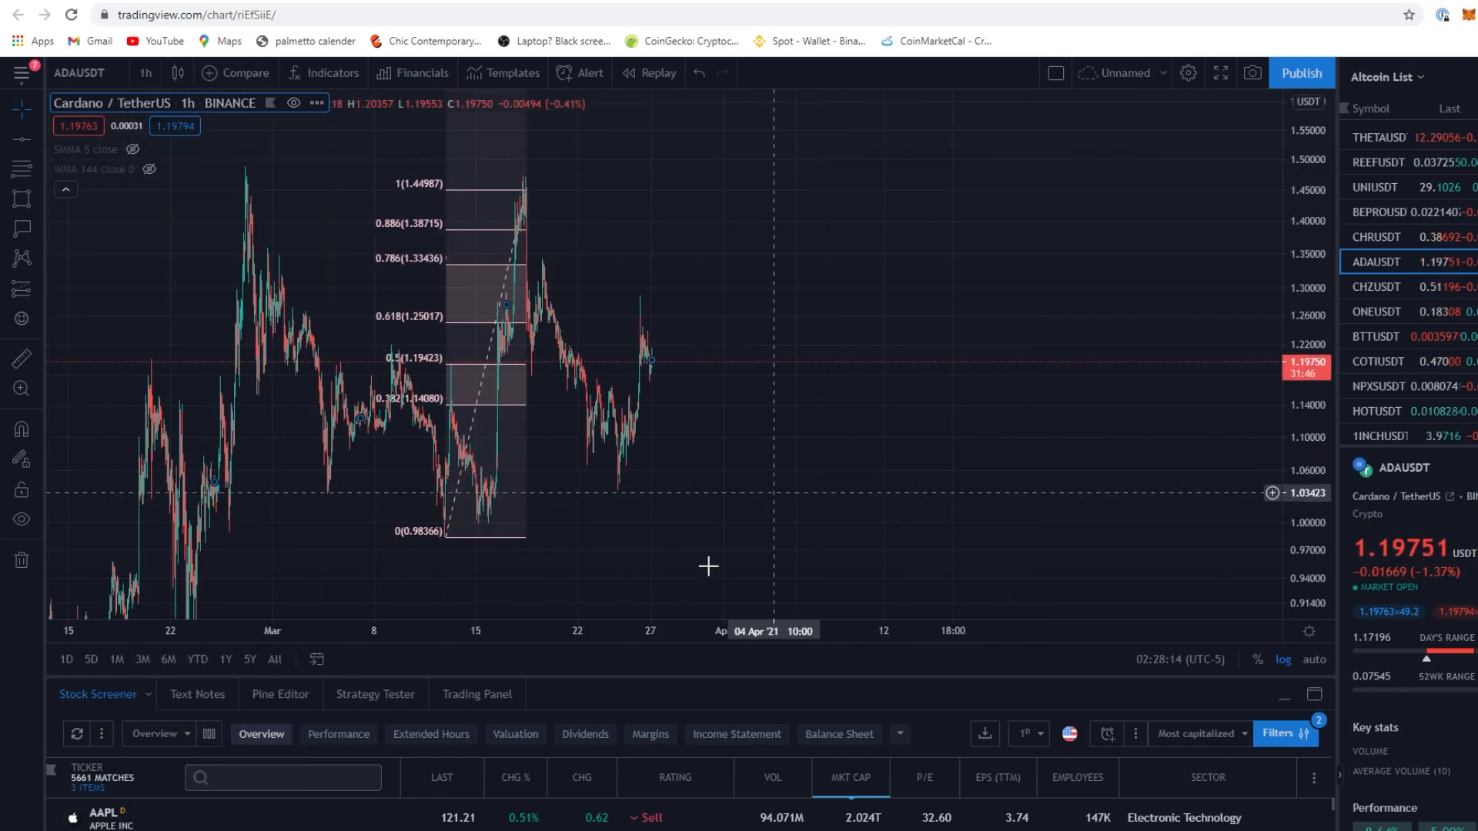
{"action": "left_click", "coordinate": [525, 189]}
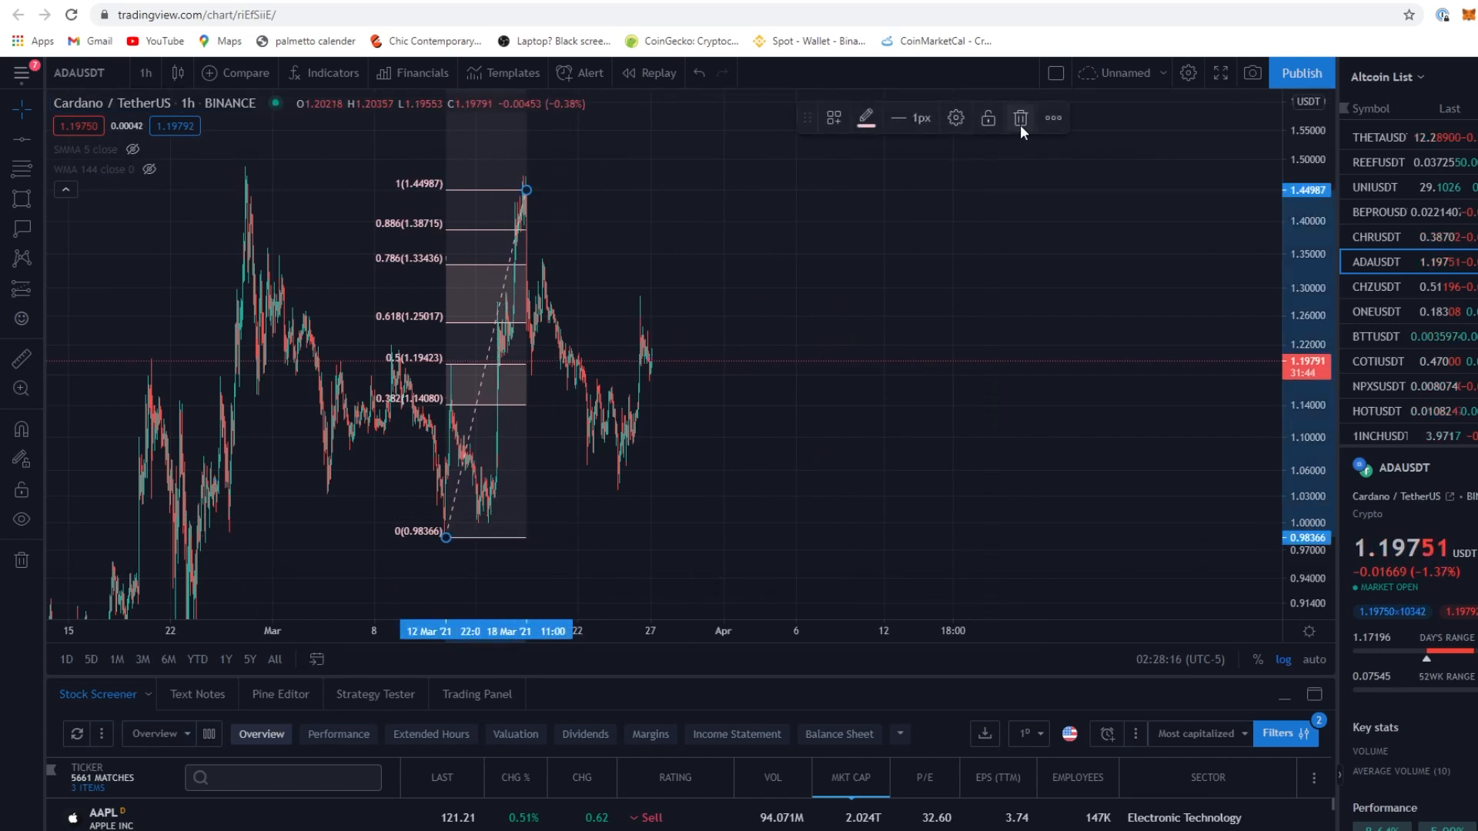
{"action": "left_click", "coordinate": [1019, 118]}
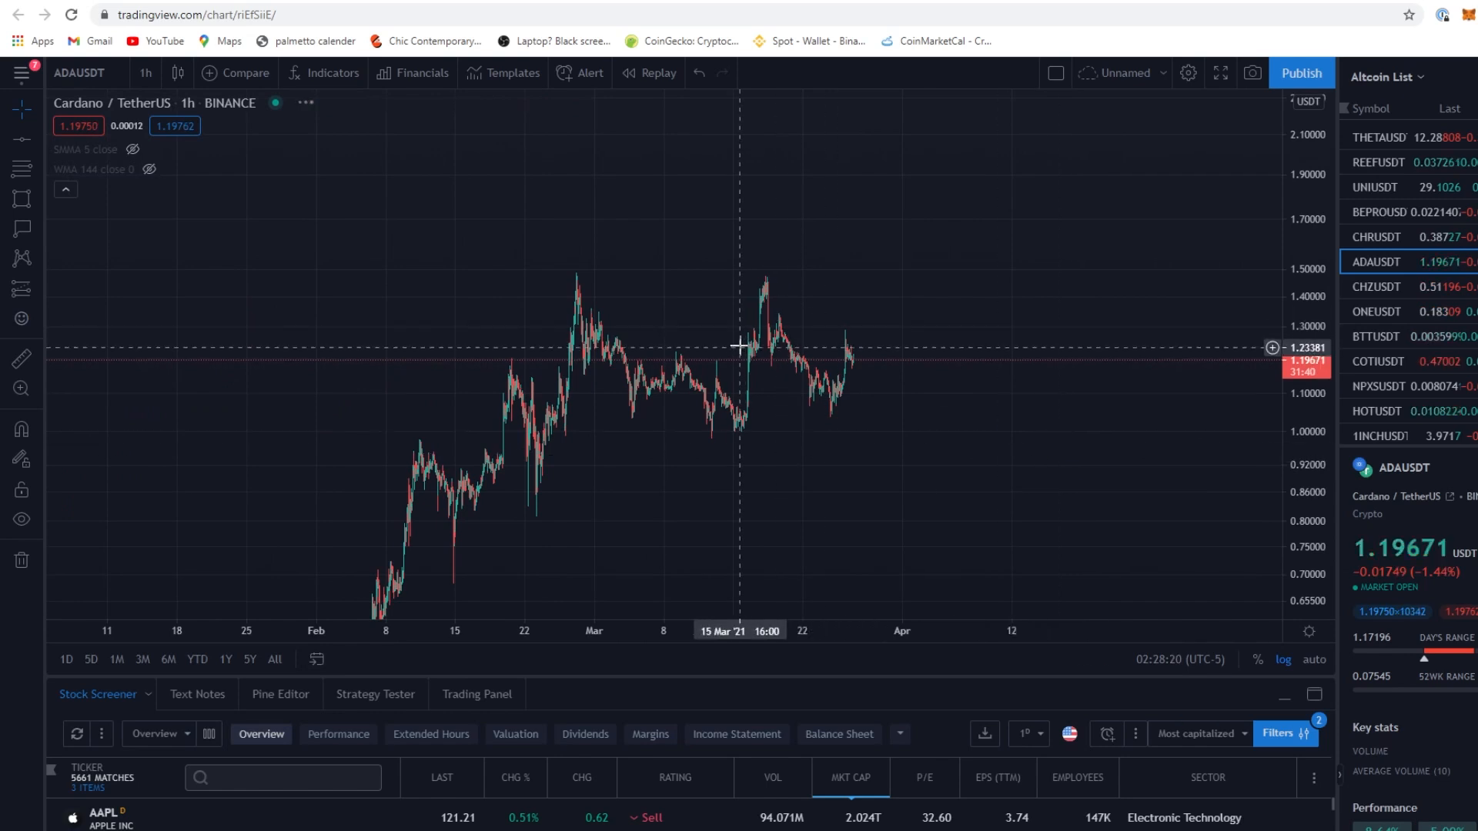
{"action": "mouse_move", "coordinate": [796, 347]}
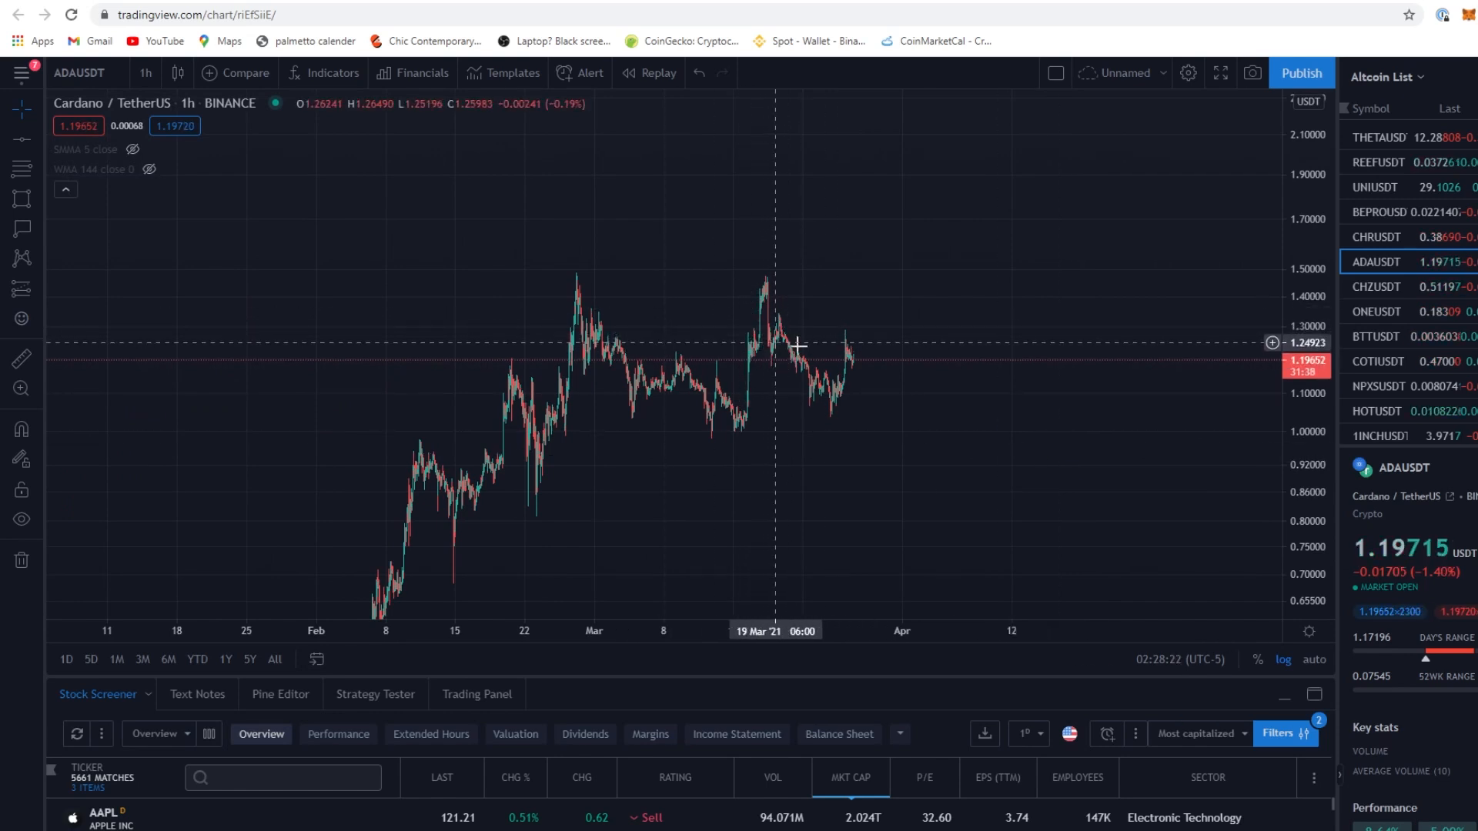
{"action": "mouse_move", "coordinate": [40, 182]}
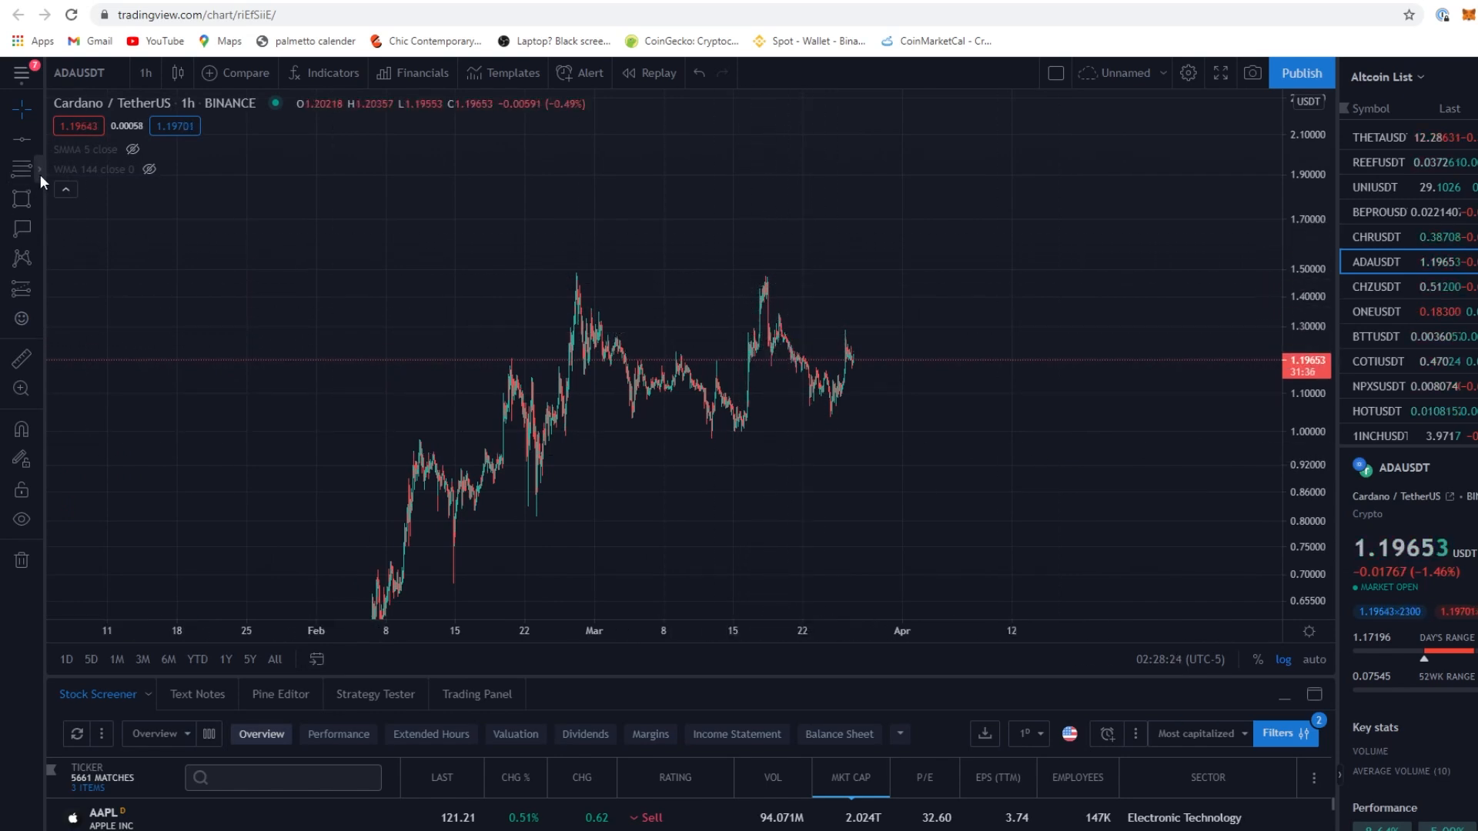
{"action": "mouse_move", "coordinate": [754, 422]}
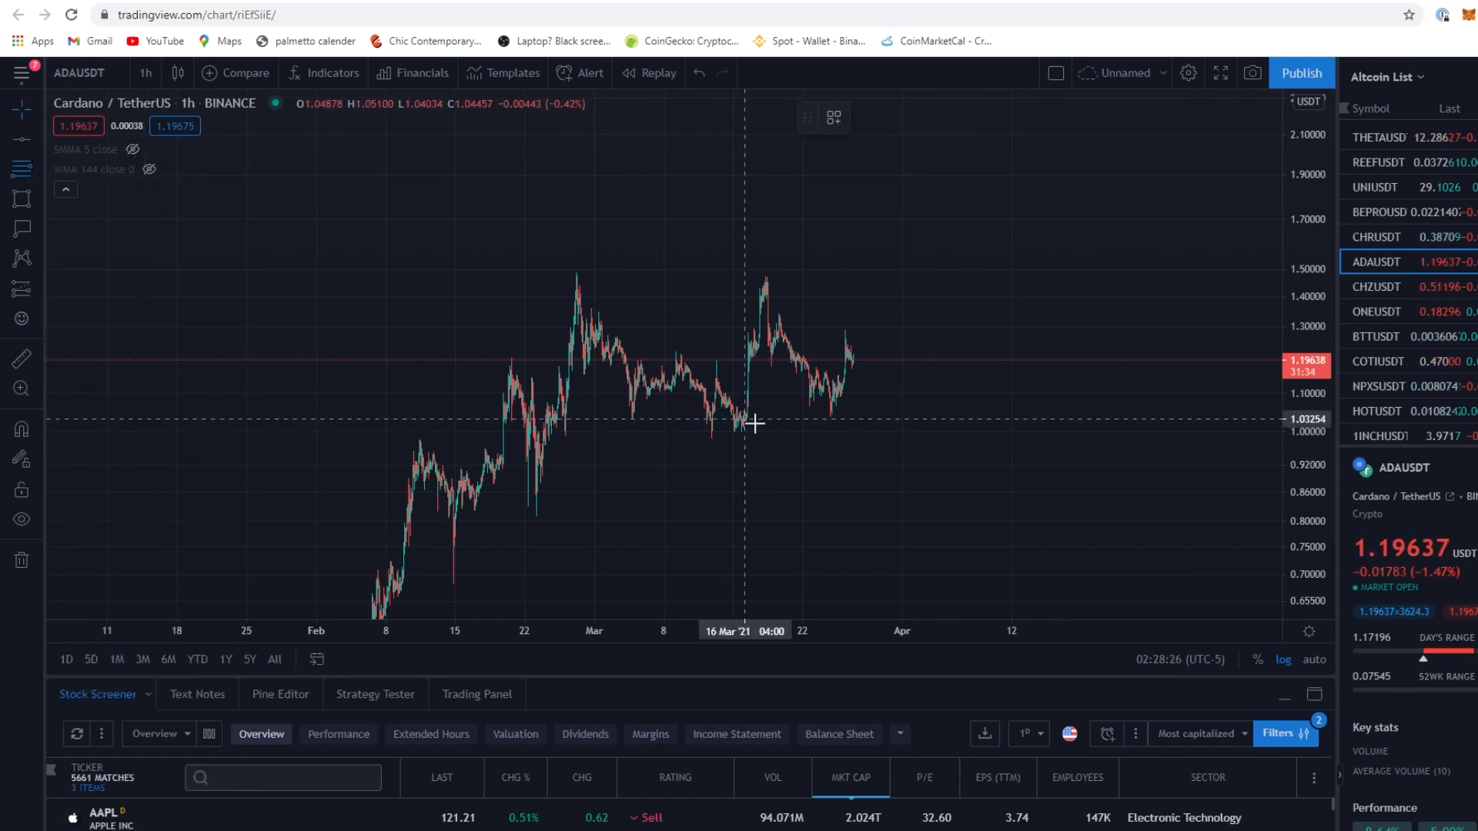
{"action": "mouse_move", "coordinate": [736, 429]}
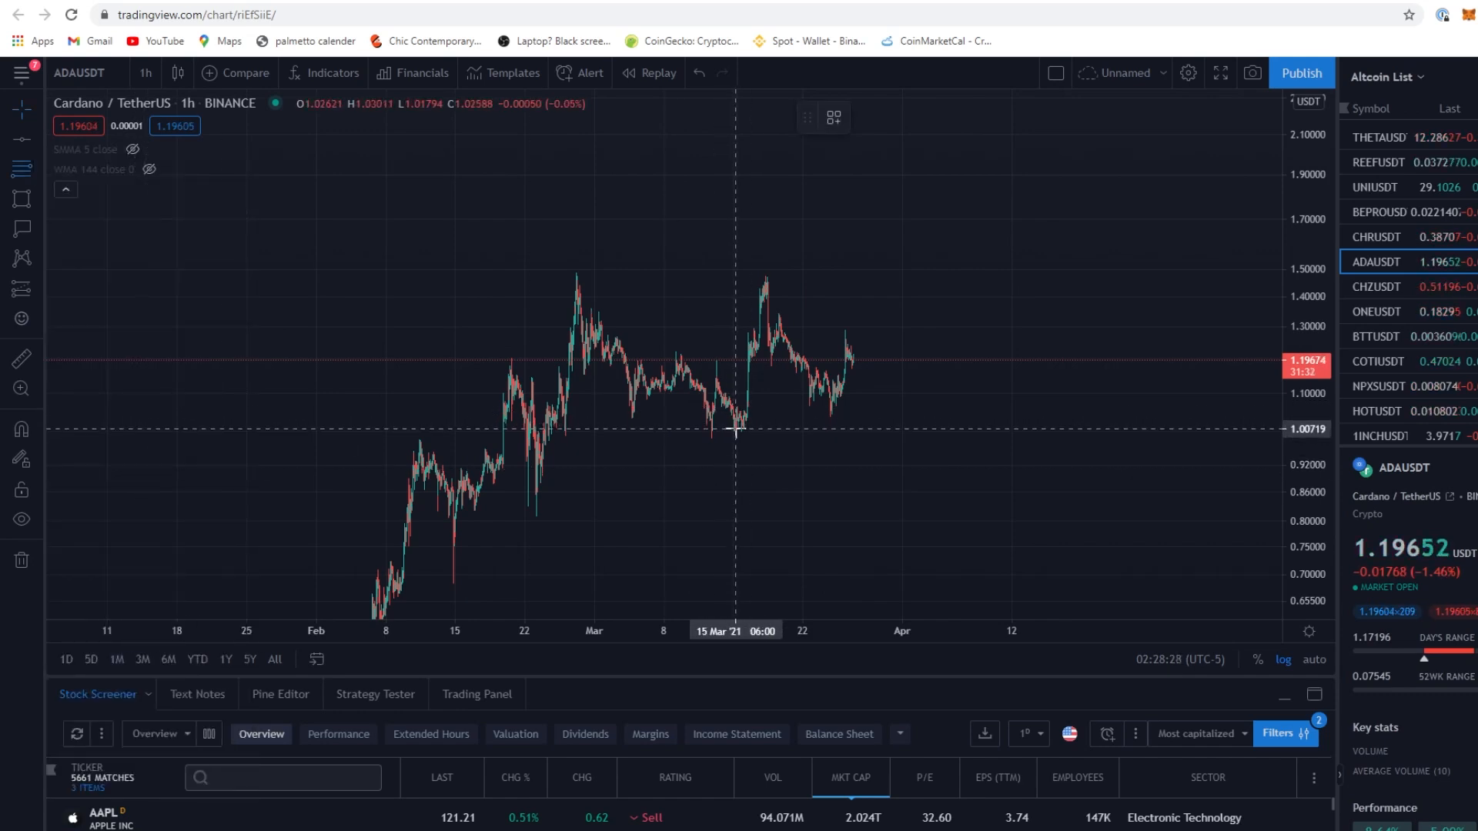
{"action": "mouse_move", "coordinate": [710, 431]}
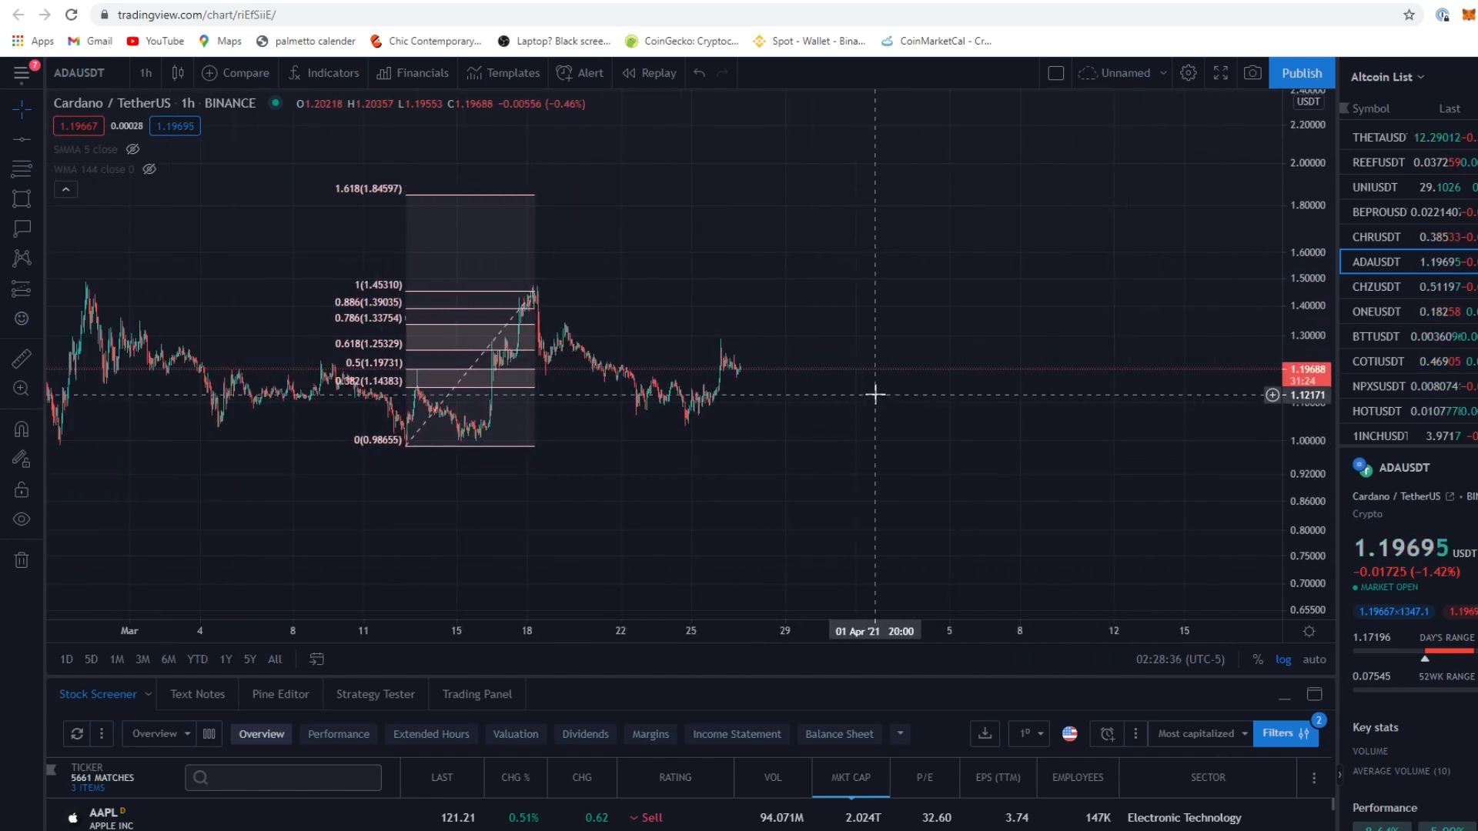
{"action": "mouse_move", "coordinate": [419, 388]}
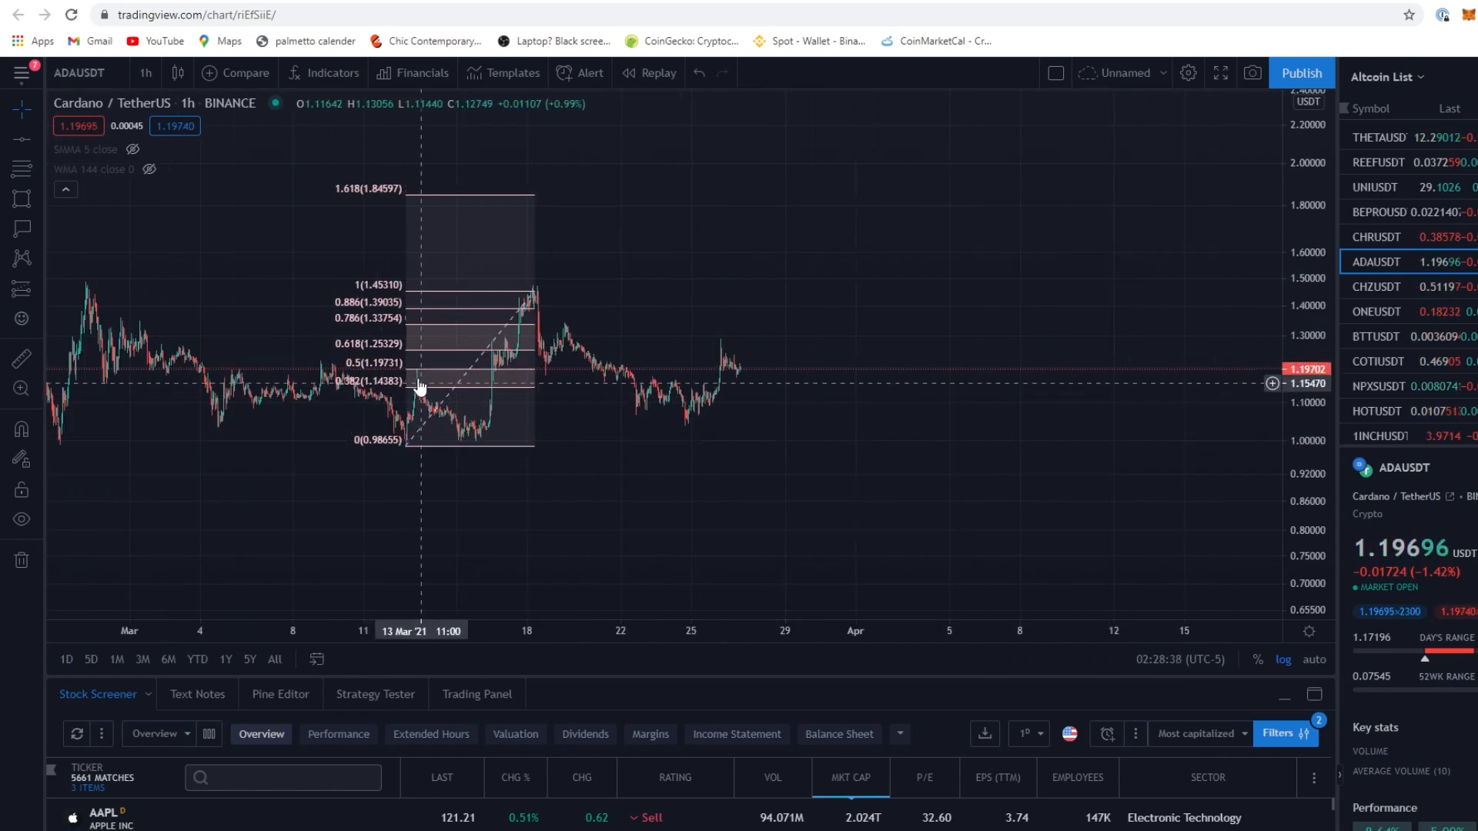
{"action": "mouse_move", "coordinate": [519, 334]}
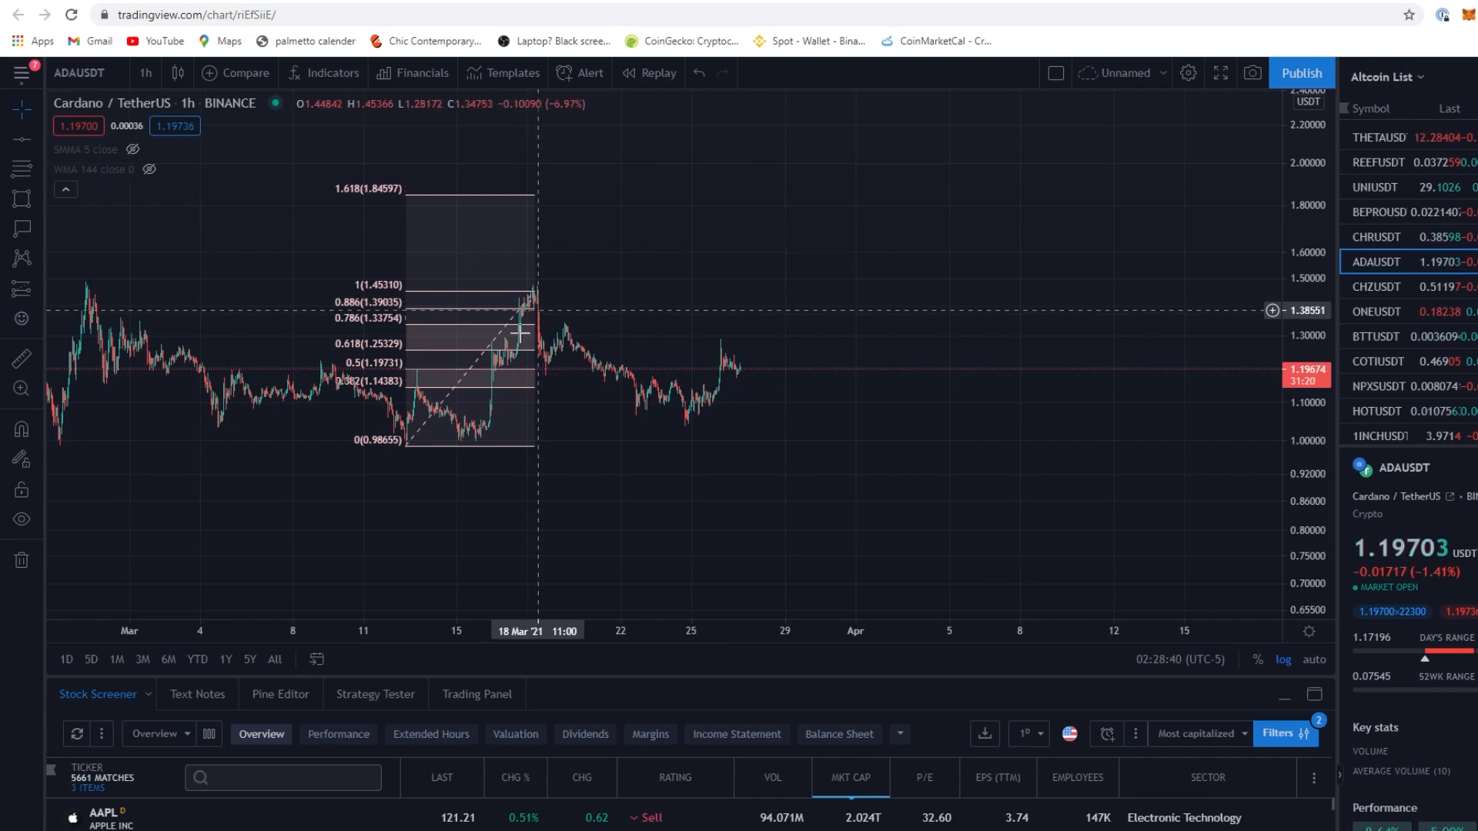
{"action": "mouse_move", "coordinate": [414, 431]}
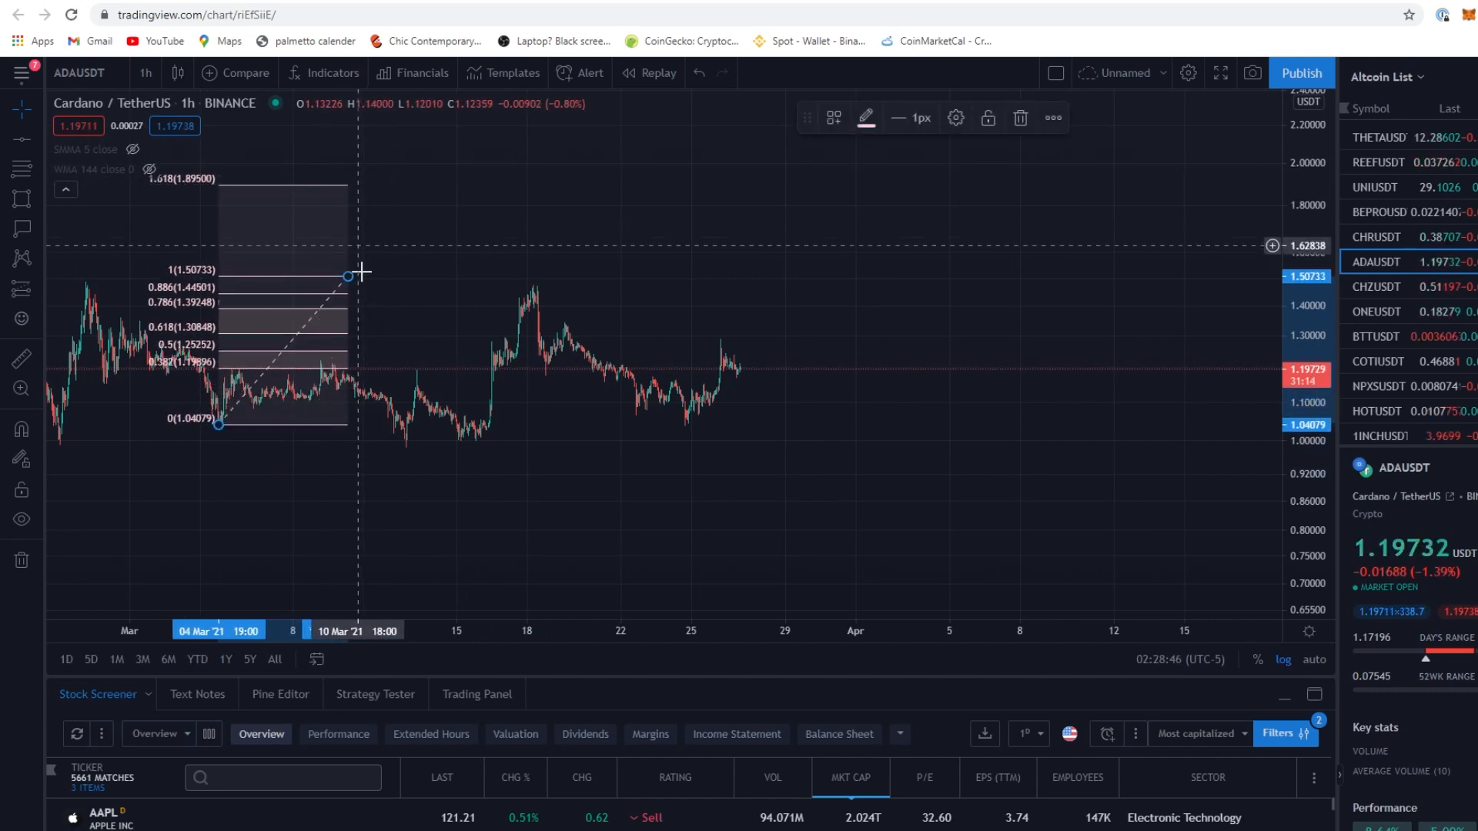
Fit the Fibonacci top to the mid-March high (1.04079–1.45913) and add the buy-zone rectangle with 1.22871 label
{"action": "left_click_drag", "start_coordinate": [349, 274], "coordinate": [537, 287]}
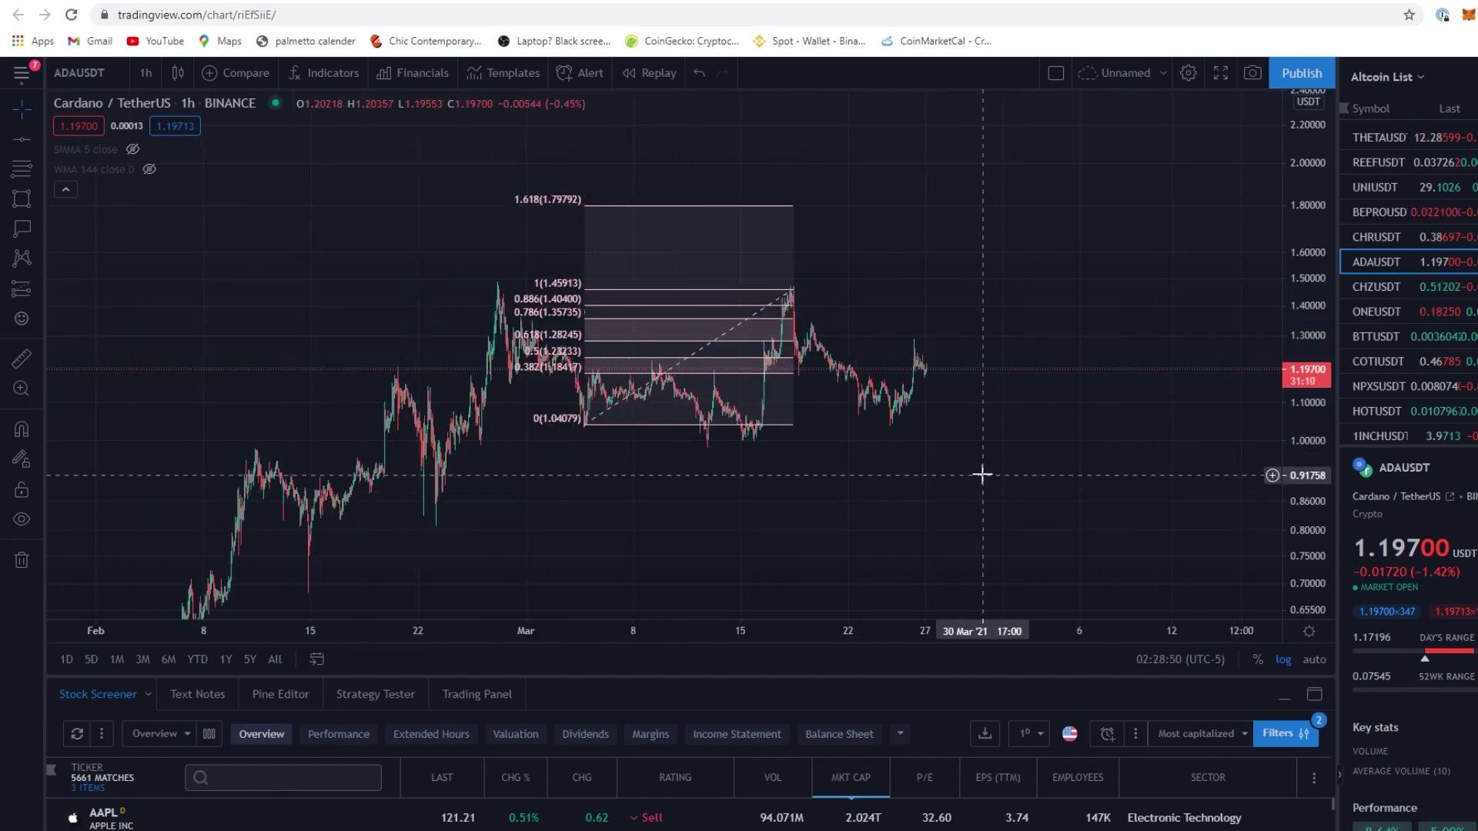
{"action": "mouse_move", "coordinate": [714, 439]}
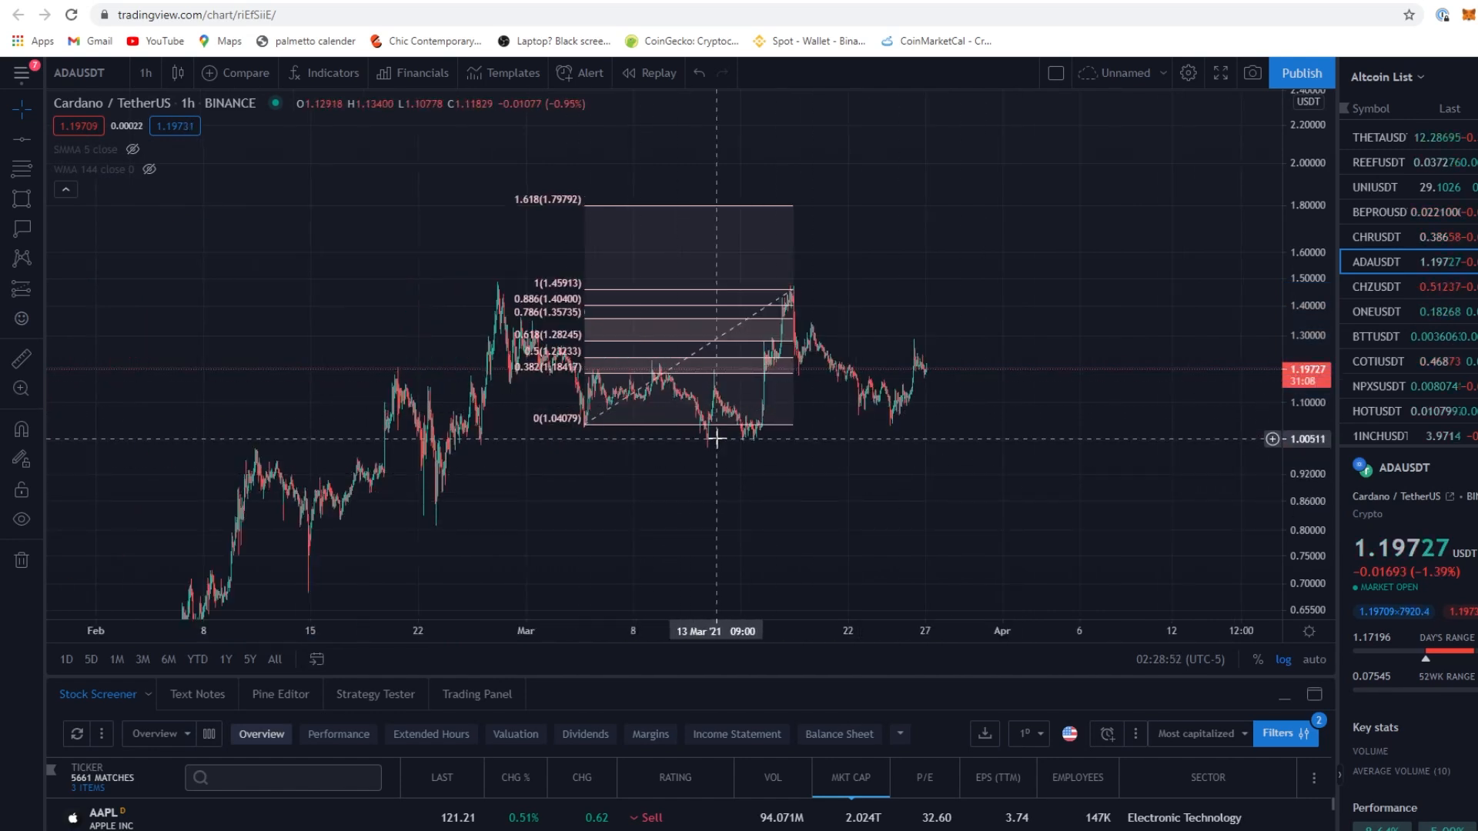
{"action": "mouse_move", "coordinate": [1044, 254]}
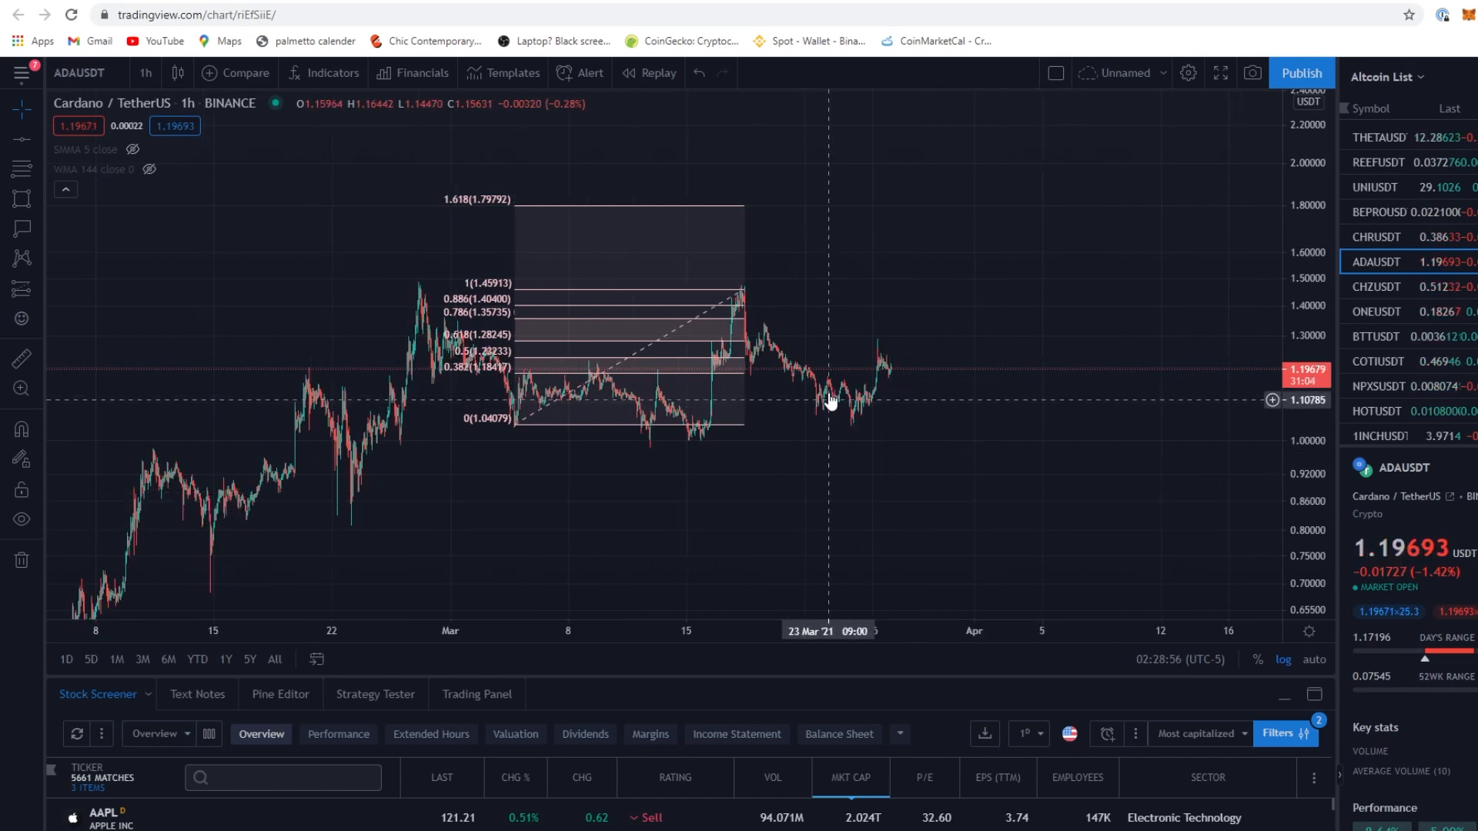
{"action": "mouse_move", "coordinate": [969, 482]}
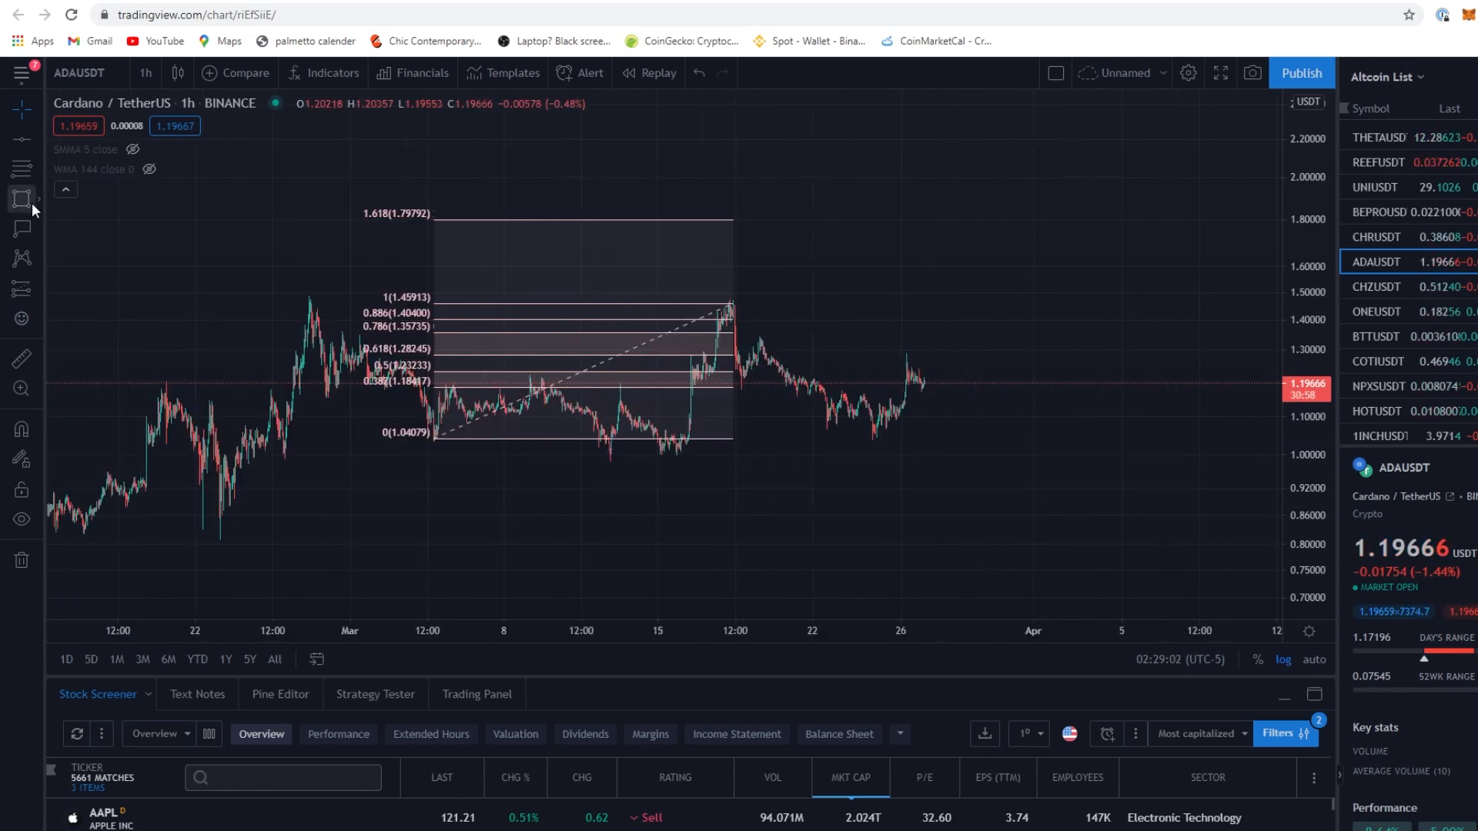
{"action": "mouse_move", "coordinate": [37, 175]}
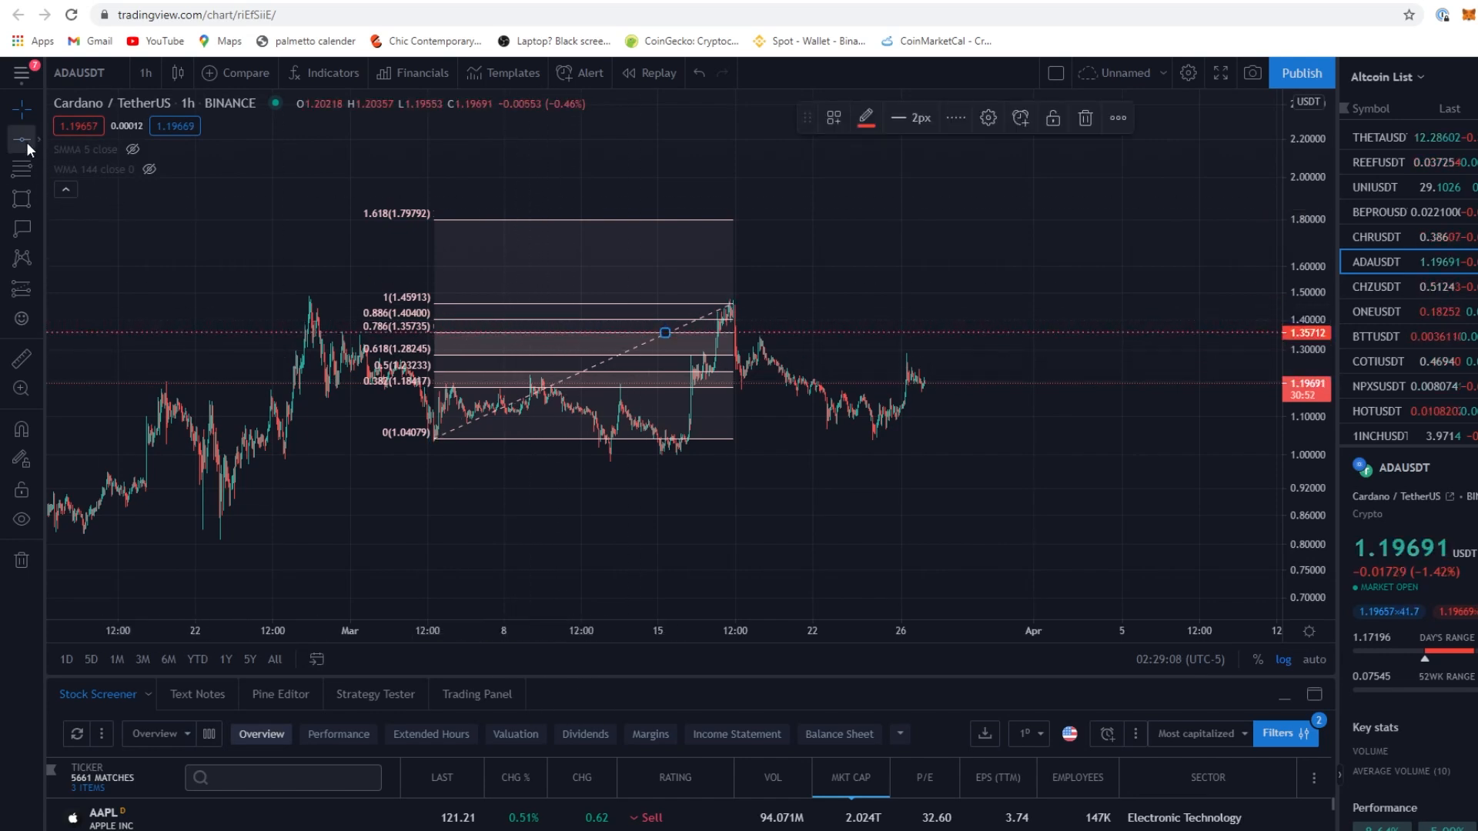
{"action": "mouse_move", "coordinate": [1025, 263]}
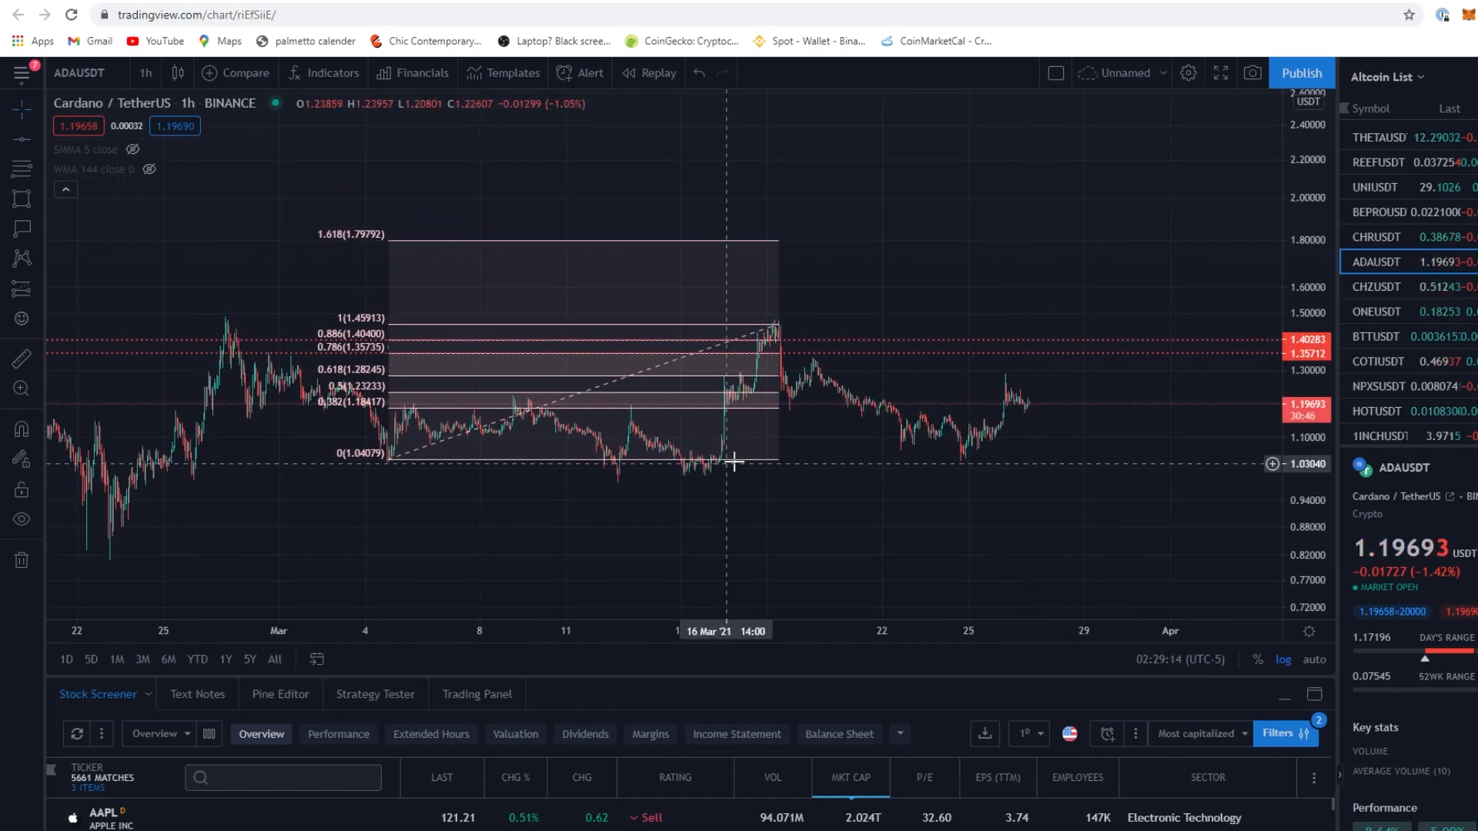
{"action": "mouse_move", "coordinate": [946, 438]}
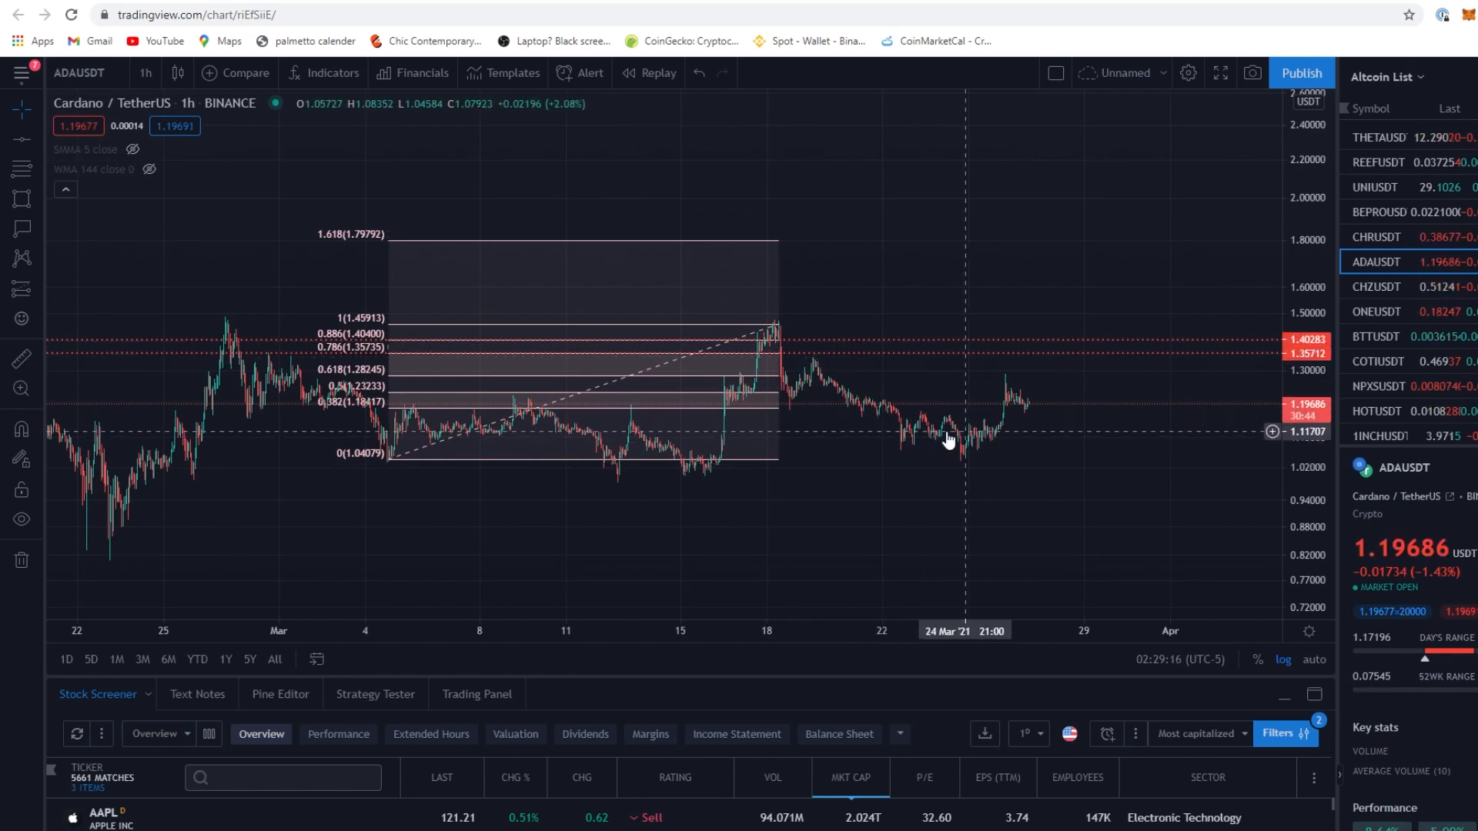
{"action": "mouse_move", "coordinate": [488, 400]}
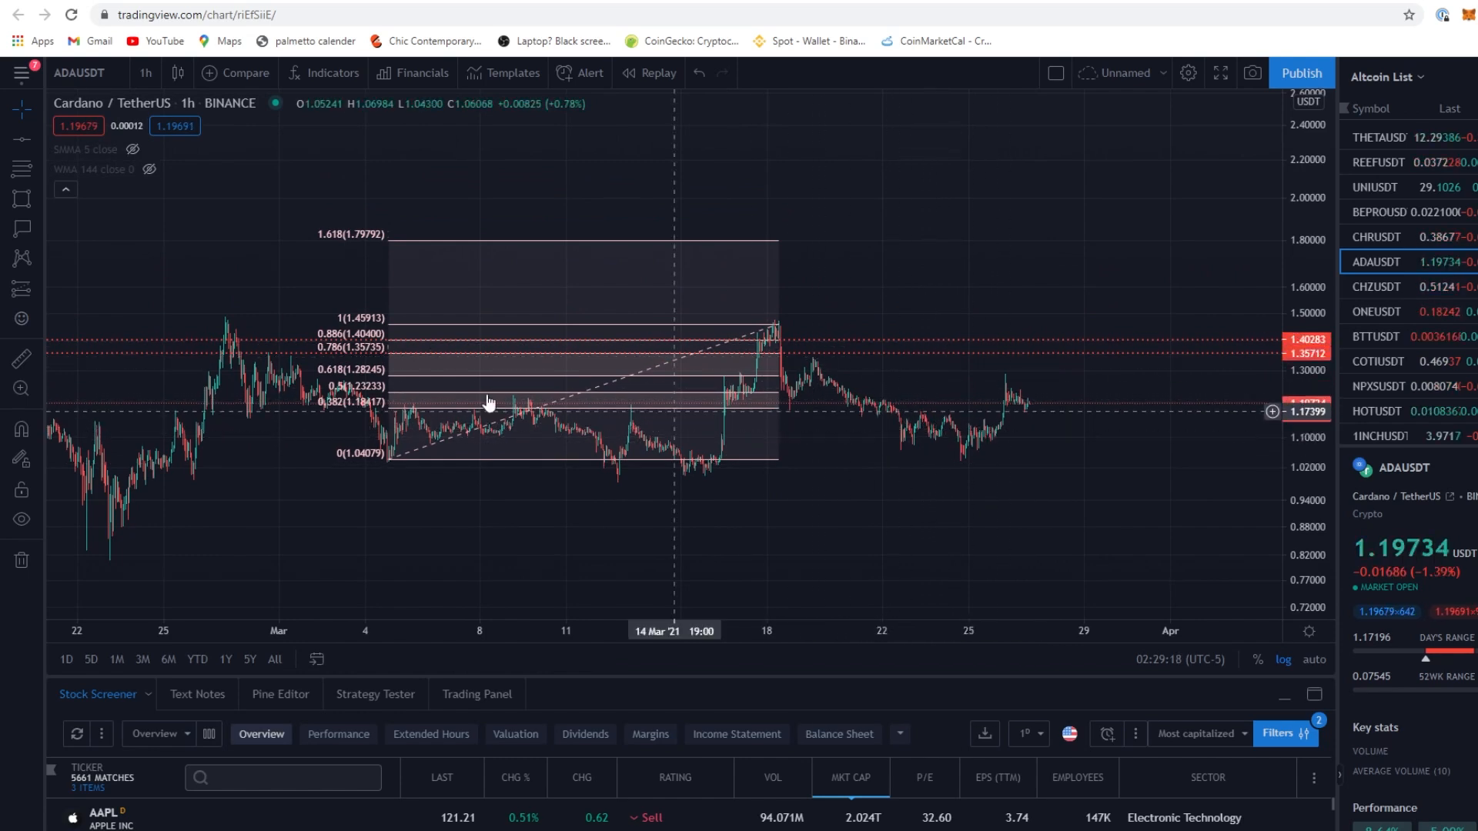
{"action": "left_click", "coordinate": [20, 199]}
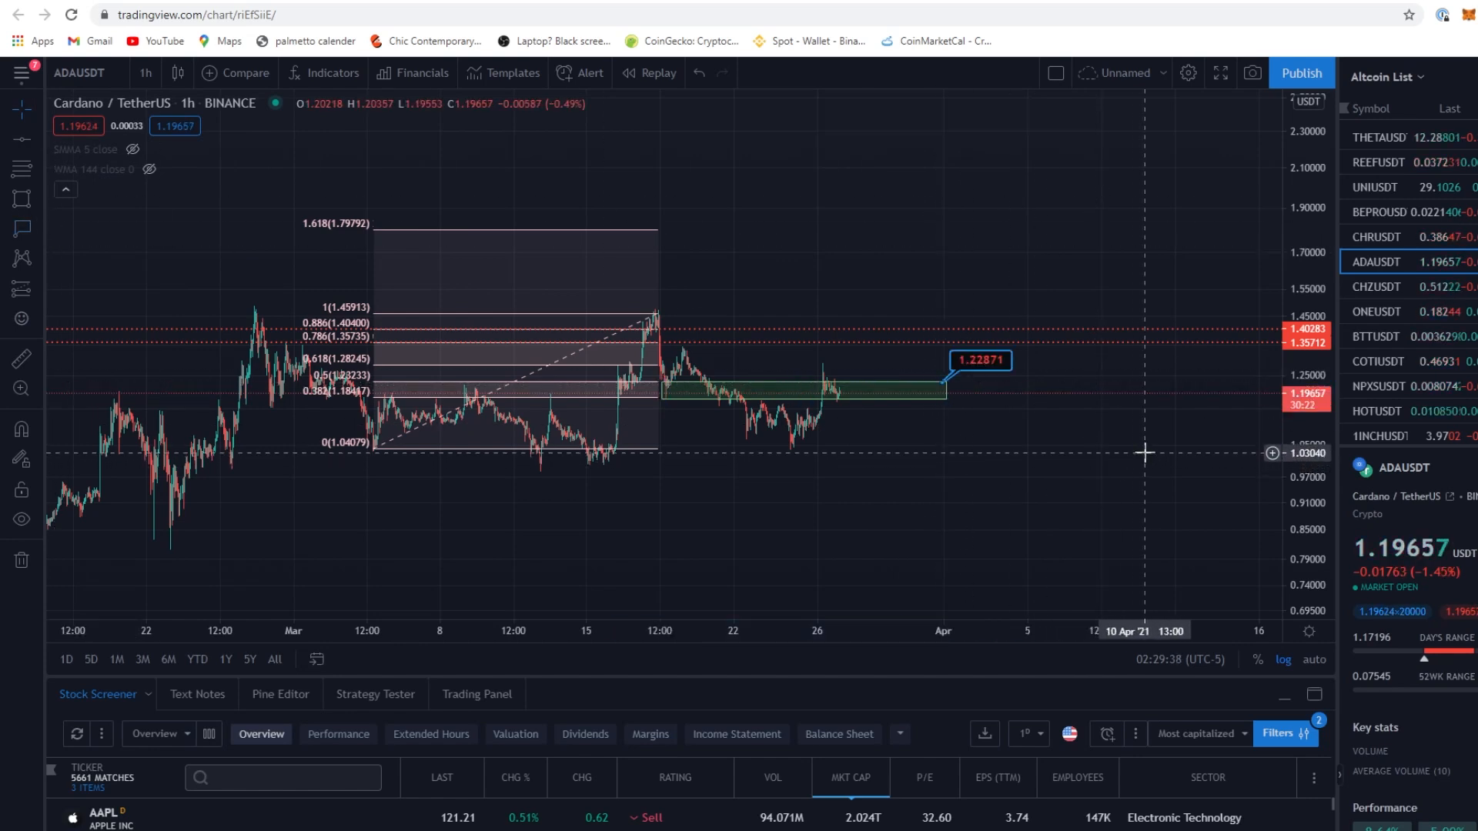
{"action": "mouse_move", "coordinate": [1063, 296]}
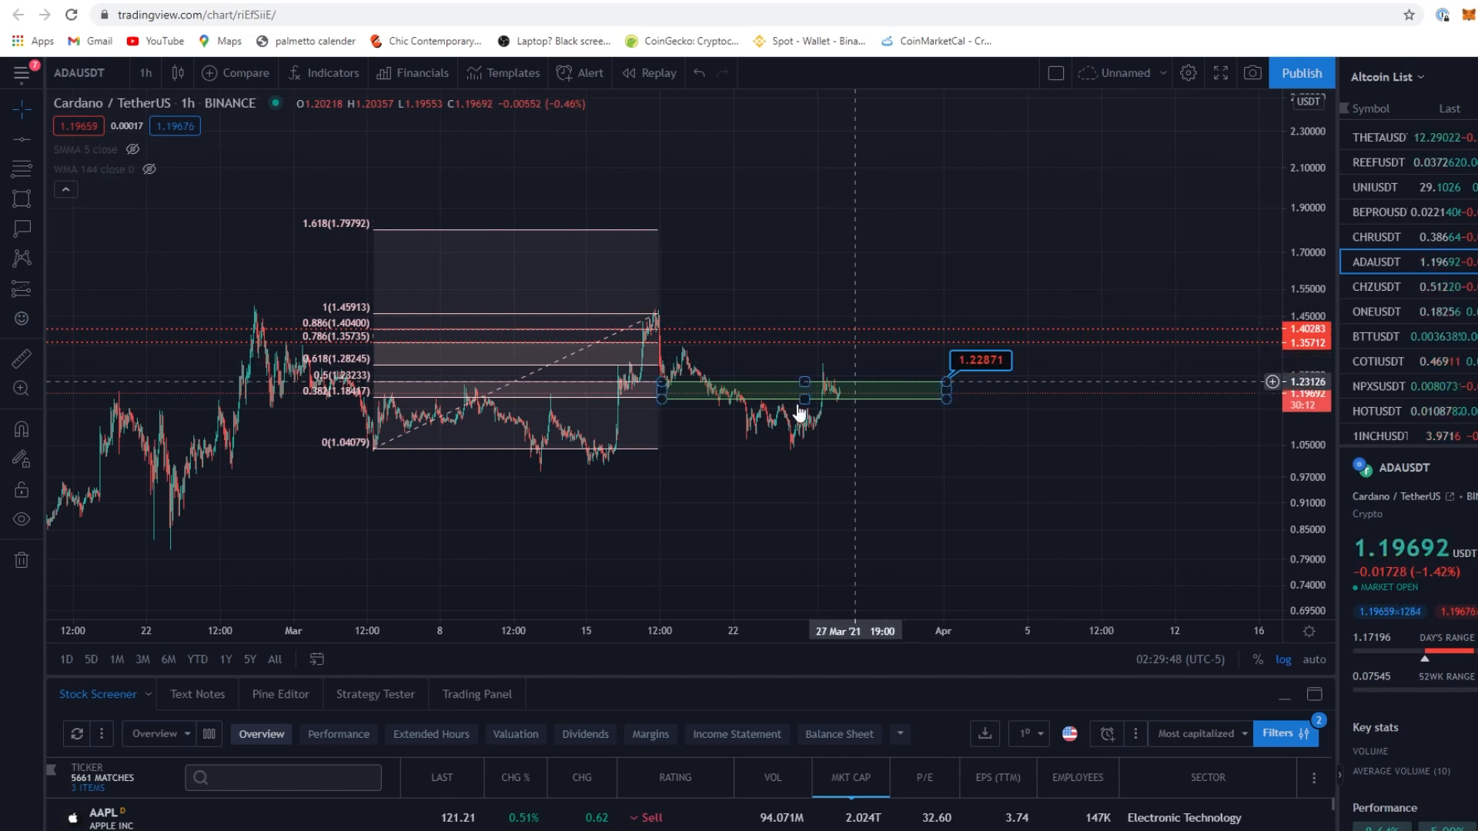
{"action": "mouse_move", "coordinate": [787, 453]}
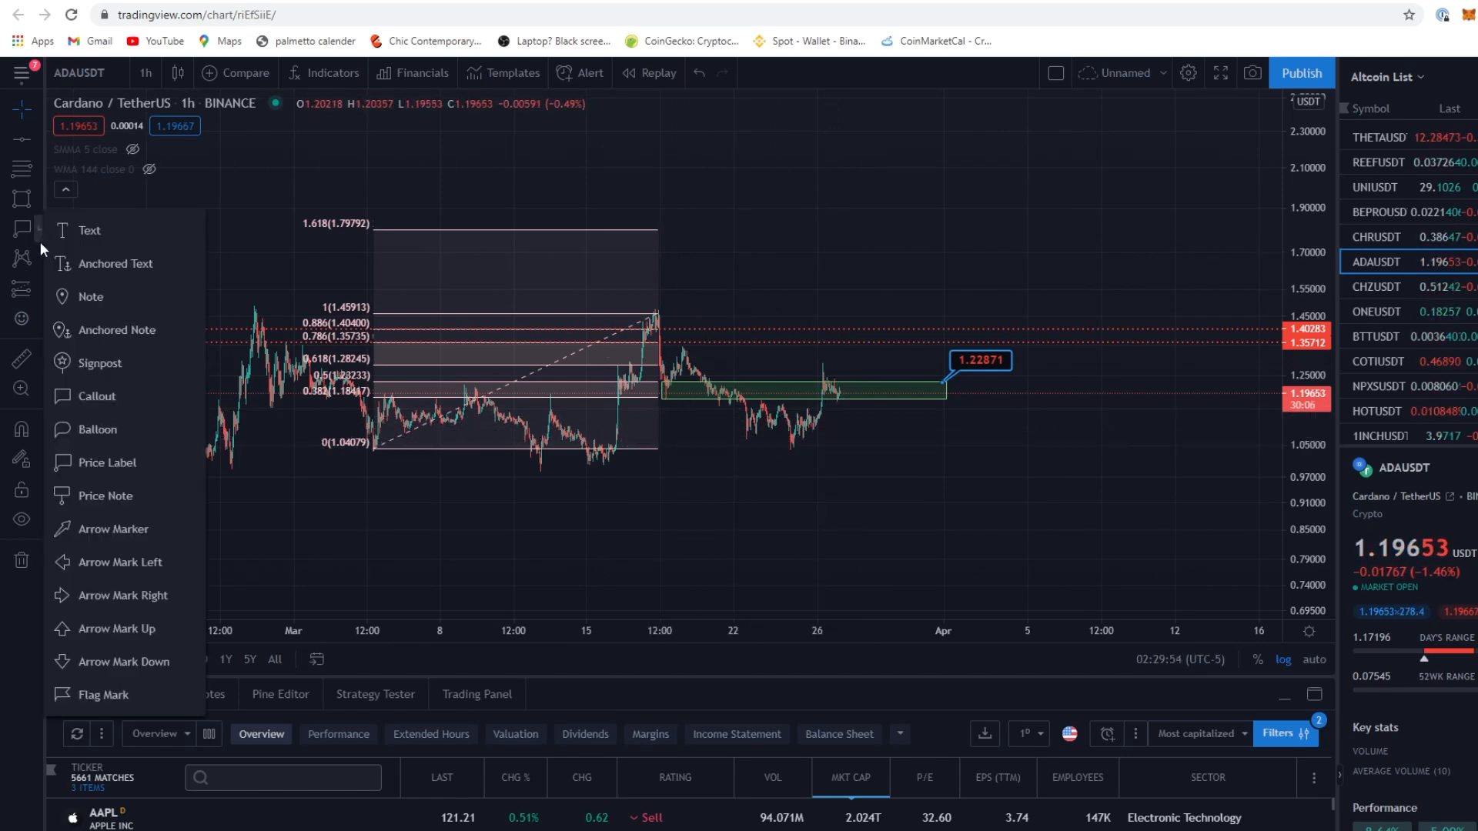
{"action": "left_click", "coordinate": [645, 251]}
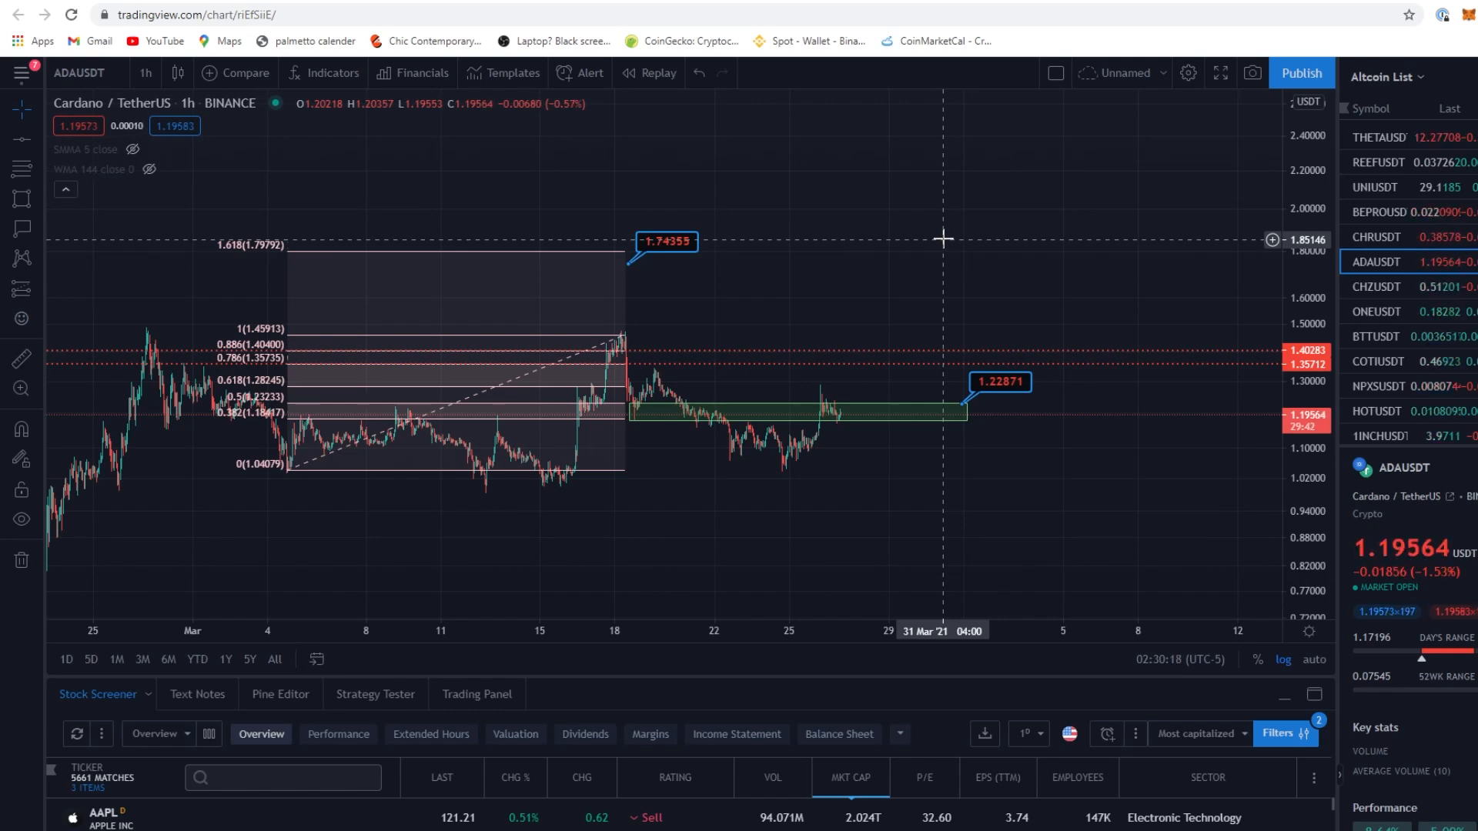
{"action": "mouse_move", "coordinate": [1112, 393]}
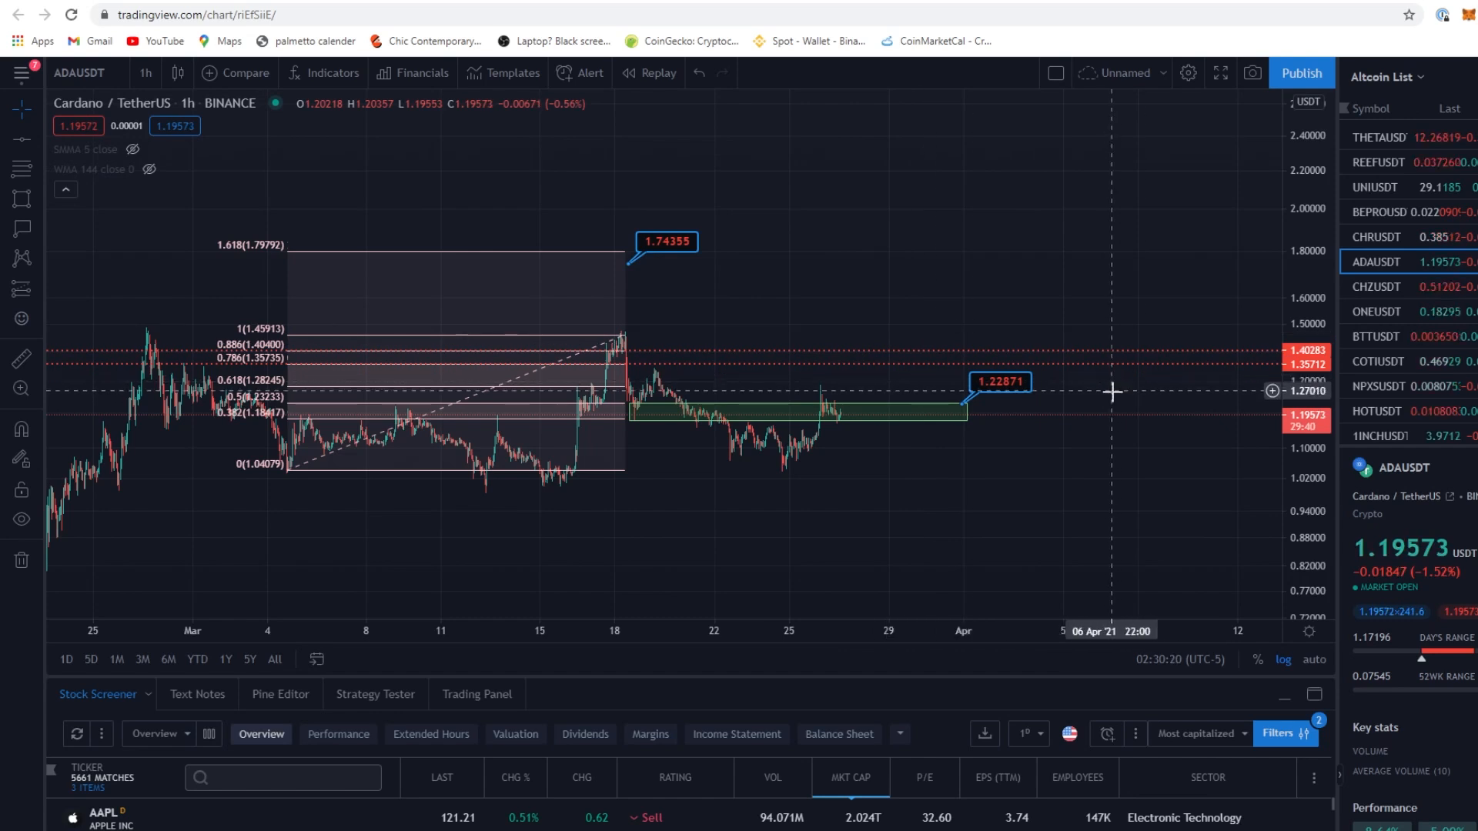
{"action": "mouse_move", "coordinate": [1251, 367]}
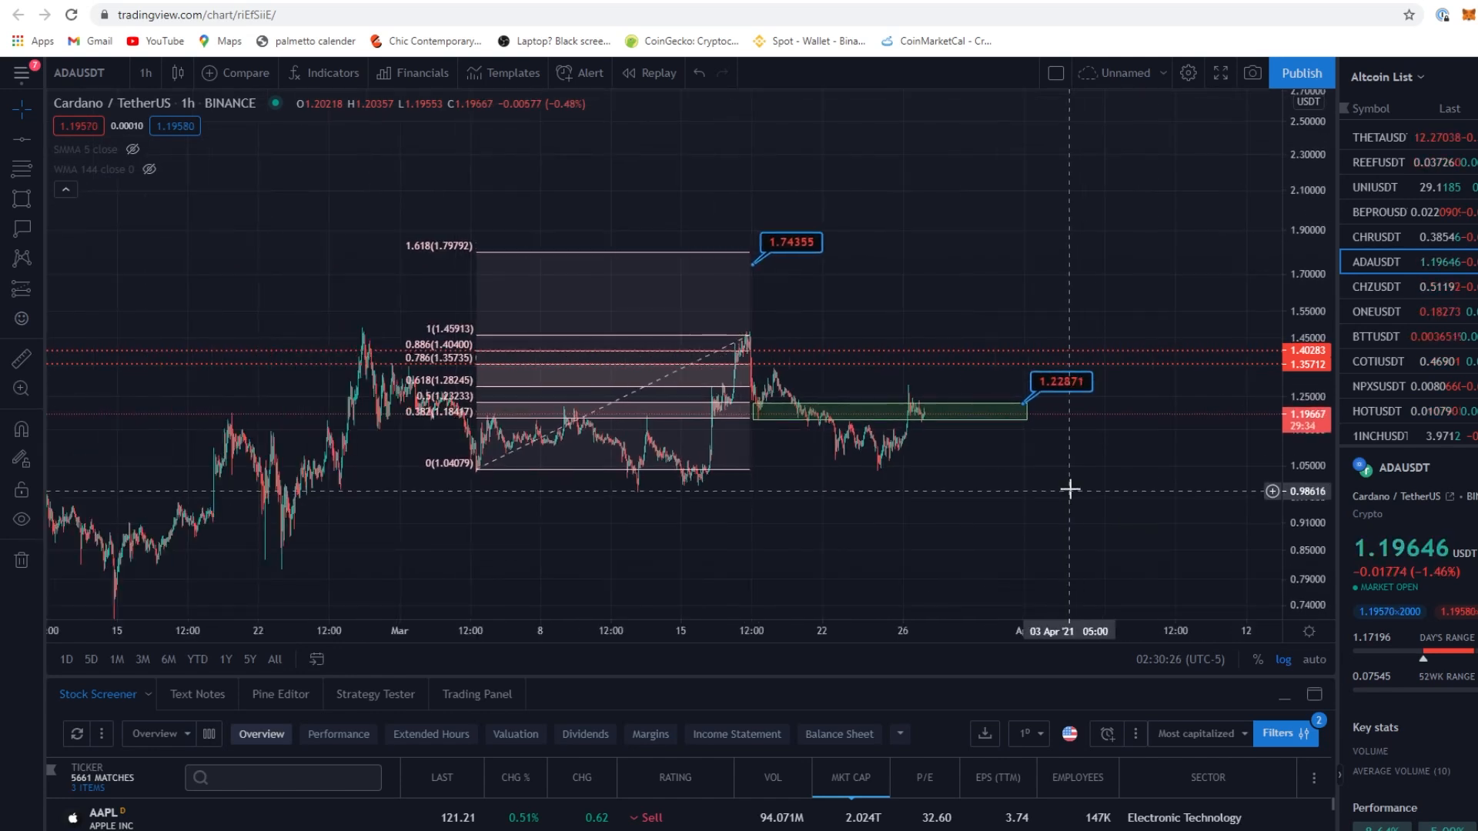
{"action": "mouse_move", "coordinate": [989, 305]}
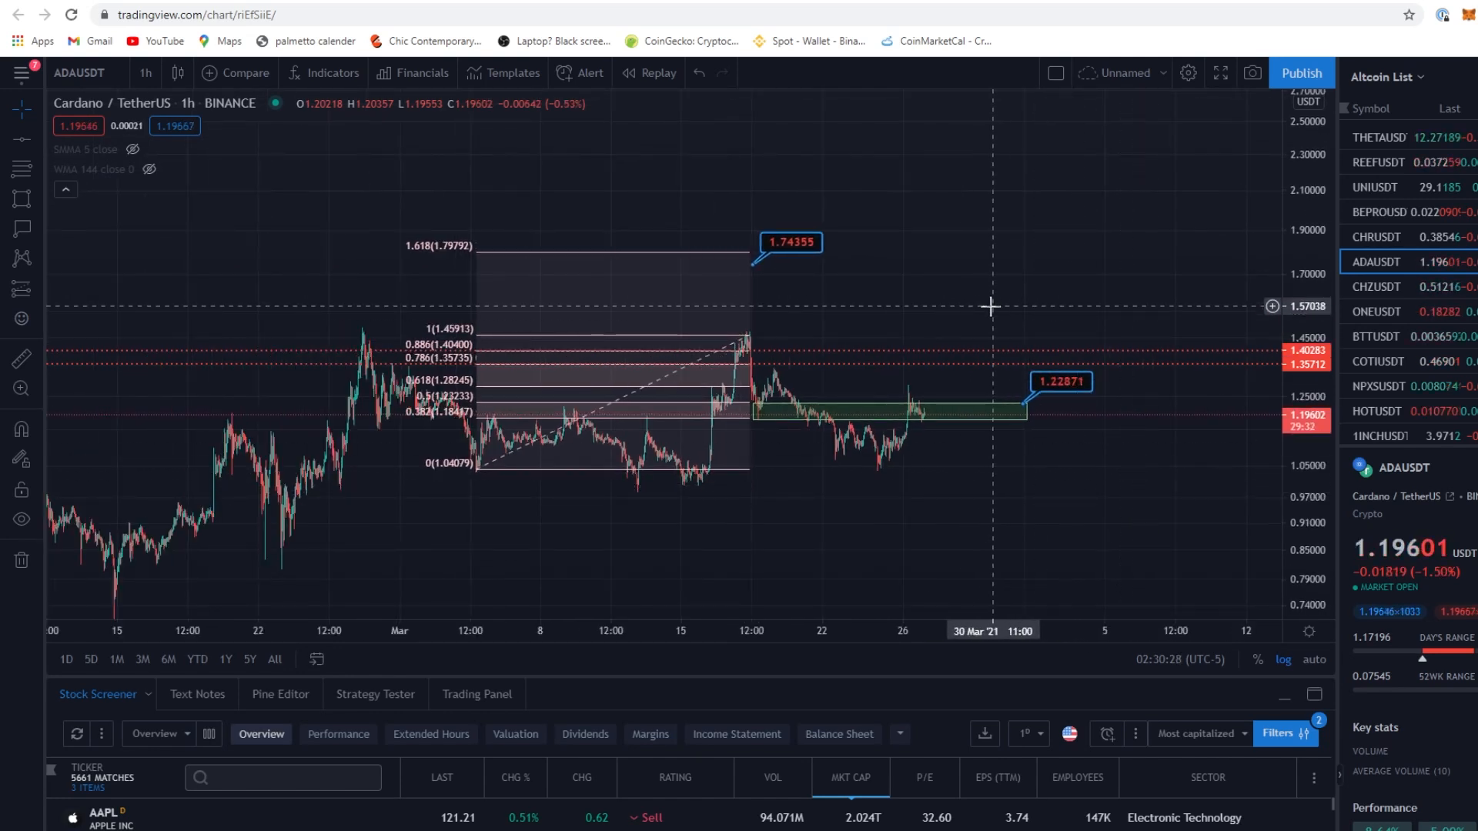
{"action": "mouse_move", "coordinate": [1027, 277]}
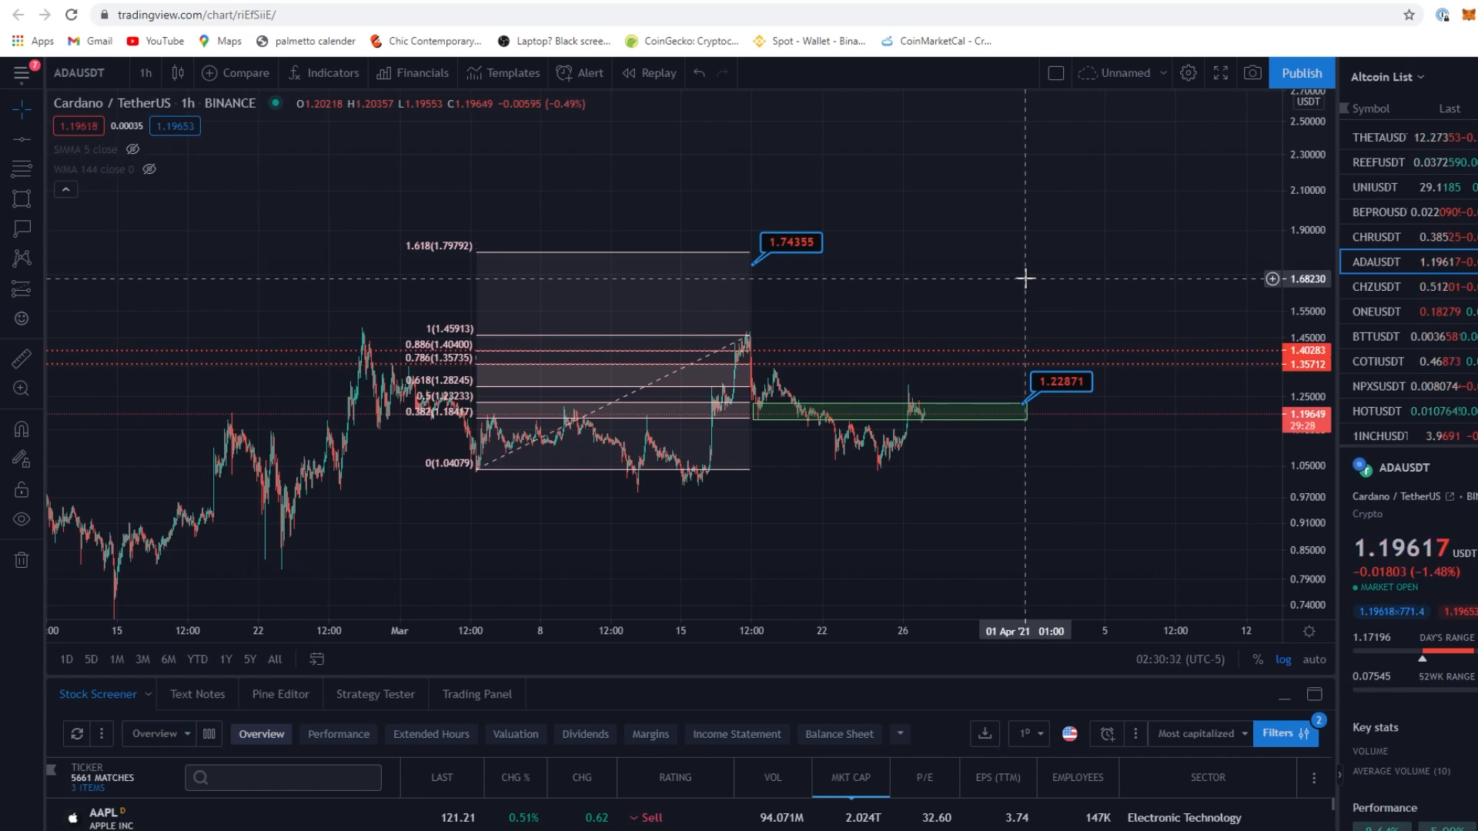
{"action": "mouse_move", "coordinate": [993, 249]}
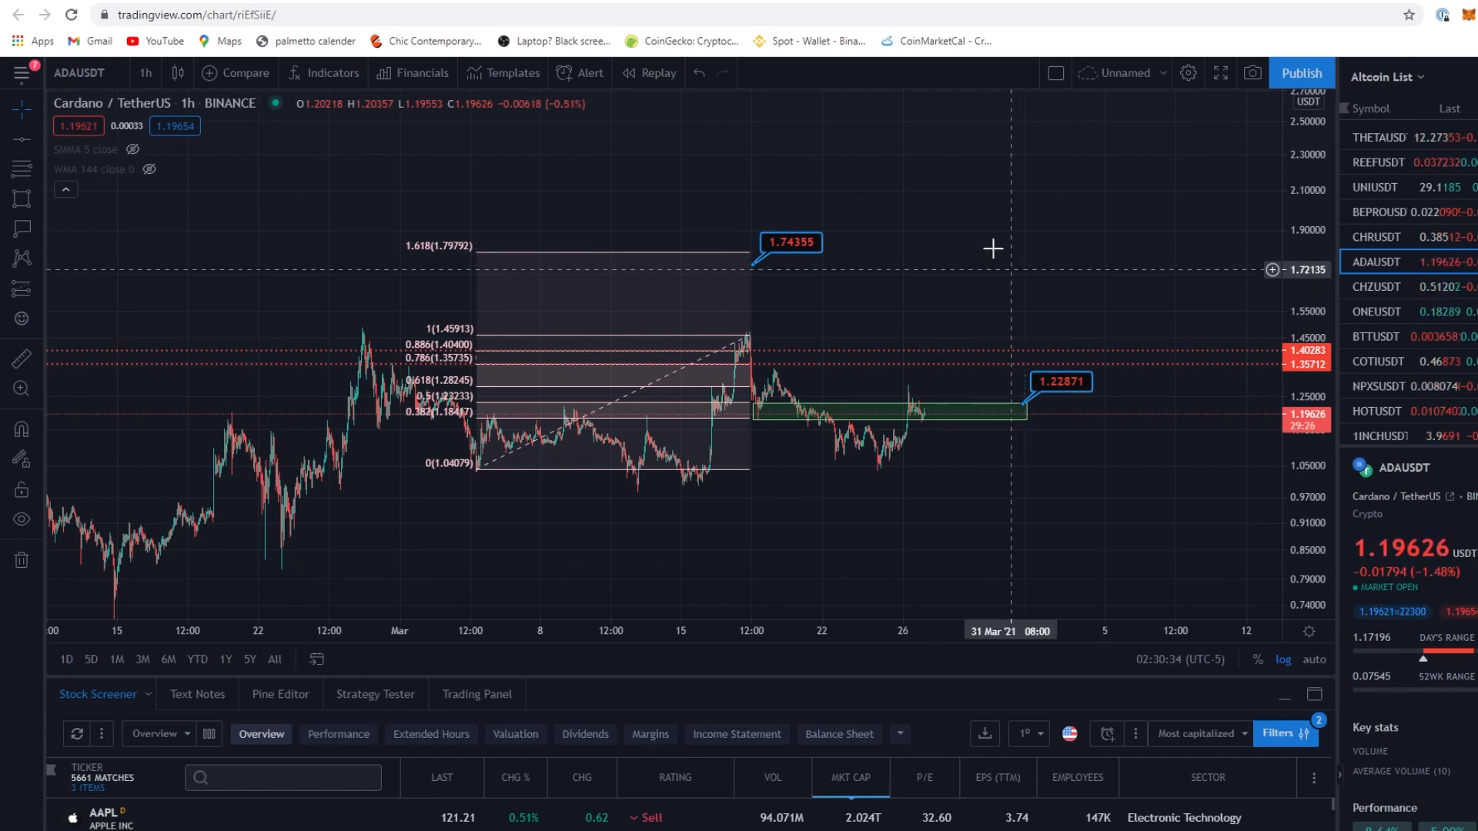
{"action": "mouse_move", "coordinate": [828, 259]}
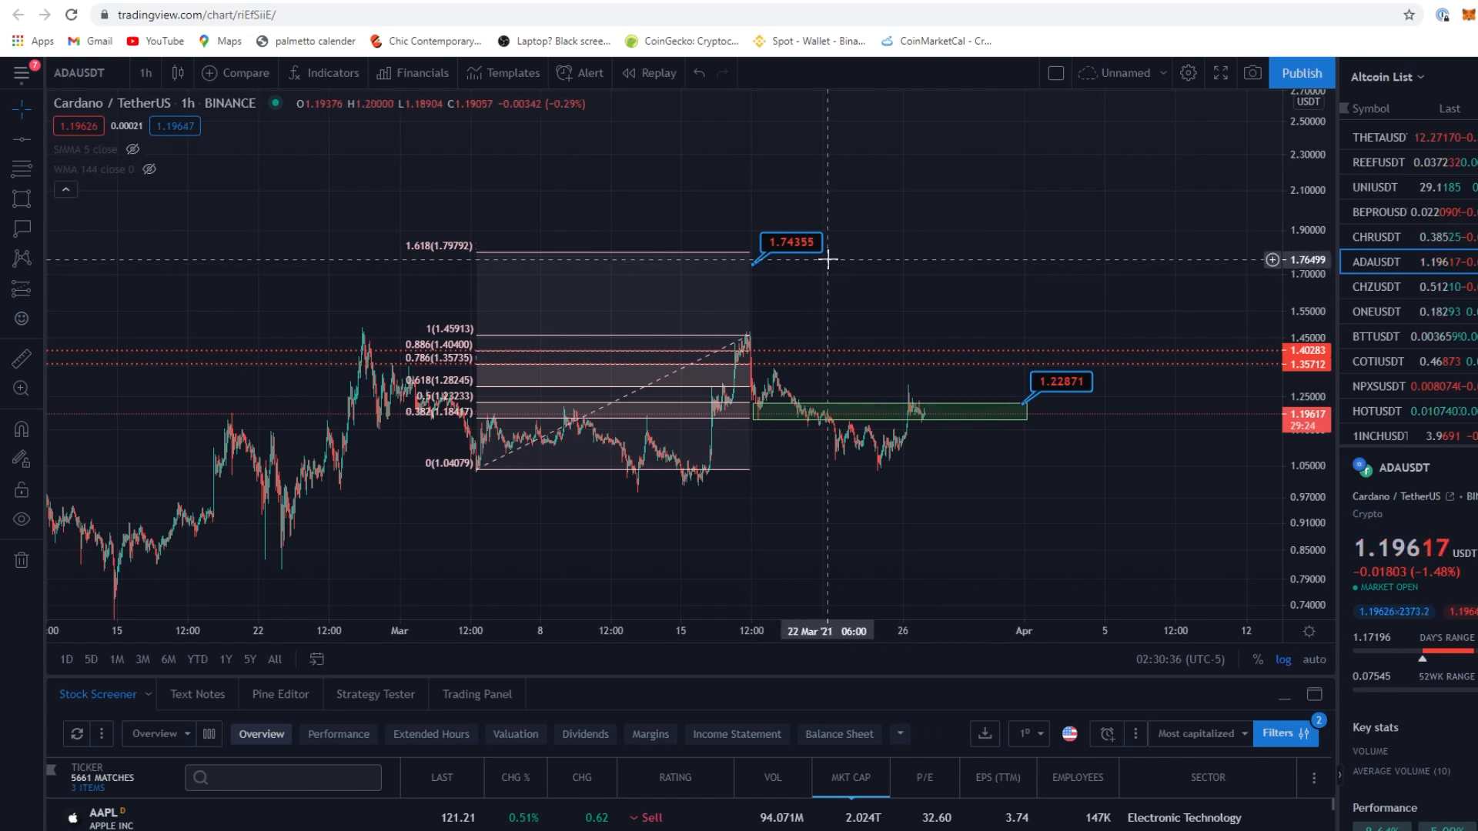
{"action": "mouse_move", "coordinate": [986, 380]}
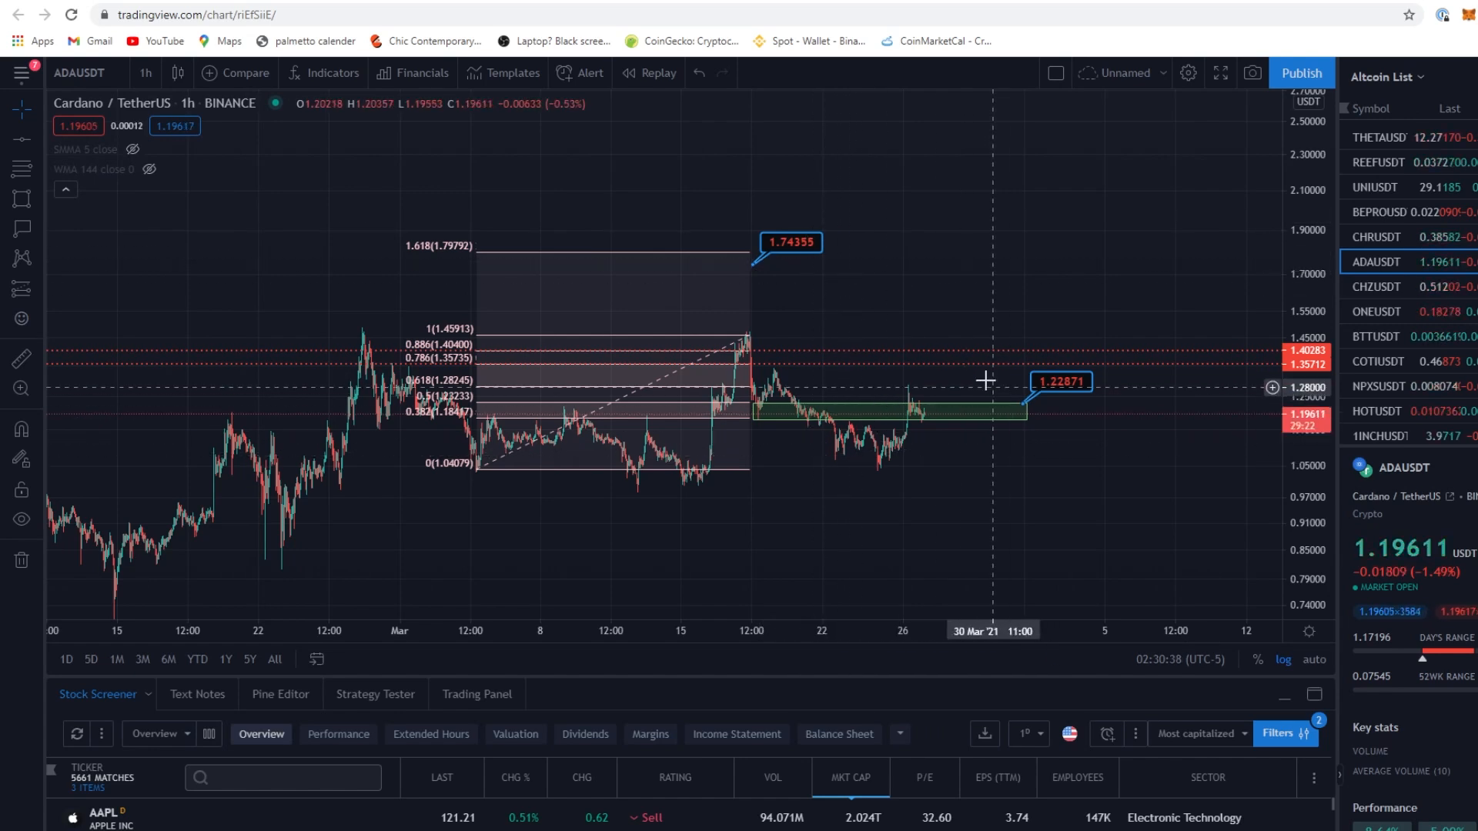
{"action": "mouse_move", "coordinate": [745, 337]}
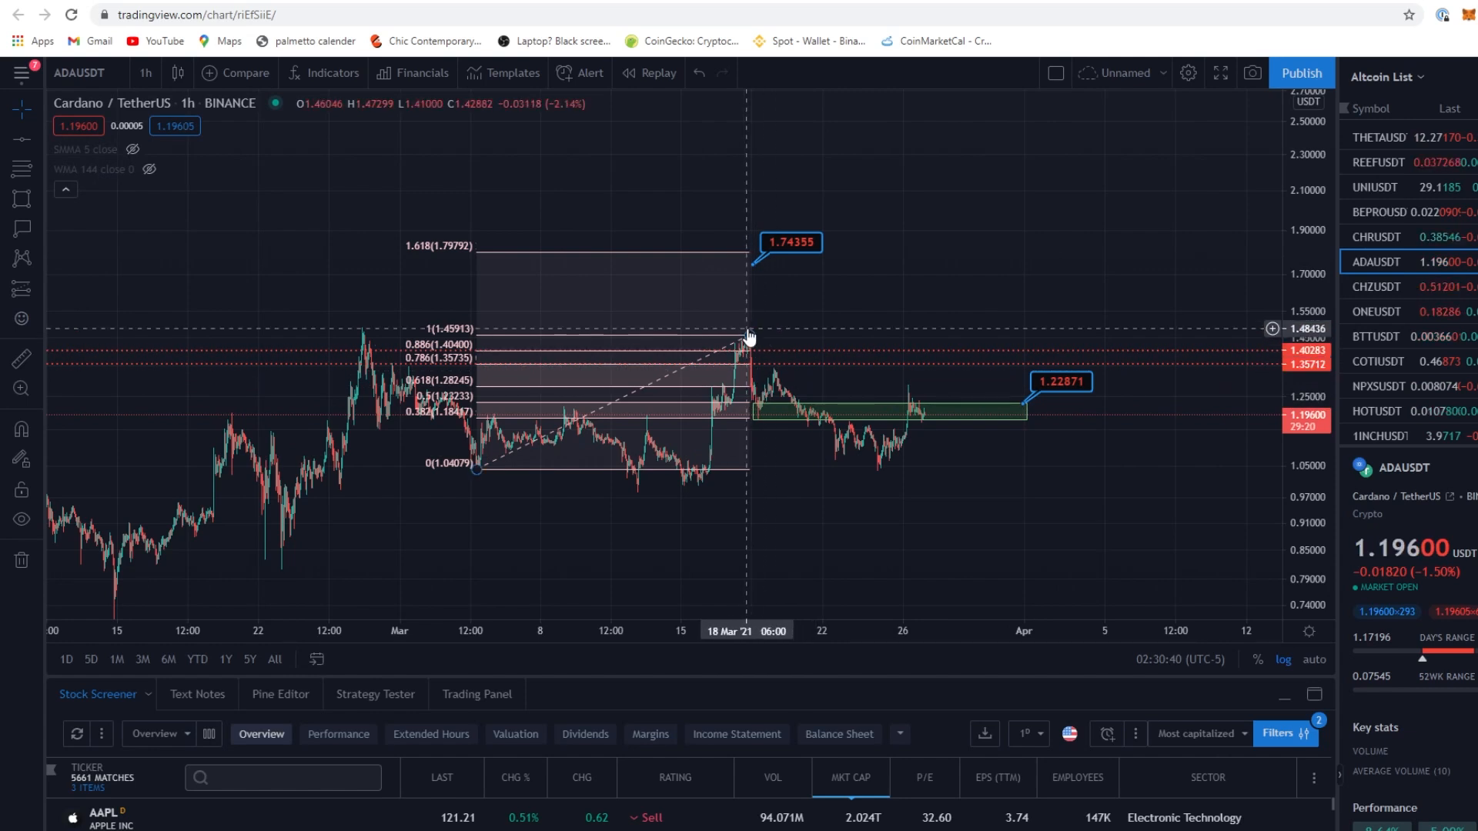
{"action": "mouse_move", "coordinate": [742, 279]}
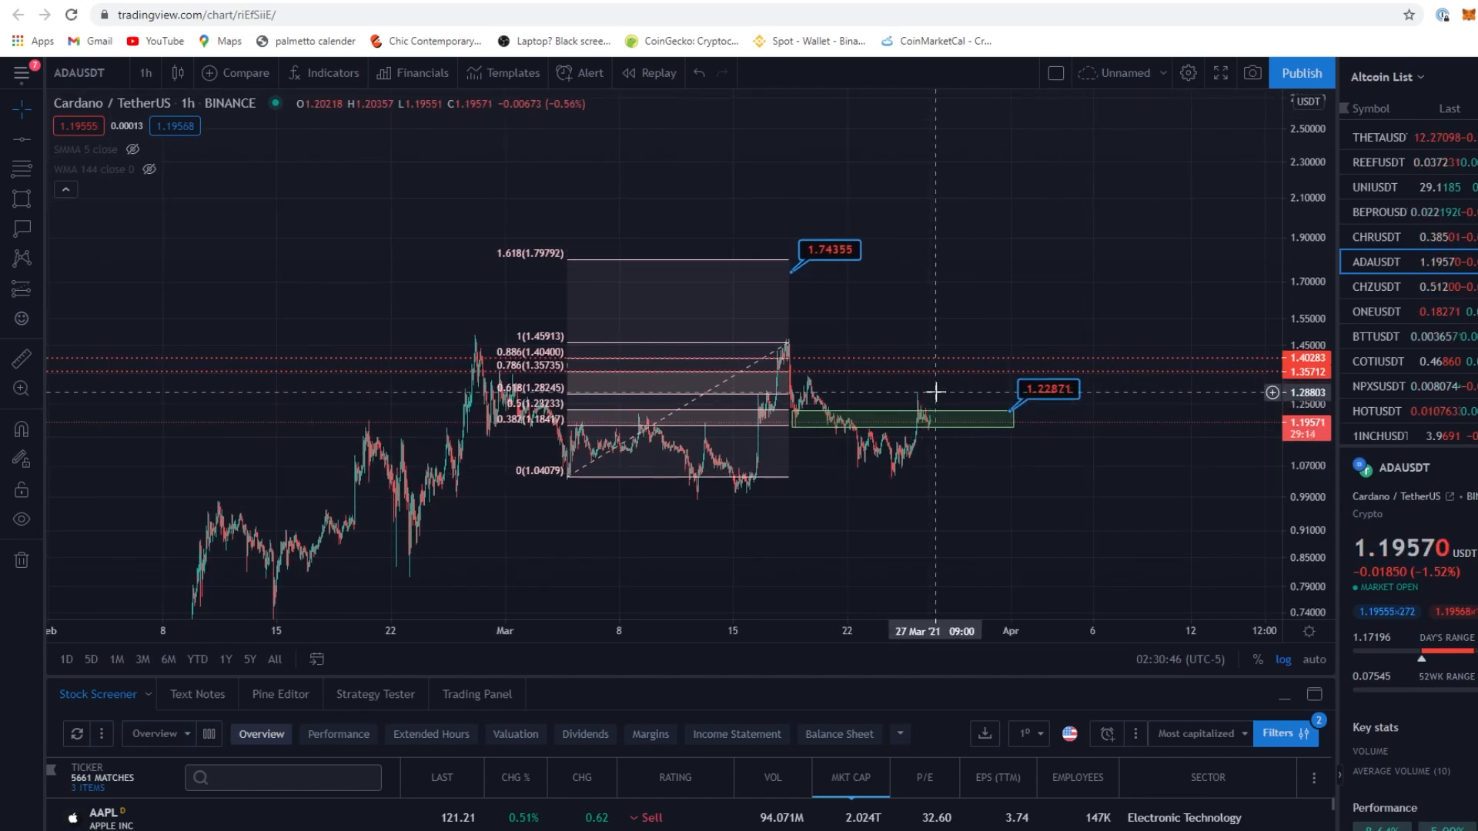
{"action": "mouse_move", "coordinate": [763, 430]}
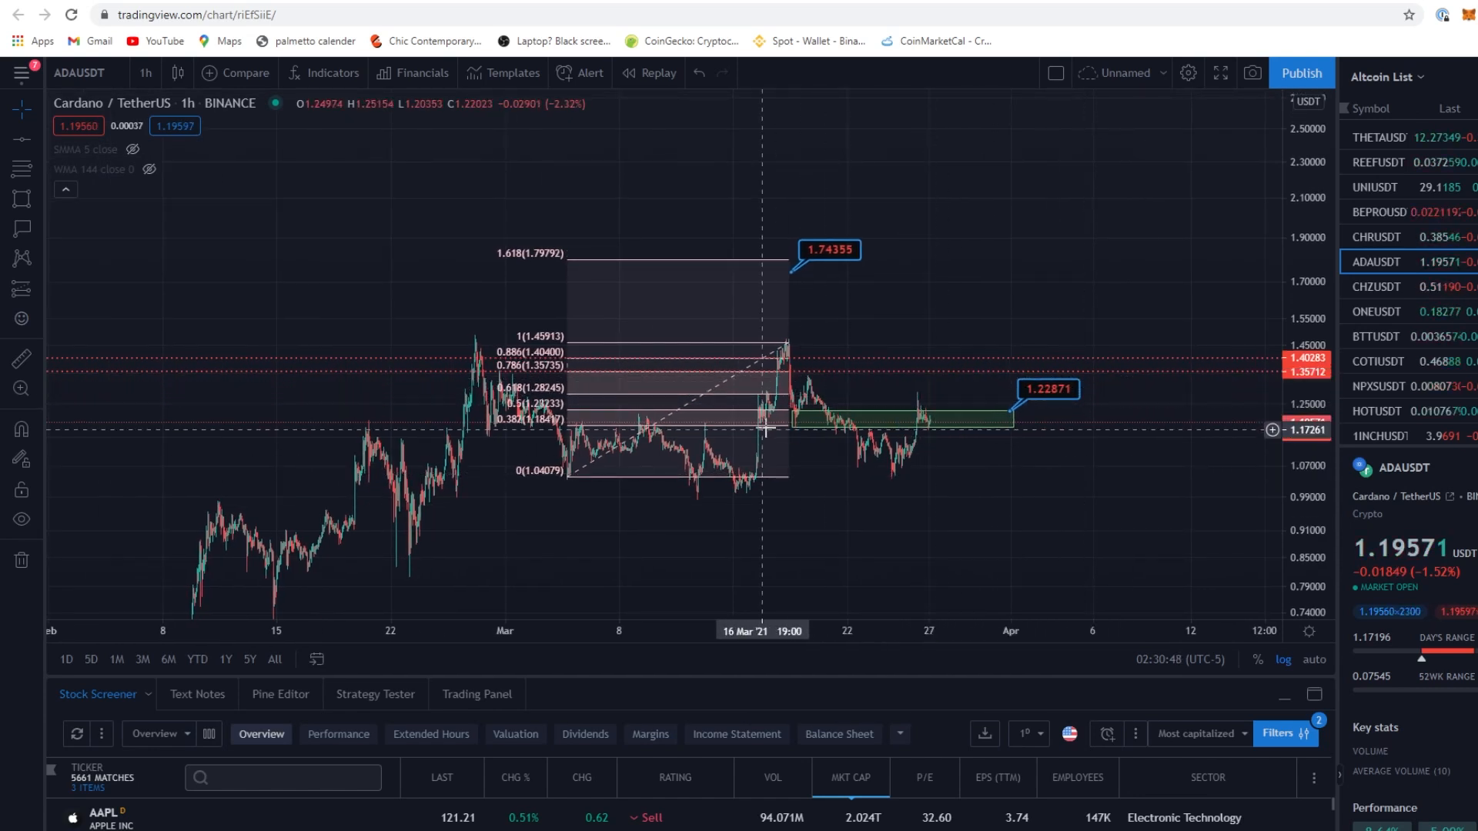
{"action": "mouse_move", "coordinate": [555, 372]}
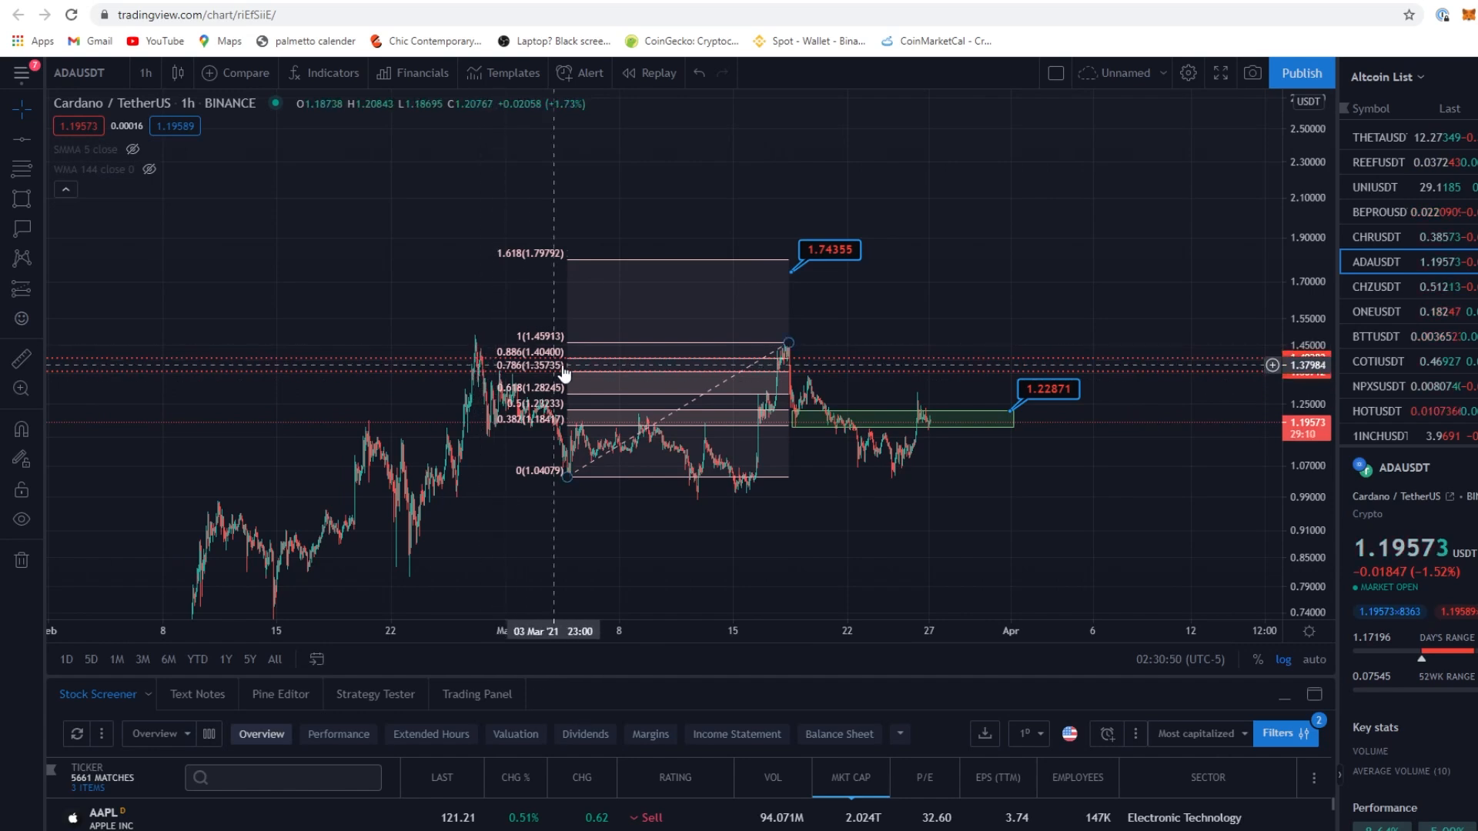
{"action": "mouse_move", "coordinate": [876, 434]}
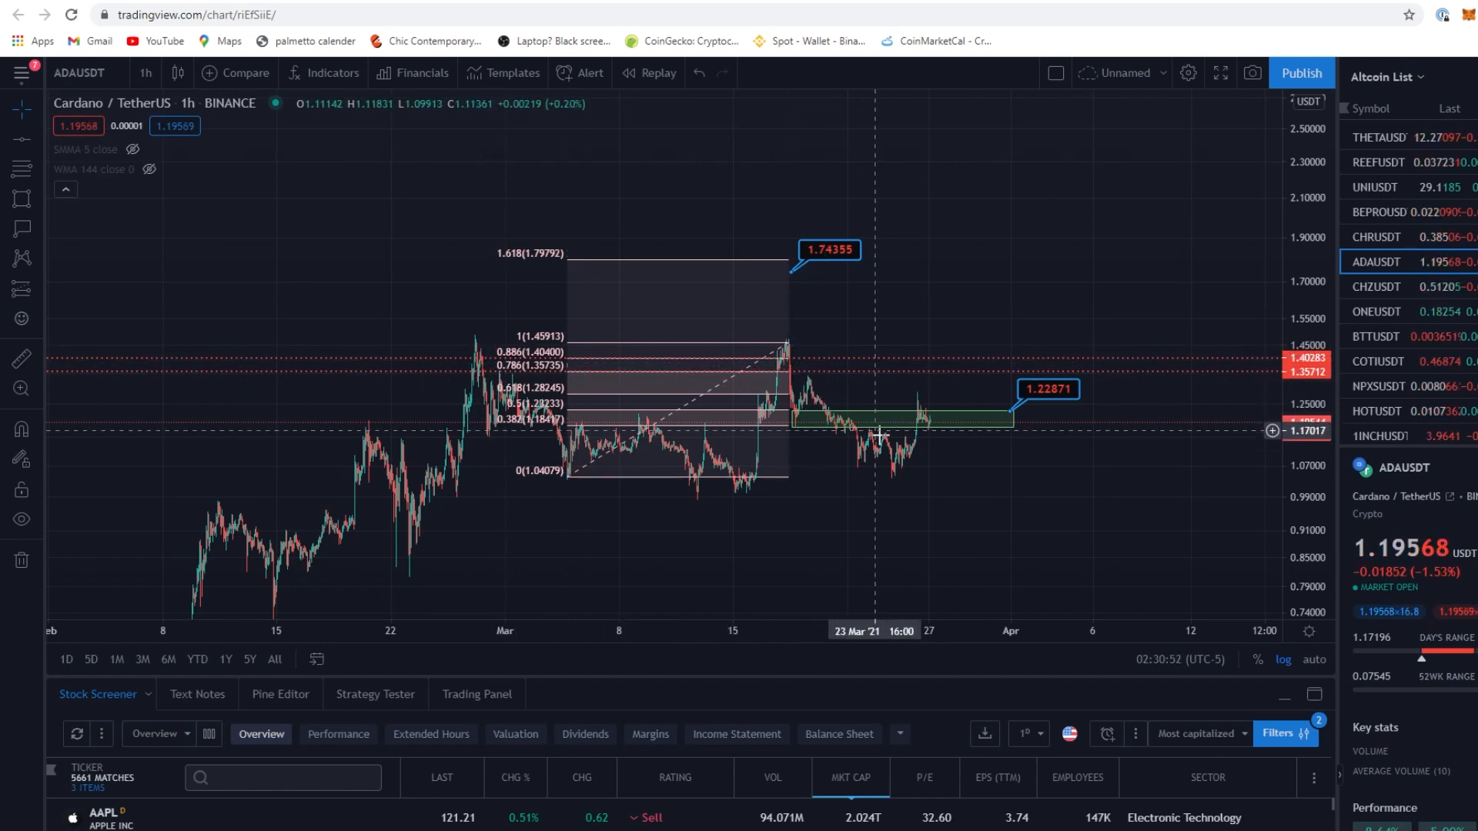
{"action": "mouse_move", "coordinate": [792, 351]}
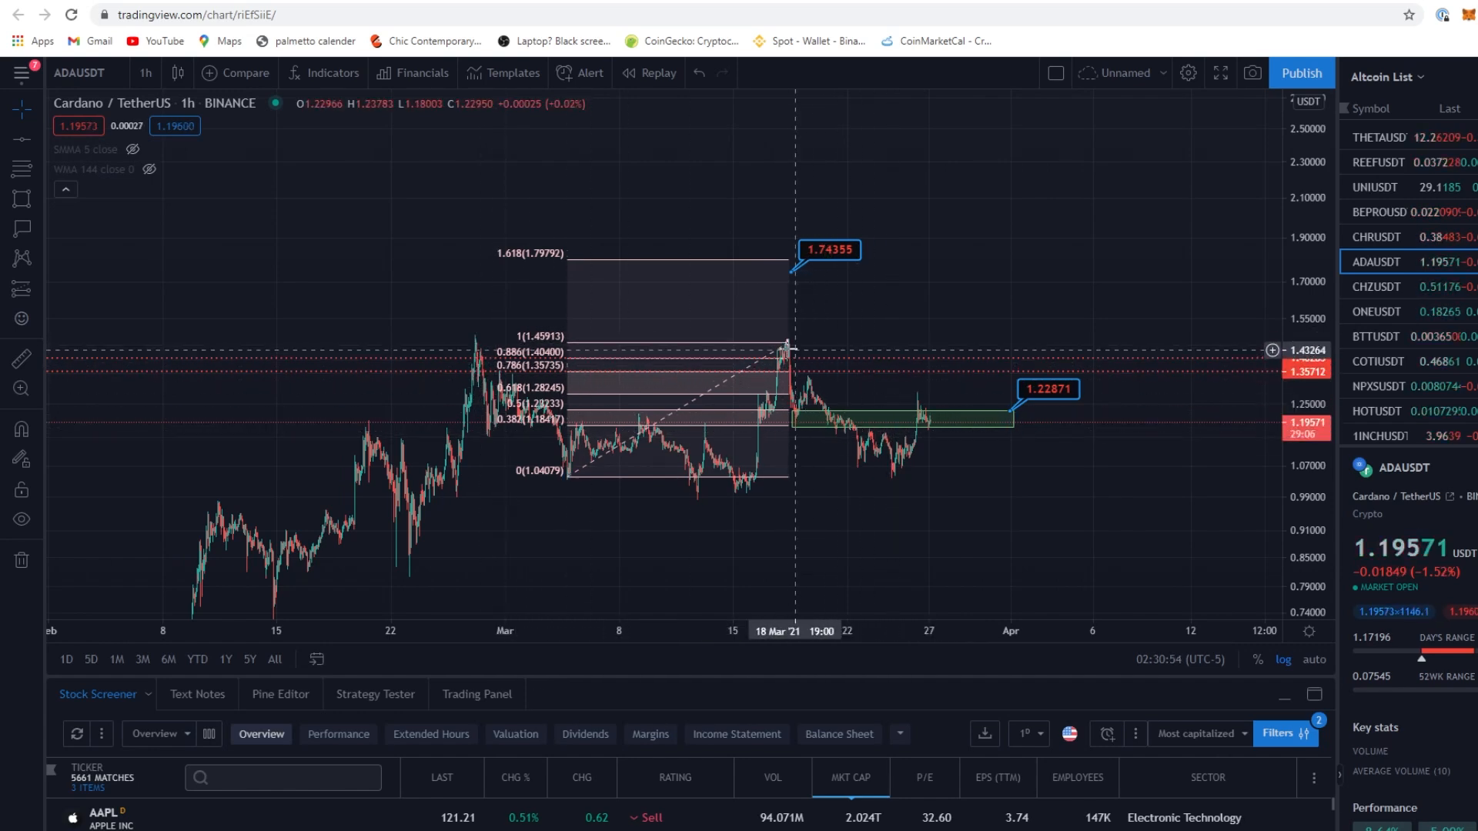
{"action": "mouse_move", "coordinate": [851, 385]}
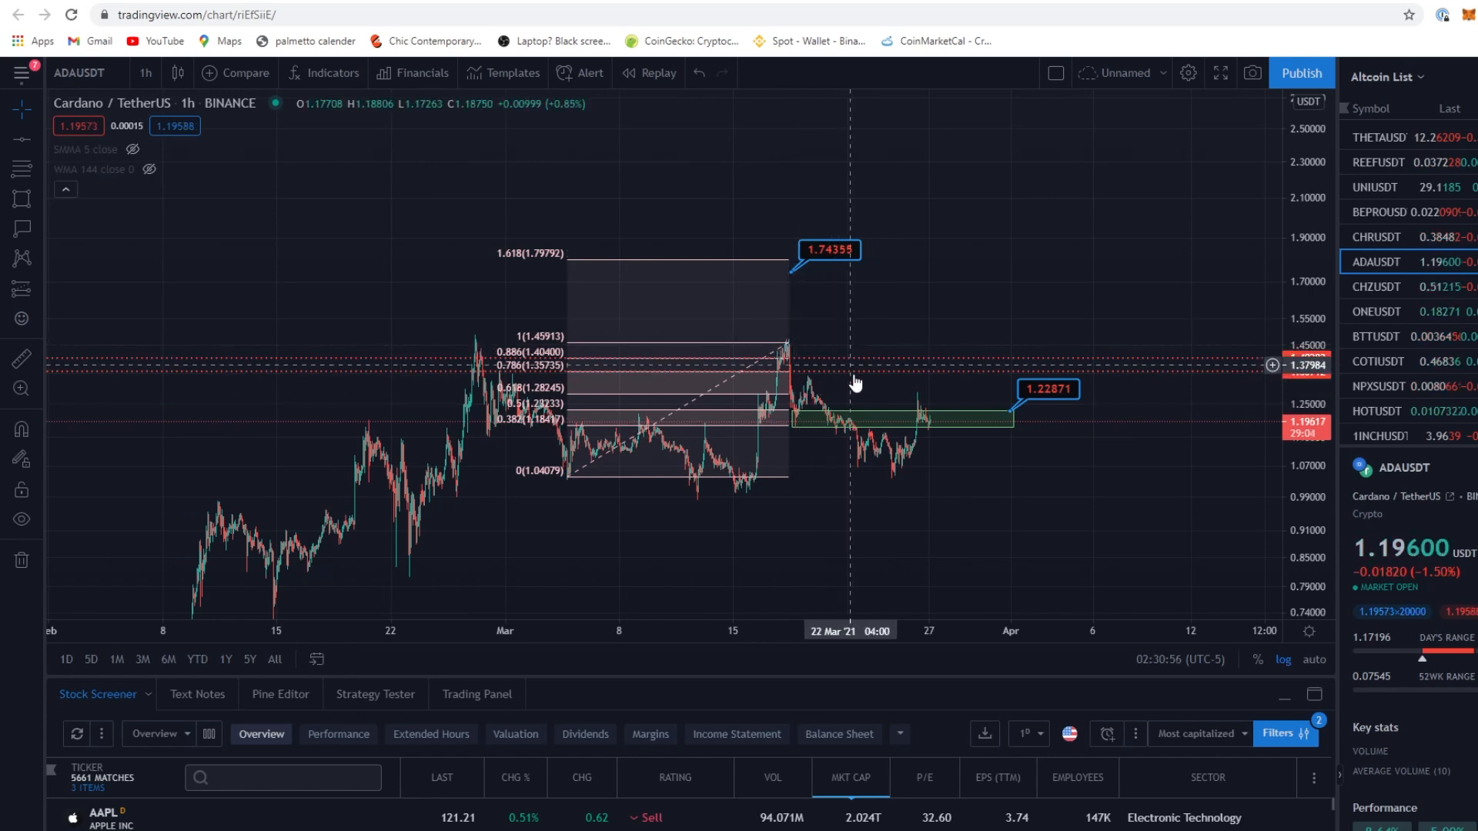
{"action": "mouse_move", "coordinate": [945, 395]}
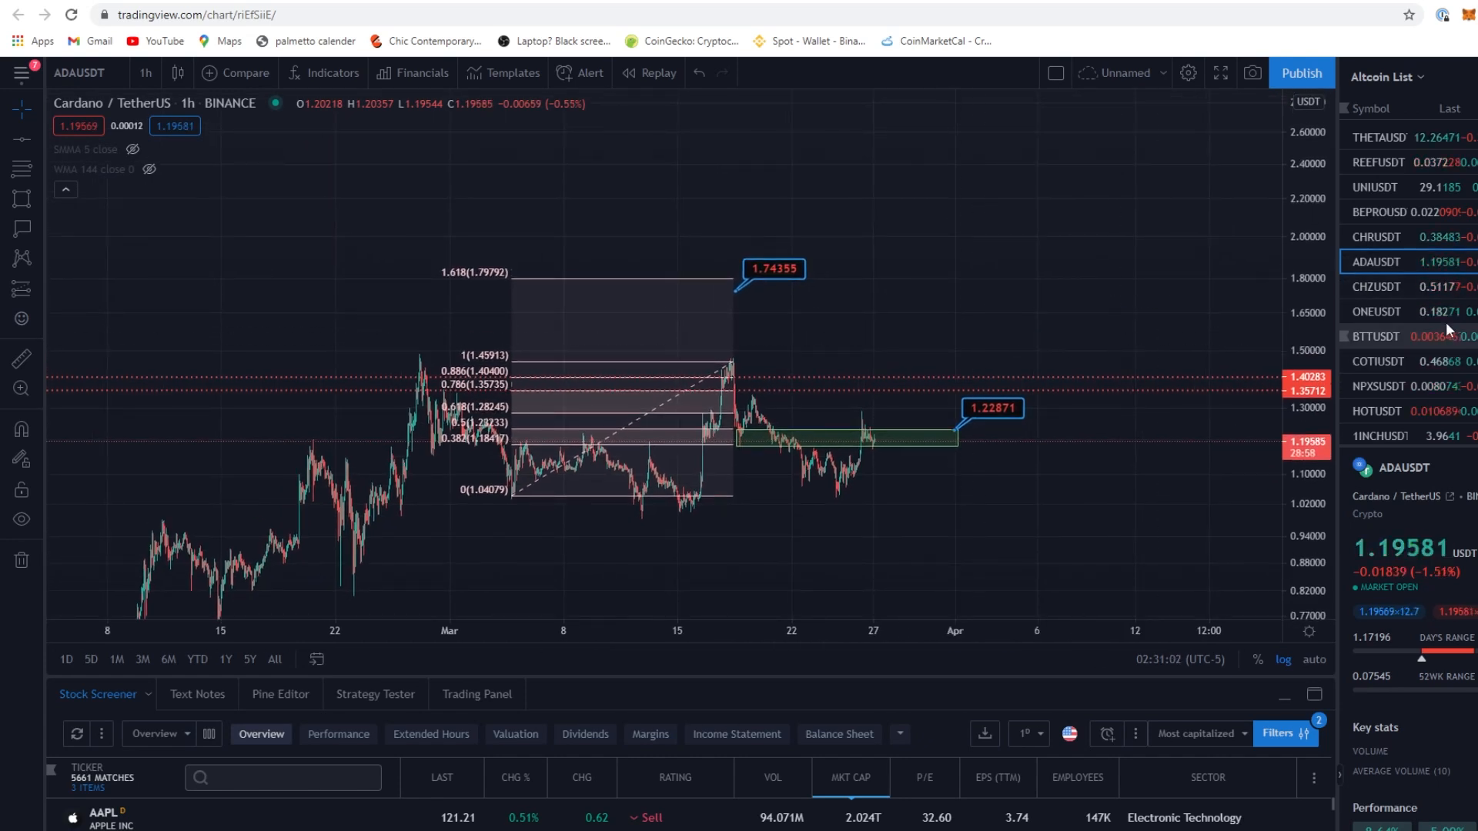
{"action": "mouse_move", "coordinate": [1409, 202]}
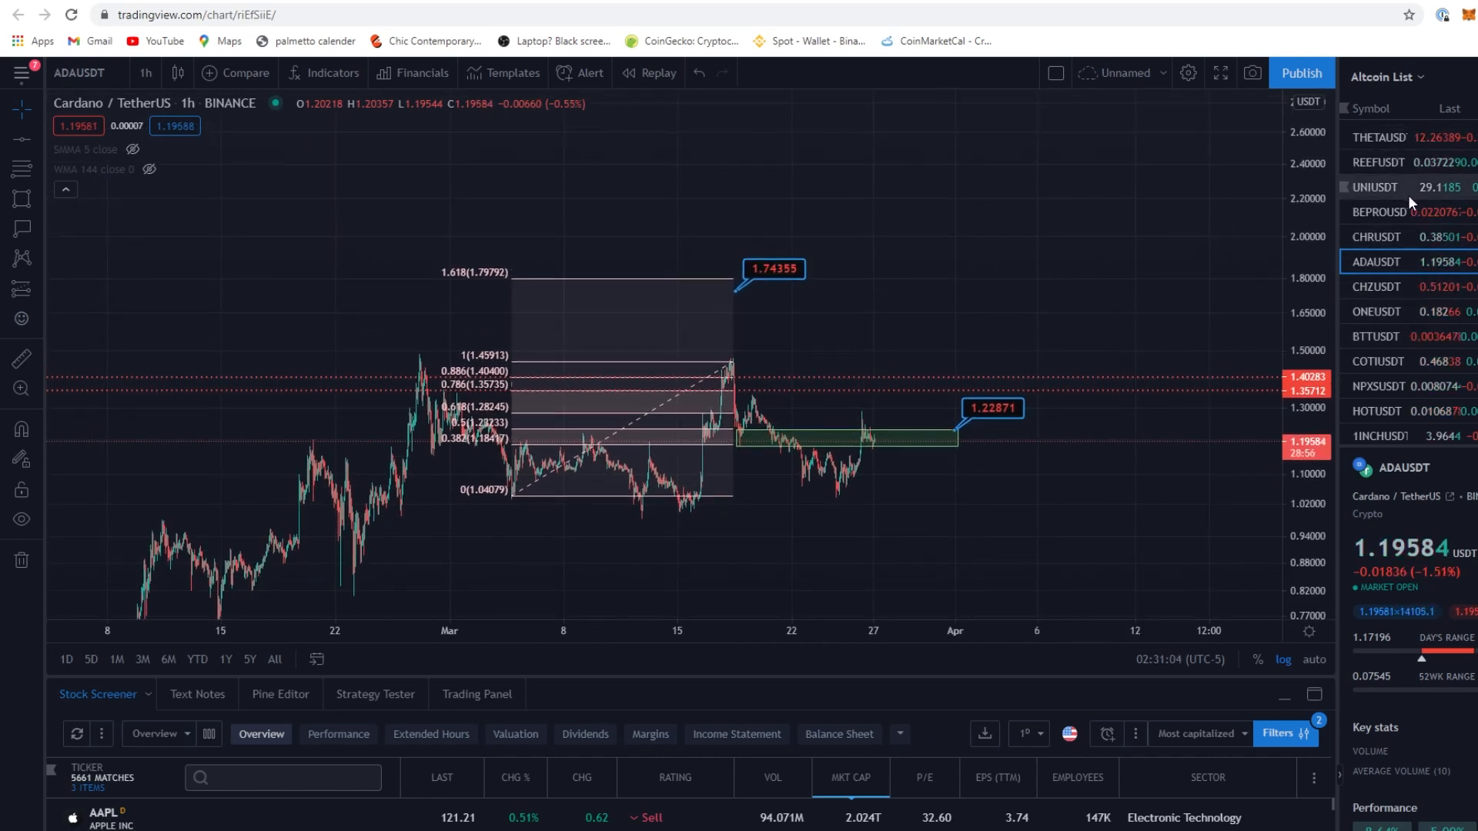
{"action": "mouse_move", "coordinate": [858, 6]}
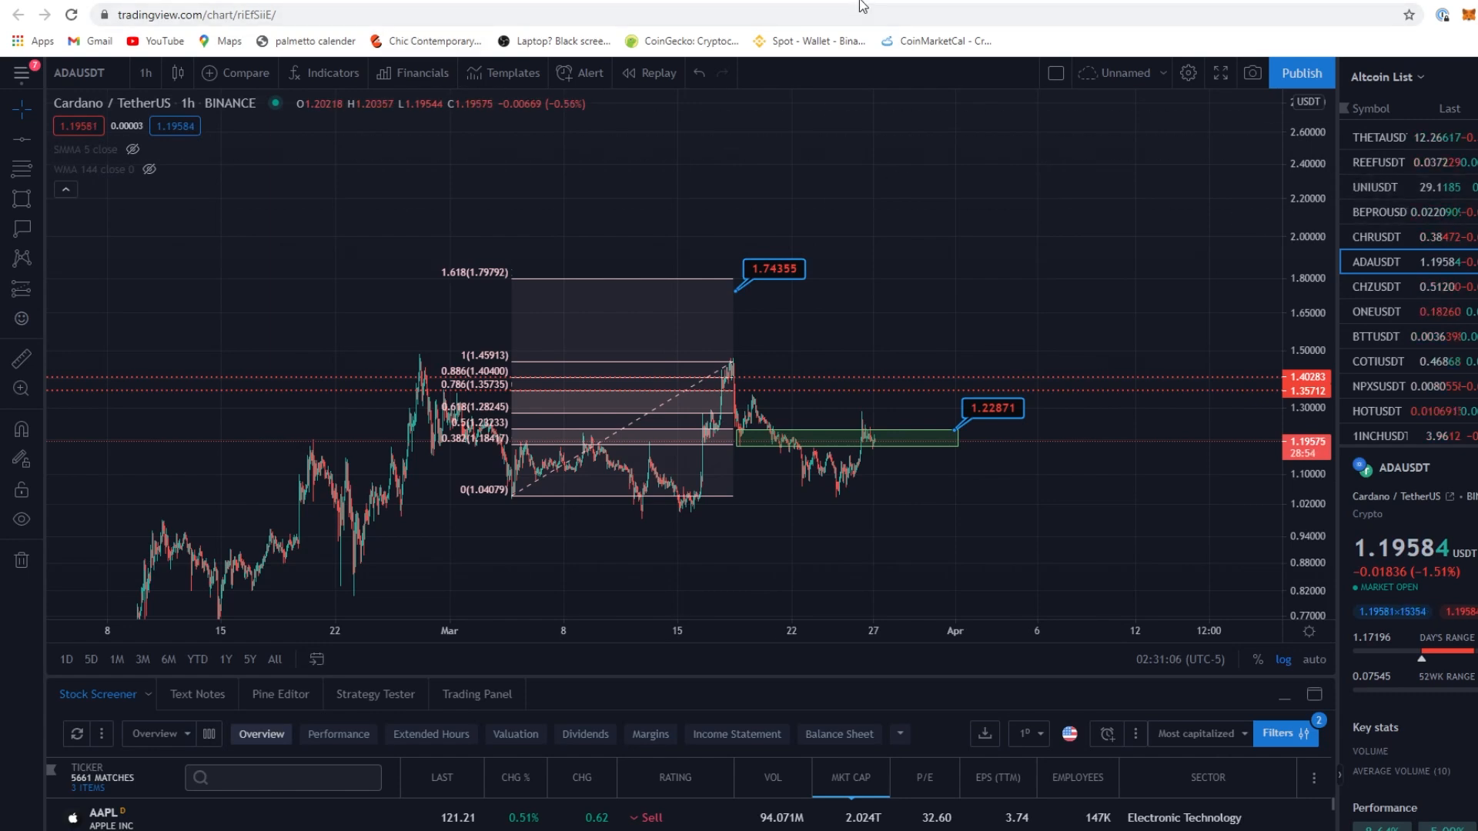
{"action": "scroll", "scroll_direction": "down", "scroll_amount": 3}
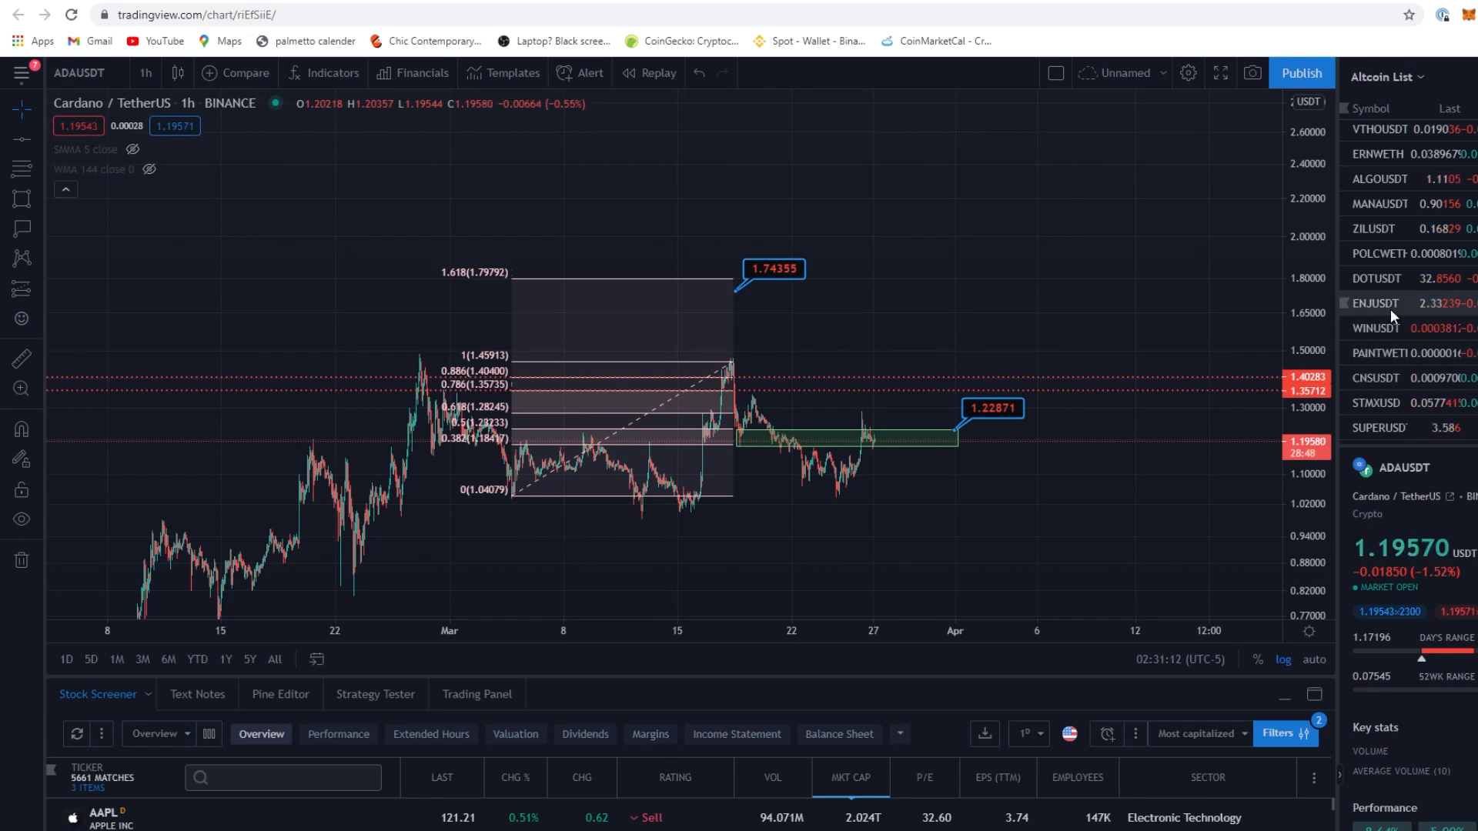
{"action": "scroll", "scroll_direction": "up", "scroll_amount": 3}
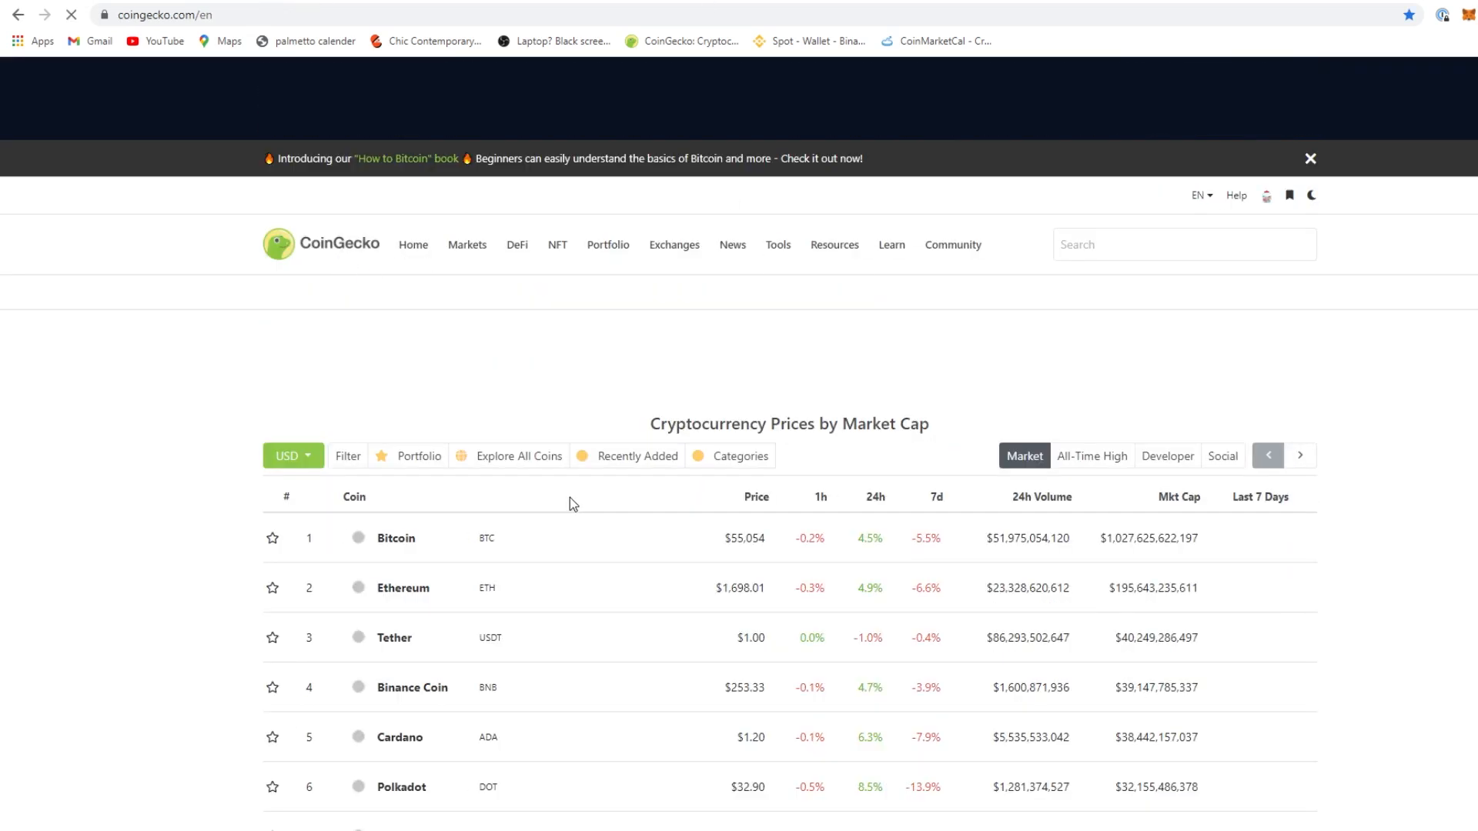
Check CoinGecko's trending search and market-cap ranking, noting VeChain and TRON
{"action": "left_click", "coordinate": [1182, 244]}
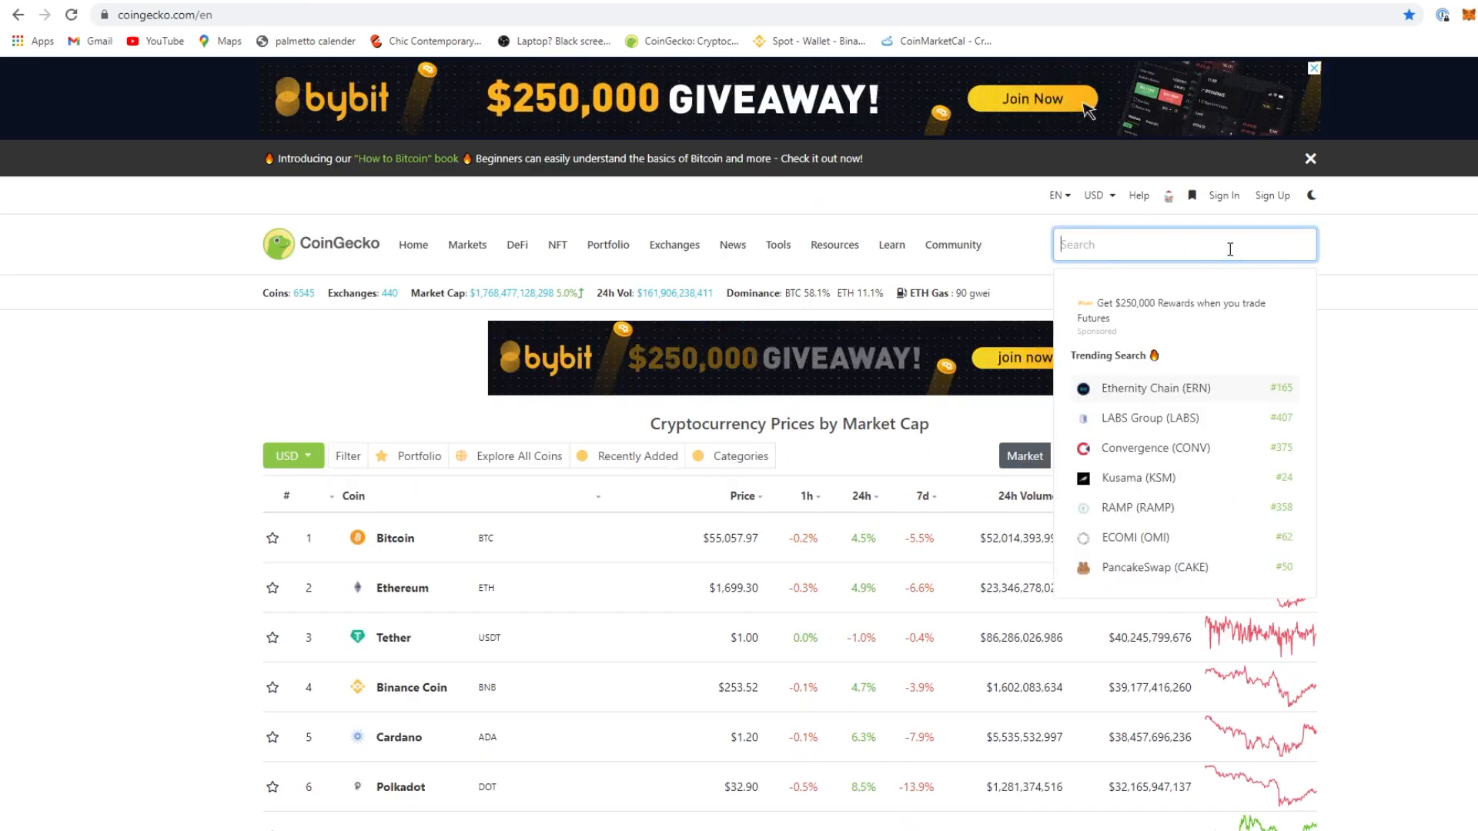
{"action": "mouse_move", "coordinate": [1156, 305]}
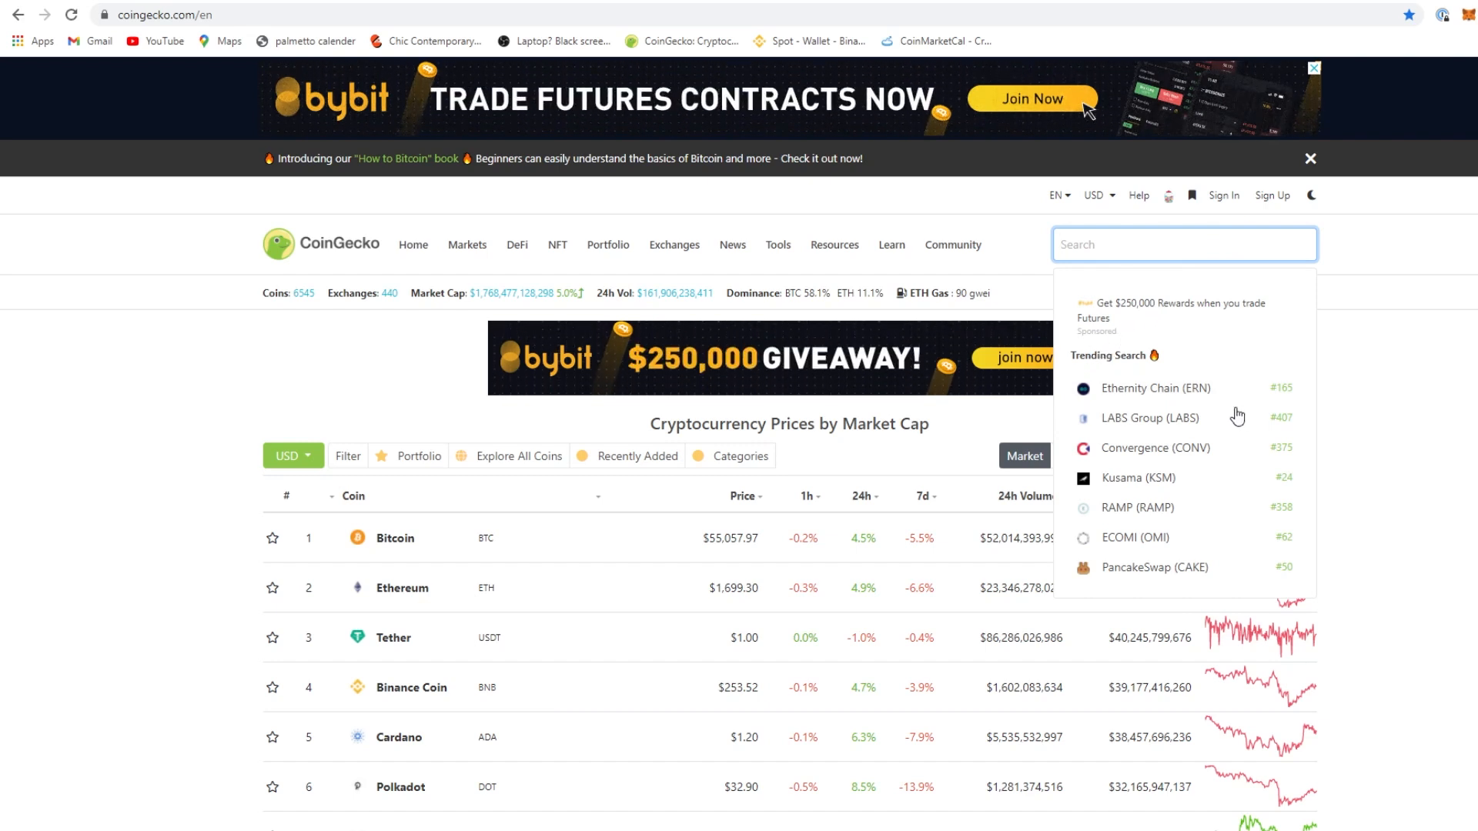
{"action": "mouse_move", "coordinate": [1250, 510]}
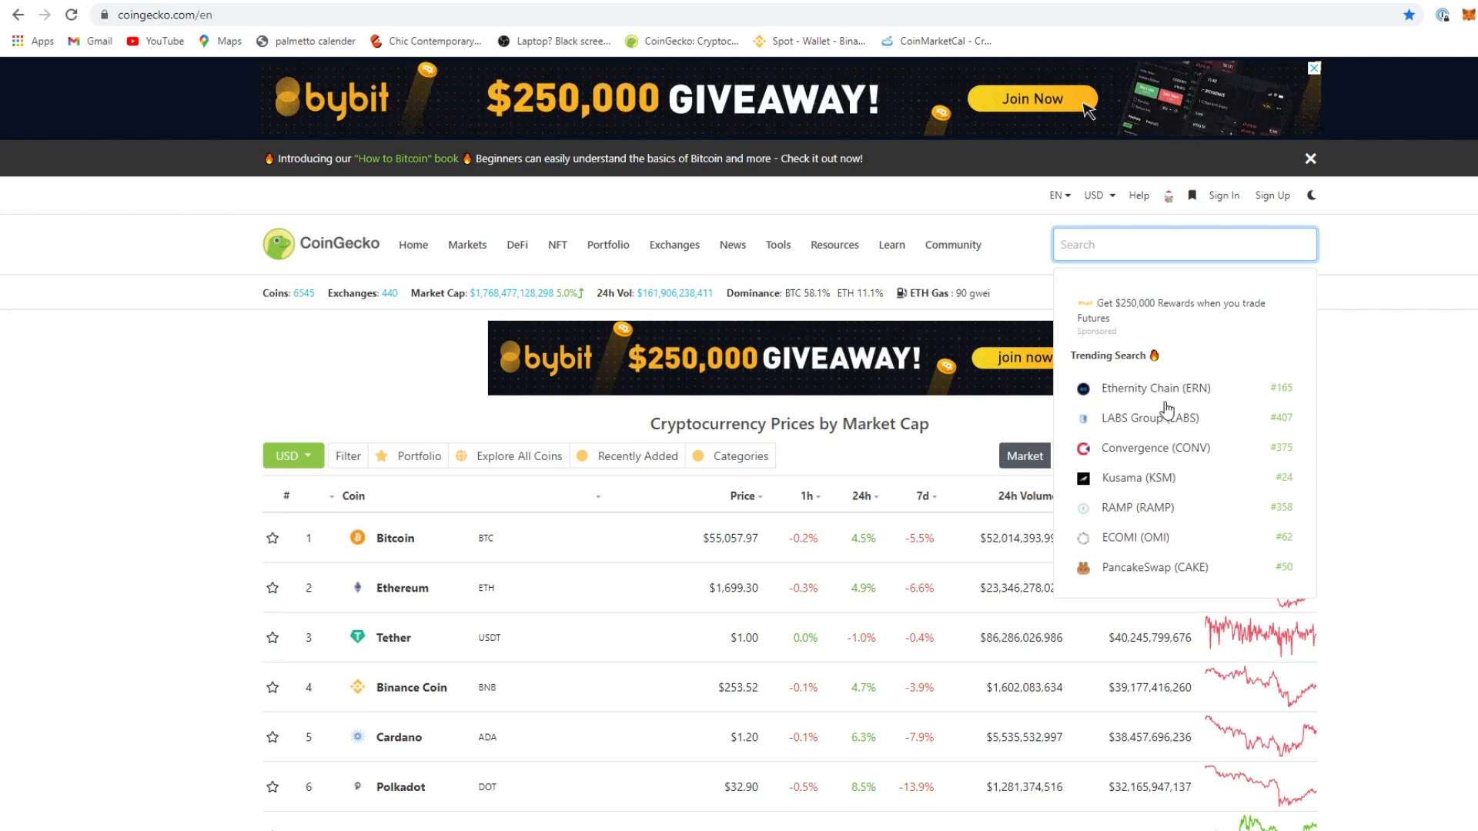
{"action": "scroll", "scroll_direction": "down", "scroll_amount": 3}
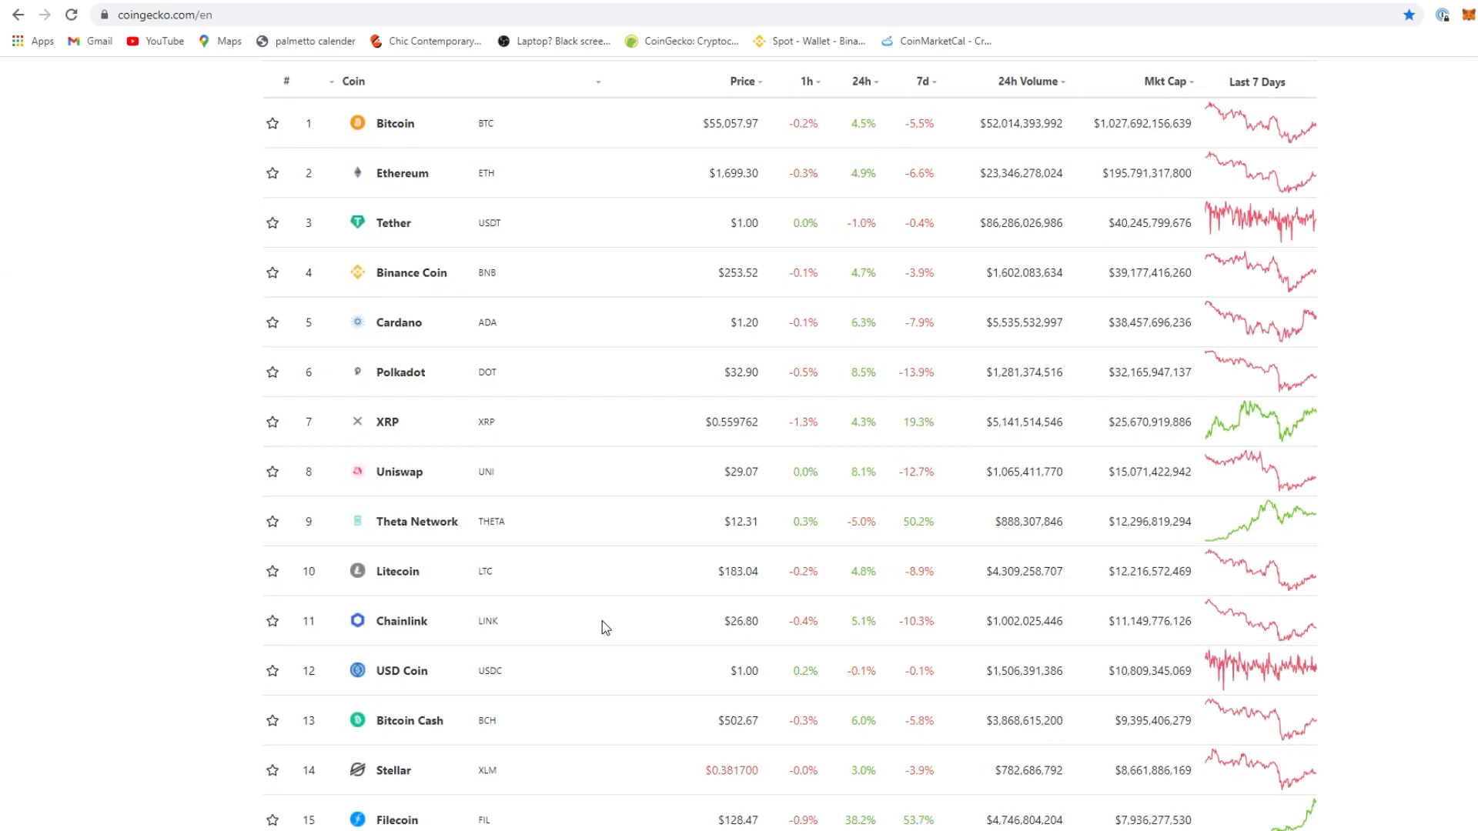
{"action": "double_click", "coordinate": [739, 571]}
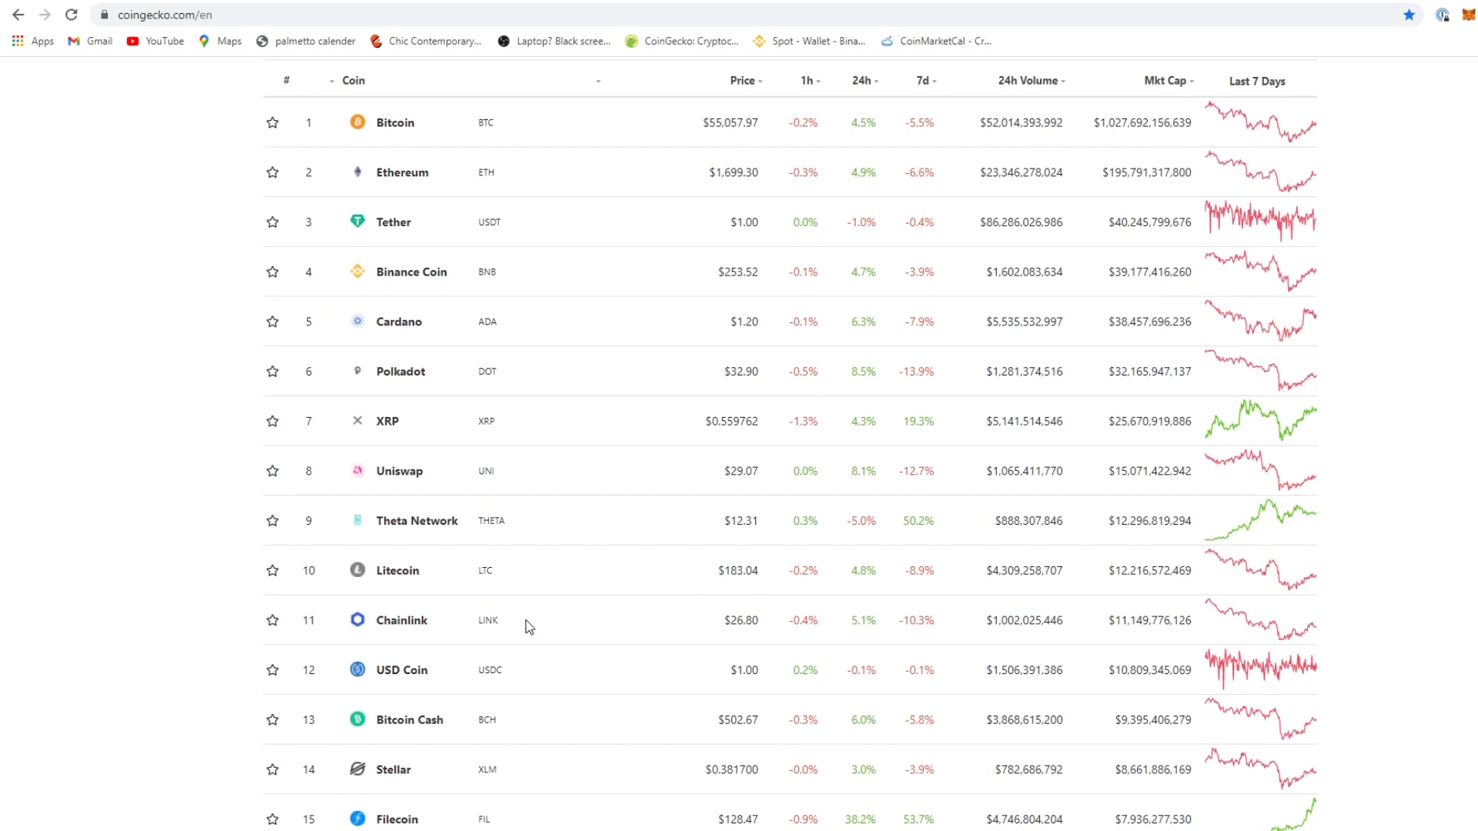
{"action": "scroll", "scroll_direction": "down", "scroll_amount": 3}
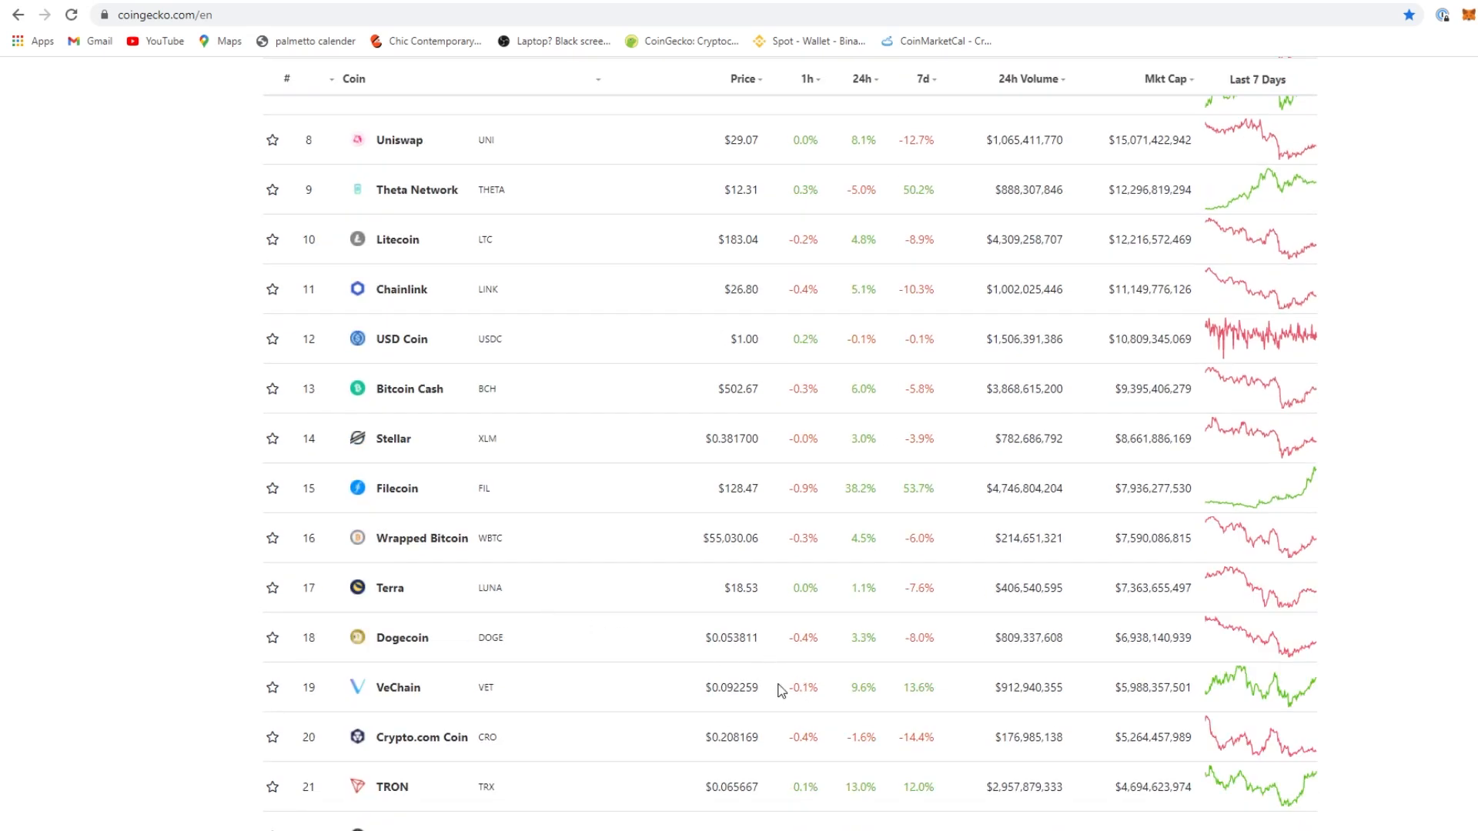
{"action": "scroll", "scroll_direction": "down", "scroll_amount": 3}
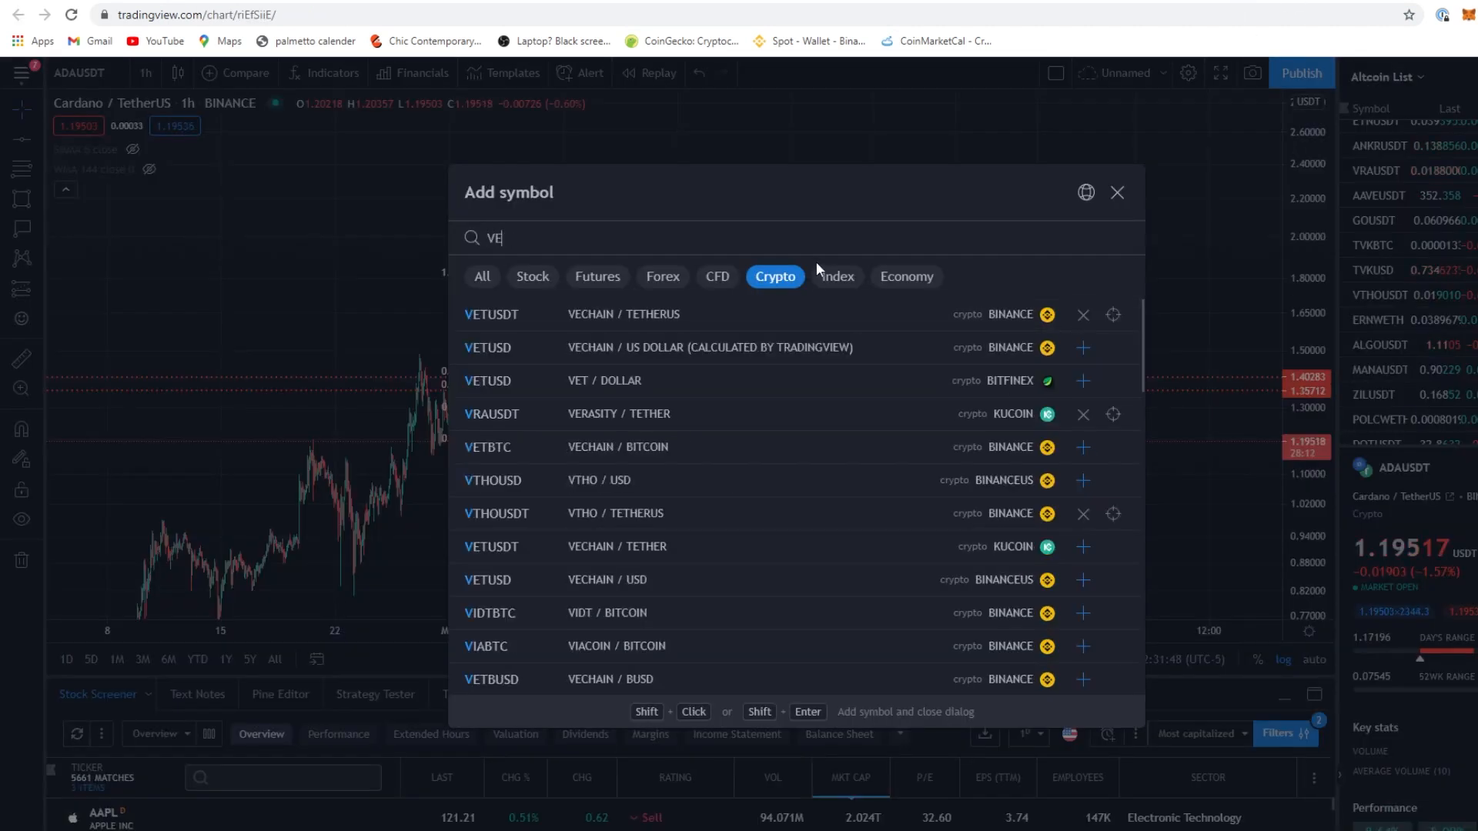
Abandon the first symbol search and scroll through the Altcoin watchlist
{"action": "type", "text": "T"}
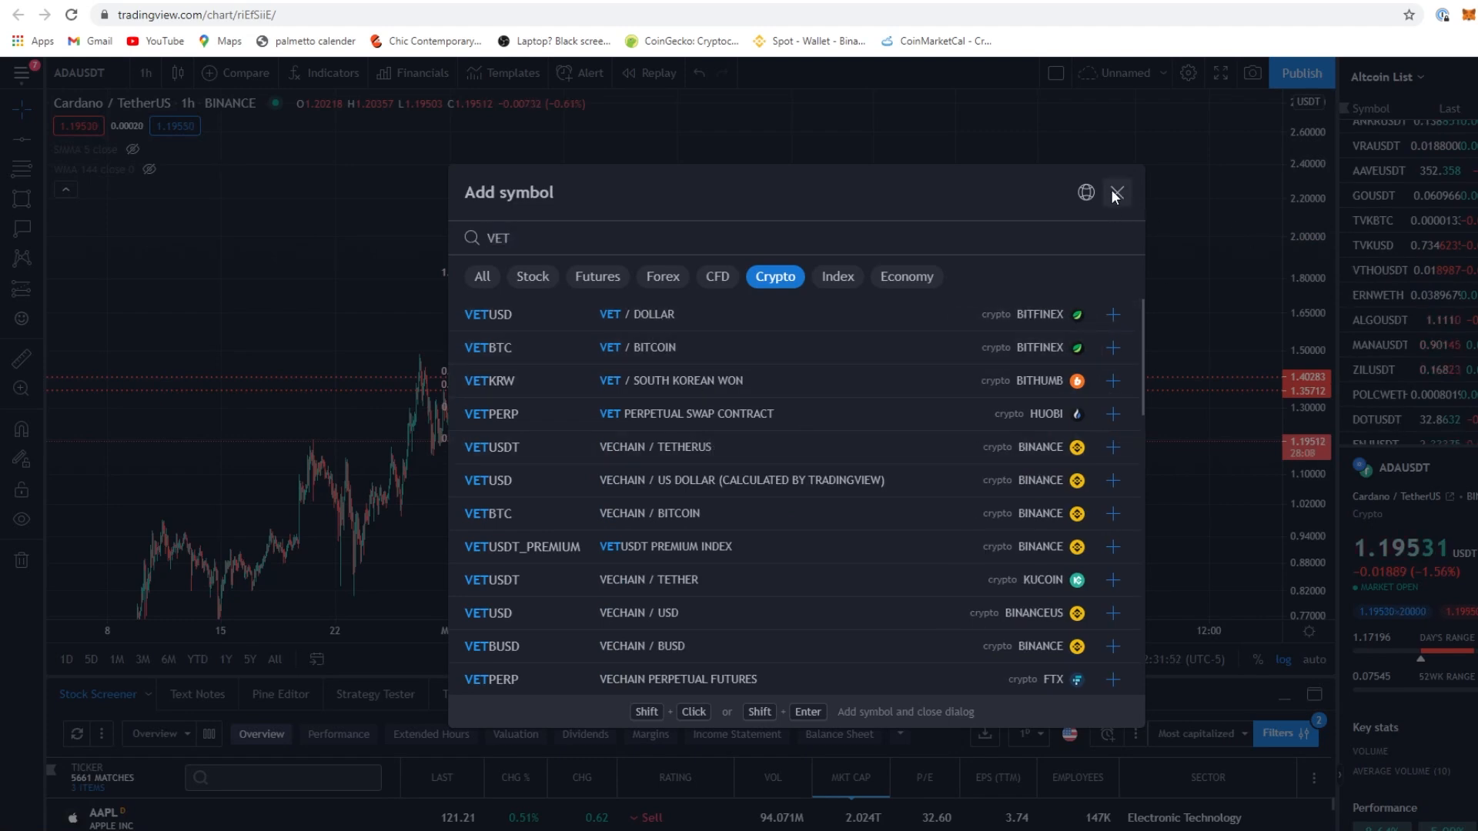
{"action": "left_click", "coordinate": [1116, 192]}
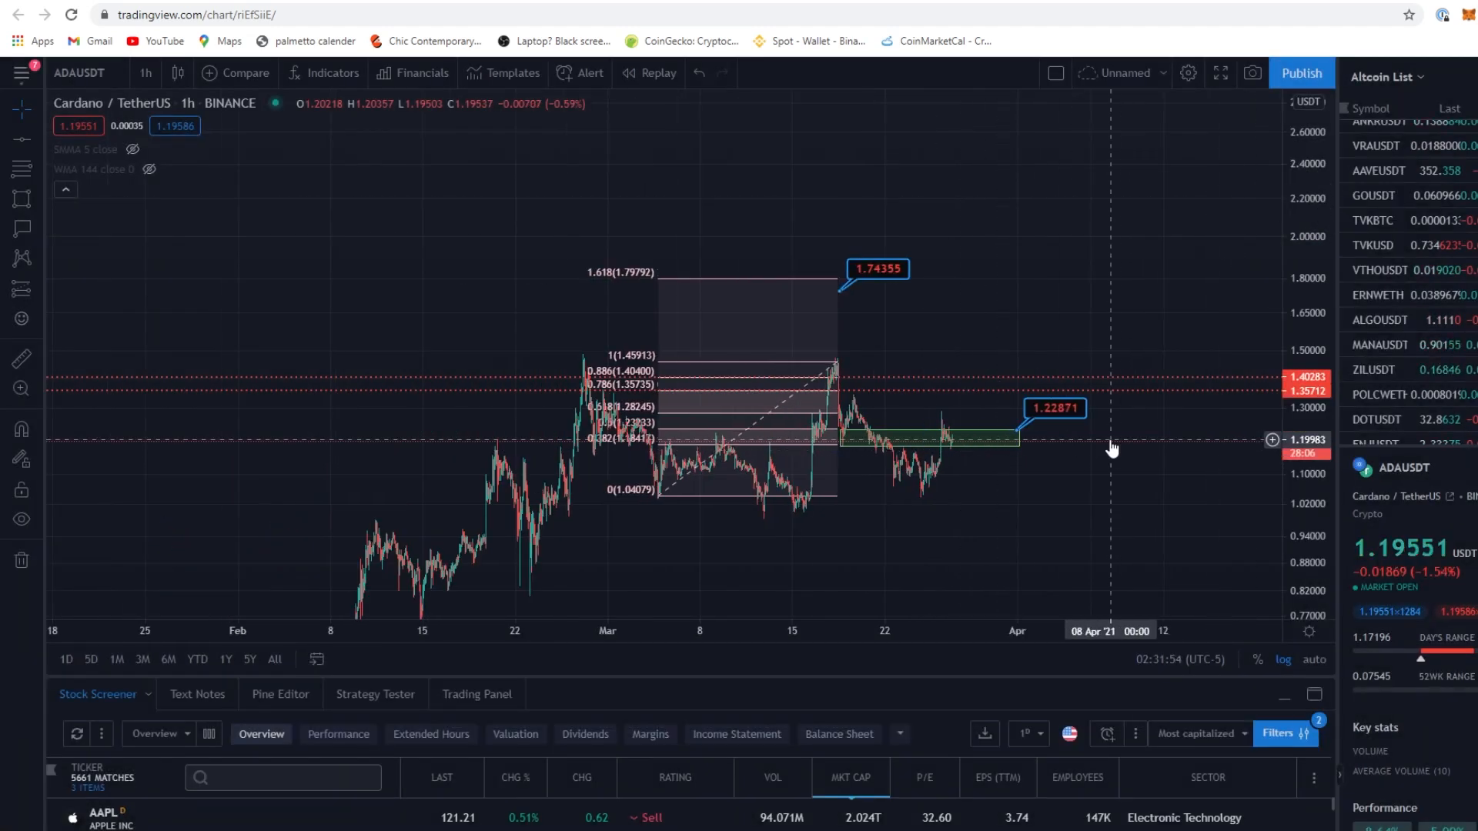
{"action": "mouse_move", "coordinate": [724, 448]}
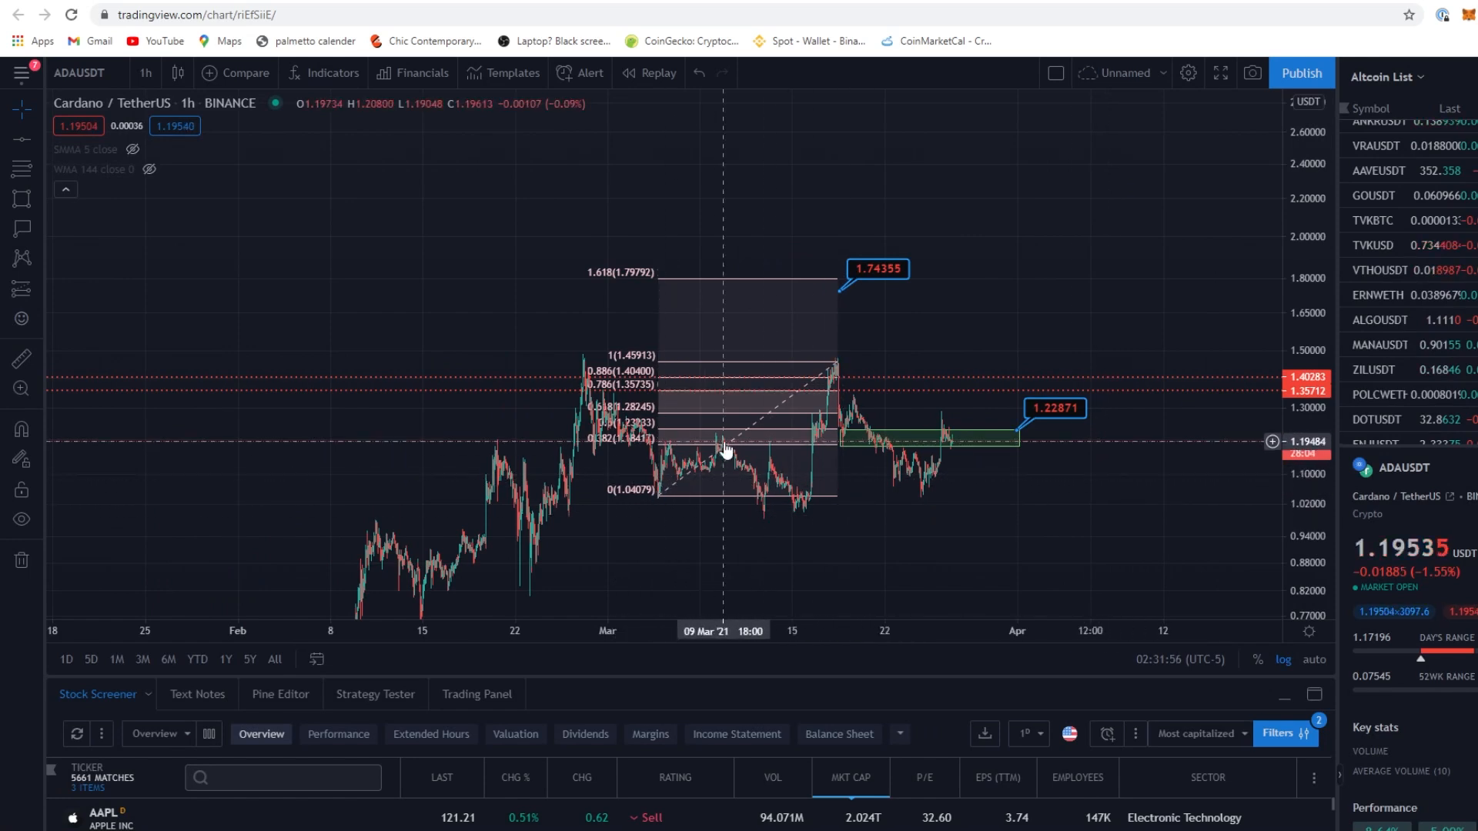
{"action": "mouse_move", "coordinate": [1107, 502]}
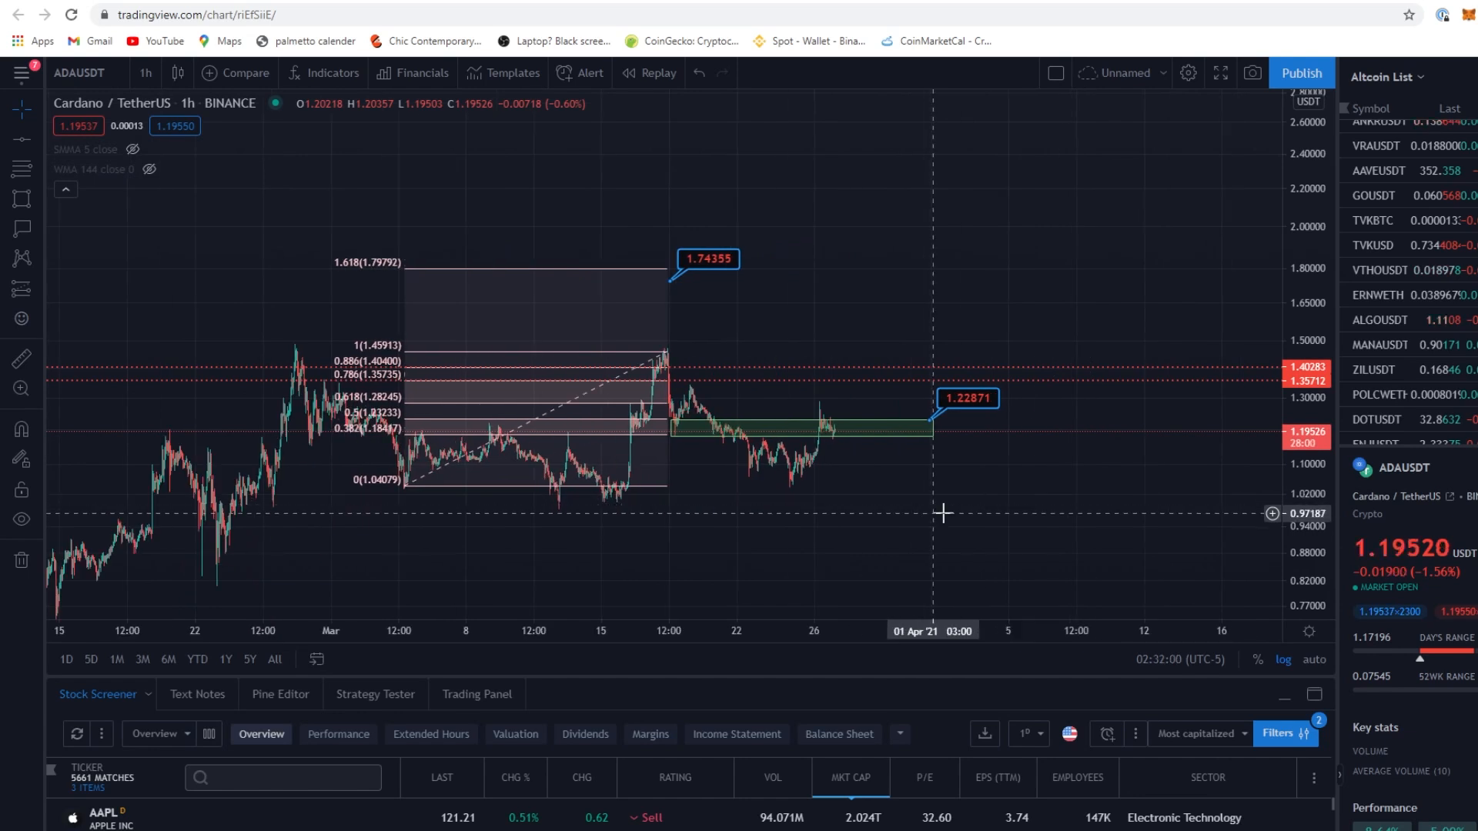
{"action": "scroll", "scroll_direction": "down", "scroll_amount": 3}
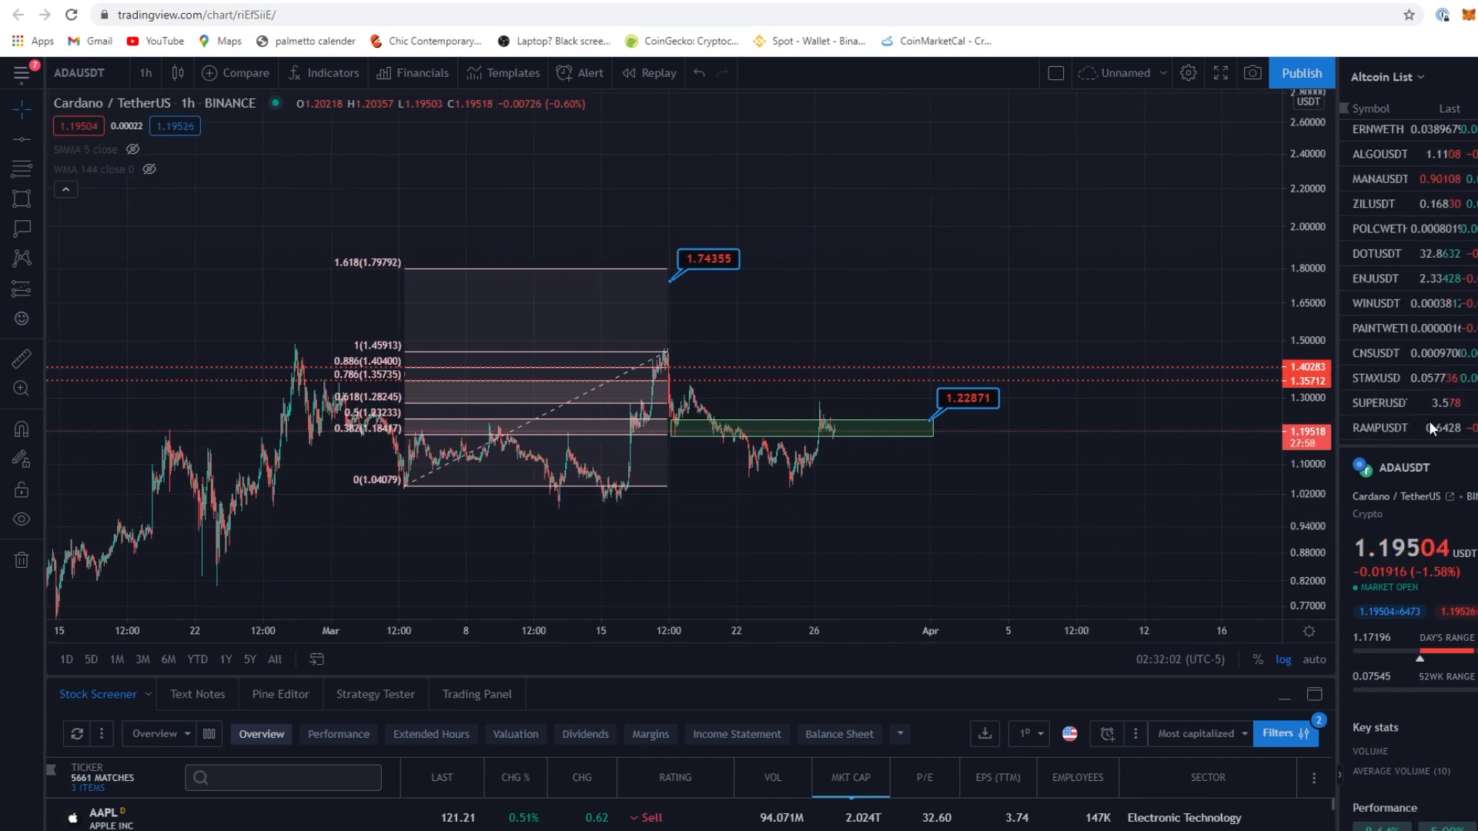
{"action": "scroll", "scroll_direction": "up", "scroll_amount": 3}
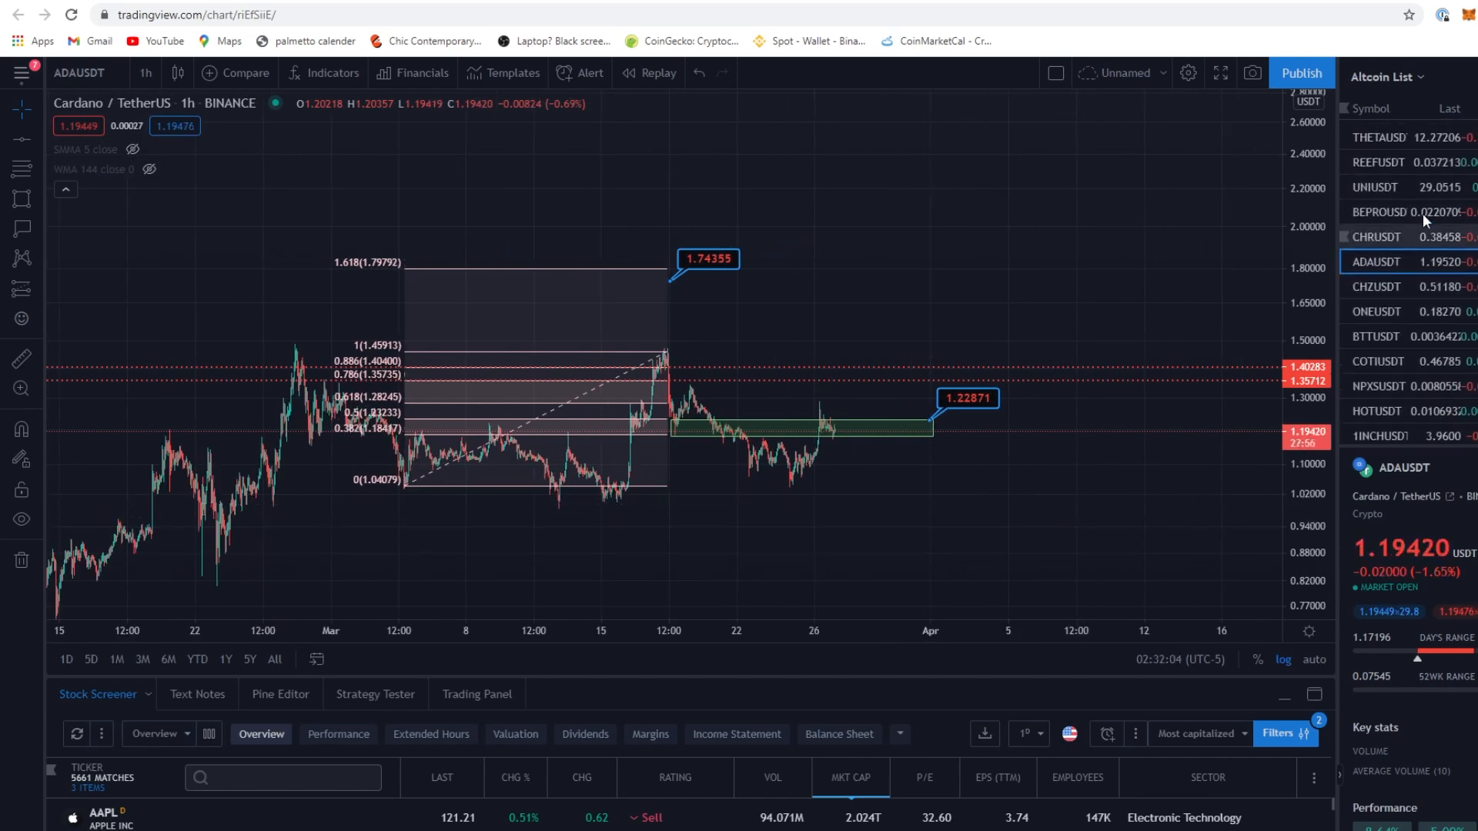
{"action": "scroll", "scroll_direction": "down", "scroll_amount": 3}
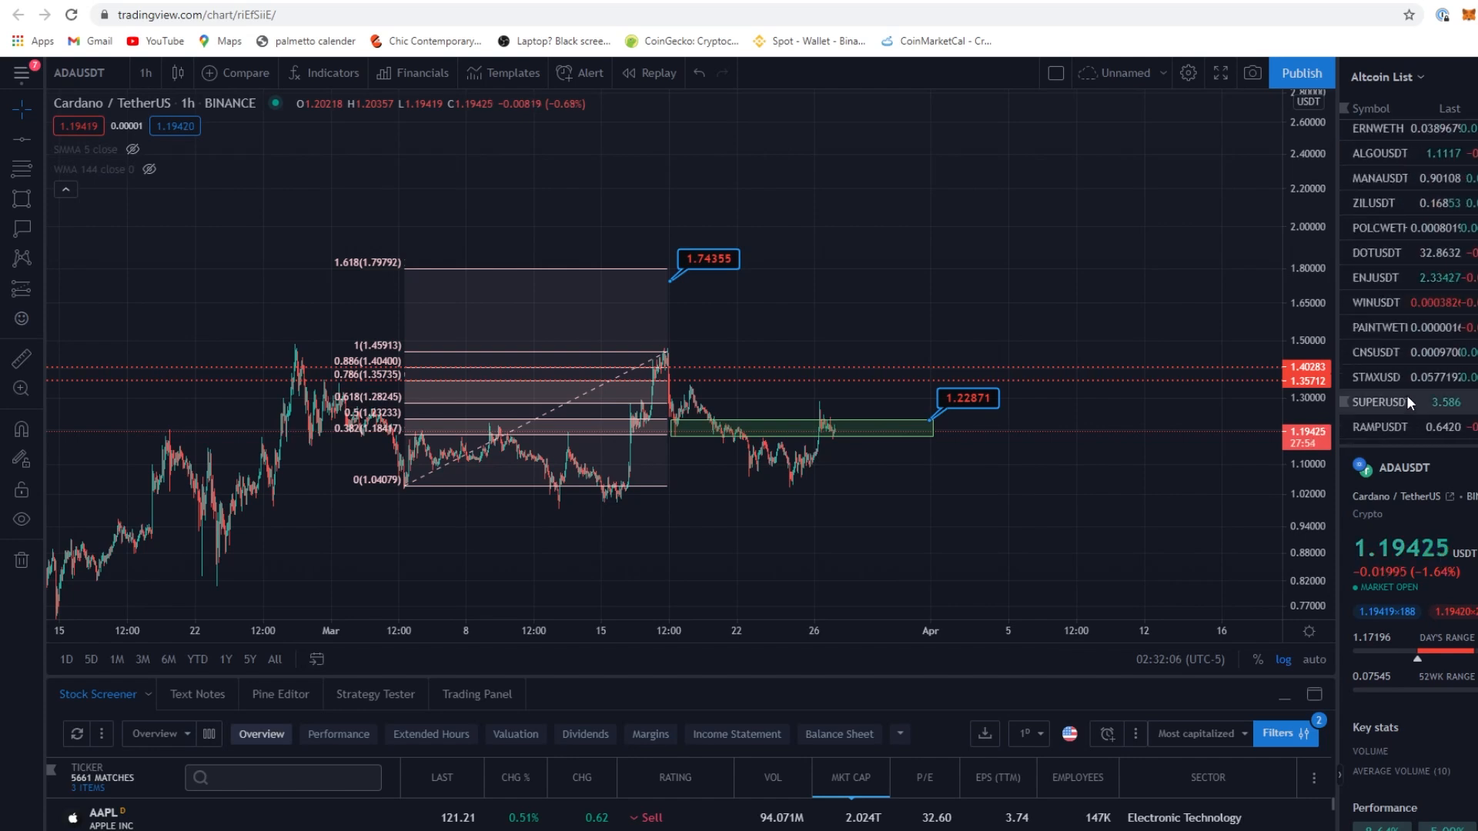
{"action": "scroll", "scroll_direction": "up", "scroll_amount": 3}
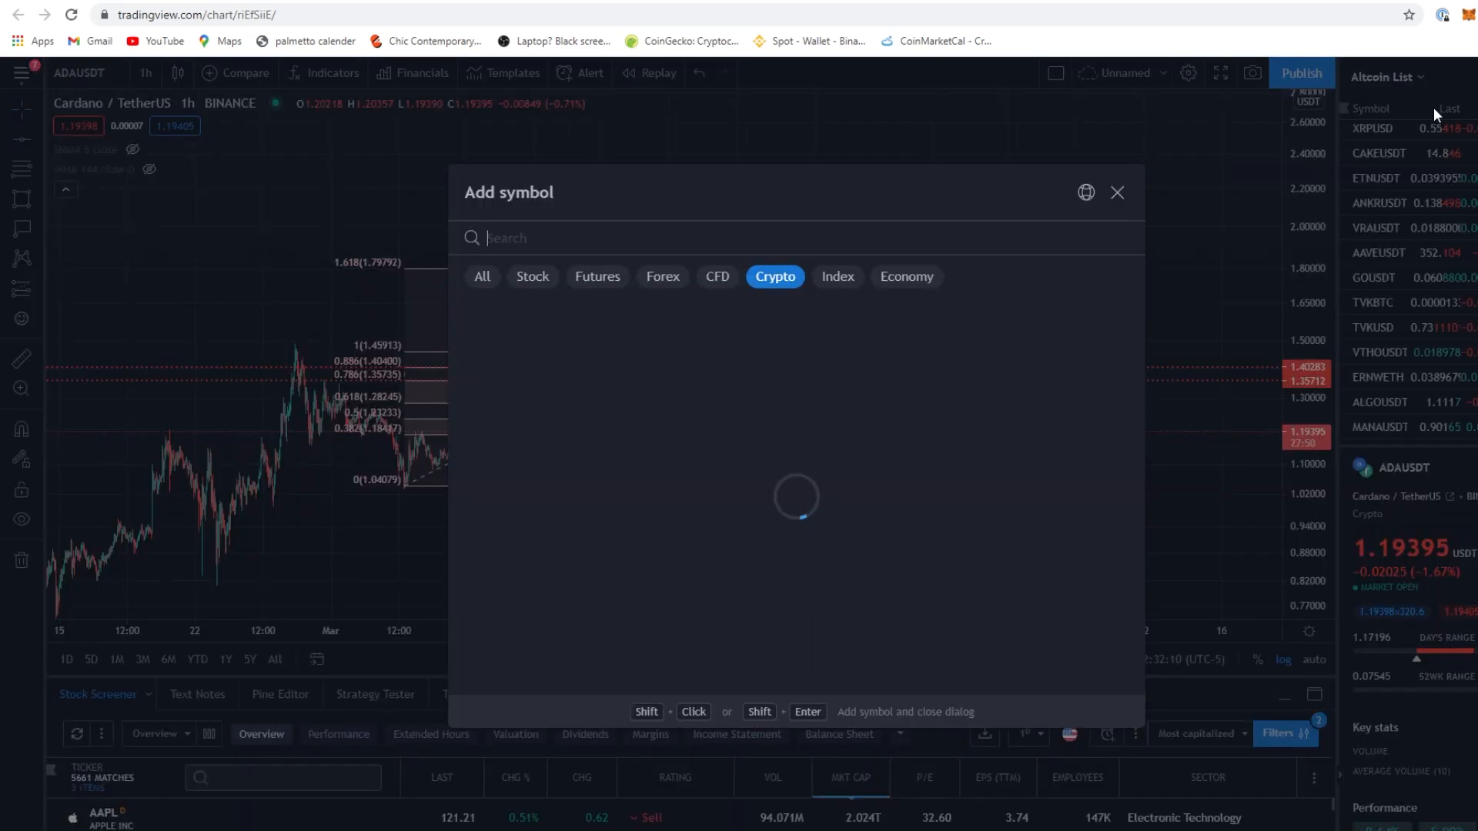
Search VET and add VETUSDT (Binance) to the Altcoin List
{"action": "type", "text": "VET"}
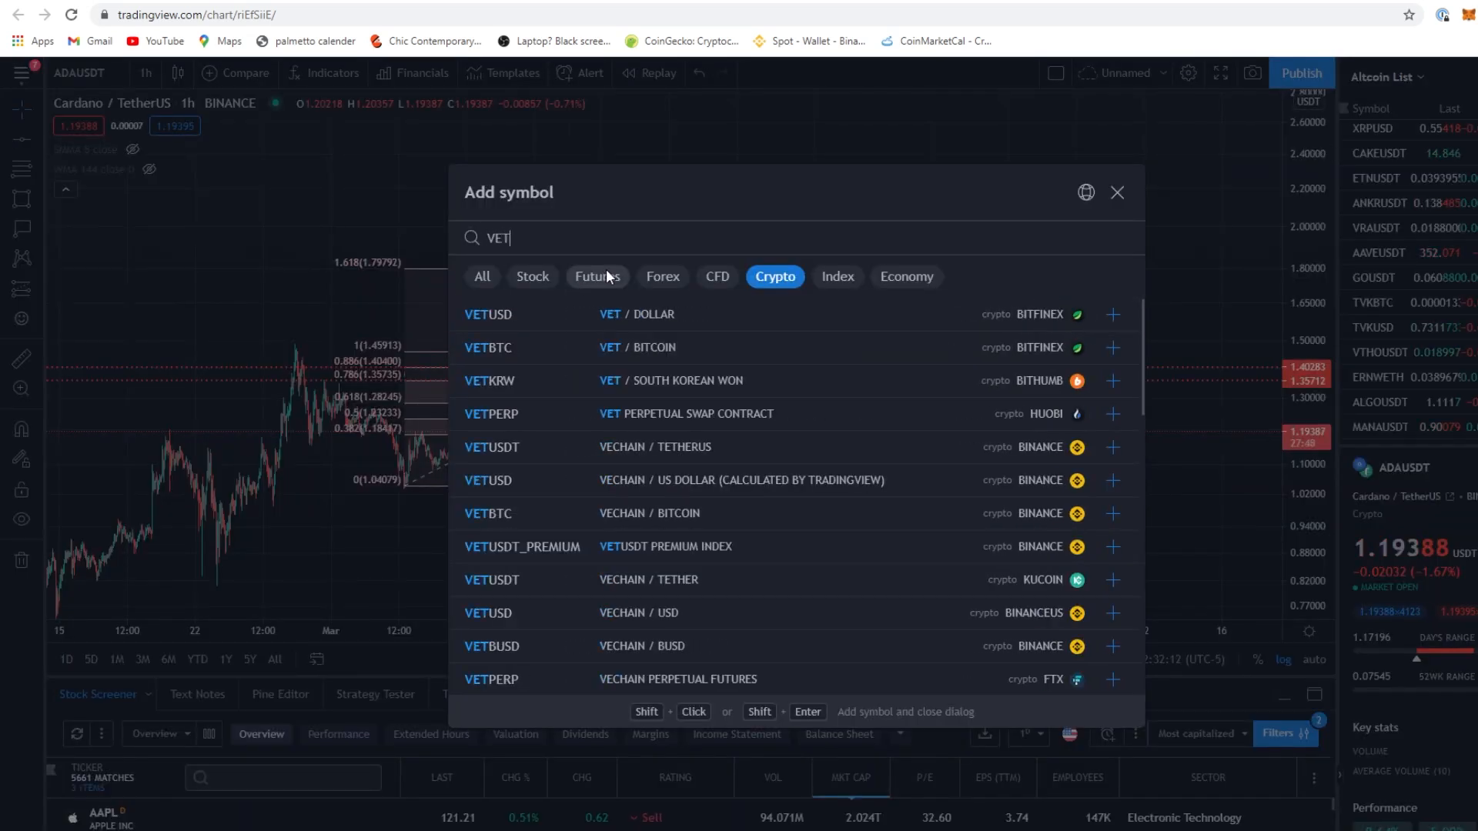
{"action": "mouse_move", "coordinate": [691, 446]}
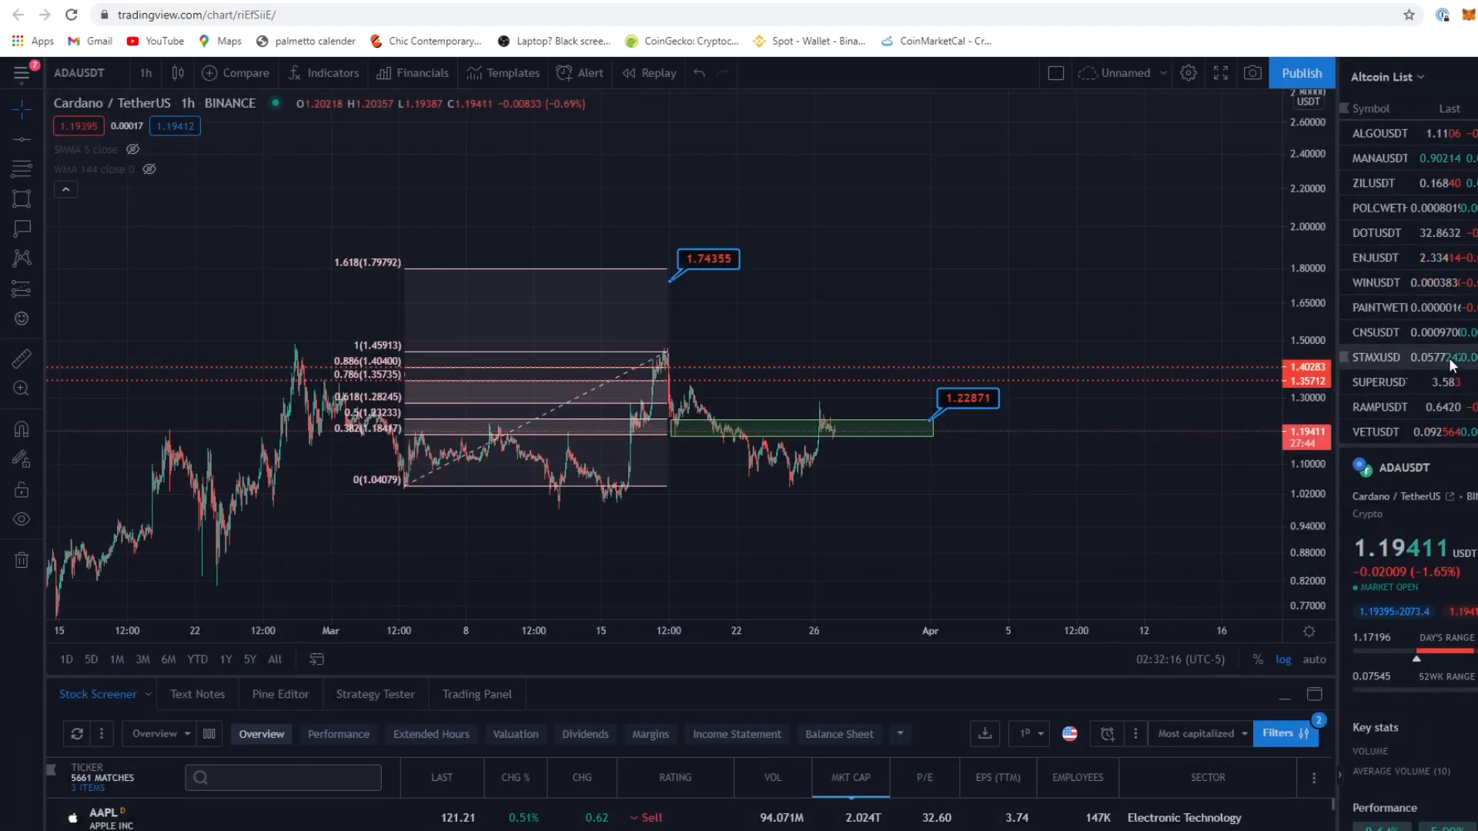
{"action": "left_click", "coordinate": [1374, 427]}
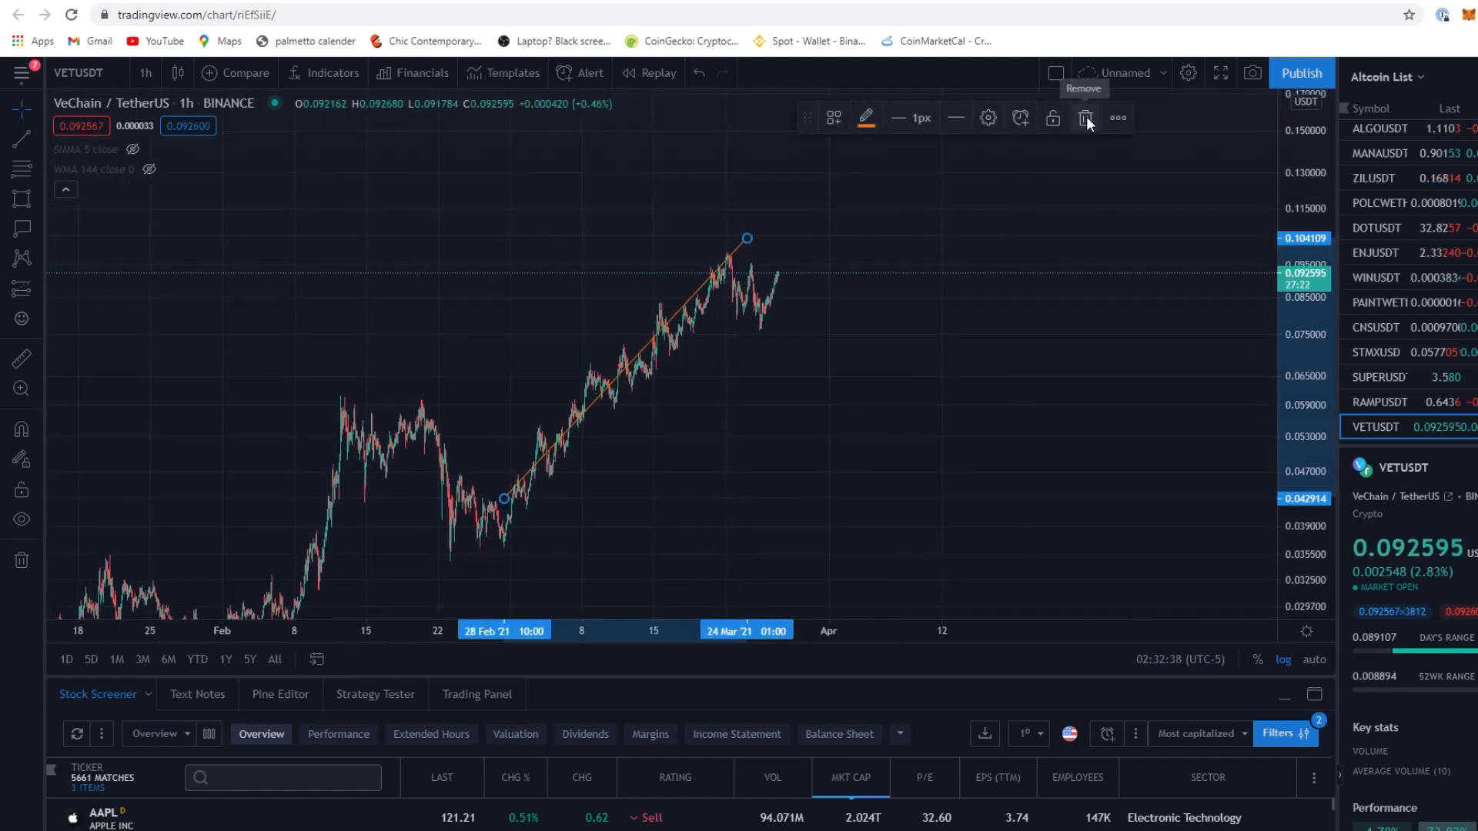
Delete the trial 28 Feb–24 Mar trend line, leaving the hourly VETUSDT chart clean
{"action": "left_click", "coordinate": [1085, 117]}
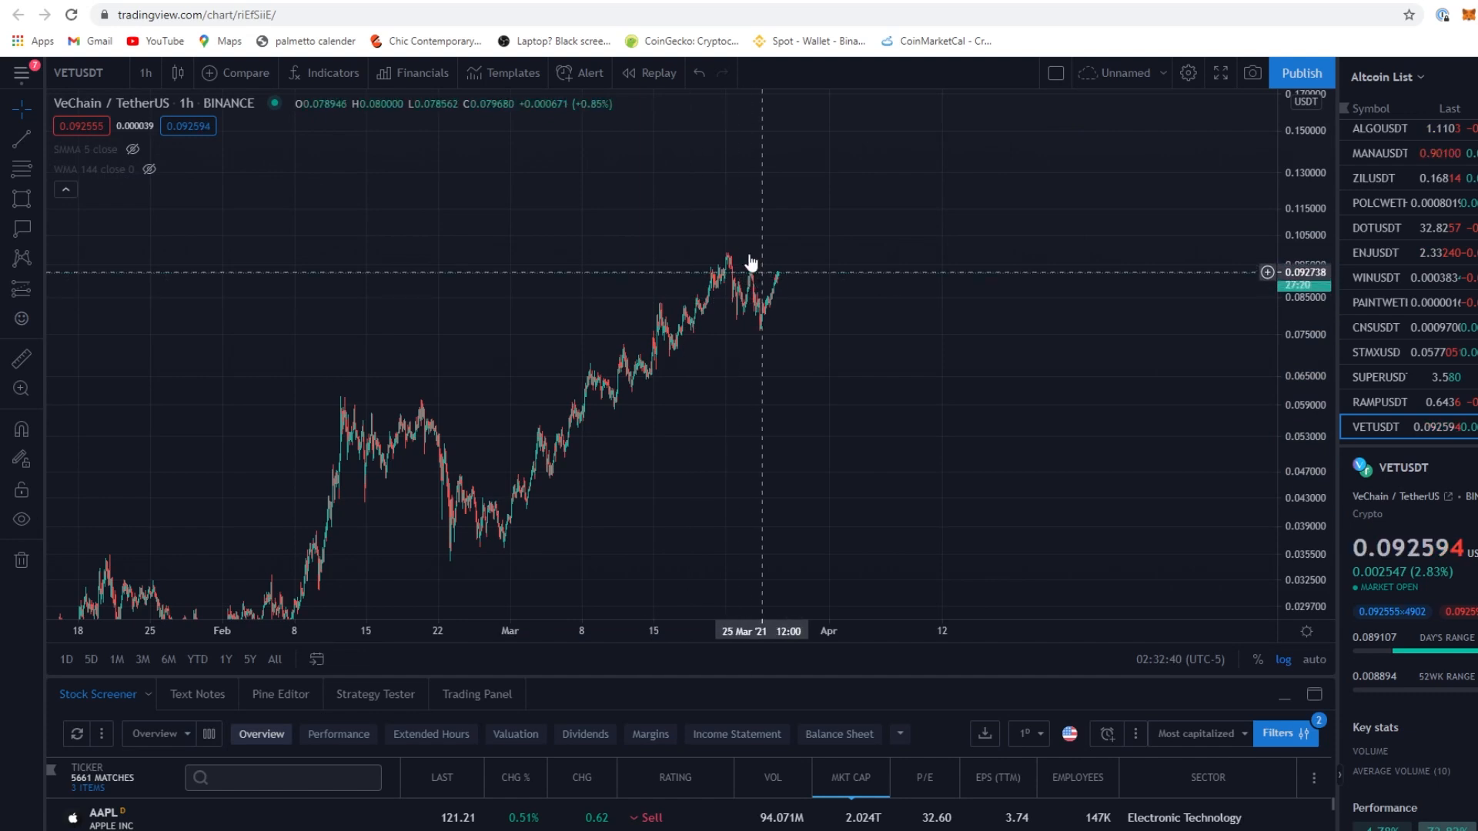
{"action": "mouse_move", "coordinate": [75, 171]}
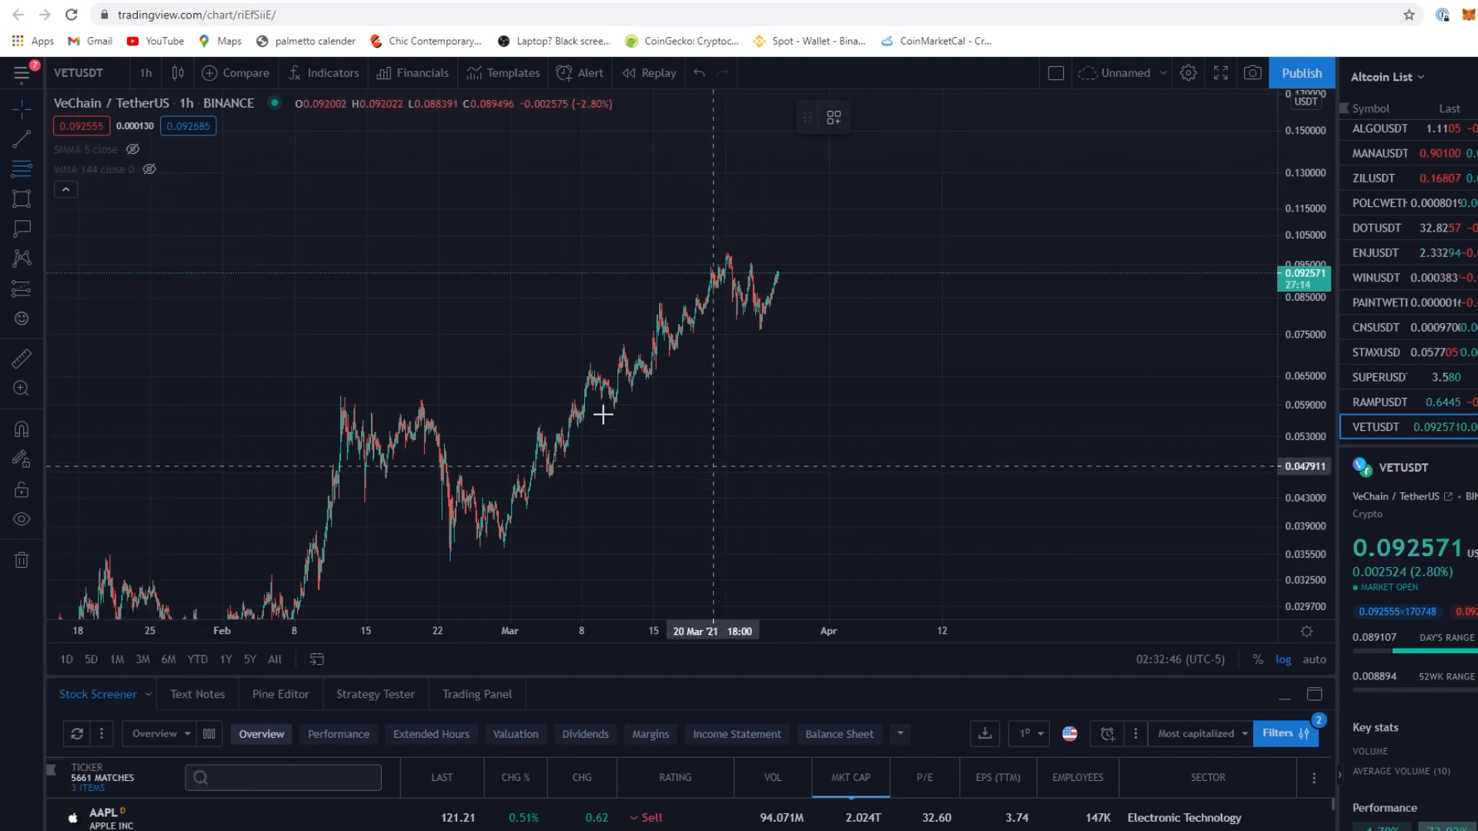
{"action": "mouse_move", "coordinate": [514, 541]}
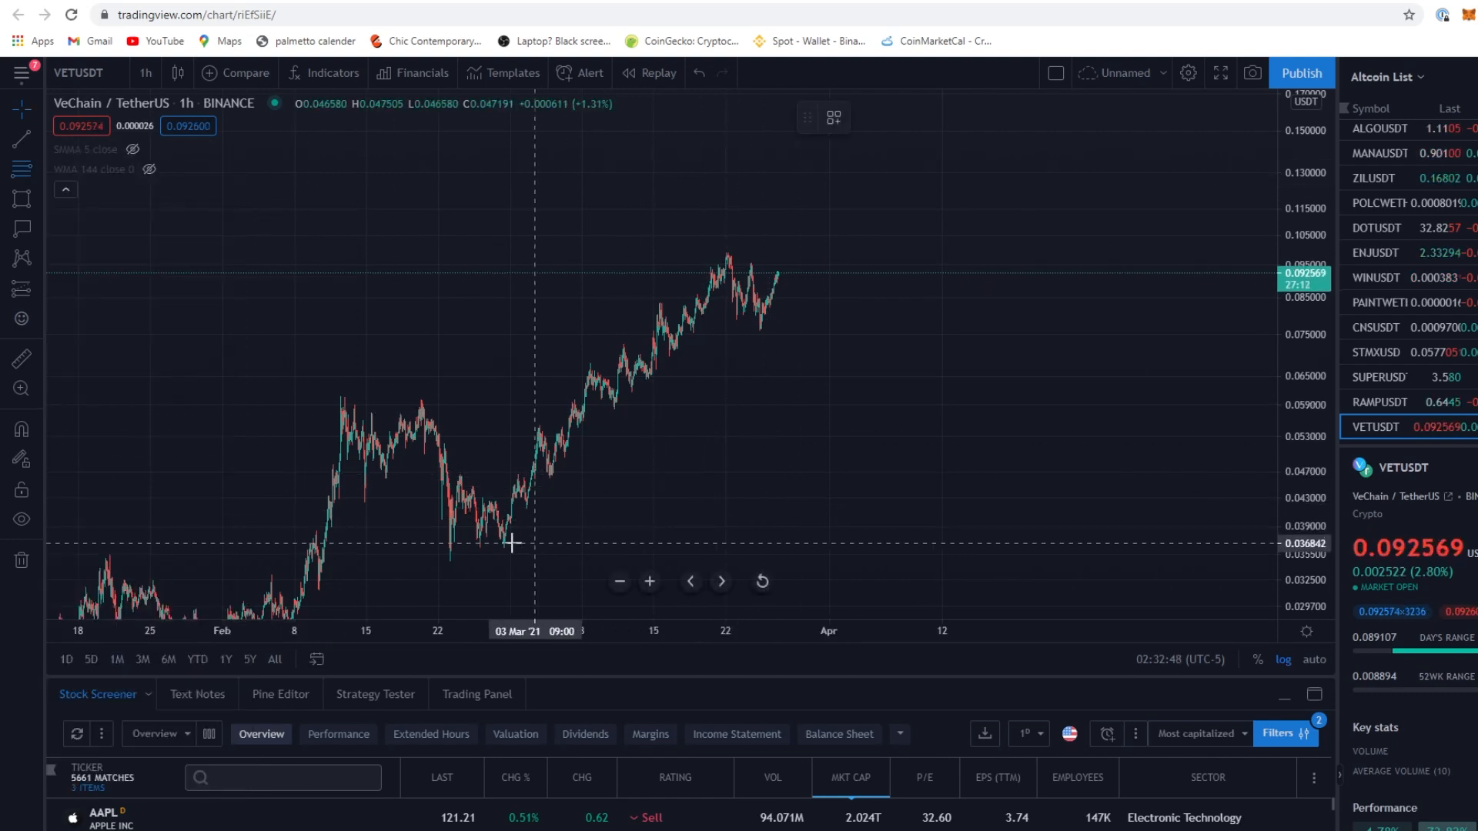
{"action": "mouse_move", "coordinate": [630, 347]}
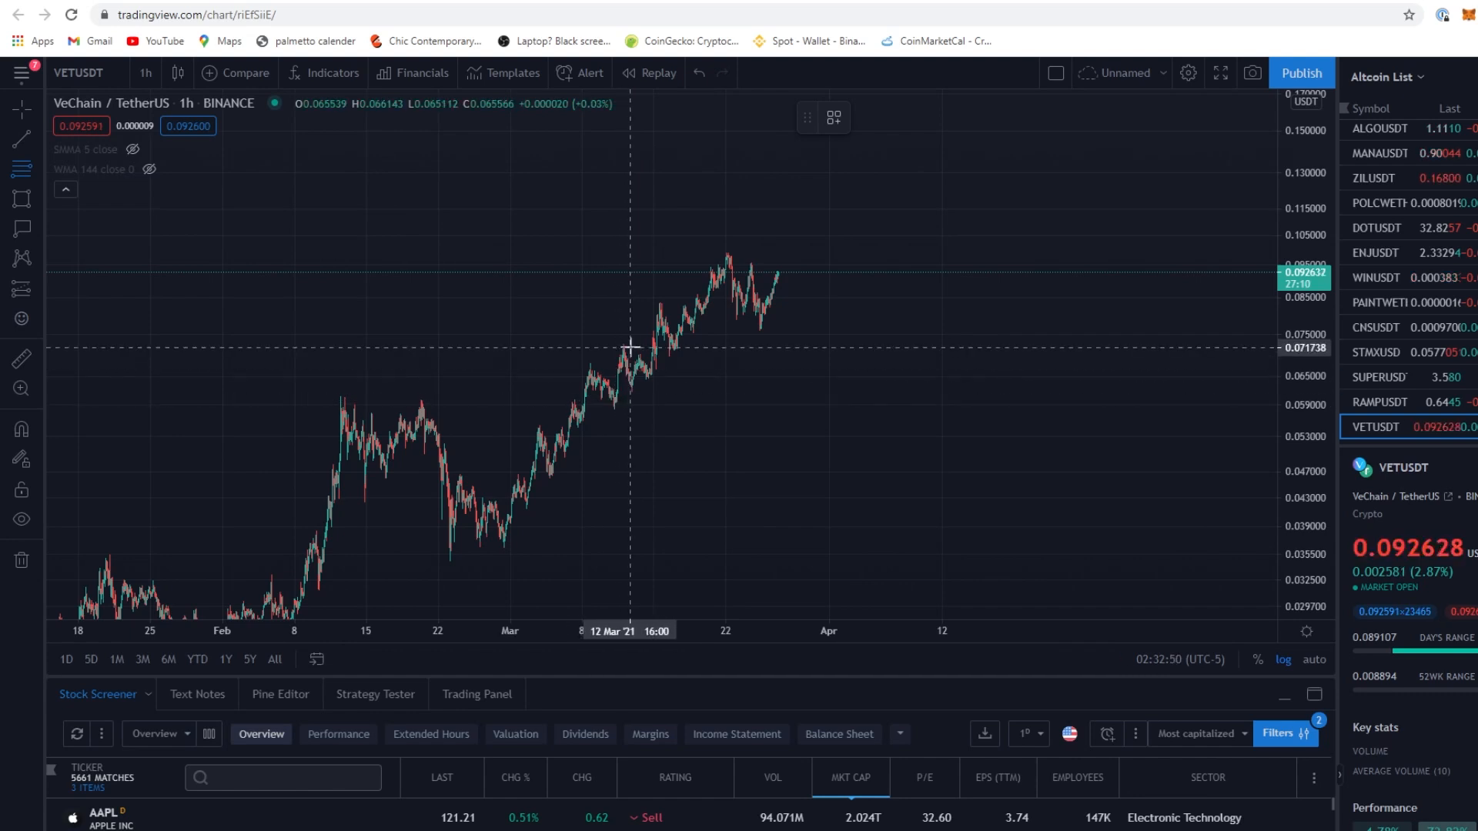
{"action": "mouse_move", "coordinate": [625, 377]}
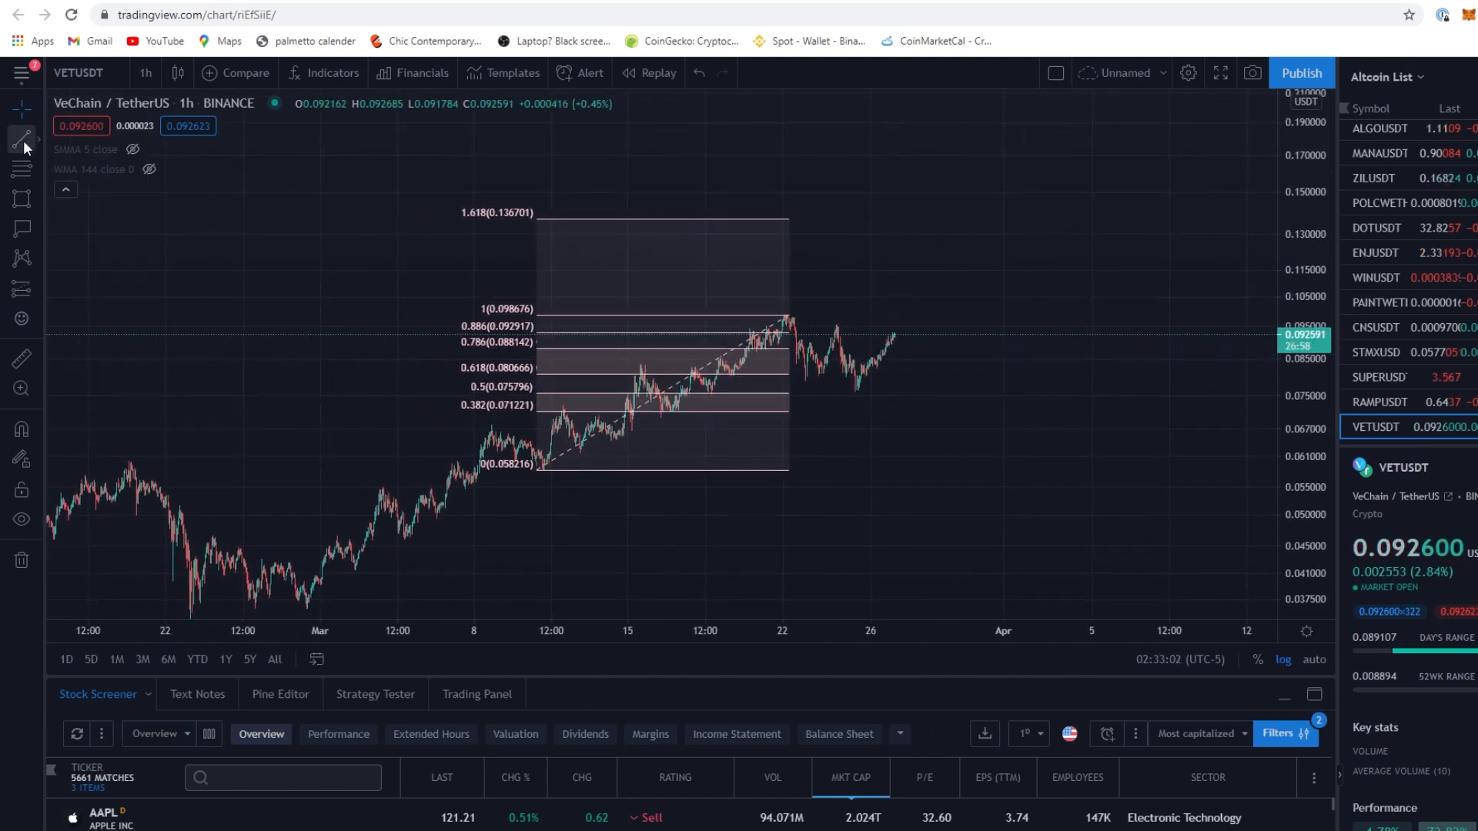
Add horizontal price lines at 0.093000 and 0.087898 beside the 0.058216–0.098676 Fibonacci
{"action": "left_click", "coordinate": [20, 140]}
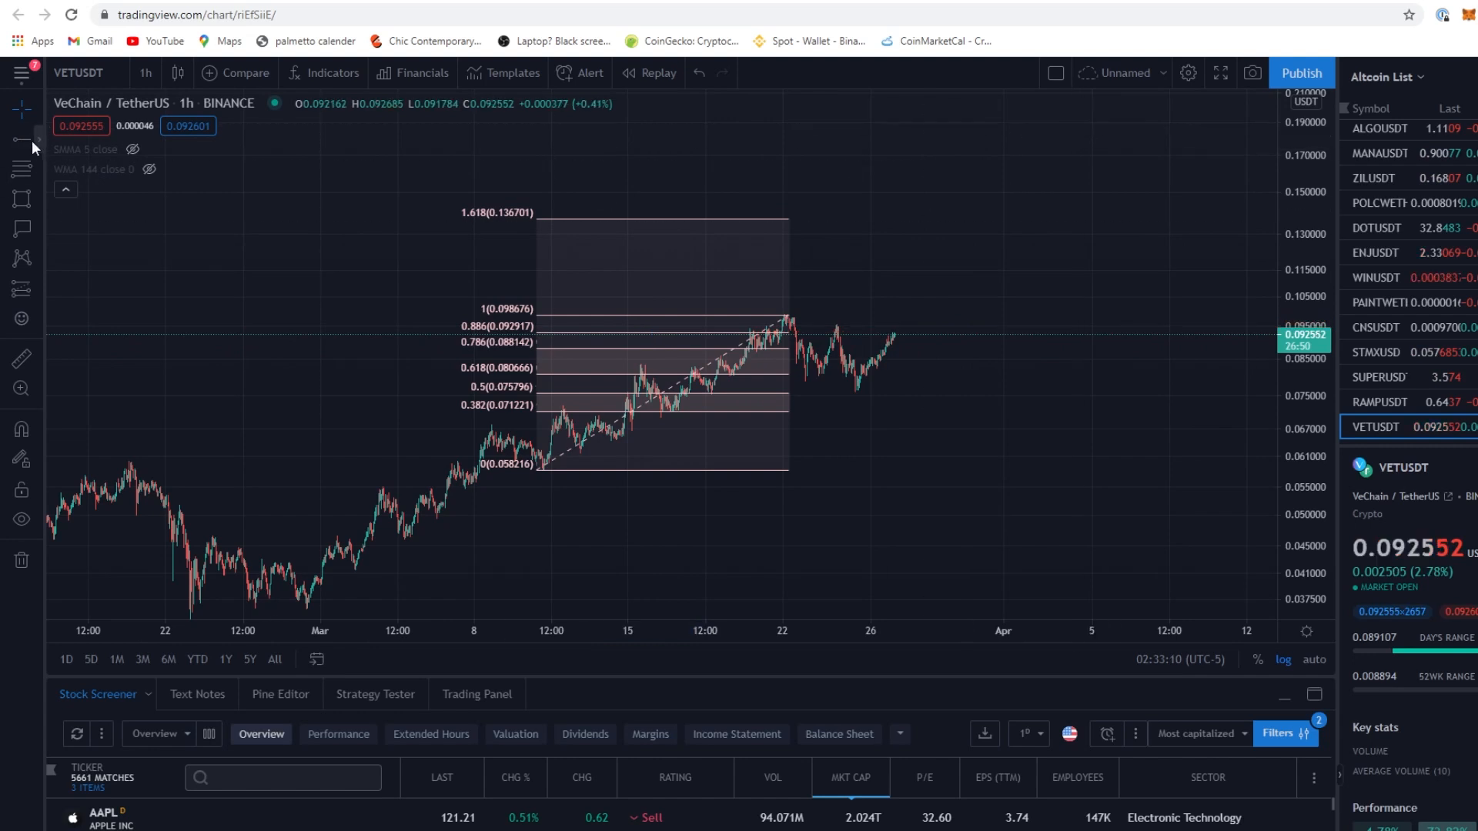
{"action": "left_click", "coordinate": [20, 140]}
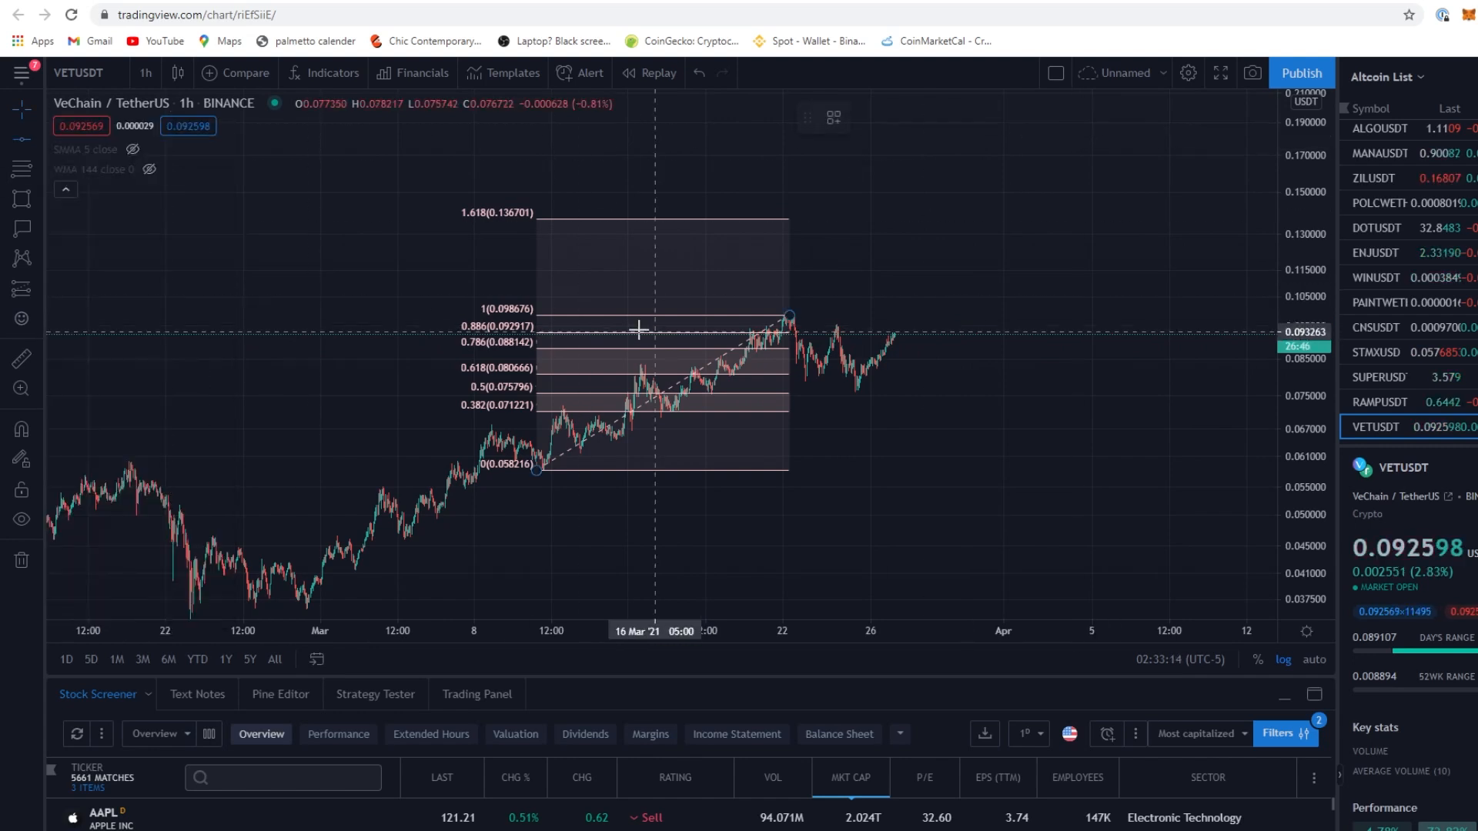
{"action": "mouse_move", "coordinate": [605, 333]}
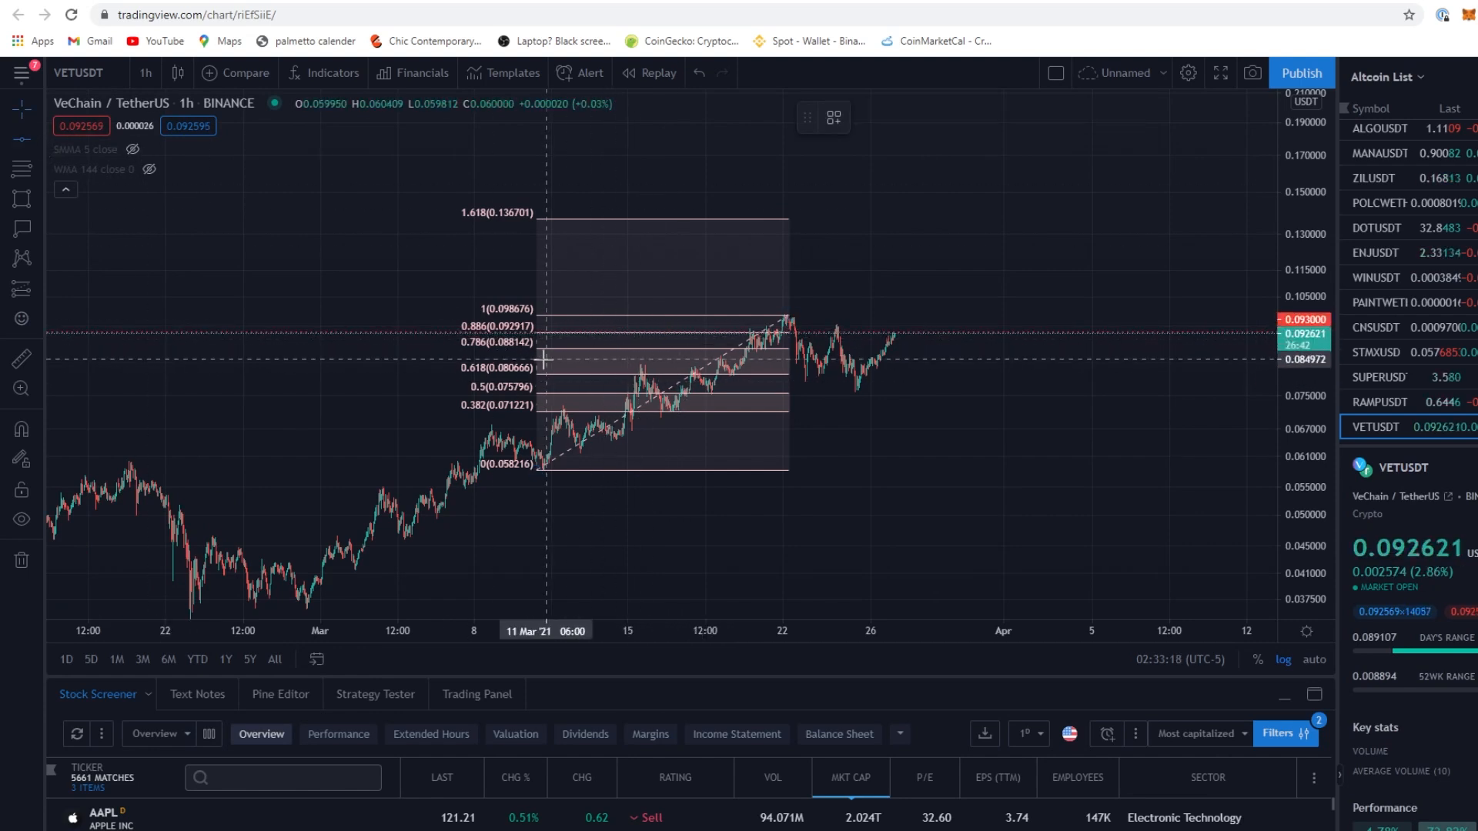
{"action": "mouse_move", "coordinate": [979, 455]}
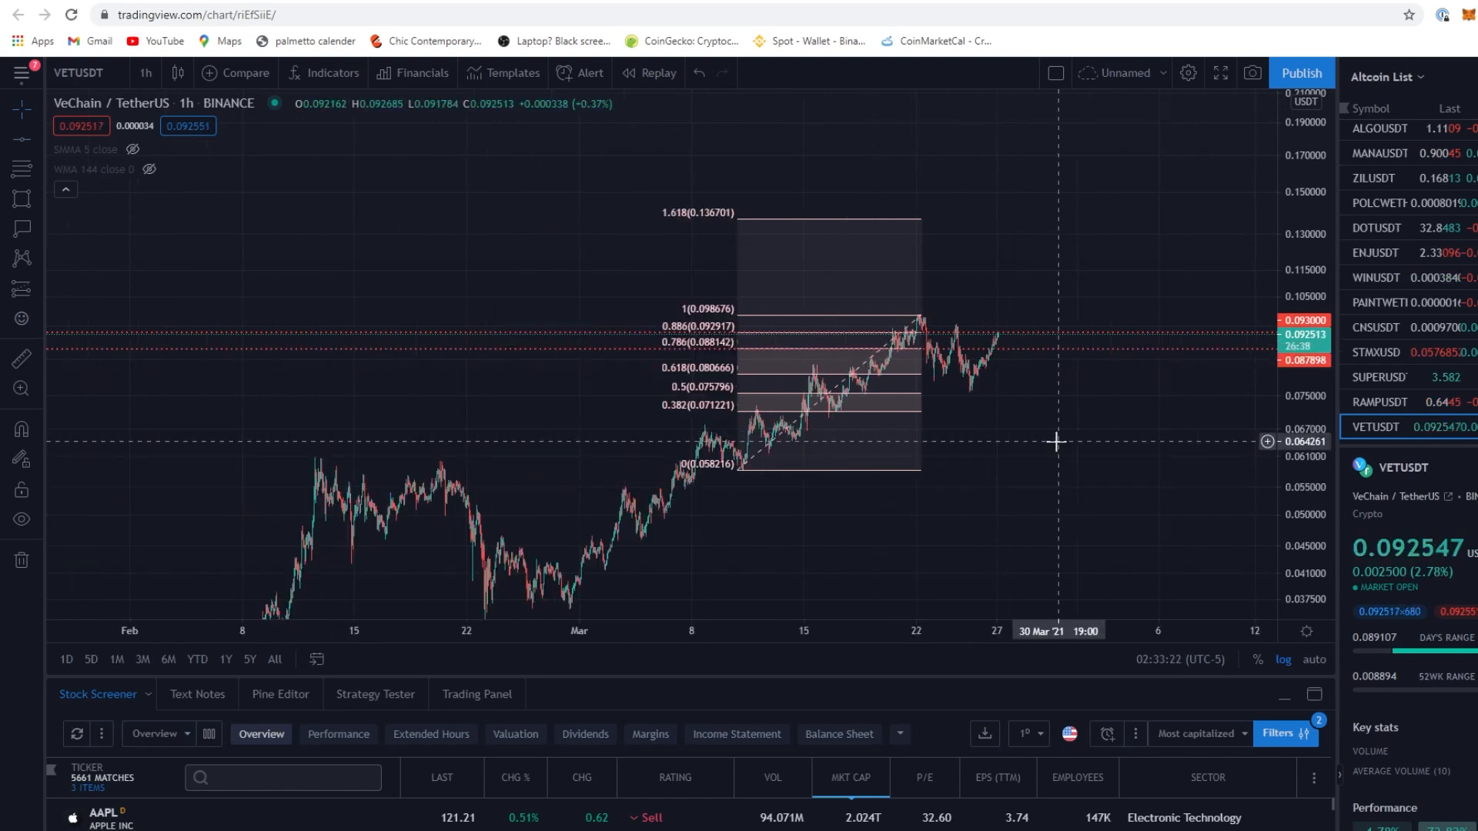
{"action": "mouse_move", "coordinate": [951, 368]}
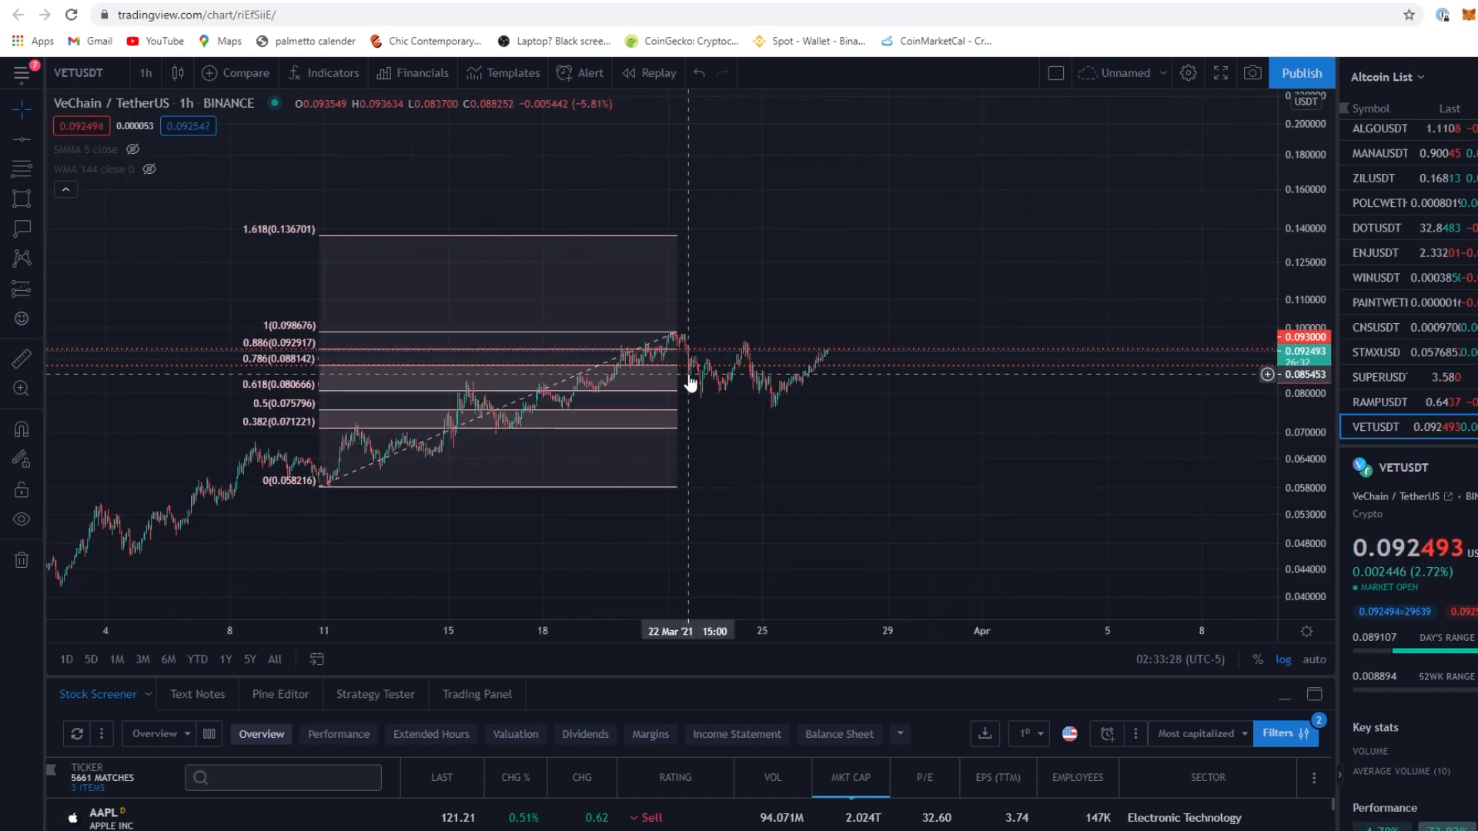
{"action": "mouse_move", "coordinate": [829, 360]}
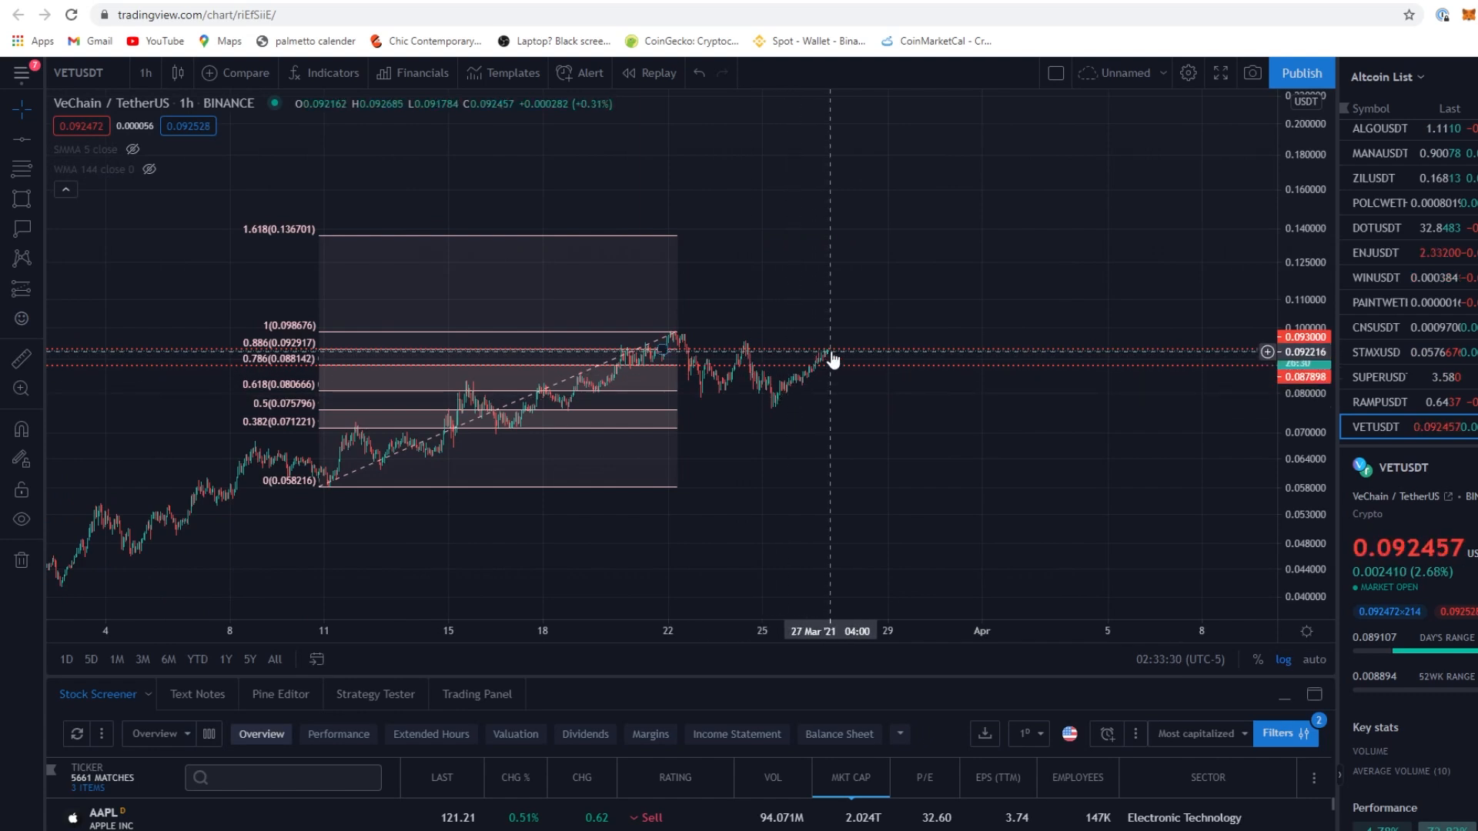
{"action": "mouse_move", "coordinate": [976, 439]}
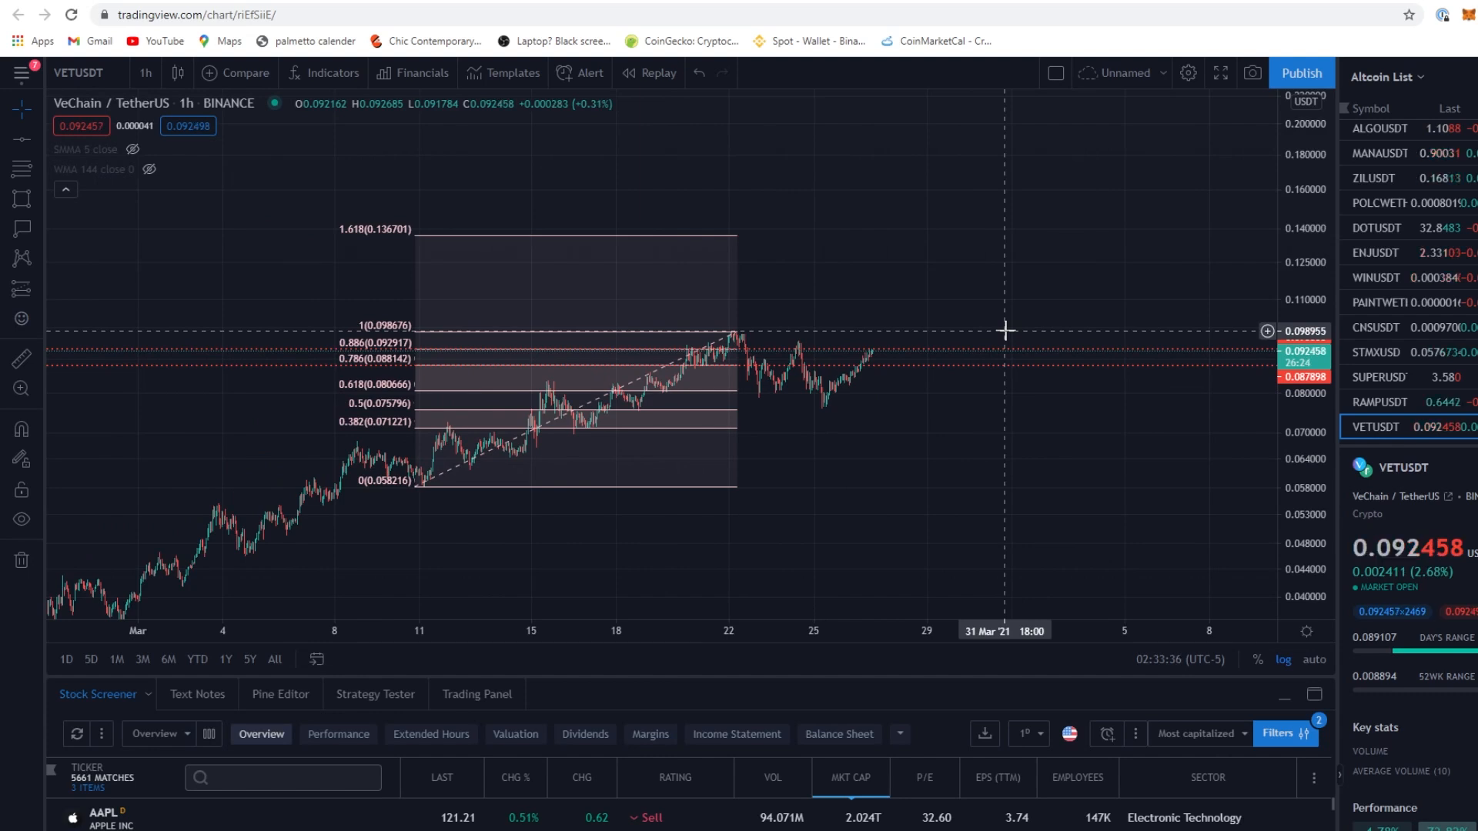
{"action": "mouse_move", "coordinate": [693, 363]}
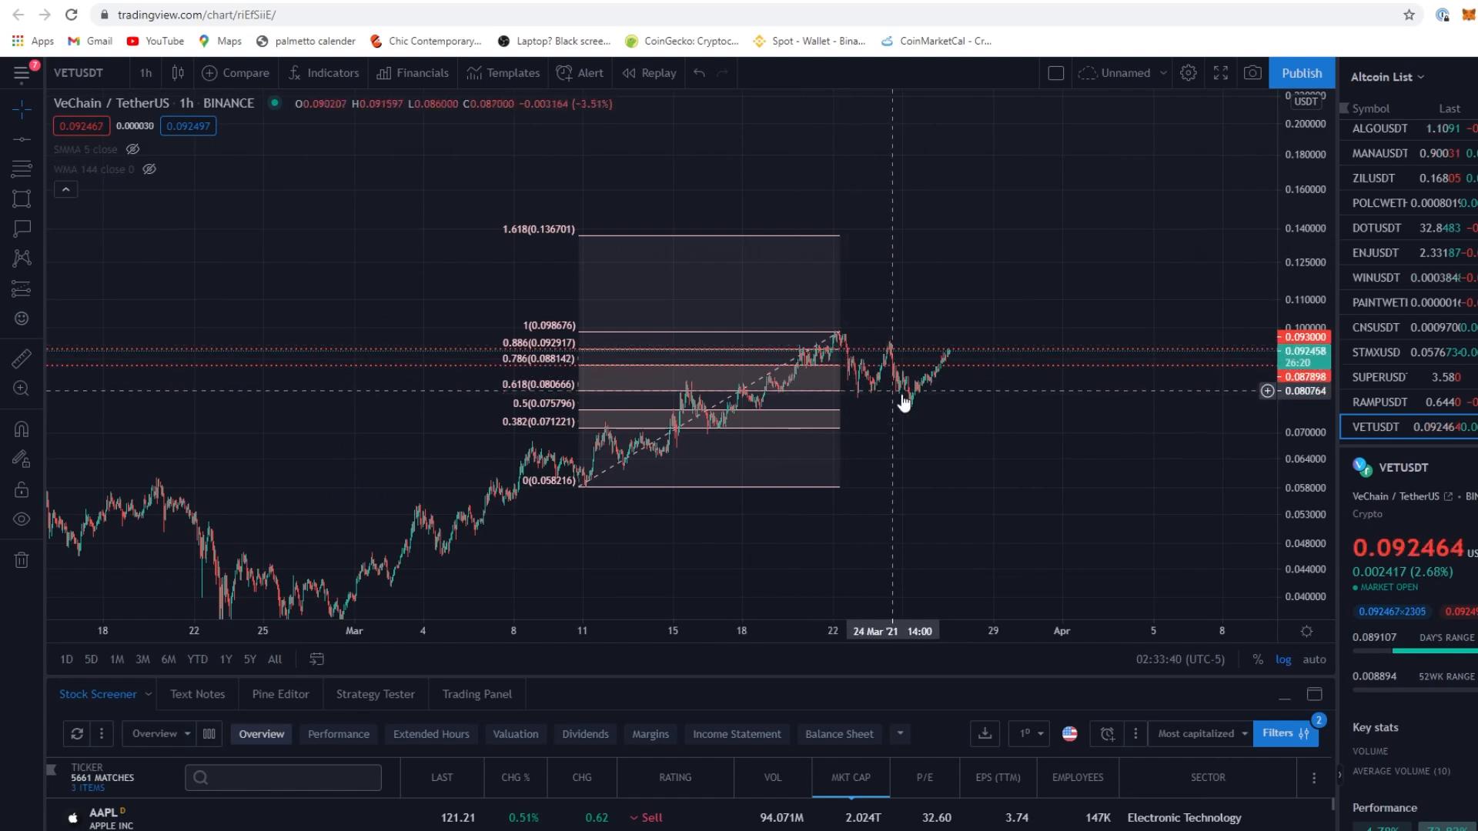
{"action": "mouse_move", "coordinate": [968, 384]}
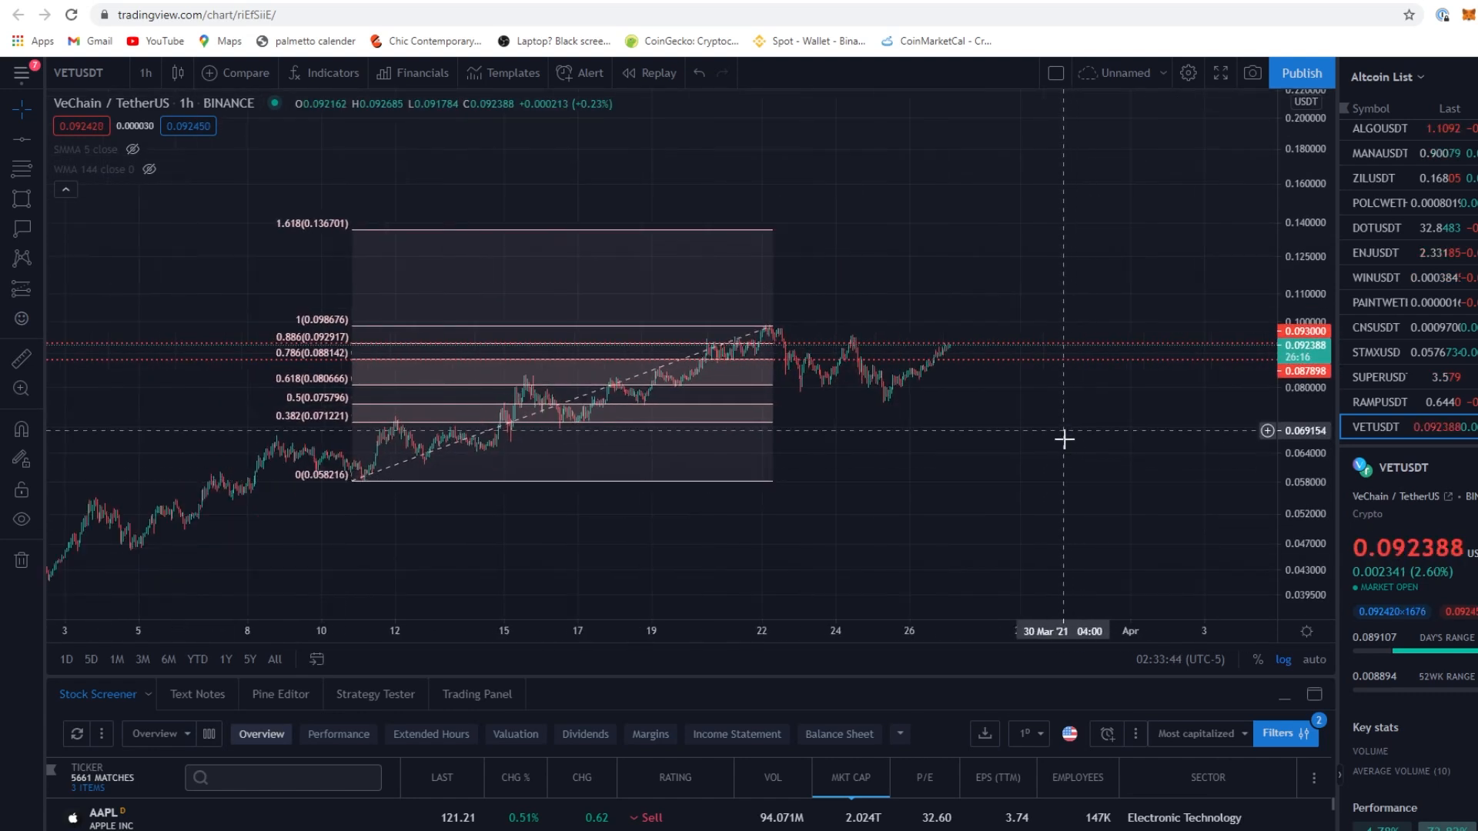
{"action": "mouse_move", "coordinate": [1096, 457]}
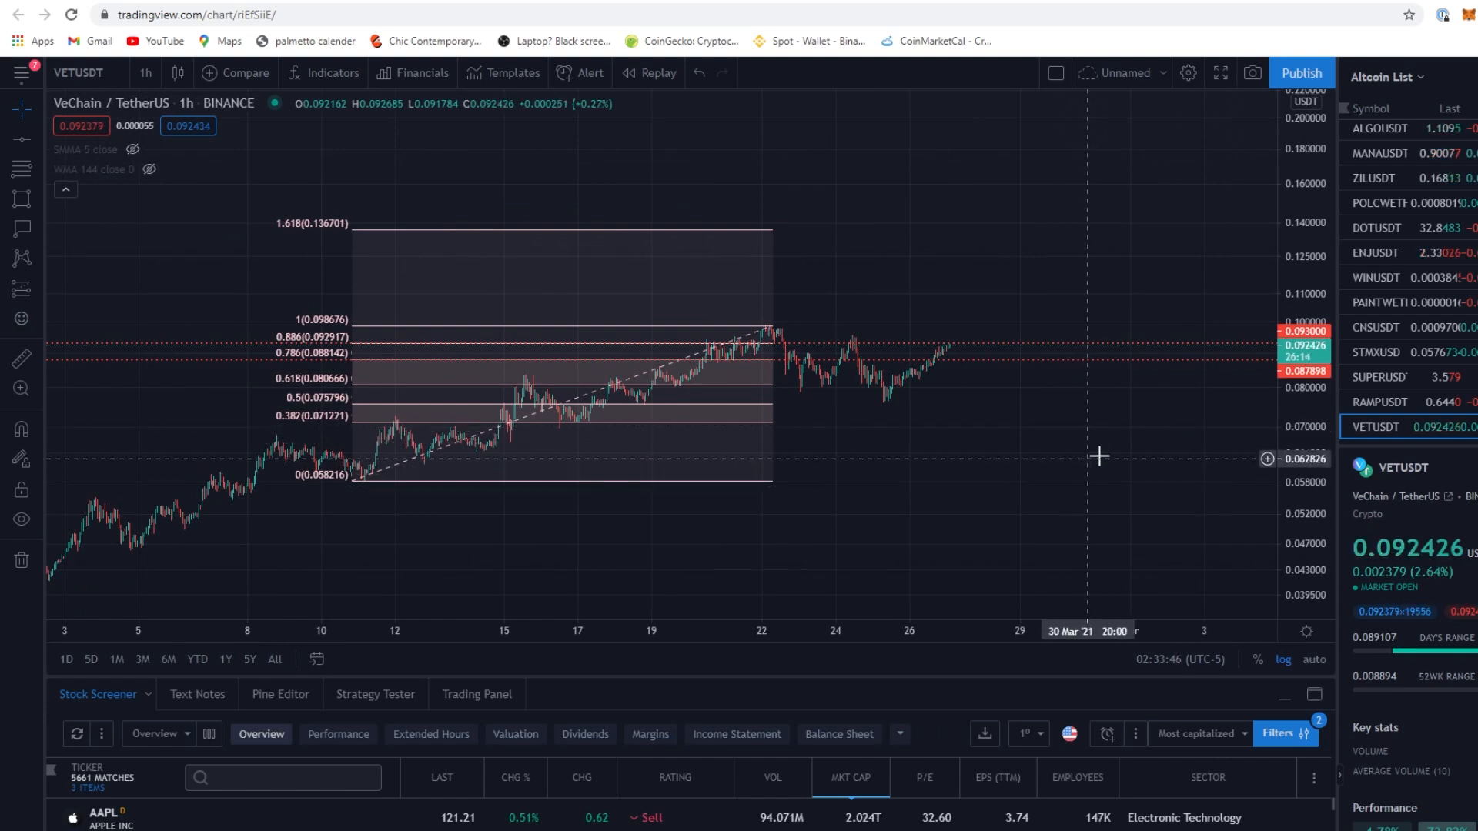
{"action": "mouse_move", "coordinate": [888, 444]}
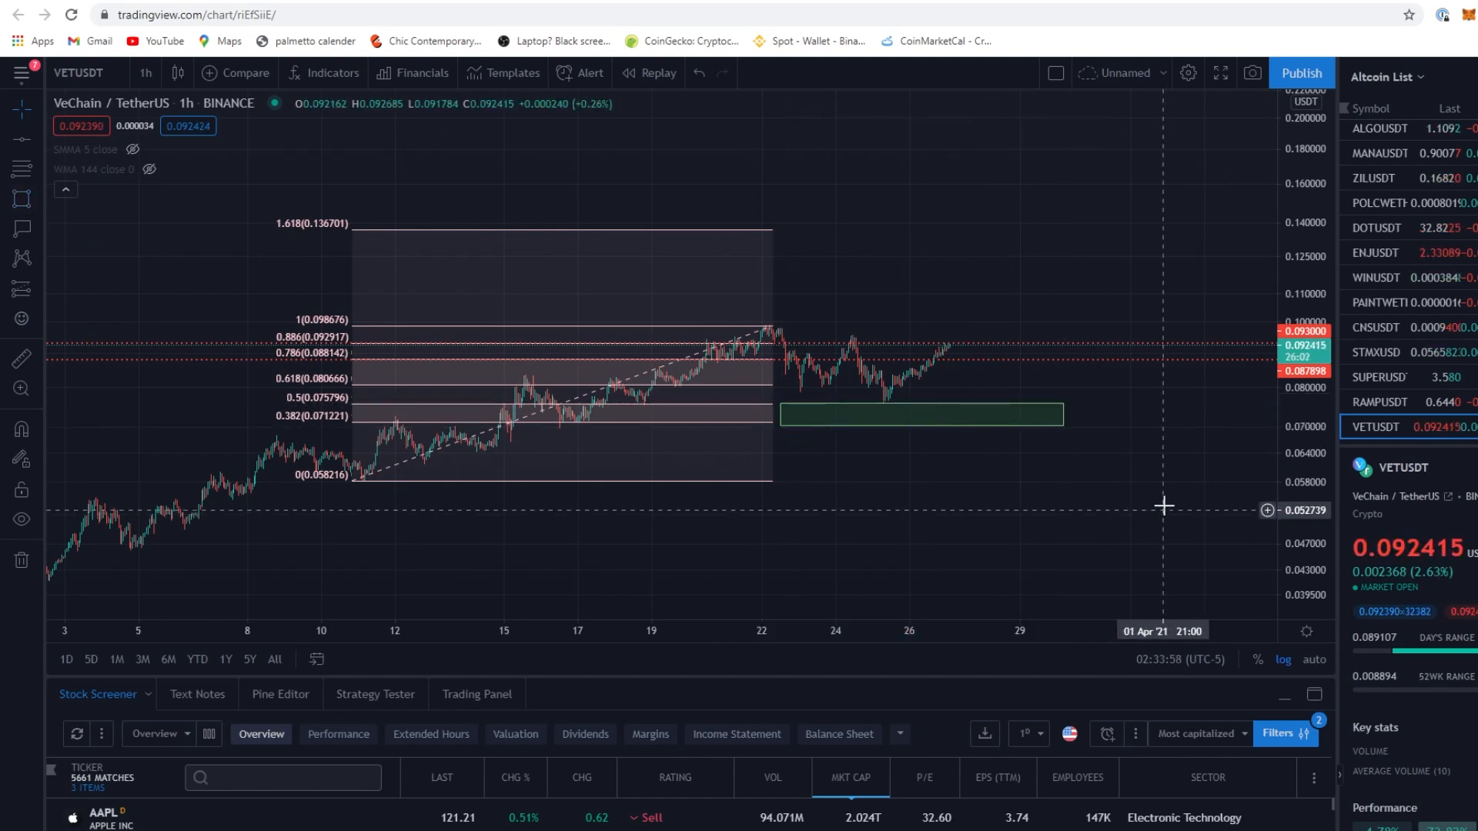
{"action": "mouse_move", "coordinate": [877, 406]}
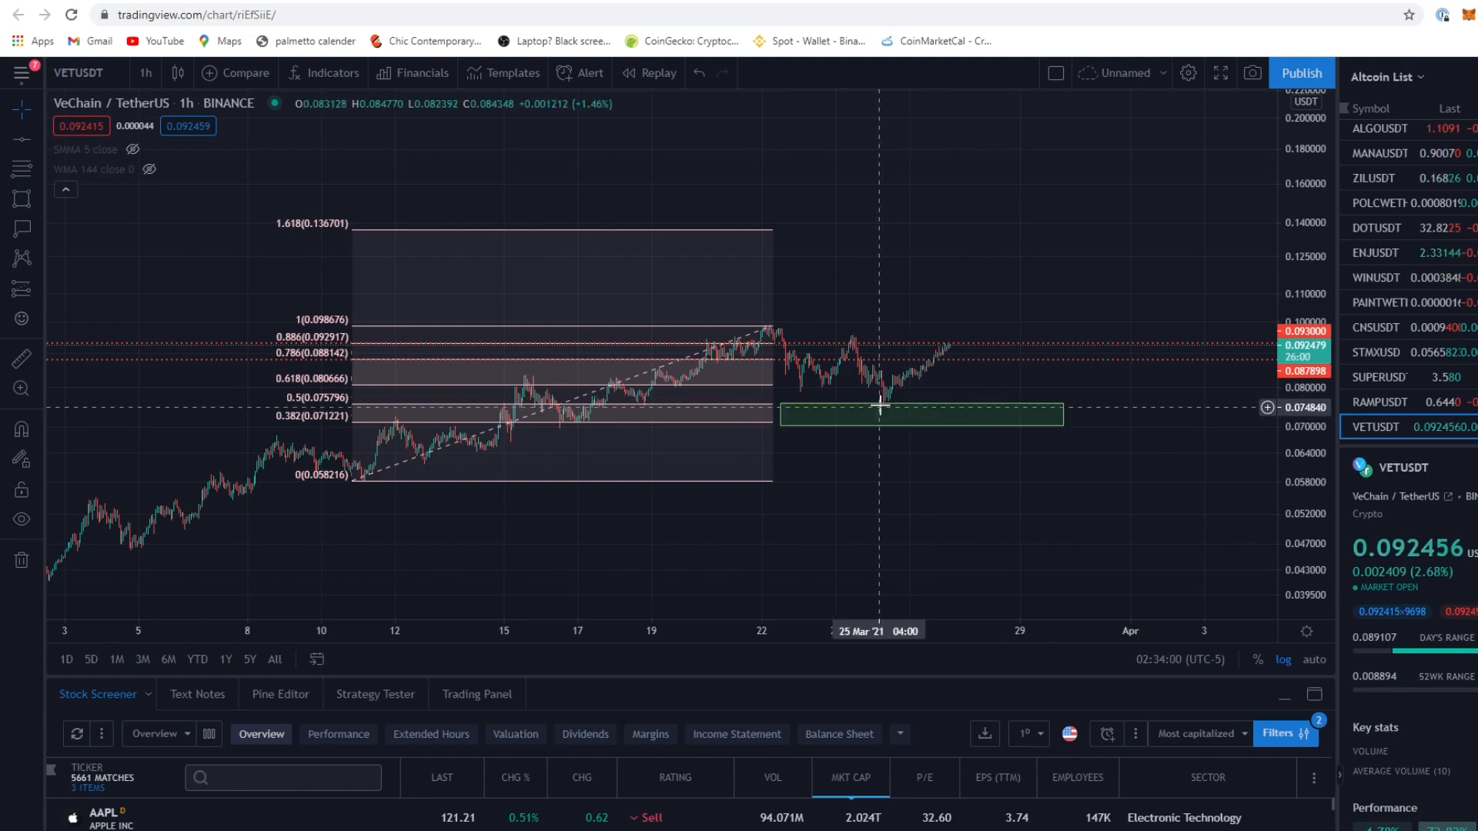
Select the green buy-zone box spanning VETUSDT's 0.382–0.5 Fibonacci band
{"action": "left_click", "coordinate": [893, 409]}
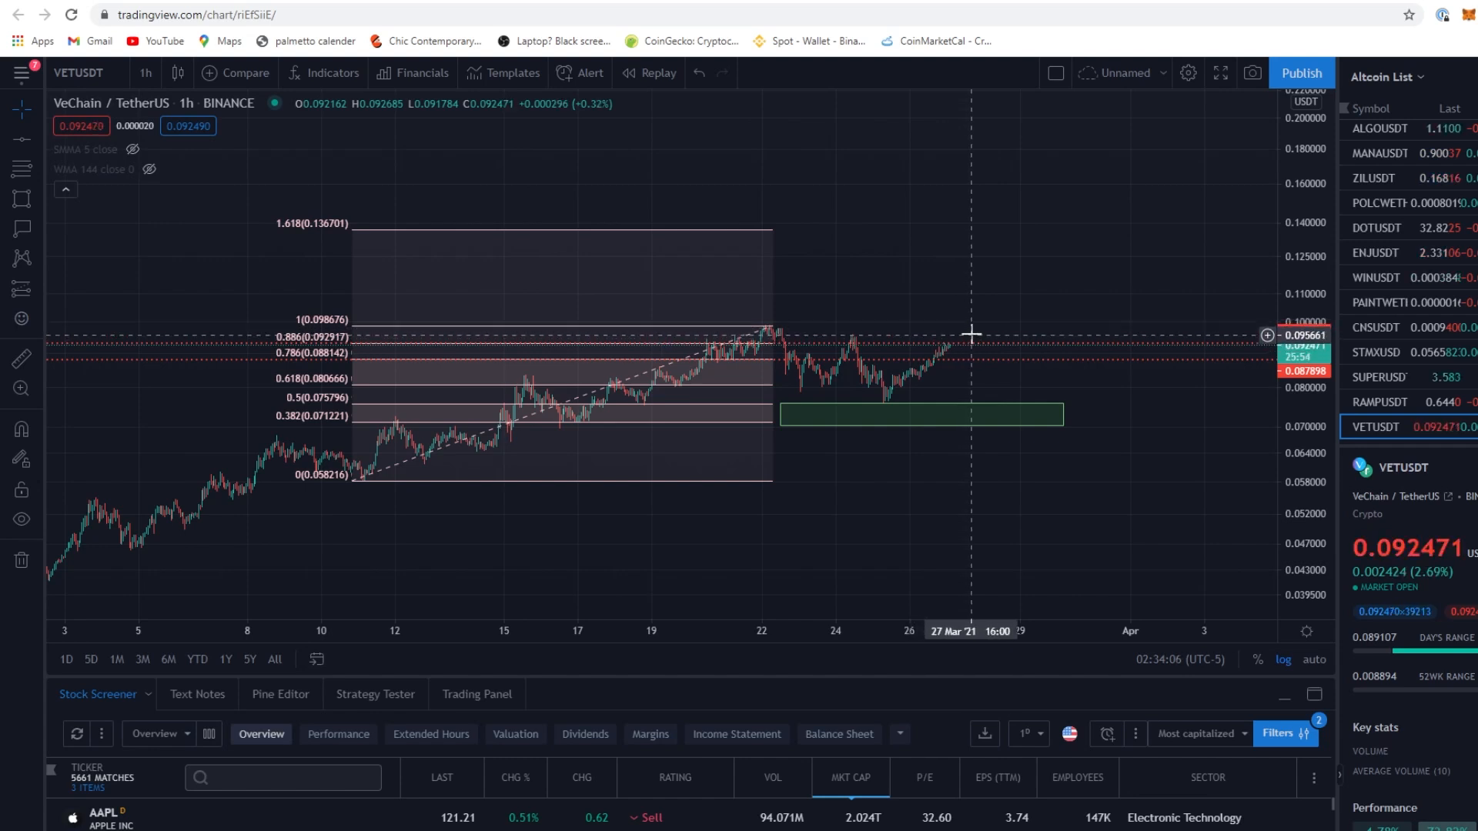
{"action": "mouse_move", "coordinate": [973, 315]}
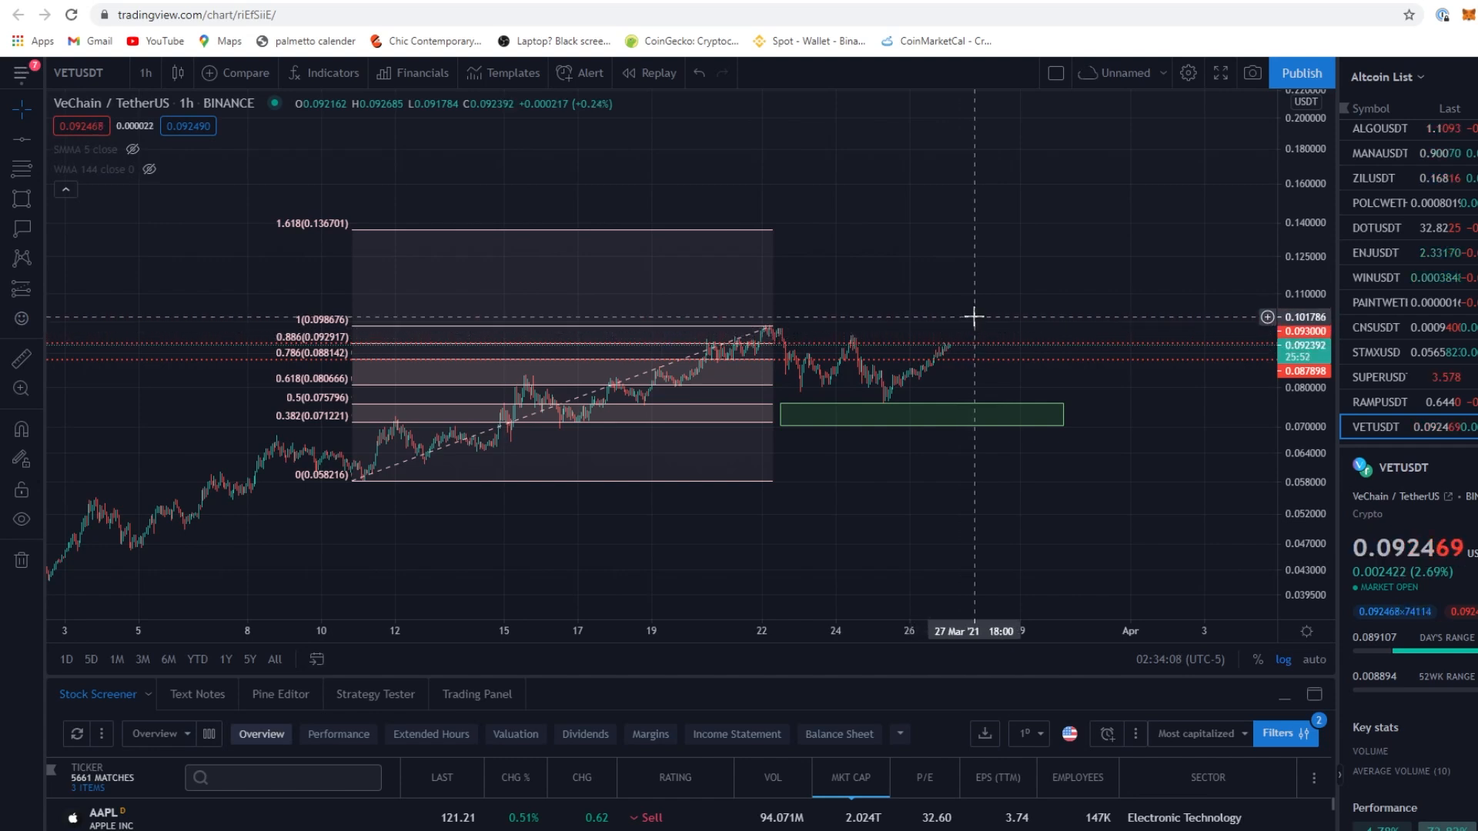
{"action": "mouse_move", "coordinate": [697, 226]}
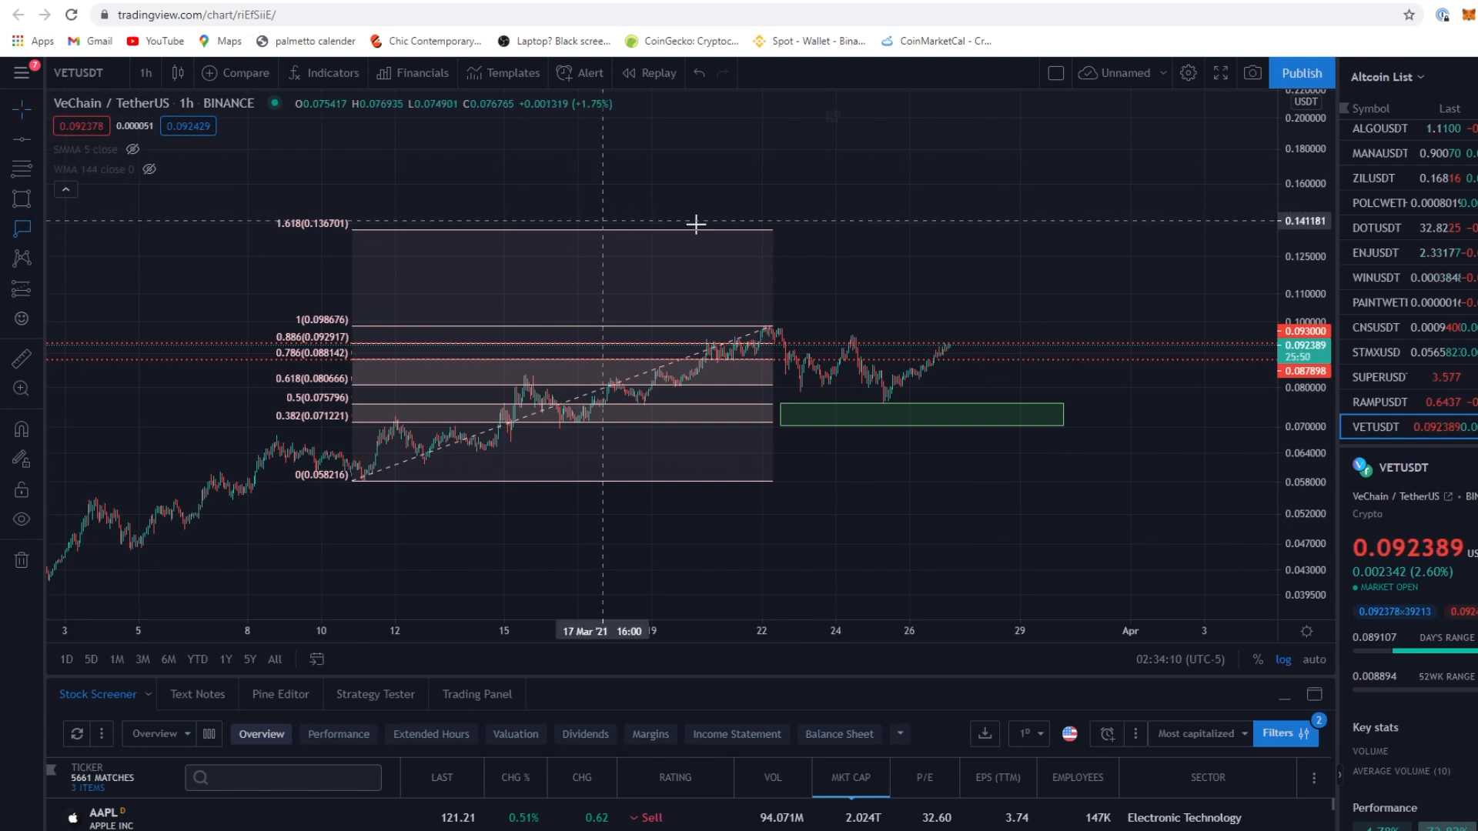
{"action": "mouse_move", "coordinate": [780, 237]}
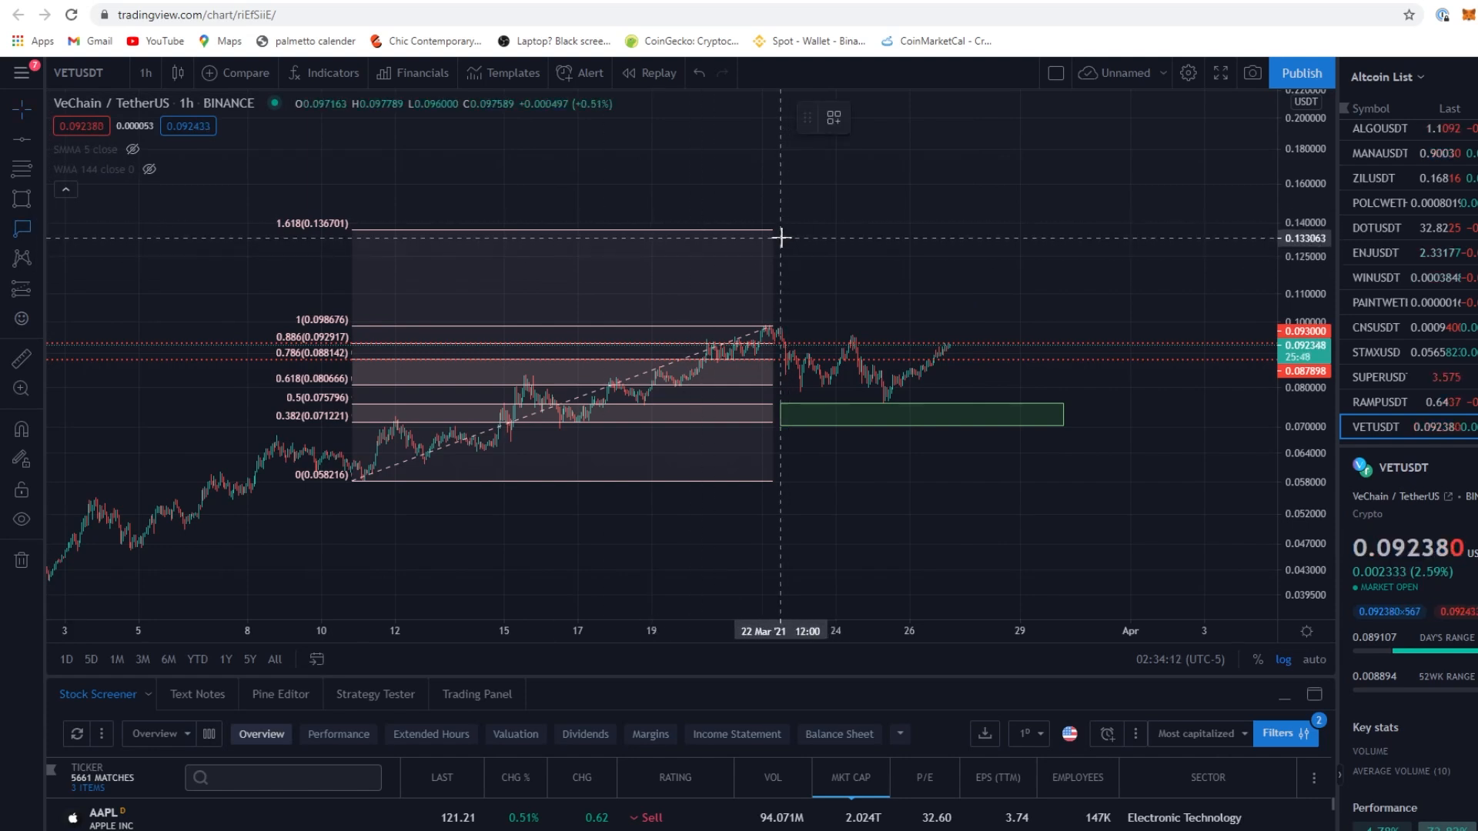
{"action": "mouse_move", "coordinate": [1148, 208]}
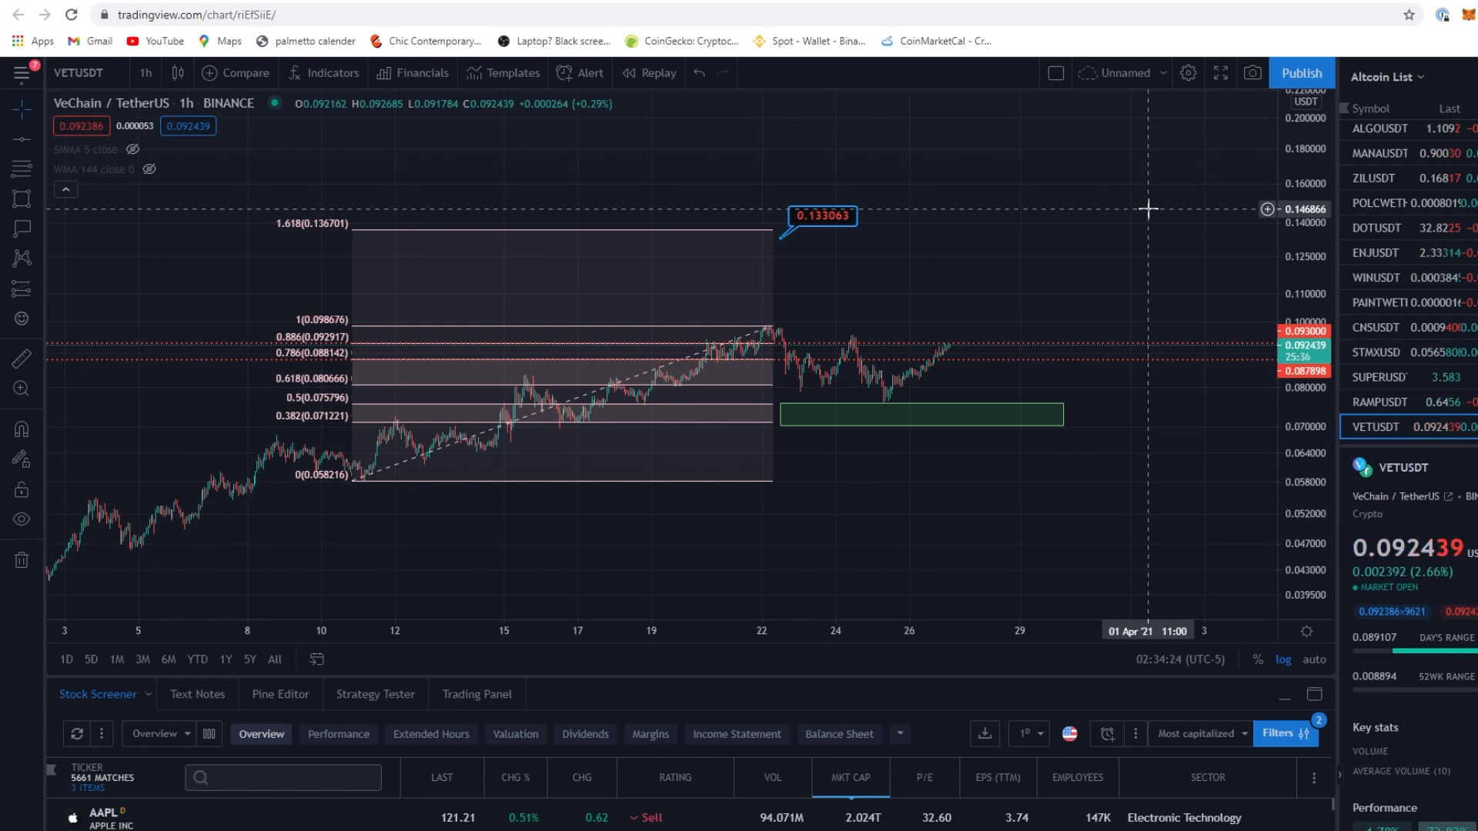
{"action": "mouse_move", "coordinate": [999, 429]}
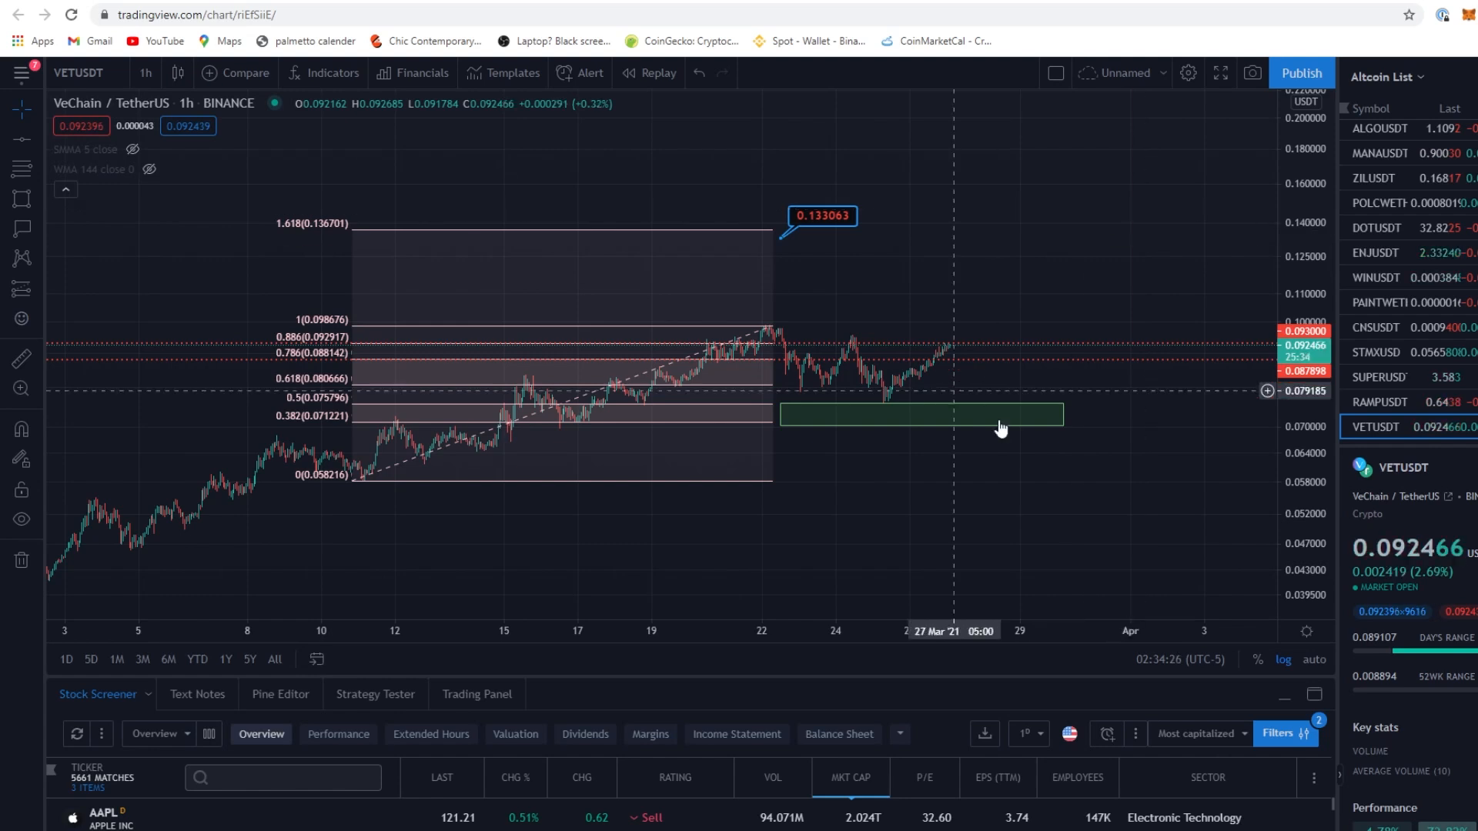
{"action": "mouse_move", "coordinate": [949, 355]}
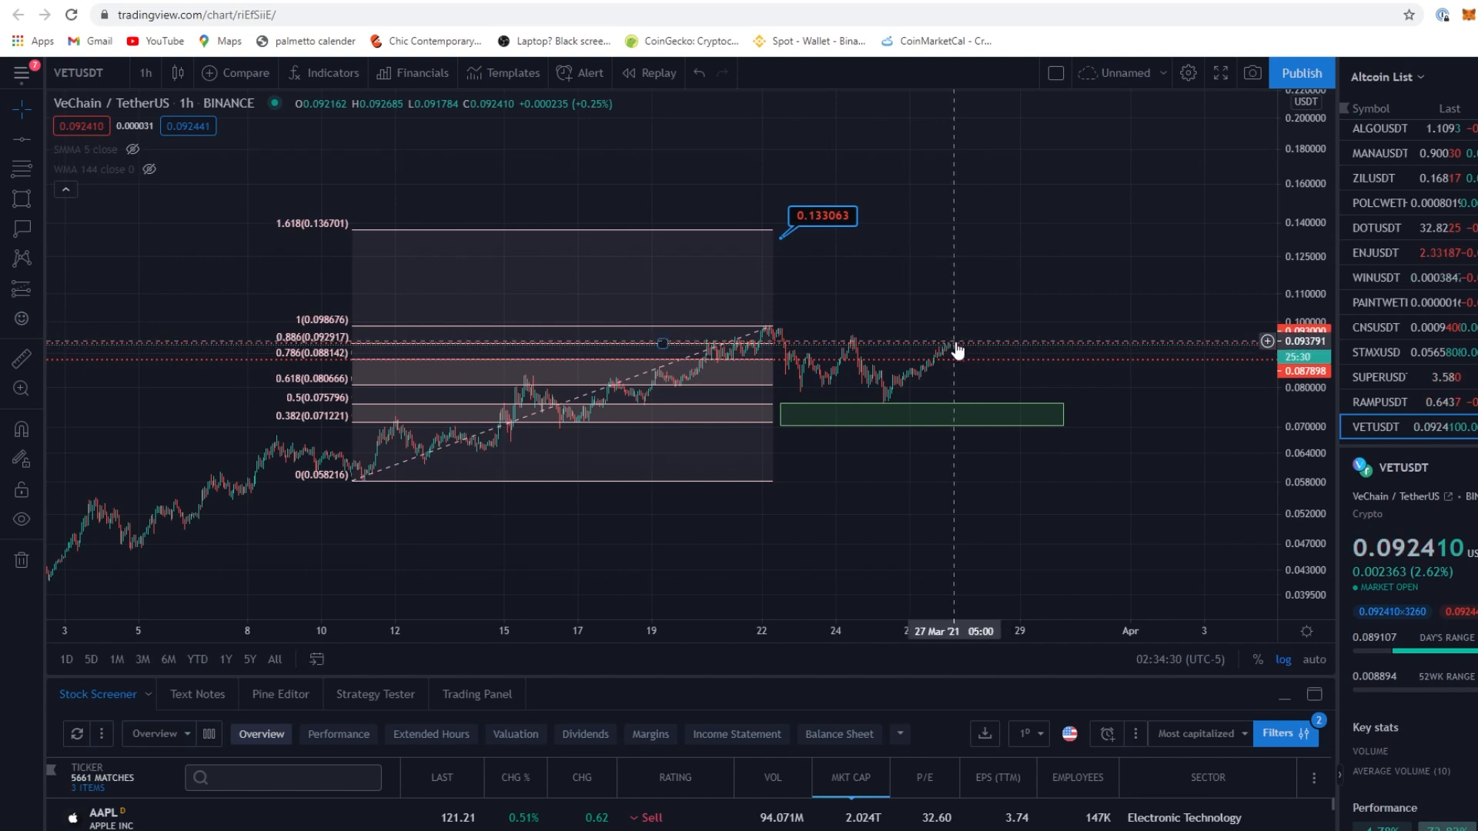
{"action": "mouse_move", "coordinate": [960, 326]}
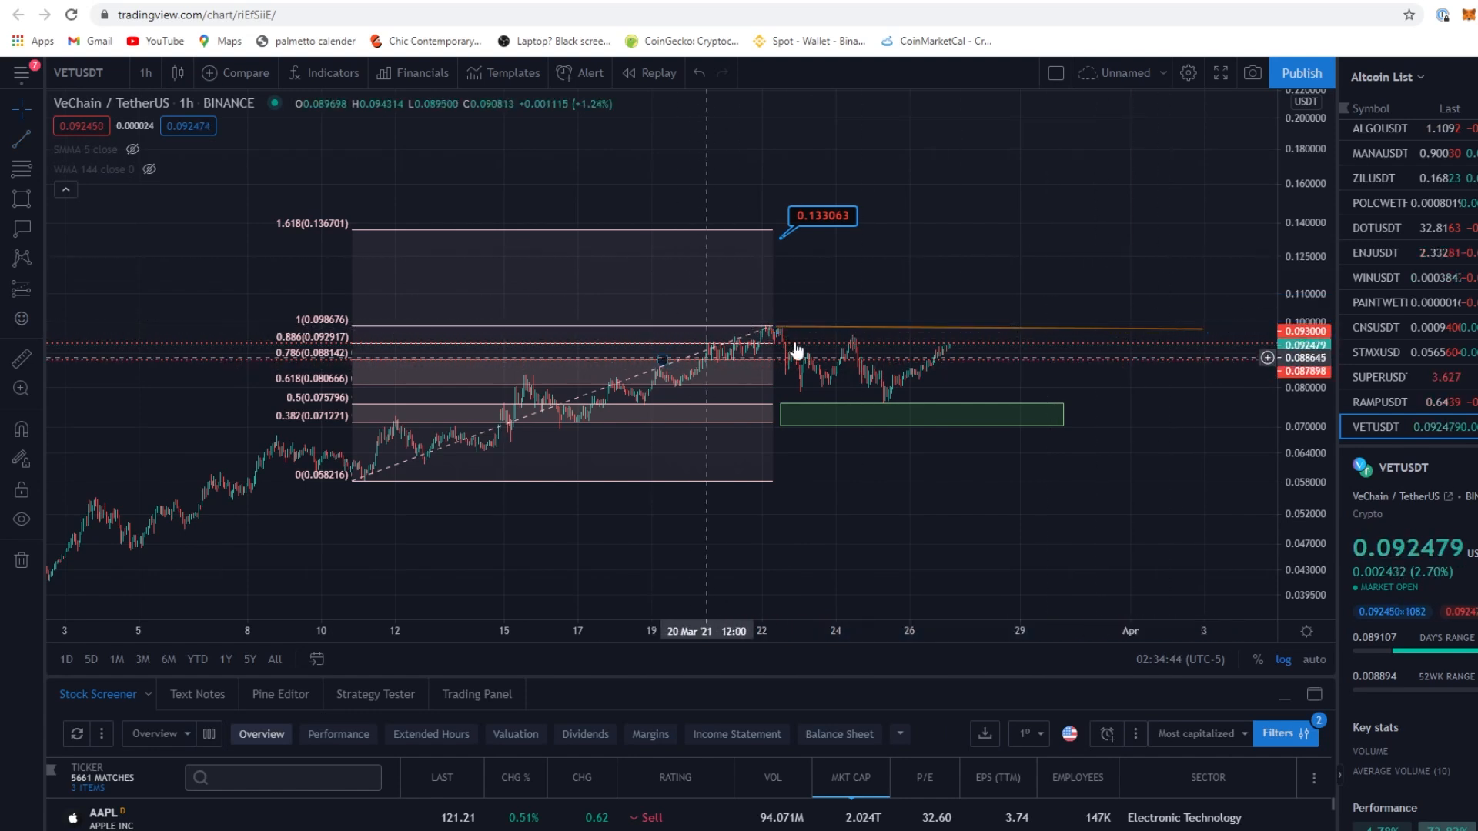
{"action": "mouse_move", "coordinate": [957, 328]}
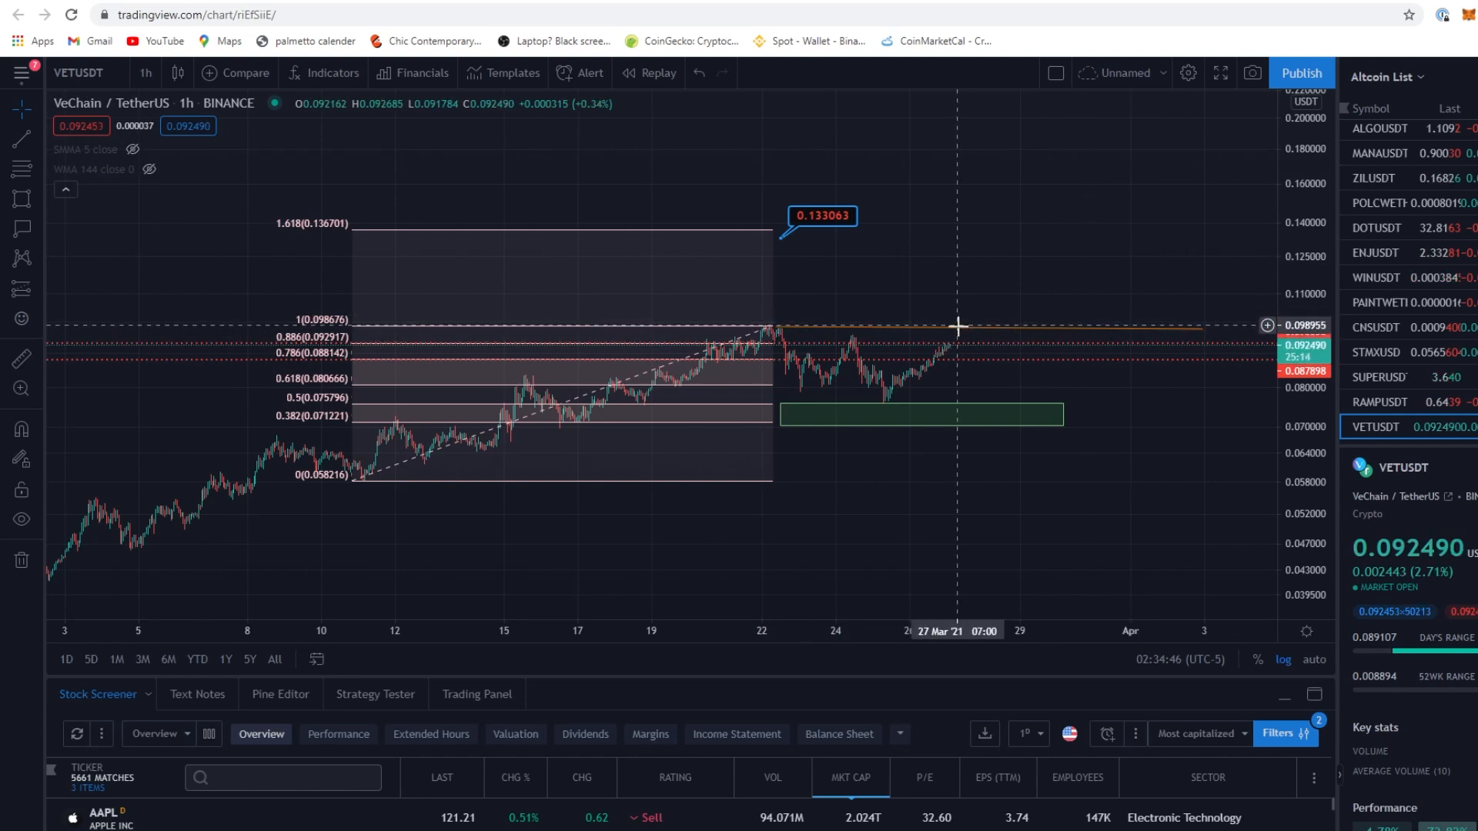
{"action": "mouse_move", "coordinate": [1067, 306]}
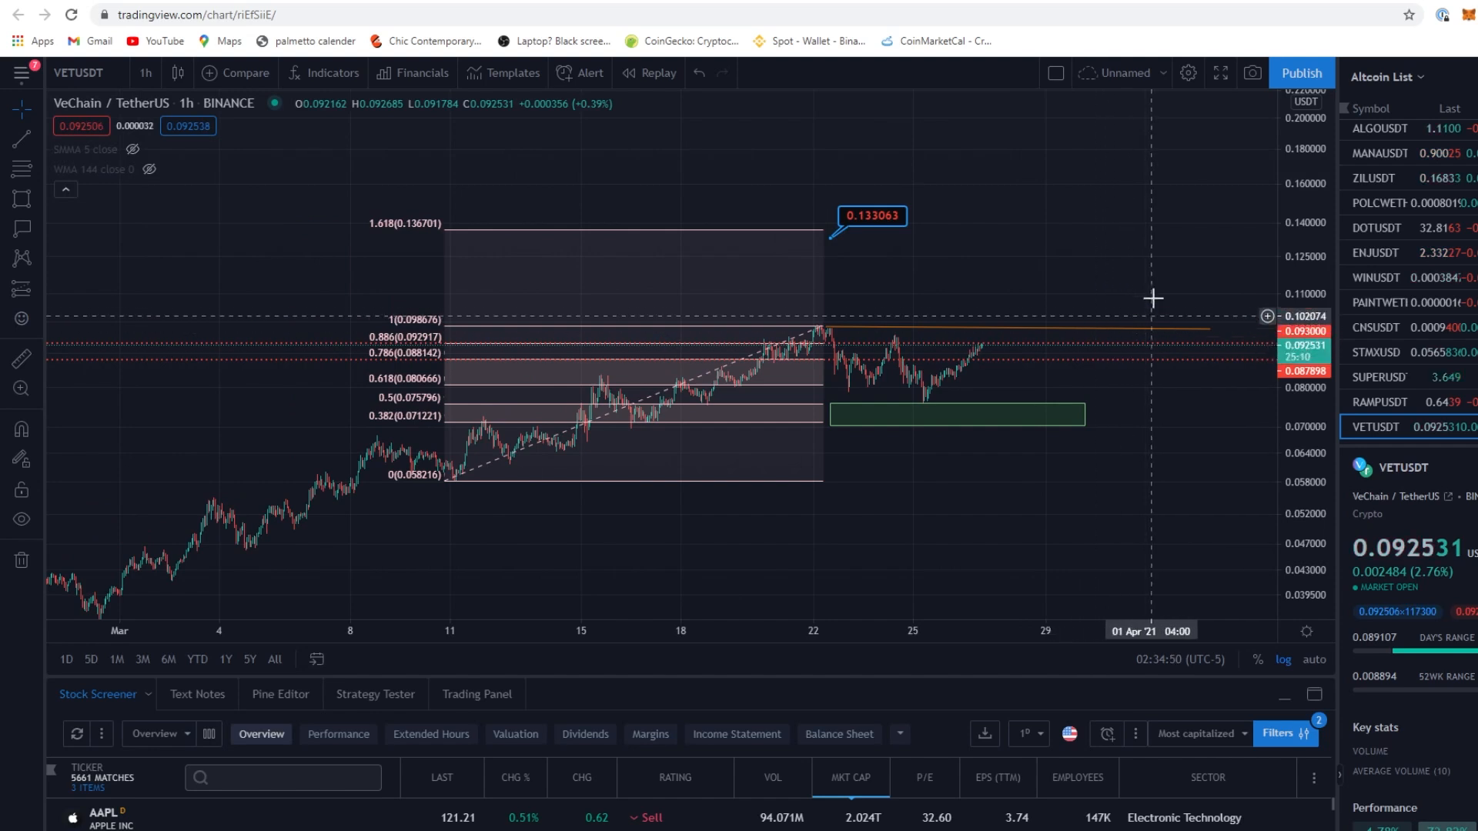
{"action": "mouse_move", "coordinate": [1176, 274]}
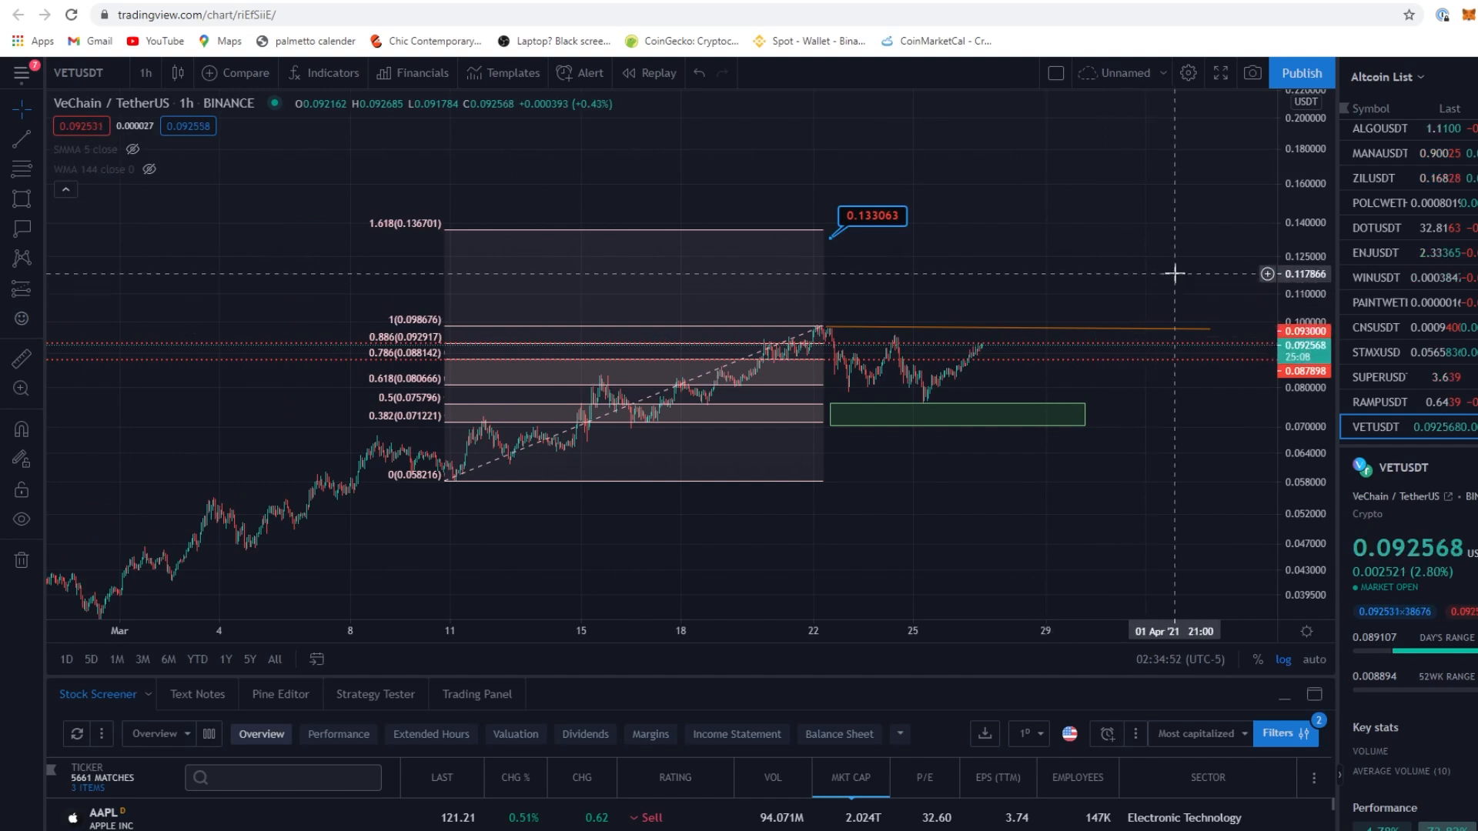
{"action": "mouse_move", "coordinate": [934, 225]}
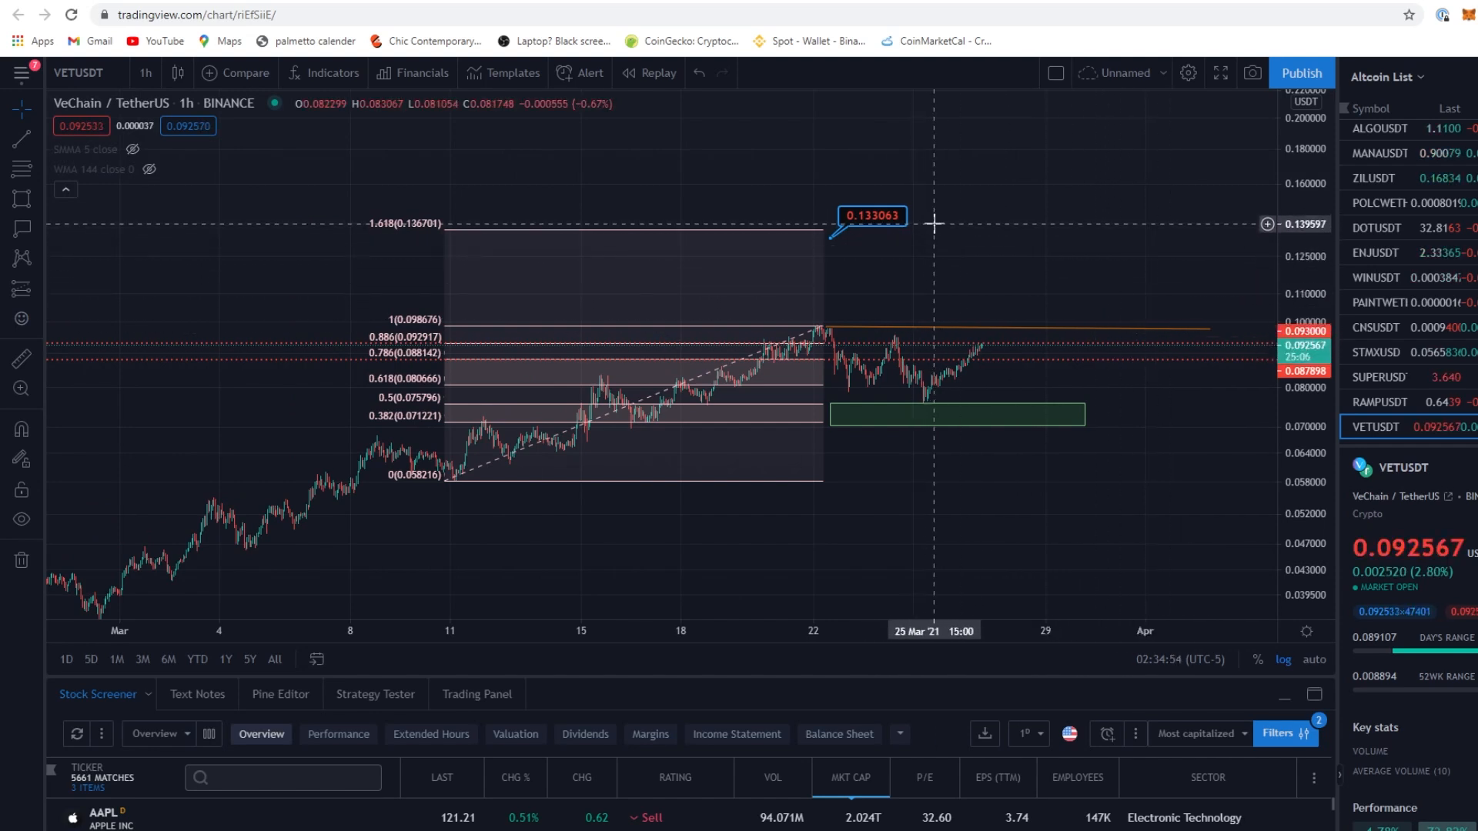
{"action": "mouse_move", "coordinate": [863, 6]}
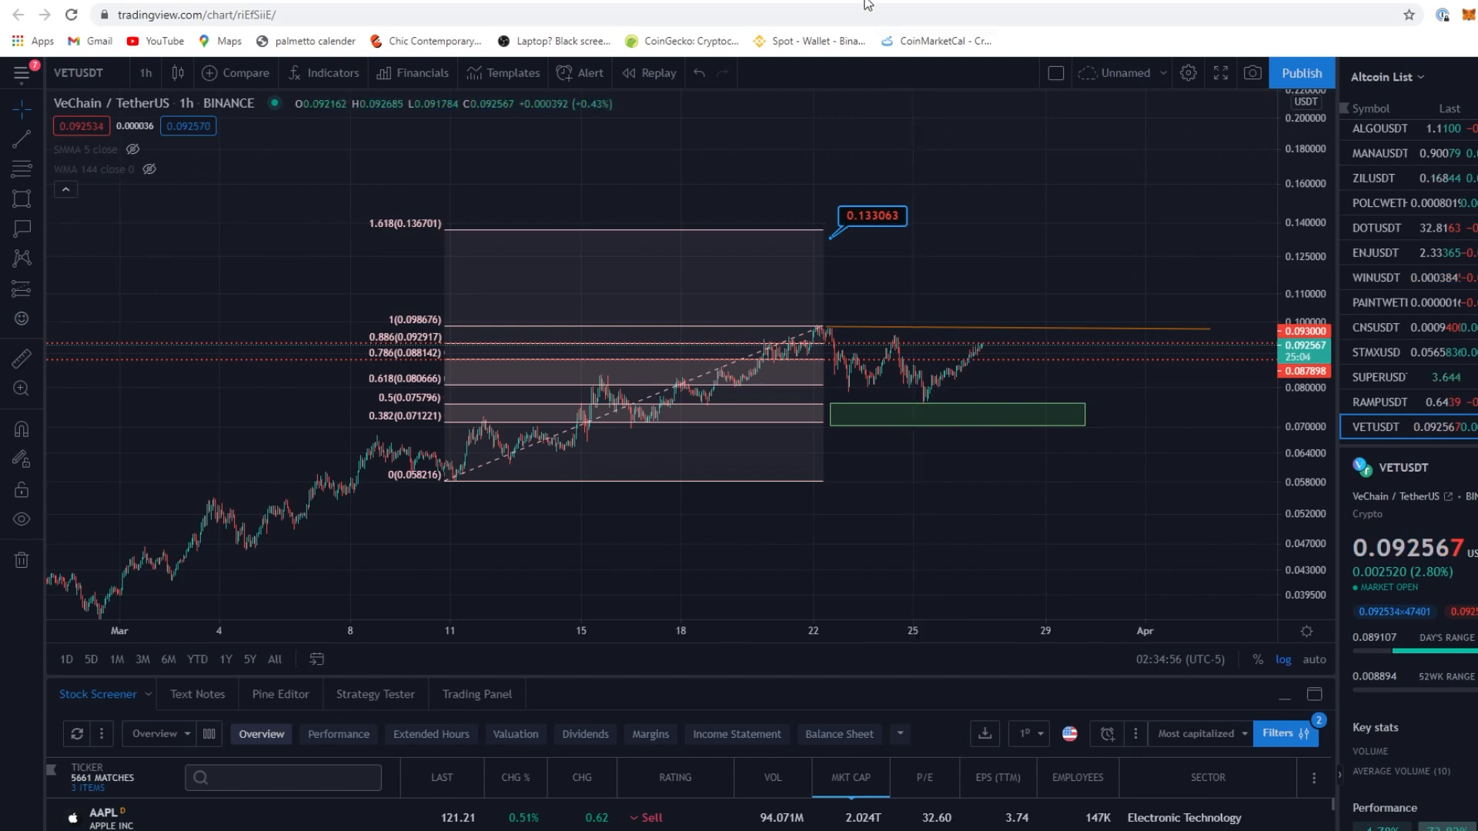
Search CoinMarketCal's upcoming events for the keyword VECHAIN
{"action": "left_click", "coordinate": [934, 40]}
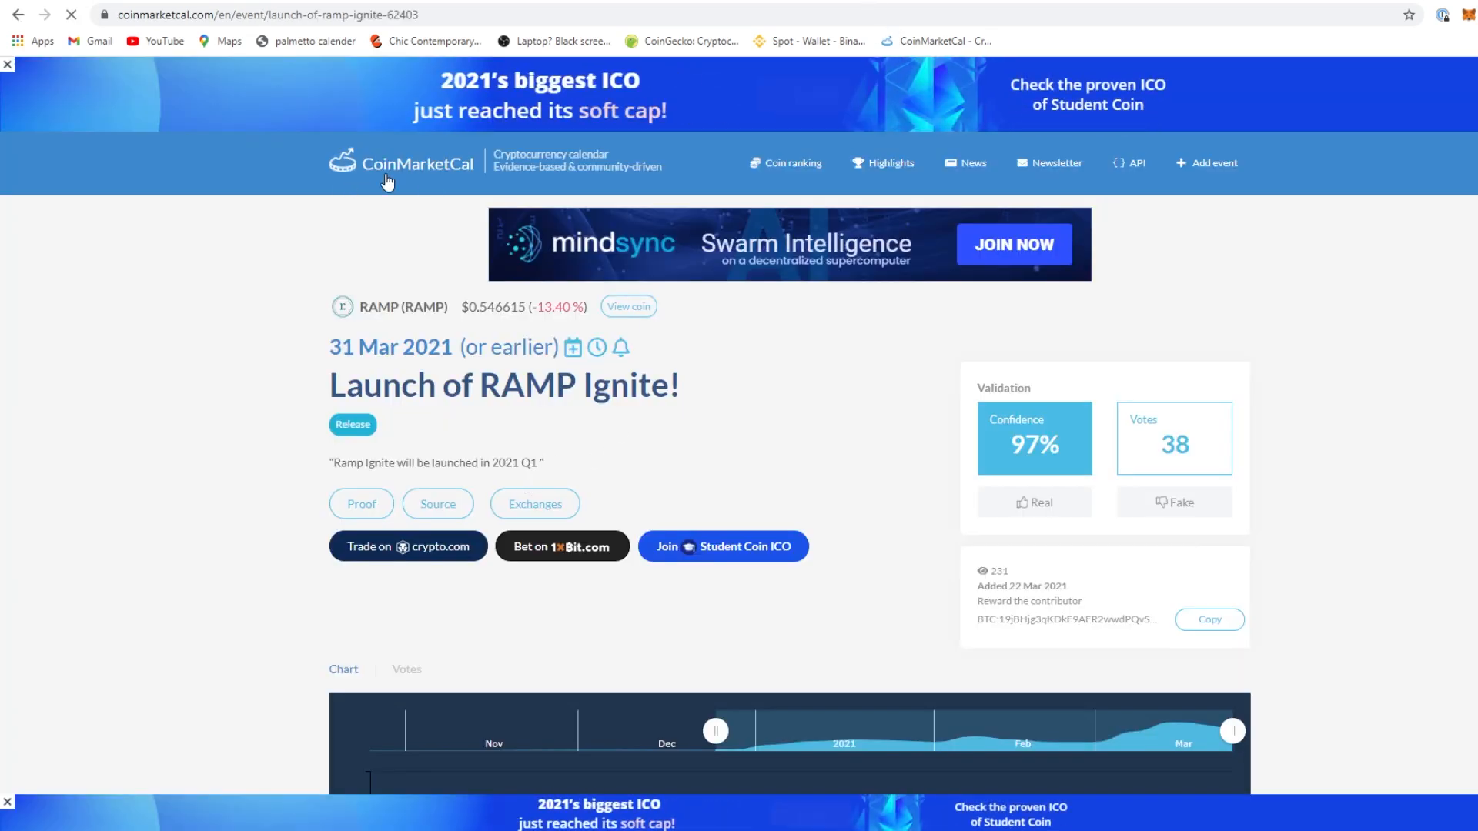
{"action": "left_click", "coordinate": [400, 163]}
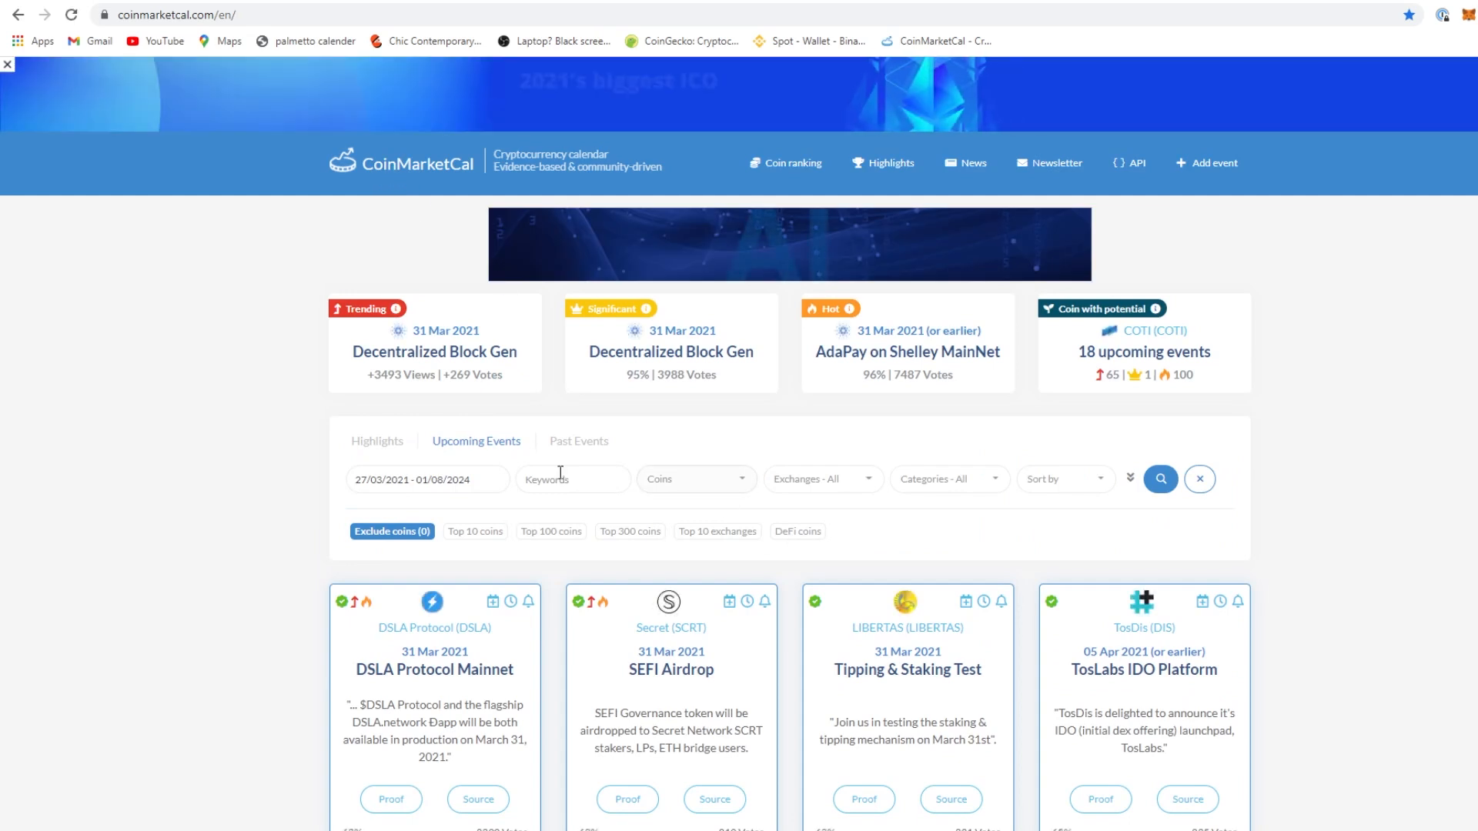
{"action": "type", "text": "vECHAT"}
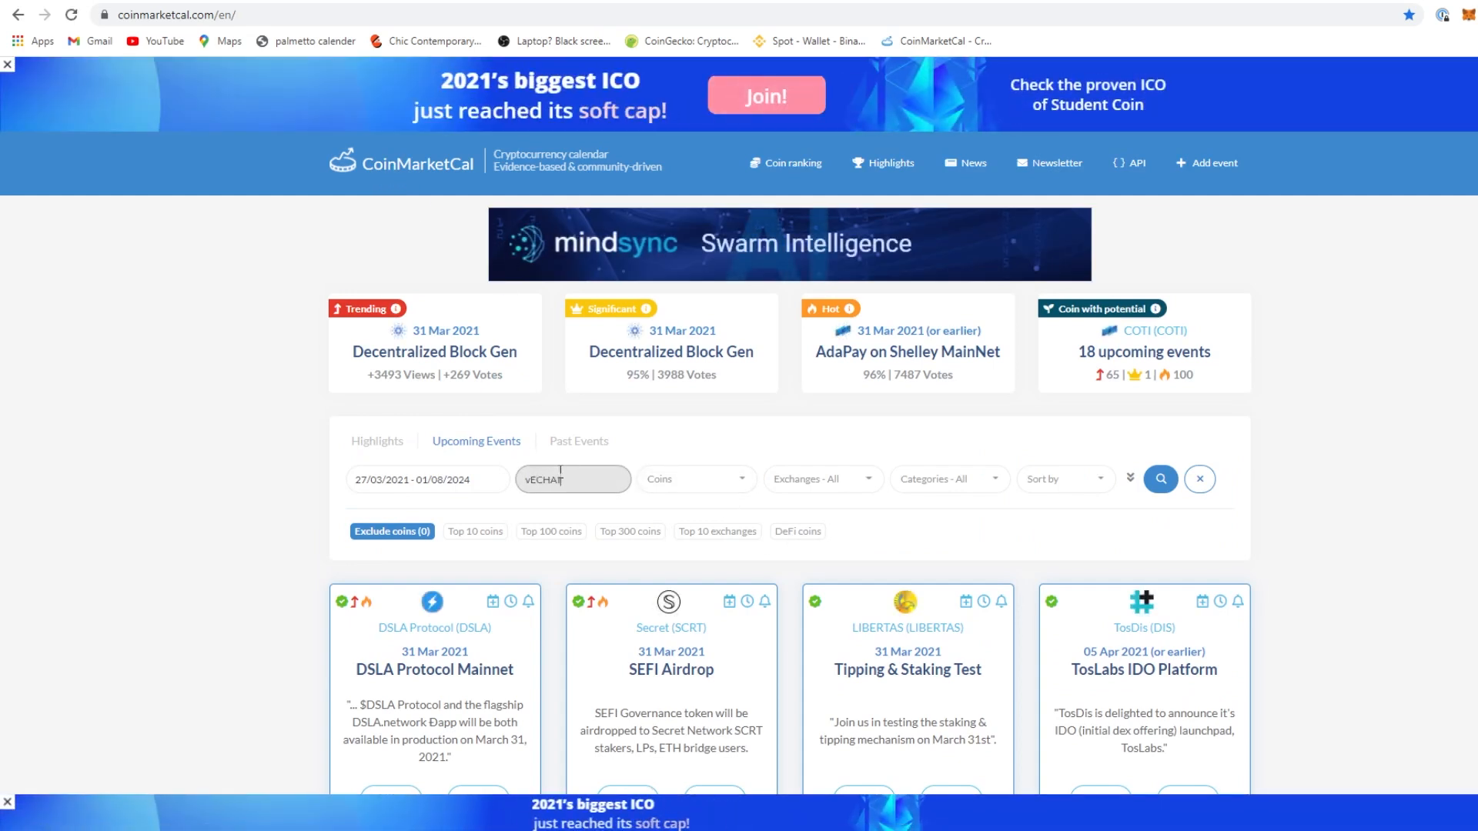
{"action": "type", "text": "IN"}
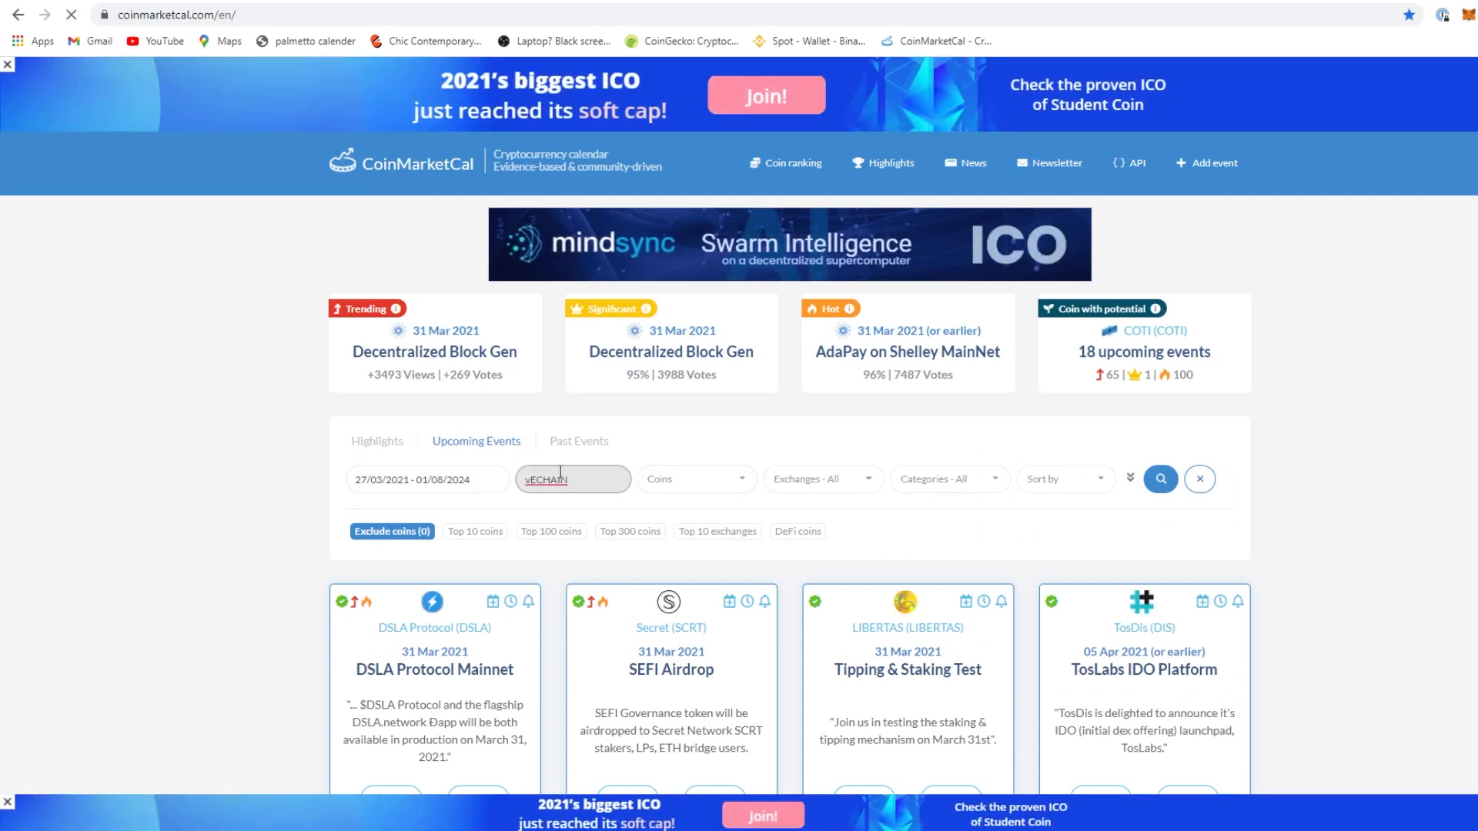
{"action": "left_click", "coordinate": [1160, 479]}
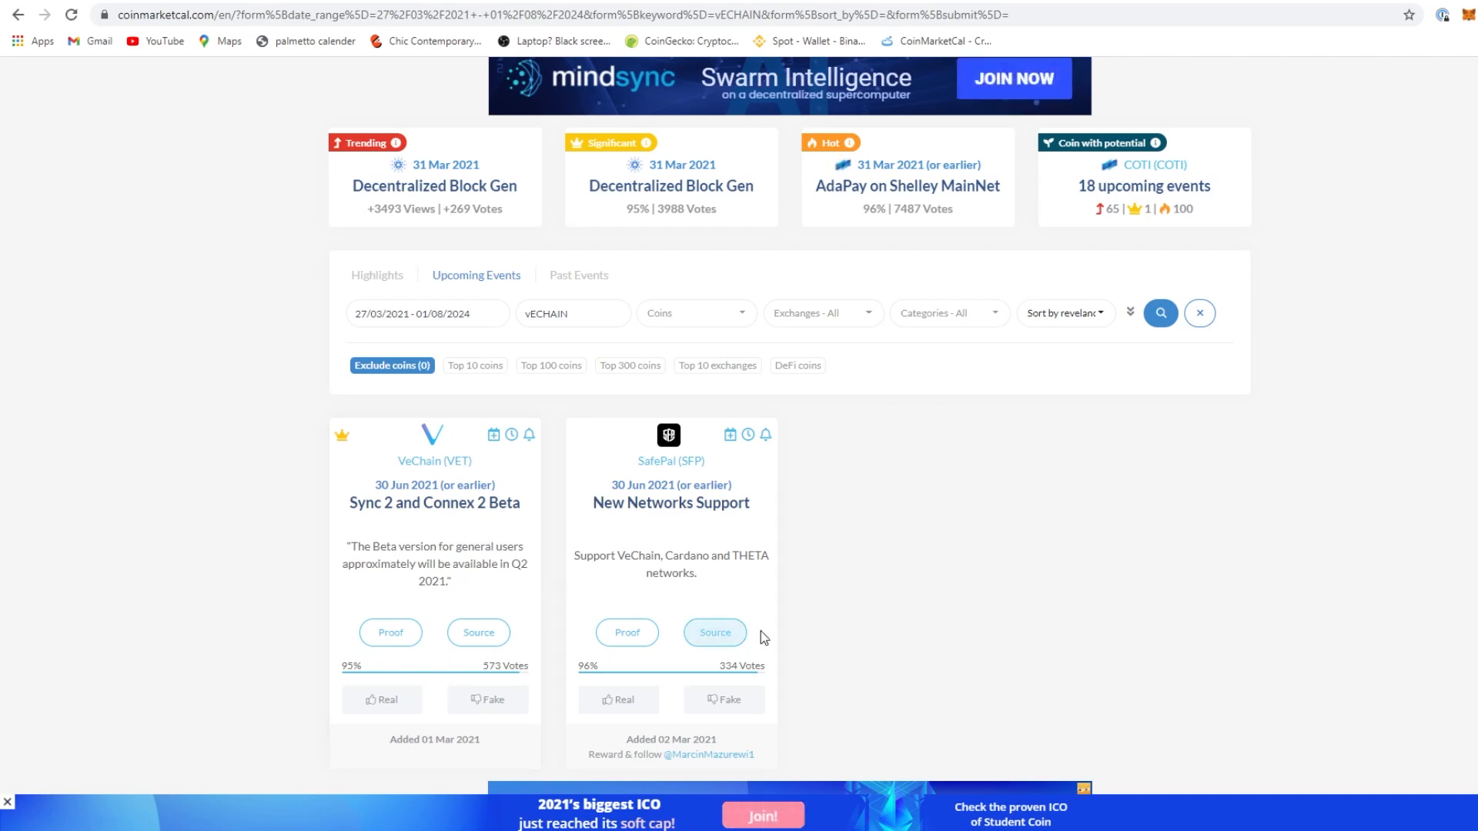
{"action": "scroll", "scroll_direction": "up", "scroll_amount": 3}
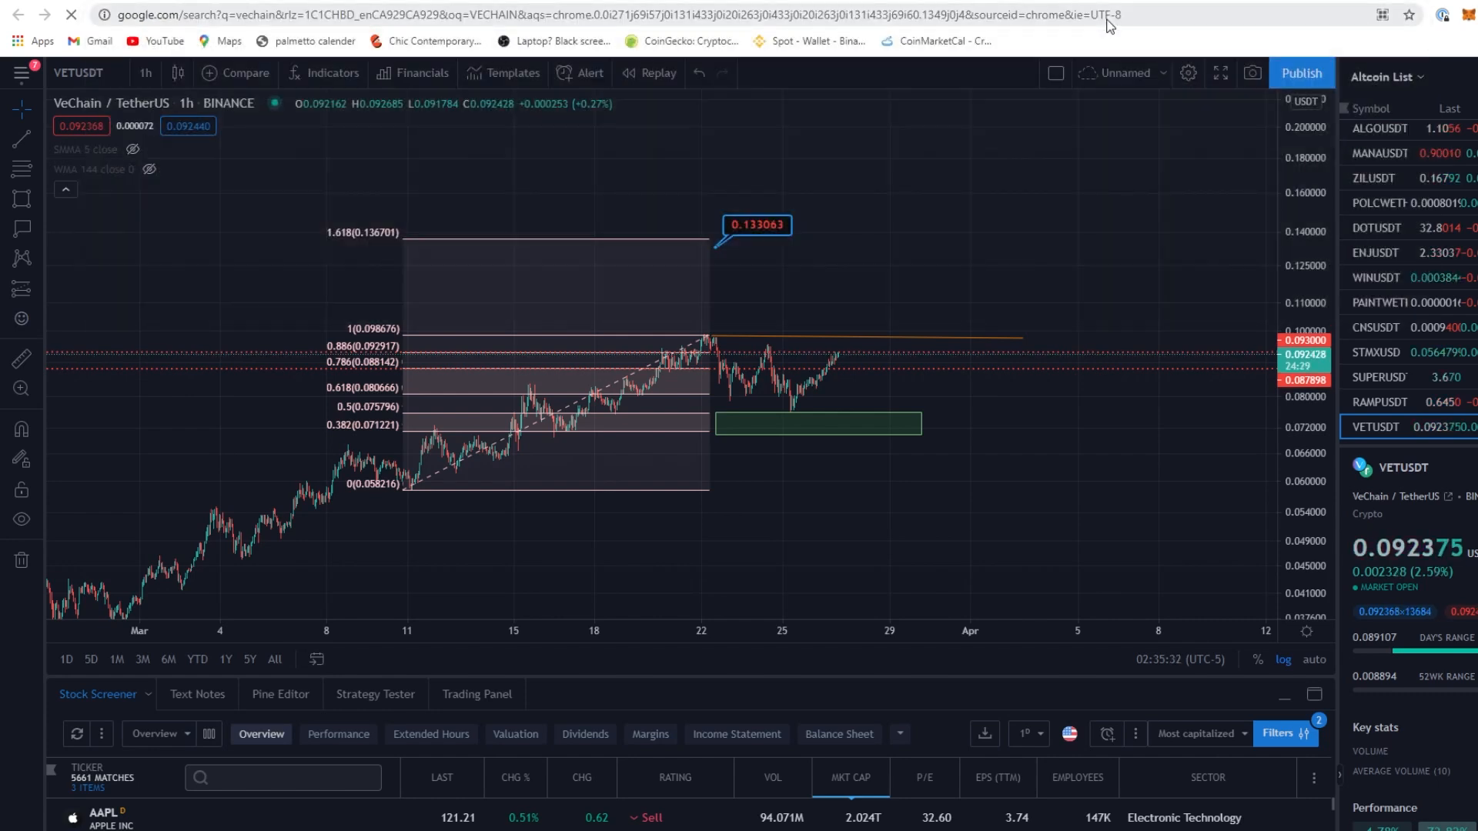
{"action": "mouse_move", "coordinate": [881, 112]}
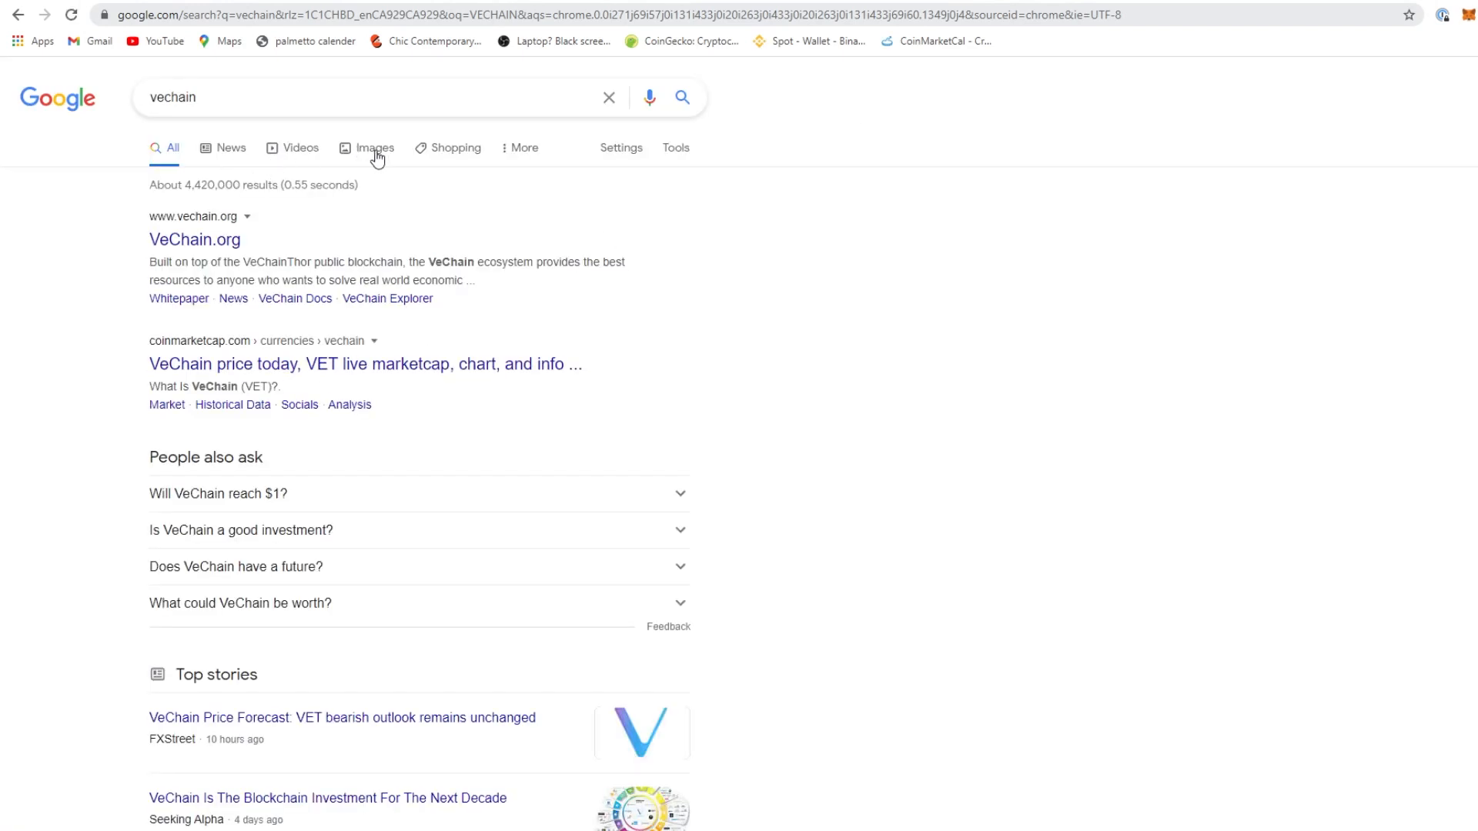
Browse Google News results for vechain, then follow the vechain.org result
{"action": "left_click", "coordinate": [231, 148]}
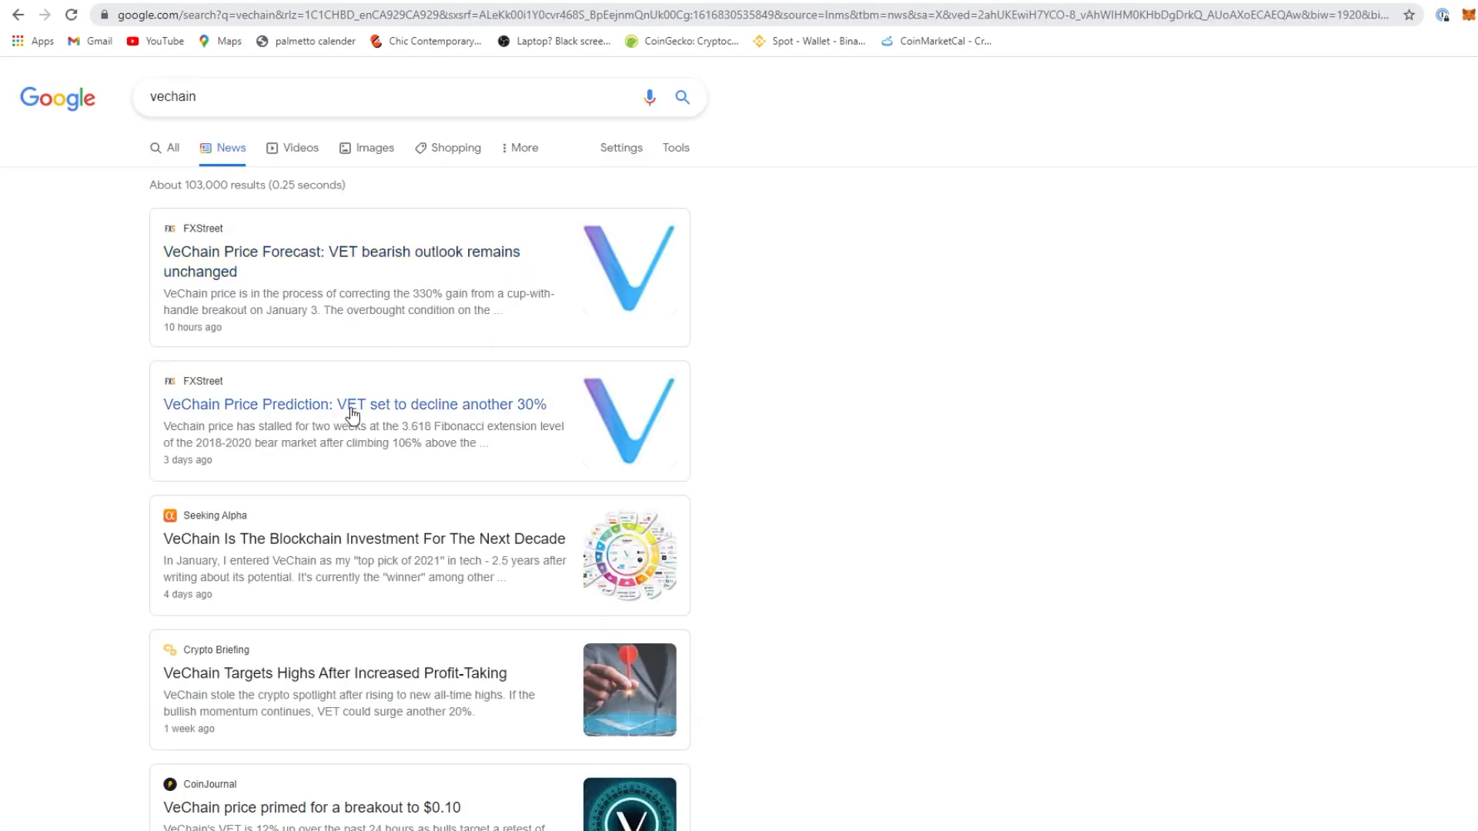
{"action": "mouse_move", "coordinate": [380, 414]}
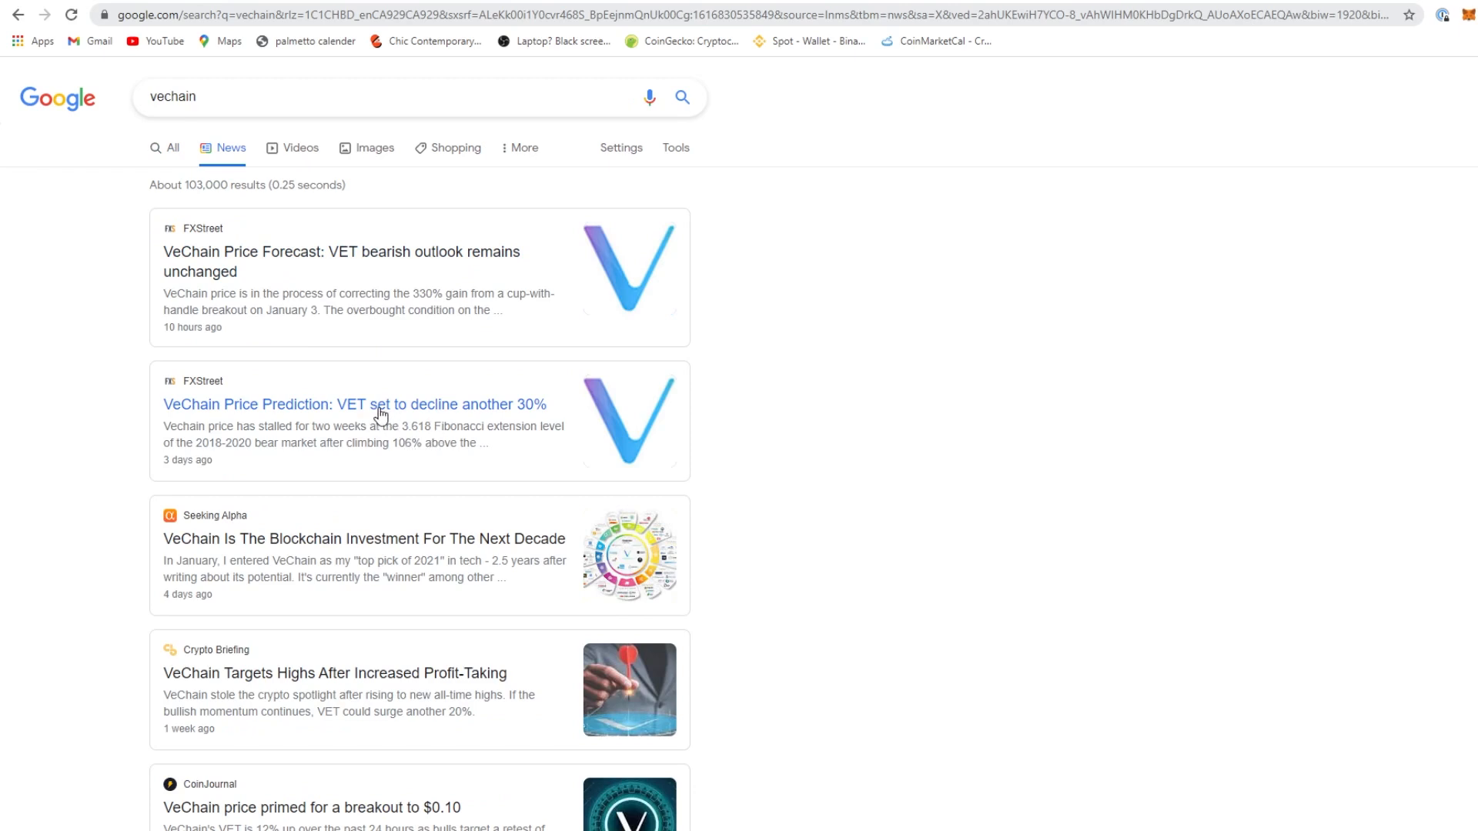
{"action": "mouse_move", "coordinate": [556, 427]}
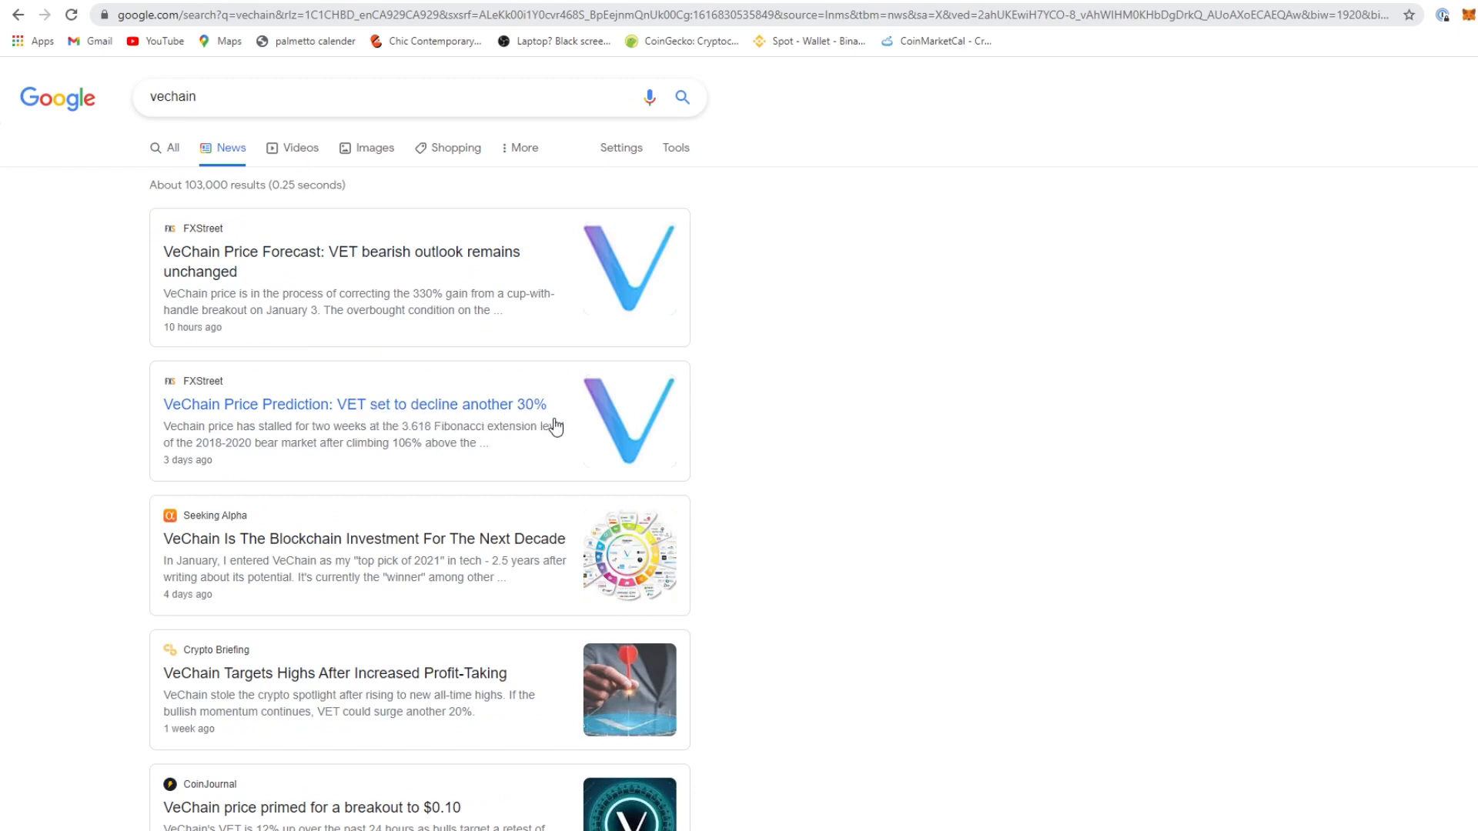
{"action": "mouse_move", "coordinate": [518, 567]}
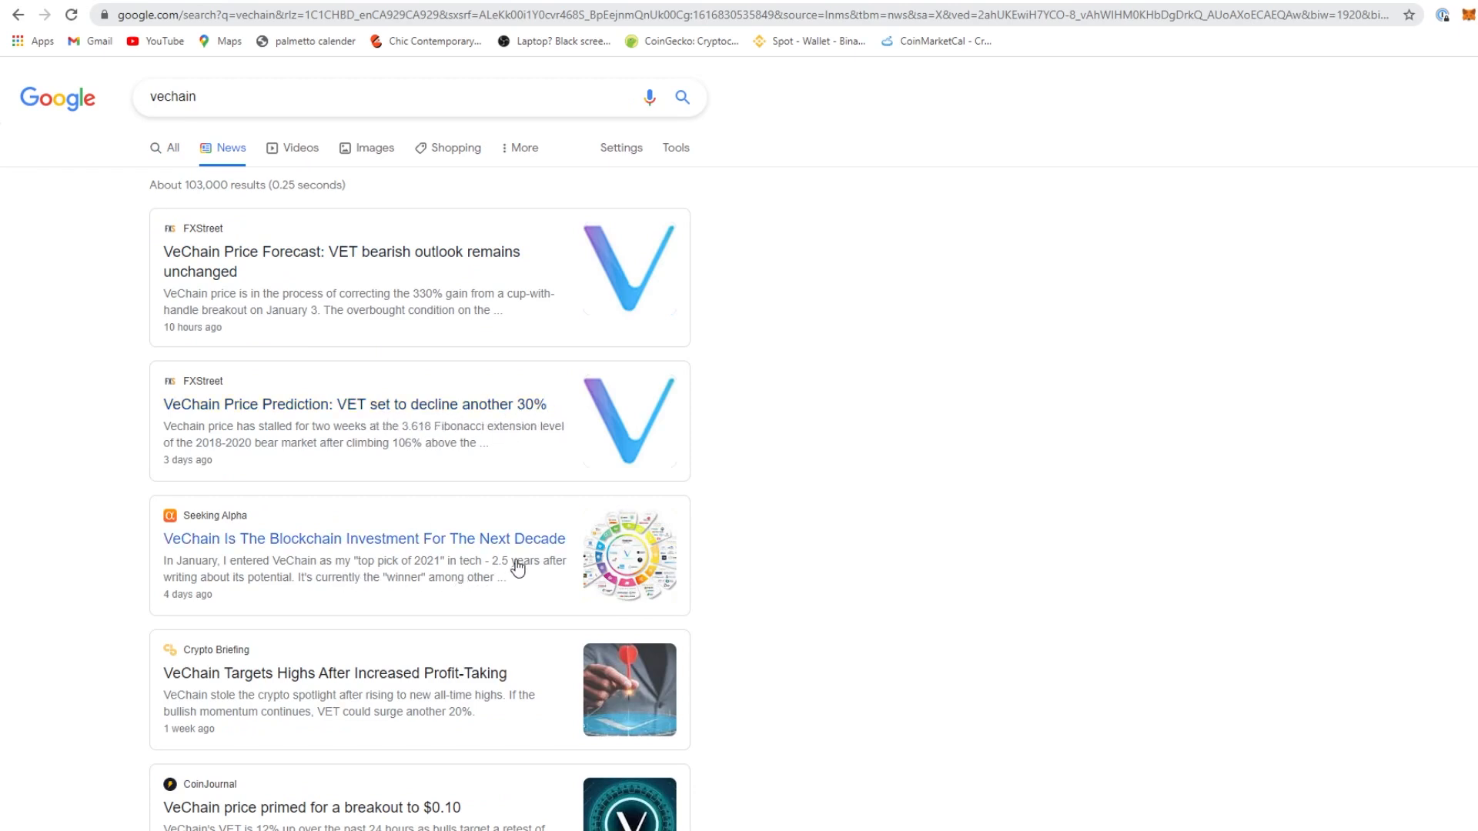
{"action": "mouse_move", "coordinate": [460, 573]}
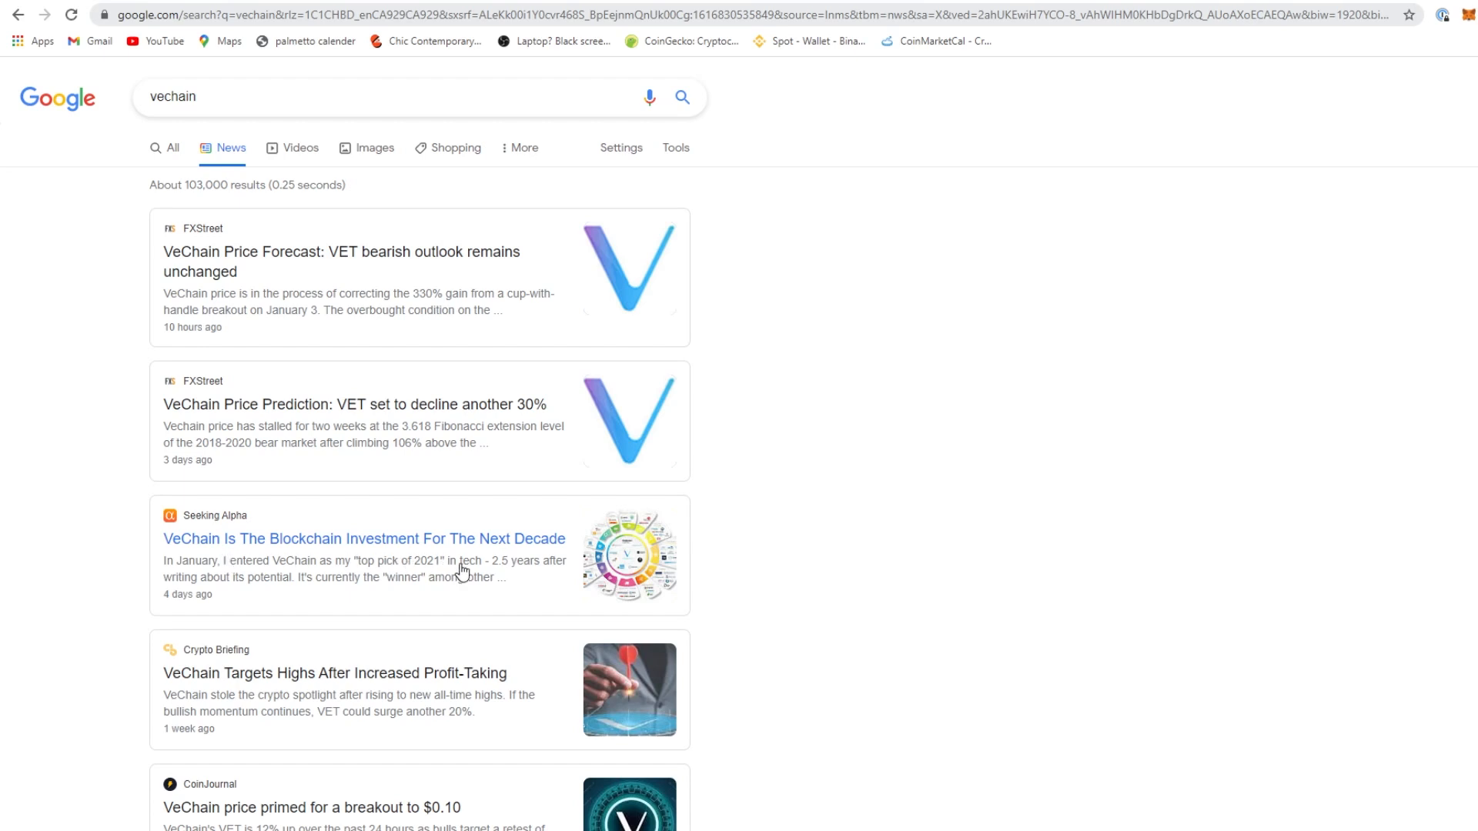
{"action": "mouse_move", "coordinate": [528, 683]}
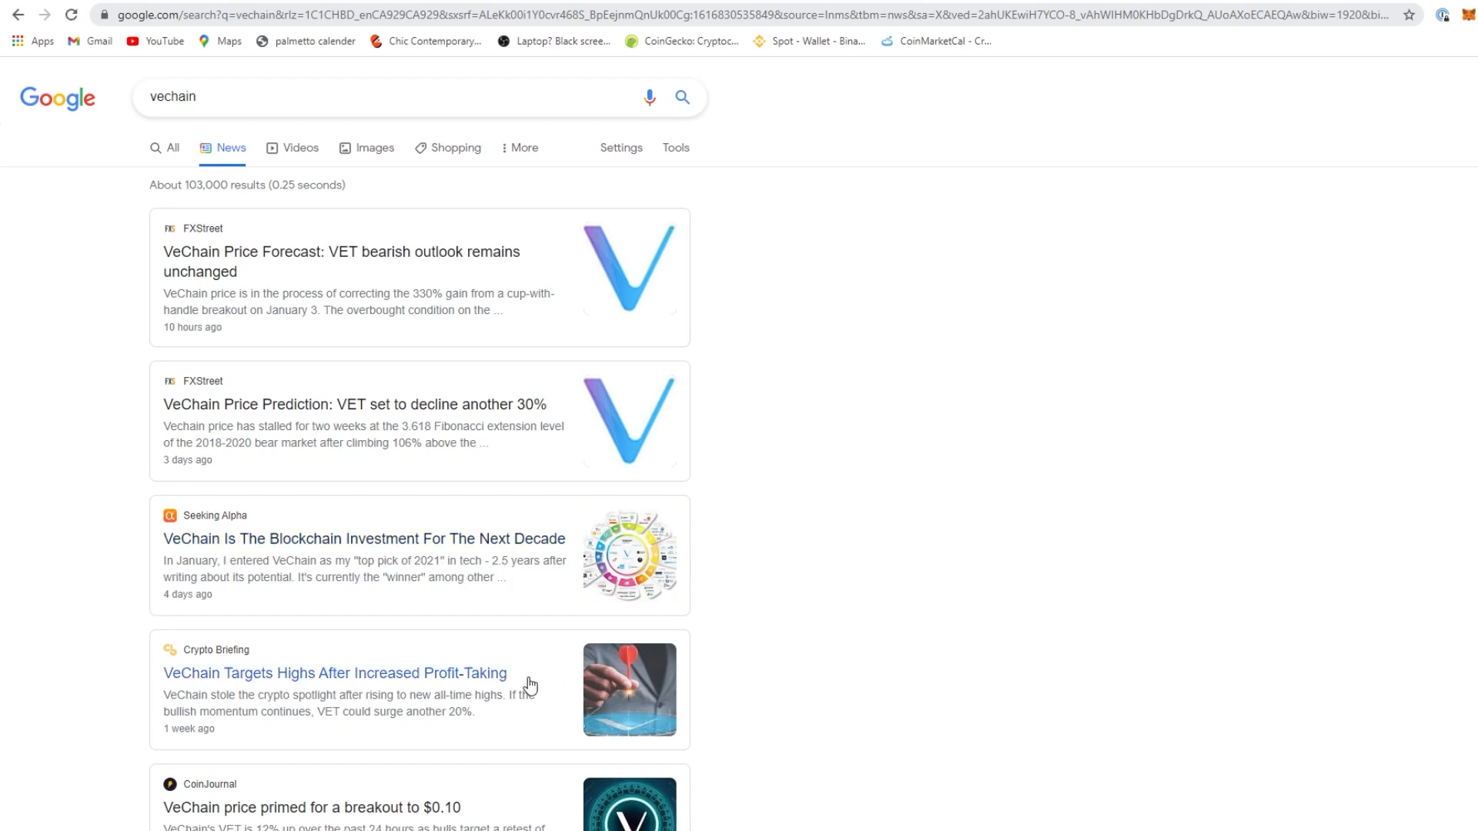
{"action": "scroll", "scroll_direction": "down", "scroll_amount": 3}
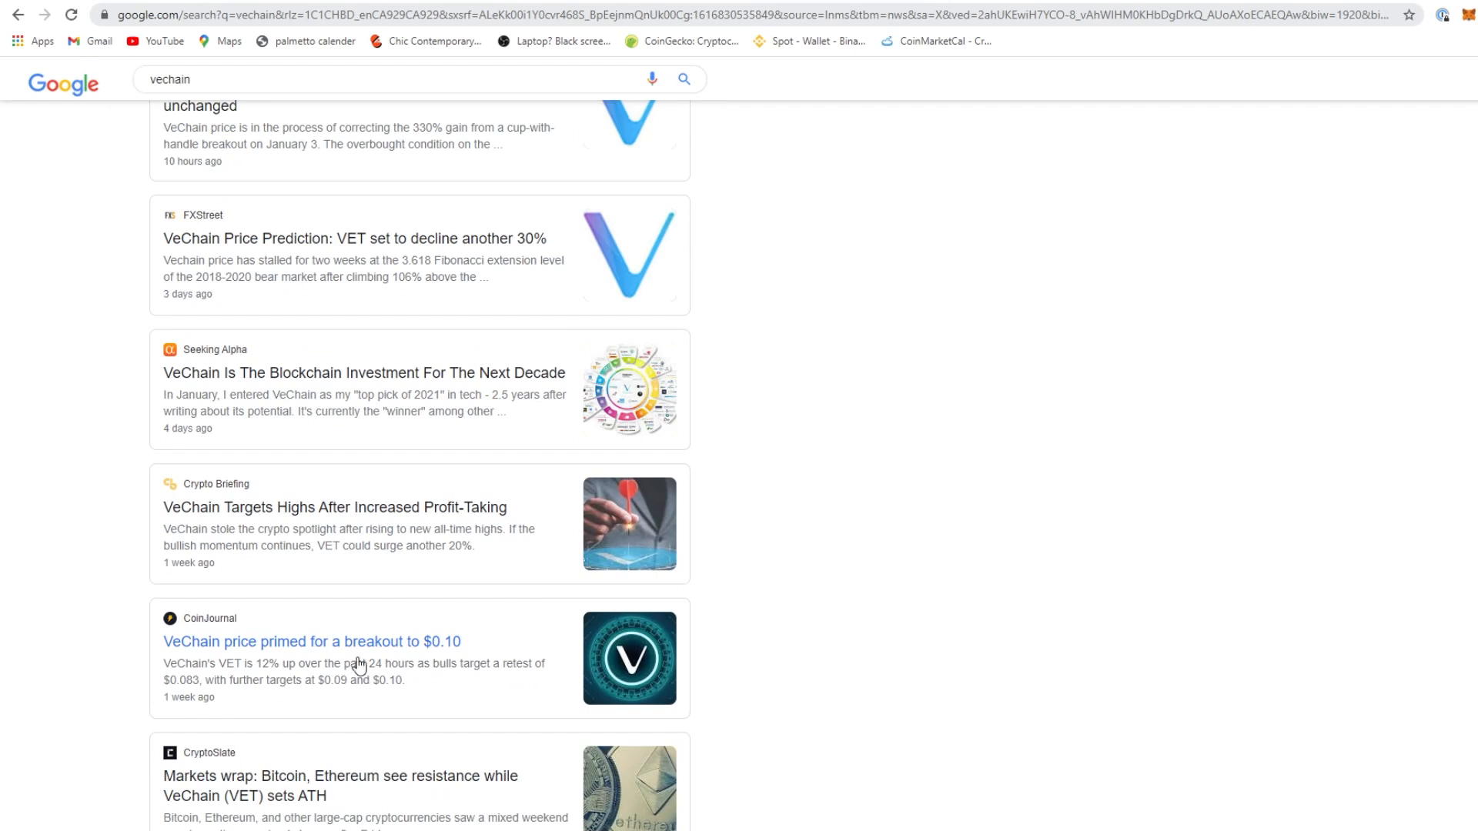
{"action": "scroll", "scroll_direction": "down", "scroll_amount": 3}
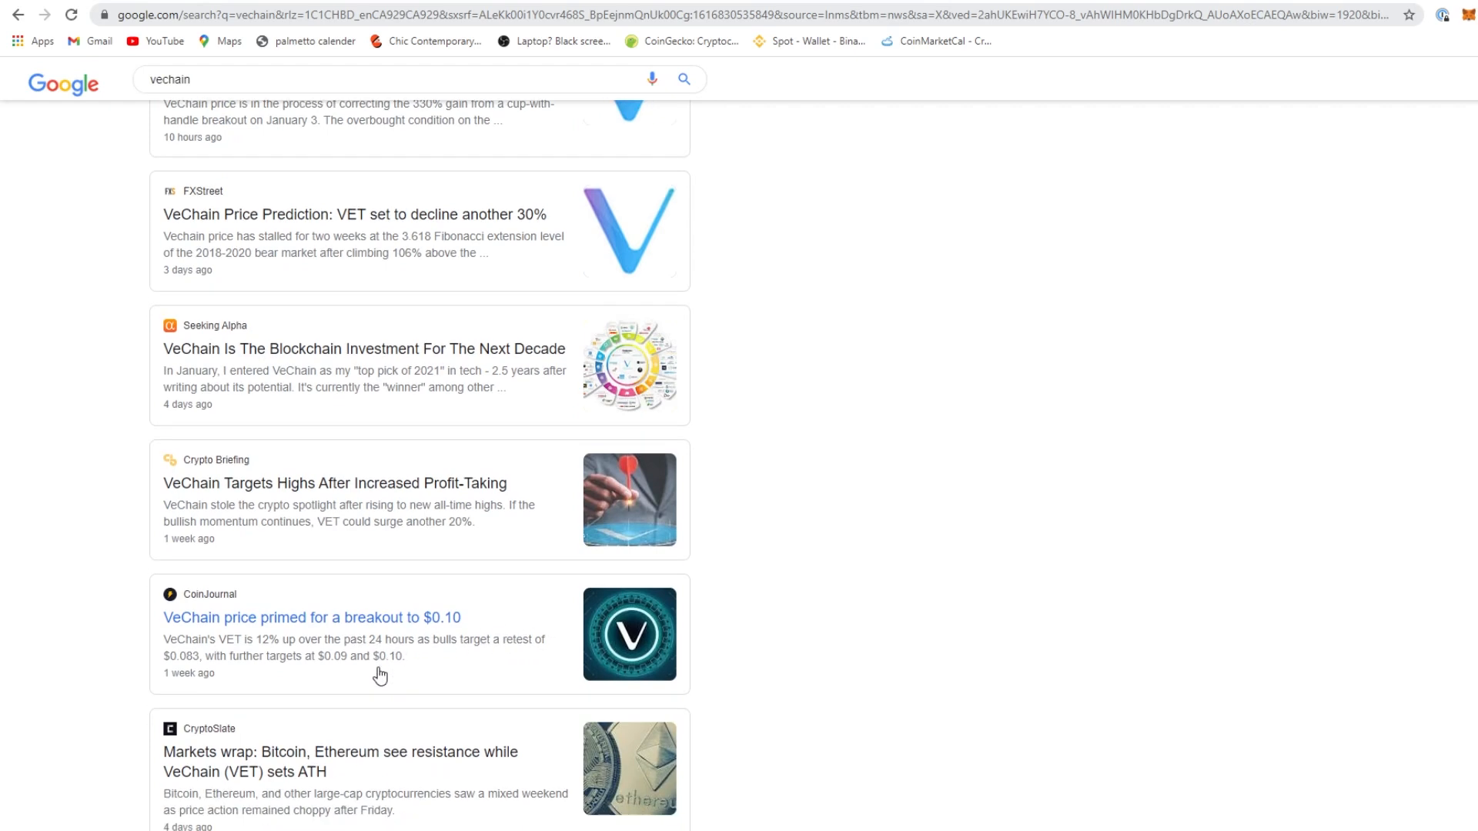
{"action": "scroll", "scroll_direction": "down", "scroll_amount": 3}
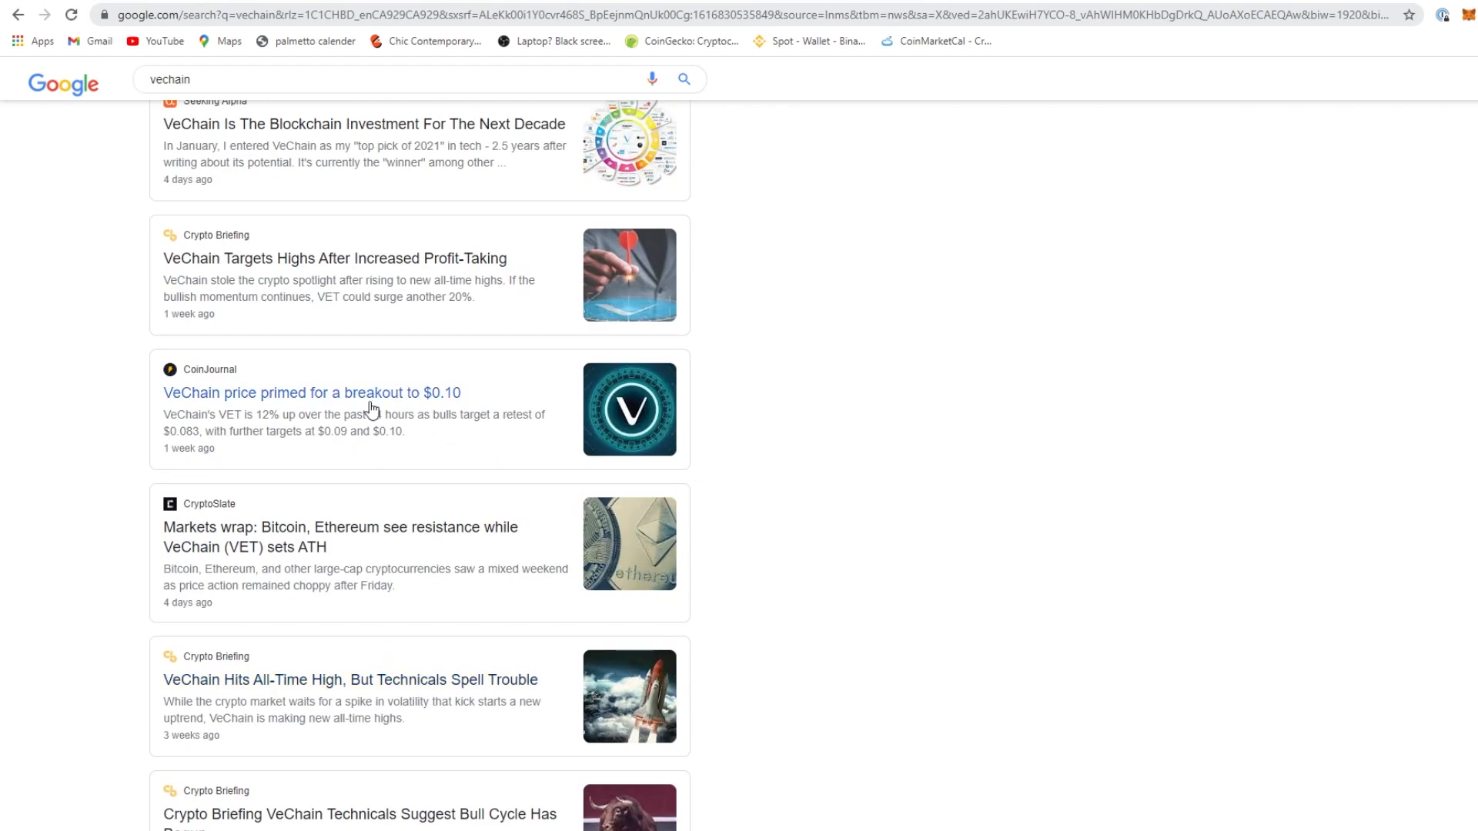
{"action": "mouse_move", "coordinate": [444, 665]}
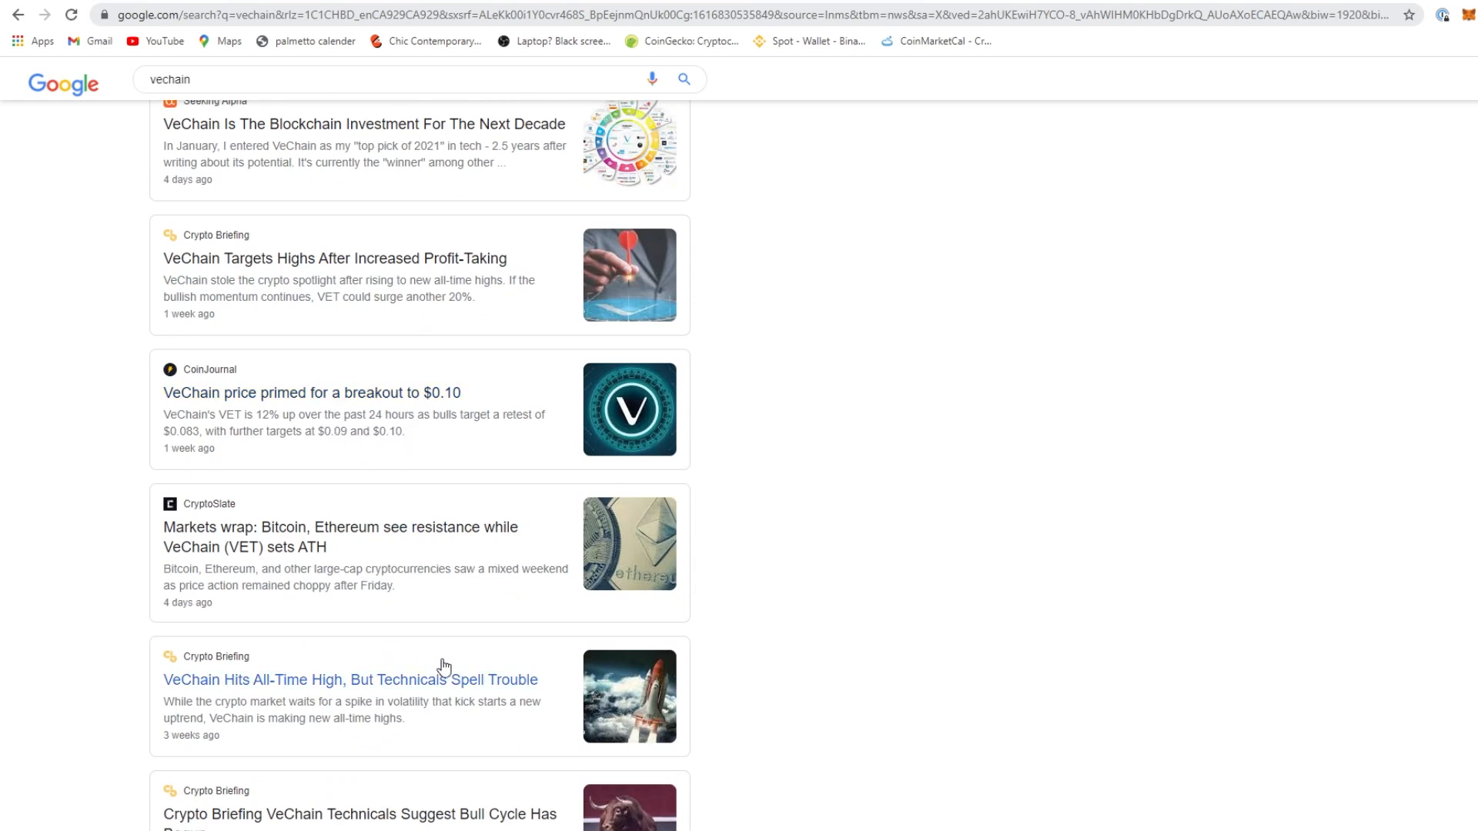
{"action": "scroll", "scroll_direction": "down", "scroll_amount": 3}
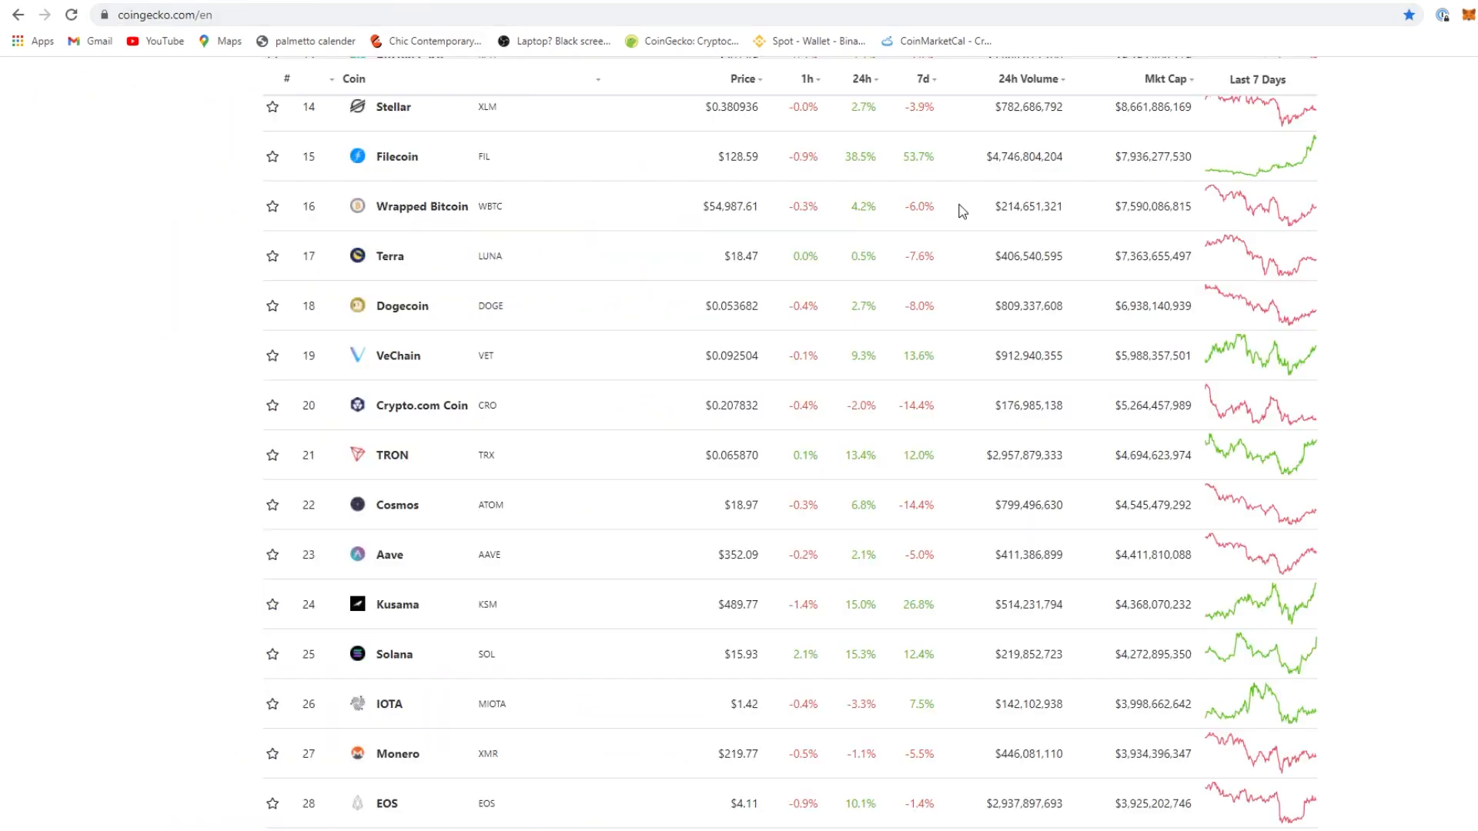
{"action": "left_click", "coordinate": [397, 355]}
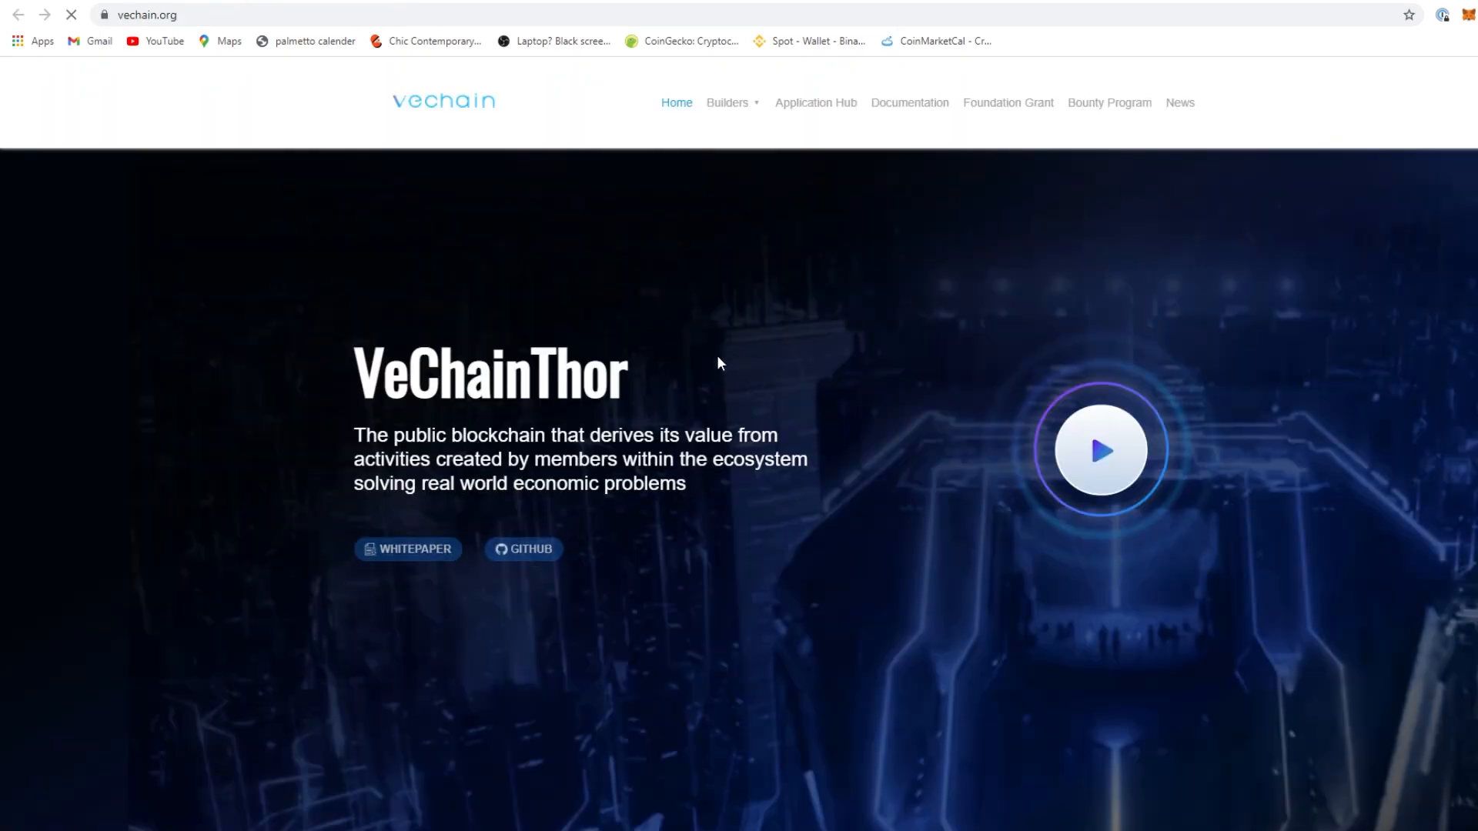
Look through the vechain.org home page content
{"action": "scroll", "scroll_direction": "down", "scroll_amount": 3}
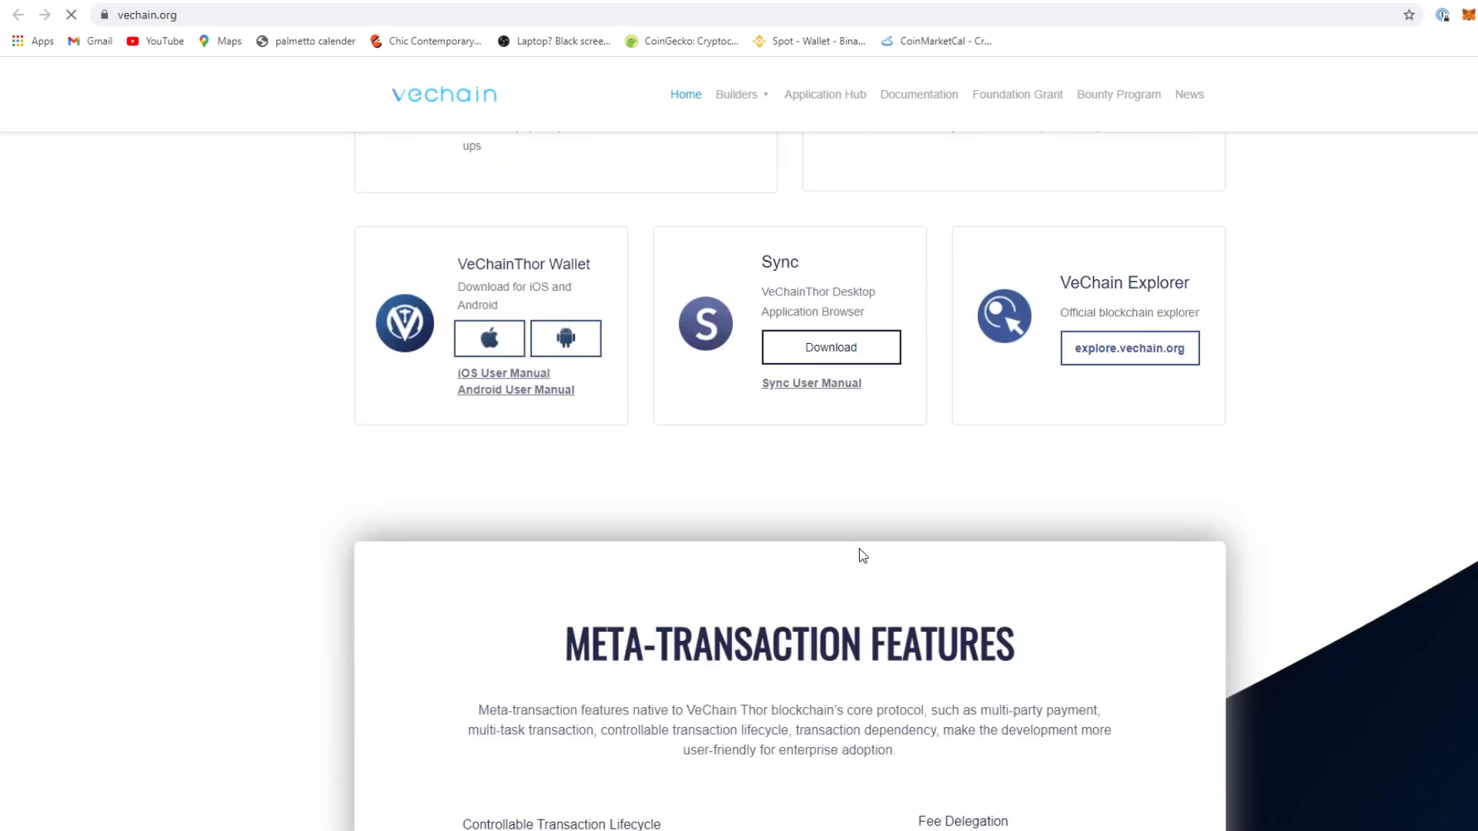
{"action": "scroll", "scroll_direction": "down", "scroll_amount": 3}
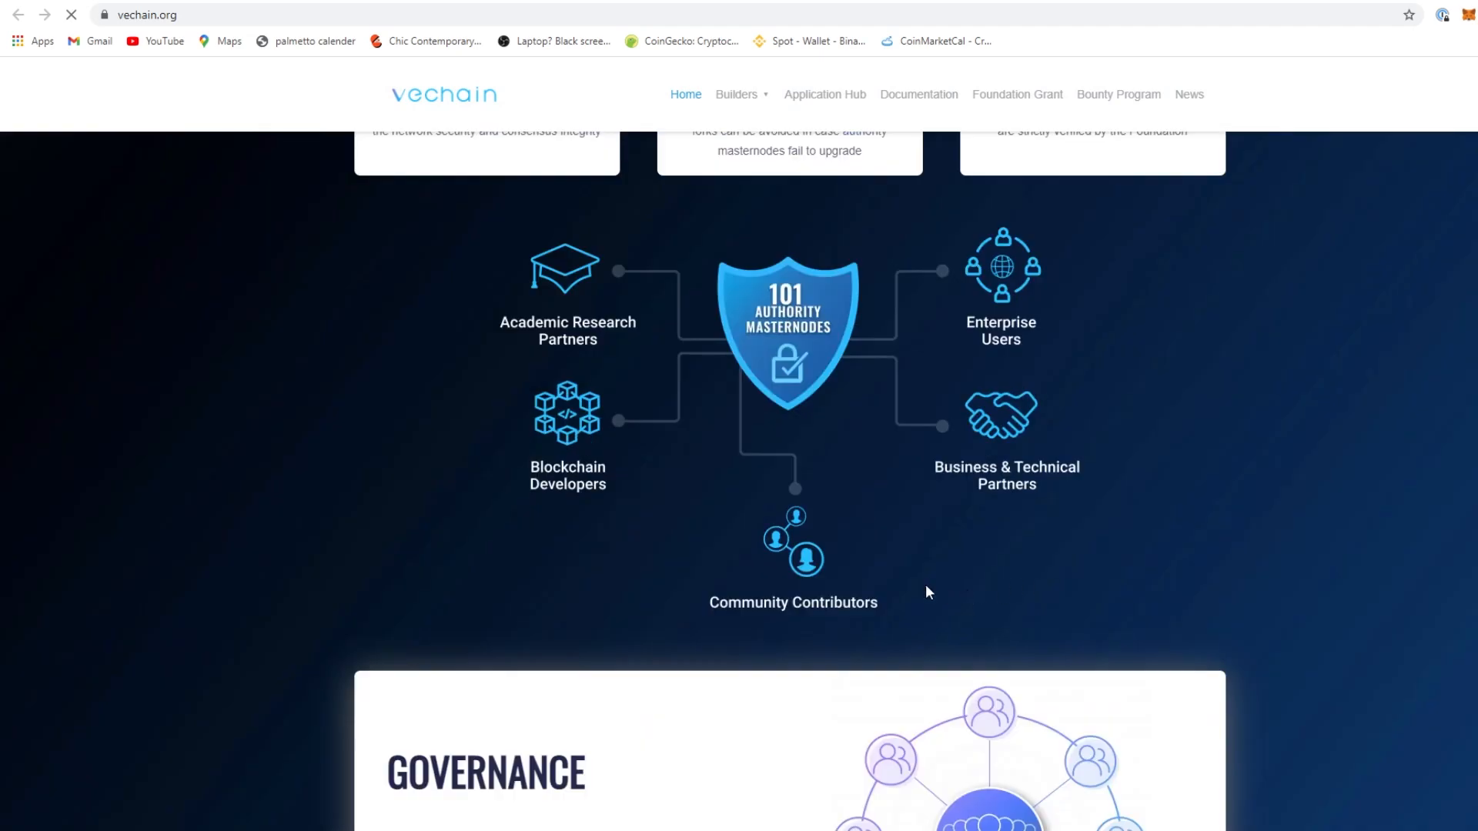
{"action": "scroll", "scroll_direction": "down", "scroll_amount": 3}
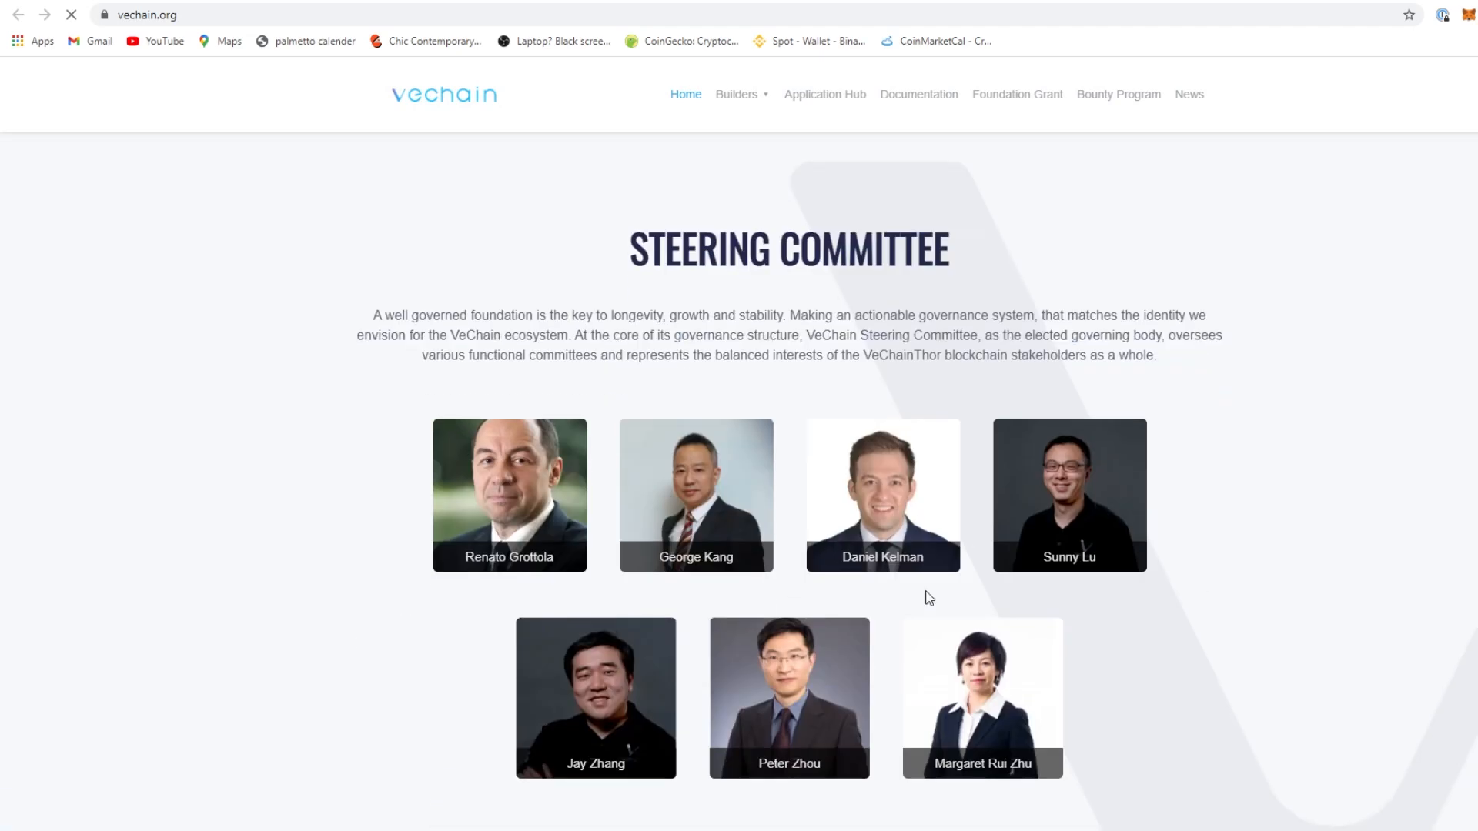
{"action": "scroll", "scroll_direction": "down", "scroll_amount": 3}
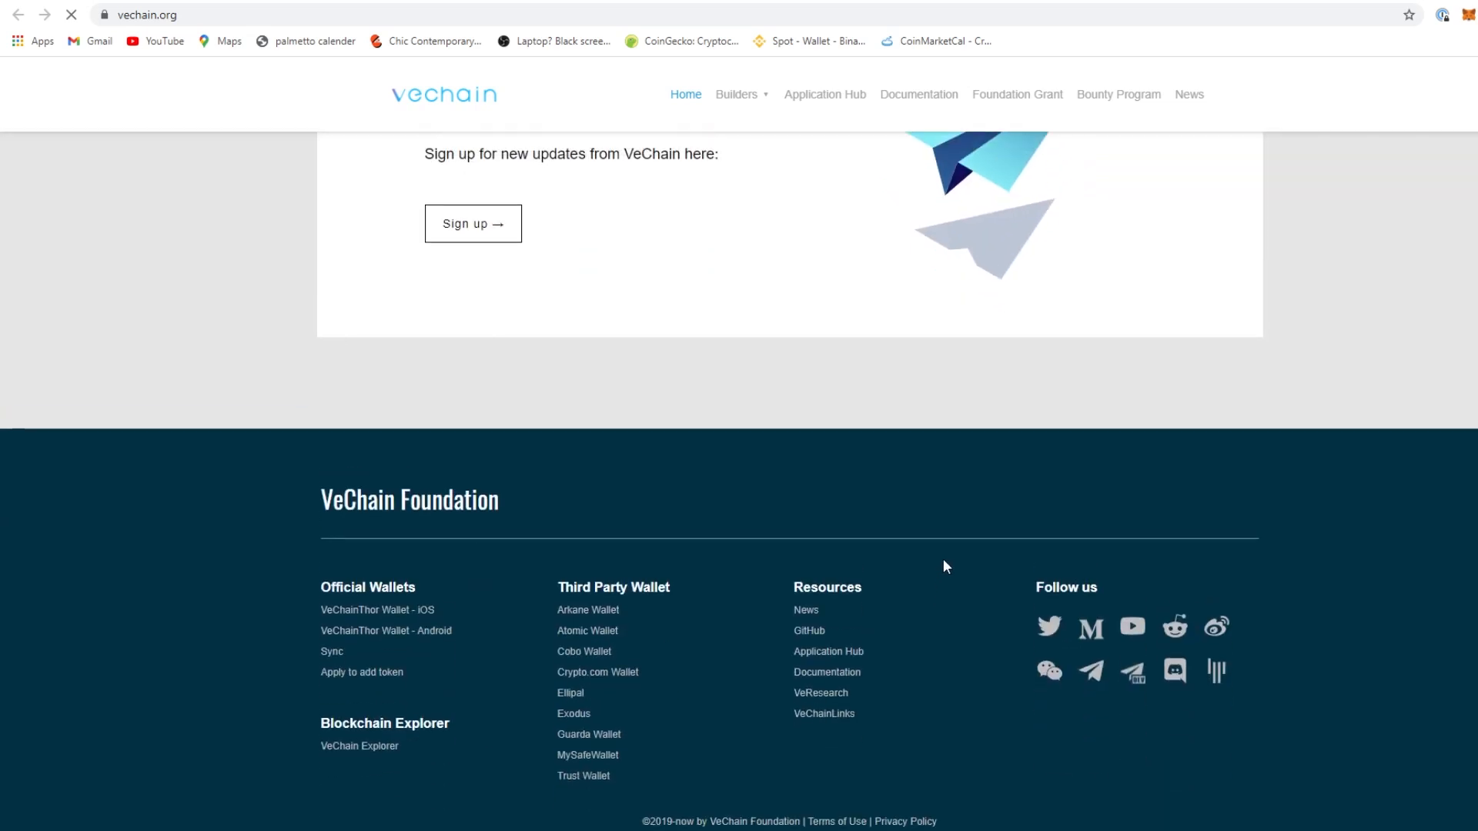
{"action": "scroll", "scroll_direction": "up", "scroll_amount": 3}
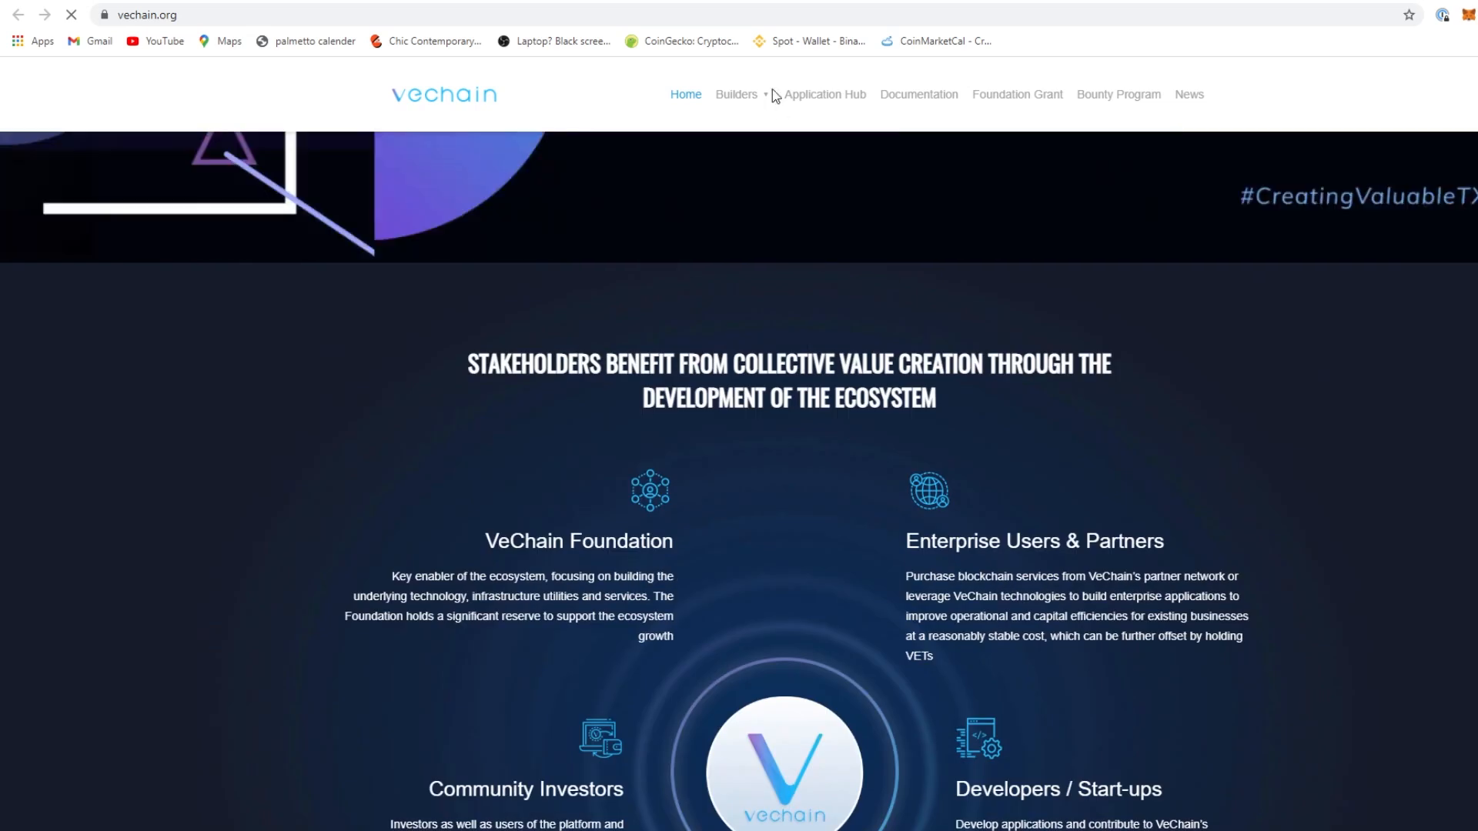
Visit Builders > Community, then VeChain's News page with its latest announcements
{"action": "left_click", "coordinate": [736, 94]}
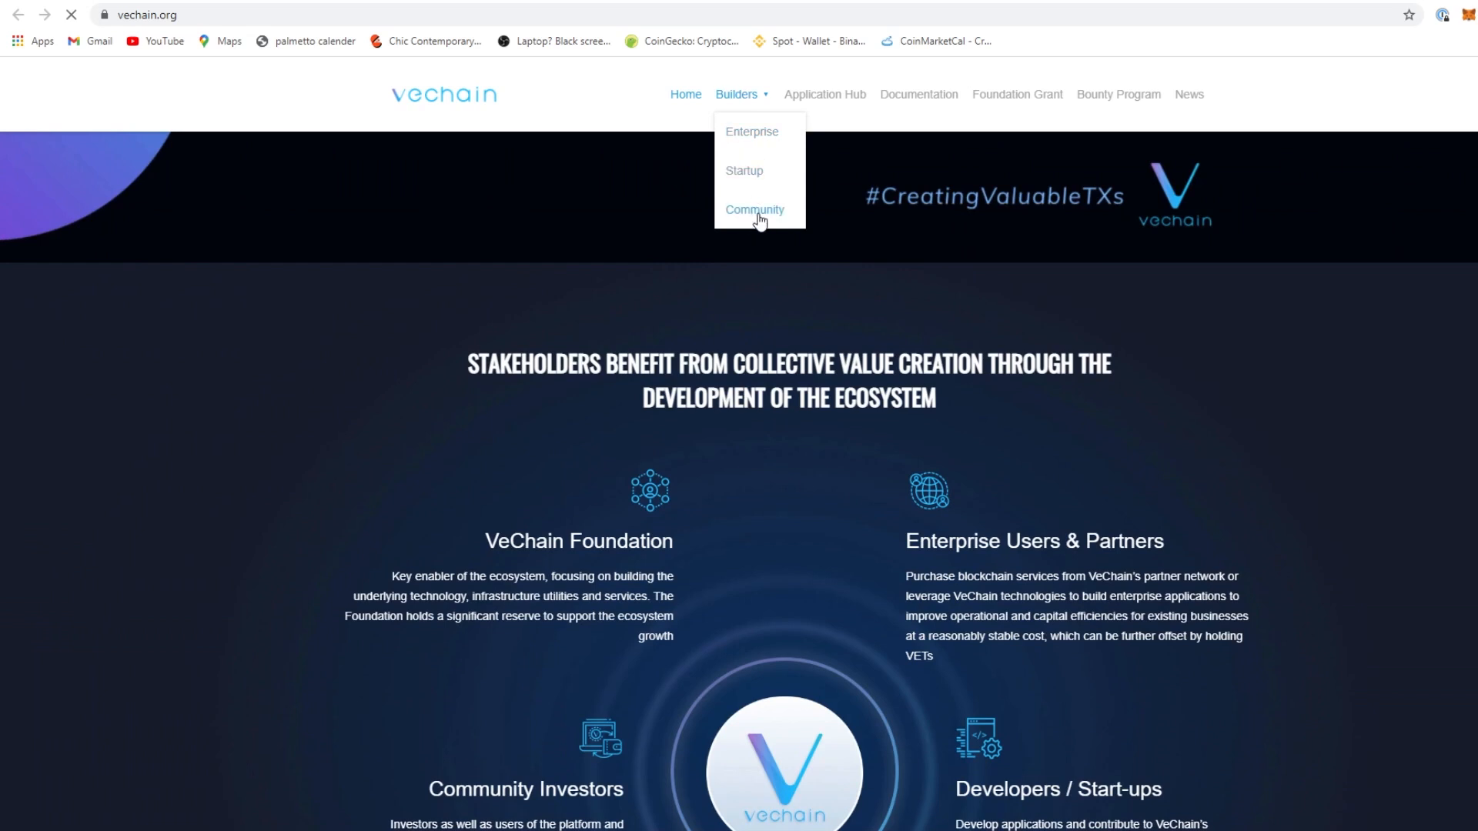
{"action": "left_click", "coordinate": [754, 210]}
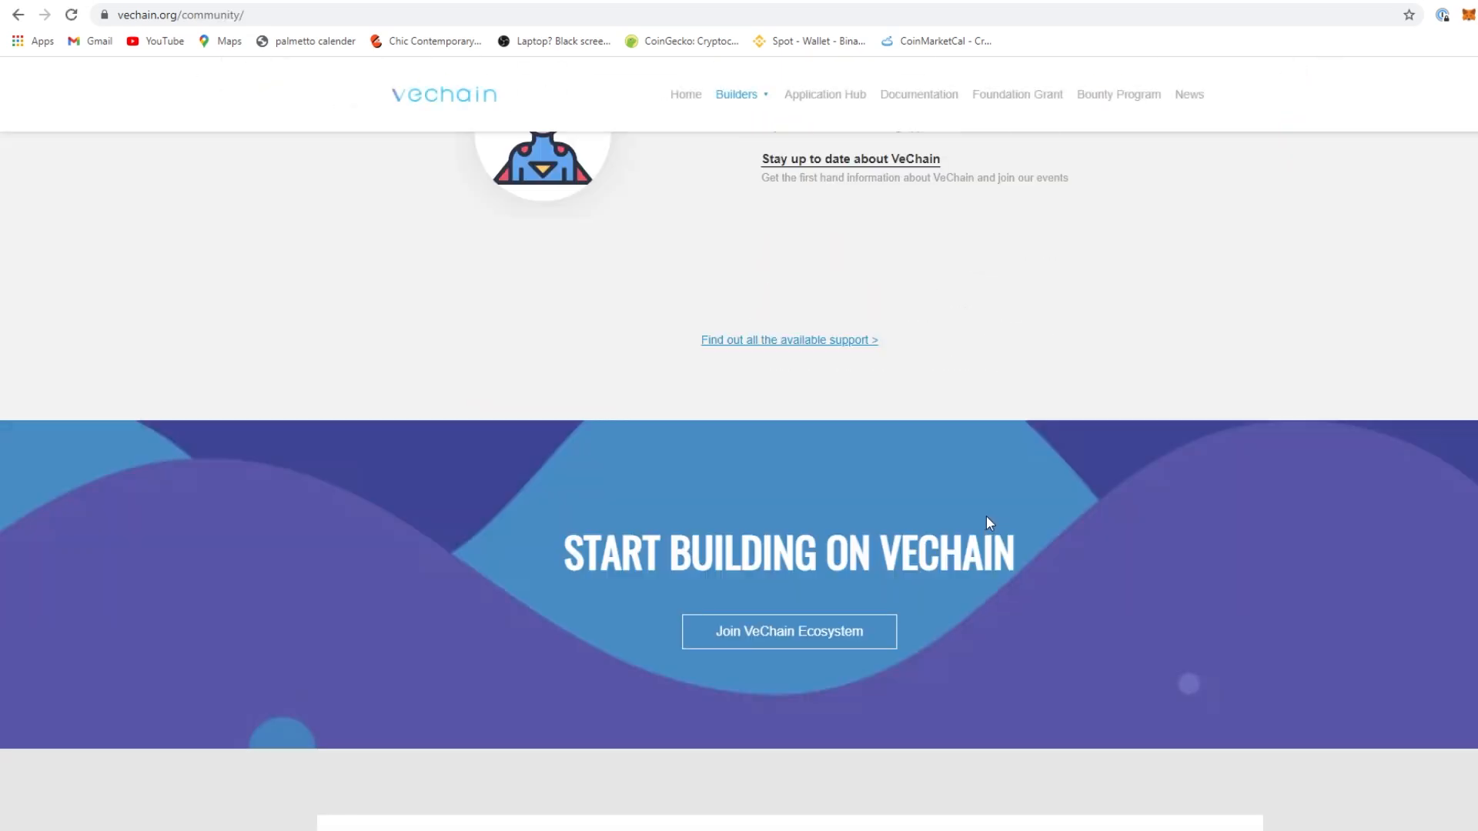
{"action": "scroll", "scroll_direction": "up", "scroll_amount": 3}
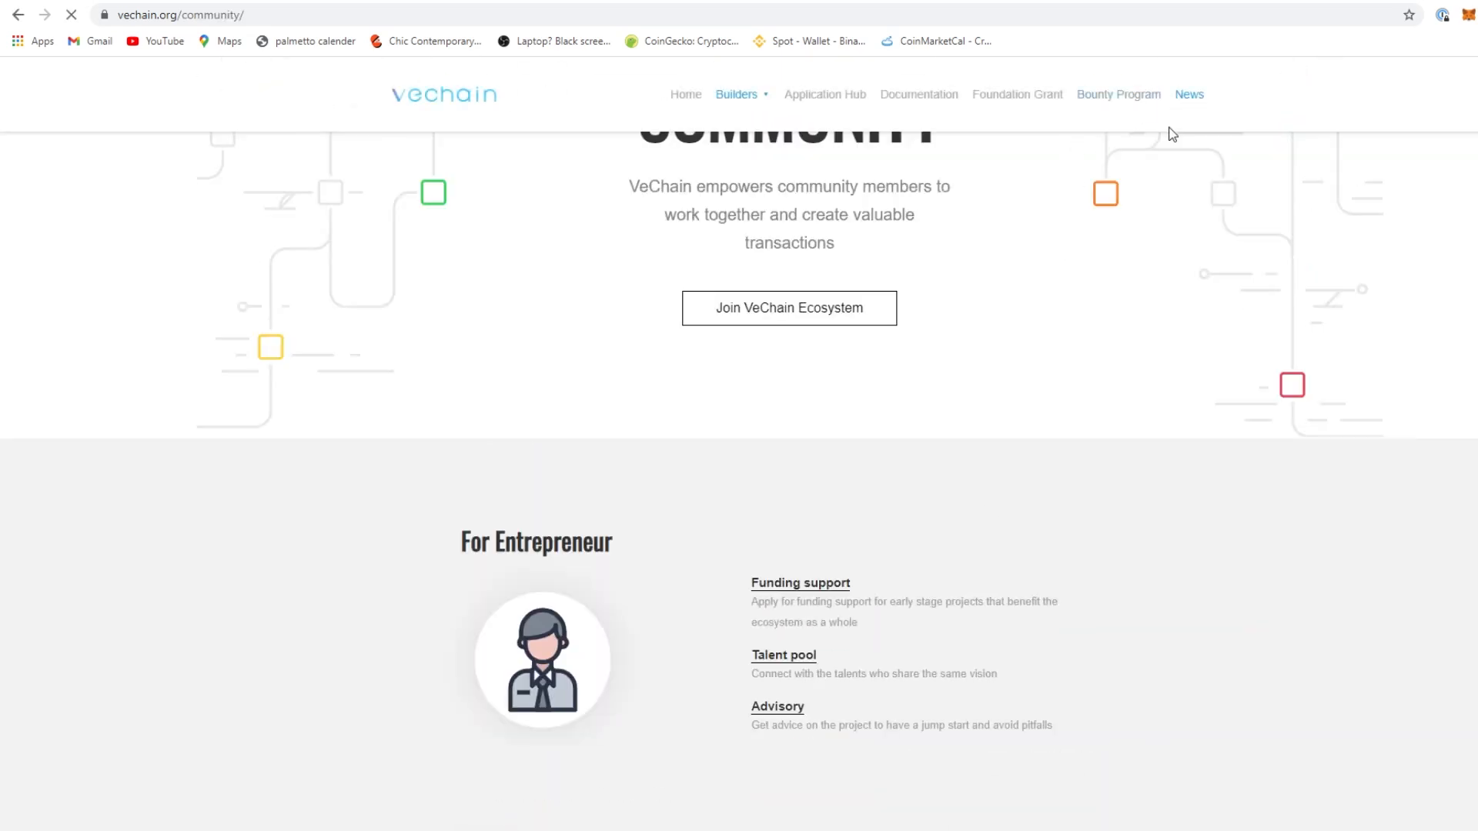
{"action": "left_click", "coordinate": [1189, 94]}
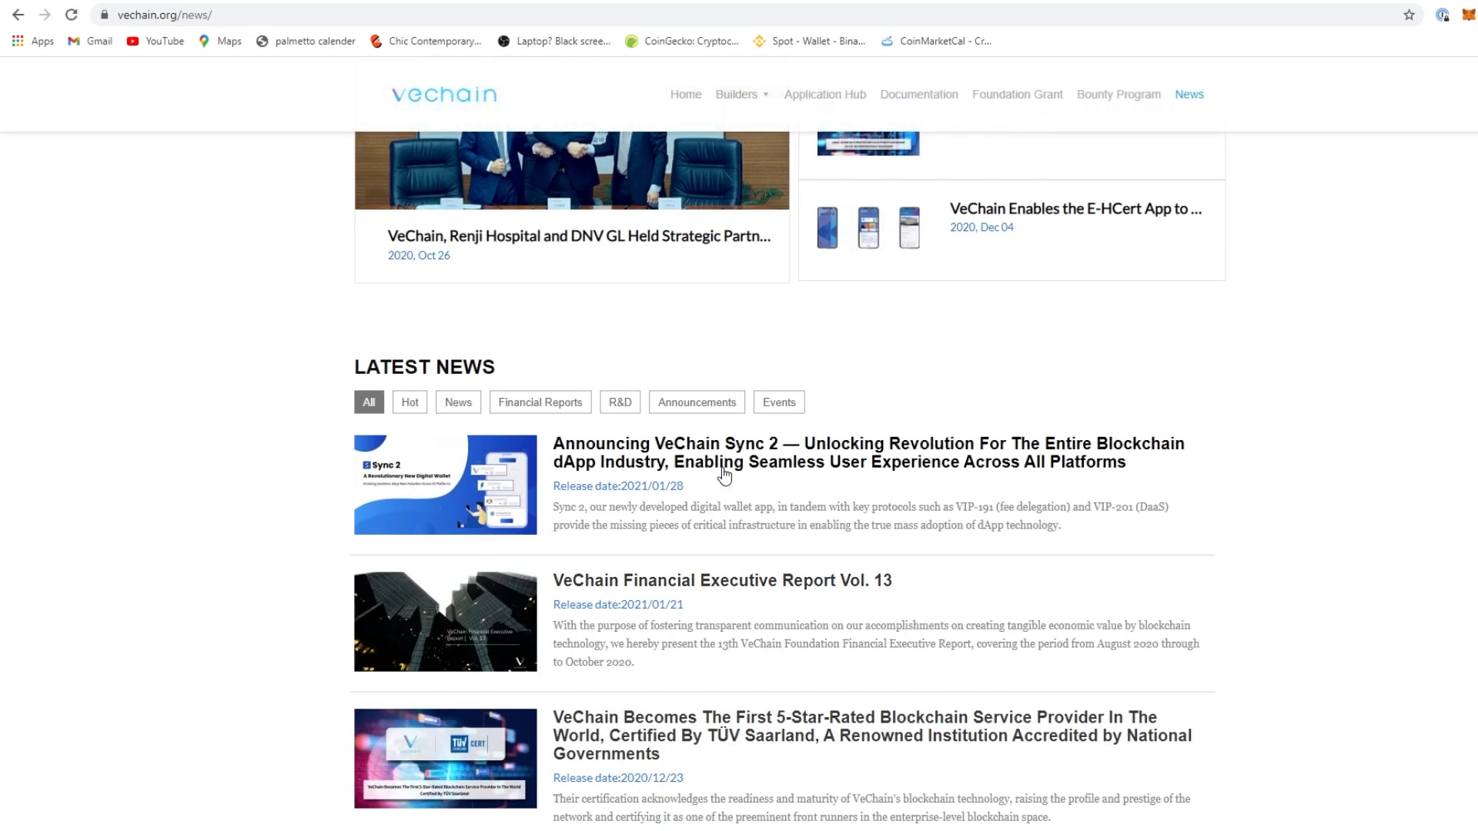
{"action": "mouse_move", "coordinate": [839, 691]}
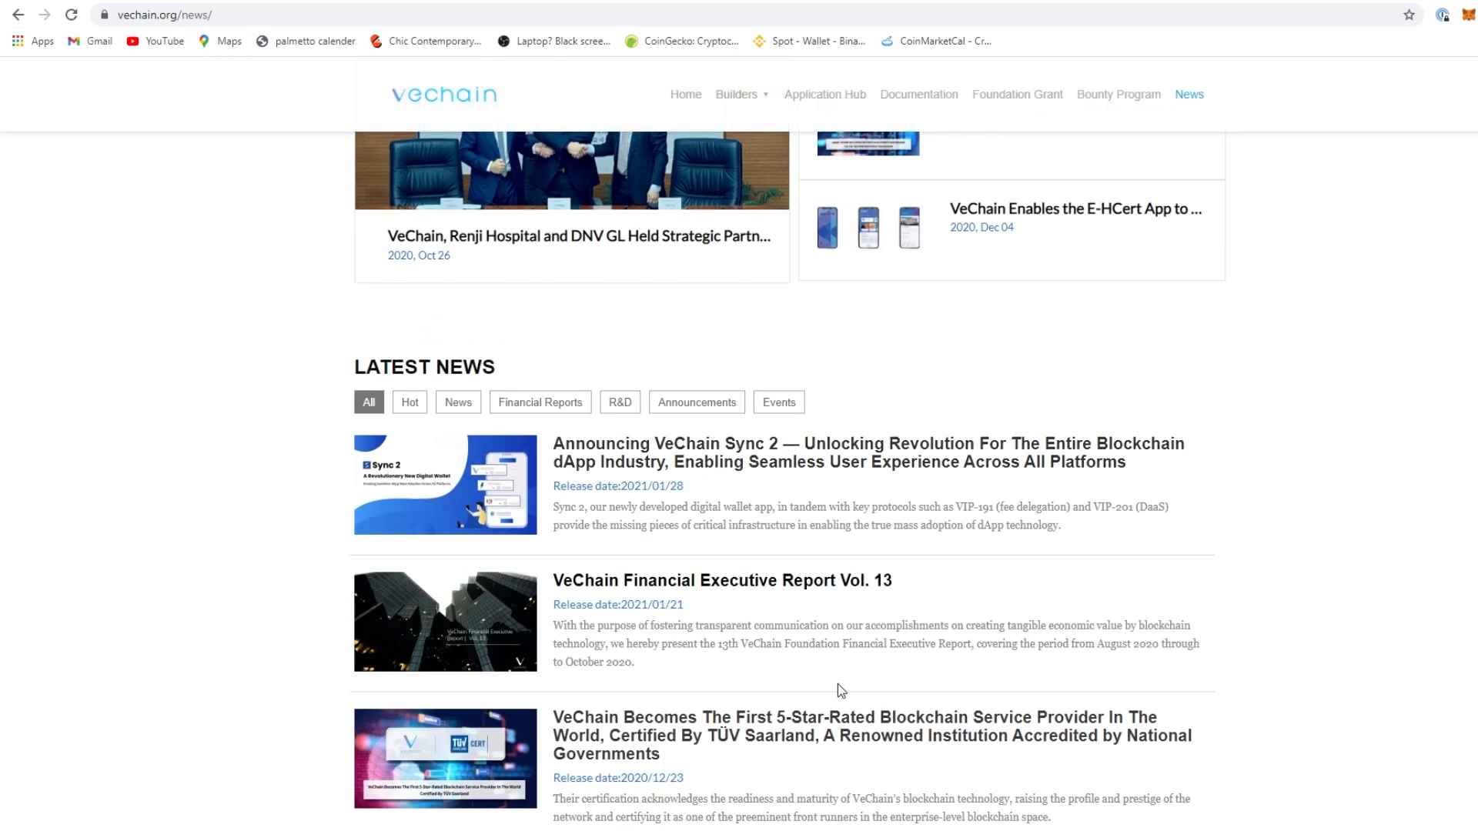
{"action": "scroll", "scroll_direction": "down", "scroll_amount": 3}
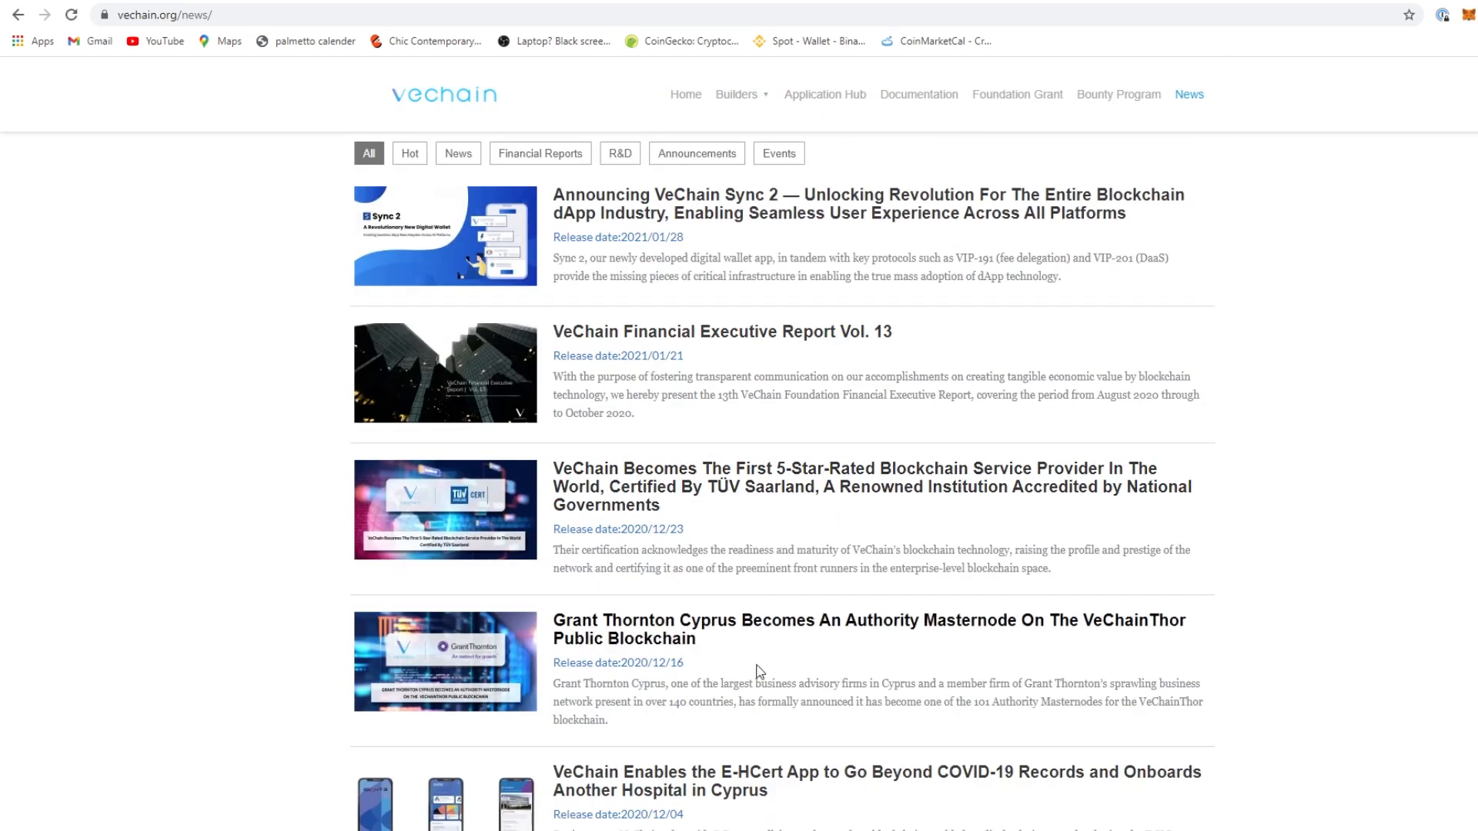
{"action": "scroll", "scroll_direction": "up", "scroll_amount": 3}
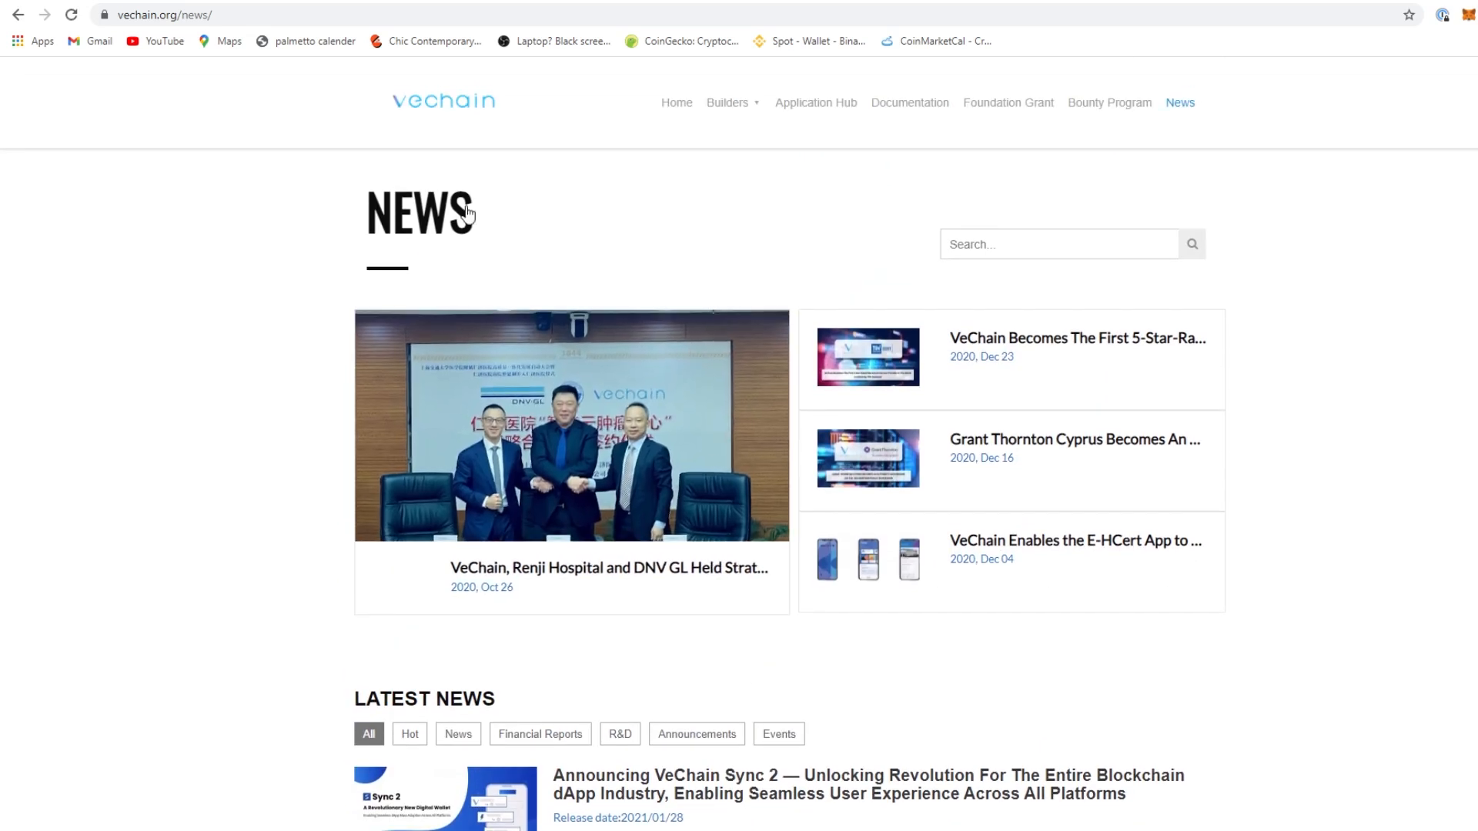
Return to CoinGecko's market overview via the Kusama page and view coins ranked 11–25
{"action": "left_click", "coordinate": [679, 40]}
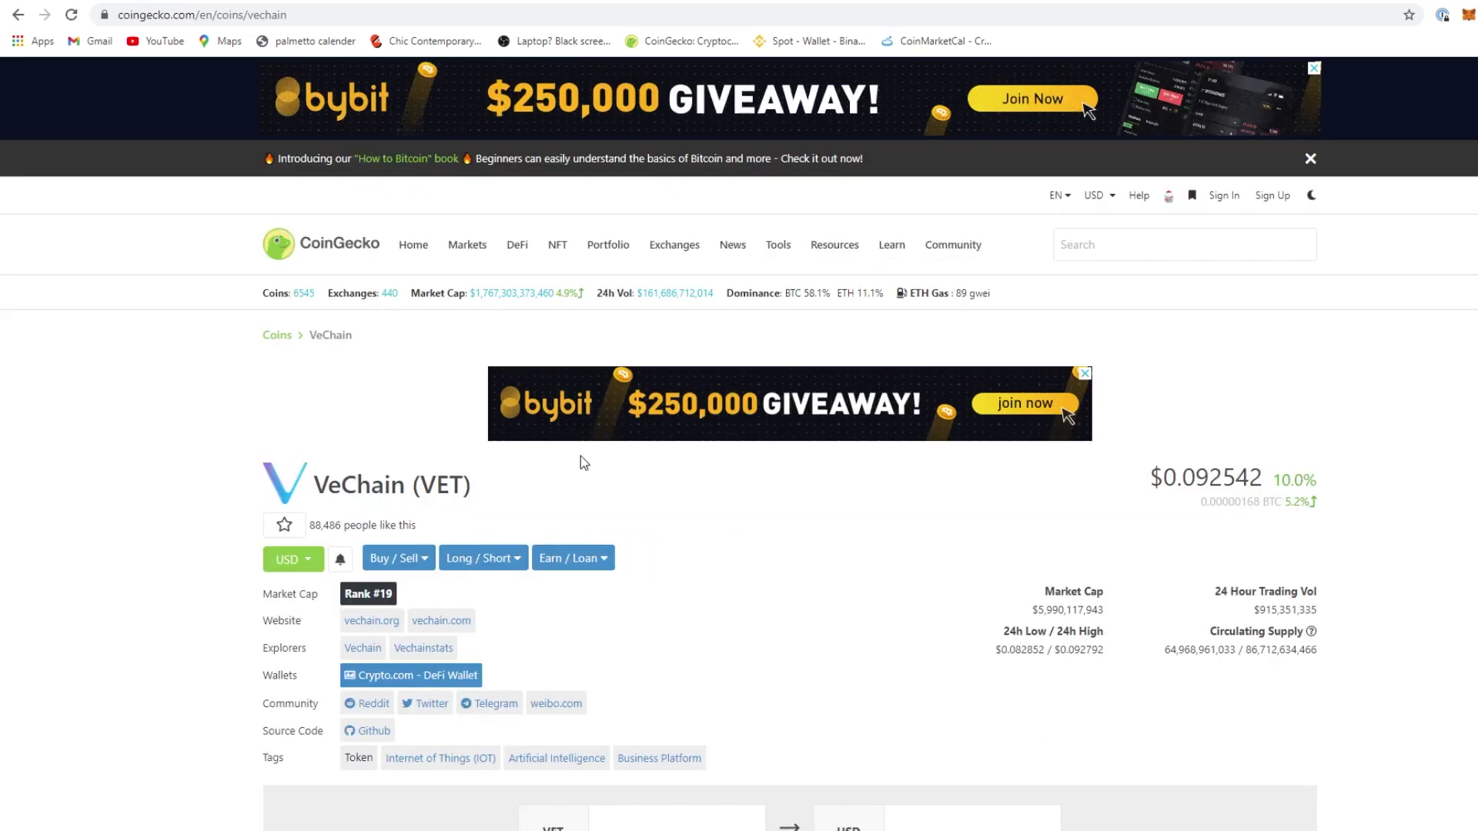
{"action": "left_click", "coordinate": [321, 244]}
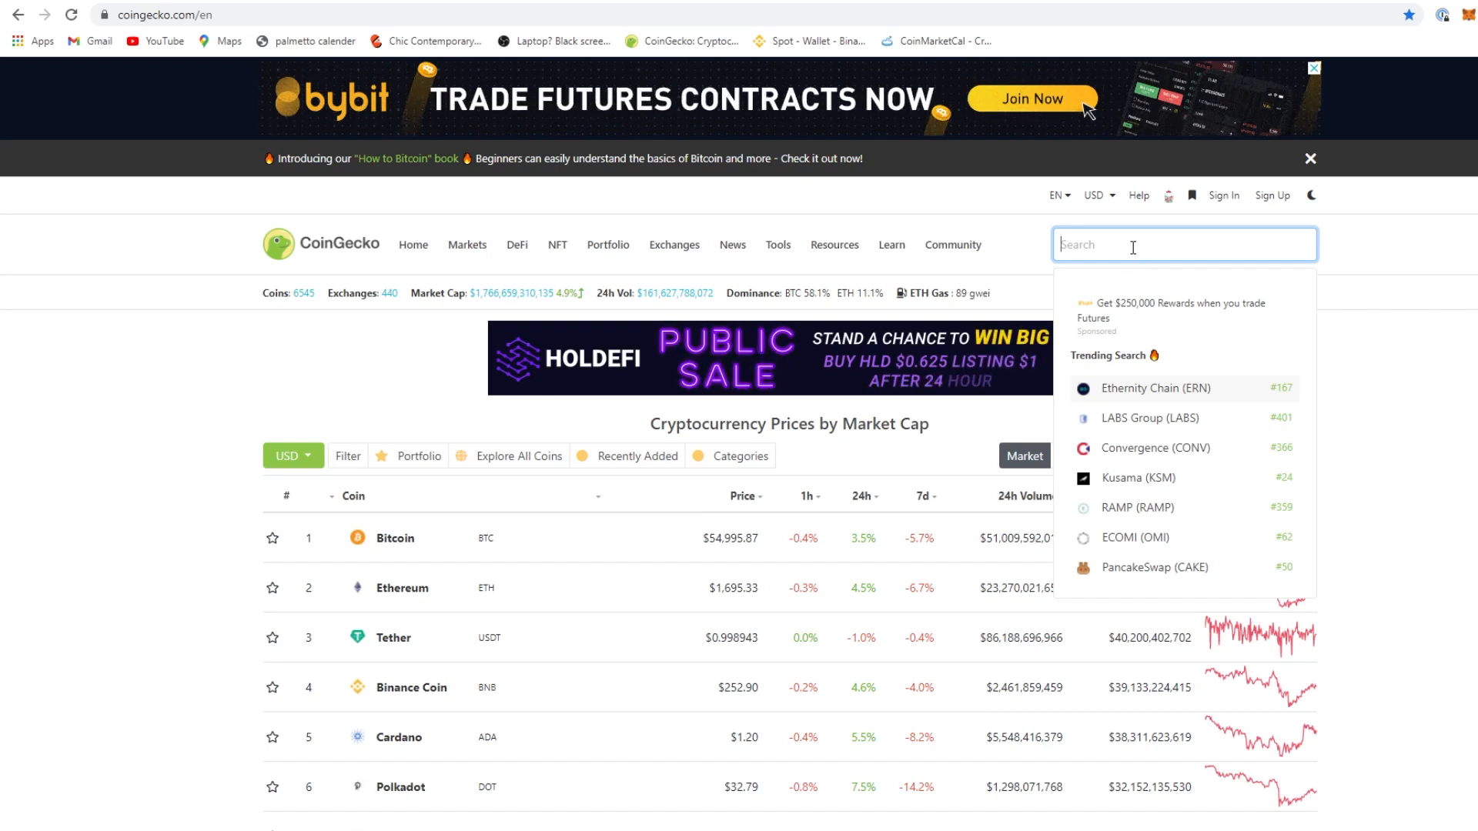
{"action": "mouse_move", "coordinate": [1147, 480]}
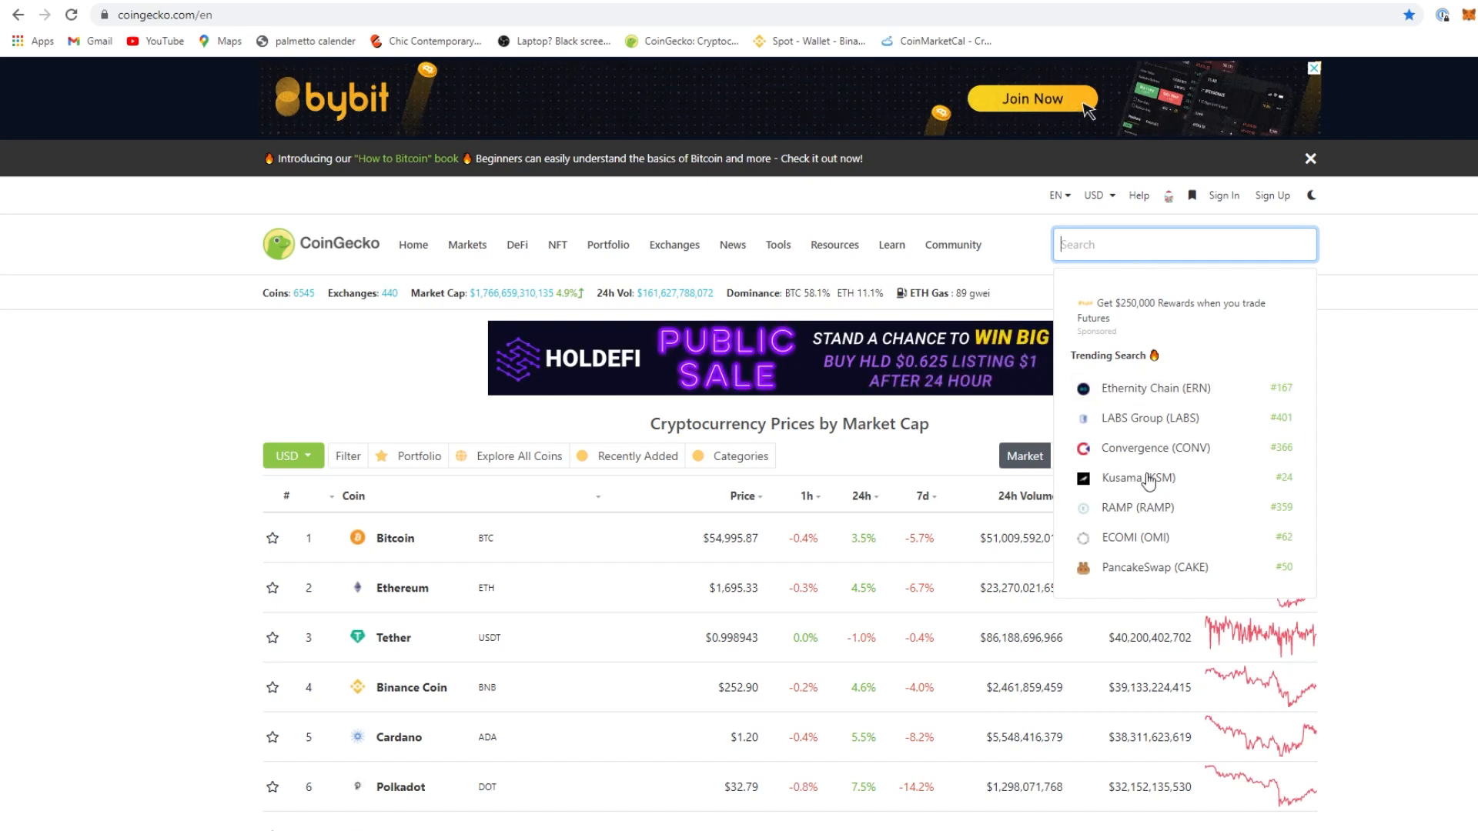
{"action": "left_click", "coordinate": [1136, 477]}
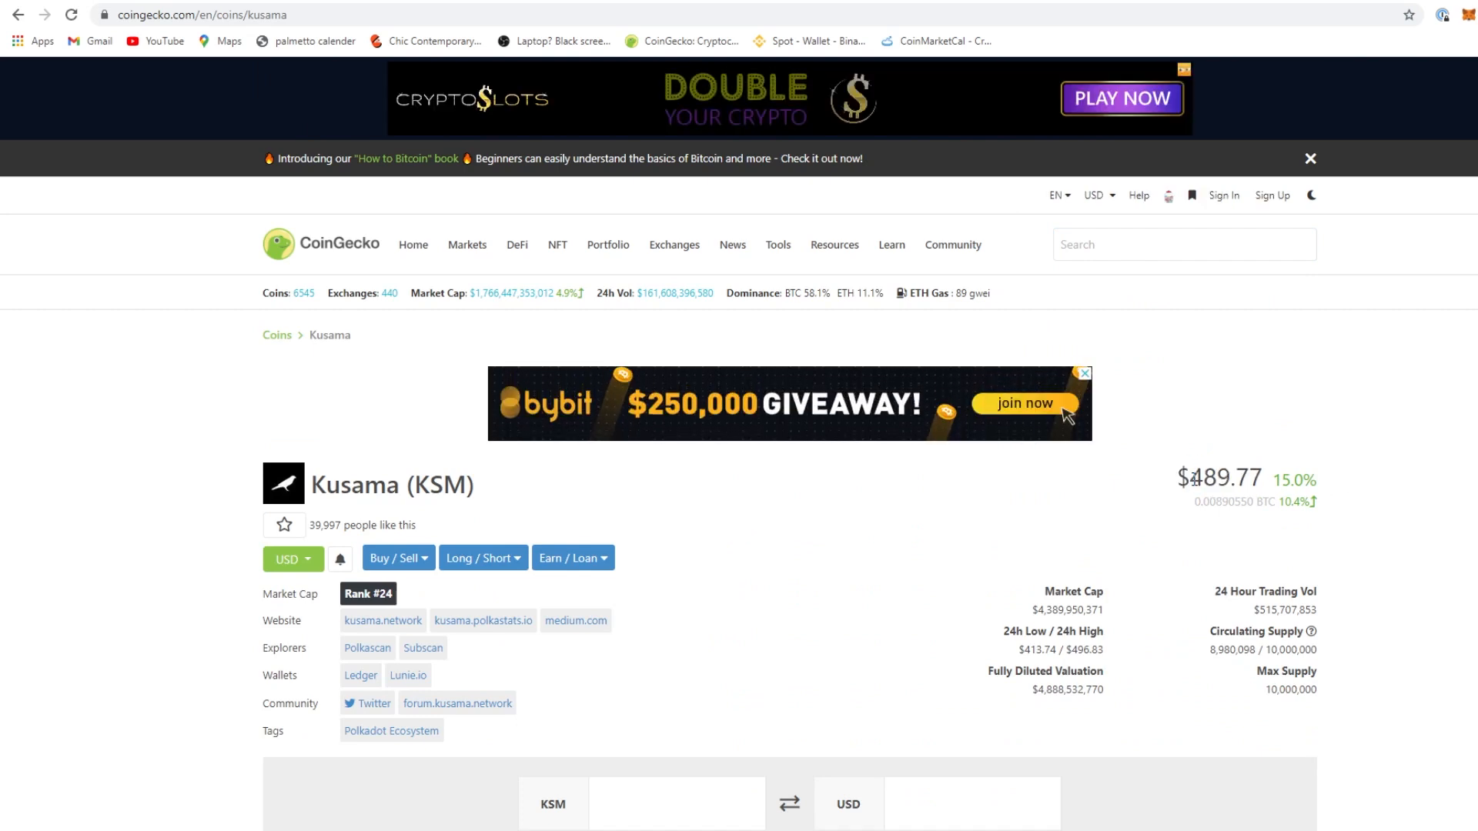
{"action": "scroll", "scroll_direction": "down", "scroll_amount": 3}
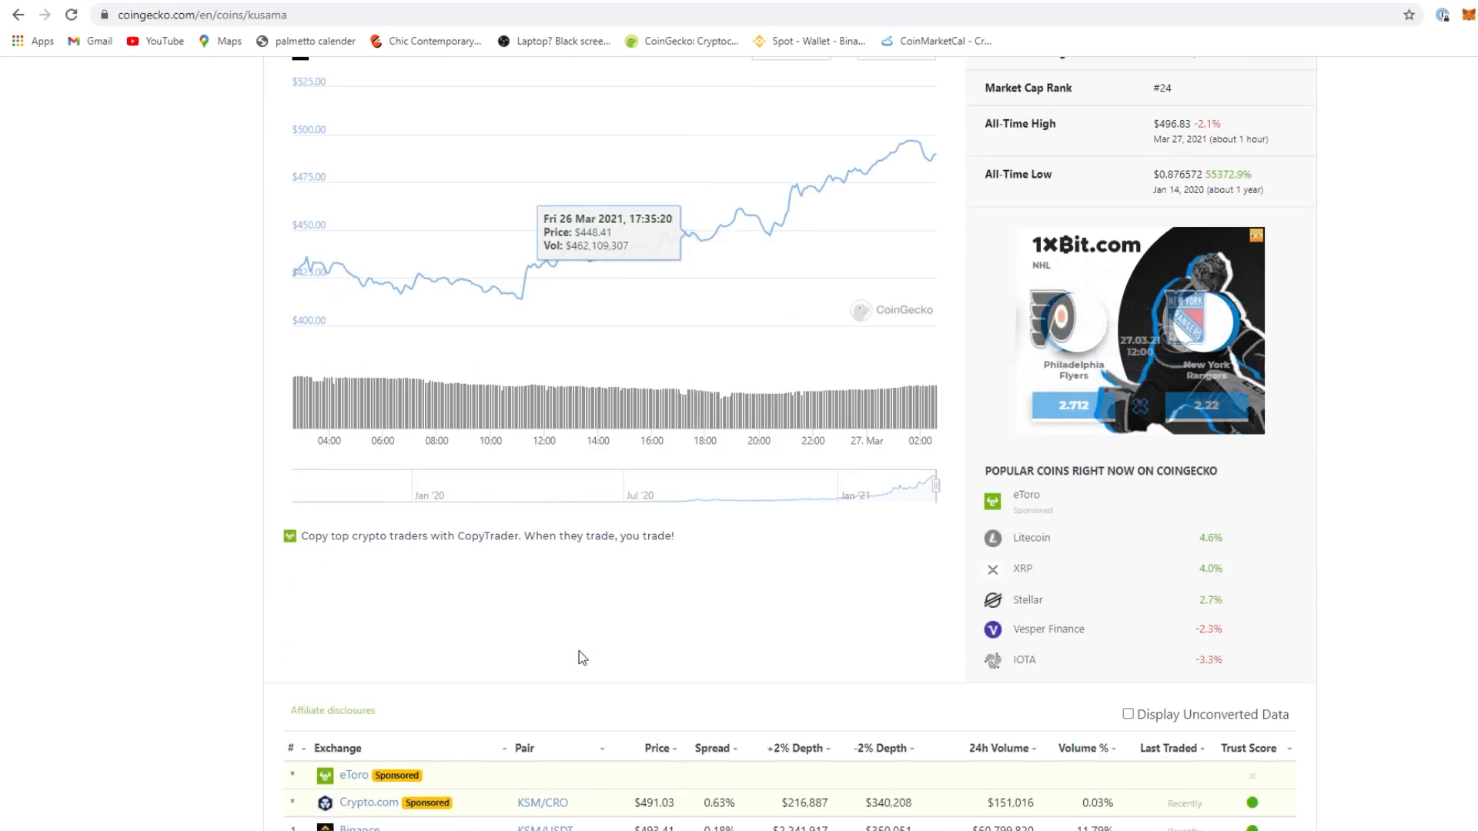
{"action": "scroll", "scroll_direction": "up", "scroll_amount": 3}
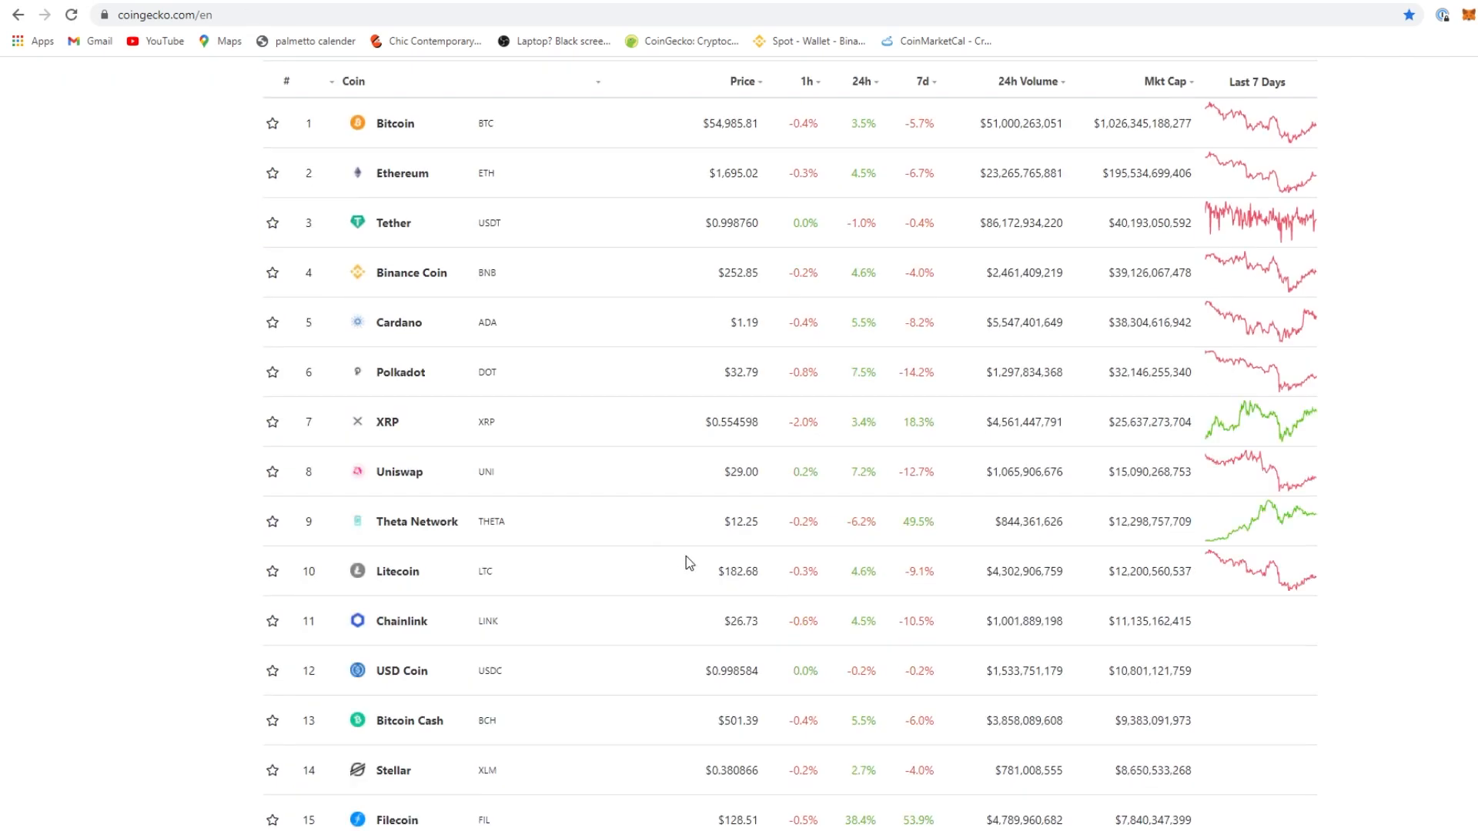
{"action": "scroll", "scroll_direction": "down", "scroll_amount": 3}
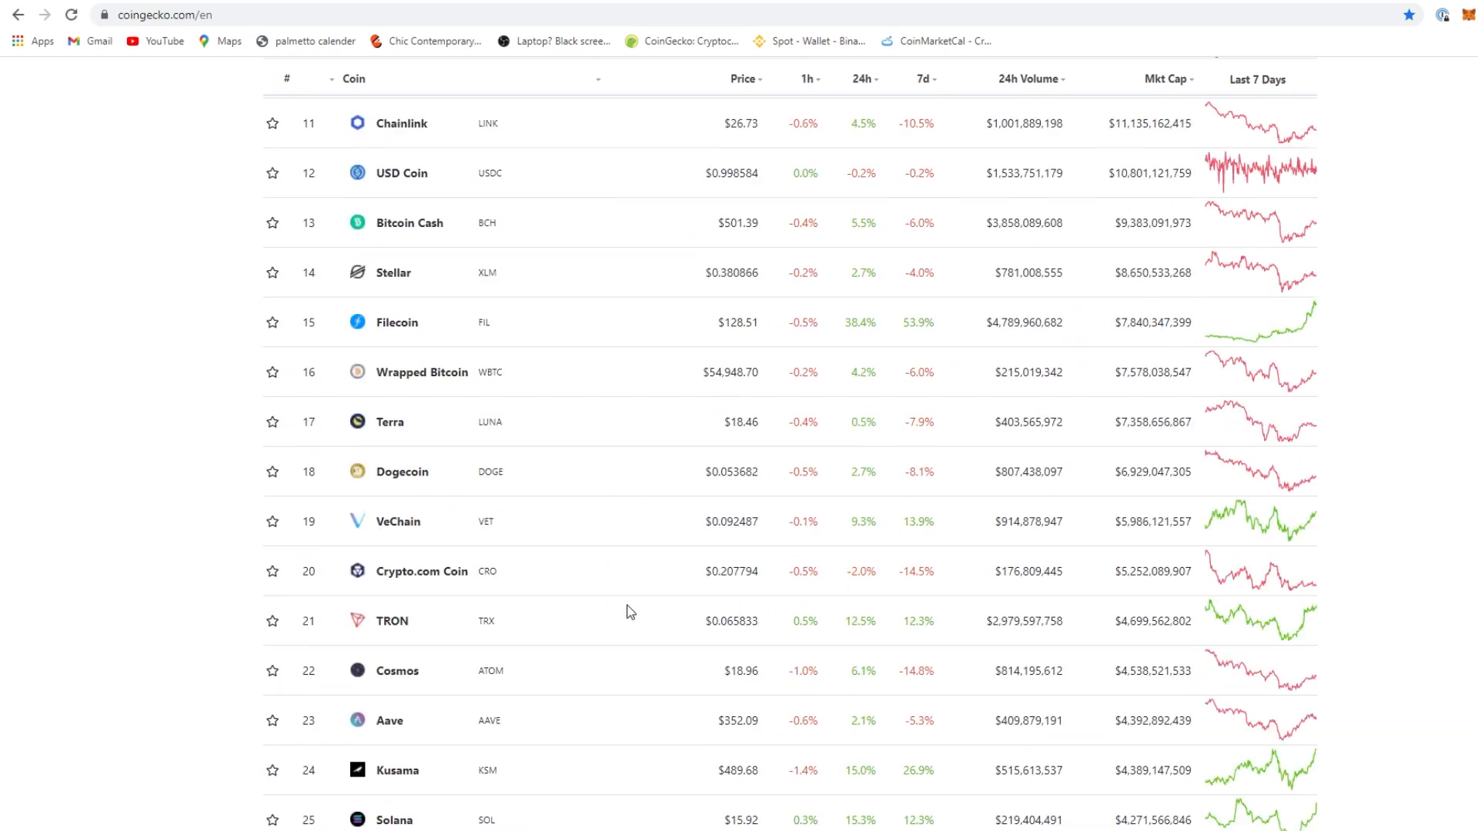
{"action": "mouse_move", "coordinate": [422, 571]}
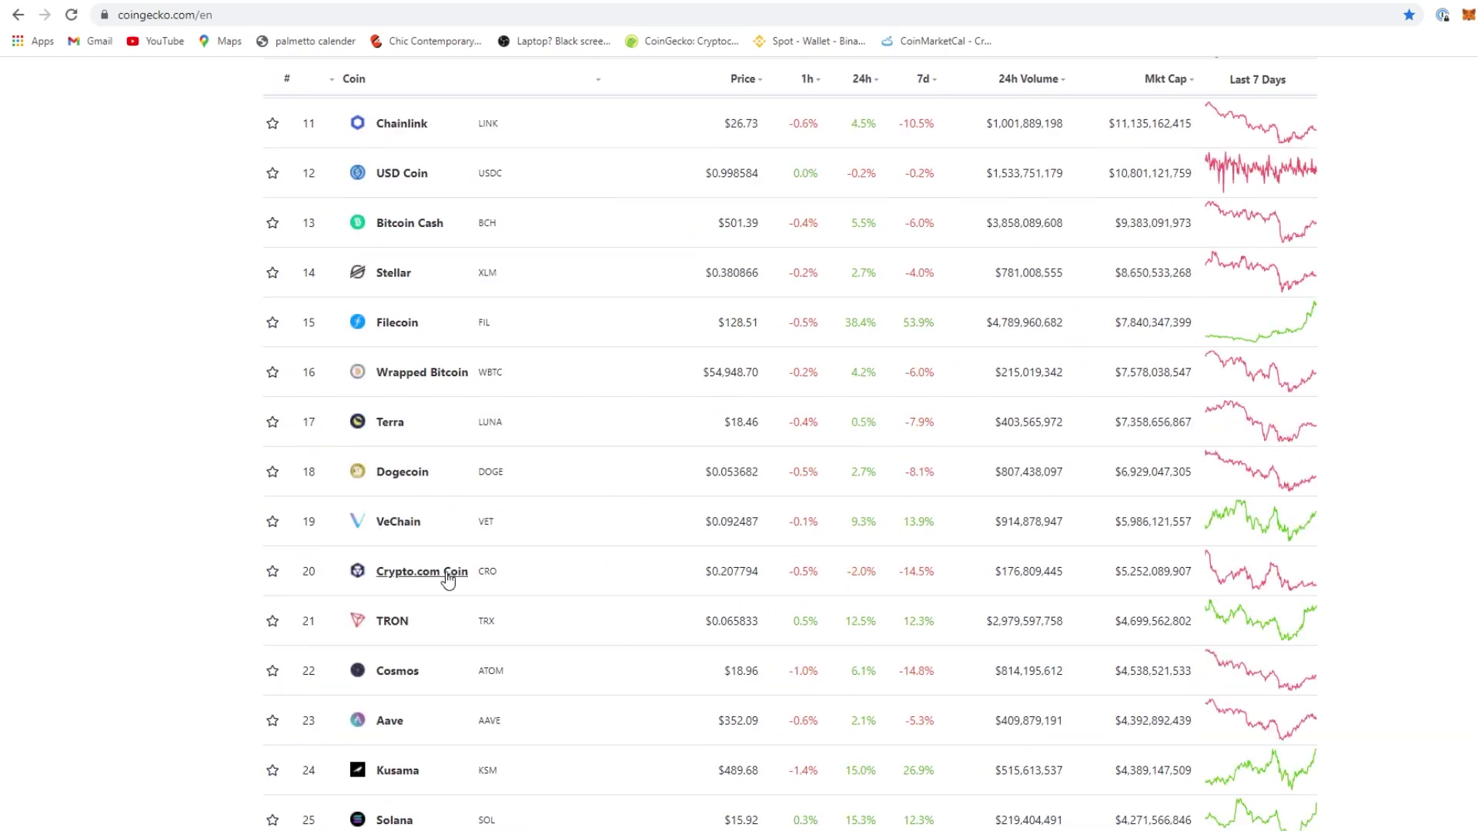
Glance at the RAMP DeFi roadmap, then return to LunarCrush's RAMP page
{"action": "left_click", "coordinate": [421, 571]}
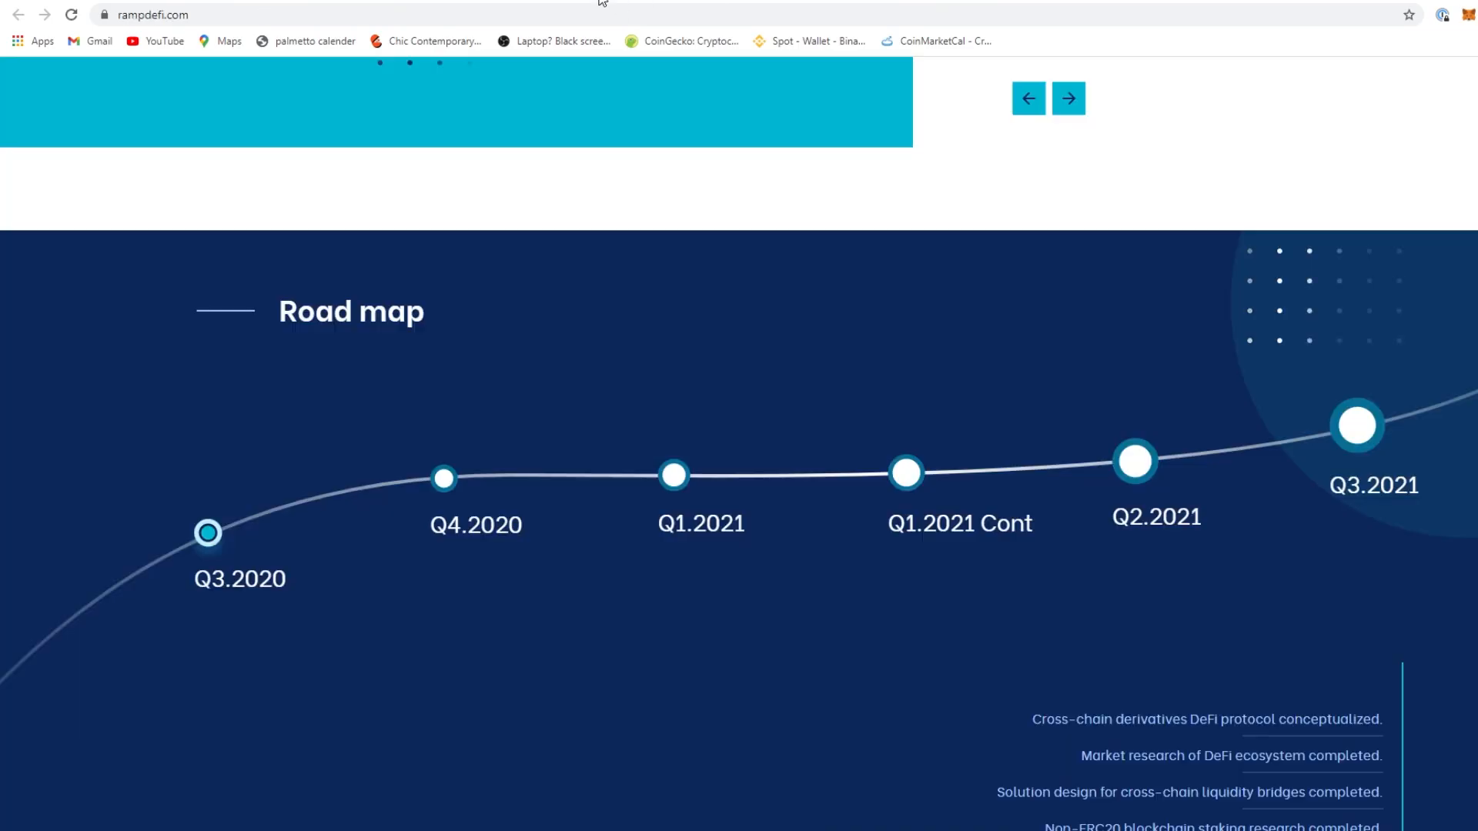
{"action": "left_click", "coordinate": [680, 40]}
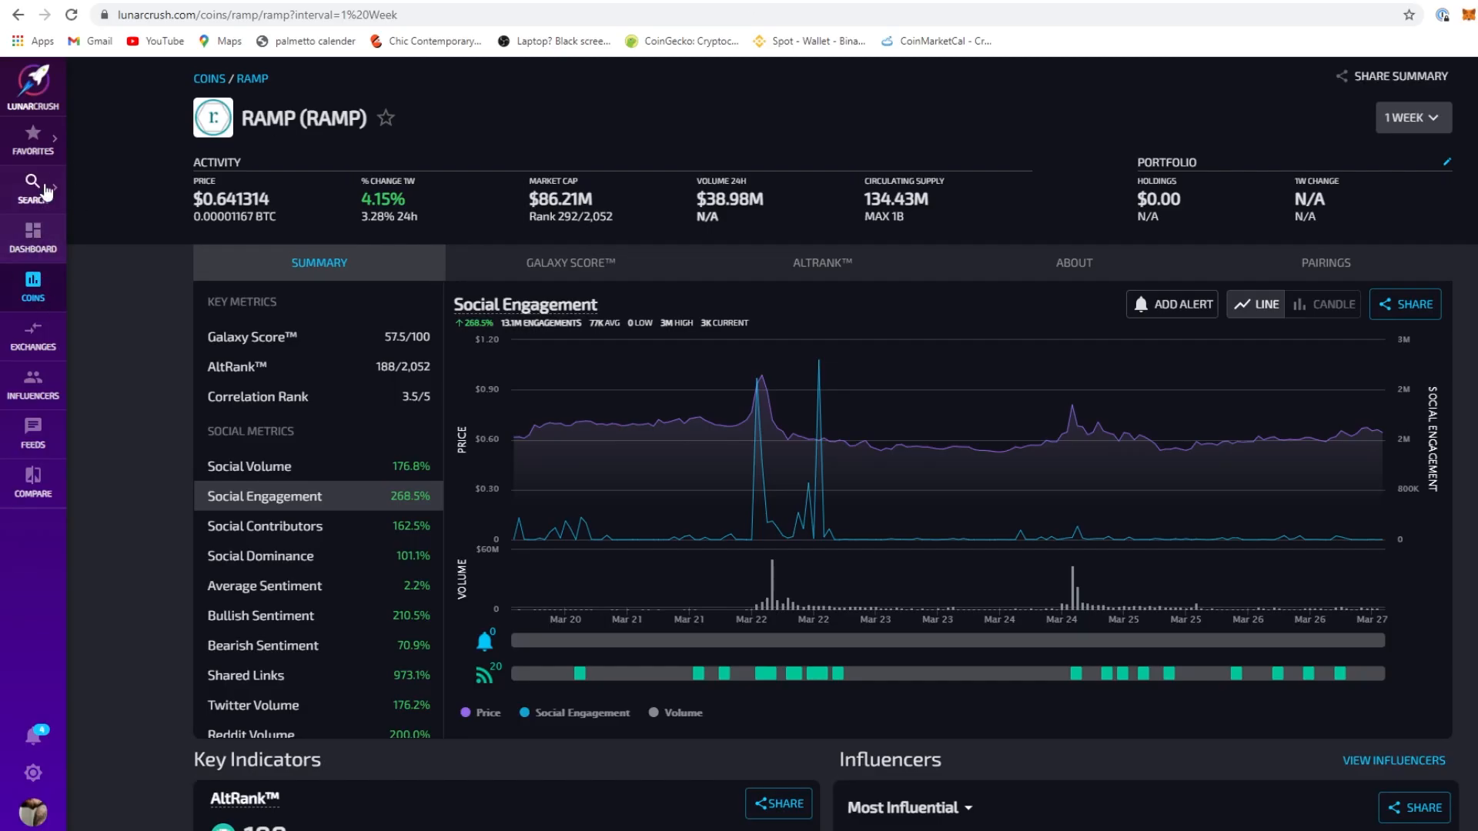
Find Crypto.com Chain (CRO) on LunarCrush and review its social metrics
{"action": "left_click", "coordinate": [33, 188]}
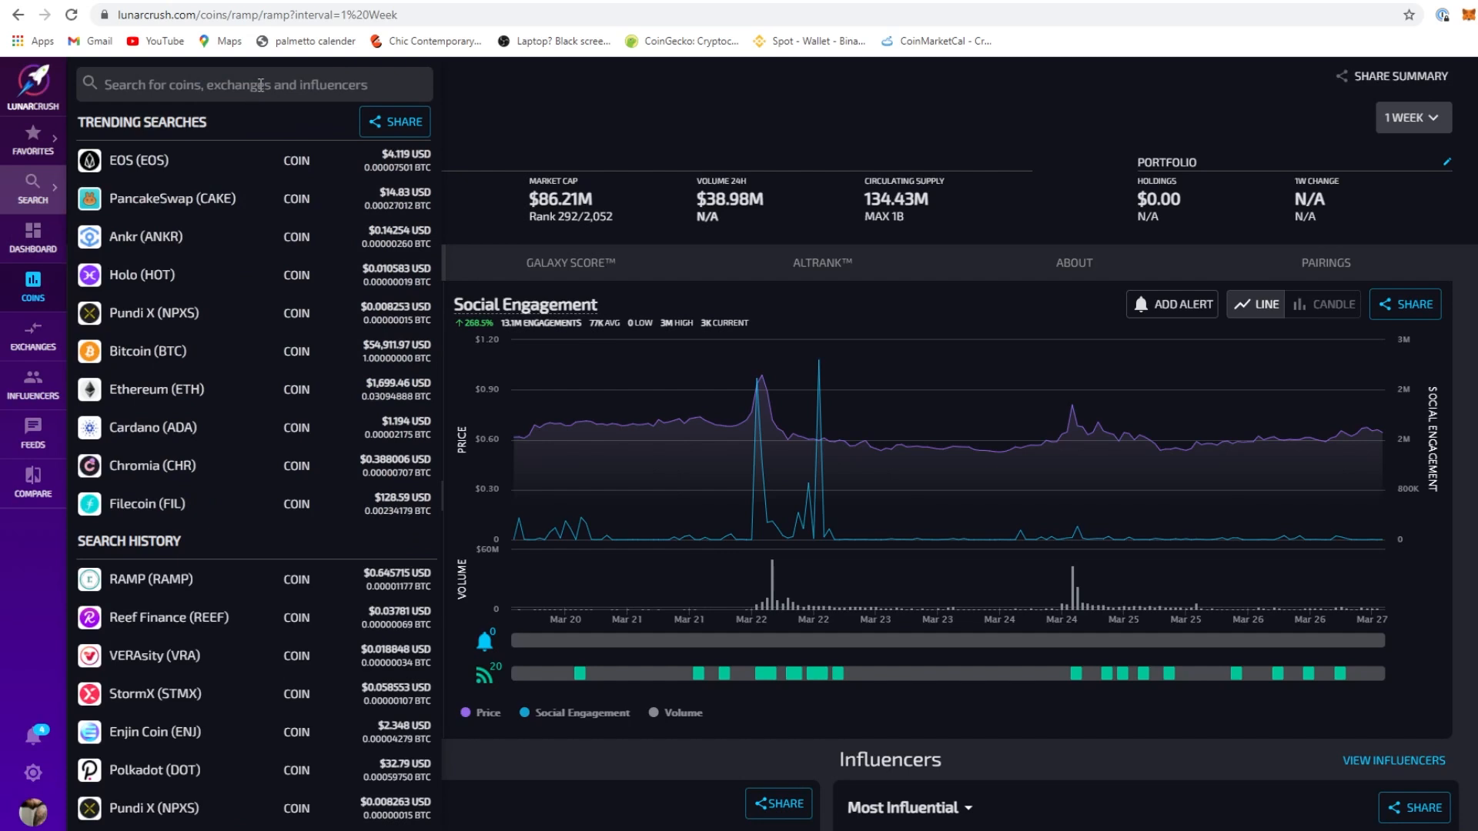
{"action": "type", "text": "cro"}
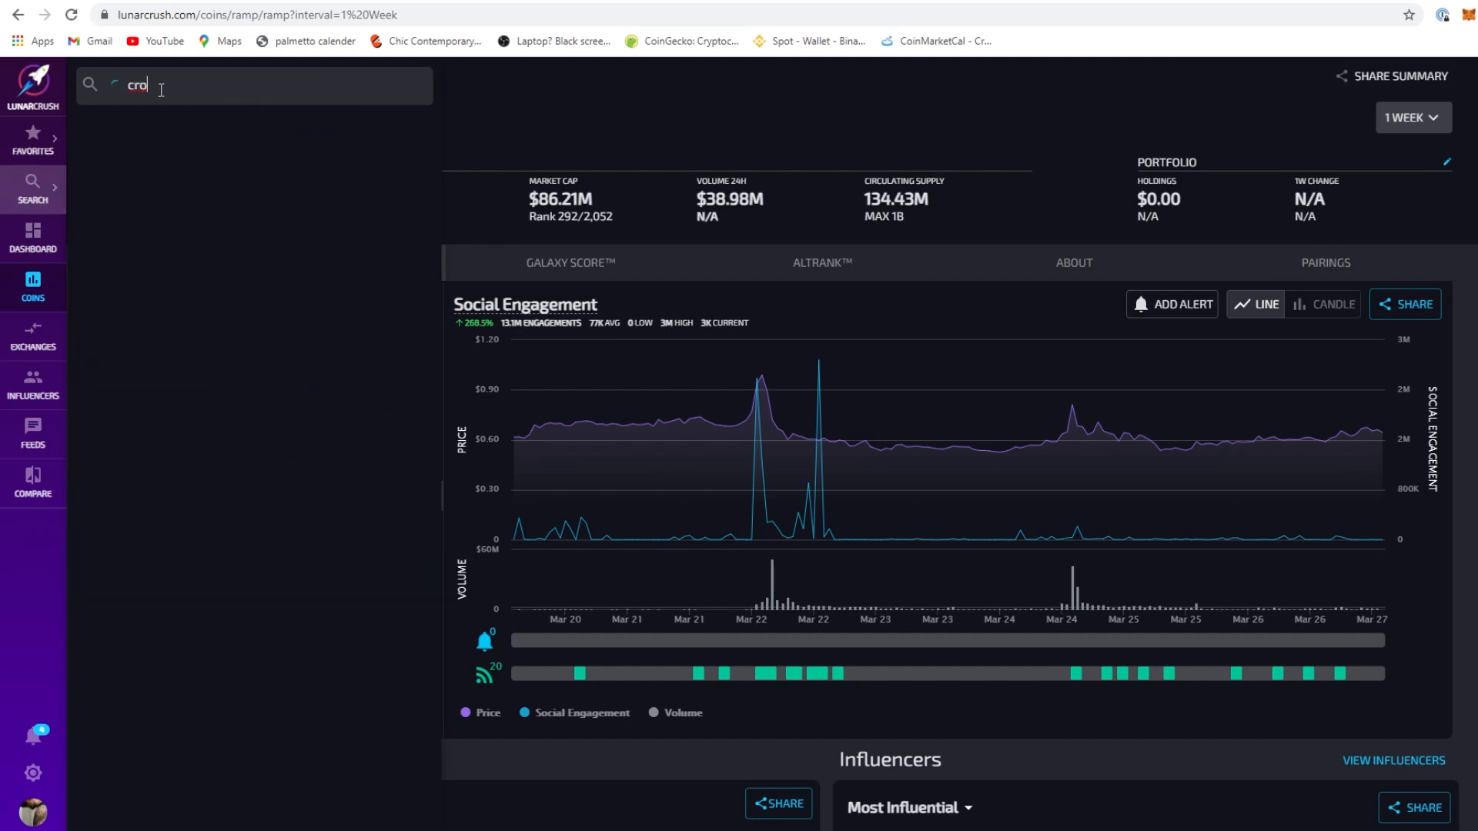
{"action": "type", "text": "RYP"}
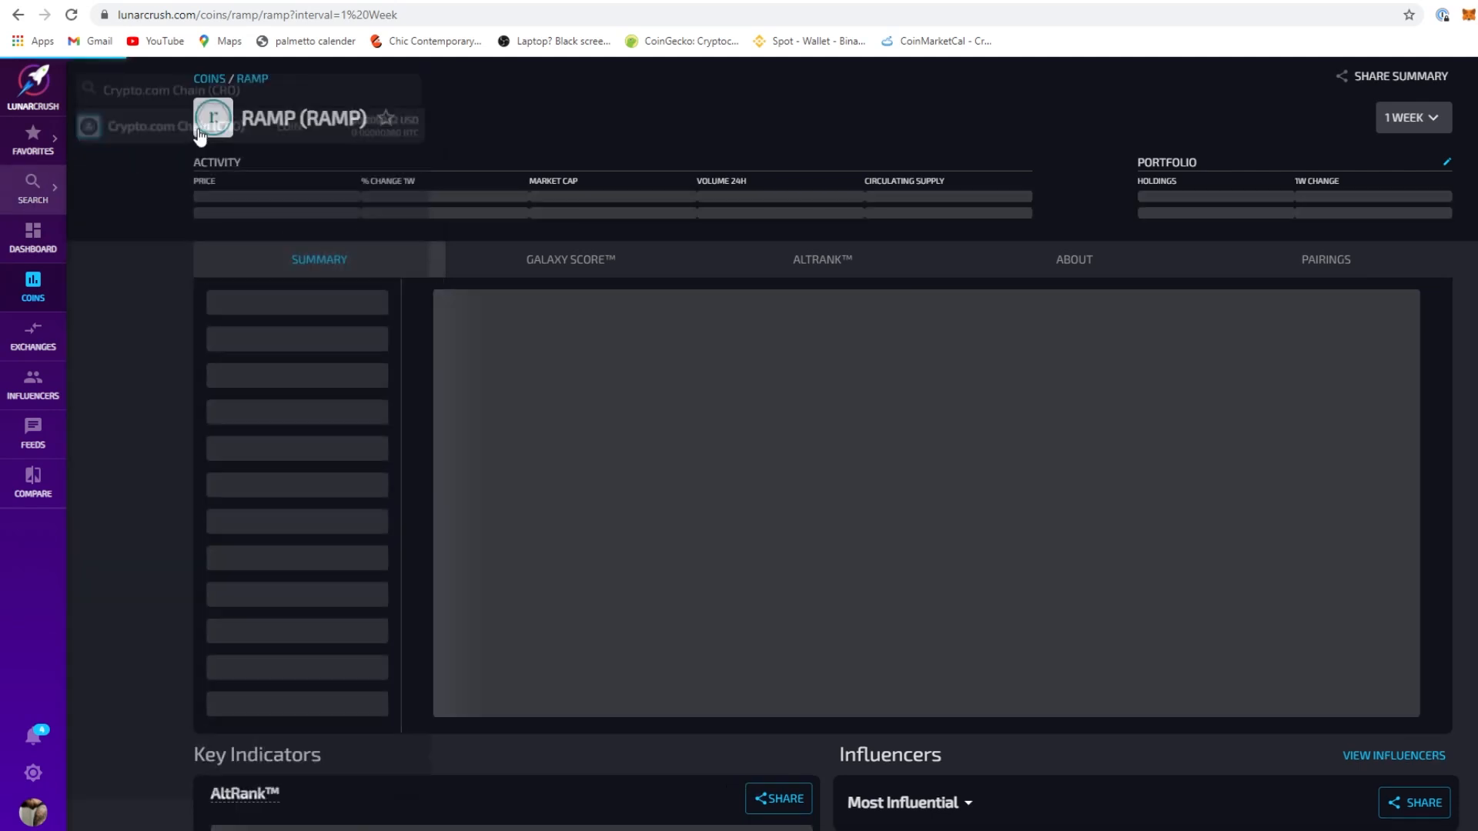
{"action": "left_click", "coordinate": [169, 124]}
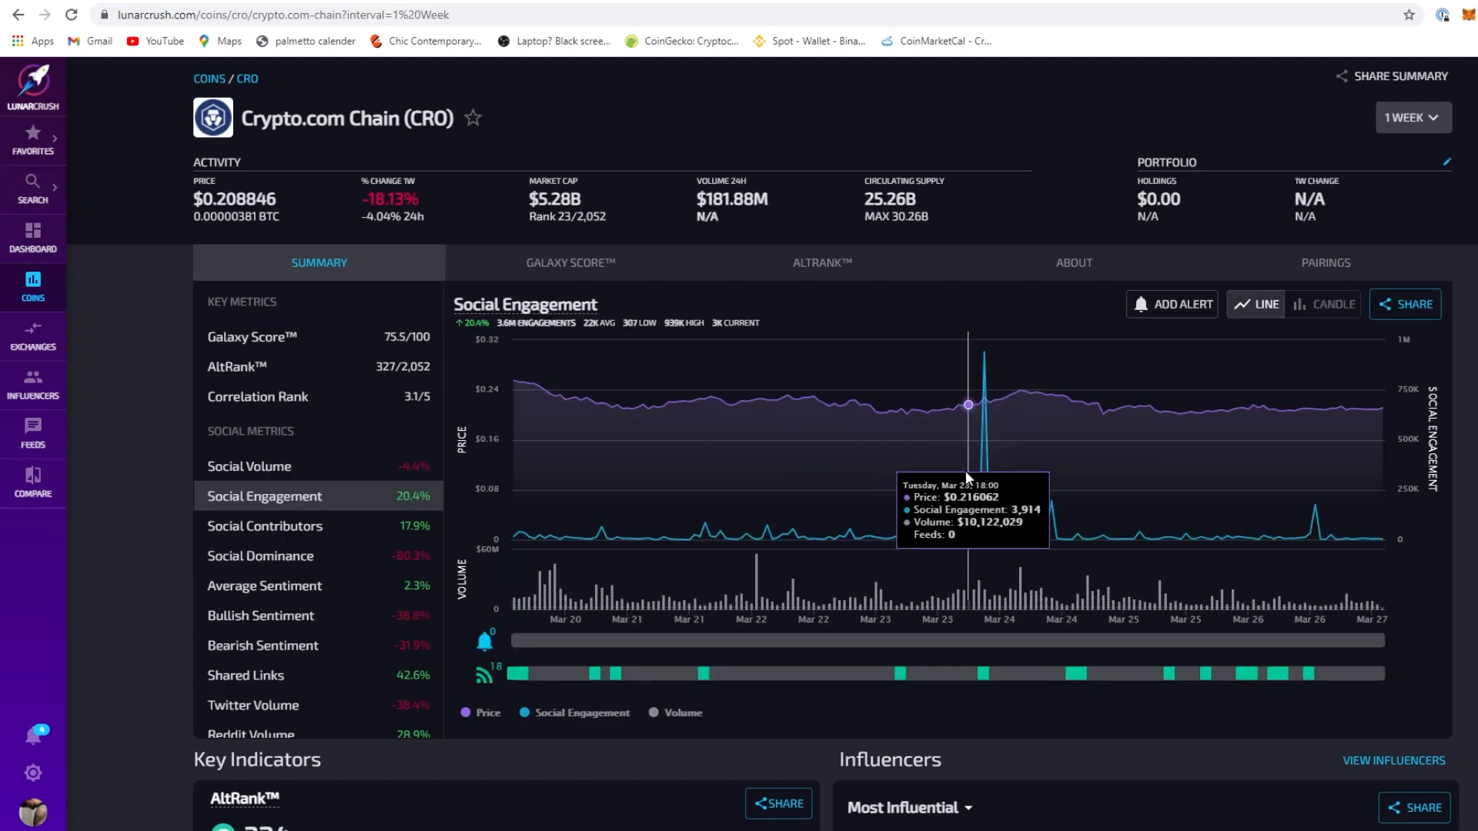
{"action": "mouse_move", "coordinate": [414, 334]}
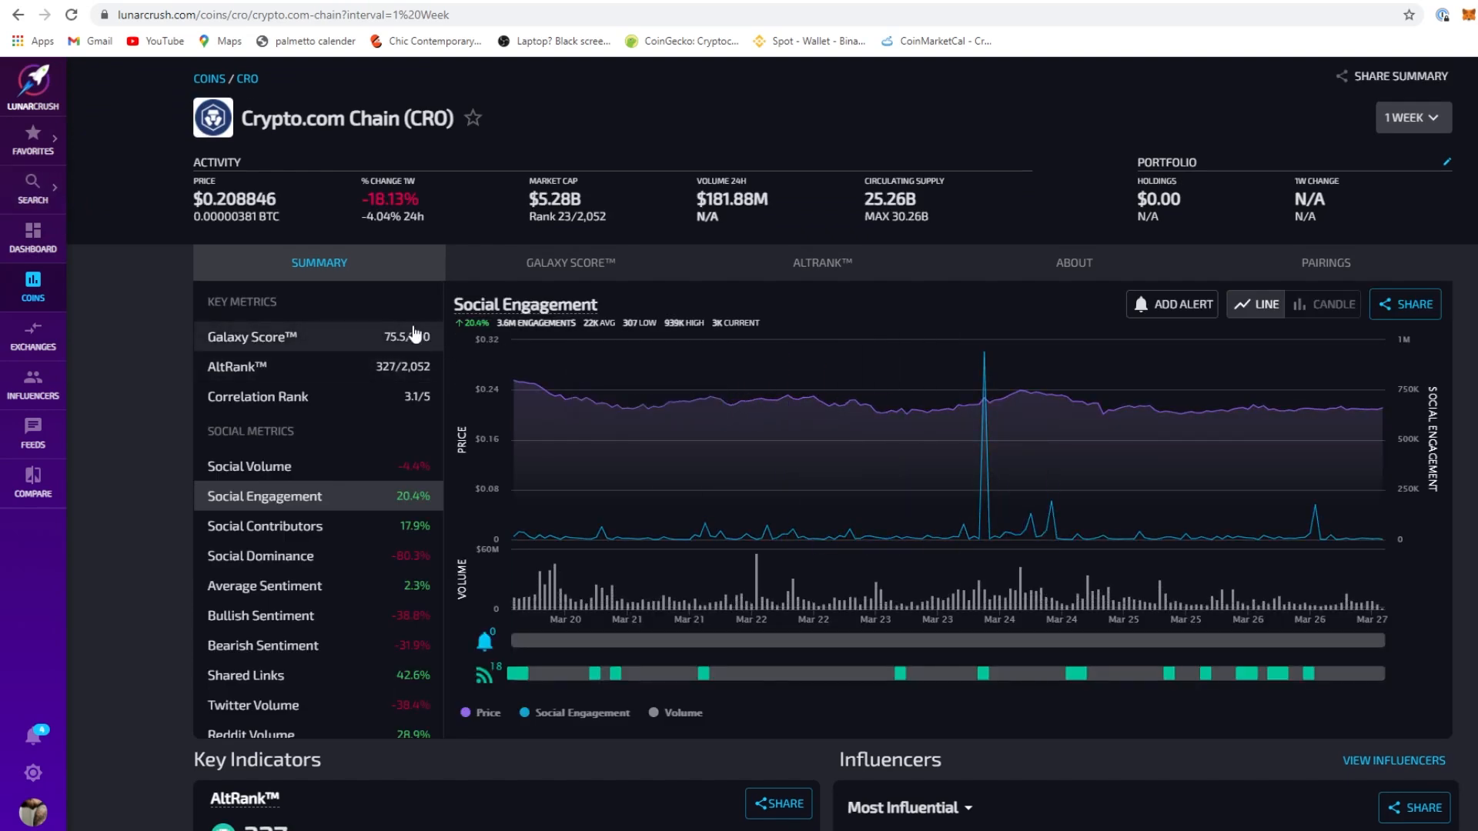
{"action": "mouse_move", "coordinate": [431, 342]}
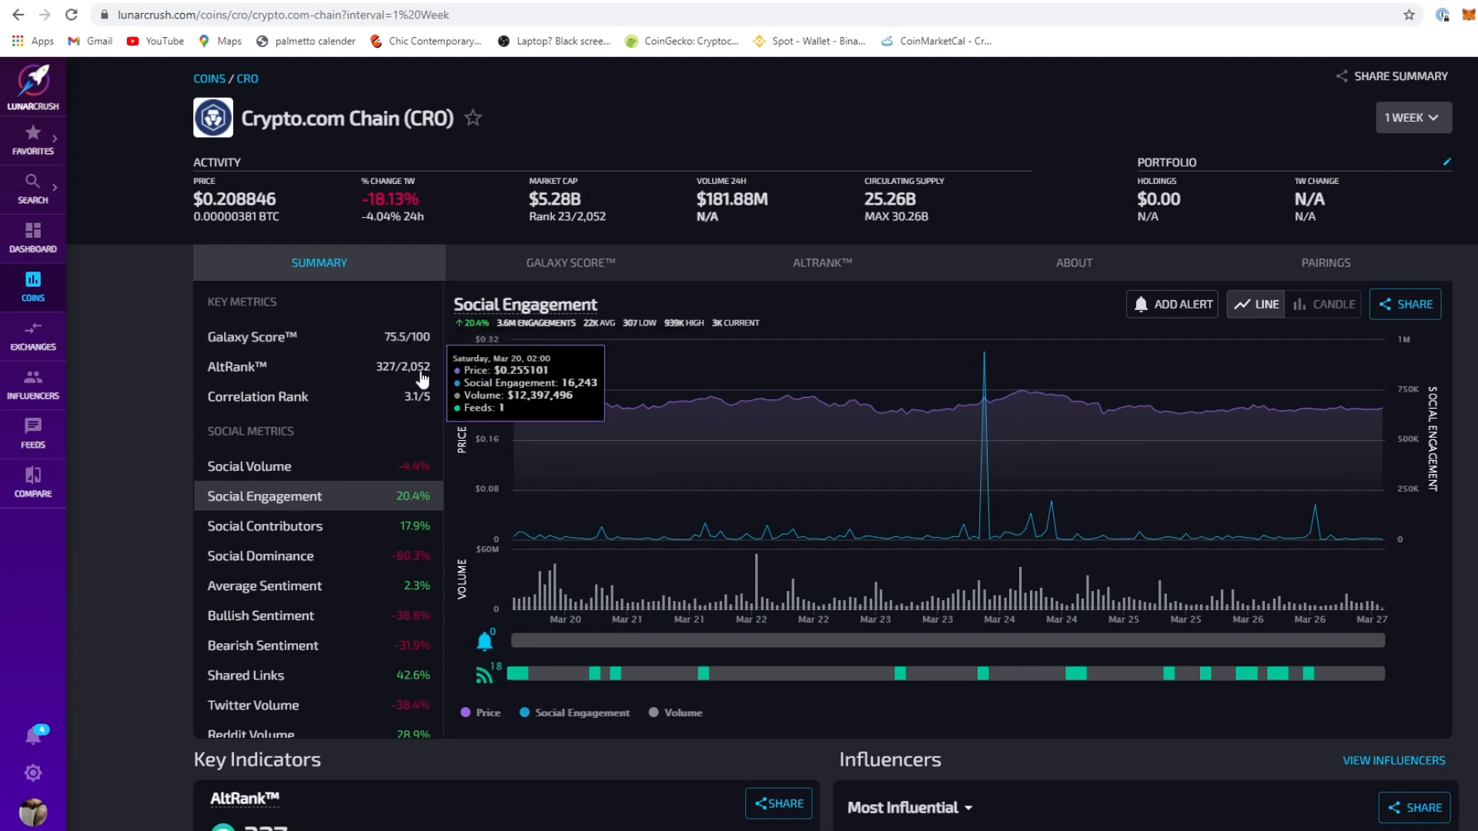
{"action": "scroll", "scroll_direction": "down", "scroll_amount": 3}
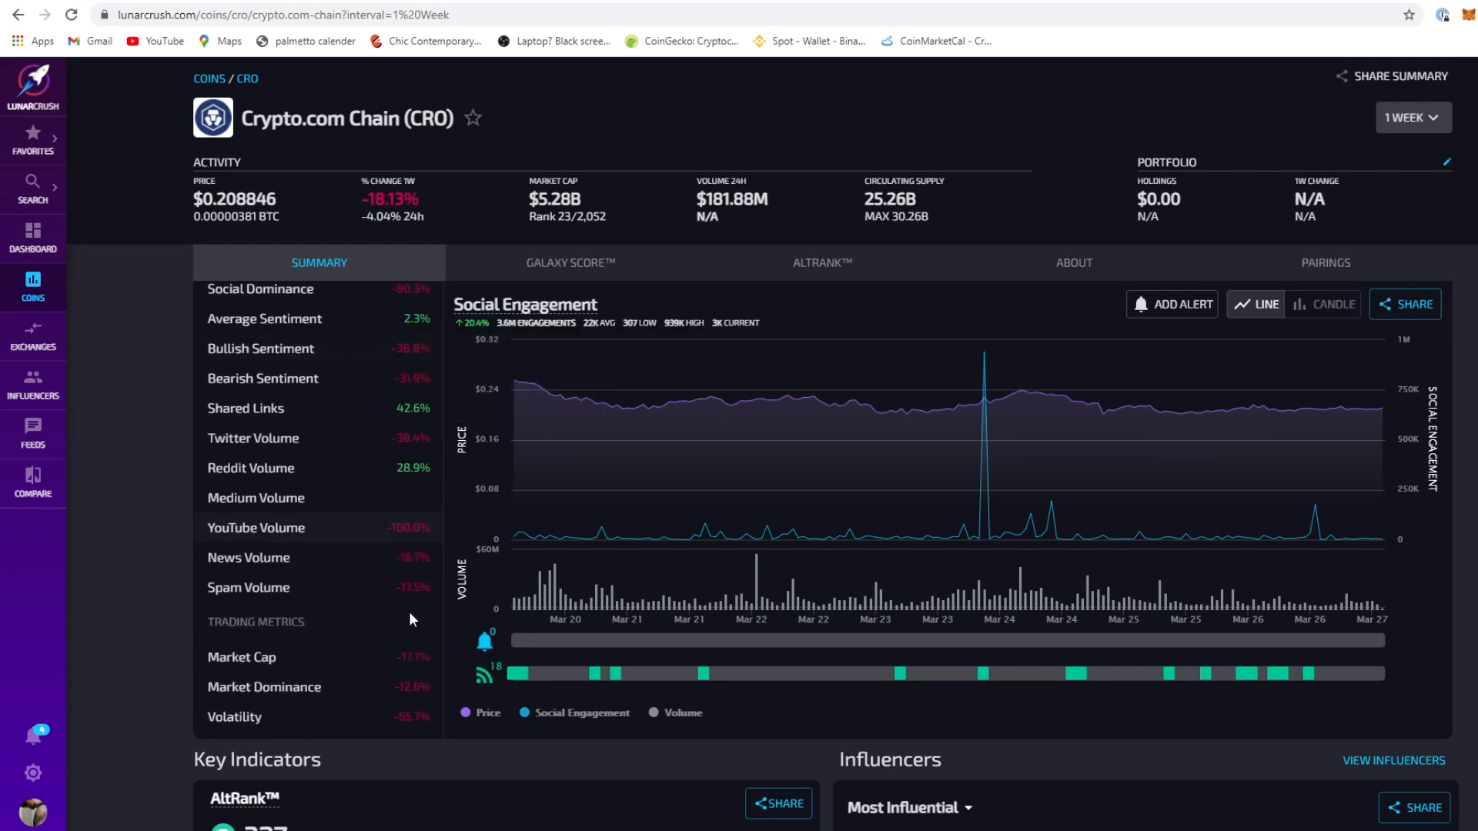
{"action": "scroll", "scroll_direction": "up", "scroll_amount": 3}
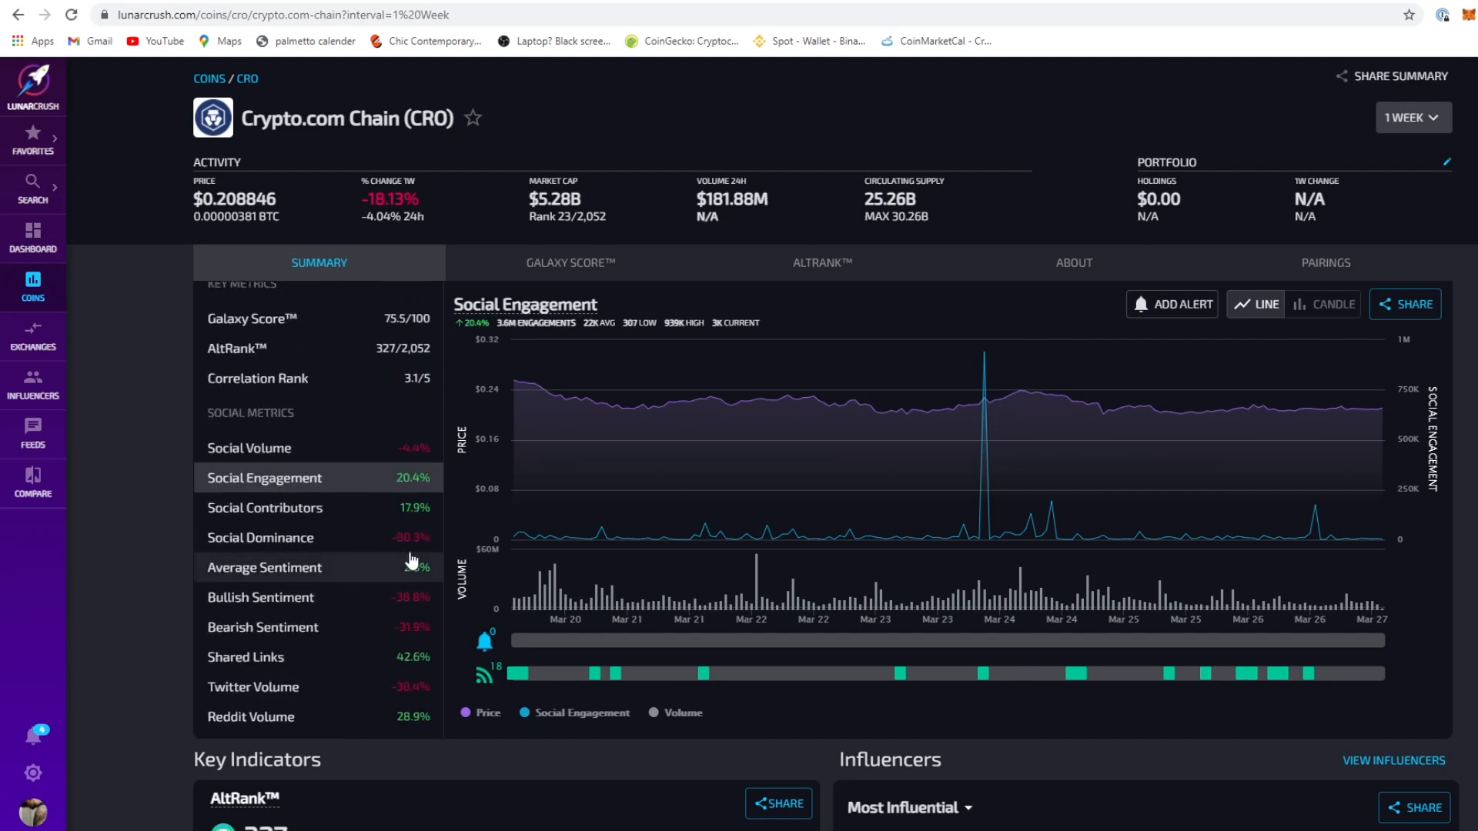
{"action": "mouse_move", "coordinate": [397, 606]}
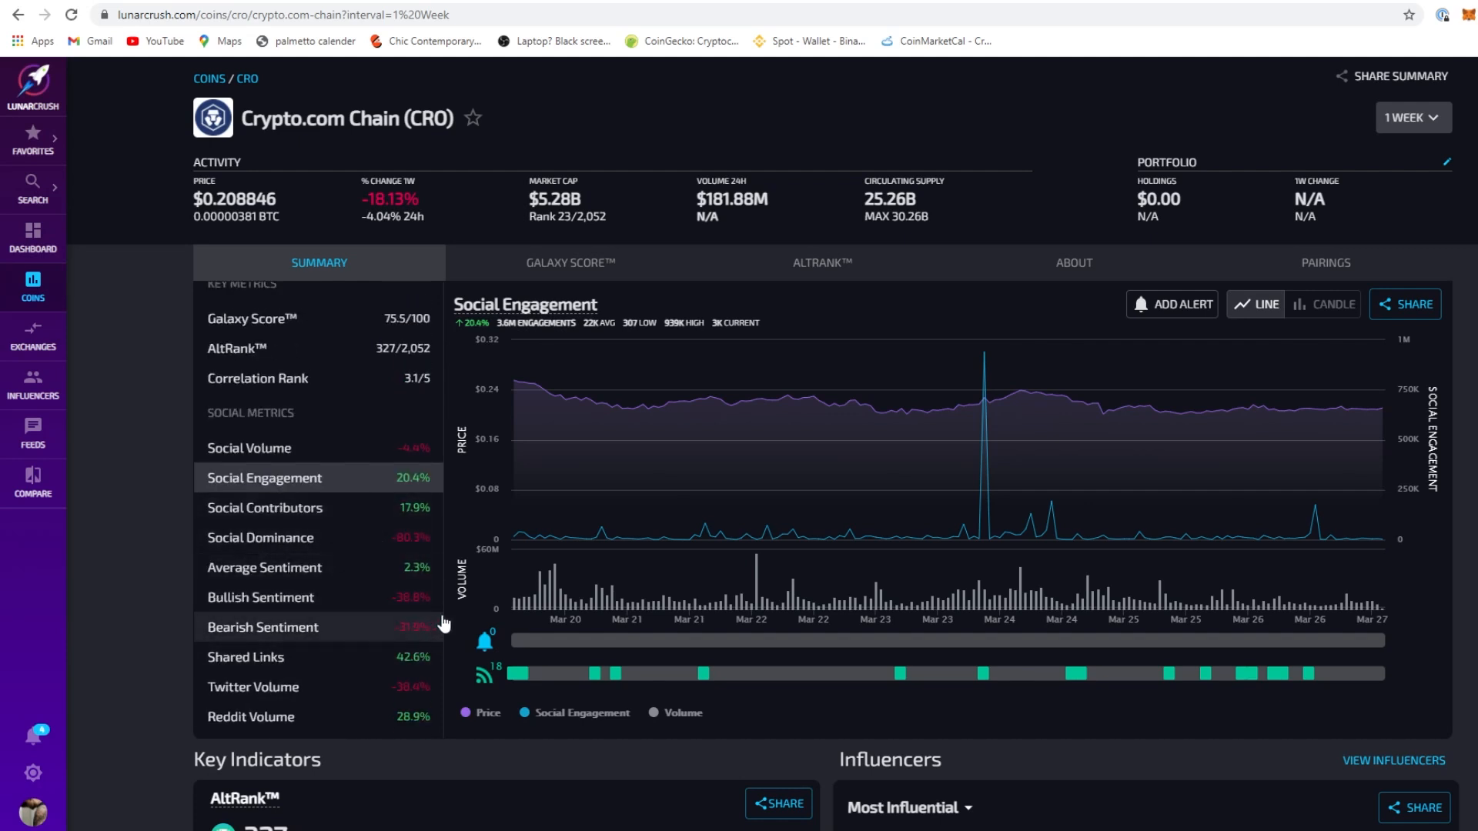
{"action": "mouse_move", "coordinate": [568, 198]}
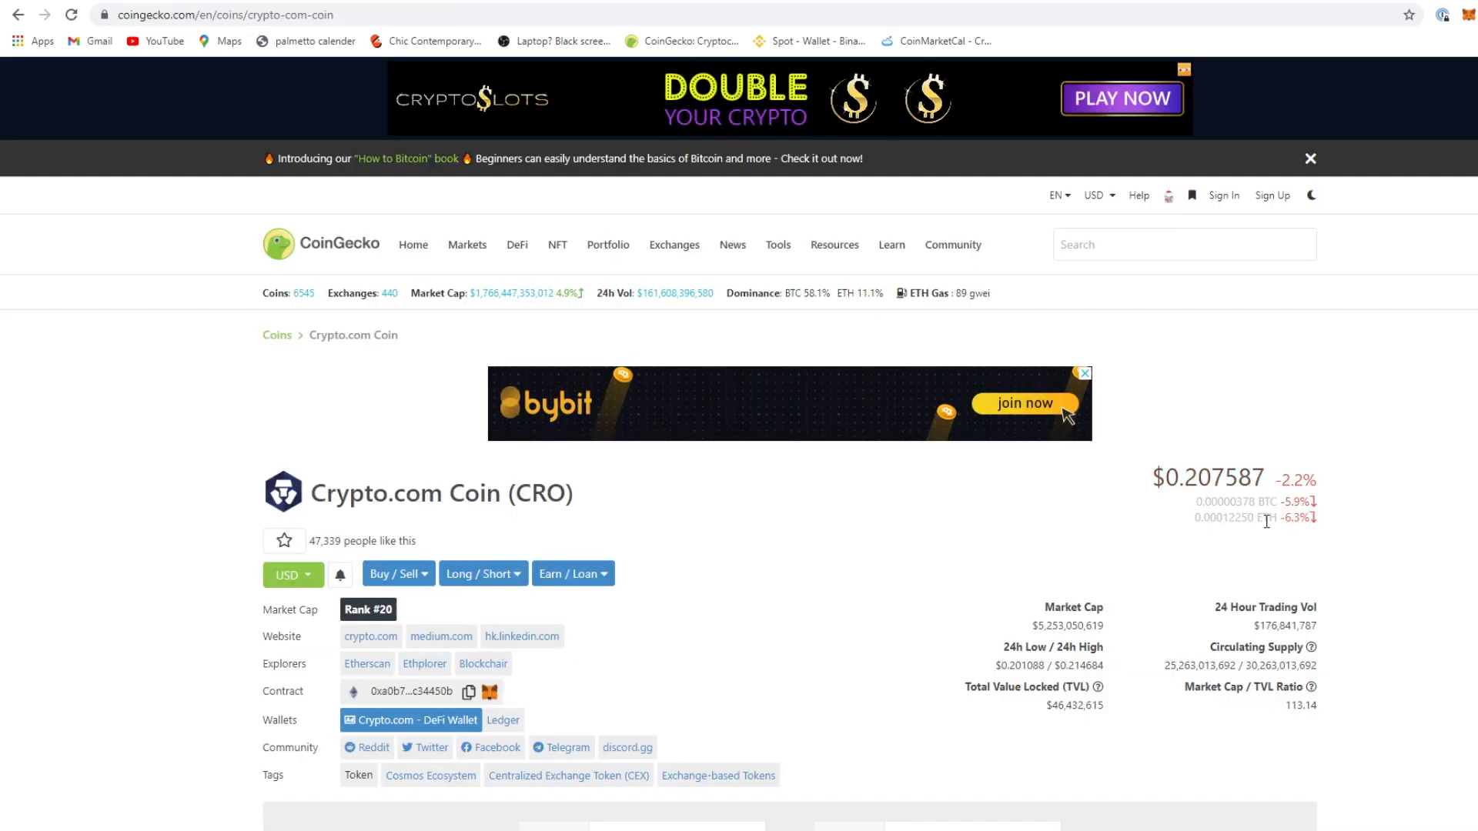
{"action": "mouse_move", "coordinate": [1057, 641]}
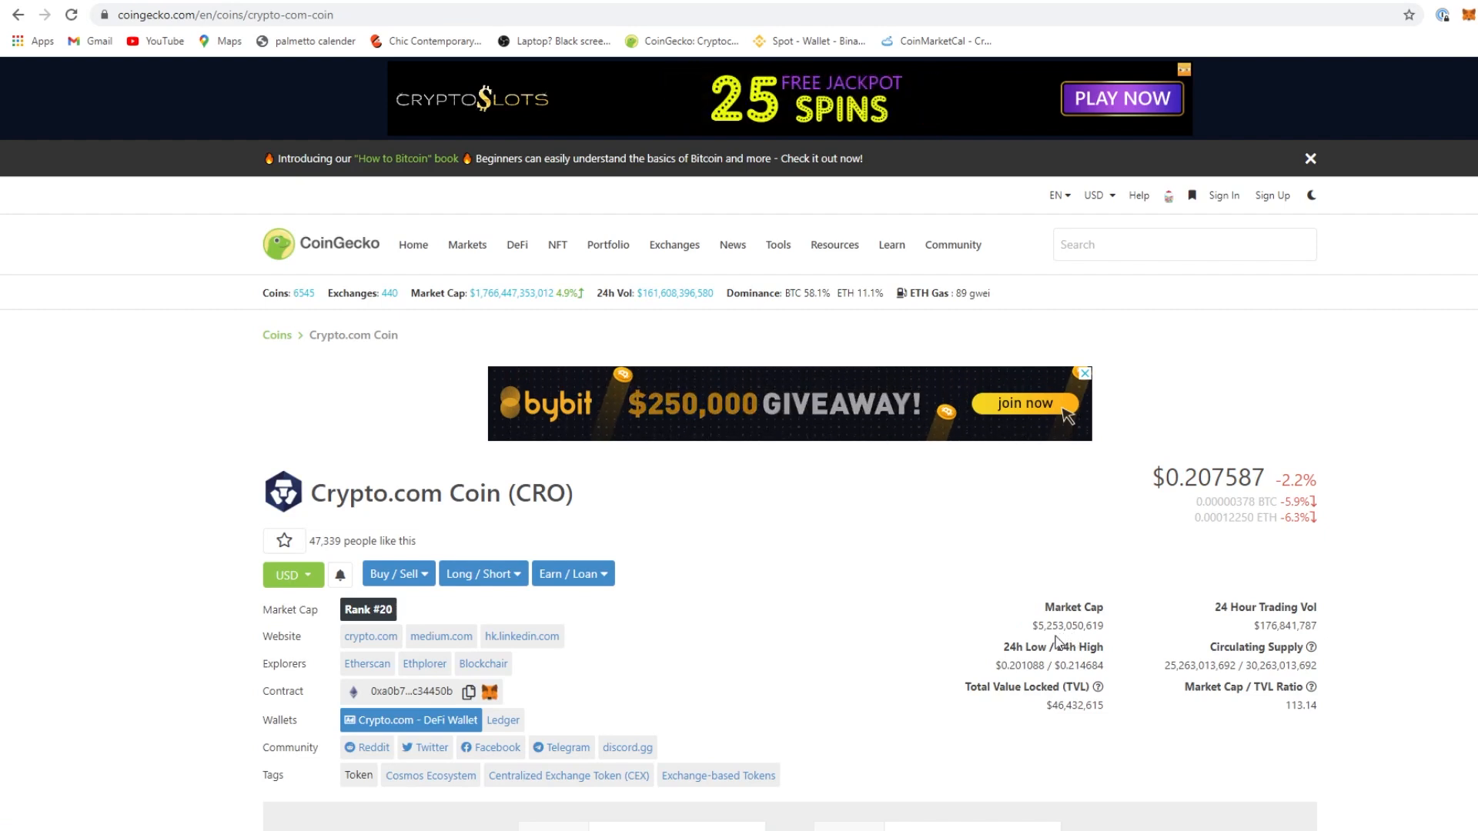
{"action": "mouse_move", "coordinate": [1321, 628]}
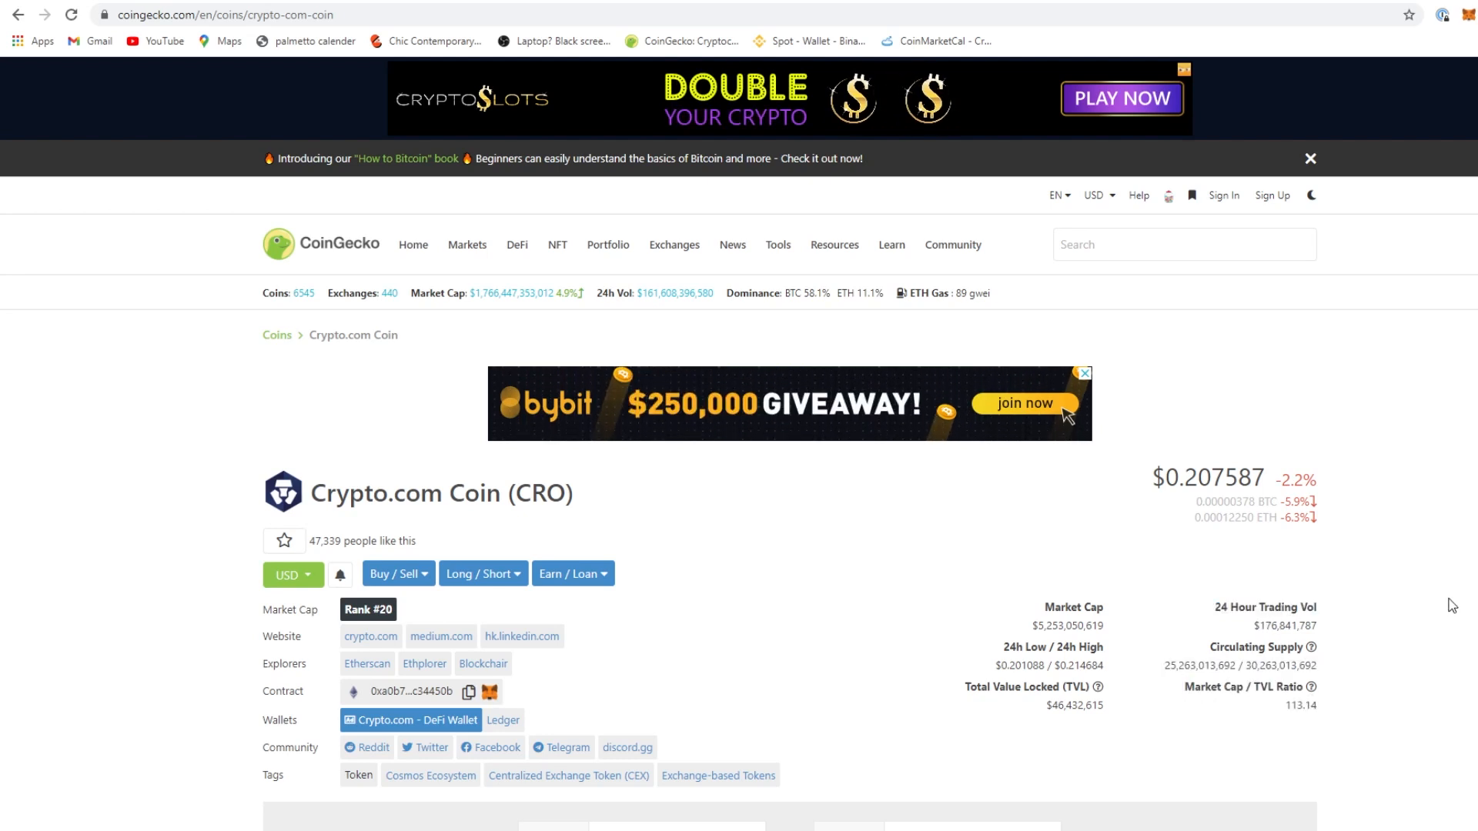
Show CoinGecko's Crypto.com Coin chart over 7 days, then return to CoinMarketCal
{"action": "scroll", "scroll_direction": "down", "scroll_amount": 3}
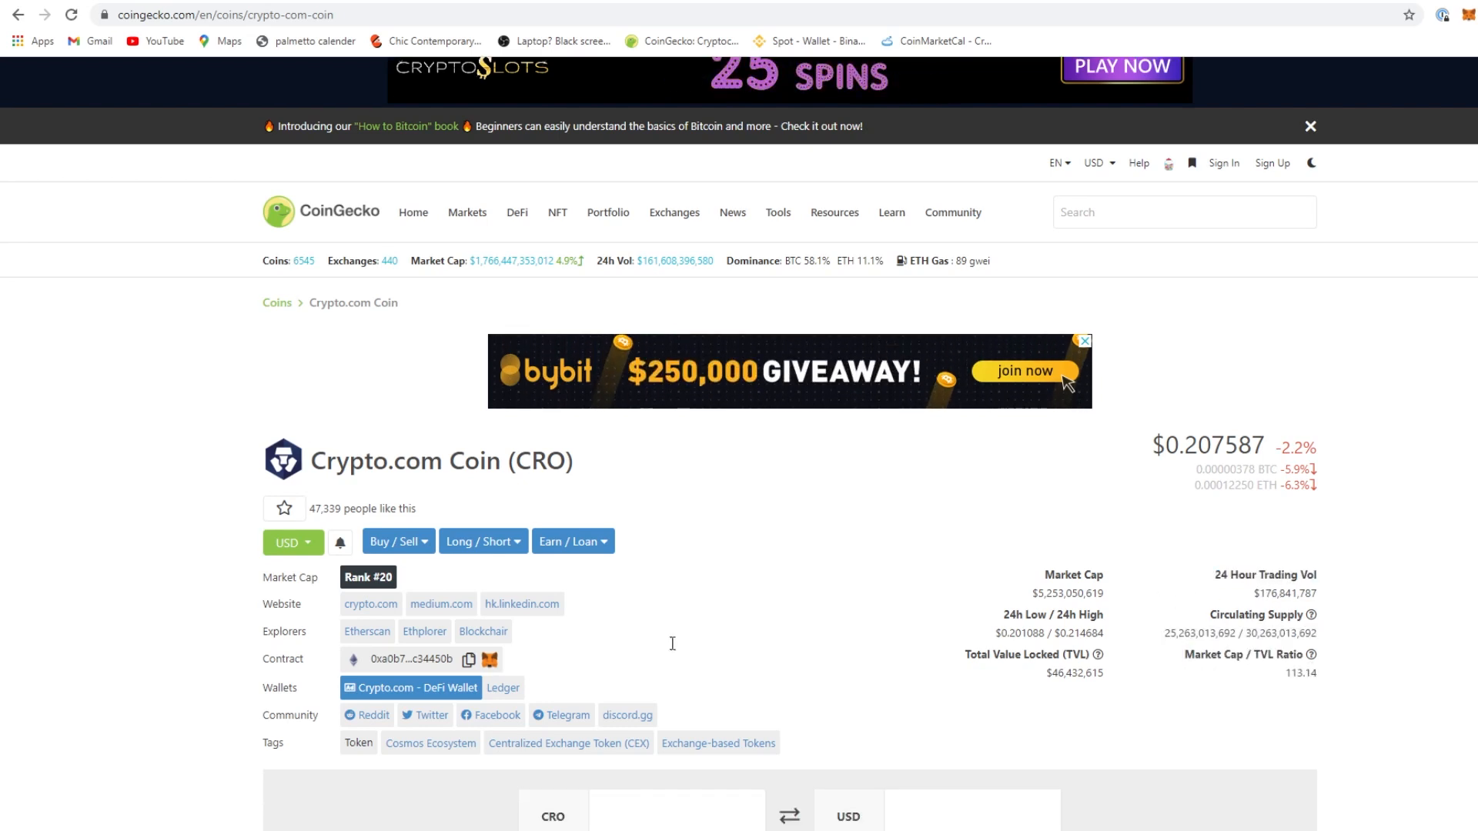
{"action": "scroll", "scroll_direction": "down", "scroll_amount": 3}
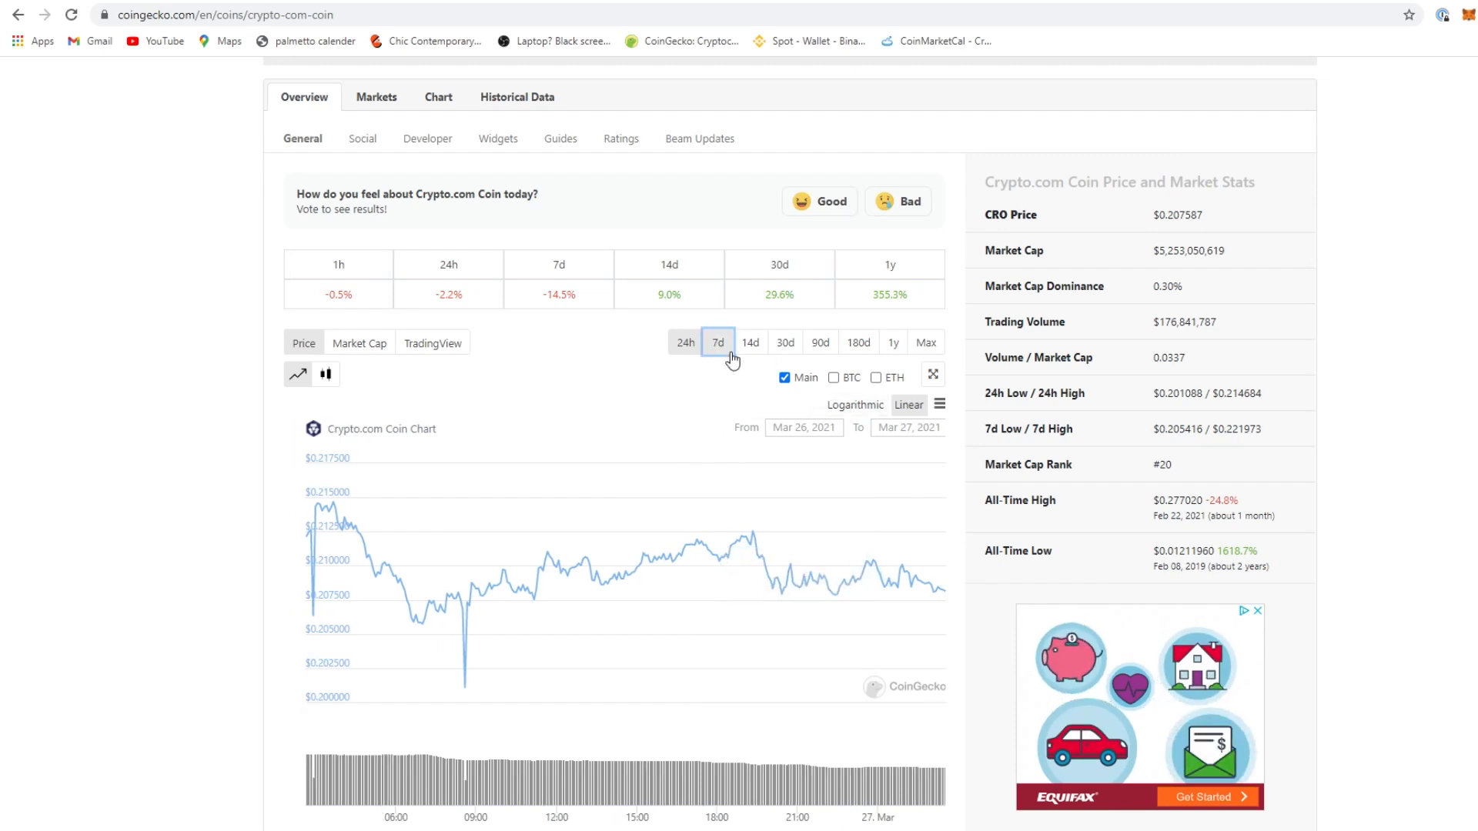
{"action": "left_click", "coordinate": [718, 342]}
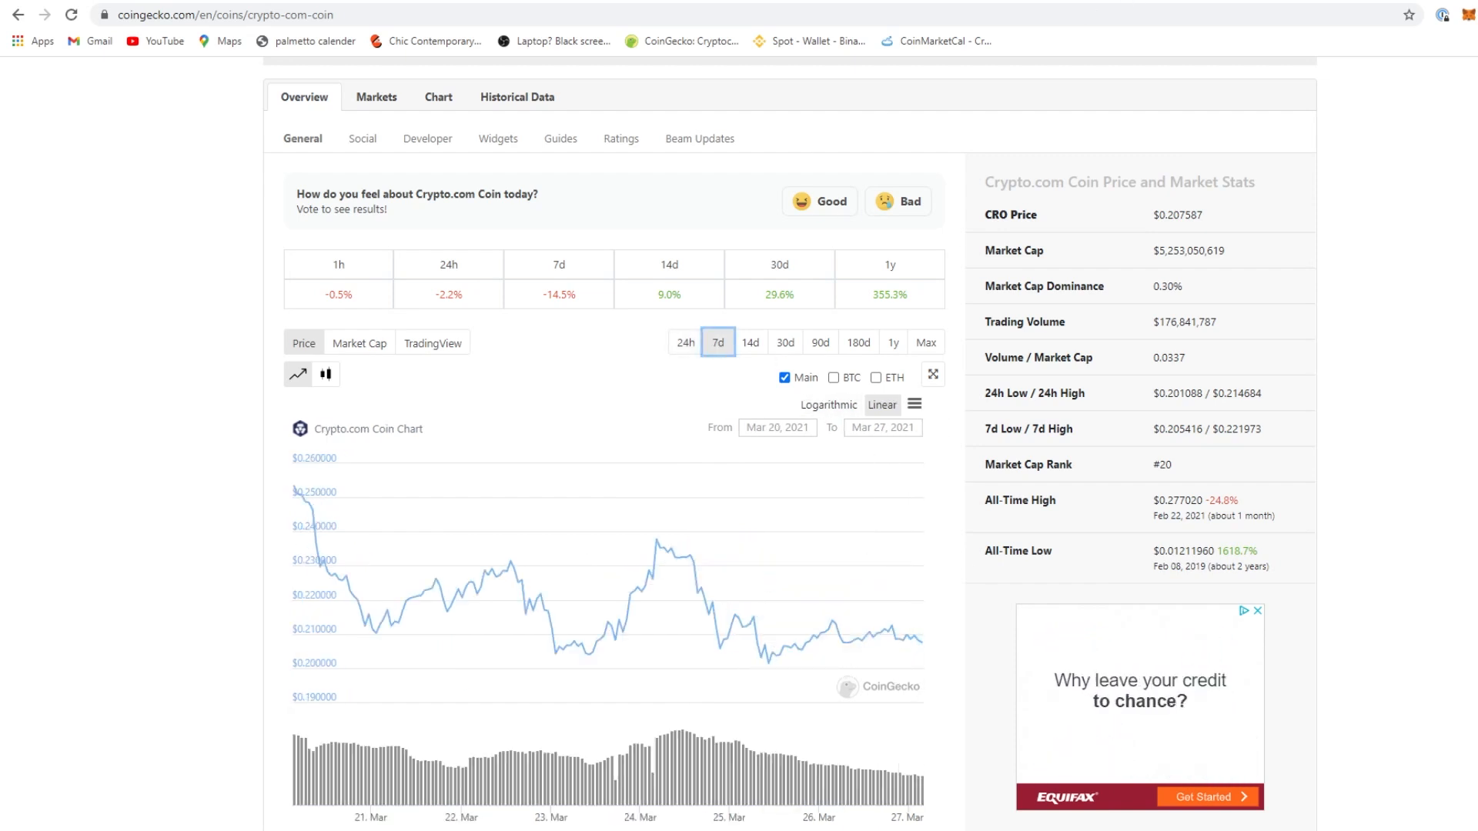
{"action": "left_click", "coordinate": [933, 40]}
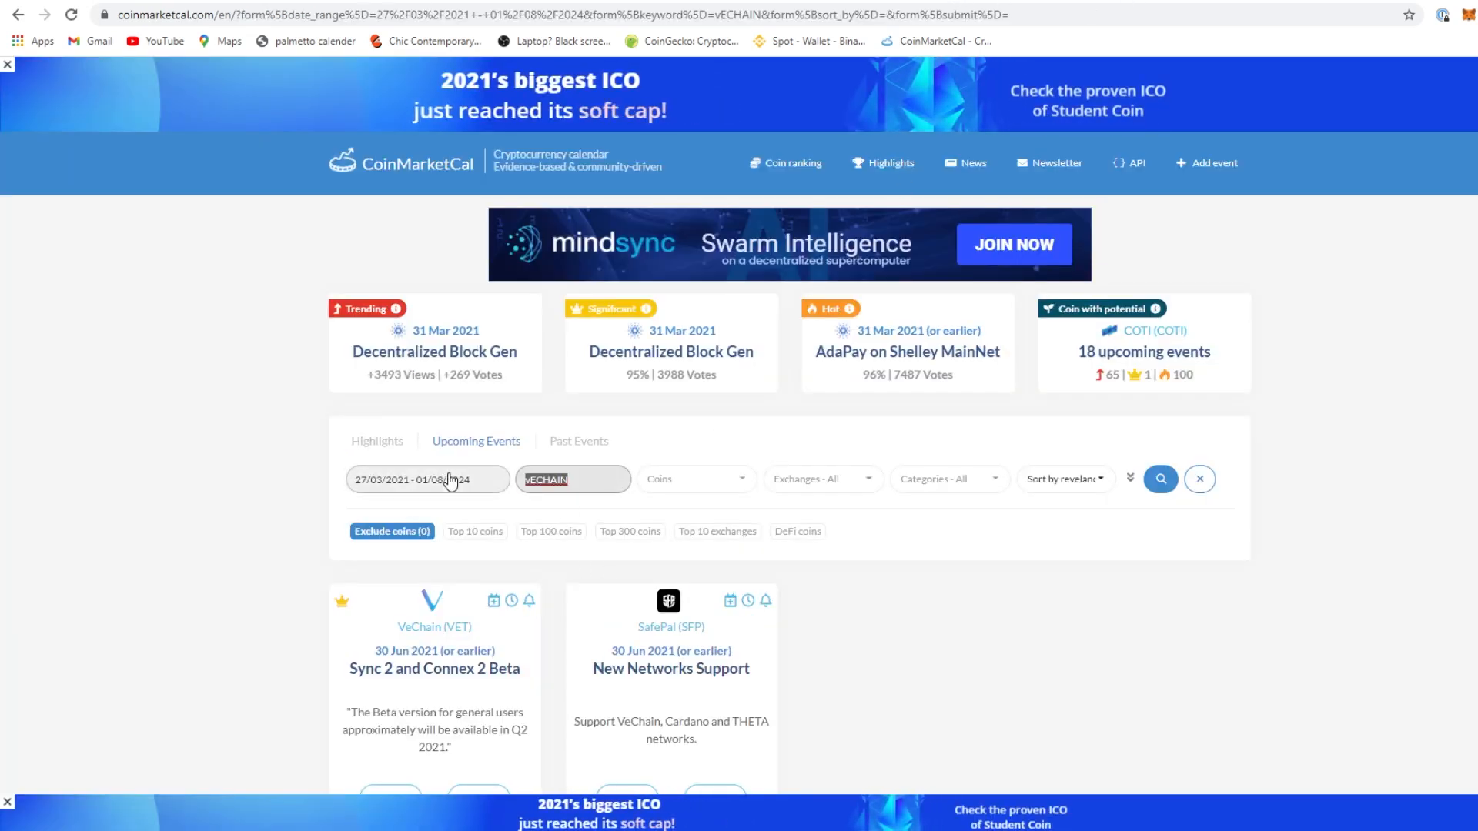
Rerun the CoinMarketCal event search with CRO instead of VECHAIN
{"action": "left_click", "coordinate": [1160, 479]}
{"action": "type", "text": "CRYP"}
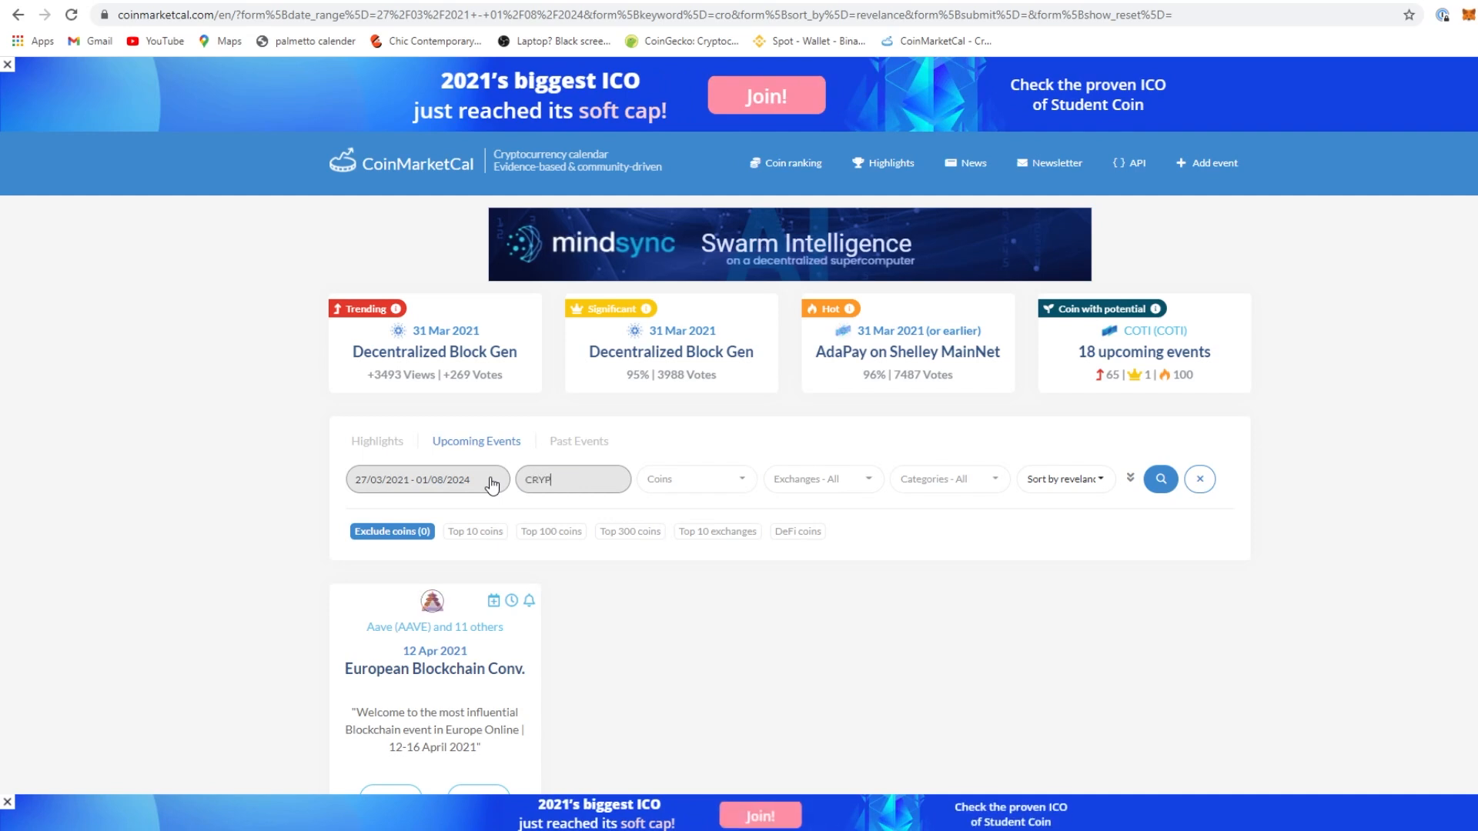
{"action": "left_click", "coordinate": [1159, 479]}
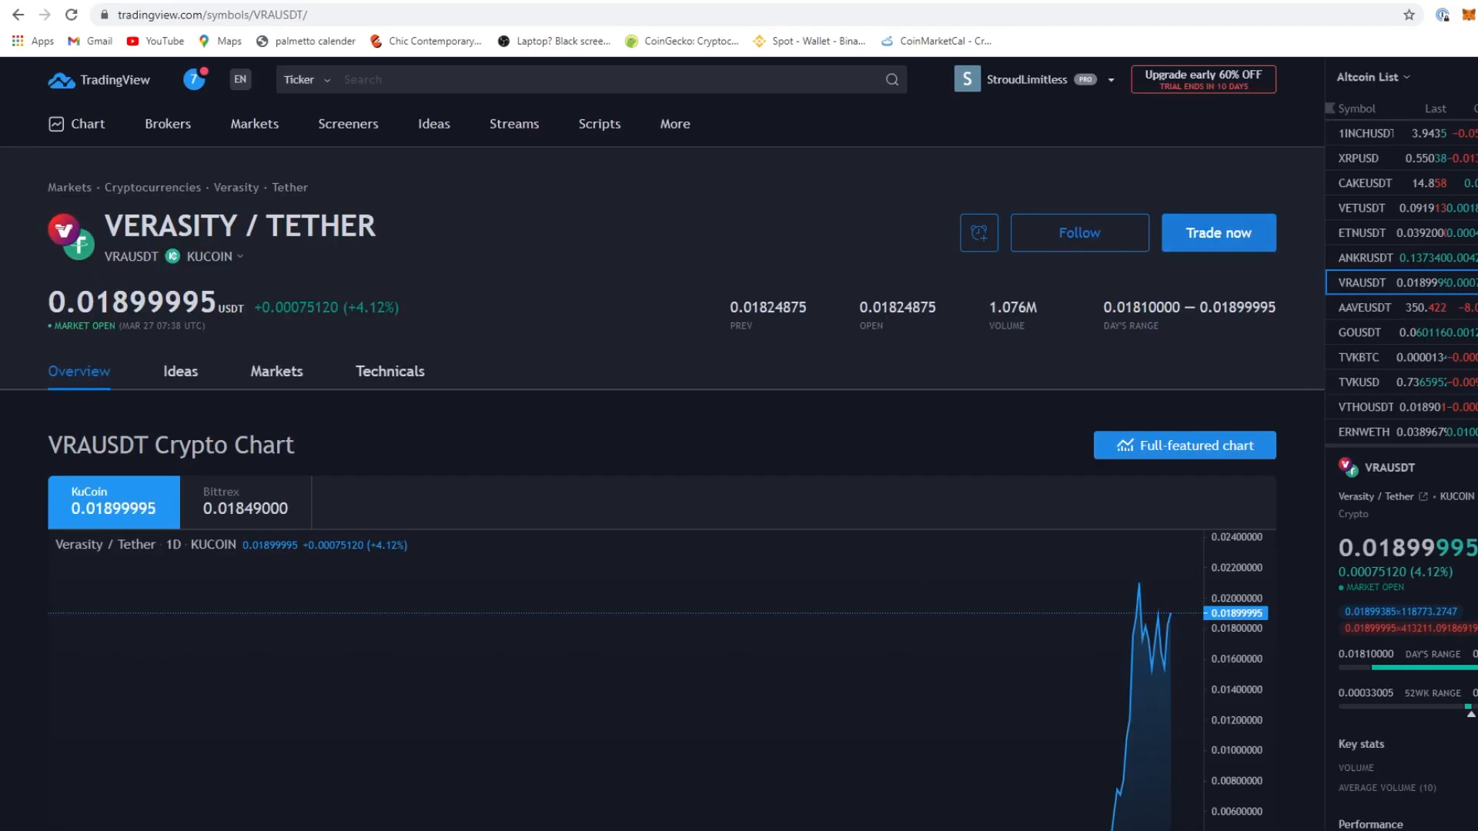
Add KuCoin's CROUSDT pair to the Altcoin List and load its symbol page
{"action": "scroll", "scroll_direction": "down", "scroll_amount": 3}
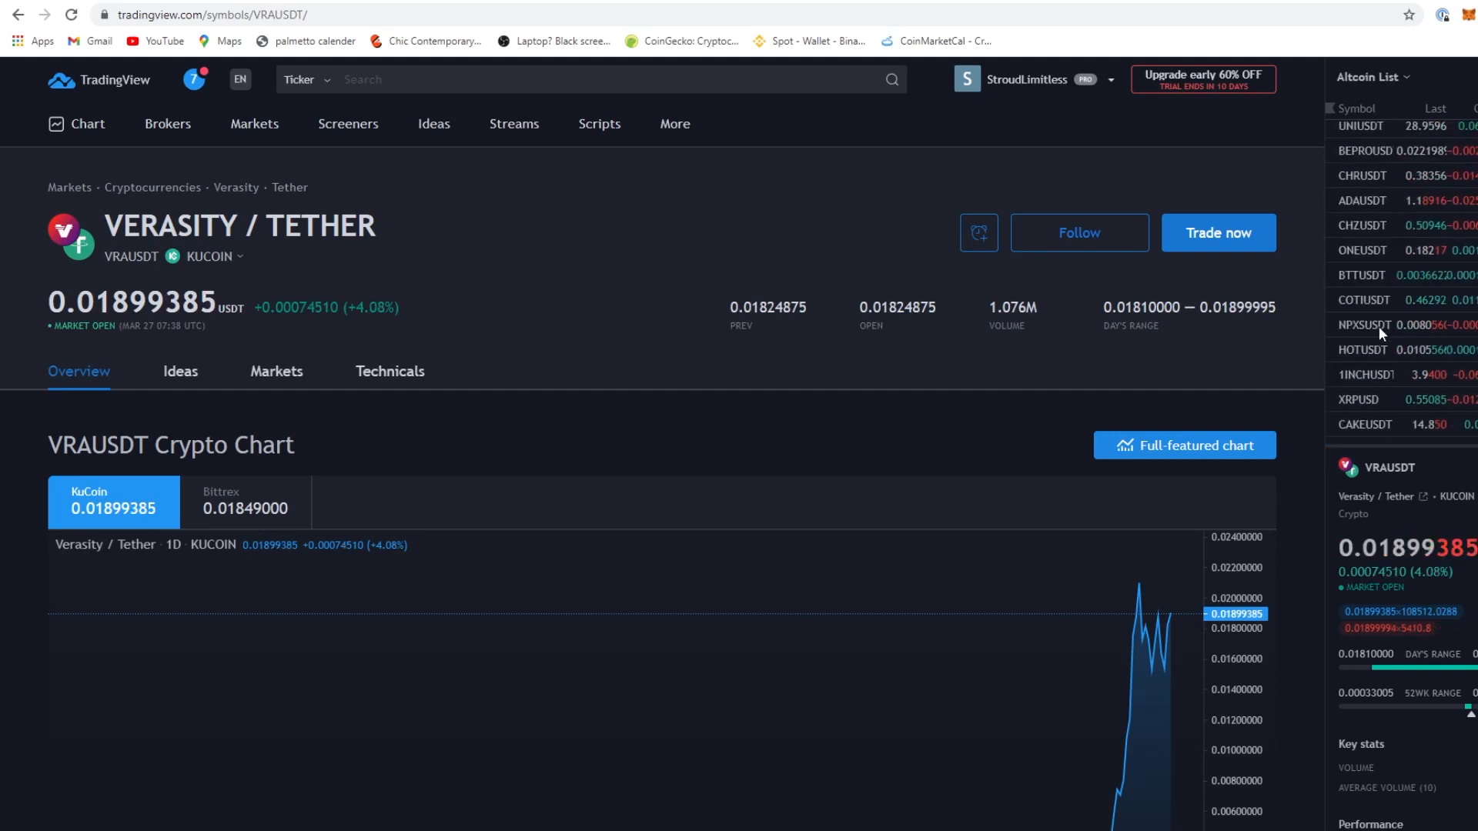
{"action": "scroll", "scroll_direction": "up", "scroll_amount": 3}
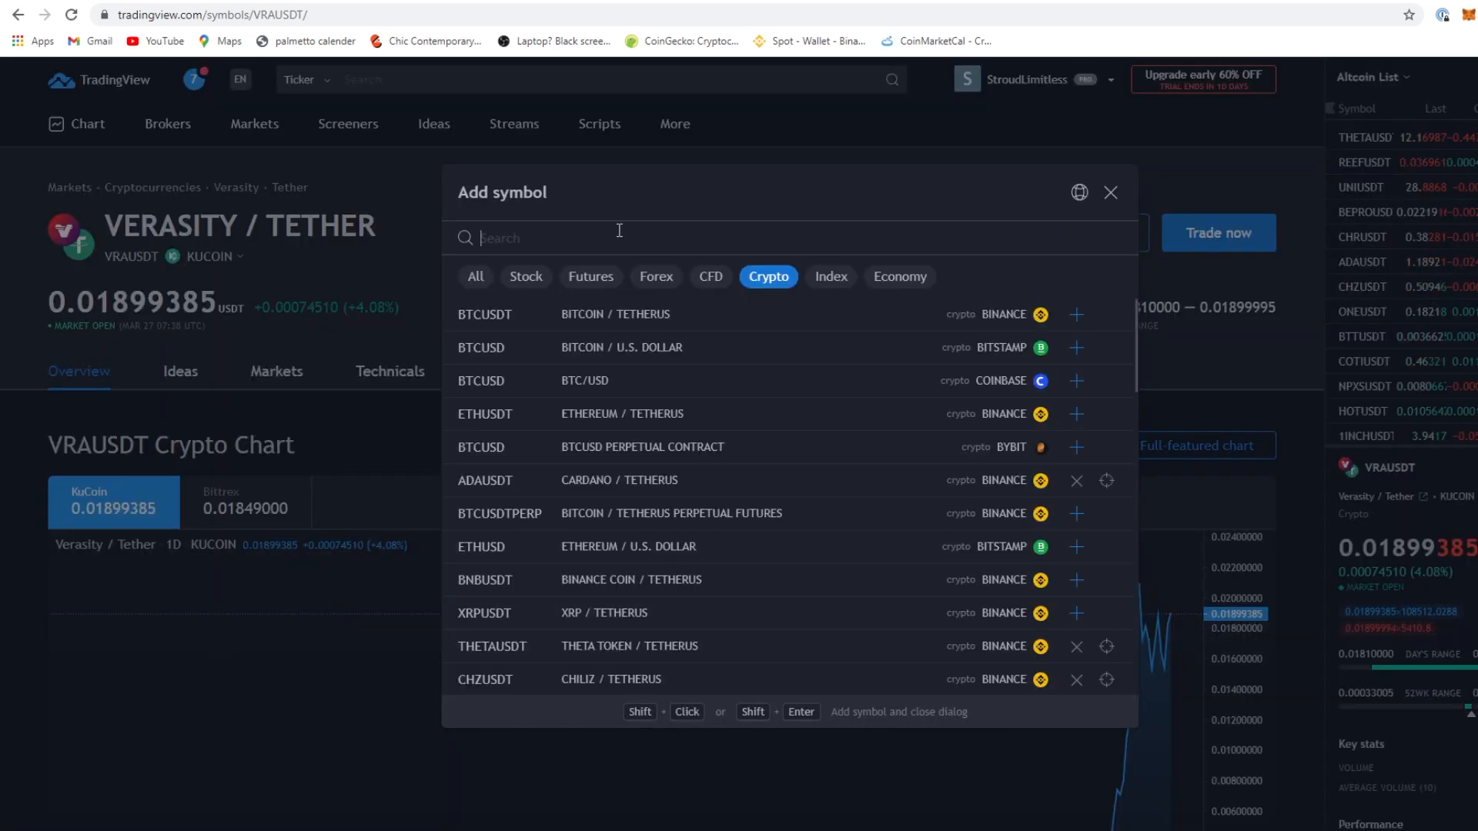
{"action": "type", "text": "CRO"}
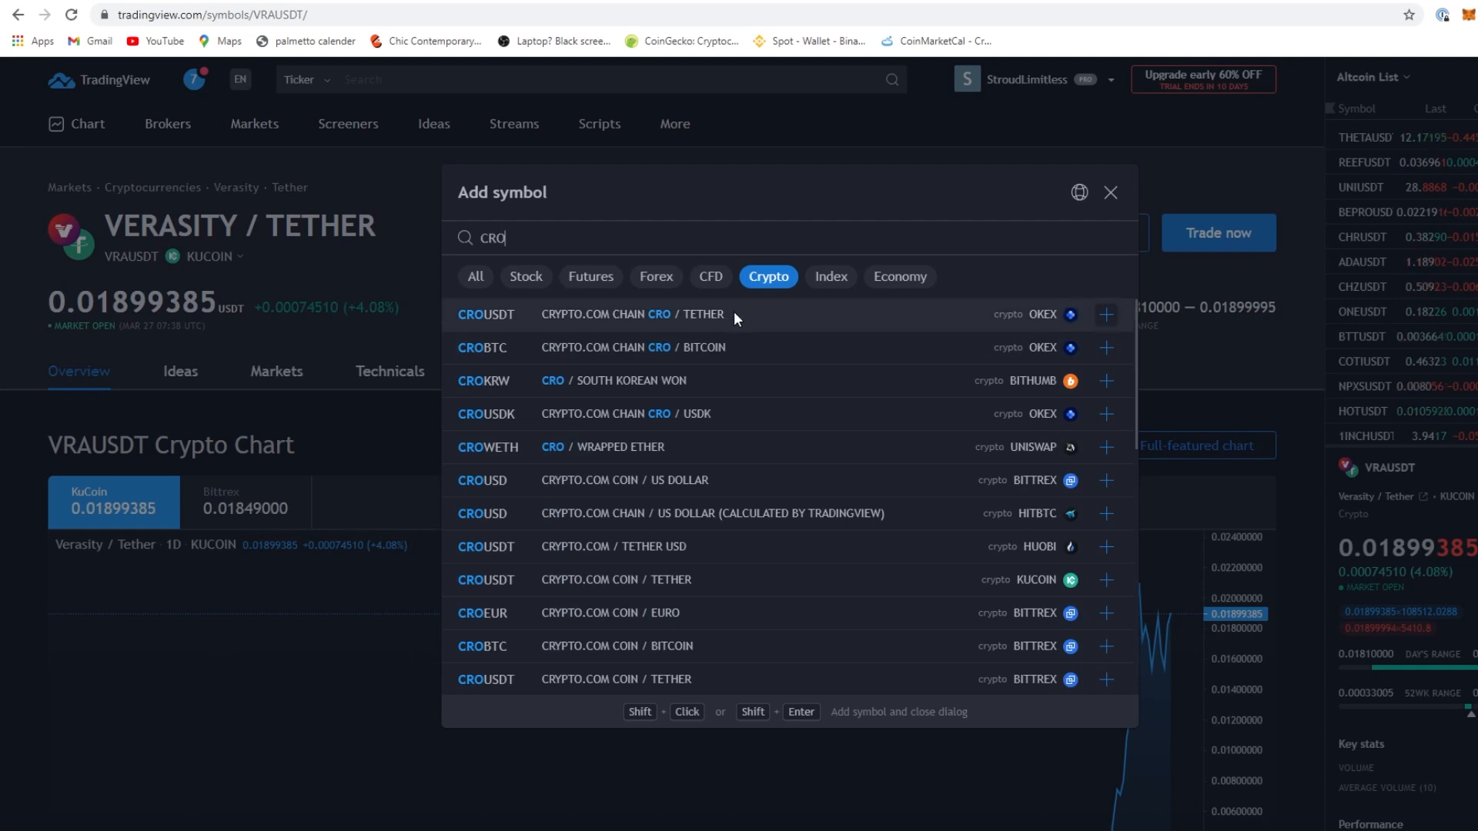
{"action": "mouse_move", "coordinate": [751, 589]}
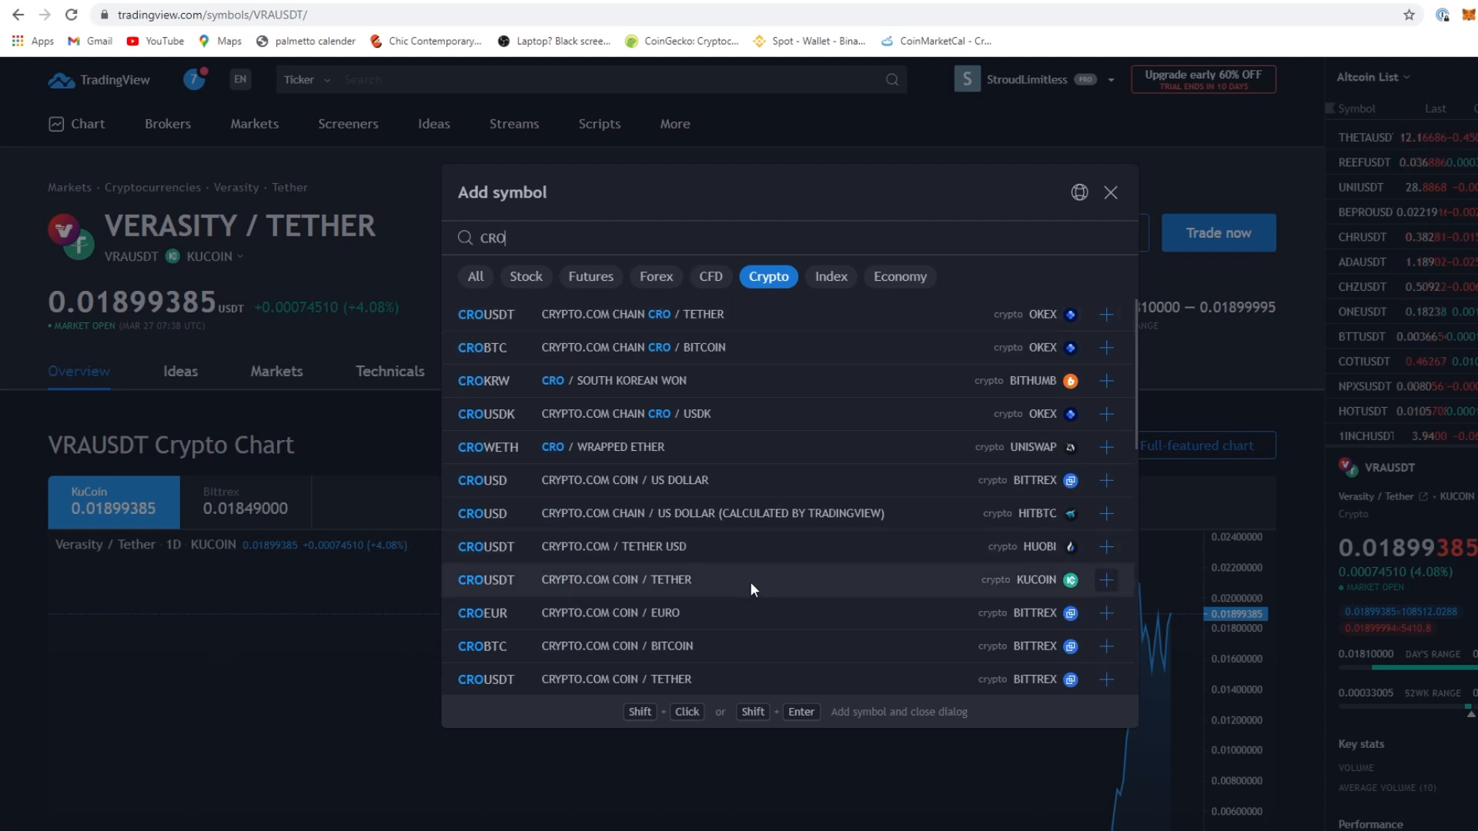
{"action": "left_click", "coordinate": [1110, 192]}
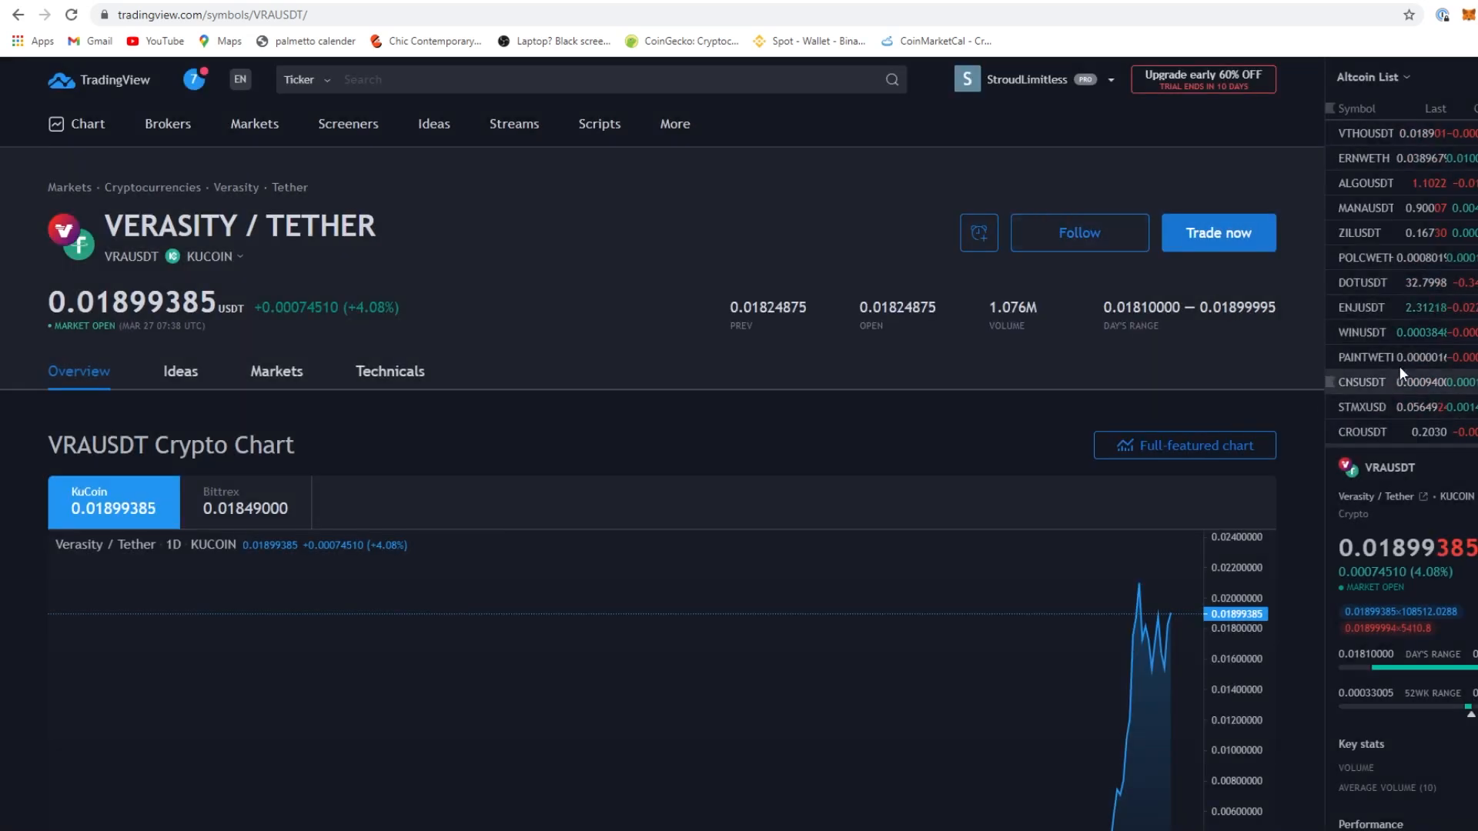
{"action": "left_click", "coordinate": [1362, 431]}
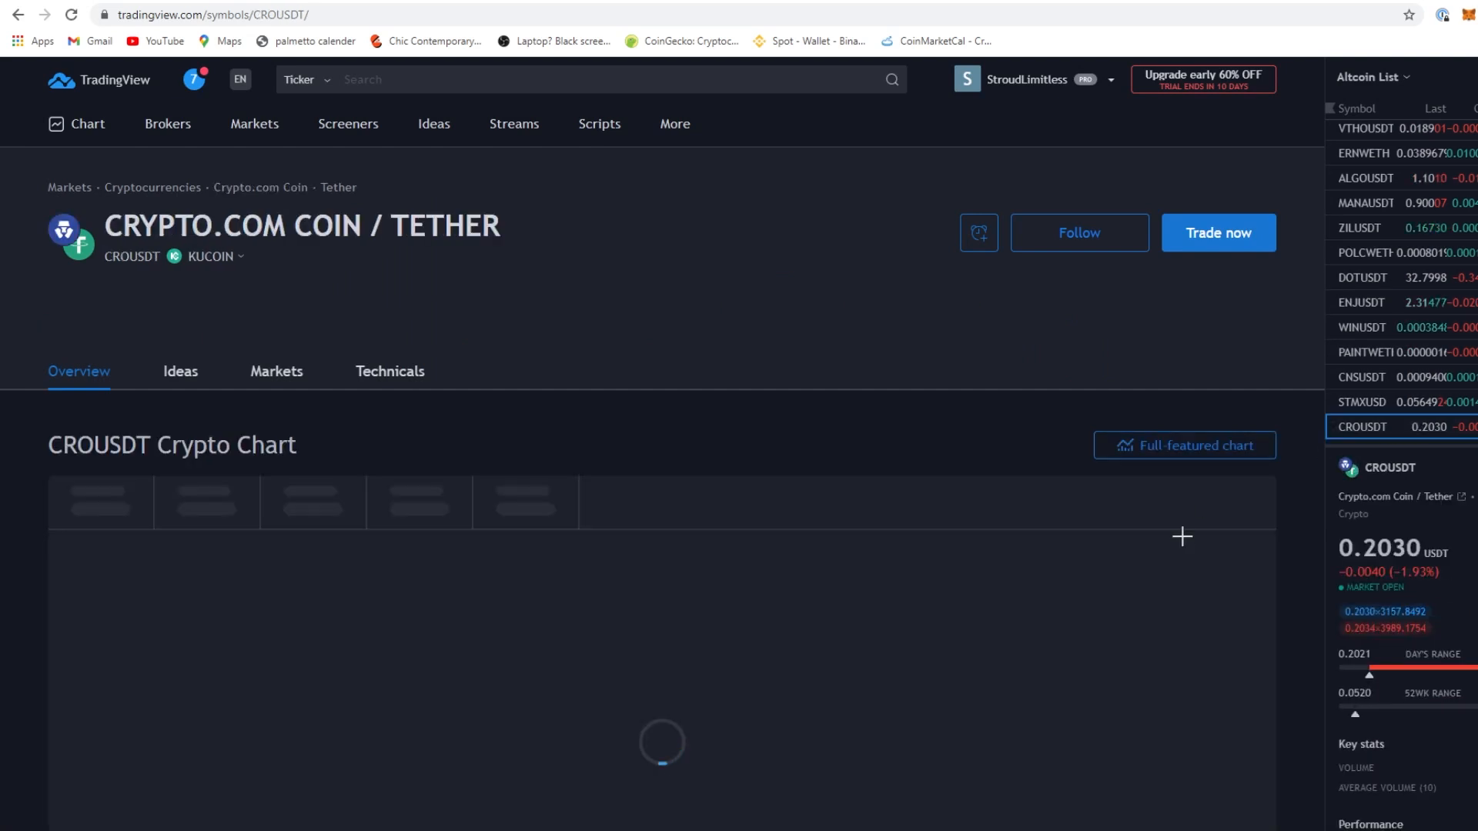
{"action": "left_click", "coordinate": [1183, 445]}
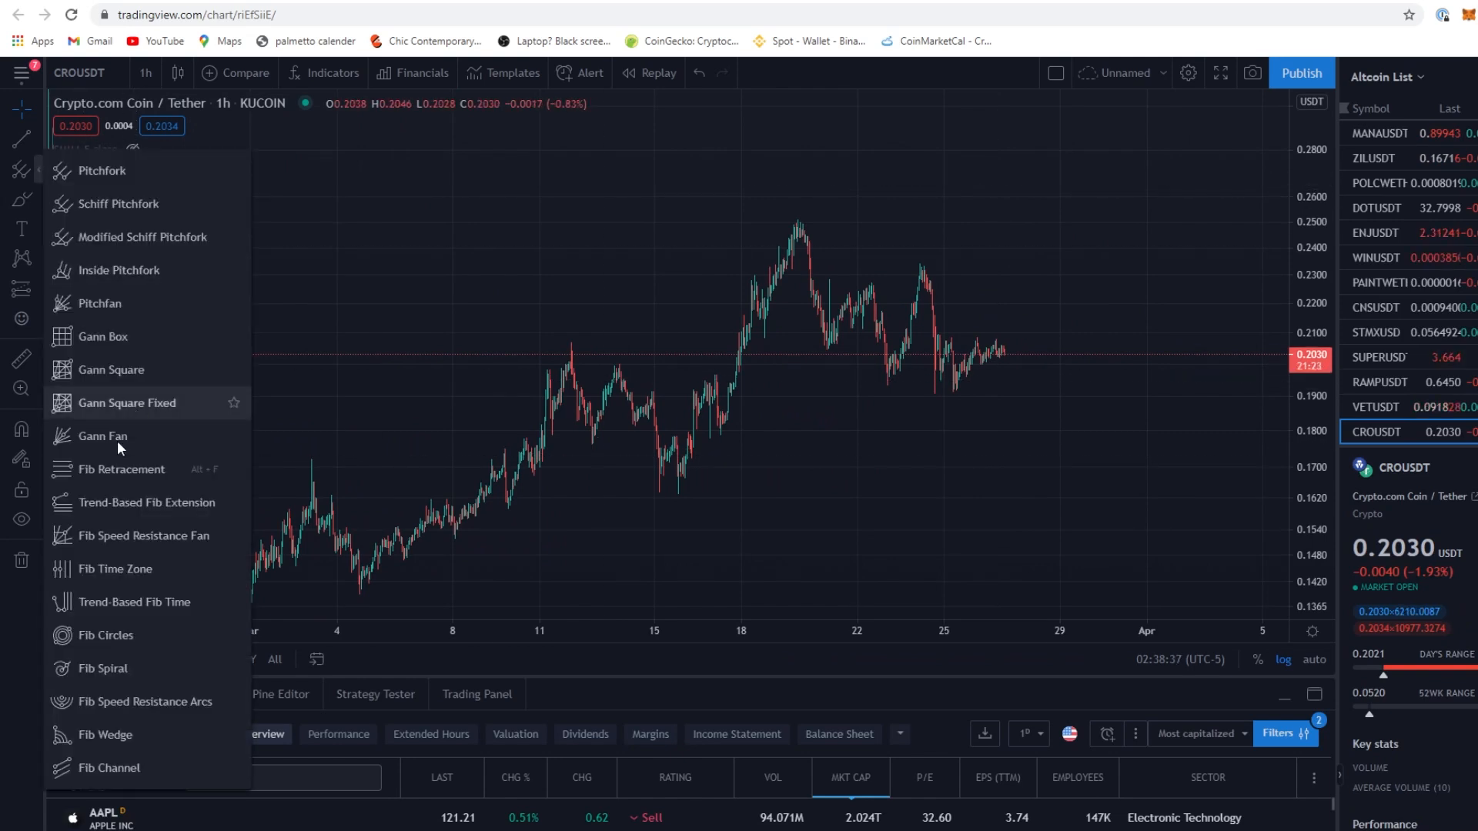
{"action": "left_click", "coordinate": [677, 483]}
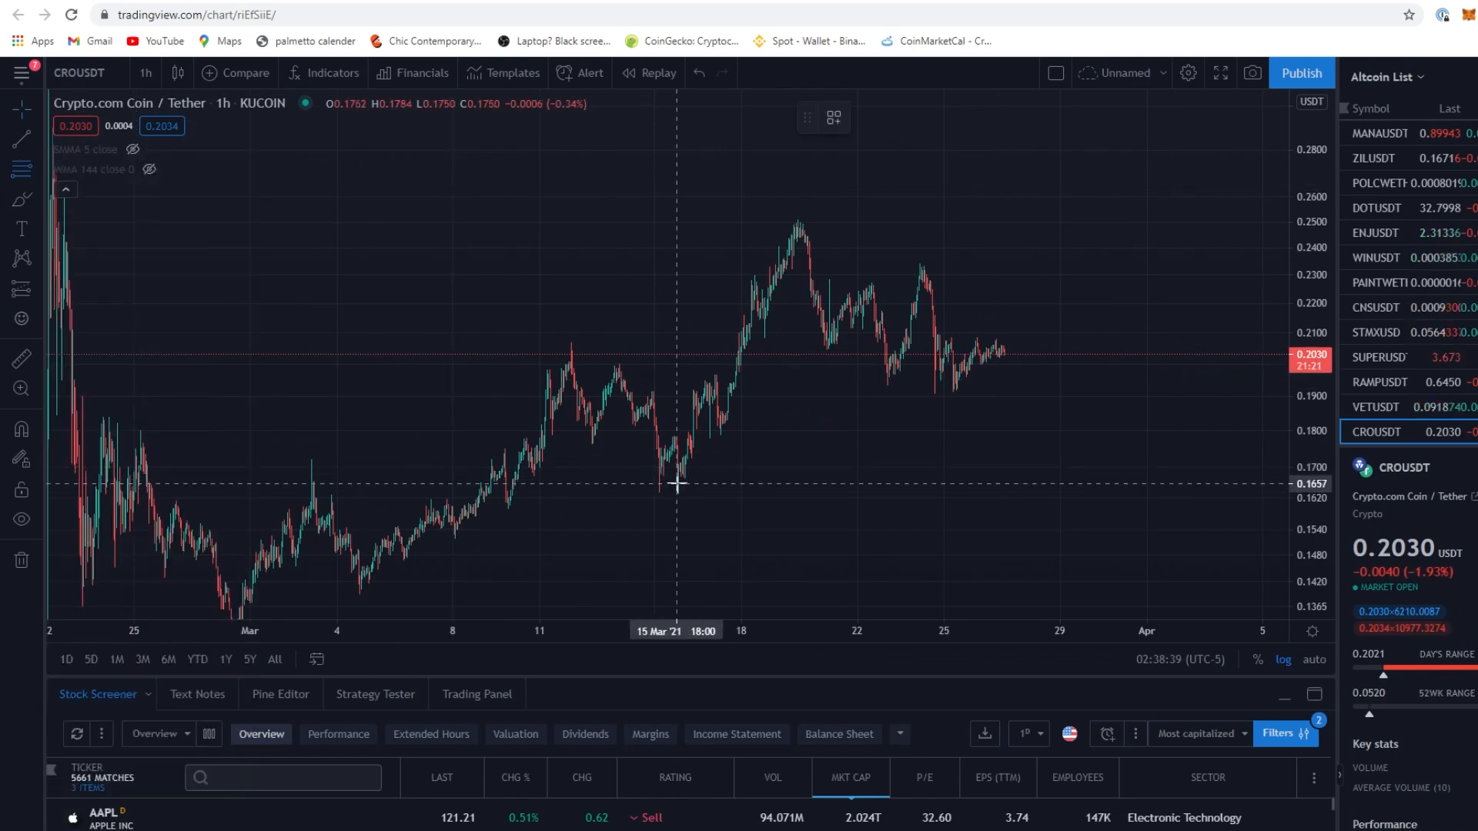
{"action": "mouse_move", "coordinate": [1001, 356]}
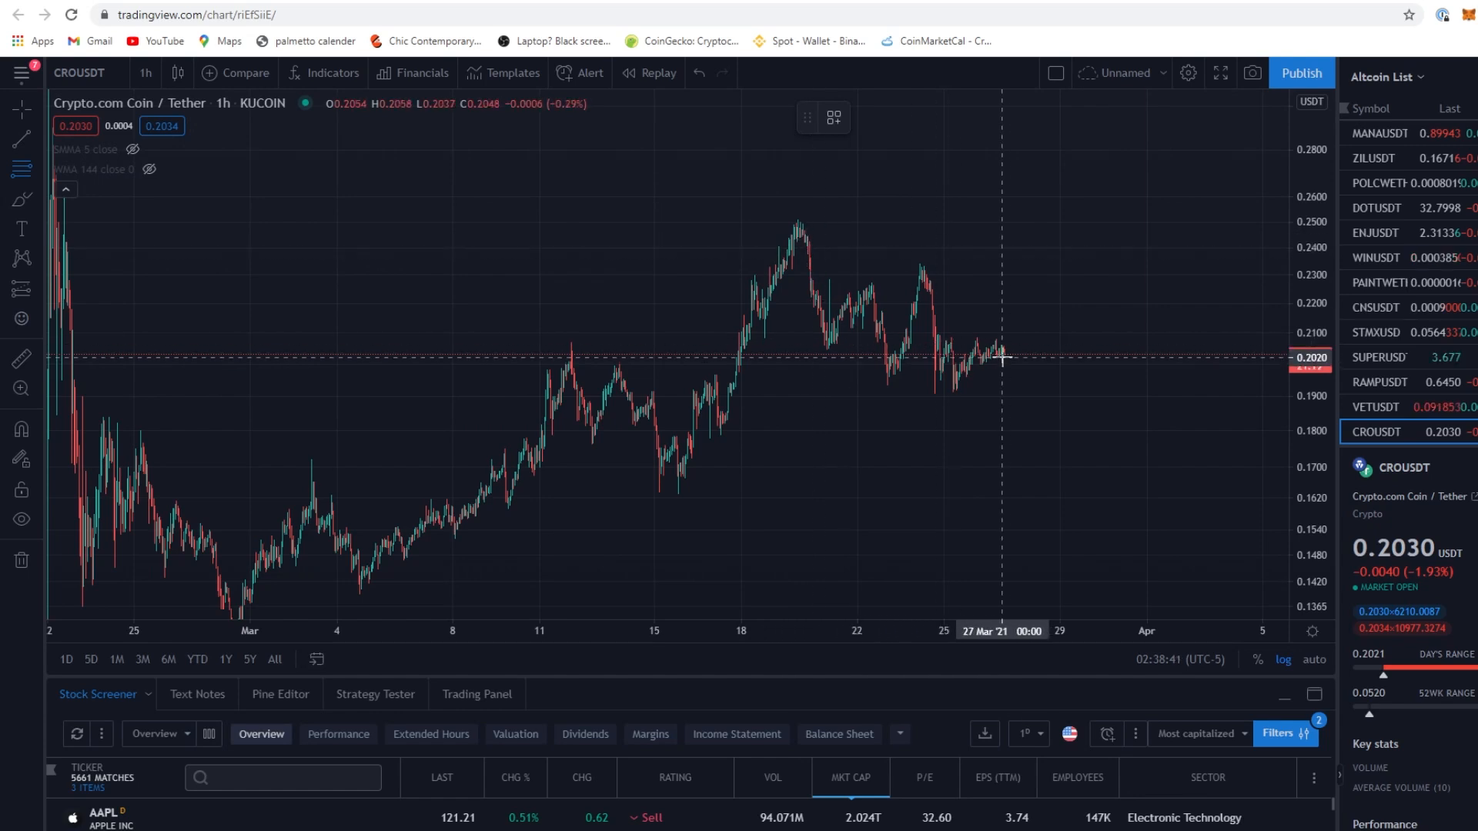
{"action": "mouse_move", "coordinate": [1243, 386]}
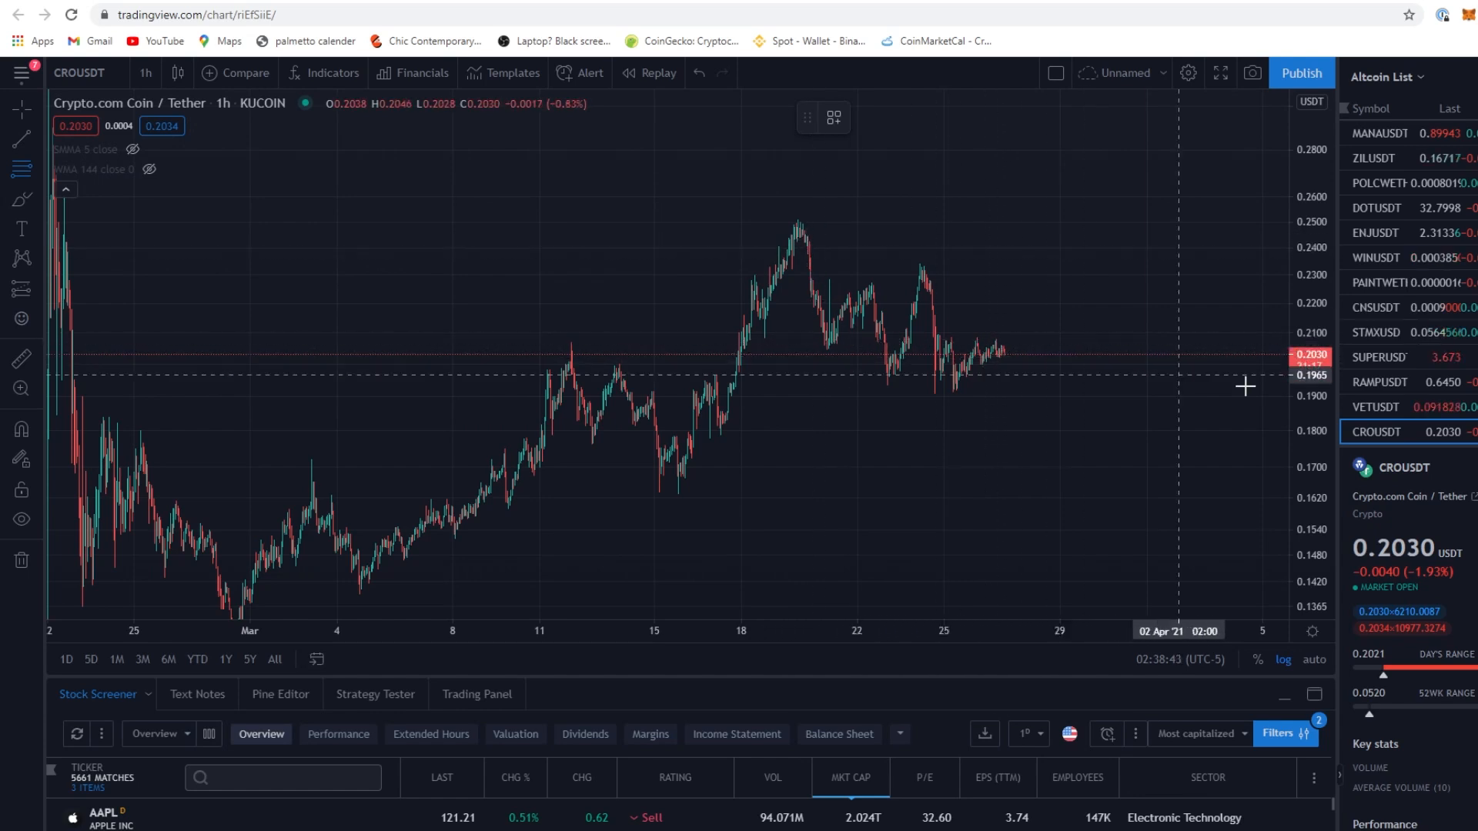
{"action": "mouse_move", "coordinate": [828, 511]}
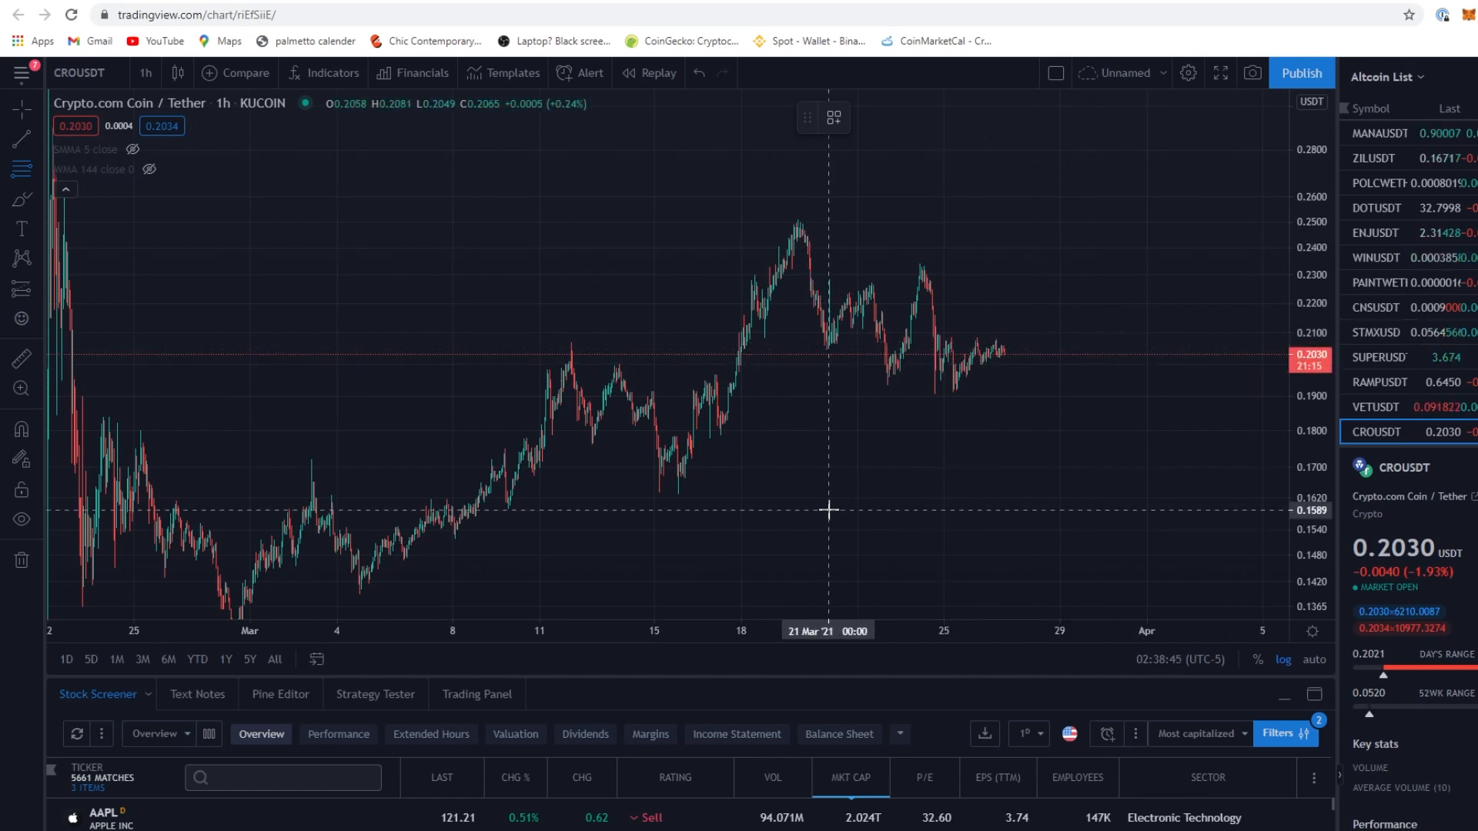
{"action": "mouse_move", "coordinate": [681, 479]}
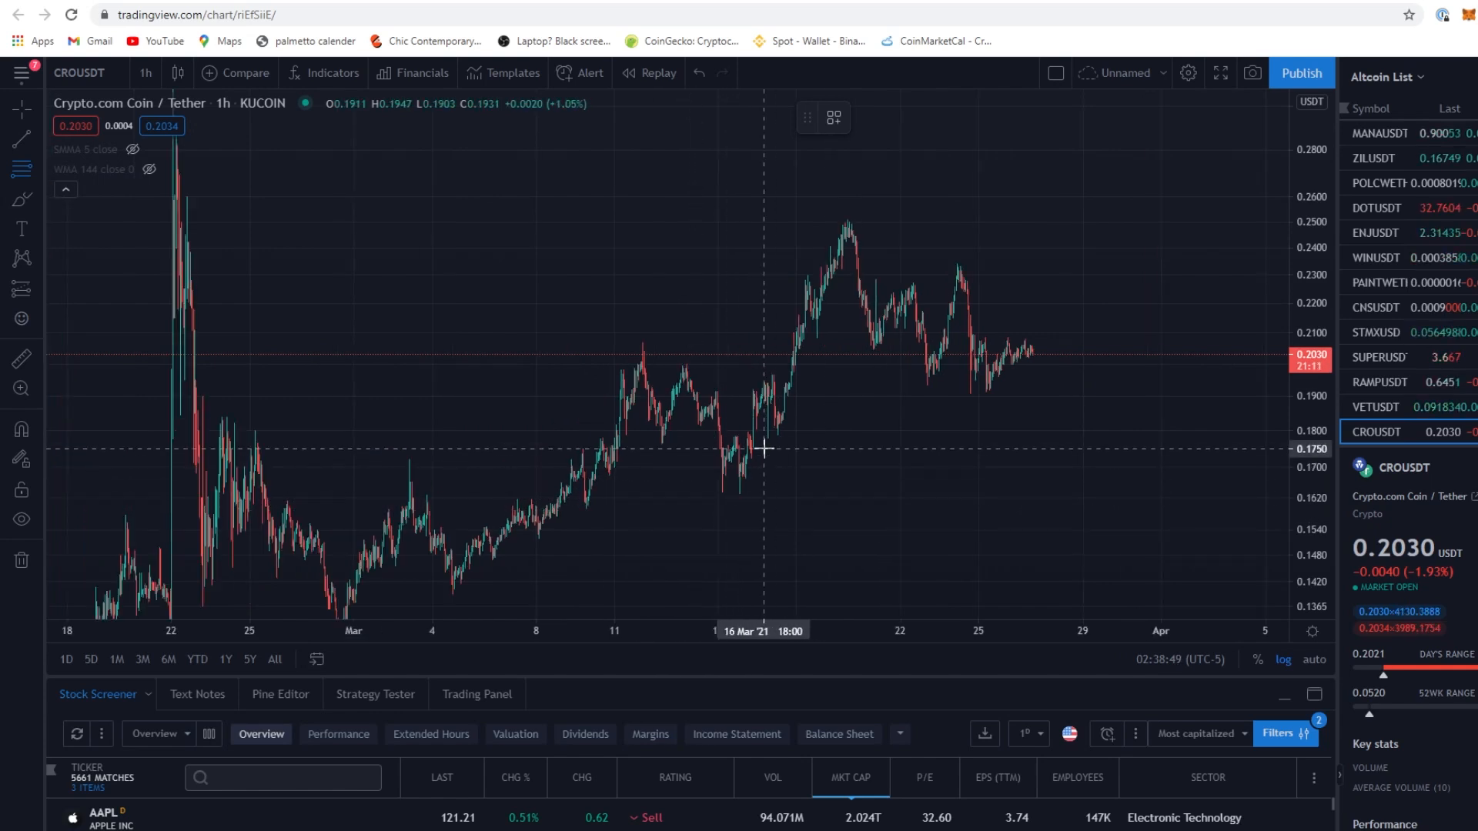
{"action": "mouse_move", "coordinate": [754, 442]}
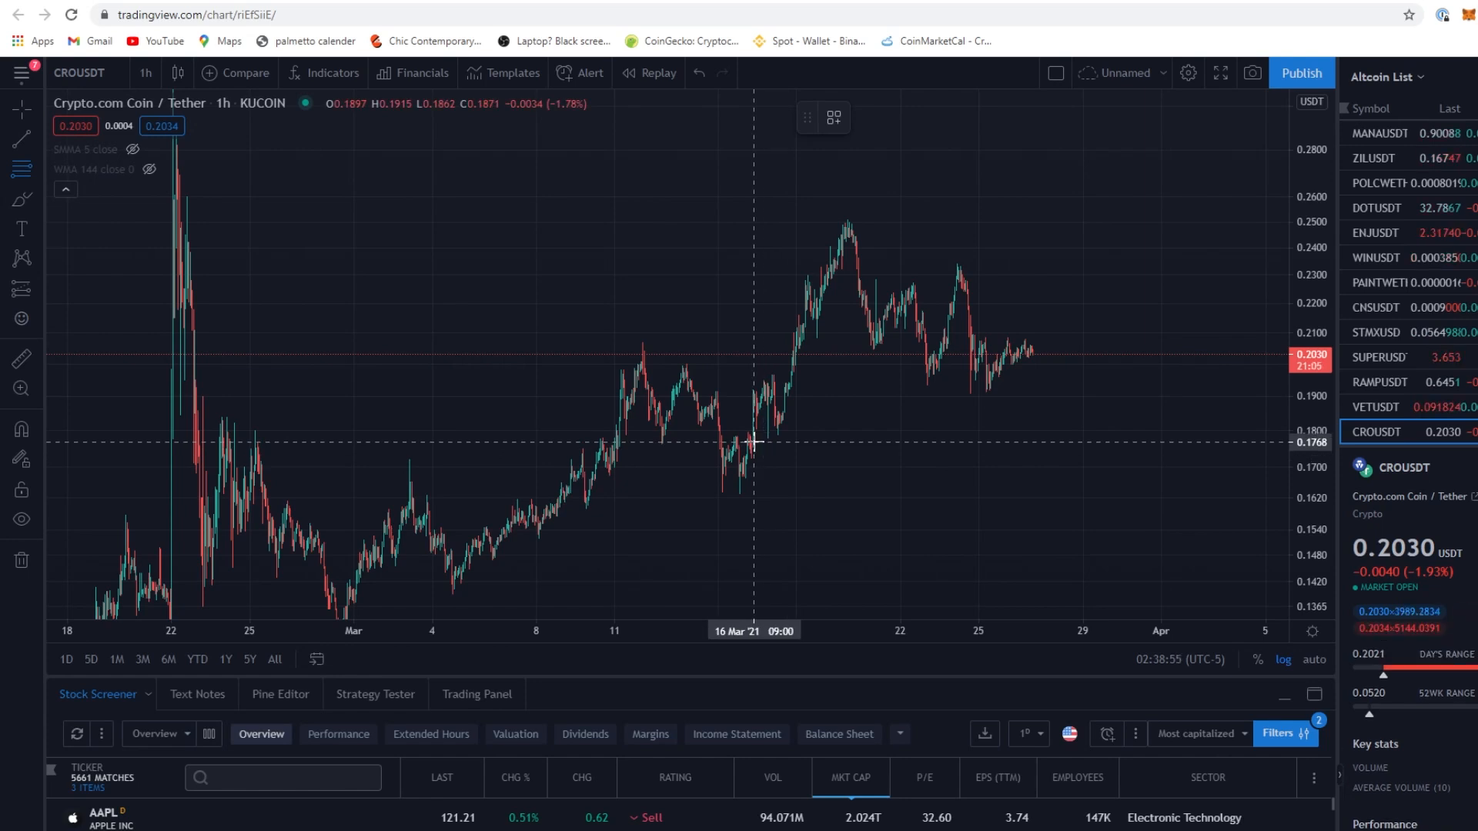
{"action": "mouse_move", "coordinate": [1141, 522]}
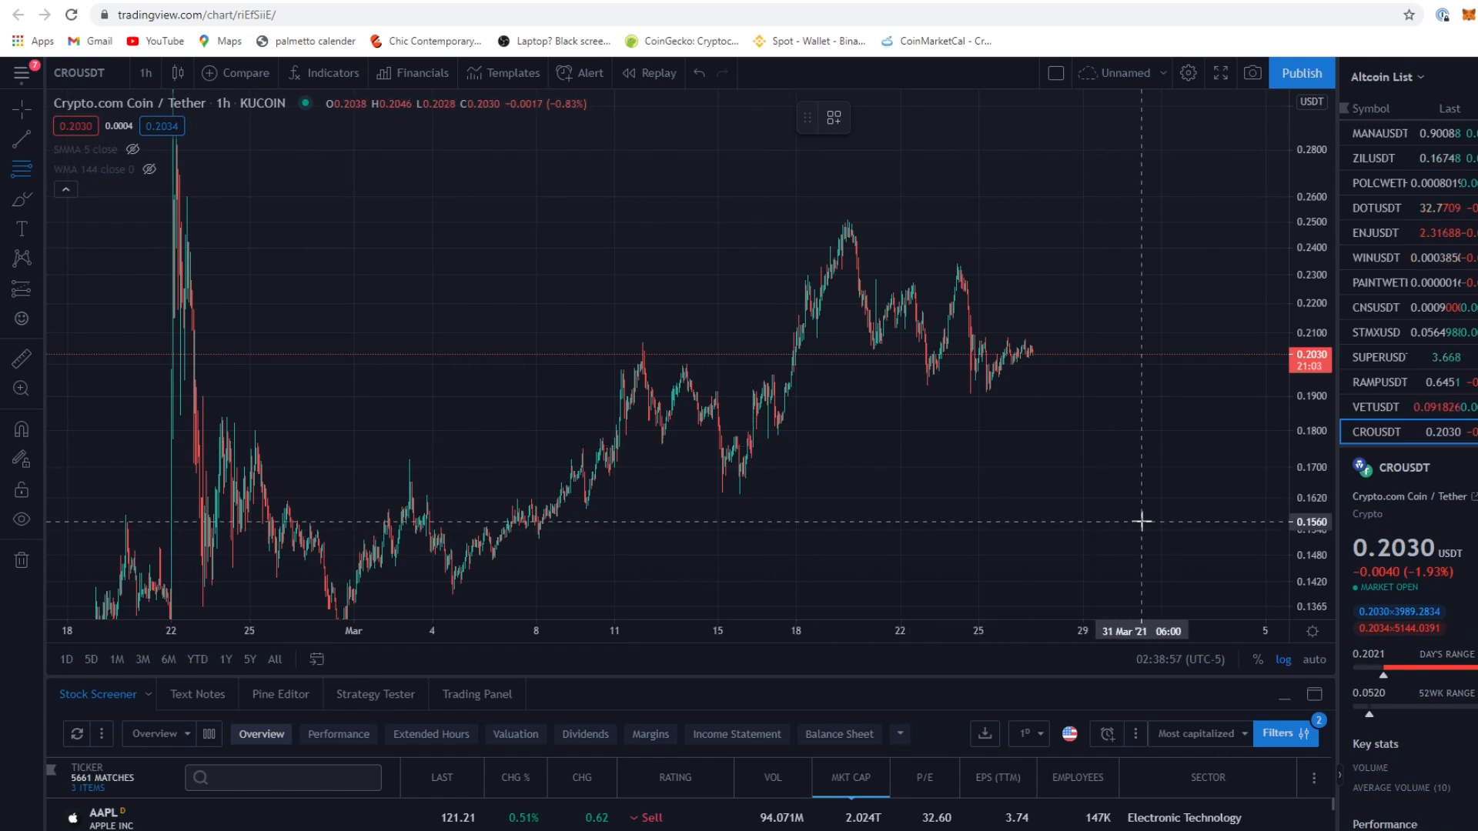
{"action": "mouse_move", "coordinate": [938, 381]}
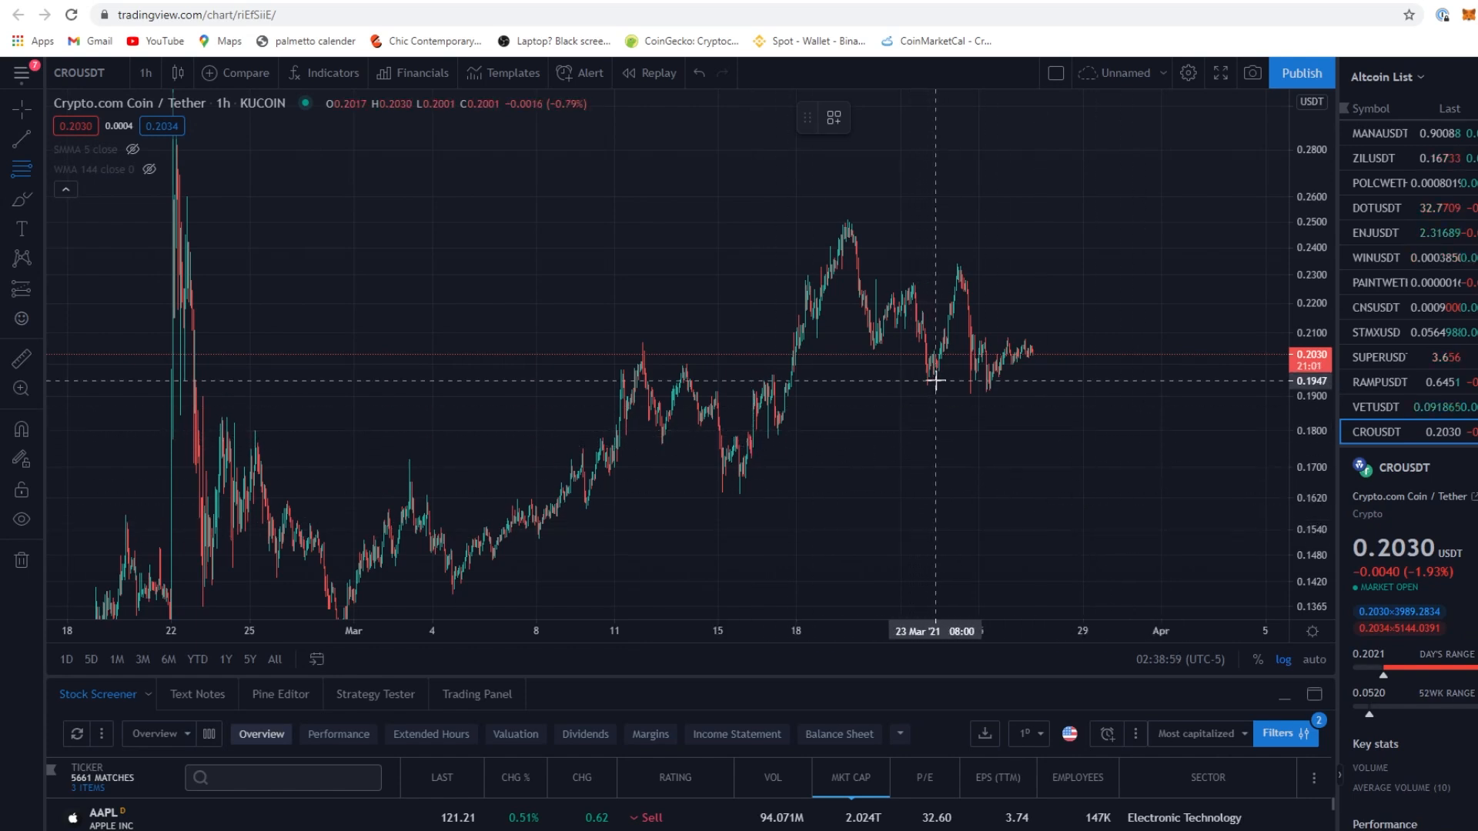
{"action": "mouse_move", "coordinate": [942, 363]}
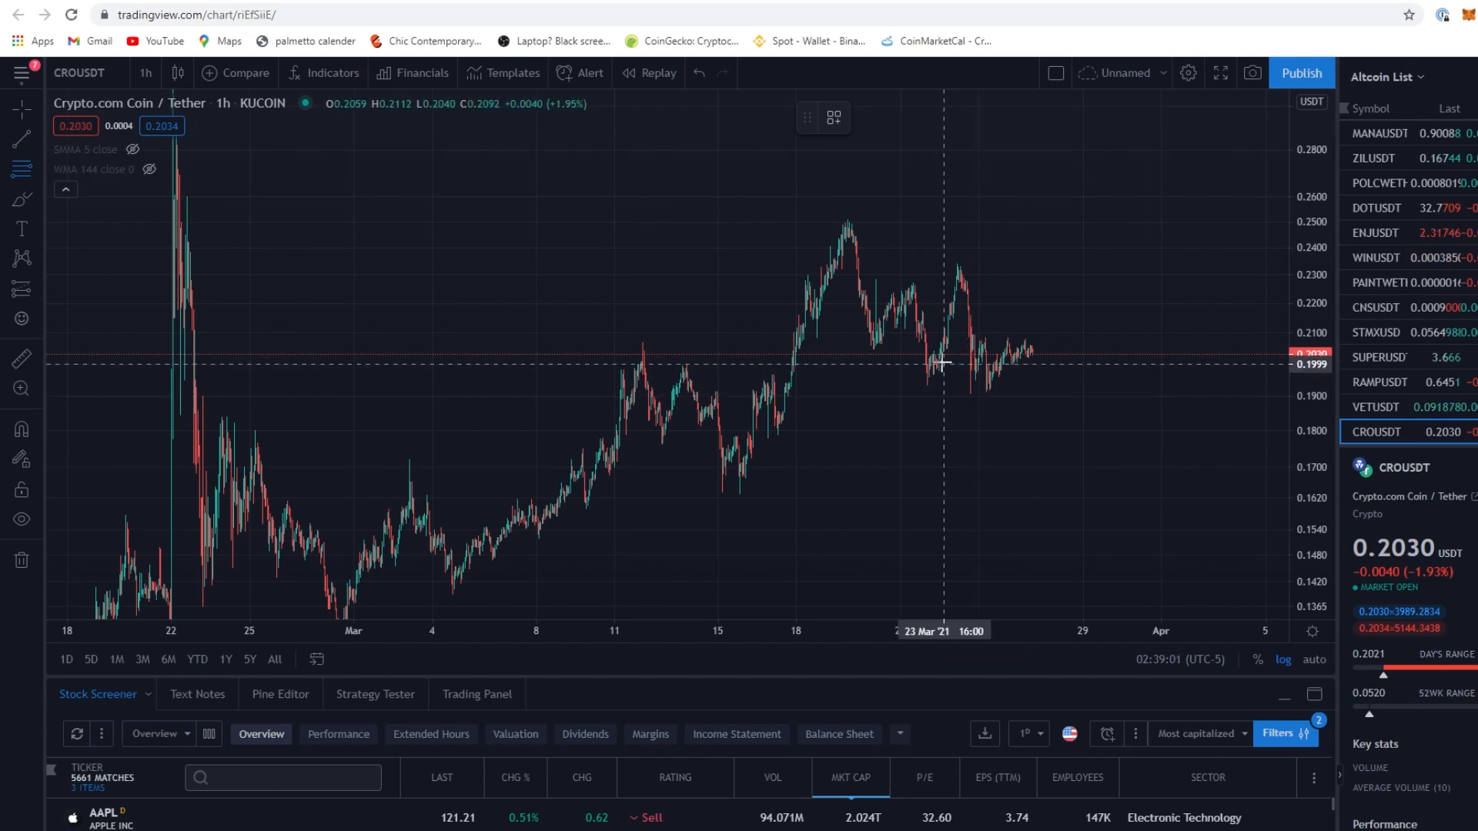
{"action": "mouse_move", "coordinate": [1102, 417]}
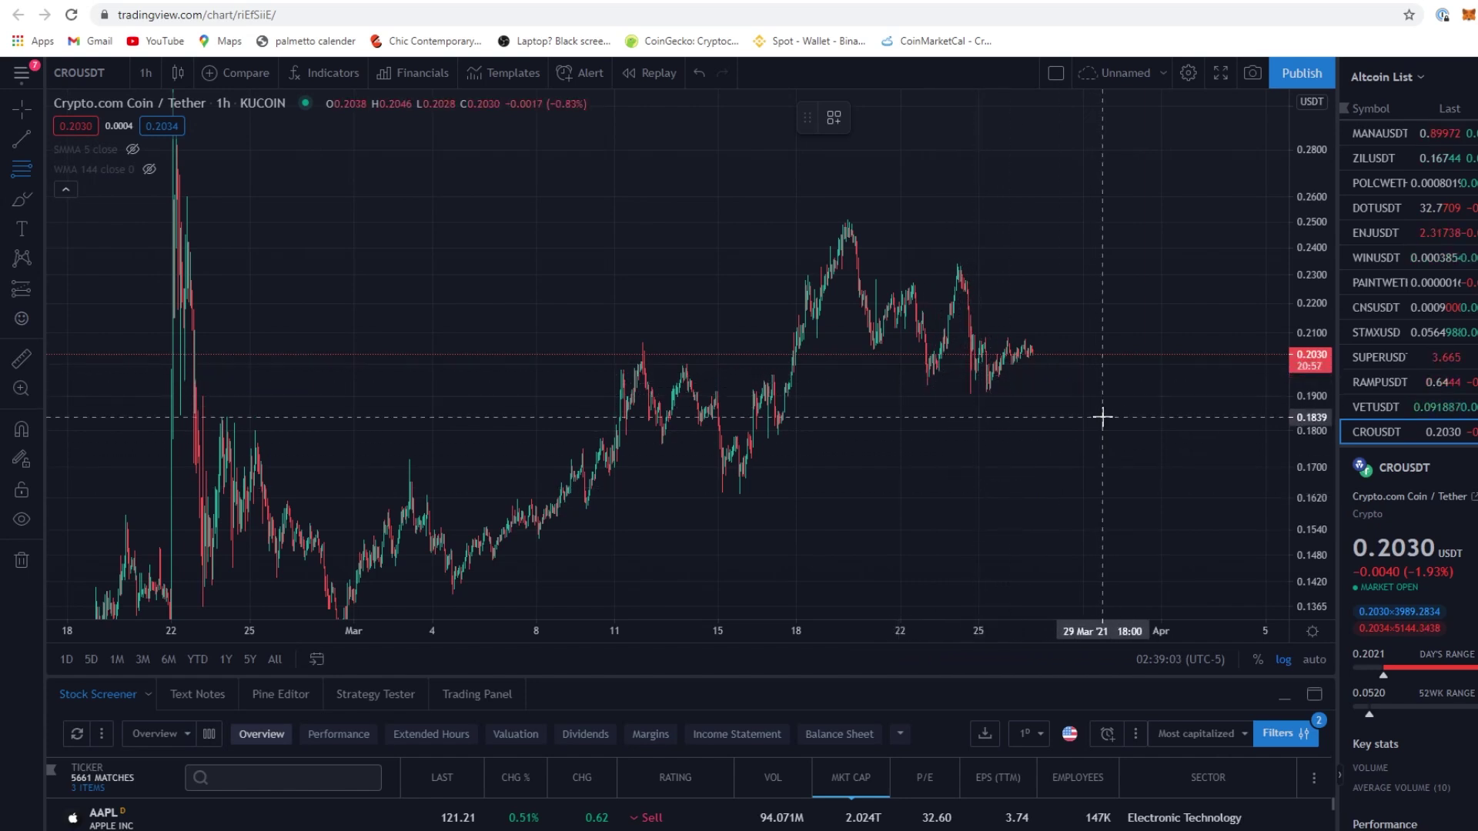
{"action": "mouse_move", "coordinate": [741, 480]}
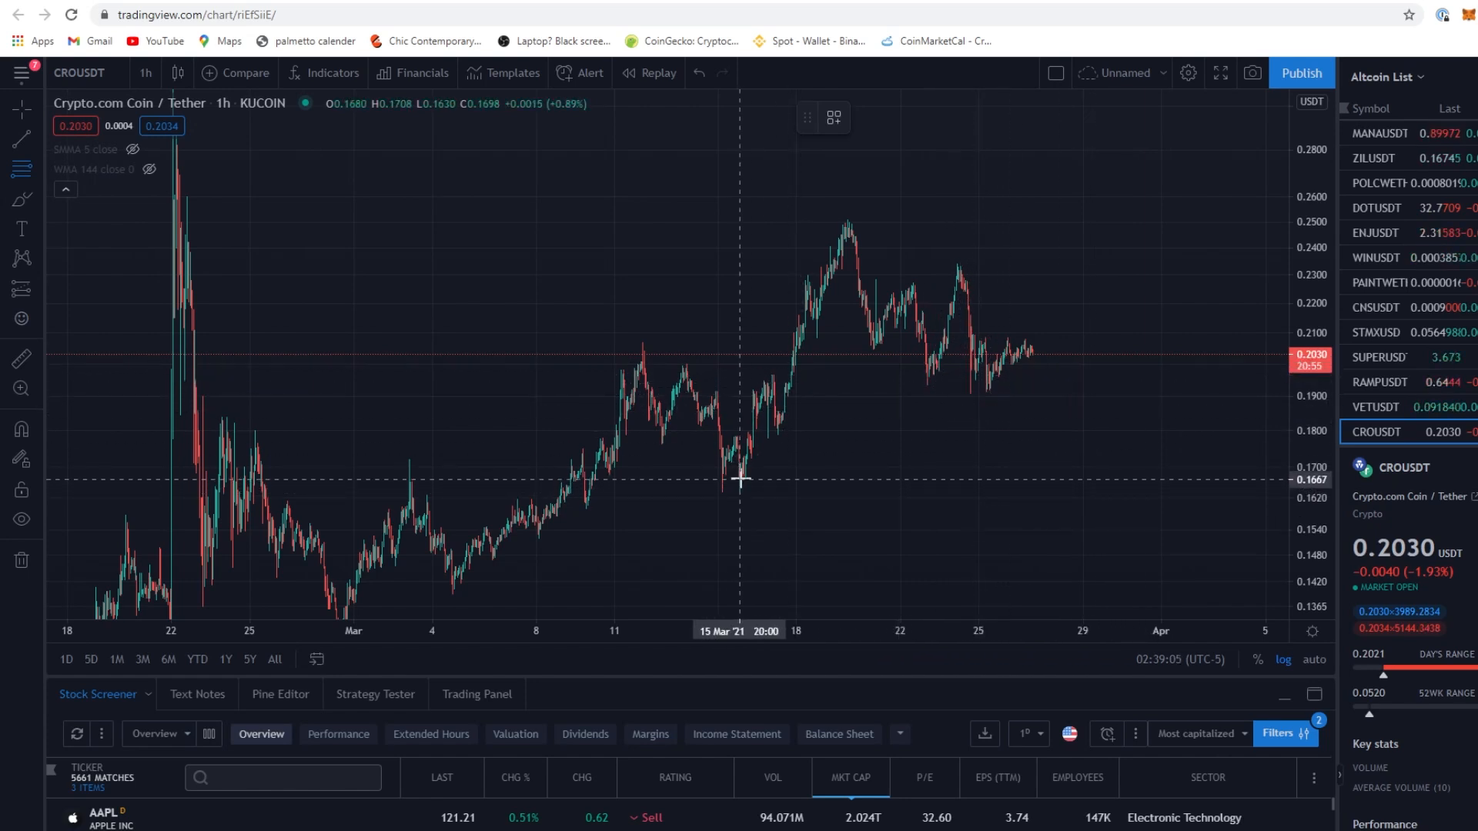
{"action": "mouse_move", "coordinate": [740, 475]}
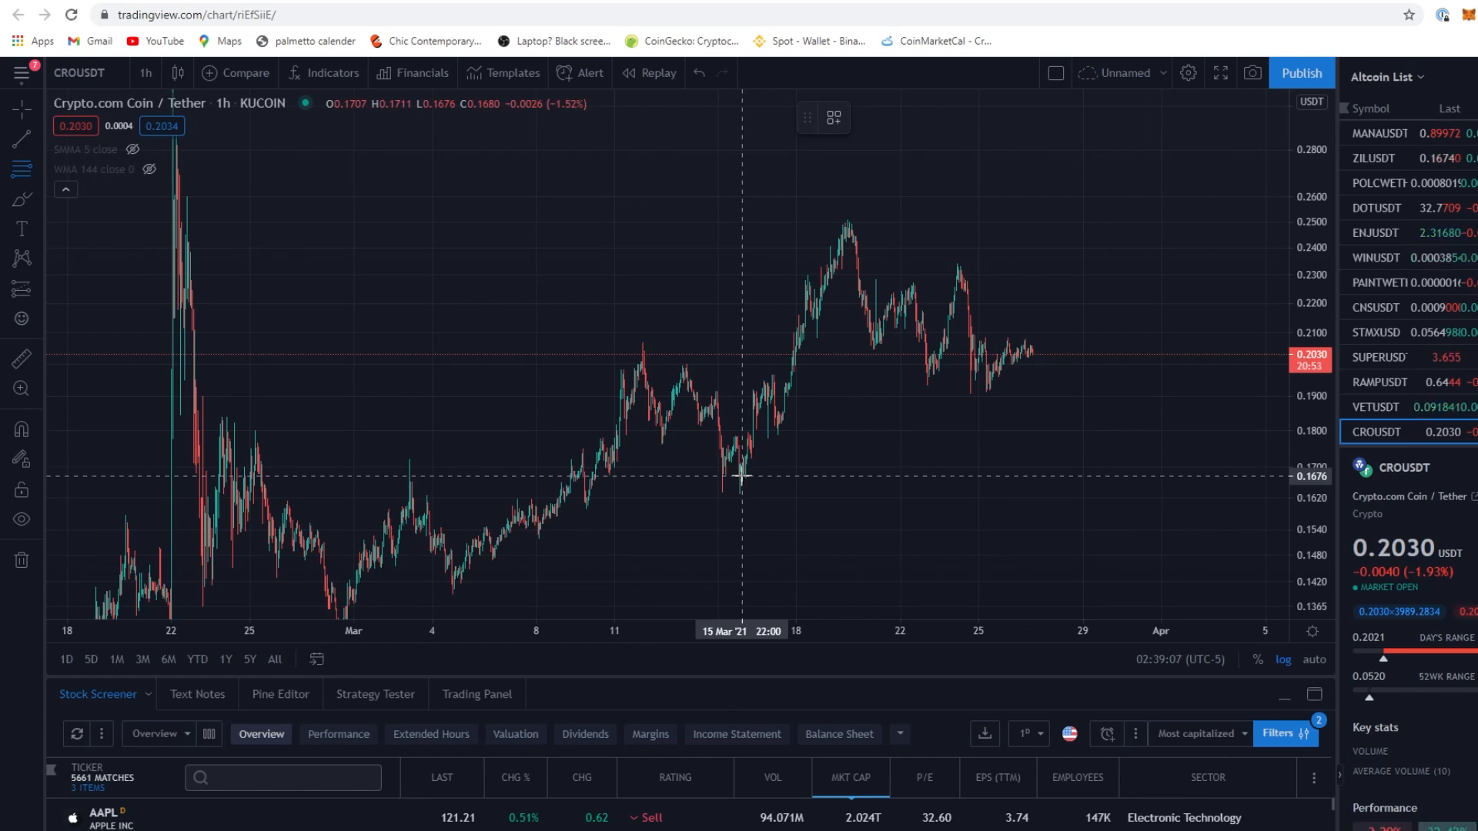
{"action": "mouse_move", "coordinate": [710, 488]}
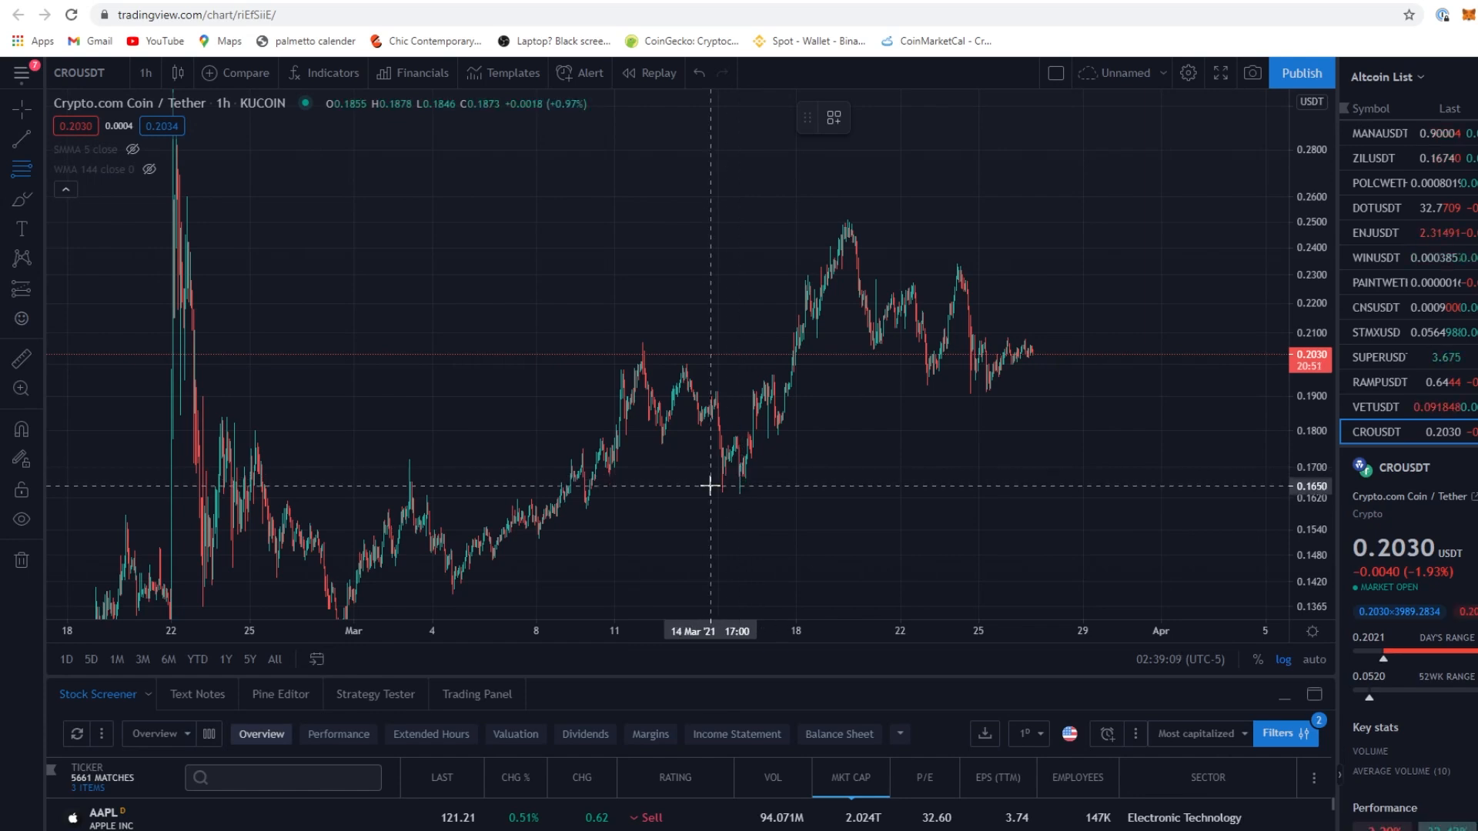
{"action": "mouse_move", "coordinate": [719, 479]}
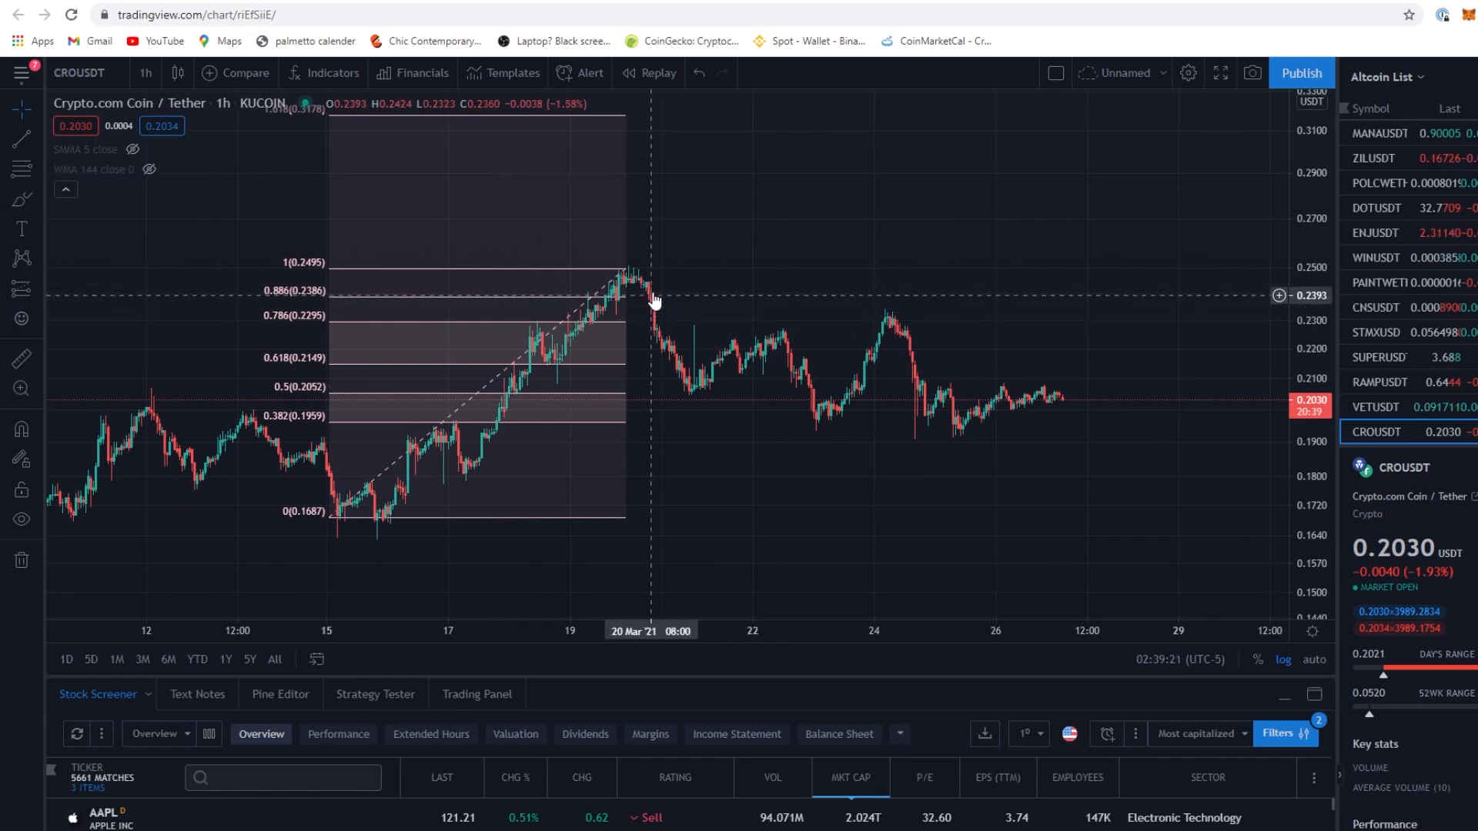
{"action": "mouse_move", "coordinate": [1110, 320]}
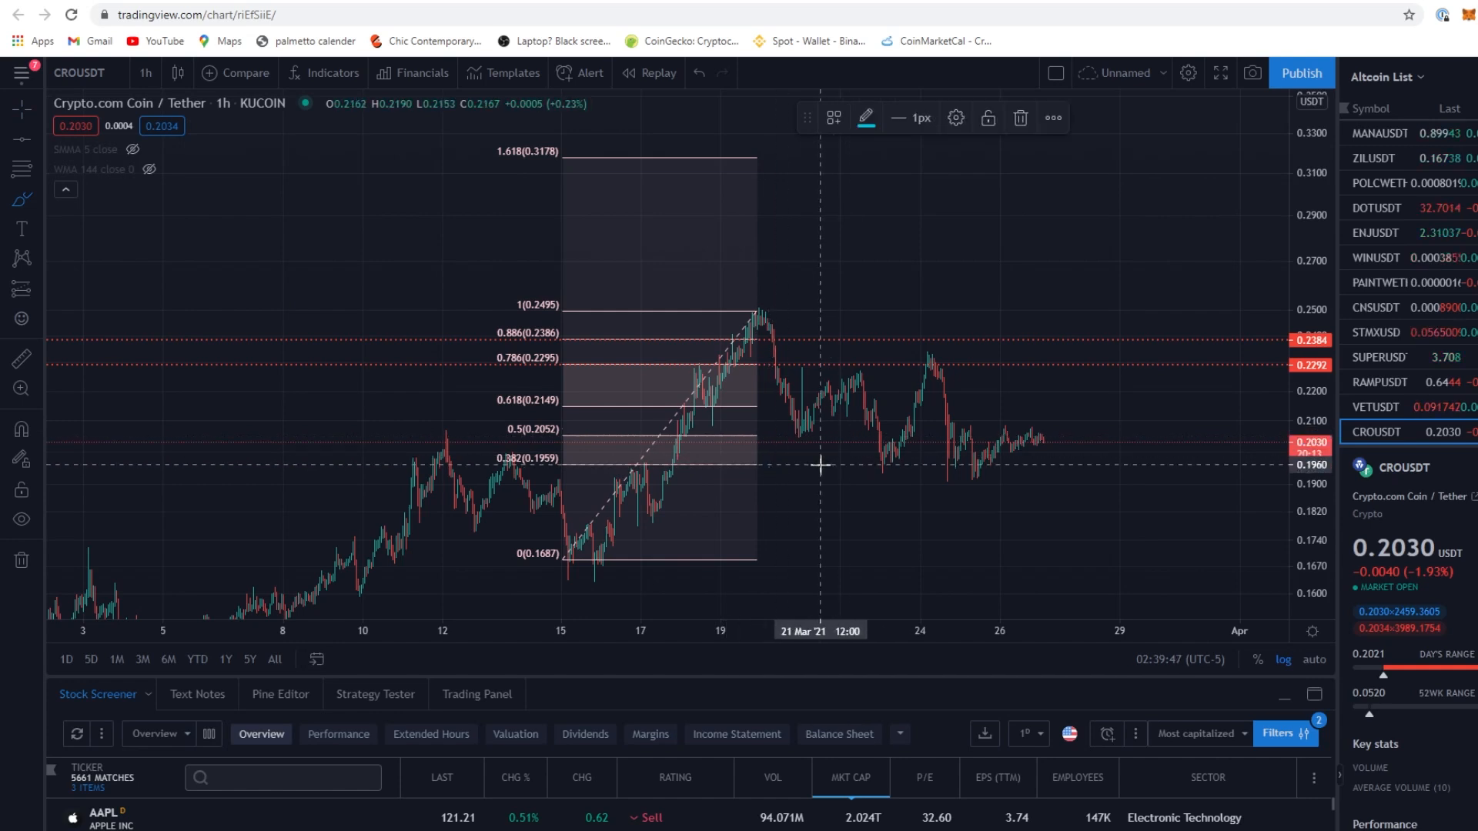
{"action": "mouse_move", "coordinate": [819, 469]}
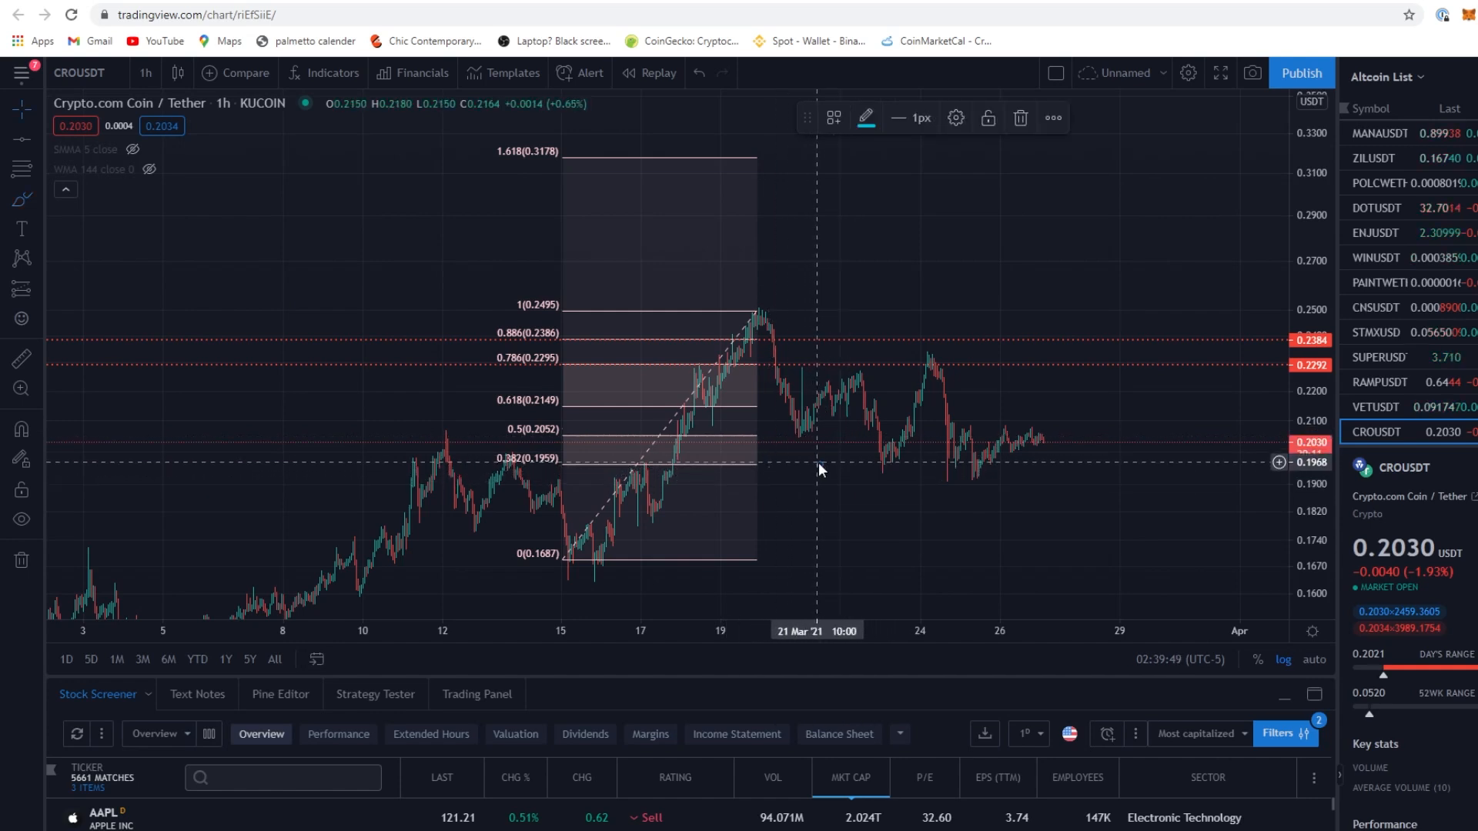
{"action": "mouse_move", "coordinate": [37, 205]}
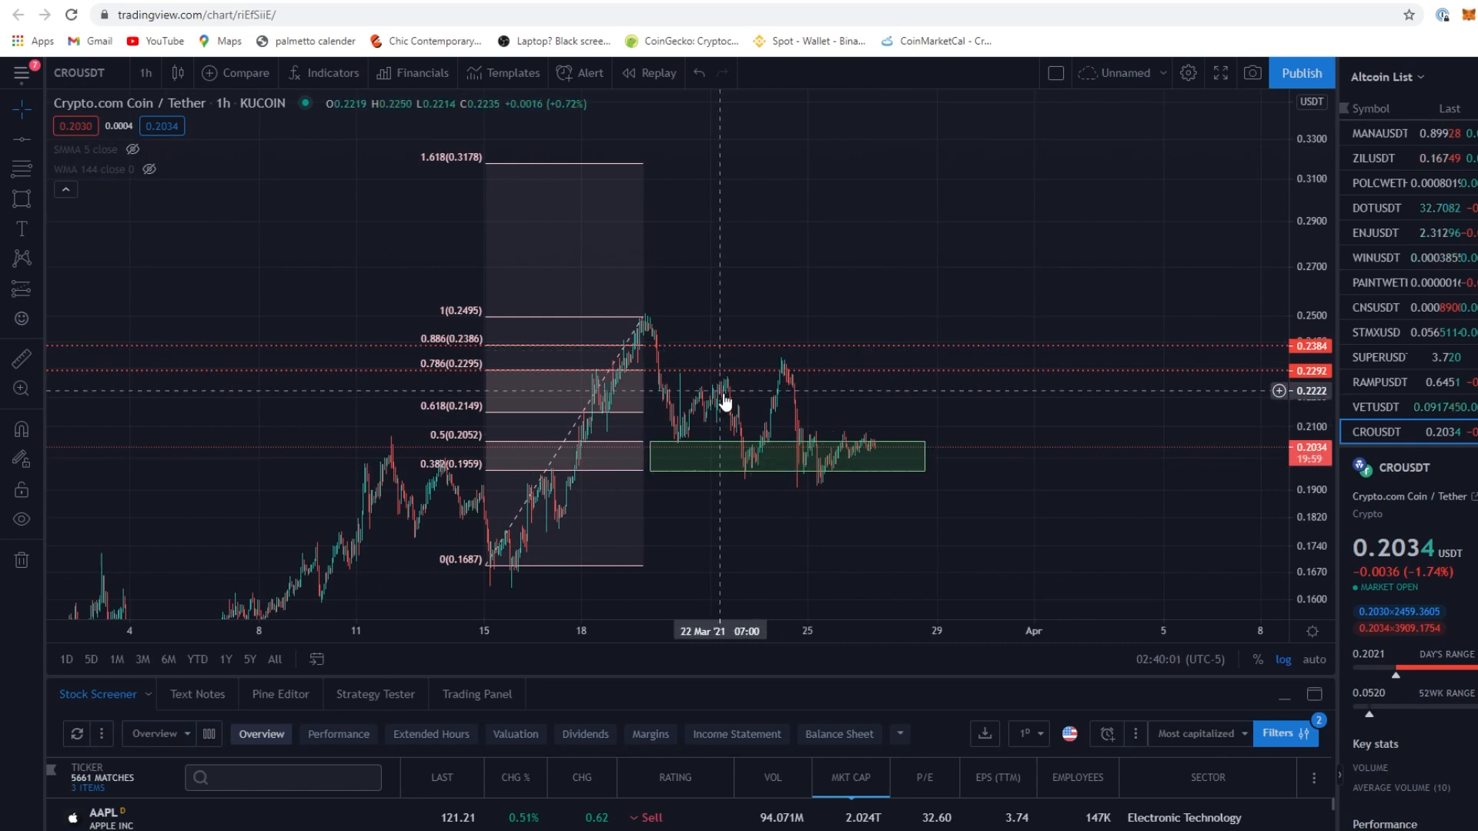
Shift the CROUSDT chart right to make room beyond the latest candles
{"action": "scroll", "scroll_direction": "right", "scroll_amount": 3}
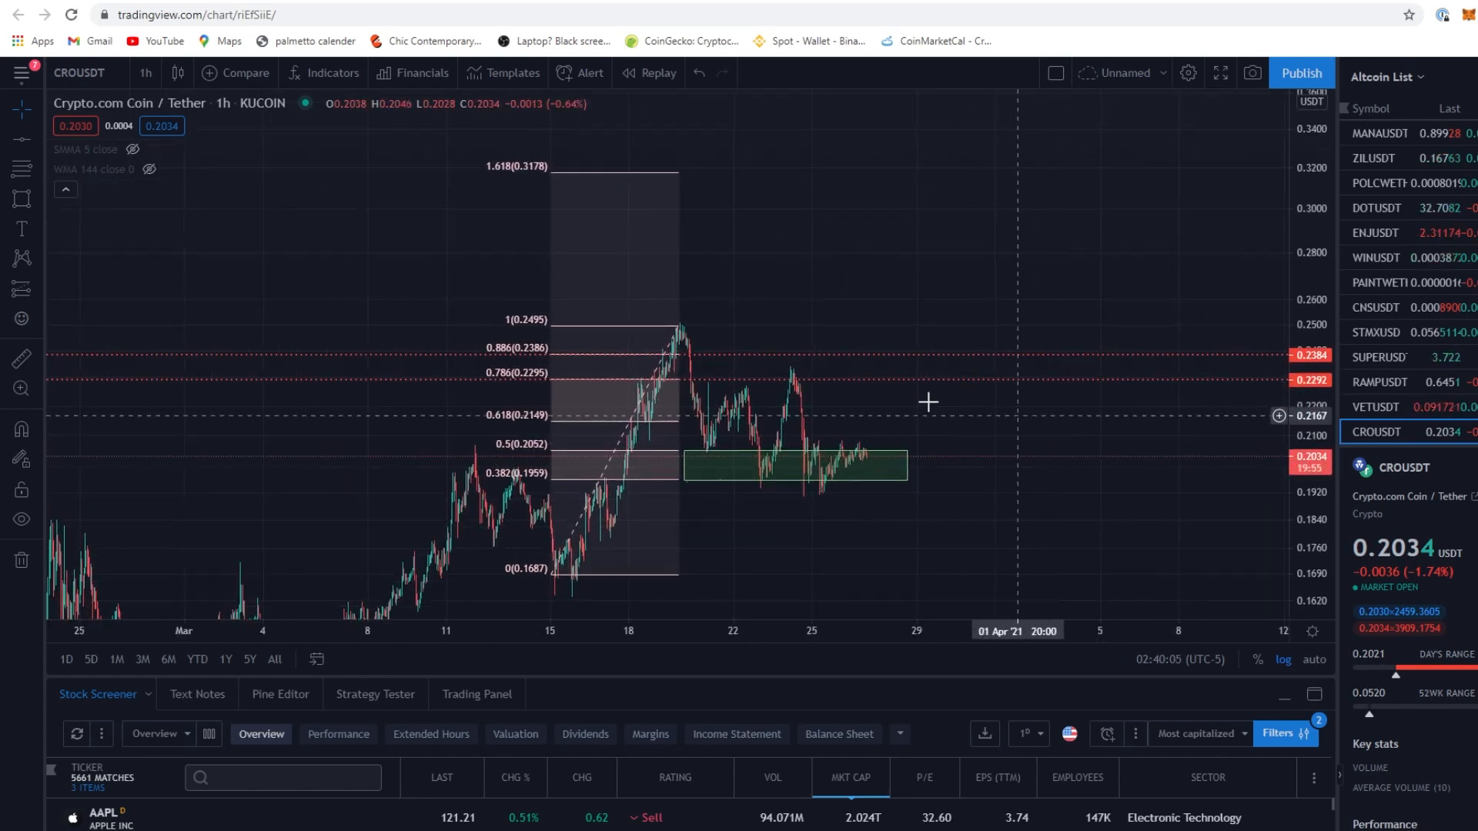
{"action": "mouse_move", "coordinate": [904, 368]}
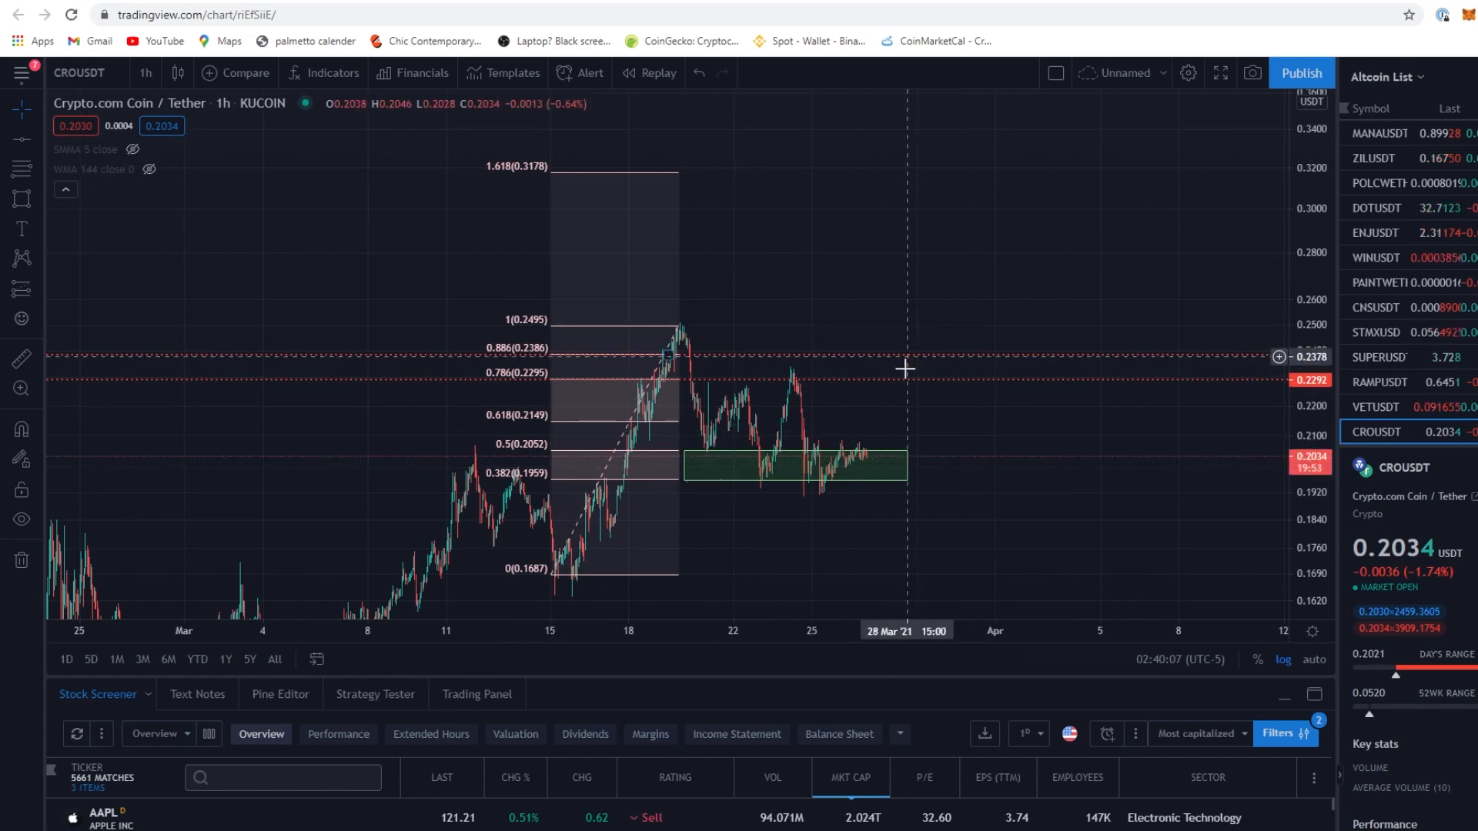
{"action": "mouse_move", "coordinate": [901, 476]}
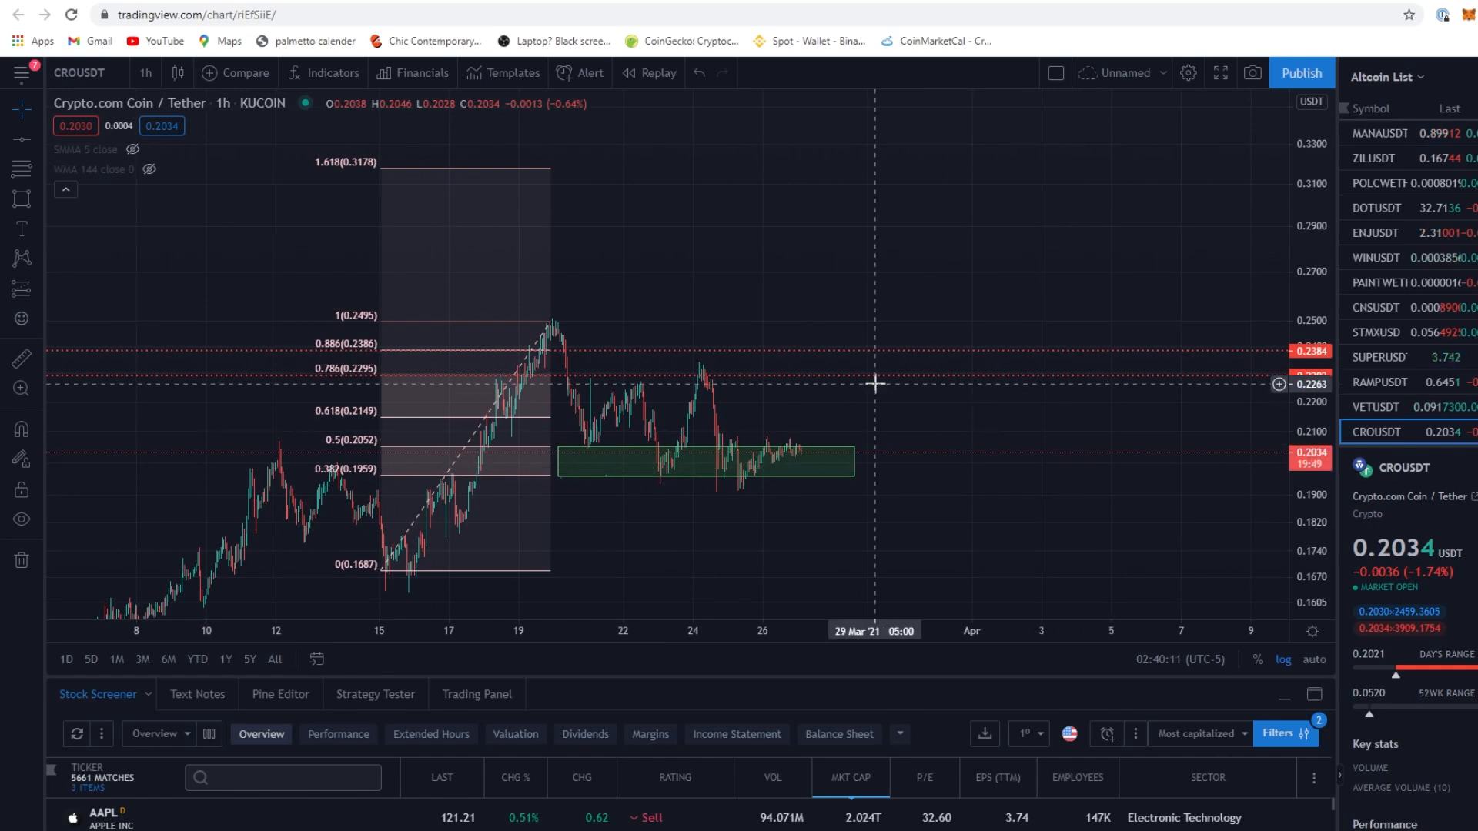
{"action": "mouse_move", "coordinate": [720, 355]}
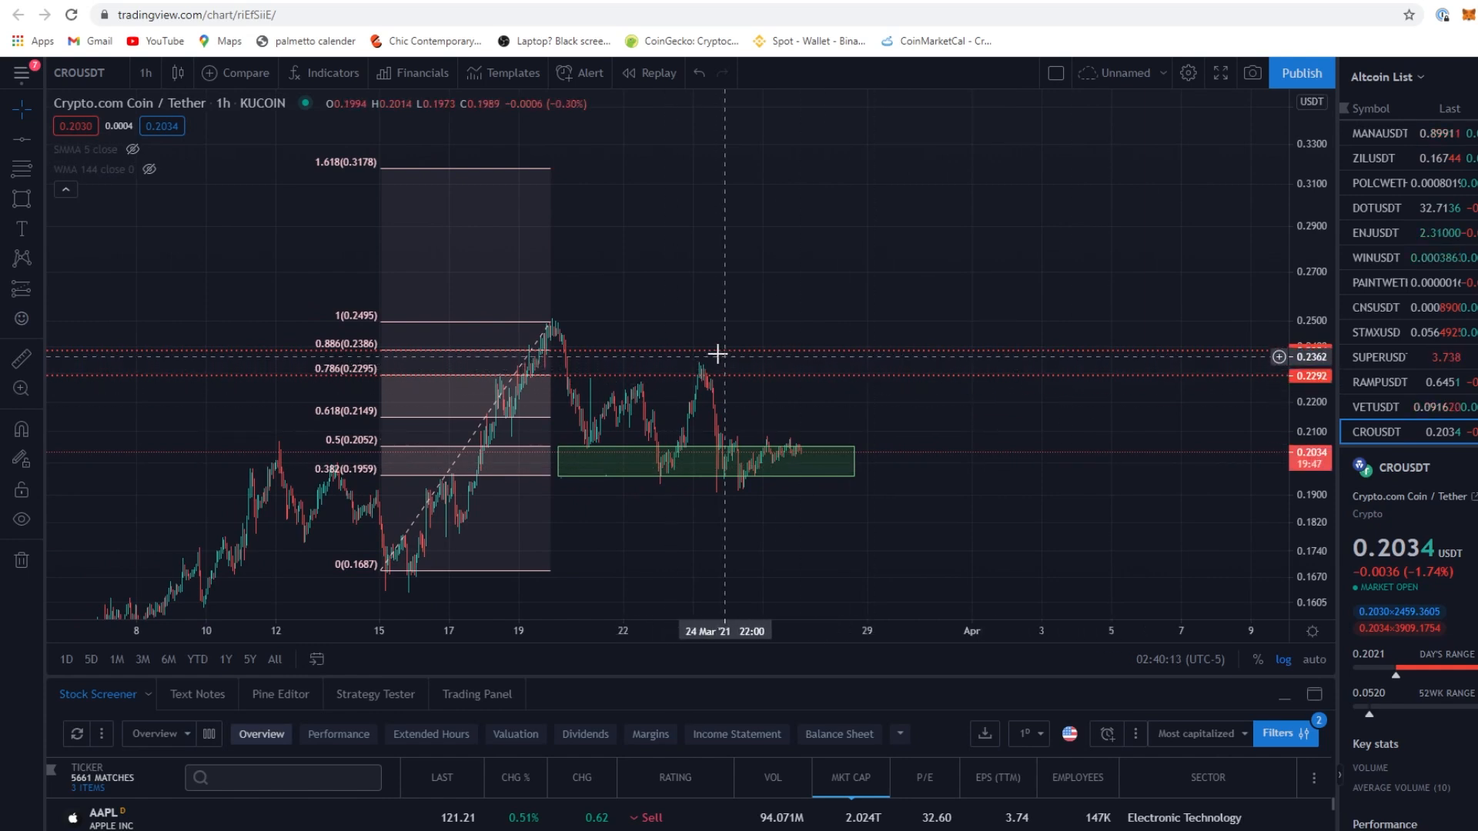
{"action": "mouse_move", "coordinate": [751, 359]}
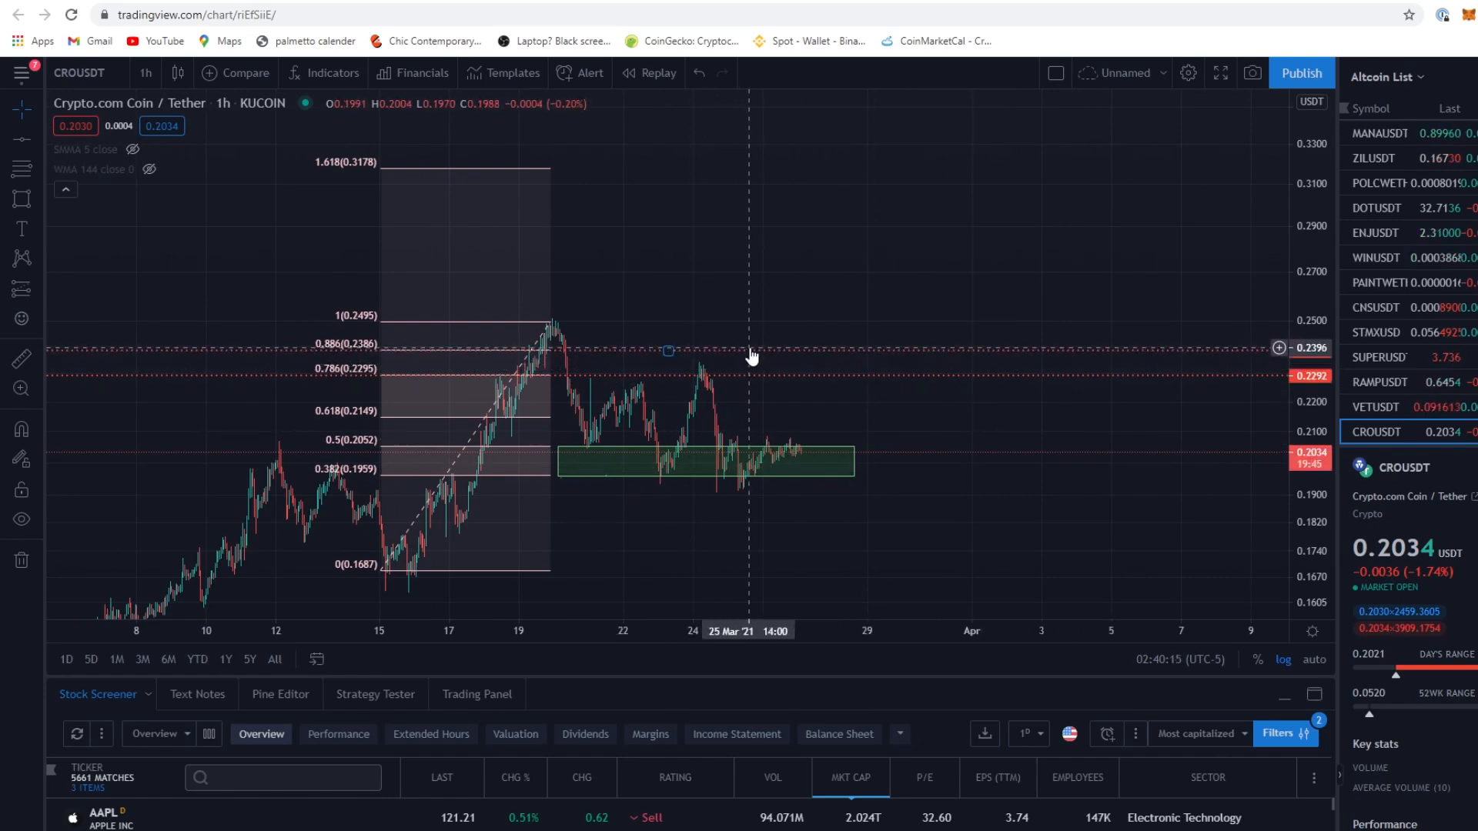
{"action": "mouse_move", "coordinate": [561, 347]}
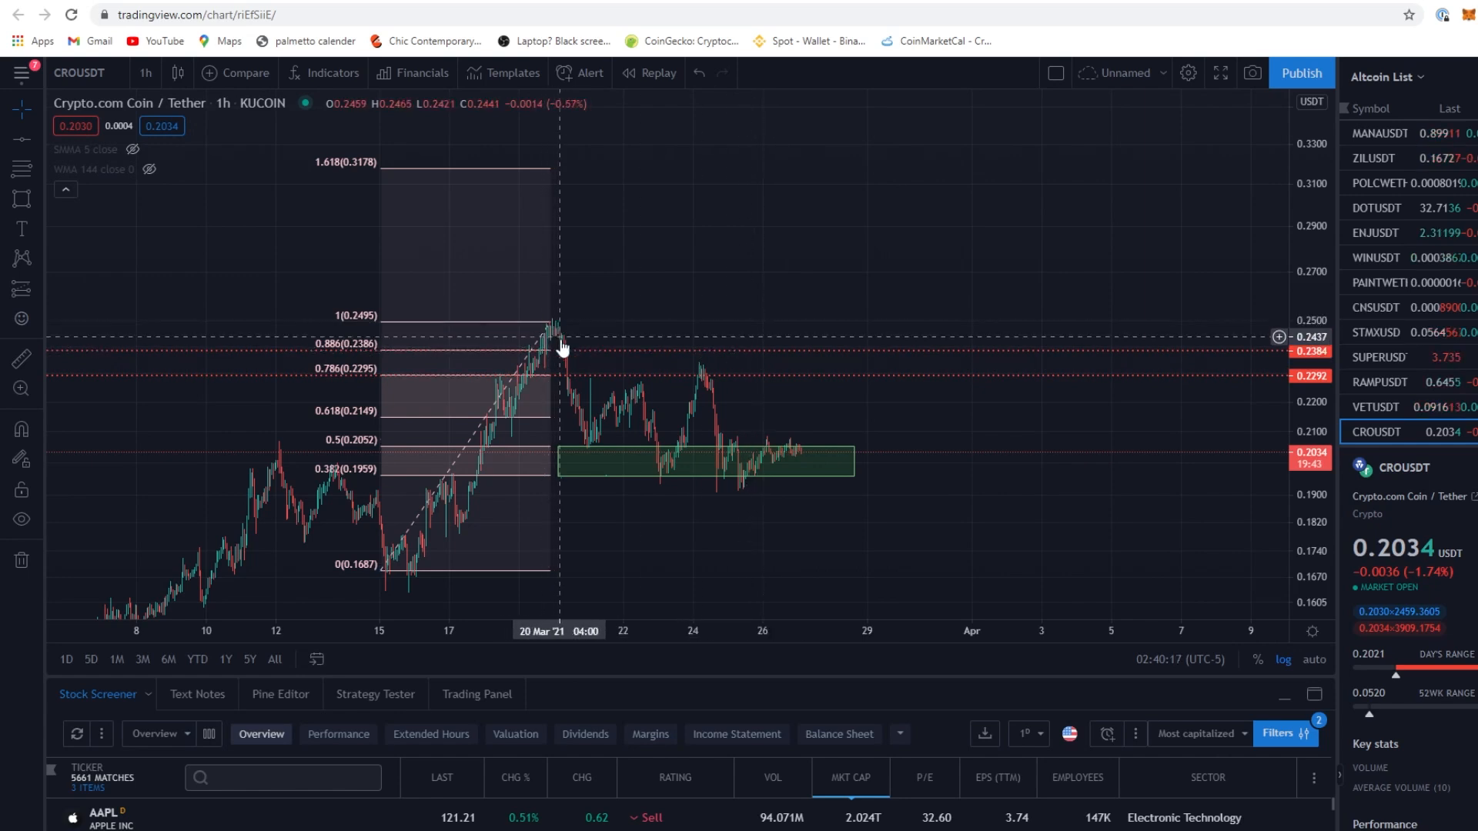
{"action": "mouse_move", "coordinate": [686, 451]}
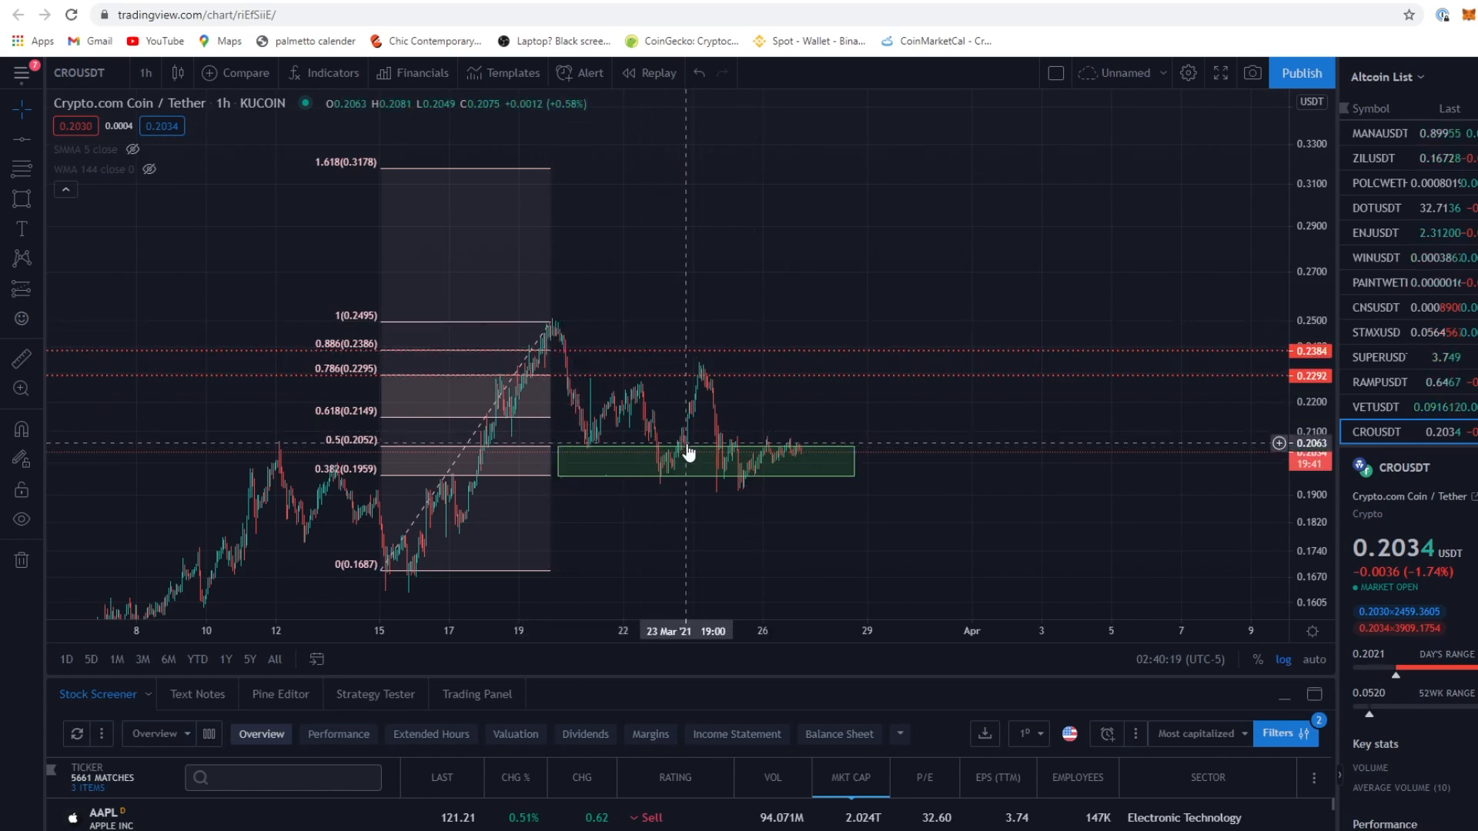
{"action": "mouse_move", "coordinate": [701, 356]}
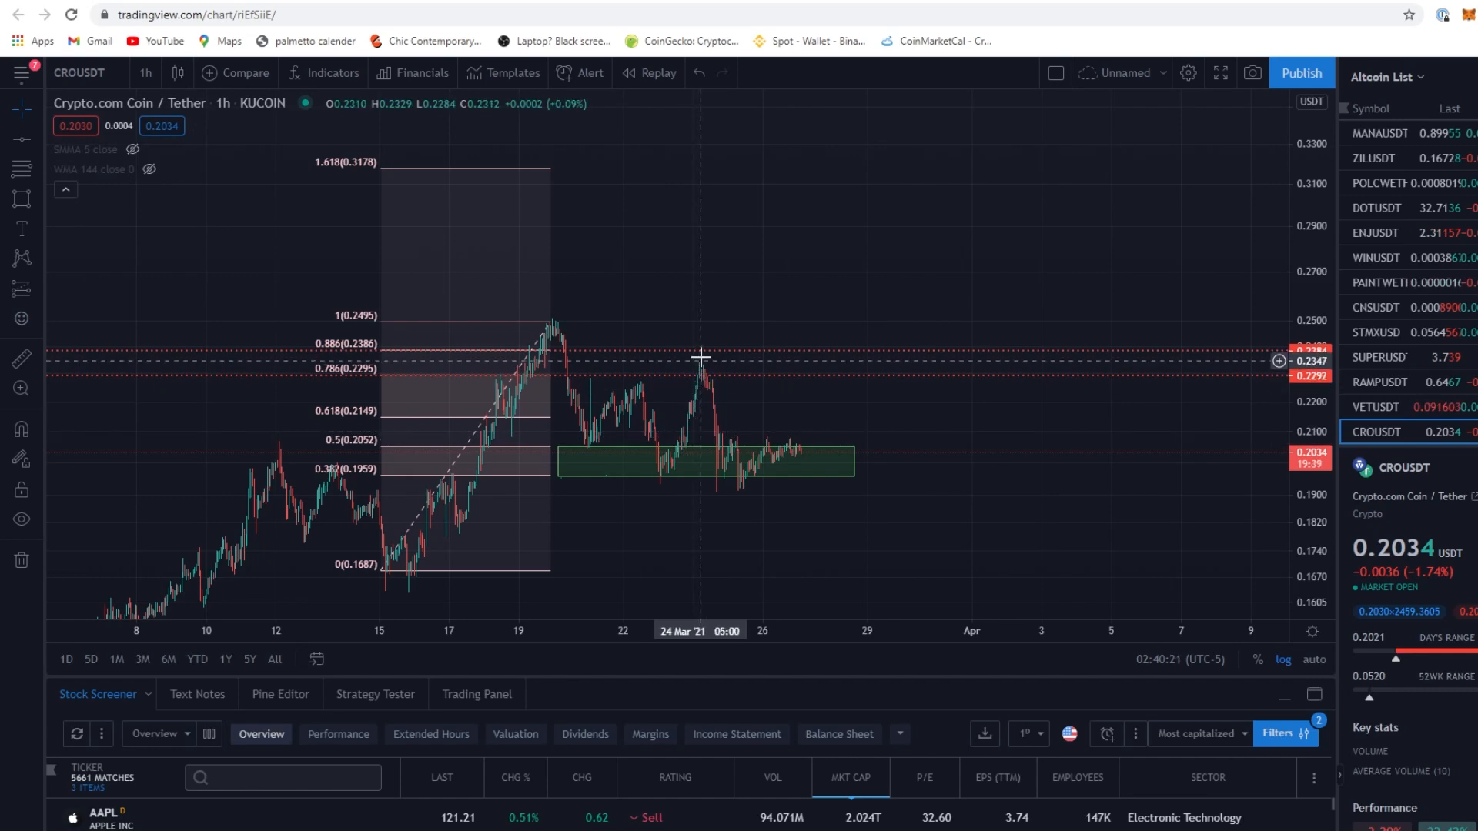
{"action": "mouse_move", "coordinate": [868, 322]}
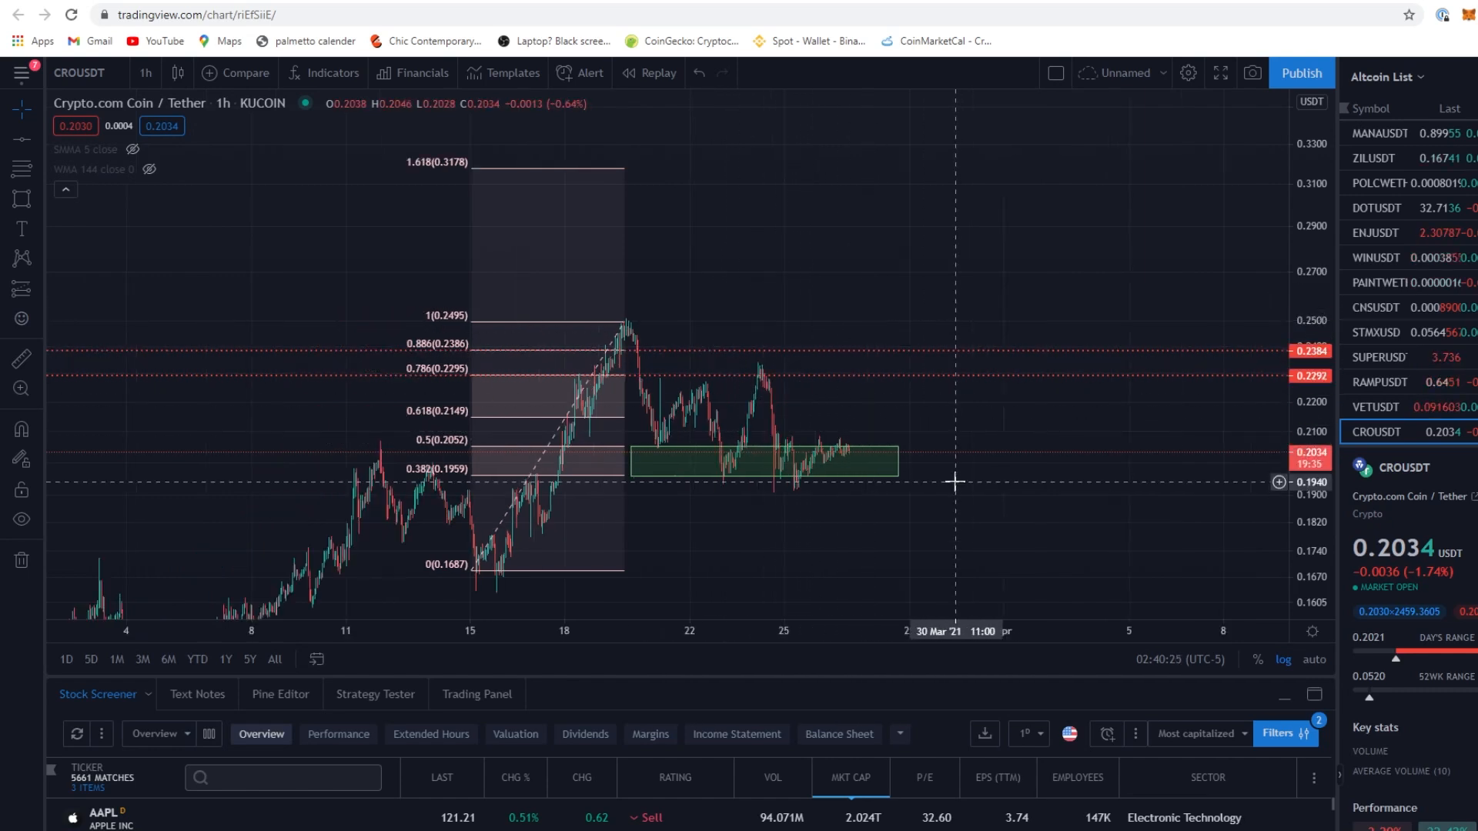
{"action": "mouse_move", "coordinate": [36, 271]}
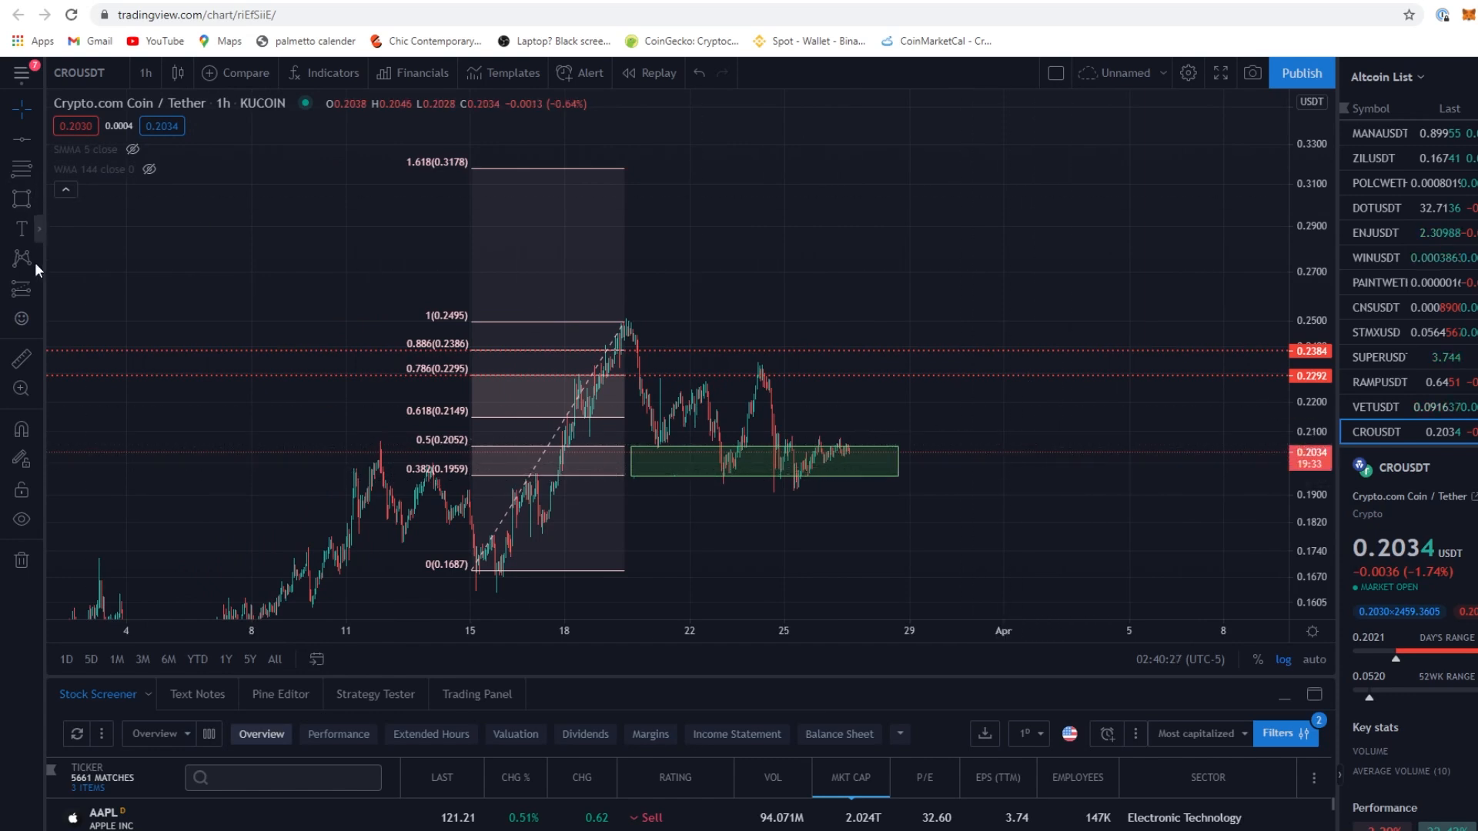
Place price labels 0.2036 at the buy-zone box edge and 0.3094 at the 1.618 Fib level
{"action": "left_click", "coordinate": [22, 228]}
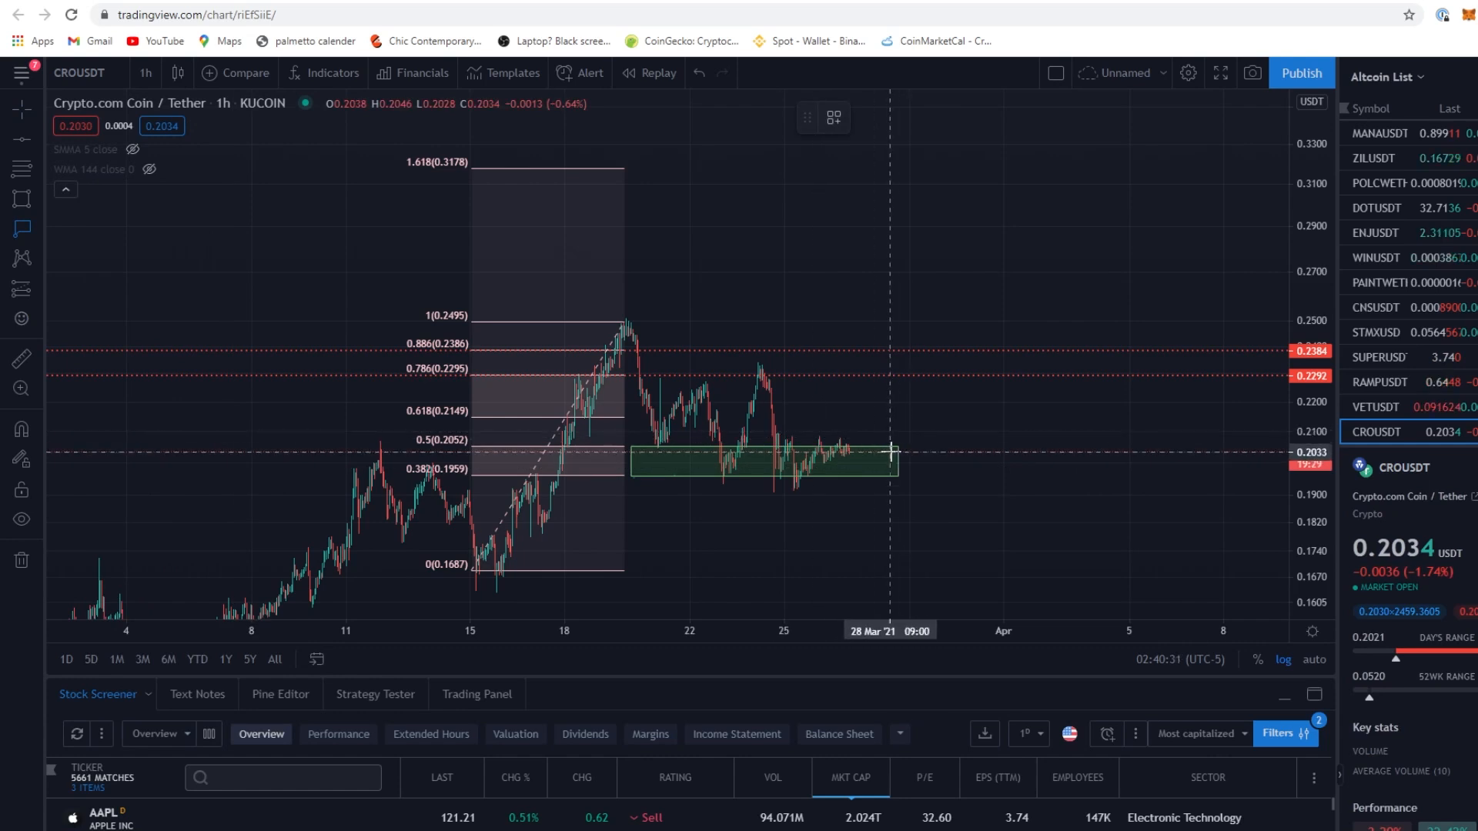
{"action": "mouse_move", "coordinate": [1007, 440]}
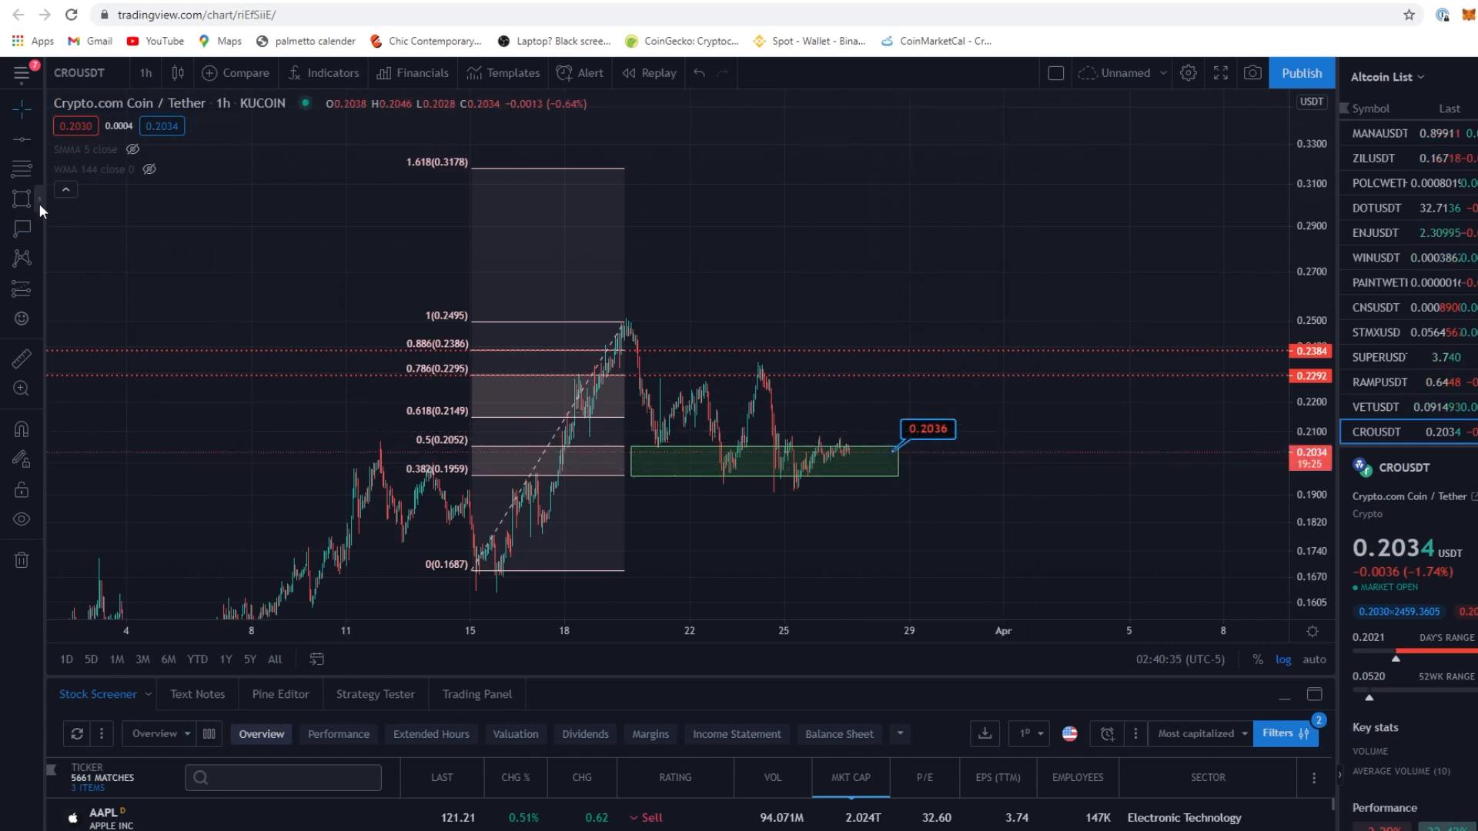
{"action": "mouse_move", "coordinate": [628, 185]}
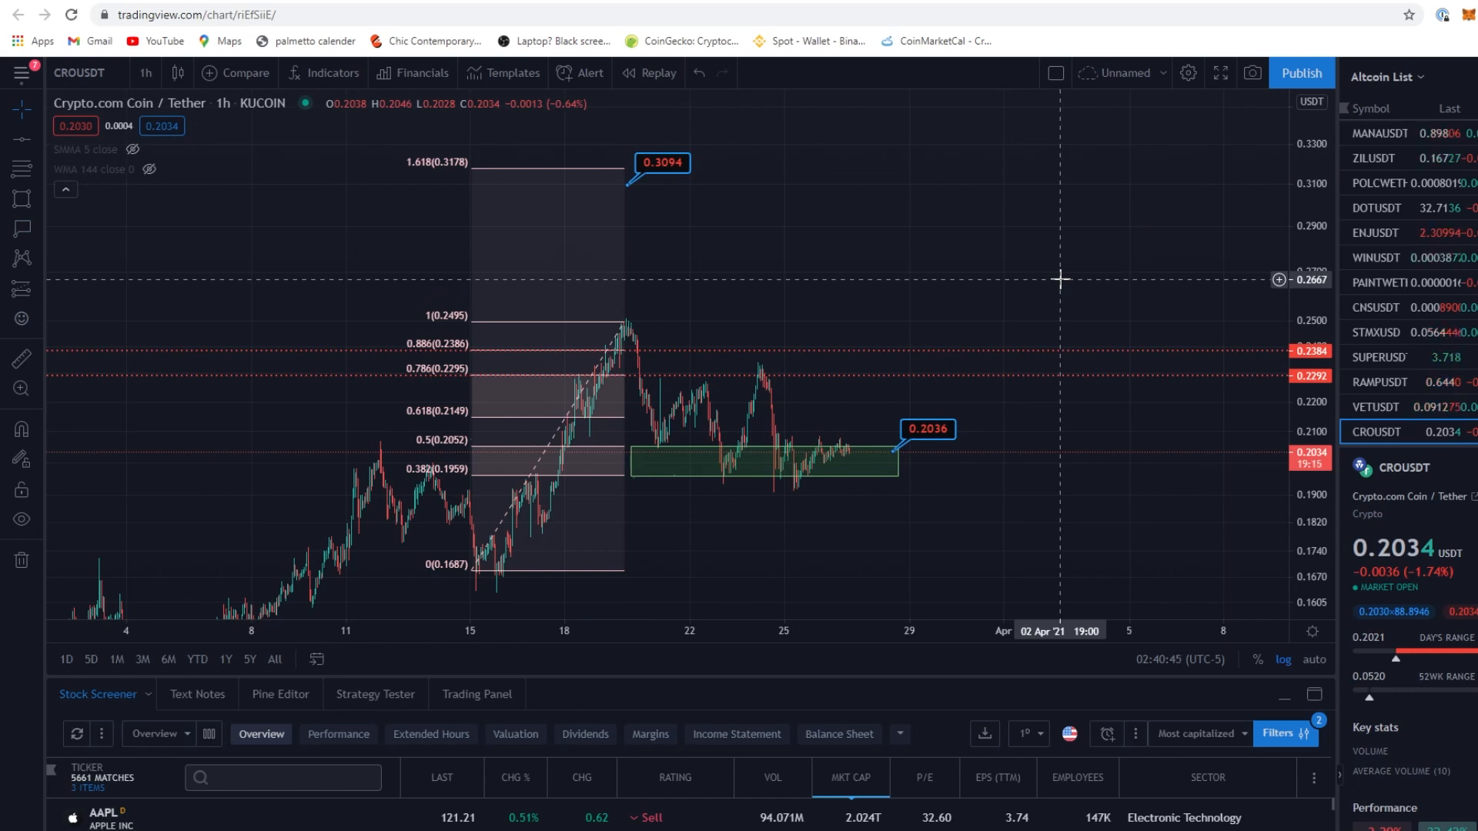
{"action": "mouse_move", "coordinate": [1245, 409]}
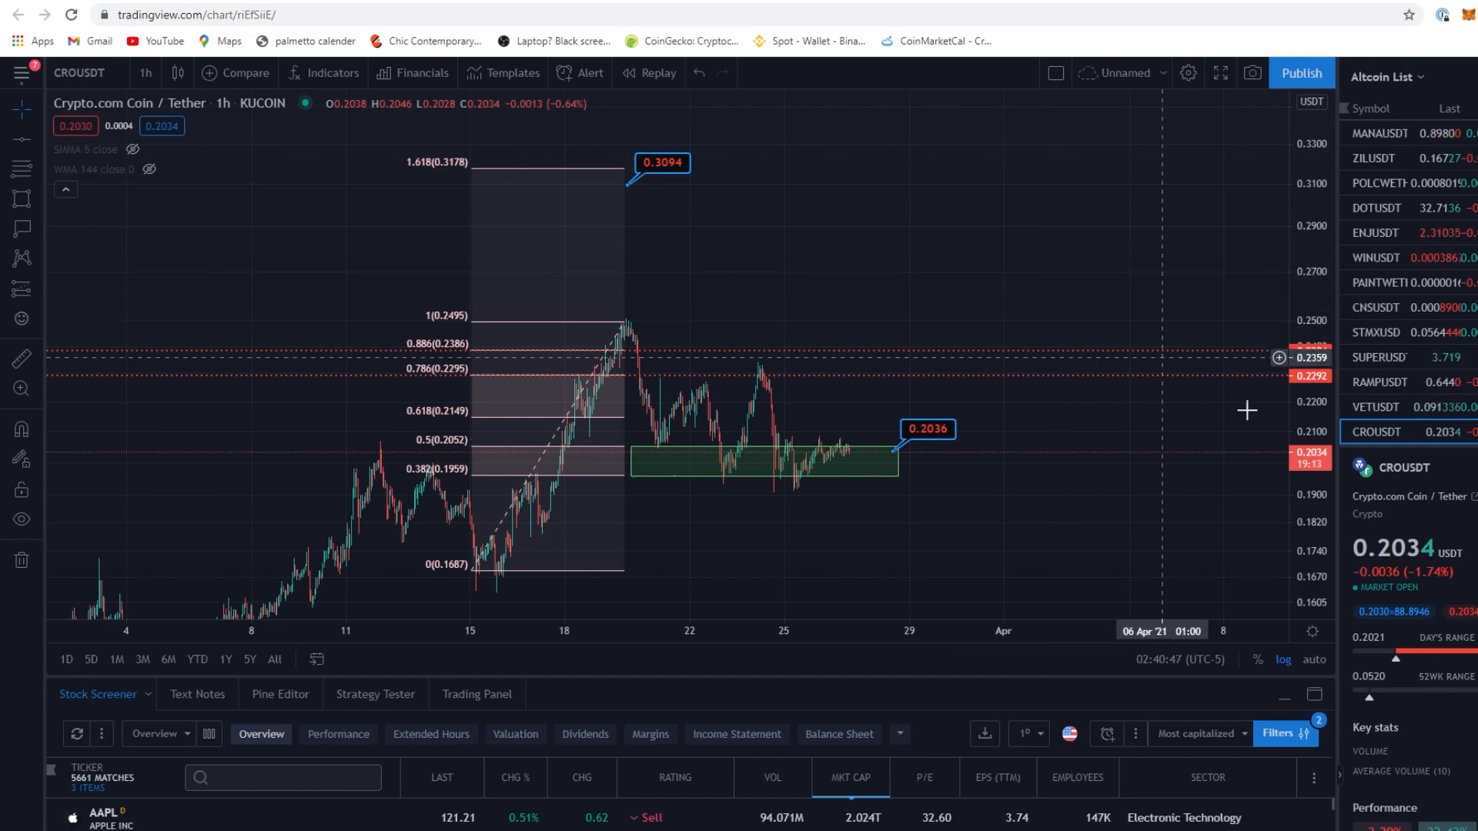
{"action": "mouse_move", "coordinate": [1187, 460]}
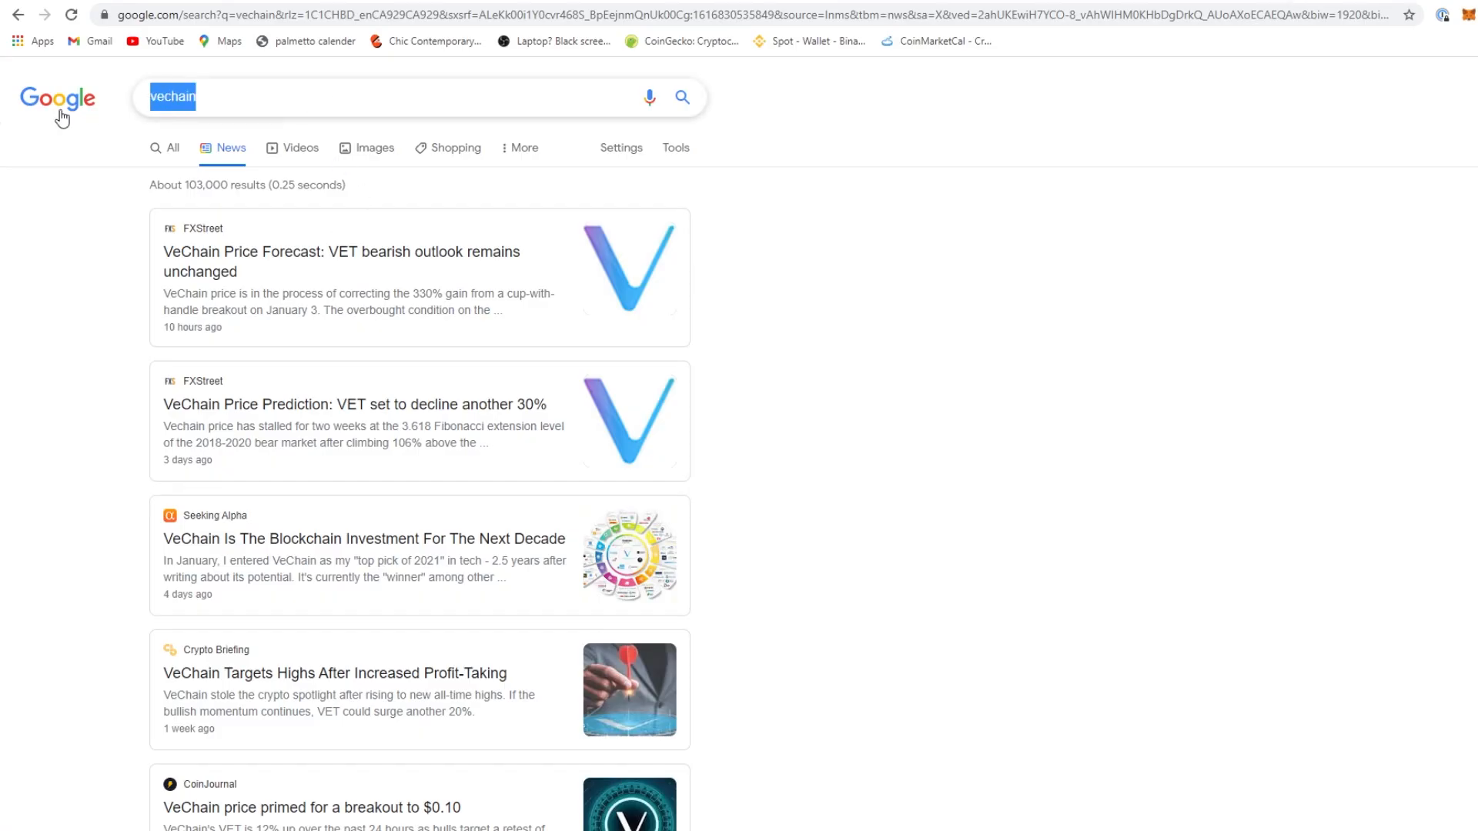
Search Google News for CRYPTO.COM and review the CRO mainnet, NFT and NHL headlines
{"action": "type", "text": "CRYPTO.COM"}
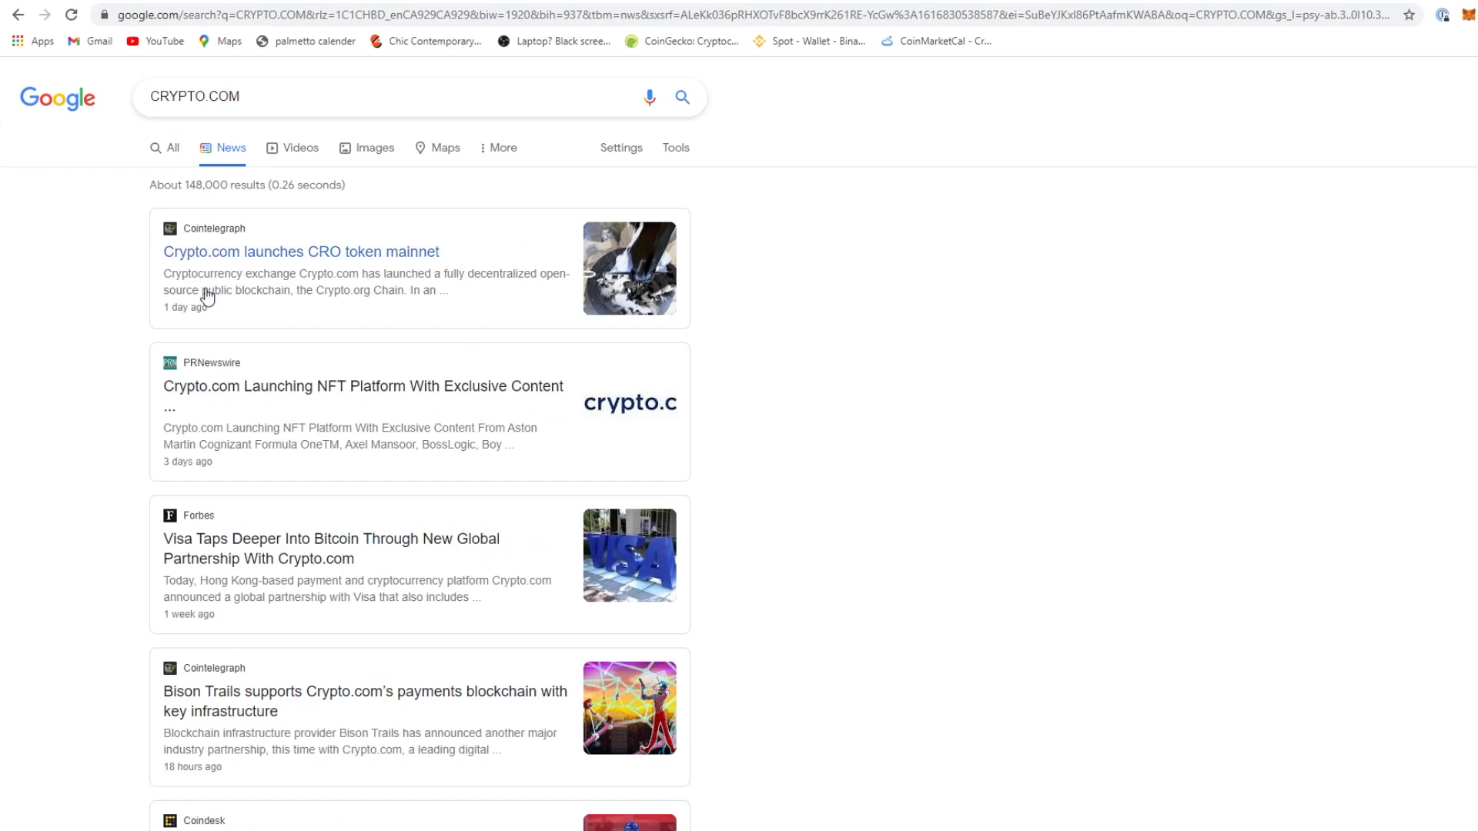
{"action": "mouse_move", "coordinate": [549, 287]}
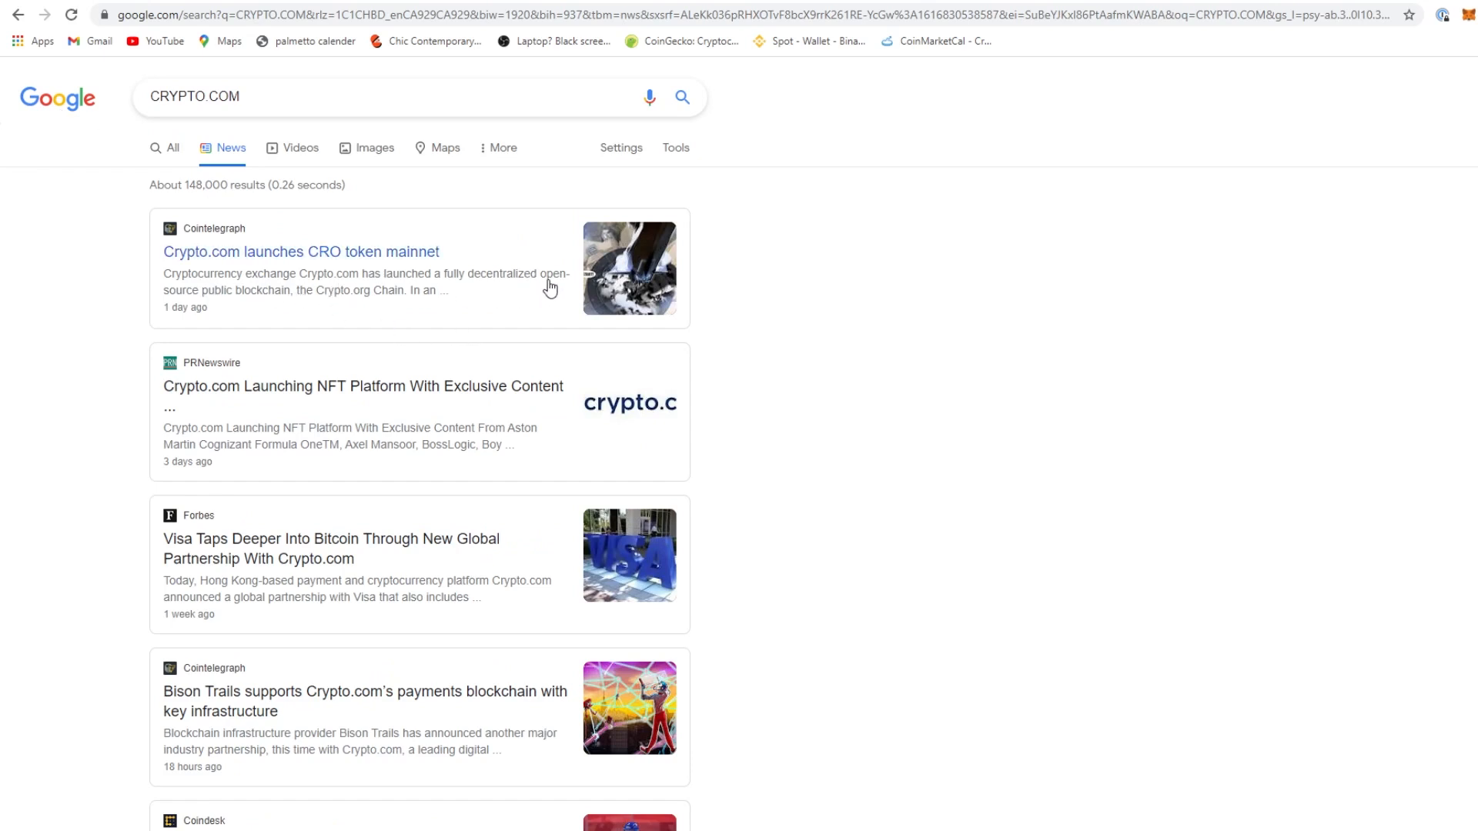
{"action": "mouse_move", "coordinate": [366, 330]}
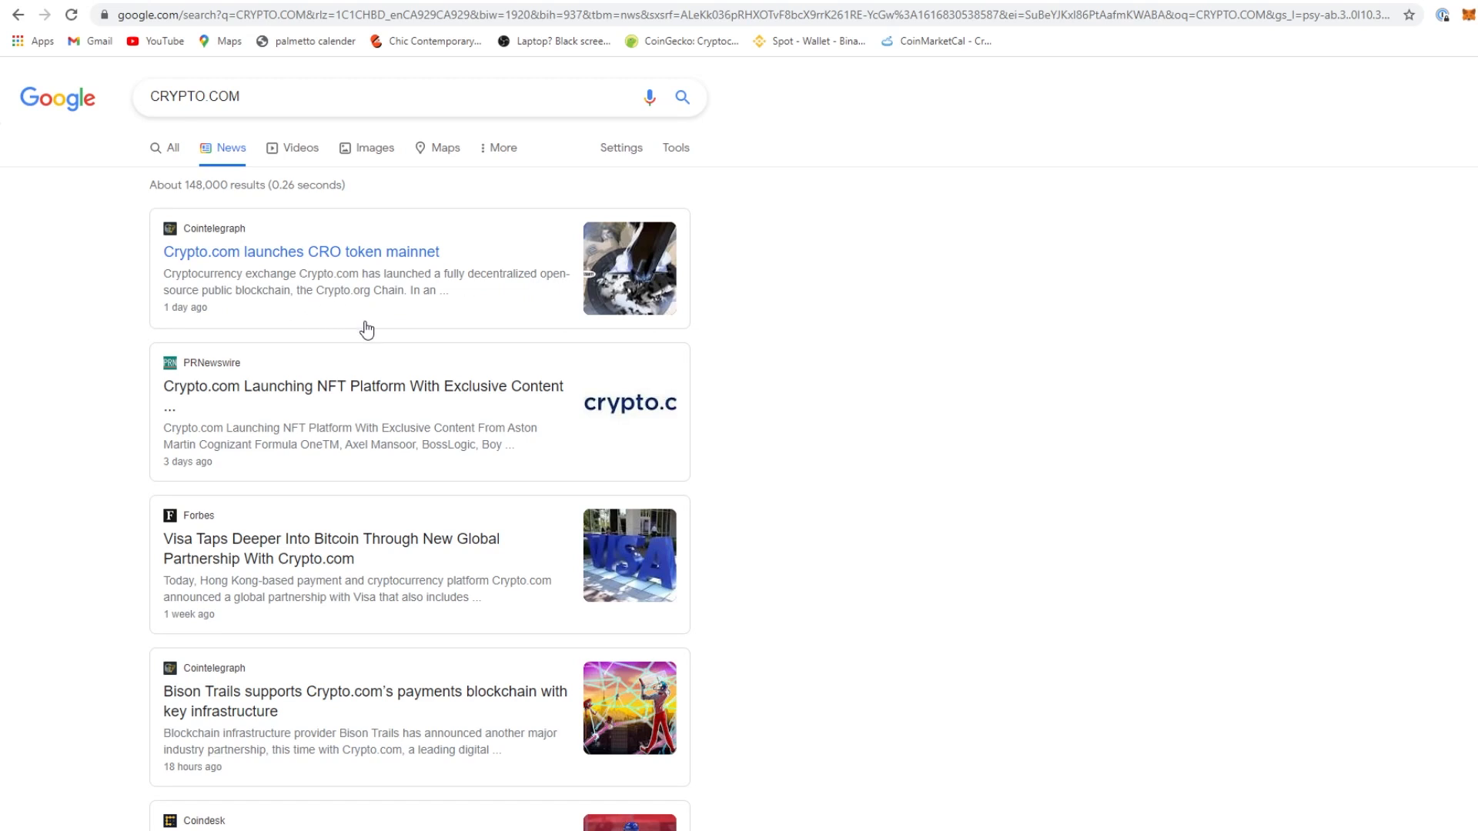
{"action": "mouse_move", "coordinate": [702, 468]}
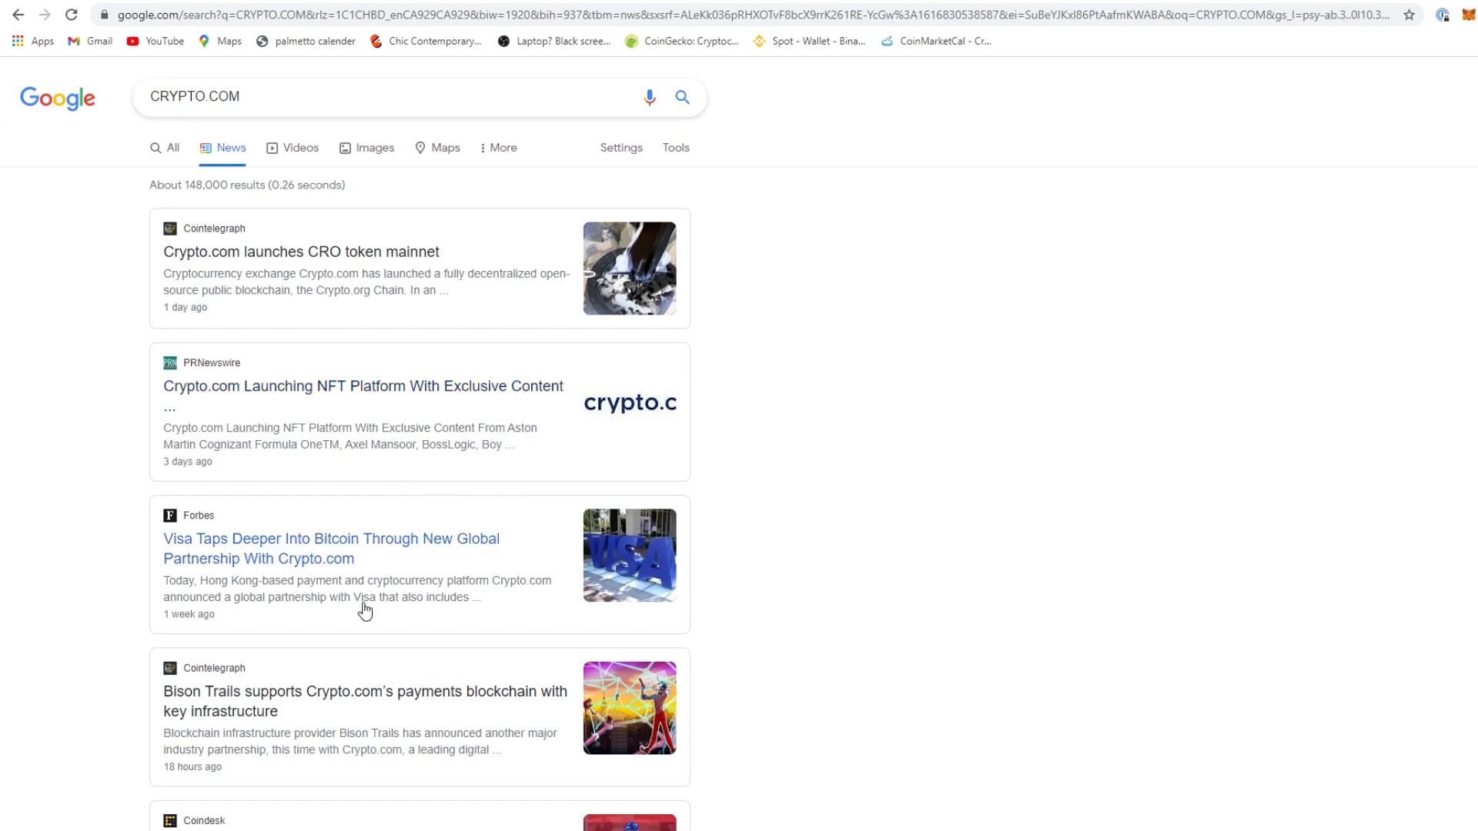
{"action": "scroll", "scroll_direction": "down", "scroll_amount": 3}
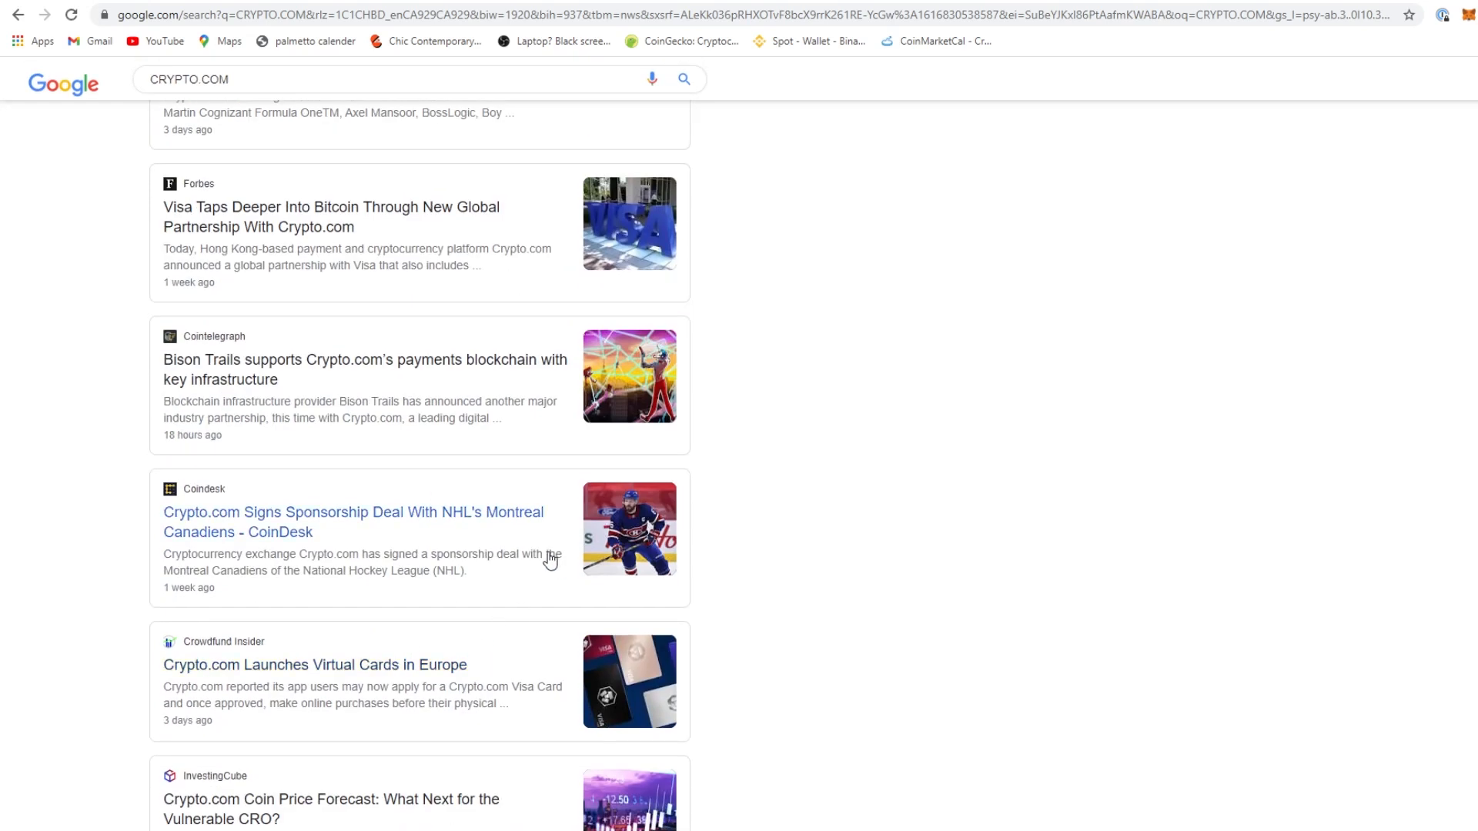
{"action": "mouse_move", "coordinate": [481, 529]}
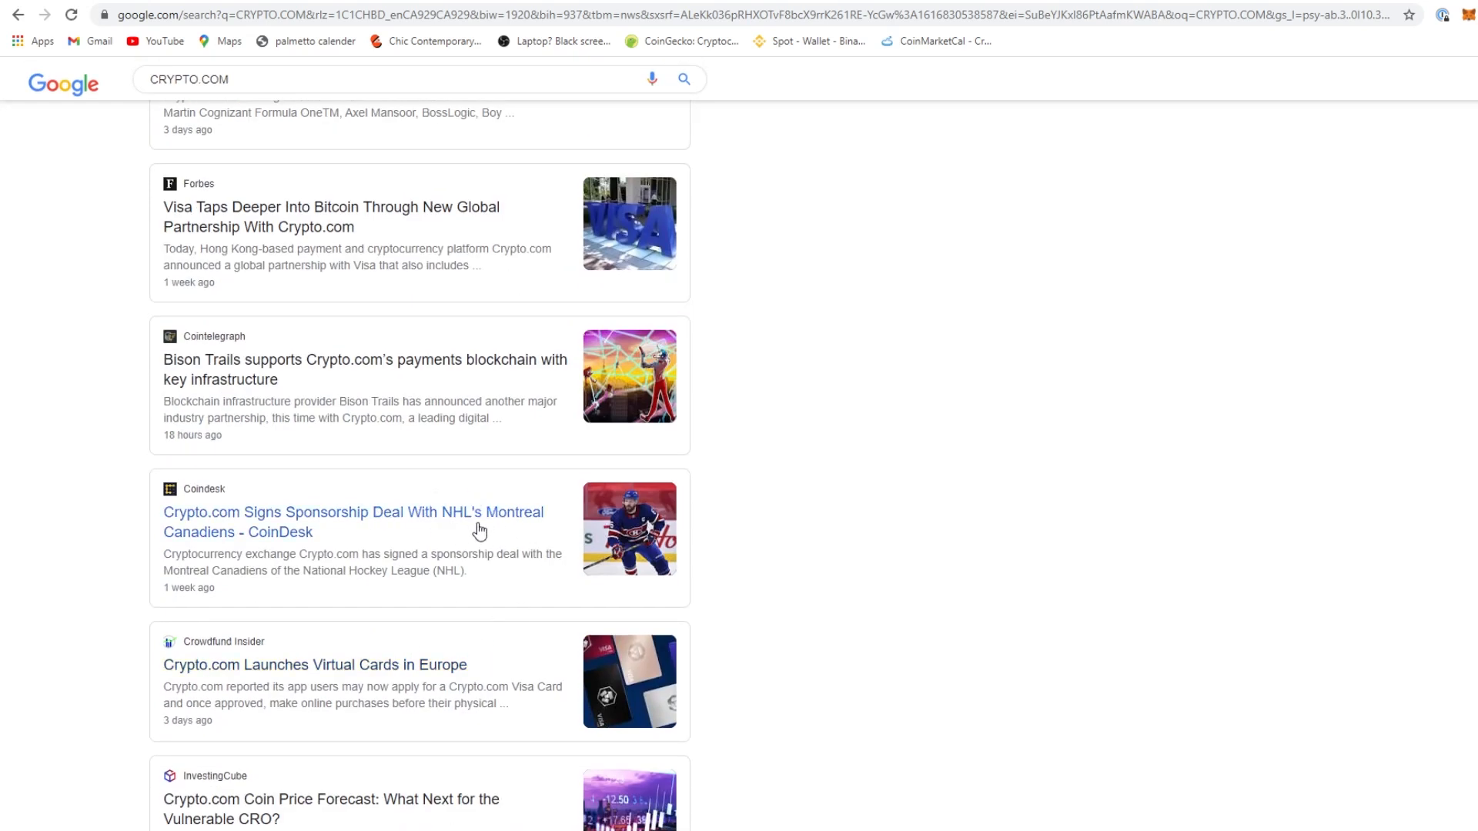
{"action": "scroll", "scroll_direction": "up", "scroll_amount": 3}
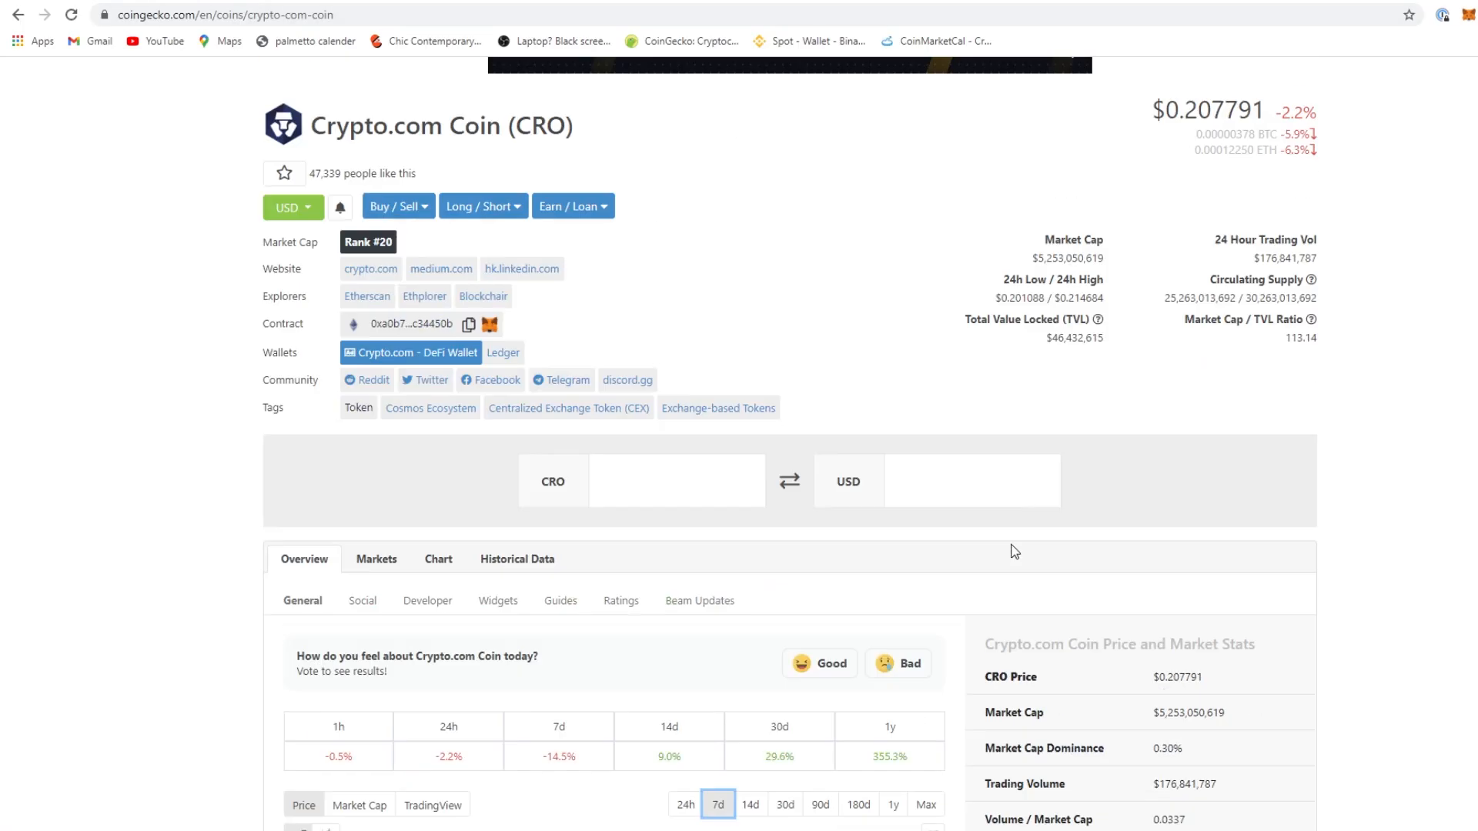
Return to CoinGecko's market-cap ranking and scroll past rank 40 to Hedera Hashgraph at 42
{"action": "left_click", "coordinate": [1182, 245]}
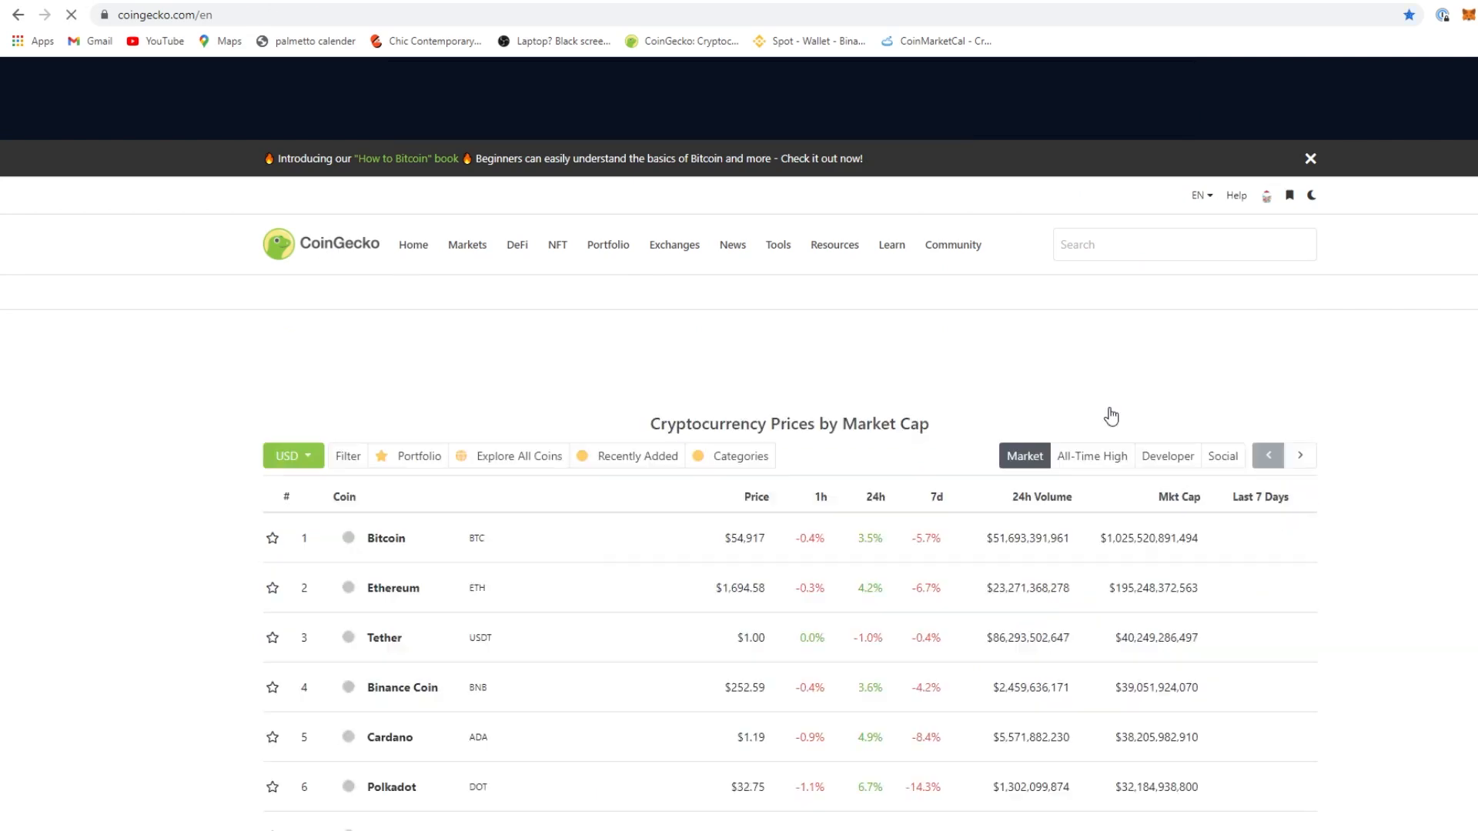
{"action": "scroll", "scroll_direction": "down", "scroll_amount": 3}
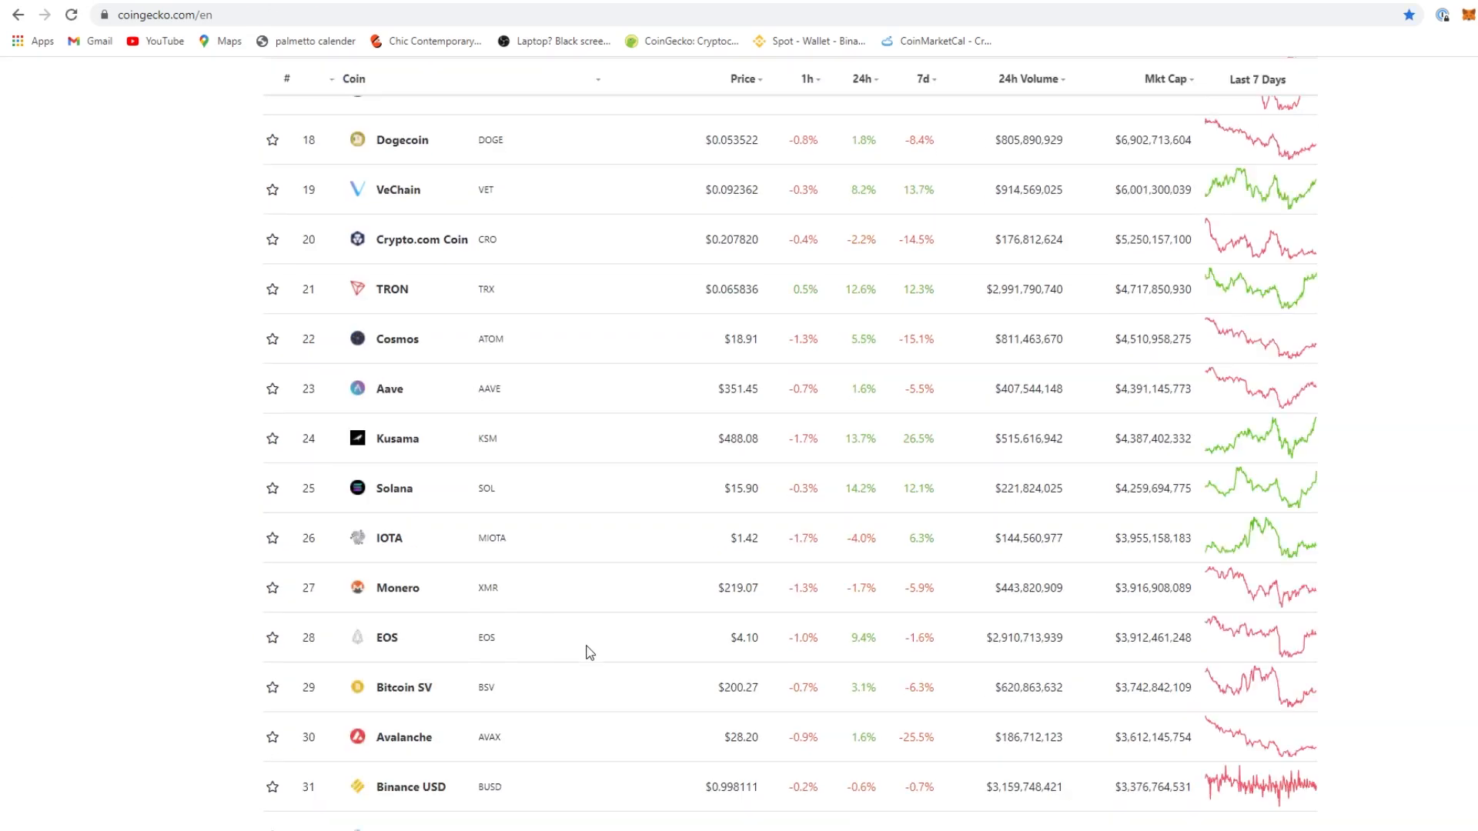
{"action": "scroll", "scroll_direction": "down", "scroll_amount": 3}
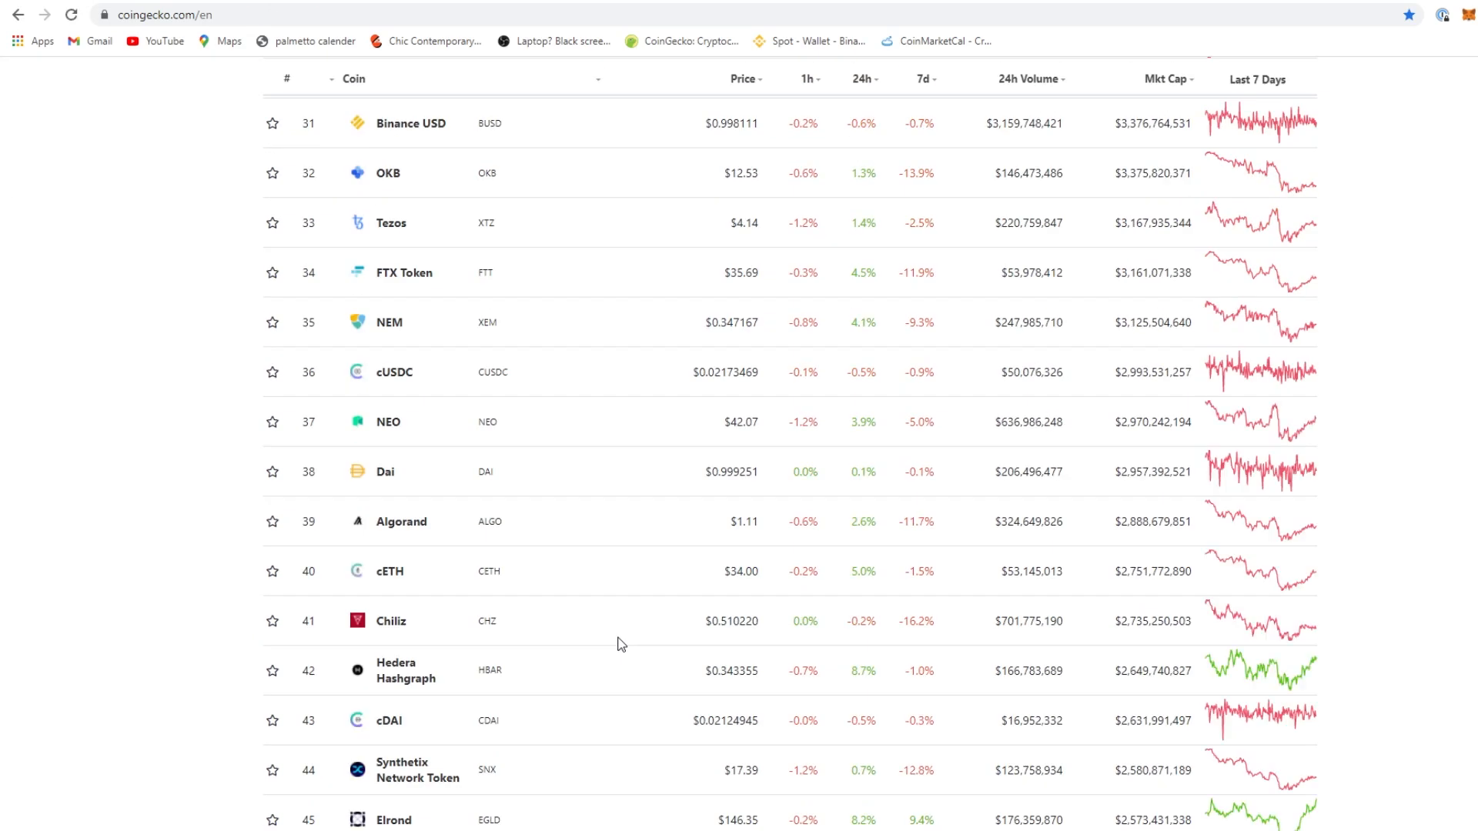
{"action": "scroll", "scroll_direction": "down", "scroll_amount": 3}
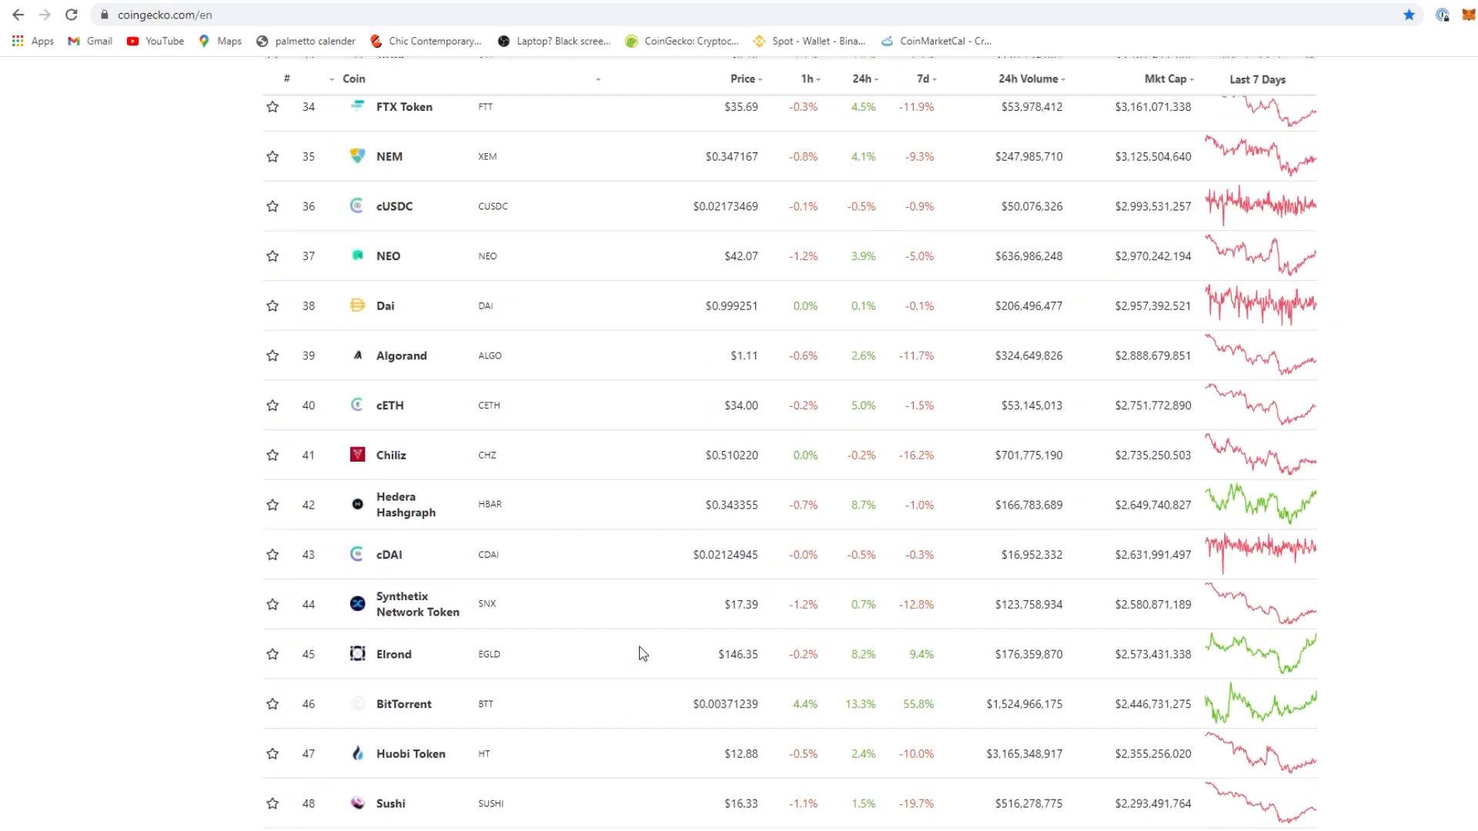
{"action": "left_click", "coordinate": [405, 505]}
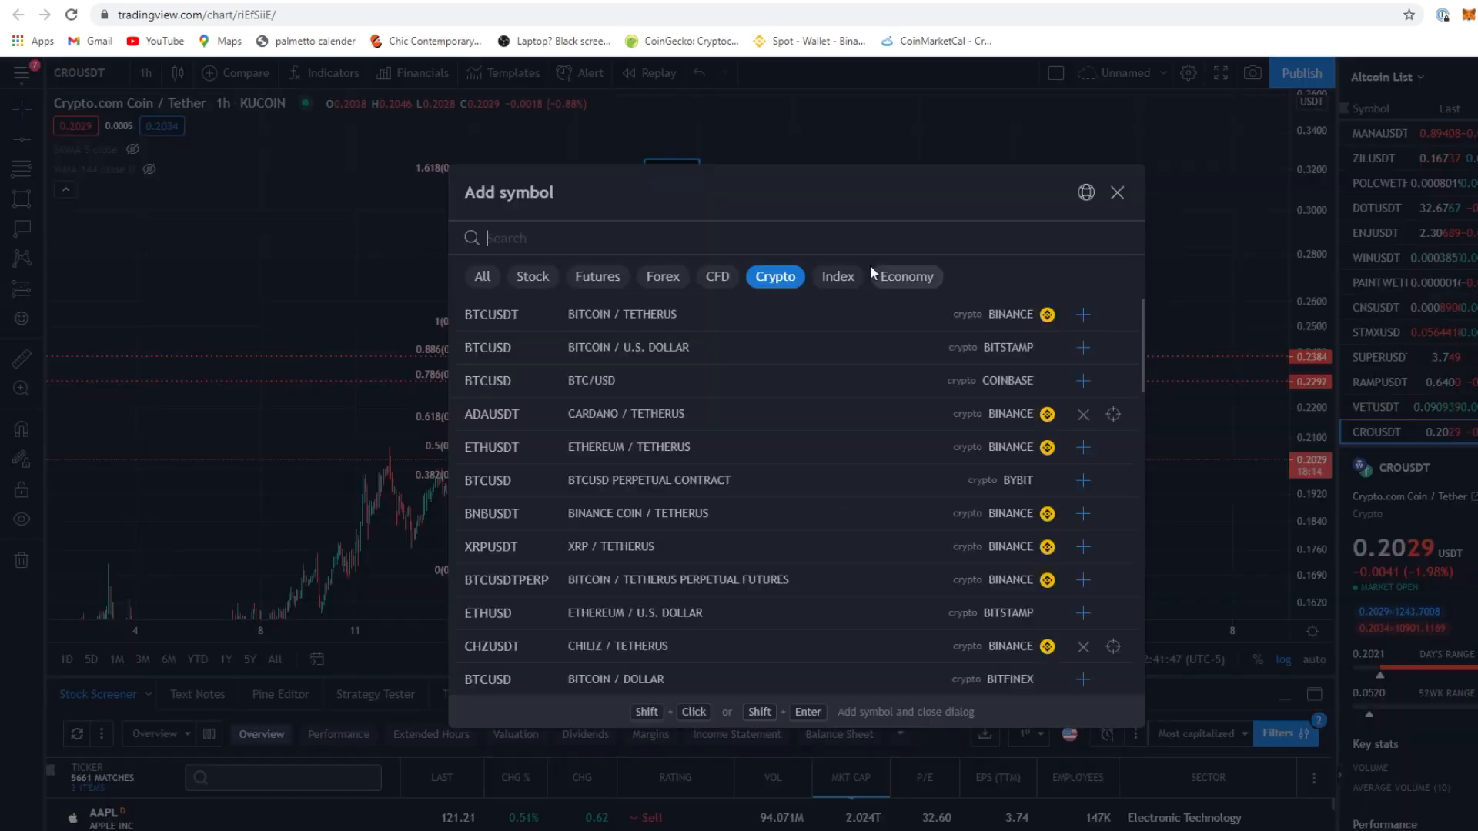
Search HBAR in the watchlist's Add symbol dialog to find HBARUSDT on Binance
{"action": "type", "text": "HBA"}
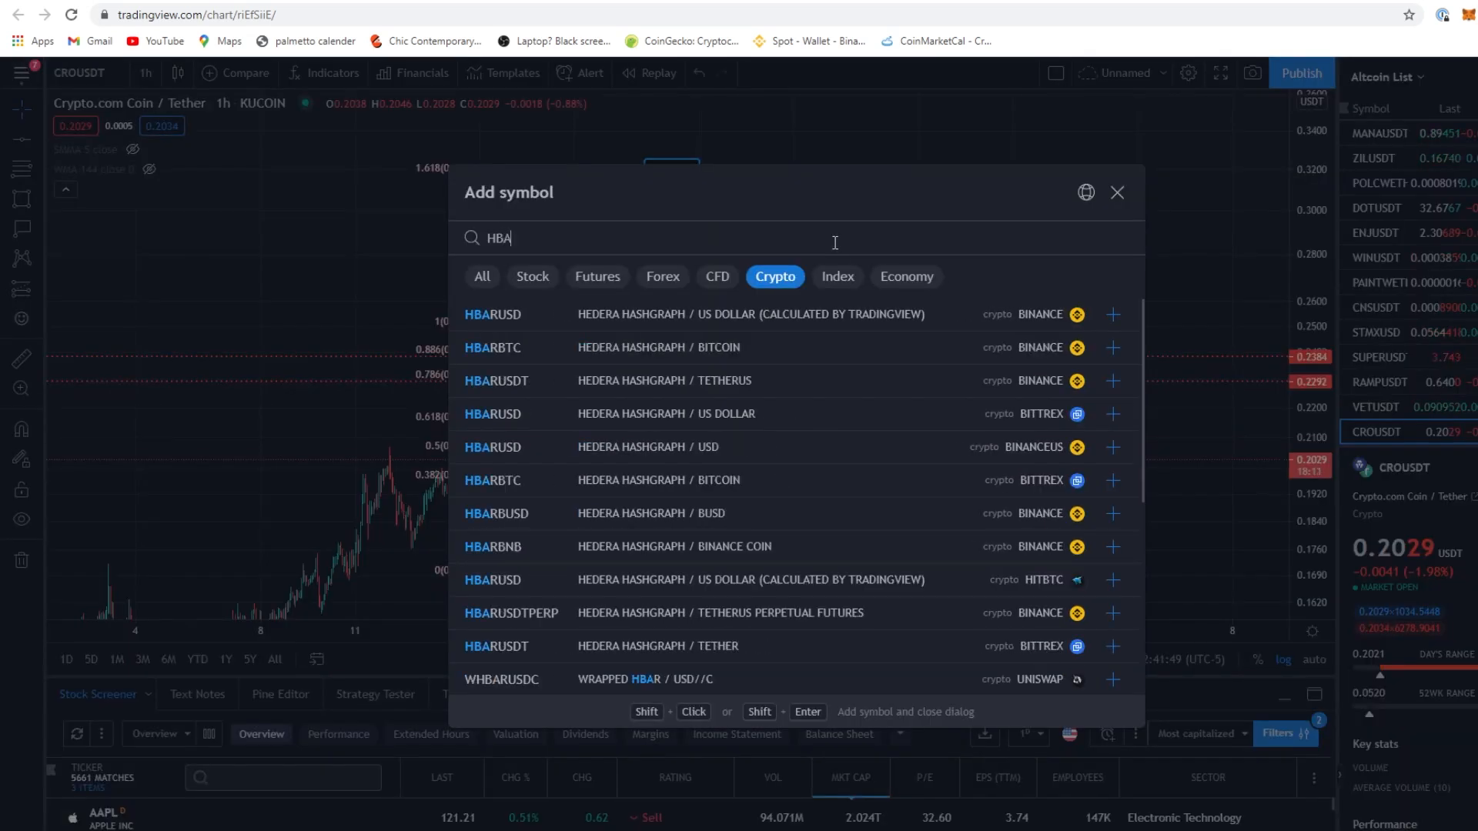
{"action": "type", "text": "R"}
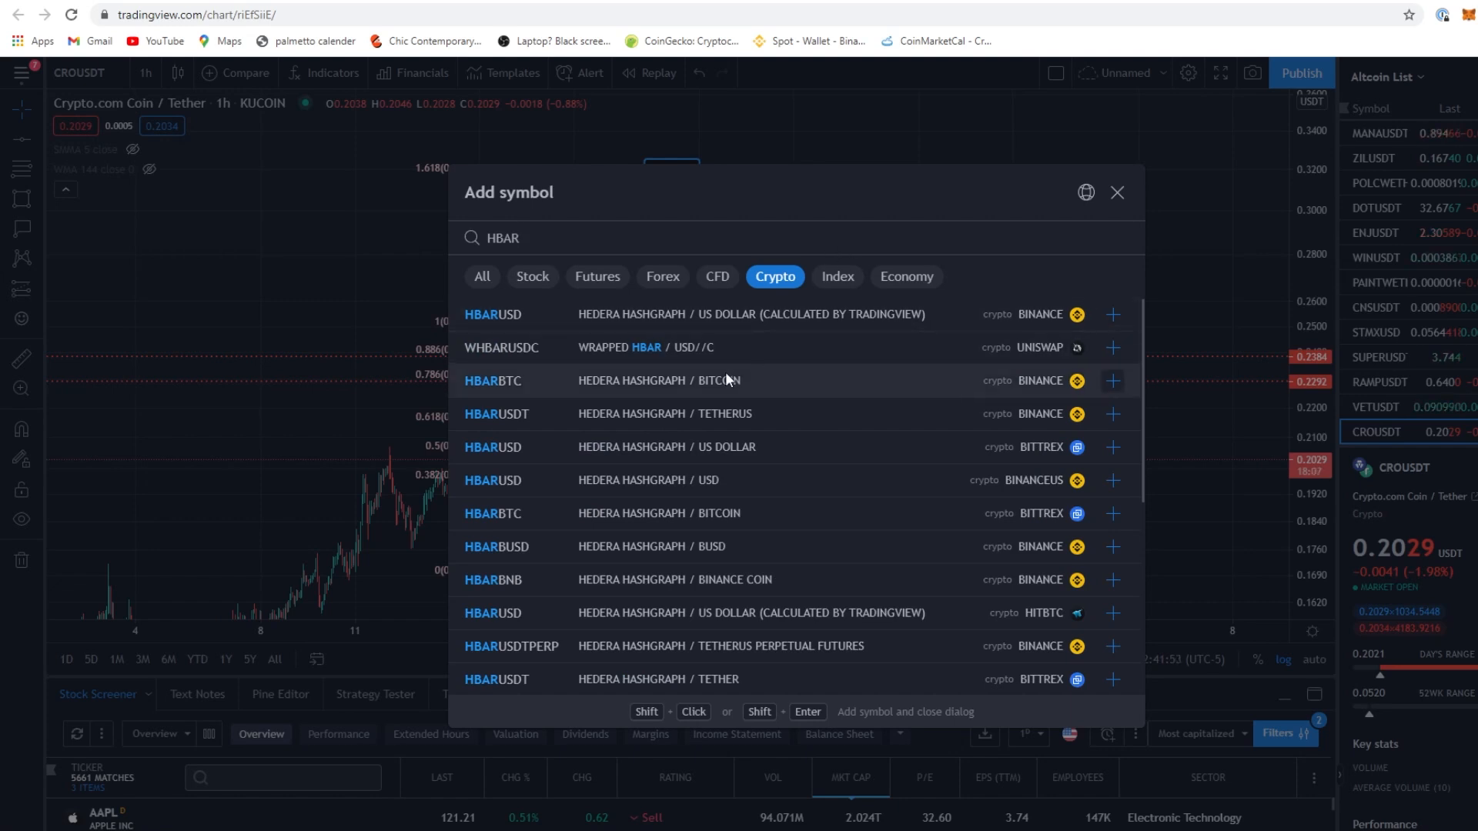
{"action": "mouse_move", "coordinate": [857, 329]}
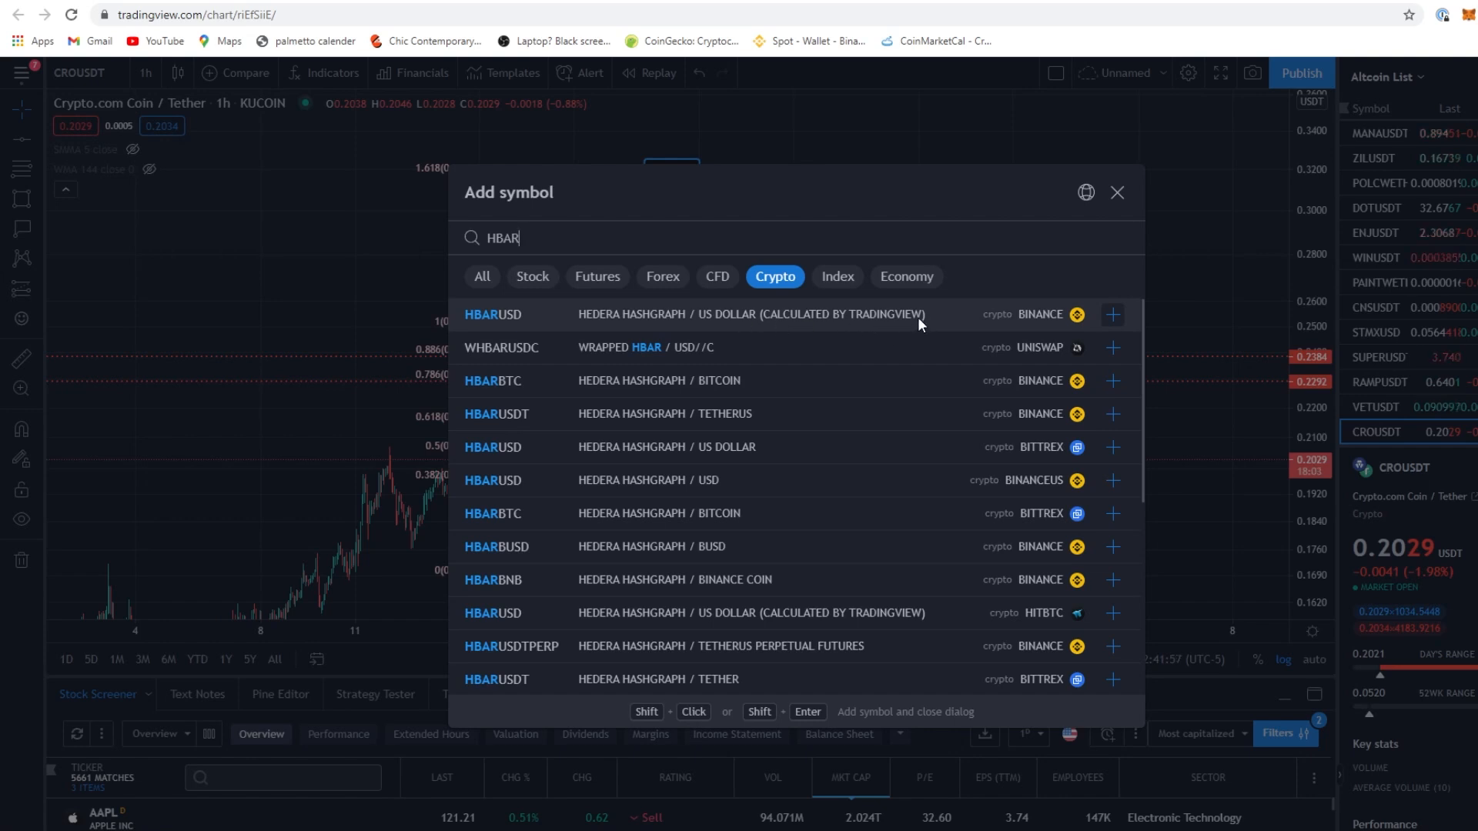
{"action": "mouse_move", "coordinate": [857, 414]}
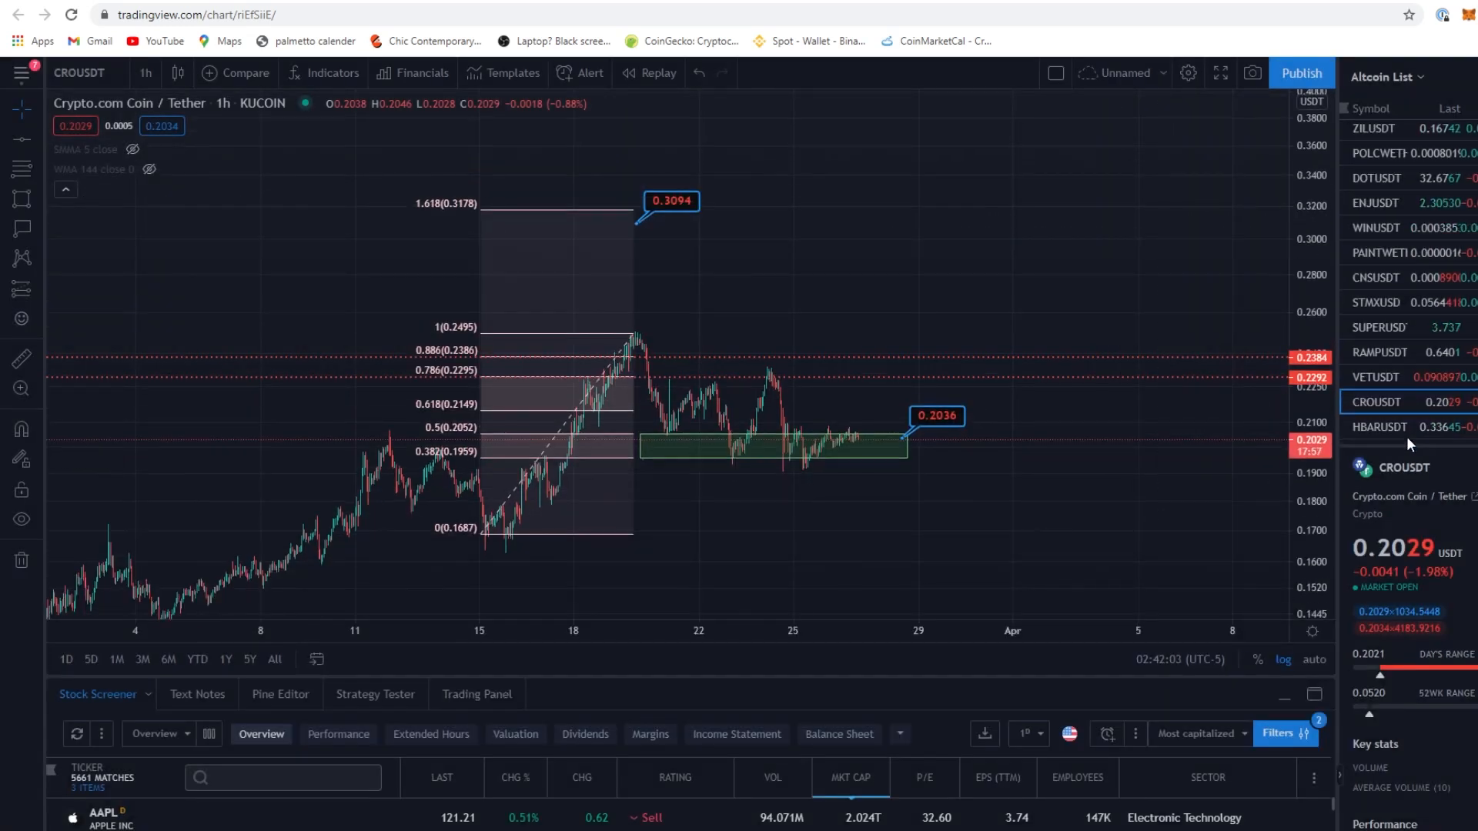
Load the HBARUSDT hourly chart from the Altcoin List watchlist
{"action": "left_click", "coordinate": [1378, 426]}
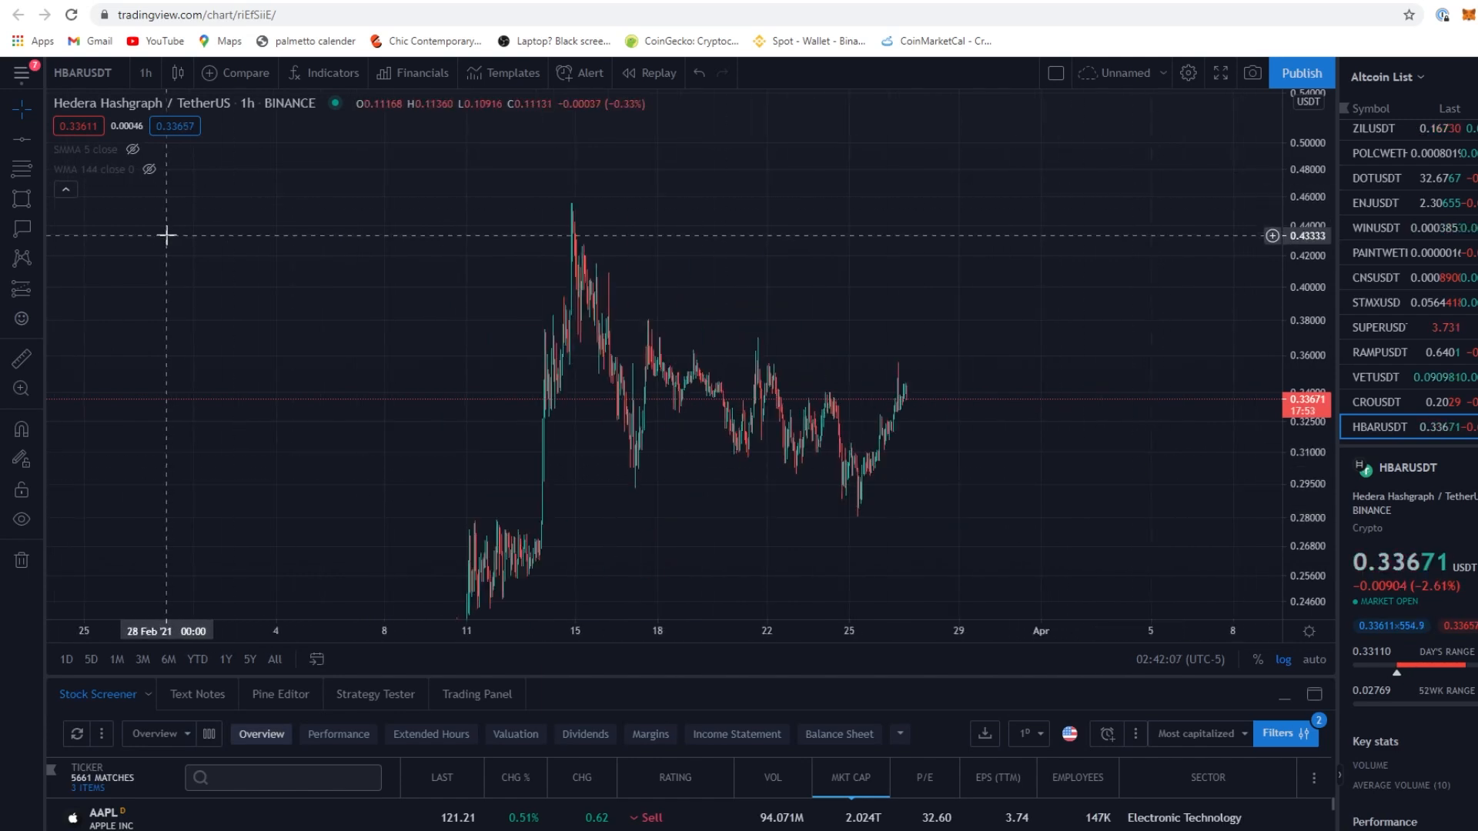
{"action": "mouse_move", "coordinate": [45, 170]}
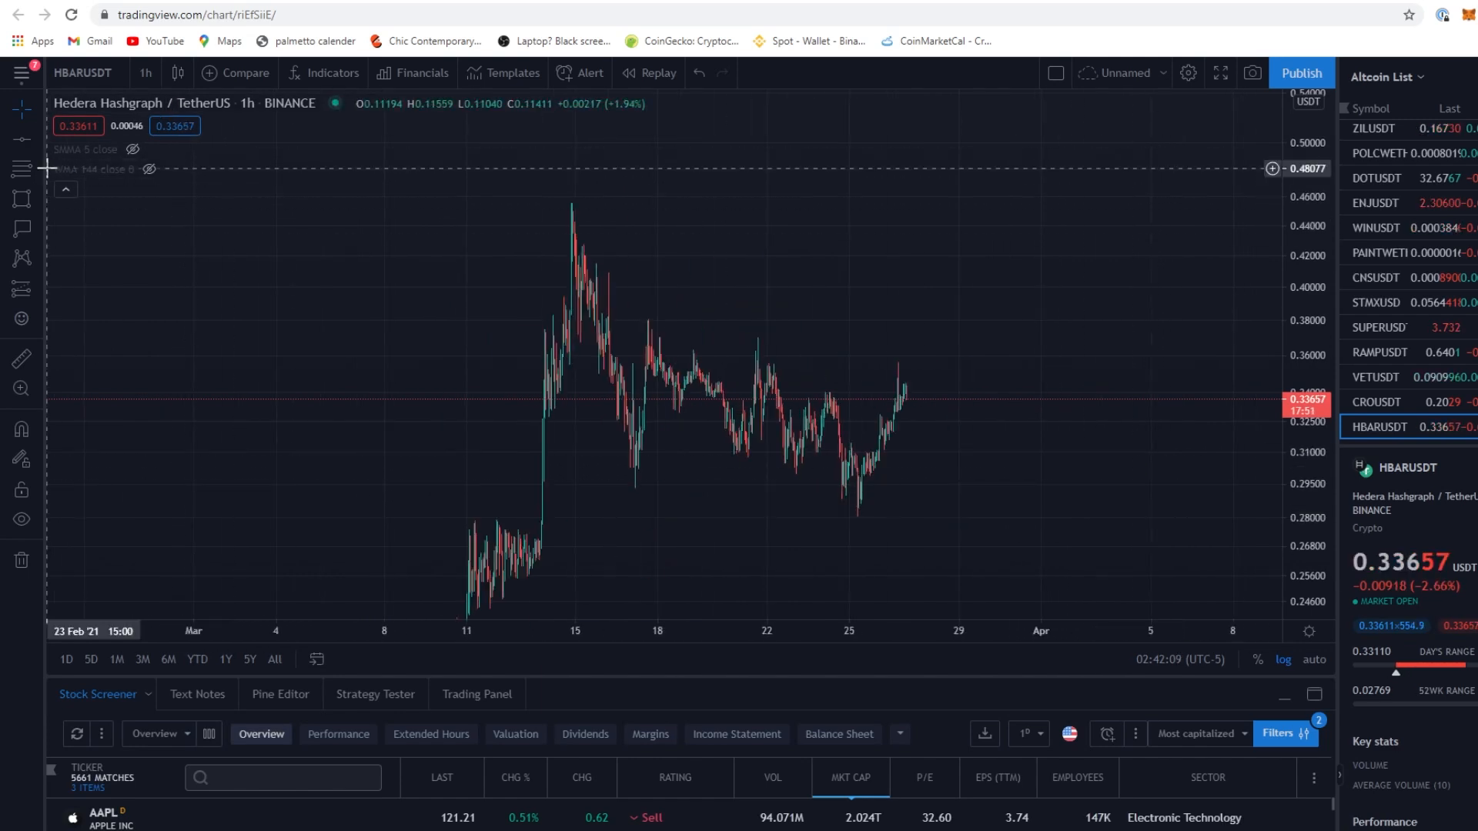
{"action": "mouse_move", "coordinate": [787, 470]}
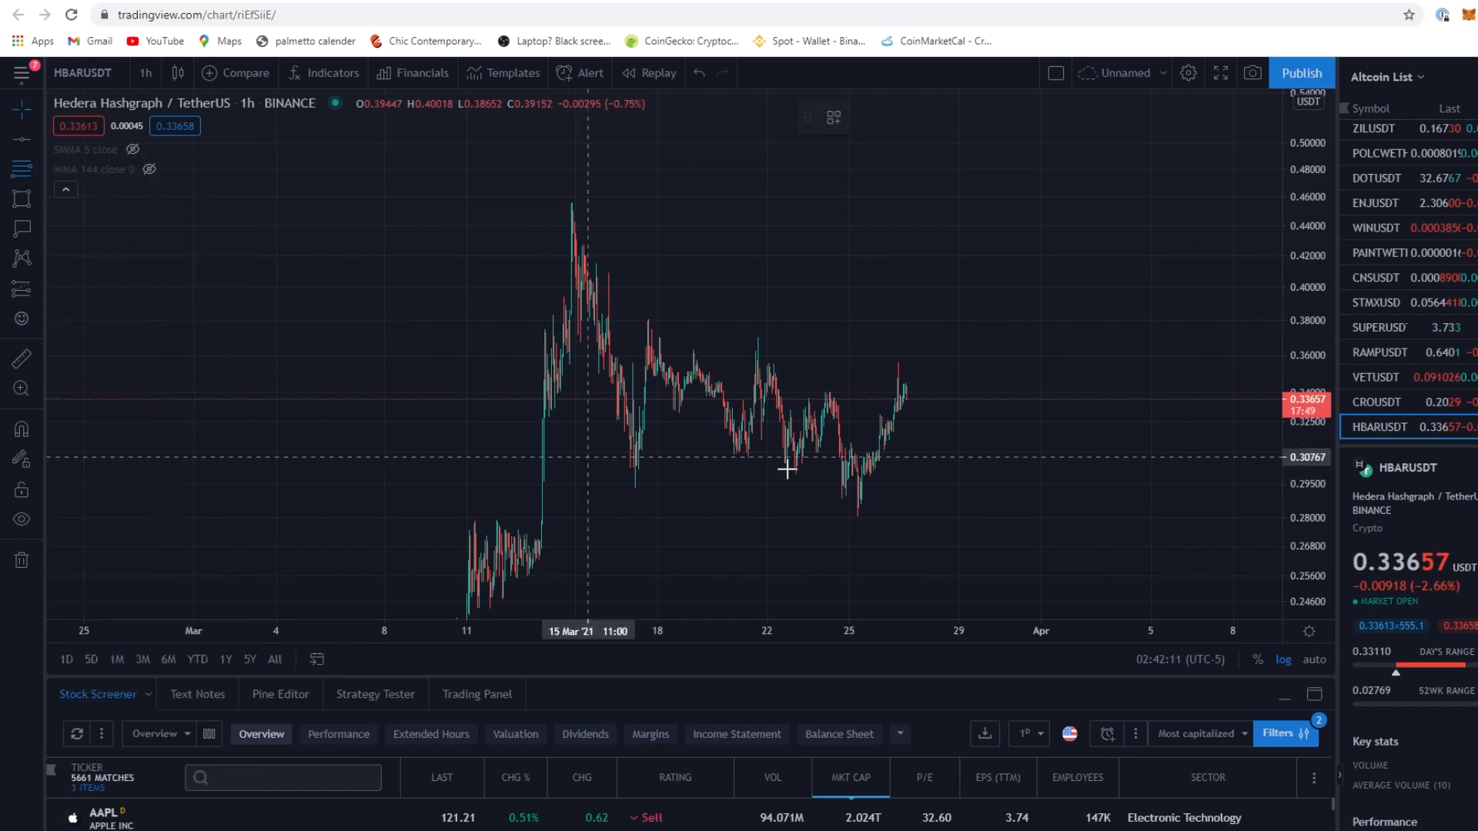
{"action": "mouse_move", "coordinate": [838, 412]}
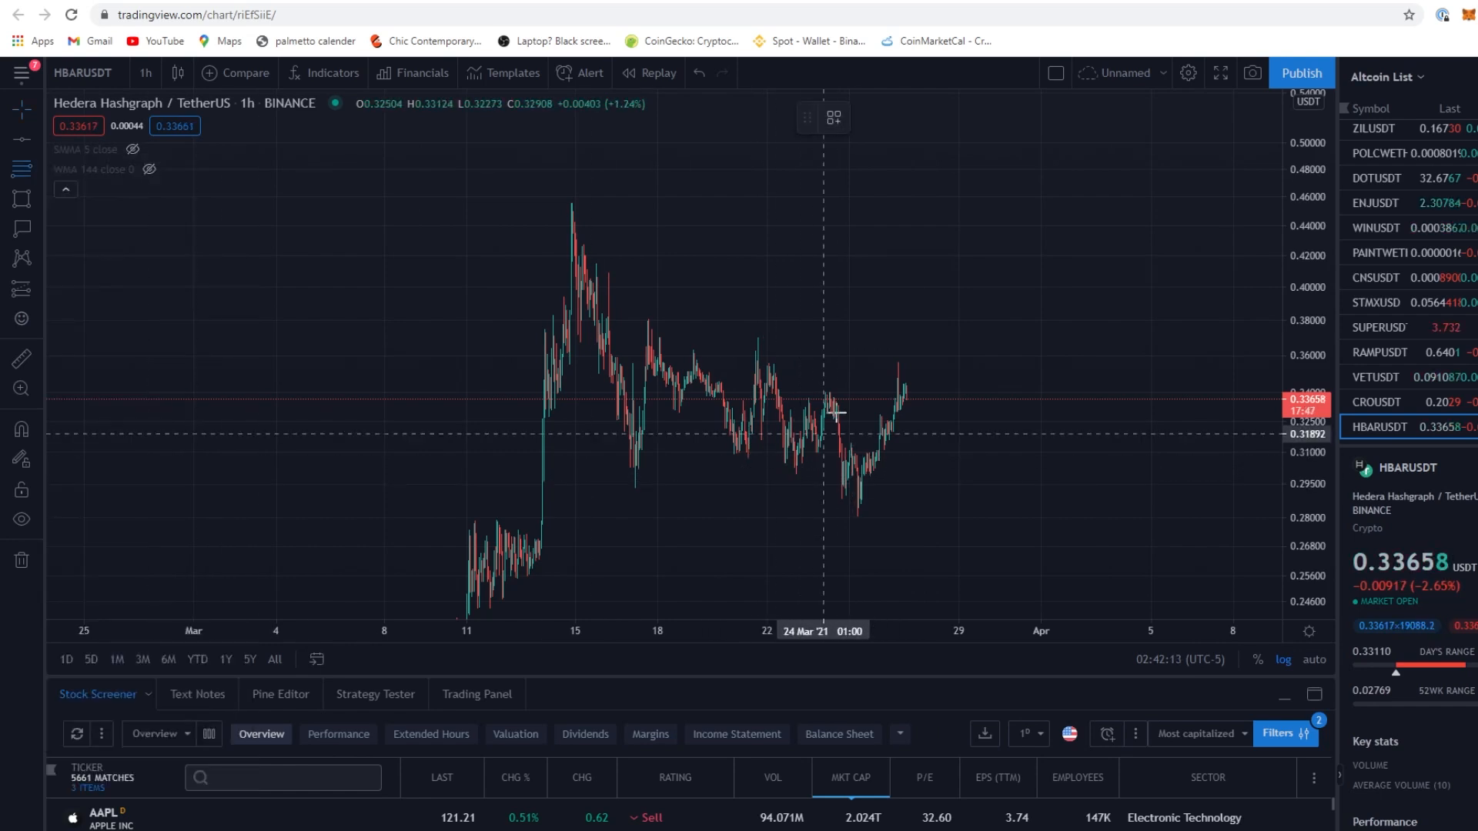
{"action": "mouse_move", "coordinate": [796, 467]}
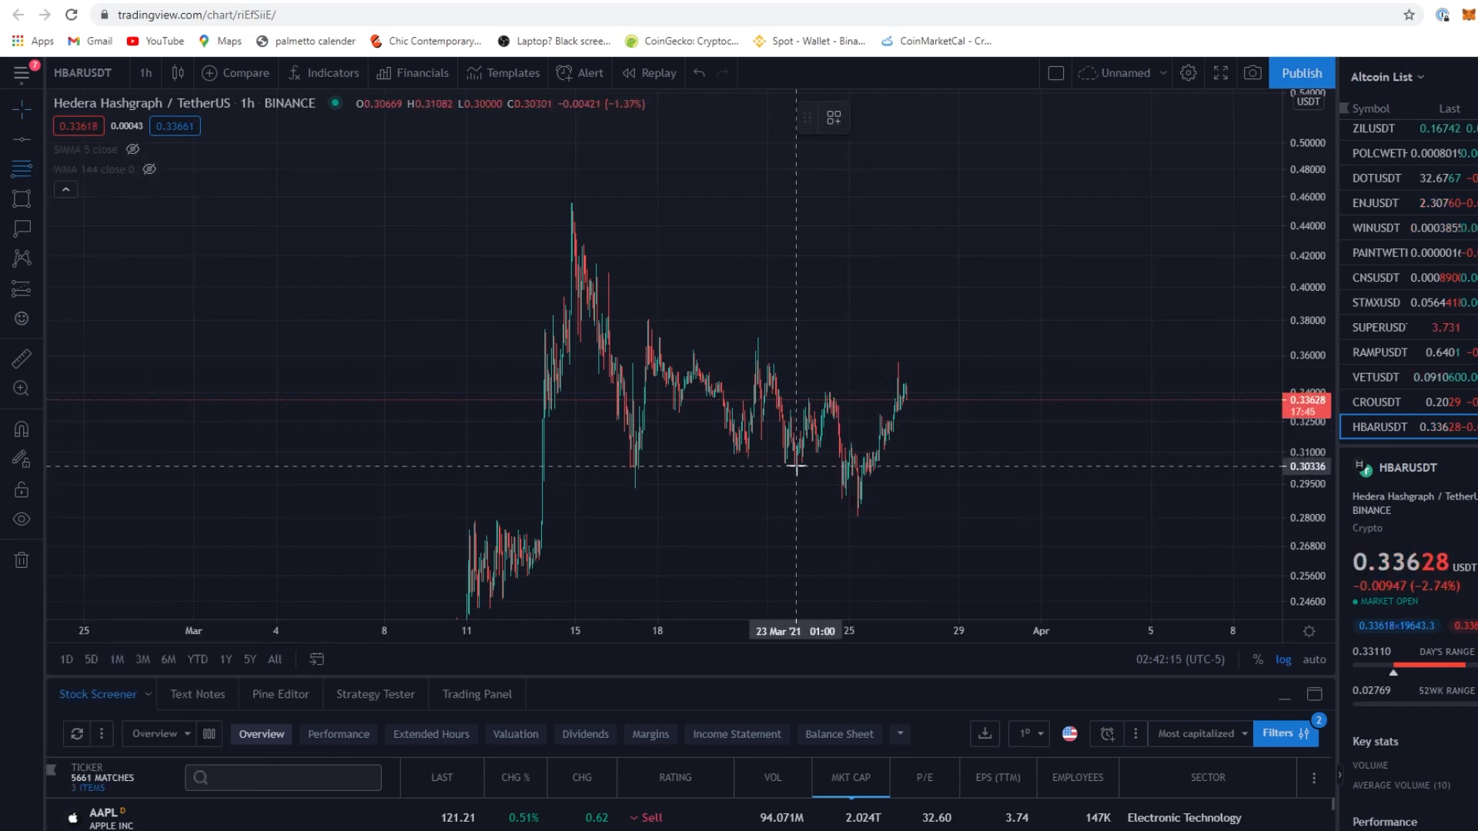
{"action": "mouse_move", "coordinate": [631, 485]}
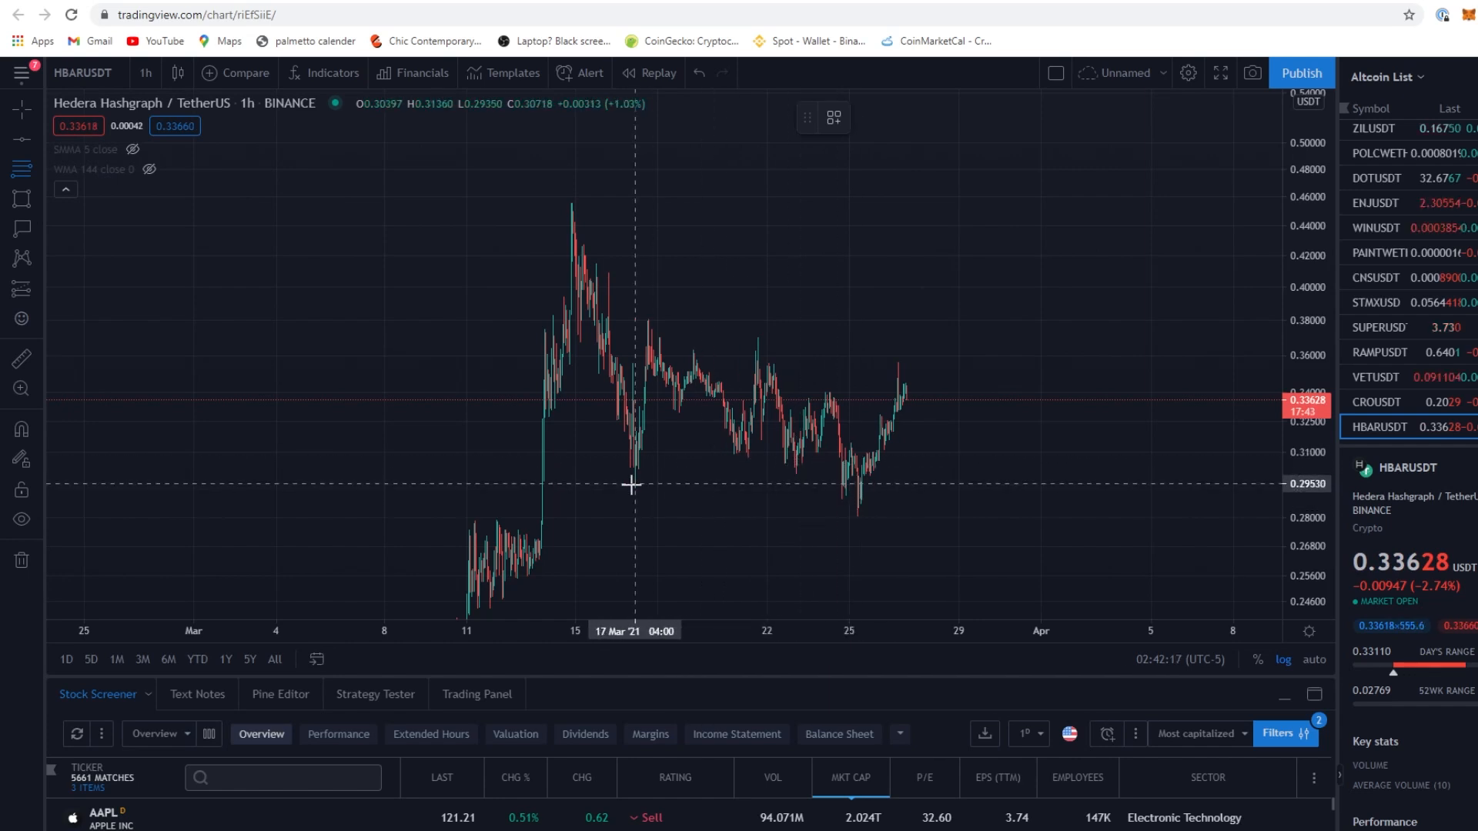
{"action": "mouse_move", "coordinate": [795, 465]}
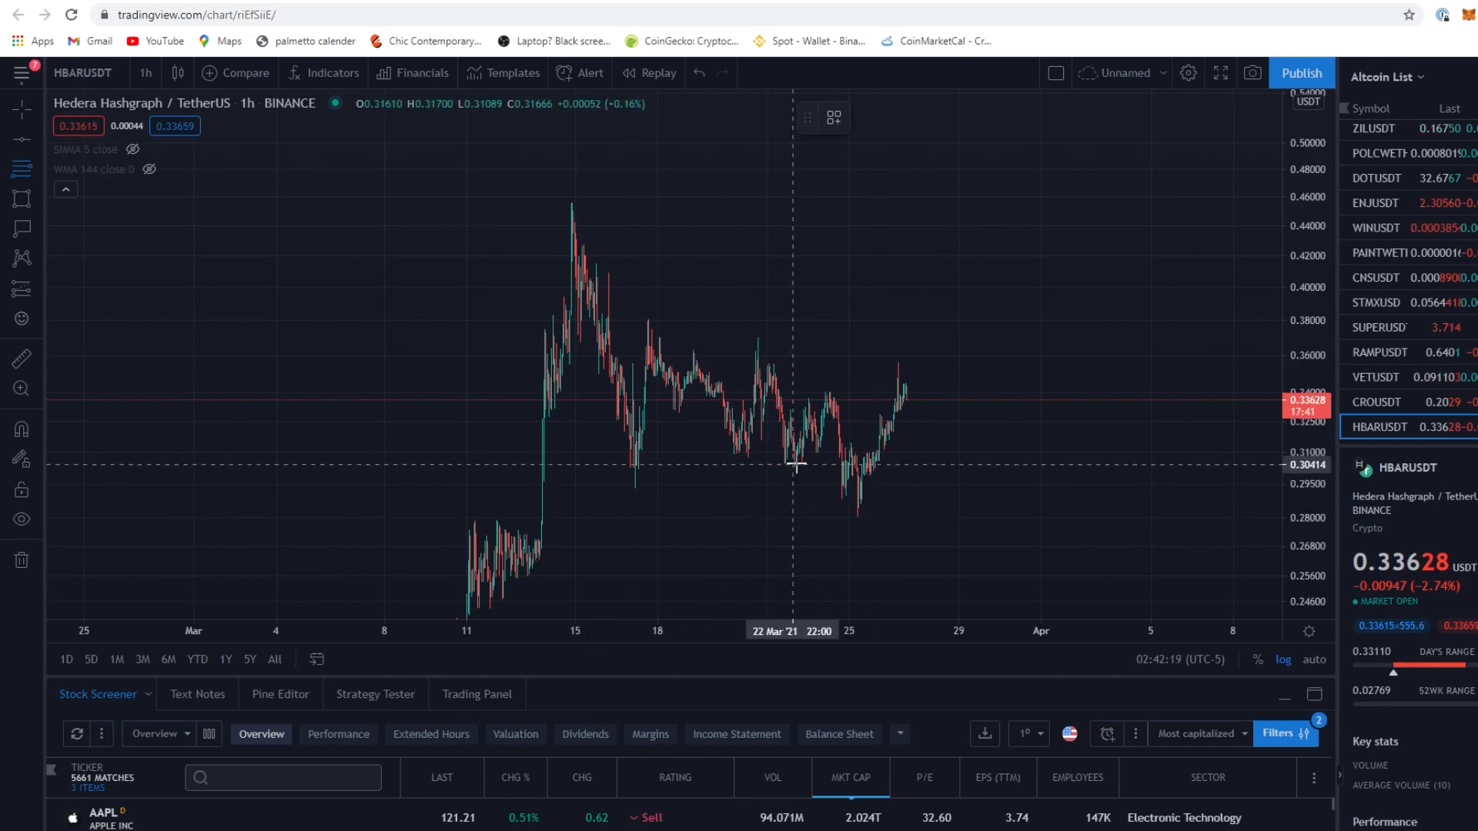
{"action": "mouse_move", "coordinate": [794, 465]}
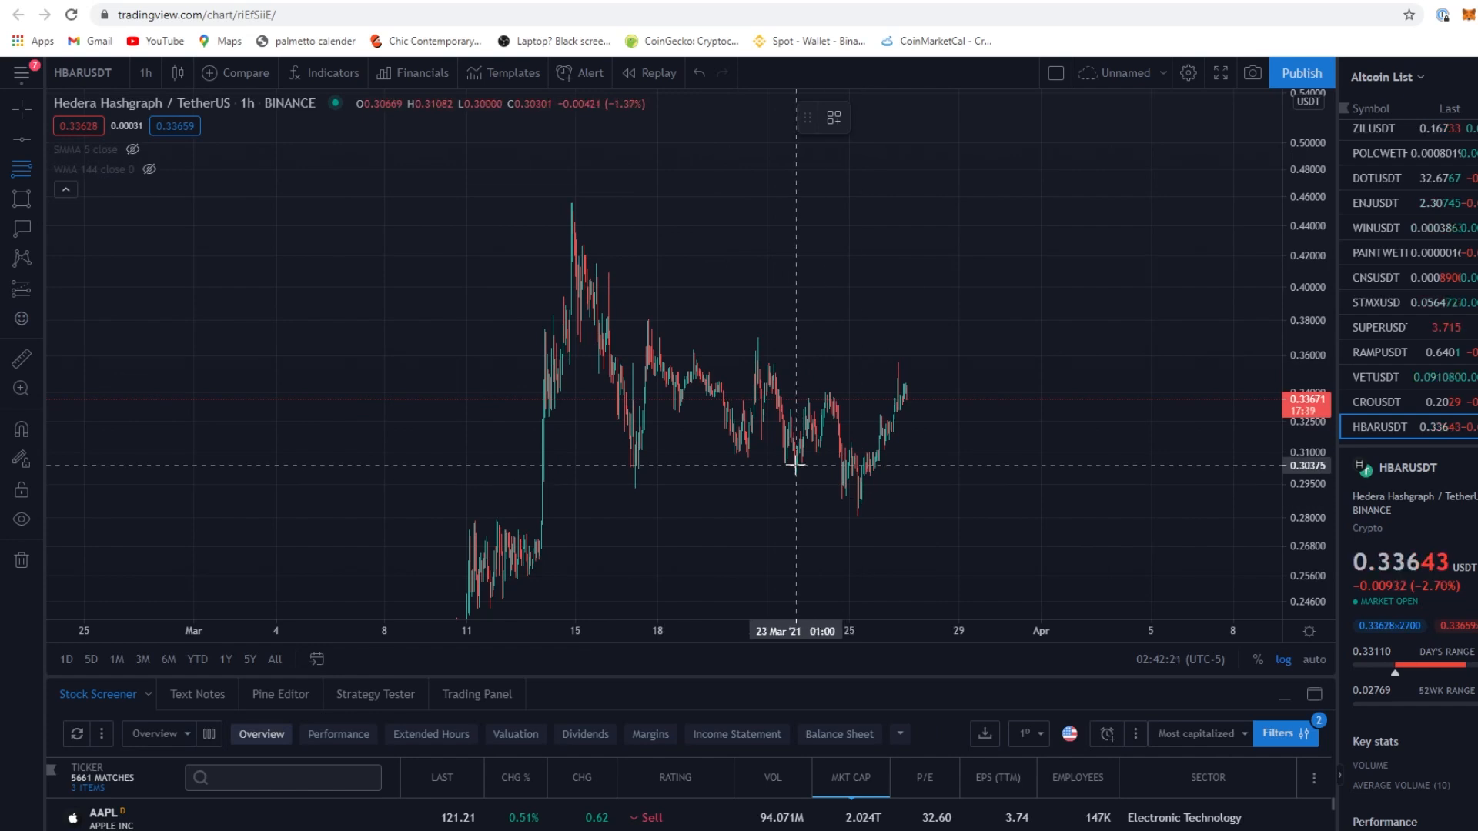
{"action": "mouse_move", "coordinate": [764, 400]}
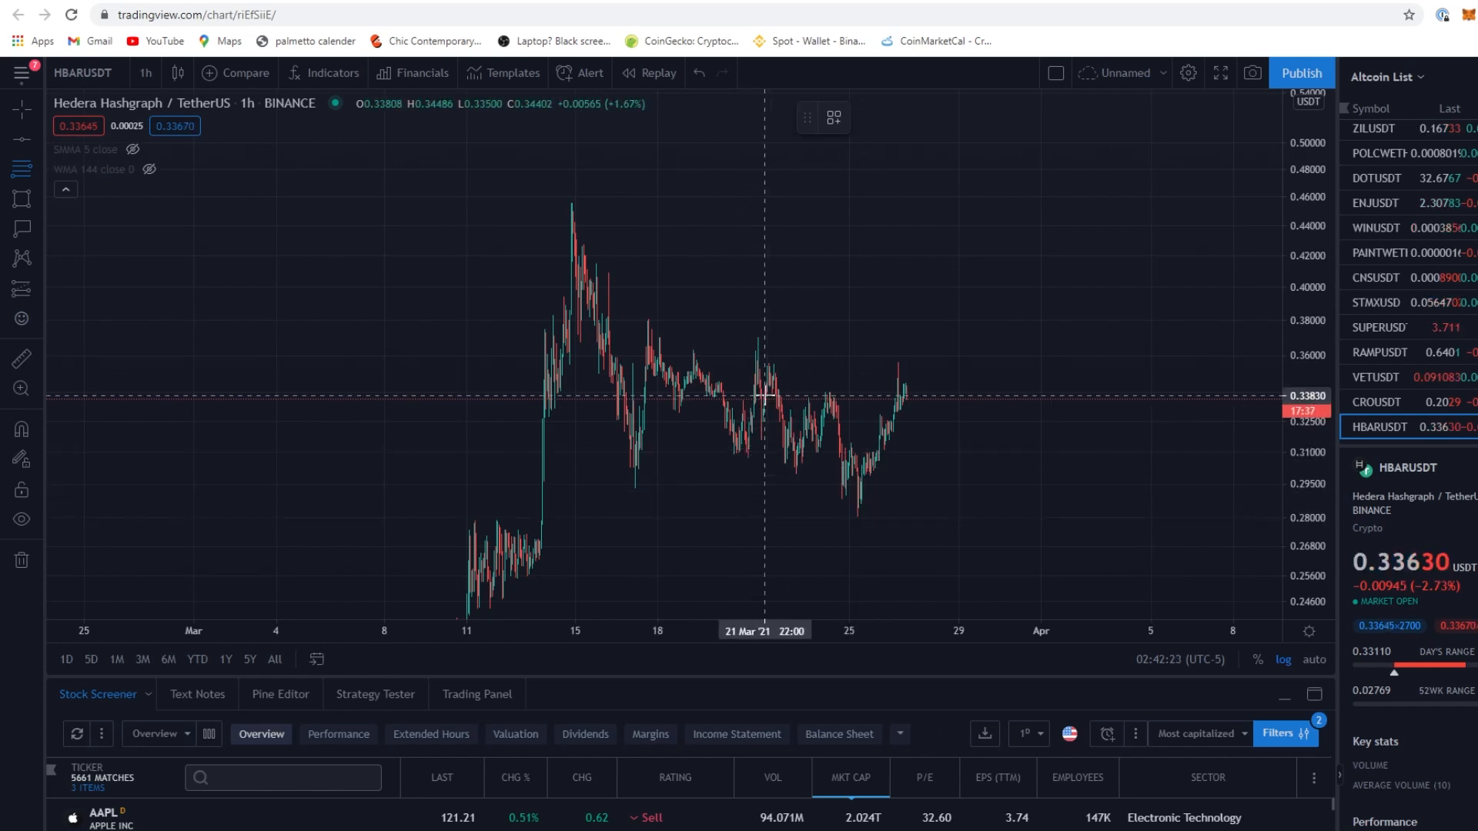
{"action": "mouse_move", "coordinate": [796, 465]}
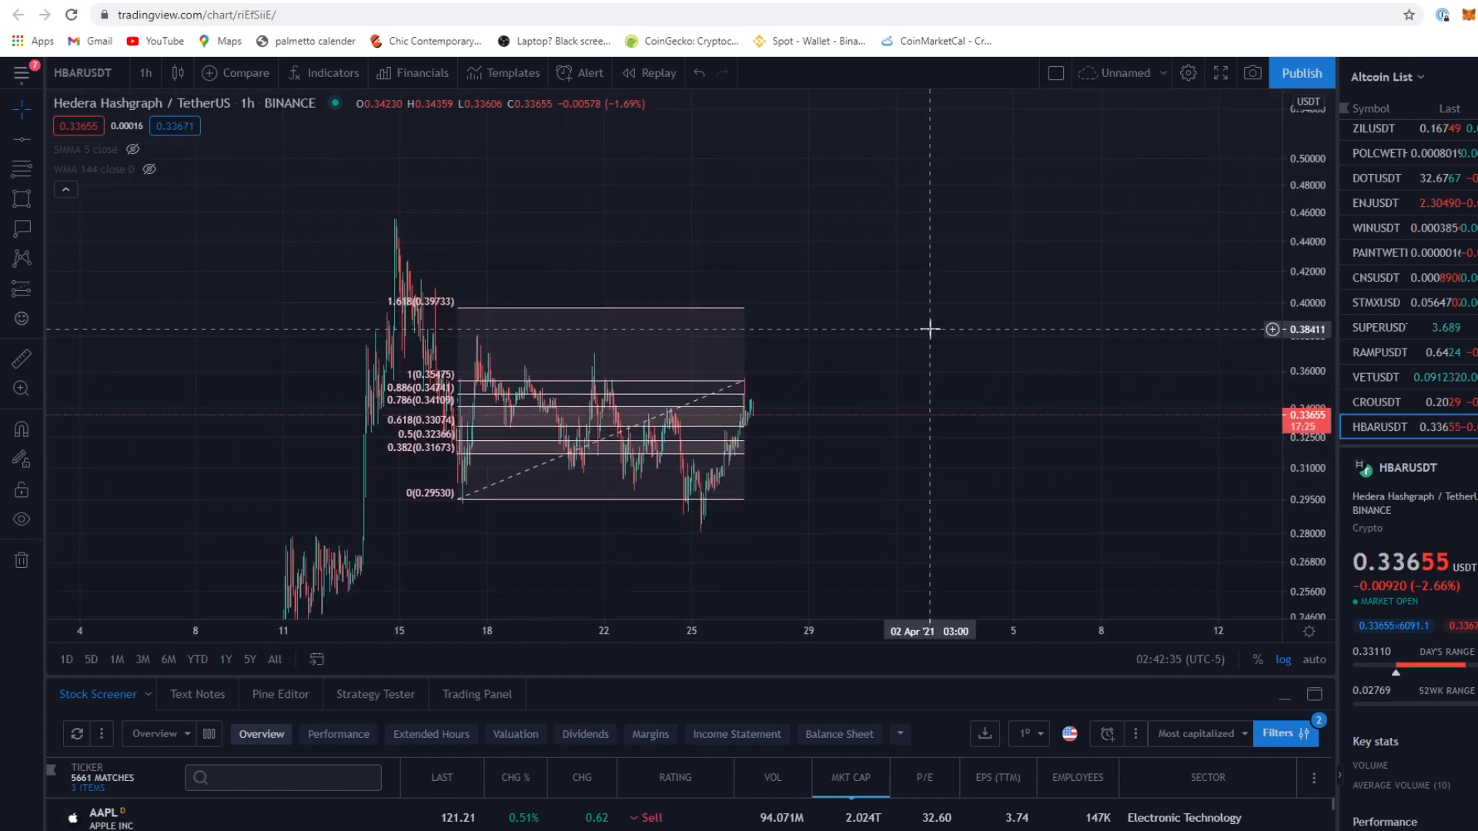
{"action": "mouse_move", "coordinate": [901, 366]}
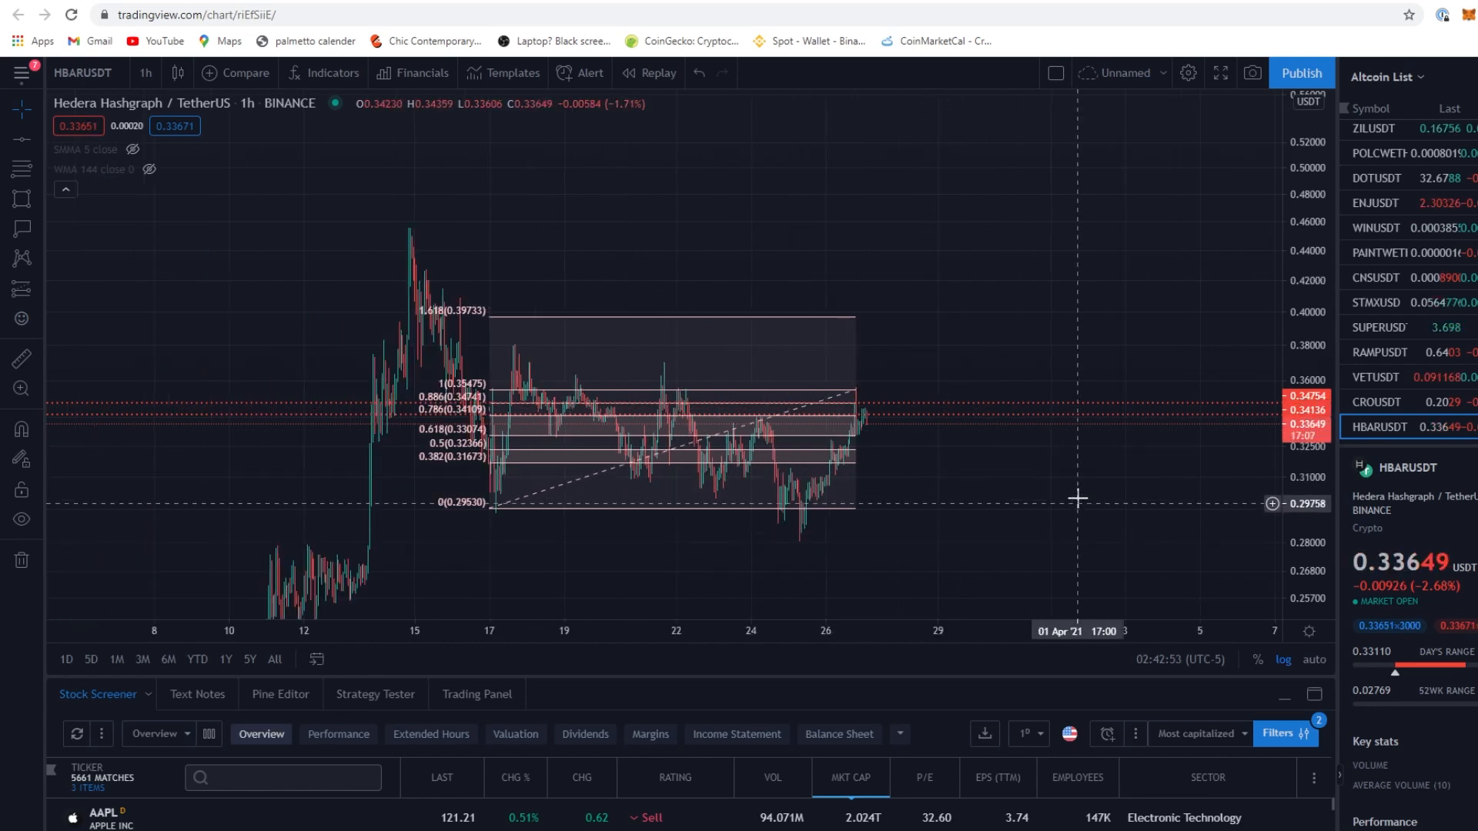
{"action": "mouse_move", "coordinate": [205, 431]}
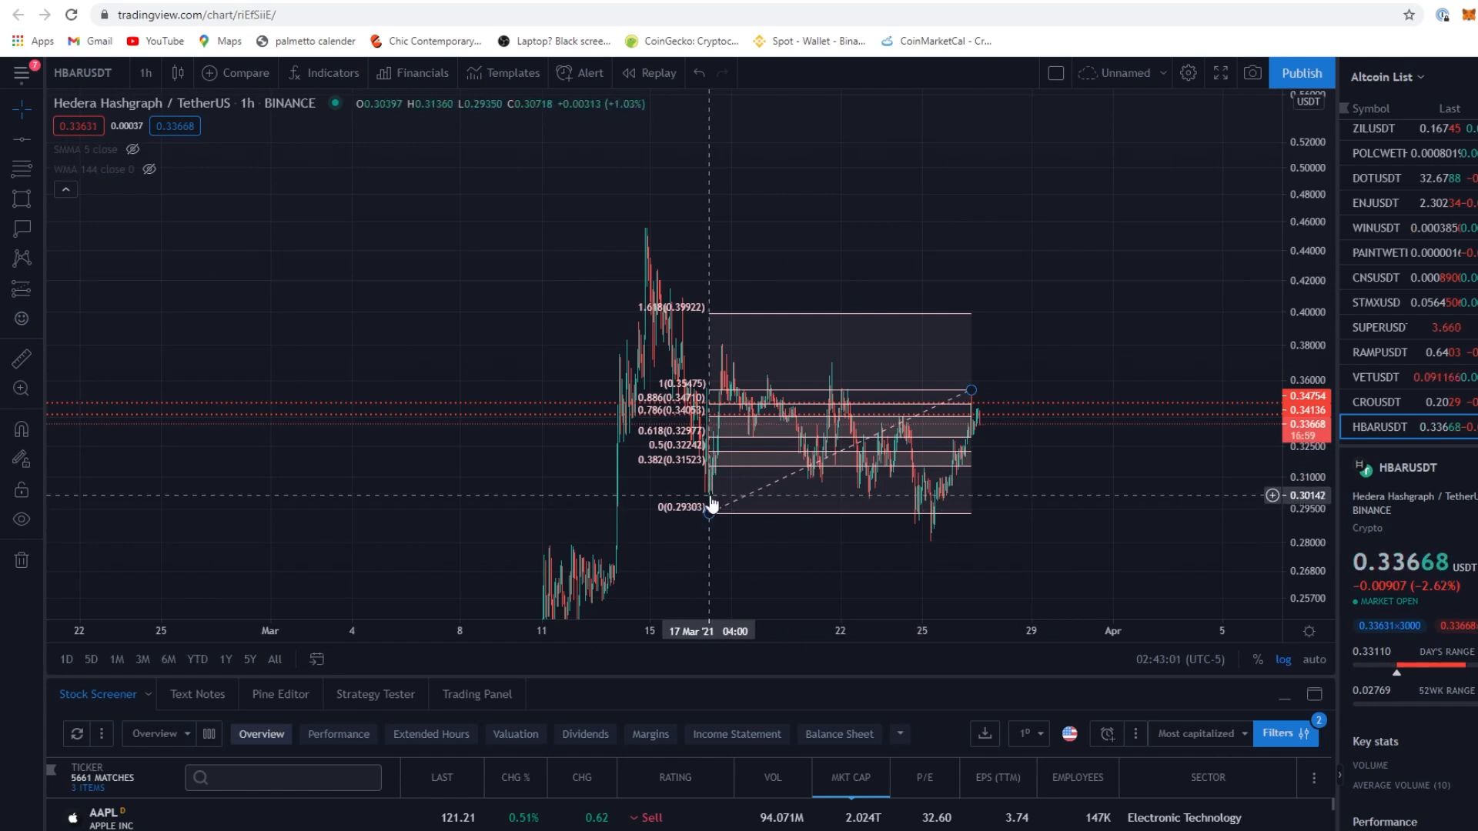
{"action": "mouse_move", "coordinate": [876, 506]}
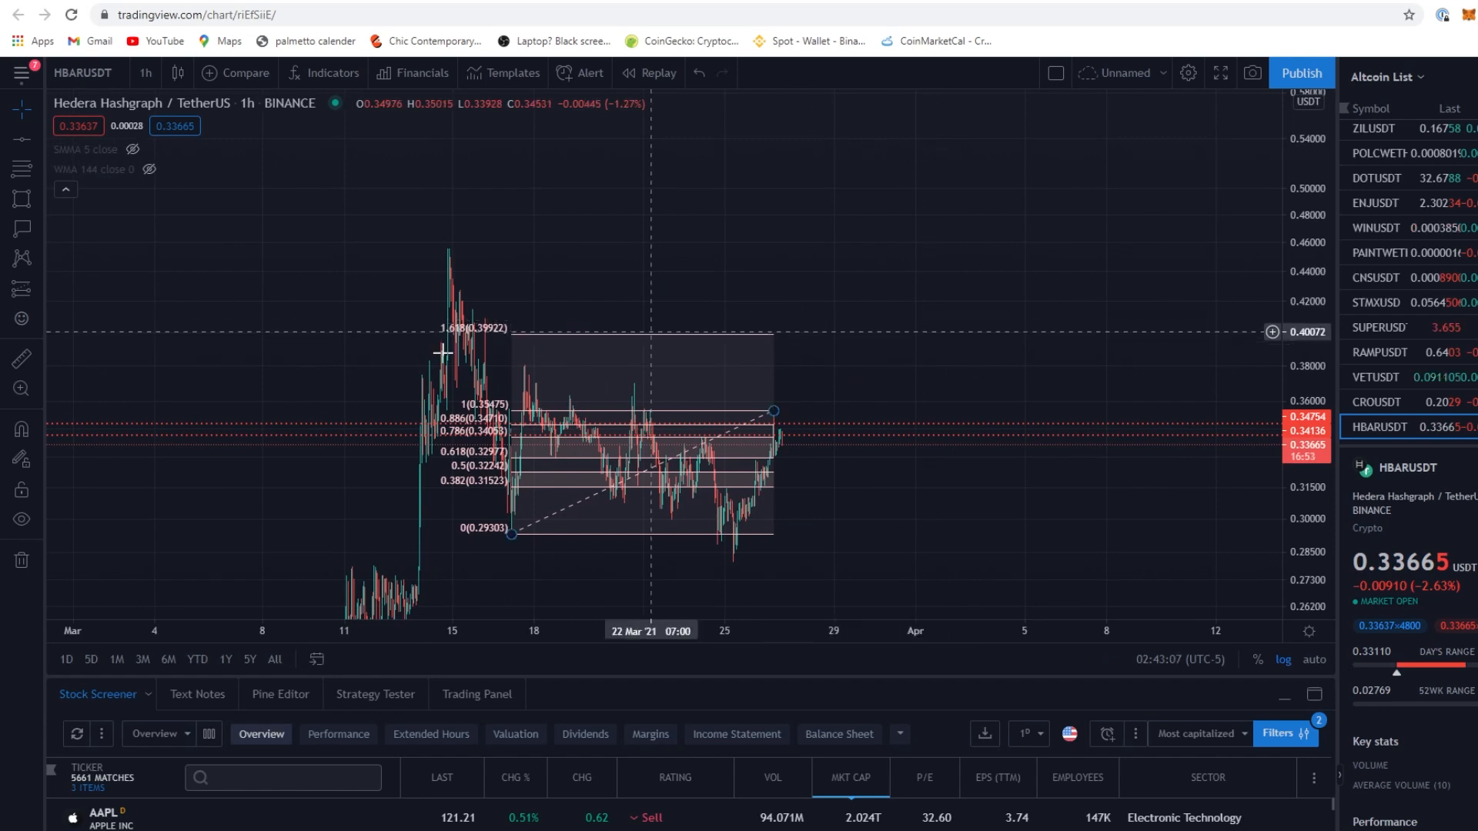
{"action": "mouse_move", "coordinate": [37, 198]}
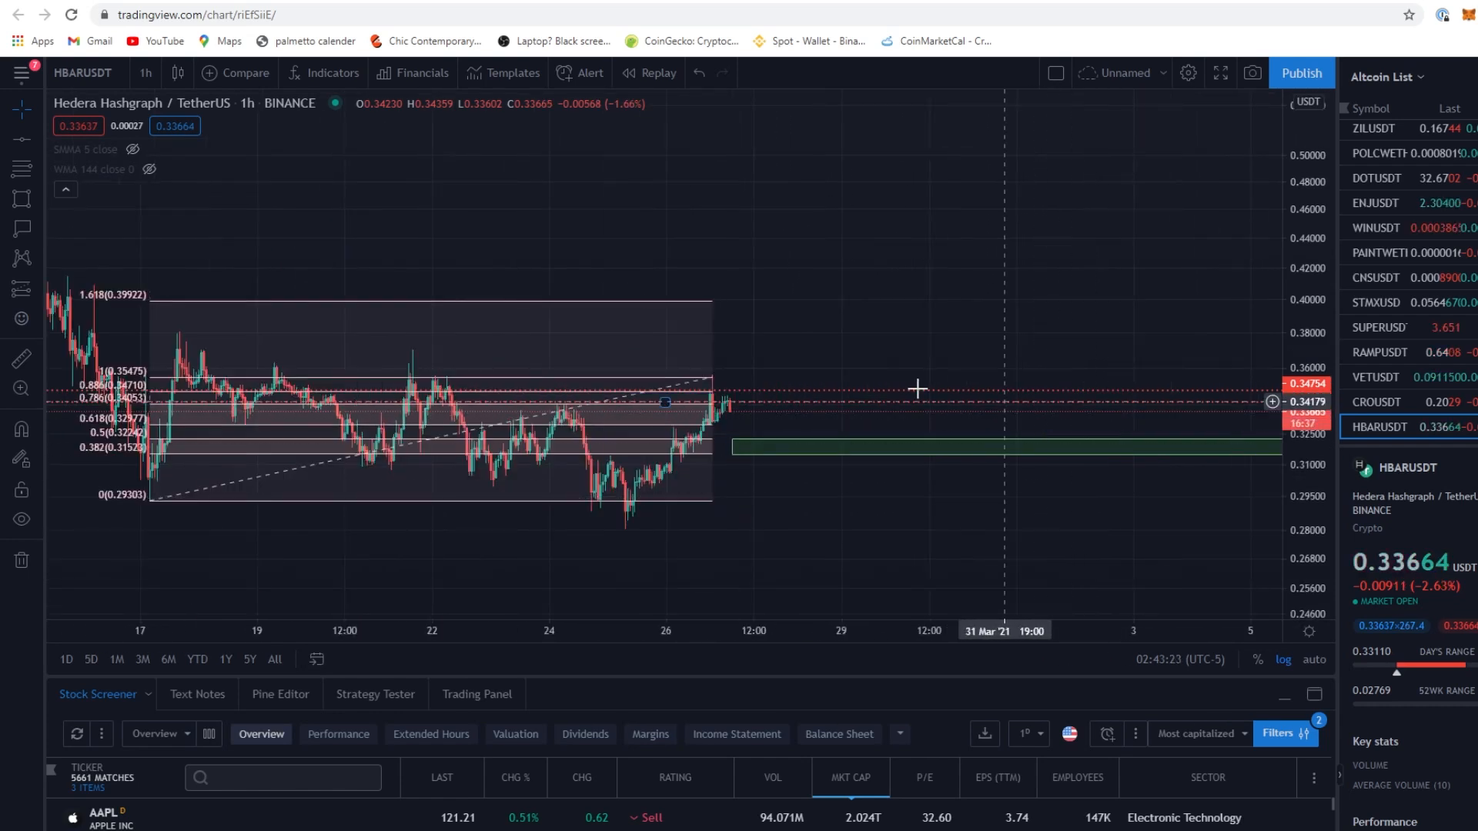
{"action": "mouse_move", "coordinate": [750, 400]}
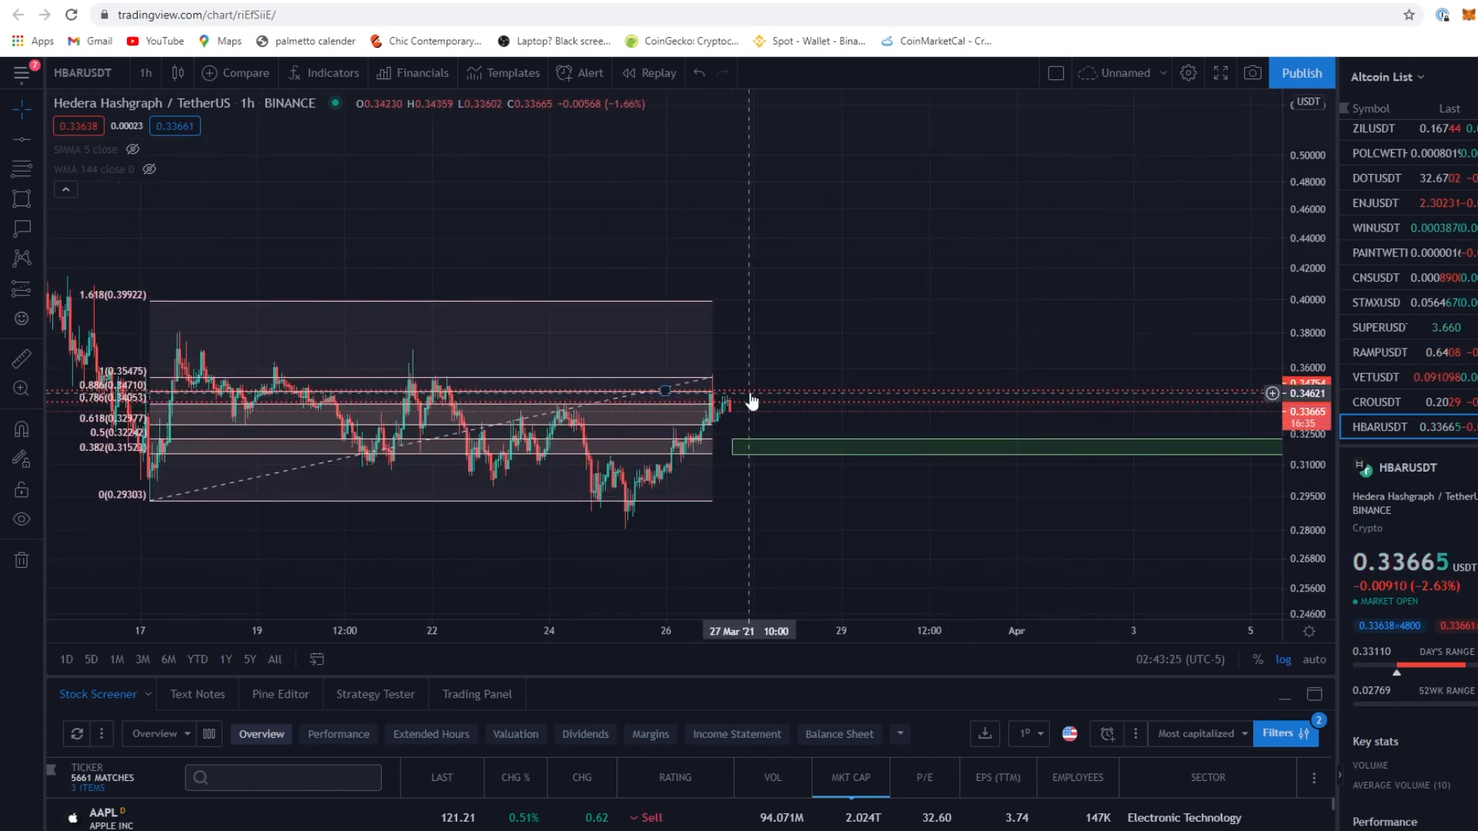
{"action": "mouse_move", "coordinate": [405, 396]}
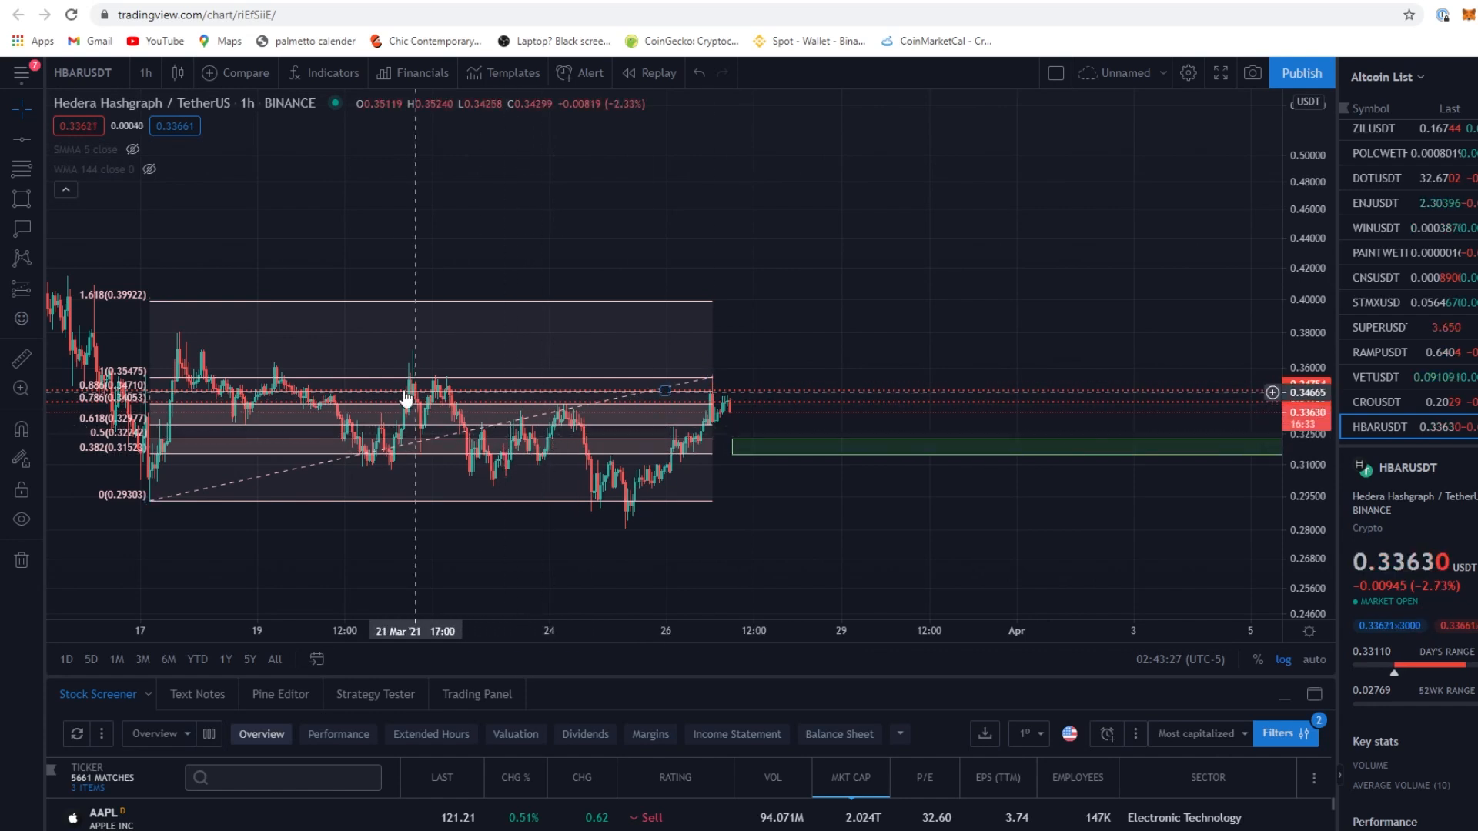
{"action": "mouse_move", "coordinate": [443, 400]}
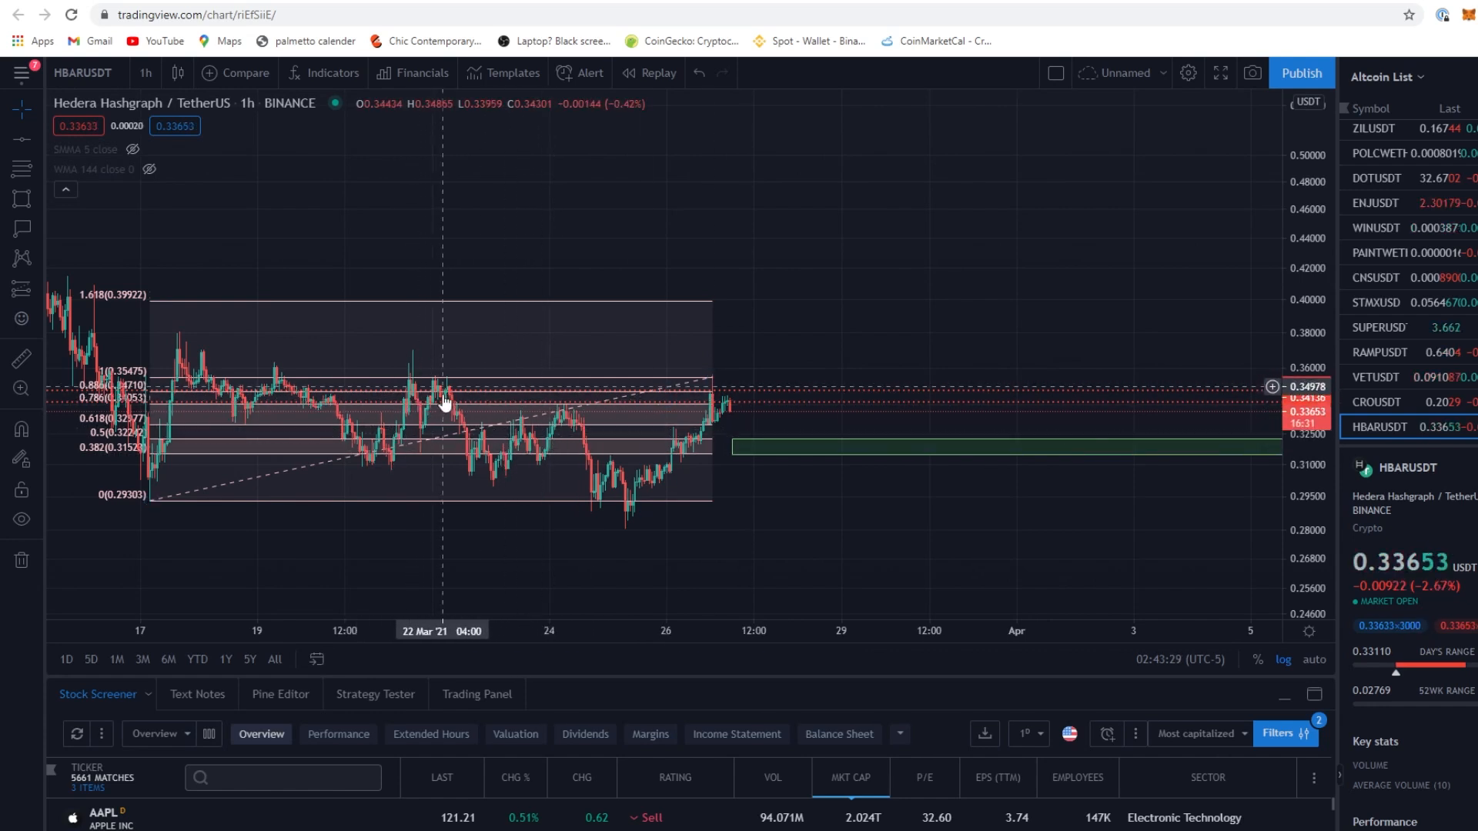
{"action": "mouse_move", "coordinate": [604, 439]}
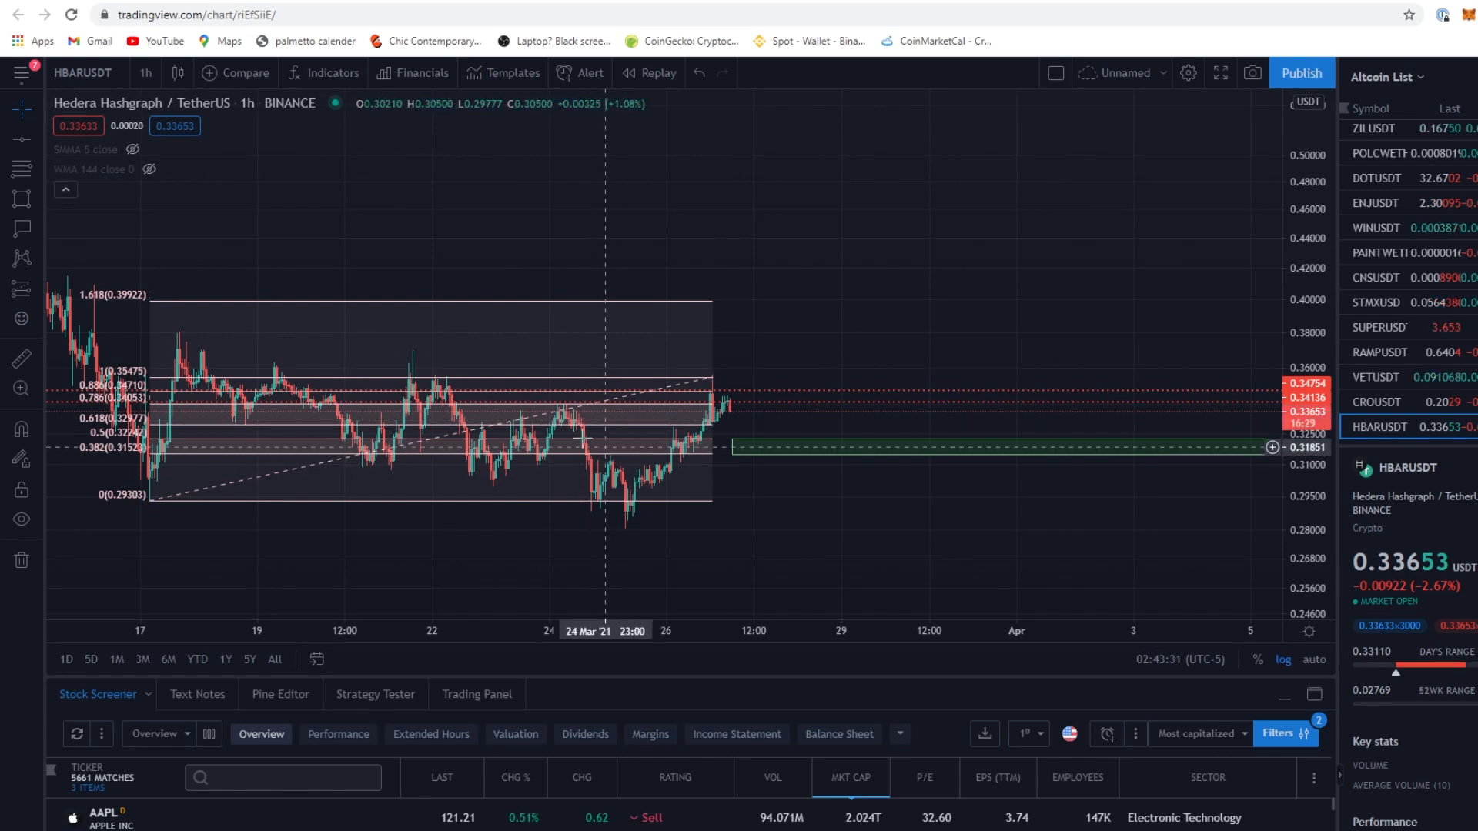
{"action": "mouse_move", "coordinate": [719, 413]}
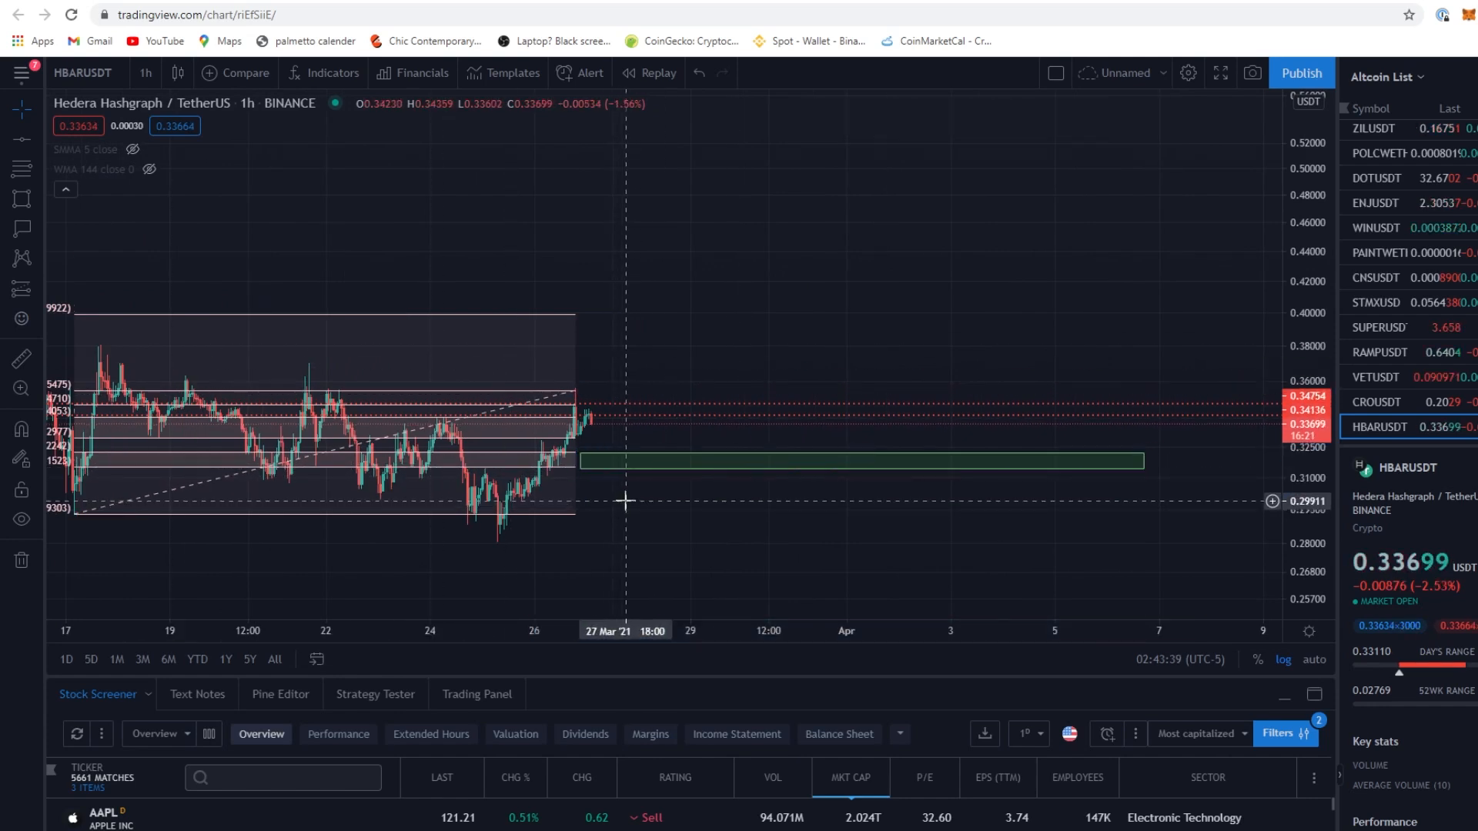
{"action": "mouse_move", "coordinate": [973, 423]}
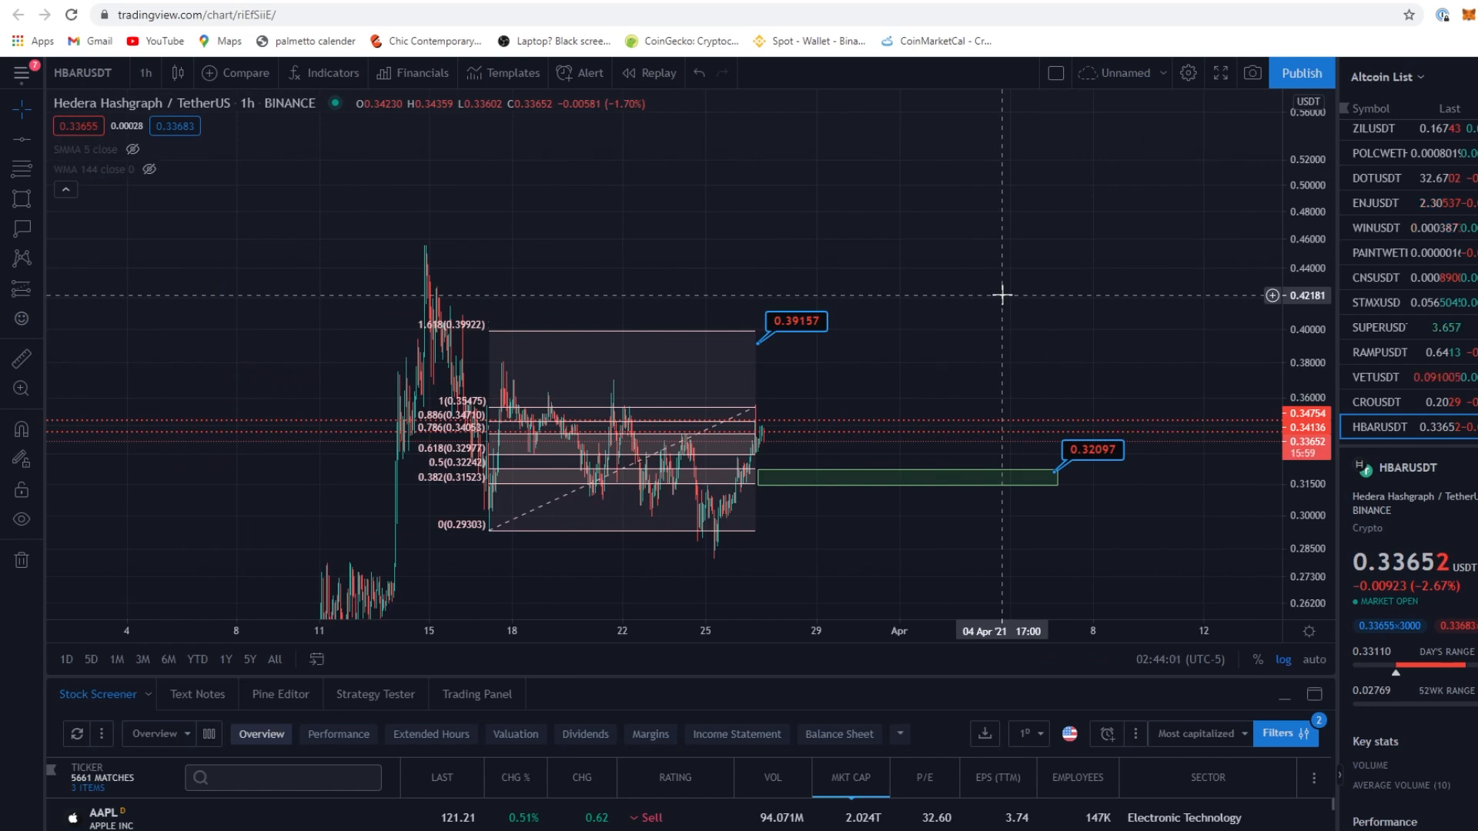
{"action": "mouse_move", "coordinate": [440, 488]}
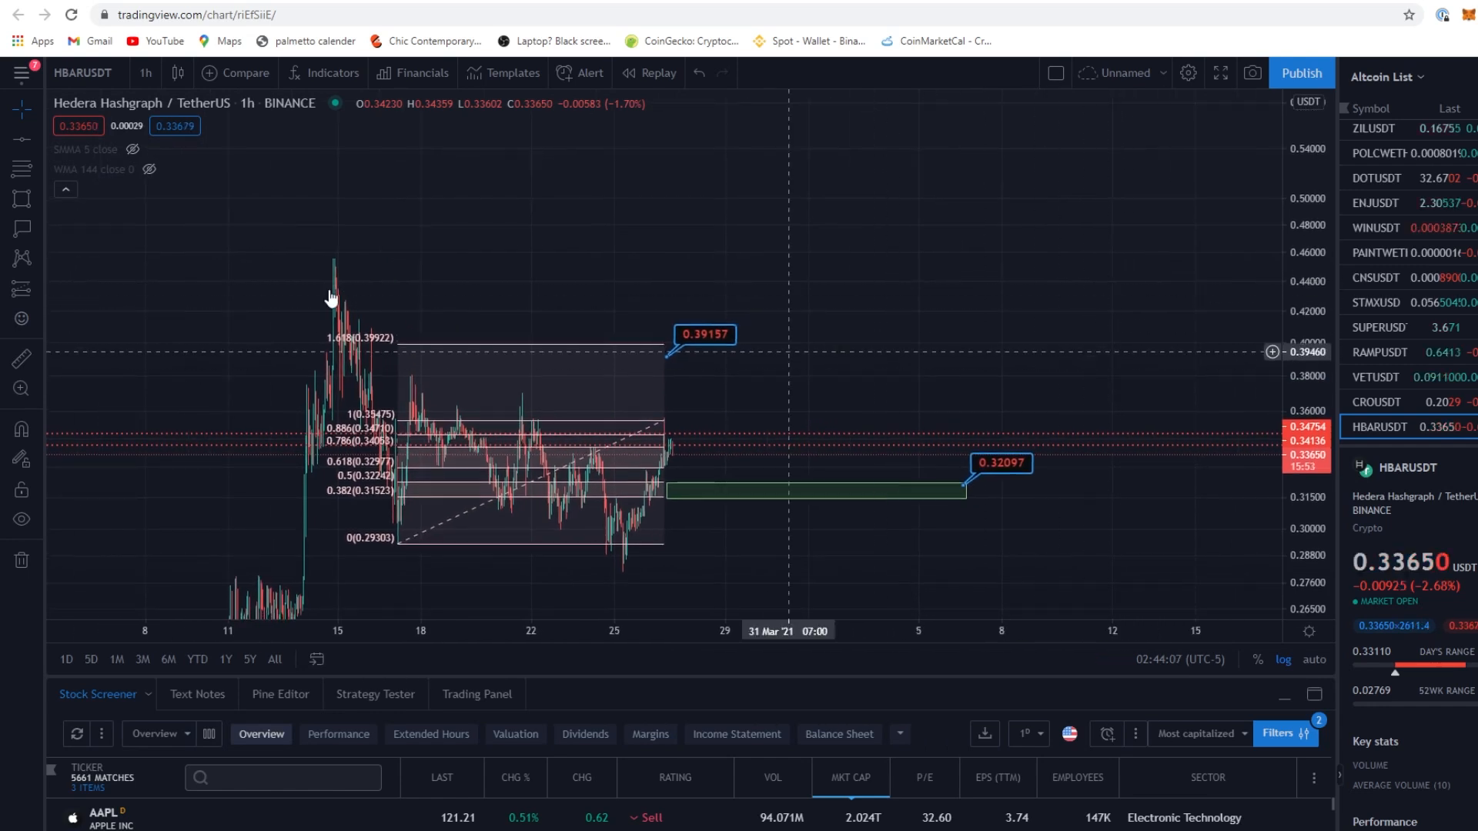
Unhide the SMMA 5 and WMA 144 moving averages on the HBARUSDT chart
{"action": "left_click", "coordinate": [148, 169]}
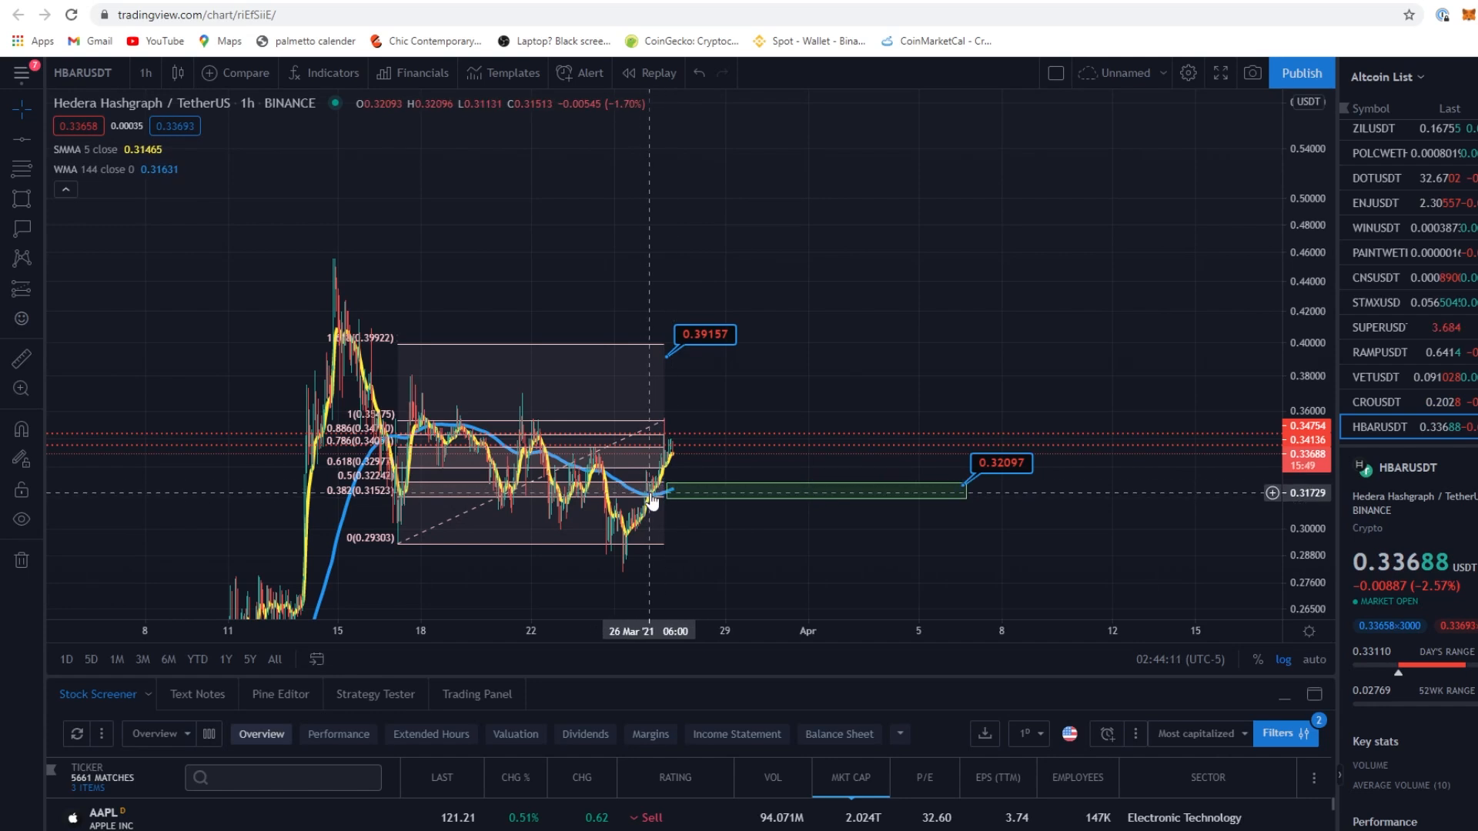
{"action": "mouse_move", "coordinate": [648, 502]}
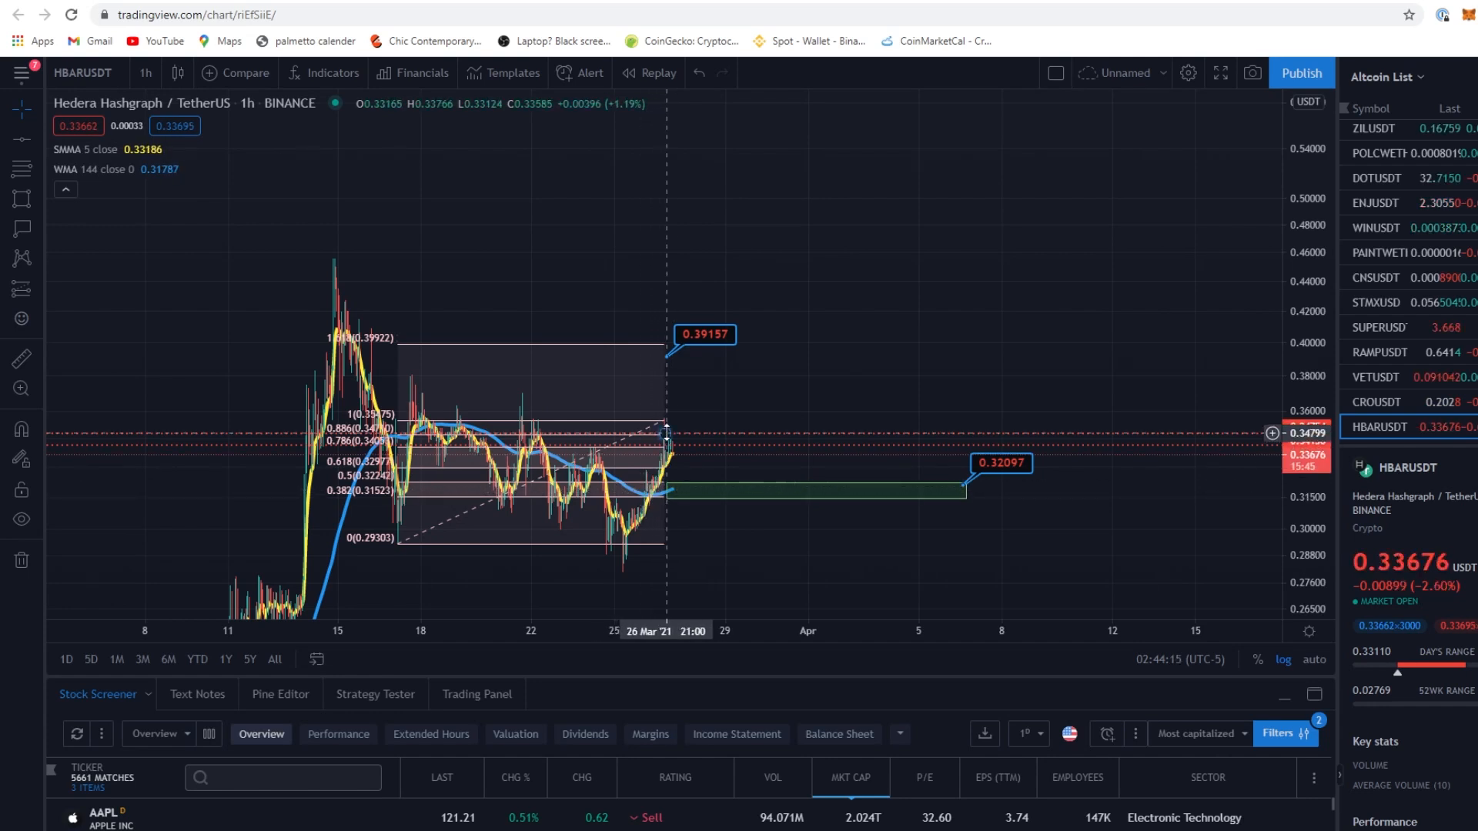
{"action": "mouse_move", "coordinate": [694, 463]}
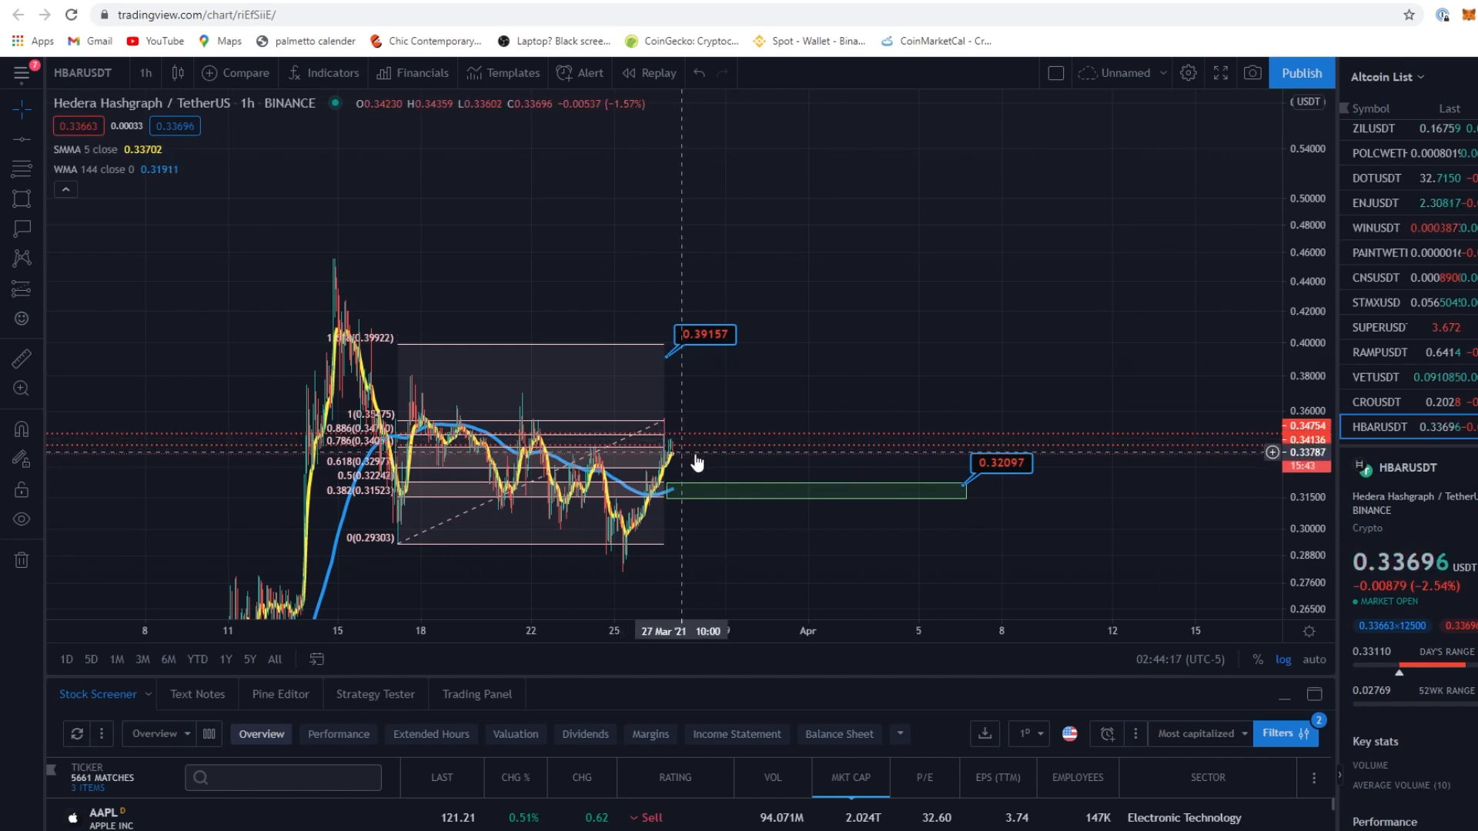
{"action": "mouse_move", "coordinate": [1004, 509]}
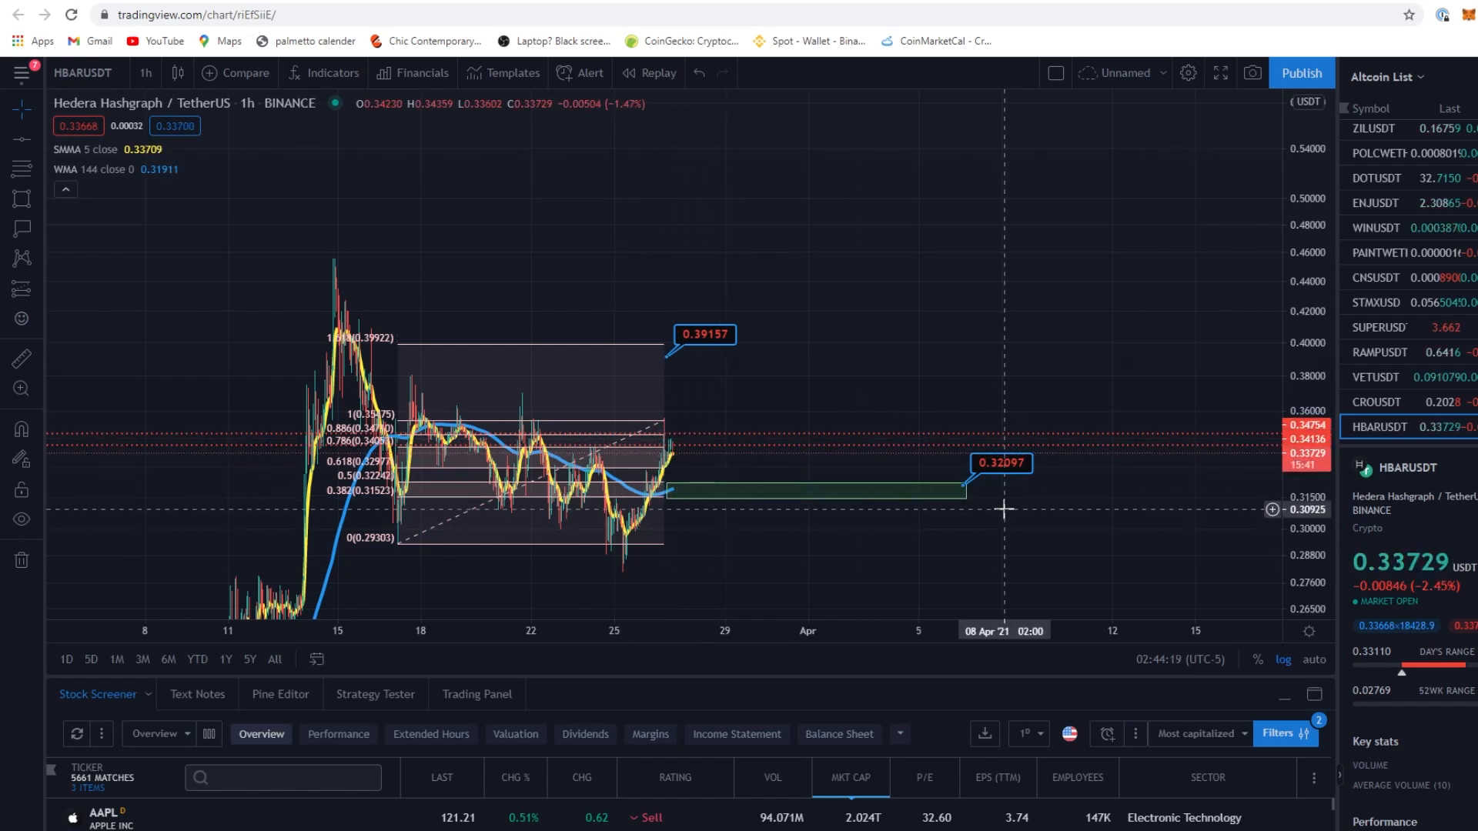
{"action": "mouse_move", "coordinate": [26, 136]}
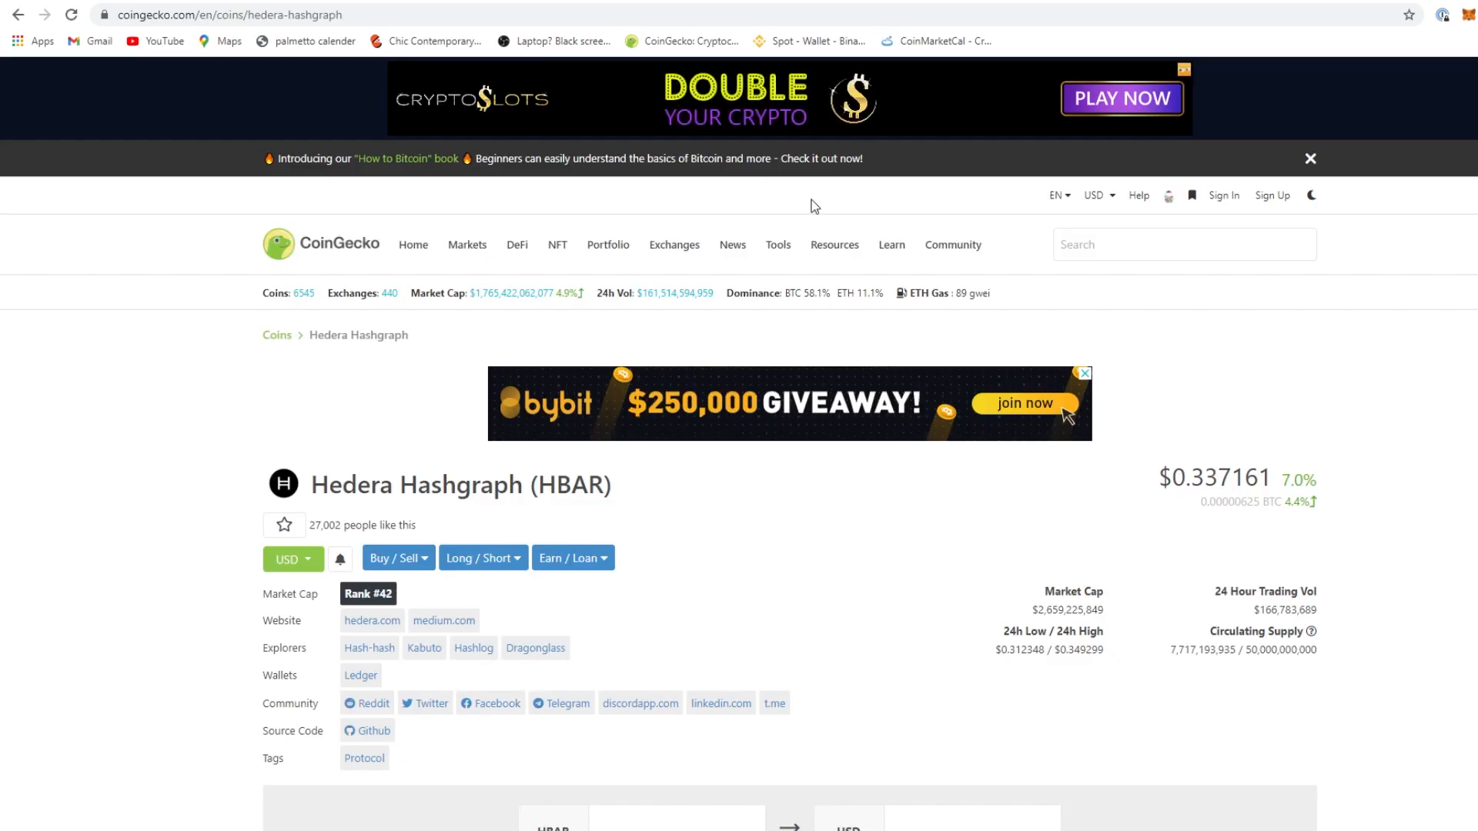
{"action": "mouse_move", "coordinate": [1136, 624]}
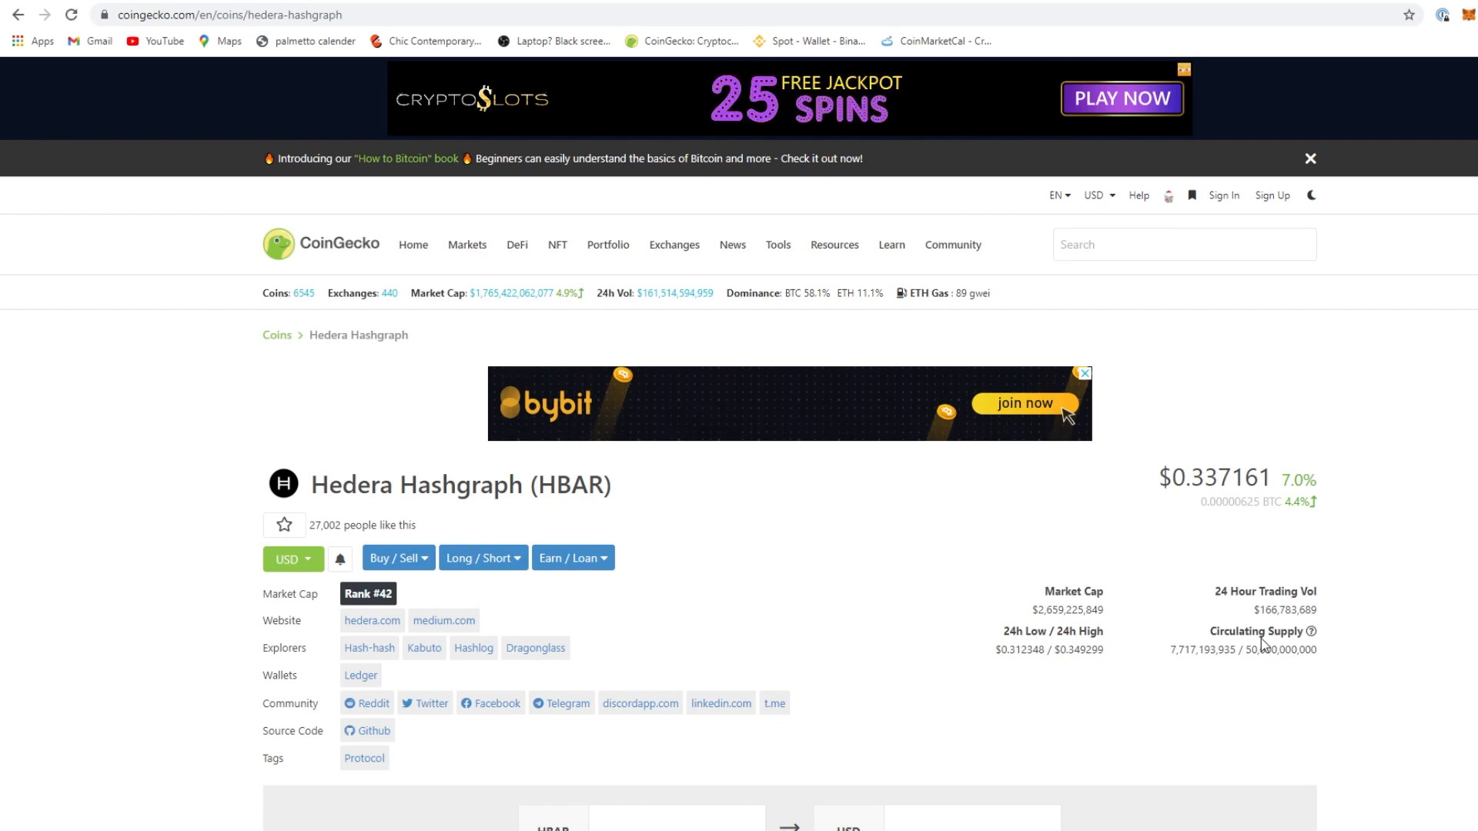
{"action": "mouse_move", "coordinate": [1337, 628]}
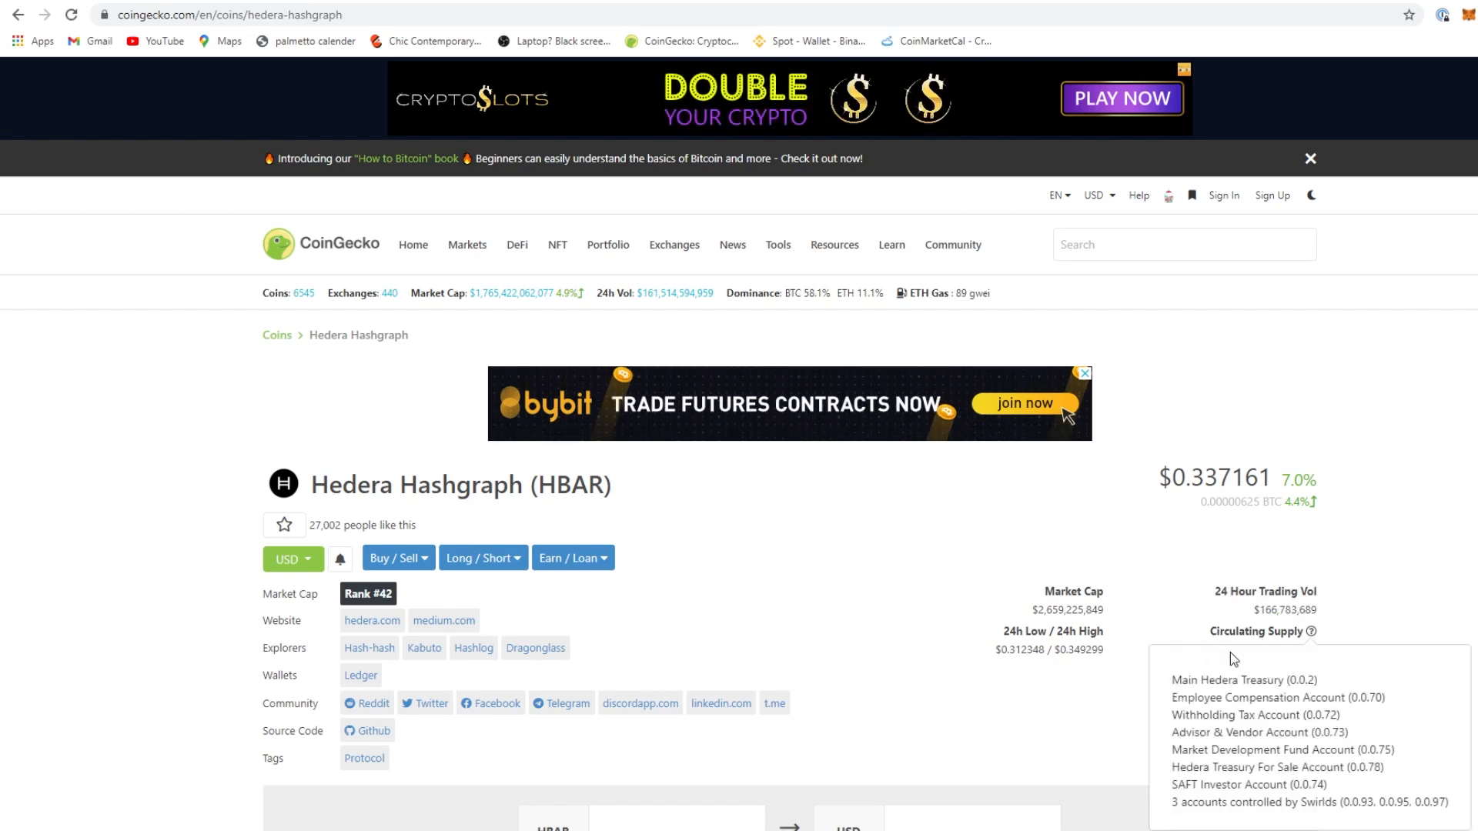
{"action": "mouse_move", "coordinate": [1393, 665]}
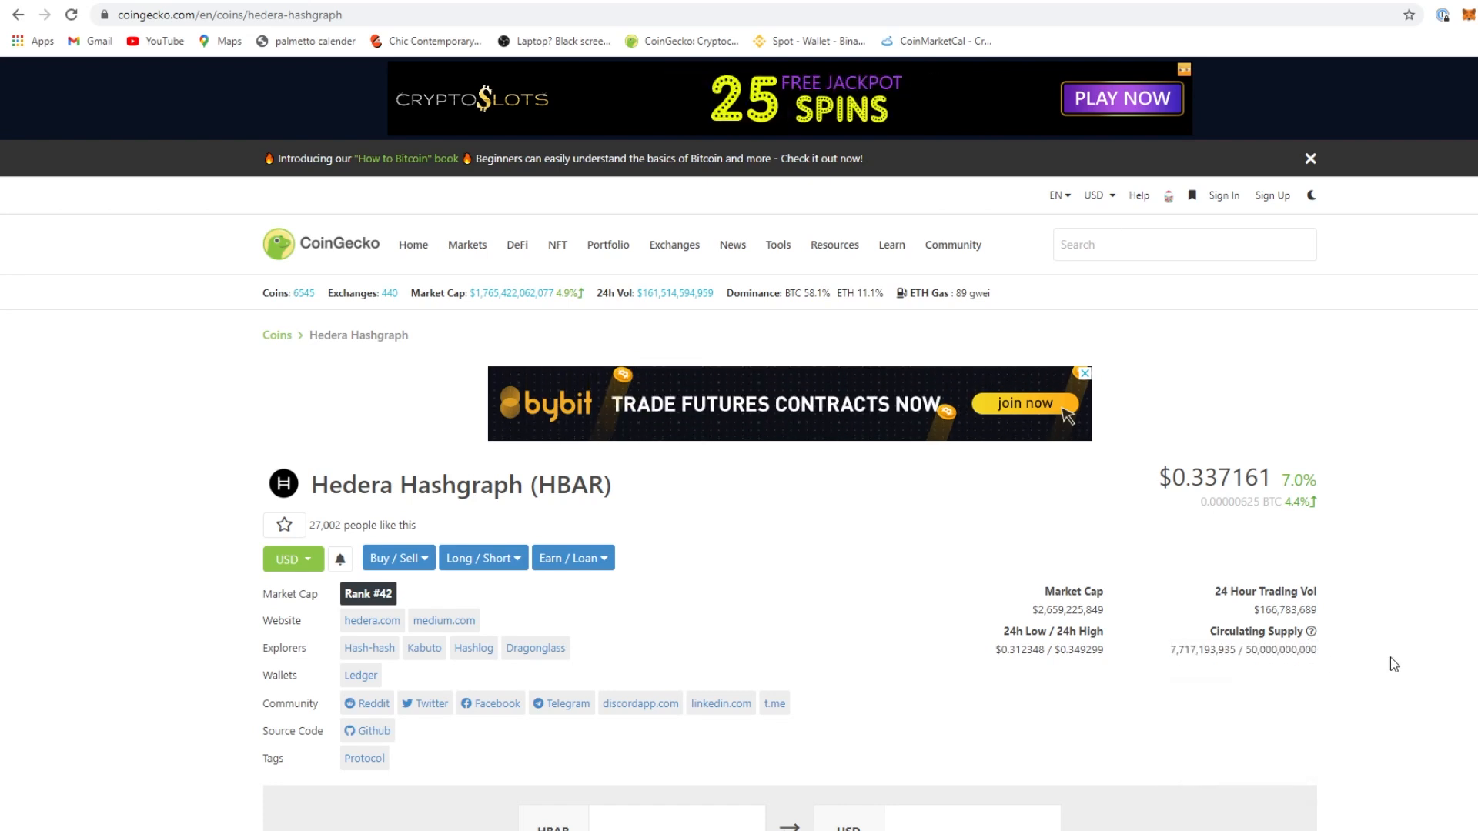
{"action": "mouse_move", "coordinate": [850, 656]}
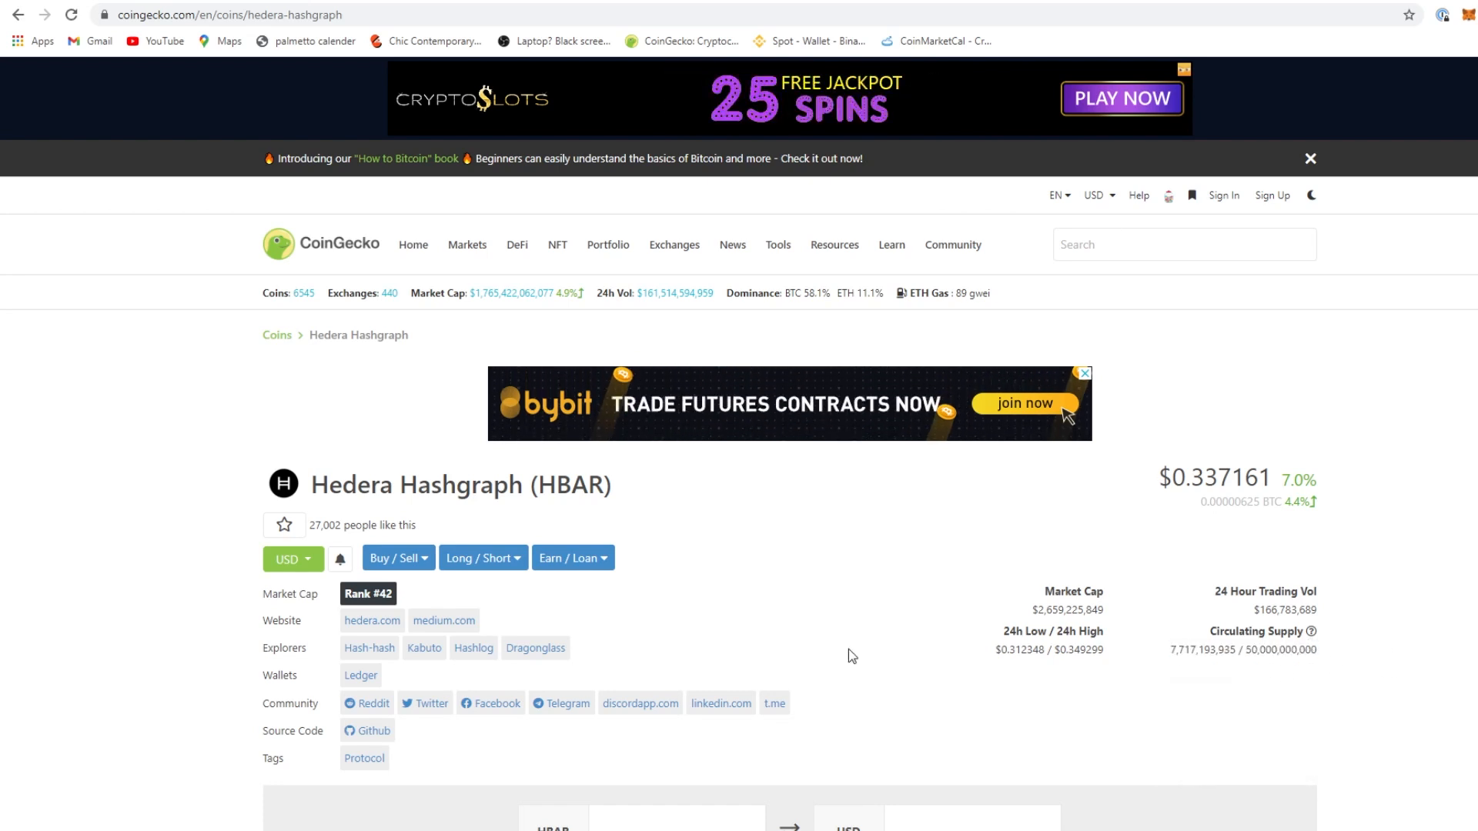
Review the Hedera Hashgraph (HBAR) price chart and market stats on CoinGecko
{"action": "scroll", "scroll_direction": "down", "scroll_amount": 3}
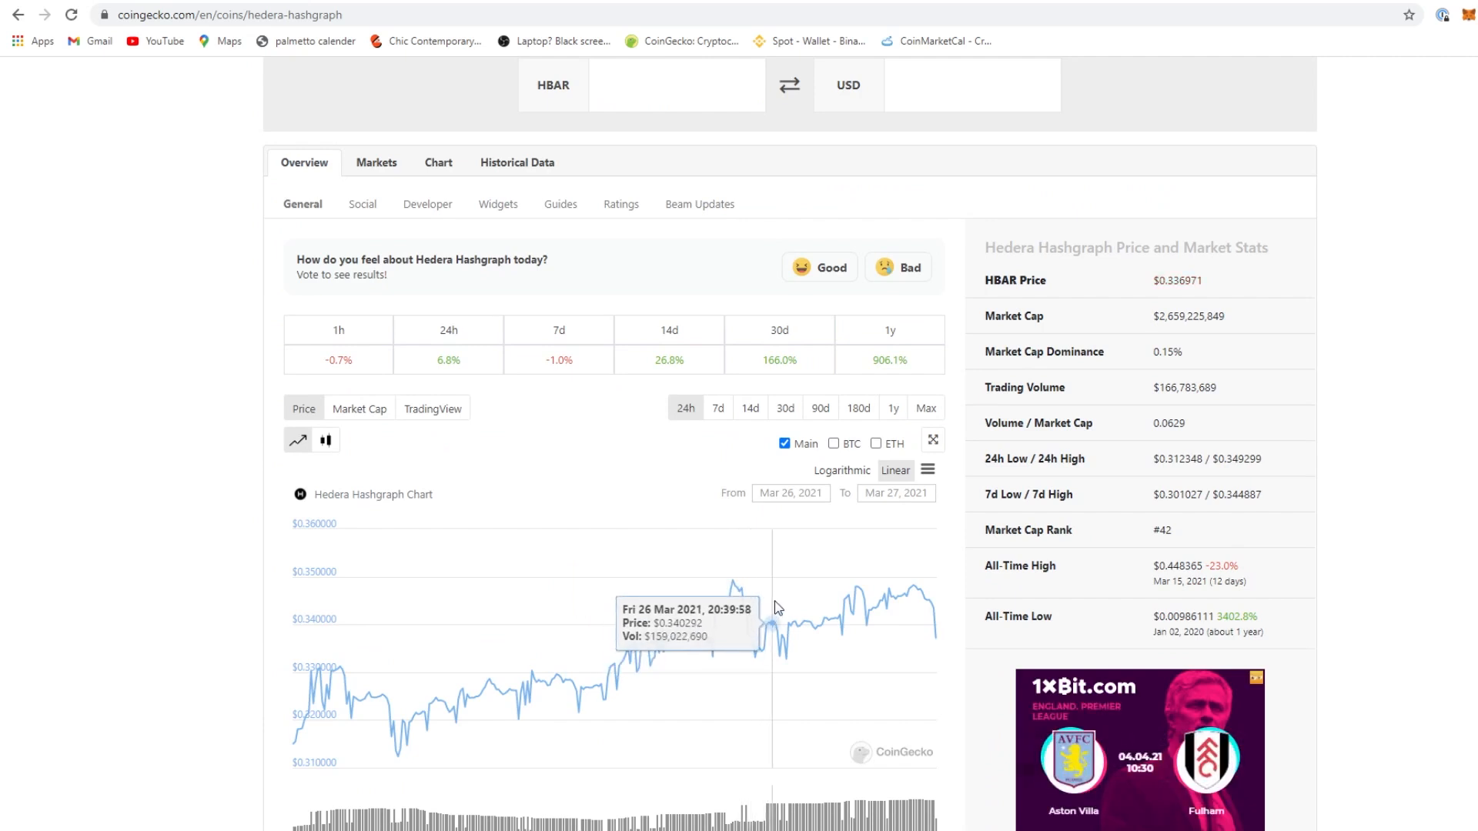
{"action": "mouse_move", "coordinate": [919, 608]}
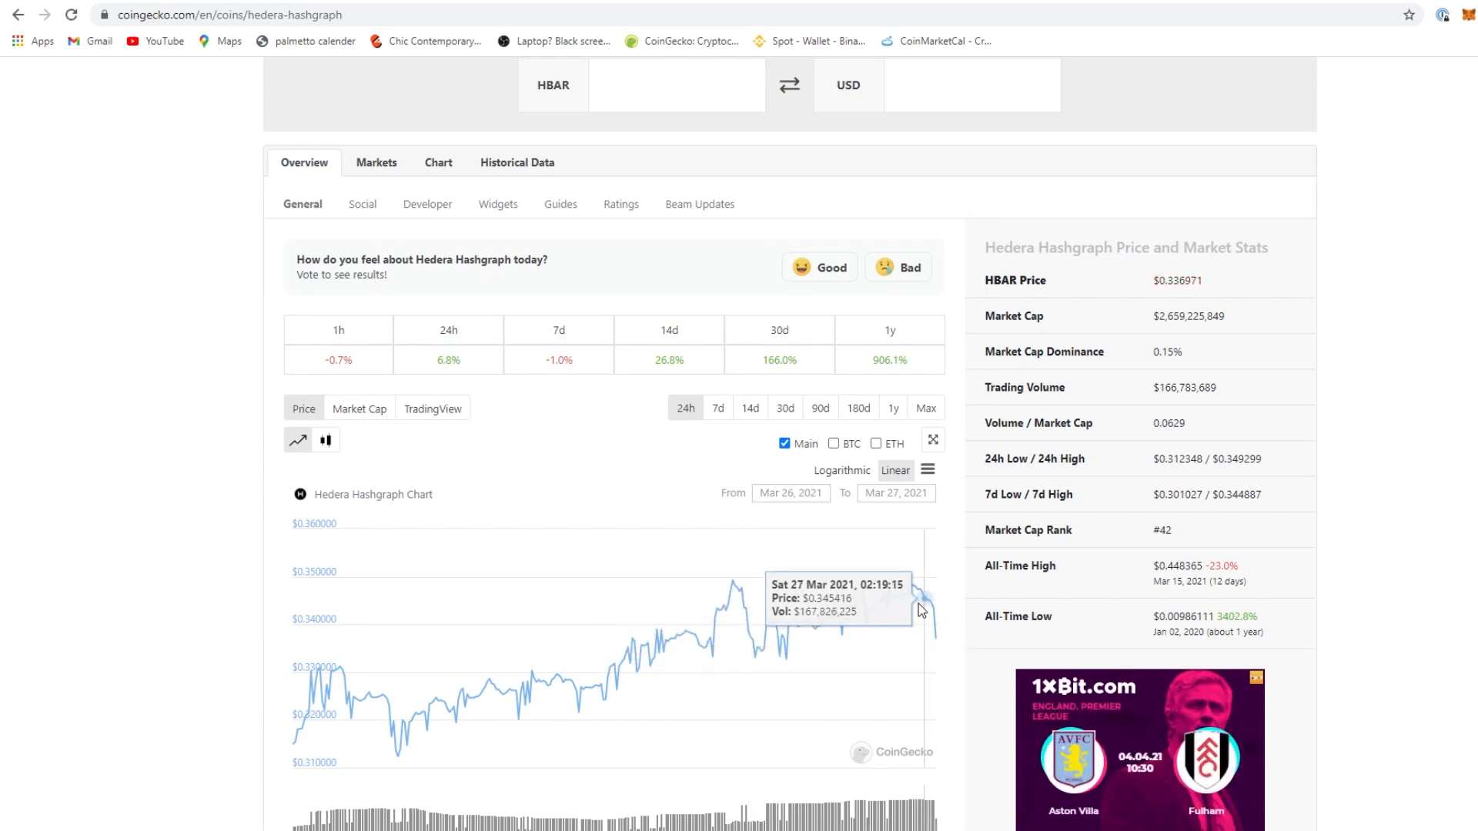
{"action": "scroll", "scroll_direction": "up", "scroll_amount": 3}
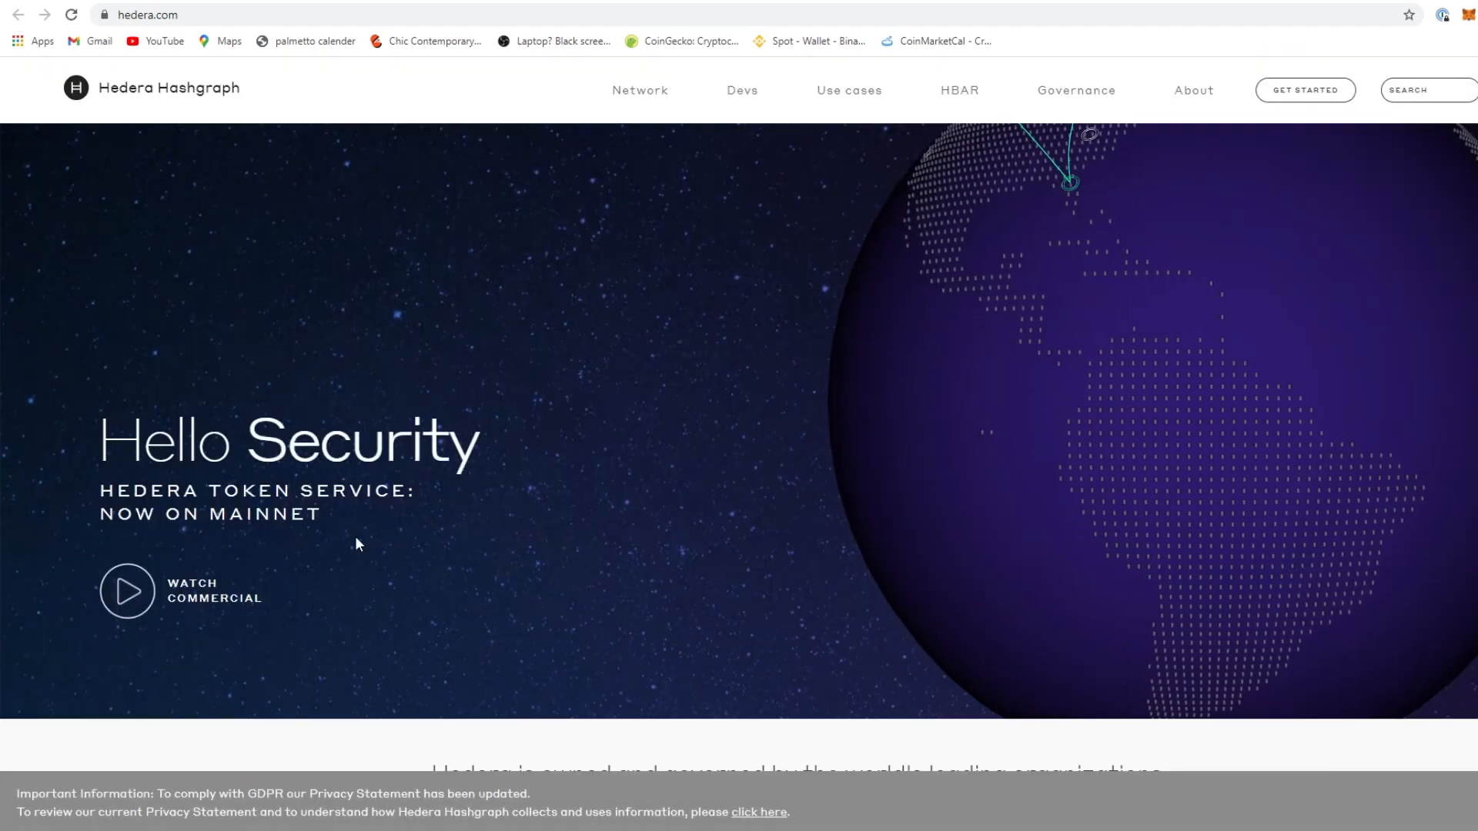
Browse the hedera.com homepage through its network stats, services and partners, back to the top
{"action": "scroll", "scroll_direction": "down", "scroll_amount": 3}
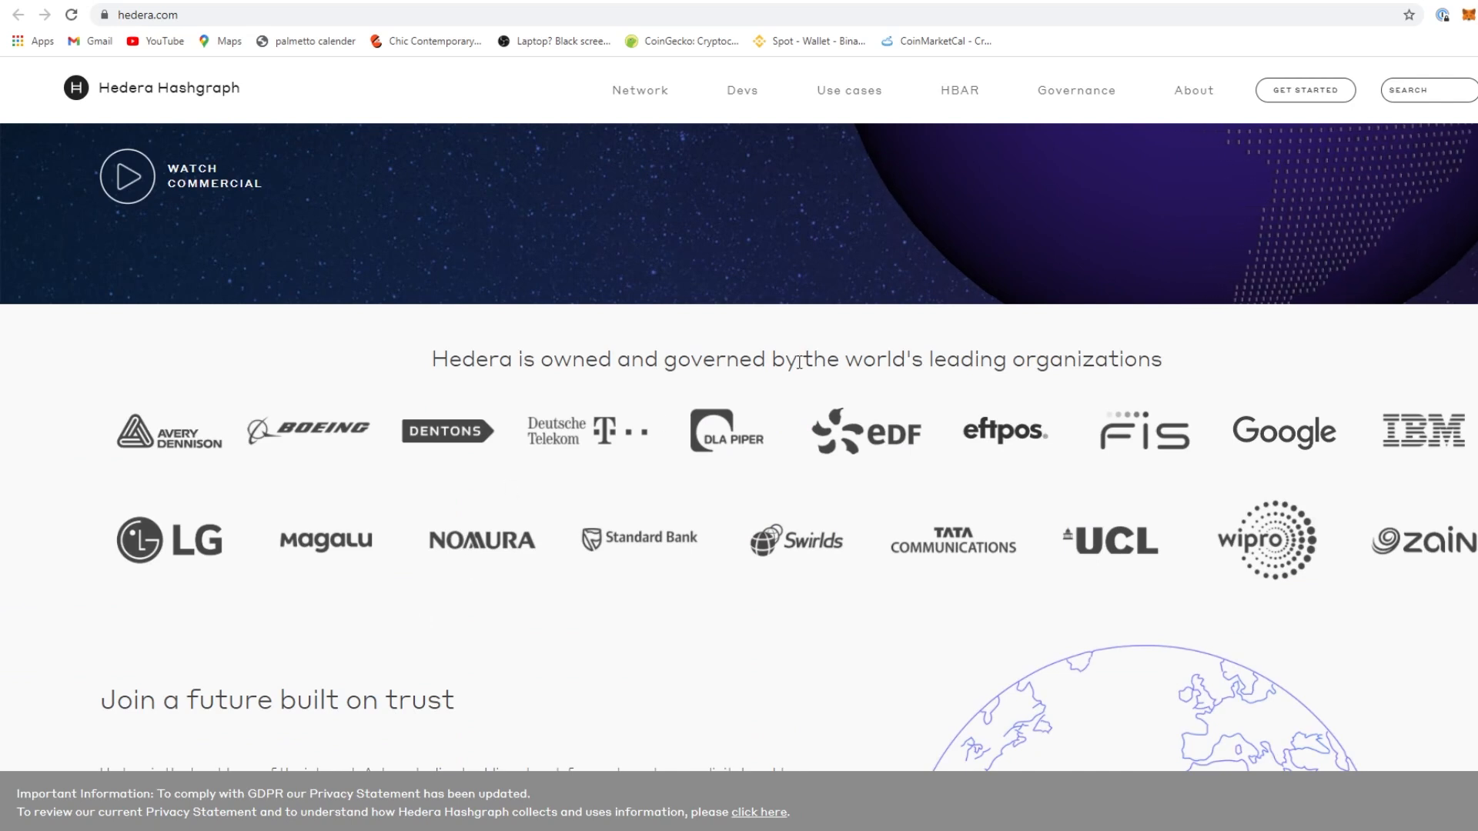
{"action": "mouse_move", "coordinate": [1386, 534]}
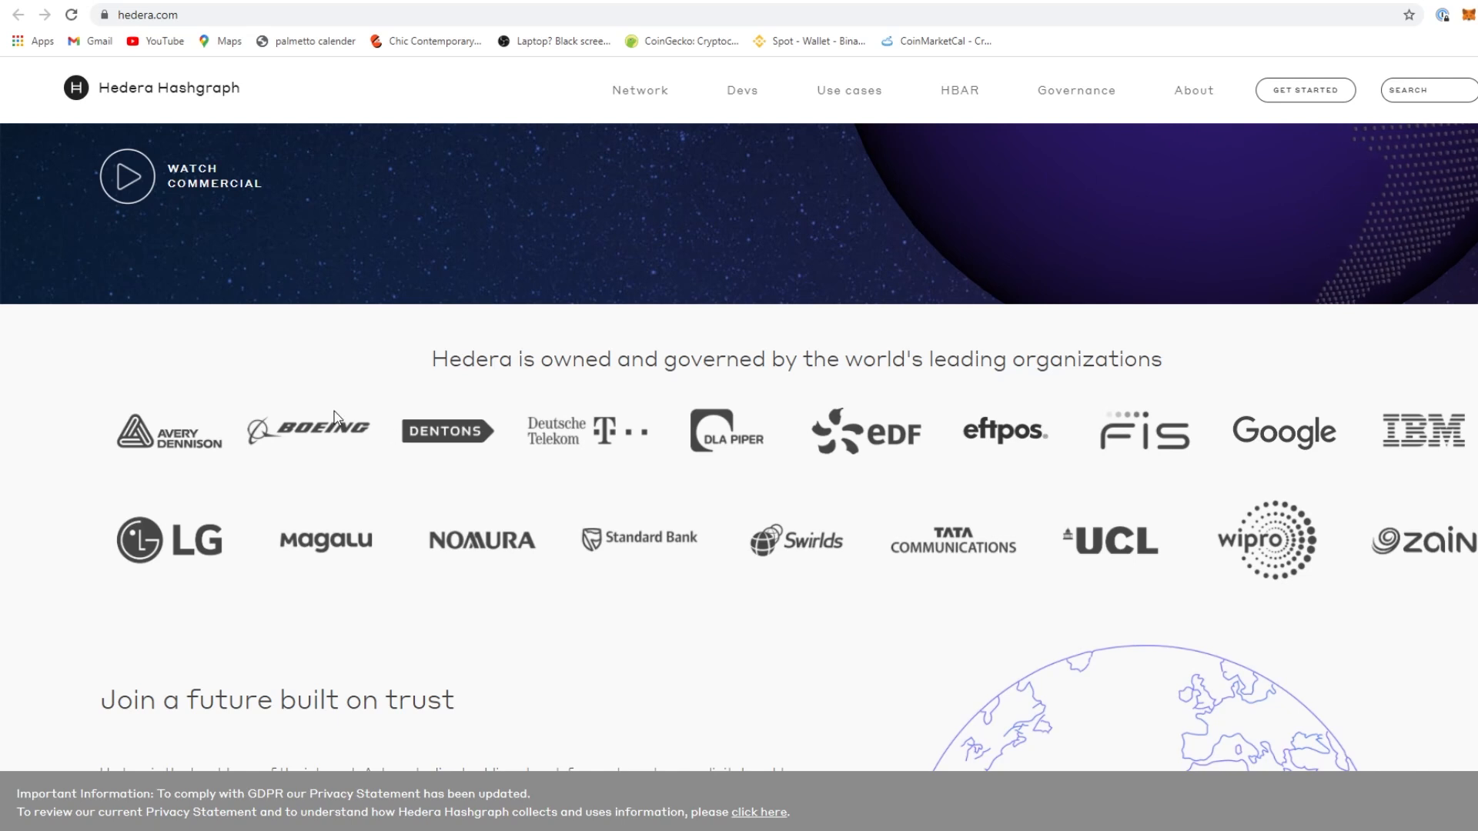
{"action": "mouse_move", "coordinate": [1327, 434]}
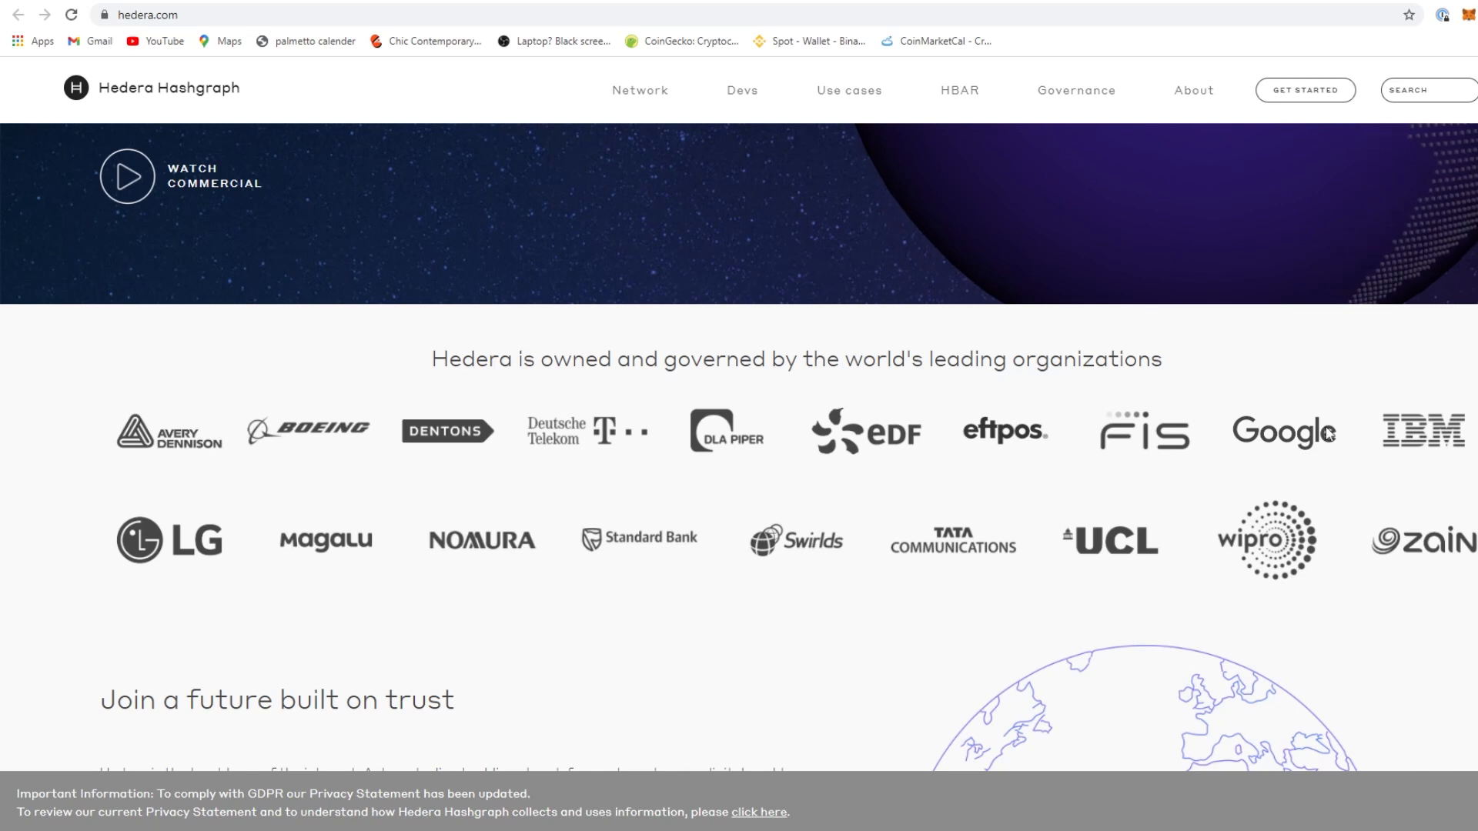
{"action": "scroll", "scroll_direction": "down", "scroll_amount": 3}
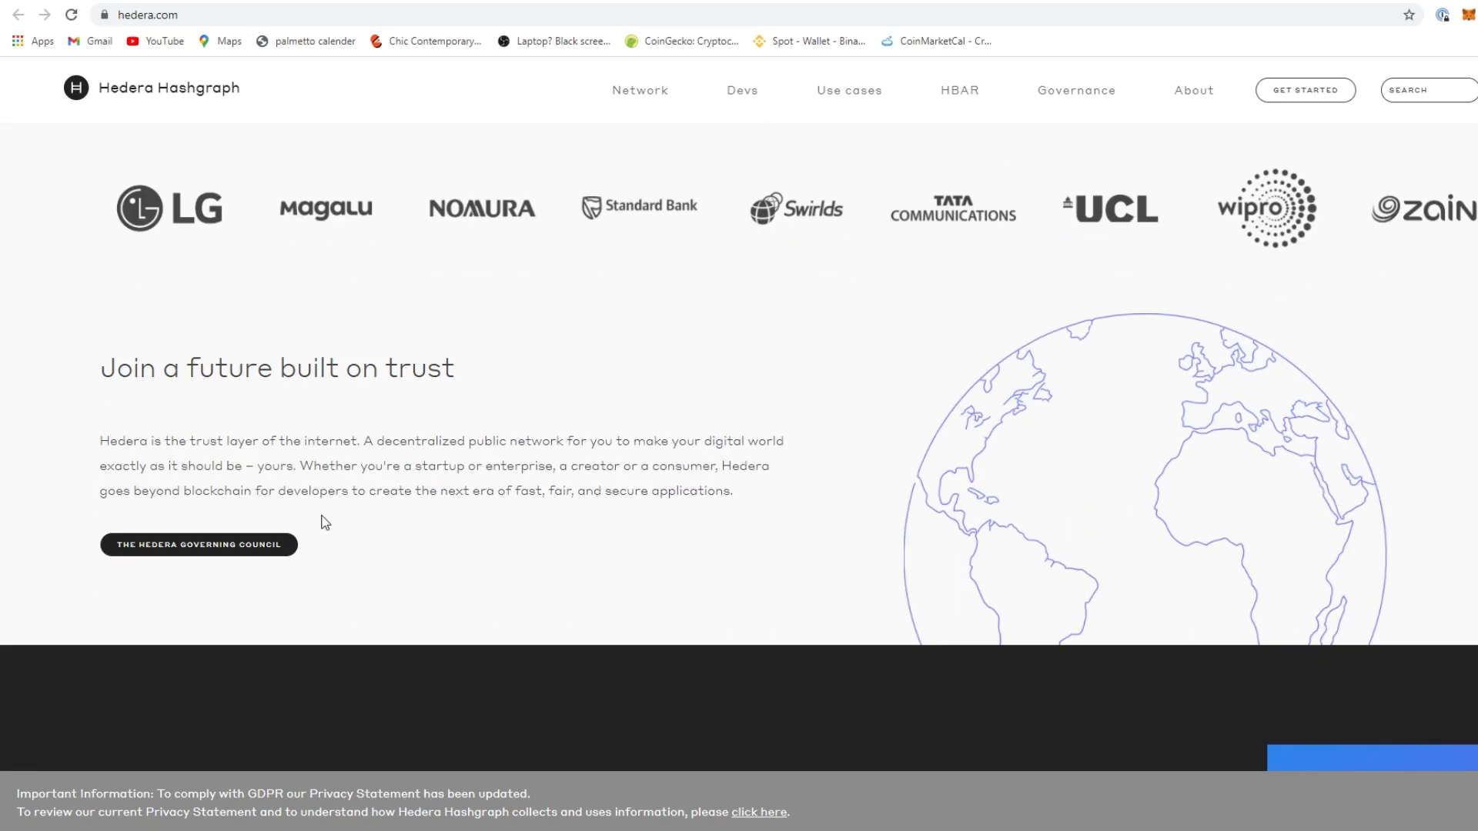
{"action": "scroll", "scroll_direction": "down", "scroll_amount": 3}
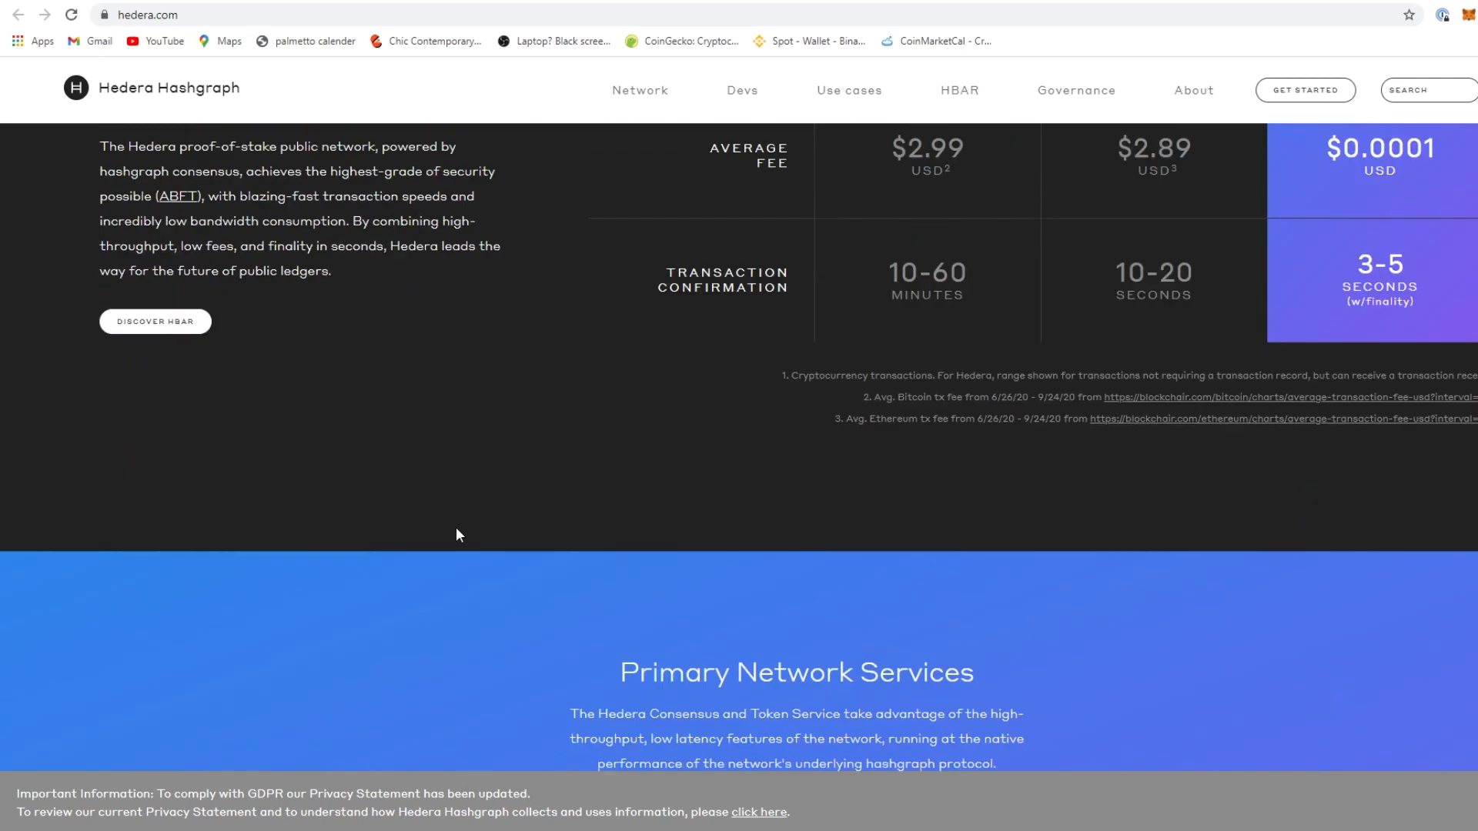
{"action": "scroll", "scroll_direction": "down", "scroll_amount": 3}
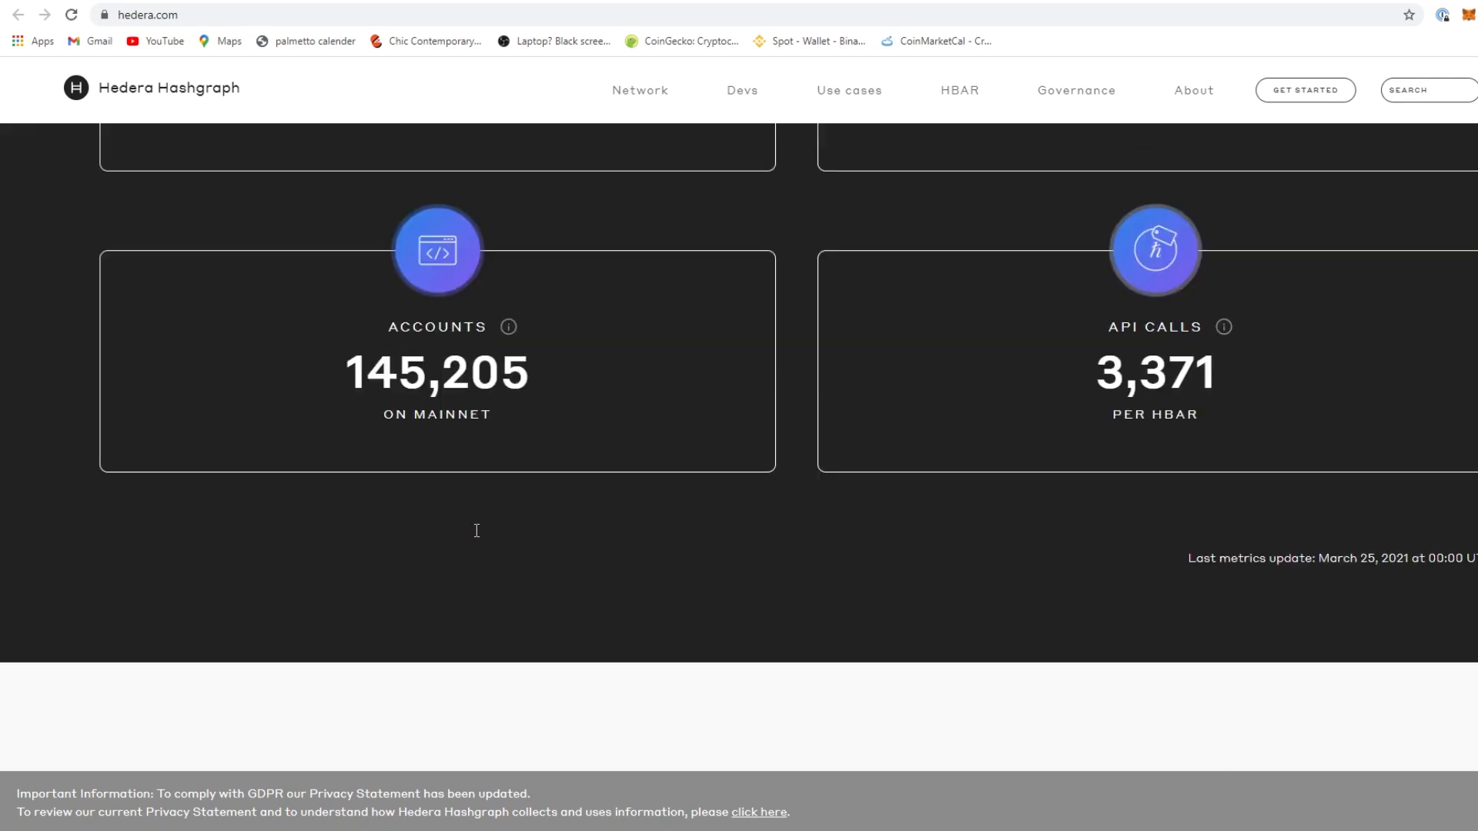
{"action": "scroll", "scroll_direction": "up", "scroll_amount": 3}
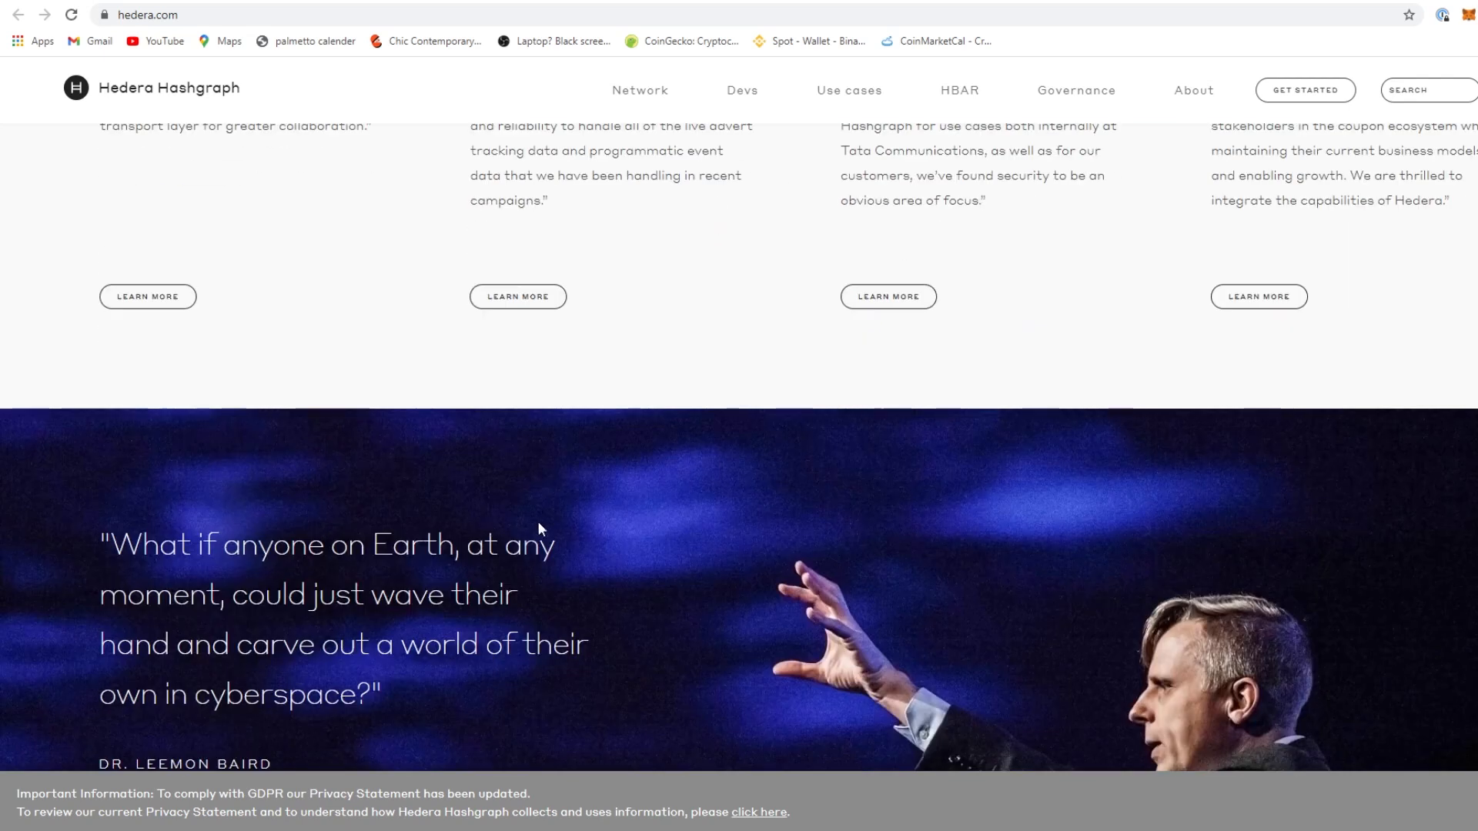
{"action": "scroll", "scroll_direction": "up", "scroll_amount": 3}
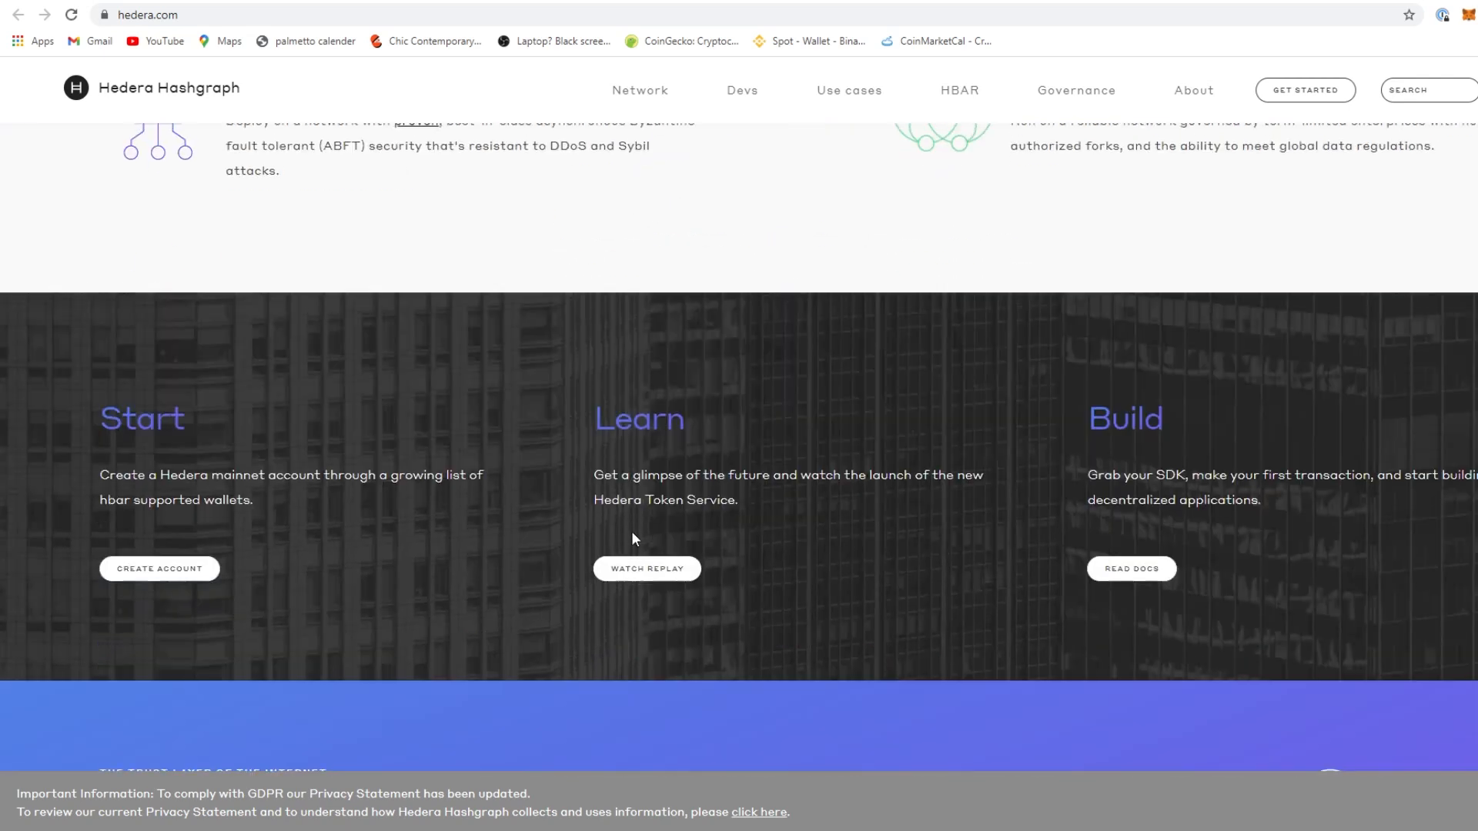
{"action": "scroll", "scroll_direction": "down", "scroll_amount": 3}
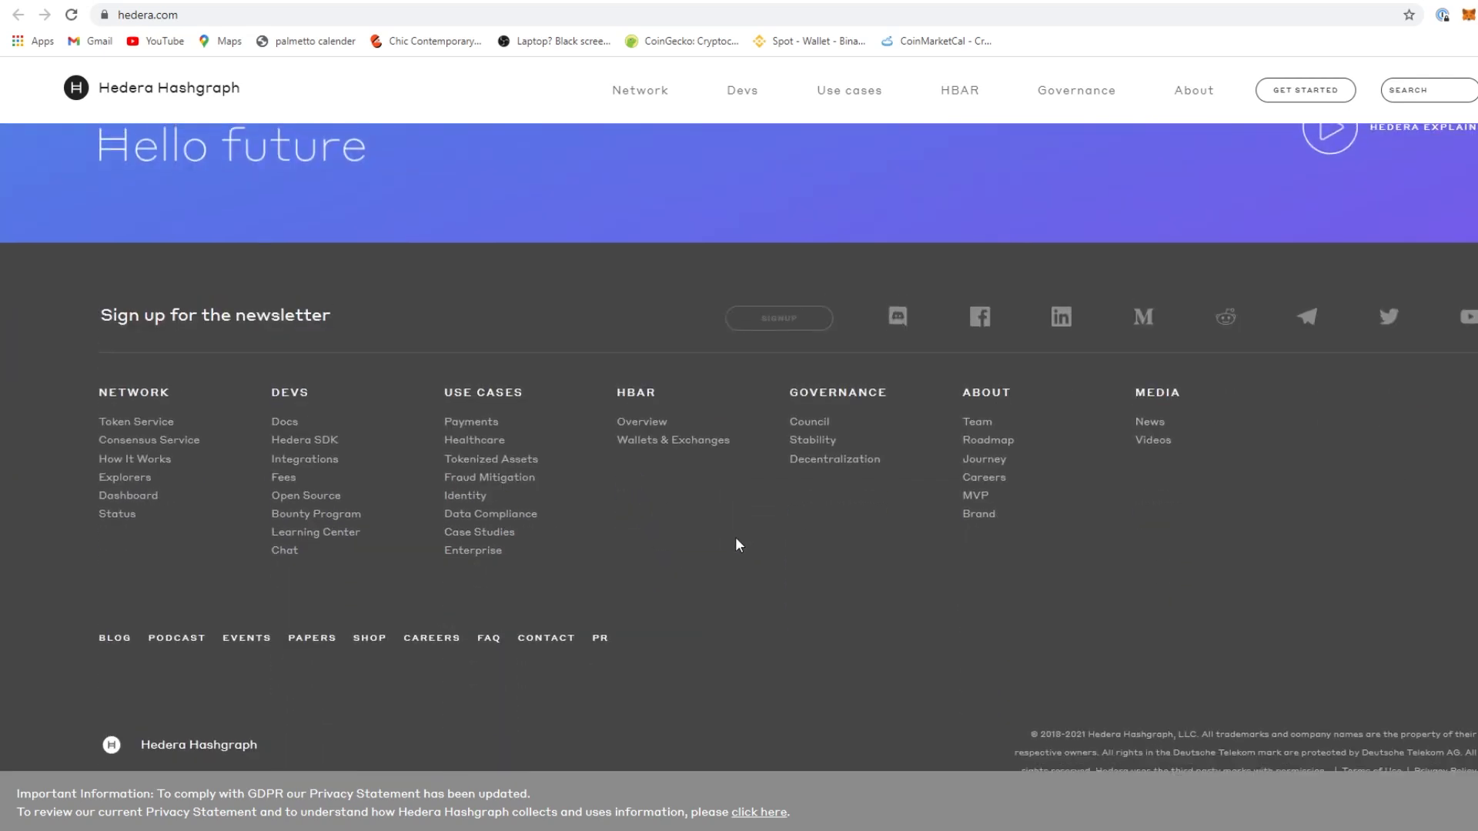
{"action": "scroll", "scroll_direction": "up", "scroll_amount": 3}
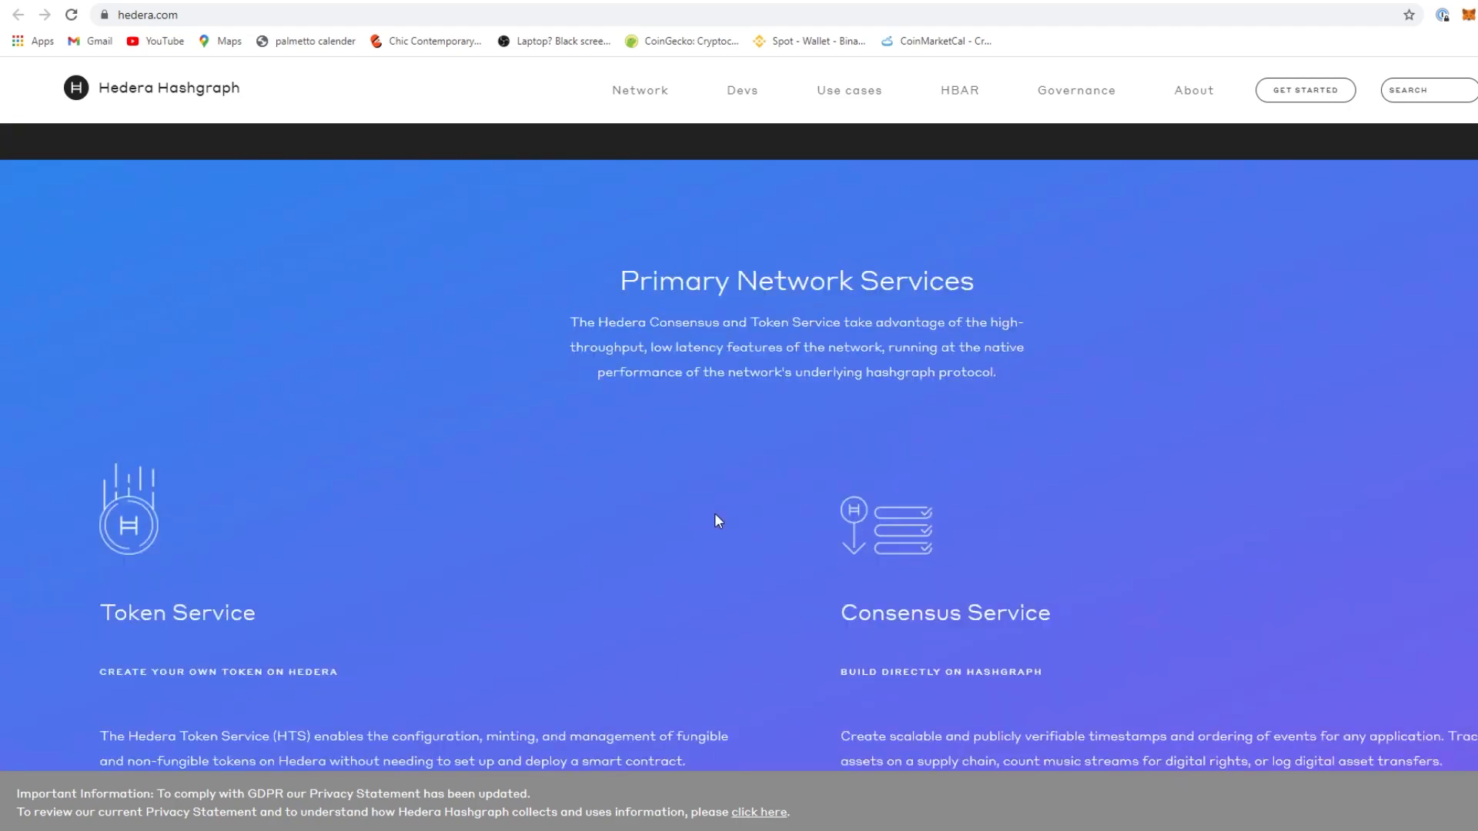
{"action": "scroll", "scroll_direction": "up", "scroll_amount": 3}
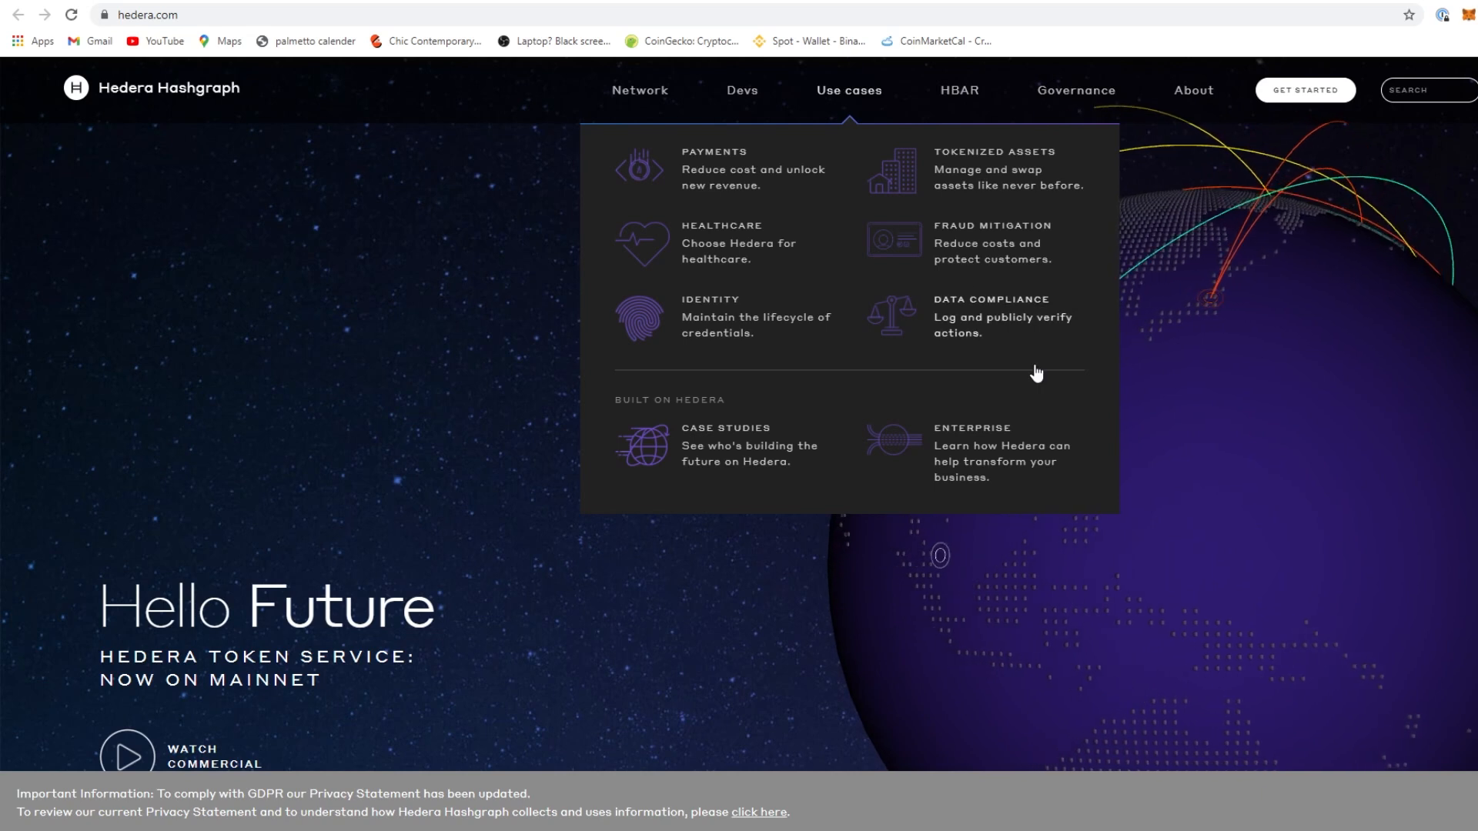
{"action": "mouse_move", "coordinate": [1094, 338]}
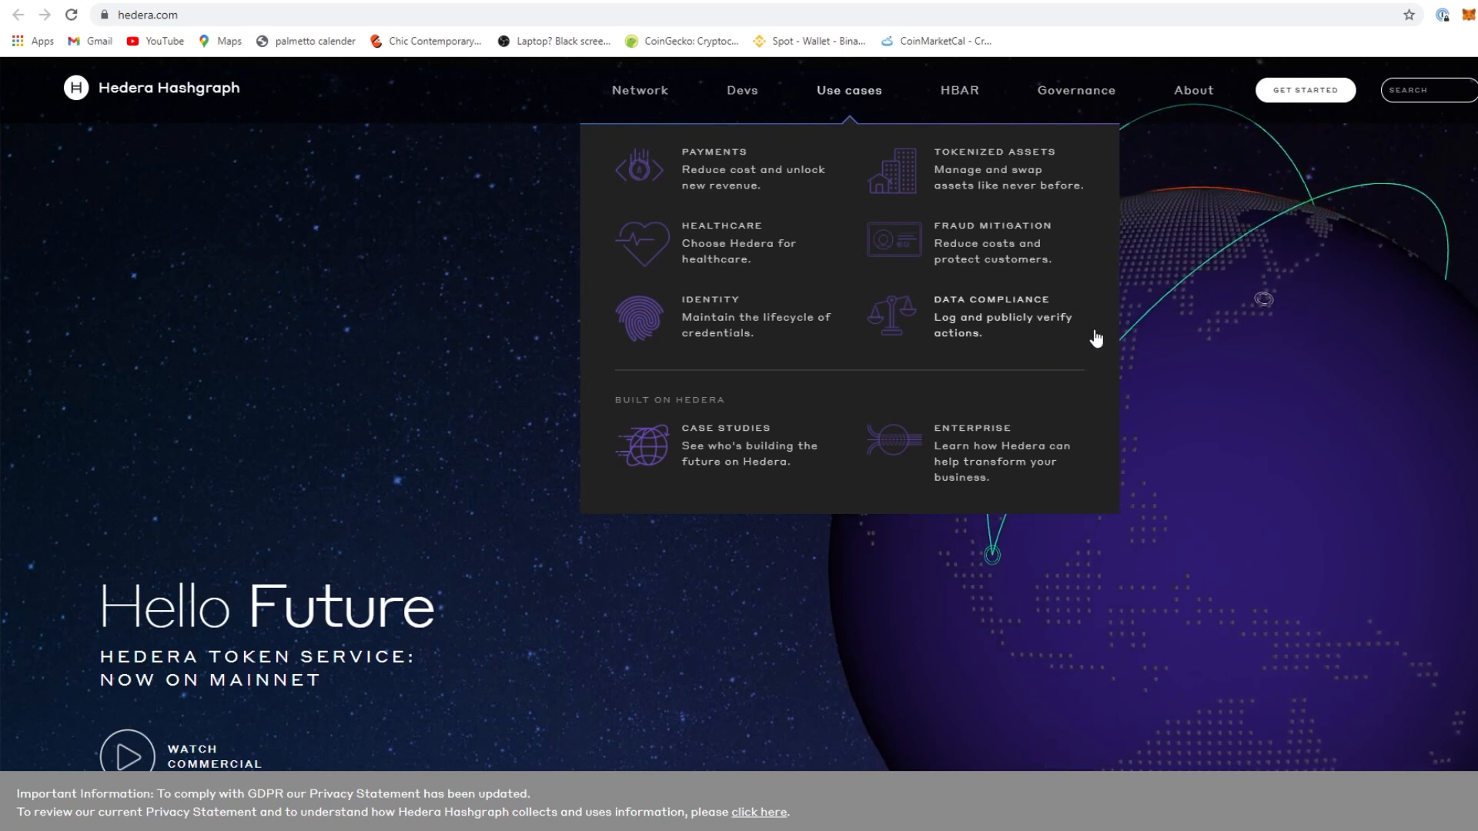
{"action": "mouse_move", "coordinate": [1286, 194]}
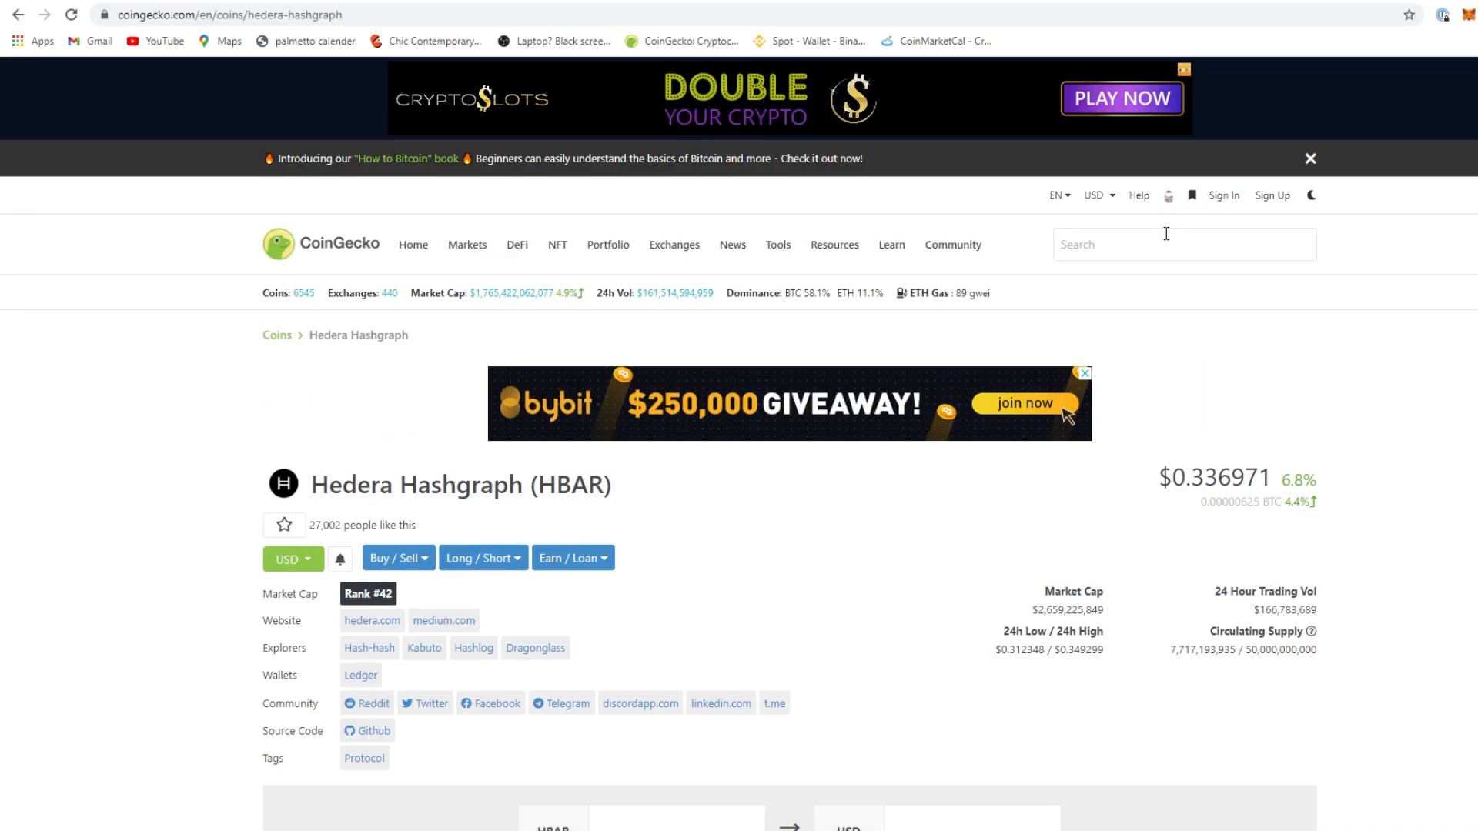
Search CoinGecko for AUDIO and load the Audius (AUDIO) coin page
{"action": "type", "text": "AUD"}
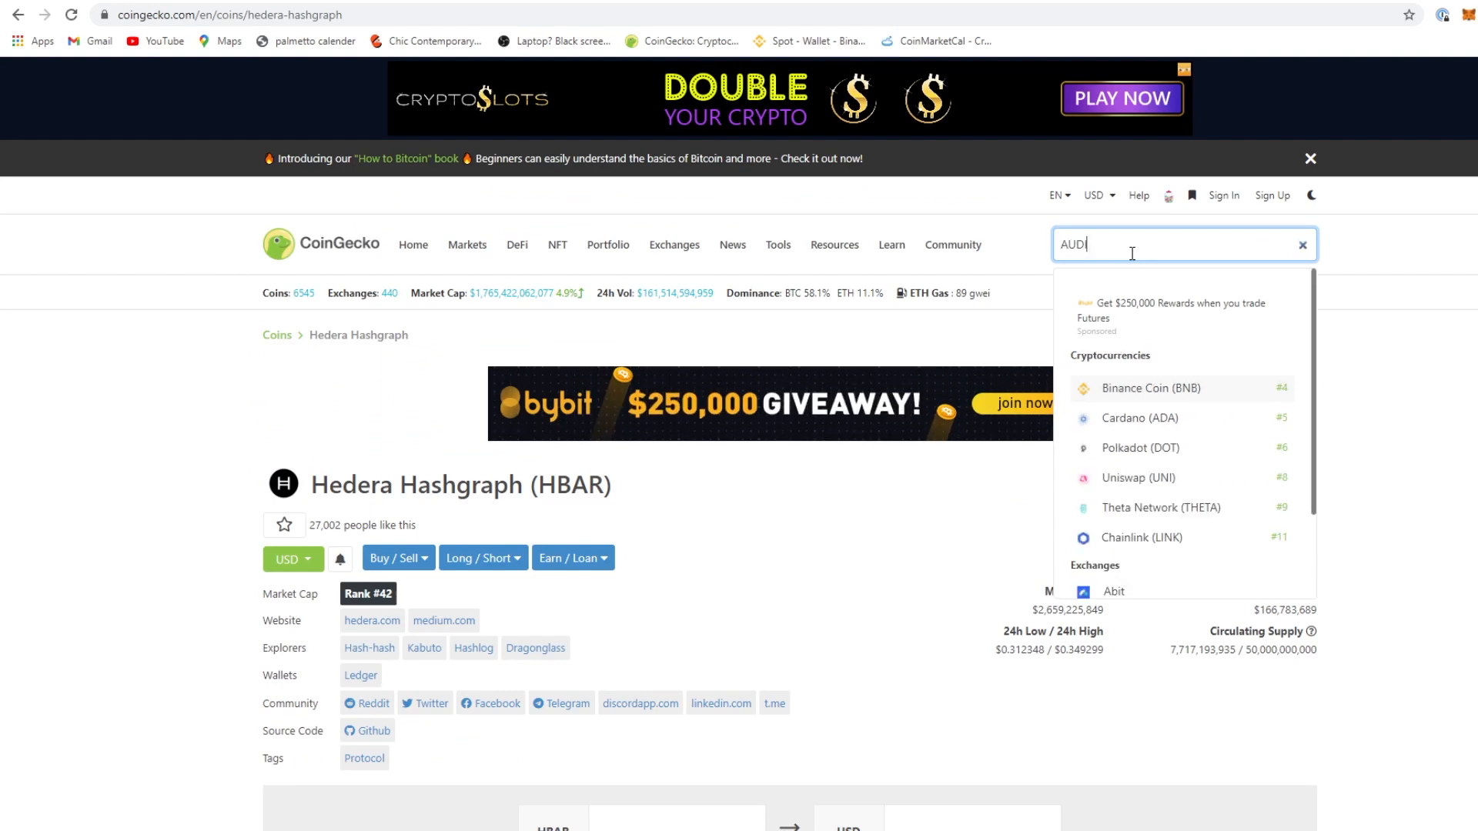
{"action": "type", "text": "IO"}
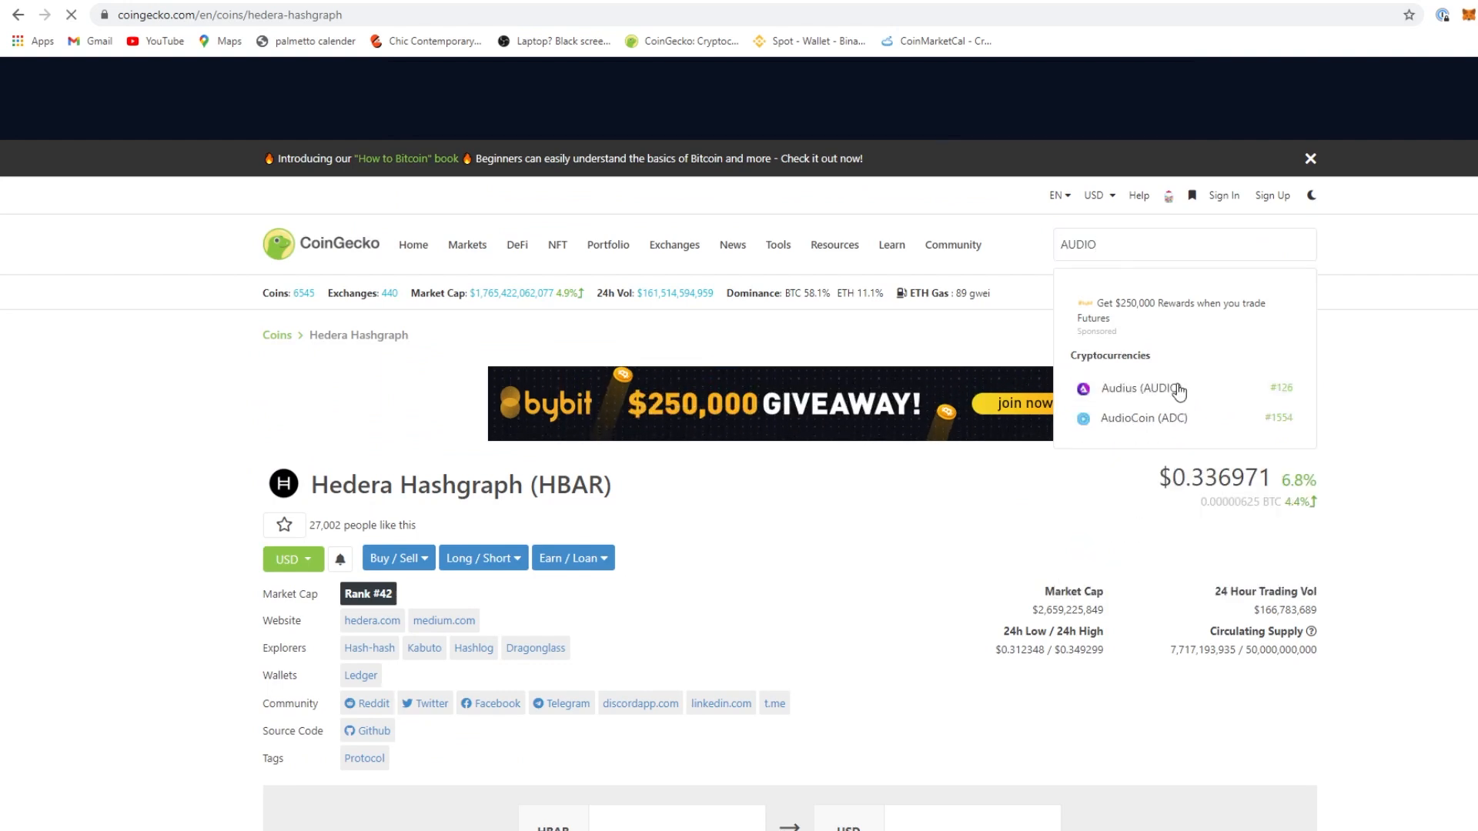
{"action": "left_click", "coordinate": [1138, 388]}
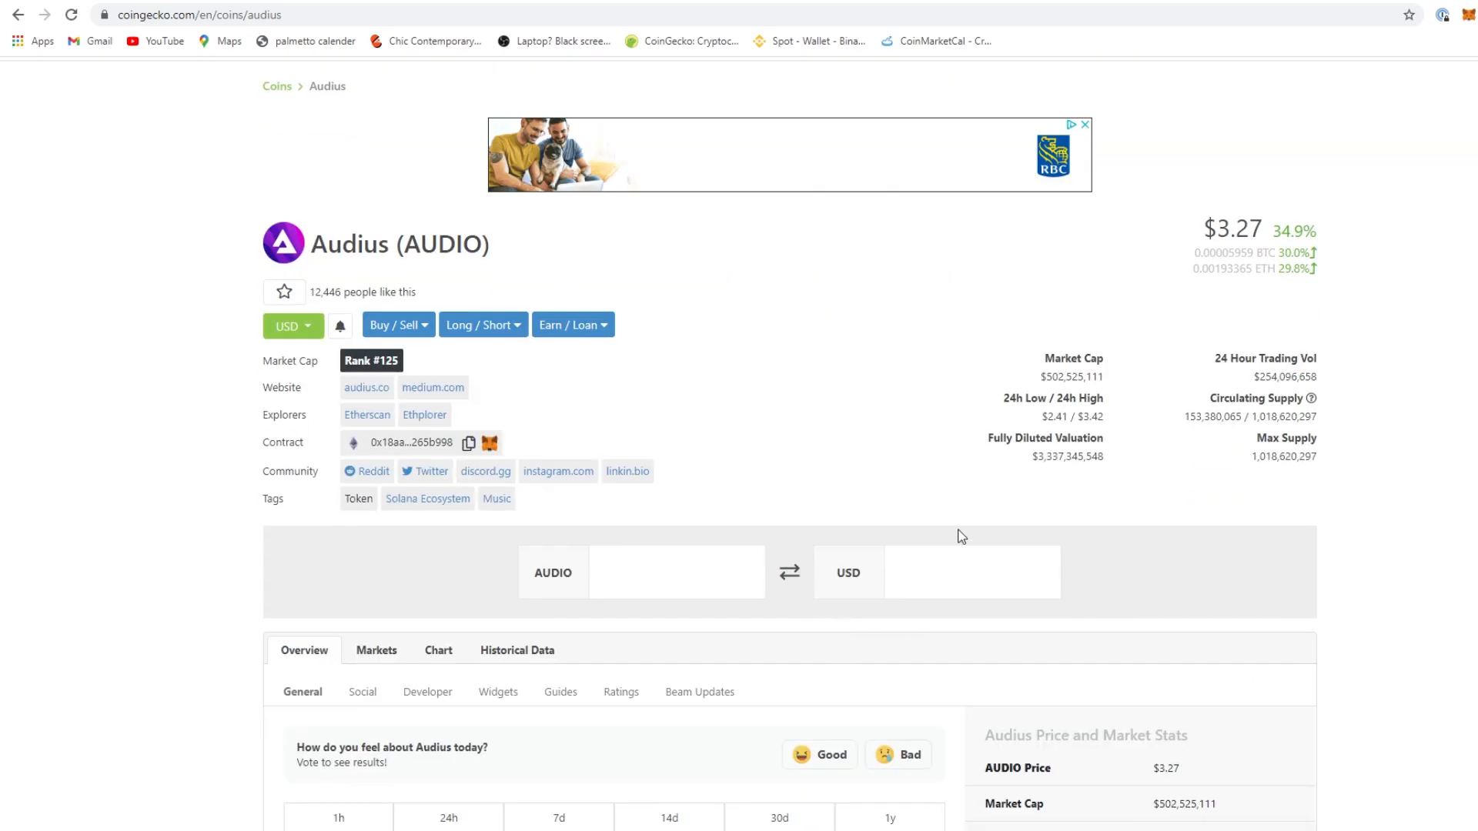
{"action": "mouse_move", "coordinate": [971, 430]}
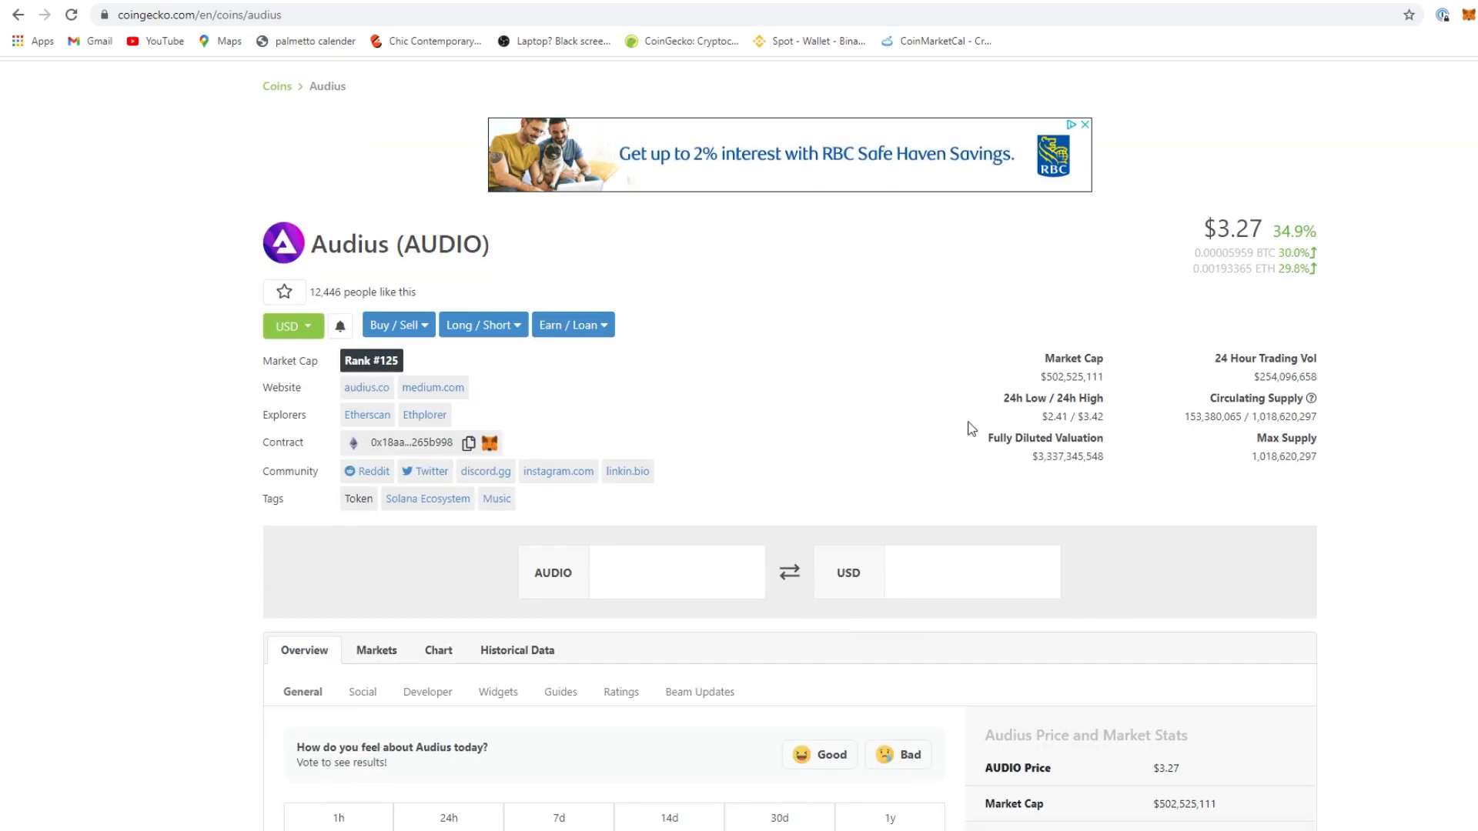
{"action": "scroll", "scroll_direction": "down", "scroll_amount": 3}
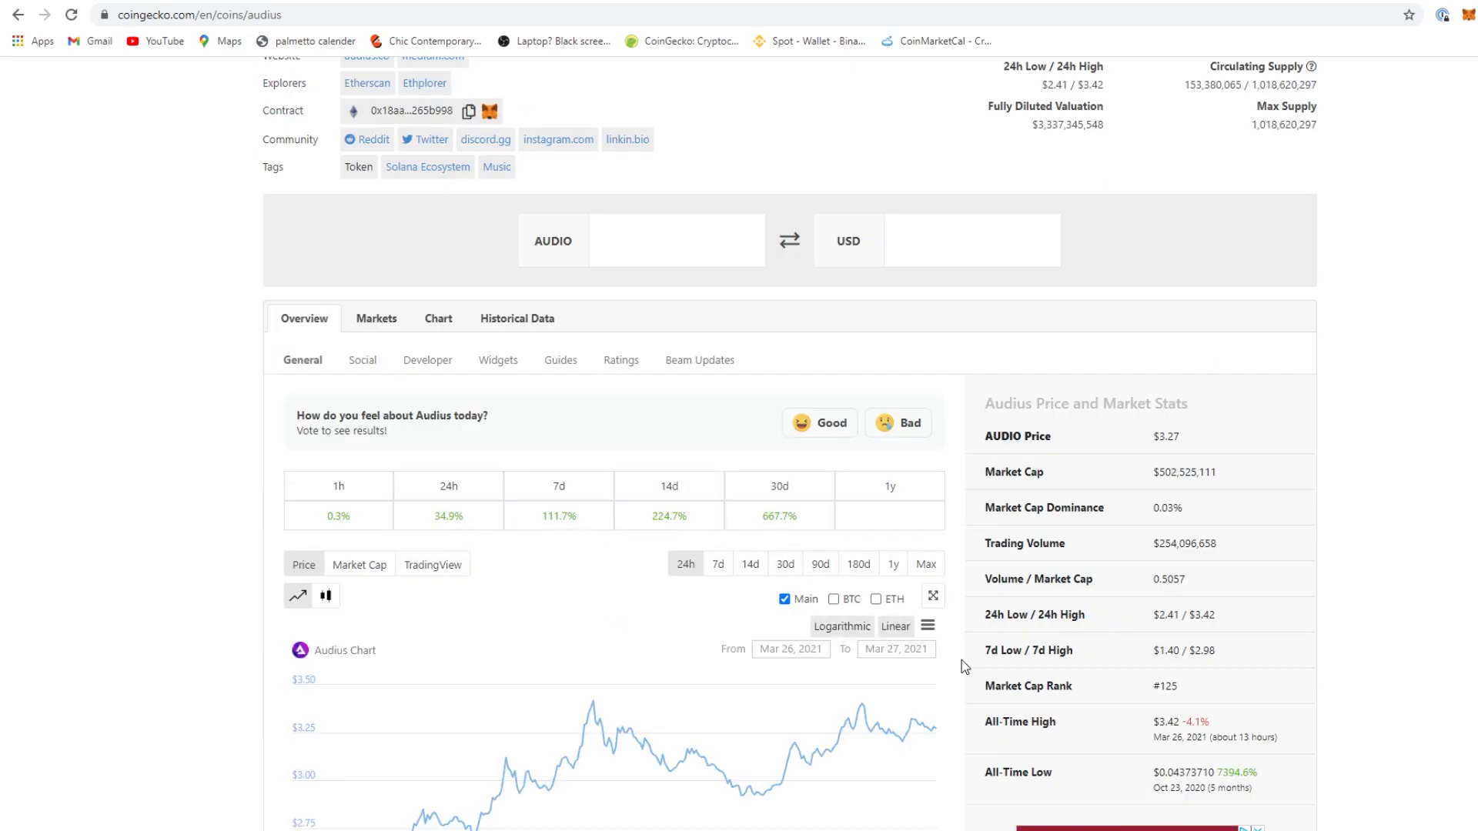
Show the Audius 30-day price chart and highlight its Market Cap figure
{"action": "left_click", "coordinate": [783, 564]}
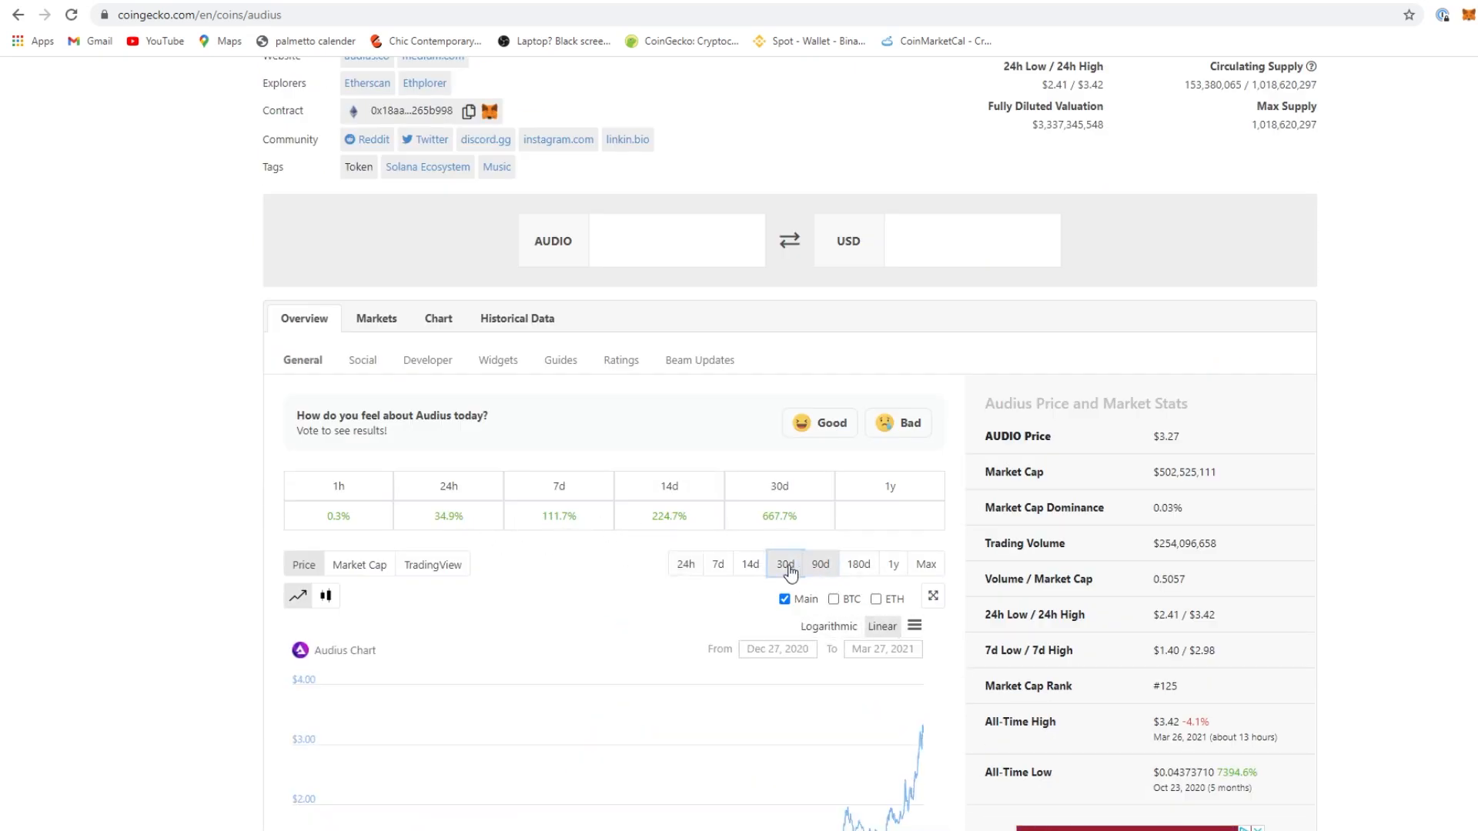
{"action": "scroll", "scroll_direction": "down", "scroll_amount": 3}
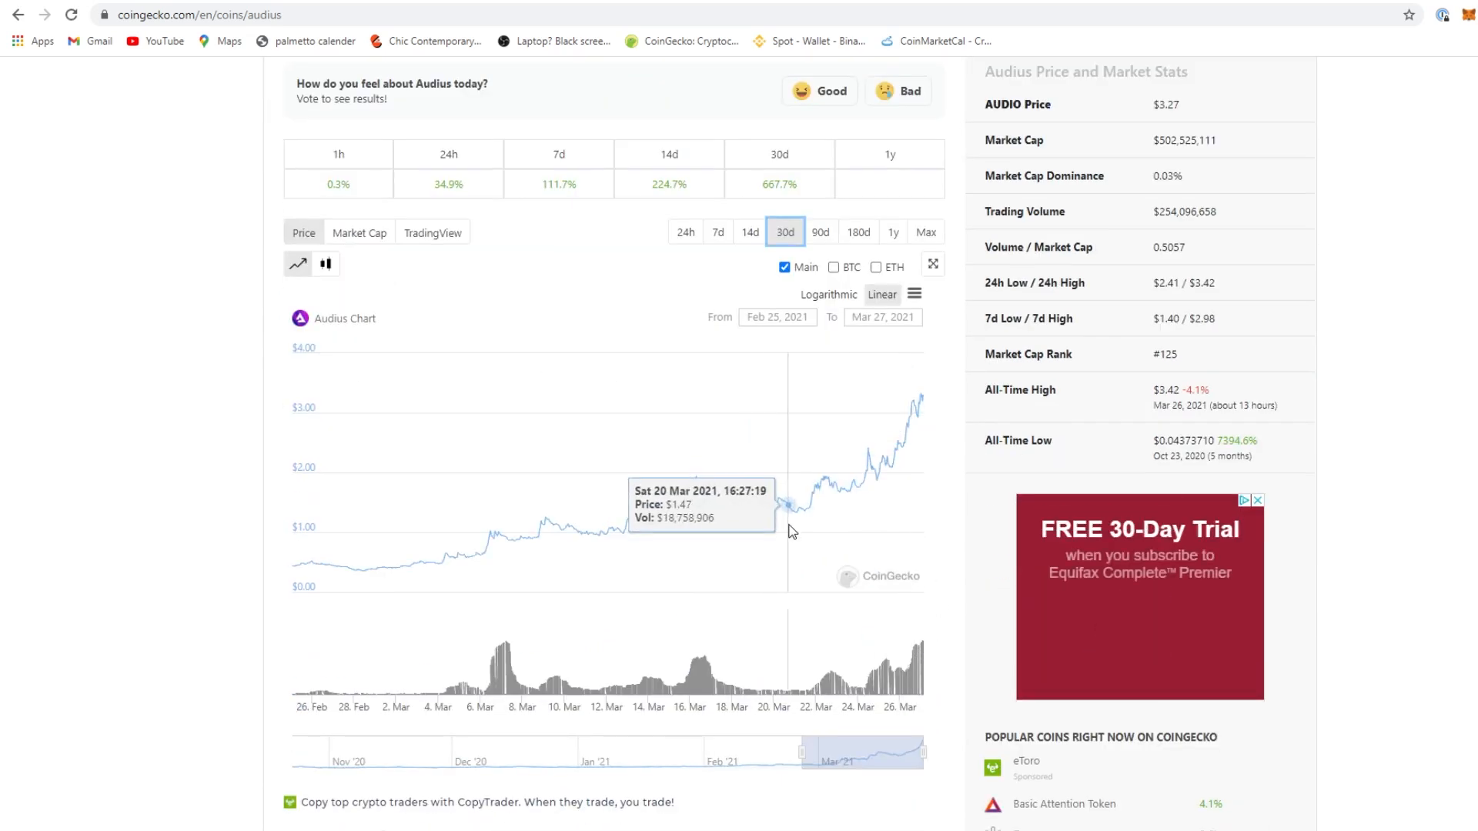
{"action": "mouse_move", "coordinate": [814, 543]}
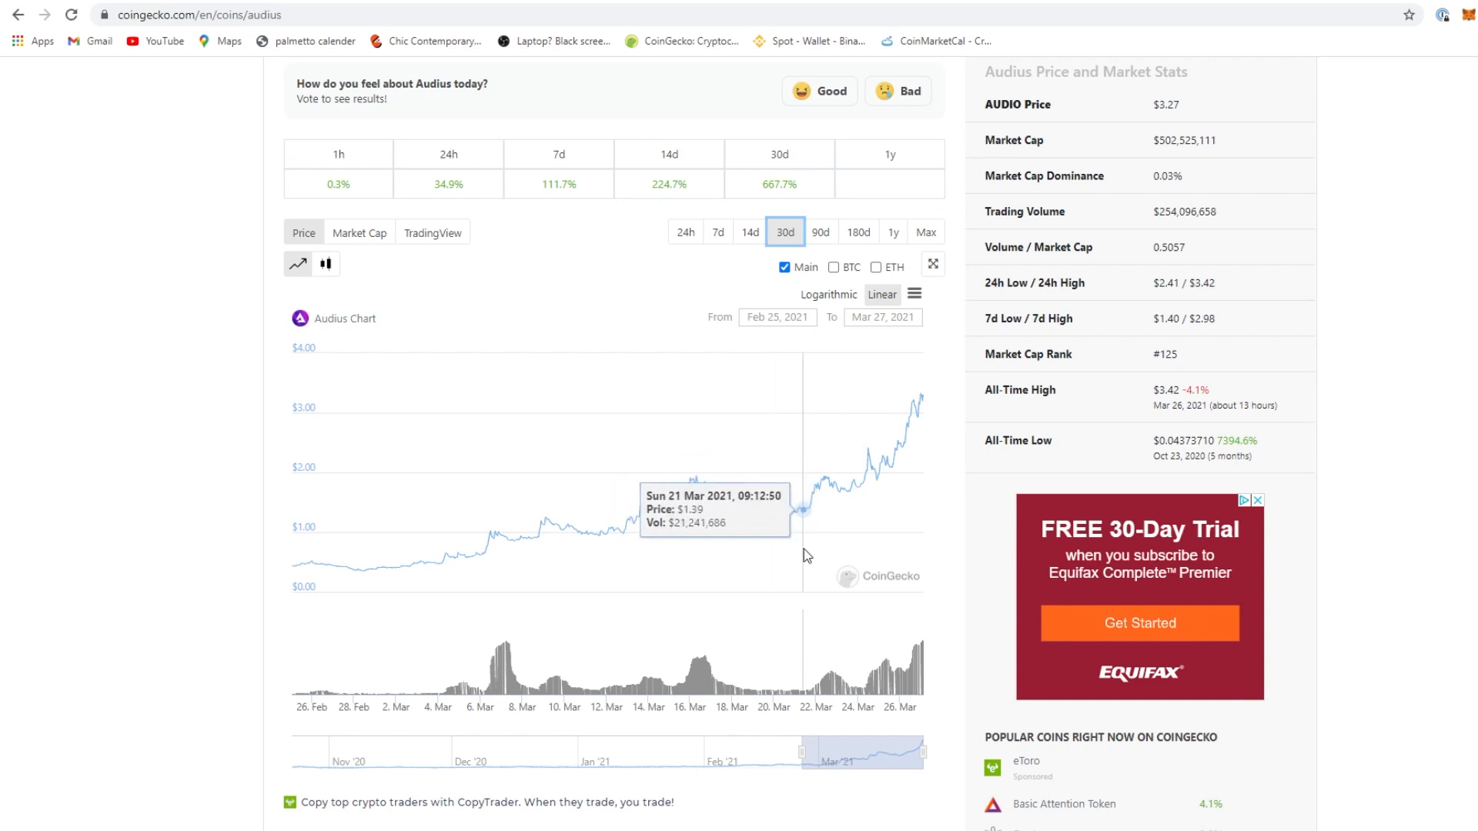
{"action": "mouse_move", "coordinate": [925, 491]}
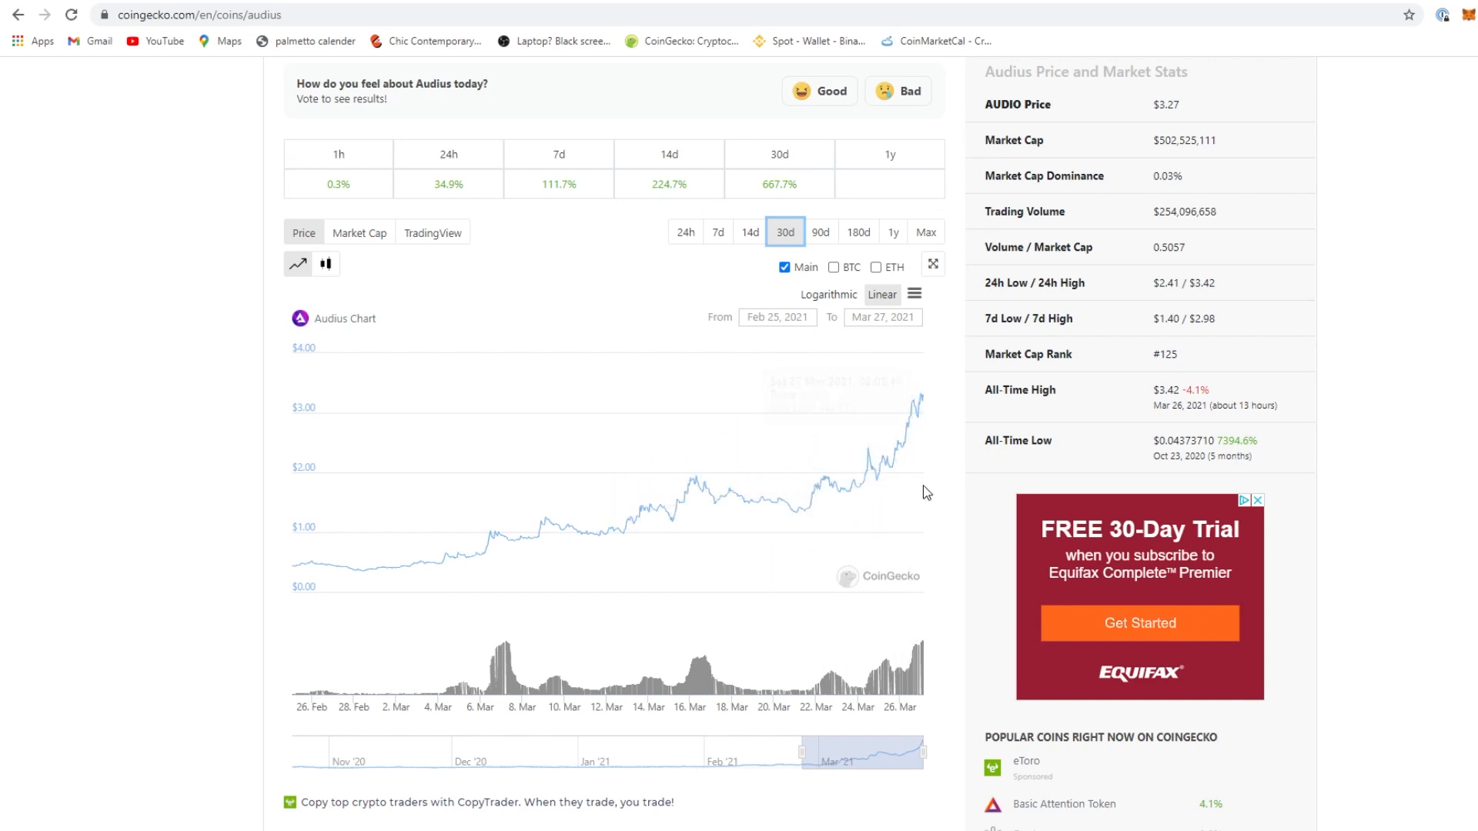
{"action": "scroll", "scroll_direction": "up", "scroll_amount": 3}
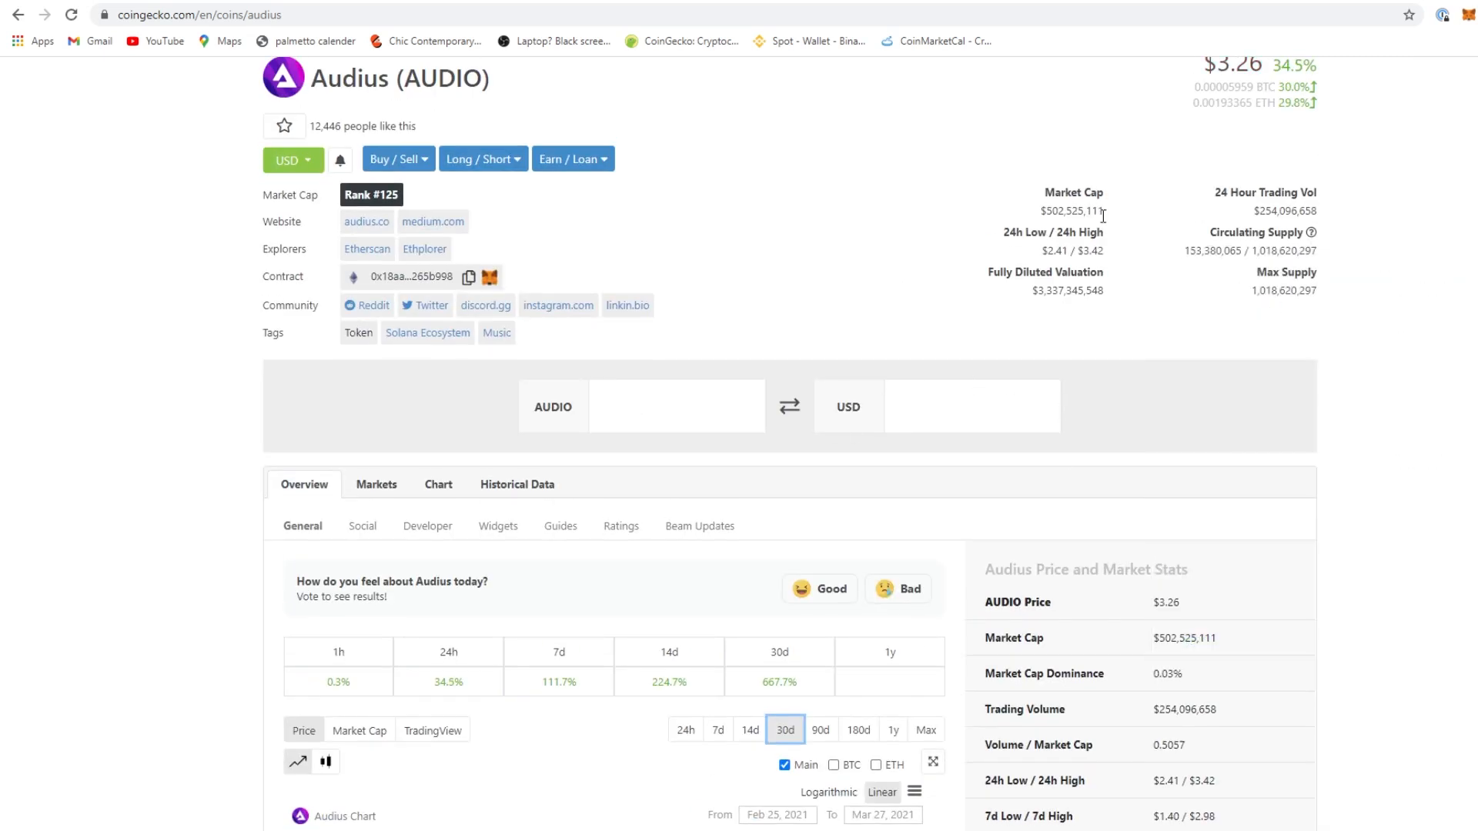
{"action": "mouse_move", "coordinate": [1267, 213]}
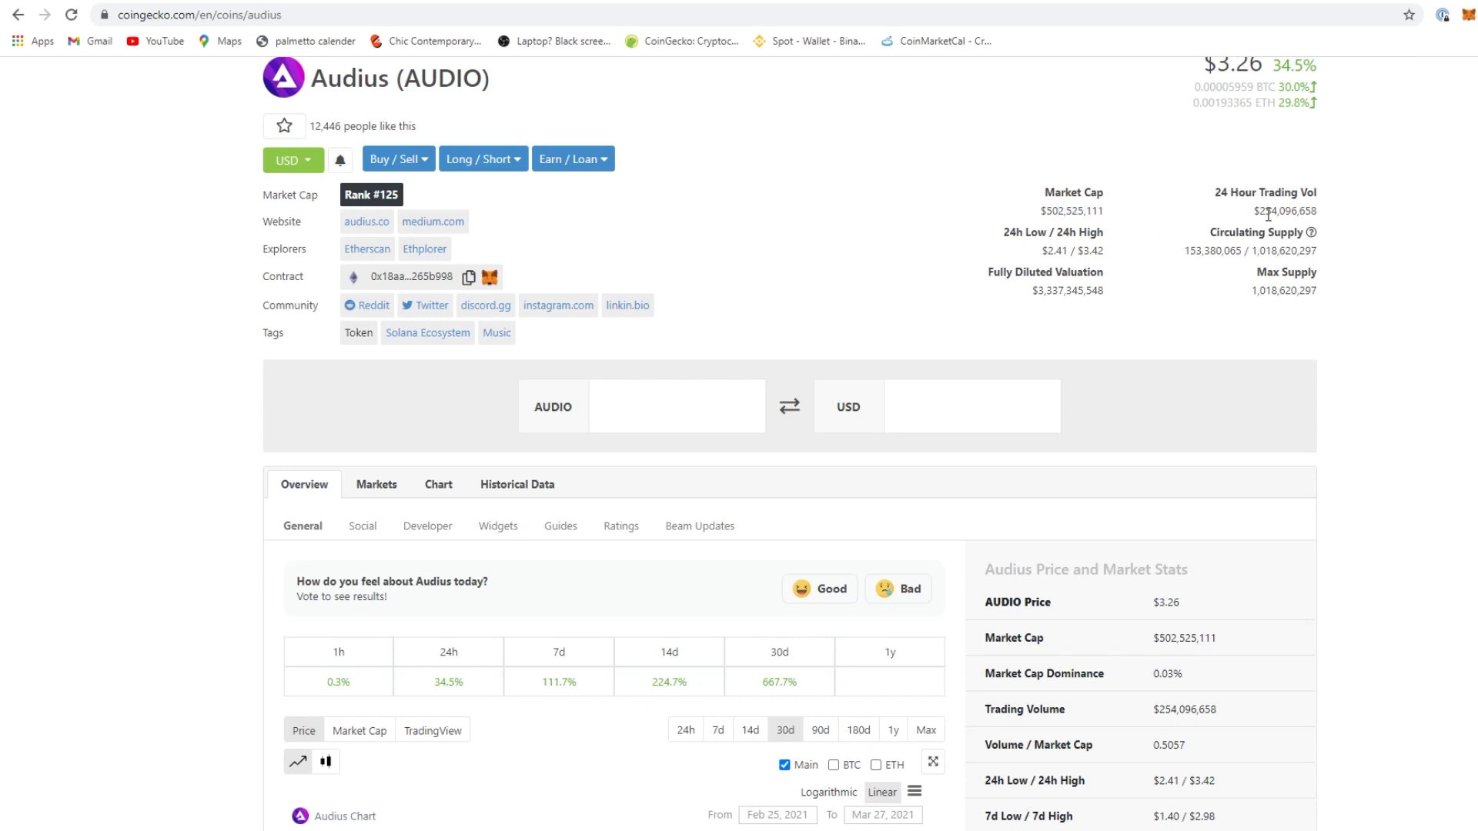
{"action": "mouse_move", "coordinate": [1314, 217]}
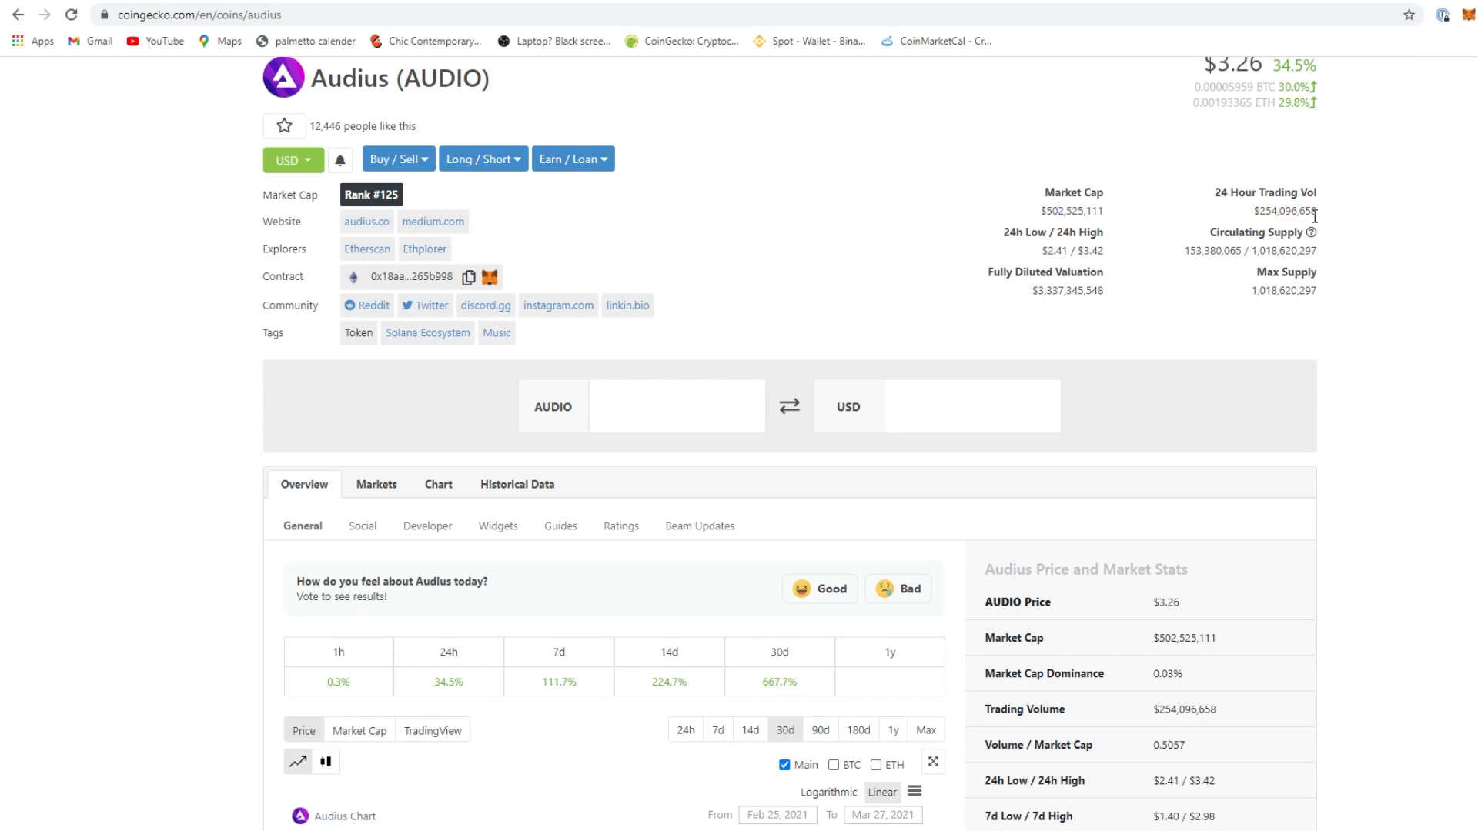
{"action": "mouse_move", "coordinate": [1200, 267]}
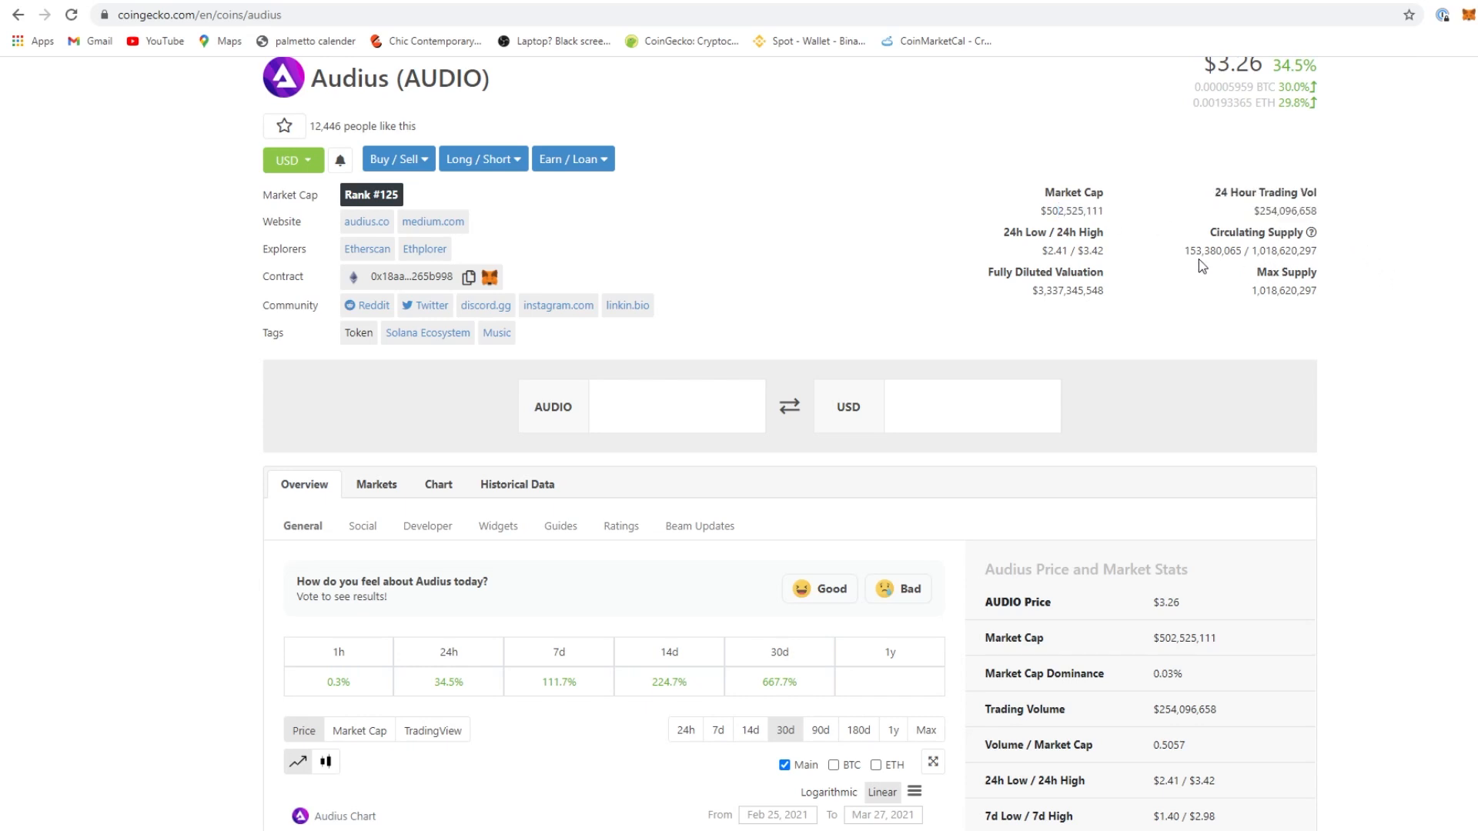
{"action": "mouse_move", "coordinate": [1221, 271]}
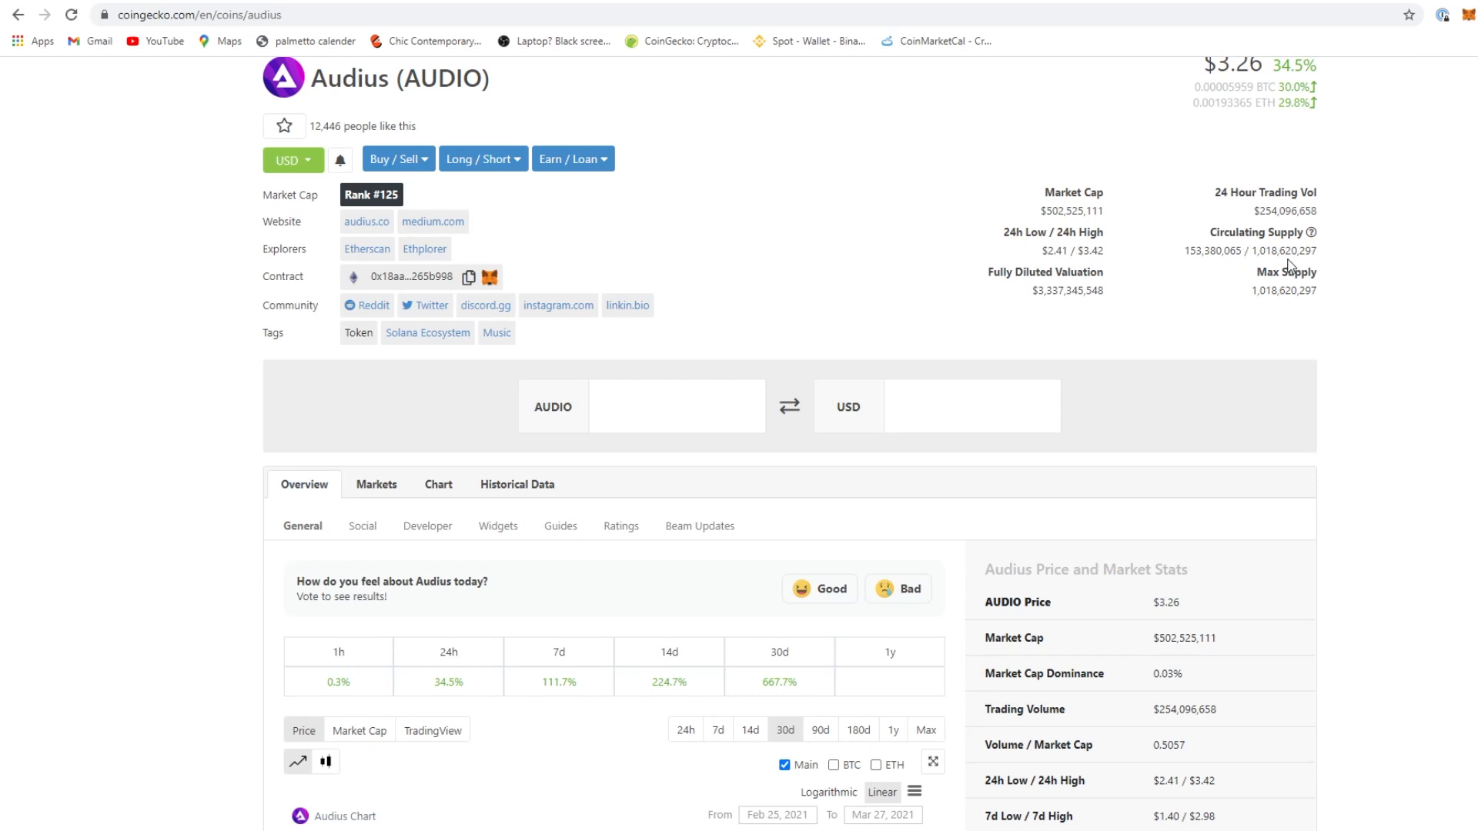
{"action": "double_click", "coordinate": [1071, 211]}
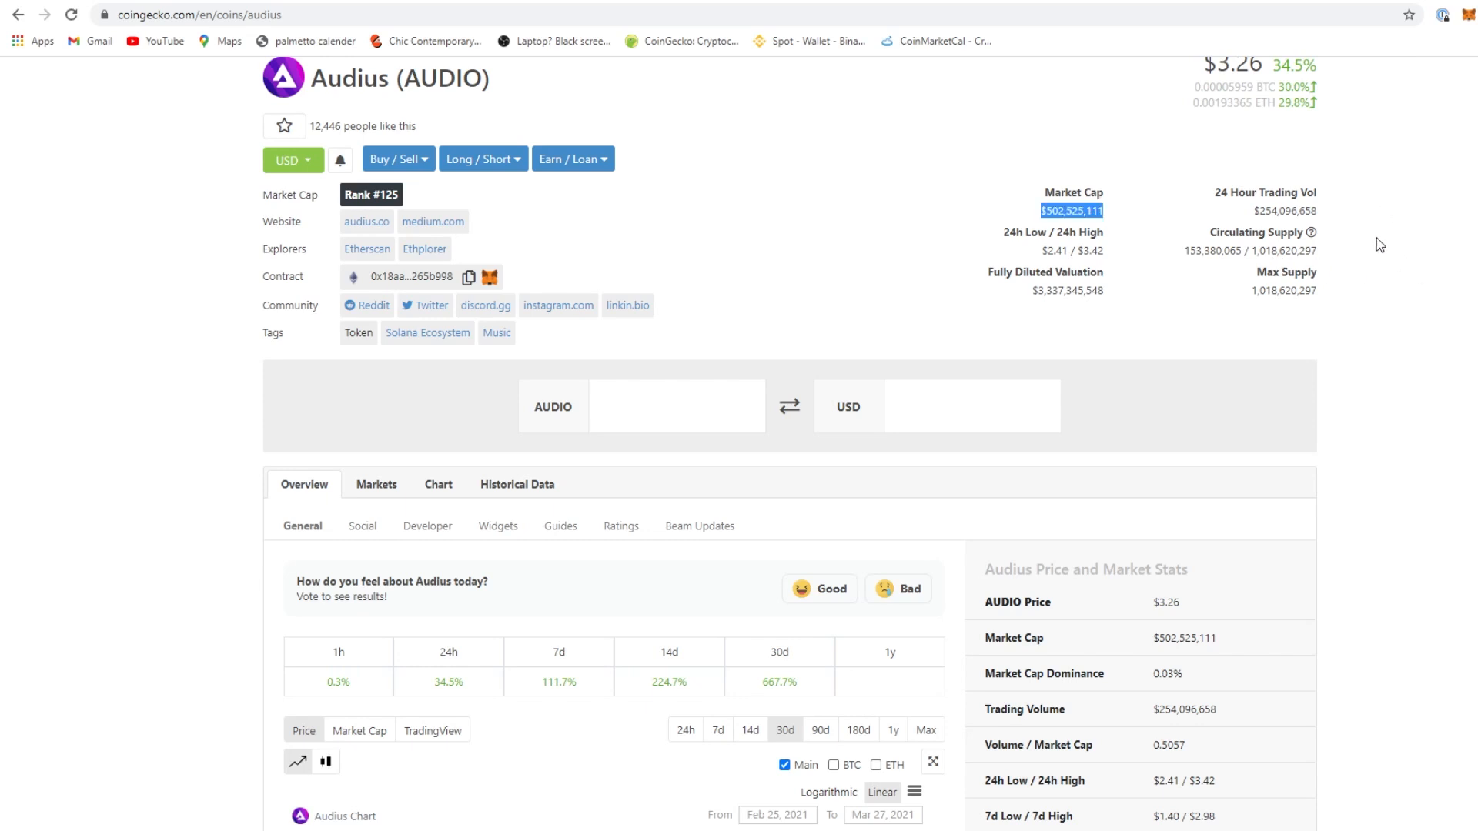
{"action": "left_click", "coordinate": [834, 244]}
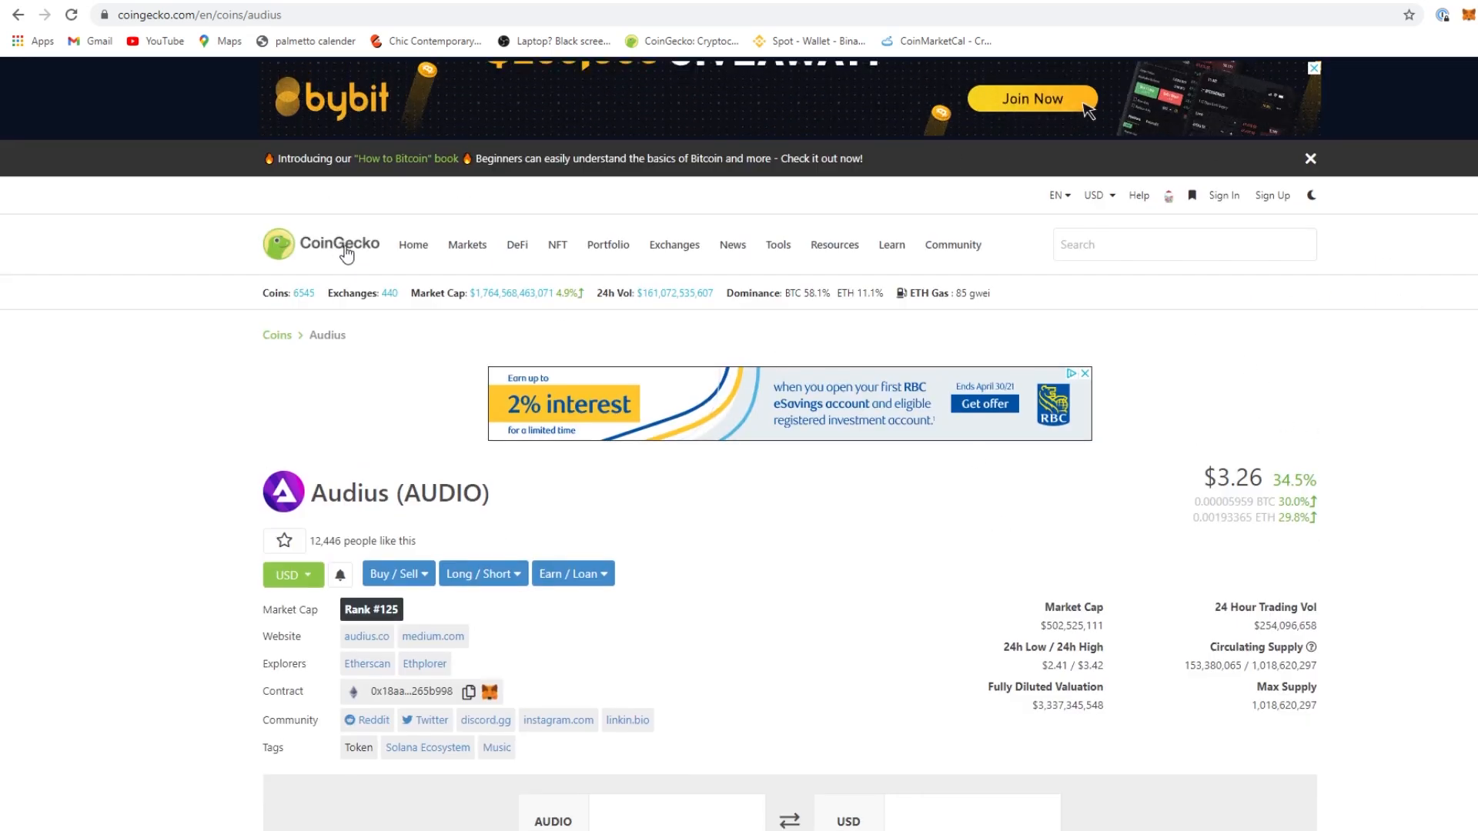
Return to CoinGecko's market-cap ranking and scroll down to coins ranked 43–56
{"action": "left_click", "coordinate": [321, 245]}
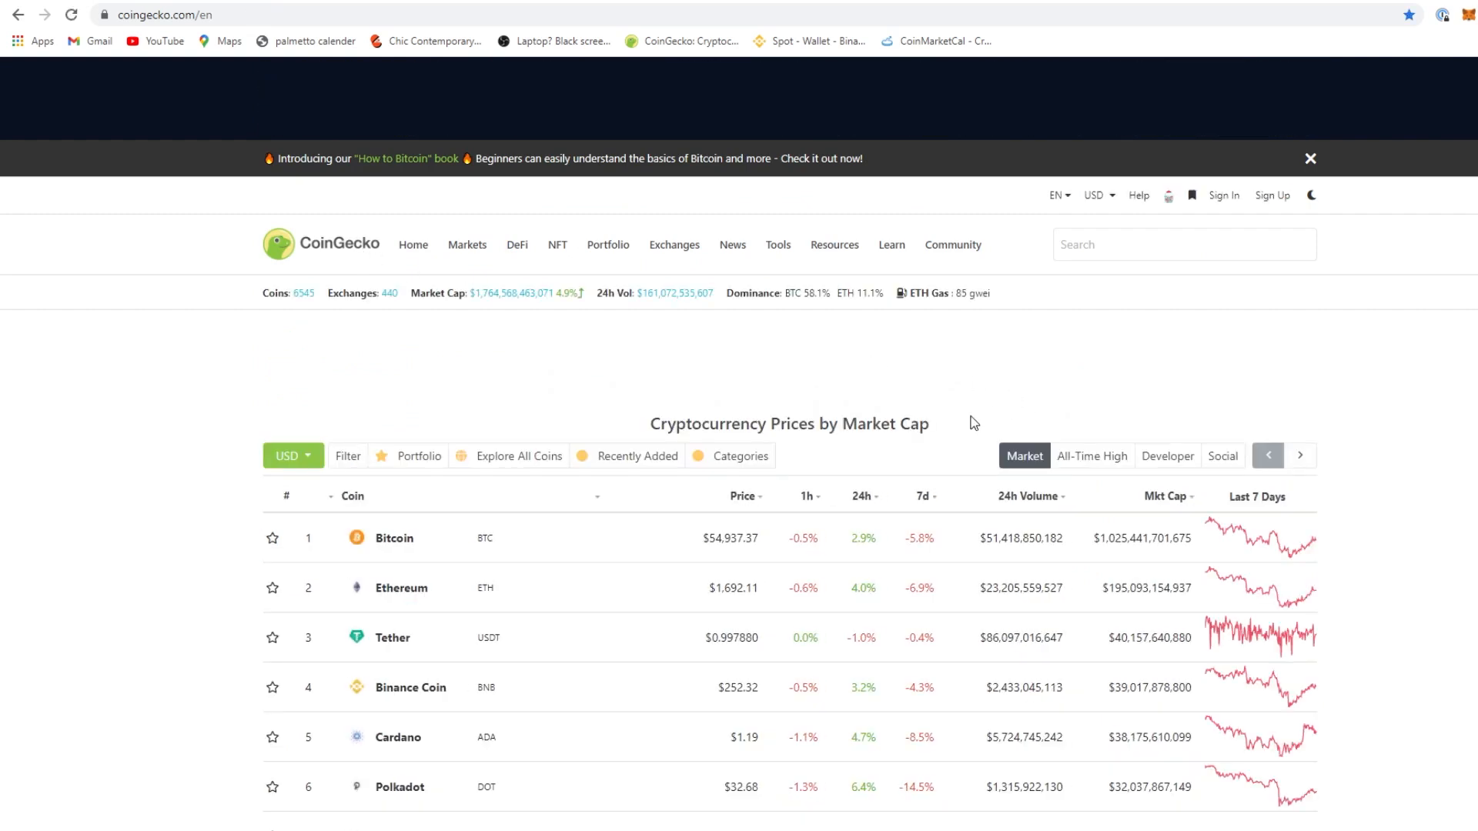
{"action": "scroll", "scroll_direction": "down", "scroll_amount": 3}
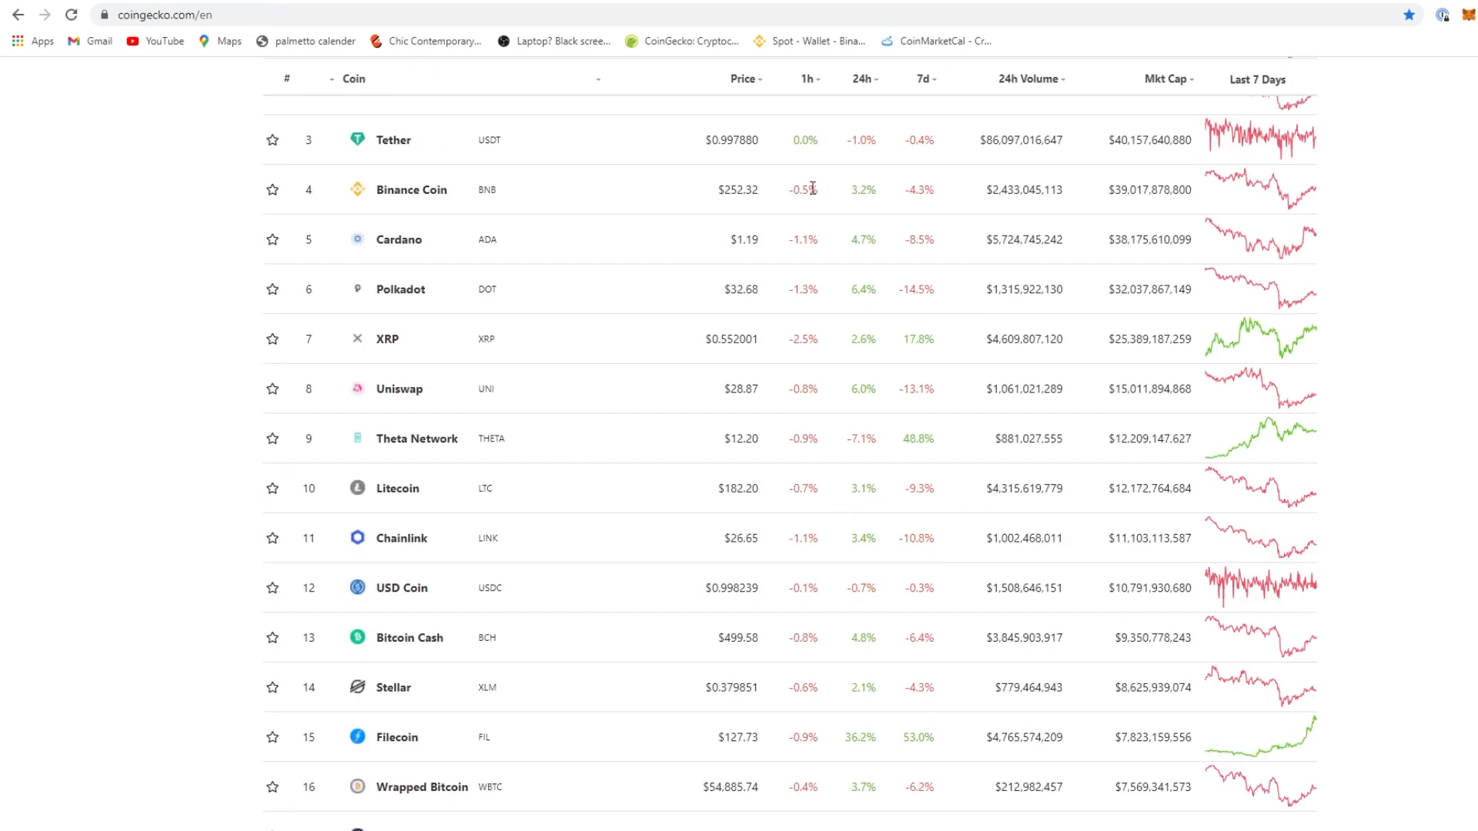
{"action": "mouse_move", "coordinate": [930, 394]}
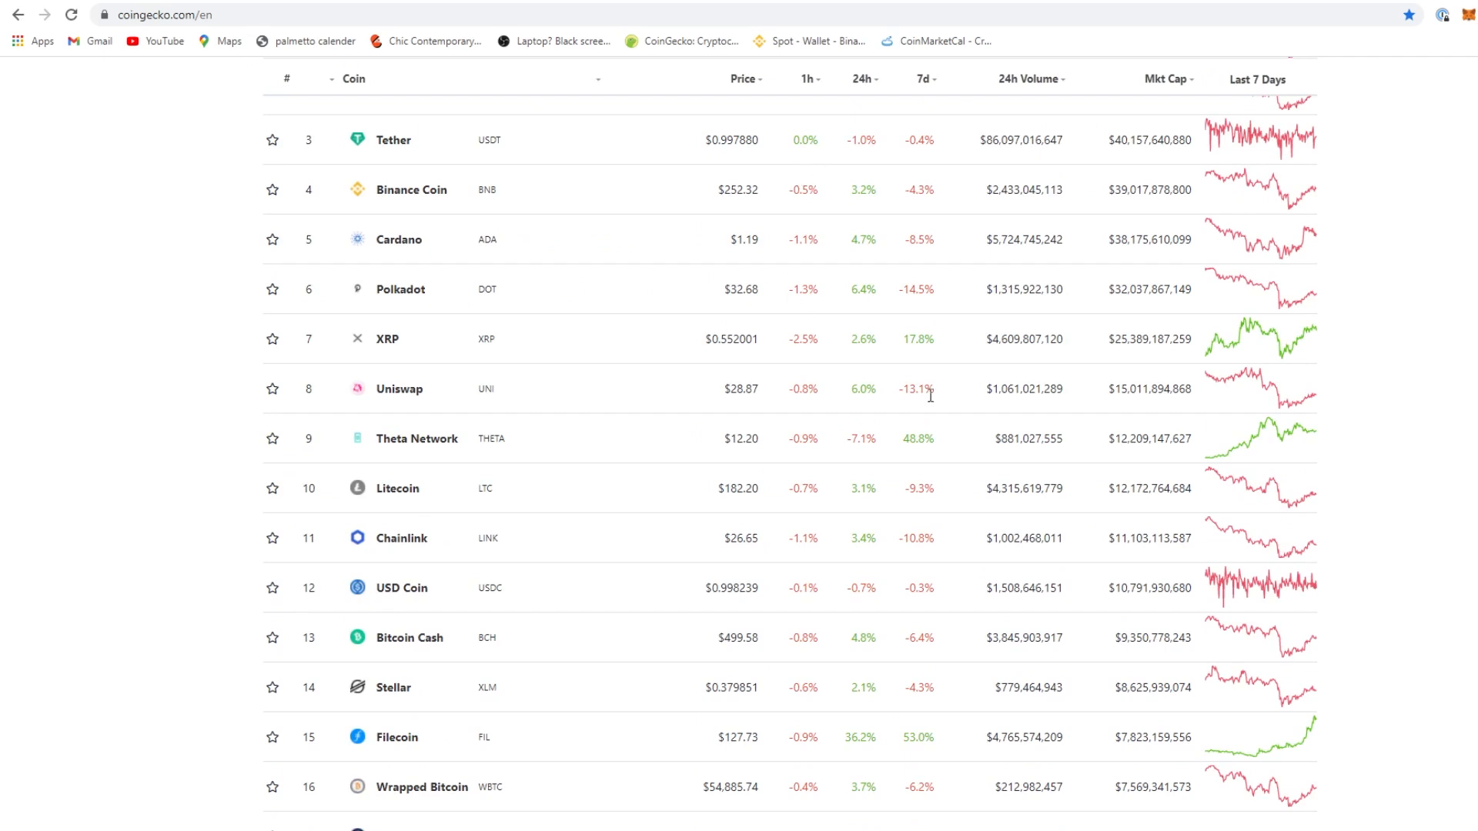
{"action": "mouse_move", "coordinate": [946, 331]}
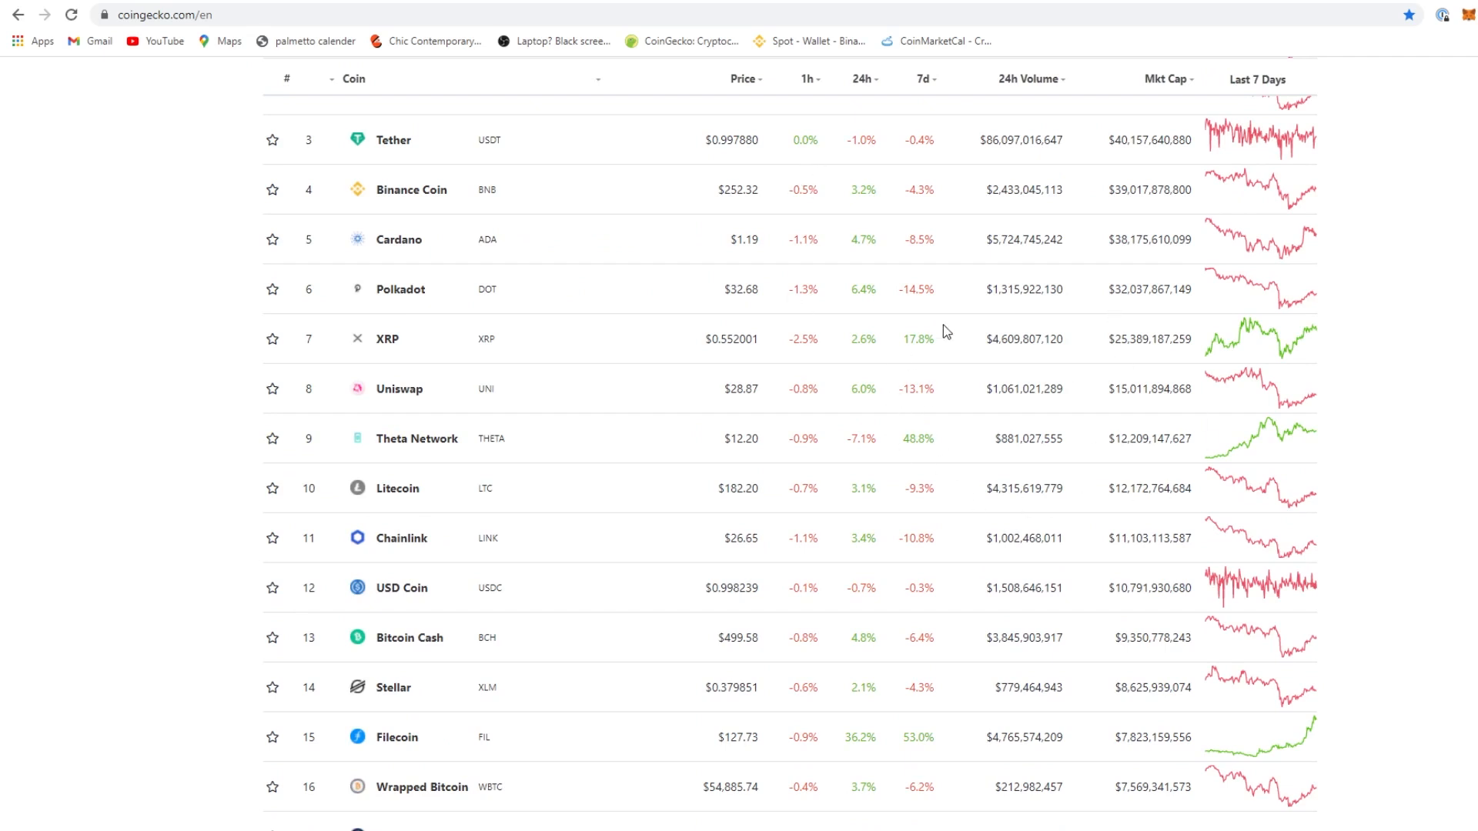
{"action": "mouse_move", "coordinate": [508, 457]}
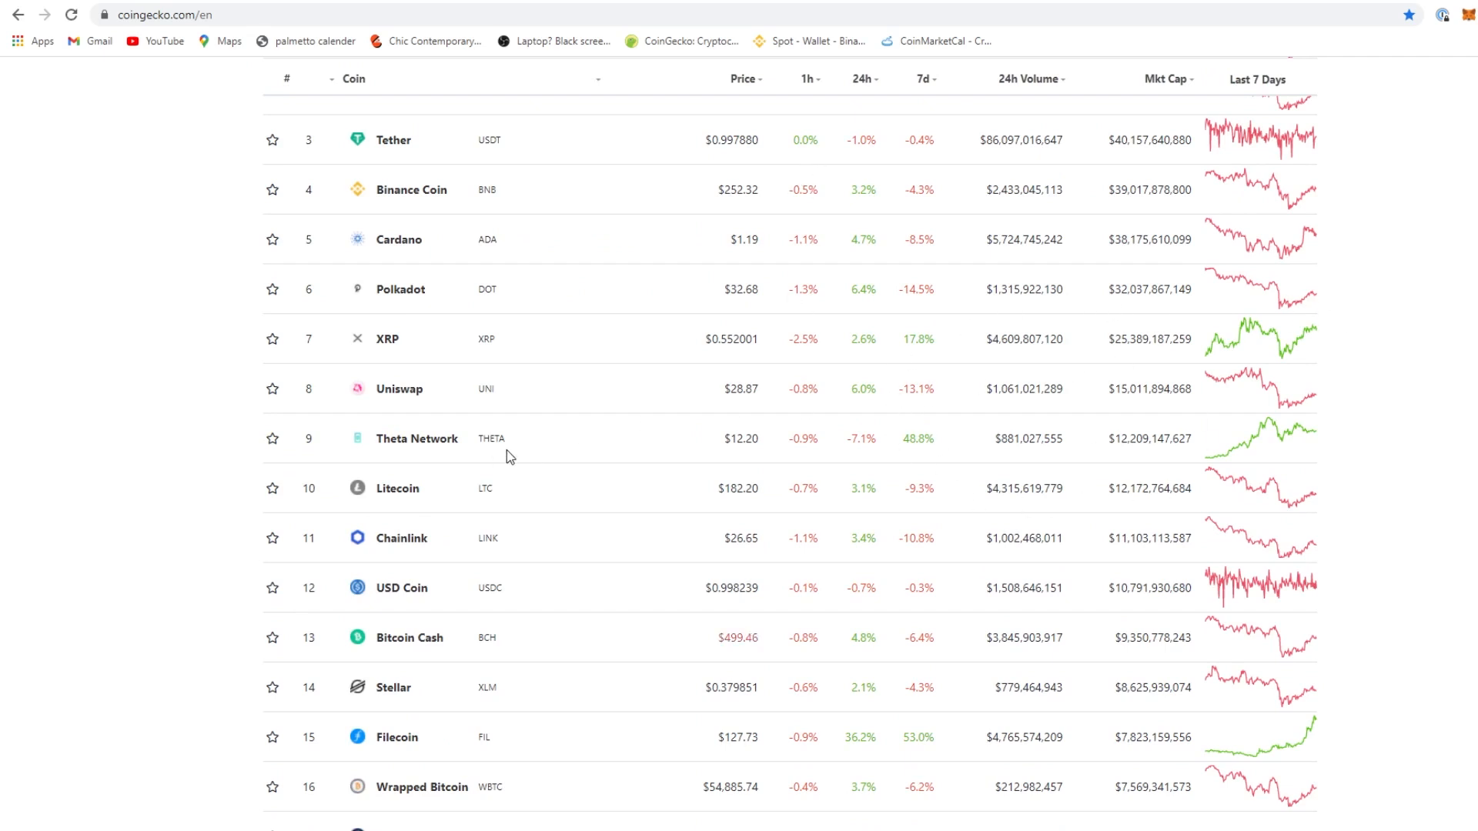
{"action": "scroll", "scroll_direction": "down", "scroll_amount": 3}
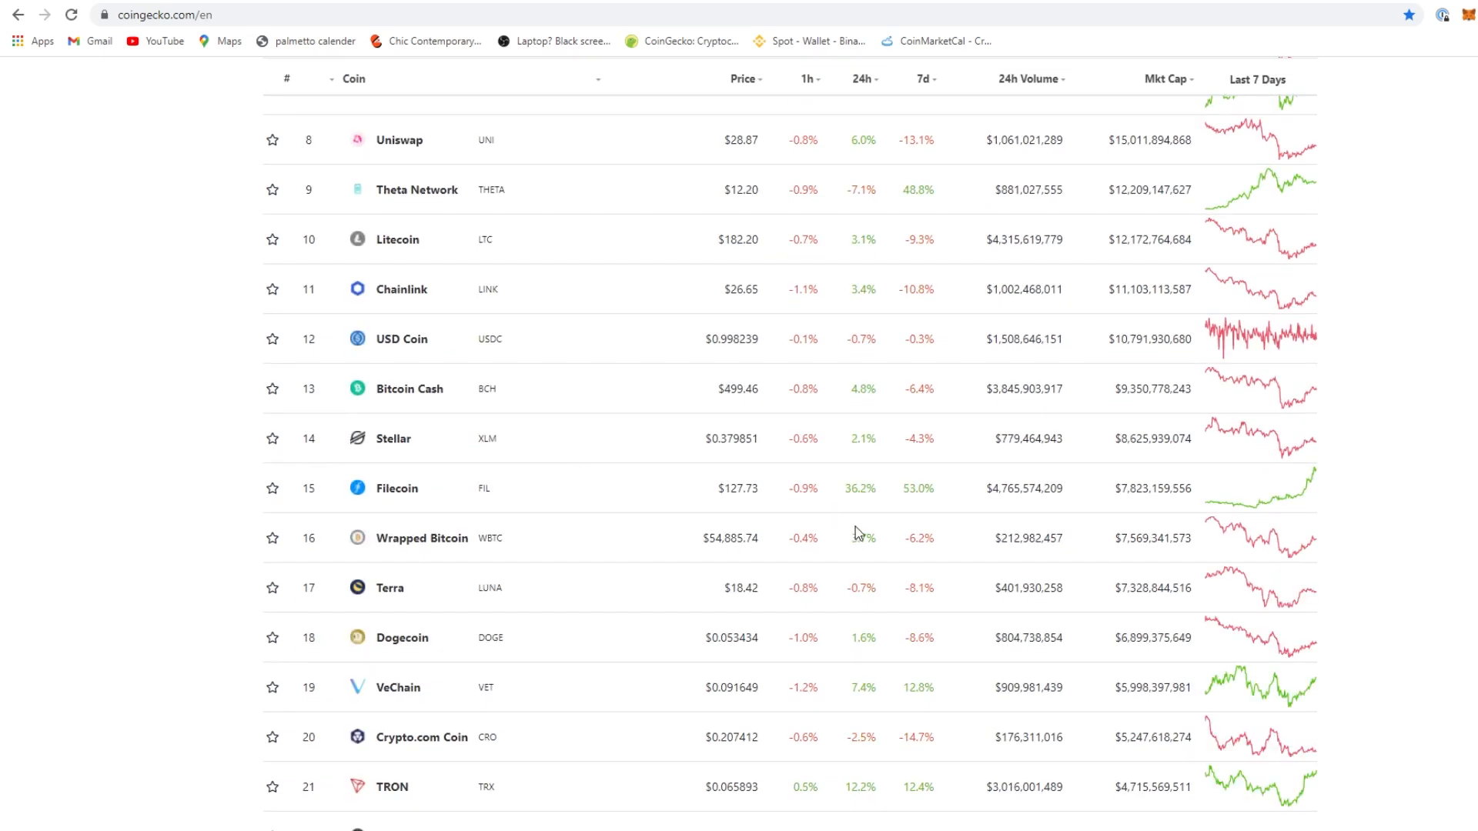
{"action": "scroll", "scroll_direction": "down", "scroll_amount": 3}
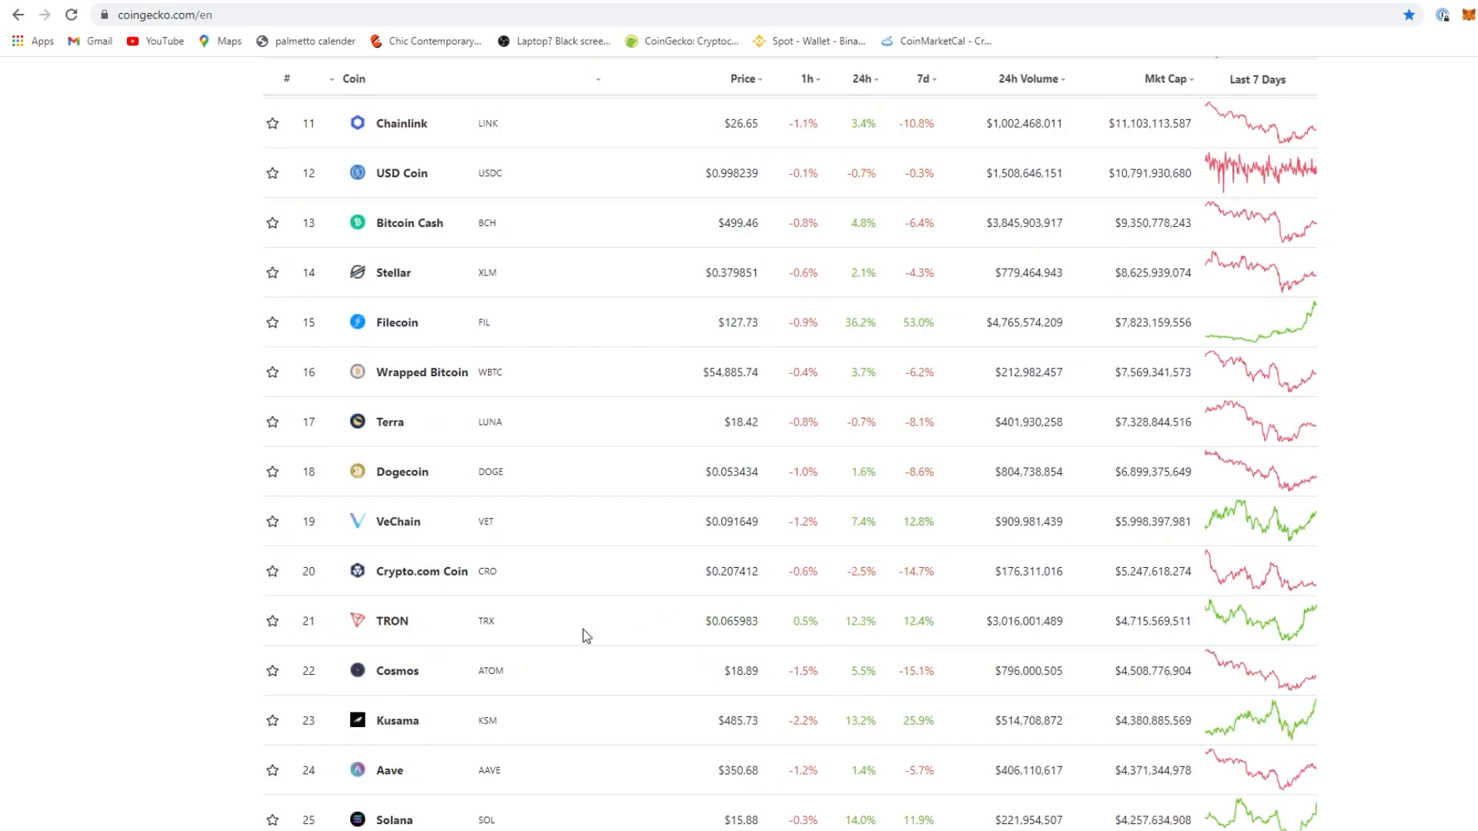
{"action": "scroll", "scroll_direction": "down", "scroll_amount": 3}
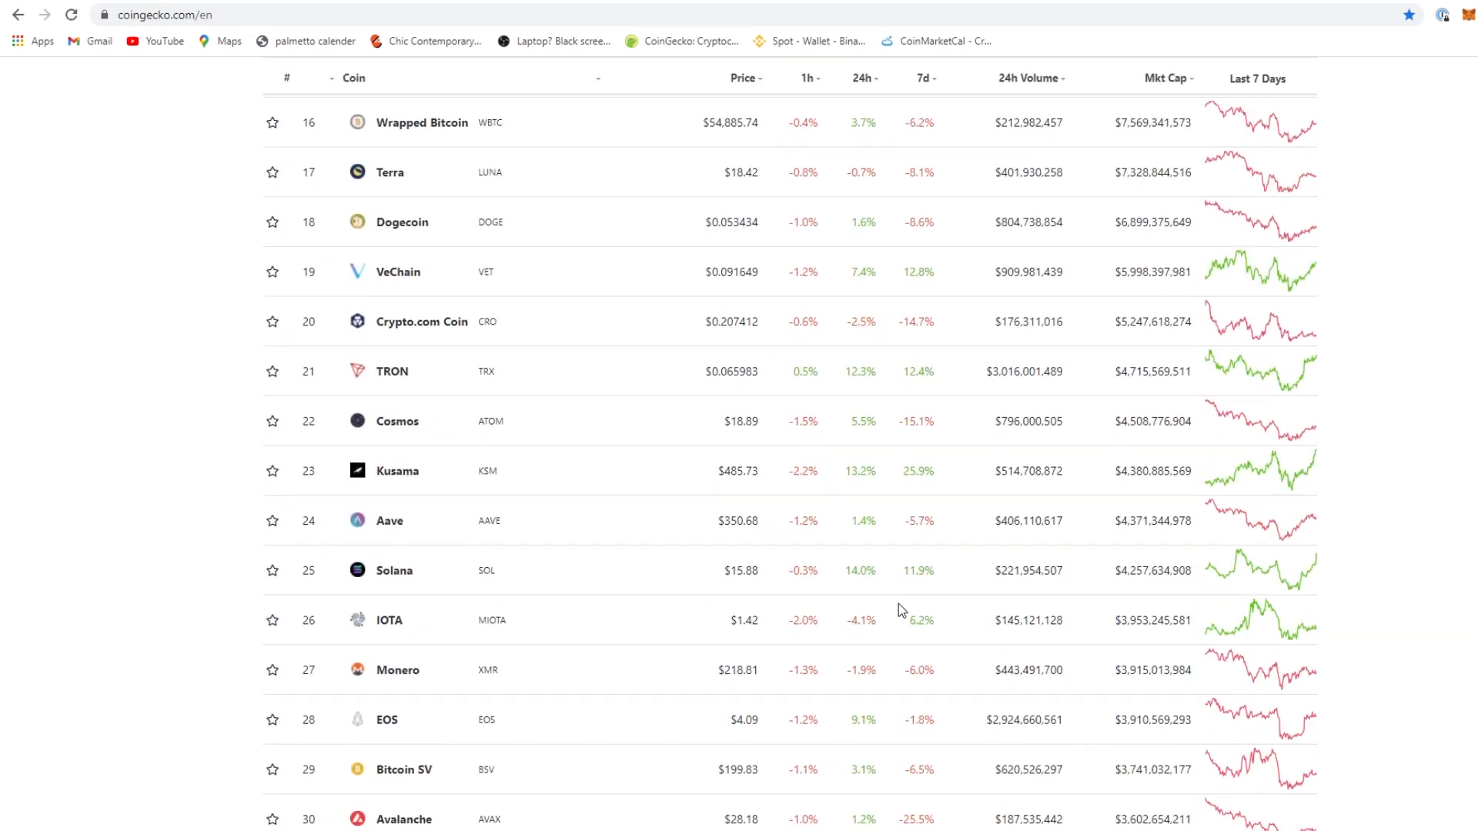
{"action": "scroll", "scroll_direction": "down", "scroll_amount": 3}
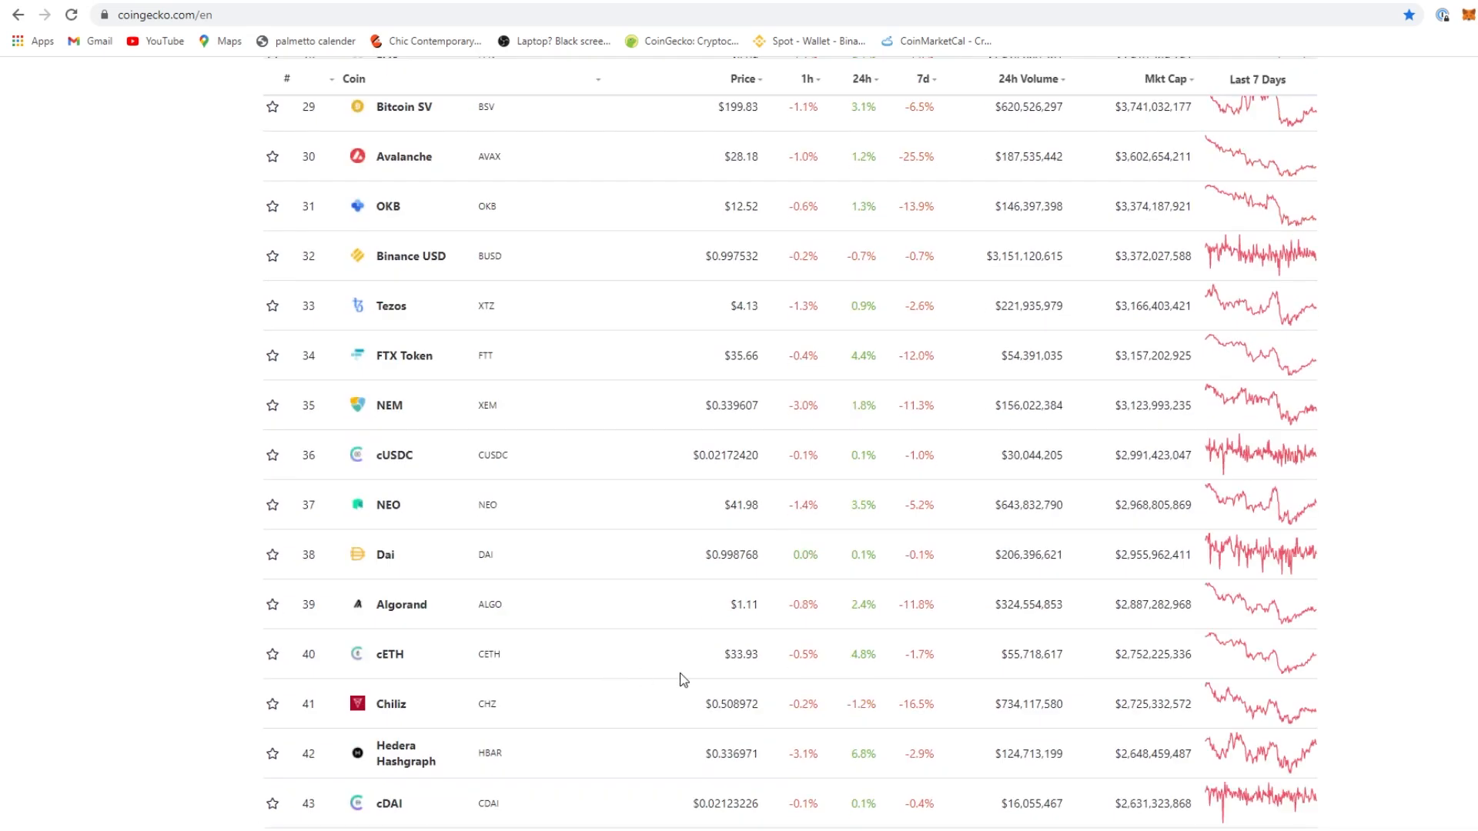
{"action": "mouse_move", "coordinate": [448, 693]}
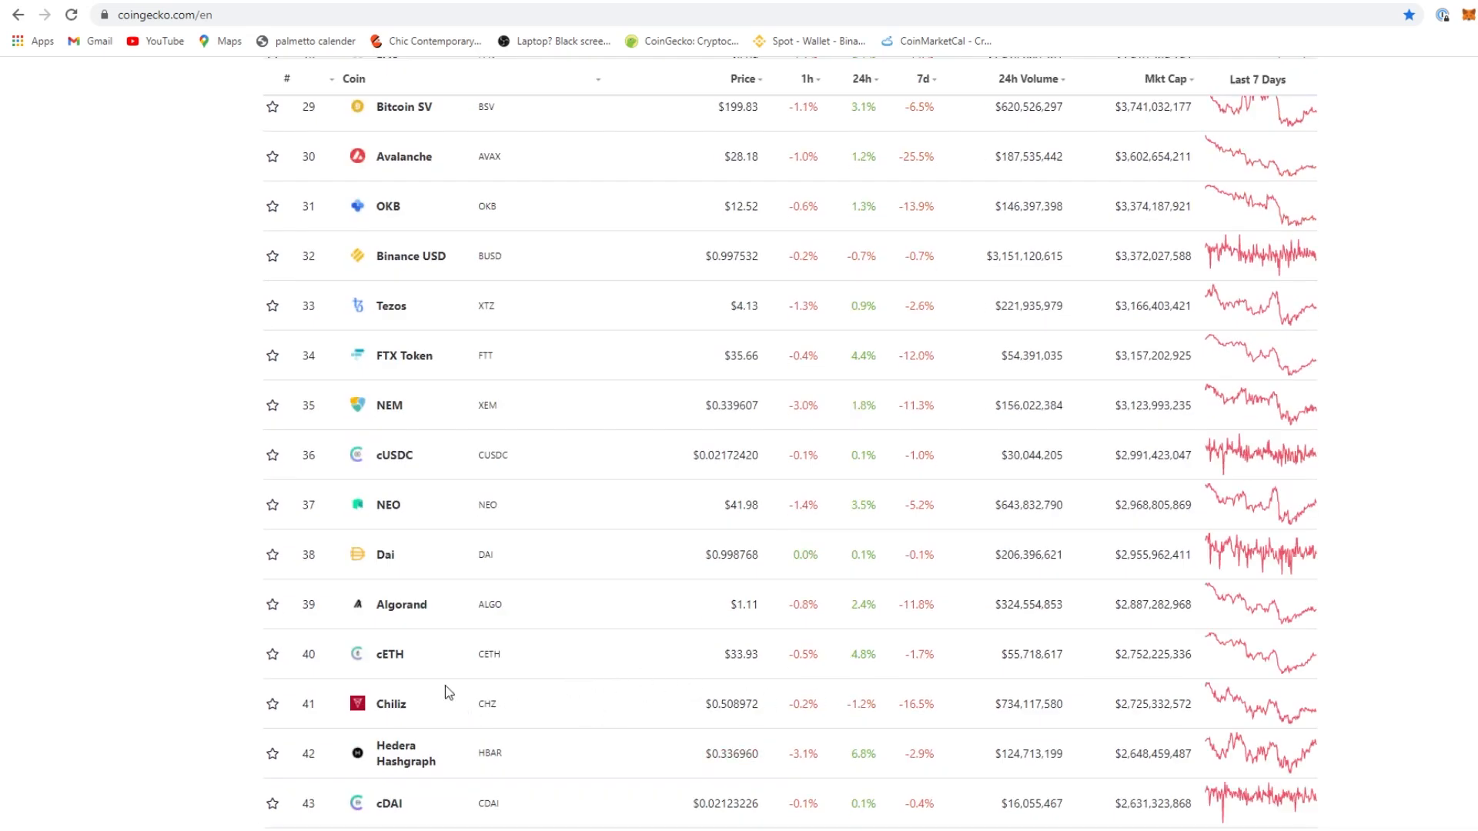
{"action": "scroll", "scroll_direction": "down", "scroll_amount": 3}
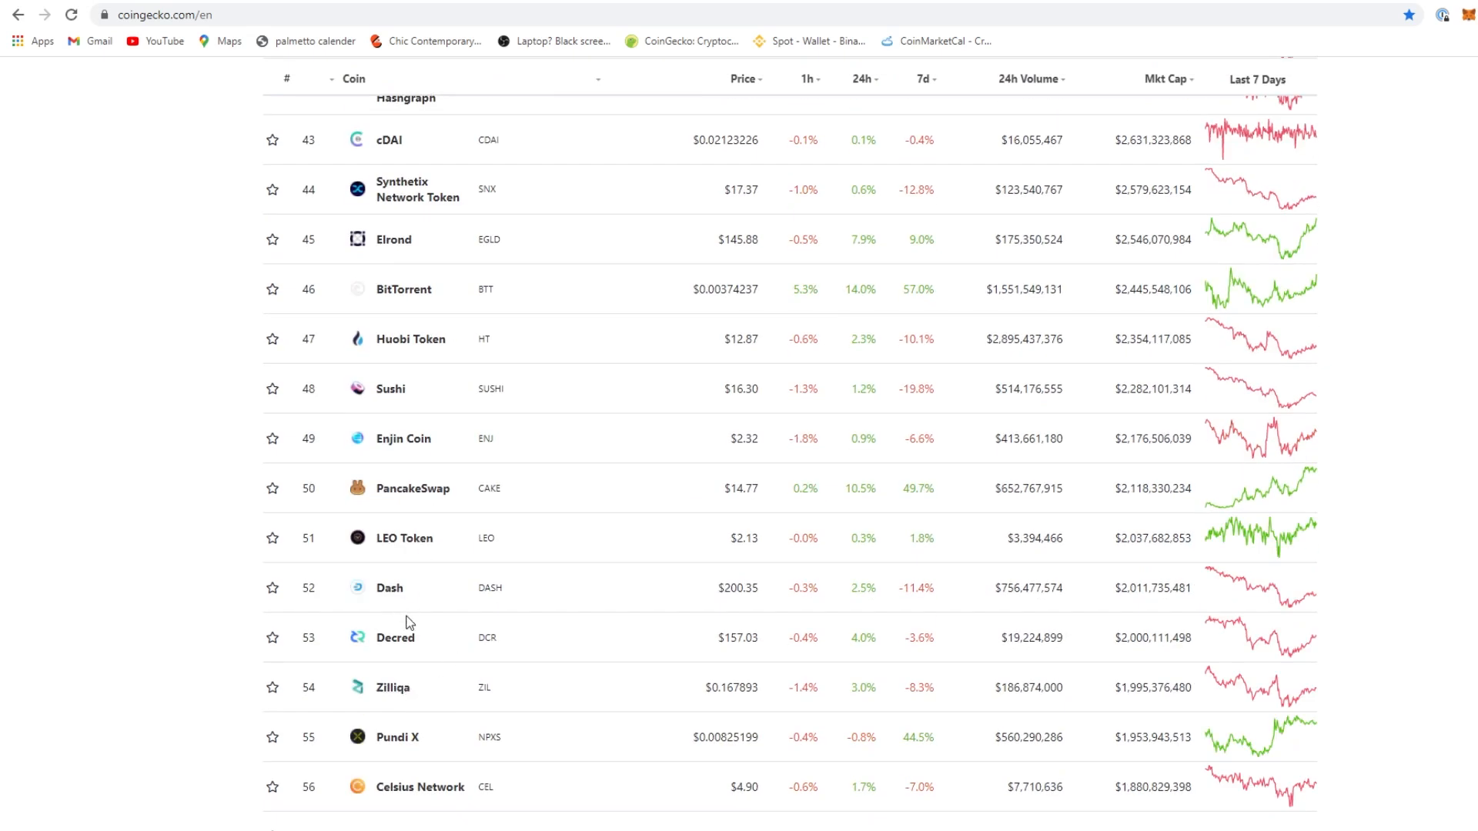
{"action": "mouse_move", "coordinate": [124, 148]}
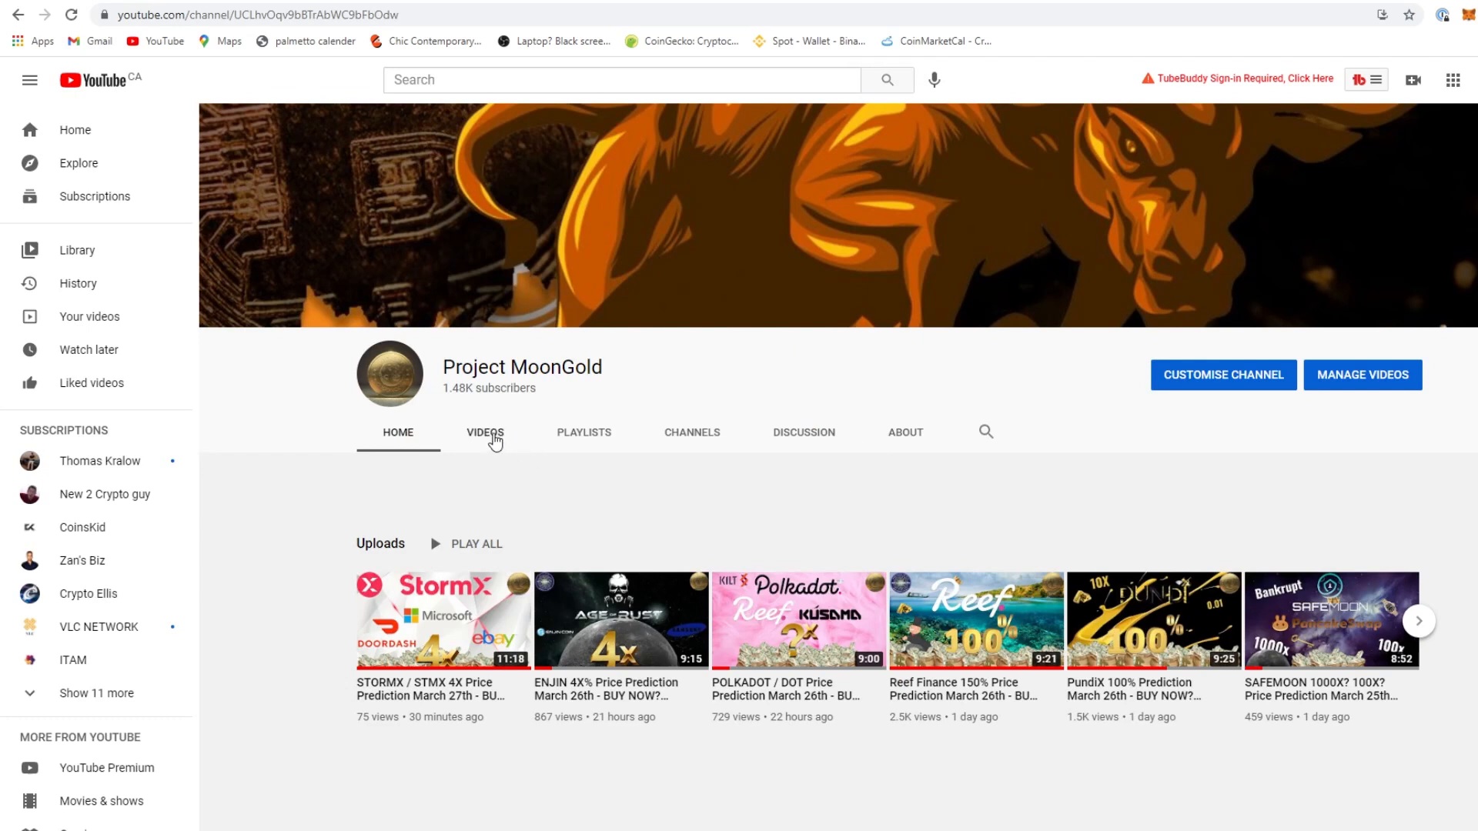
Show the Project MoonGold channel's Videos tab listing all uploads
{"action": "left_click", "coordinate": [485, 433]}
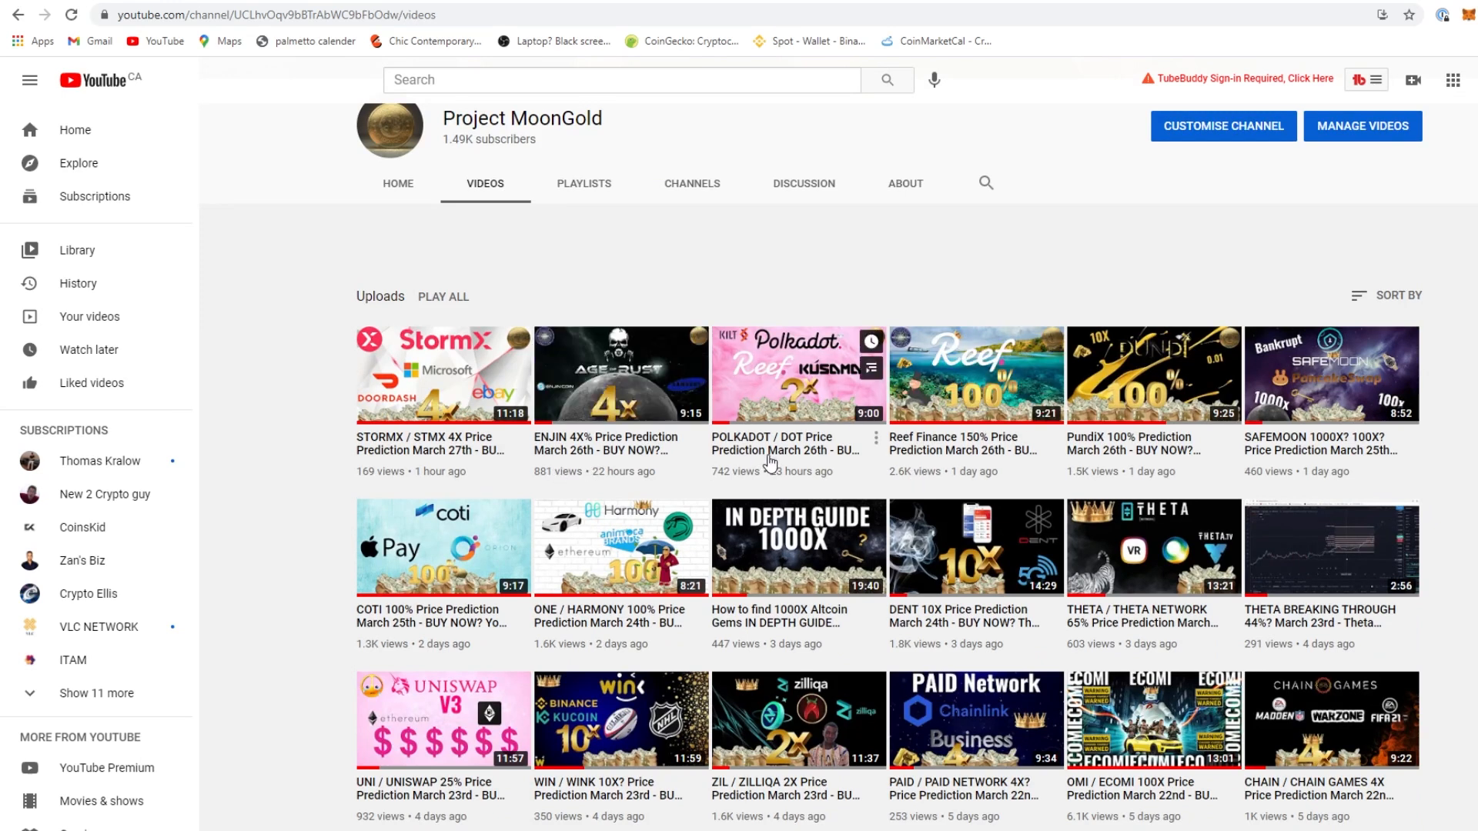
{"action": "mouse_move", "coordinate": [976, 376]}
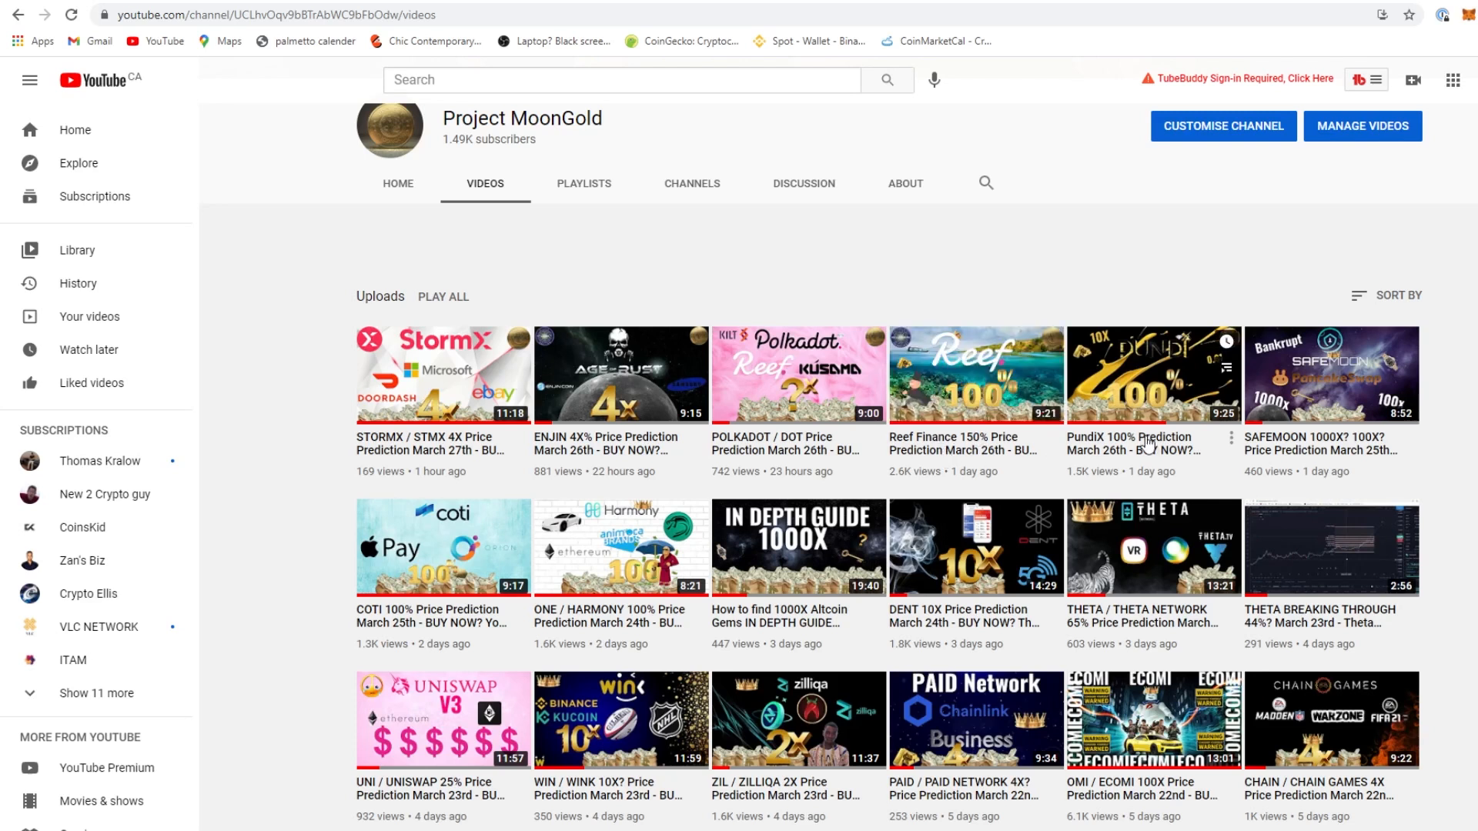
{"action": "mouse_move", "coordinate": [1320, 431]}
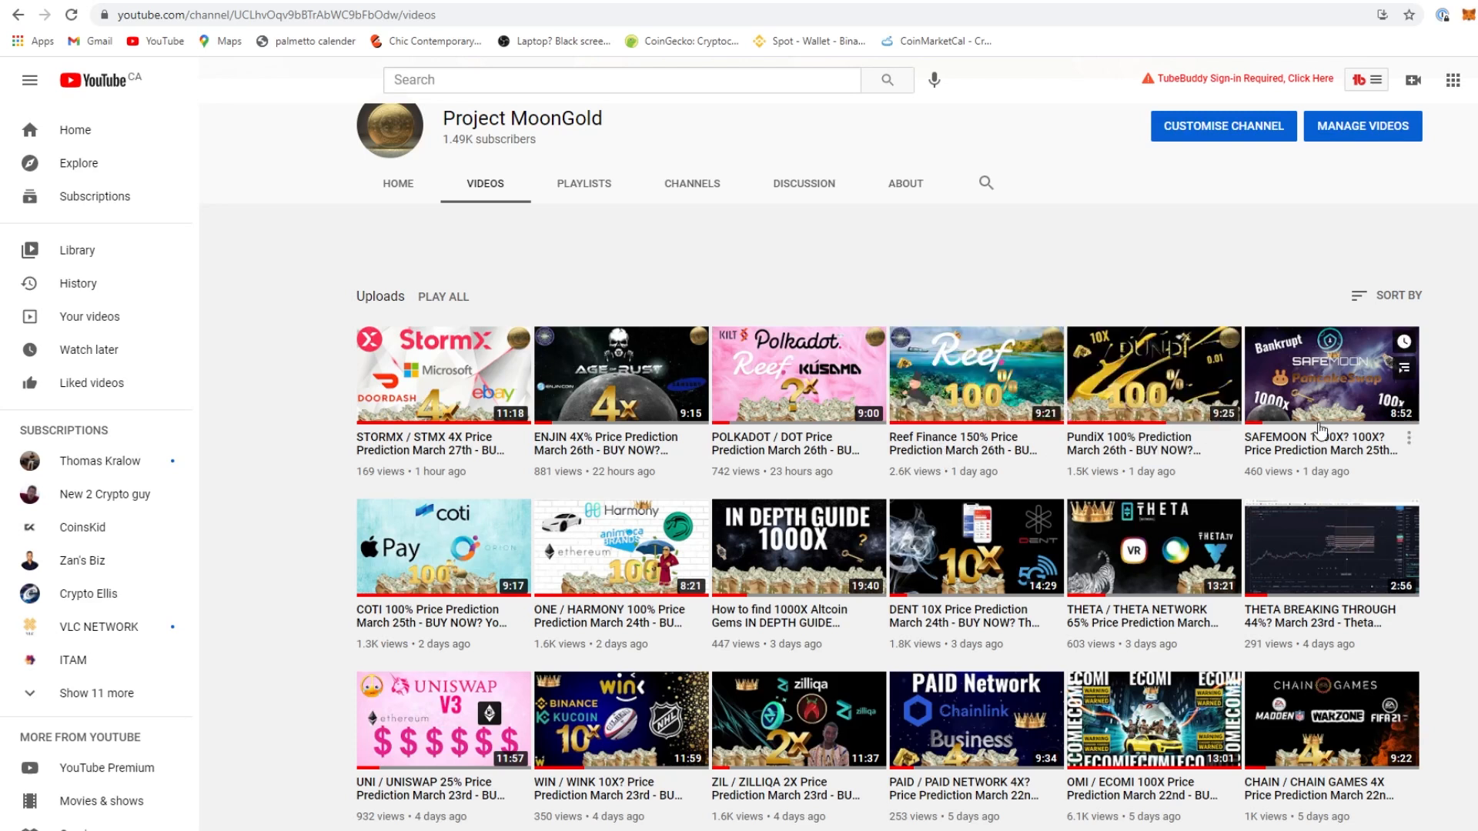
{"action": "mouse_move", "coordinate": [1330, 386]}
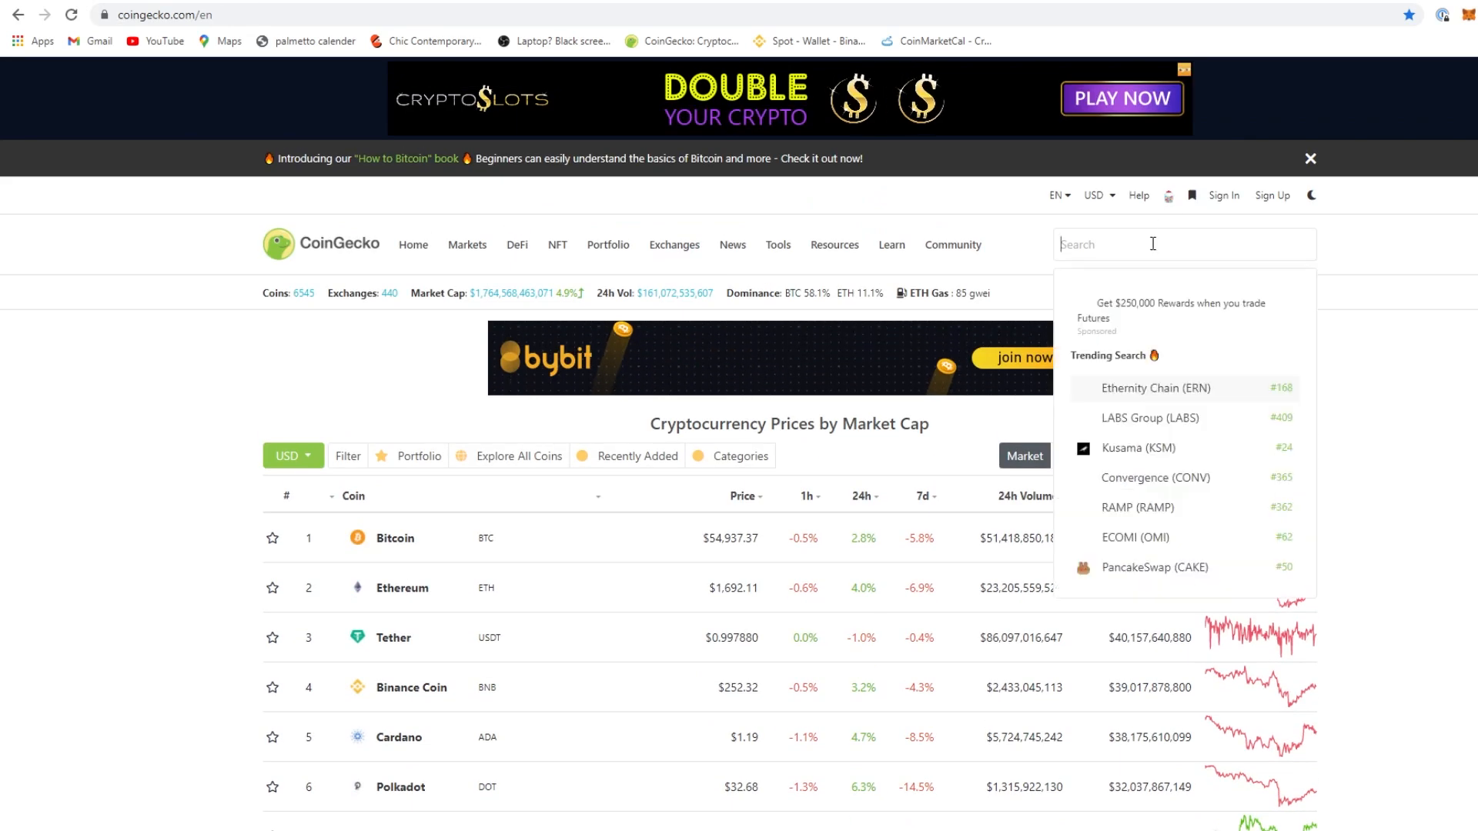
Search CoinGecko for 'Safe' and review the SafeMoon (SAFEMOON) page and its 24-hour chart
{"action": "type", "text": "SafeMoon"}
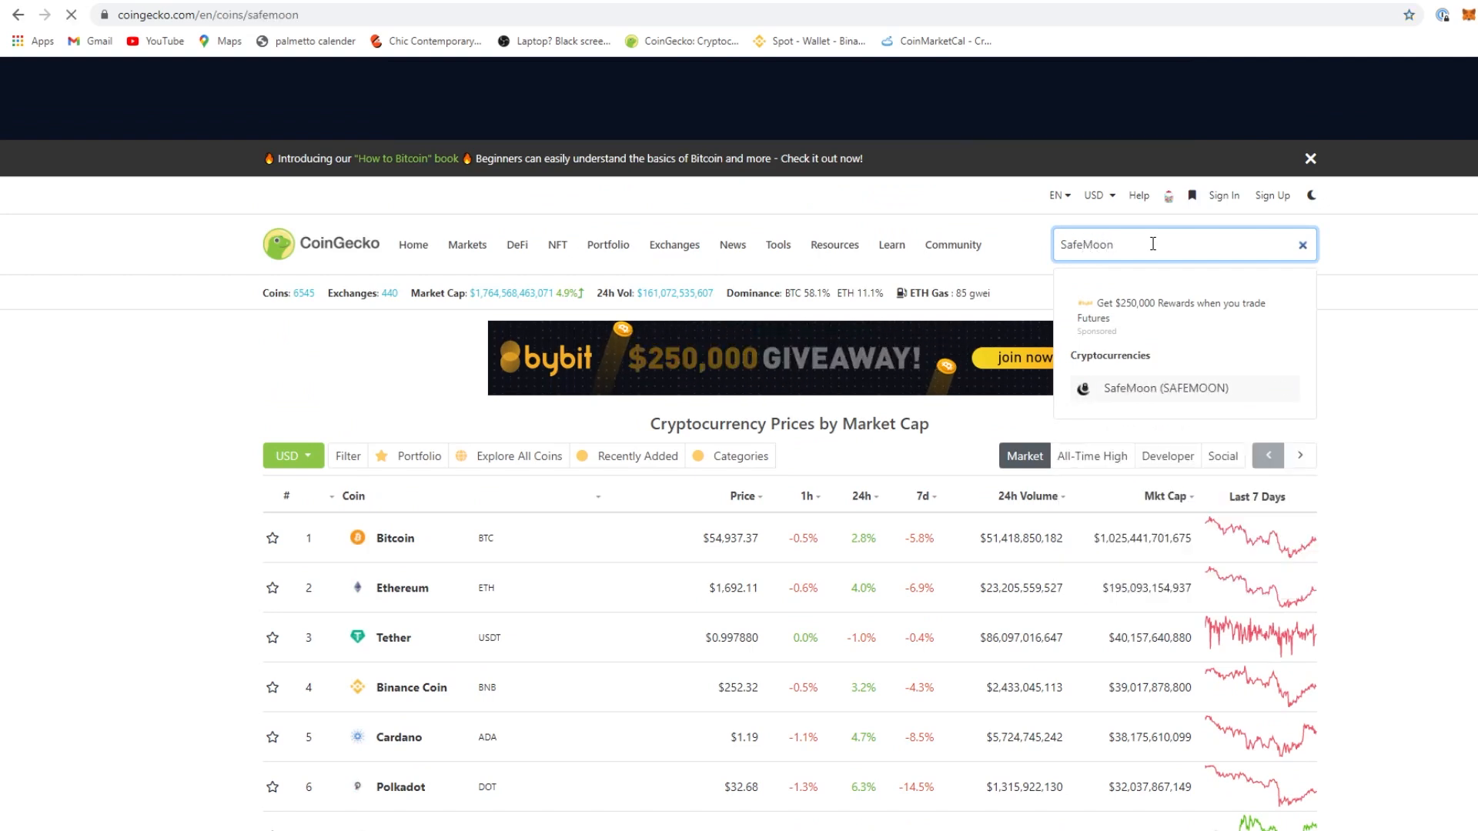
{"action": "left_click", "coordinate": [1165, 387]}
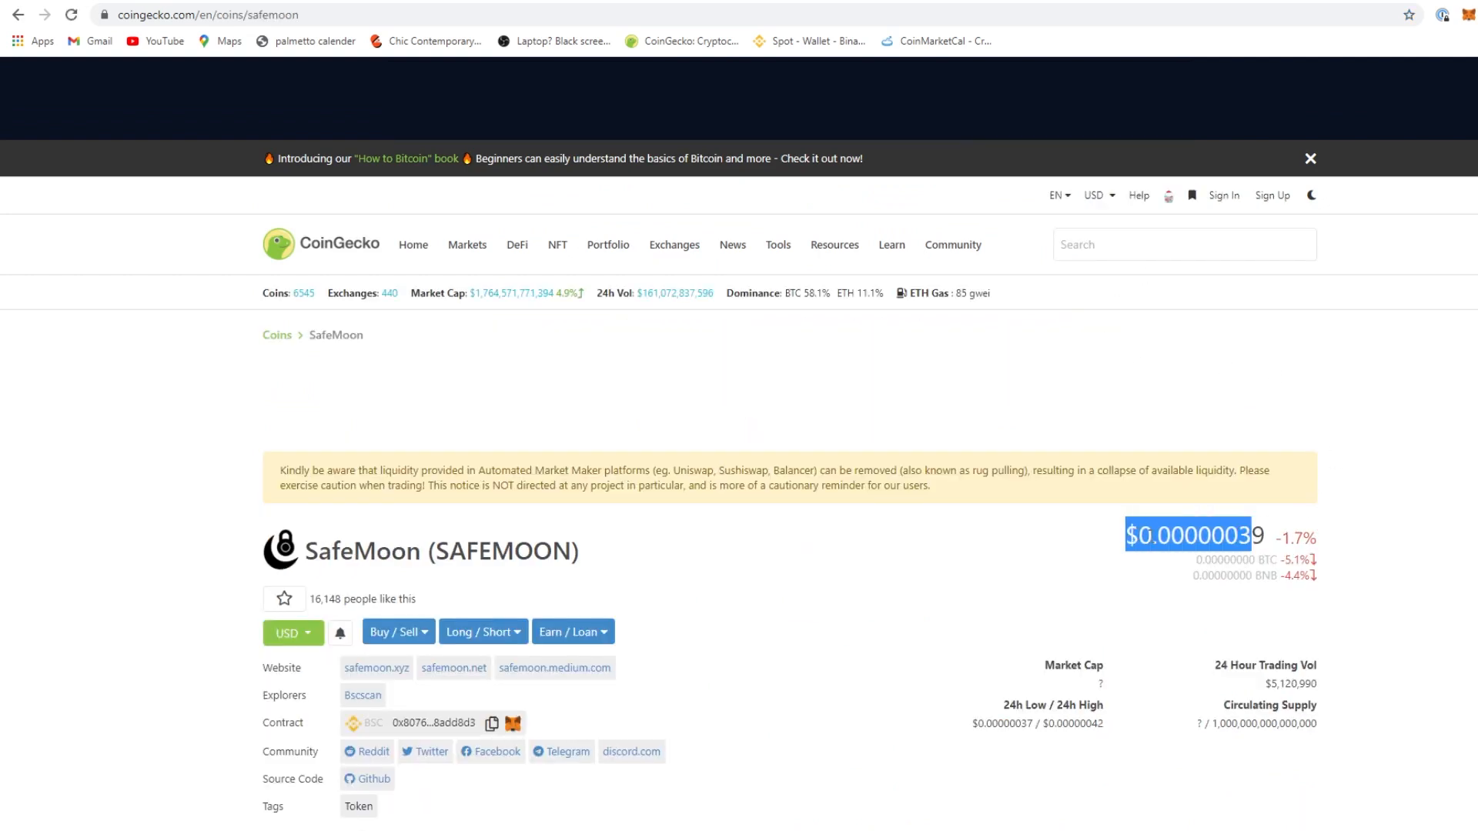
{"action": "scroll", "scroll_direction": "down", "scroll_amount": 3}
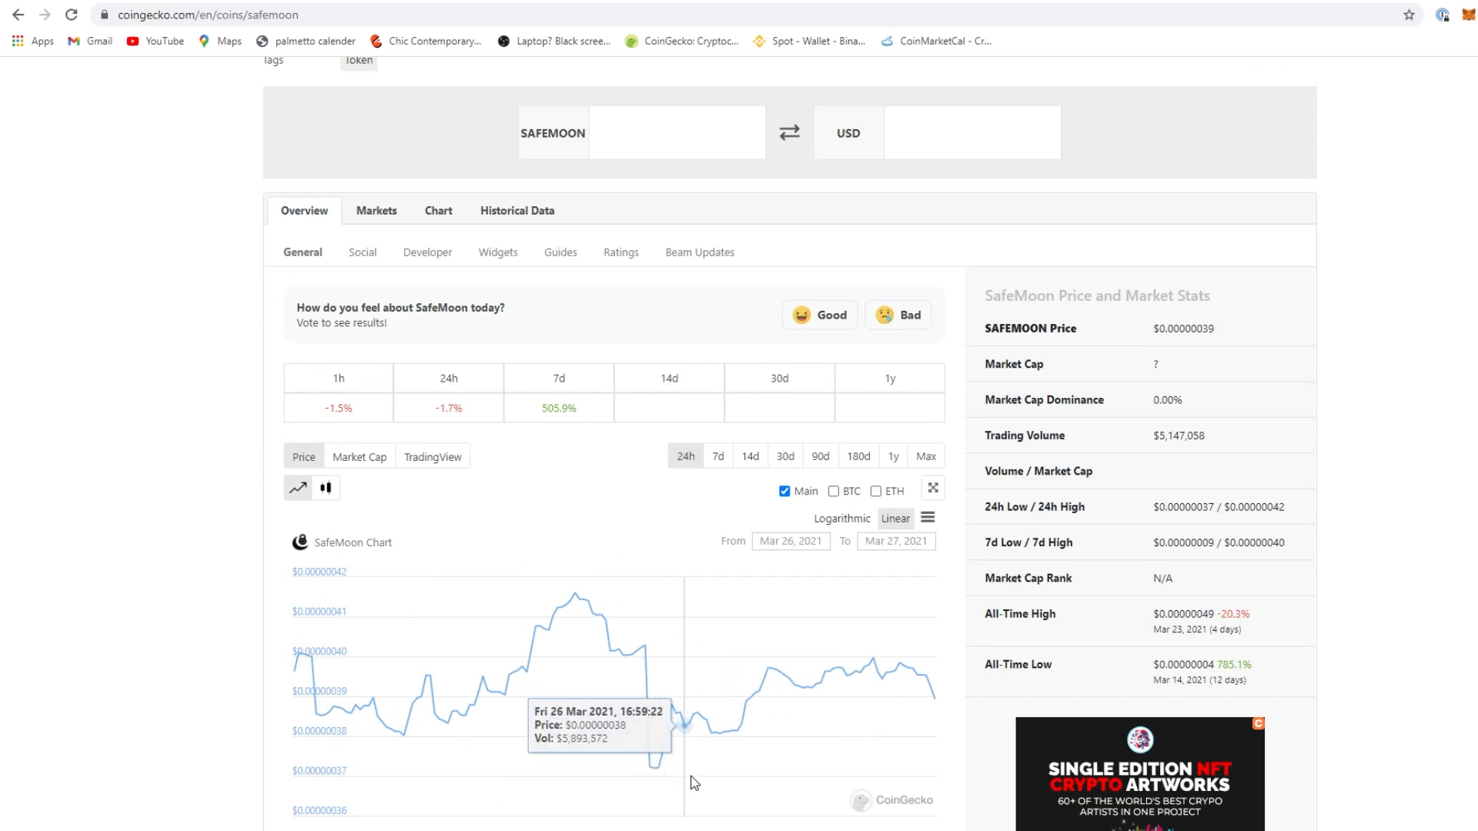
{"action": "scroll", "scroll_direction": "up", "scroll_amount": 3}
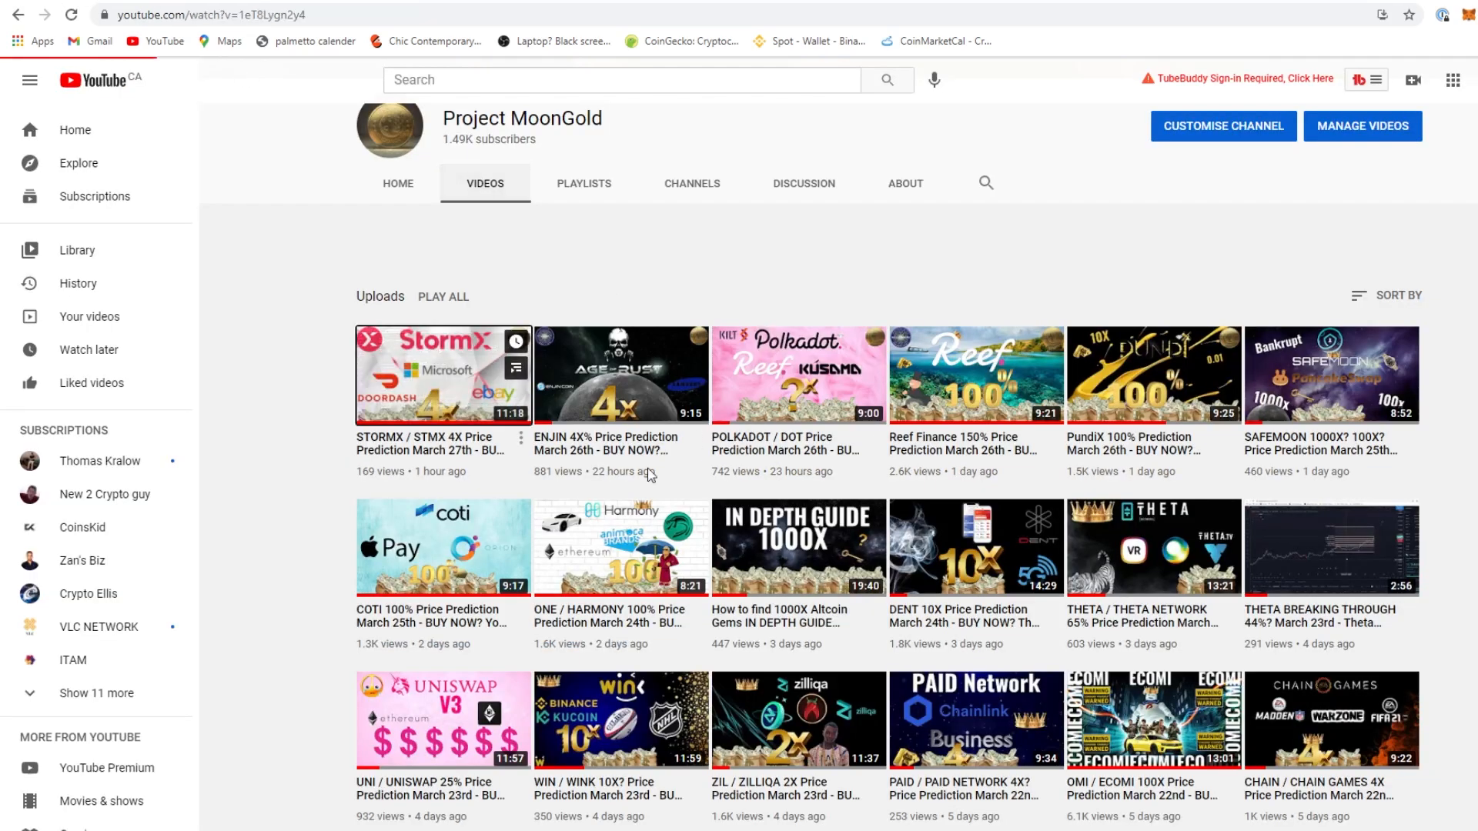
In the STORMX prediction video, like the 'Great content!' comment and start a reply
{"action": "left_click", "coordinate": [443, 376]}
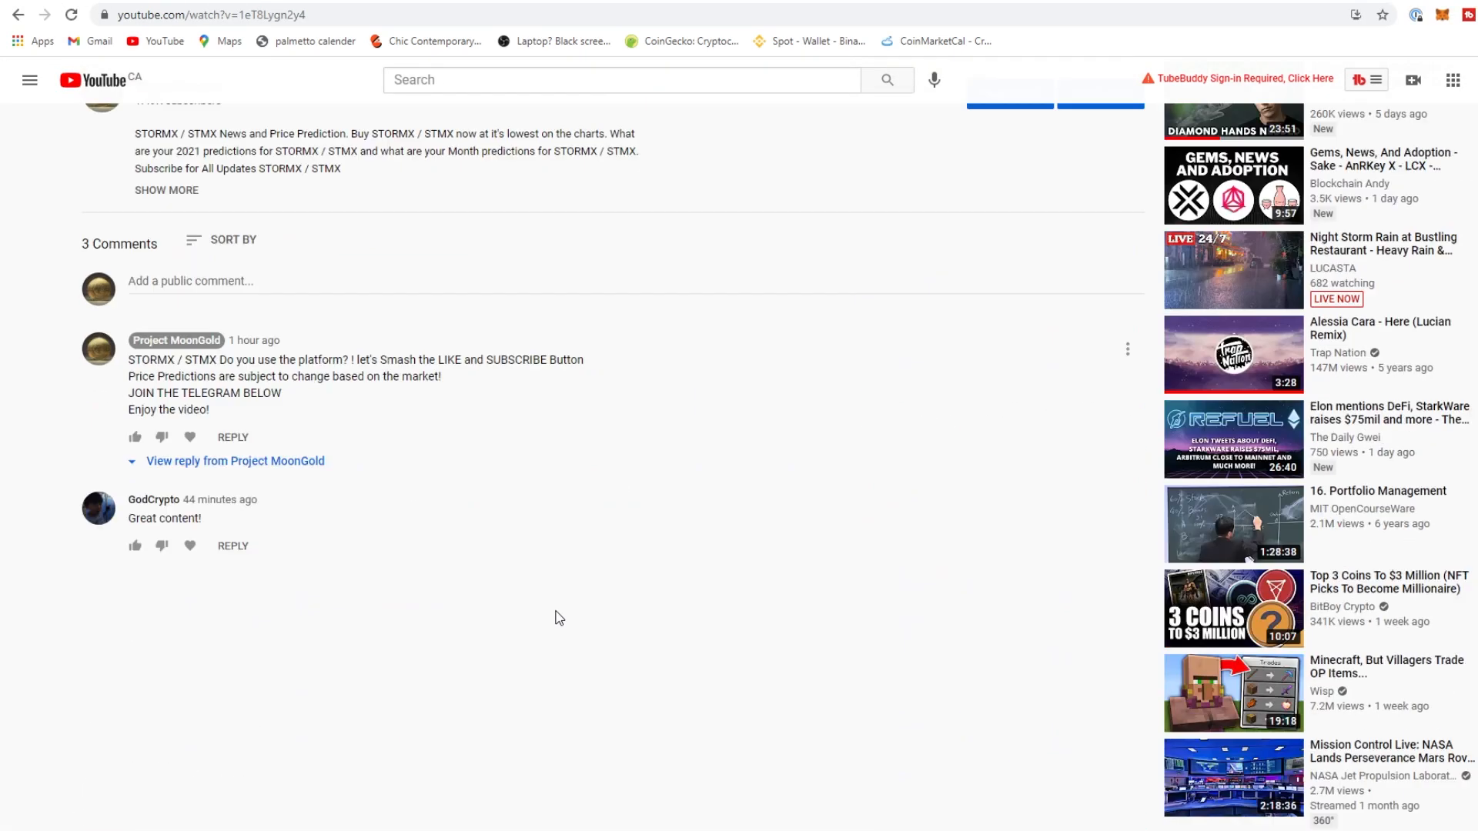
{"action": "left_click", "coordinate": [135, 621]}
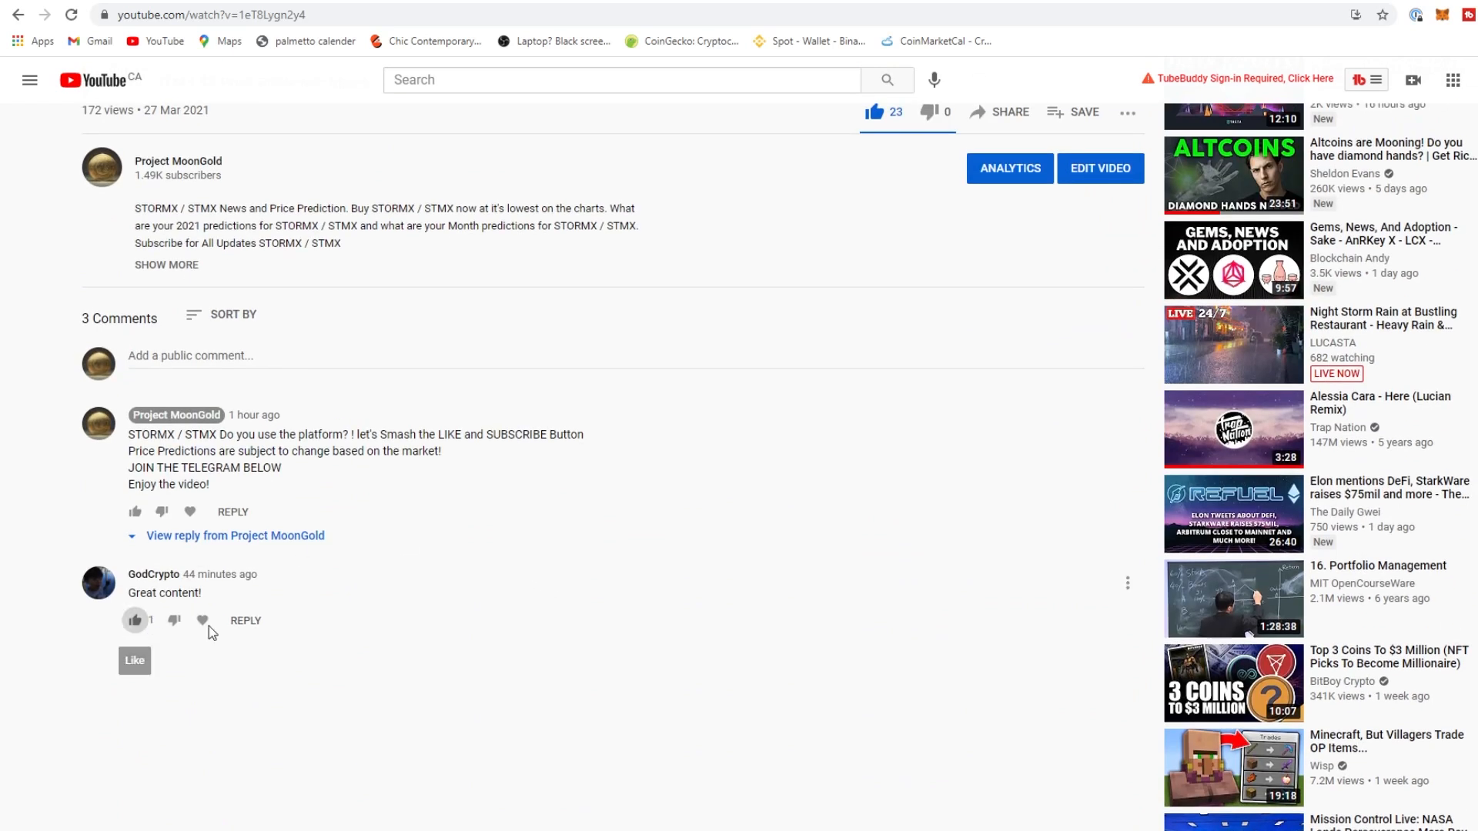
{"action": "left_click", "coordinate": [245, 621]}
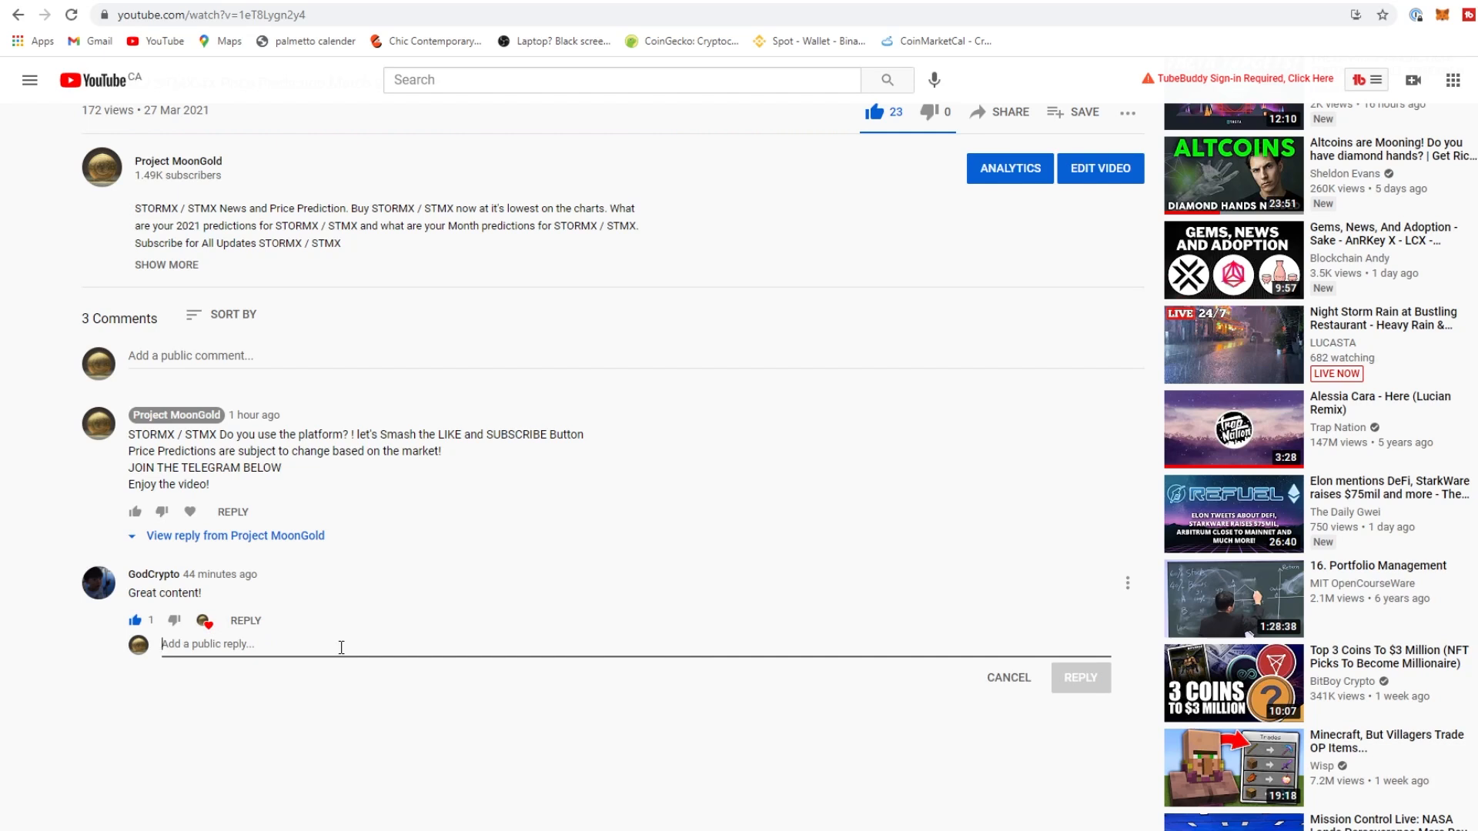
Write the reply 'Thank you for being apart of the community!'
{"action": "type", "text": "Thank you thanks f"}
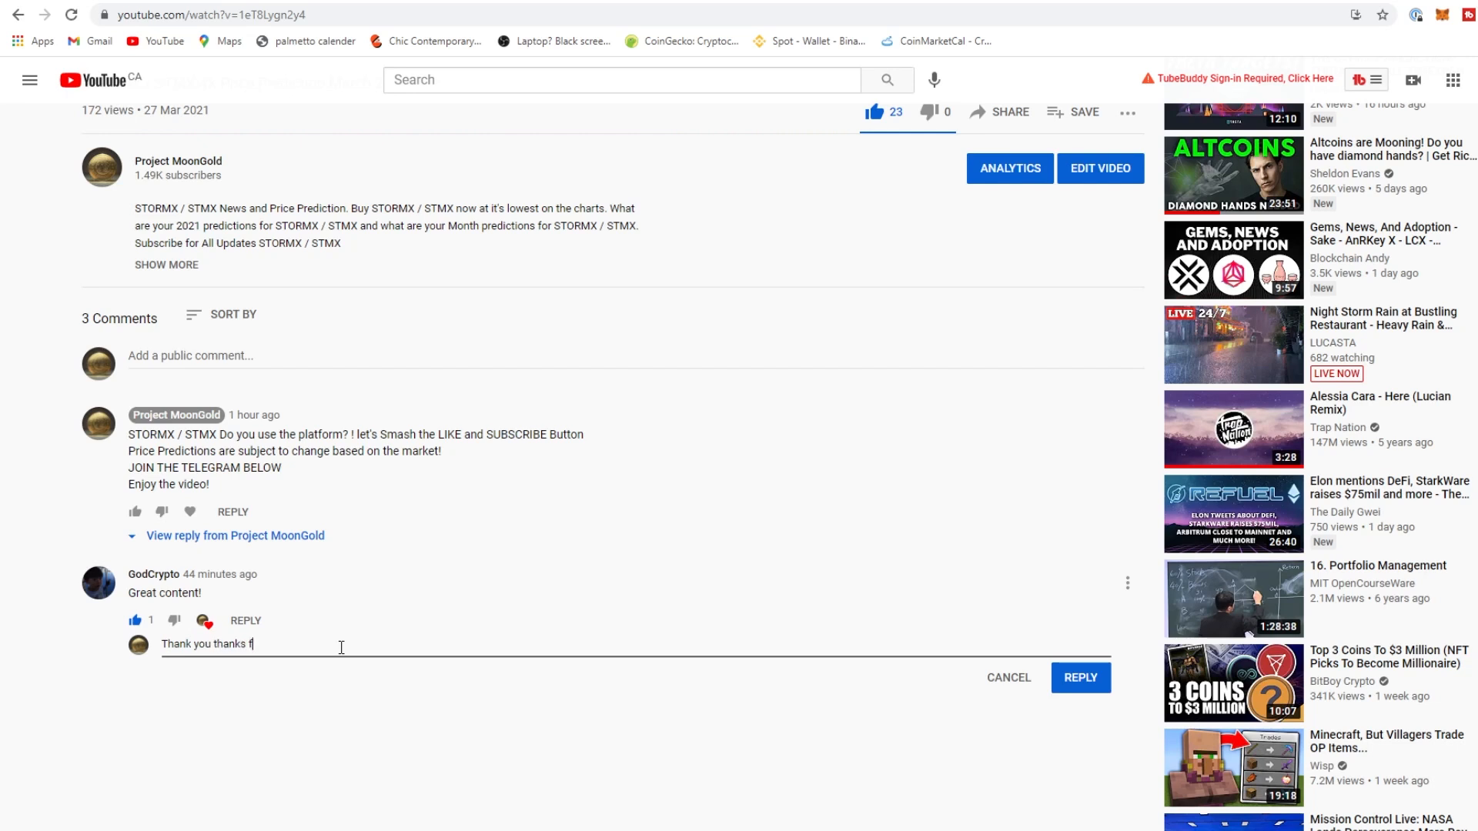
{"action": "type", "text": "or being apa"}
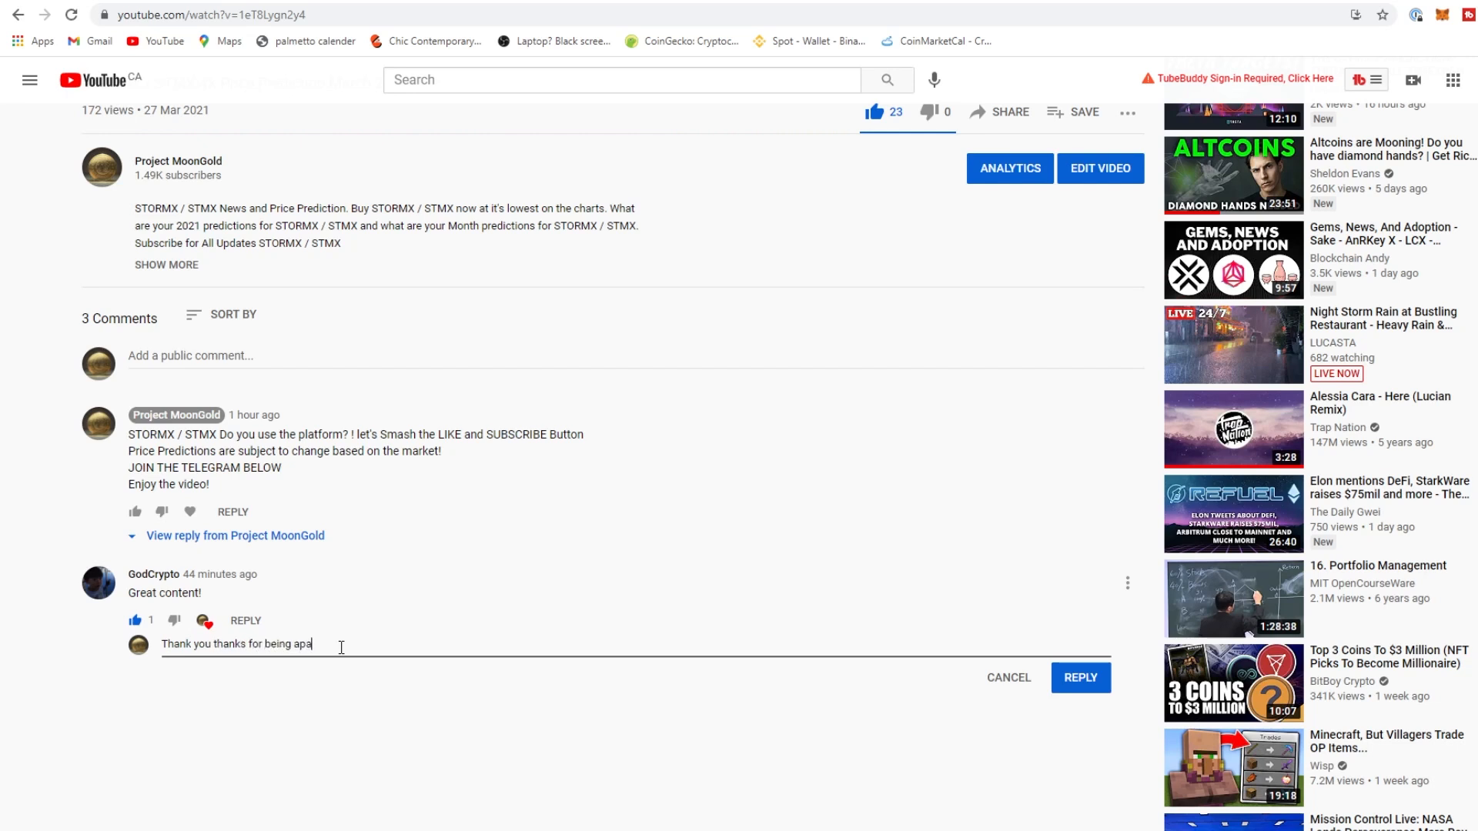
{"action": "type", "text": "rt of the commun"}
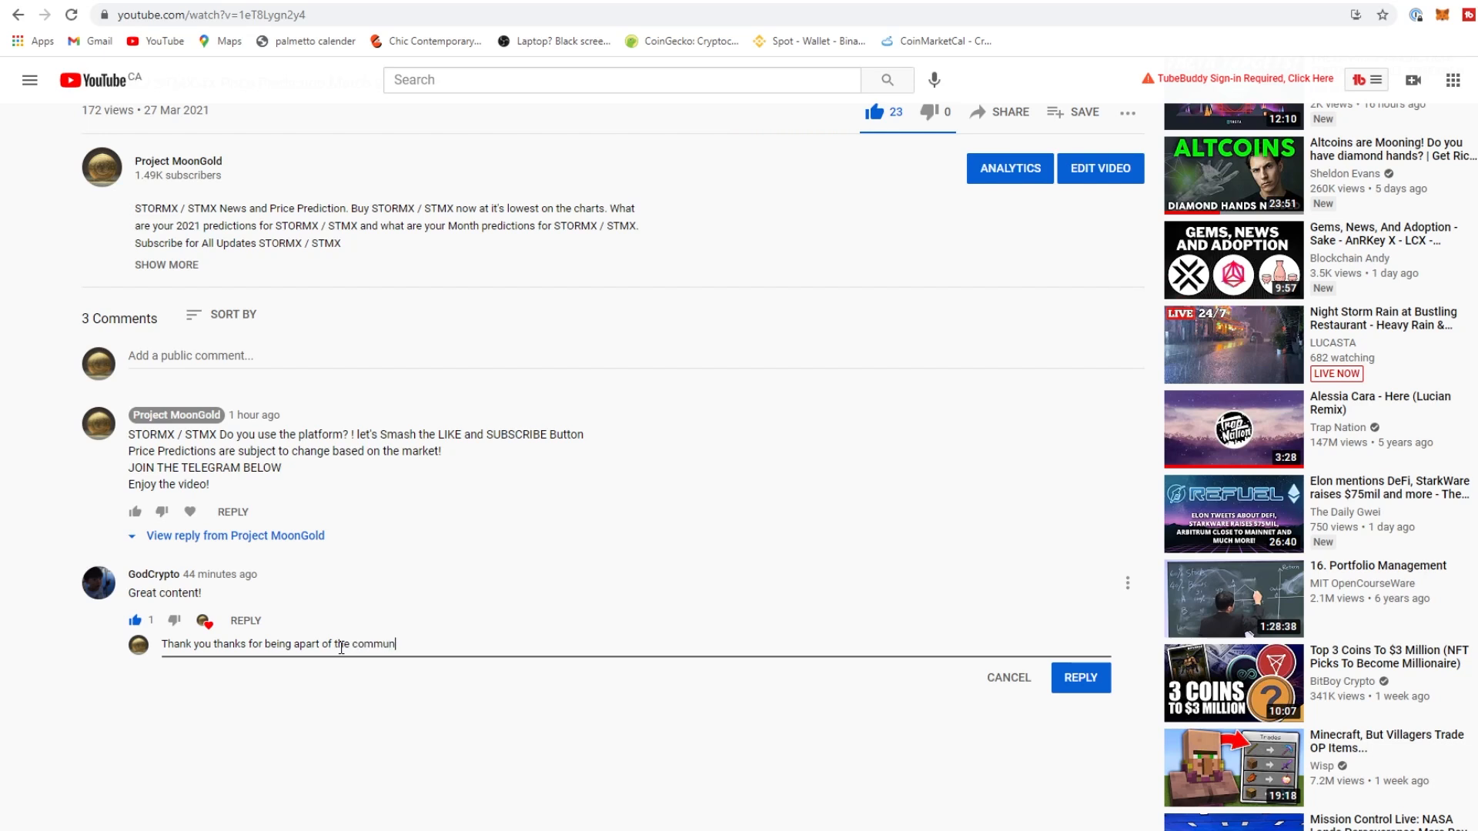
{"action": "type", "text": "ity!"}
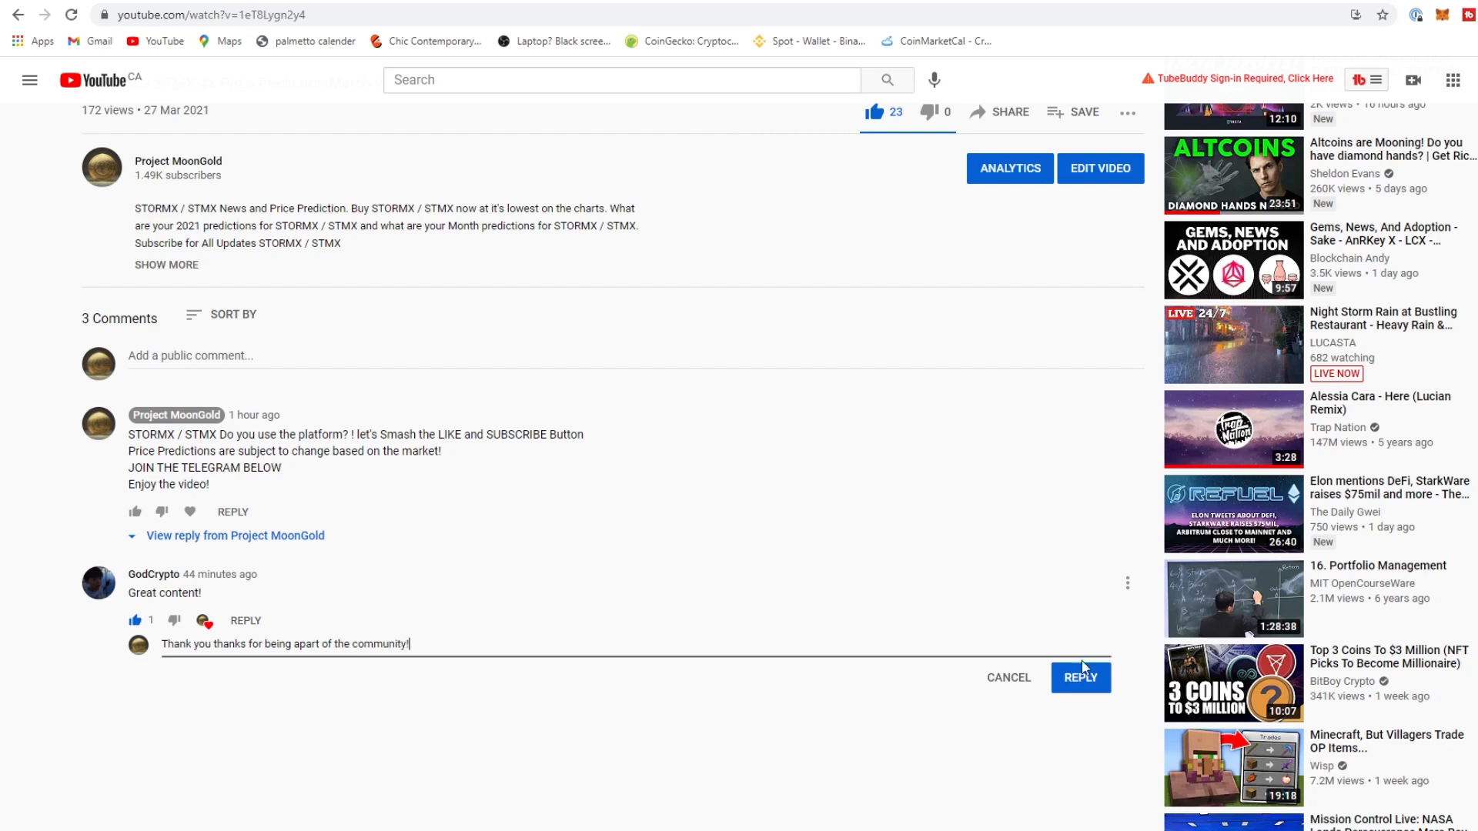
{"action": "scroll", "scroll_direction": "up", "scroll_amount": 3}
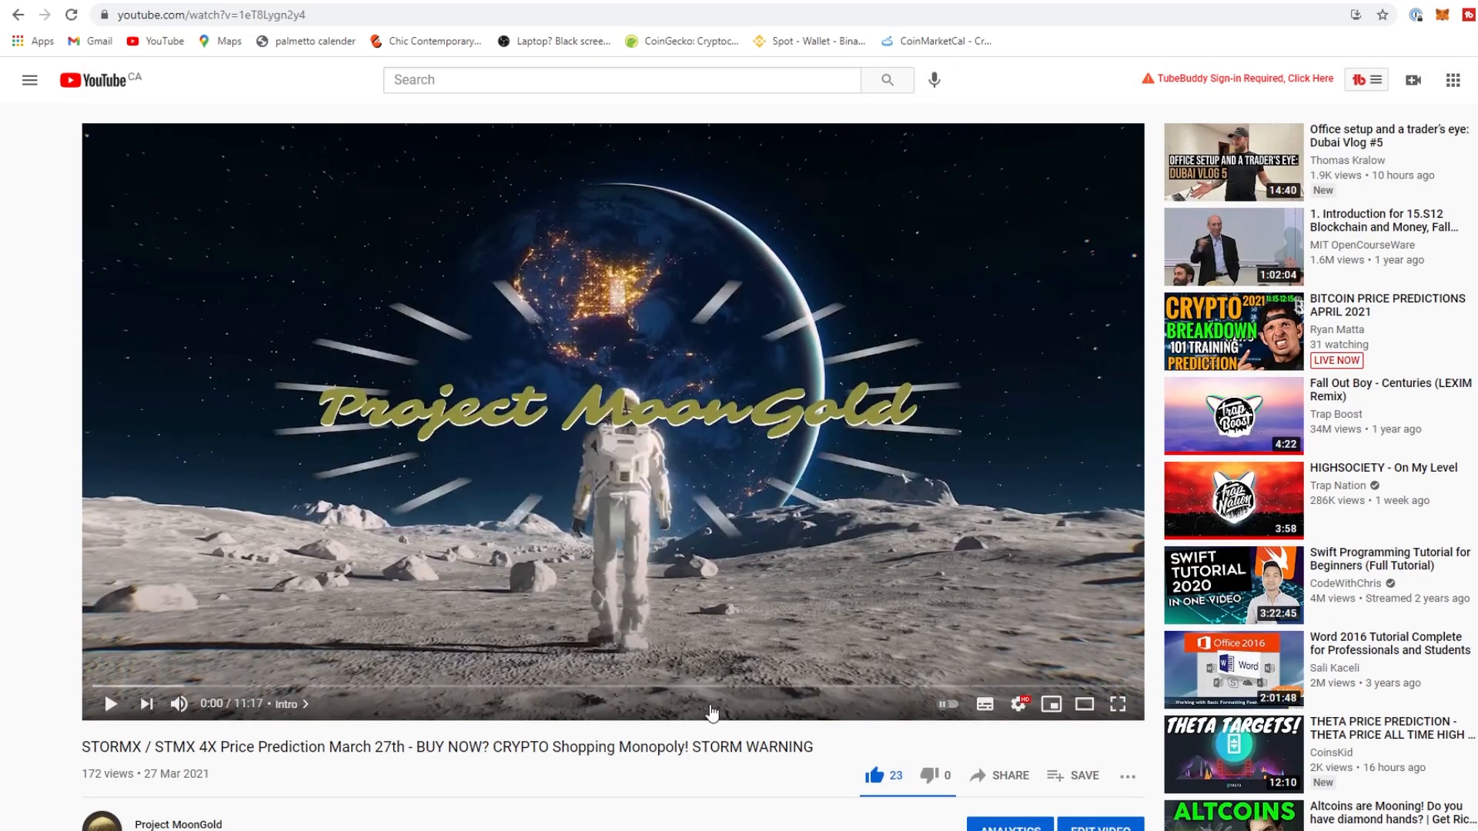
{"action": "mouse_move", "coordinate": [763, 443]}
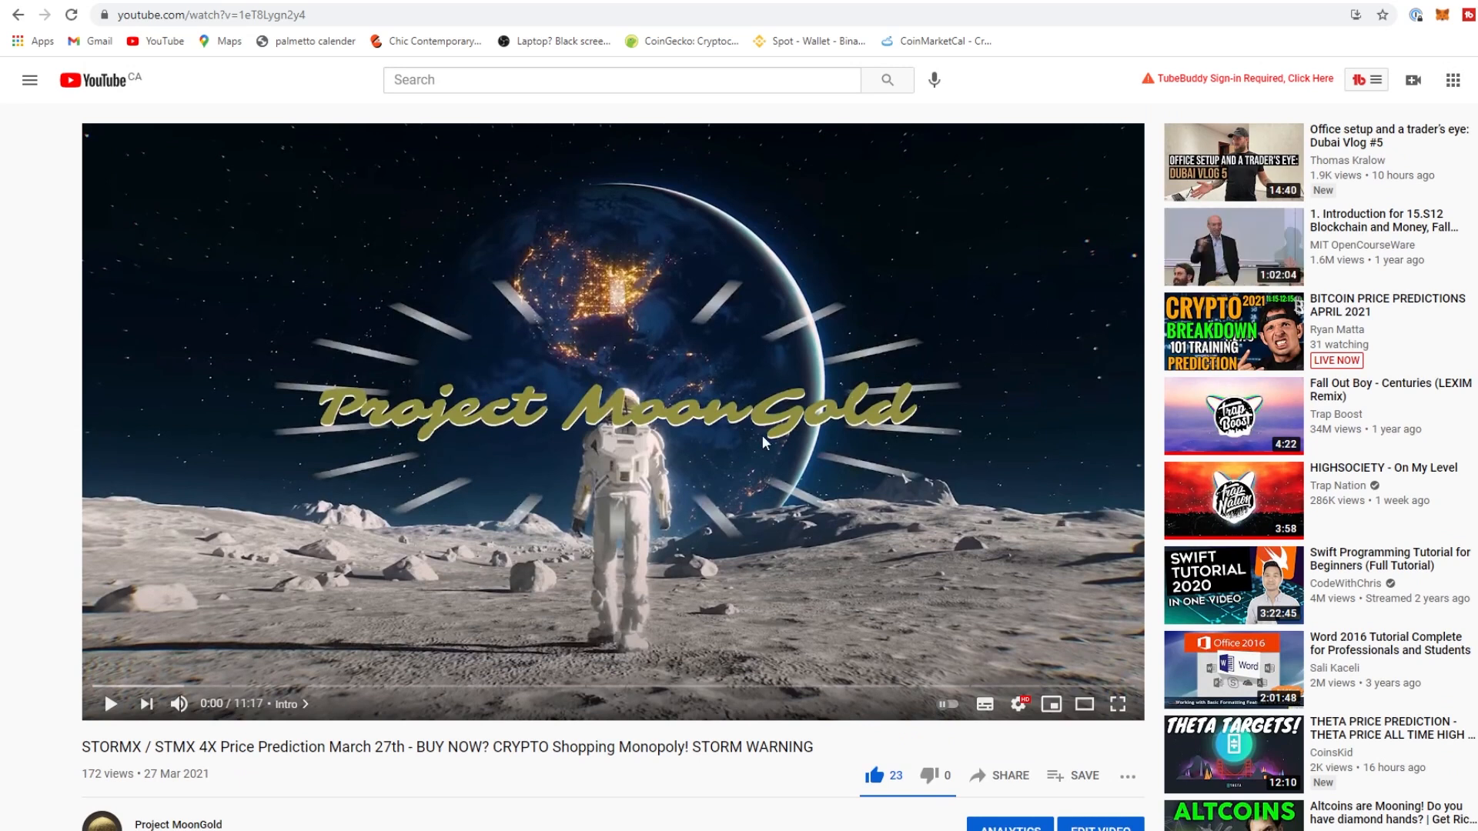
Return to the Project MoonGold channel's uploads via the channel name under the video
{"action": "scroll", "scroll_direction": "down", "scroll_amount": 3}
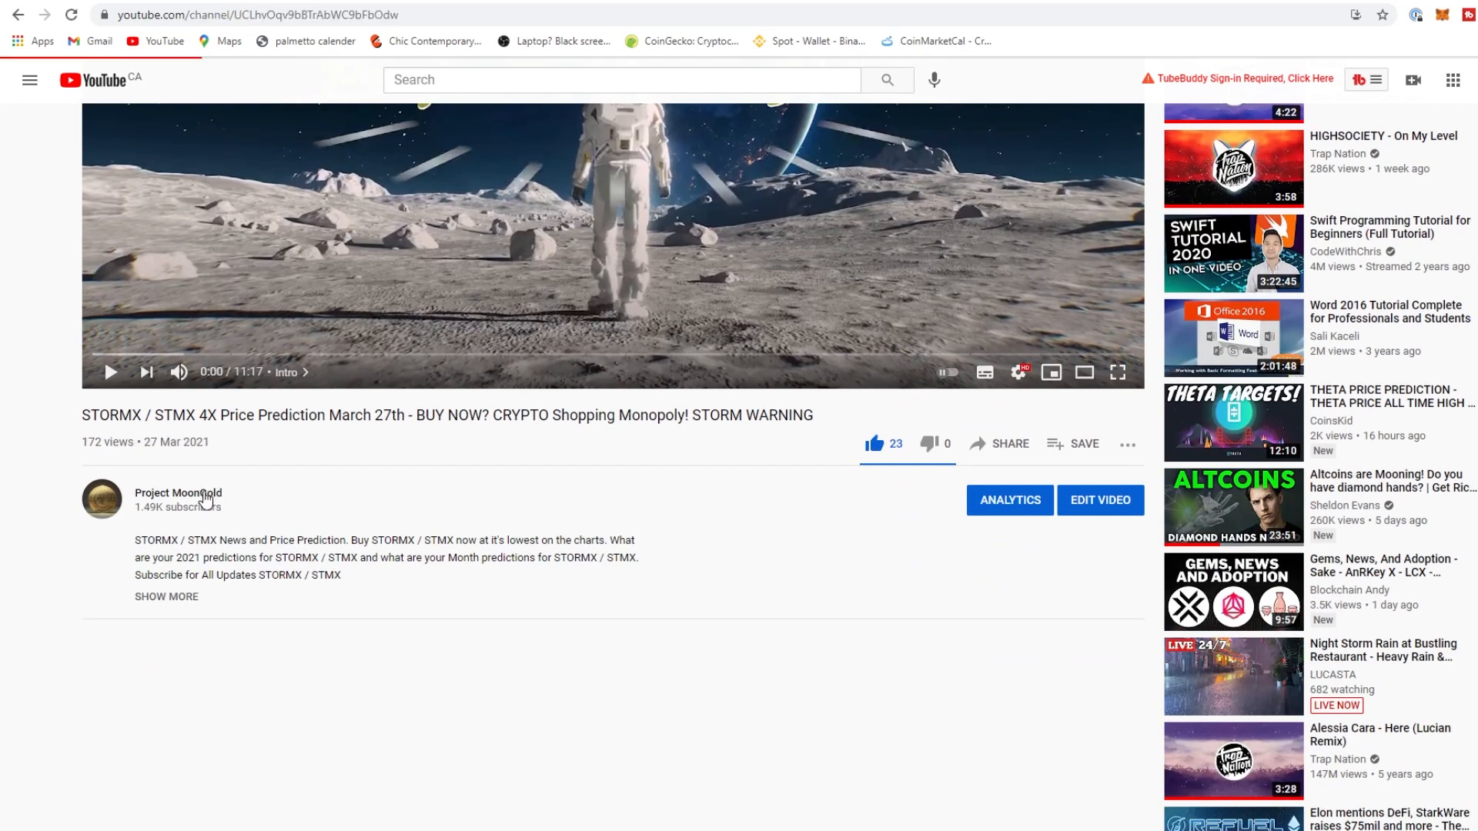
{"action": "left_click", "coordinate": [177, 493]}
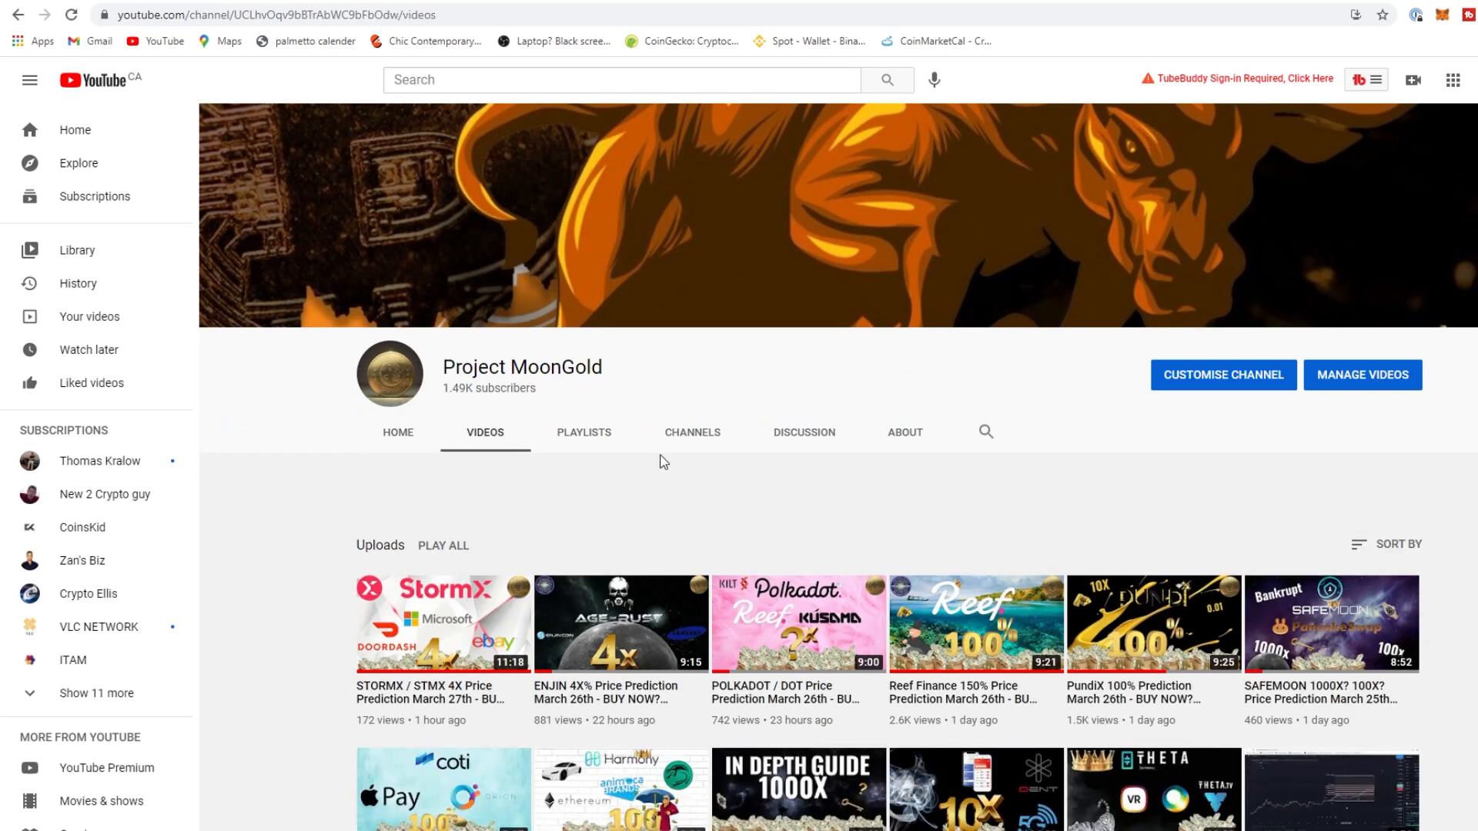
{"action": "mouse_move", "coordinate": [971, 400]}
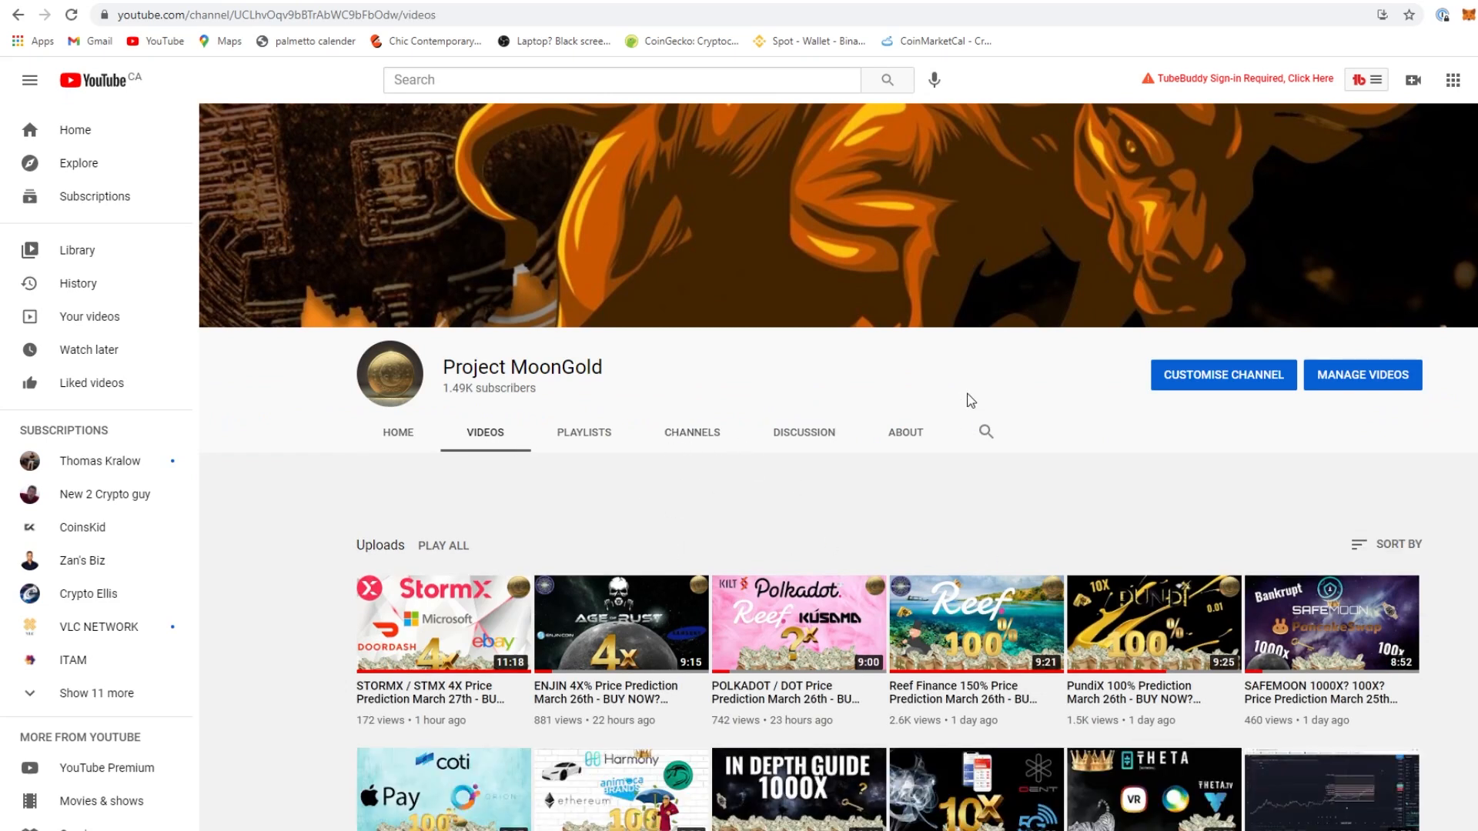
{"action": "mouse_move", "coordinate": [994, 419]}
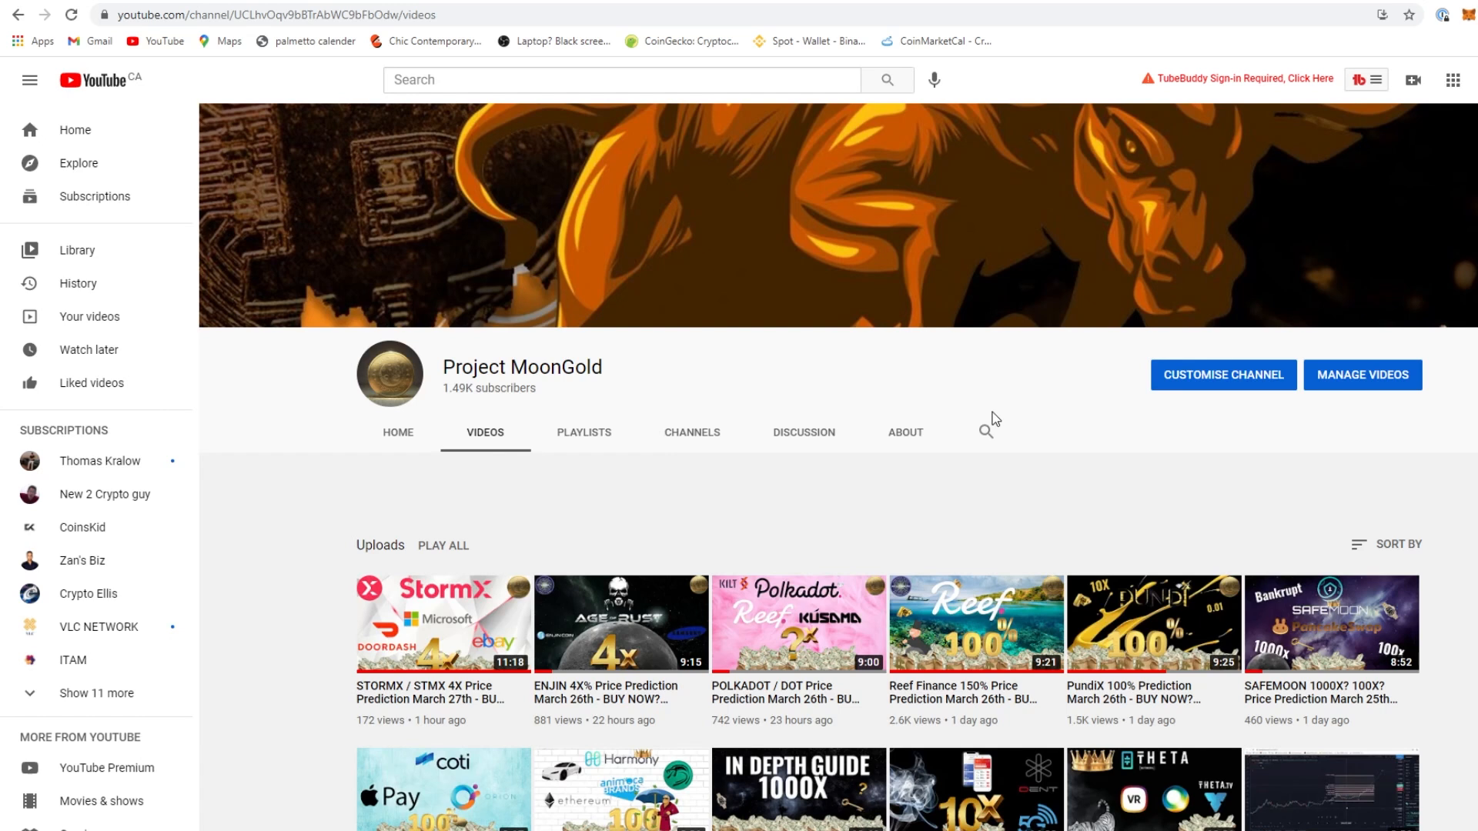
{"action": "mouse_move", "coordinate": [1329, 622]}
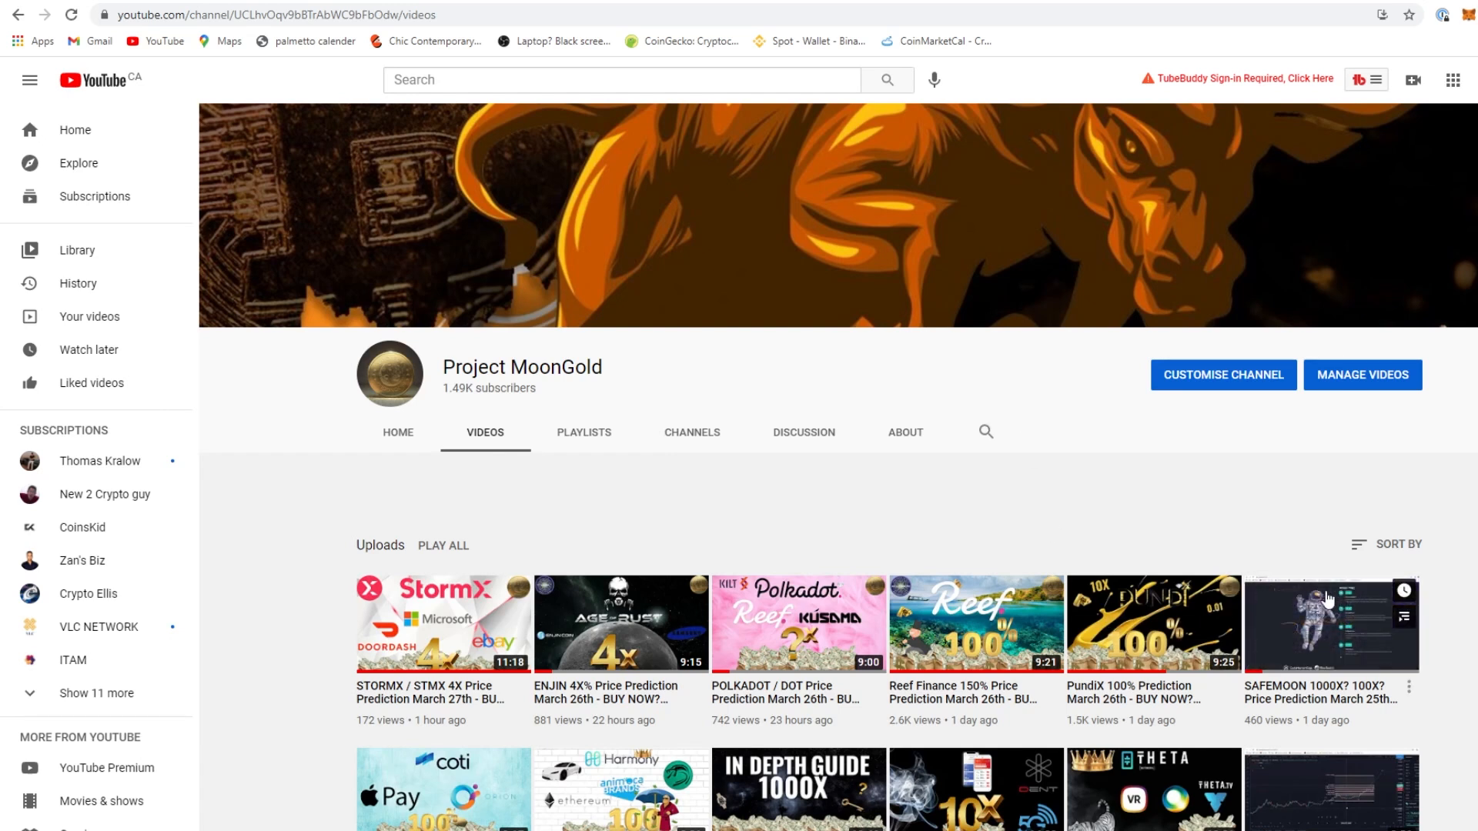
{"action": "mouse_move", "coordinate": [1069, 671]}
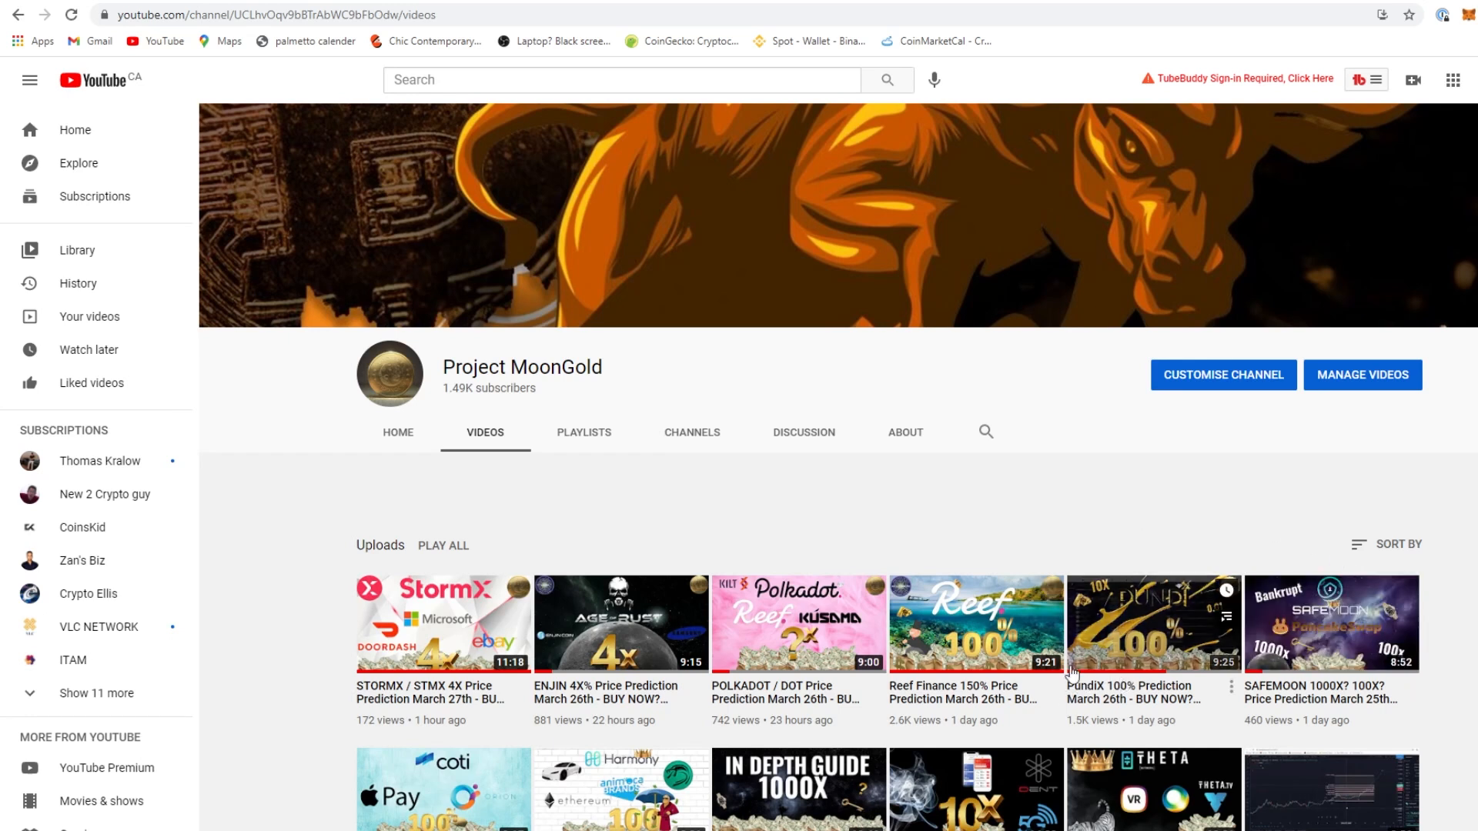
{"action": "scroll", "scroll_direction": "down", "scroll_amount": 3}
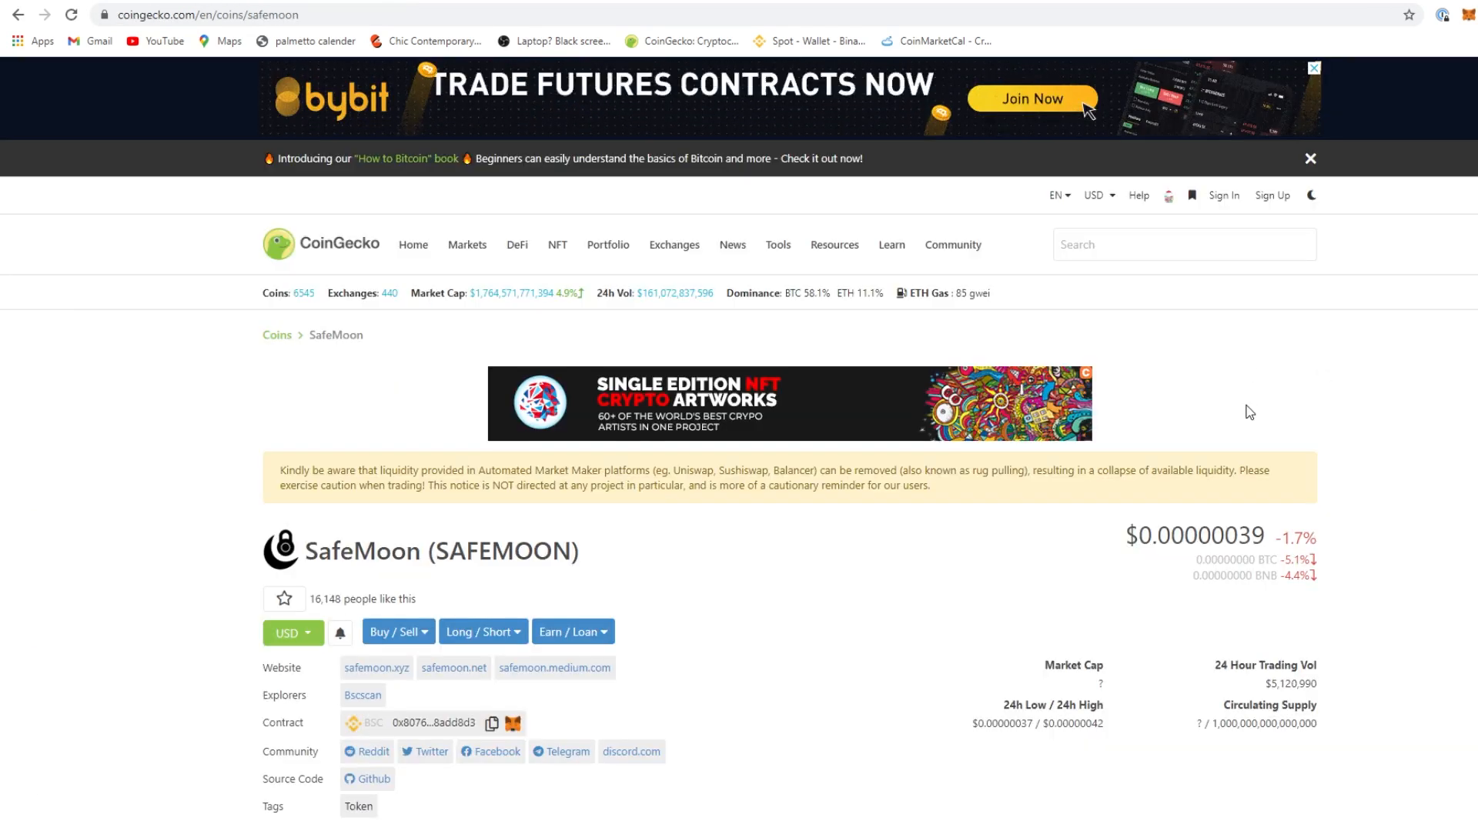
Search CoinGecko for 'reef' and review the Reef Finance (REEF) page, chart and market stats
{"action": "type", "text": "reef"}
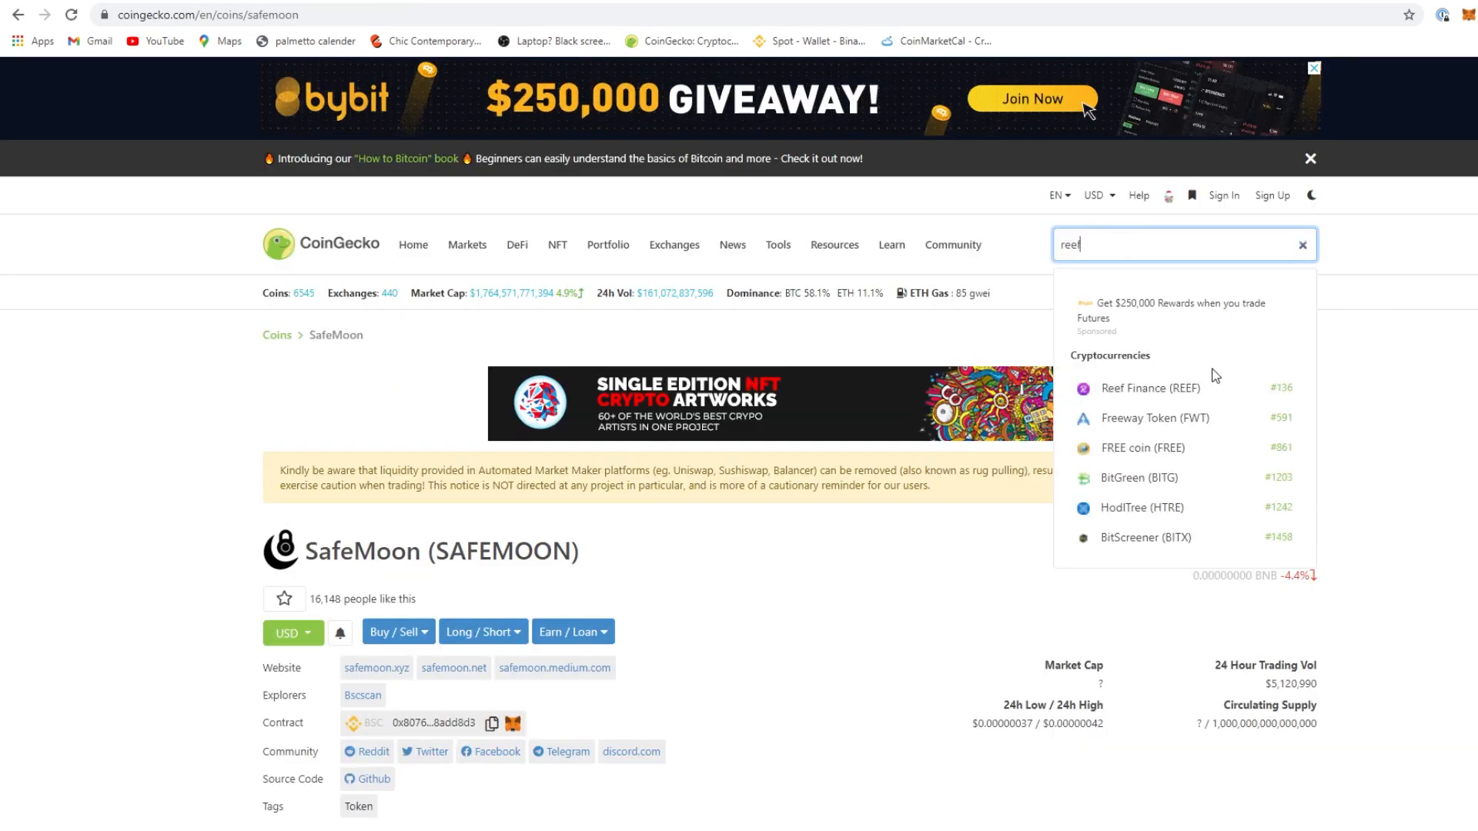
{"action": "left_click", "coordinate": [1151, 388]}
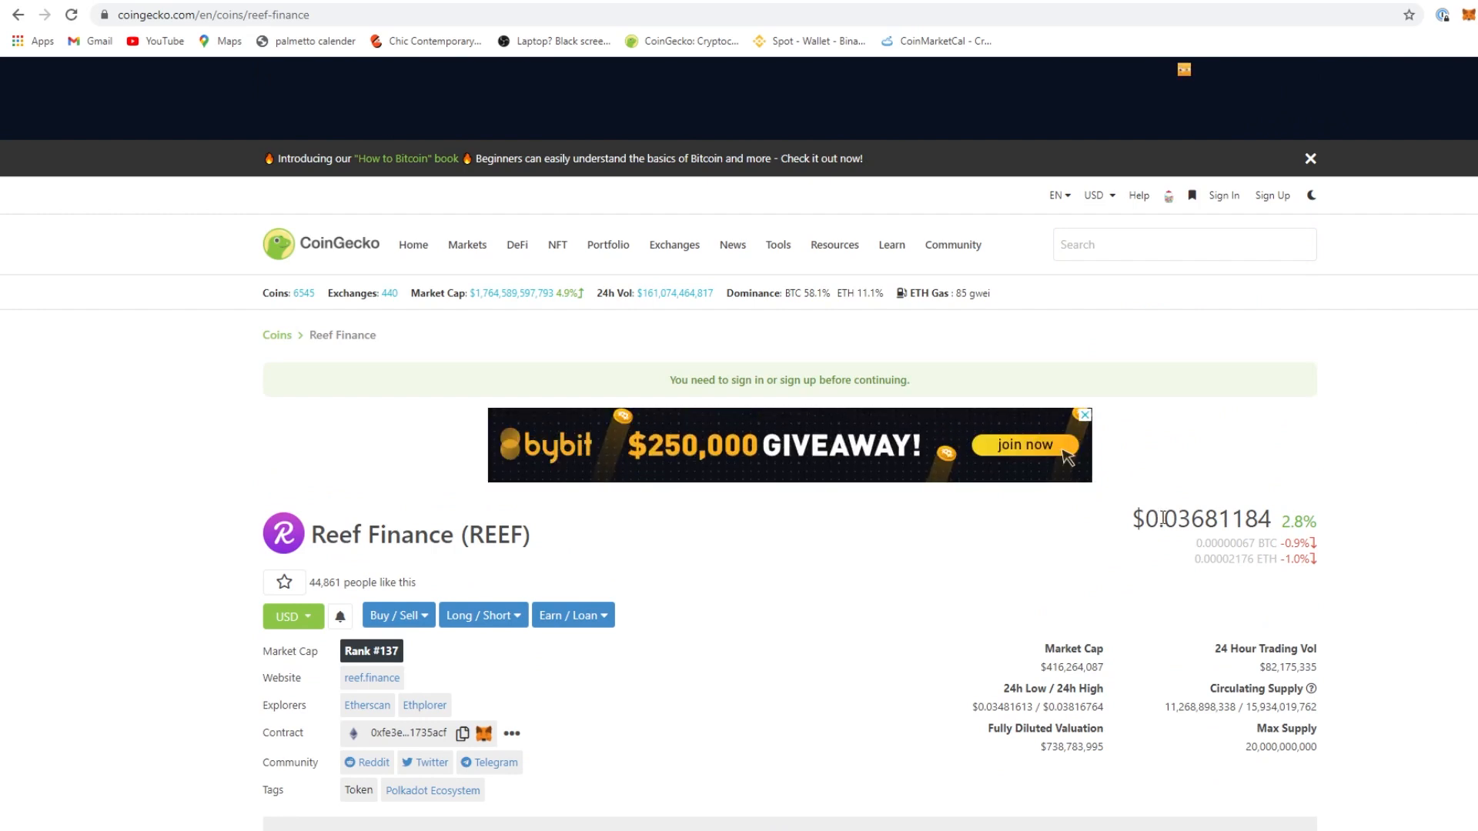
{"action": "scroll", "scroll_direction": "down", "scroll_amount": 3}
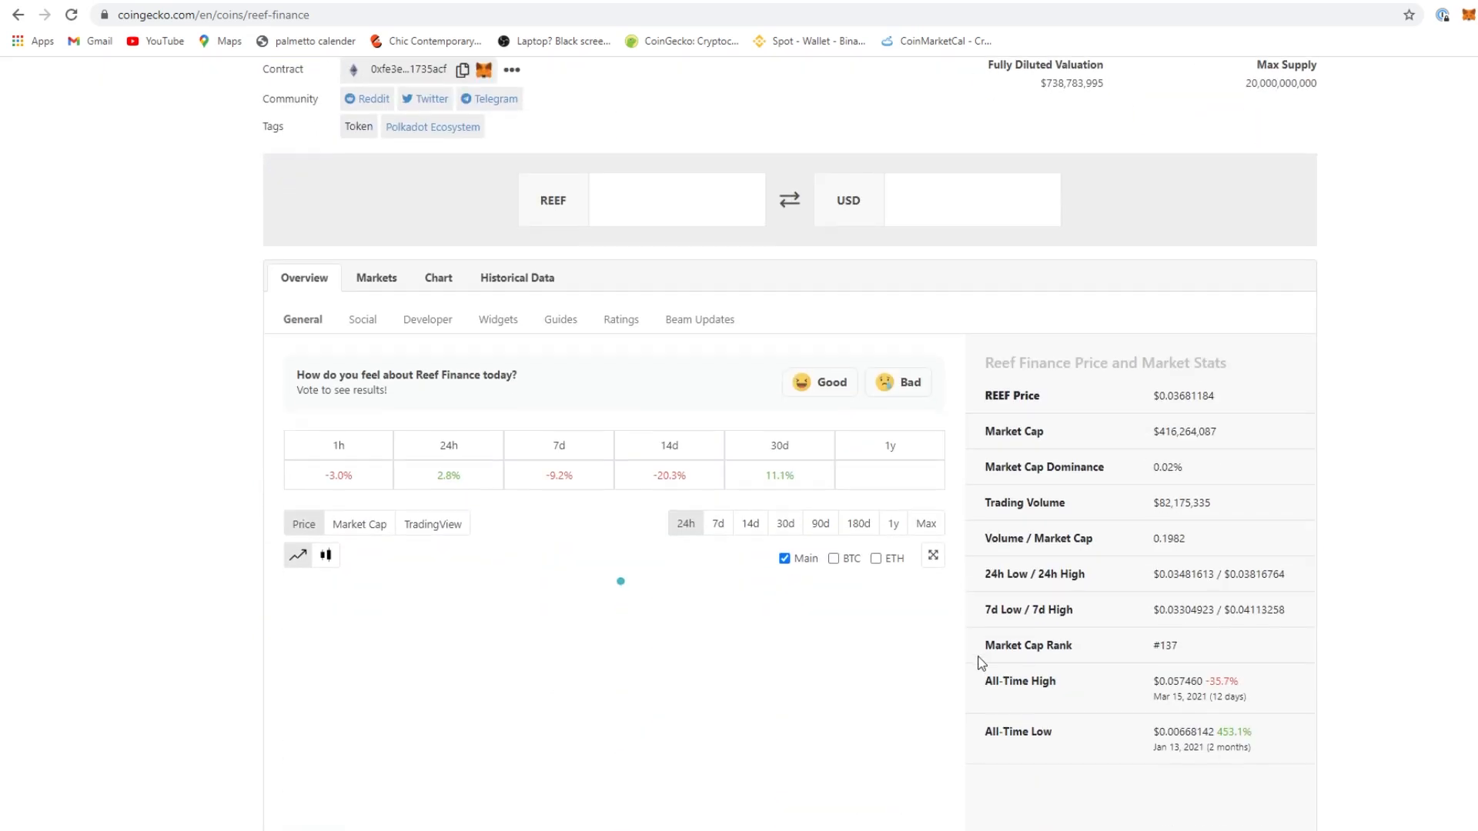
{"action": "scroll", "scroll_direction": "down", "scroll_amount": 3}
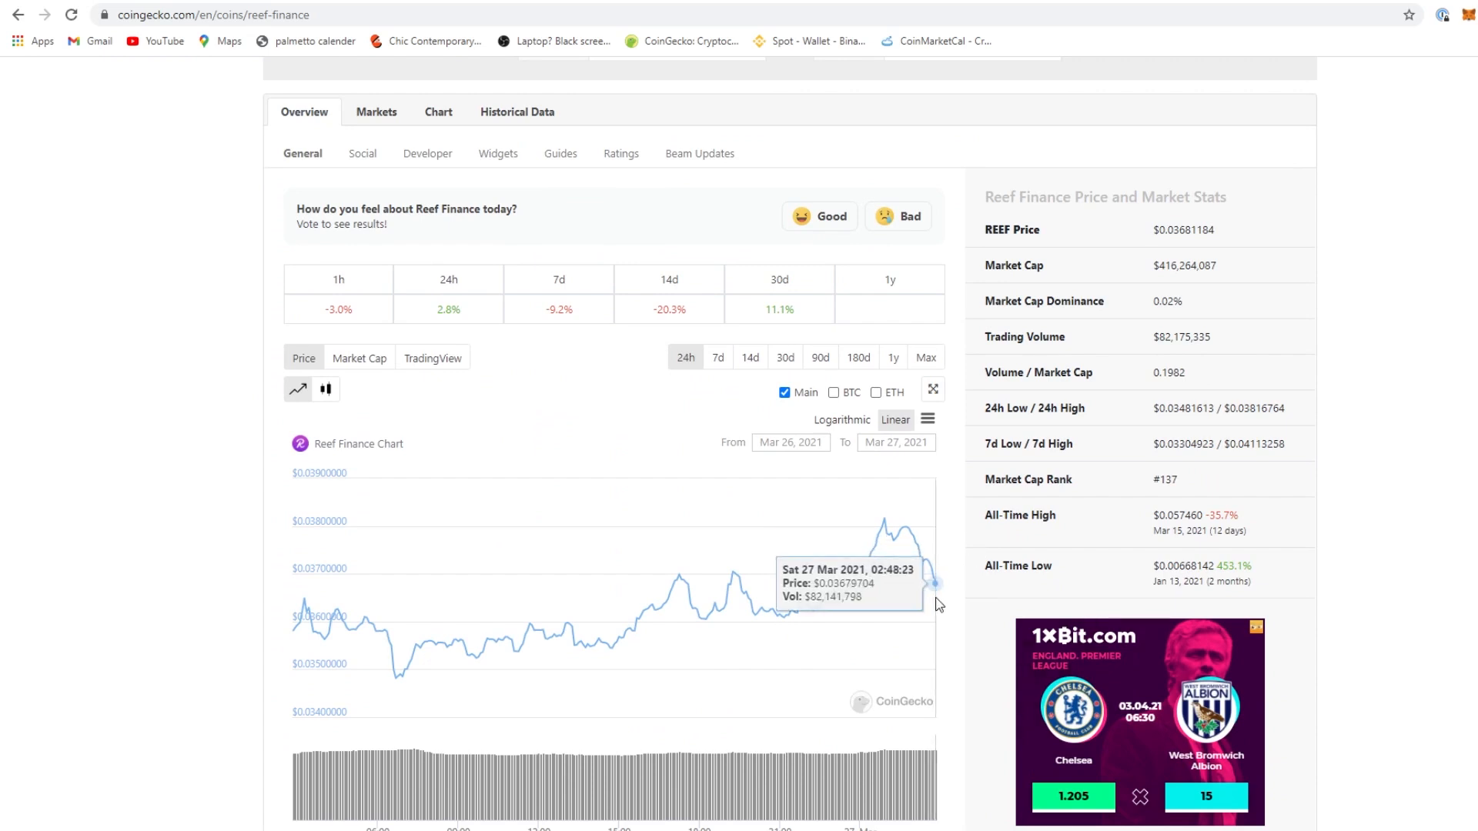
{"action": "mouse_move", "coordinate": [905, 561]}
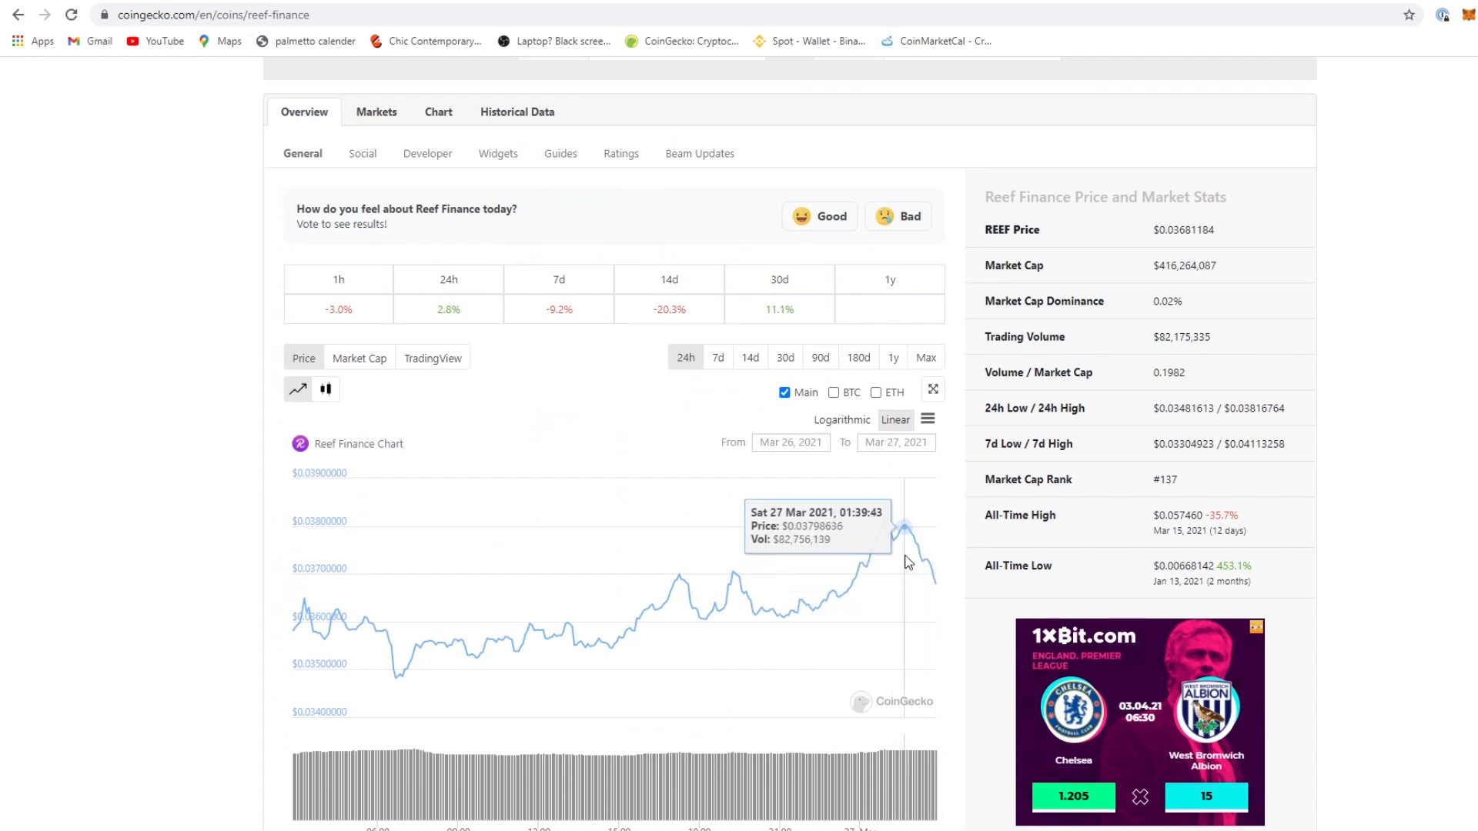
{"action": "mouse_move", "coordinate": [865, 563]}
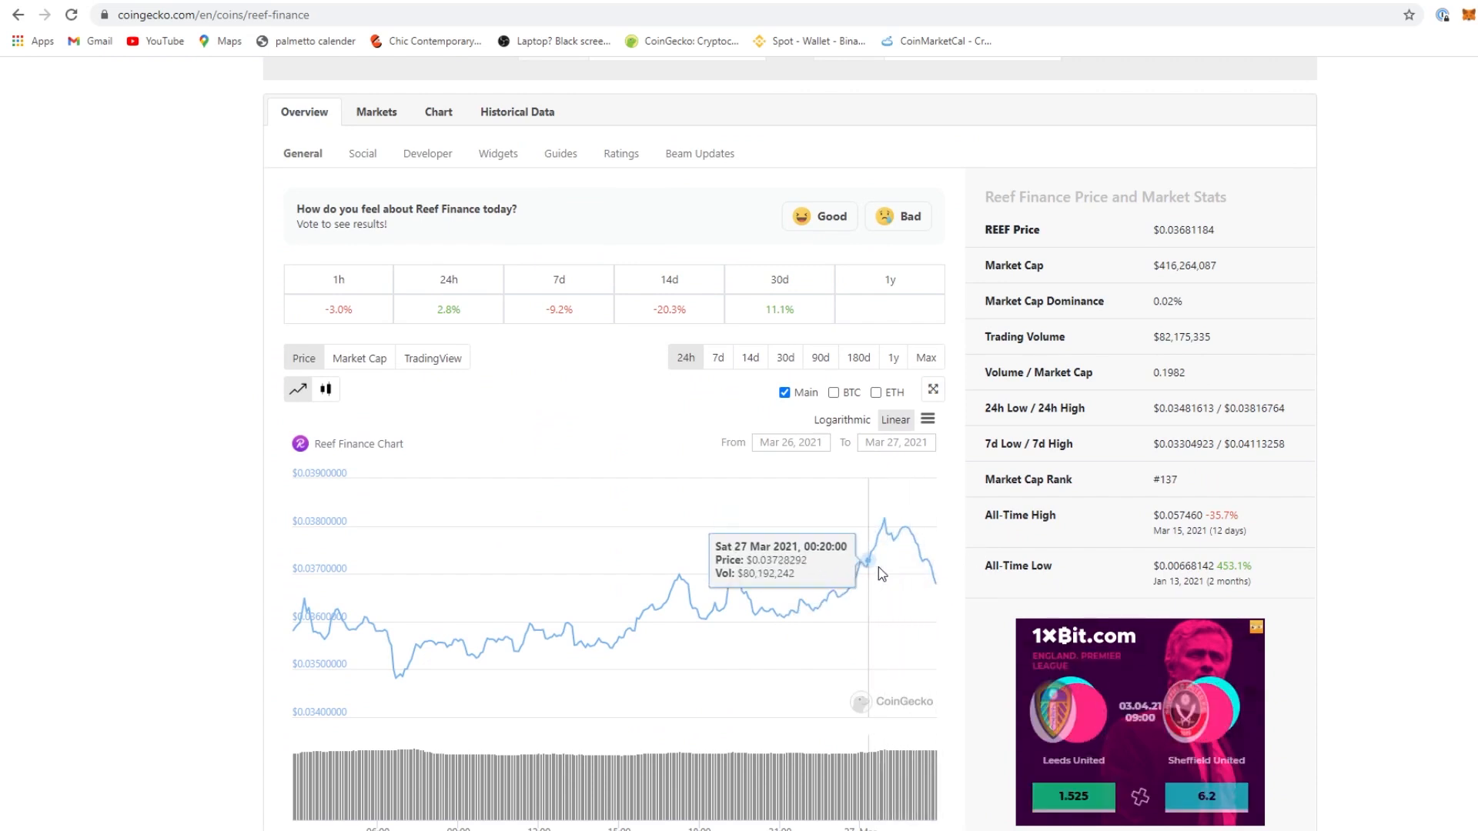
{"action": "mouse_move", "coordinate": [932, 587]}
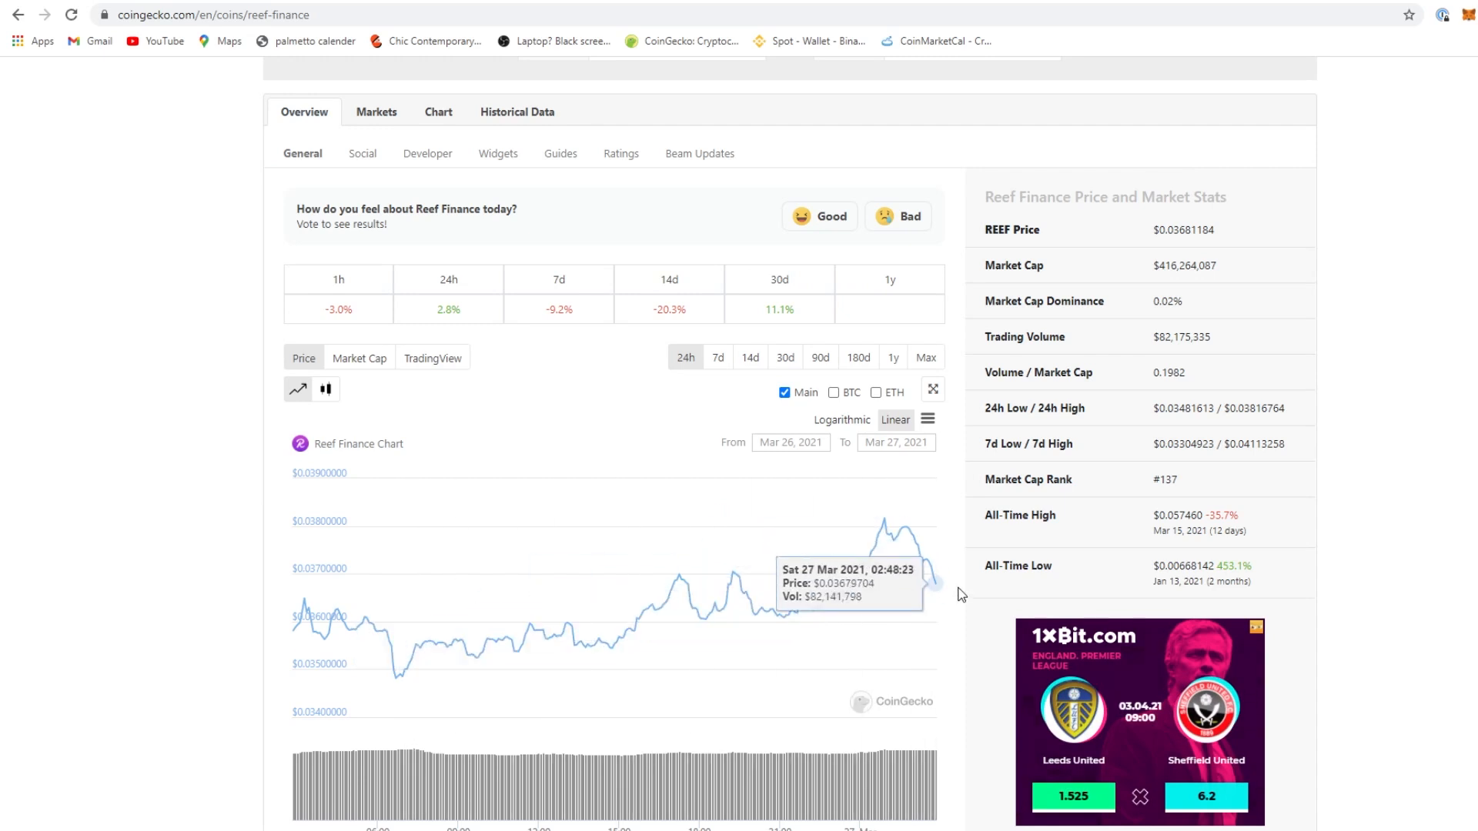
{"action": "mouse_move", "coordinate": [952, 657]}
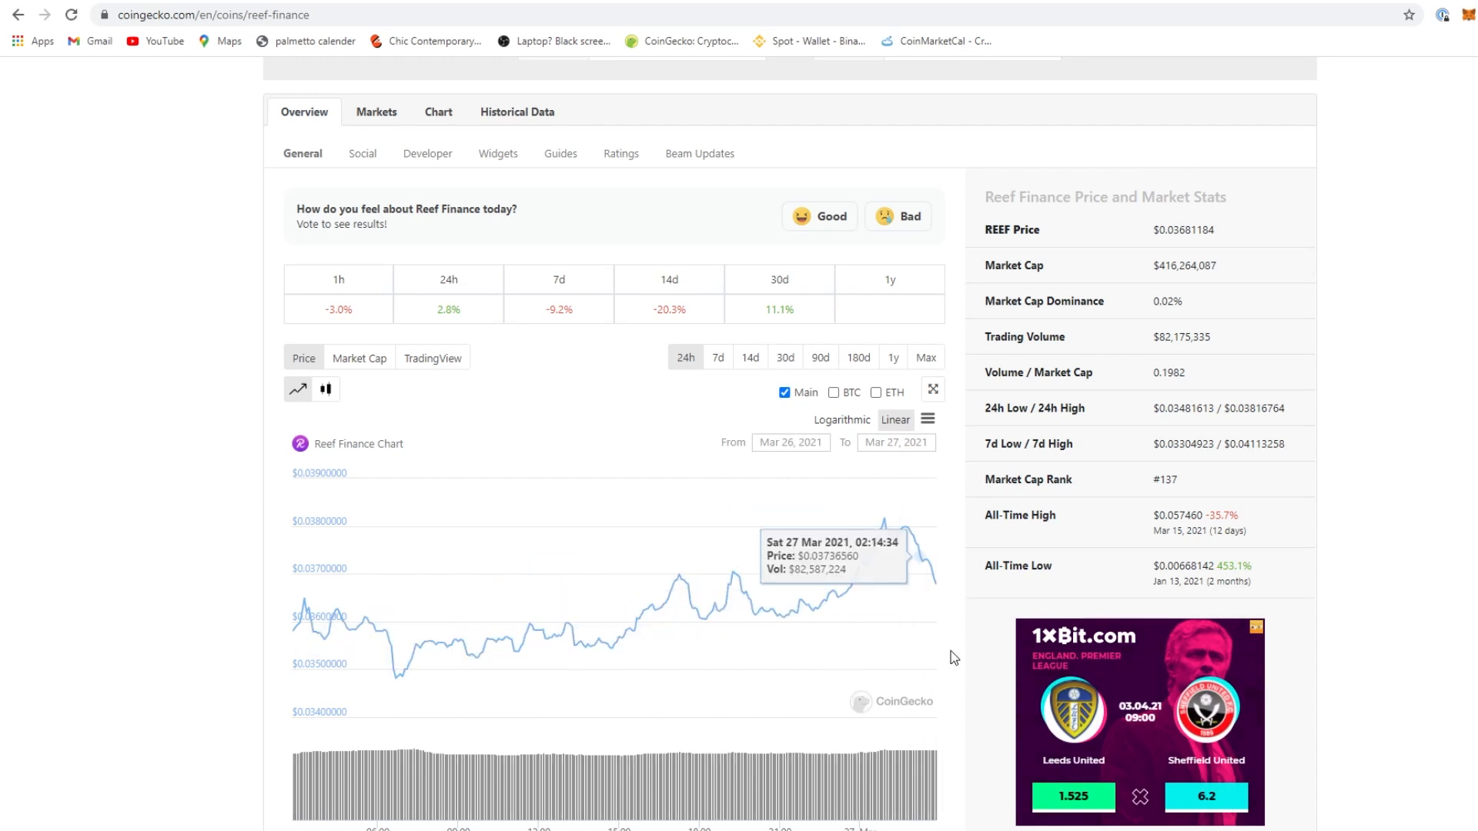
{"action": "scroll", "scroll_direction": "up", "scroll_amount": 3}
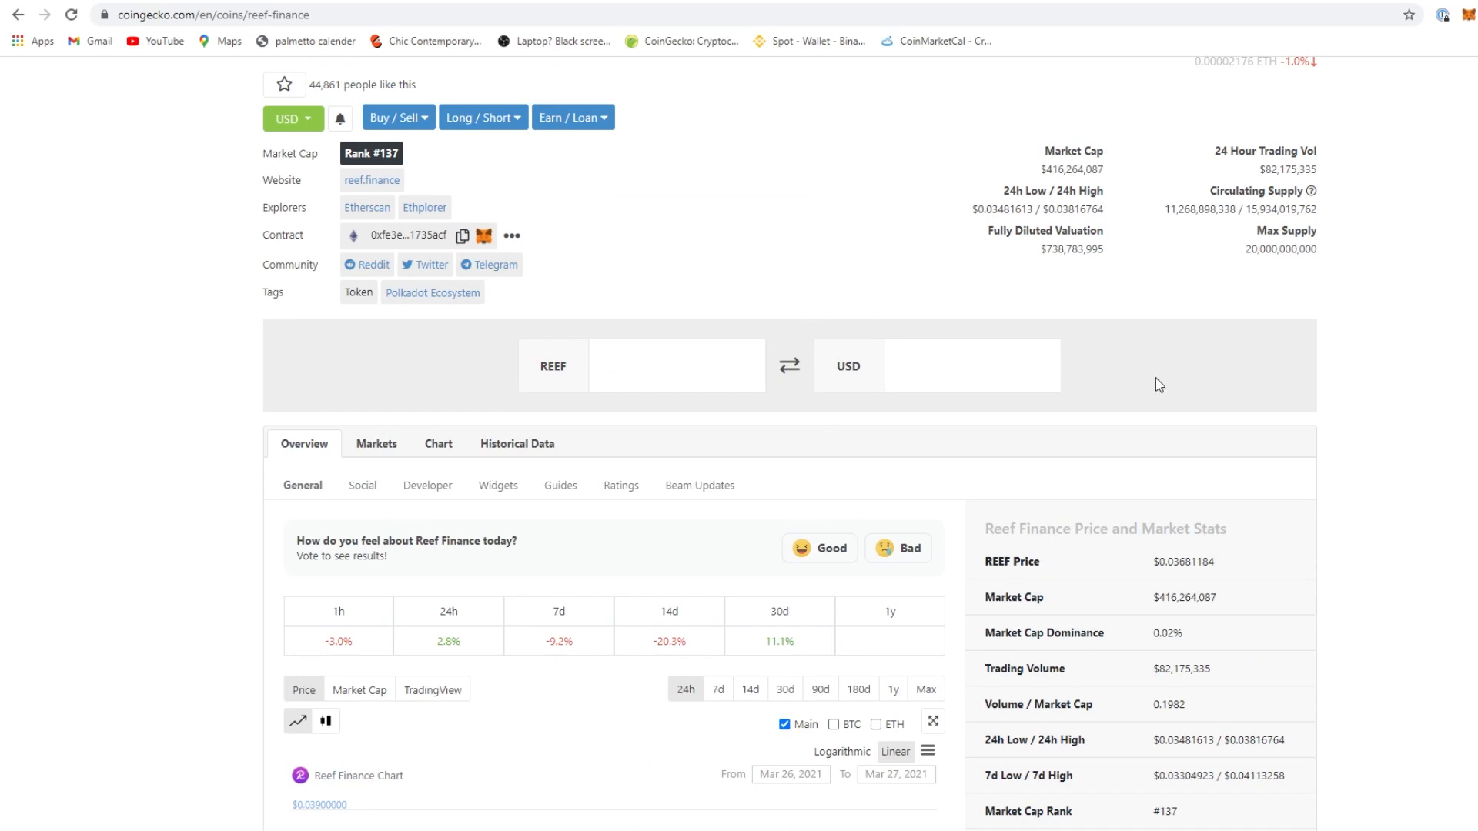
{"action": "mouse_move", "coordinate": [1119, 553]}
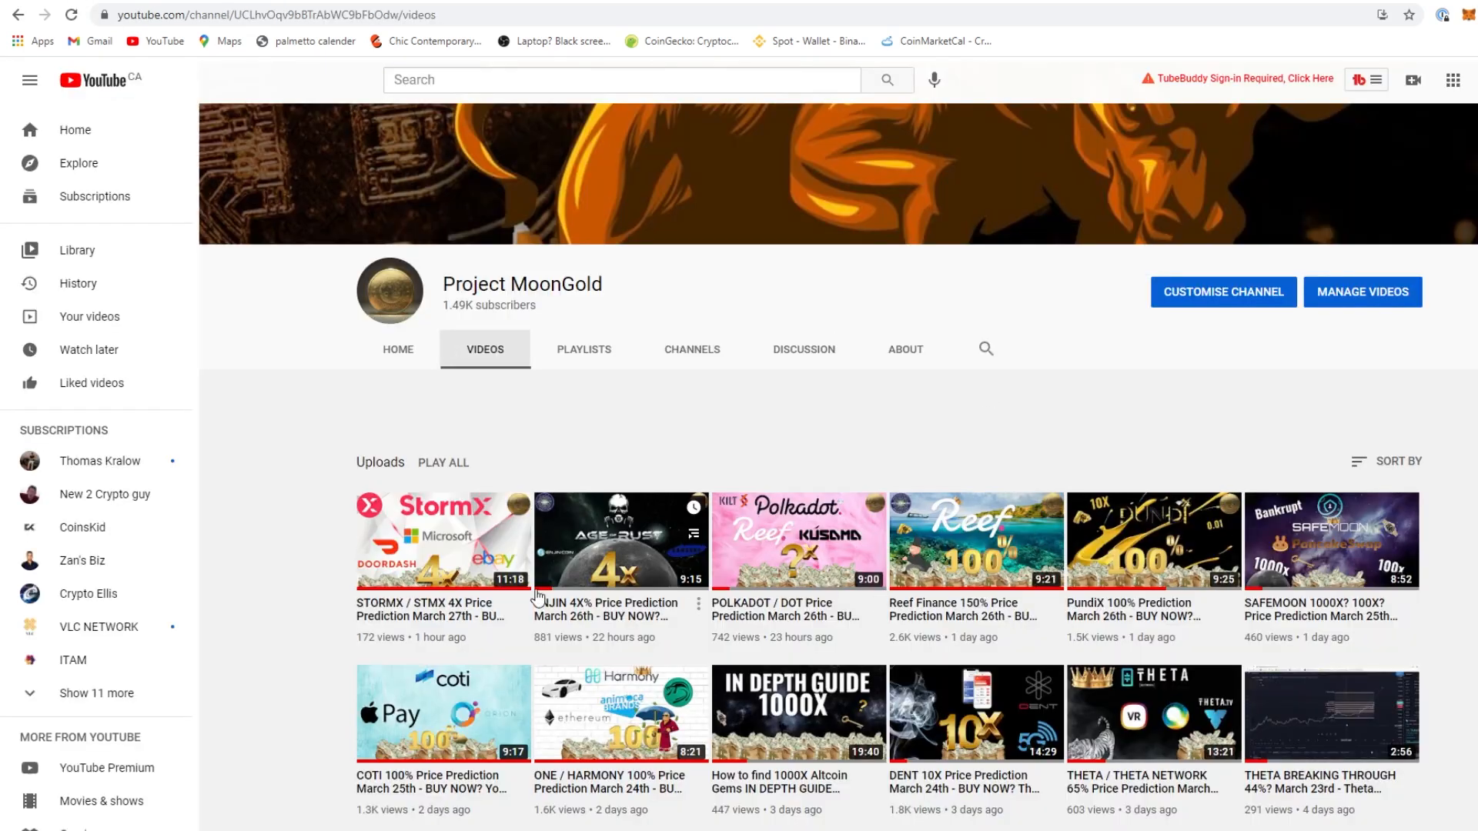
{"action": "mouse_move", "coordinate": [969, 589]}
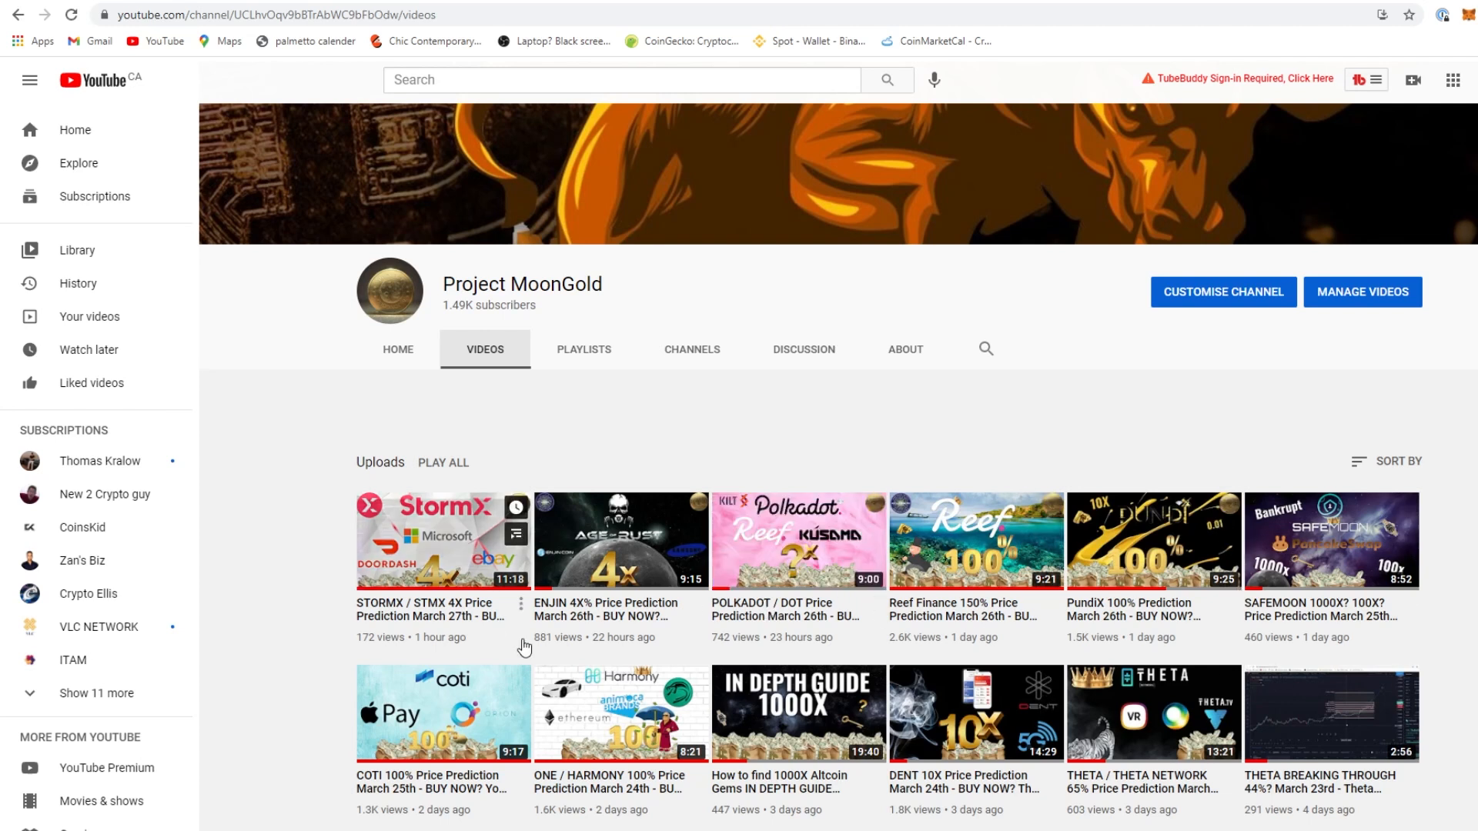
{"action": "mouse_move", "coordinate": [798, 648]}
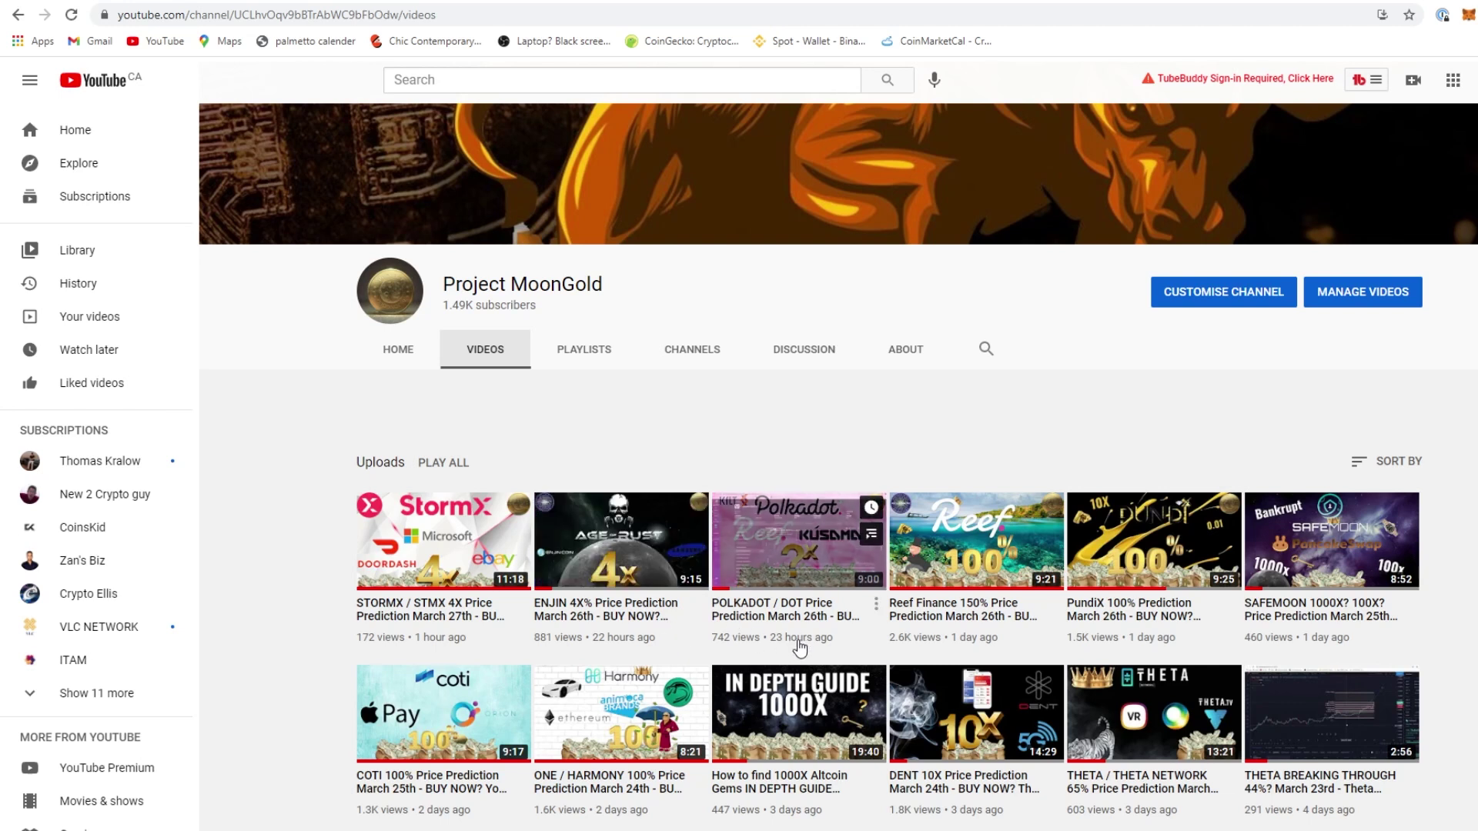
{"action": "mouse_move", "coordinate": [893, 626]}
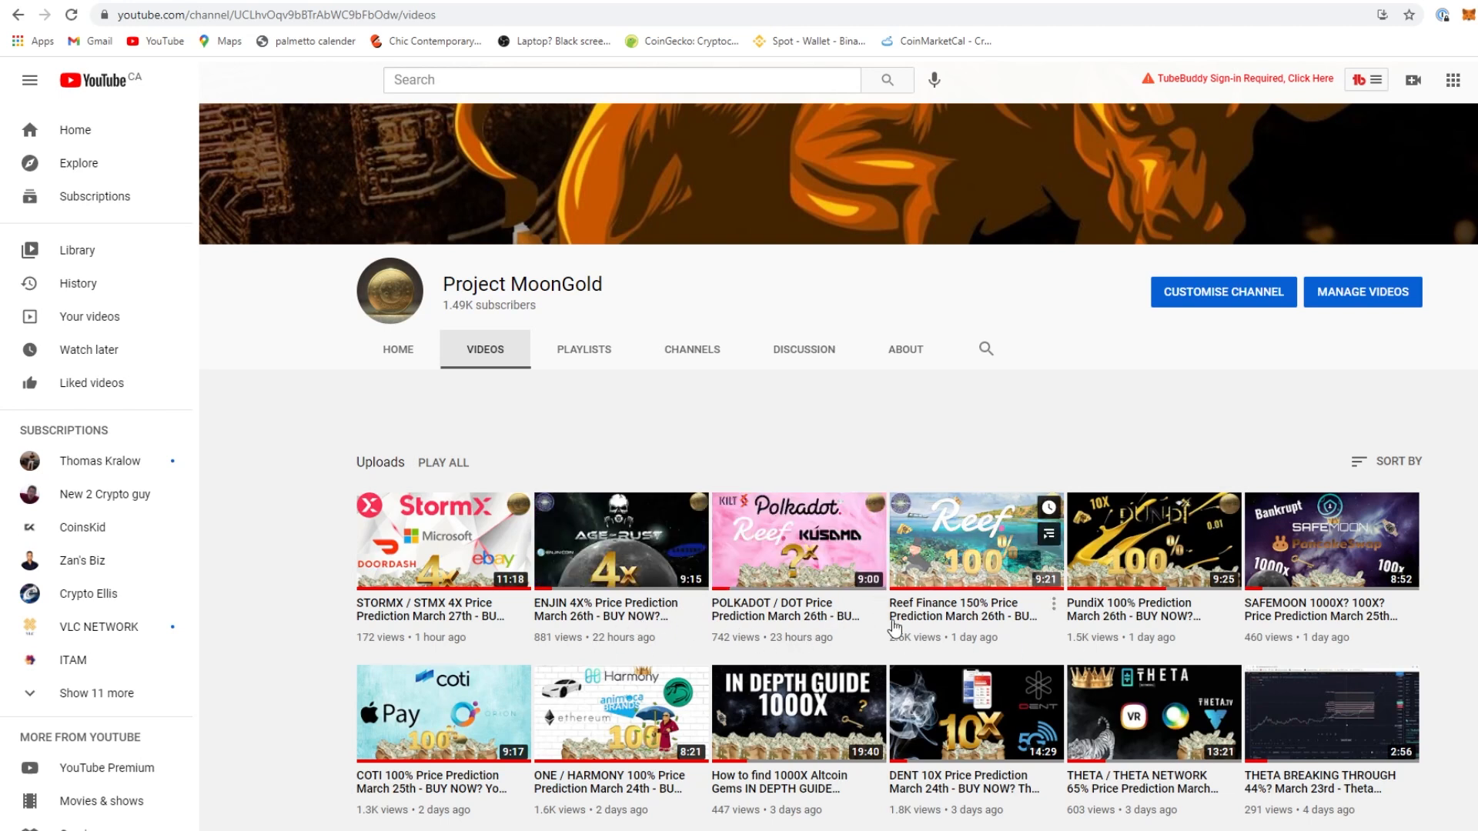
{"action": "mouse_move", "coordinate": [738, 614]}
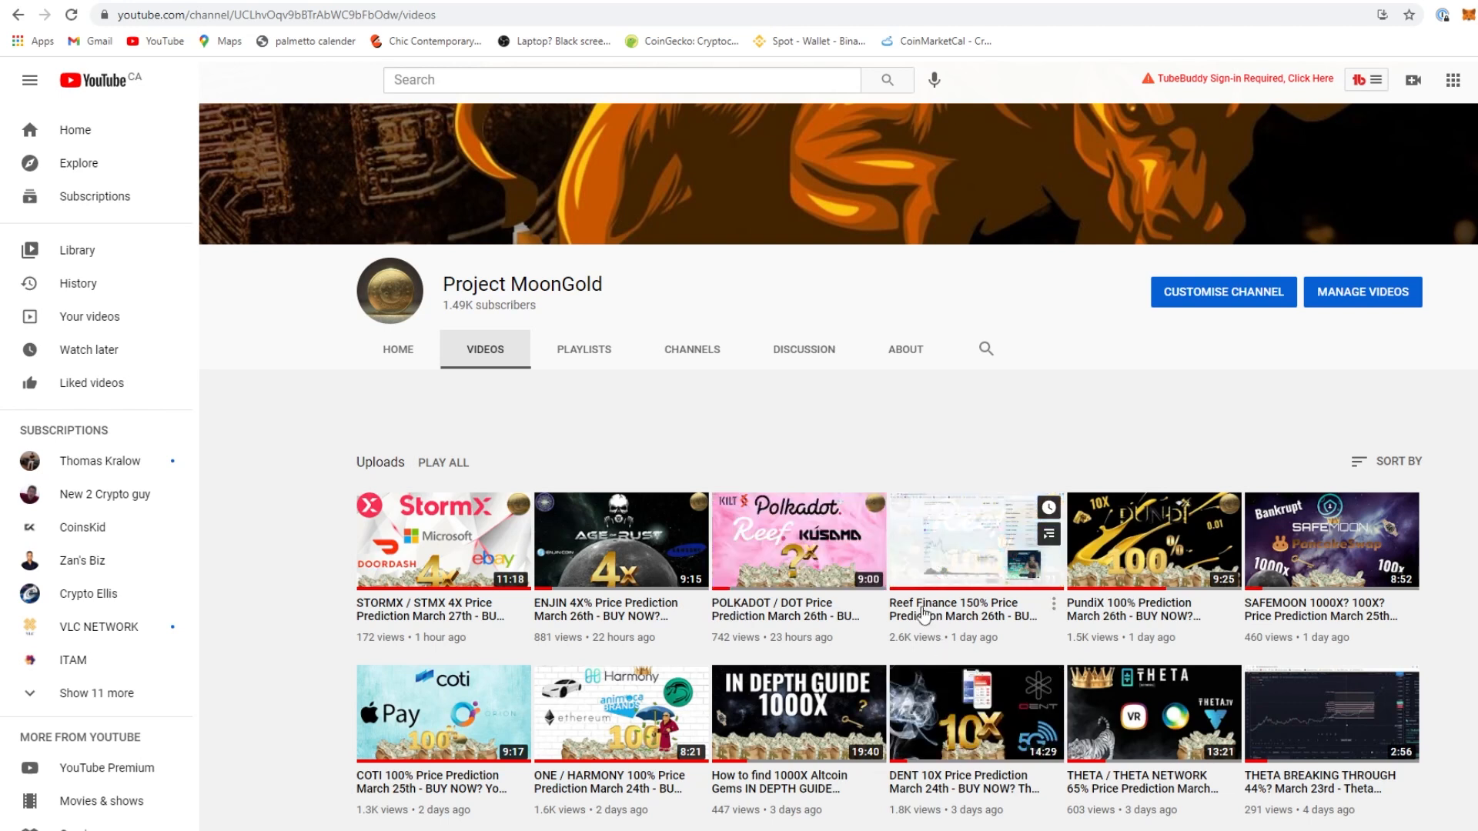
{"action": "mouse_move", "coordinate": [948, 560]}
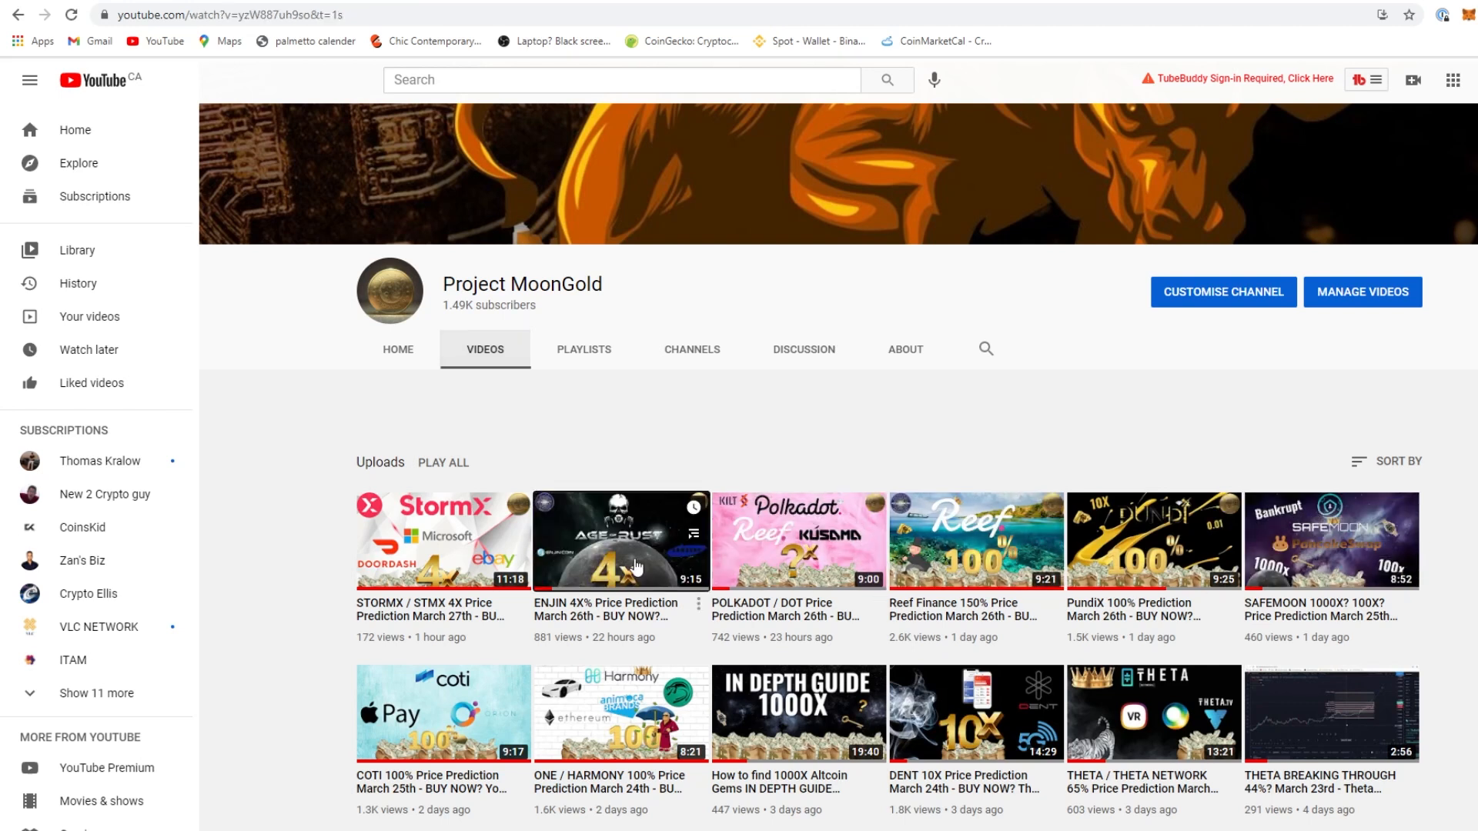
Look at the ENJIN price prediction video, then return to the channel's Videos tab
{"action": "left_click", "coordinate": [620, 541]}
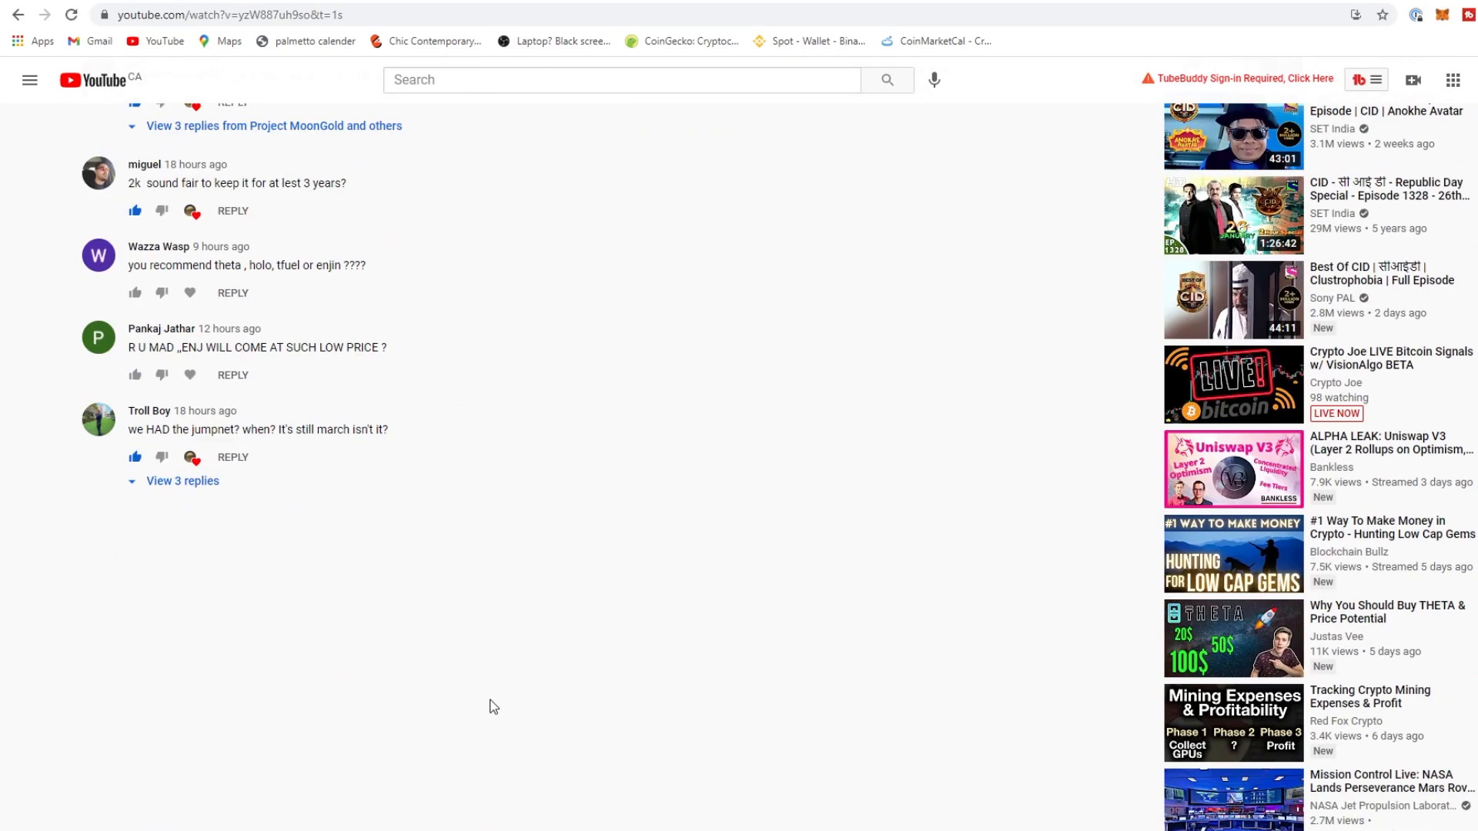
{"action": "scroll", "scroll_direction": "up", "scroll_amount": 3}
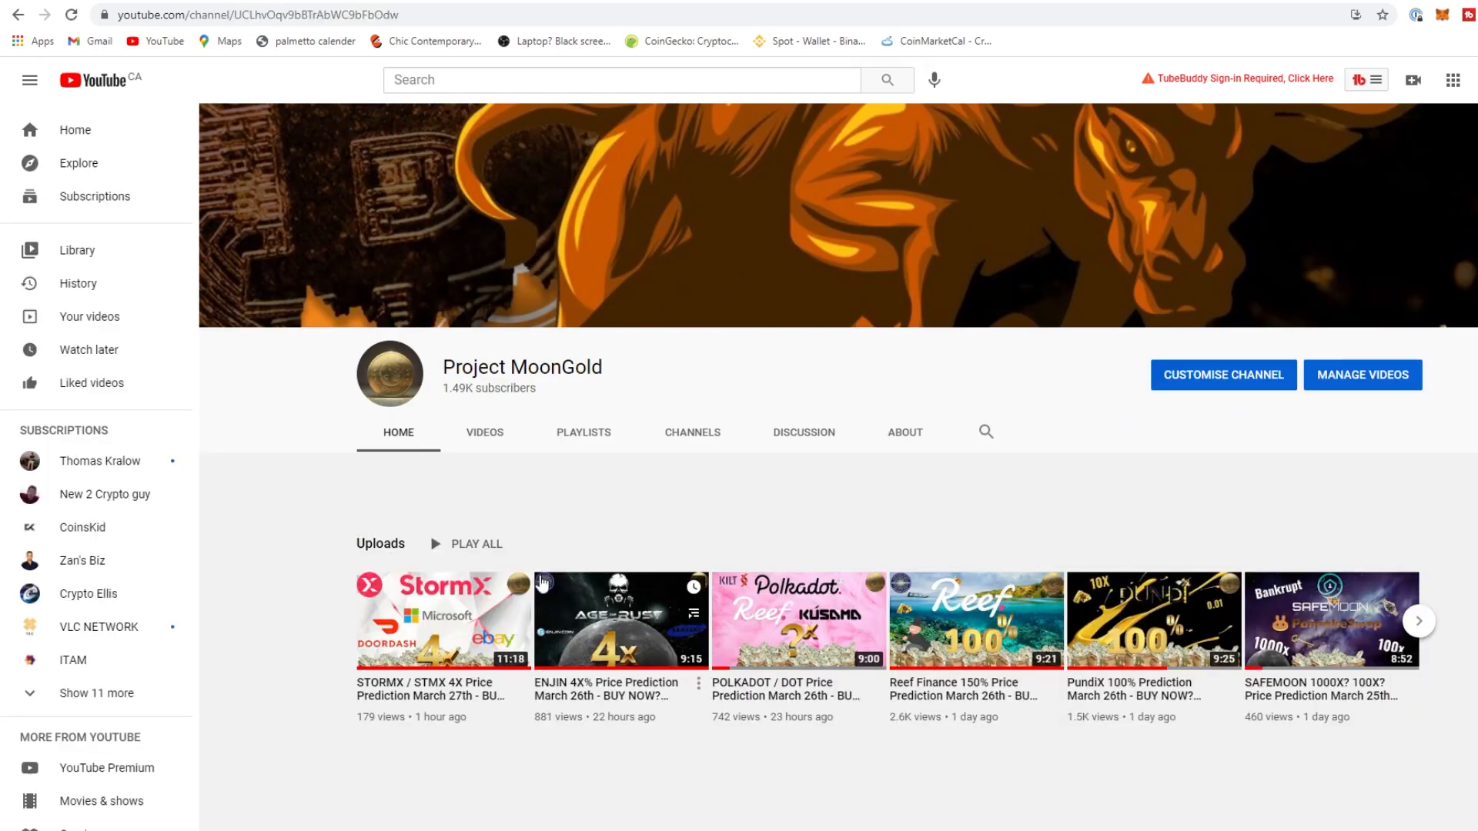
{"action": "left_click", "coordinate": [483, 433]}
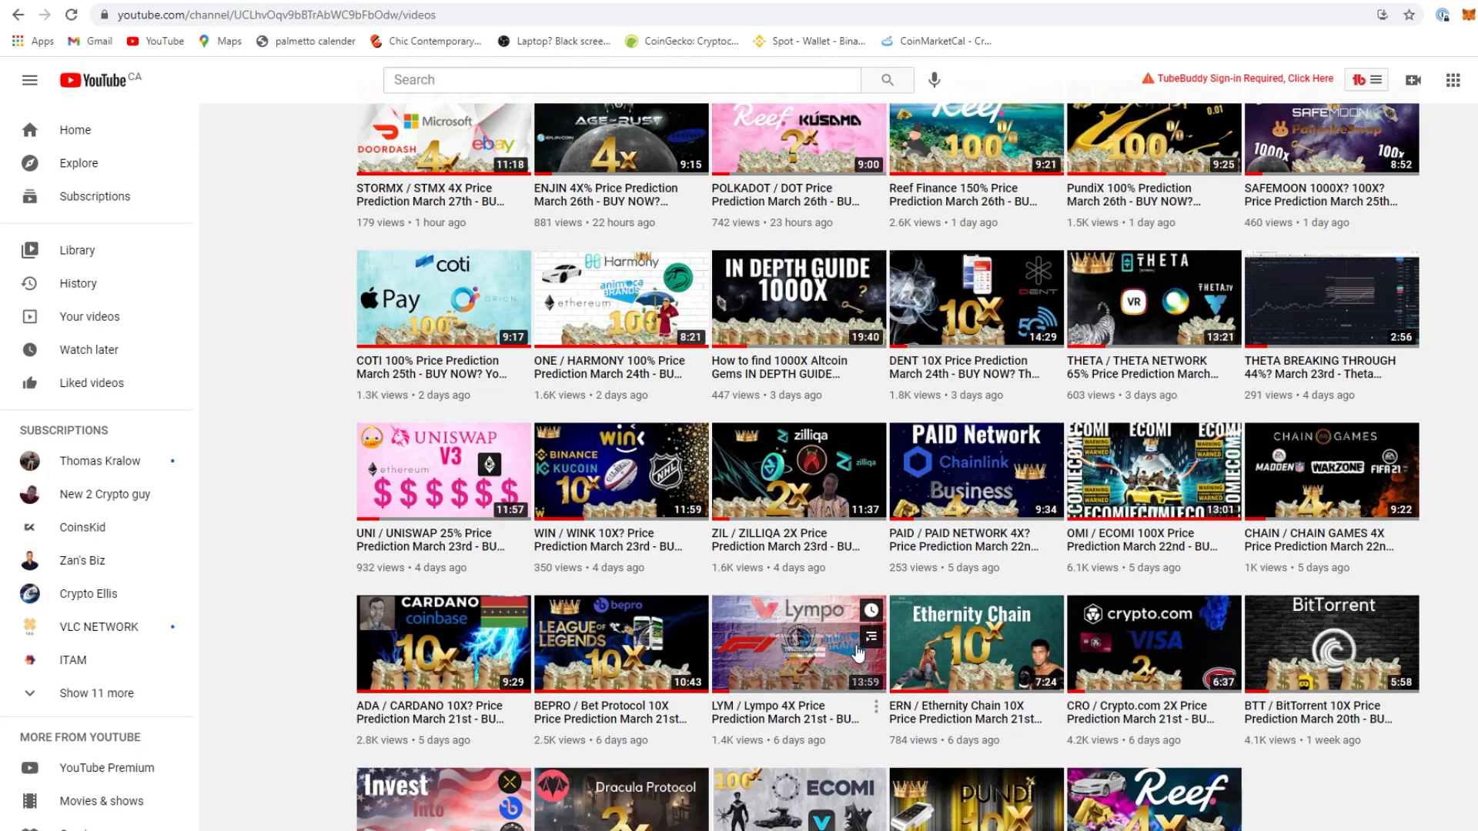
{"action": "scroll", "scroll_direction": "down", "scroll_amount": 3}
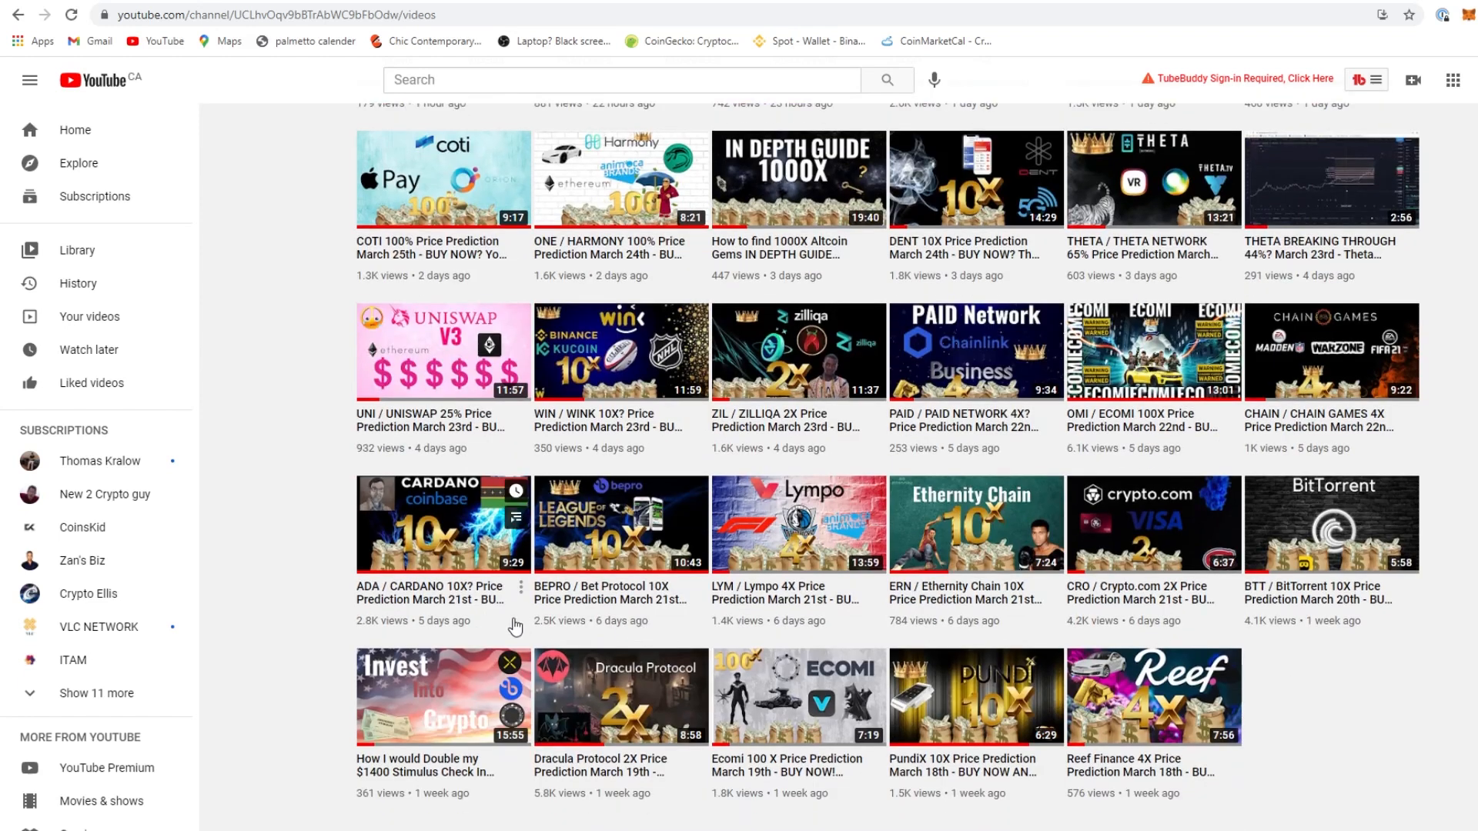
{"action": "scroll", "scroll_direction": "up", "scroll_amount": 3}
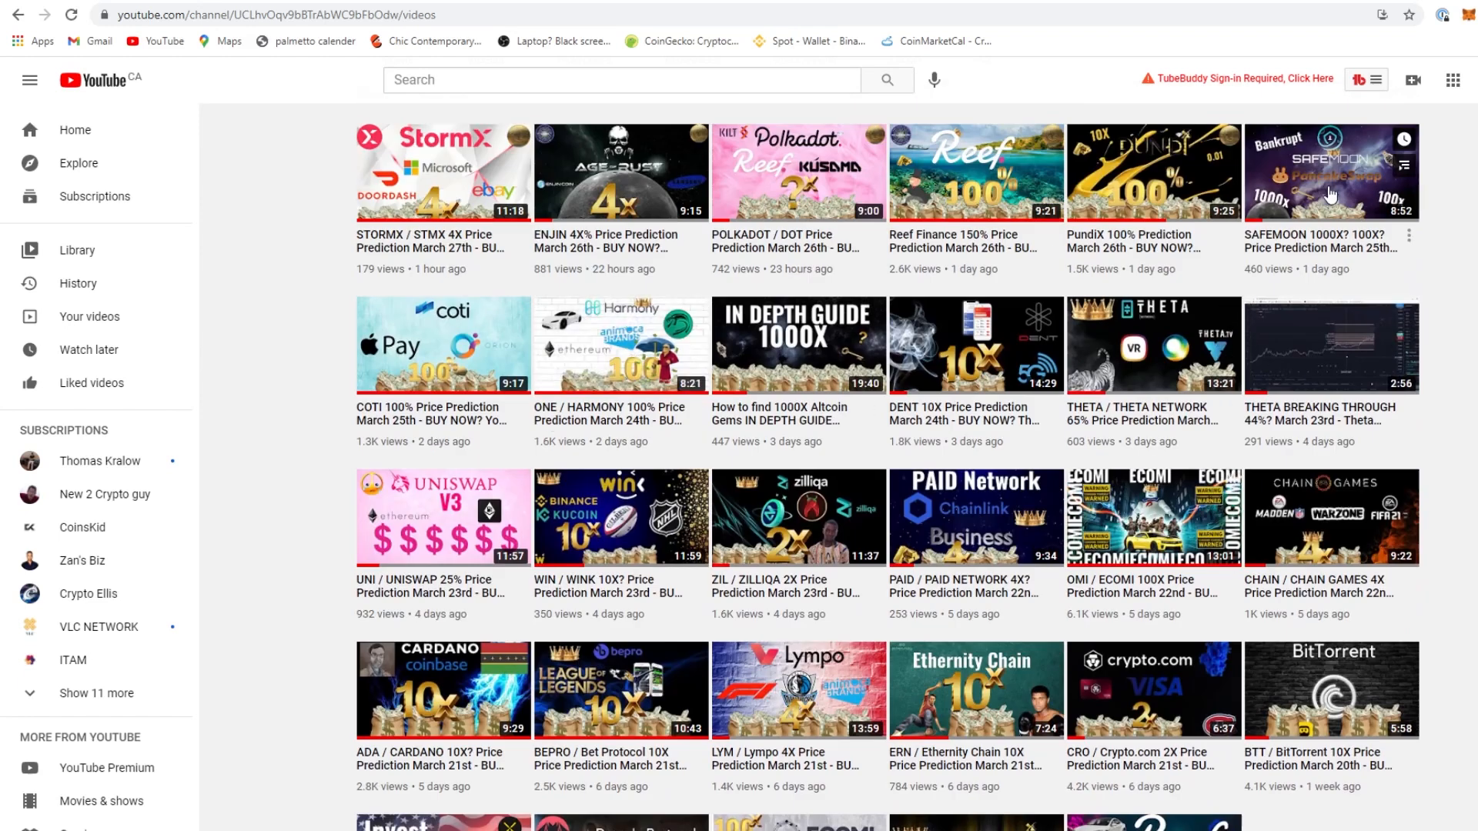
Open the LYM / Lympo 4X price prediction video and browse its description and comments
{"action": "left_click", "coordinate": [798, 689]}
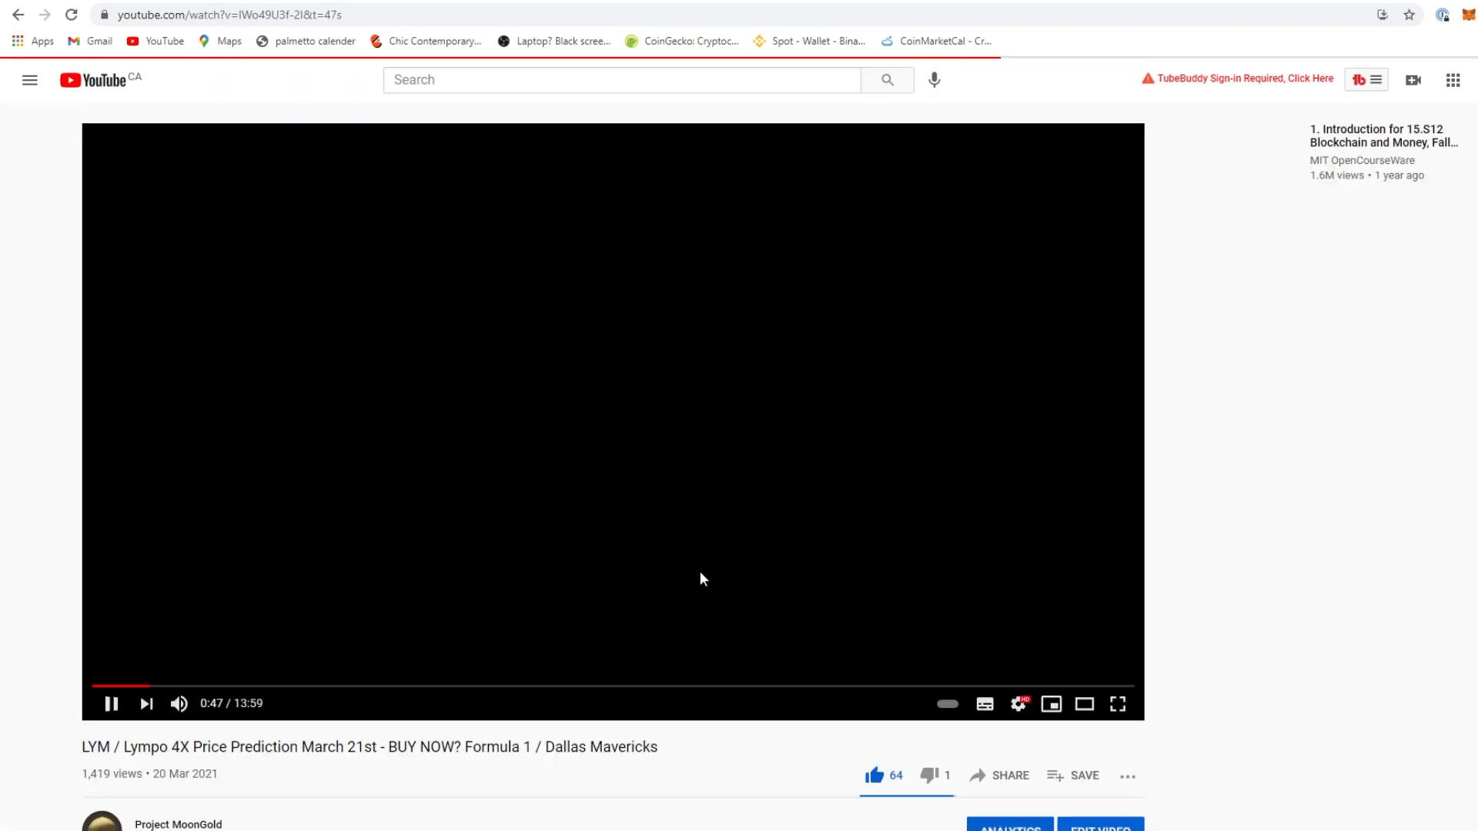
{"action": "scroll", "scroll_direction": "down", "scroll_amount": 3}
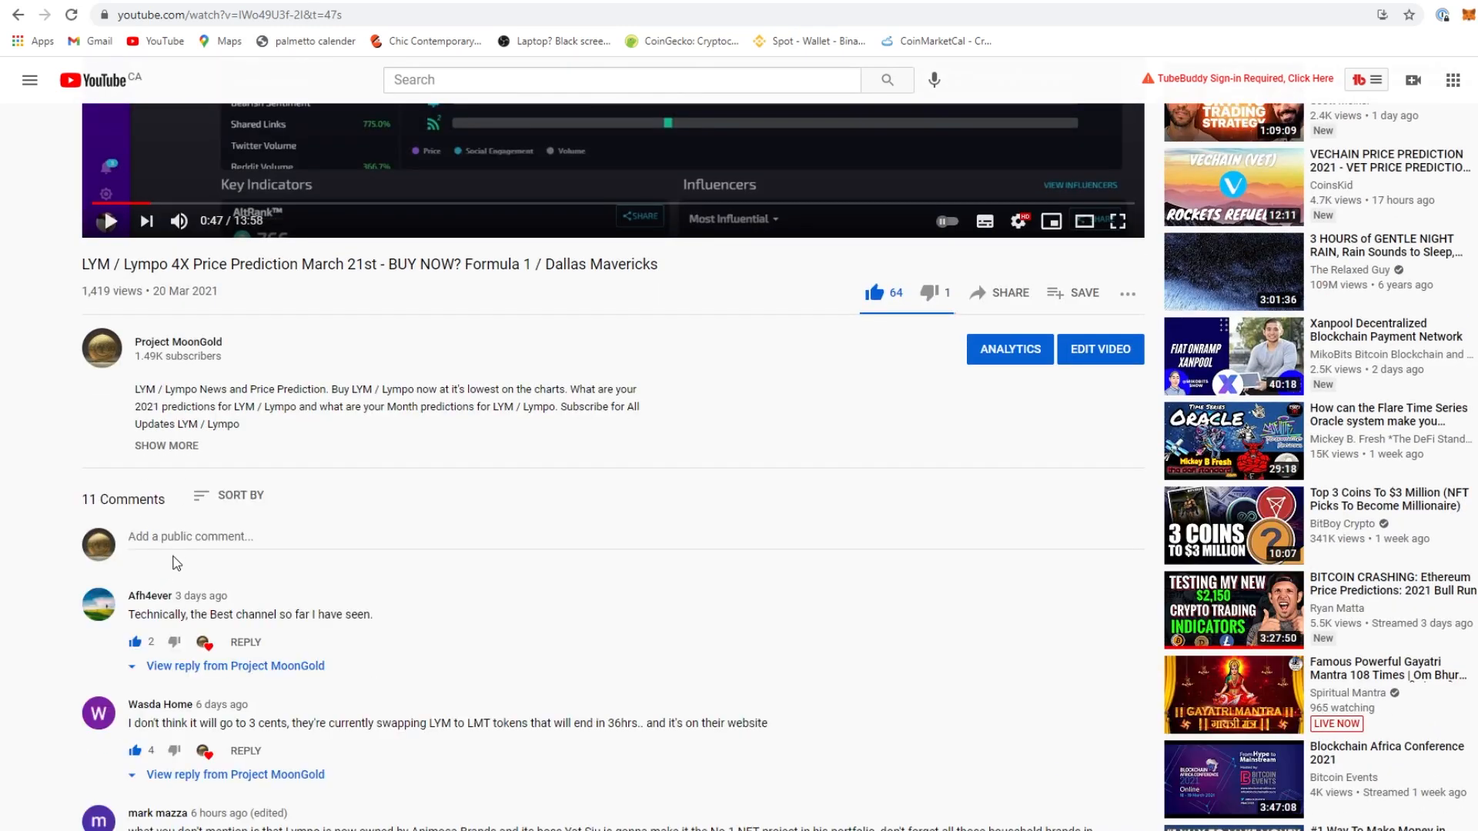
{"action": "scroll", "scroll_direction": "down", "scroll_amount": 3}
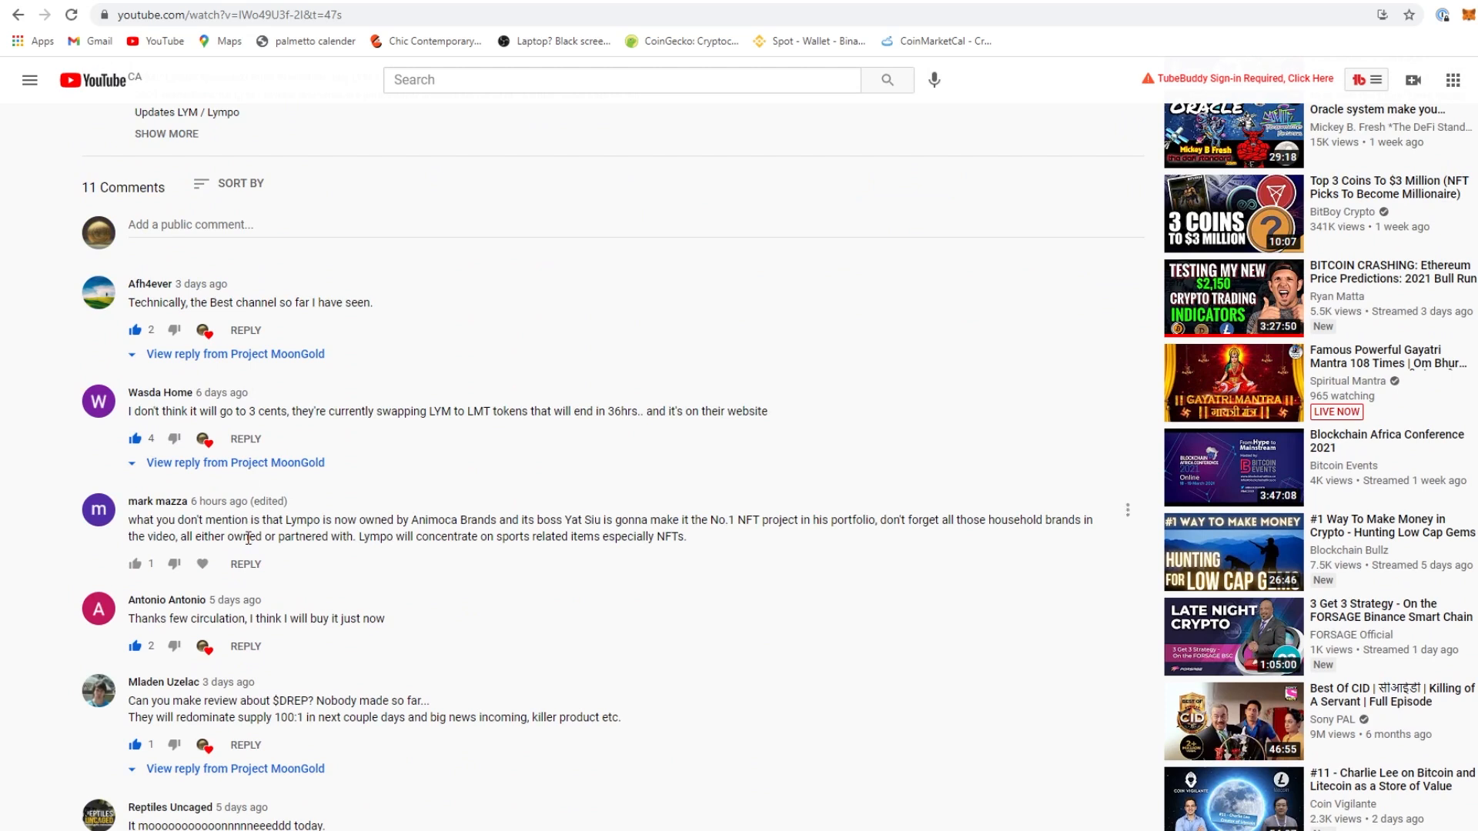
{"action": "scroll", "scroll_direction": "up", "scroll_amount": 3}
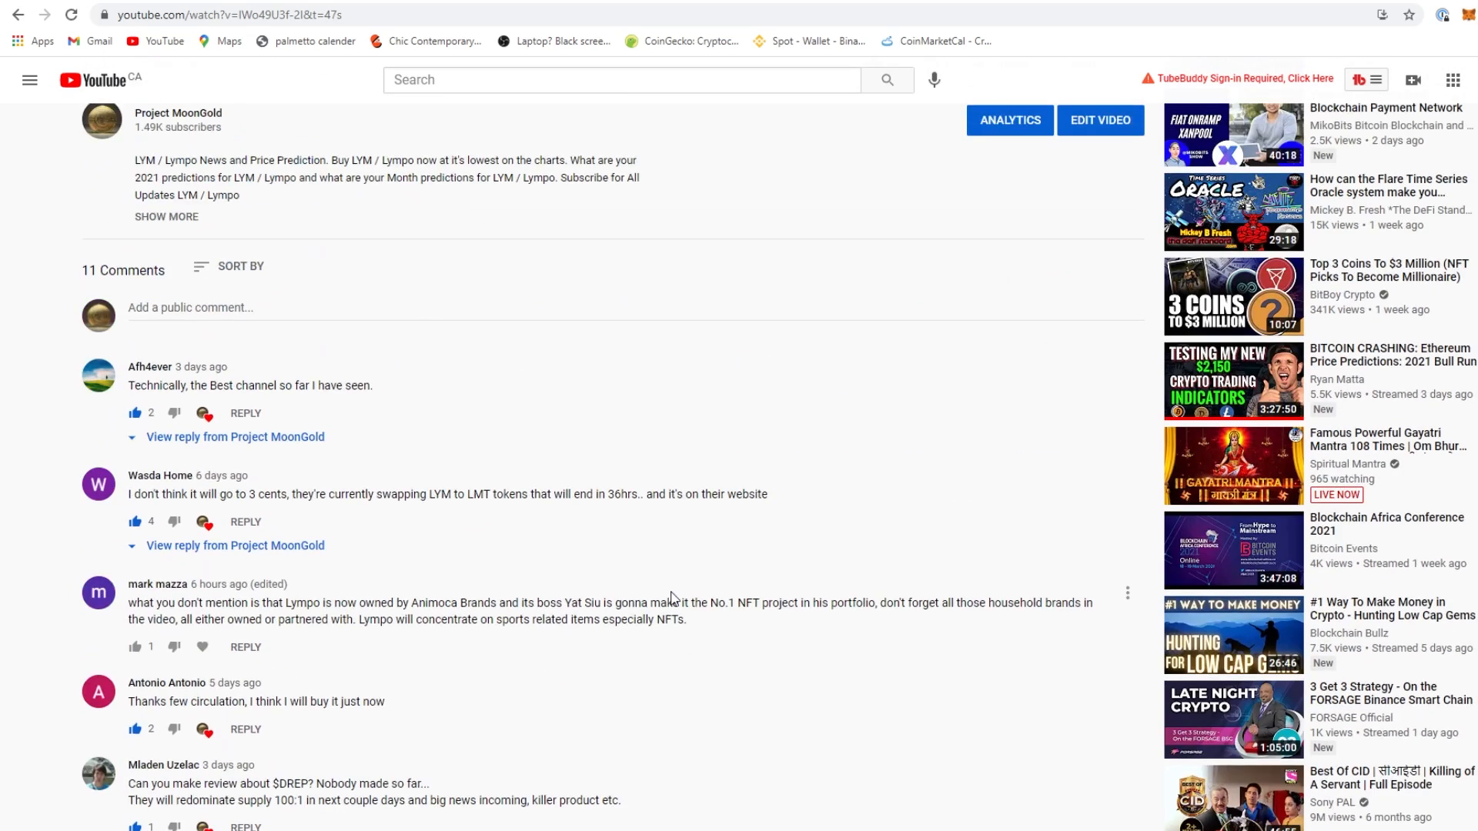
{"action": "mouse_move", "coordinate": [497, 576]}
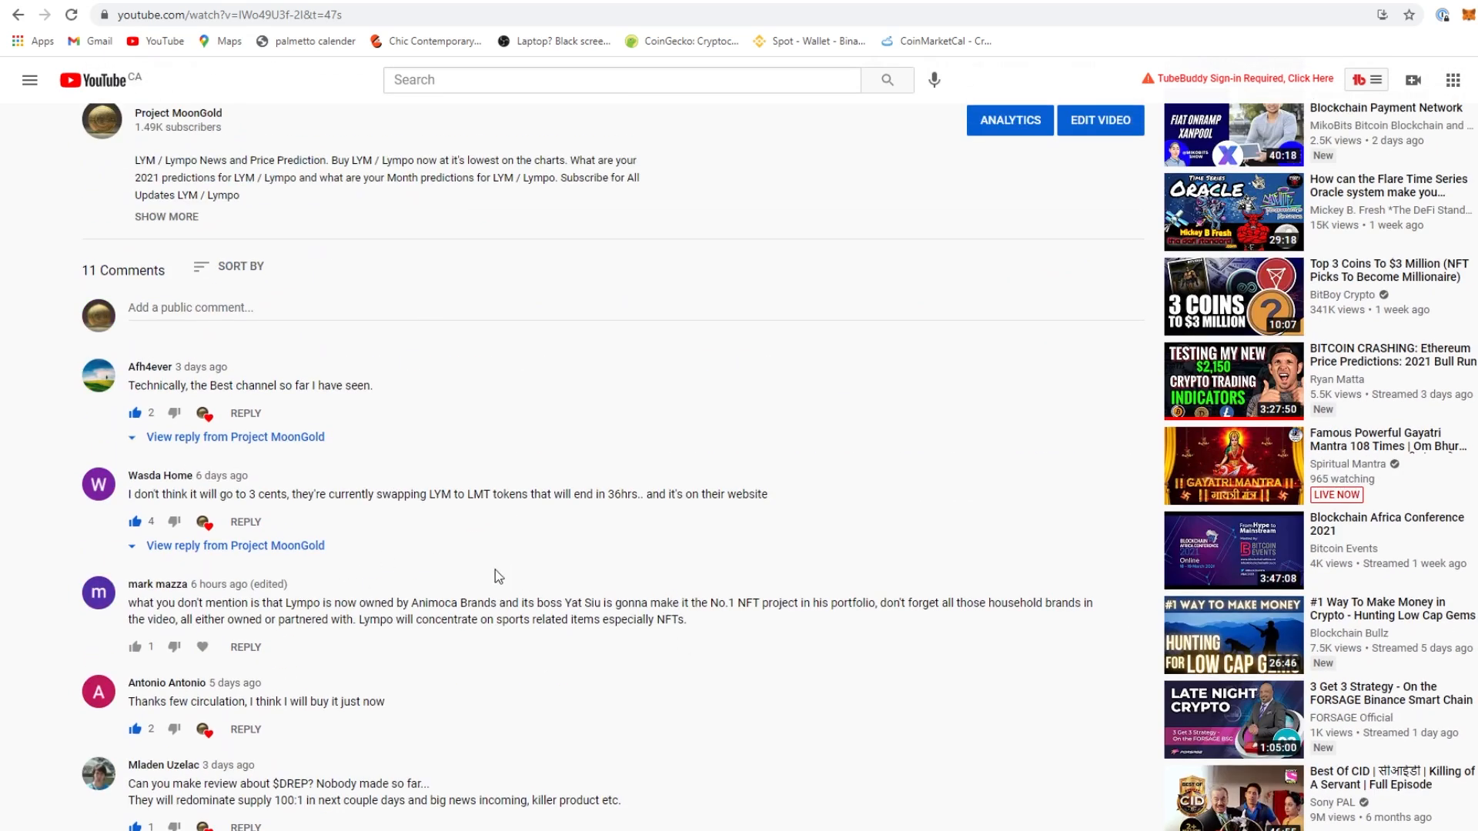
{"action": "scroll", "scroll_direction": "up", "scroll_amount": 3}
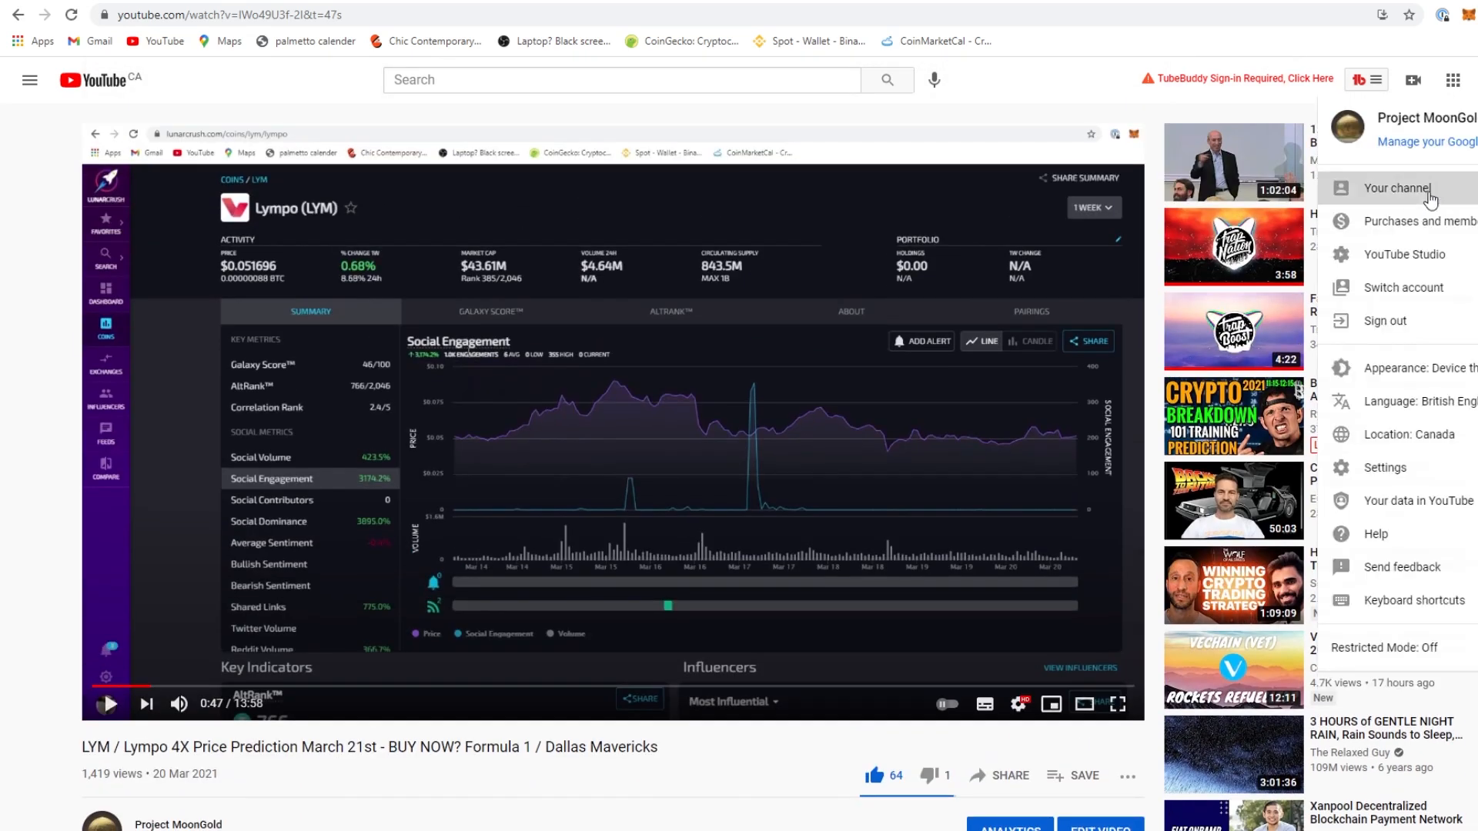
Go to the Project MoonGold channel home page with its banner and Uploads row
{"action": "left_click", "coordinate": [1395, 187]}
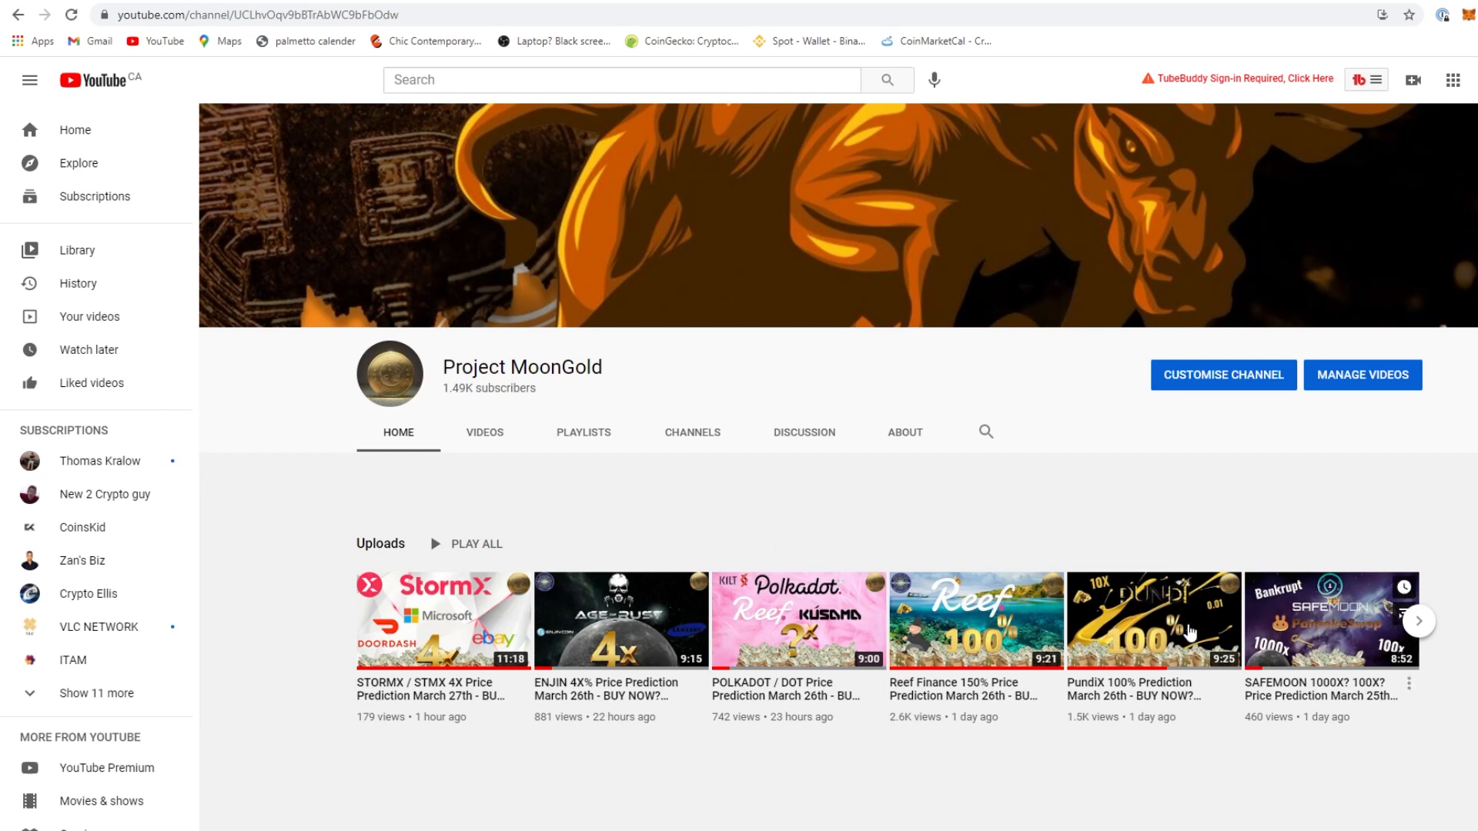
{"action": "mouse_move", "coordinate": [576, 518]}
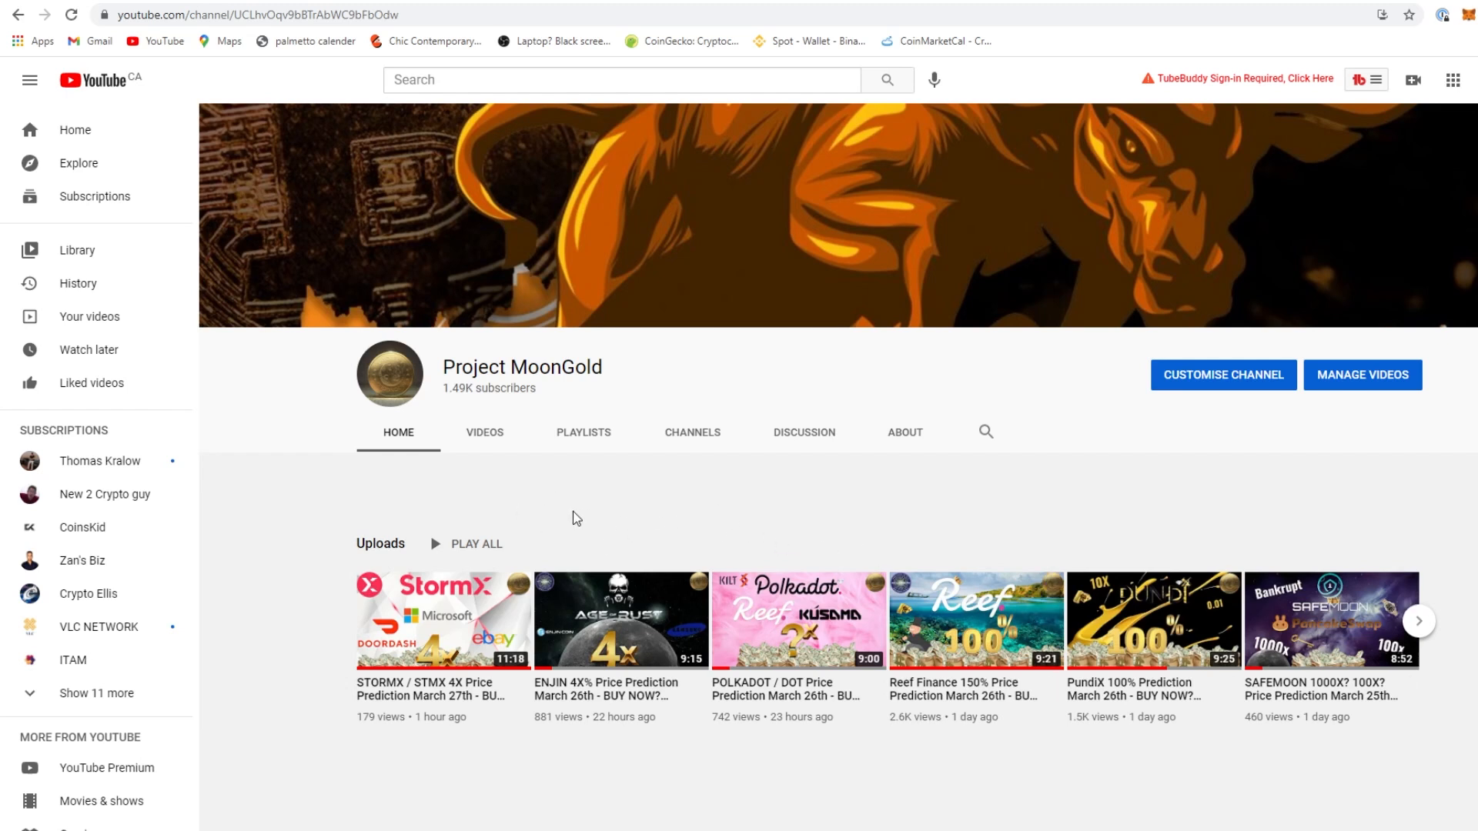
{"action": "mouse_move", "coordinate": [817, 555]}
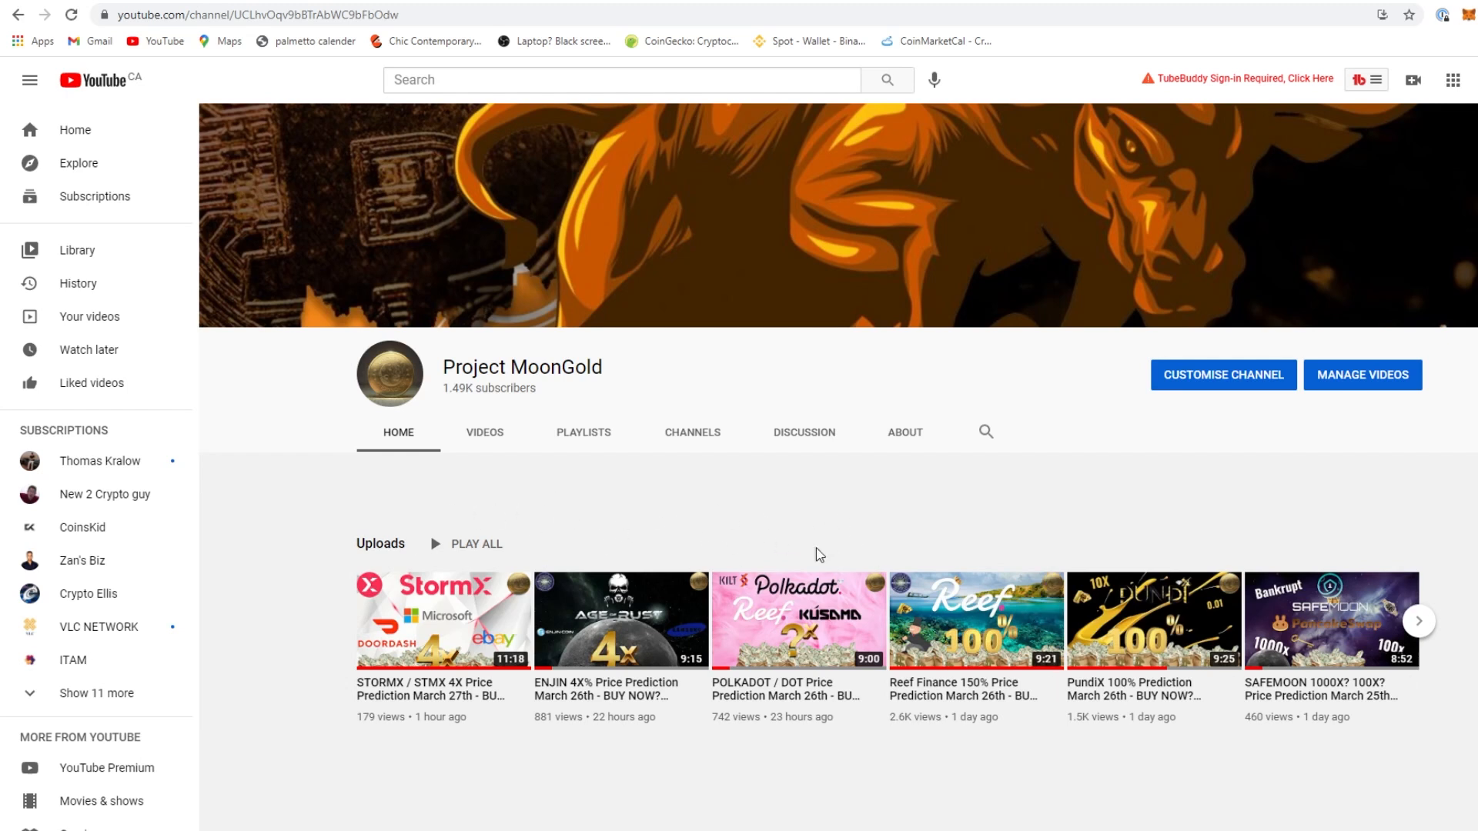
{"action": "mouse_move", "coordinate": [1285, 472]}
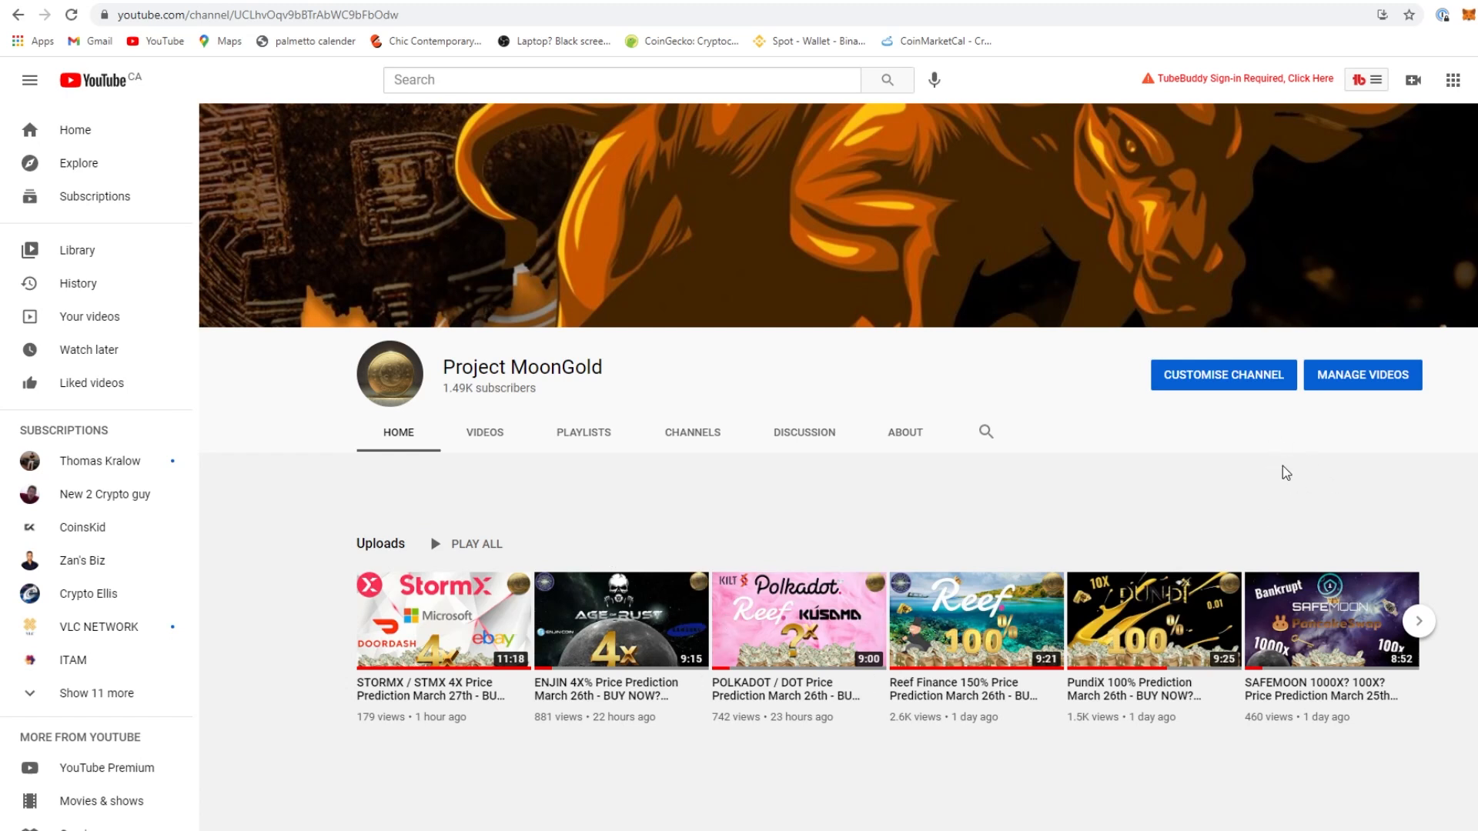
{"action": "mouse_move", "coordinate": [734, 477]}
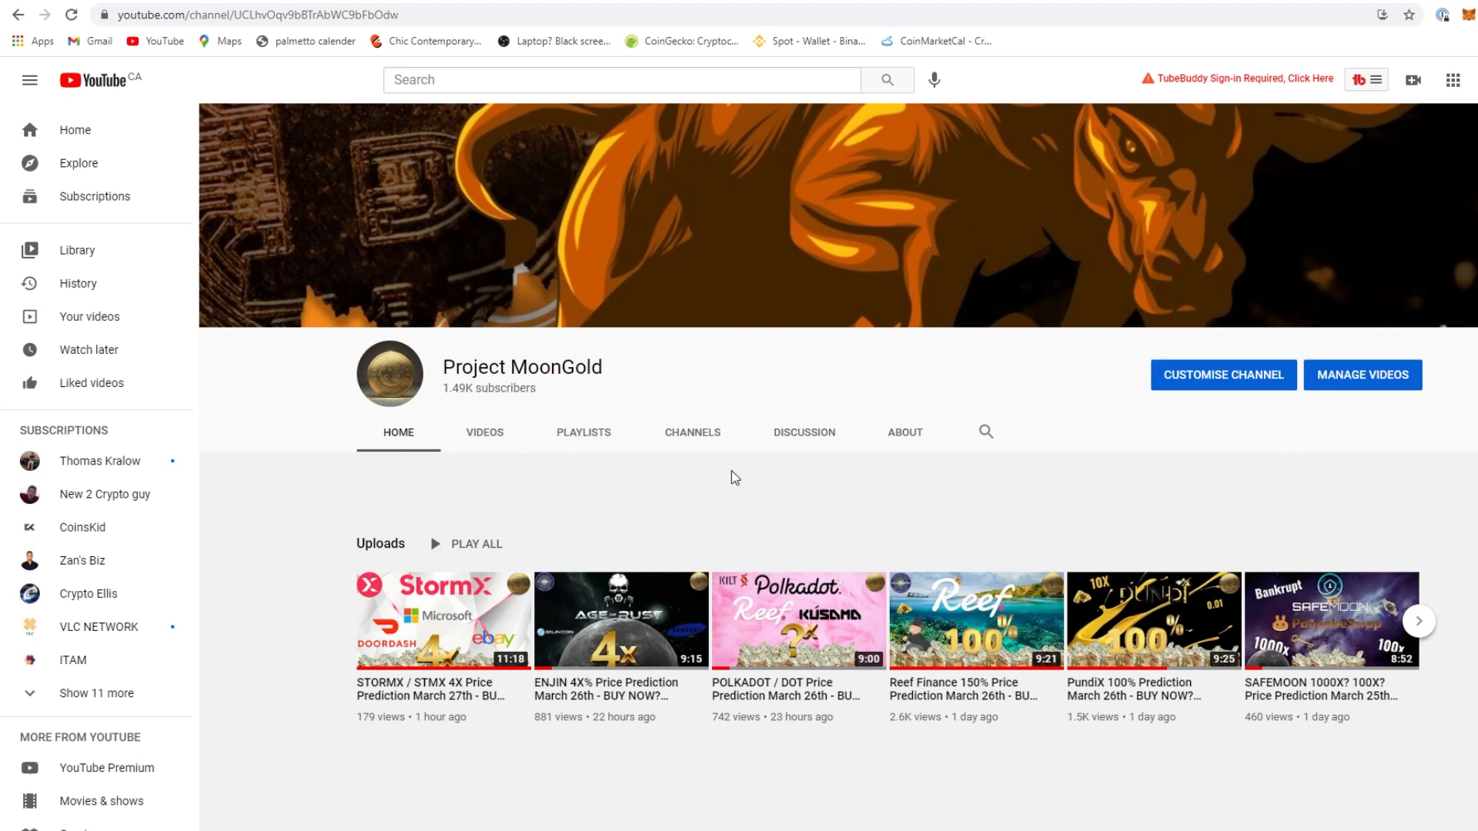
{"action": "mouse_move", "coordinate": [960, 620]}
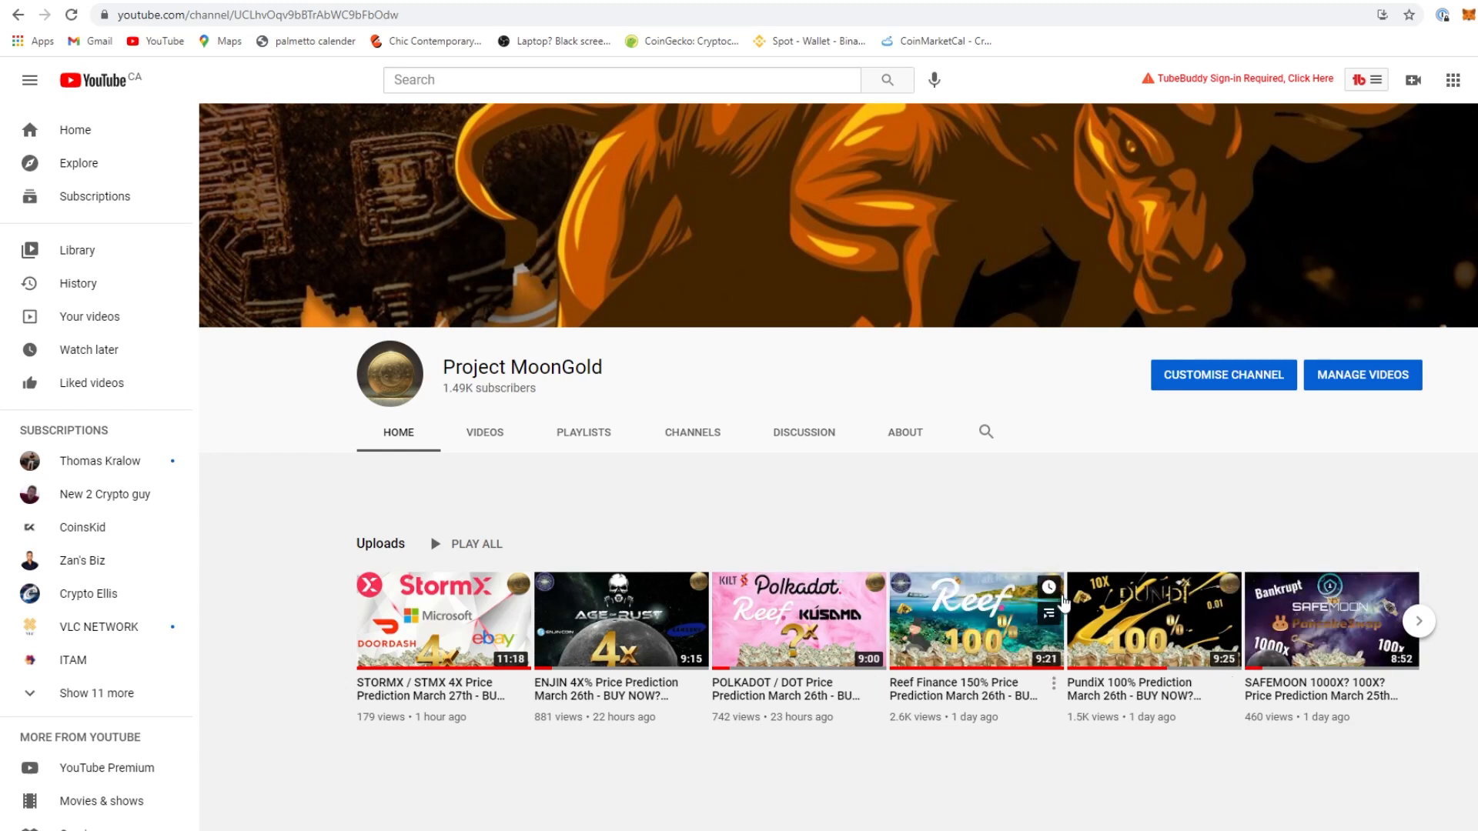
{"action": "mouse_move", "coordinate": [784, 504]}
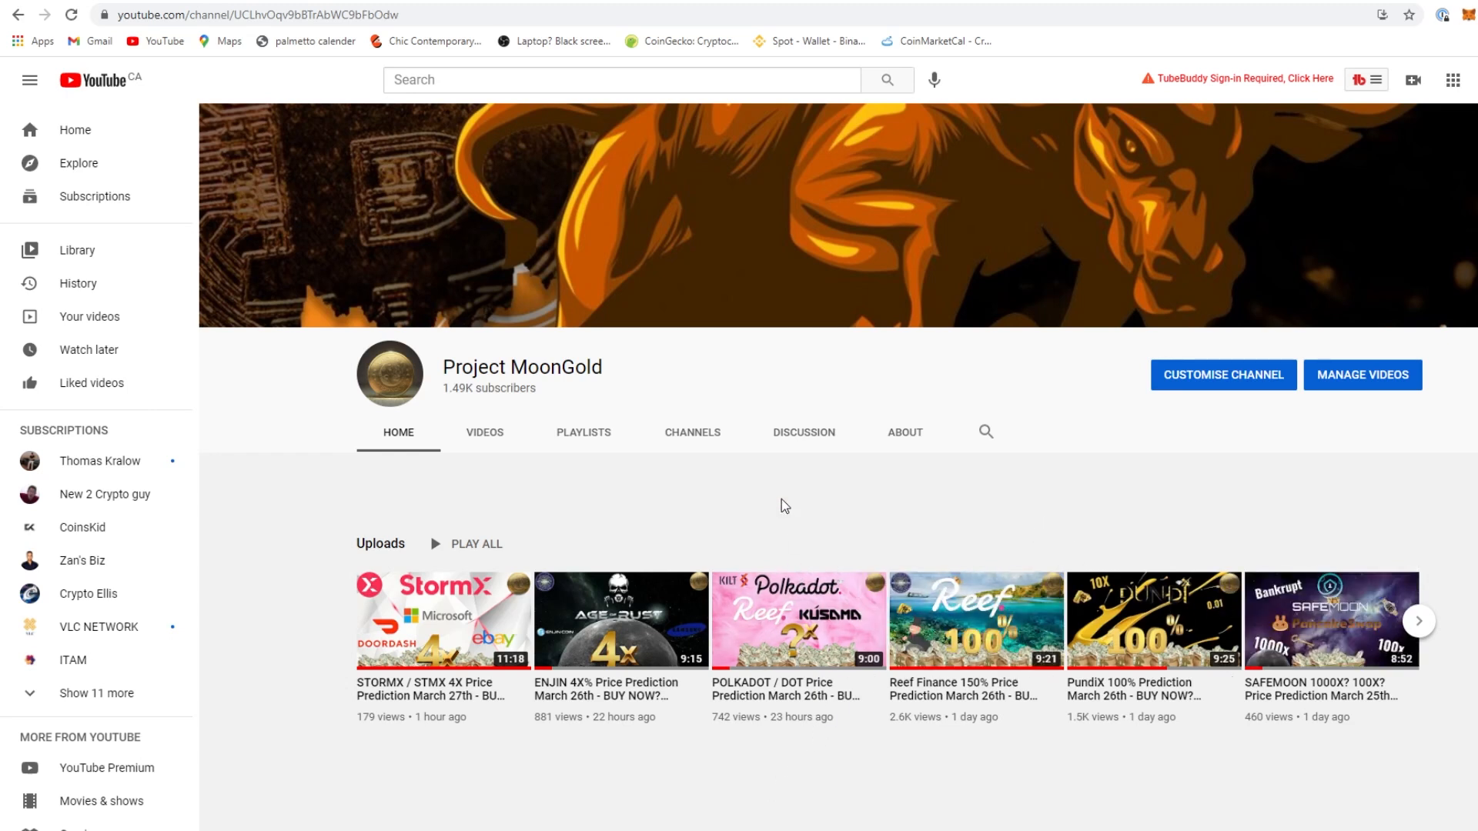
{"action": "mouse_move", "coordinate": [867, 511]}
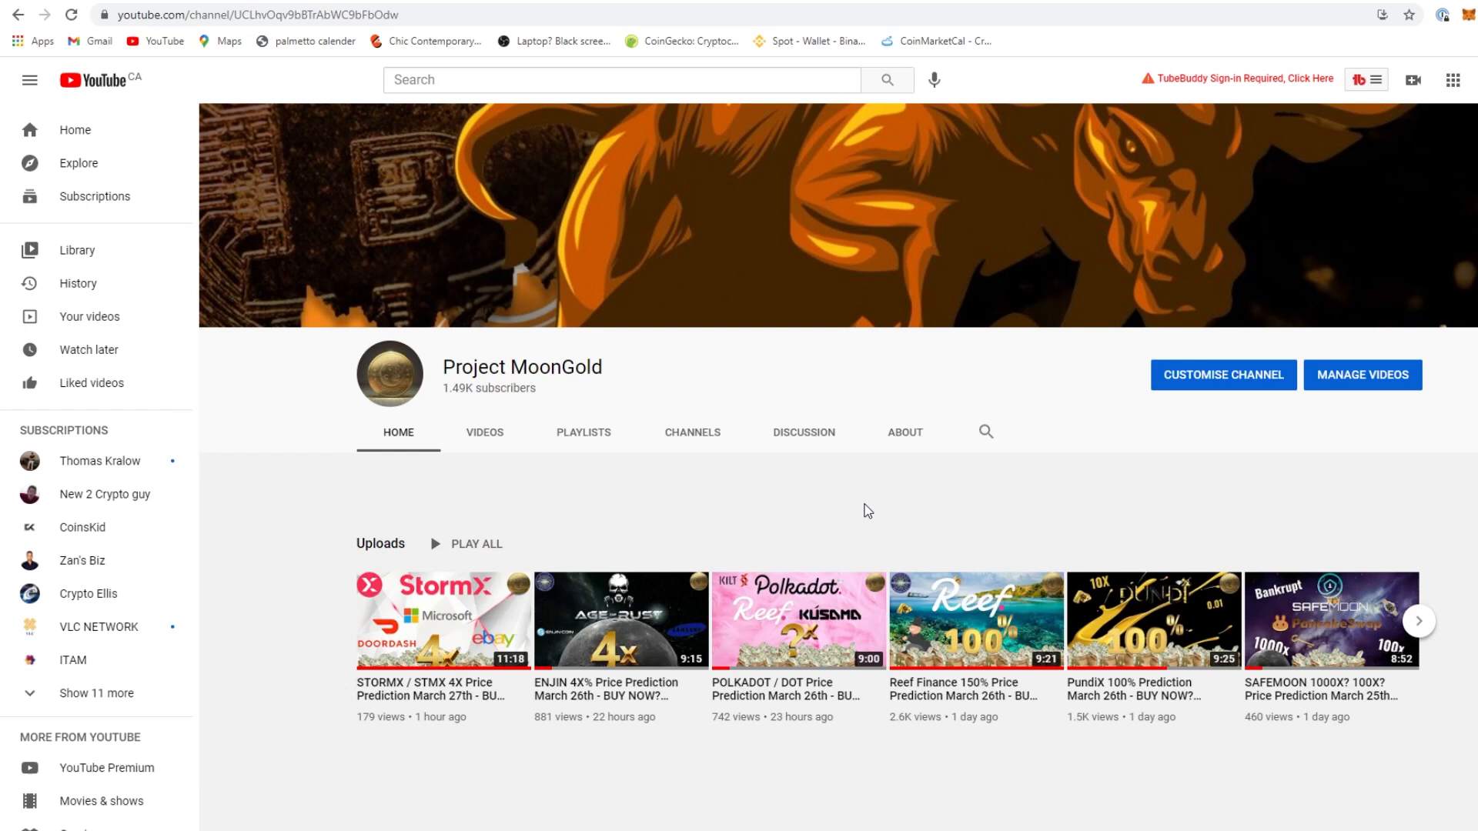
{"action": "mouse_move", "coordinate": [882, 510]}
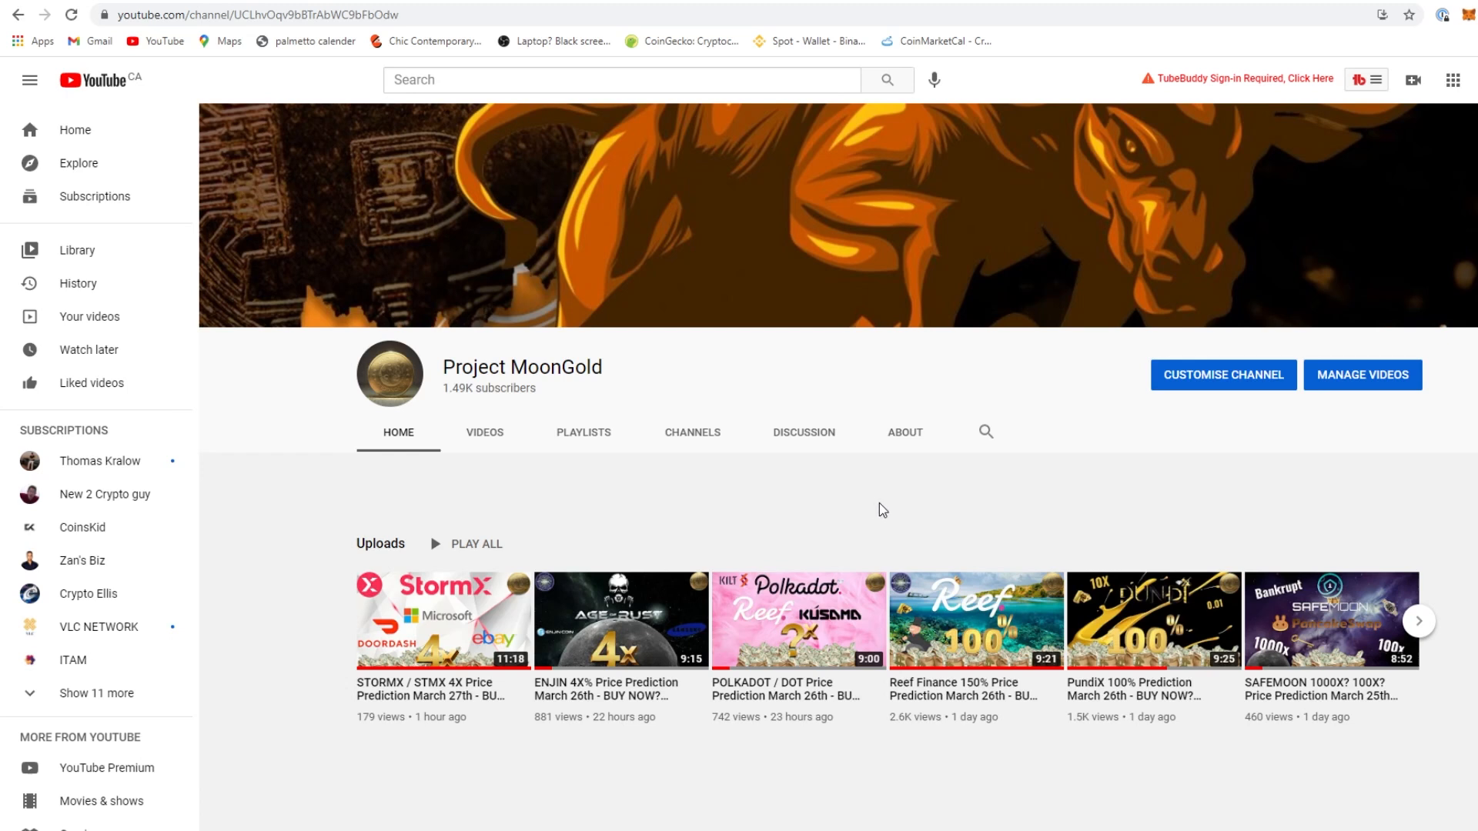
{"action": "mouse_move", "coordinate": [797, 620]}
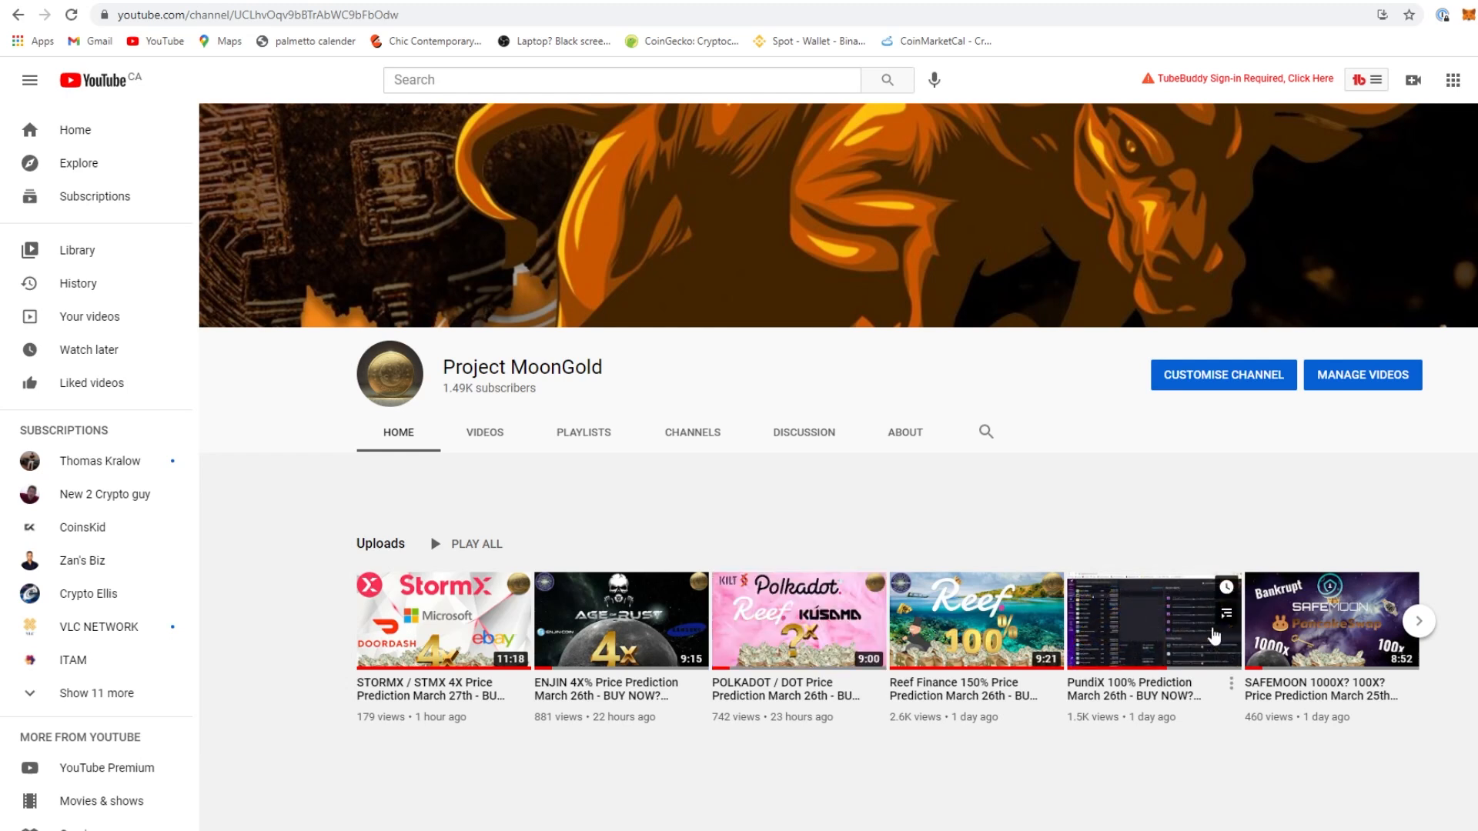
{"action": "mouse_move", "coordinate": [620, 643]}
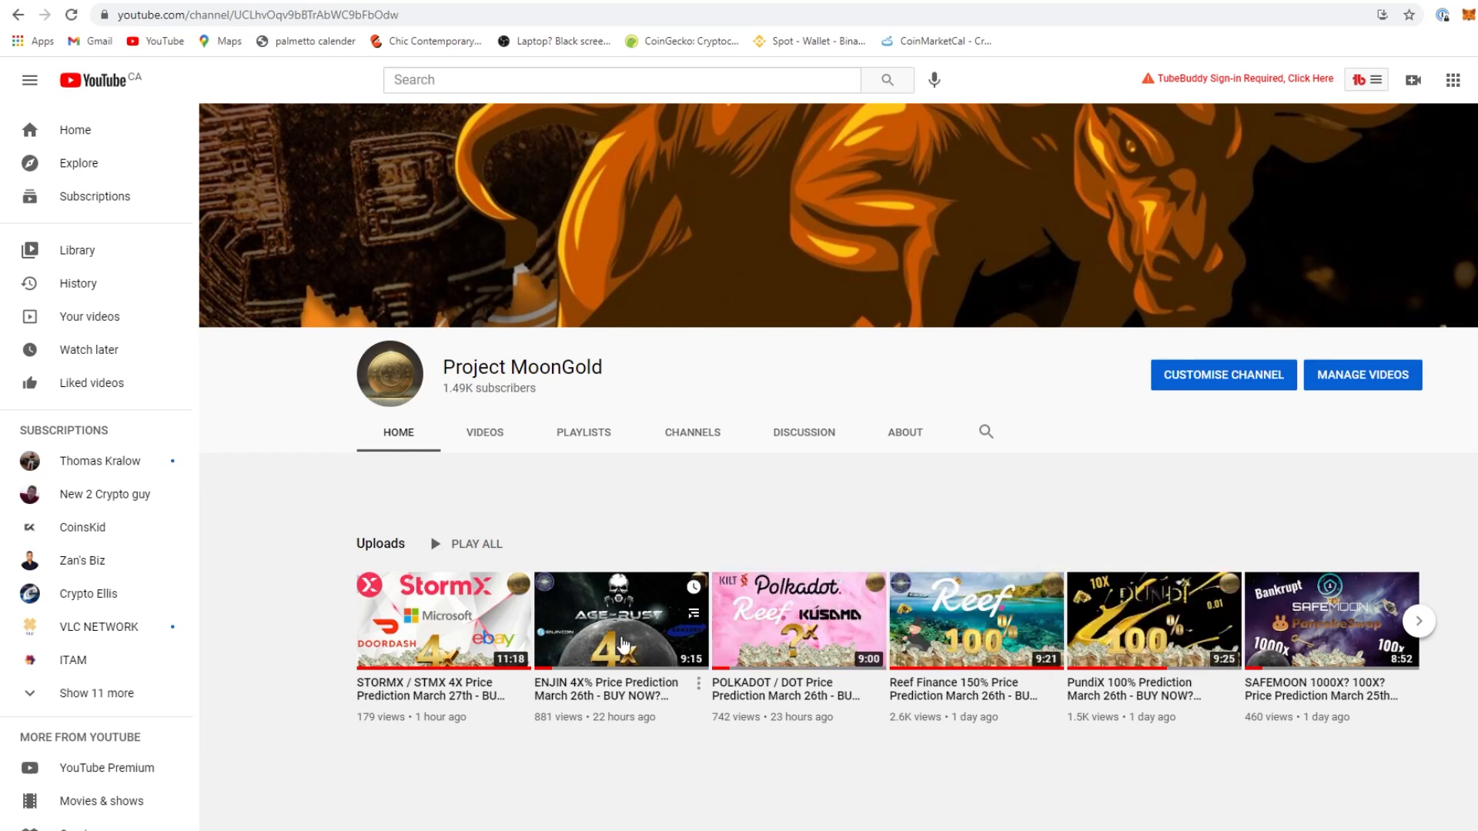
{"action": "mouse_move", "coordinate": [725, 797]}
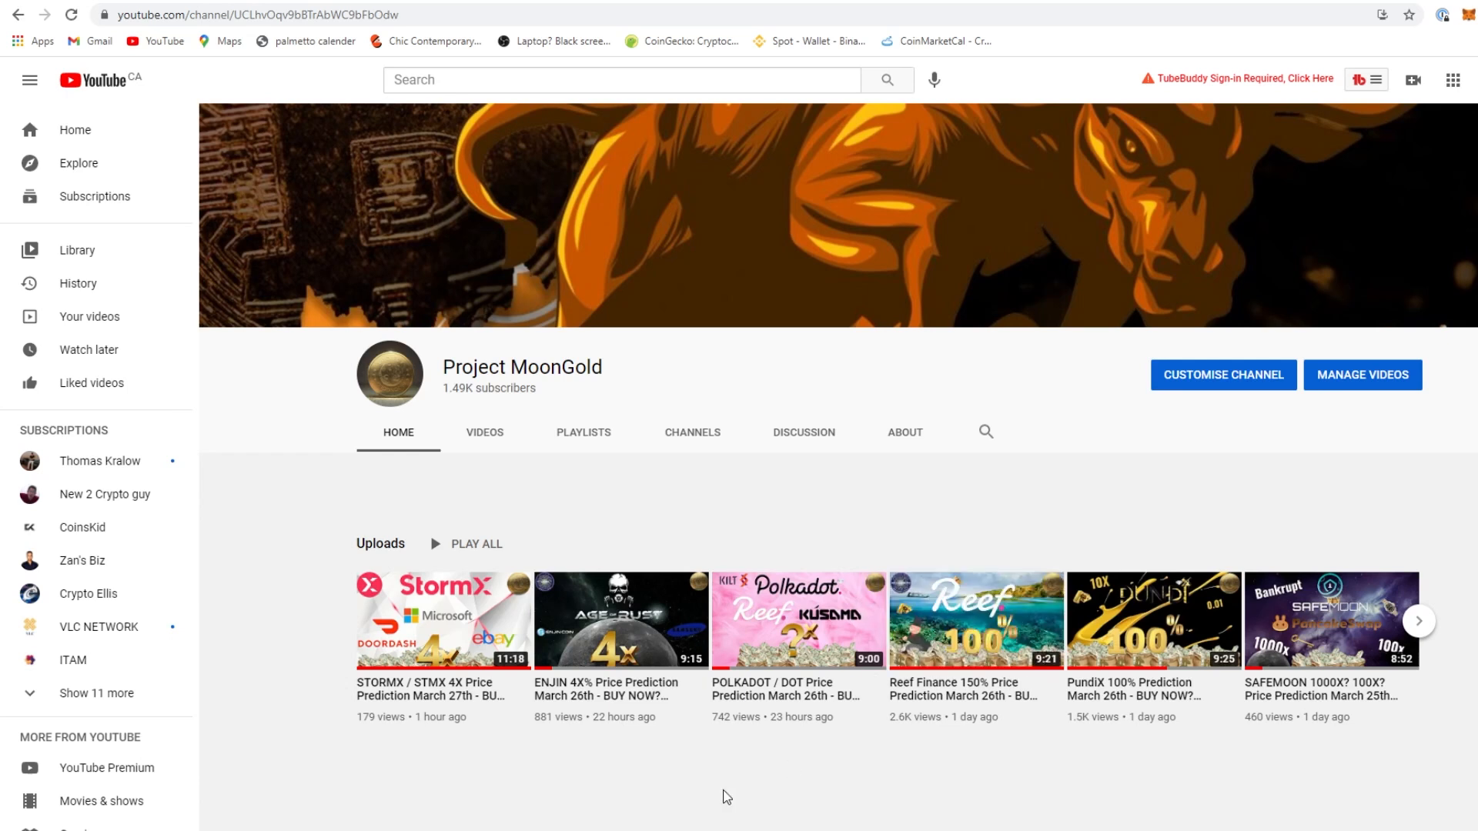
{"action": "mouse_move", "coordinate": [876, 416]}
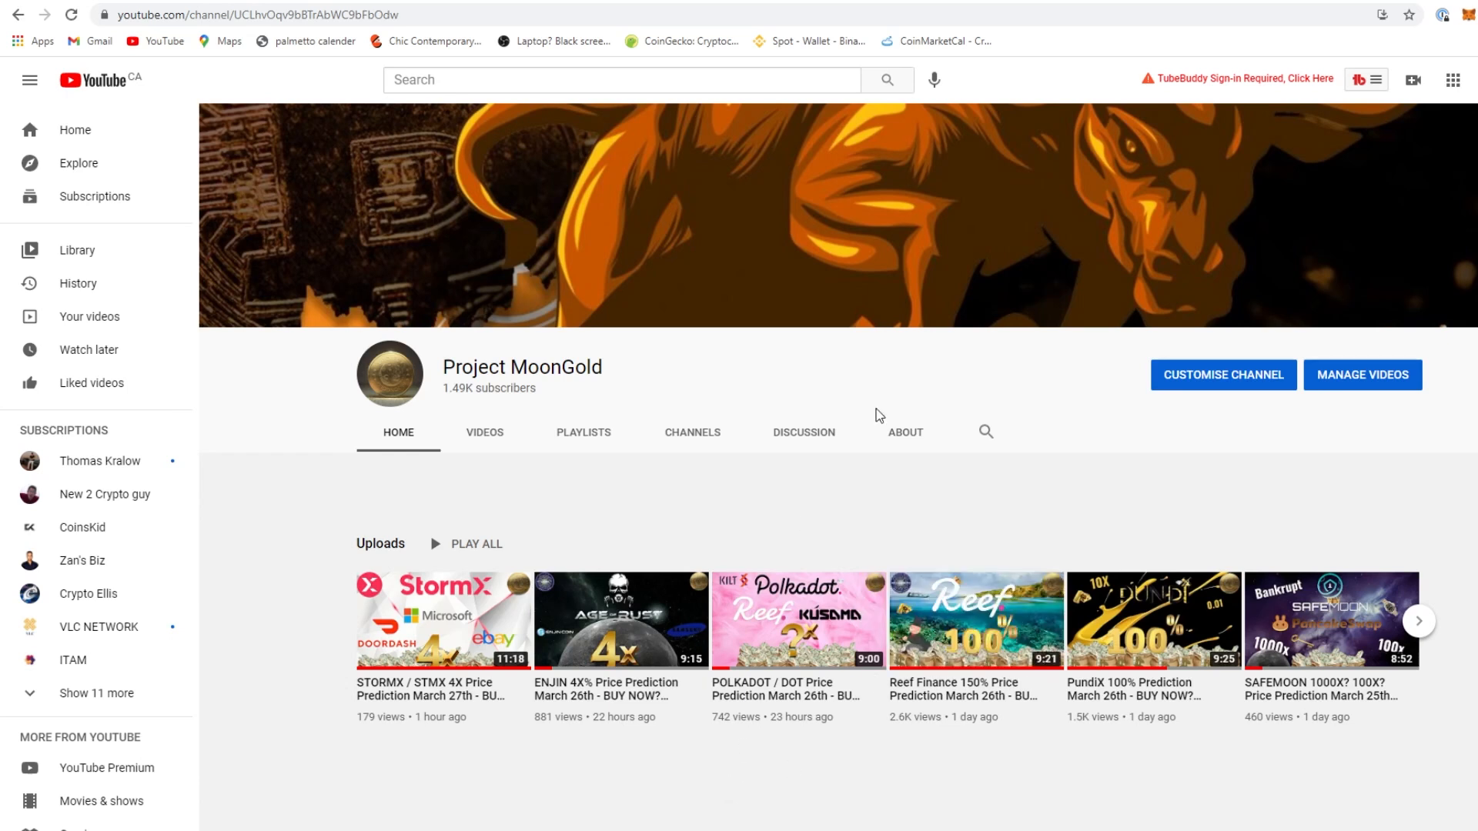
{"action": "mouse_move", "coordinate": [984, 358]}
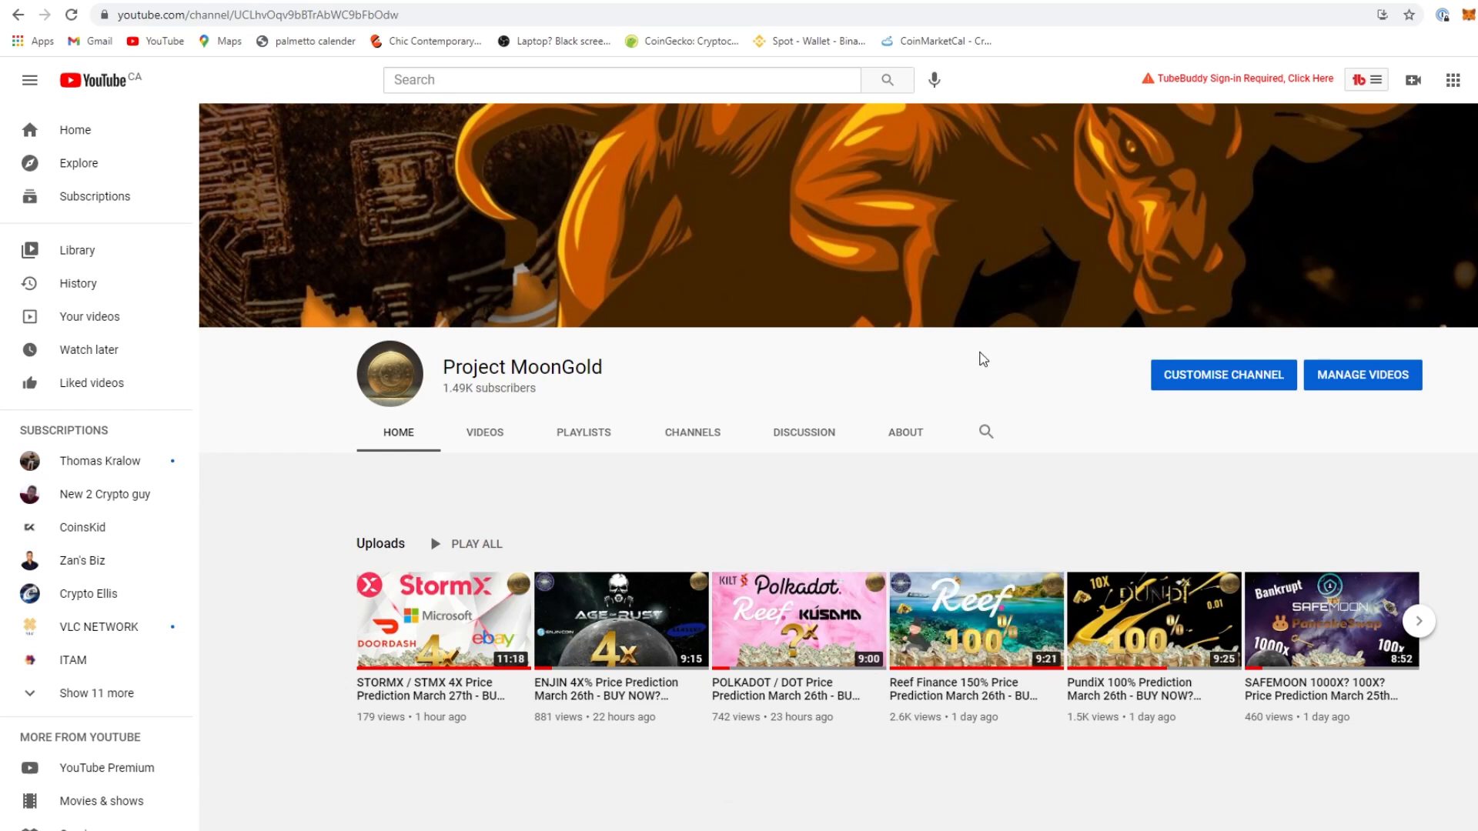
{"action": "mouse_move", "coordinate": [930, 488]}
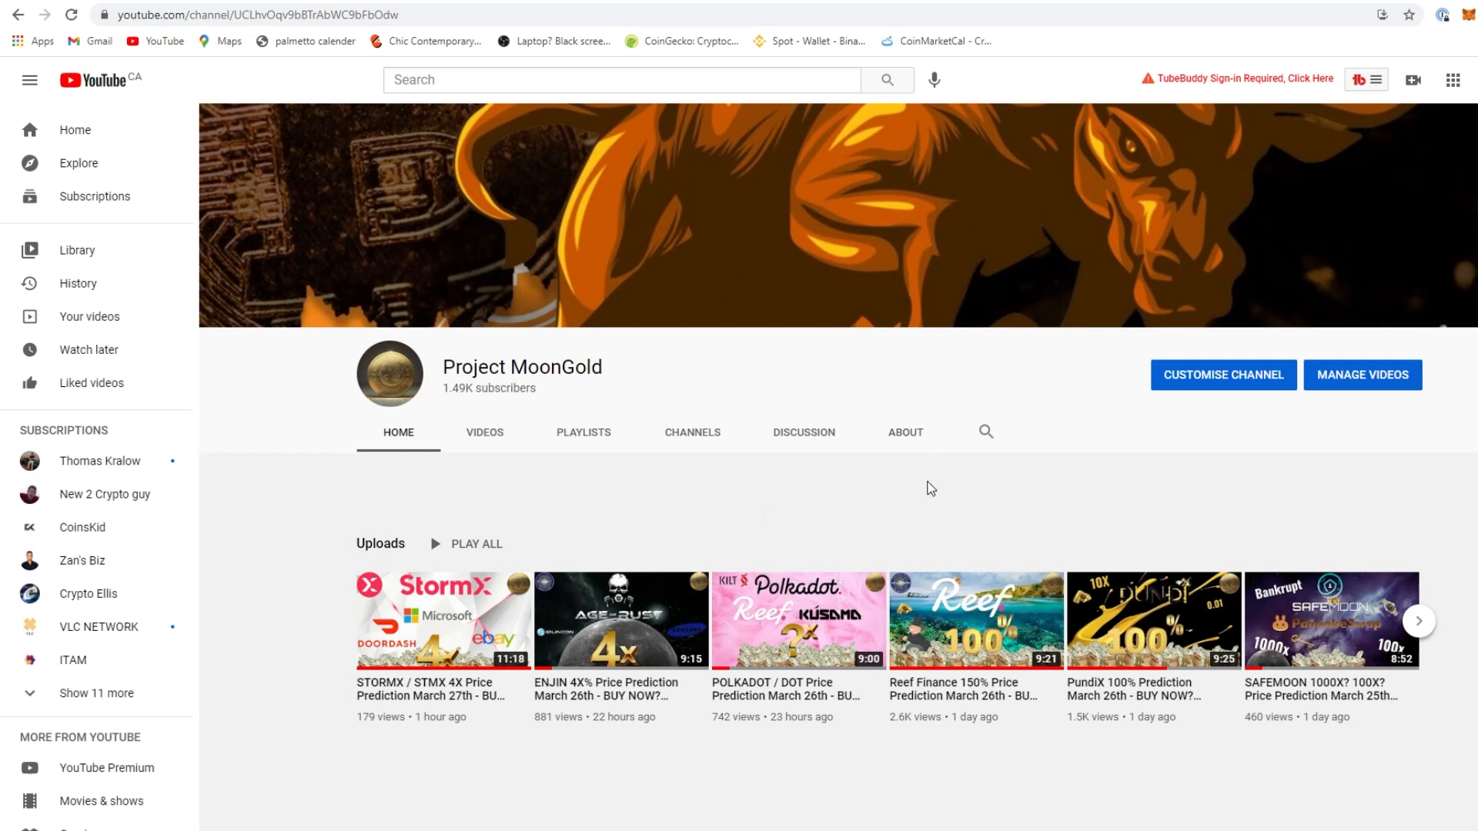
{"action": "mouse_move", "coordinate": [759, 573]}
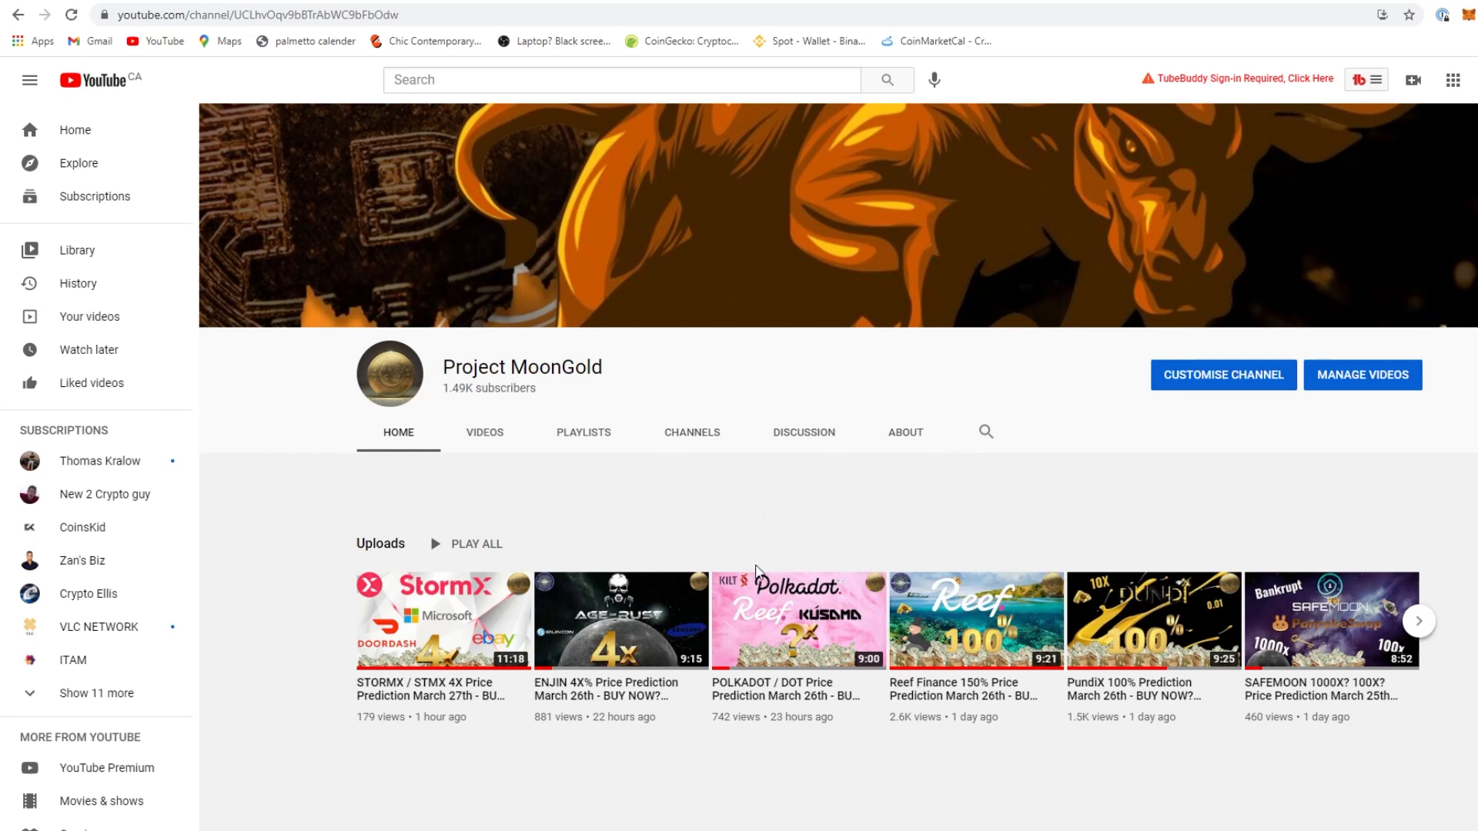
{"action": "mouse_move", "coordinate": [896, 719]}
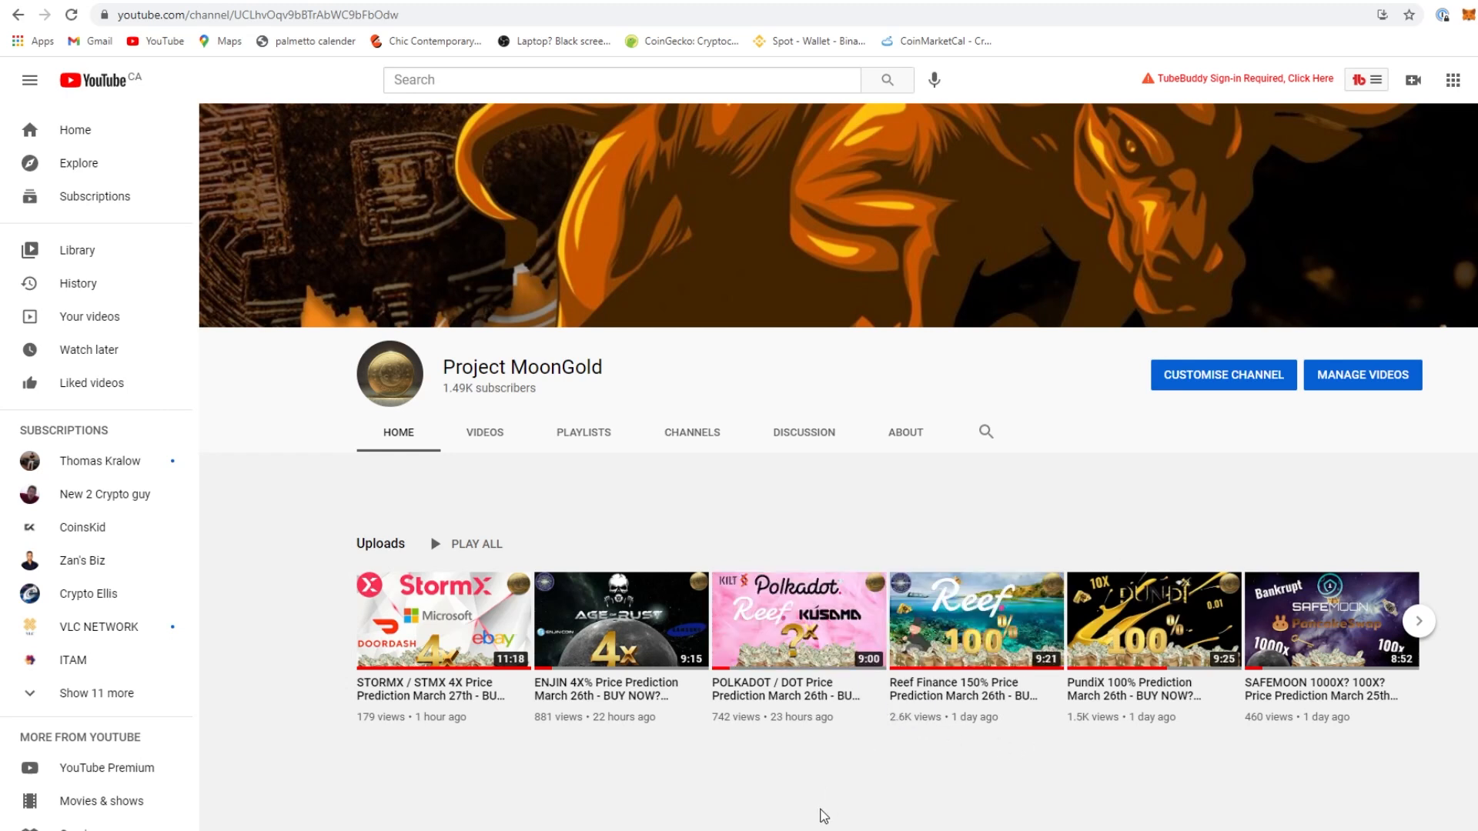
{"action": "mouse_move", "coordinate": [892, 801]}
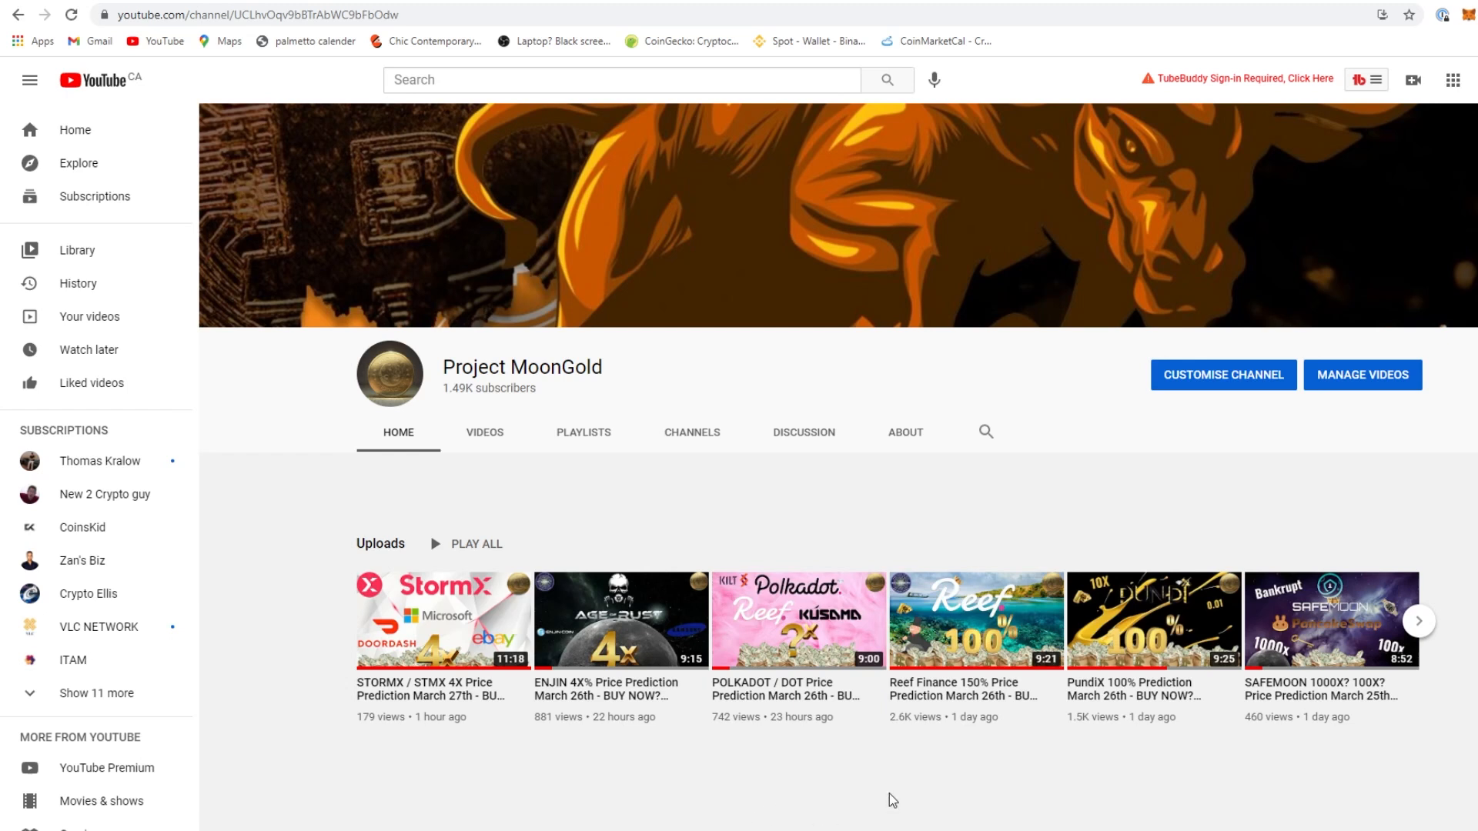